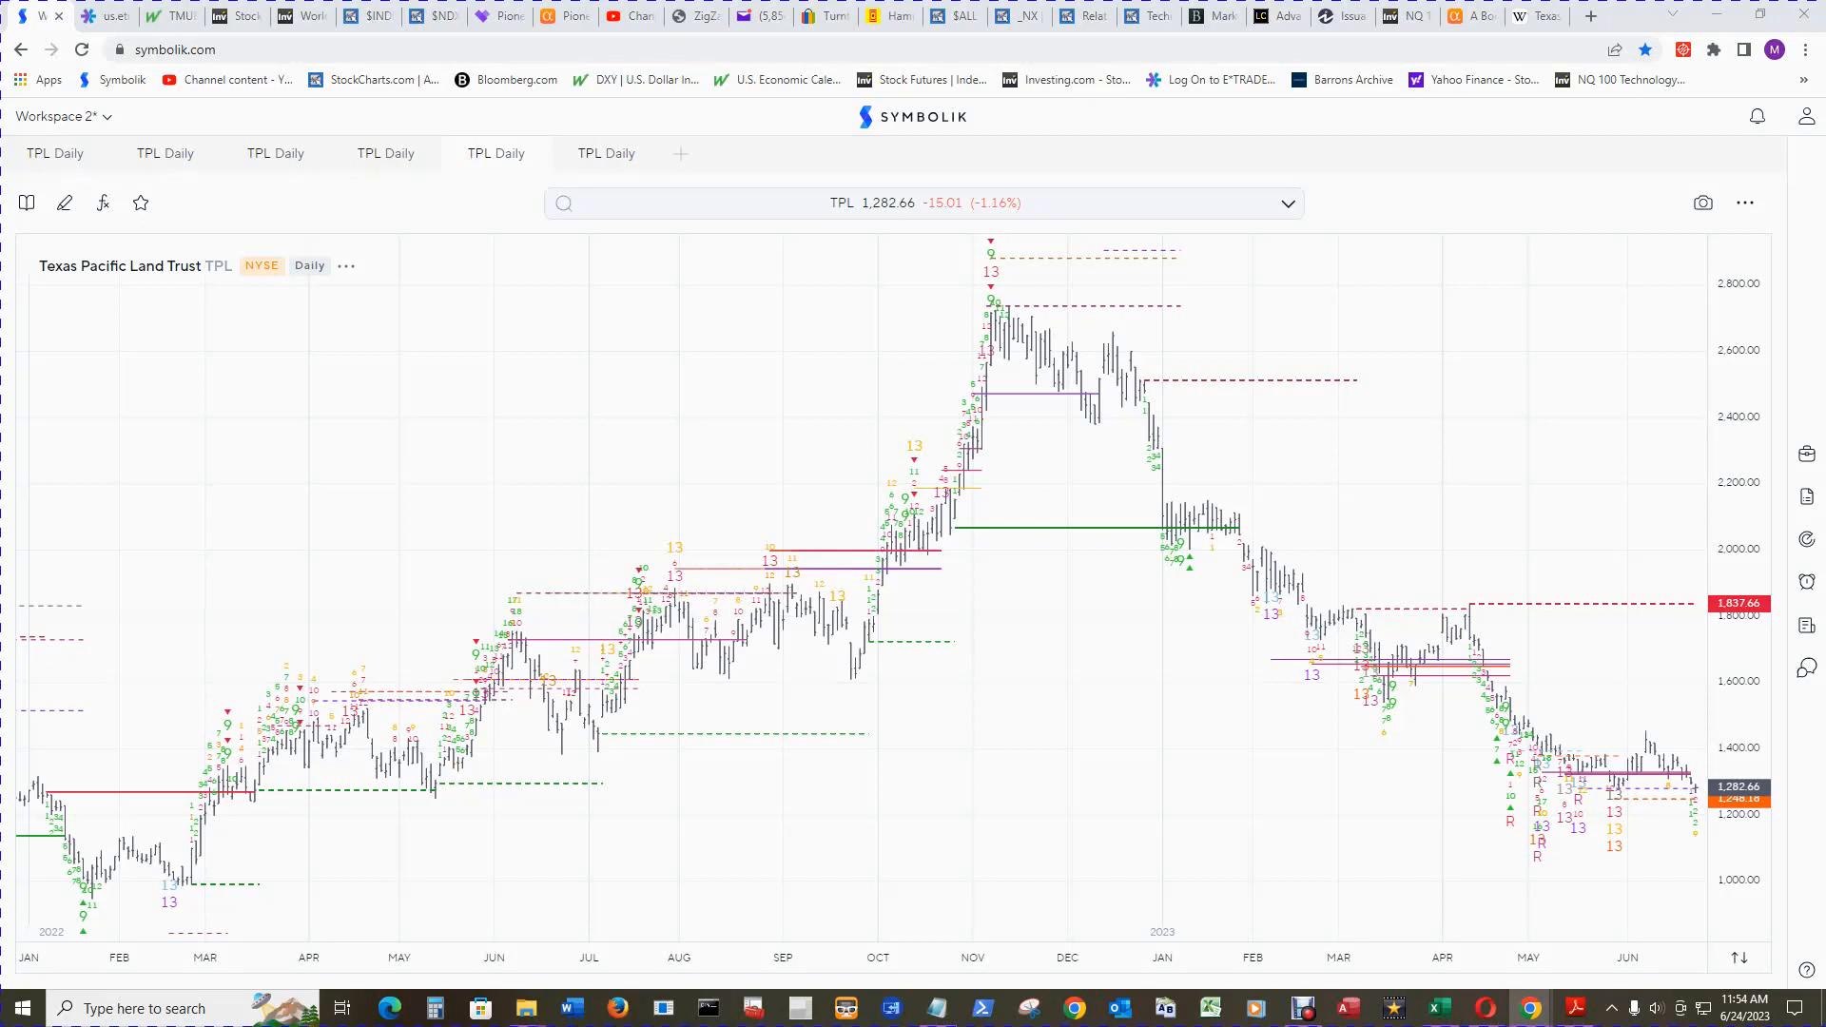
mouse_move(180, 286)
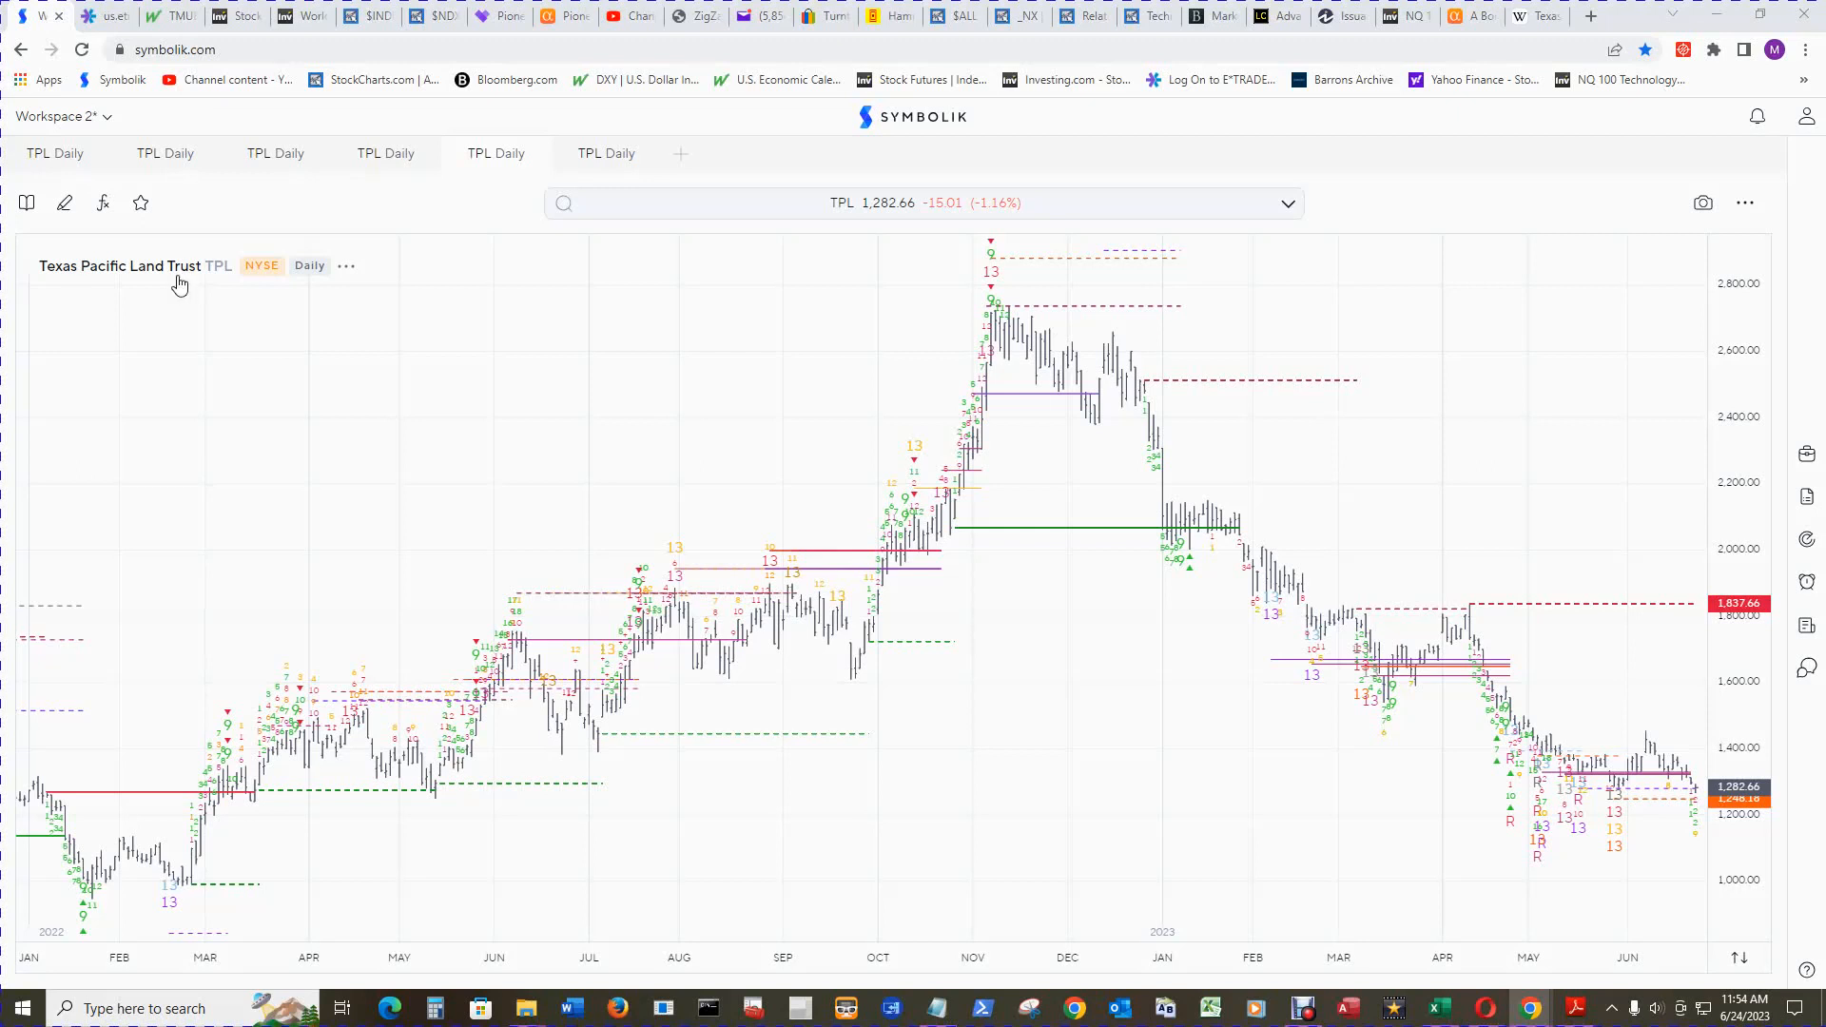
mouse_move(323, 338)
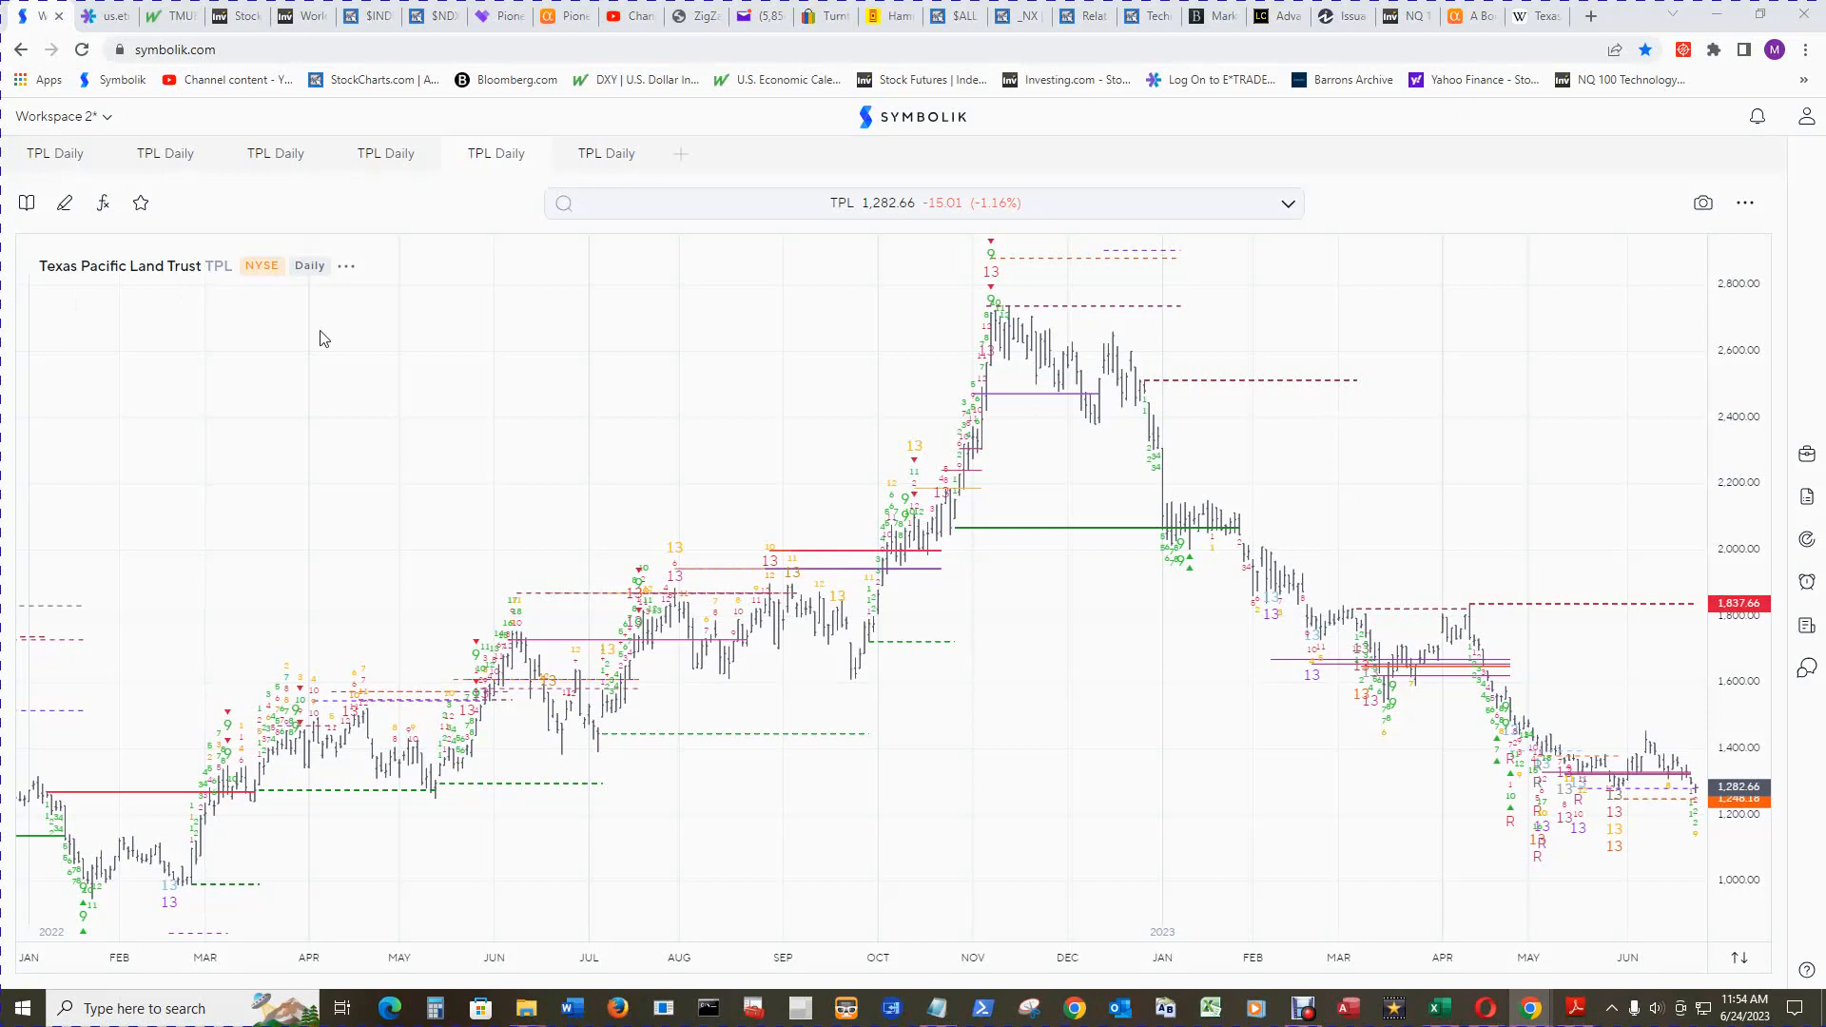
mouse_move(1292, 875)
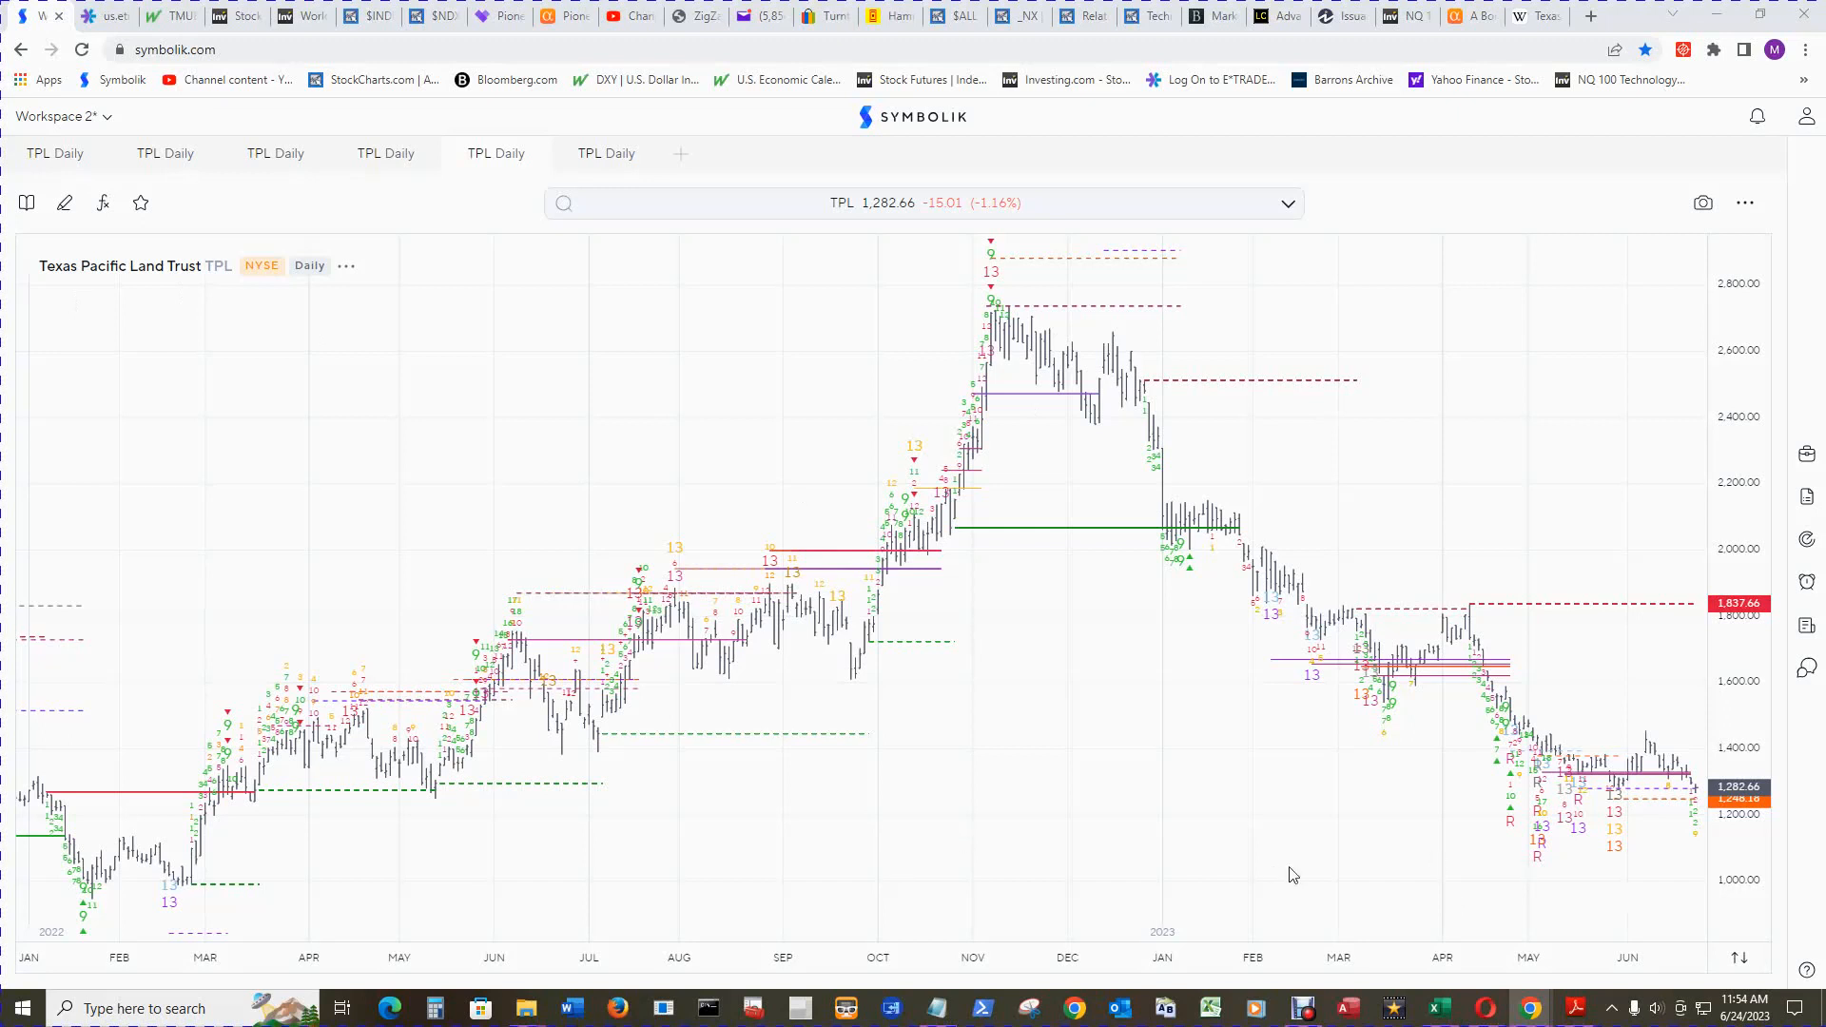
mouse_move(1243, 839)
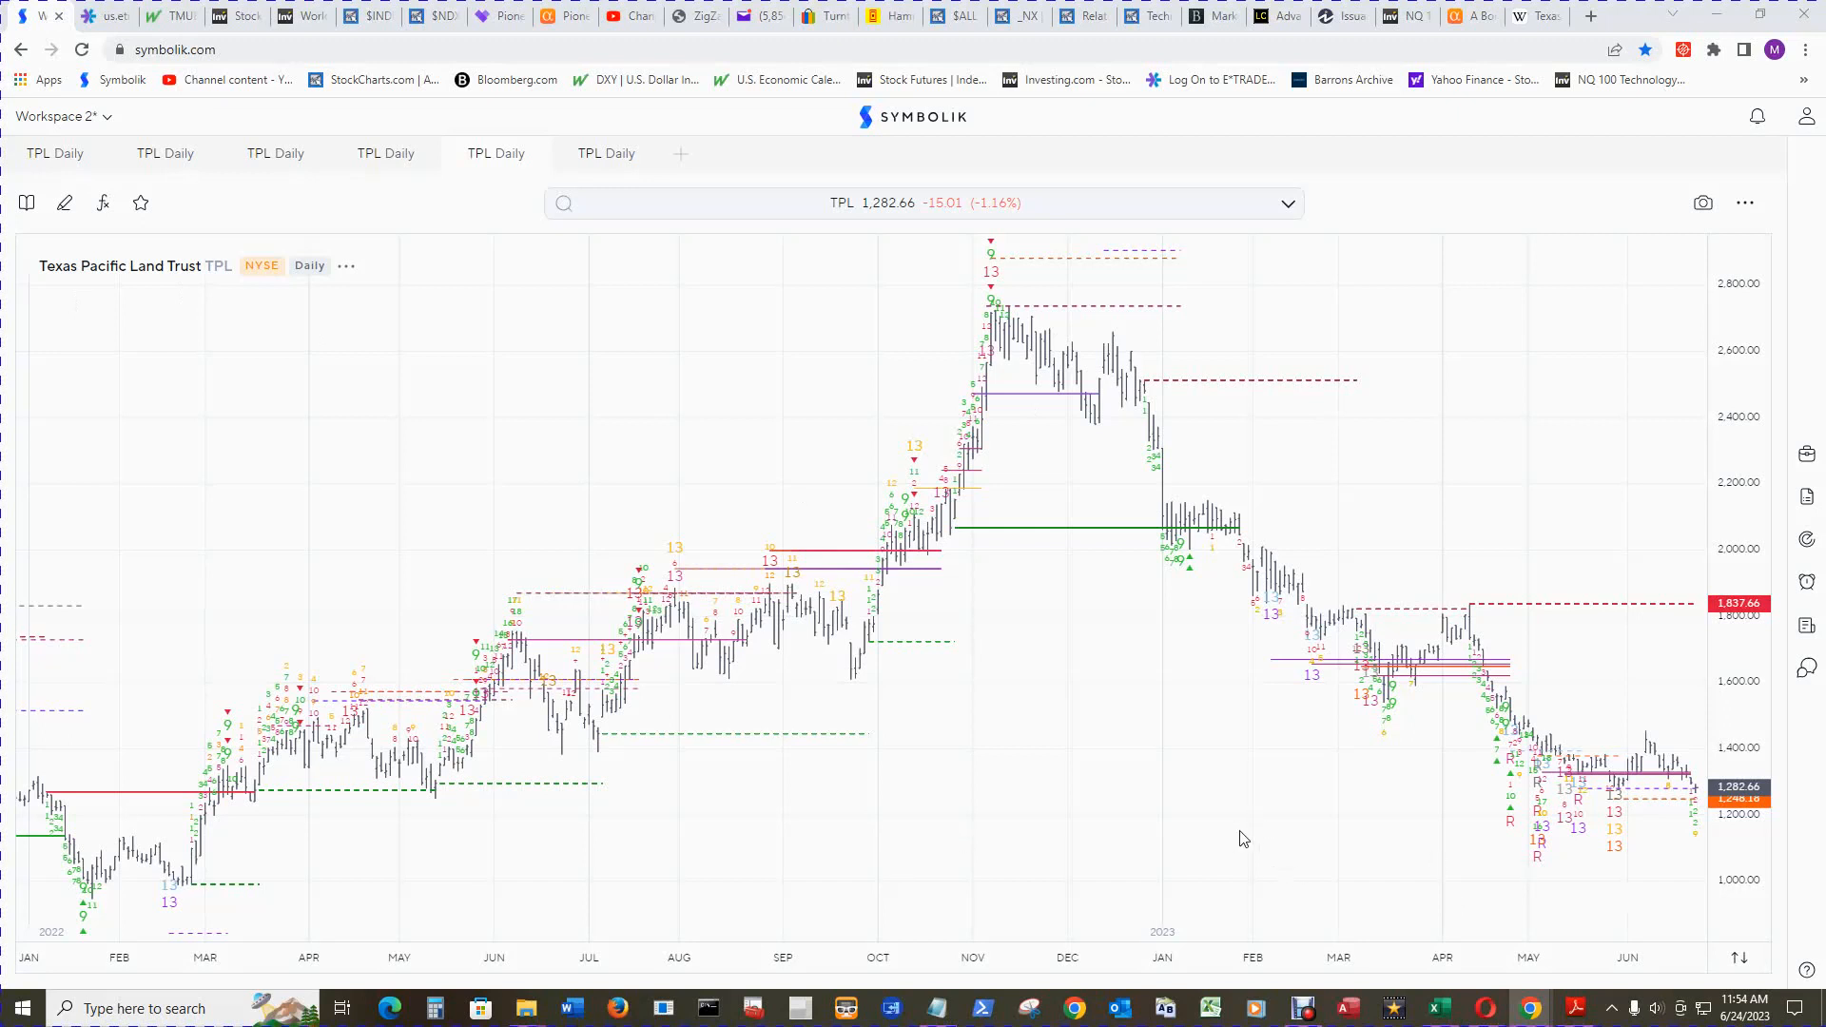
mouse_move(1393, 811)
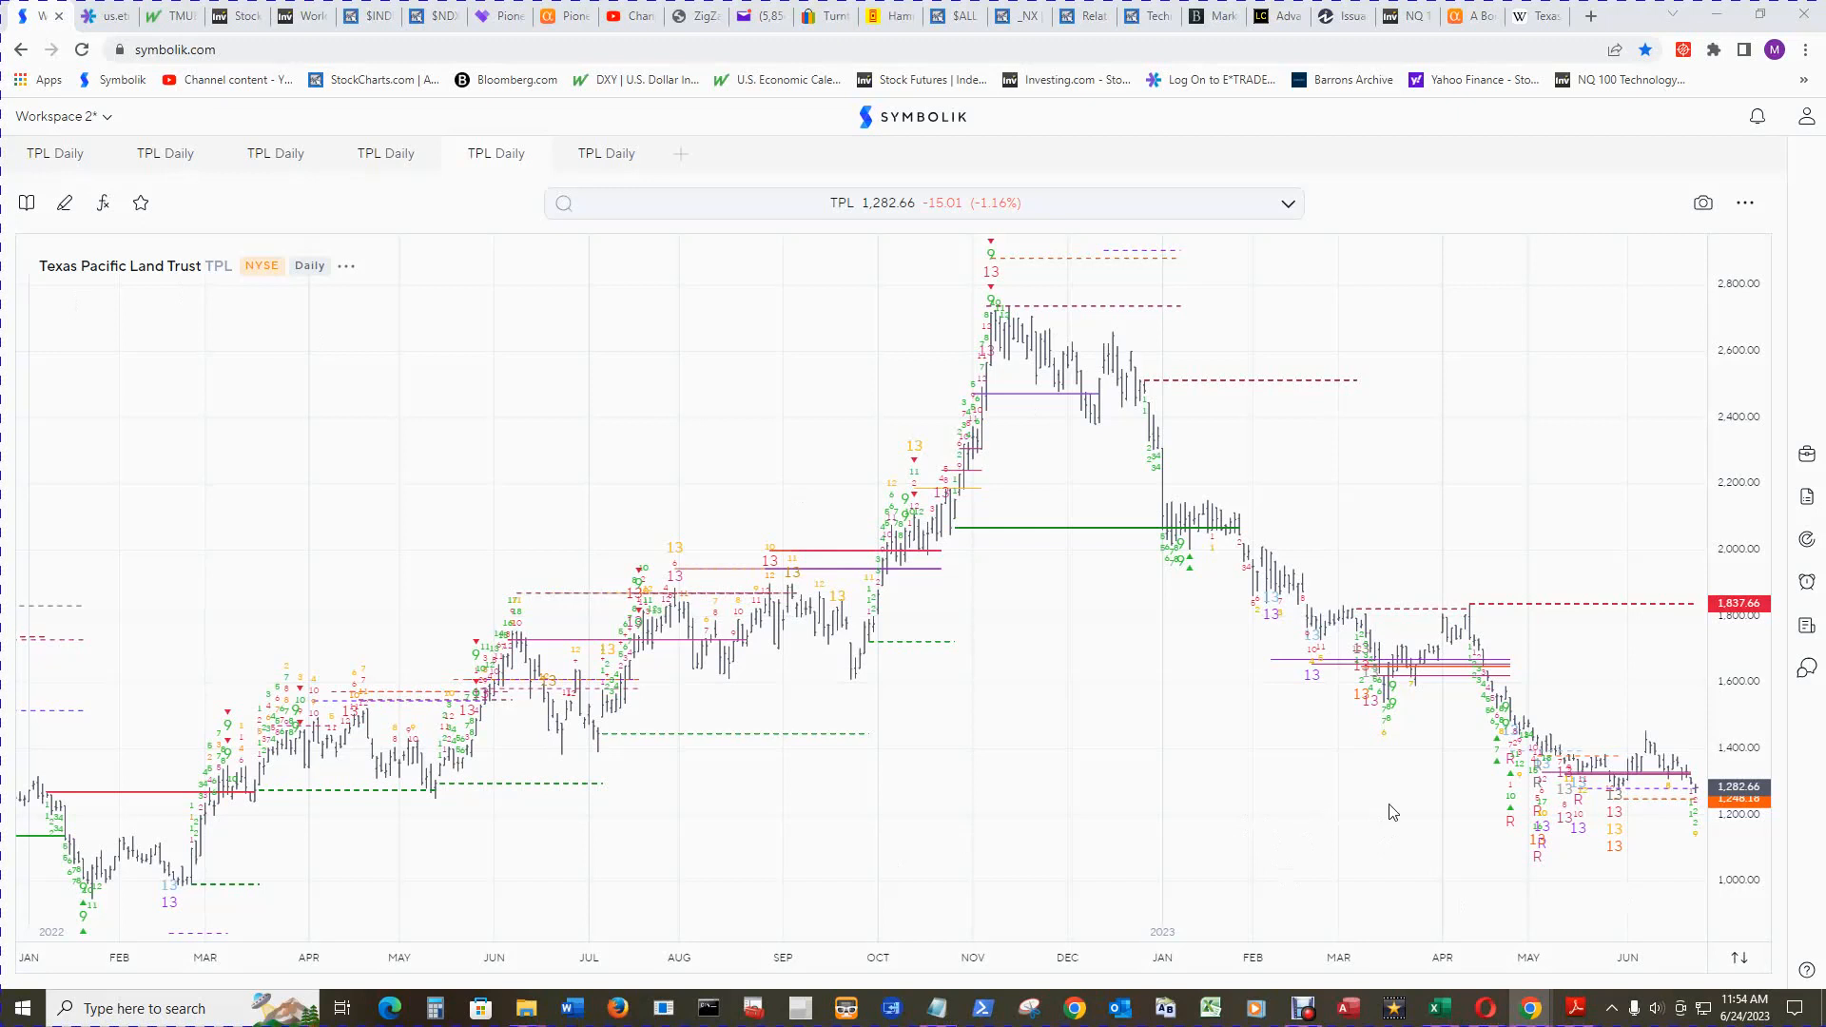
mouse_move(148, 330)
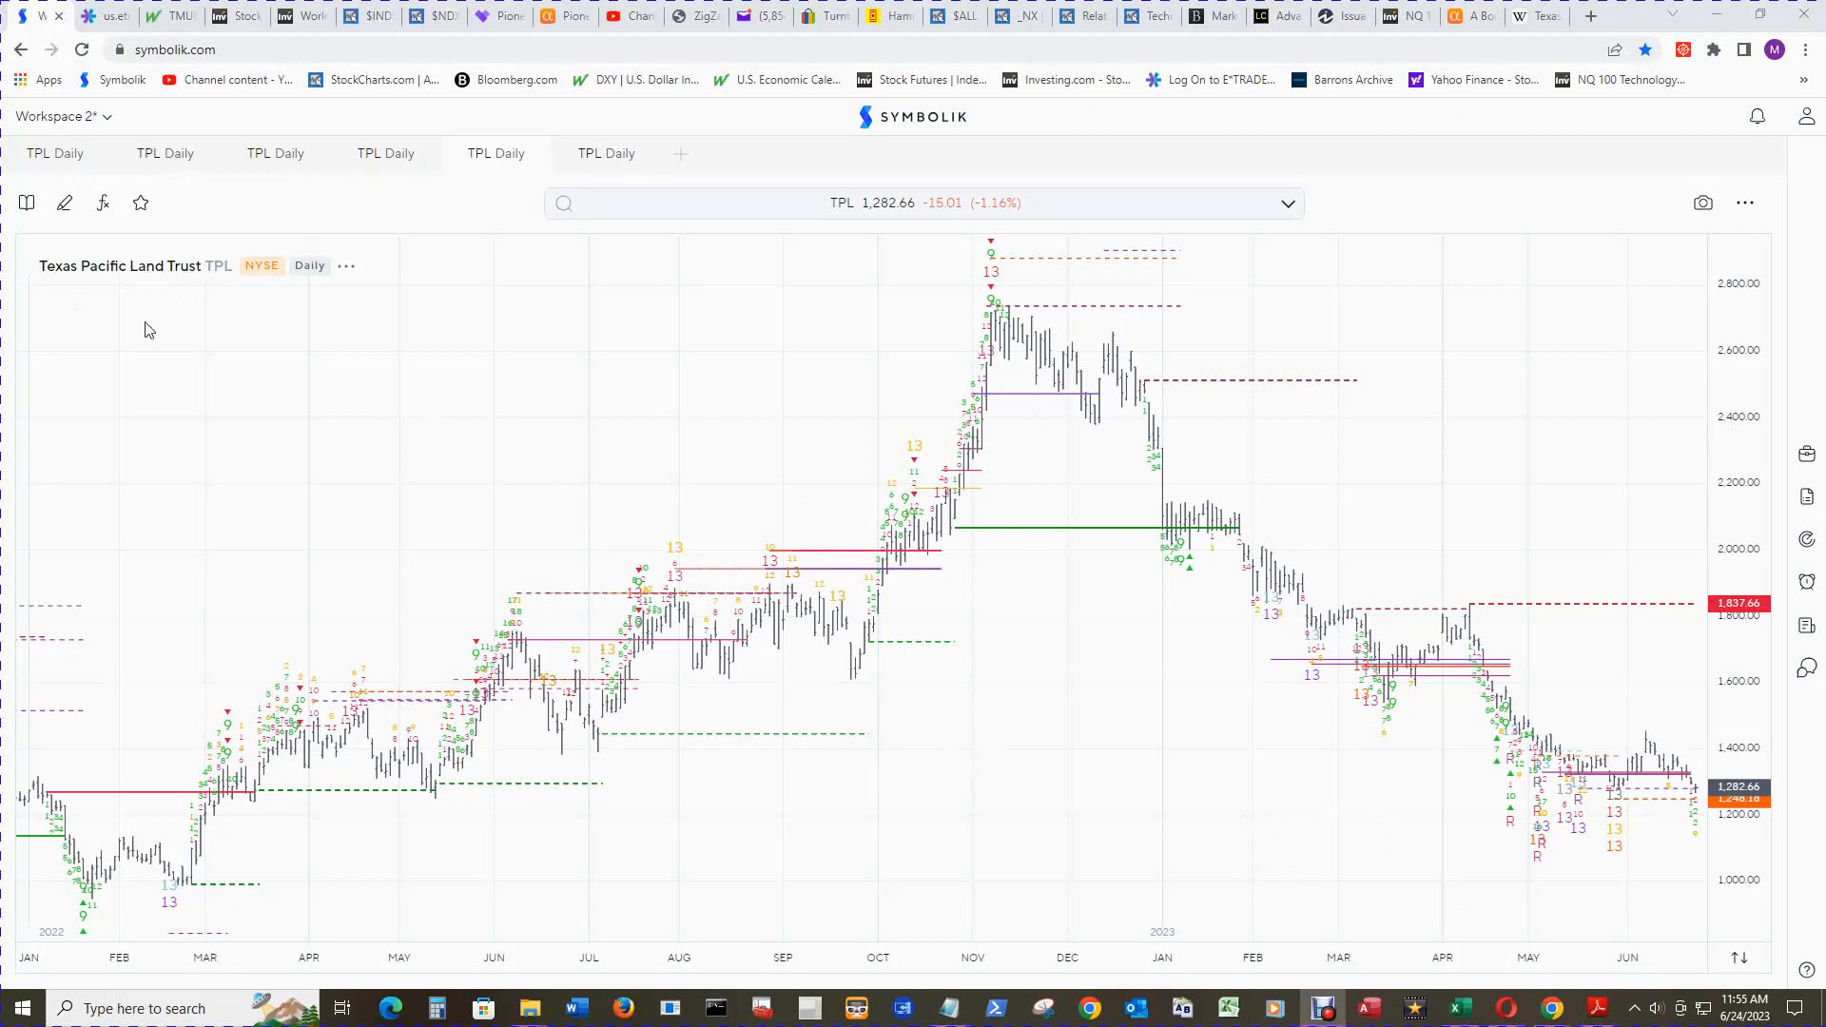
mouse_move(148, 290)
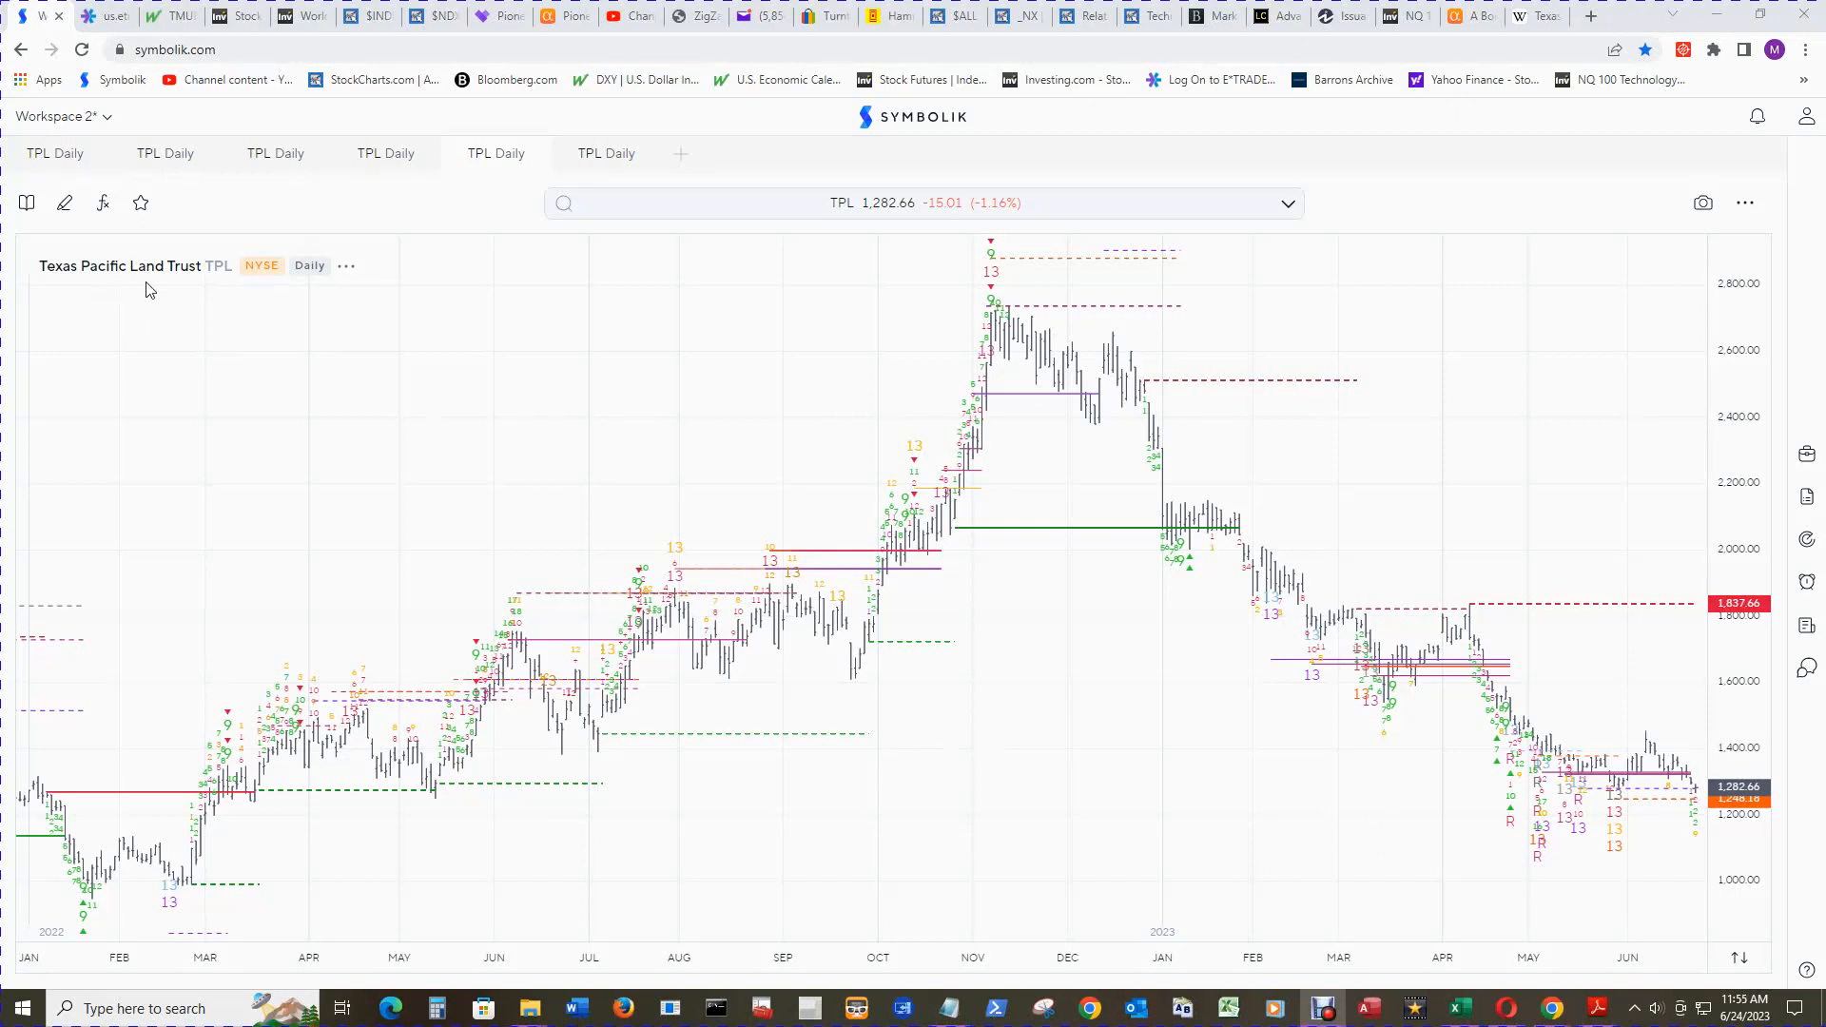
mouse_move(719, 382)
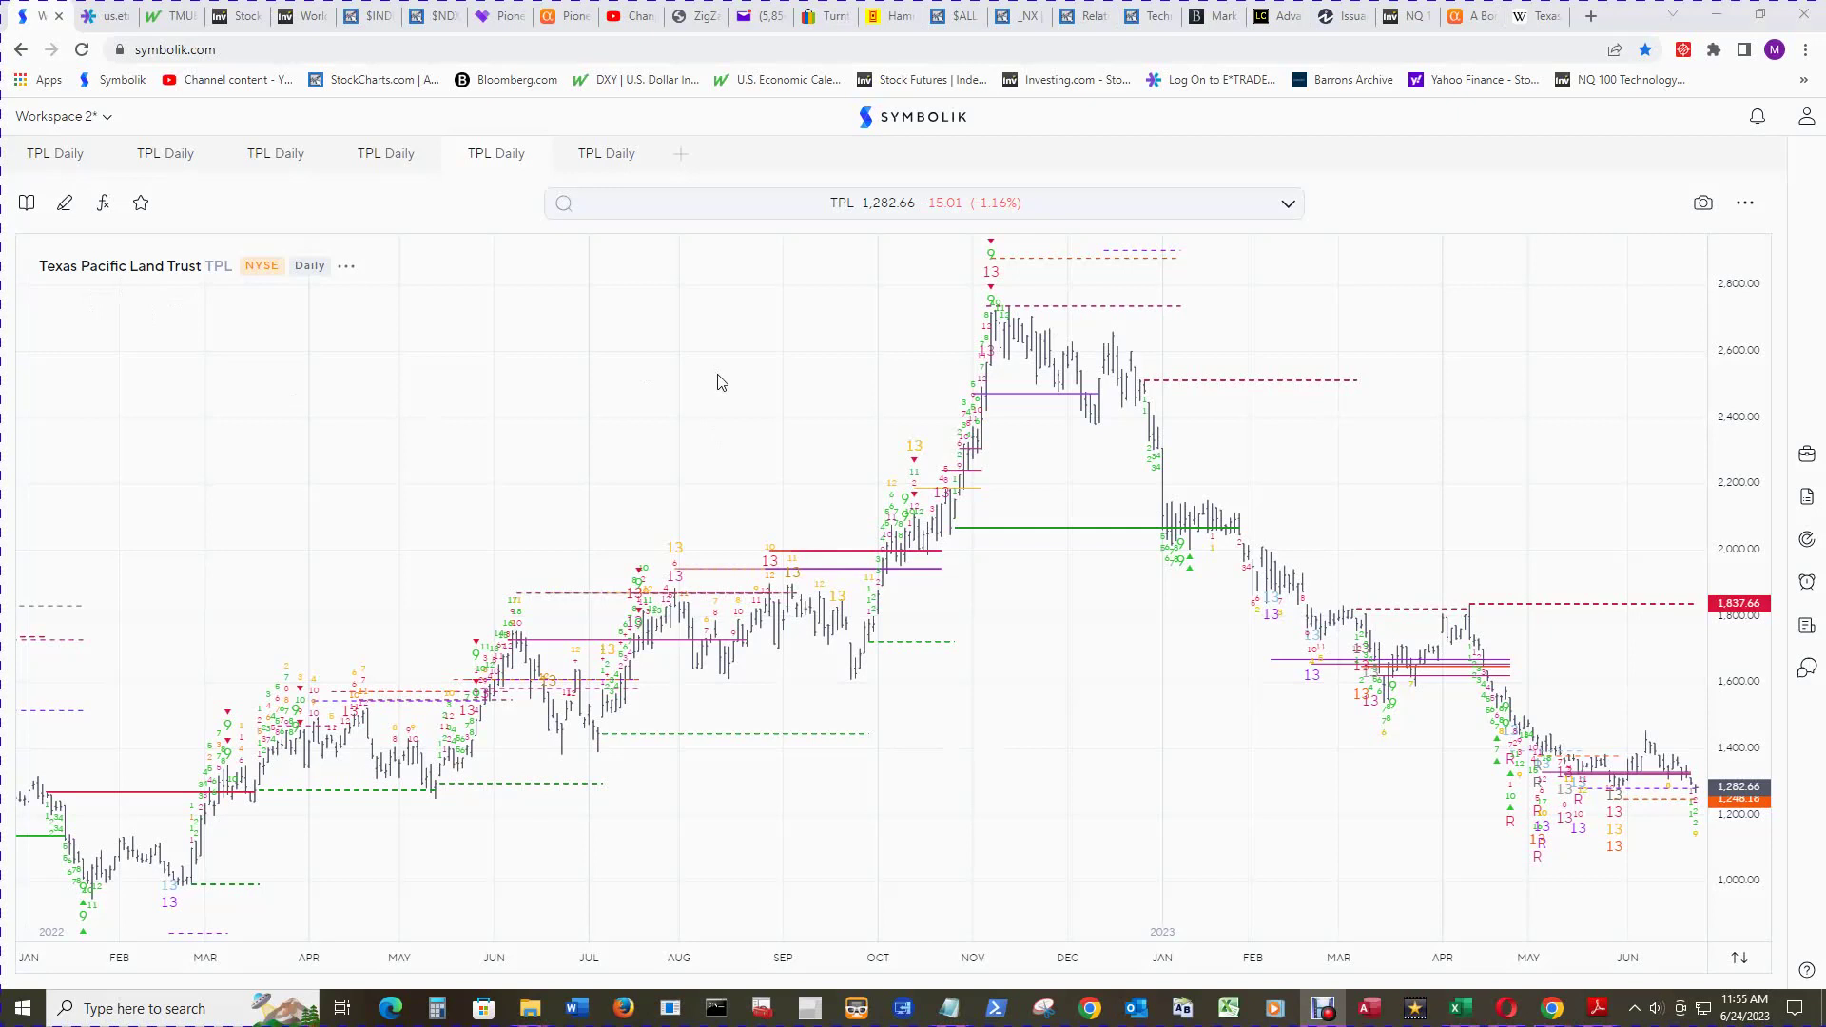
mouse_move(720, 399)
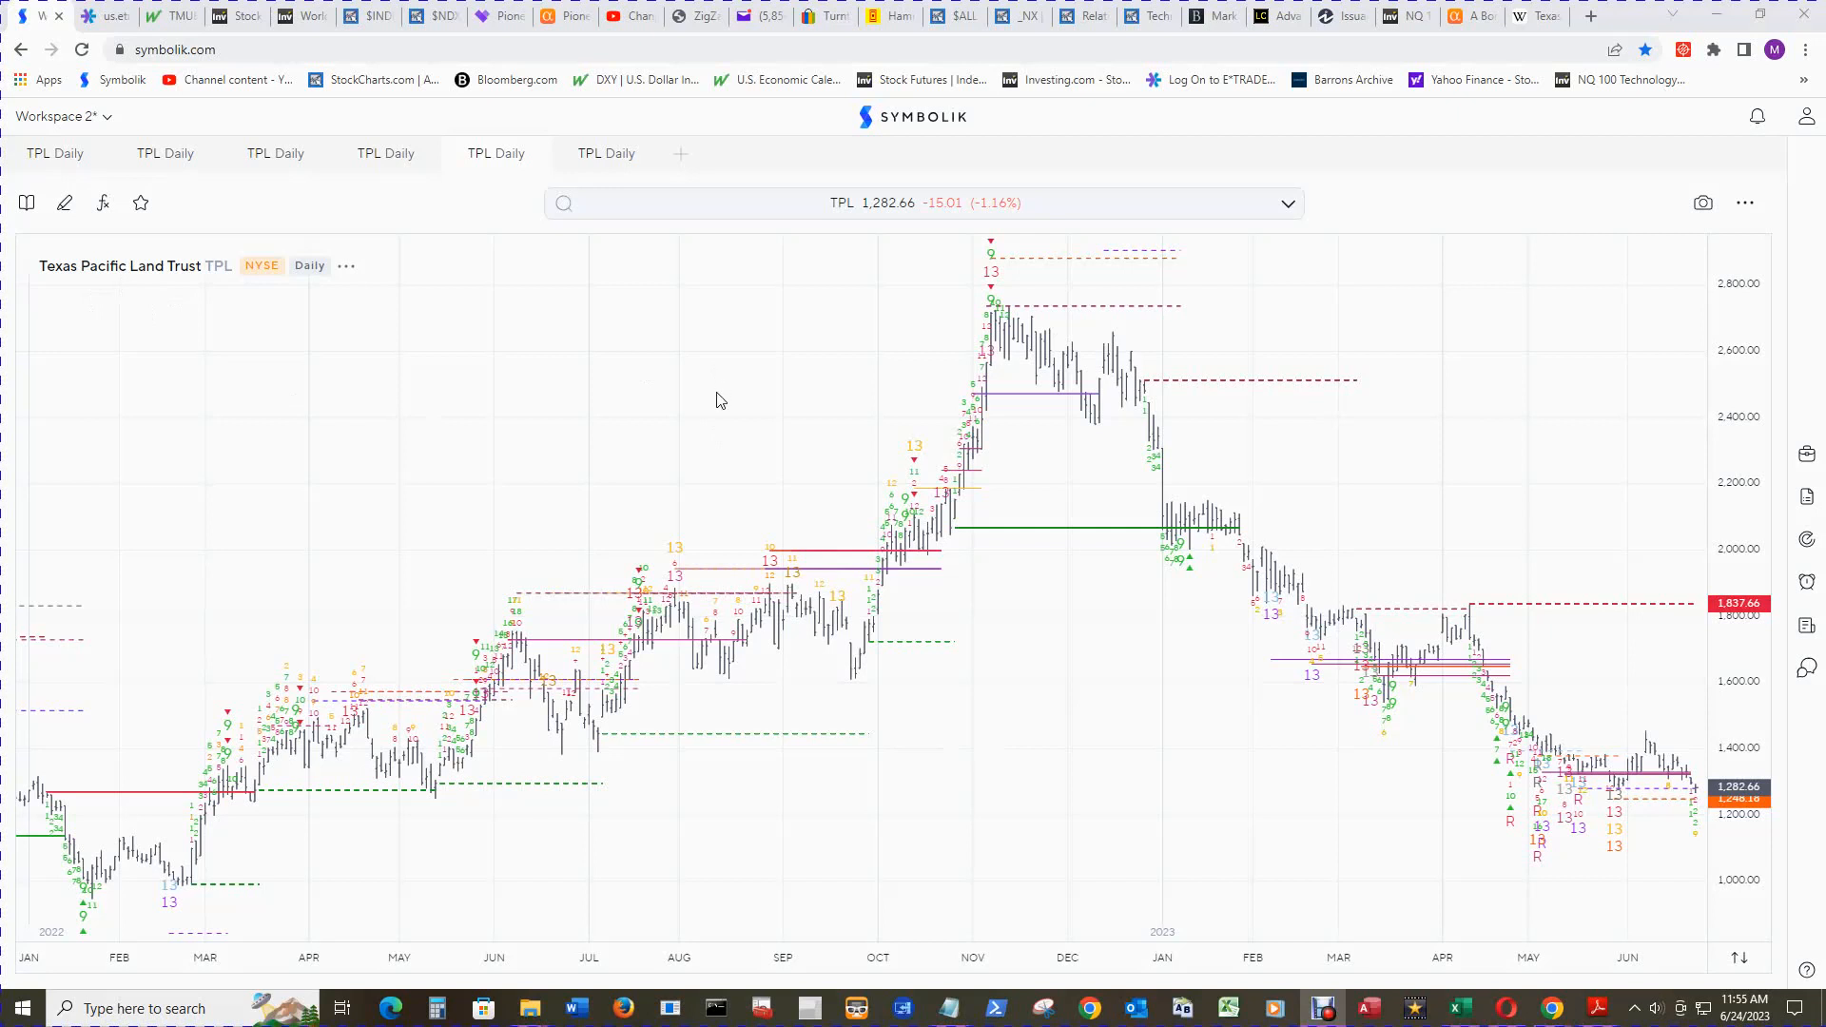
mouse_move(710, 416)
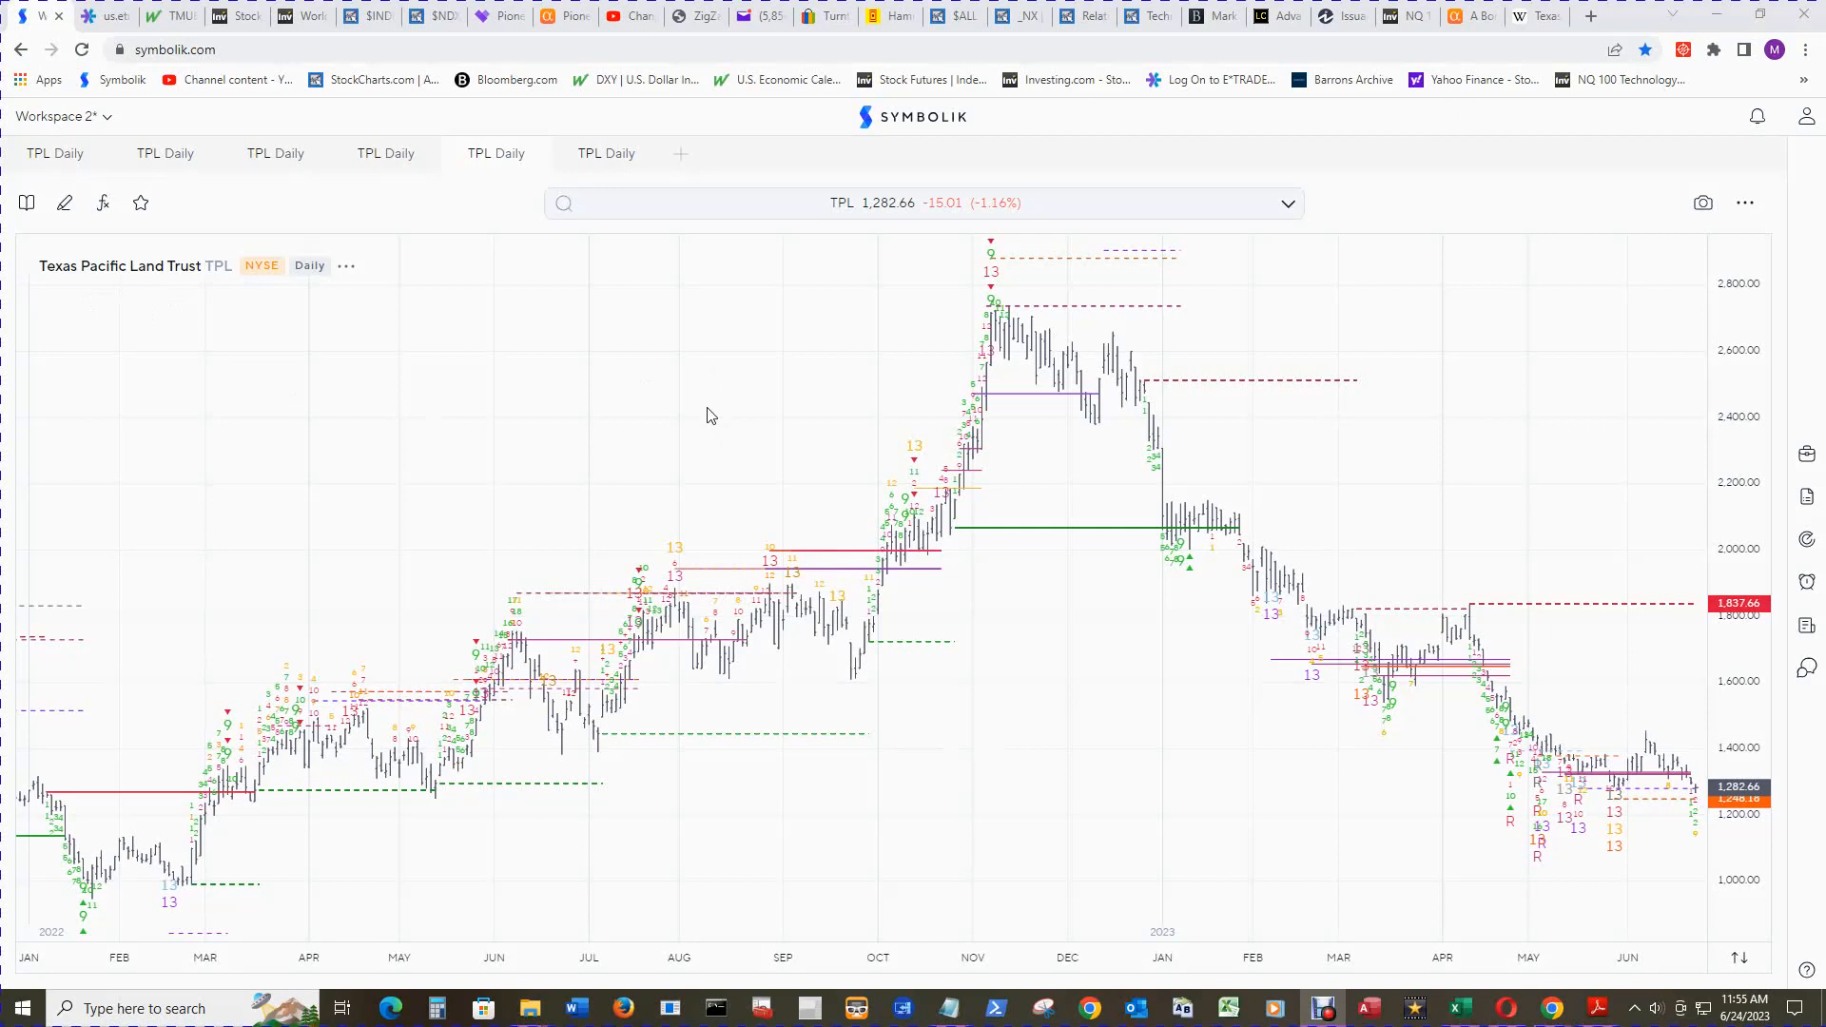
mouse_move(719, 408)
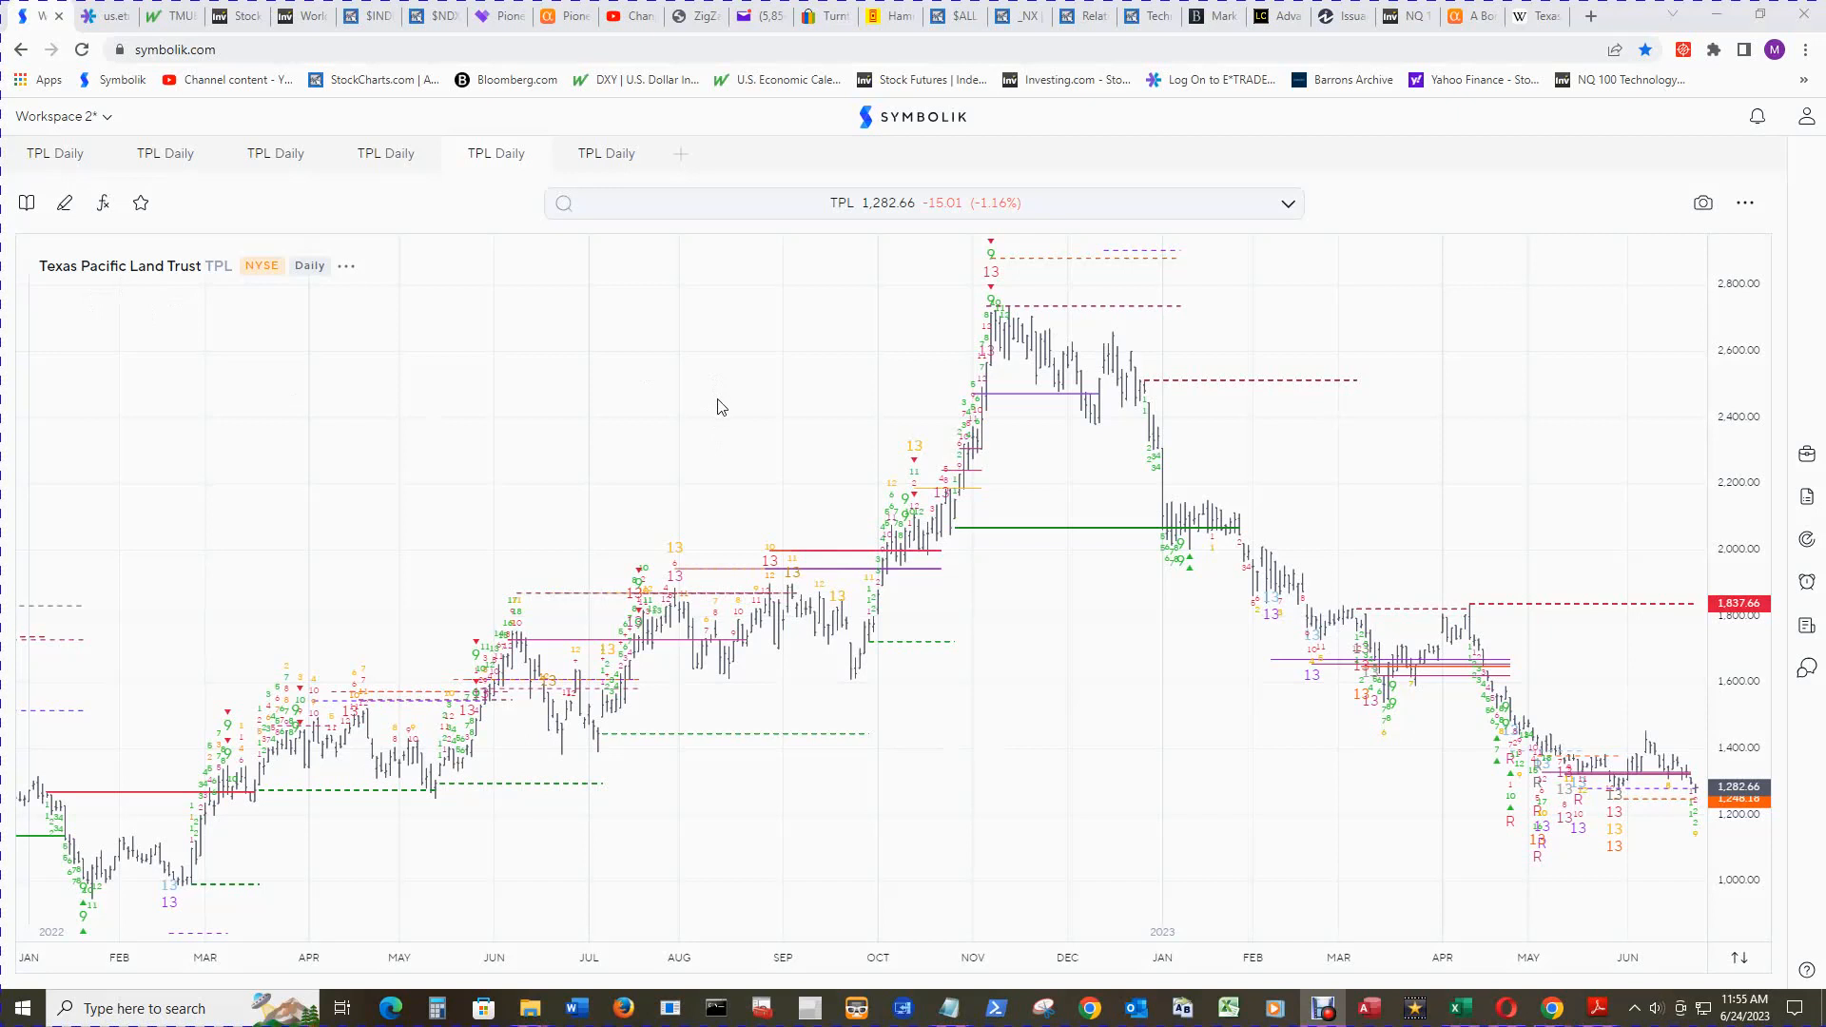
mouse_move(687, 424)
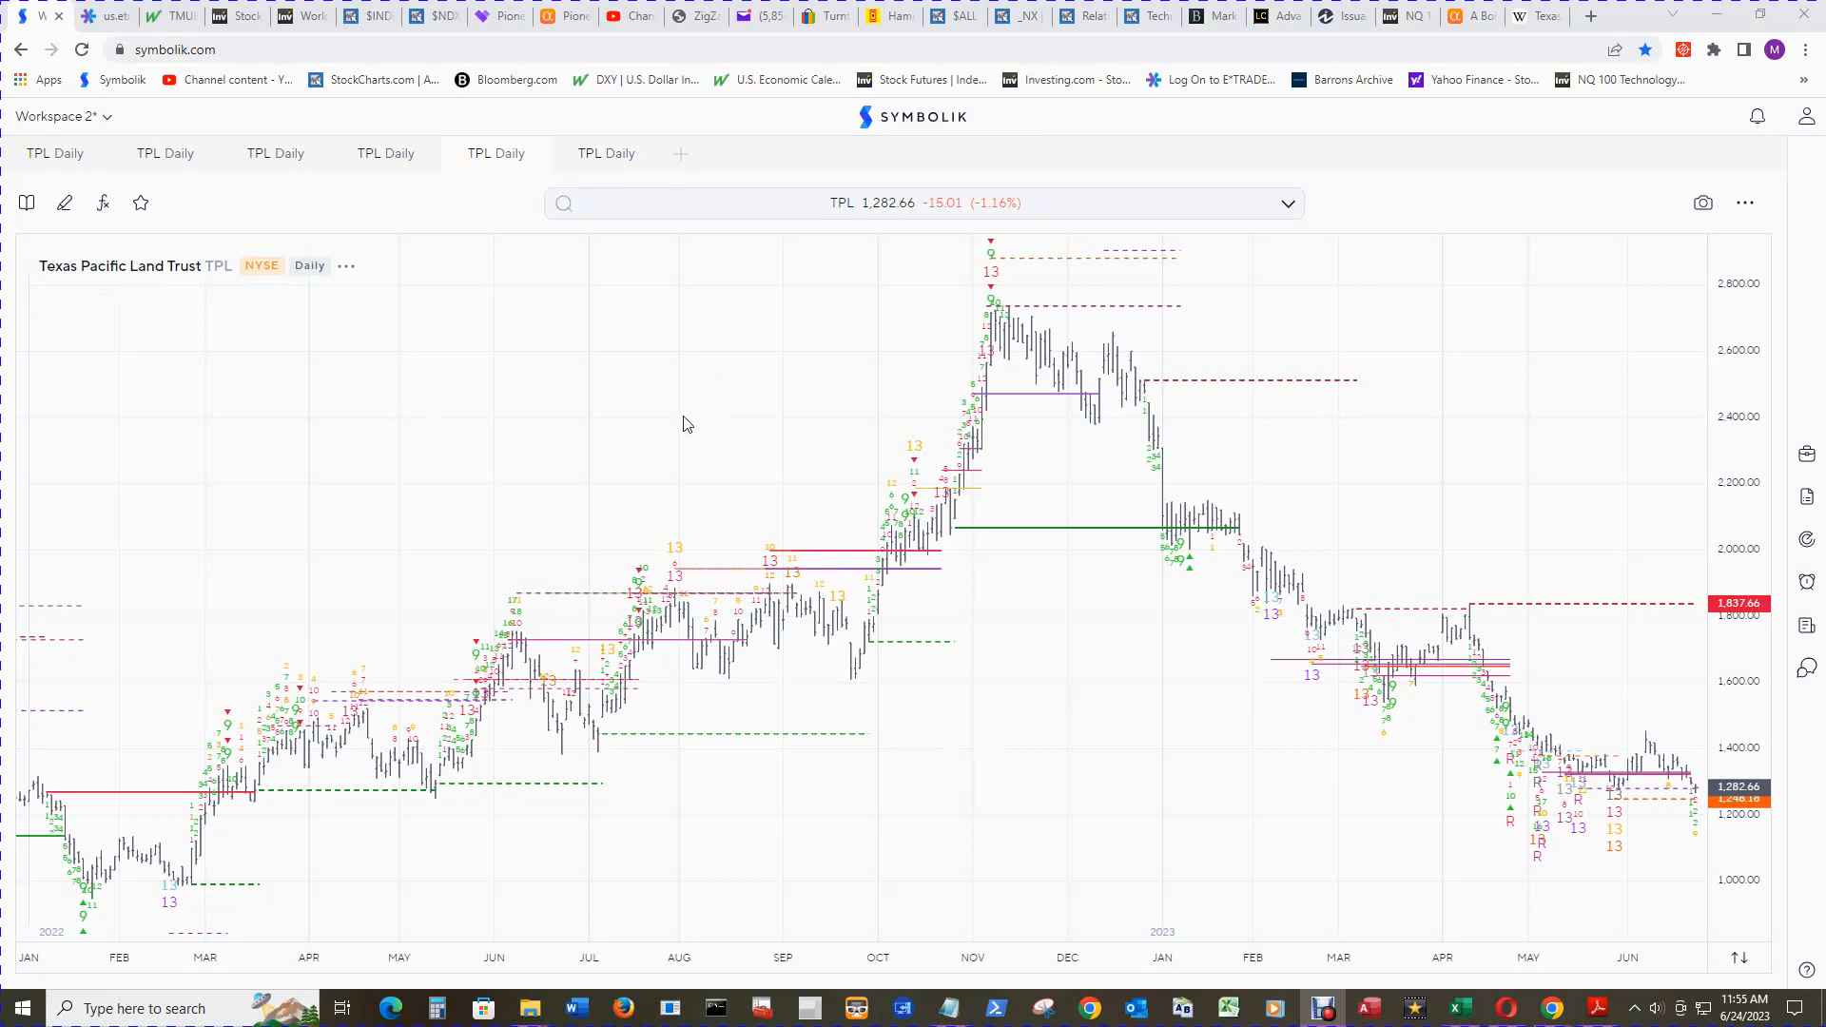
mouse_move(1535, 382)
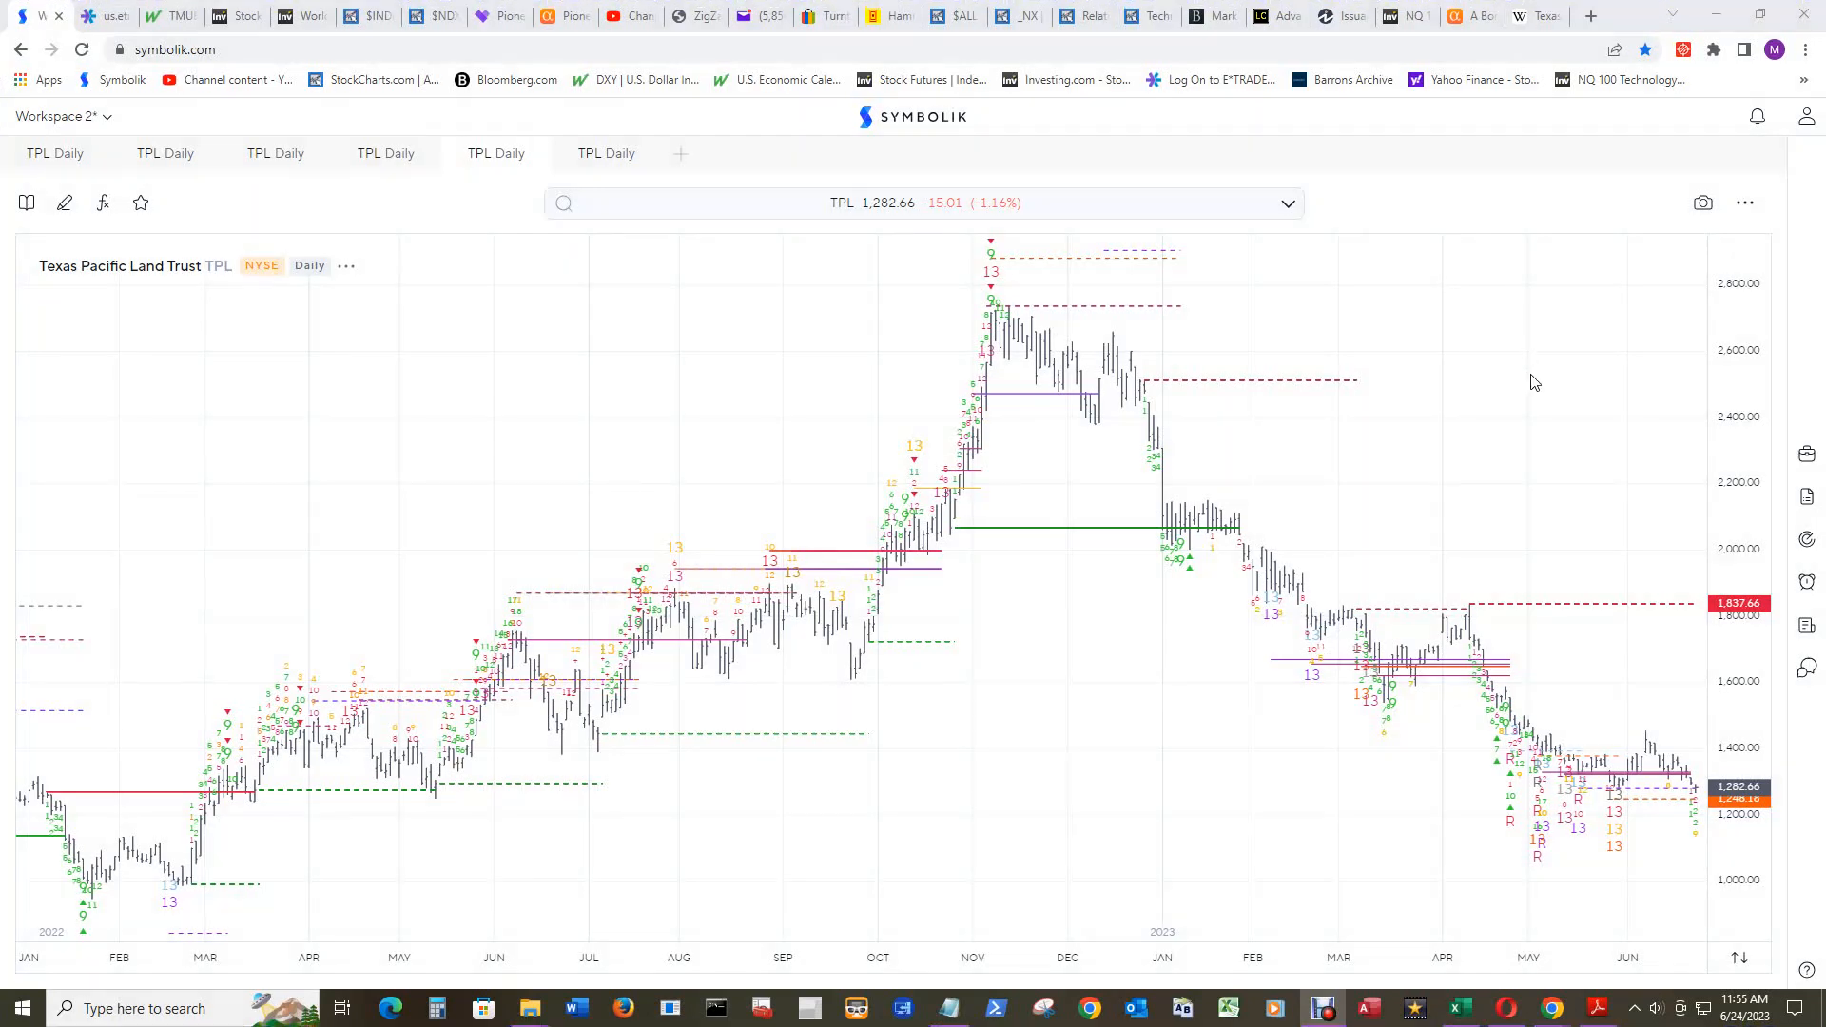
mouse_move(1436, 355)
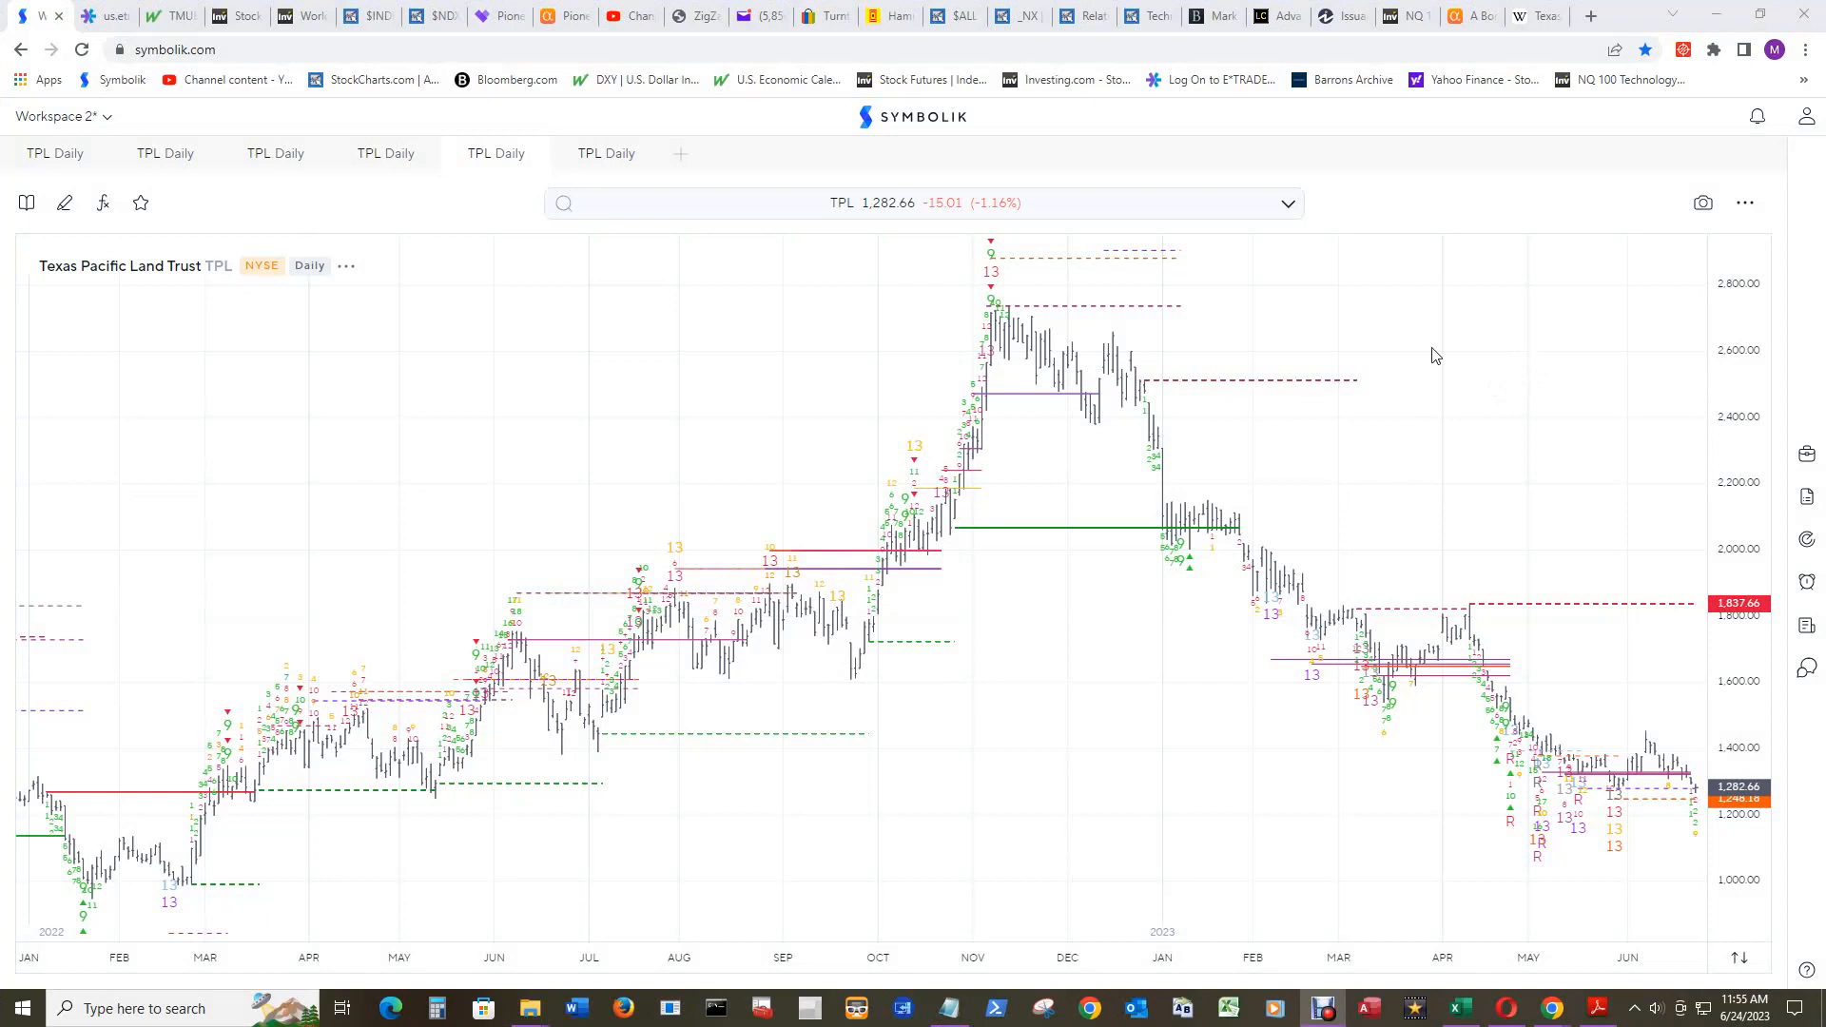
mouse_move(1461, 388)
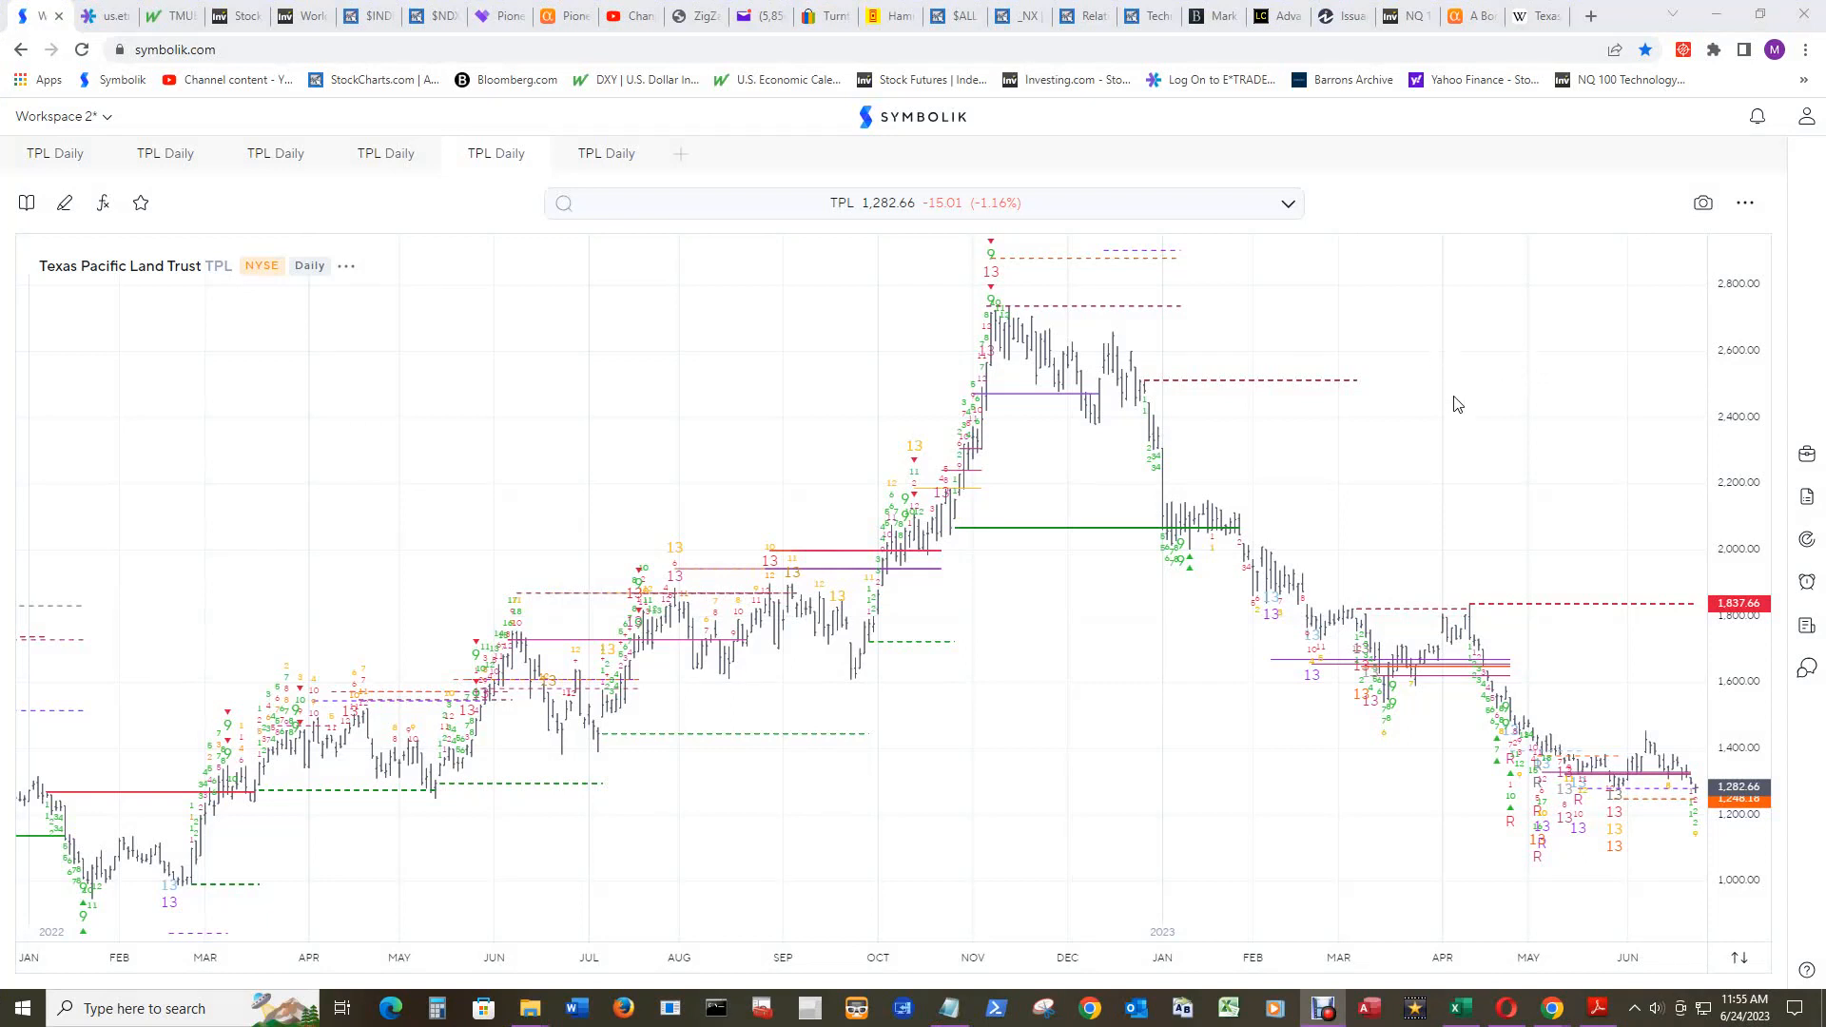
mouse_move(1572, 393)
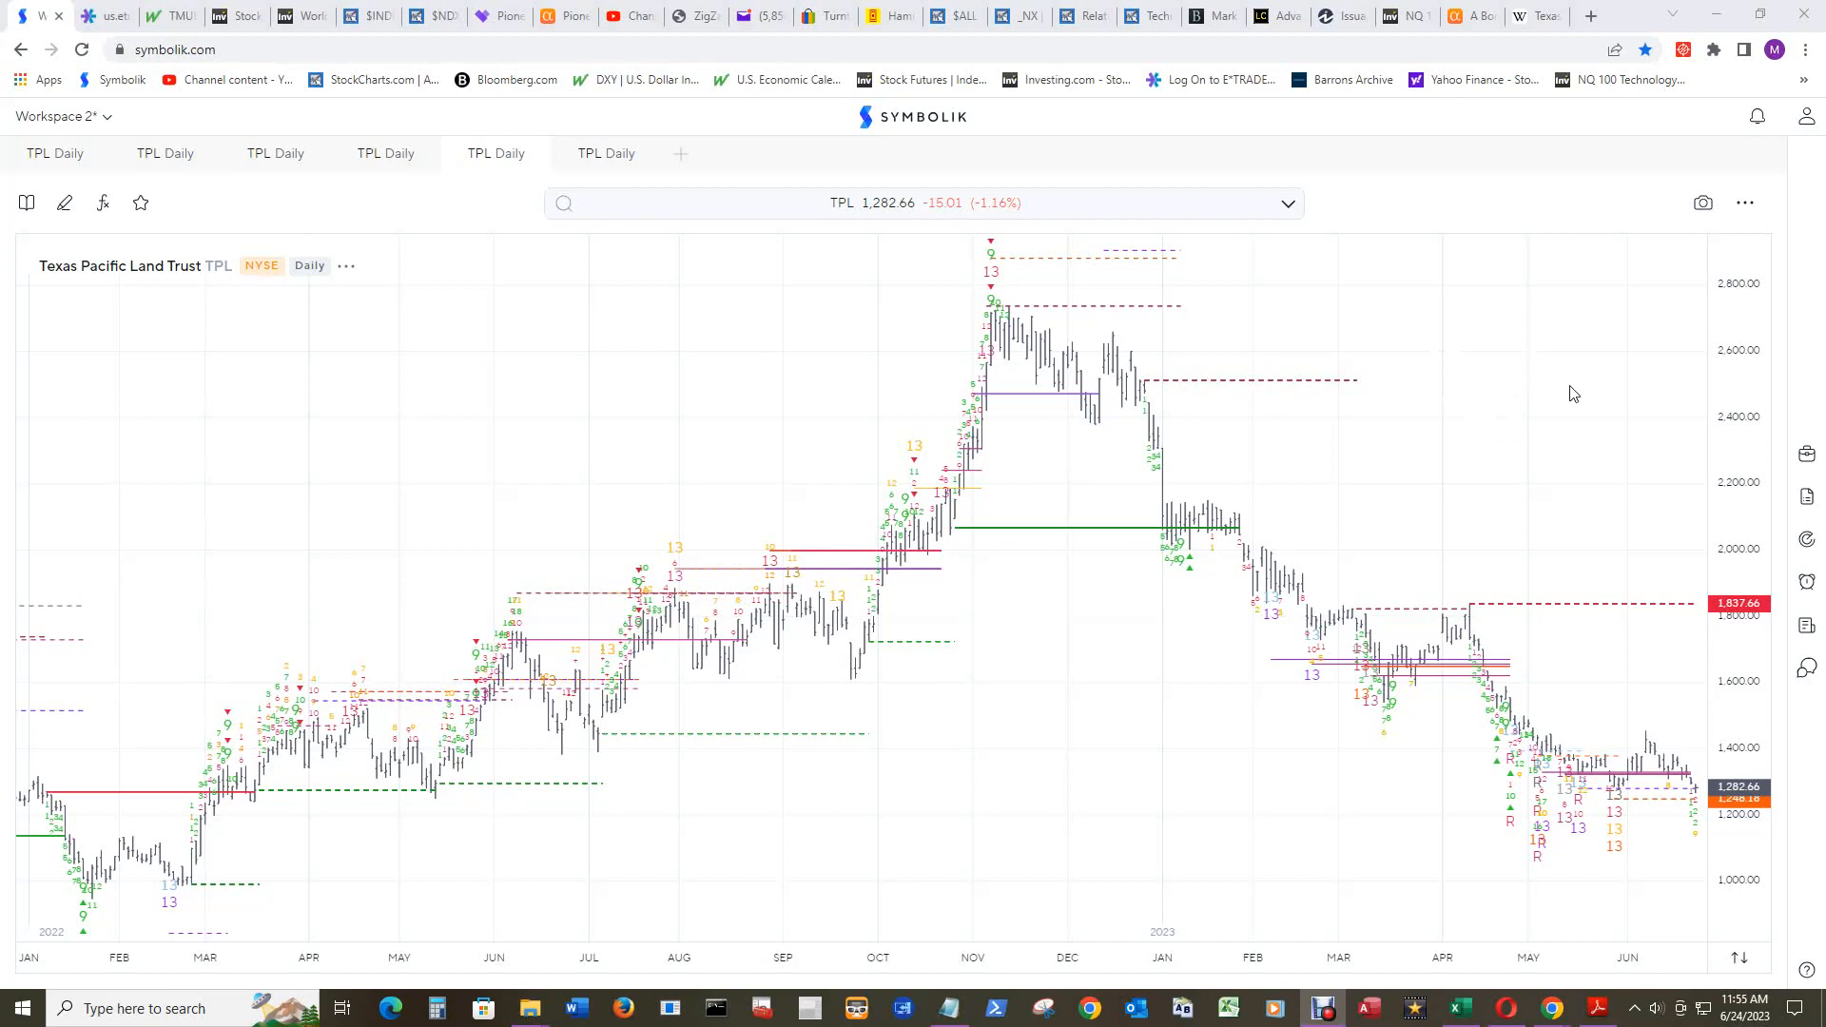
mouse_move(1496, 406)
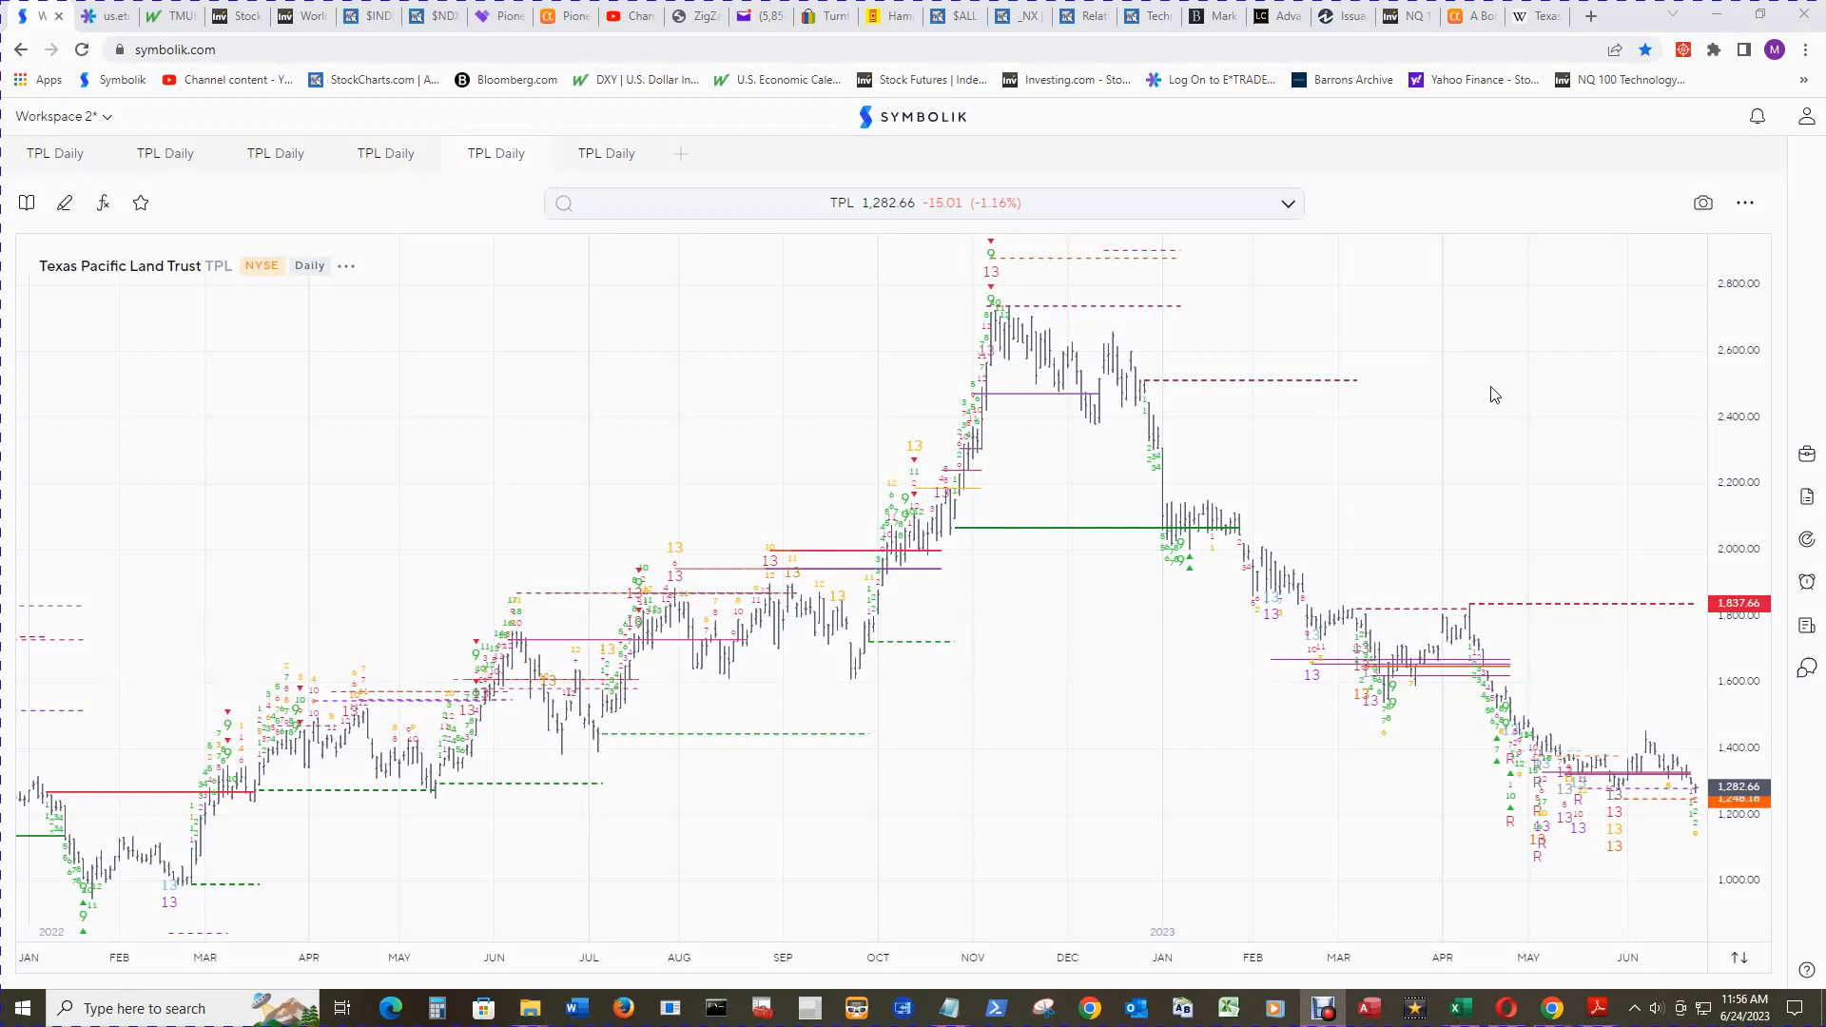
mouse_move(1572, 477)
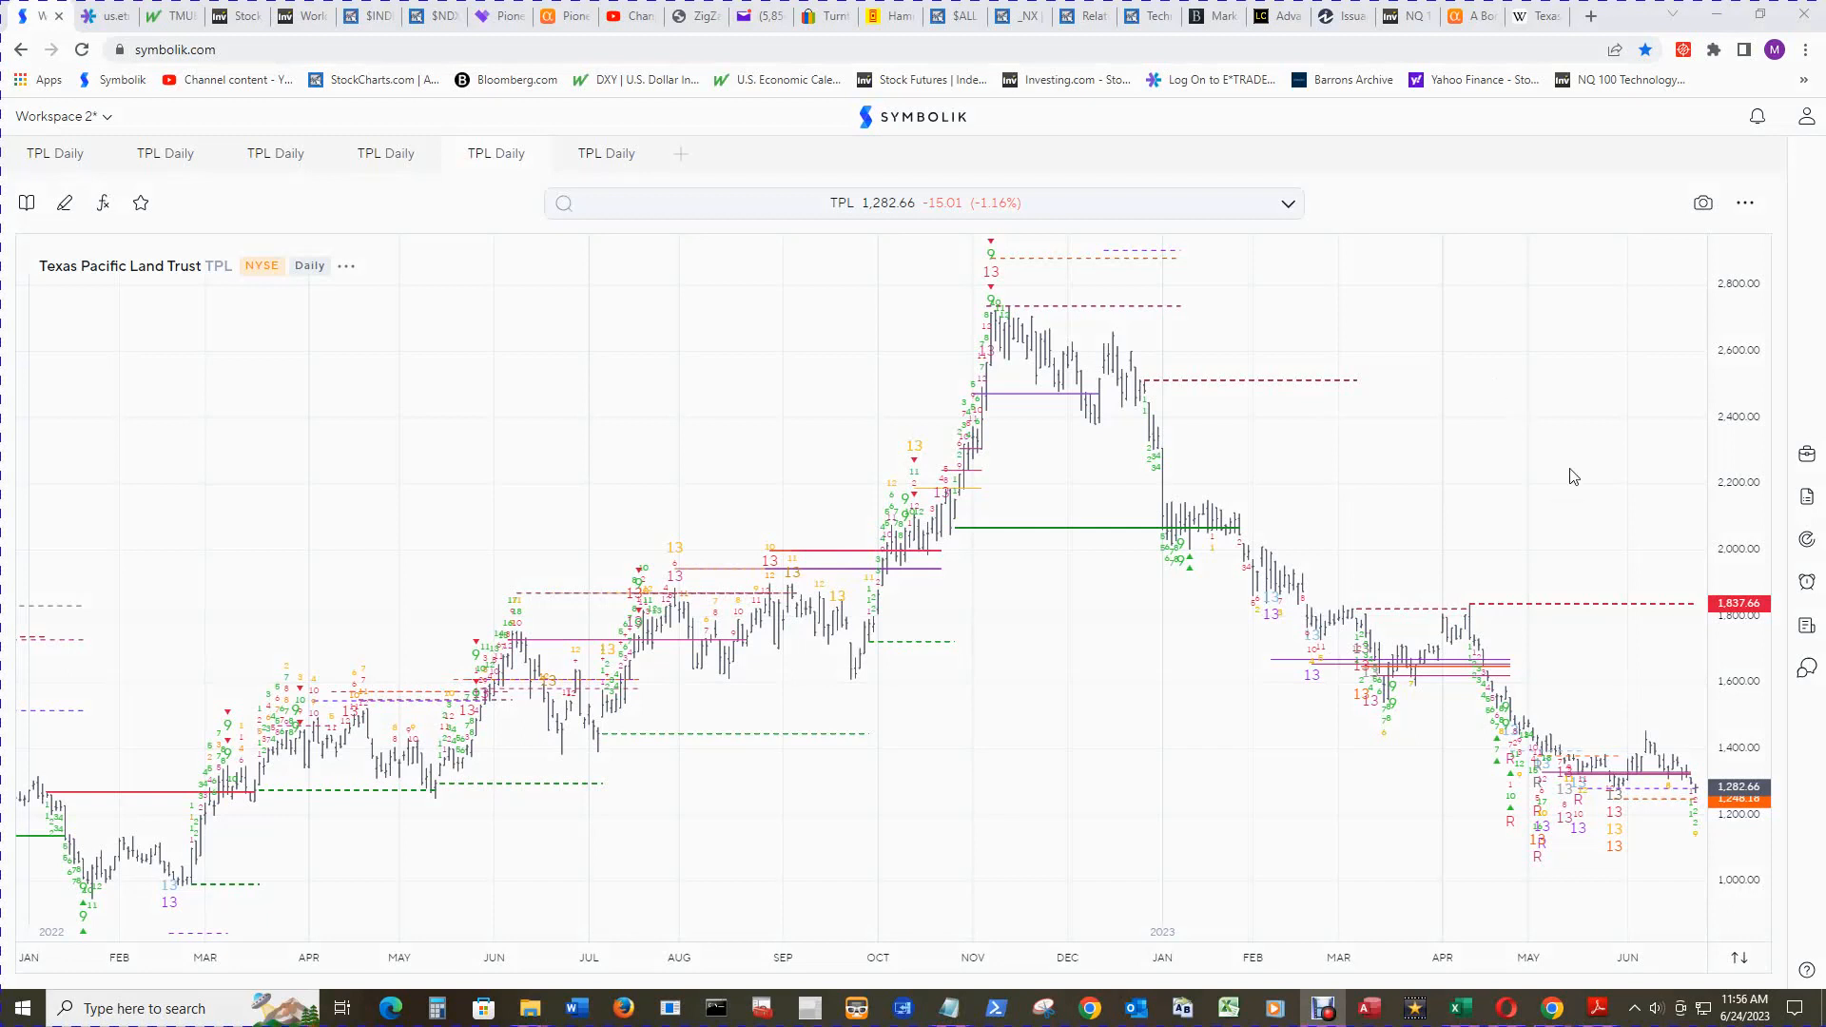
mouse_move(1572, 429)
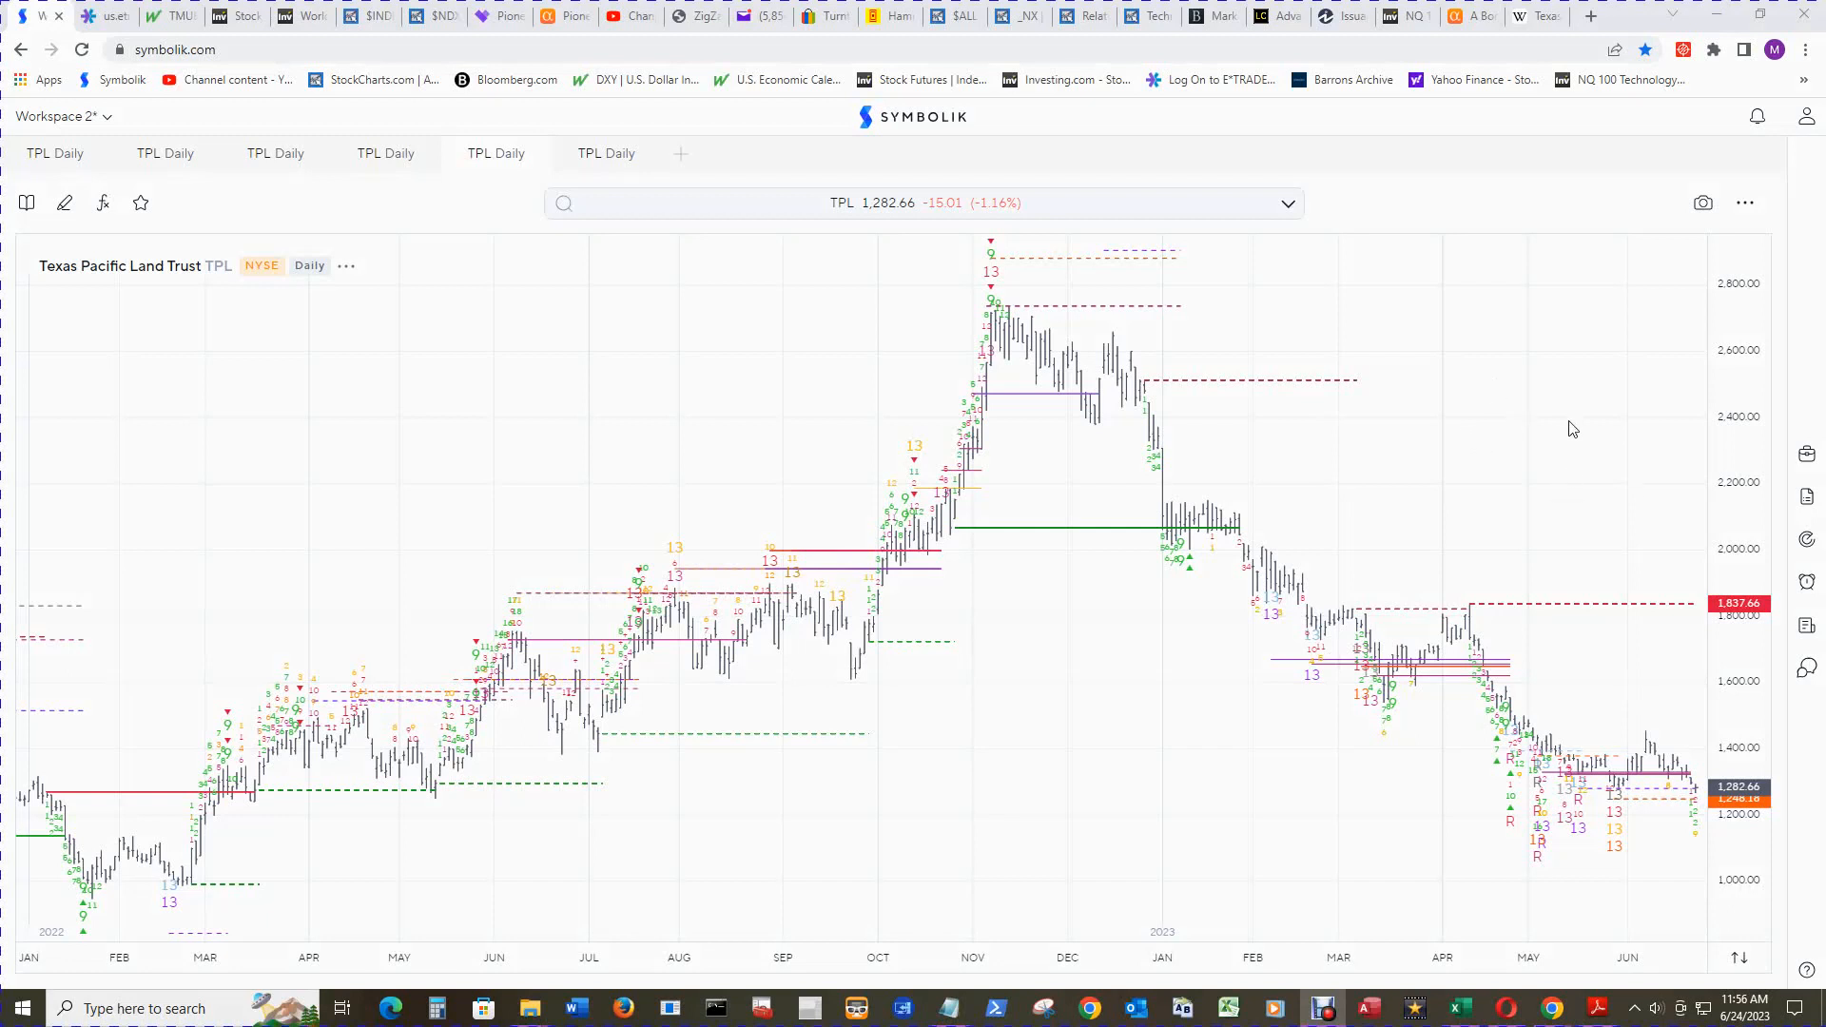
mouse_move(1523, 384)
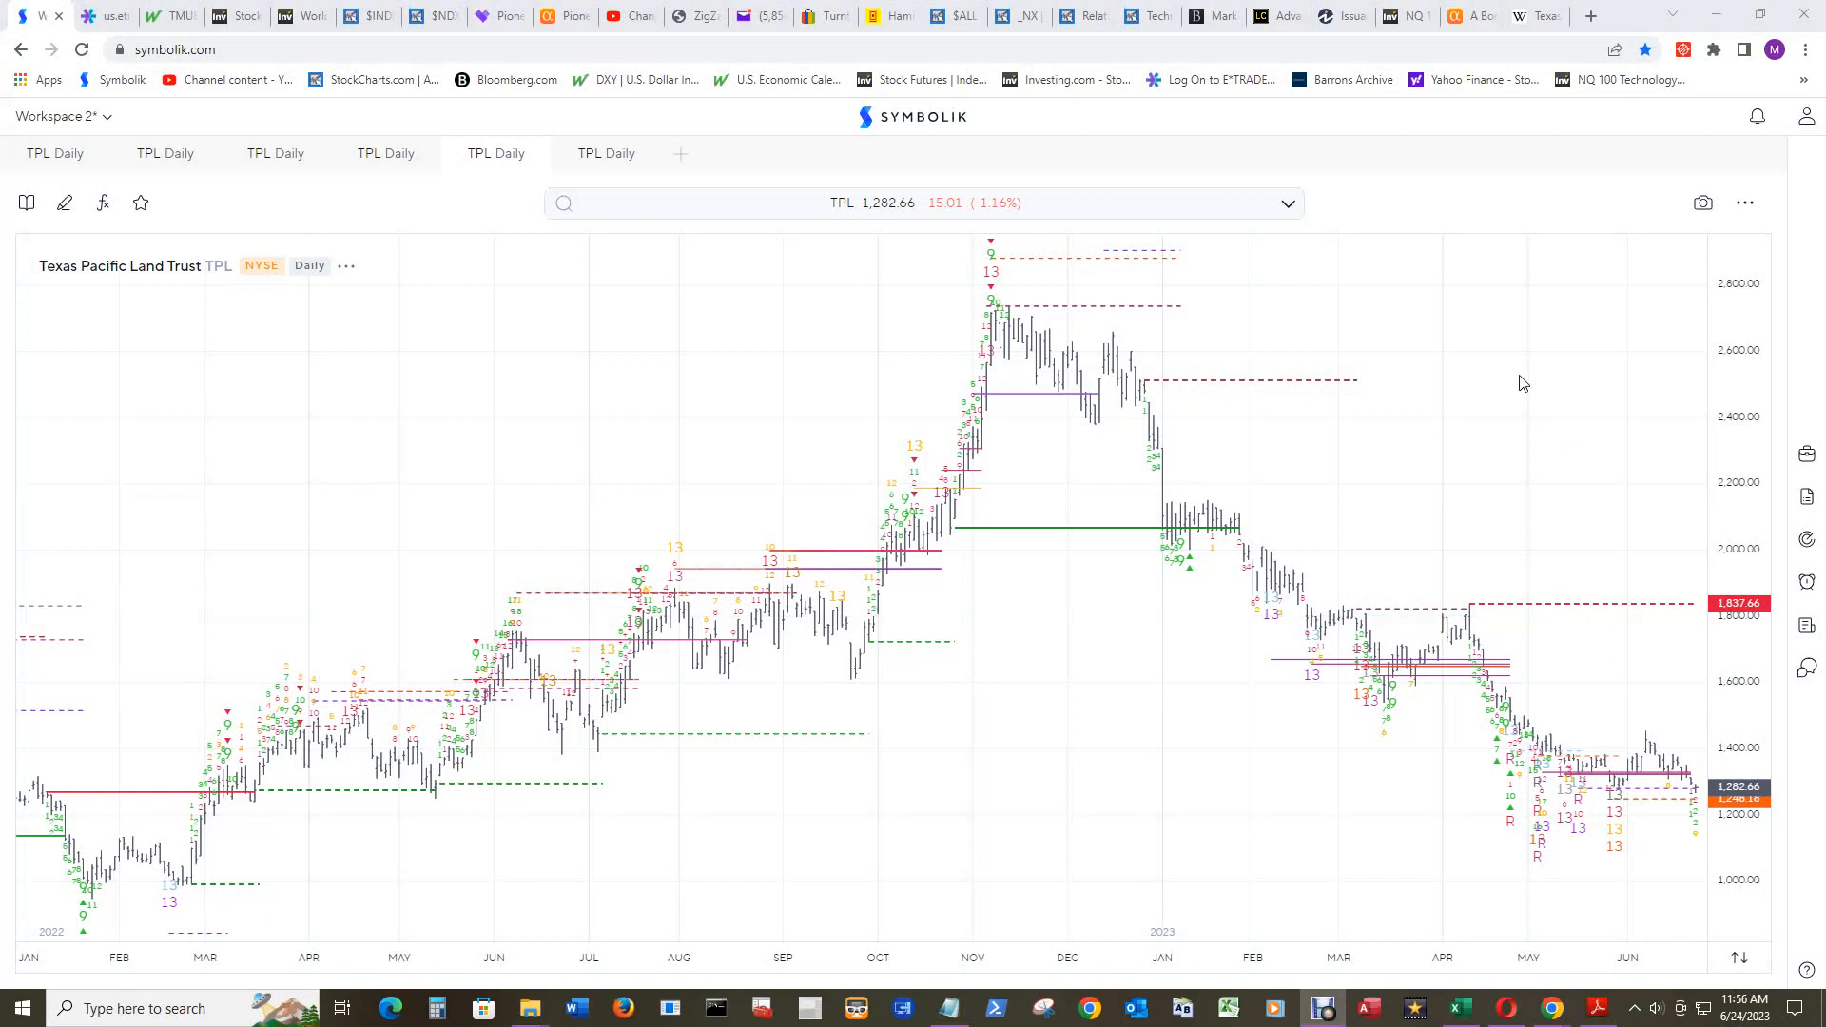
mouse_move(1531, 420)
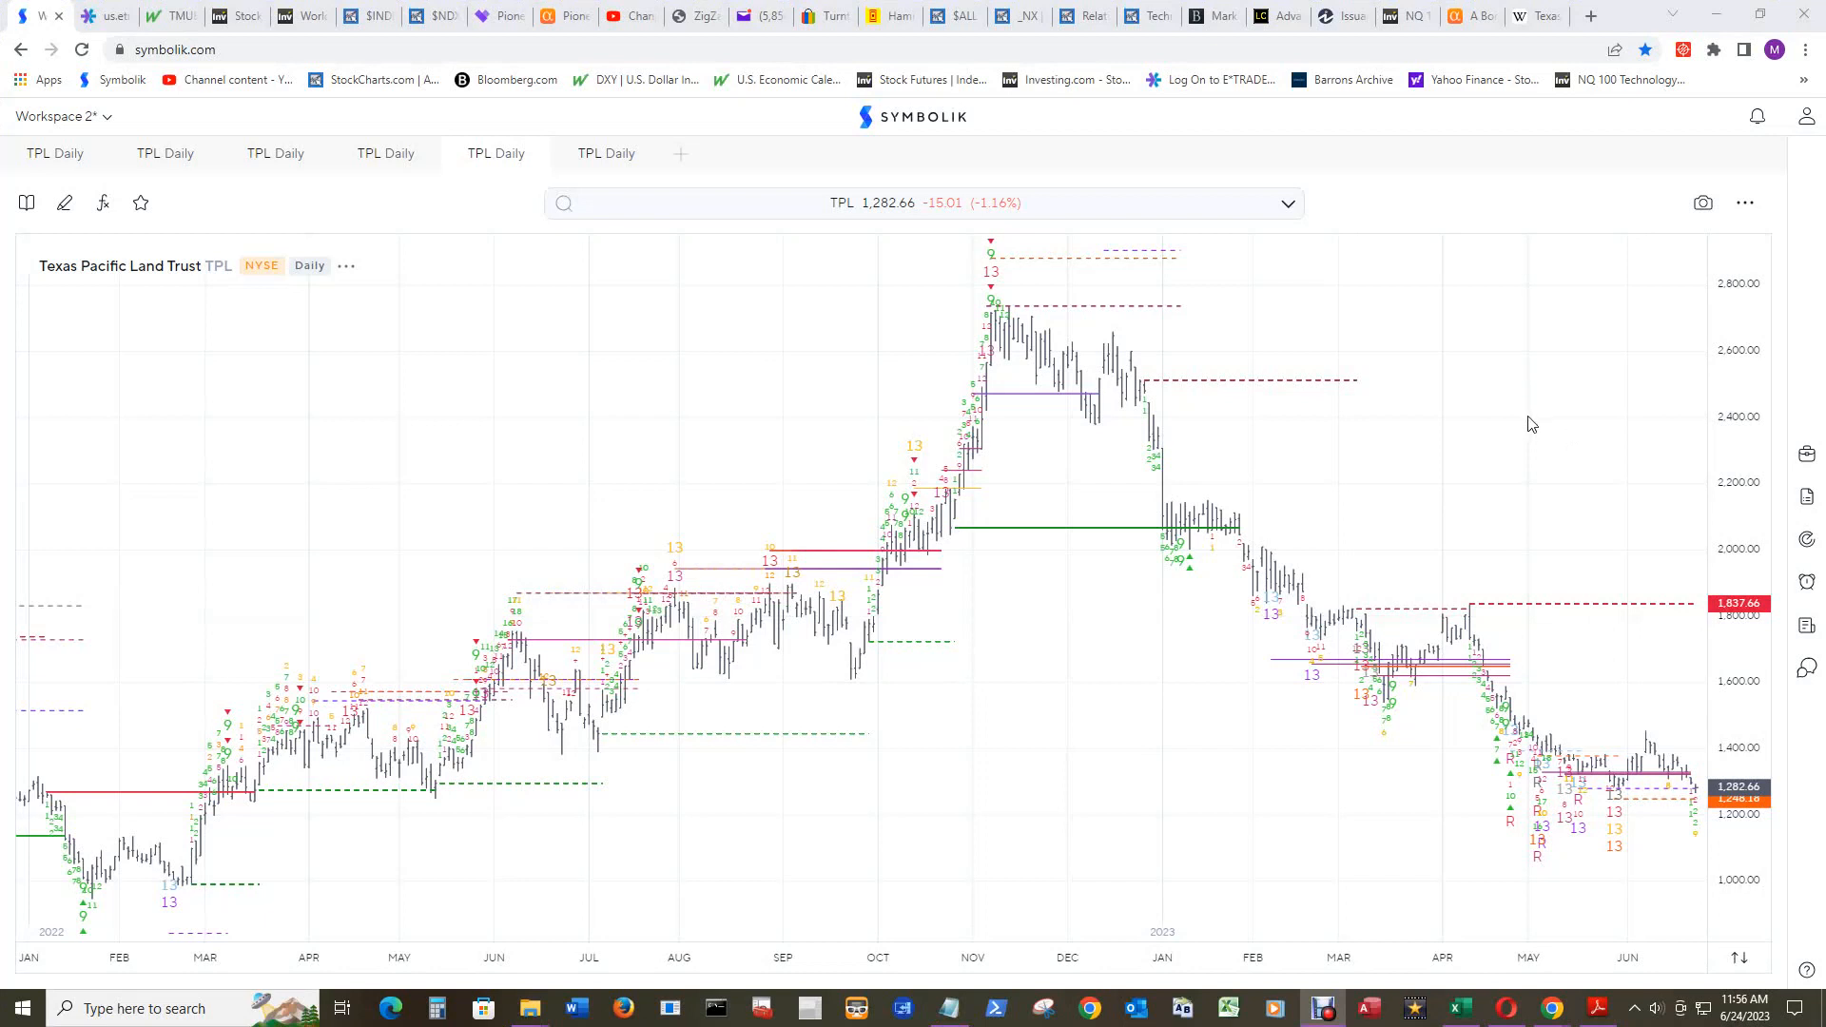
mouse_move(1422, 406)
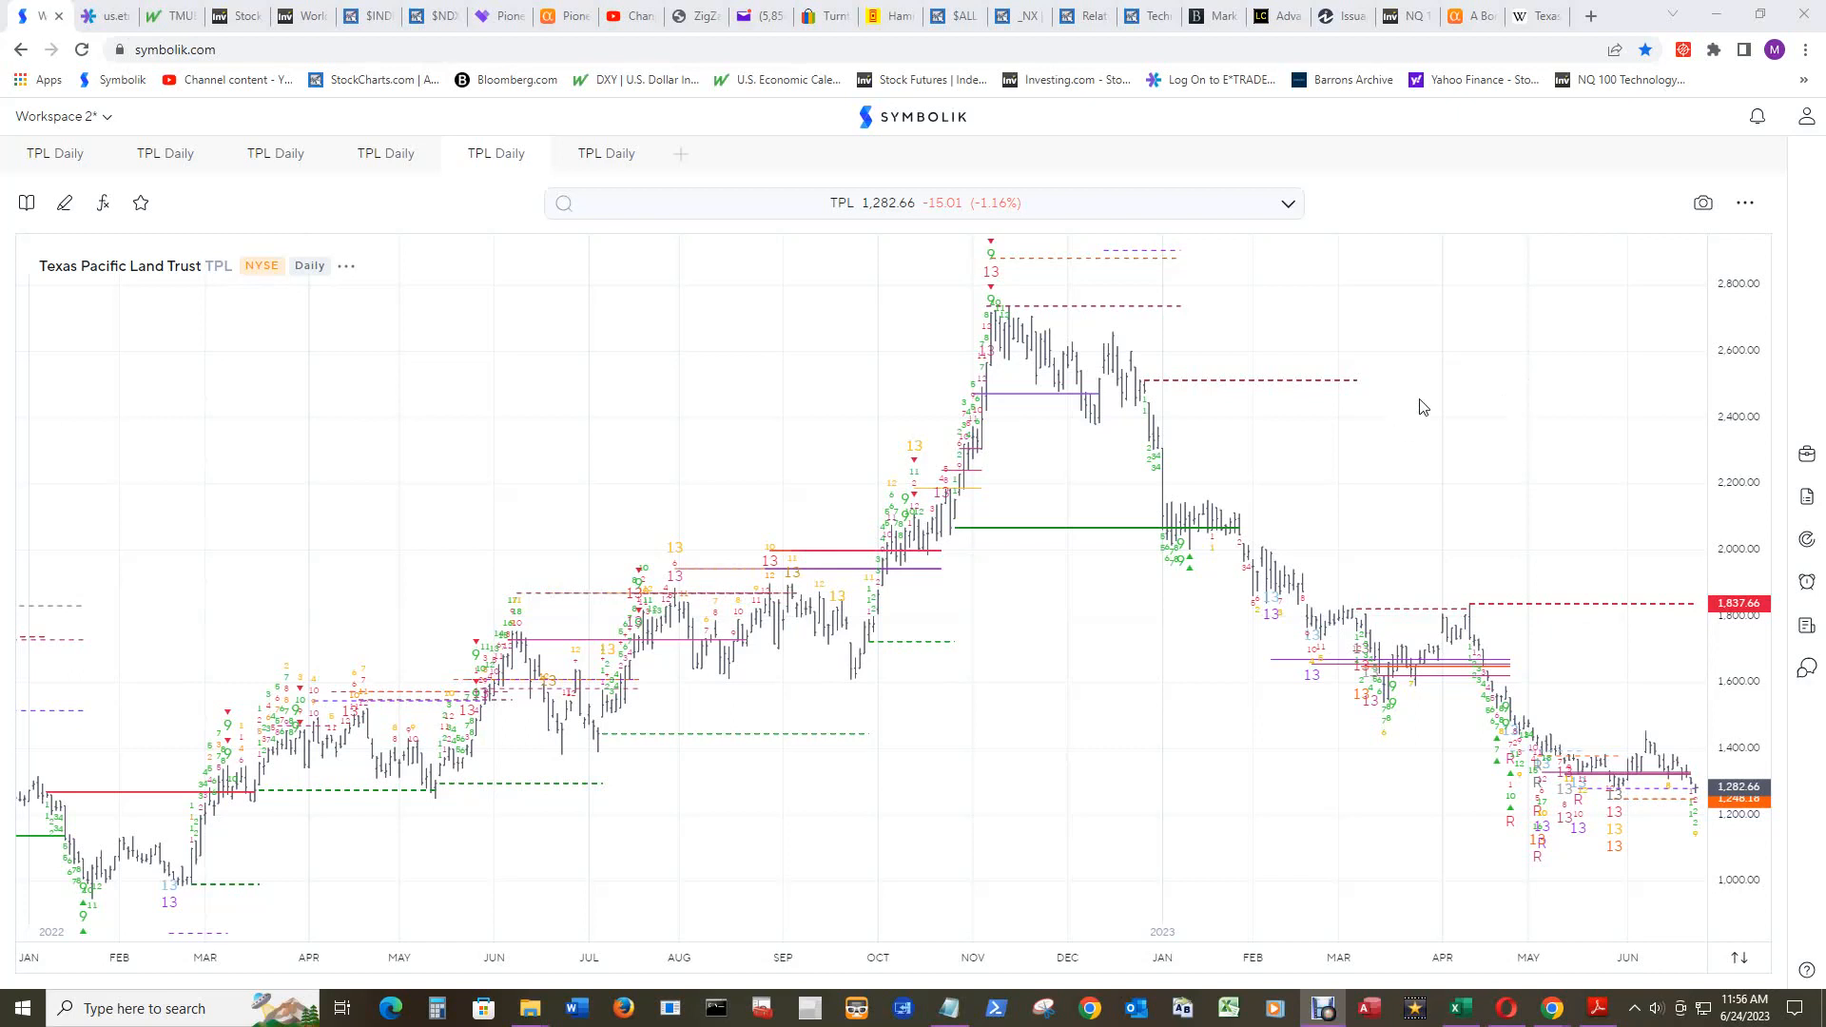
mouse_move(1432, 403)
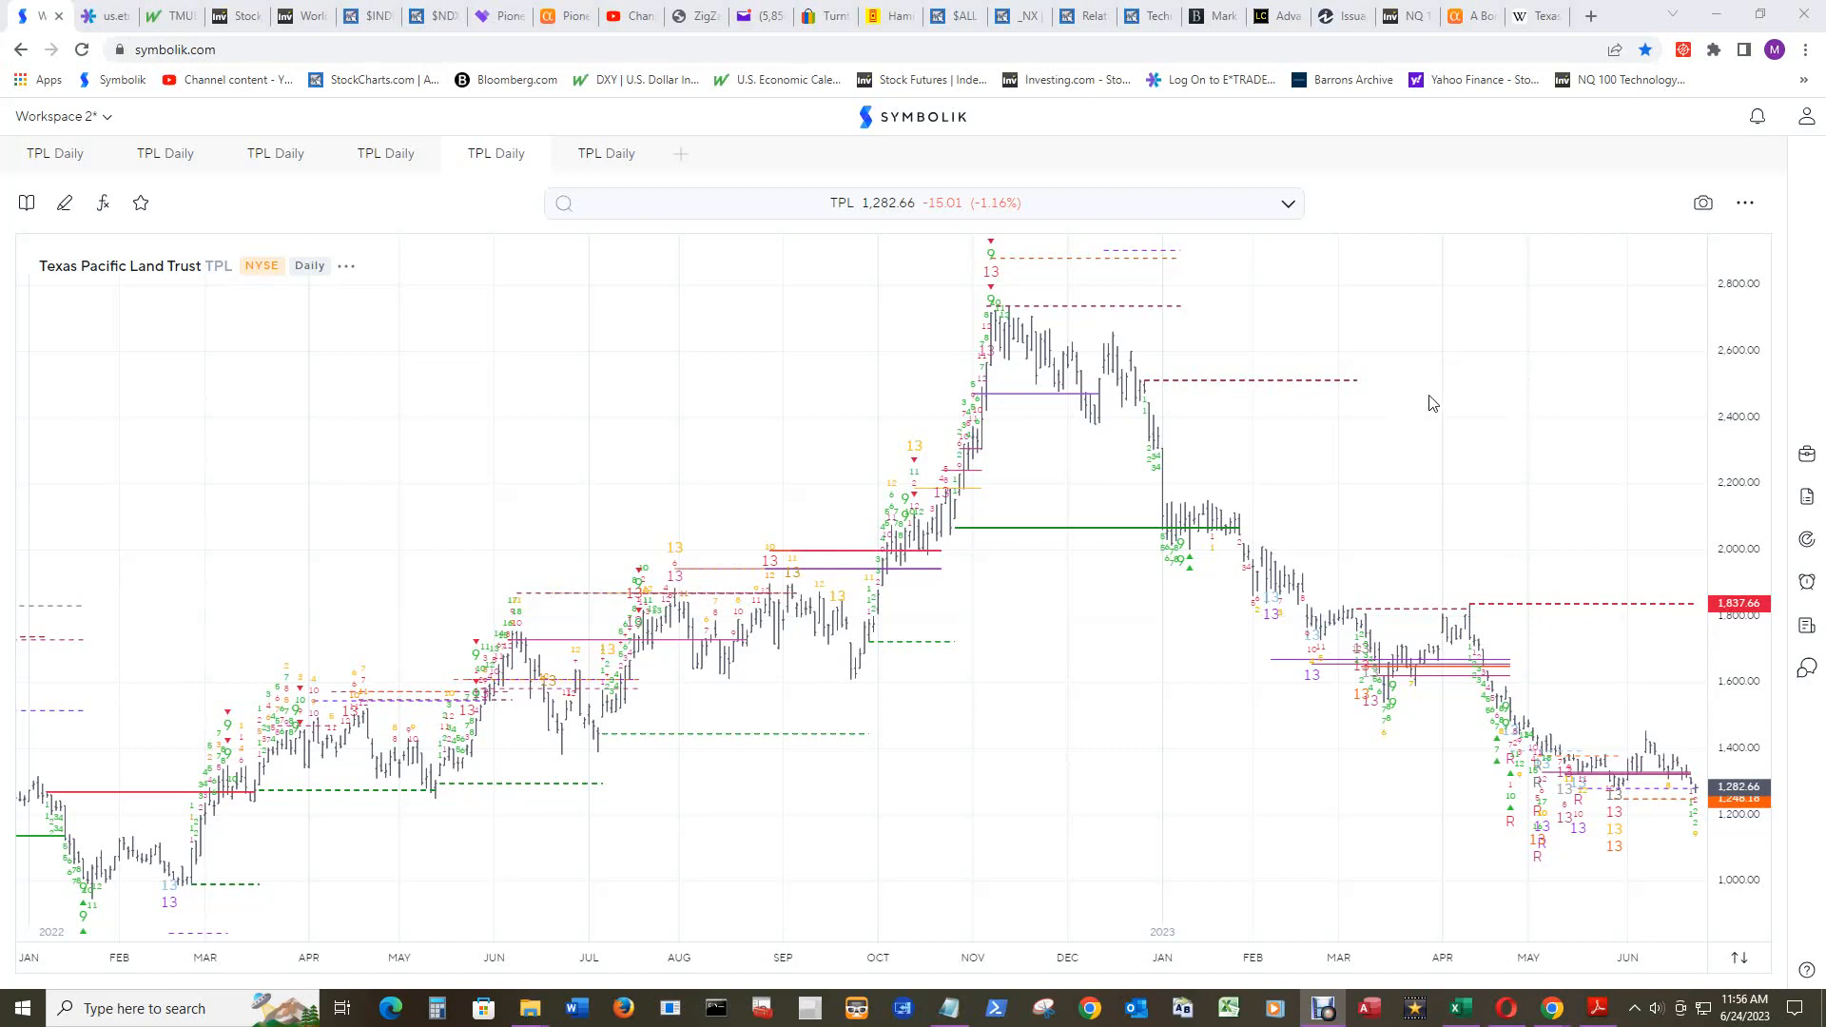
mouse_move(1521, 430)
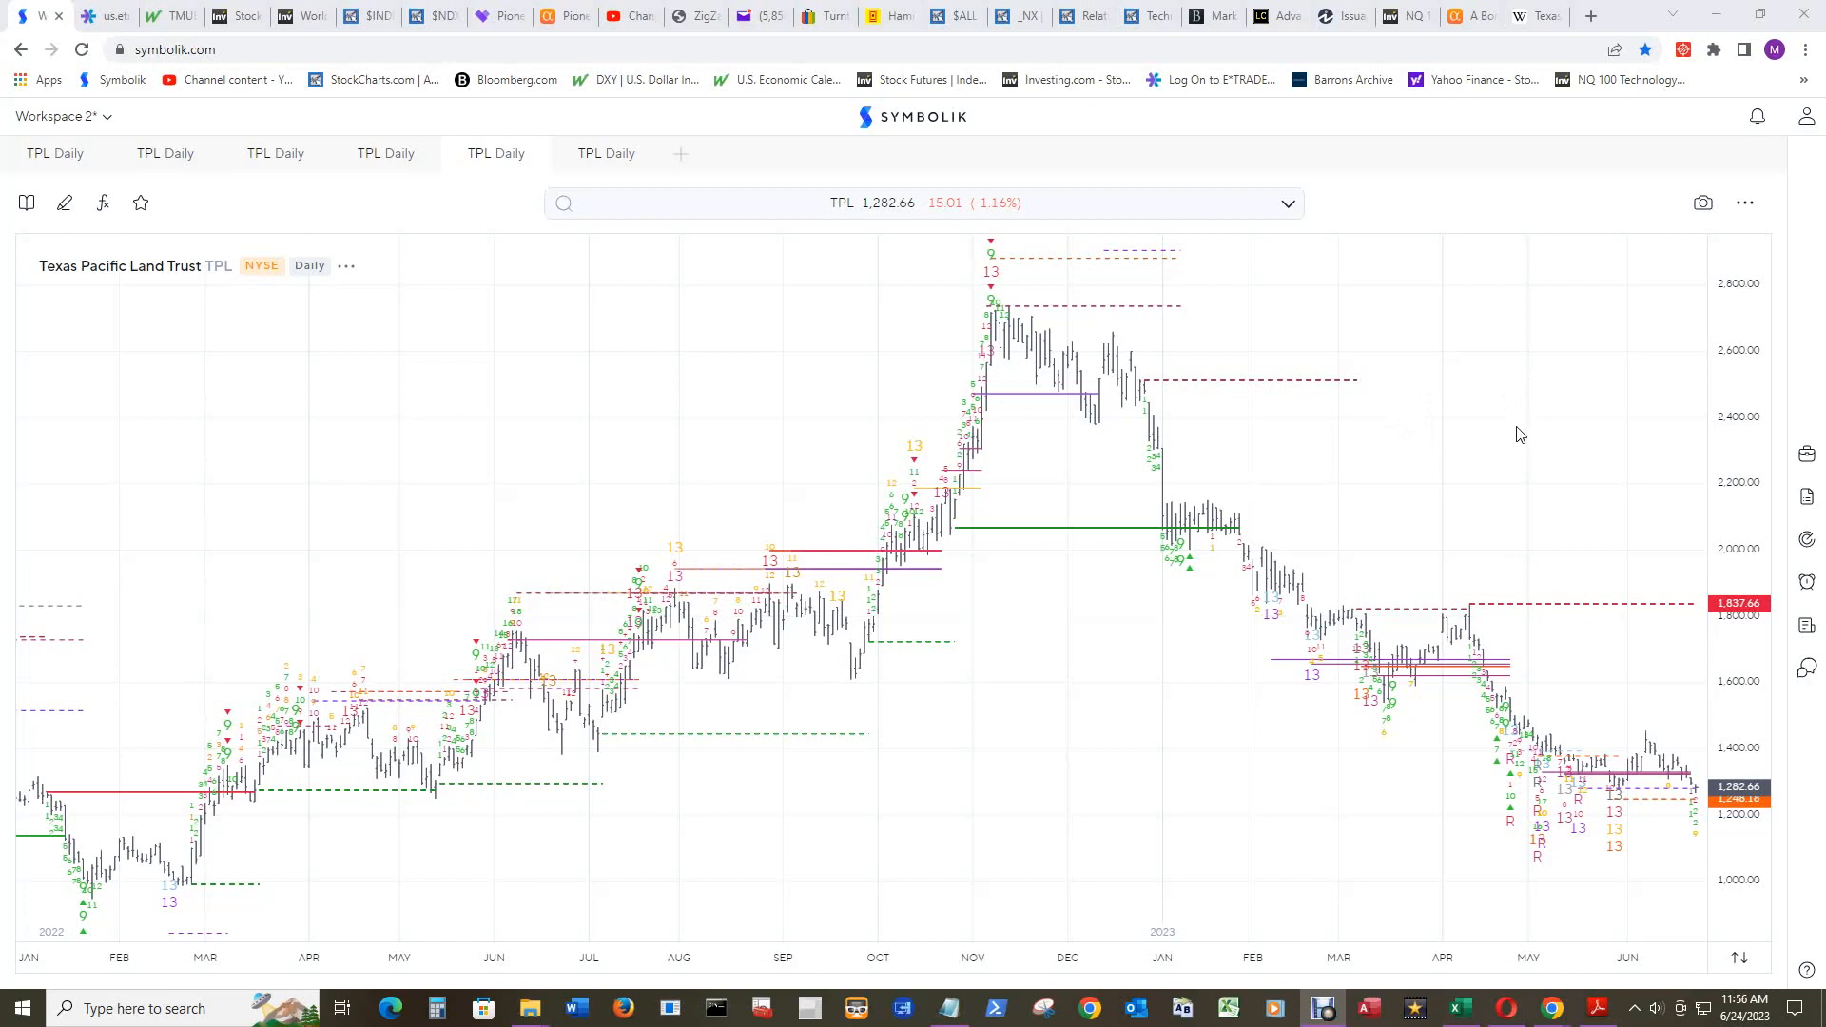
mouse_move(1544, 484)
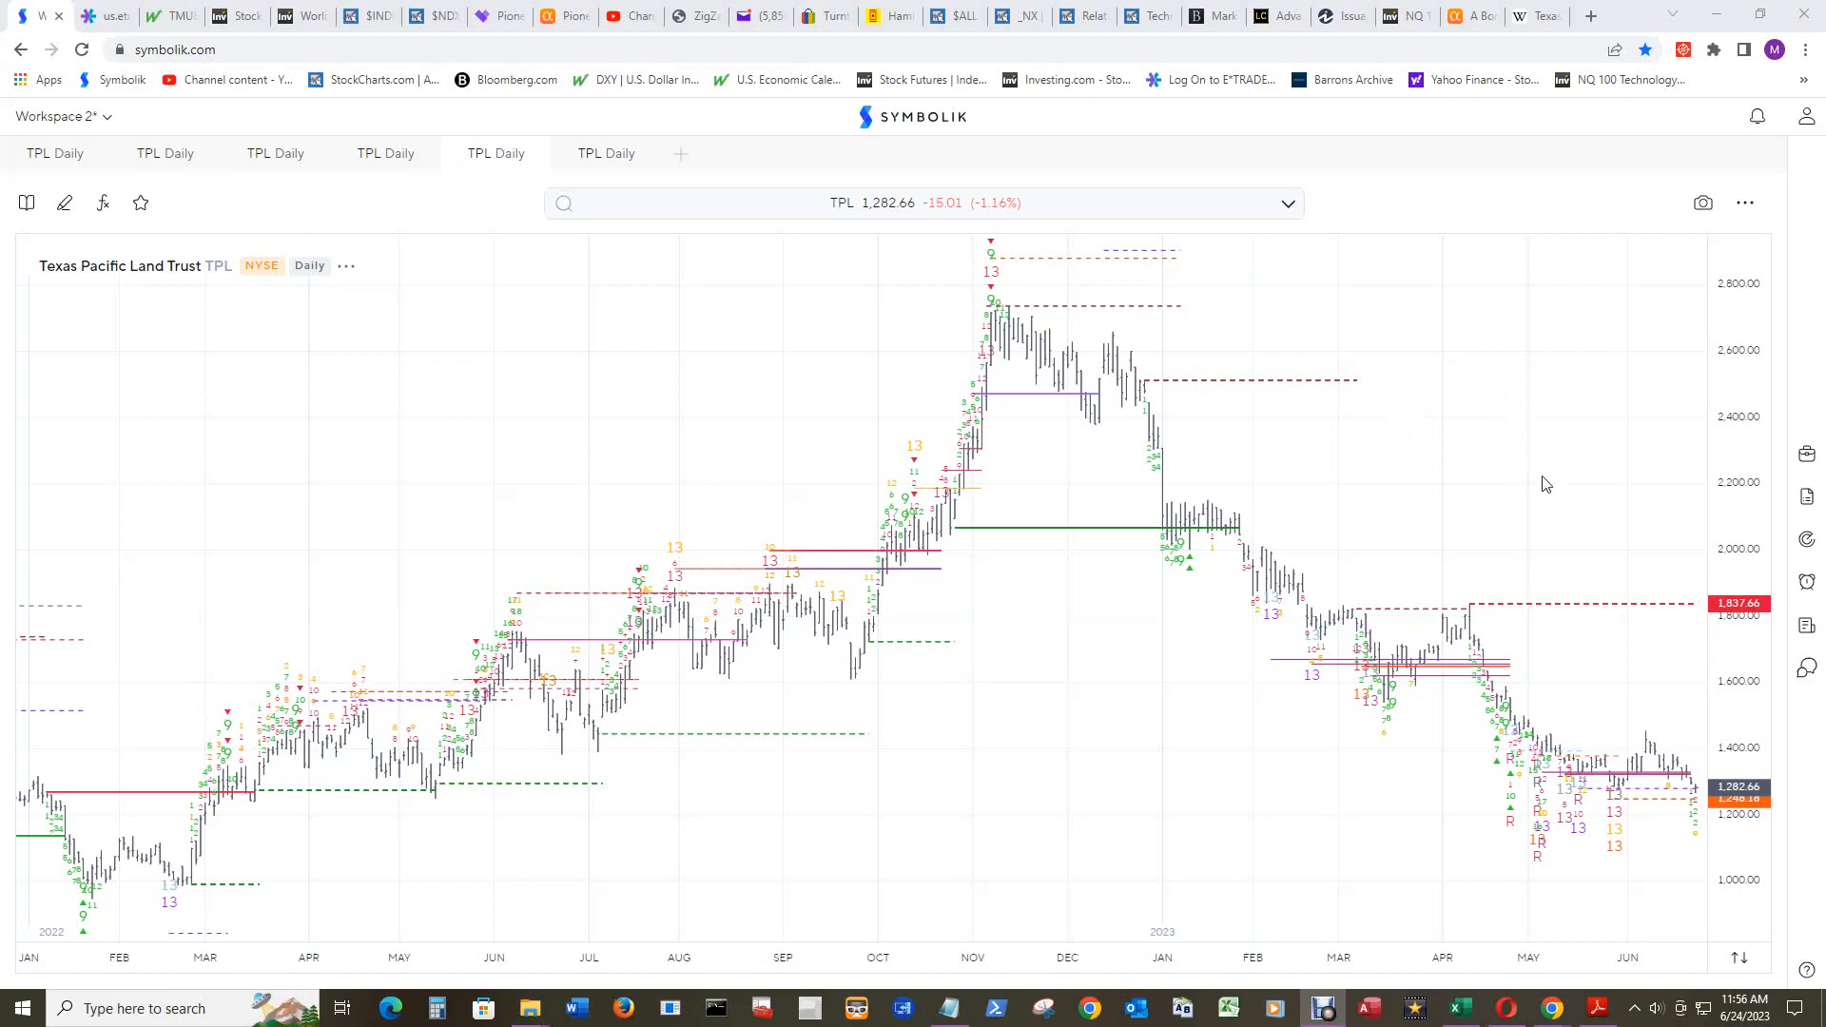
mouse_move(1524, 482)
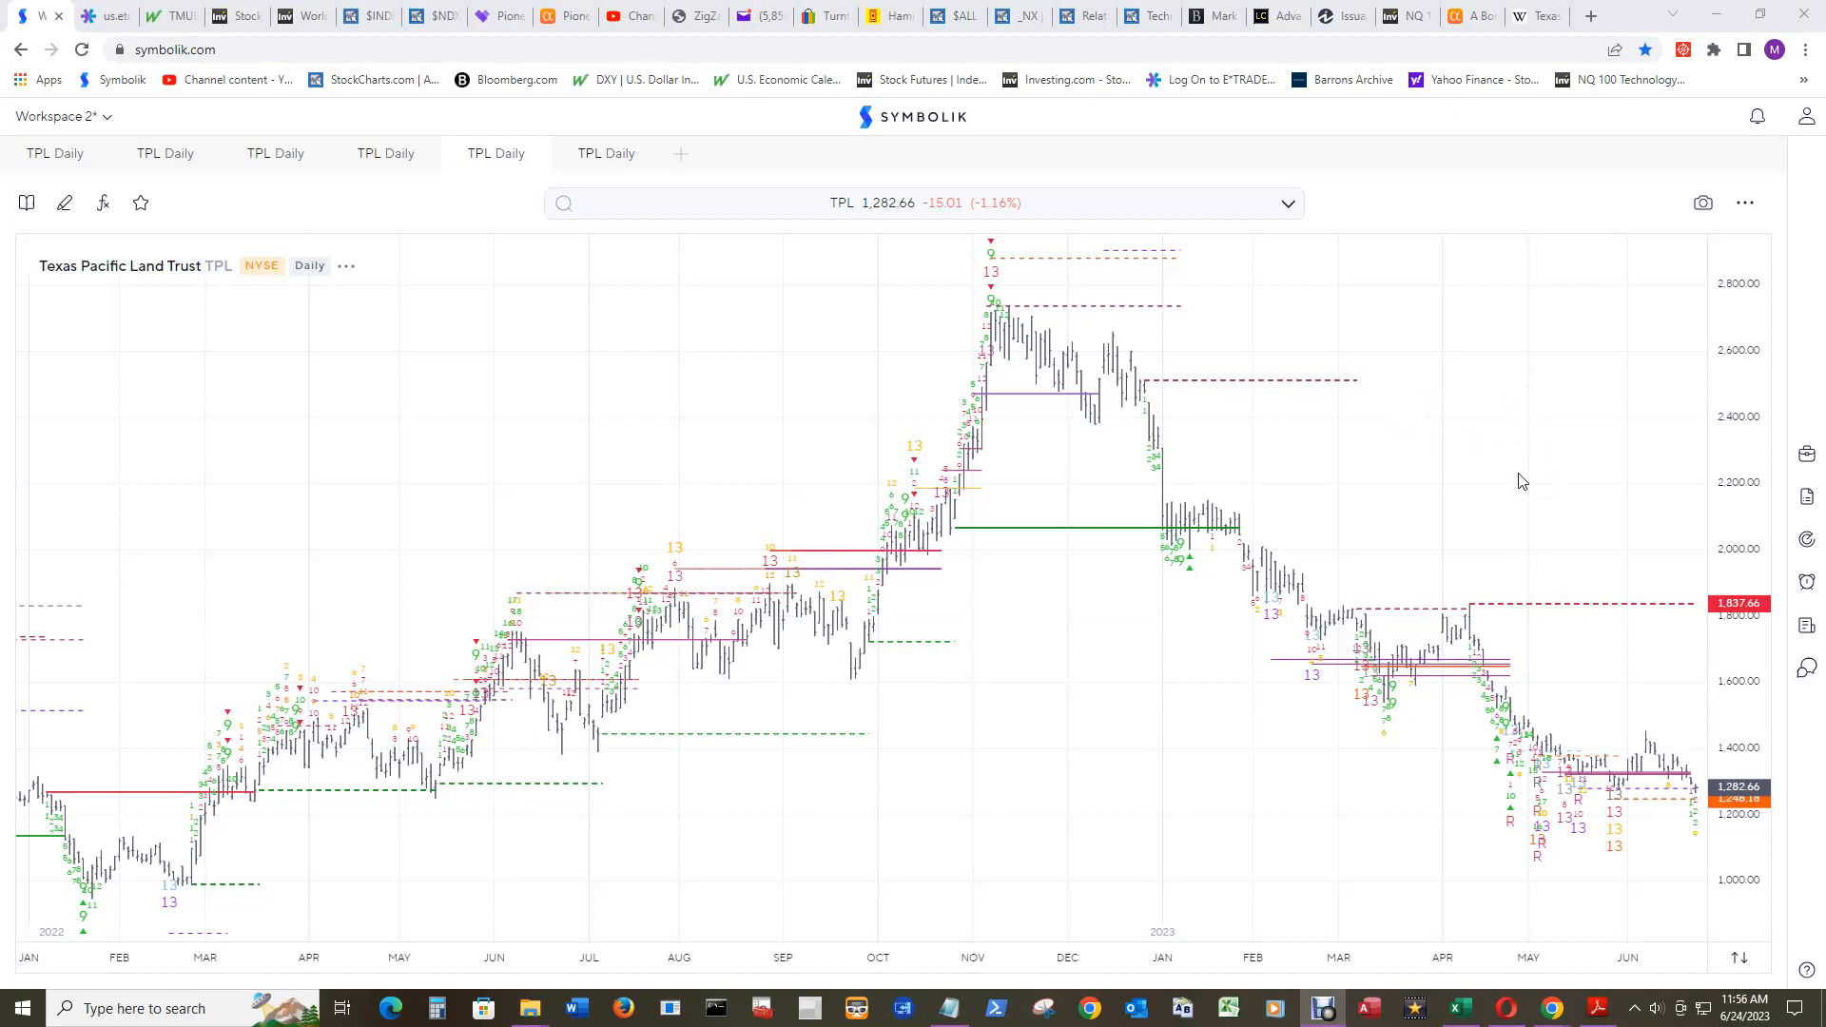
mouse_move(1489, 434)
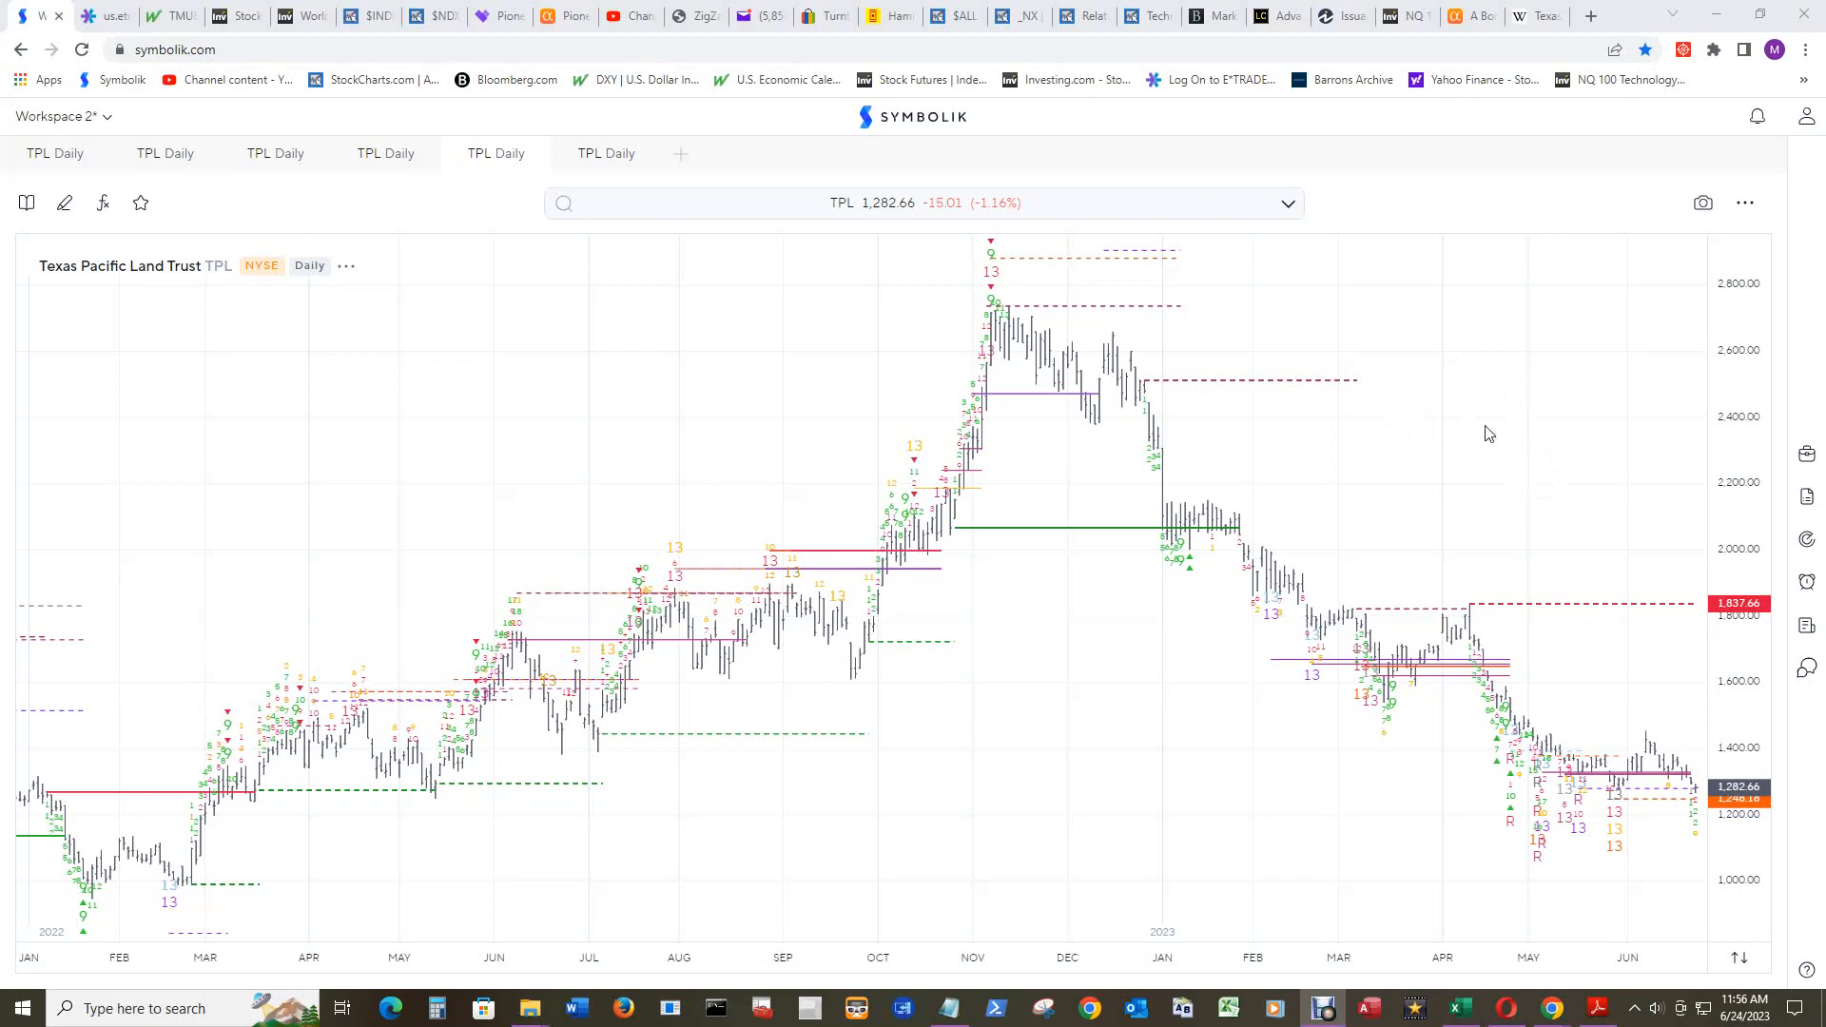
mouse_move(1473, 398)
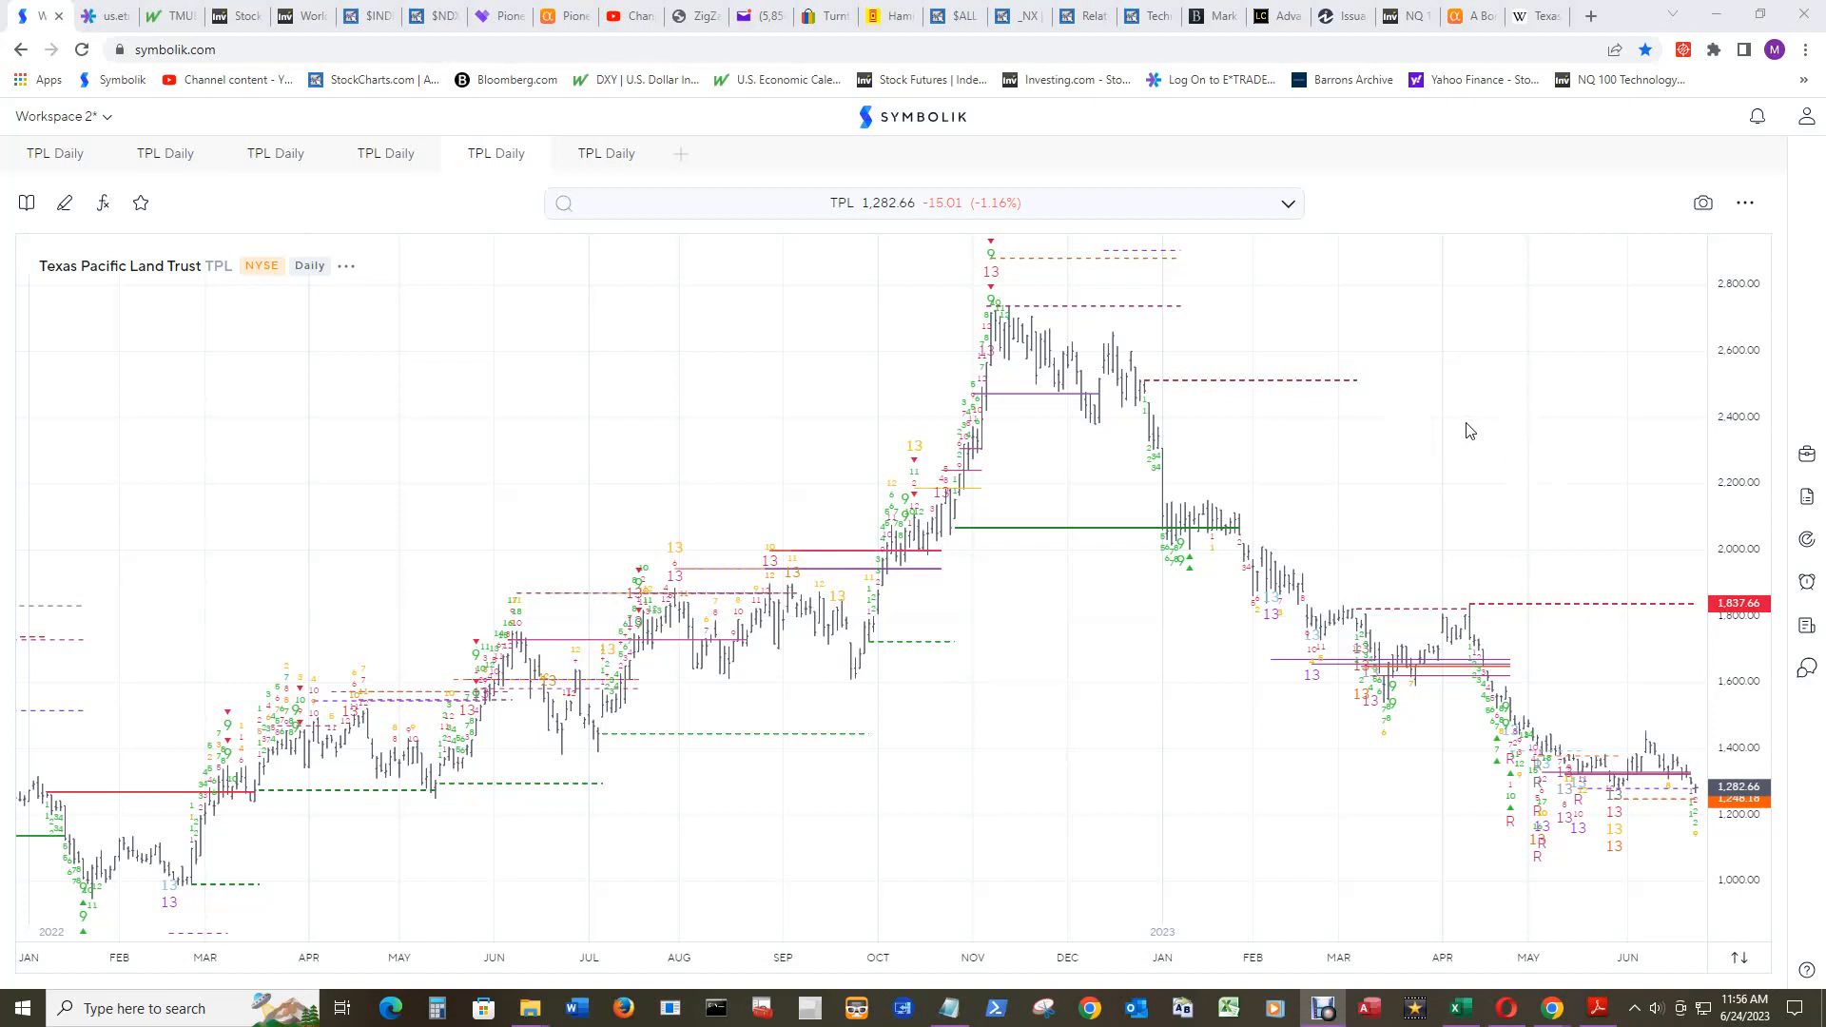
mouse_move(1474, 442)
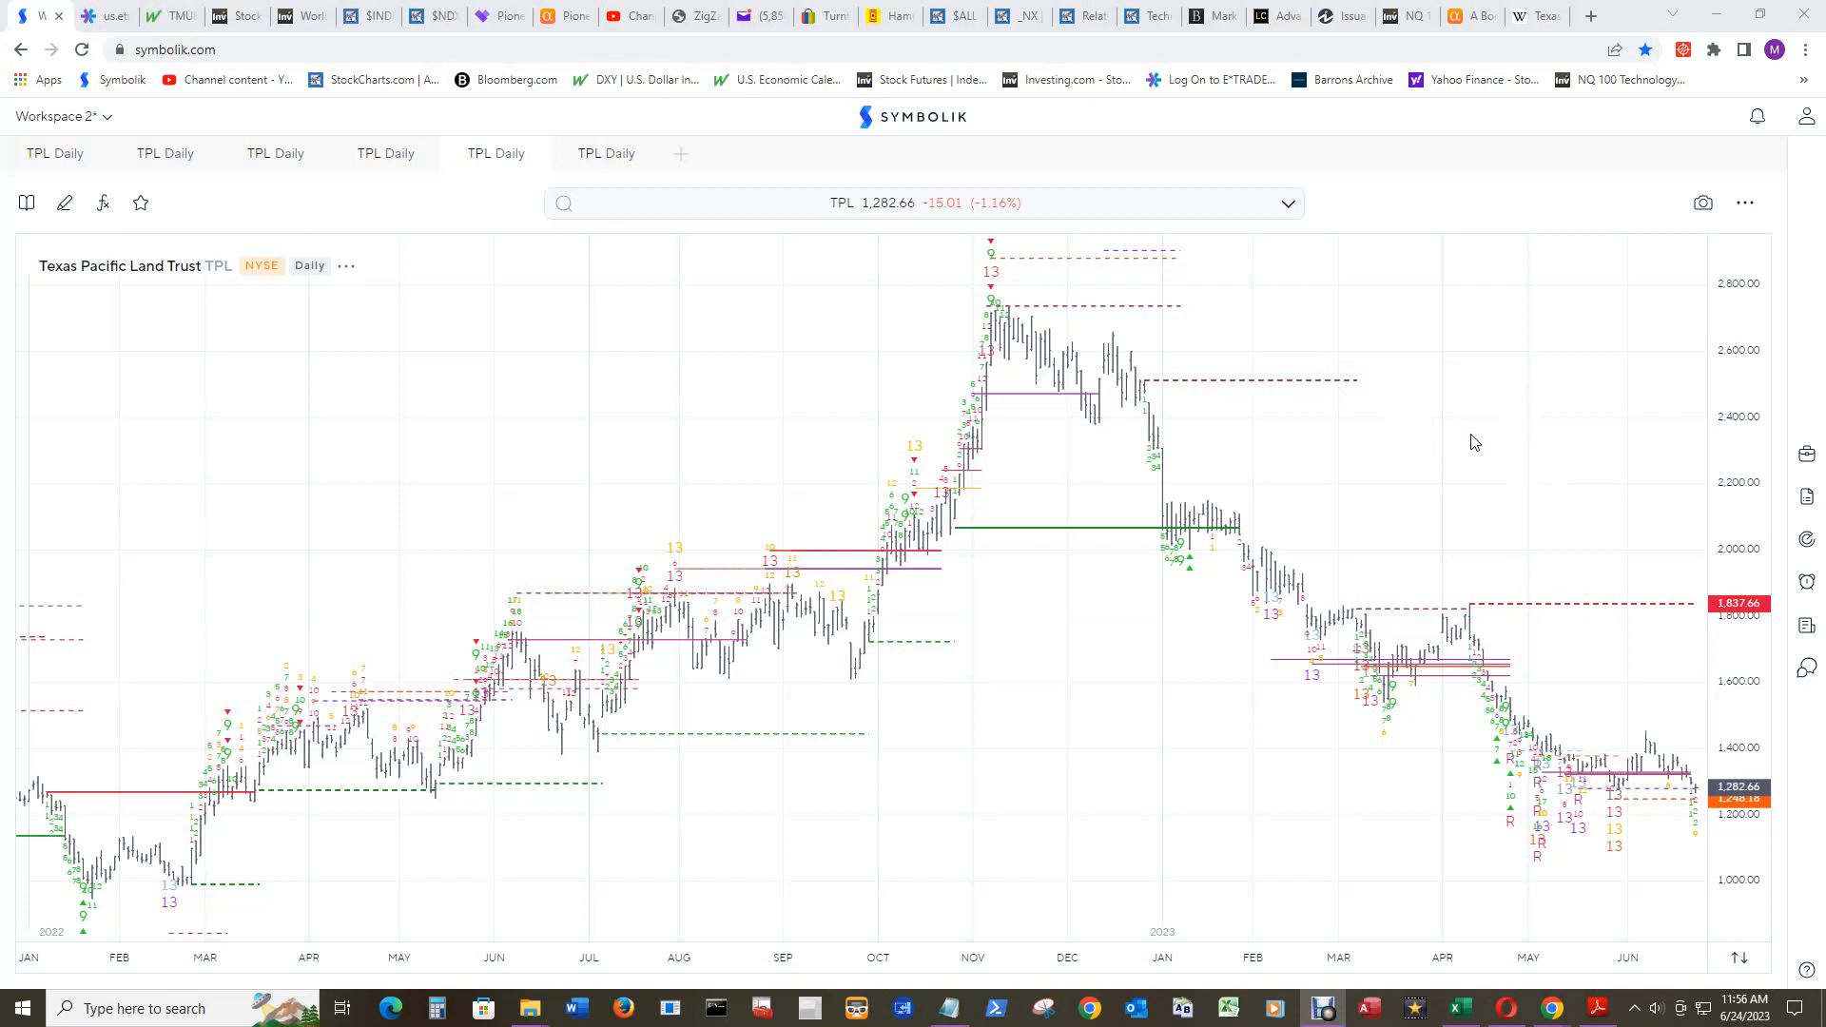
mouse_move(1425, 330)
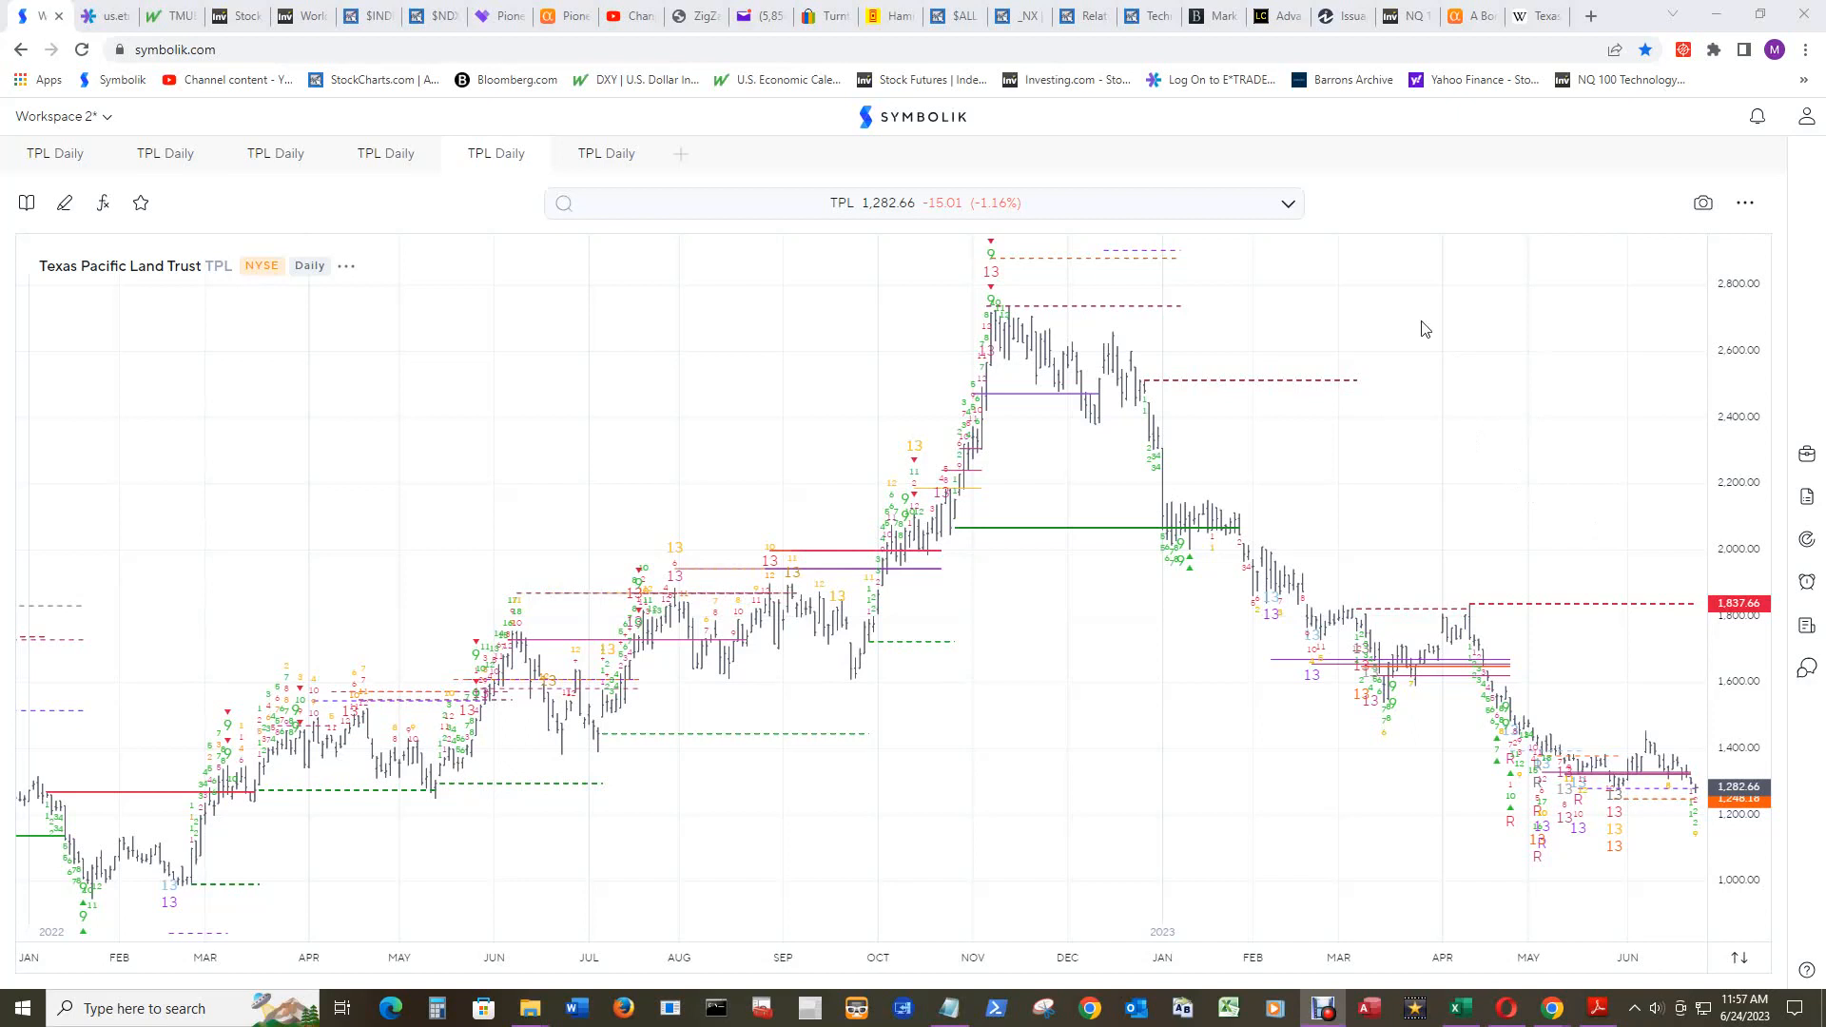
mouse_move(1746, 300)
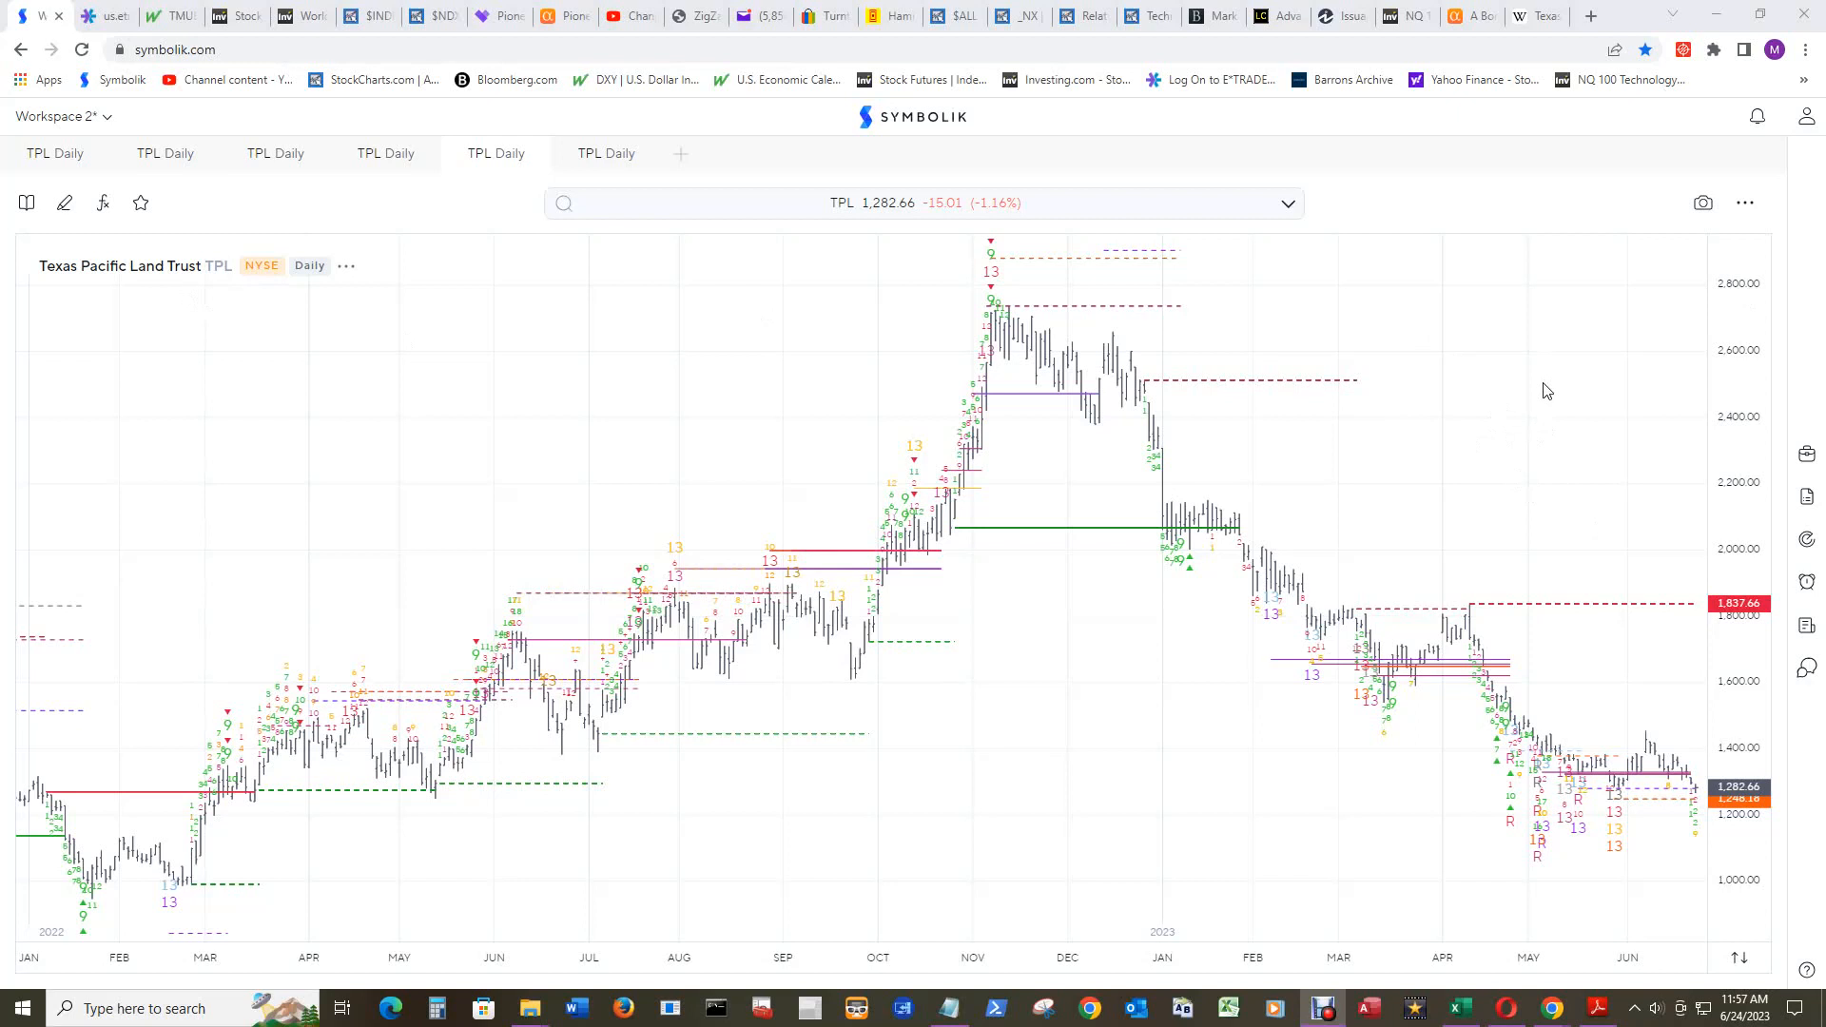
mouse_move(1541, 404)
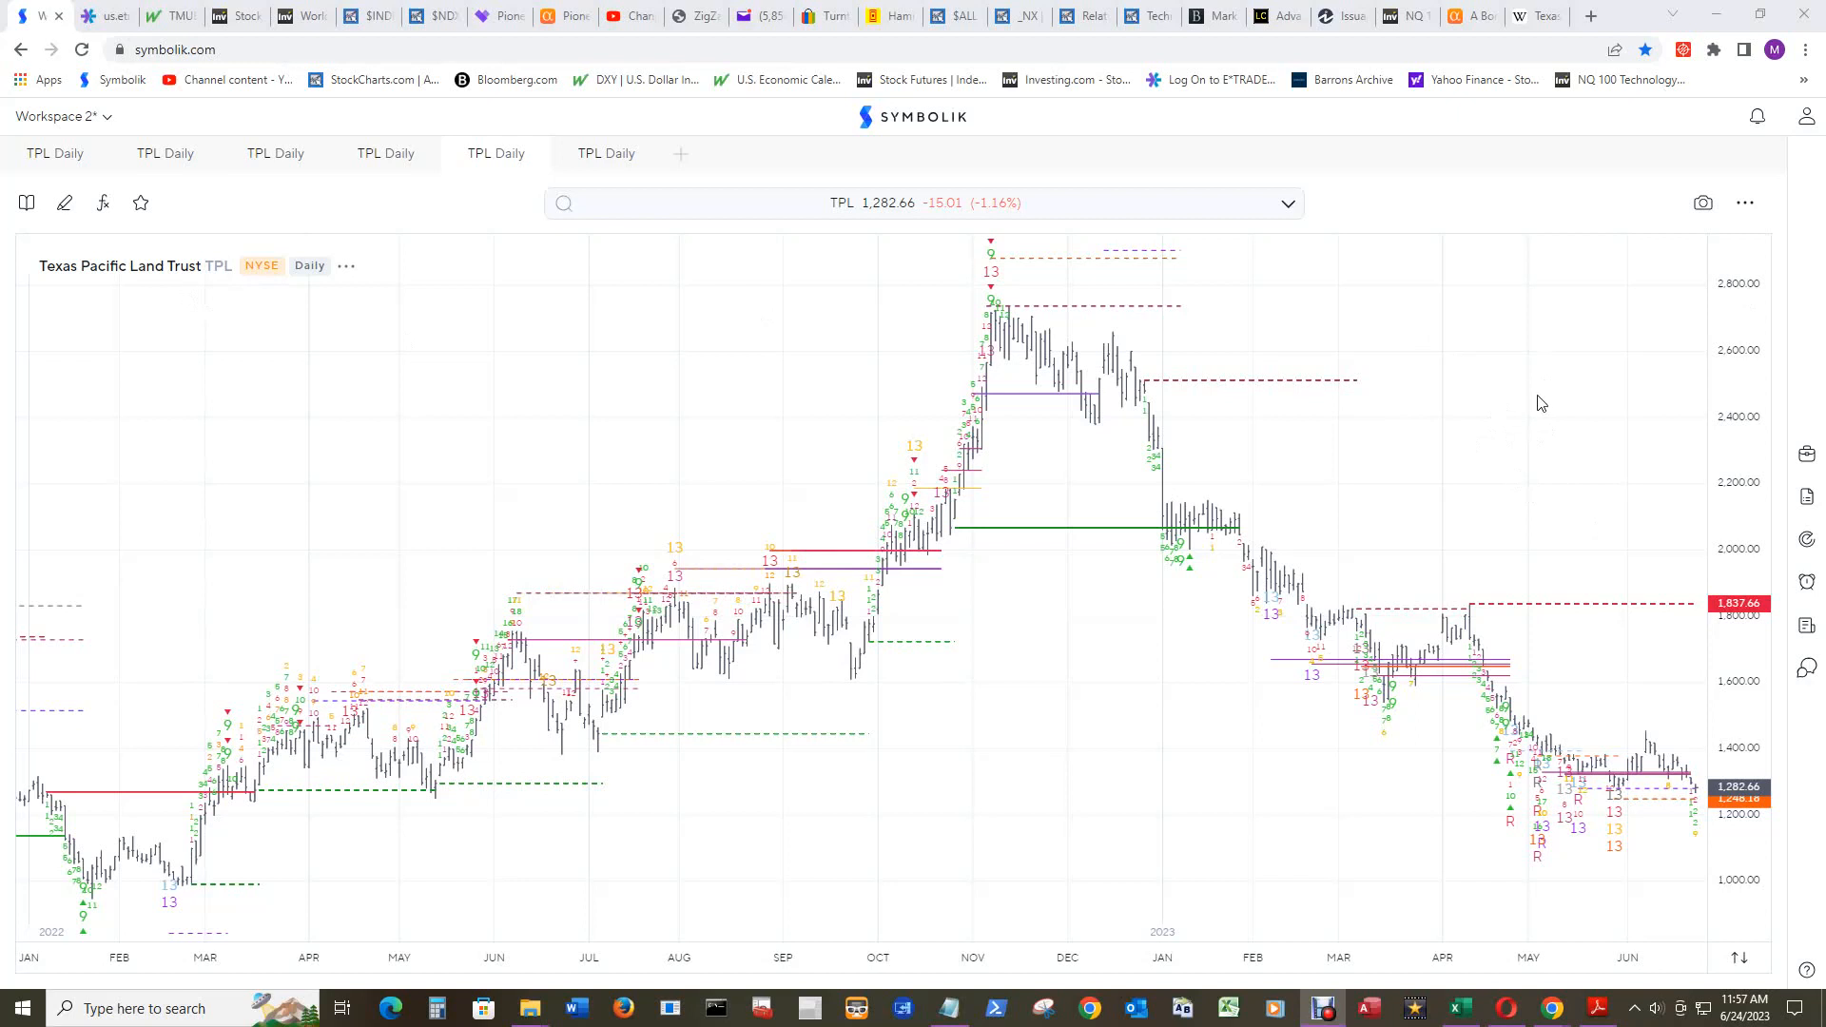
mouse_move(1524, 403)
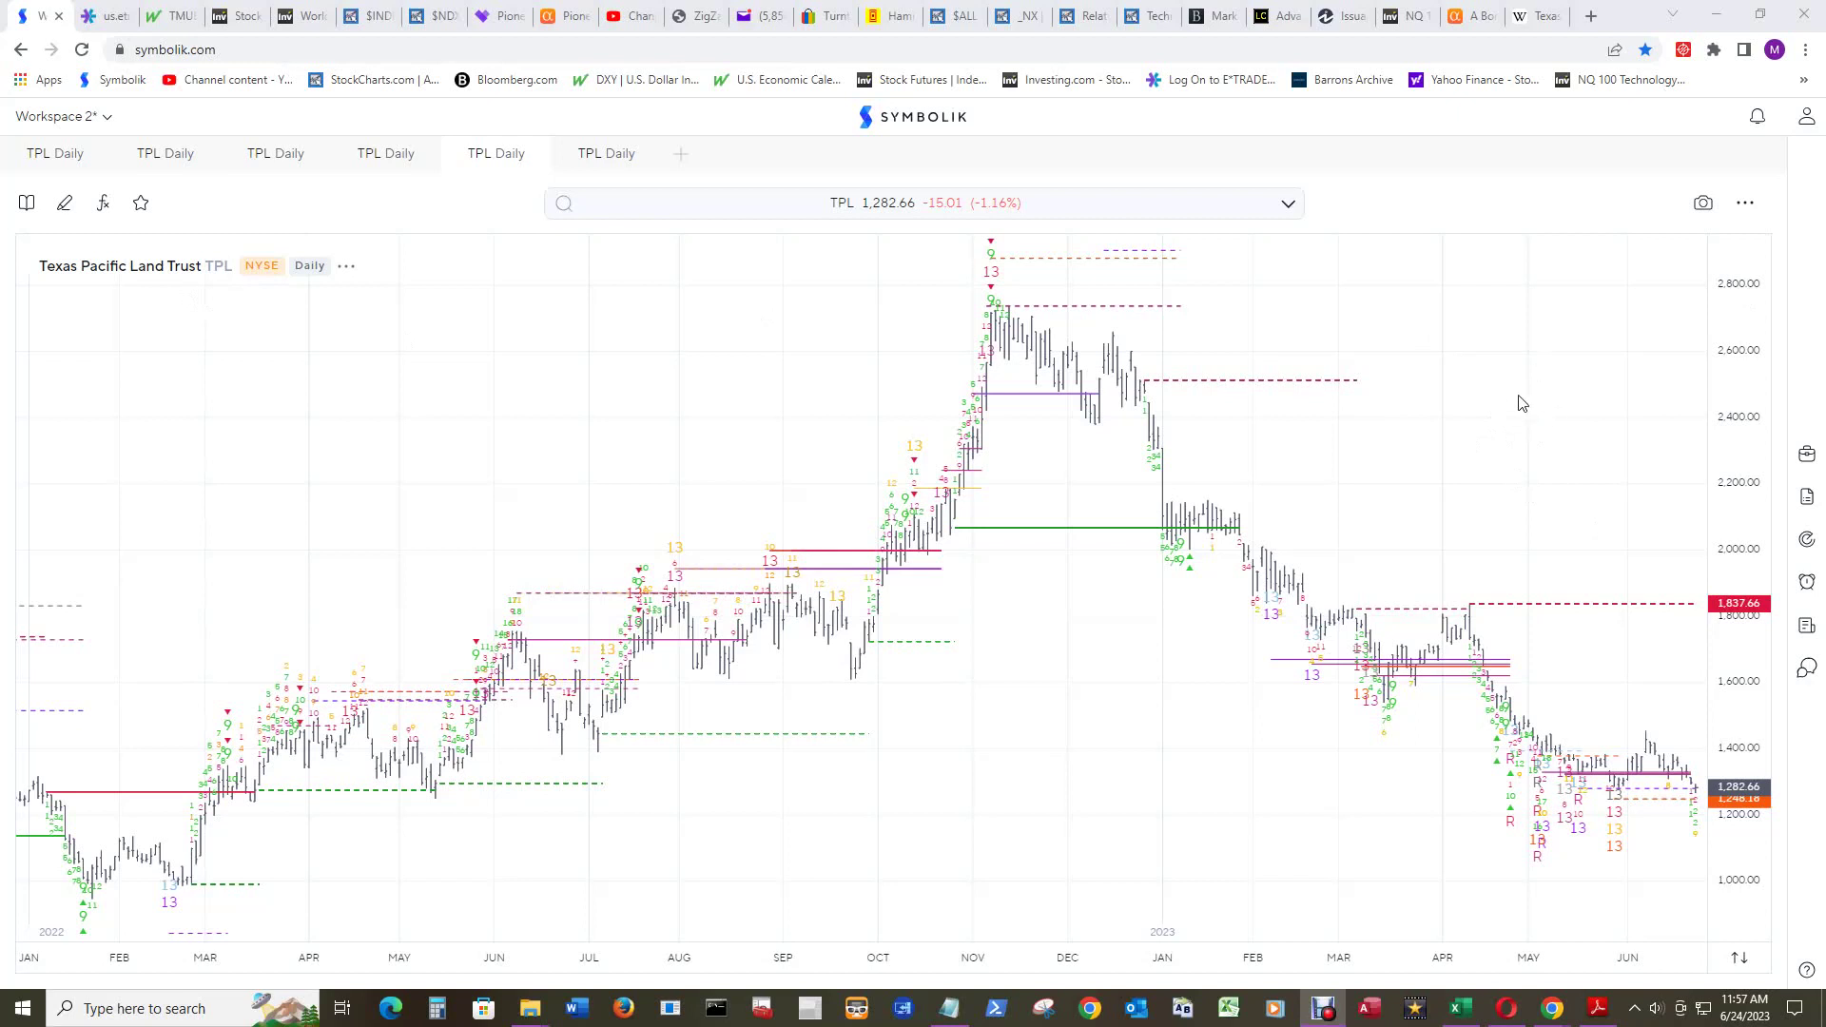
mouse_move(1598, 369)
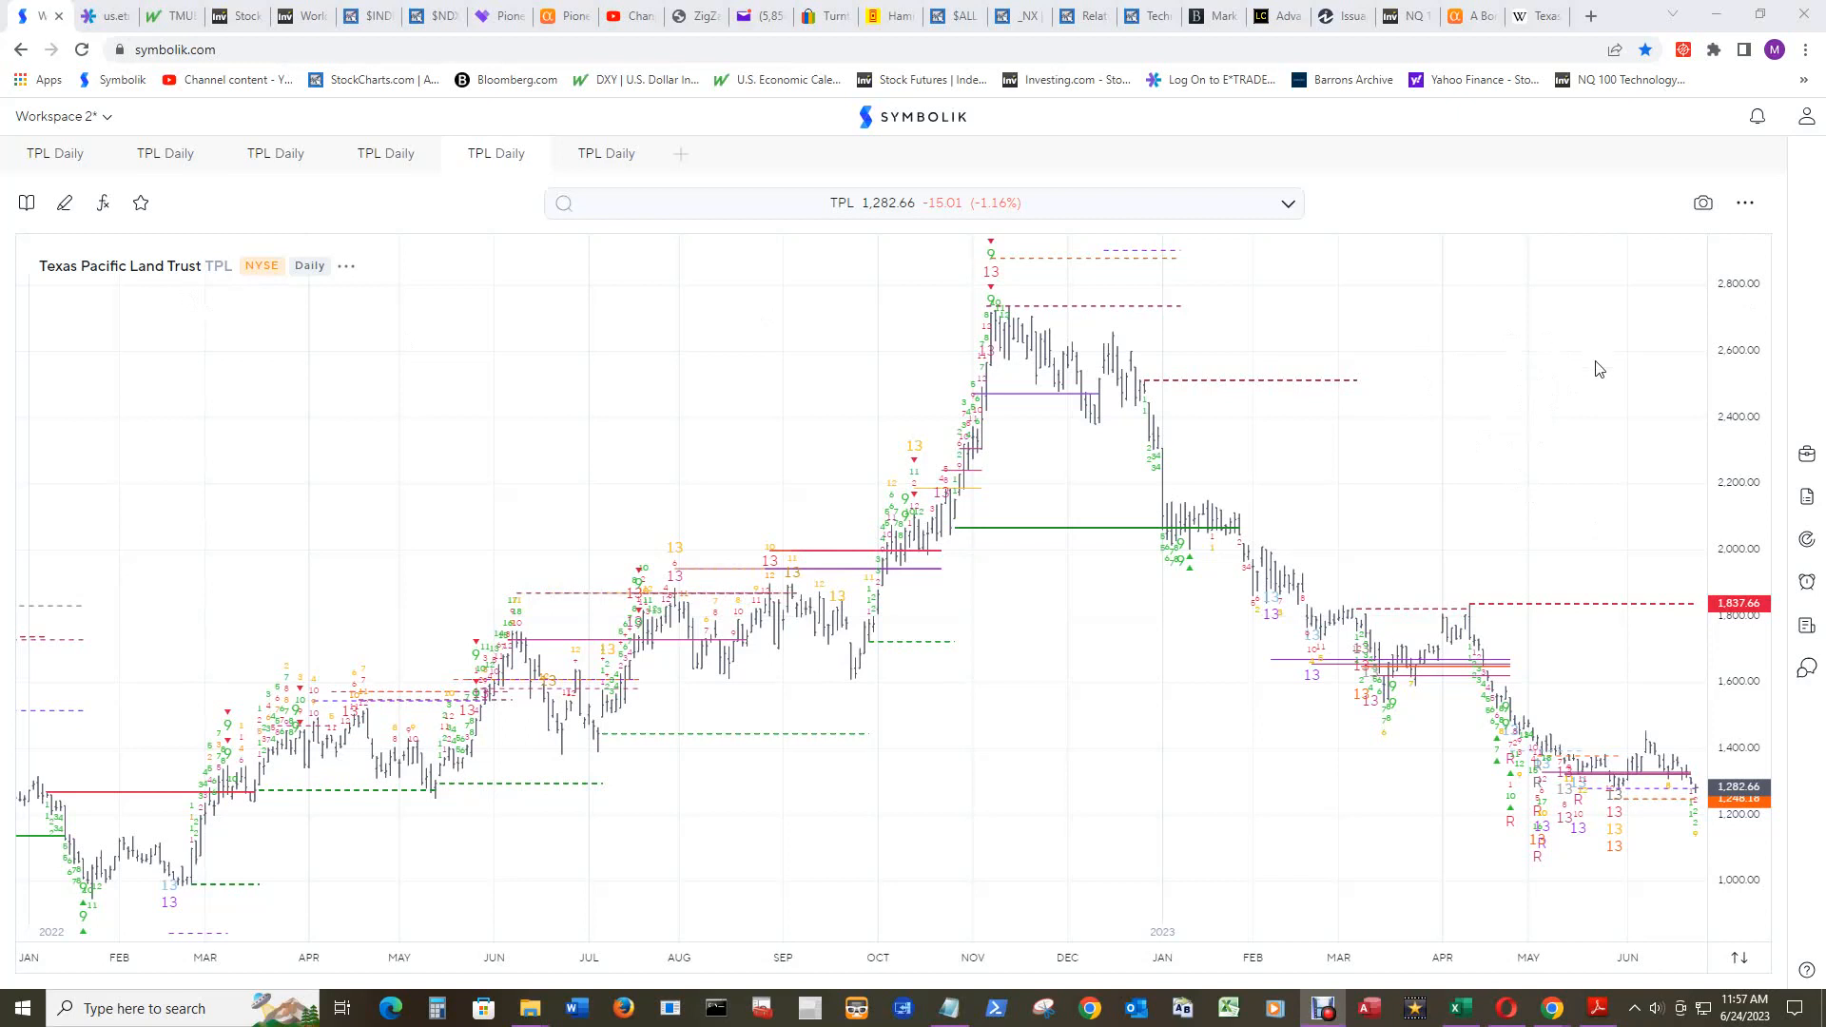
mouse_move(1545, 374)
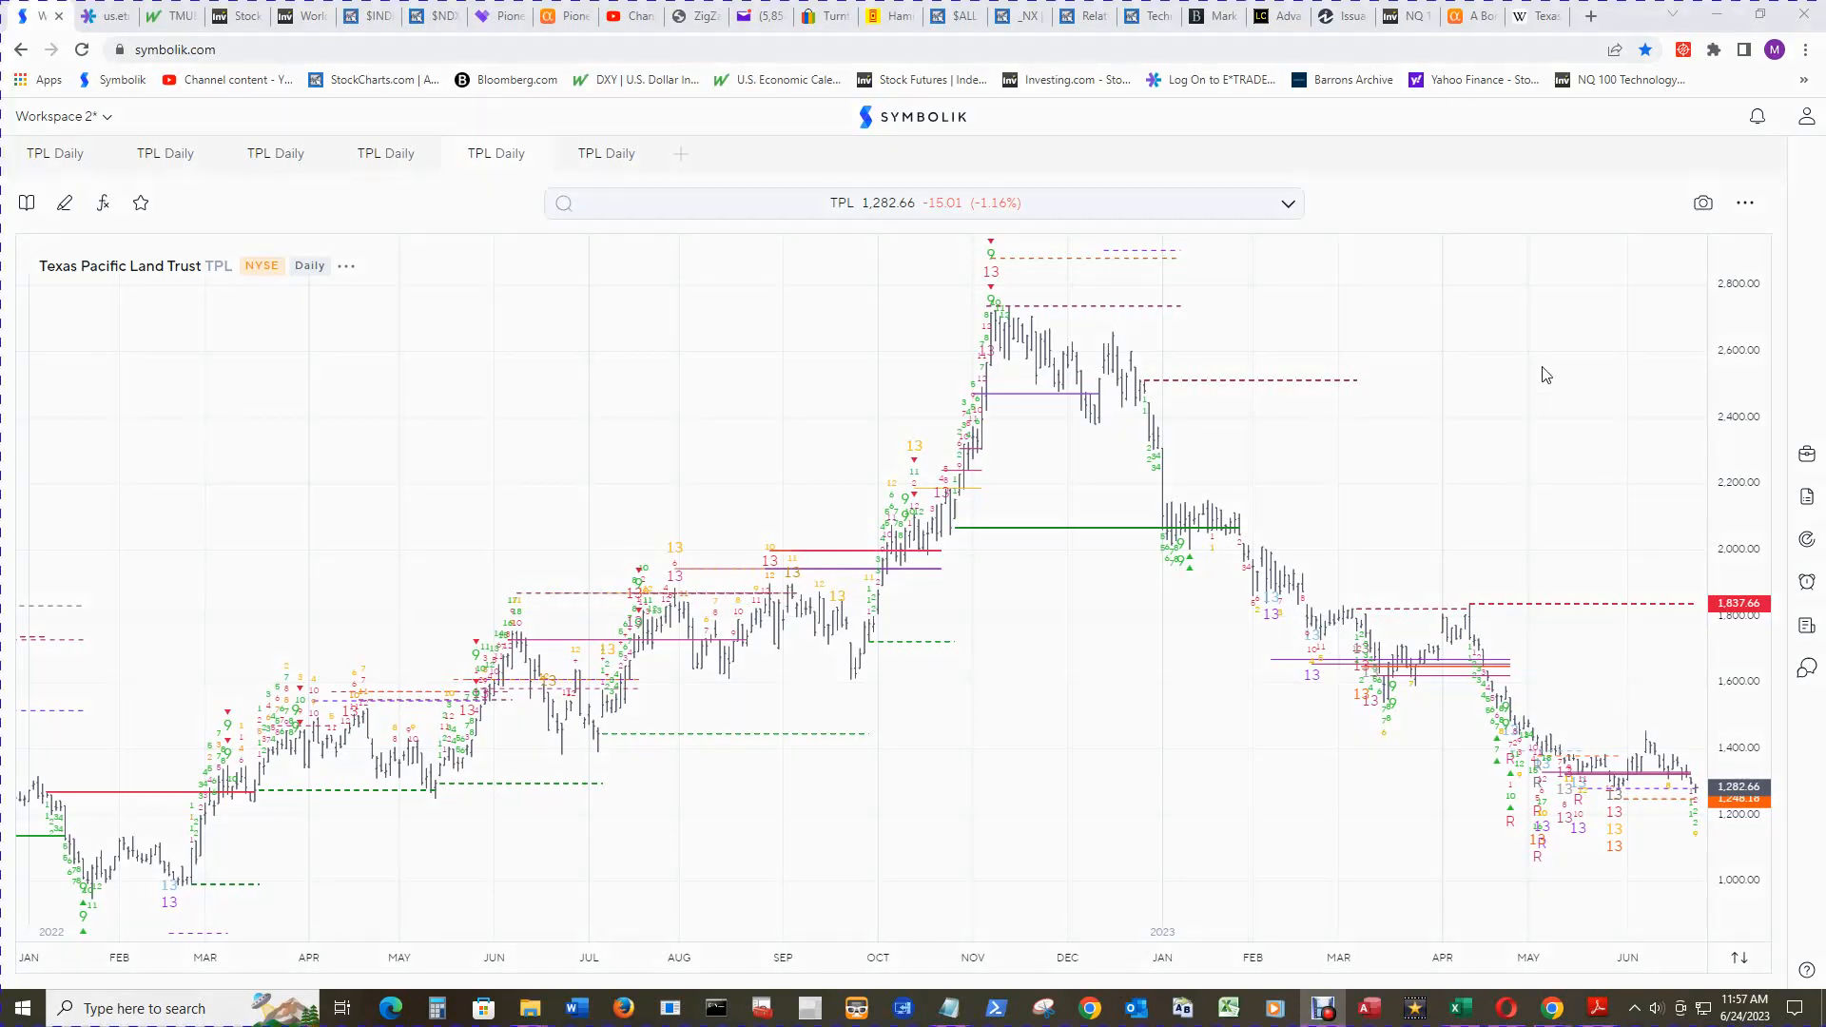
mouse_move(1535, 409)
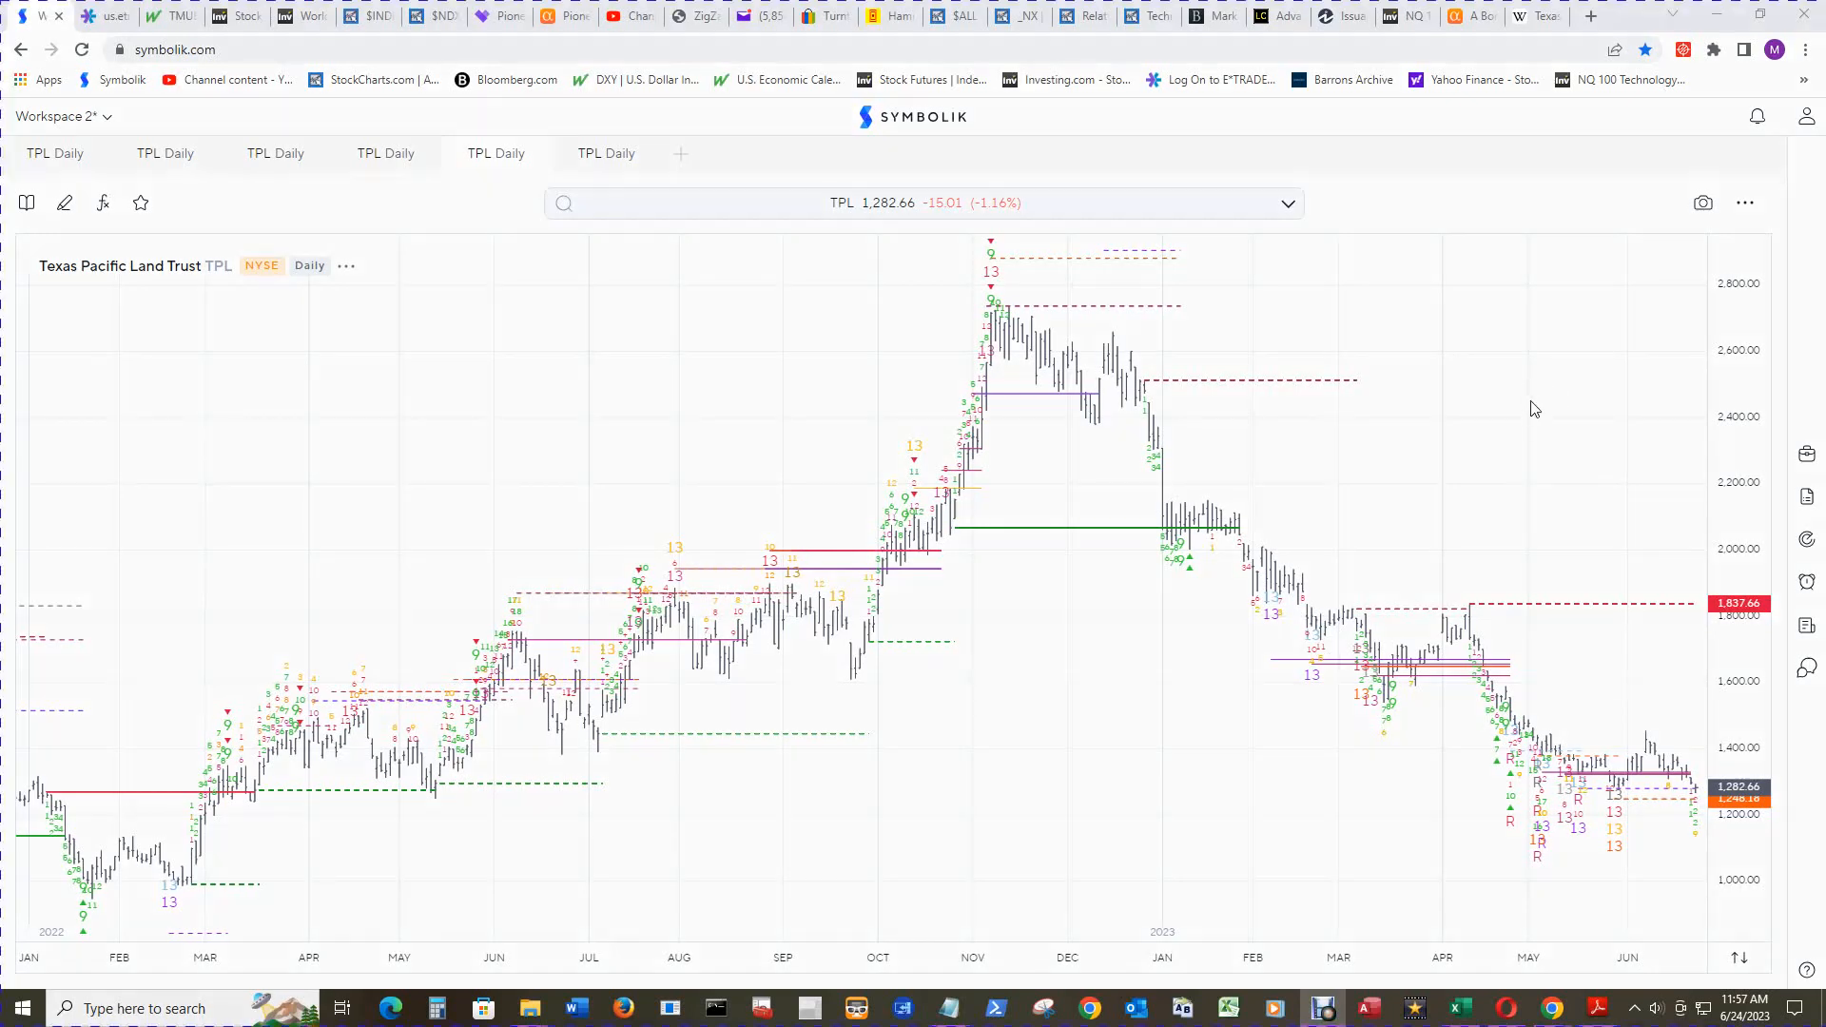
mouse_move(1515, 387)
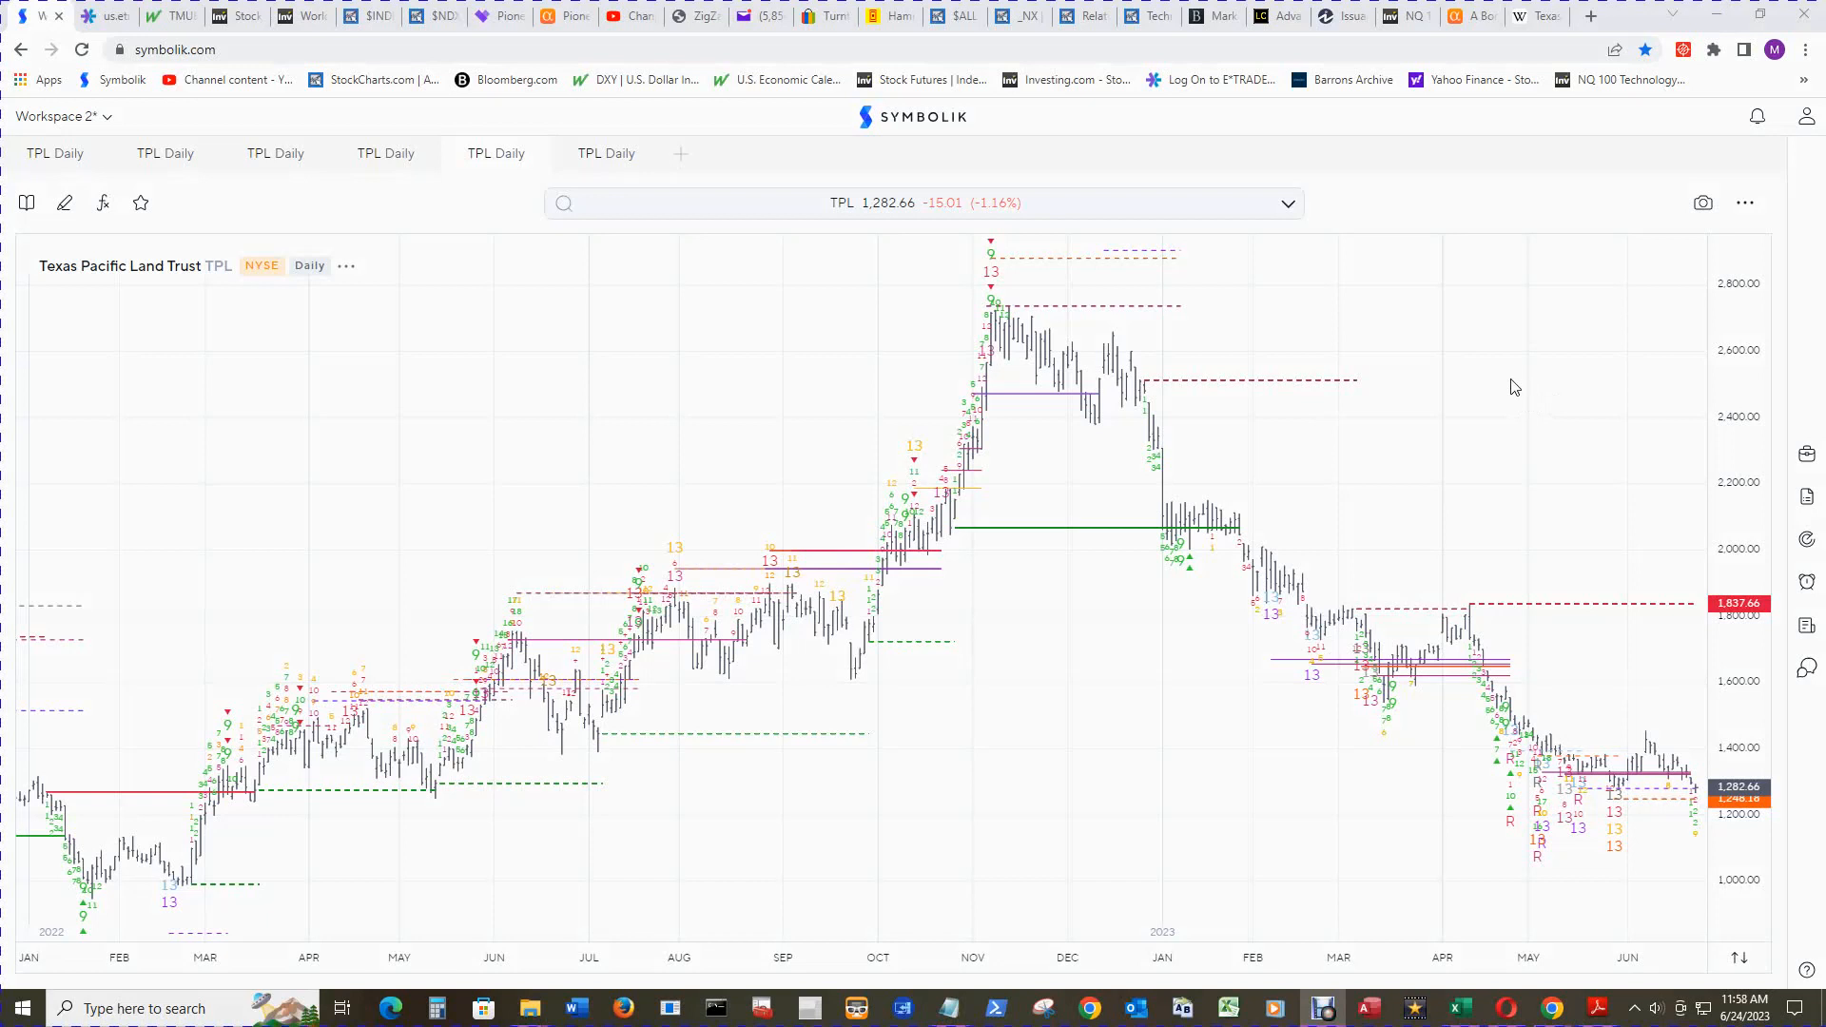
mouse_move(1411, 338)
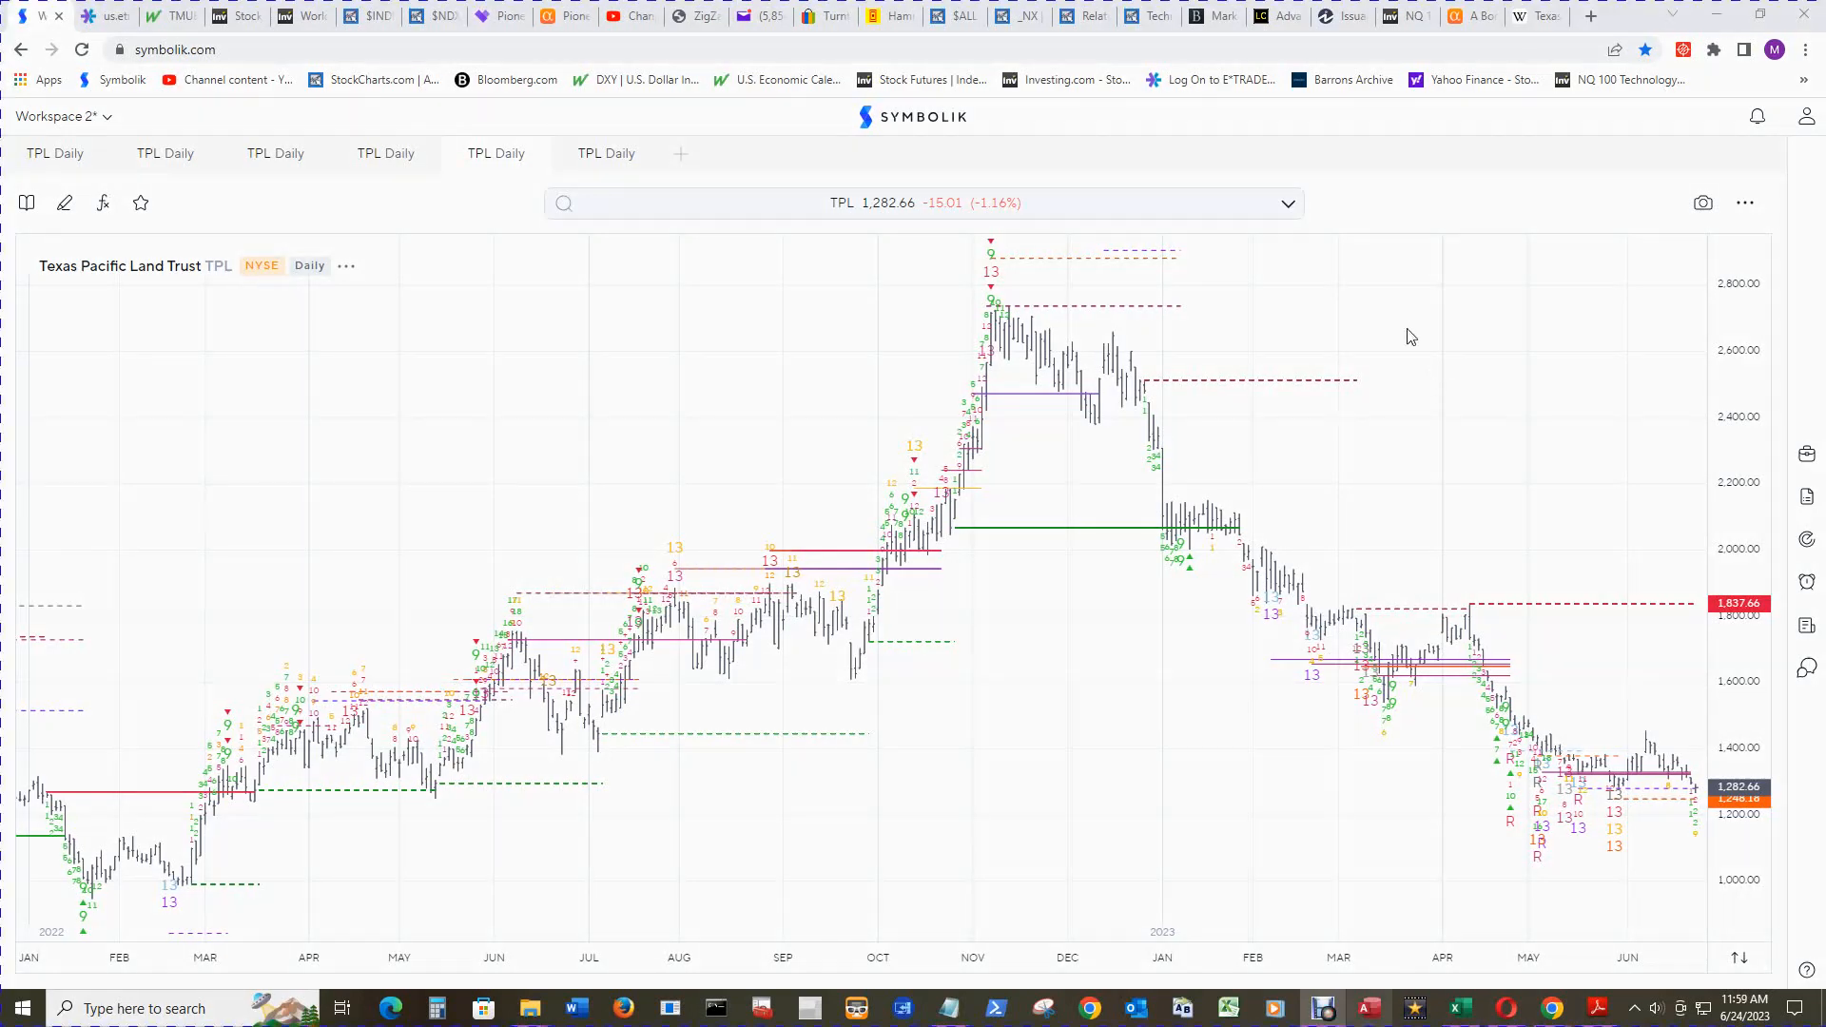
mouse_move(1512, 496)
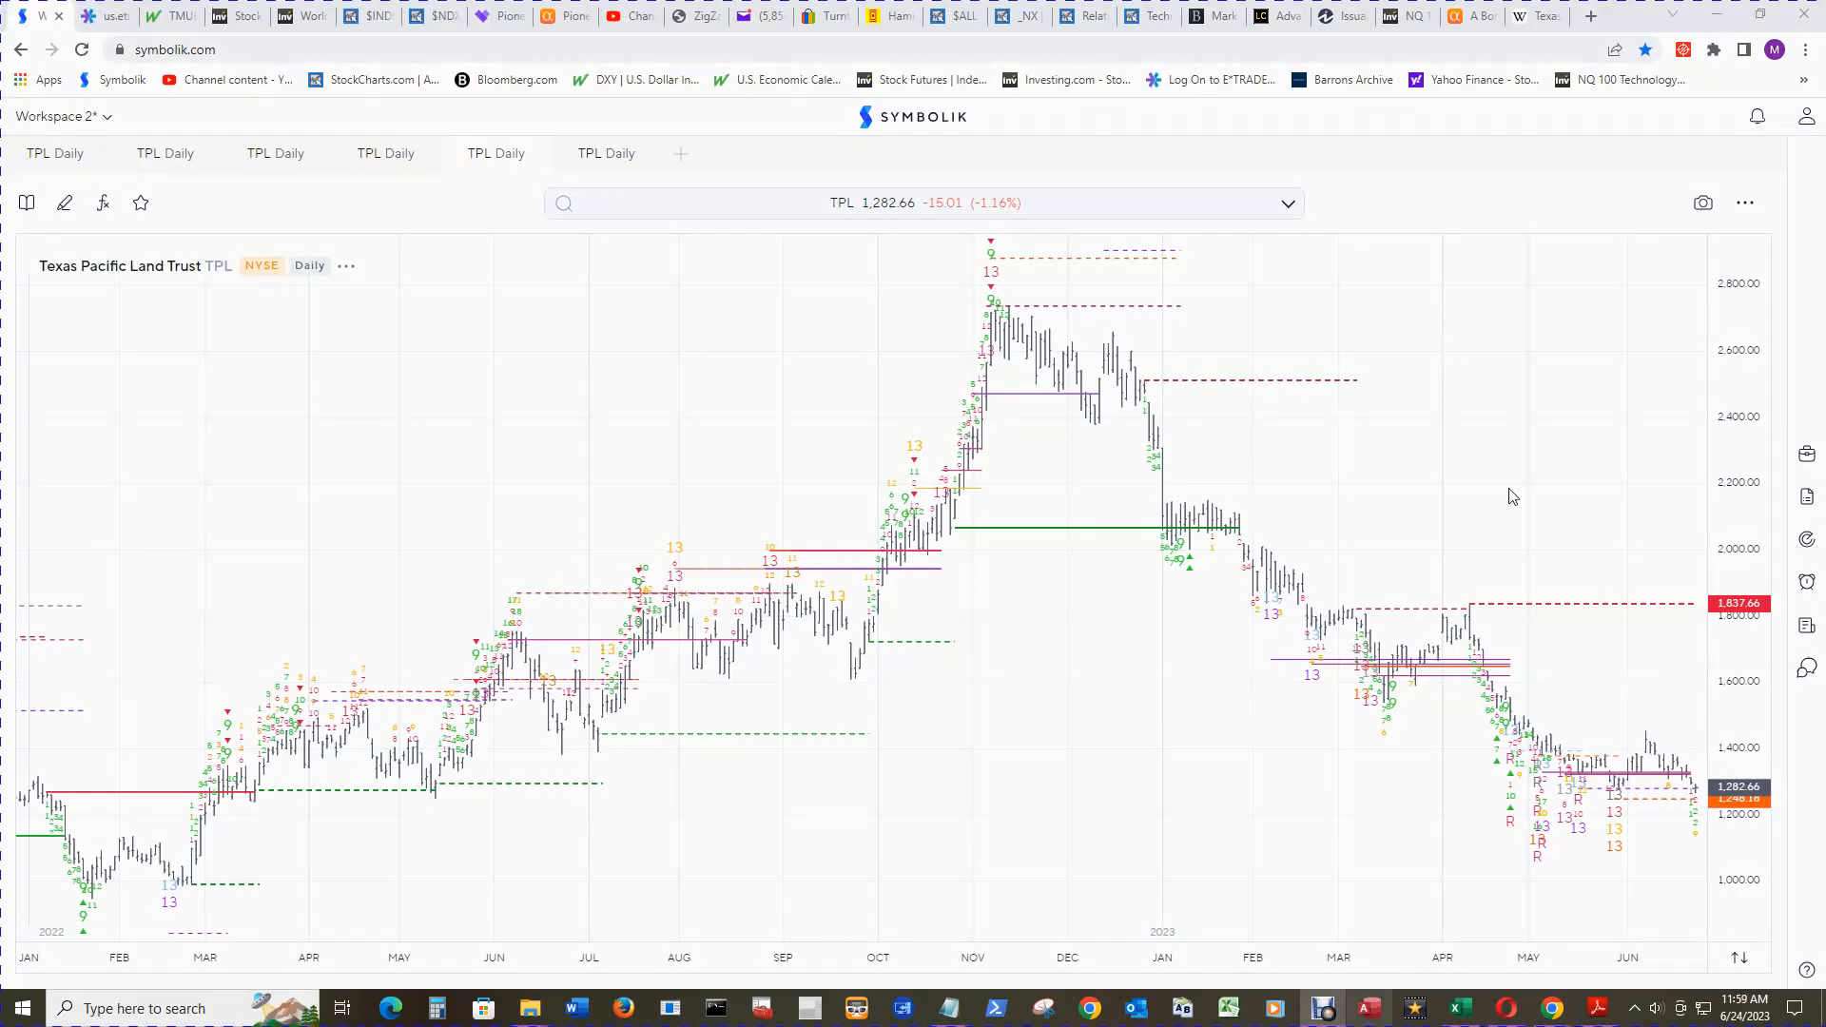
mouse_move(1505, 473)
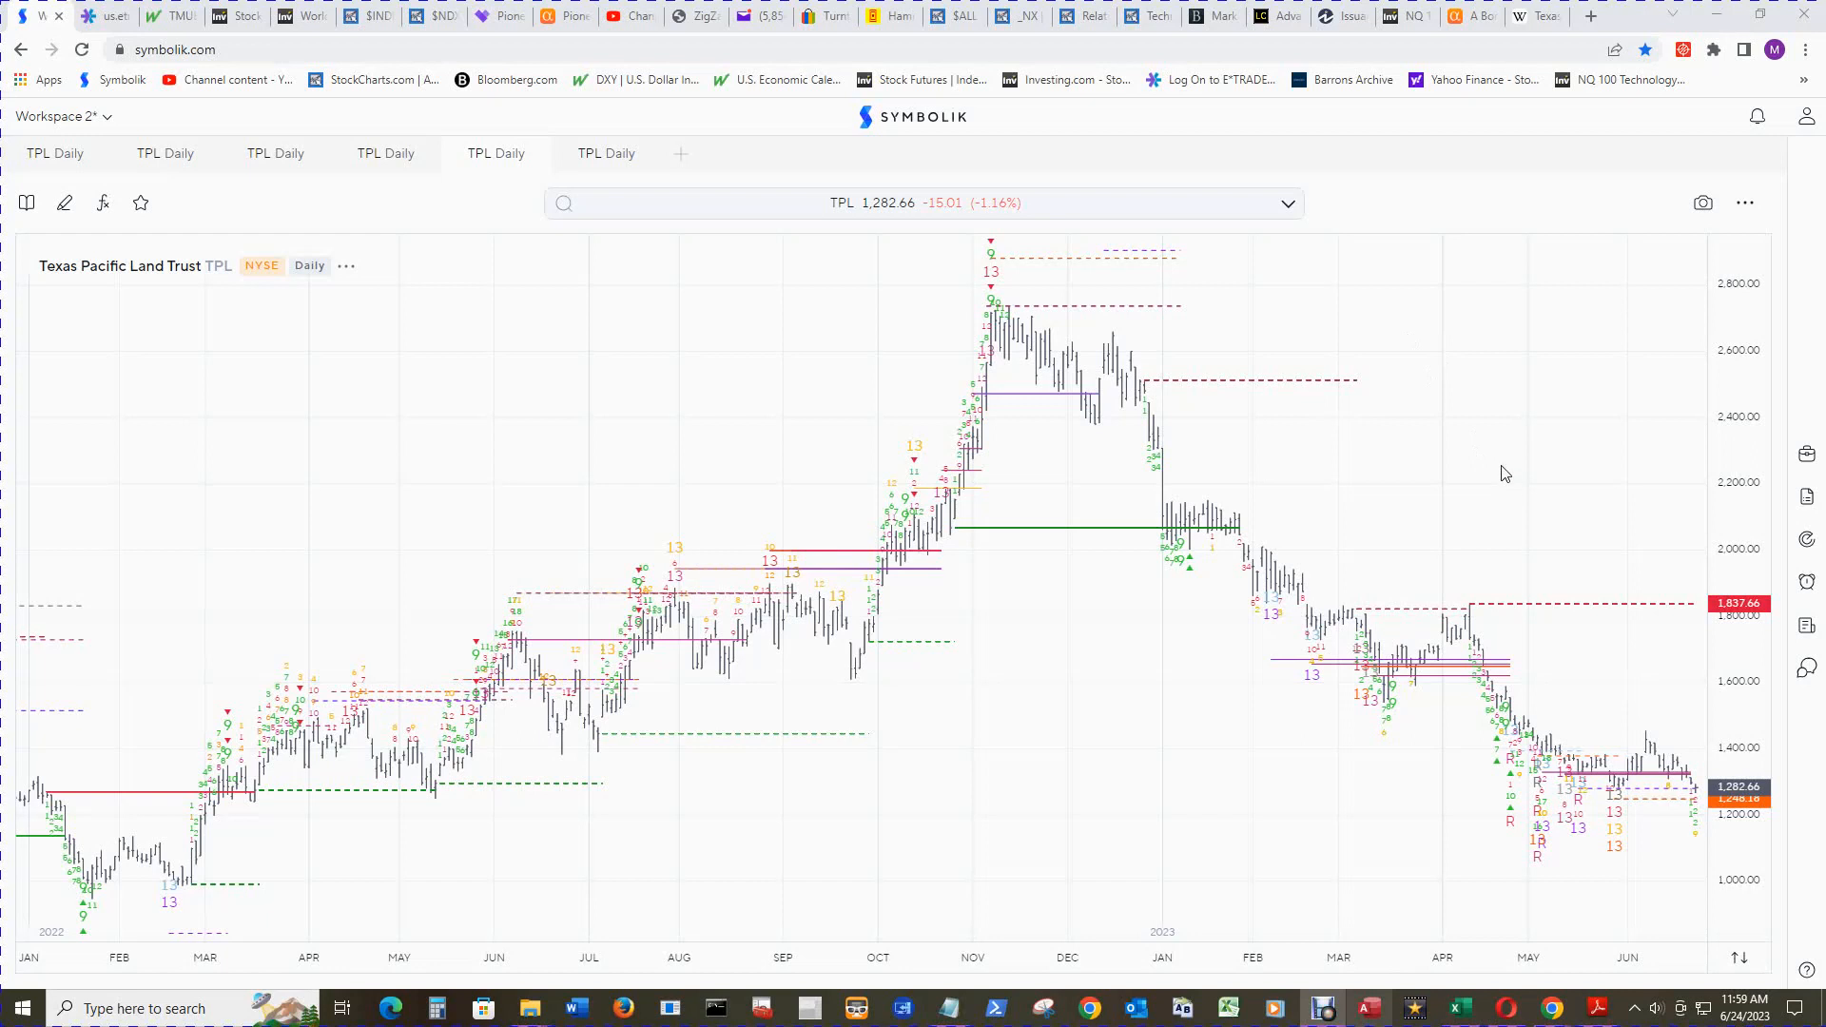
mouse_move(230, 373)
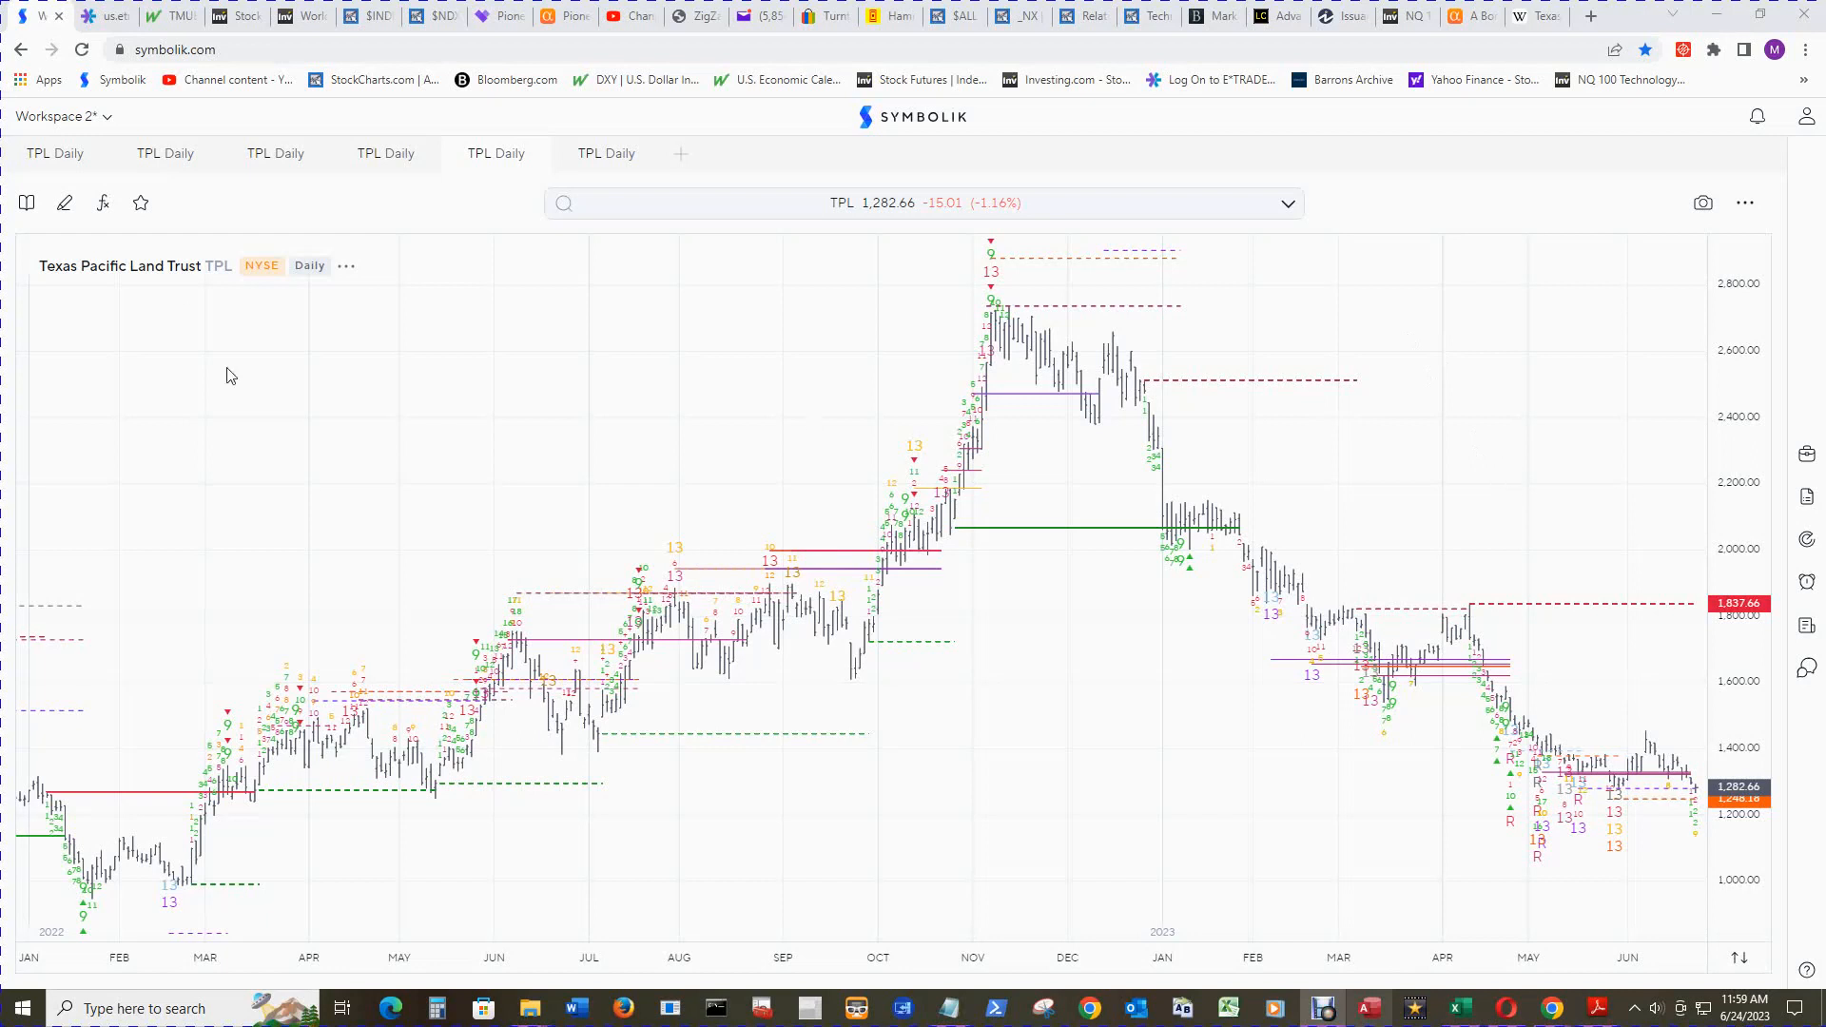
mouse_move(1540, 477)
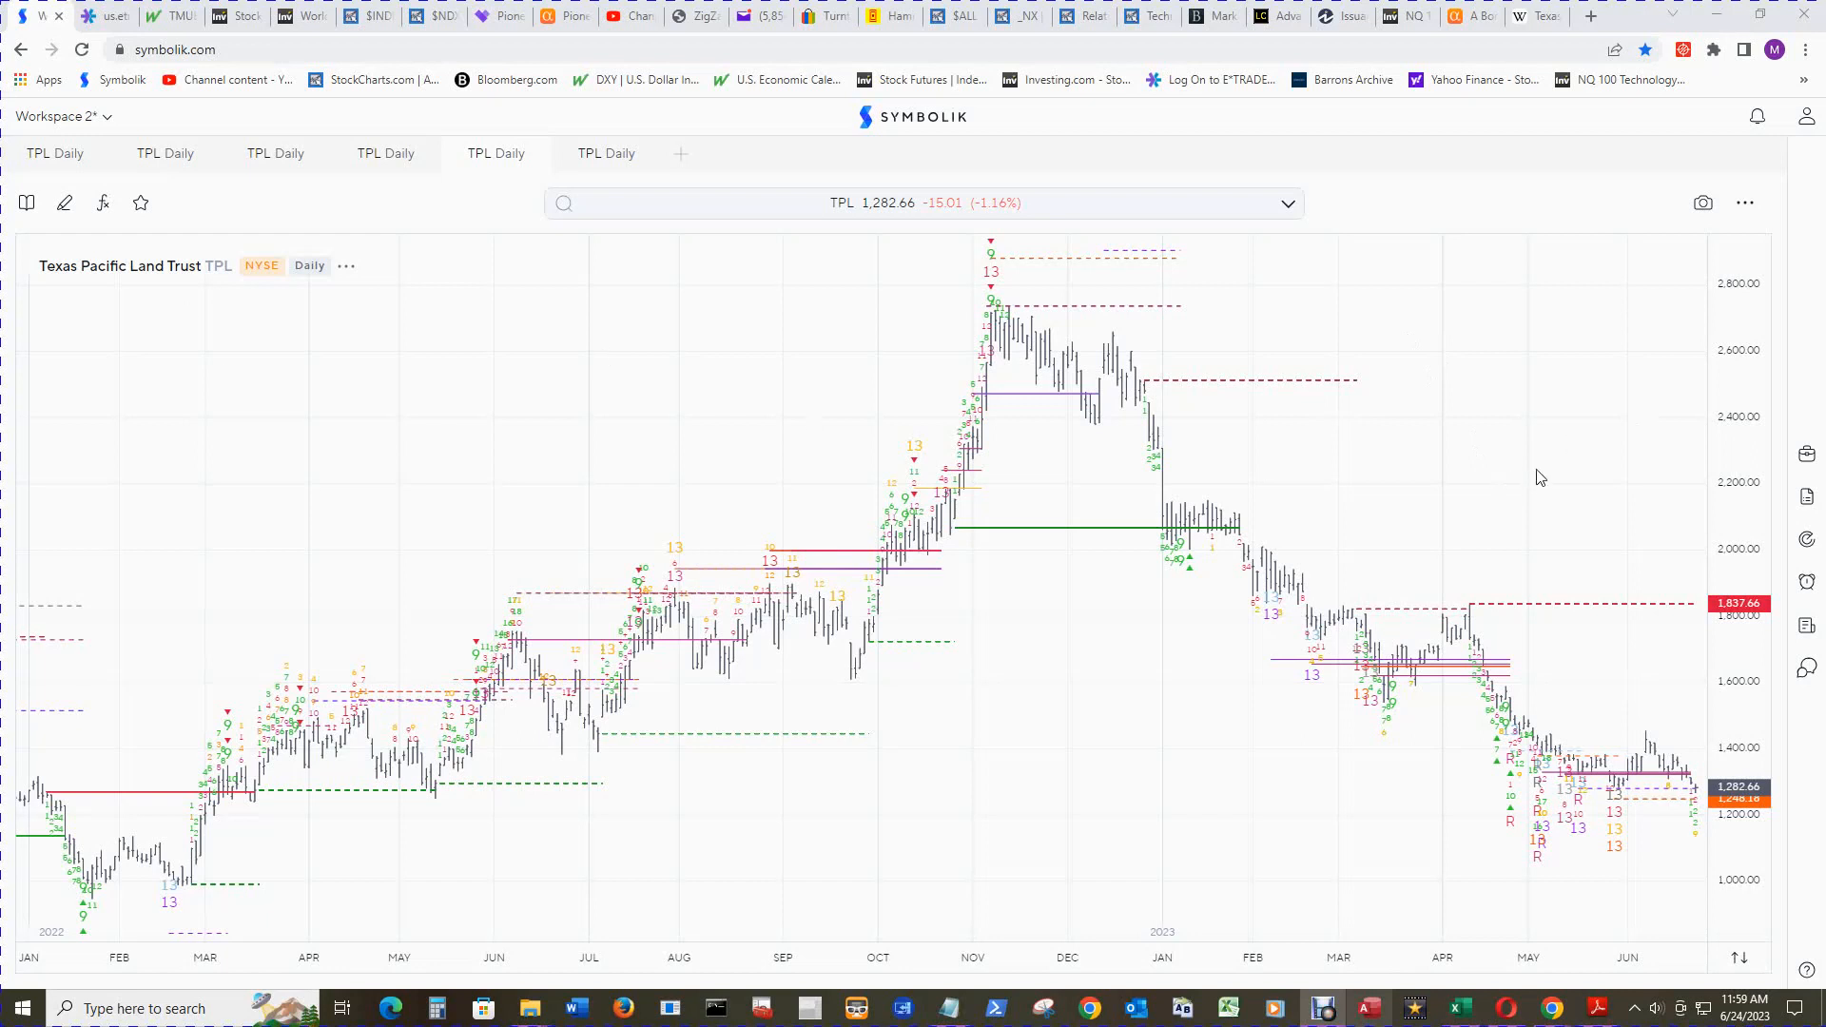
mouse_move(1379, 401)
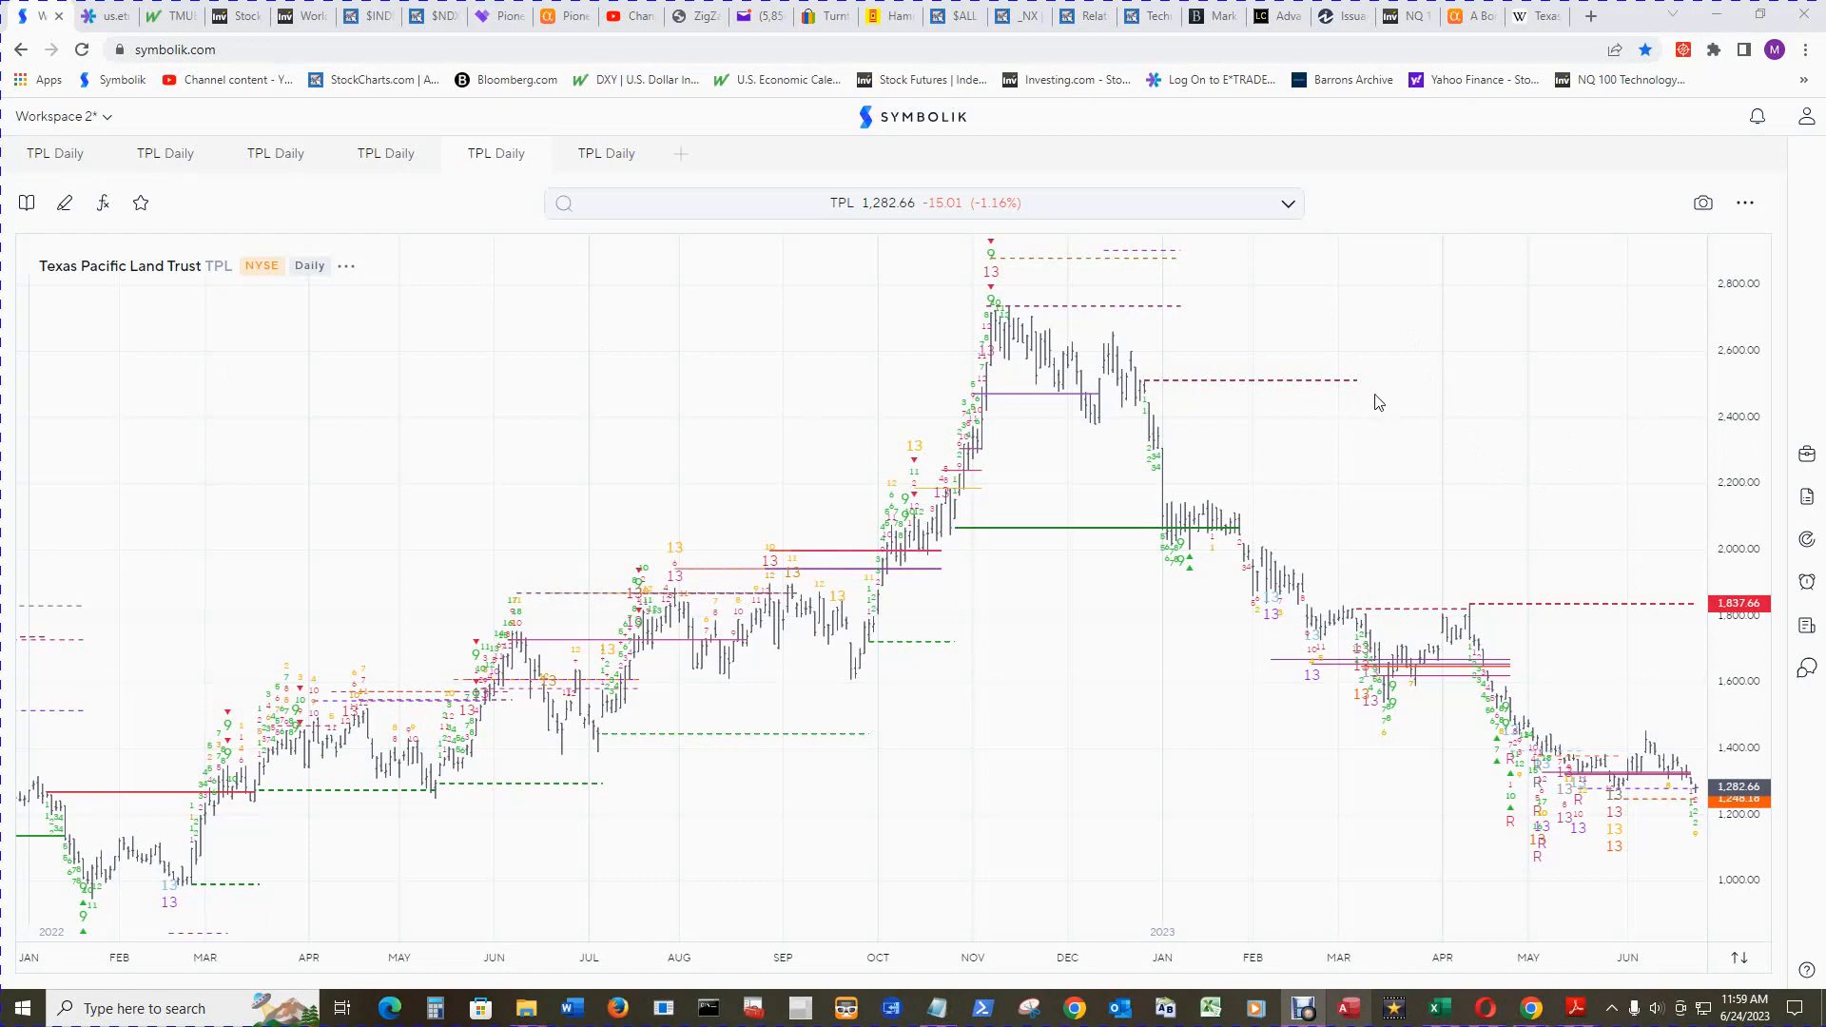
mouse_move(1511, 409)
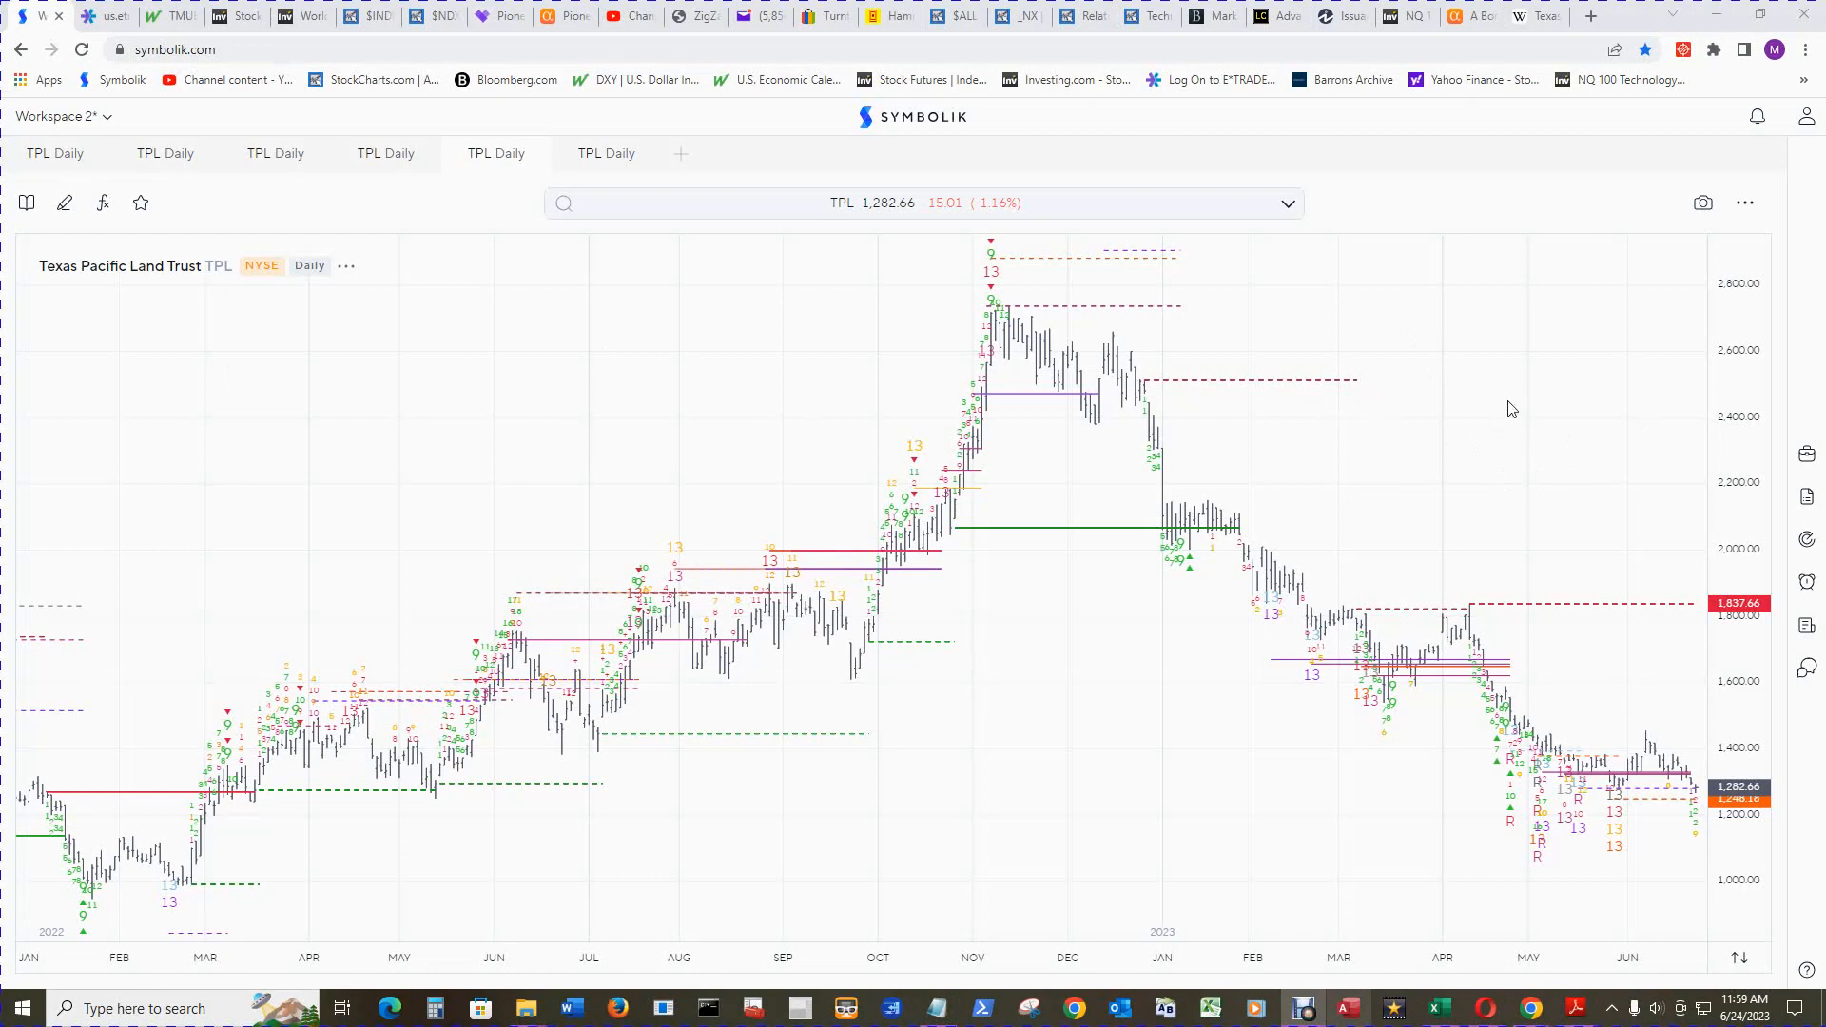
mouse_move(1437, 436)
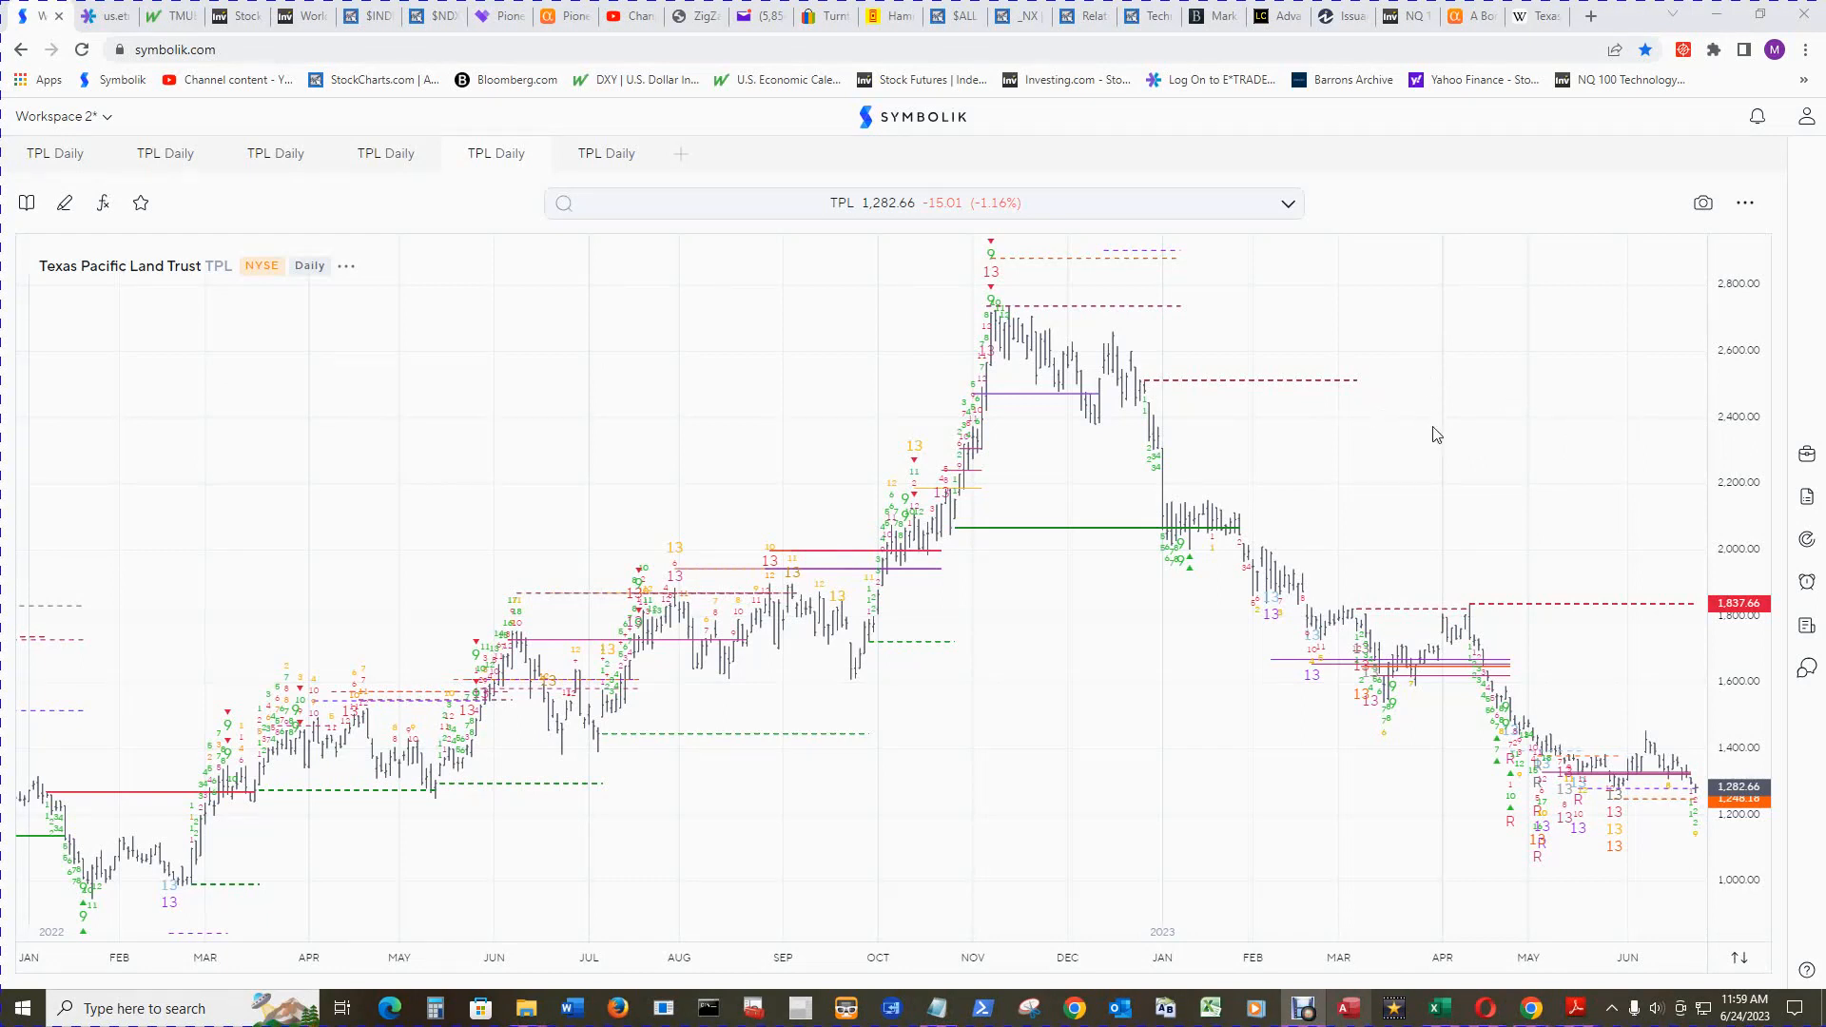
mouse_move(1468, 455)
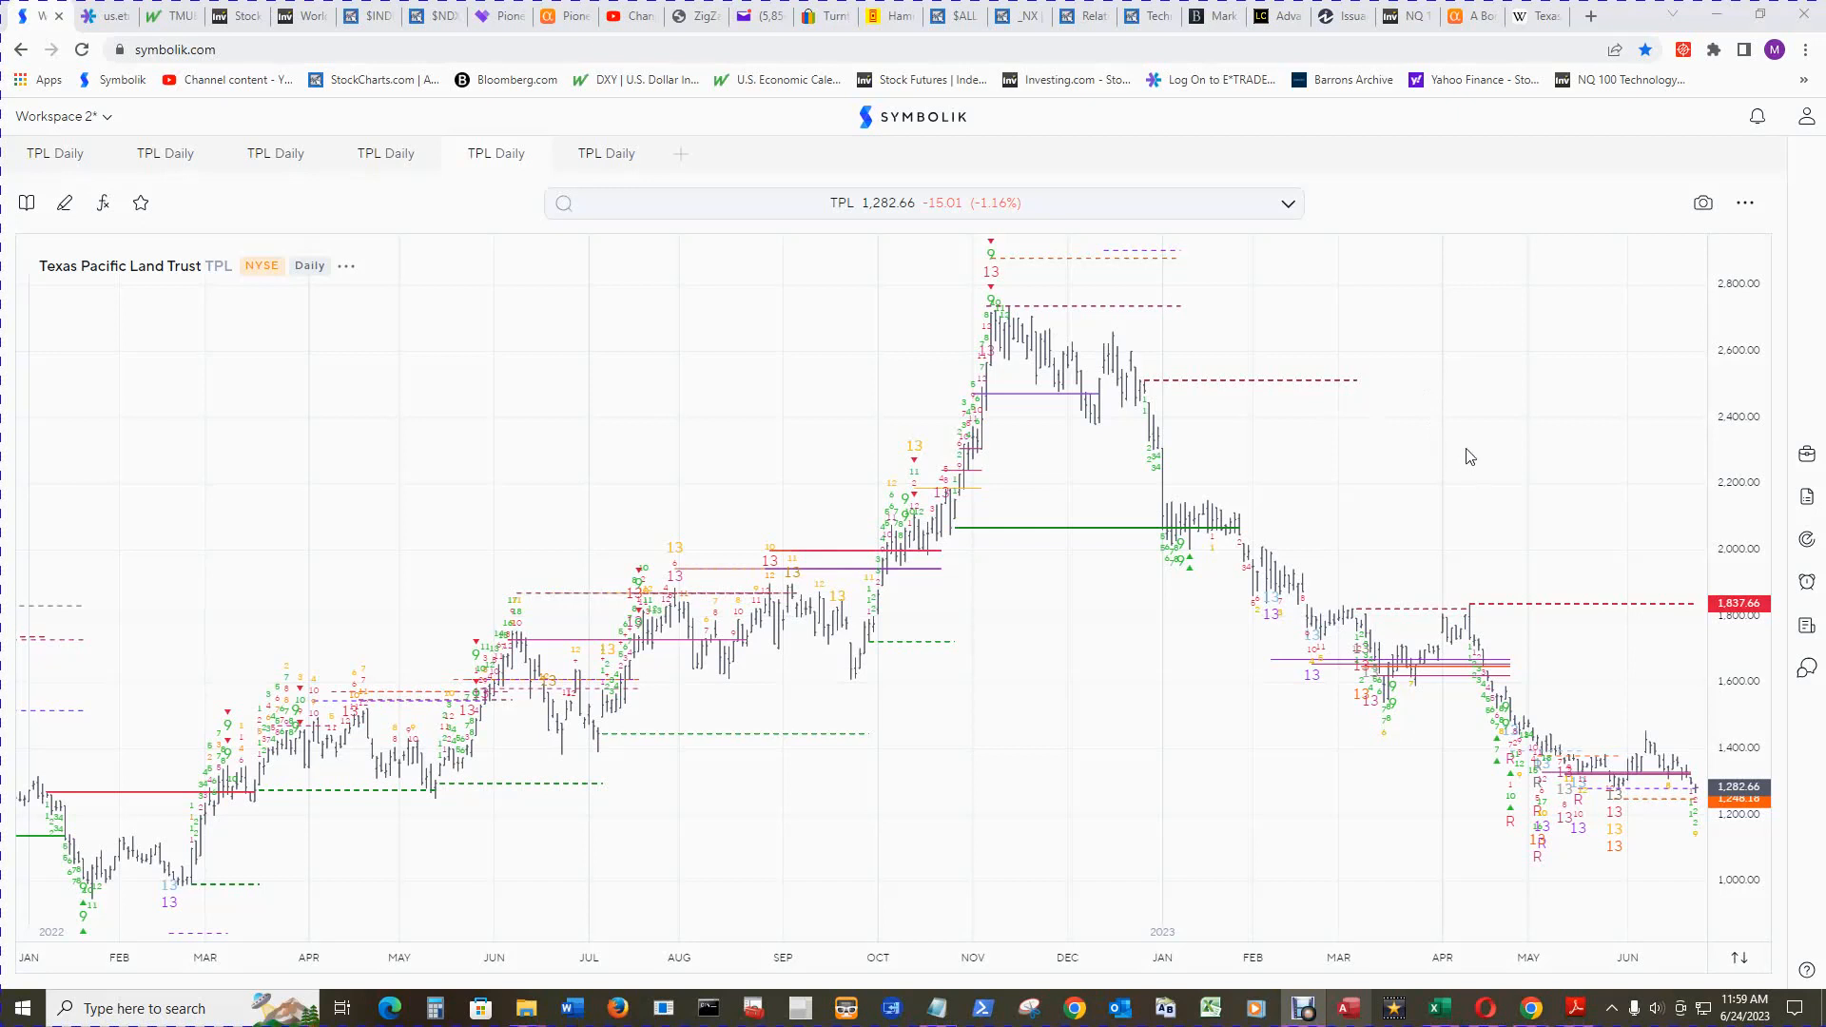
mouse_move(1438, 431)
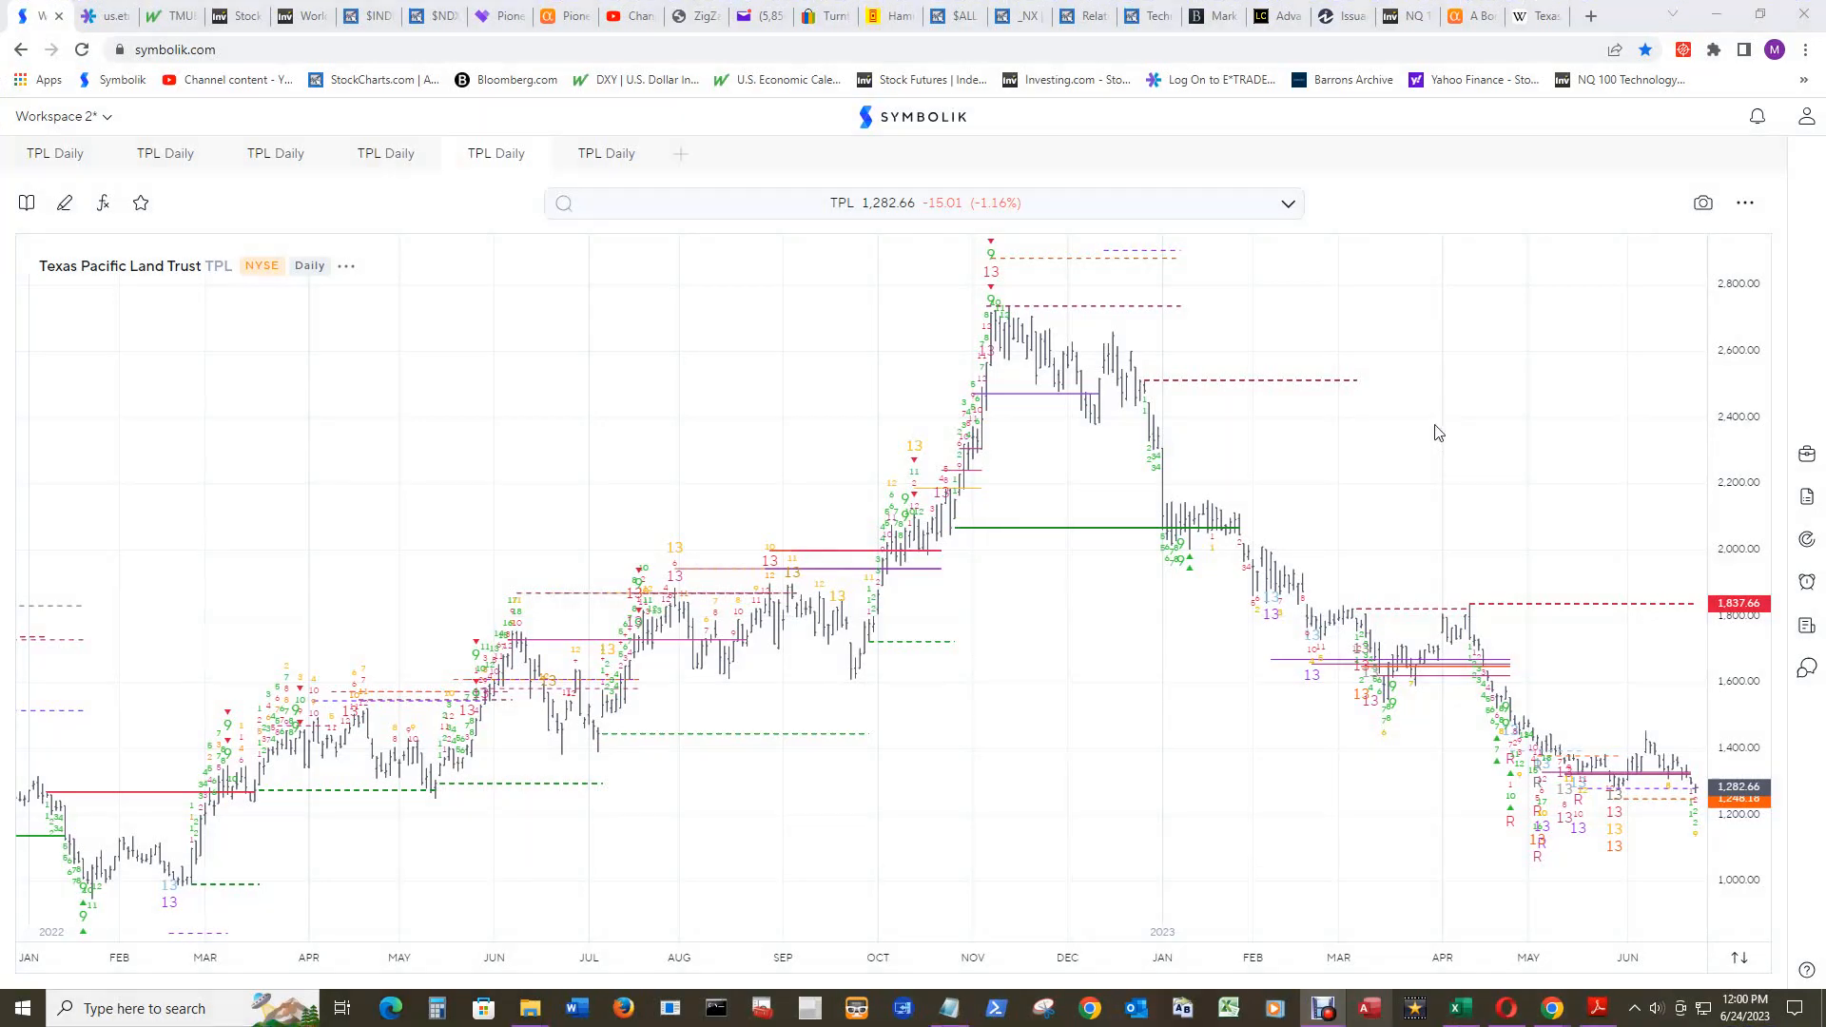
mouse_move(1432, 425)
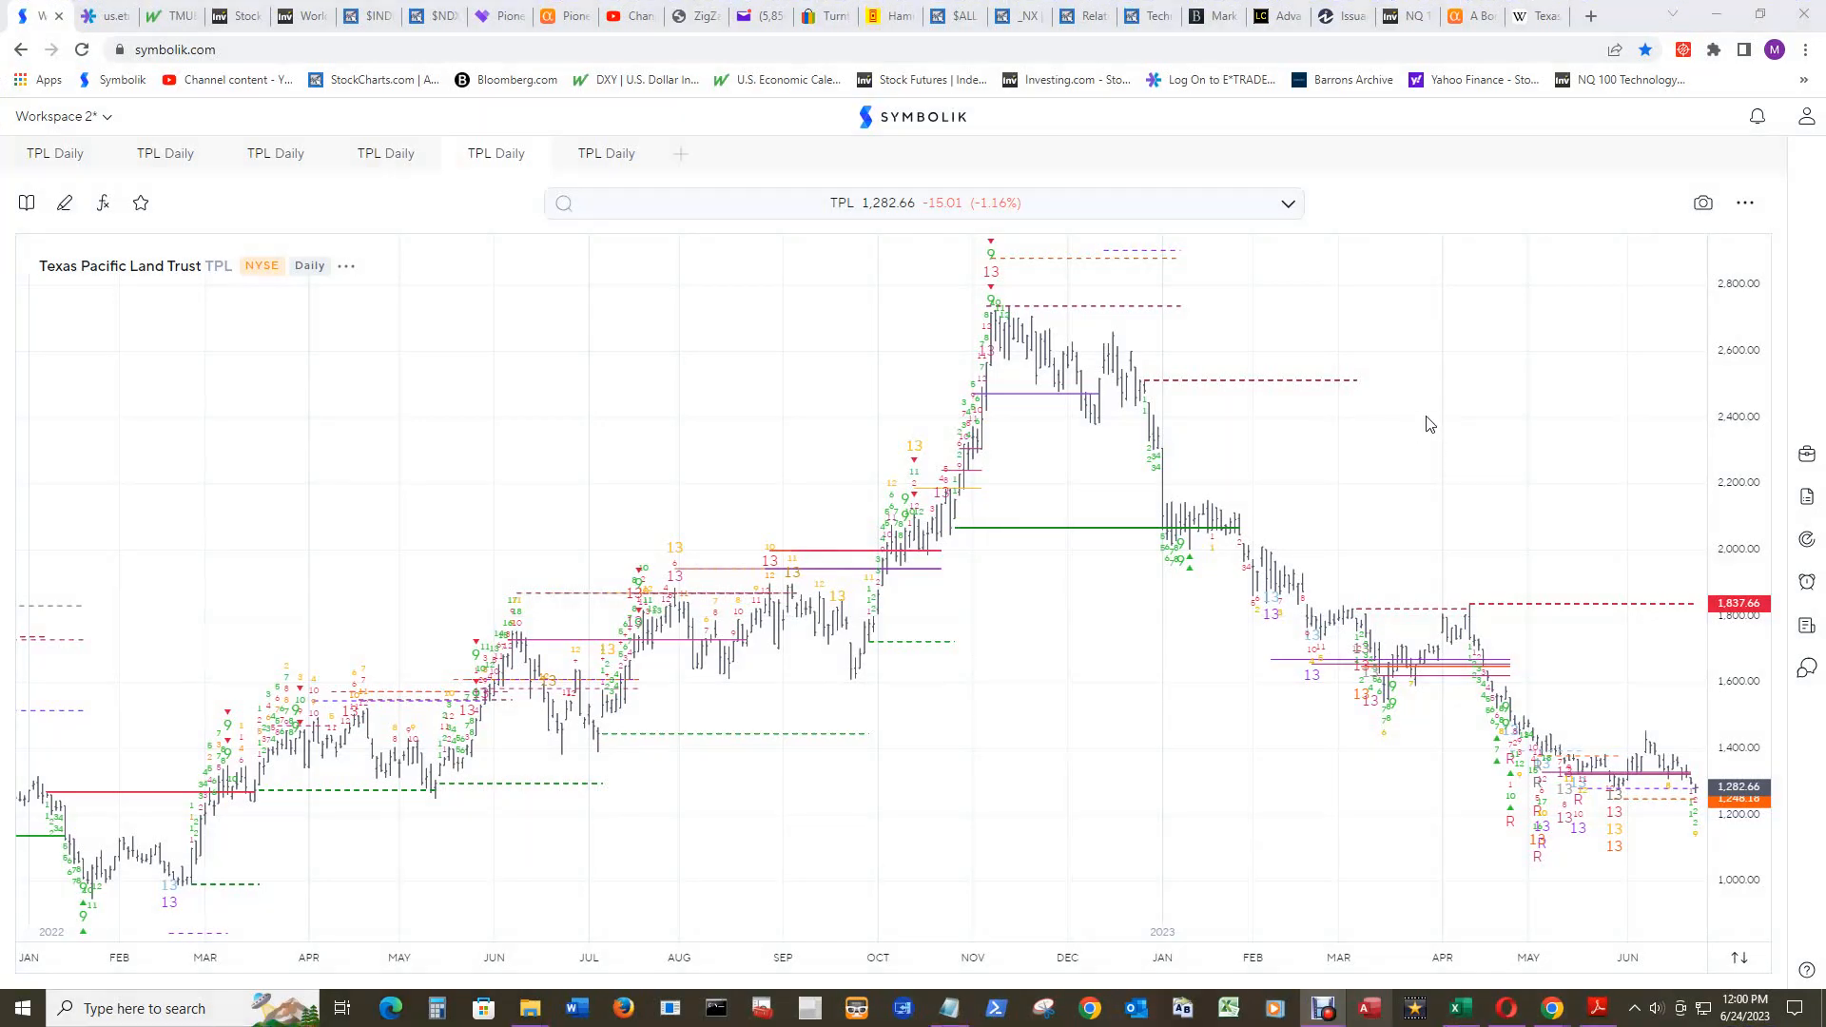
mouse_move(1499, 442)
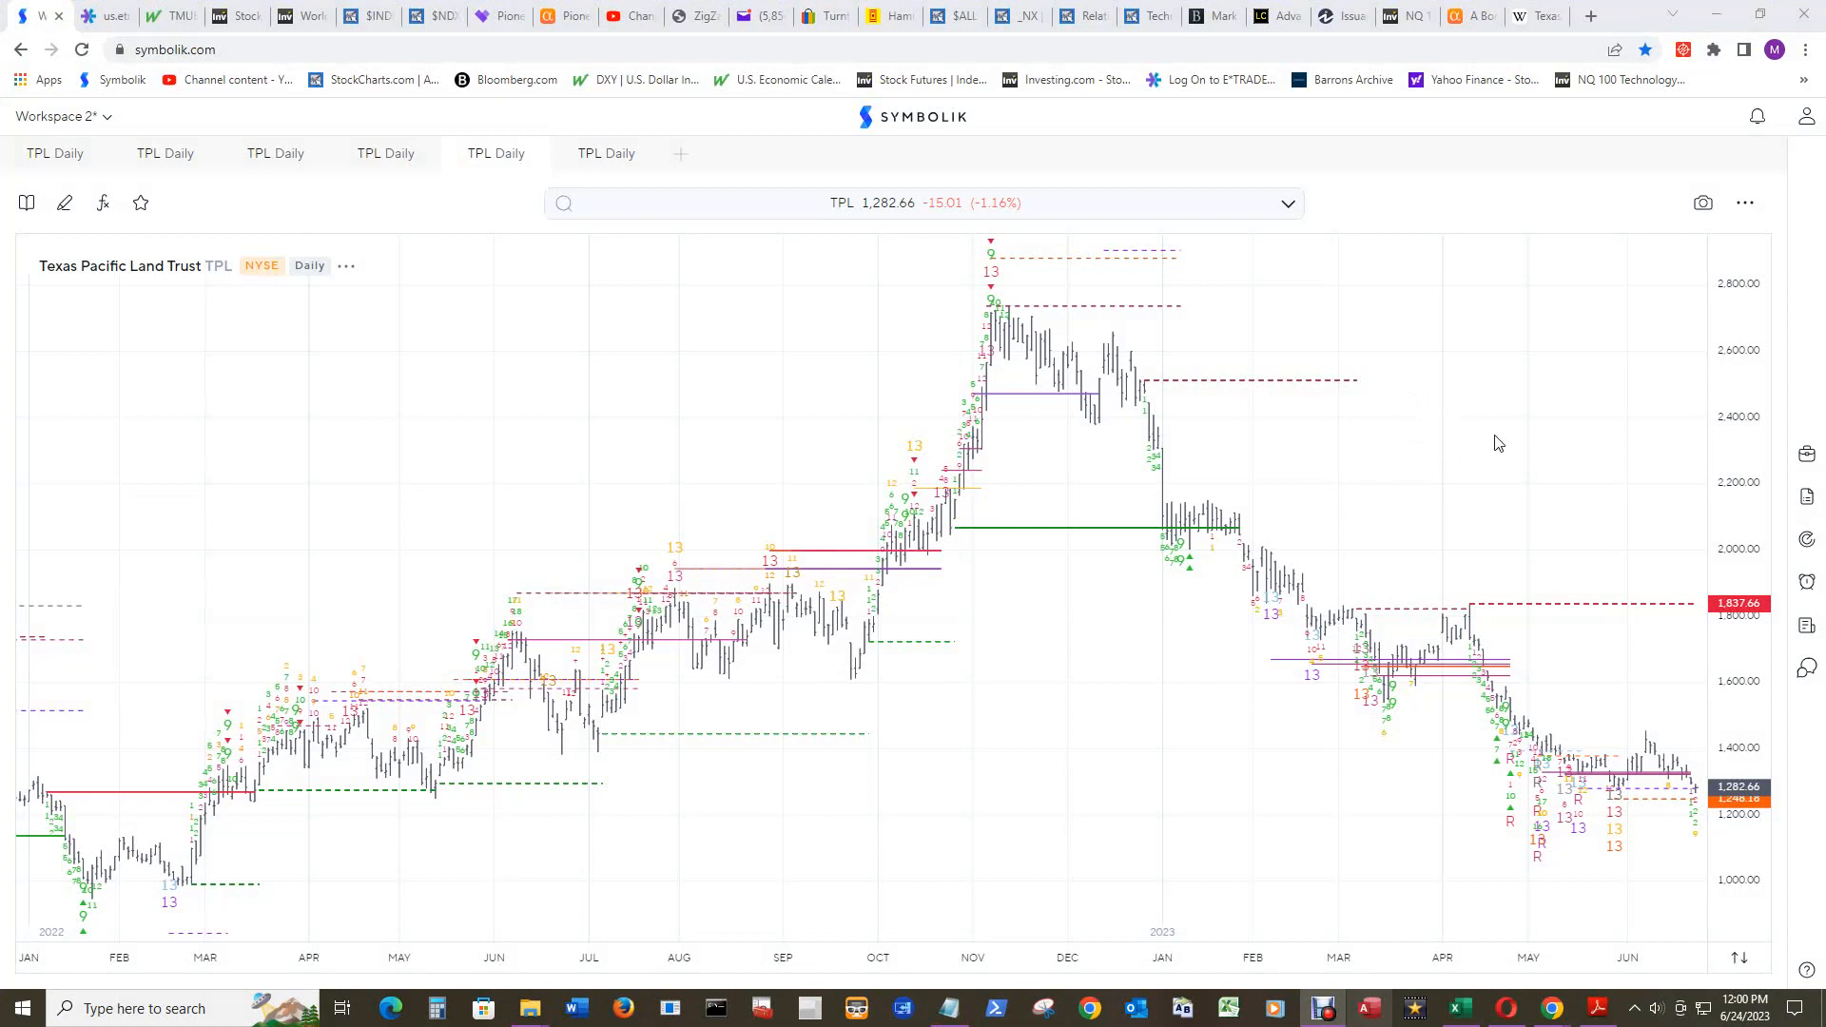
mouse_move(181, 320)
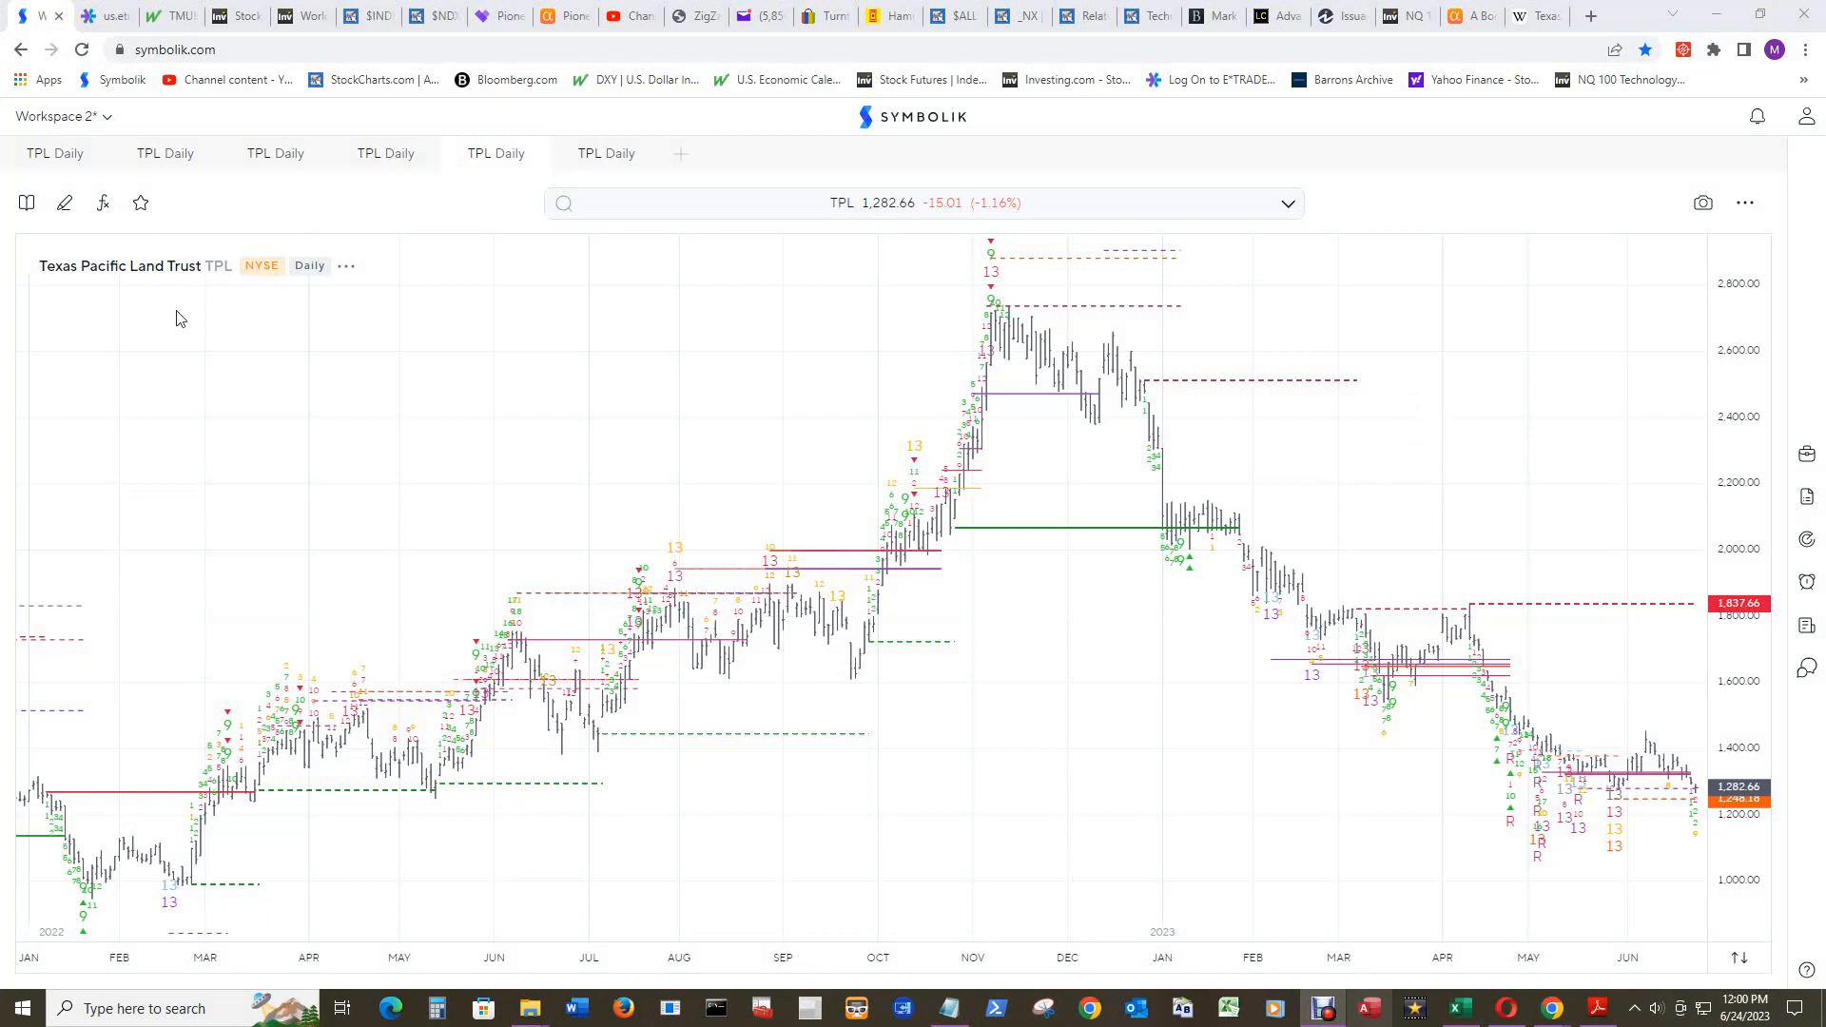
mouse_move(1549, 372)
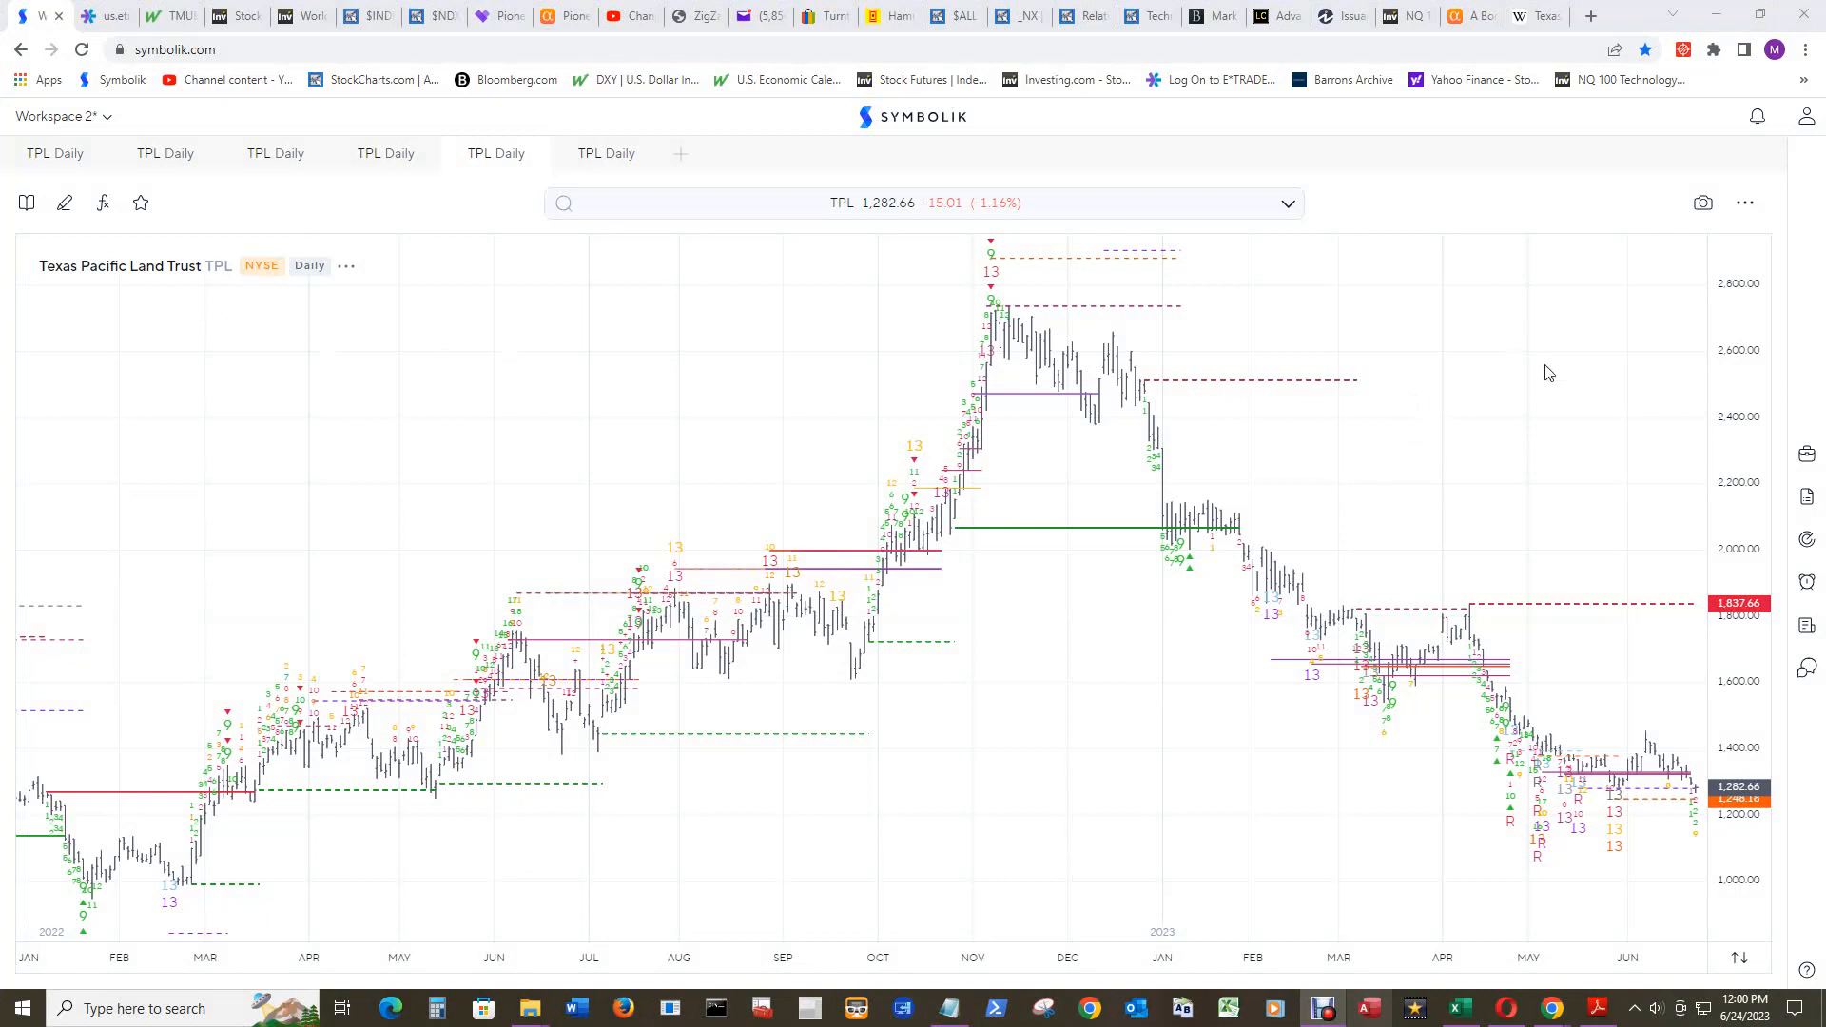
mouse_move(192, 295)
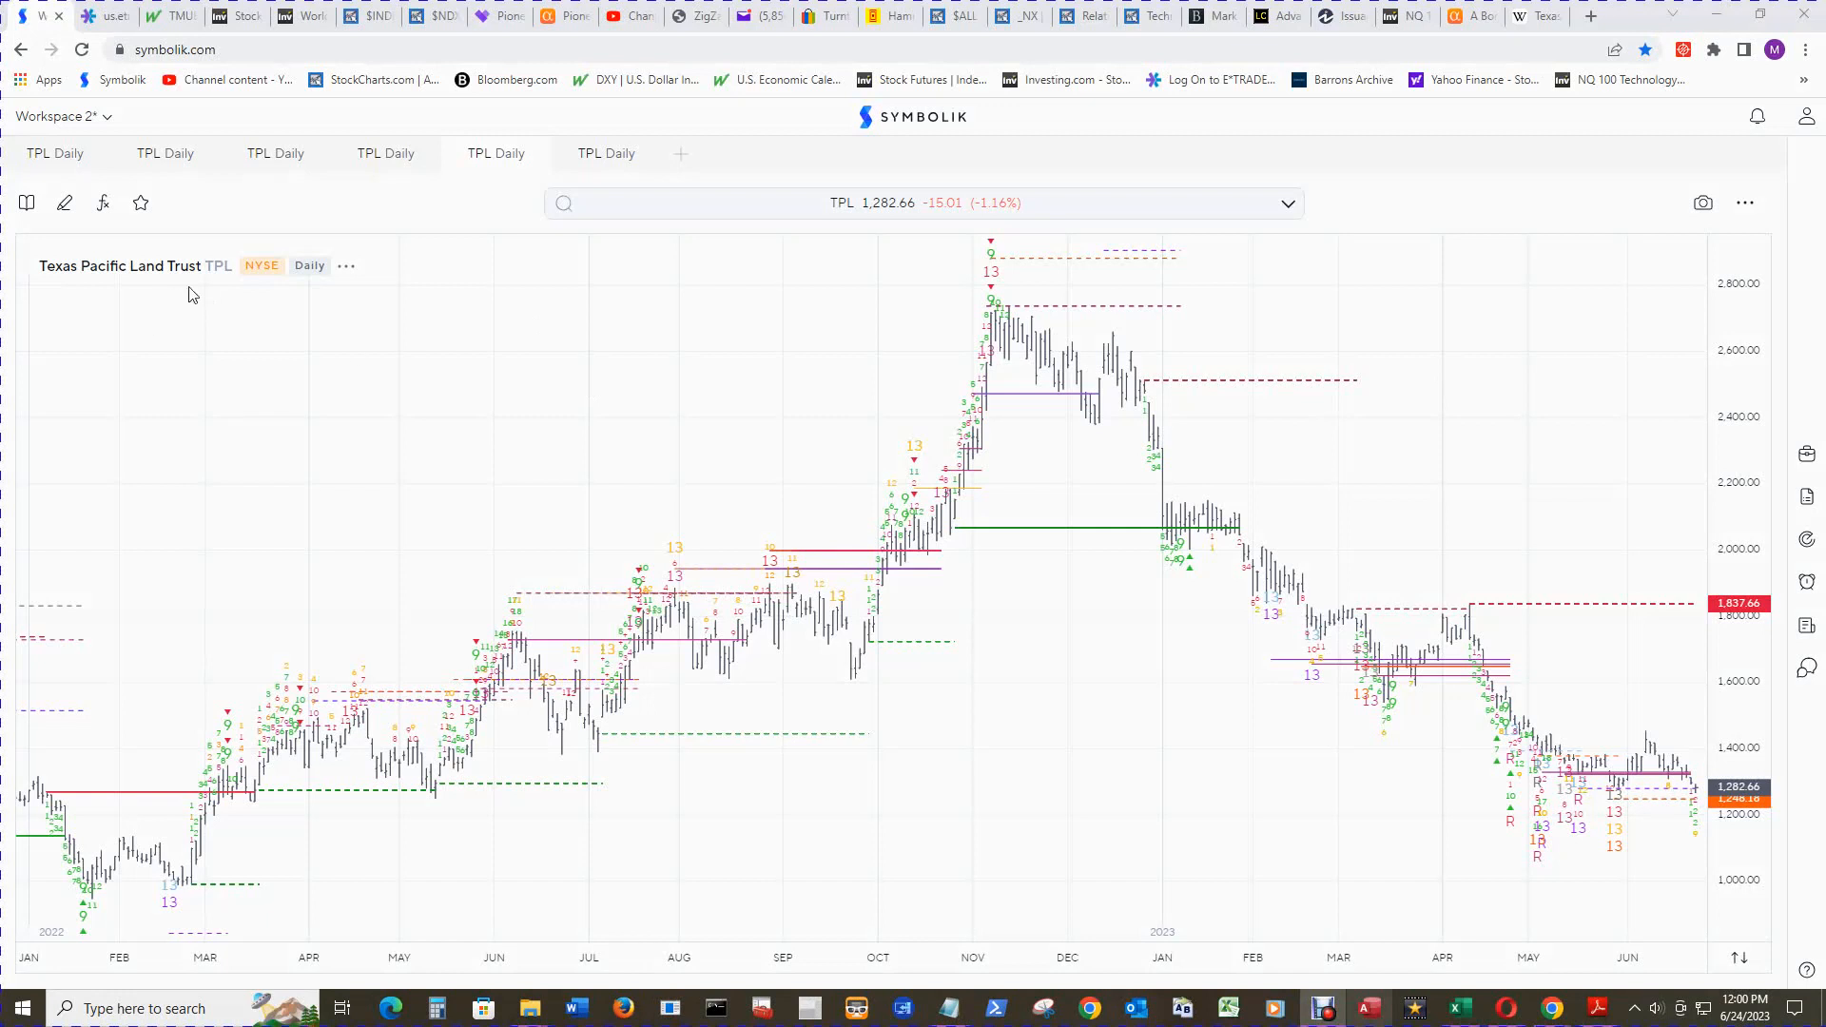
mouse_move(206, 305)
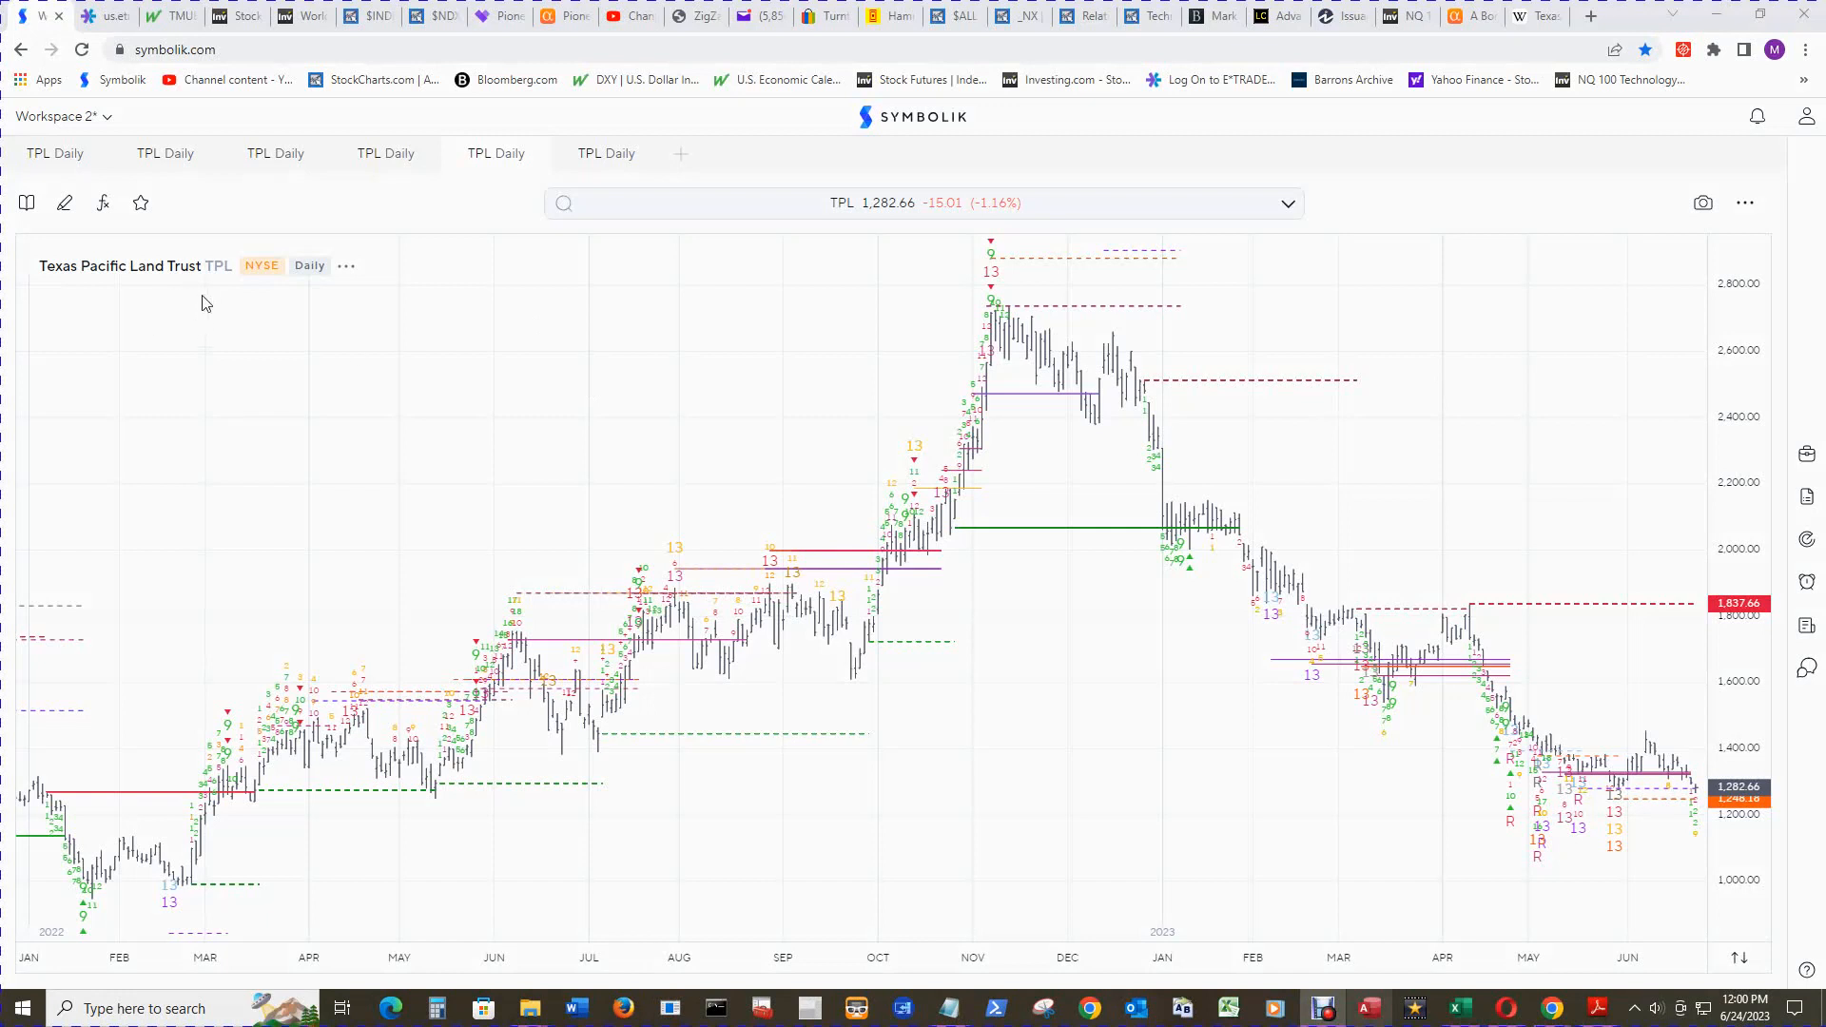
mouse_move(637, 410)
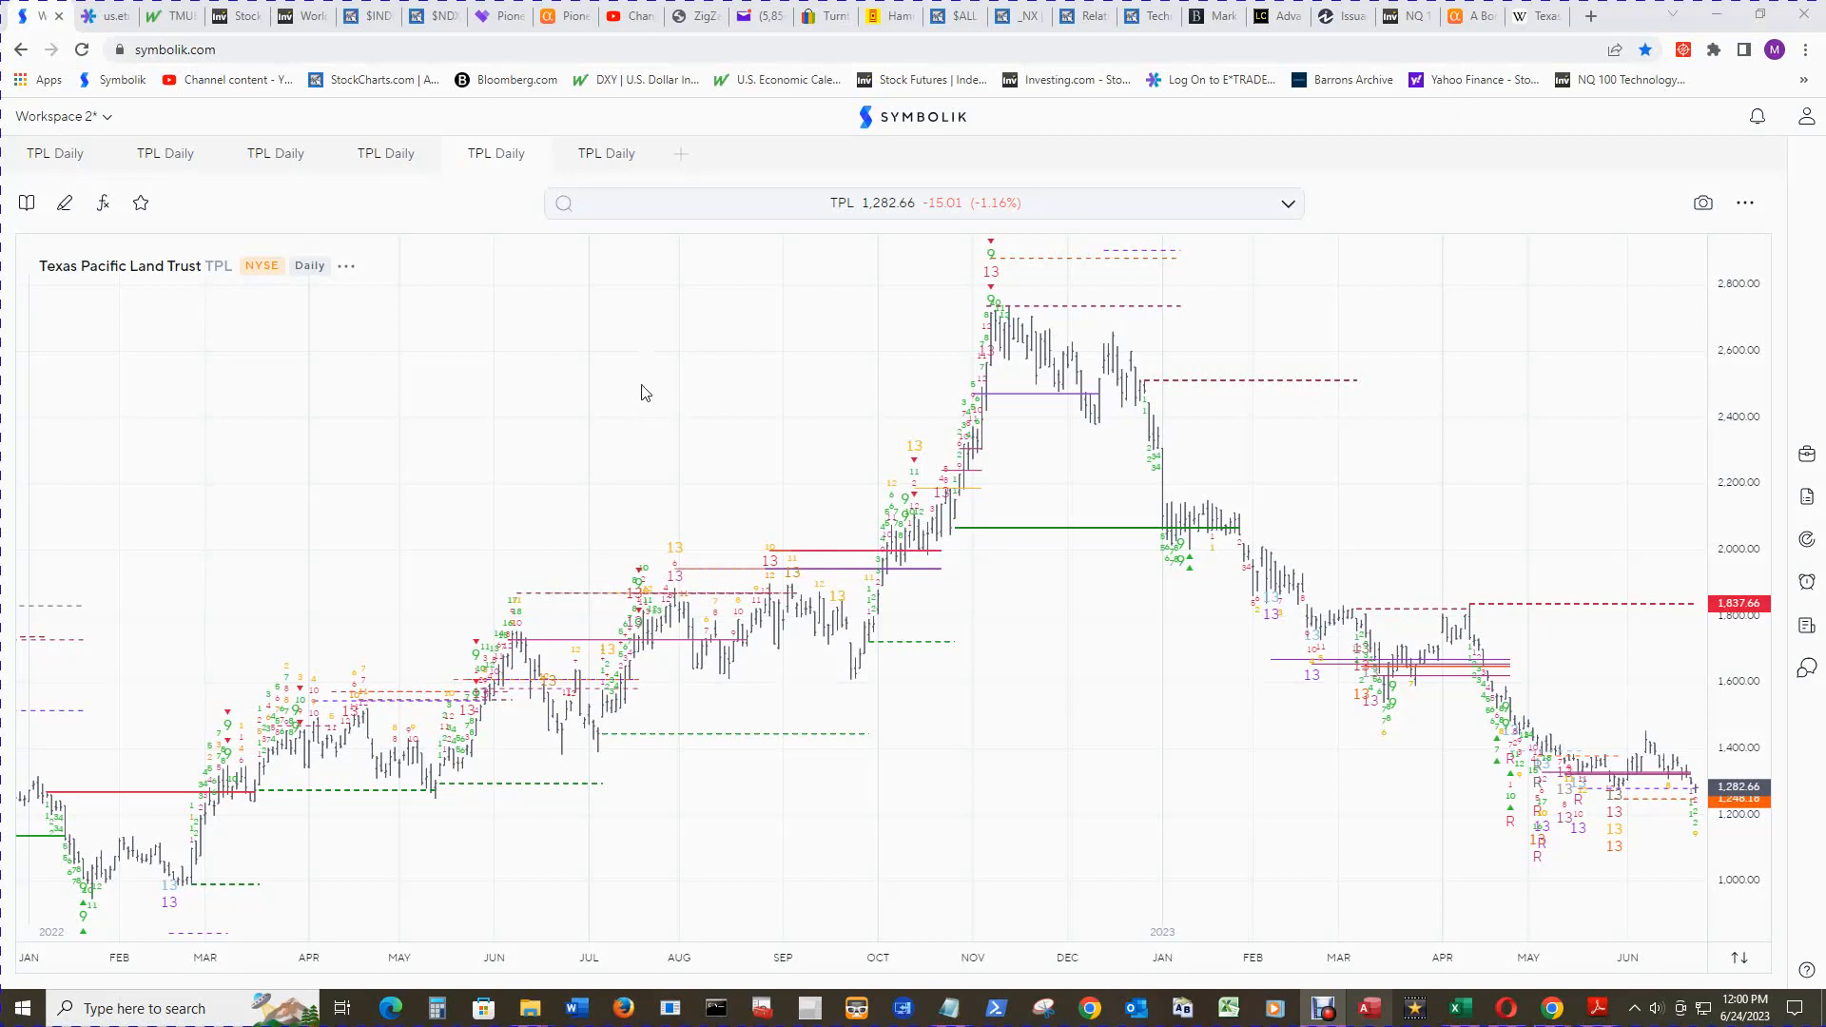
mouse_move(629, 411)
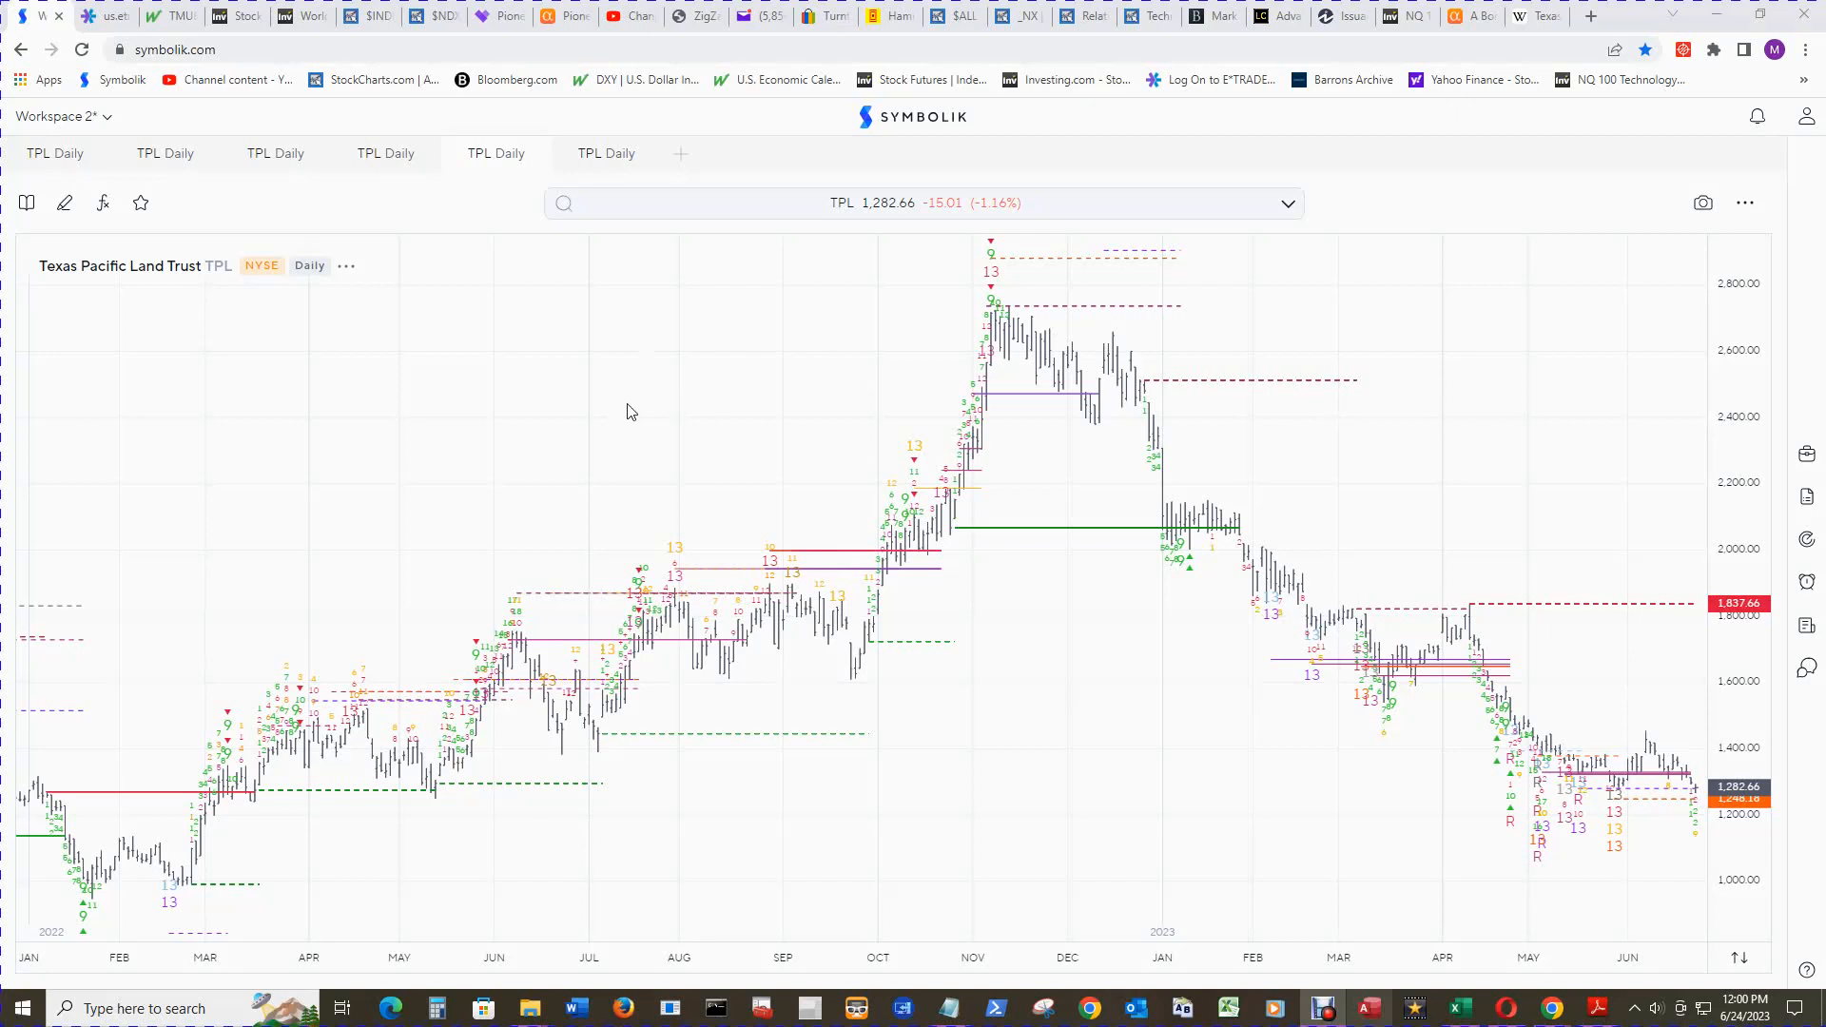
mouse_move(669, 431)
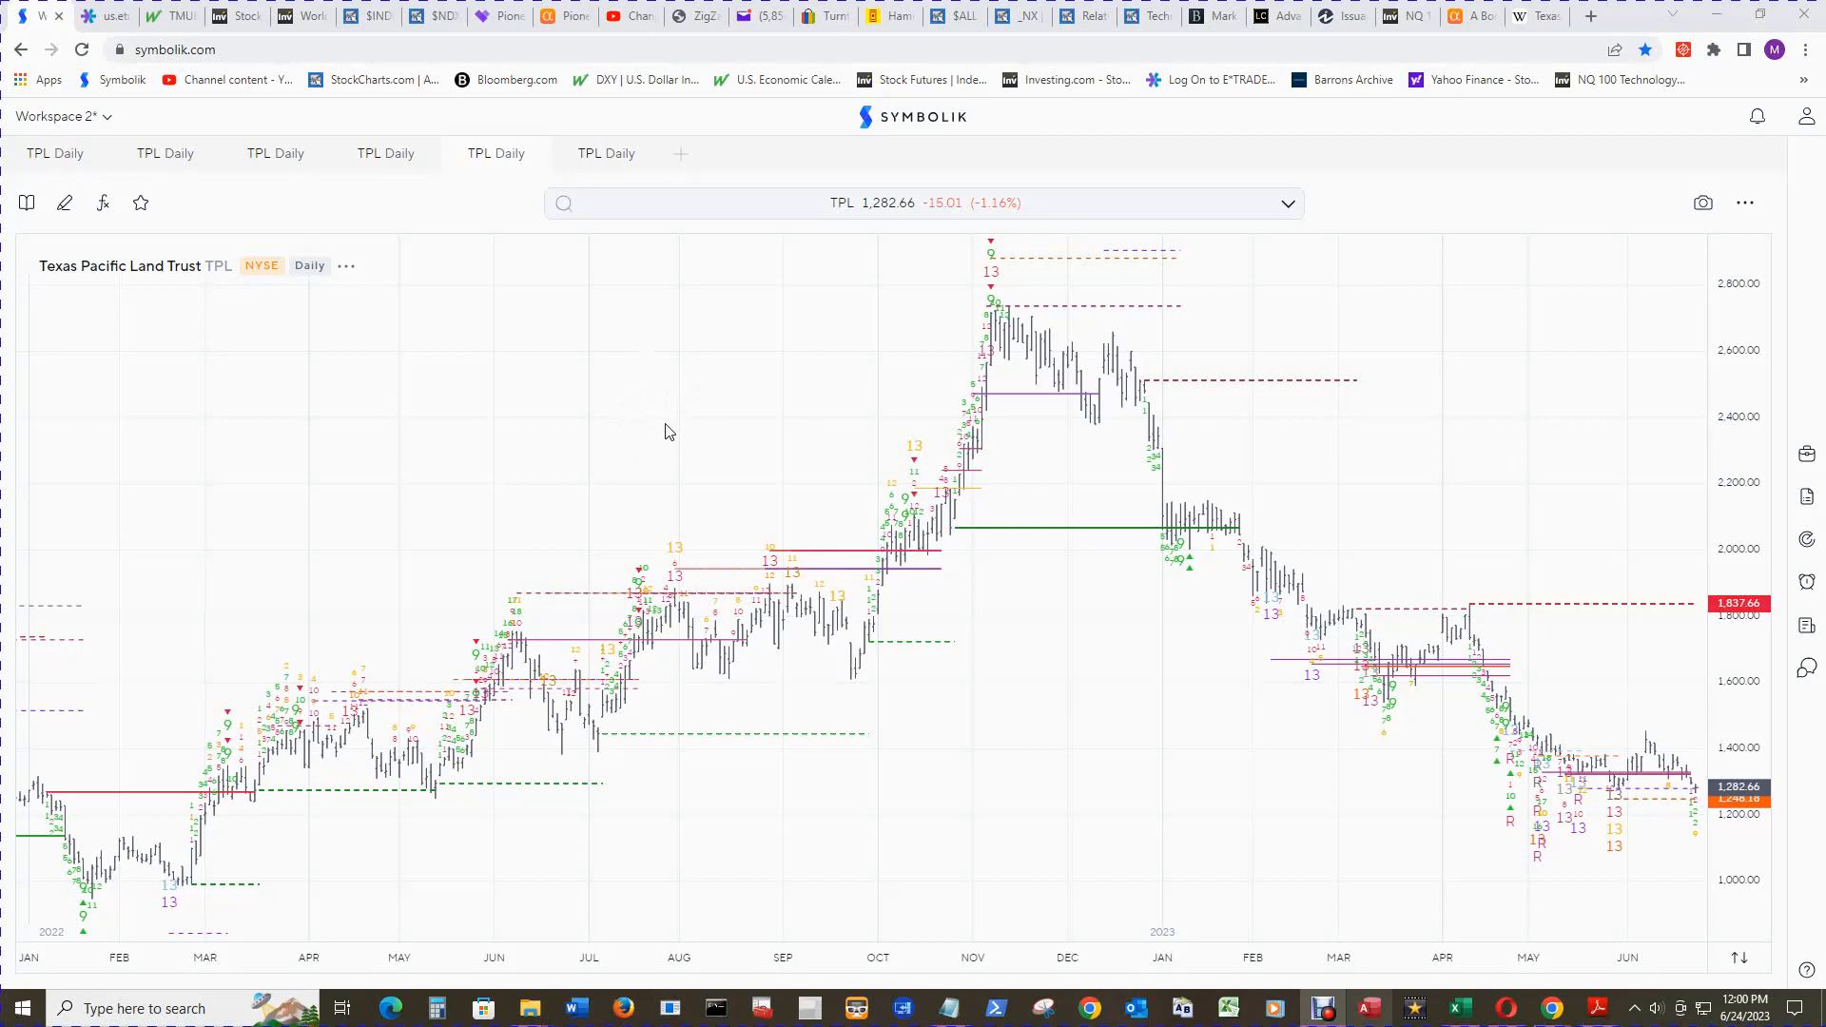
mouse_move(216, 307)
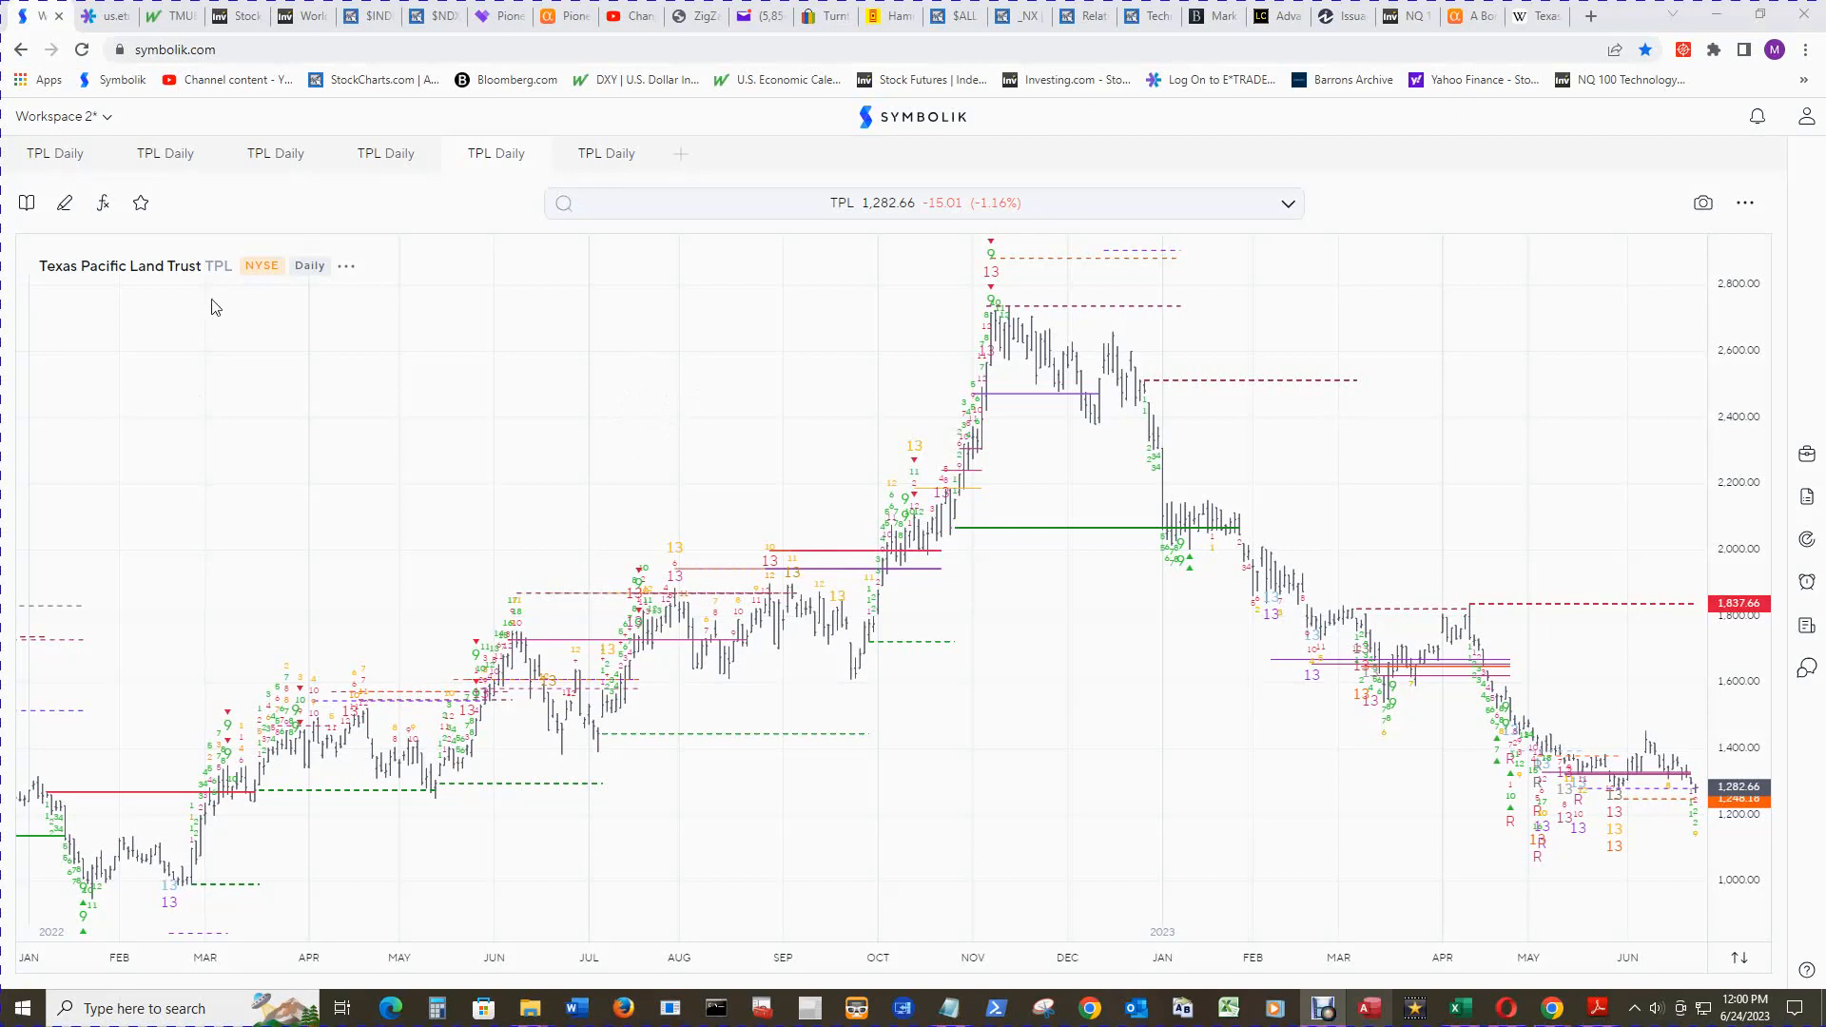
mouse_move(622, 378)
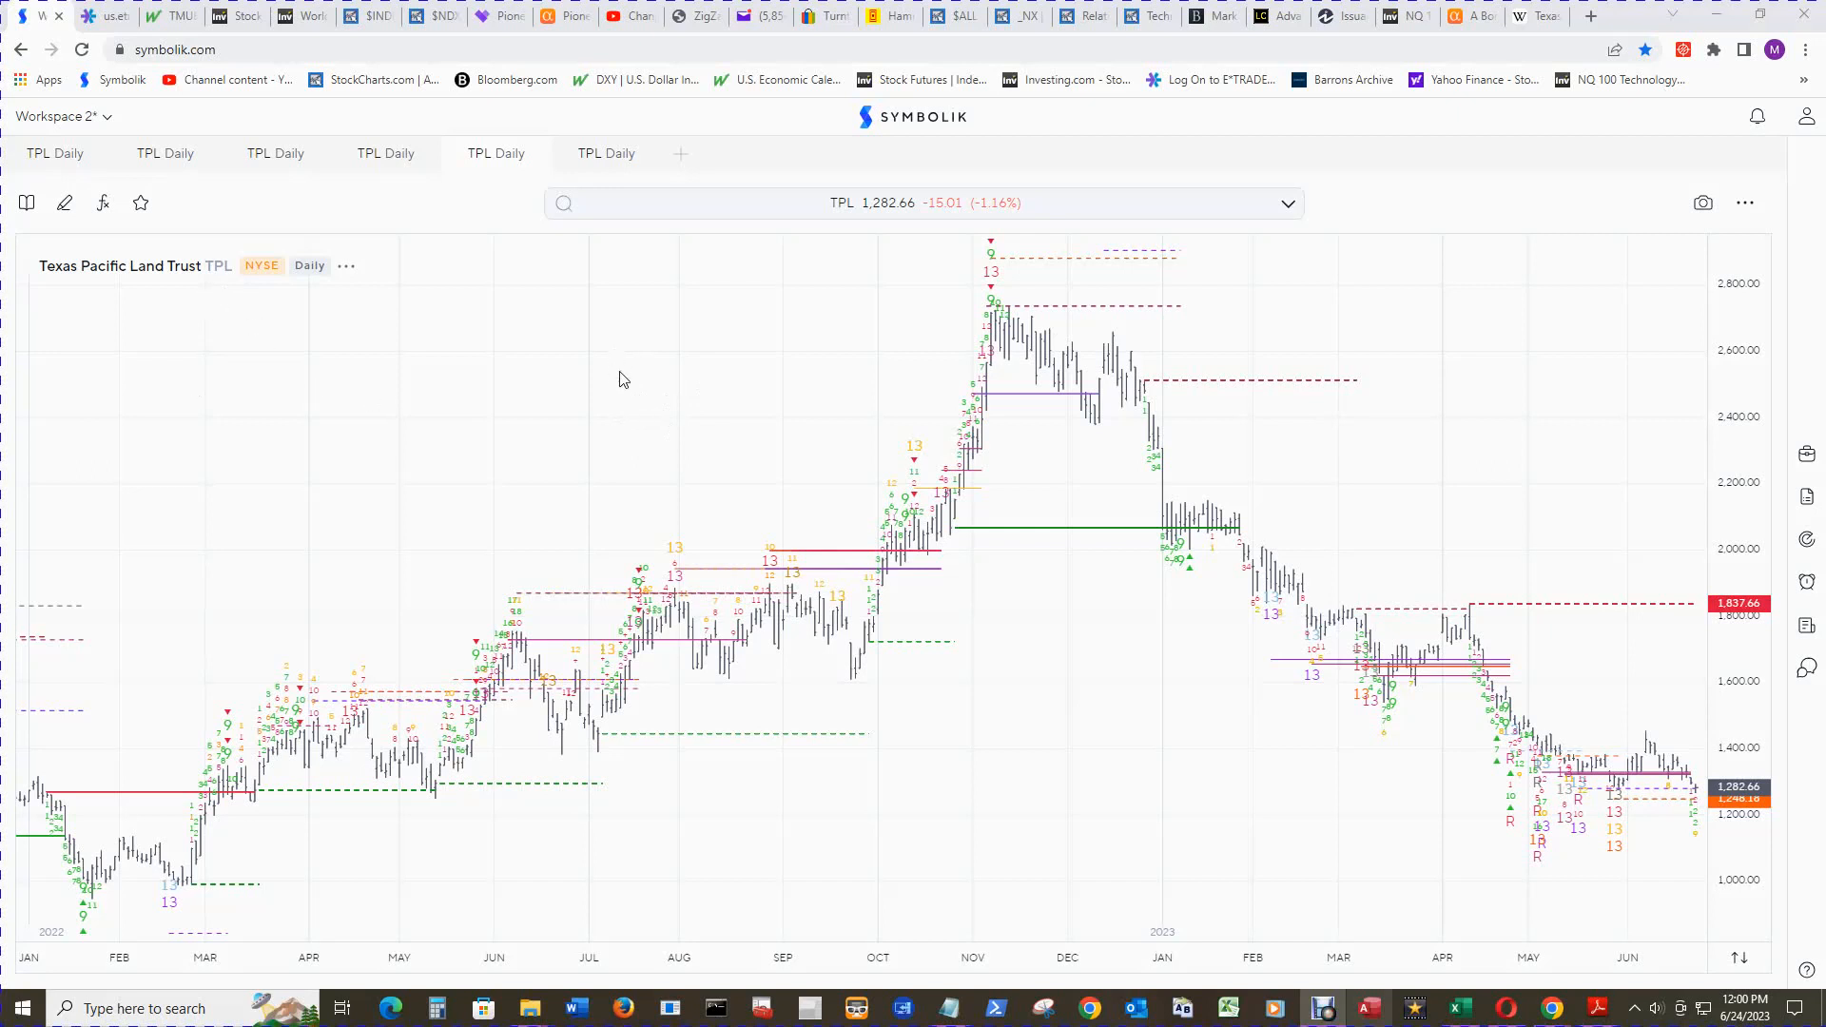
mouse_move(603, 357)
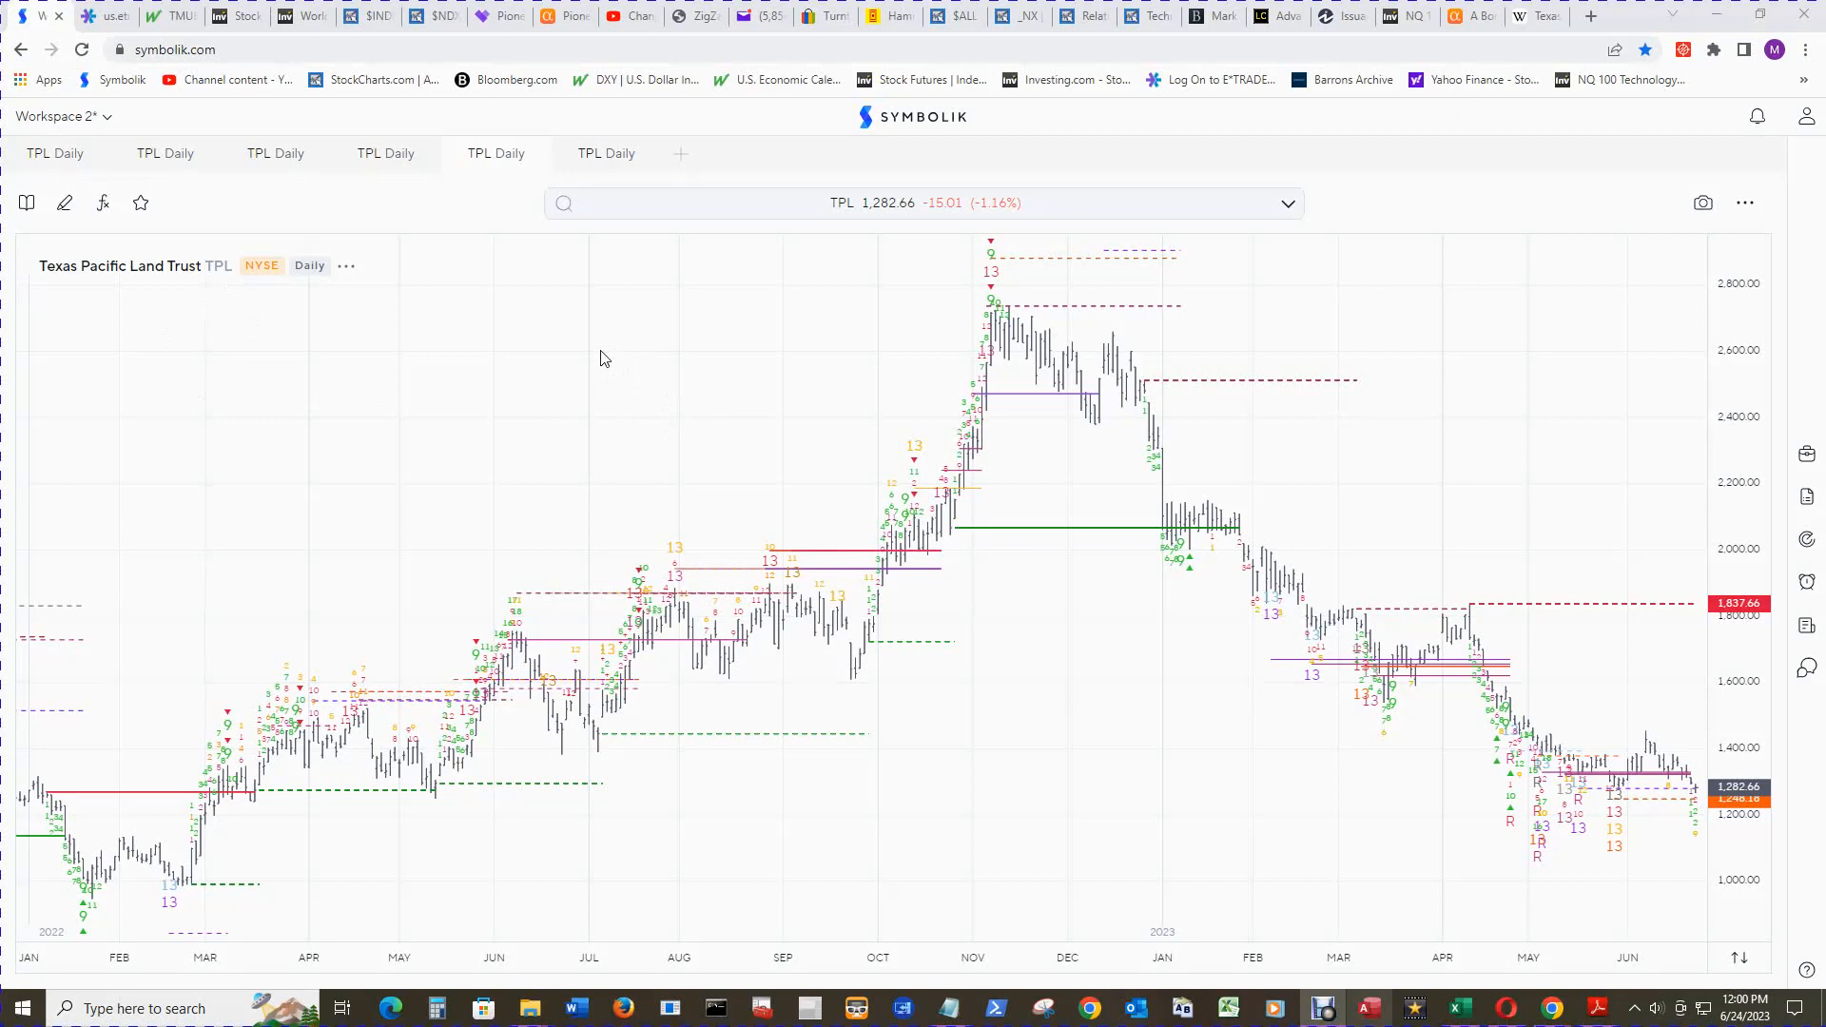
mouse_move(638, 390)
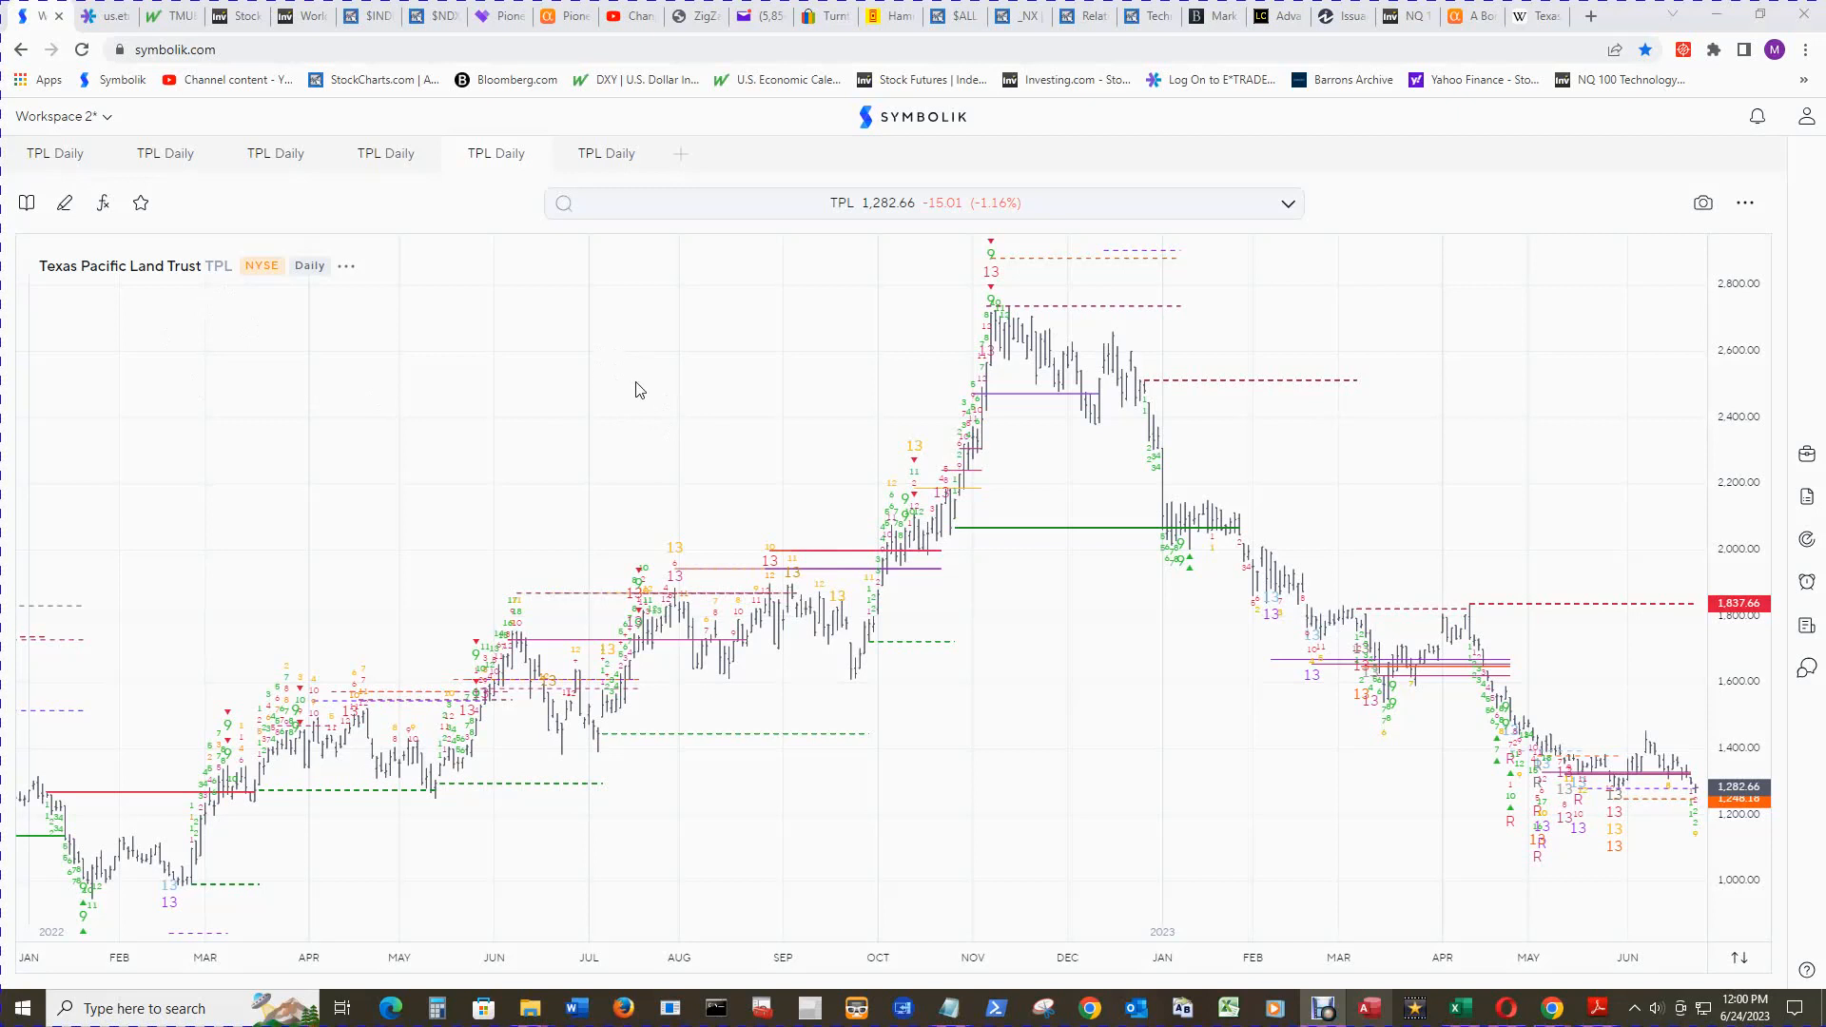
mouse_move(1067, 664)
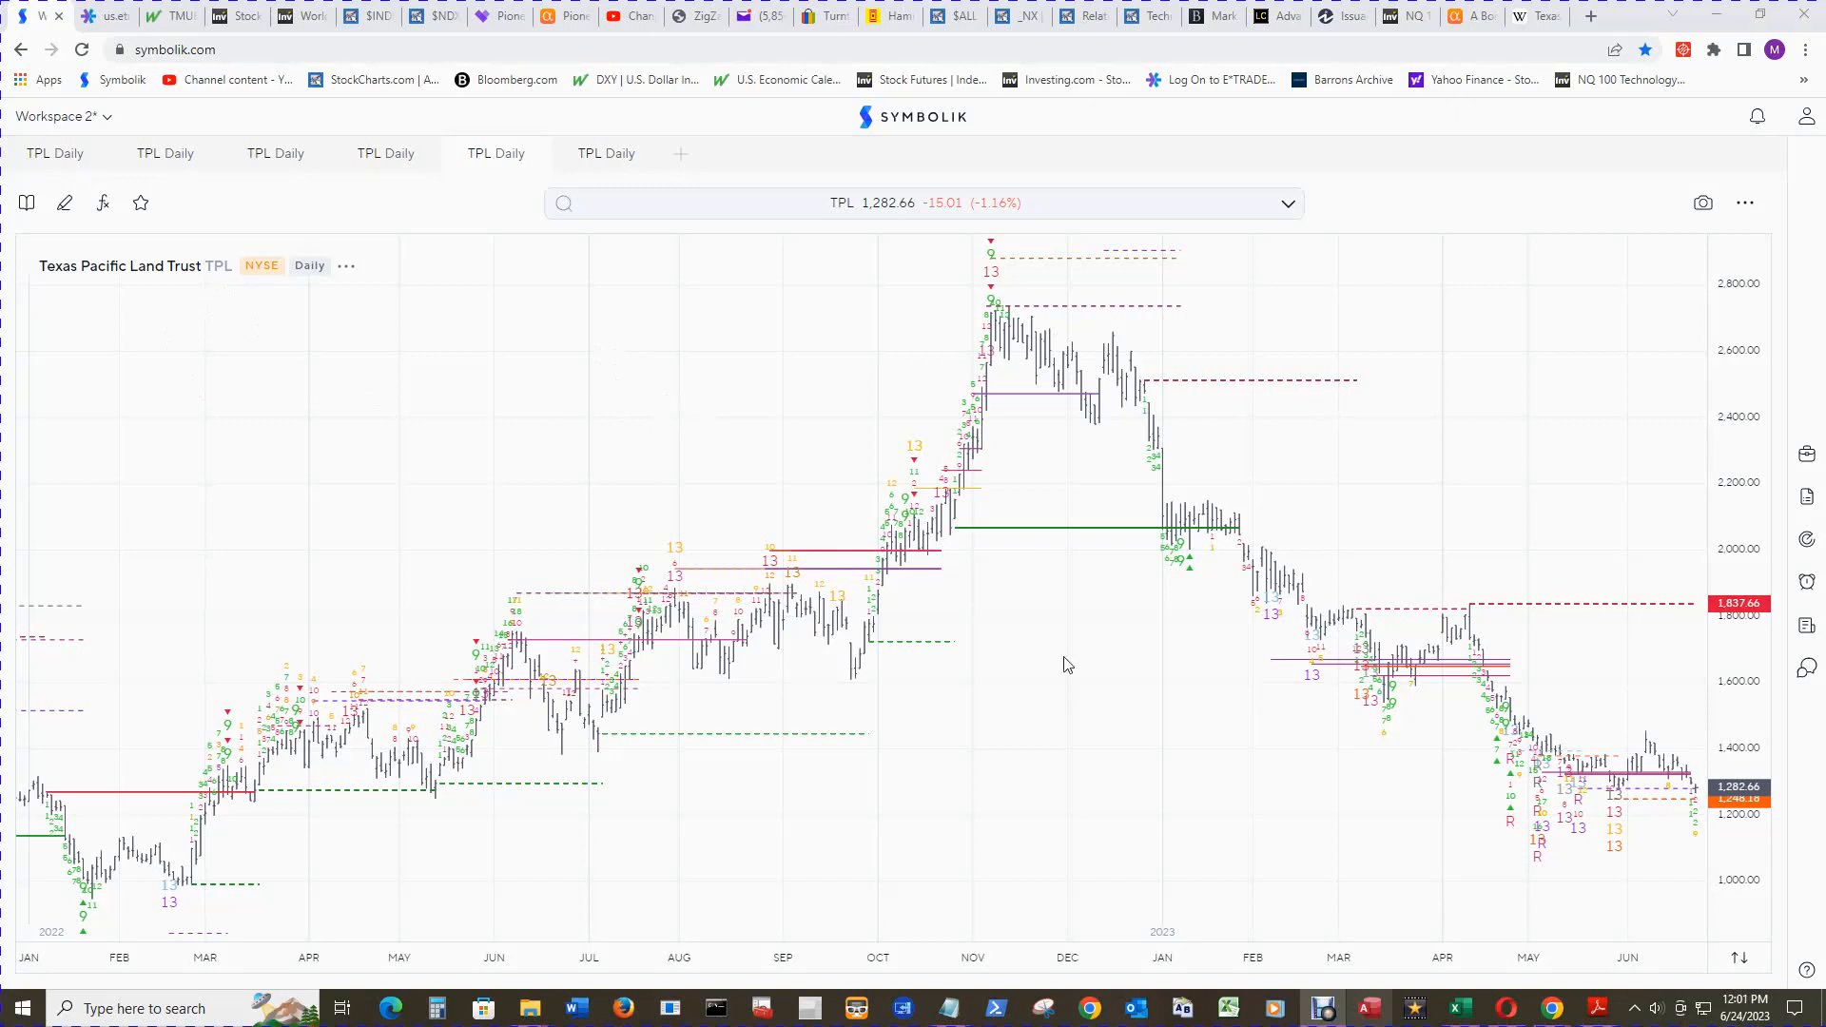
mouse_move(1115, 778)
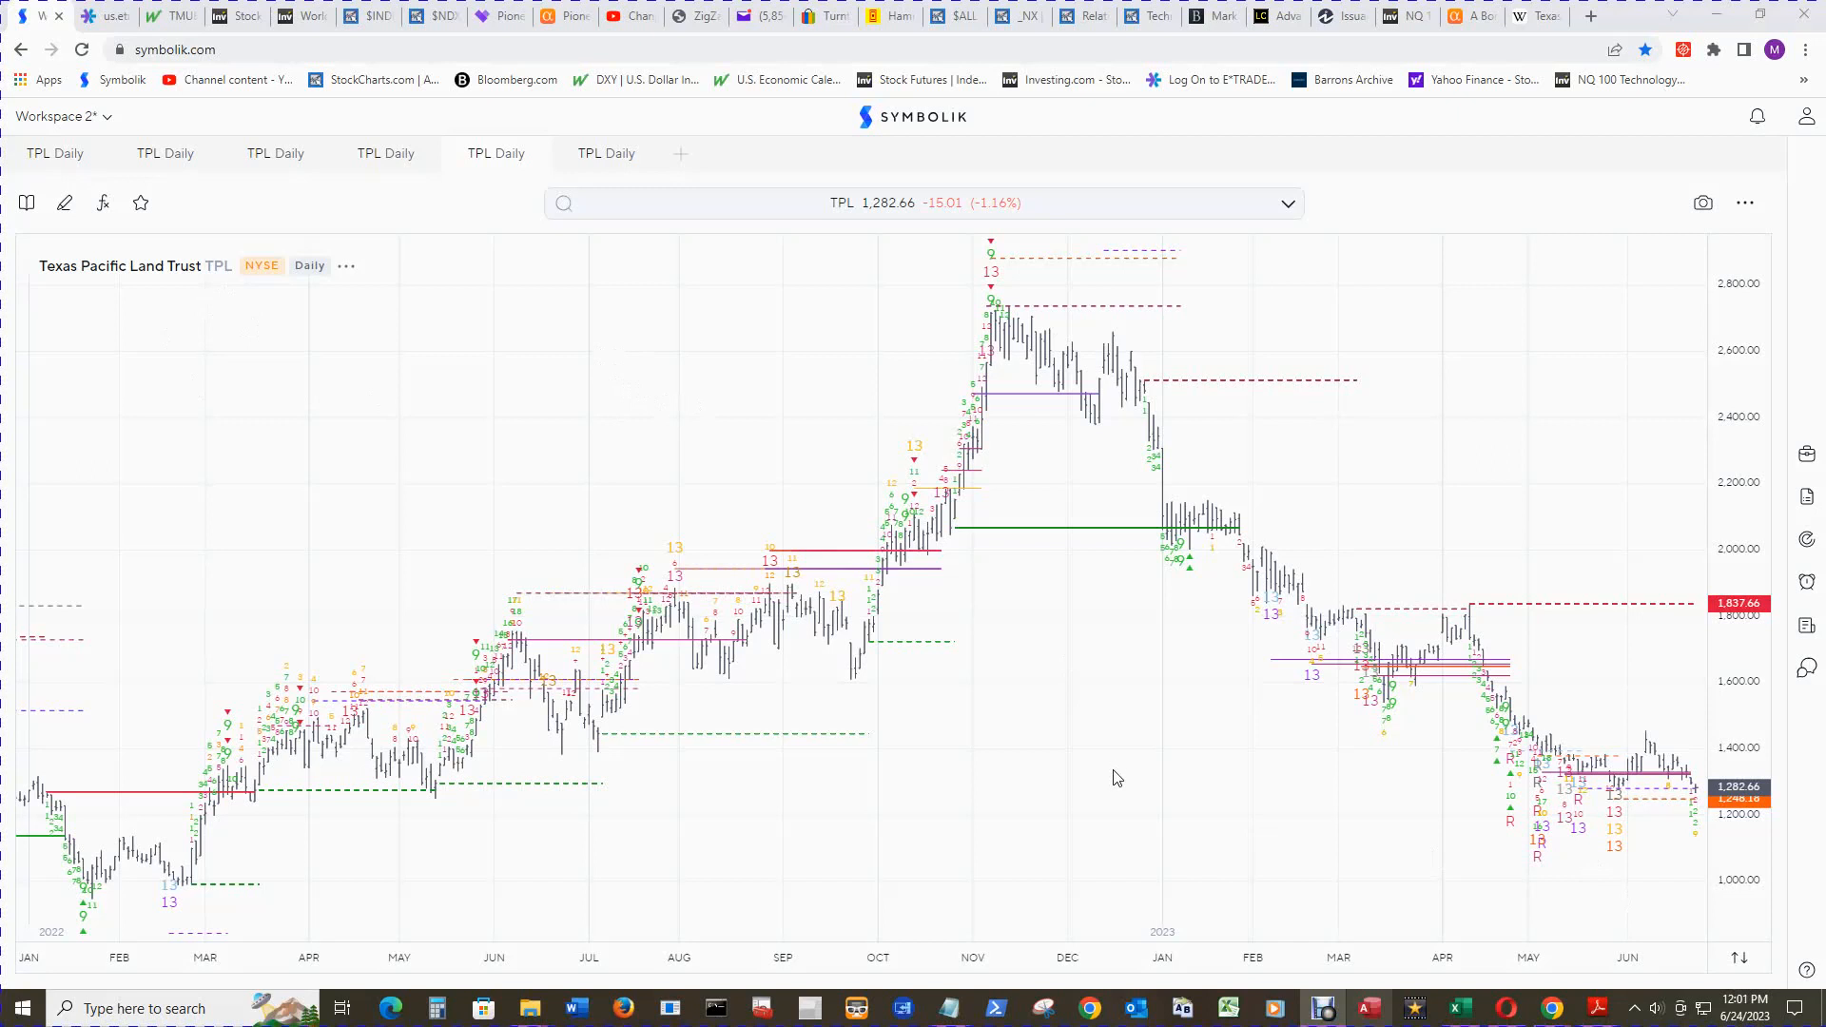
mouse_move(1135, 797)
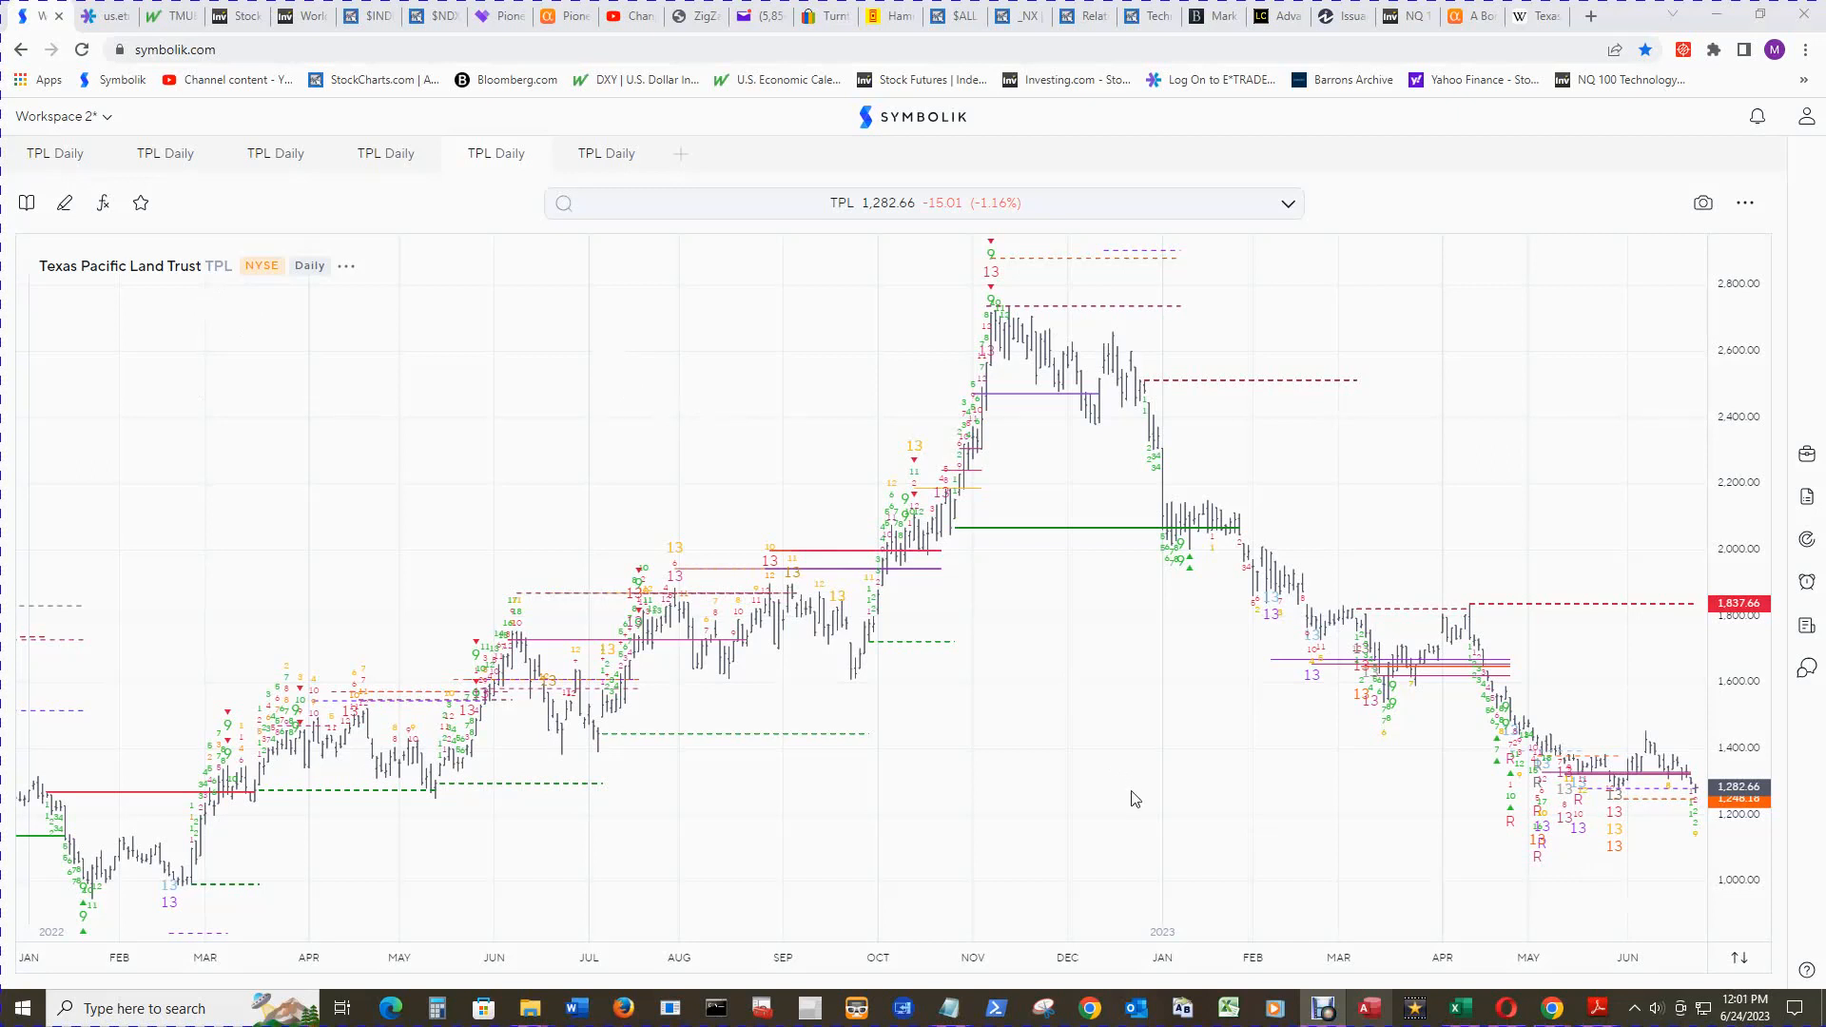
mouse_move(705, 481)
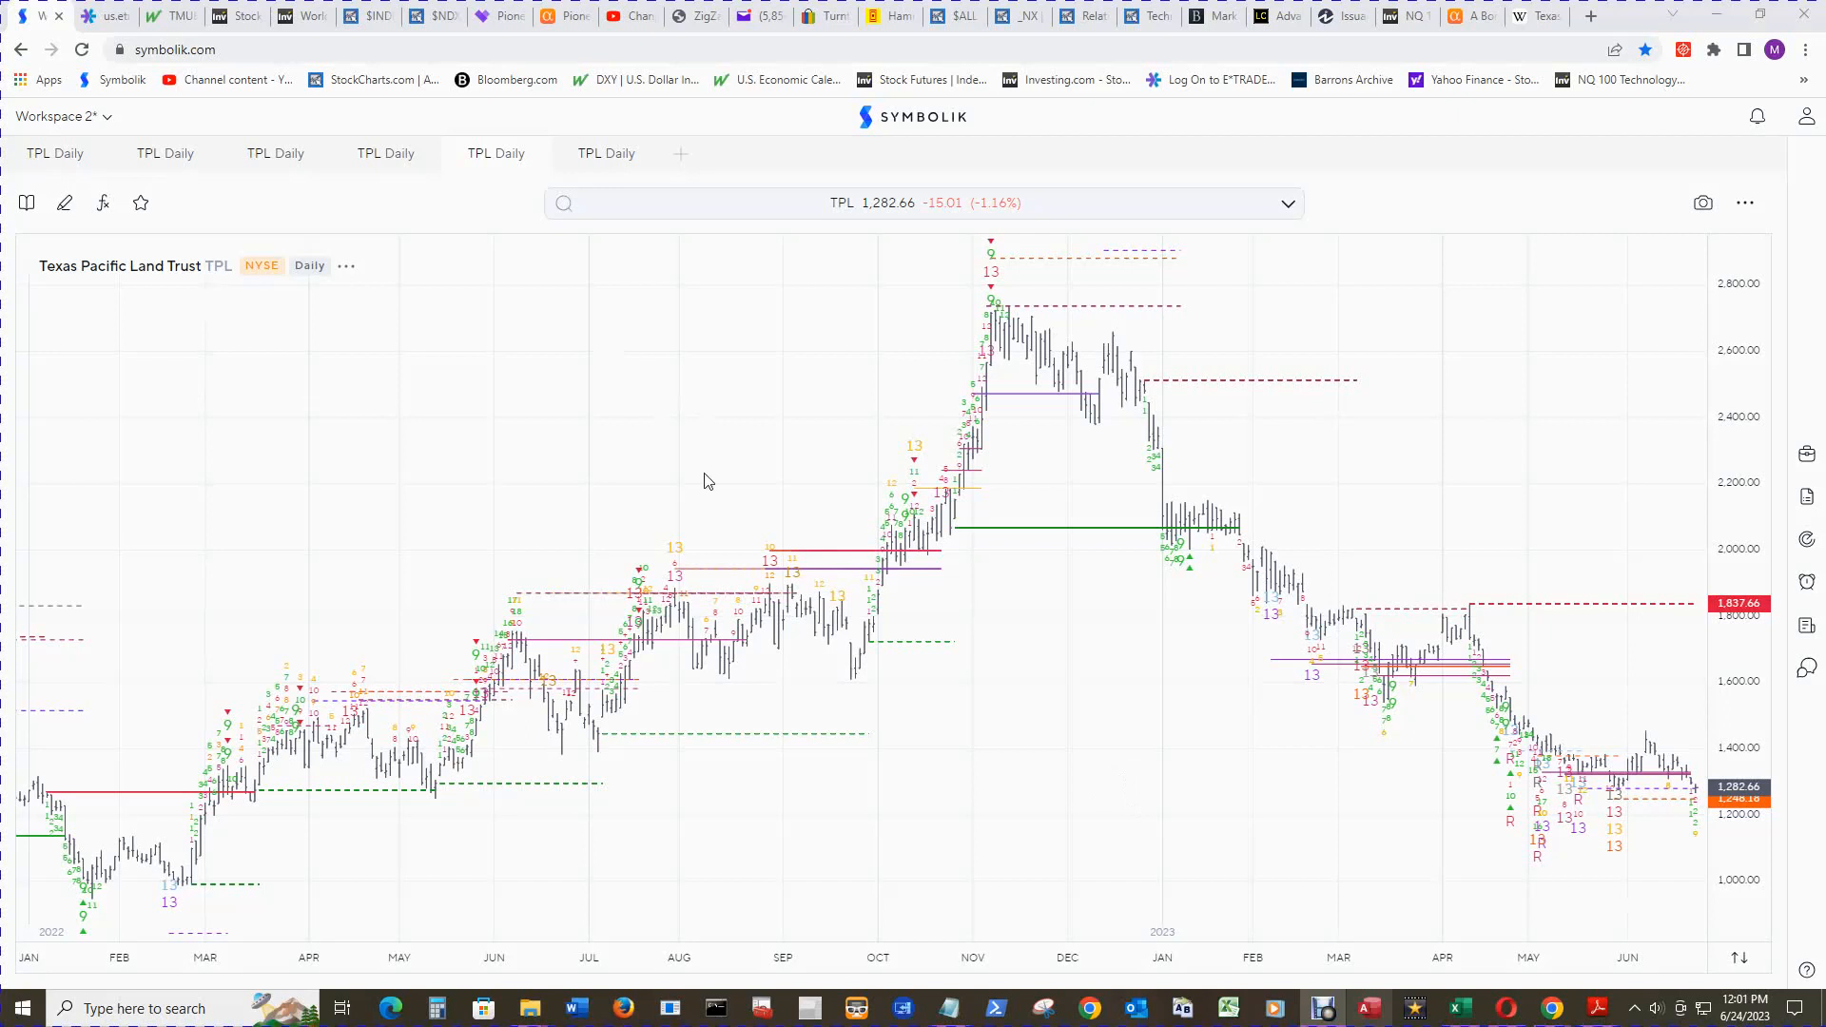
mouse_move(151, 311)
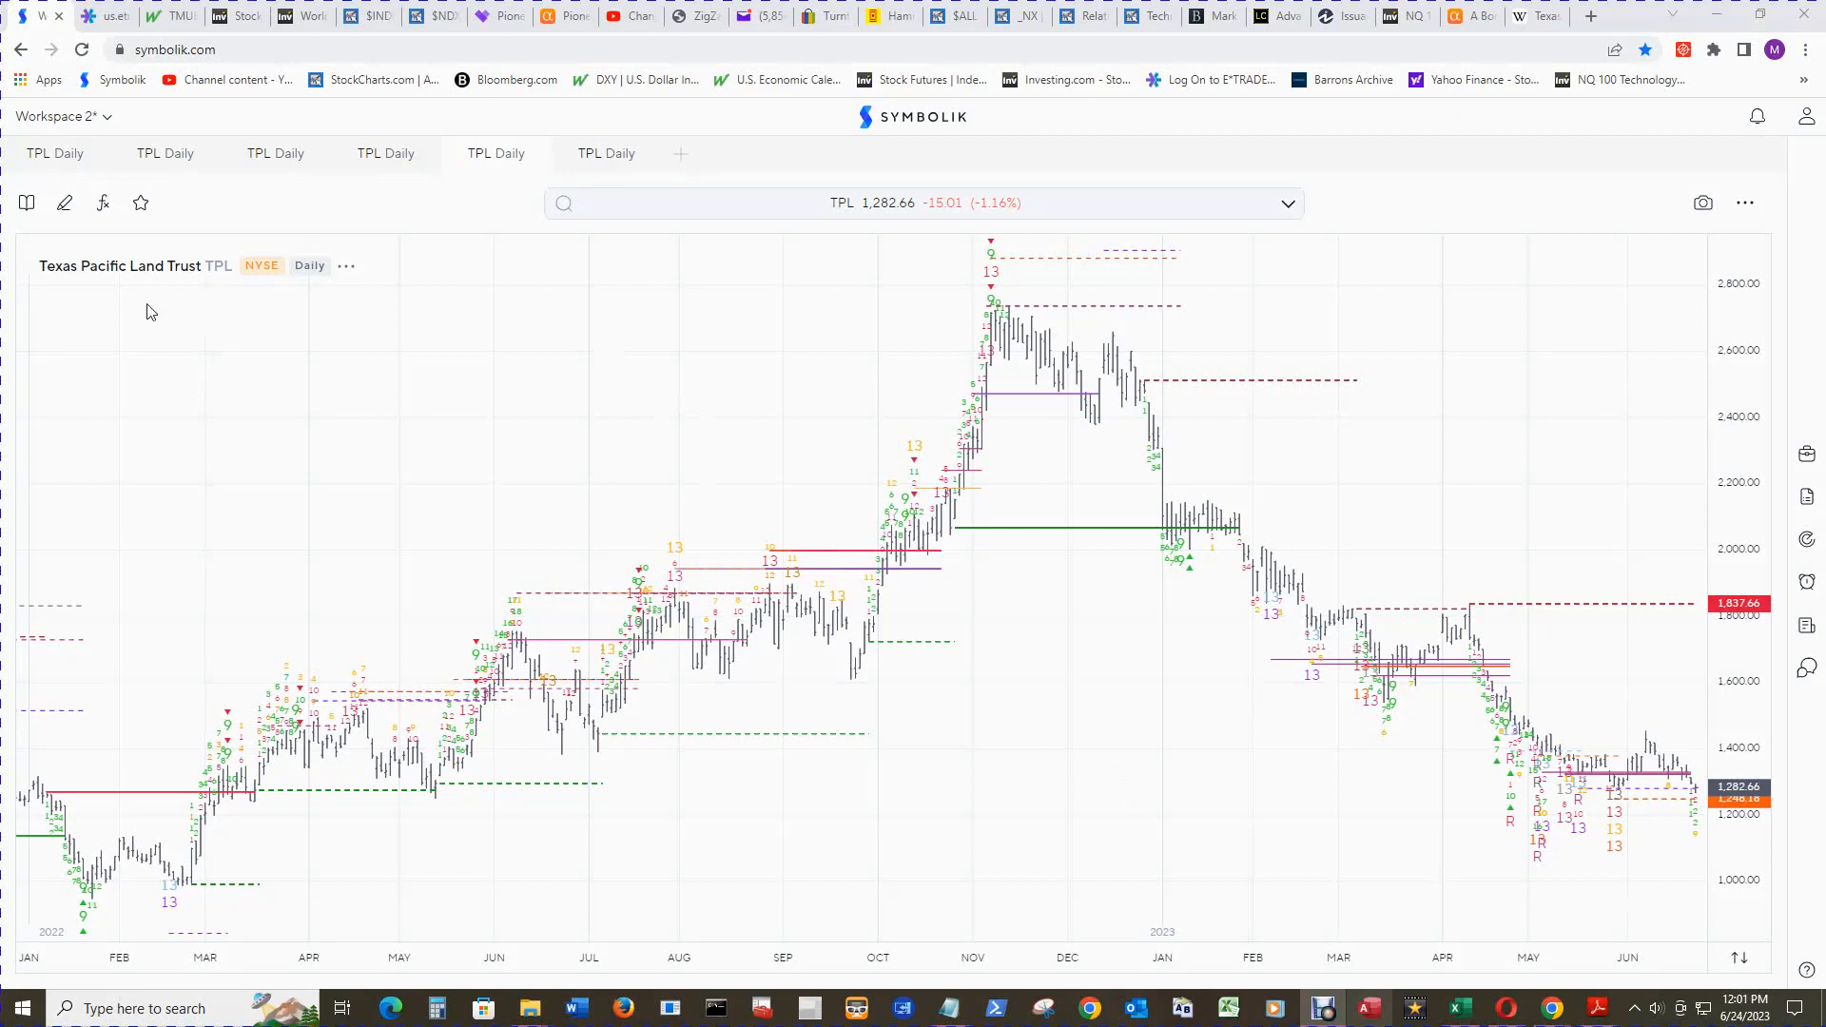
mouse_move(651, 411)
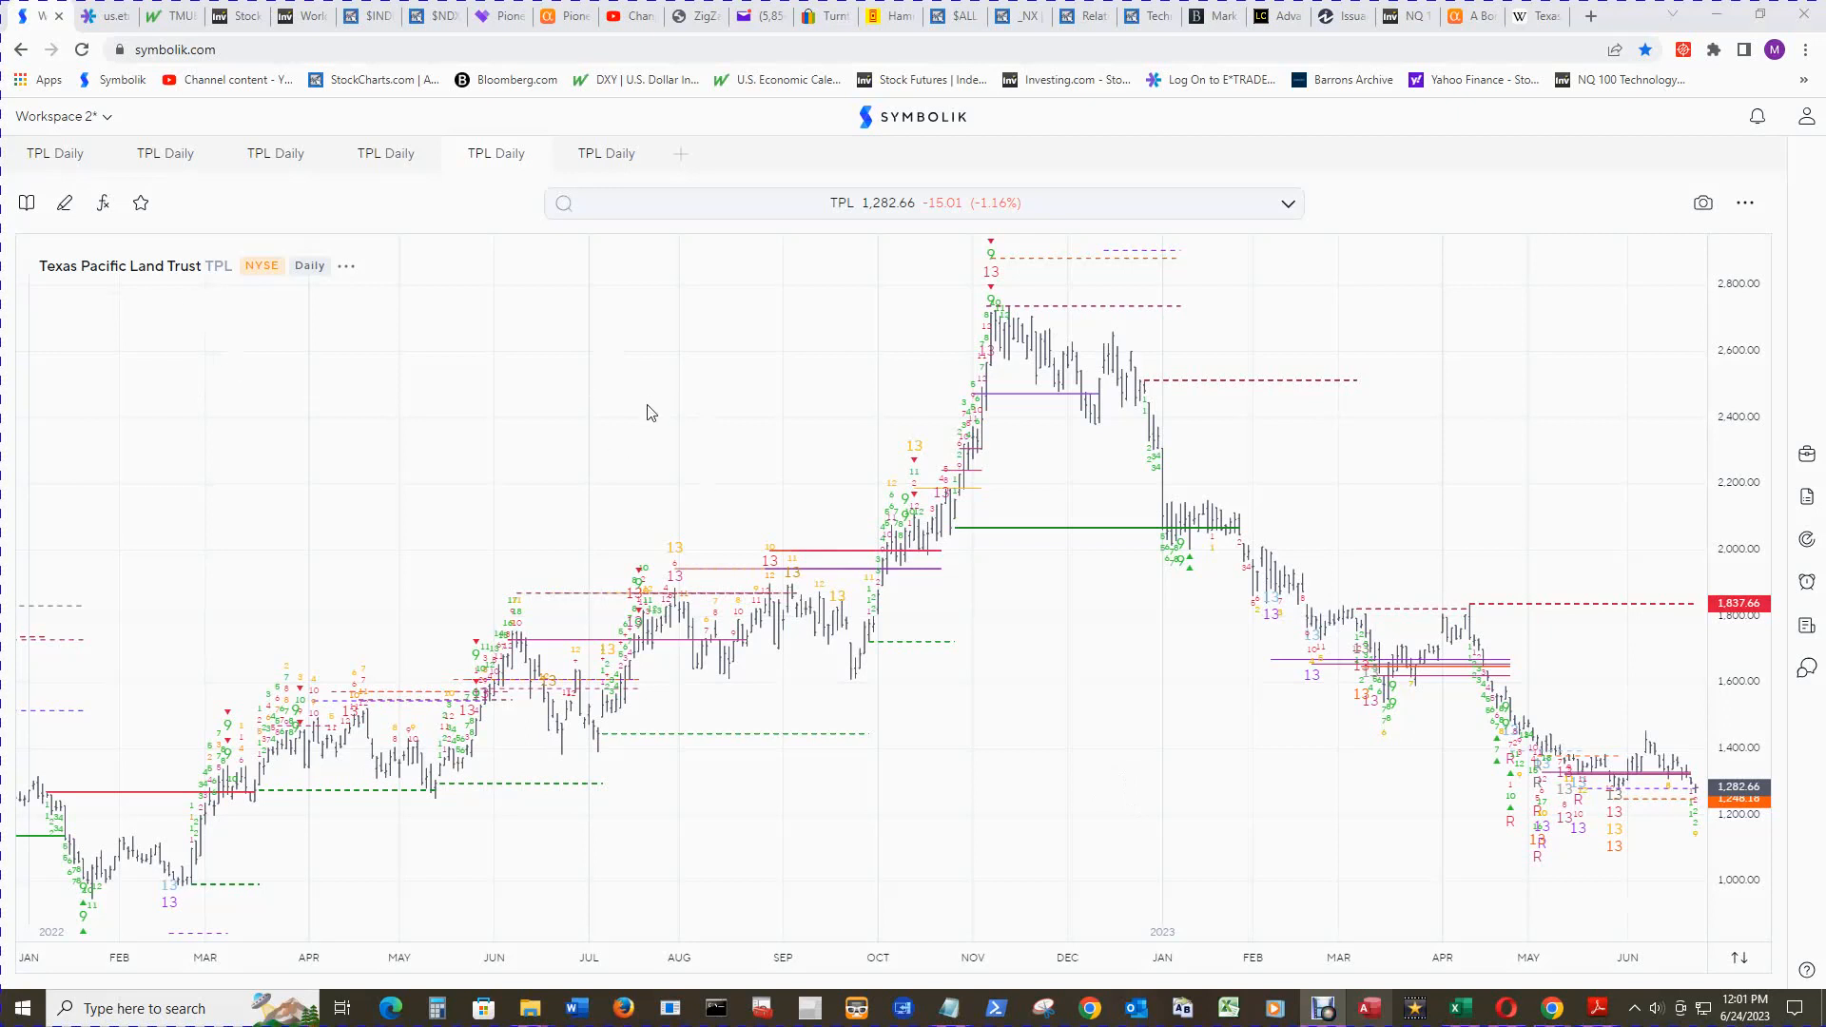
mouse_move(871, 389)
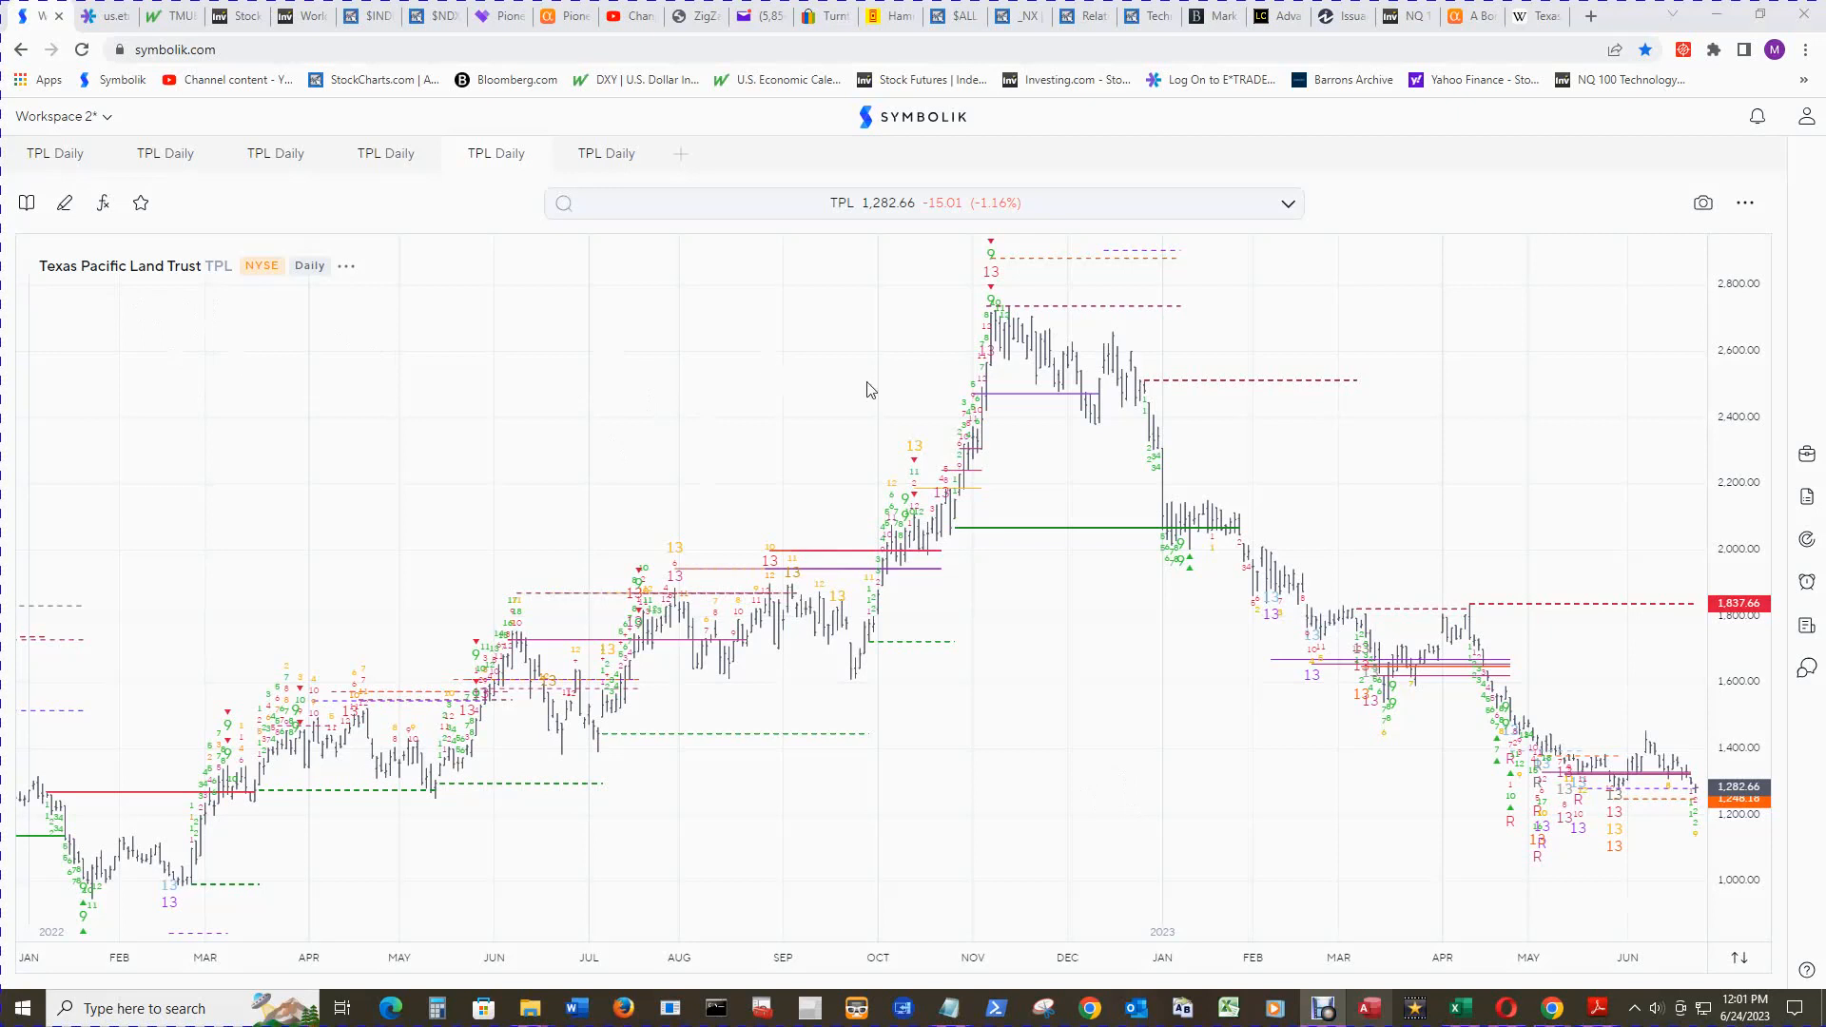
Step: Show the Seeking Alpha article on Texas Pacific Land suing Horizon Kinetics
left_click(1467, 15)
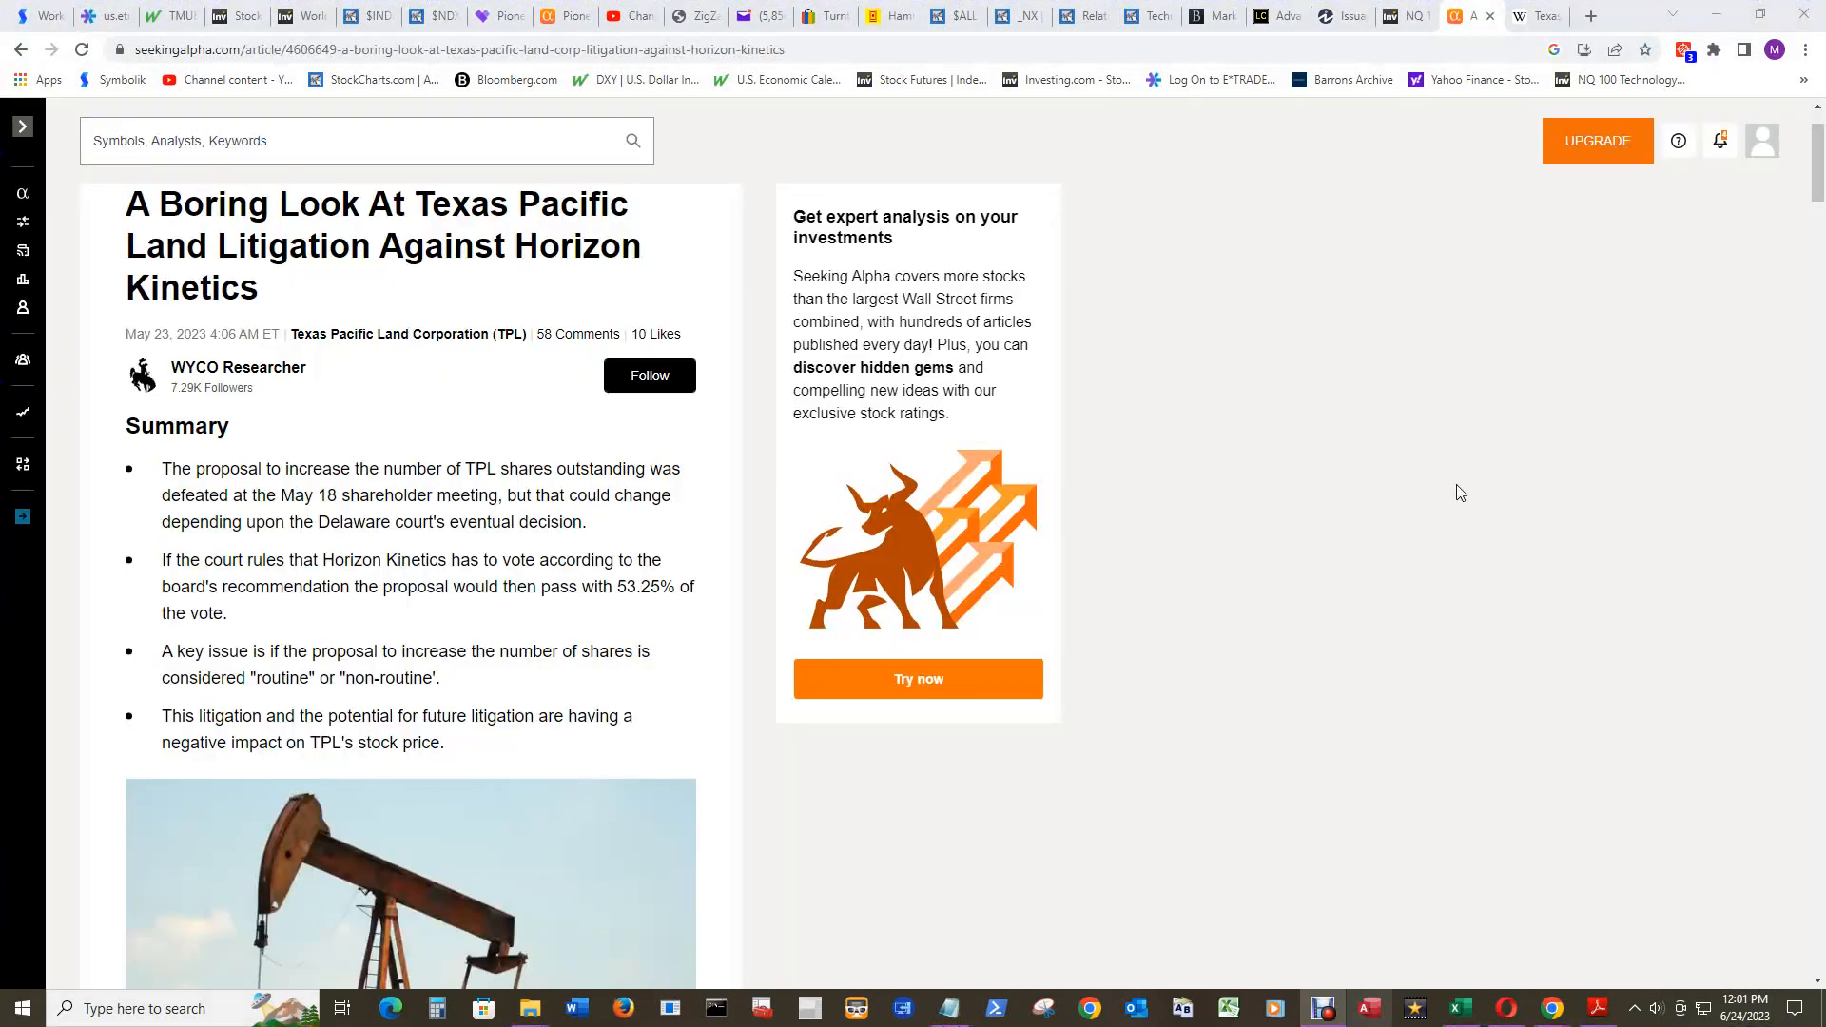
mouse_move(1349, 448)
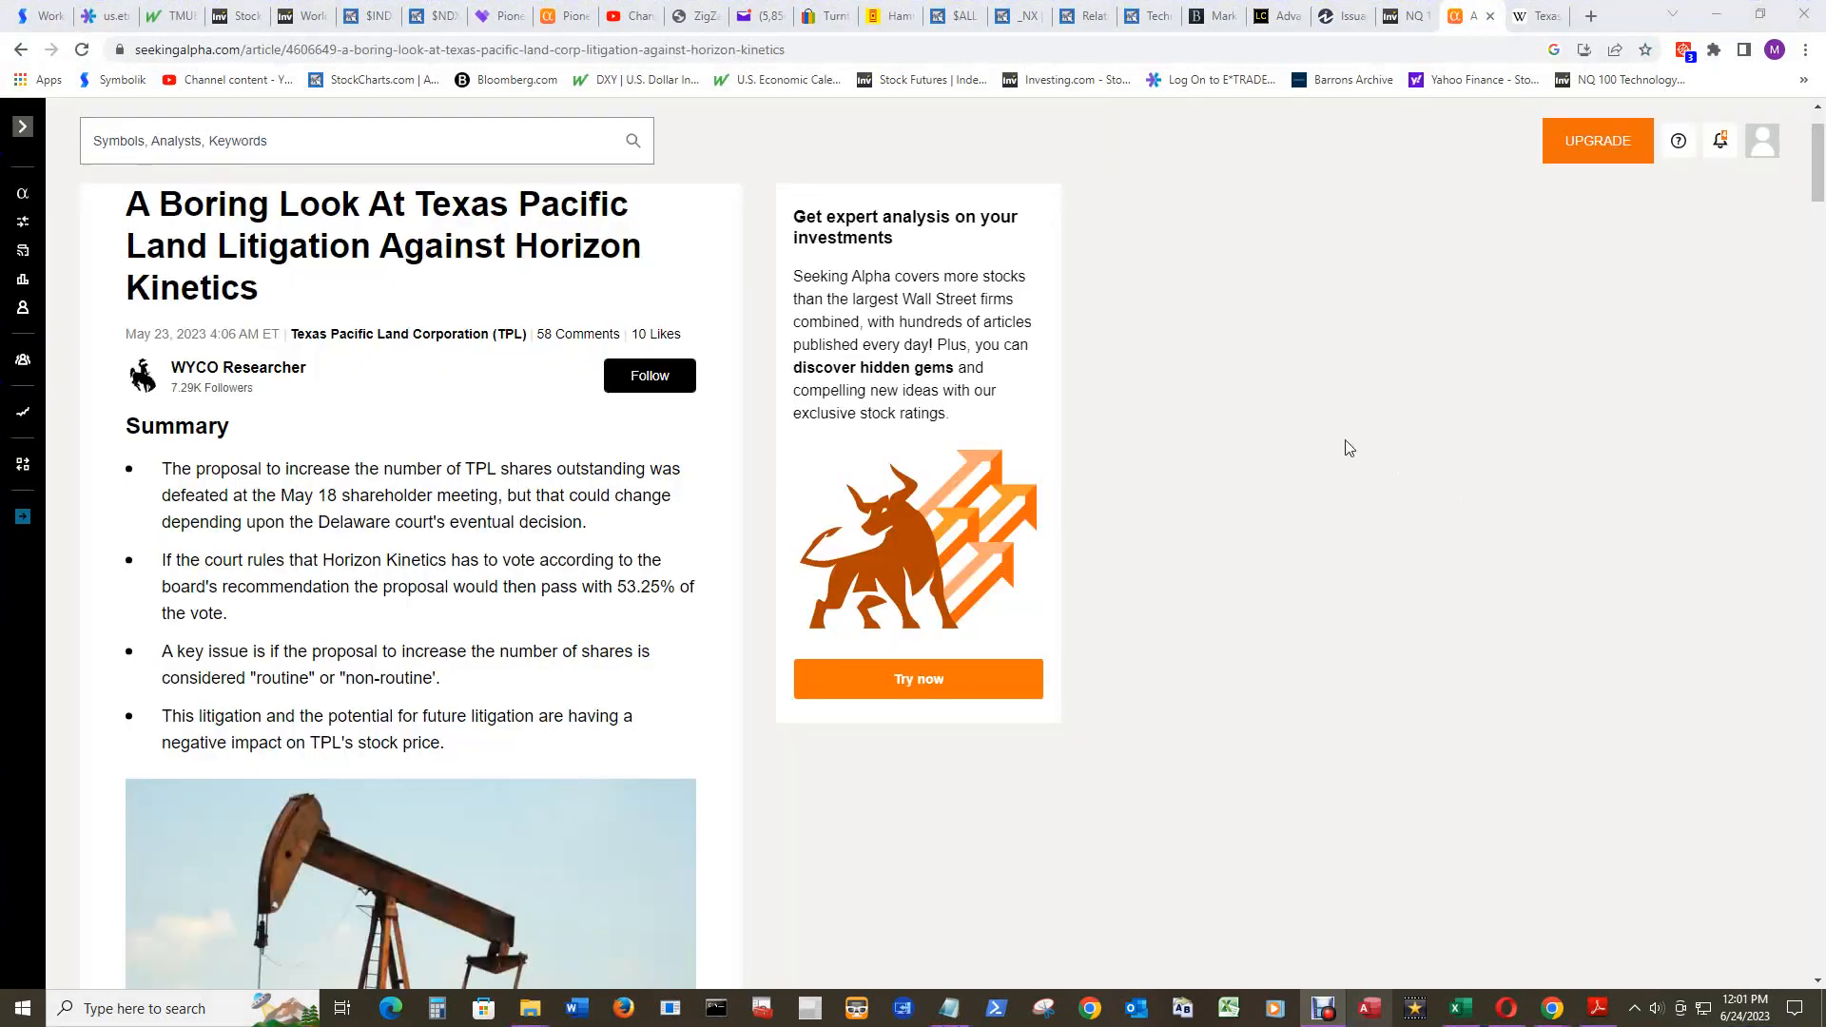
mouse_move(1304, 430)
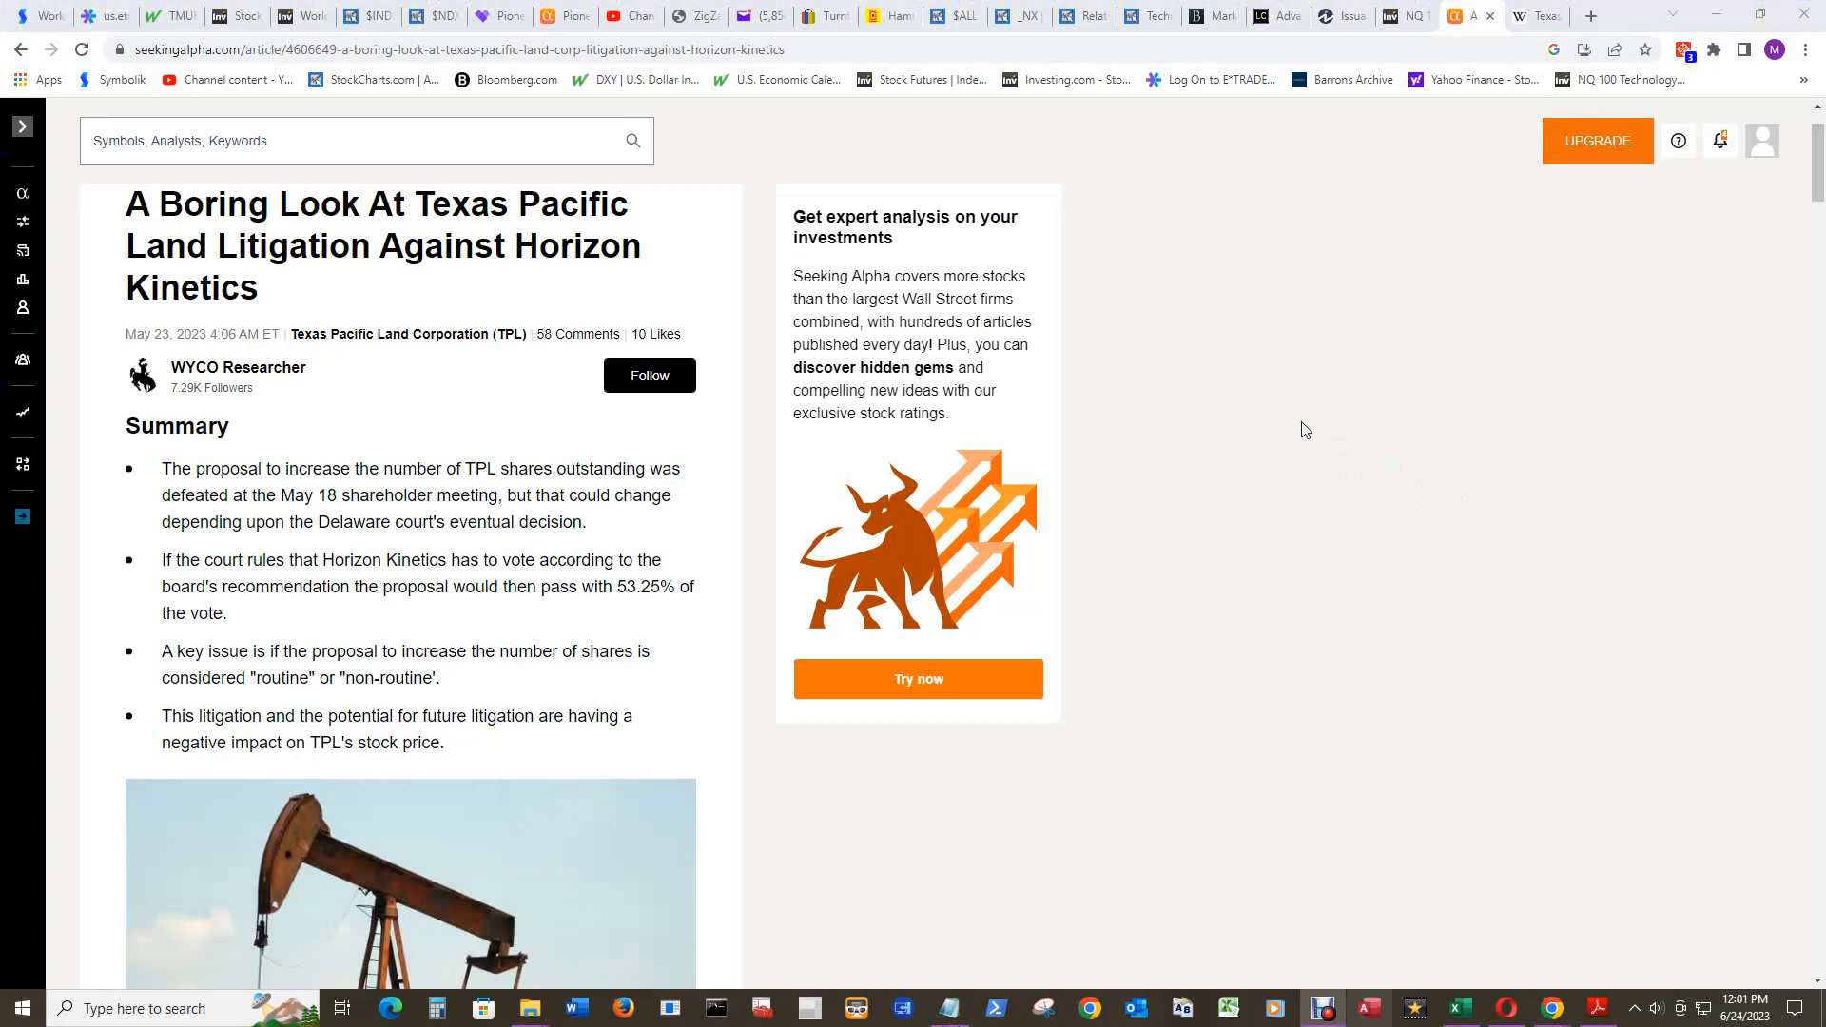
mouse_move(1293, 393)
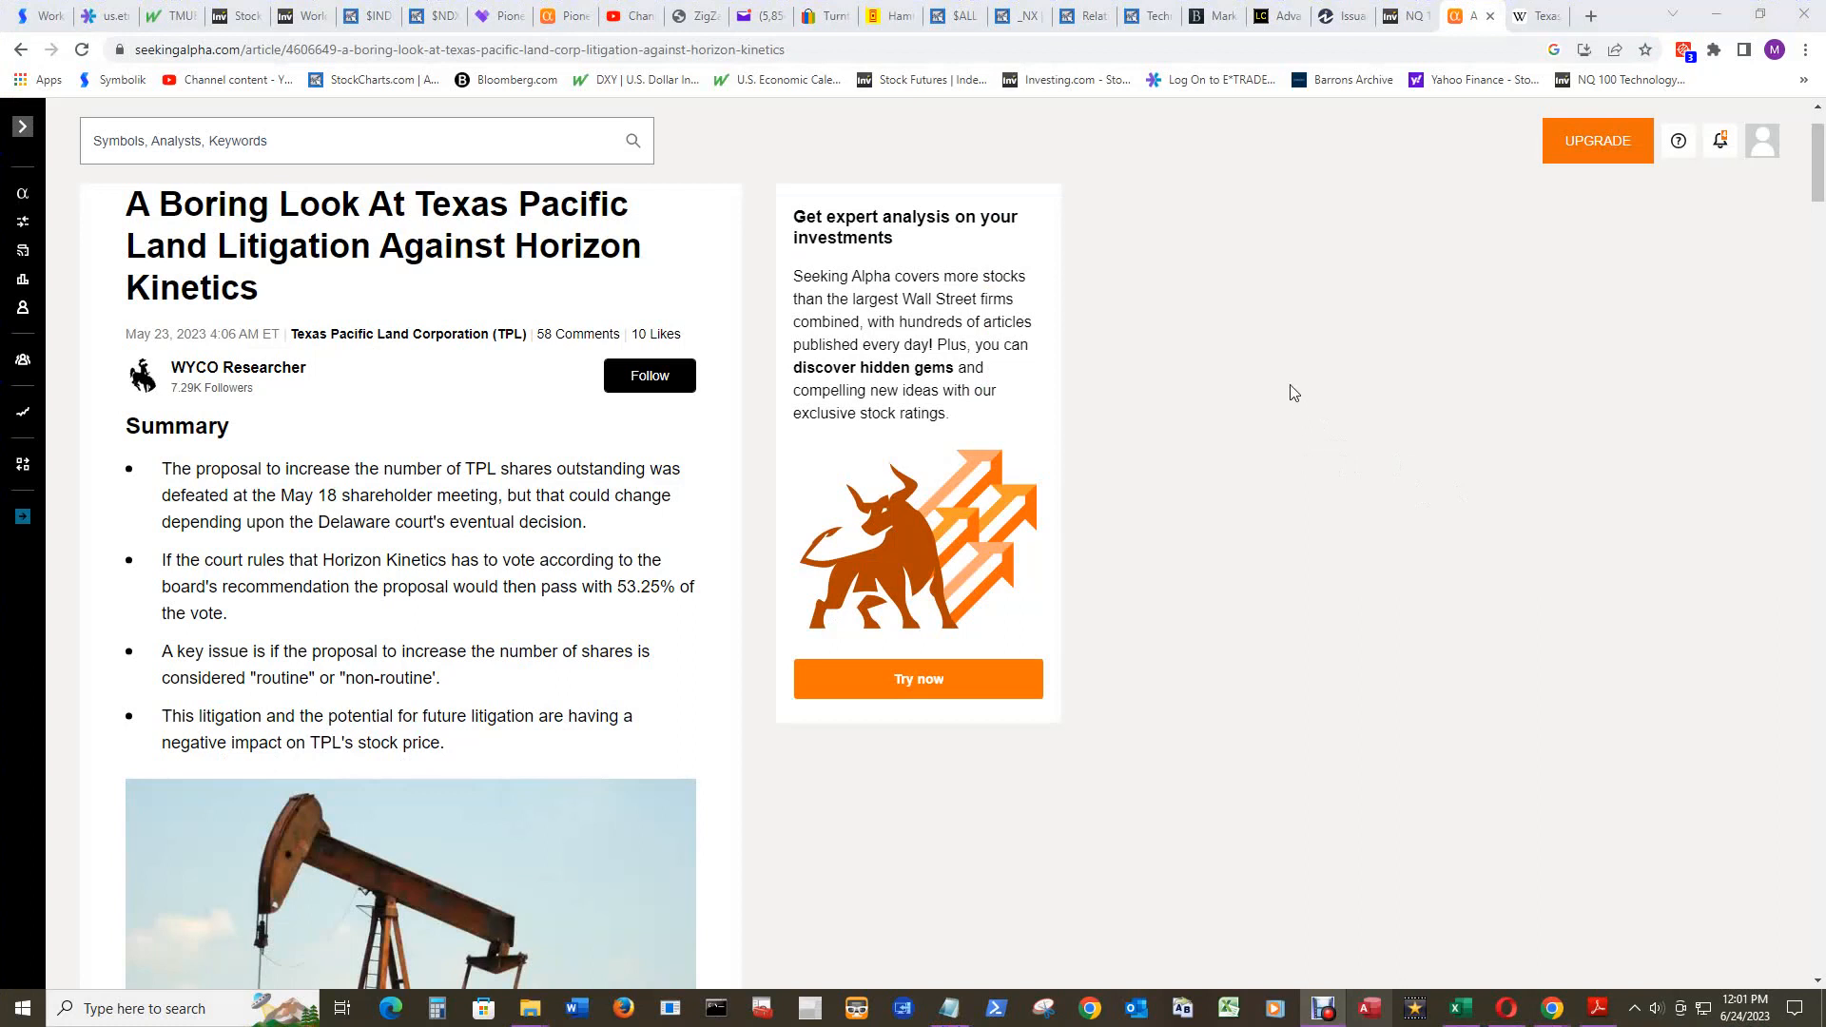
mouse_move(393, 368)
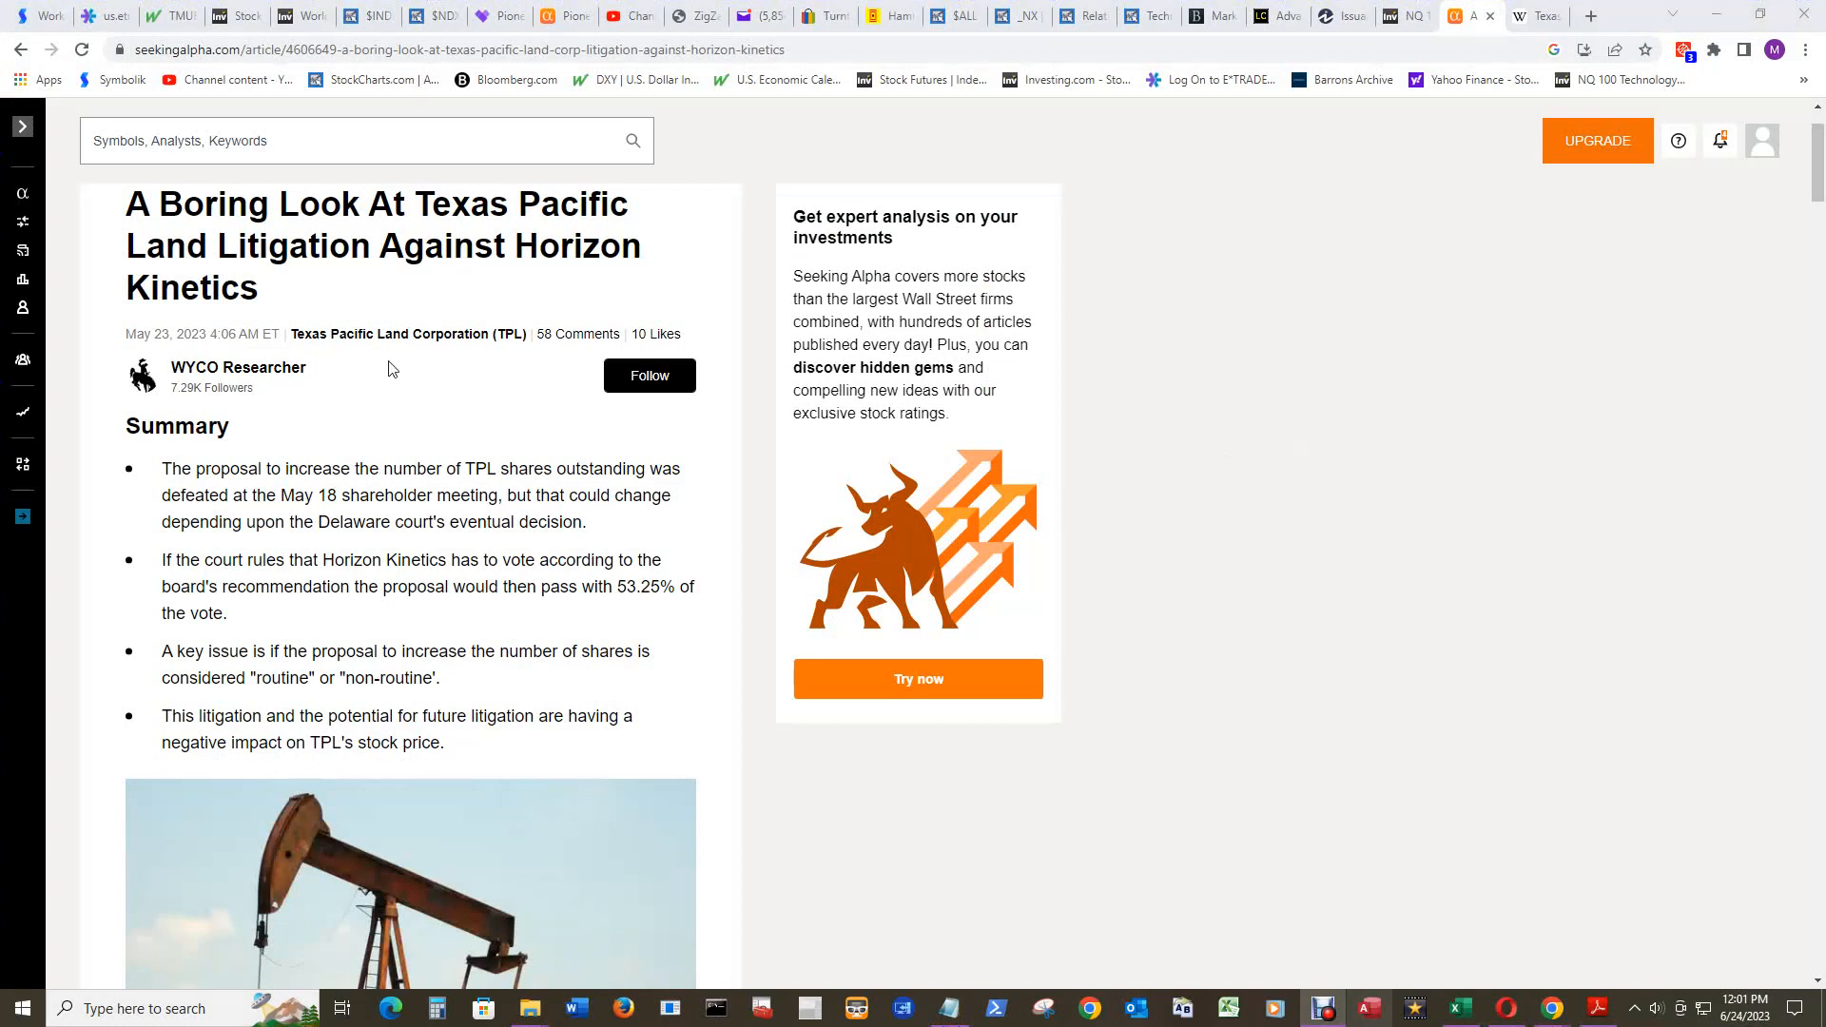
mouse_move(398, 238)
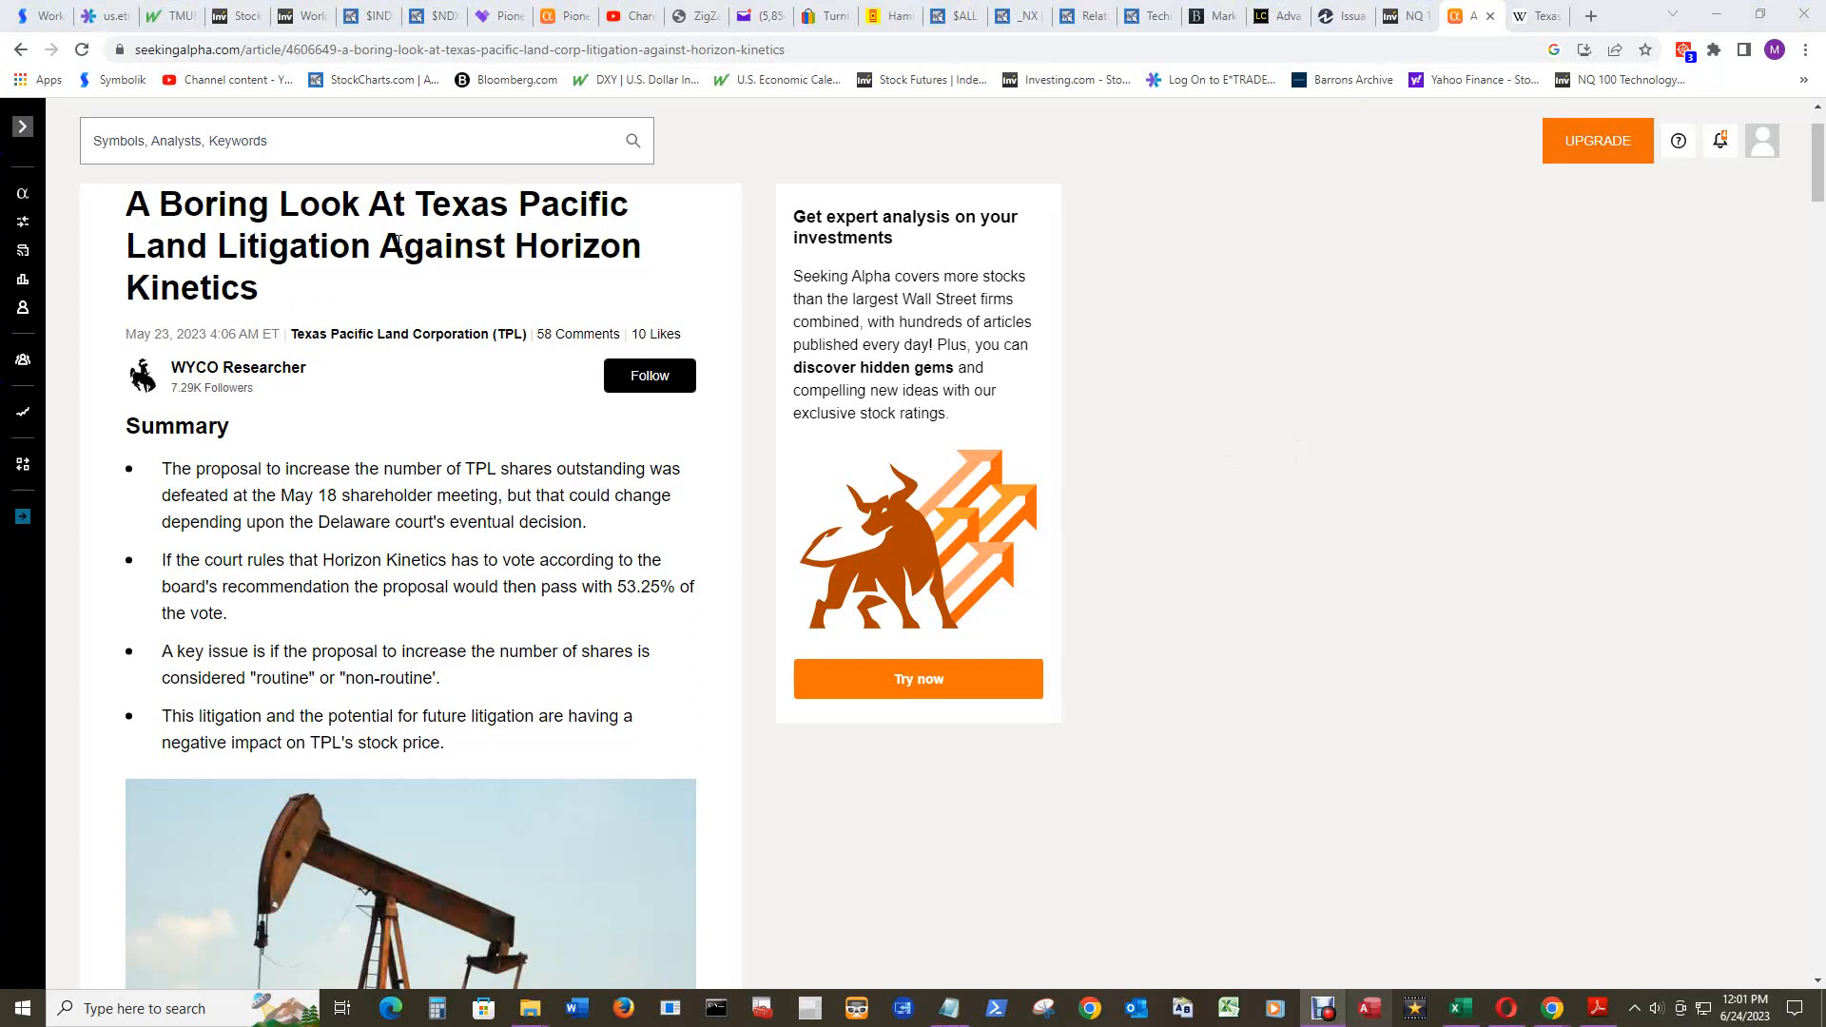
mouse_move(289, 431)
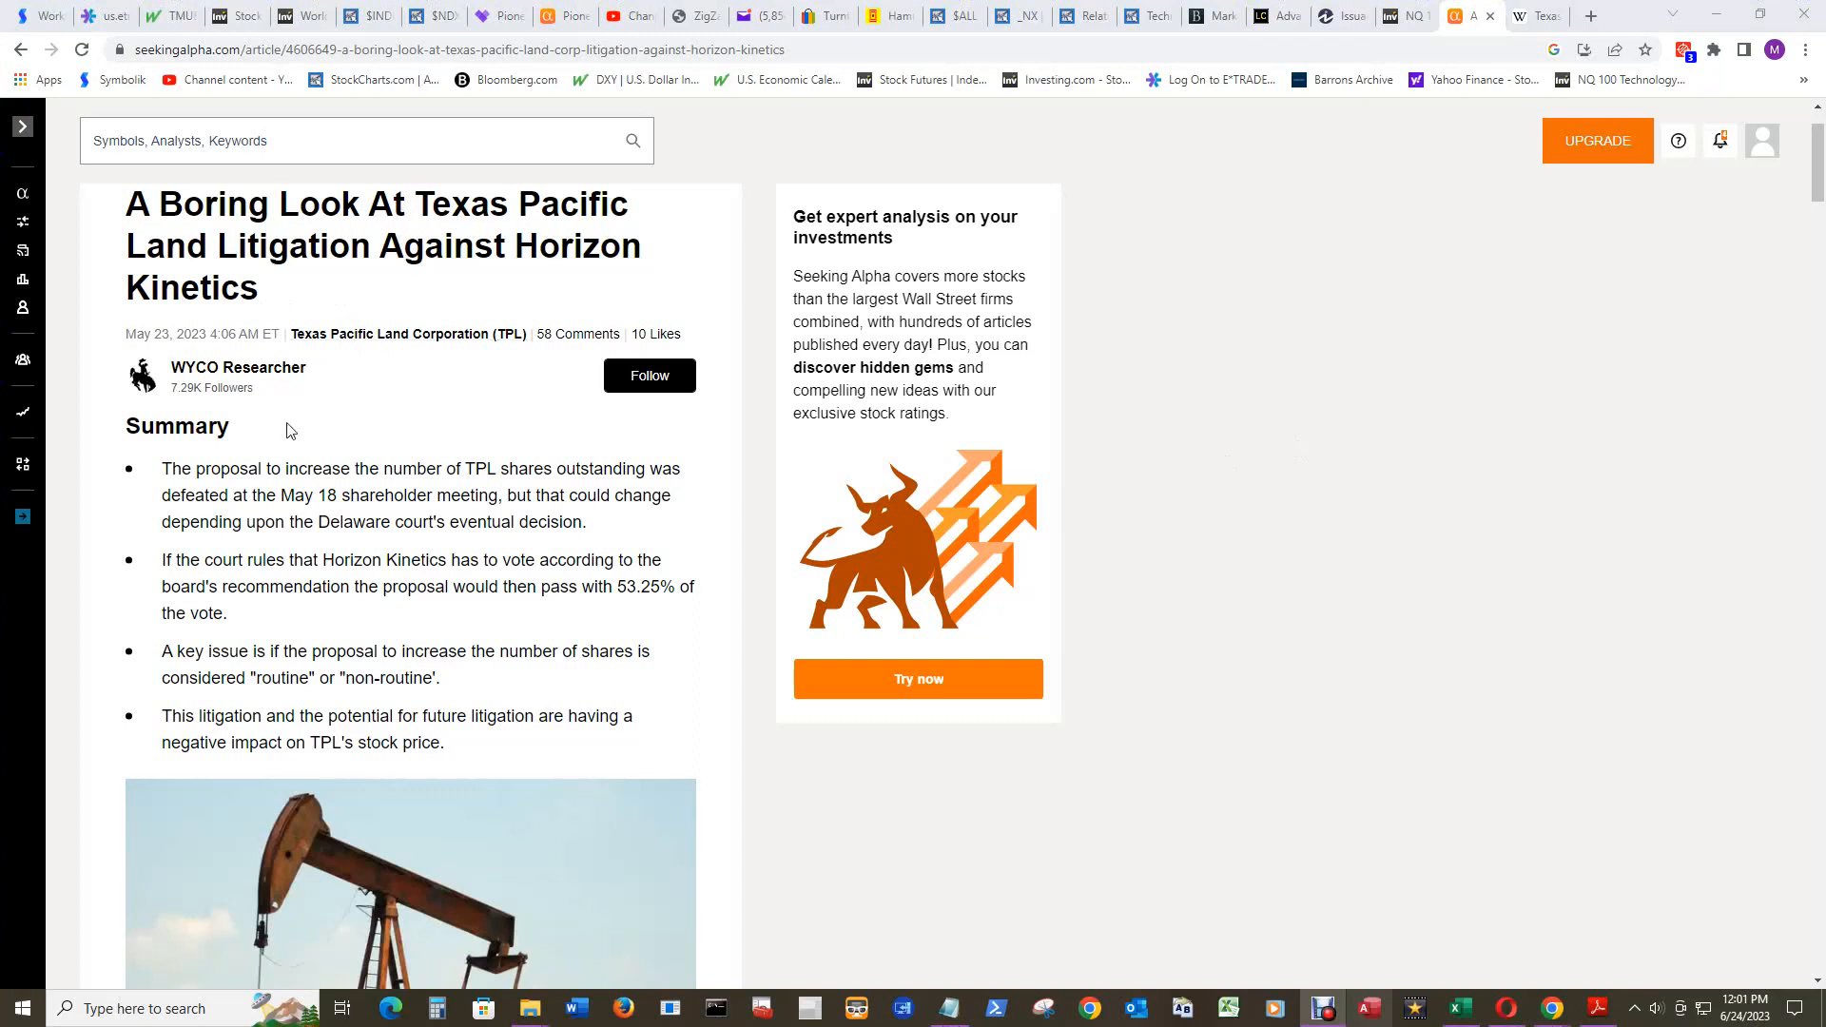
mouse_move(186, 384)
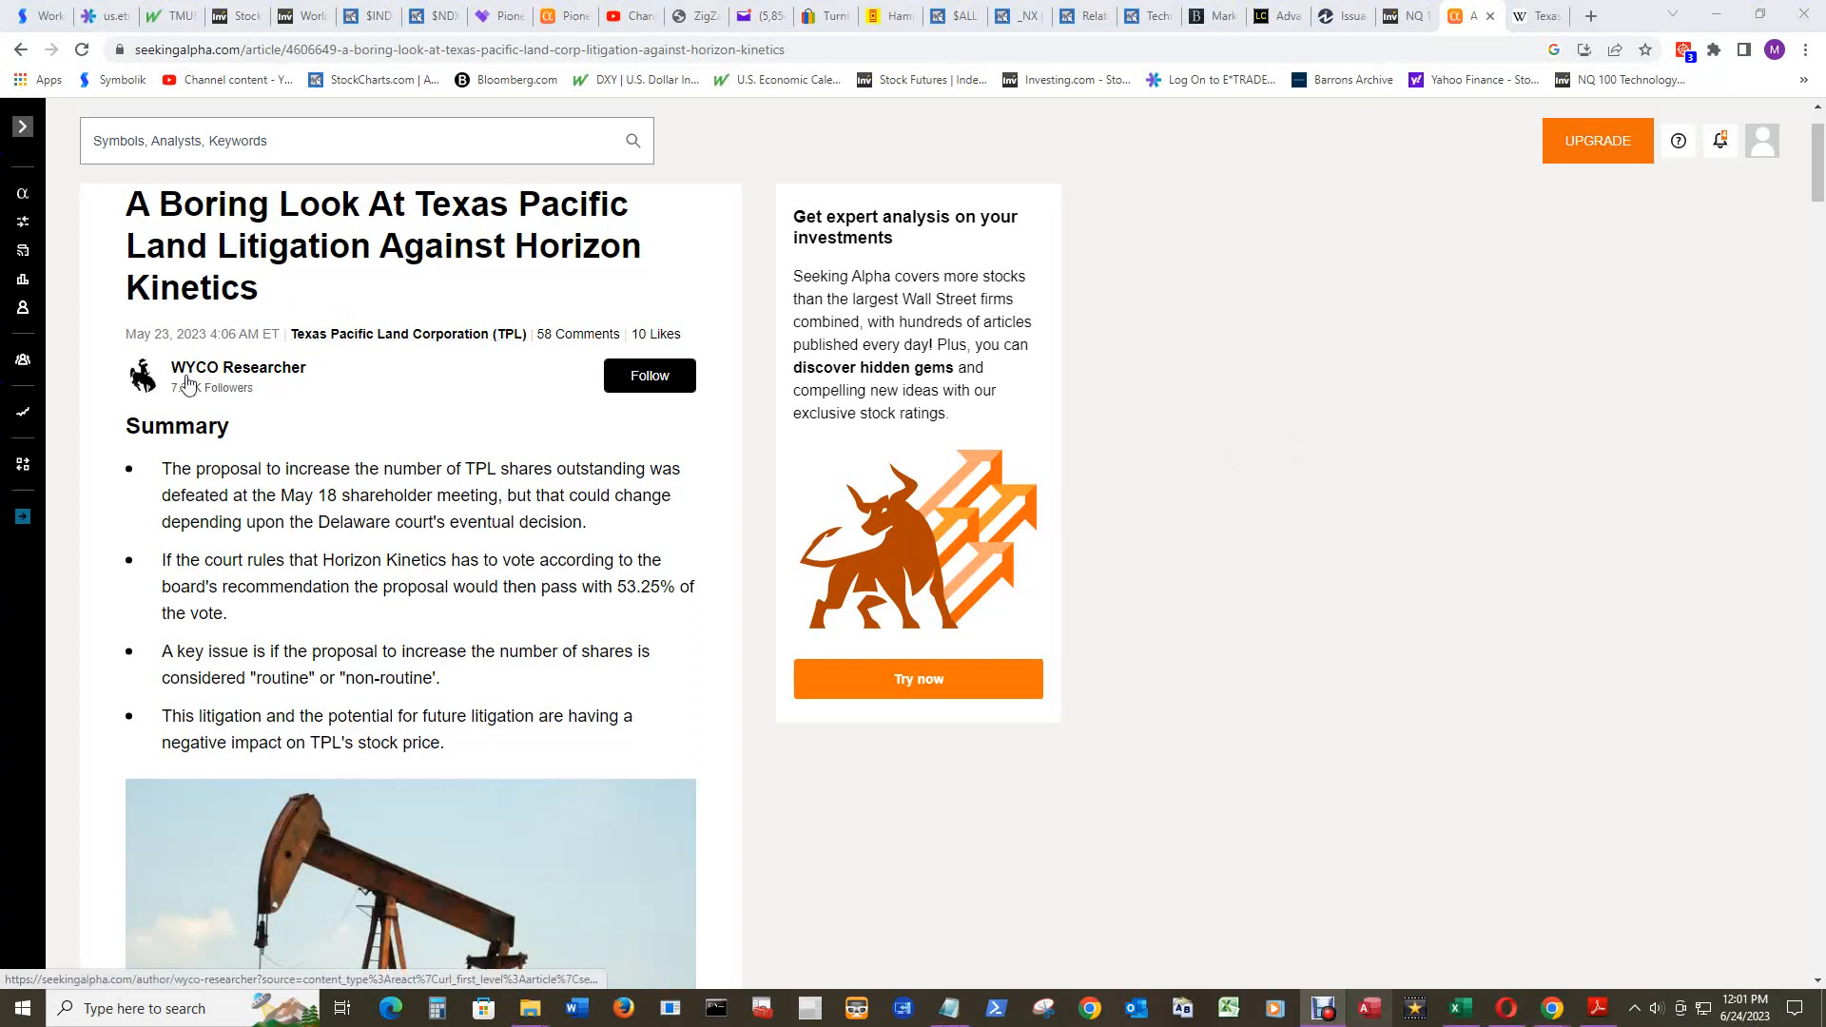
mouse_move(218, 384)
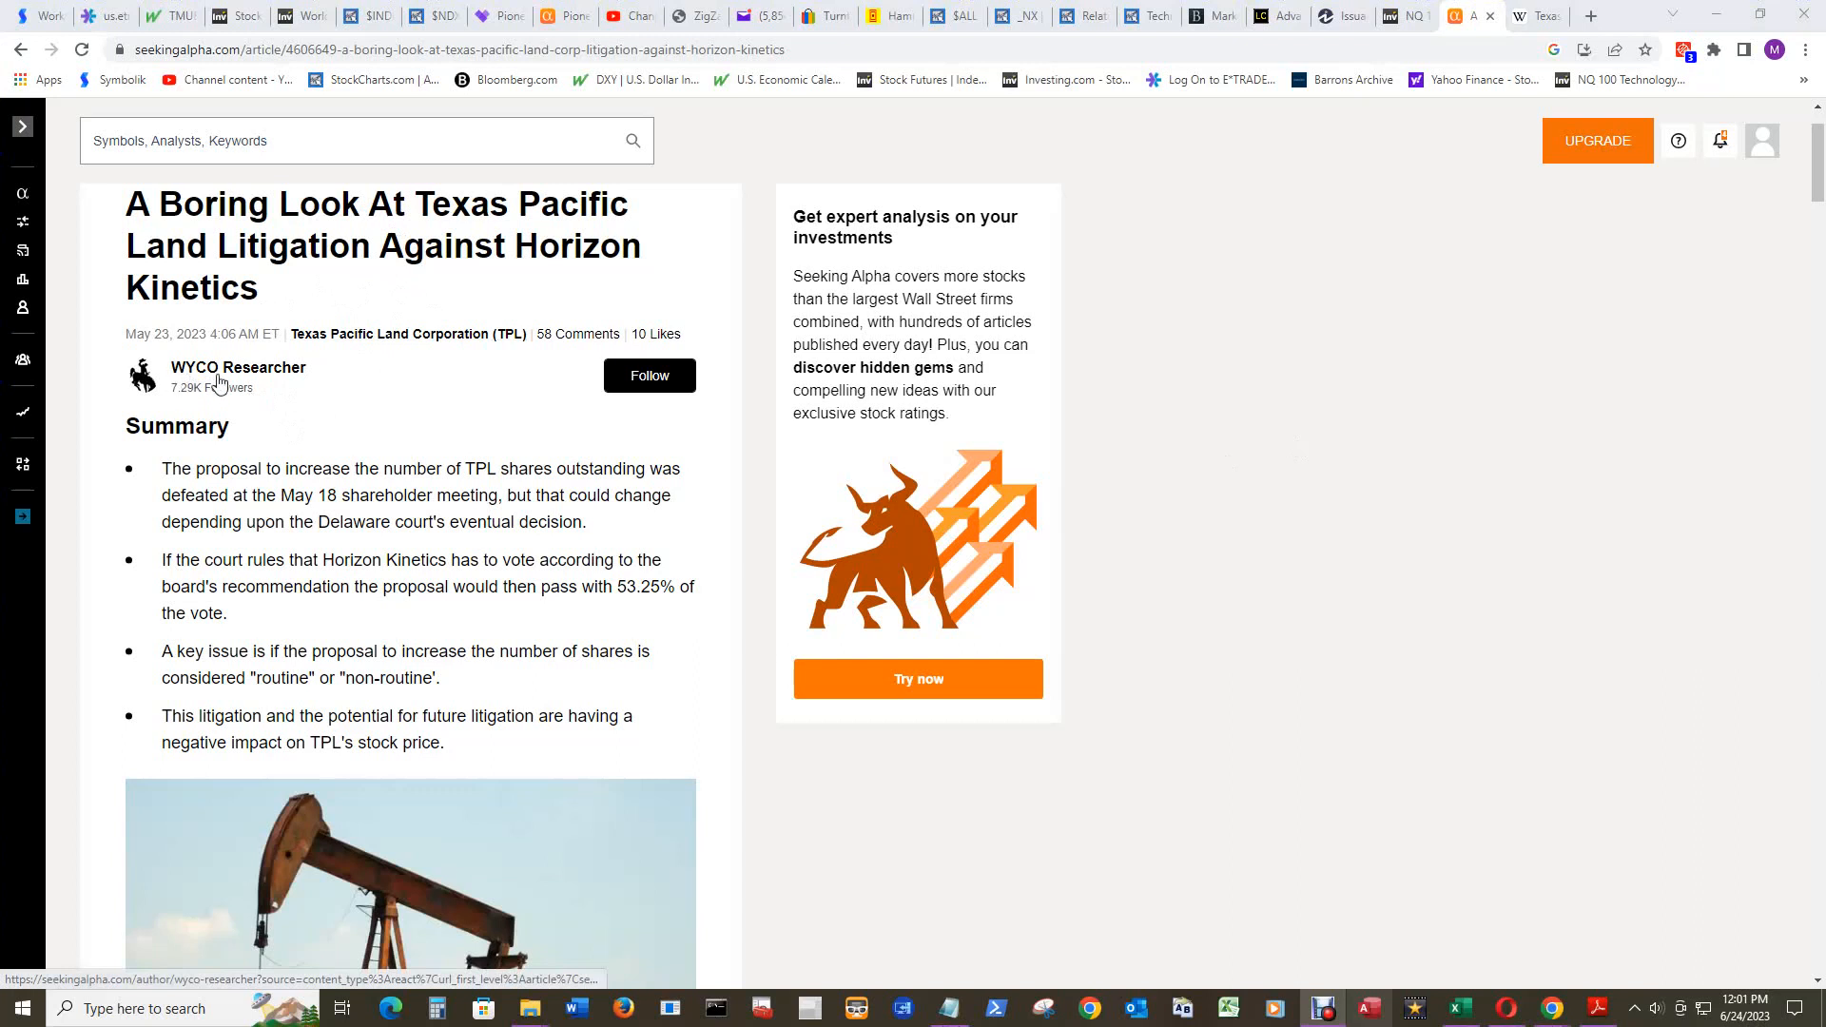
mouse_move(1563, 489)
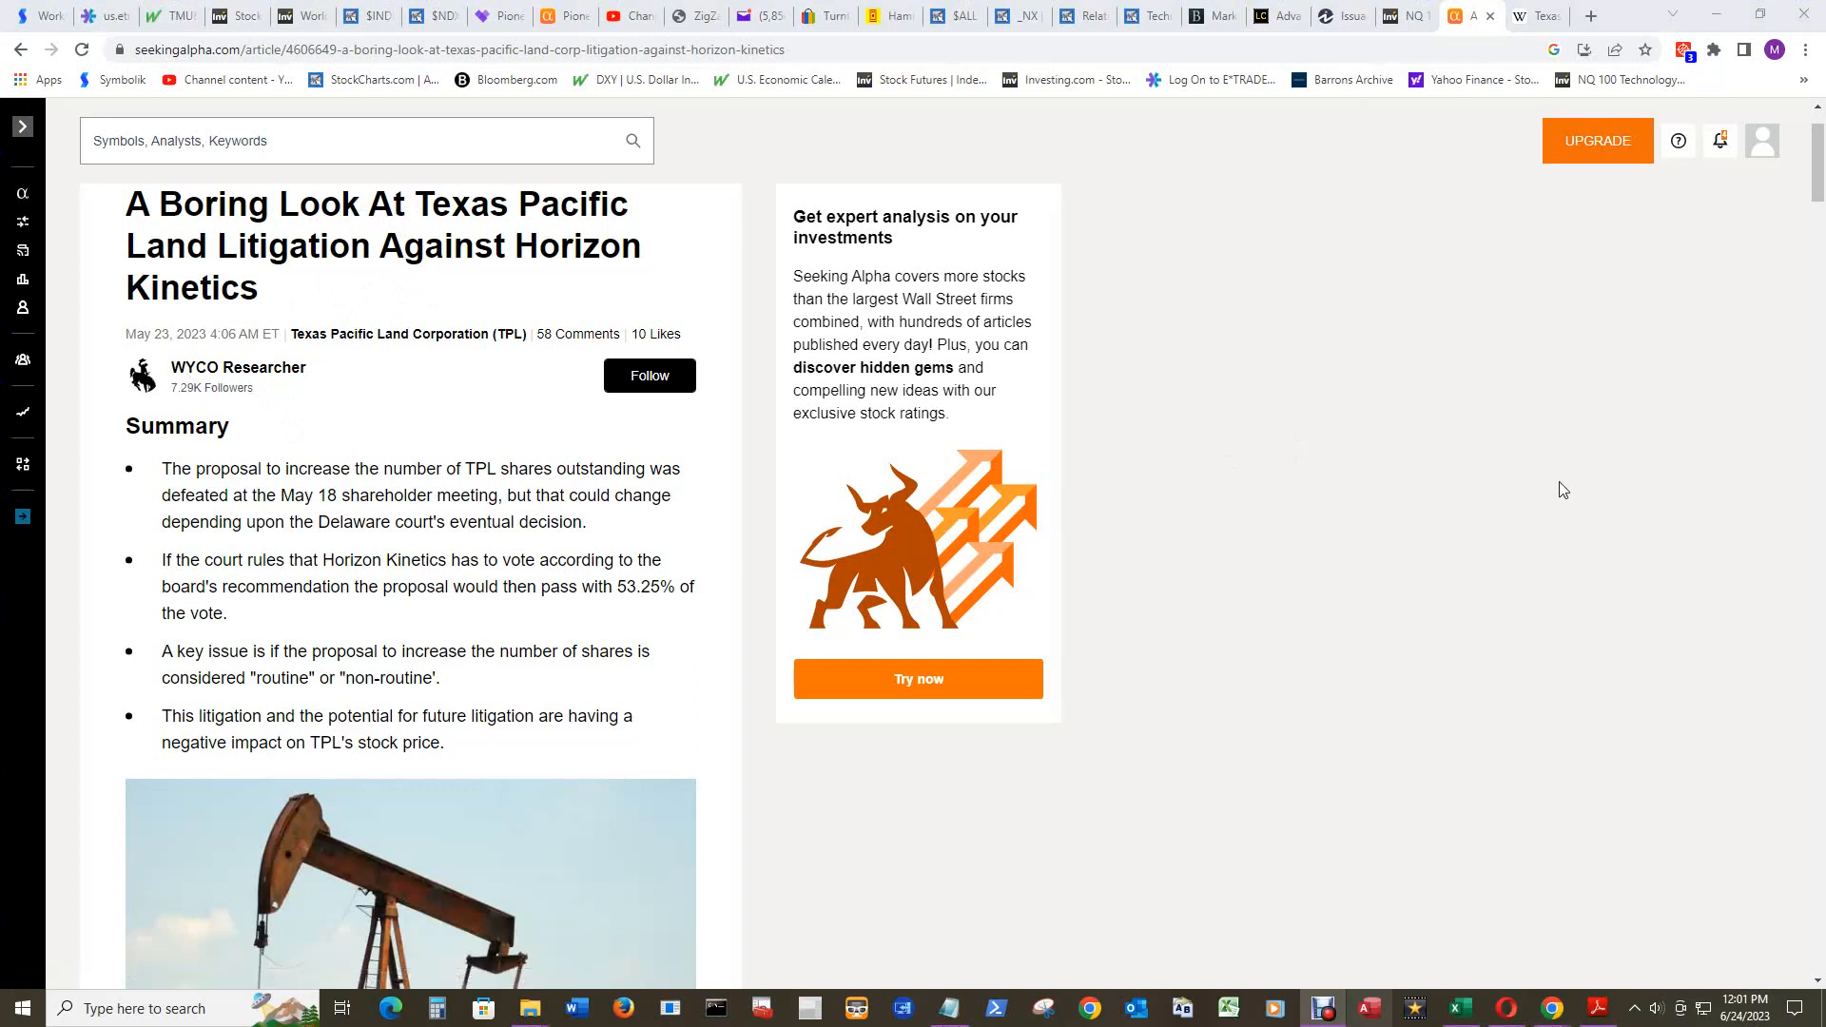
mouse_move(1521, 524)
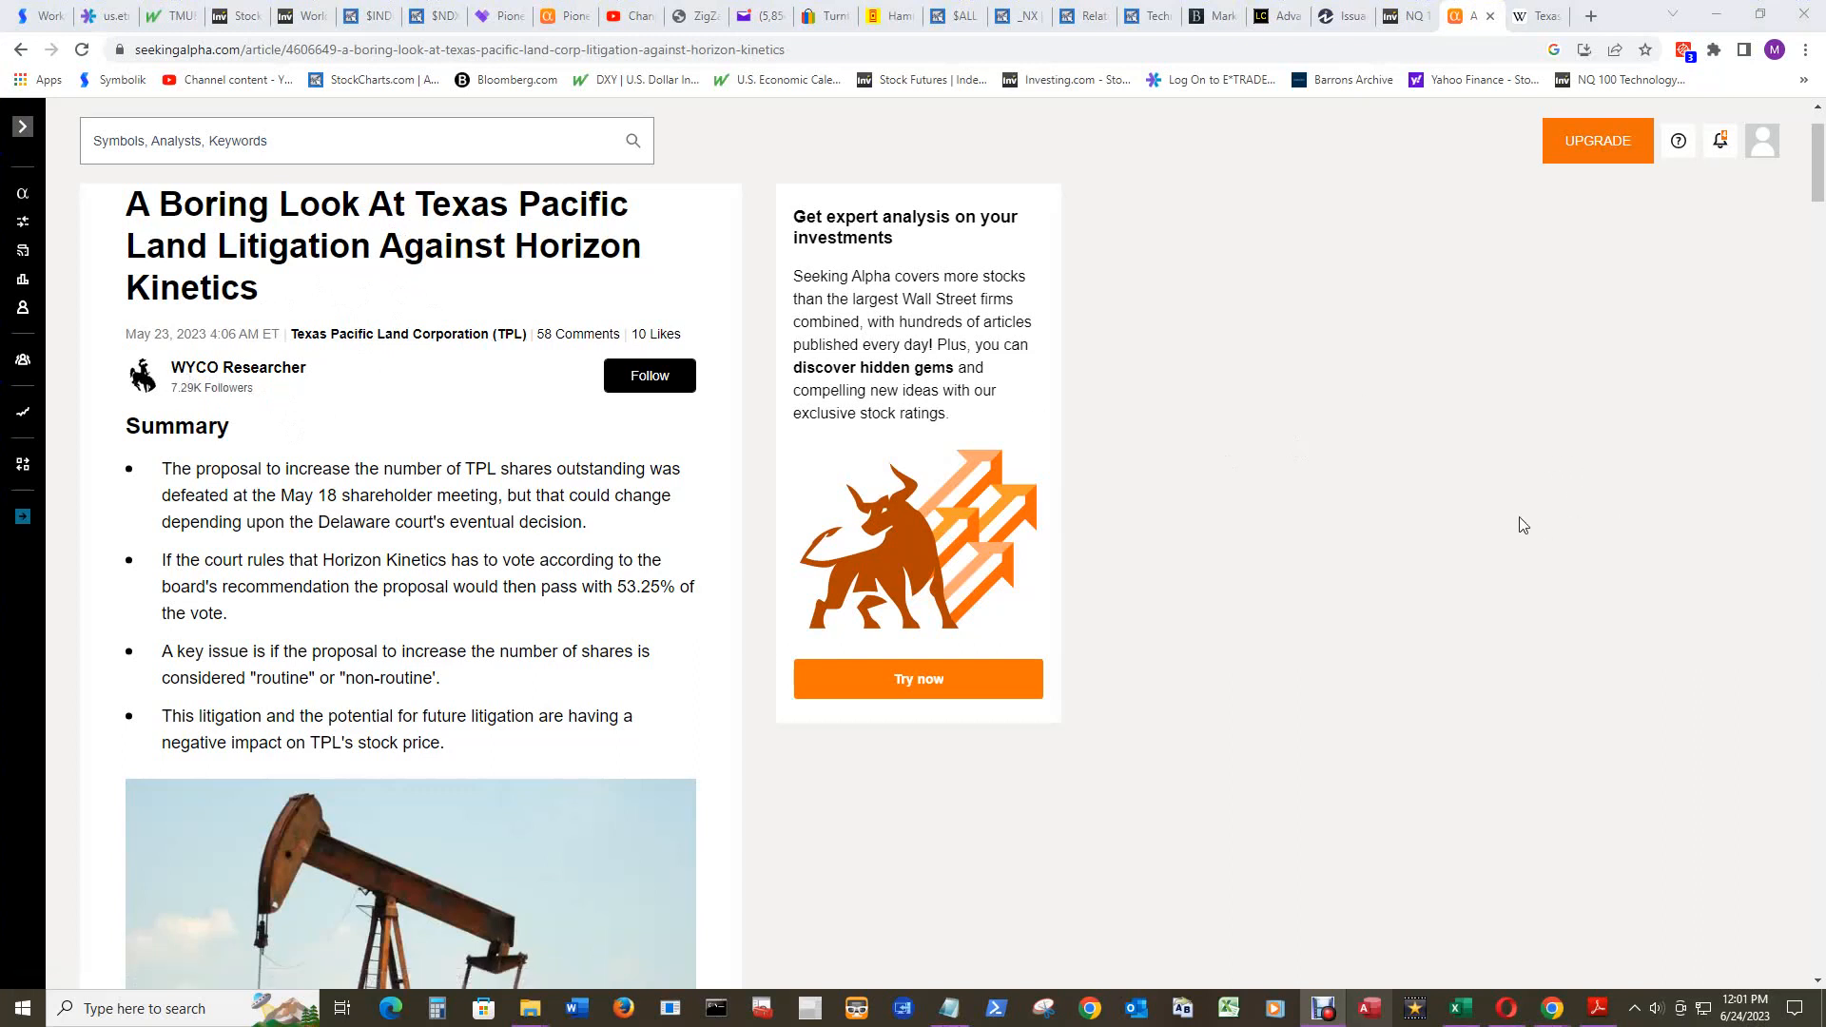
mouse_move(1524, 547)
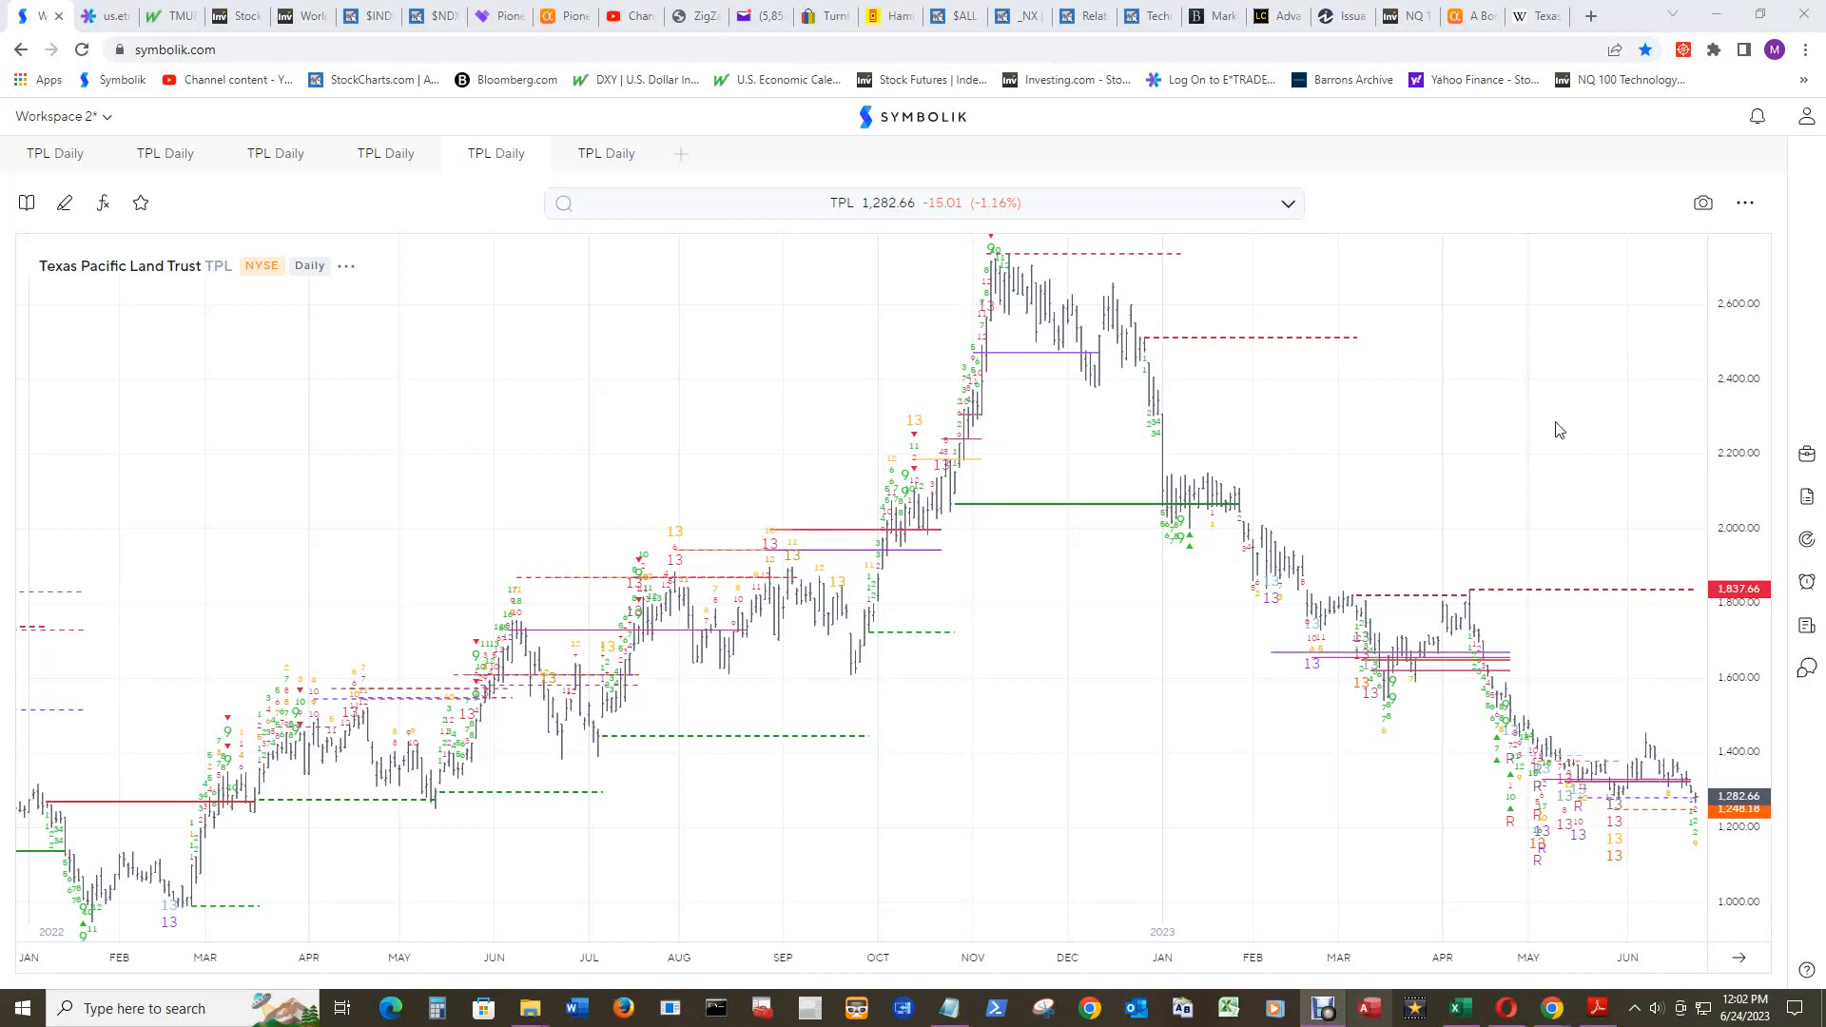
mouse_move(1560, 421)
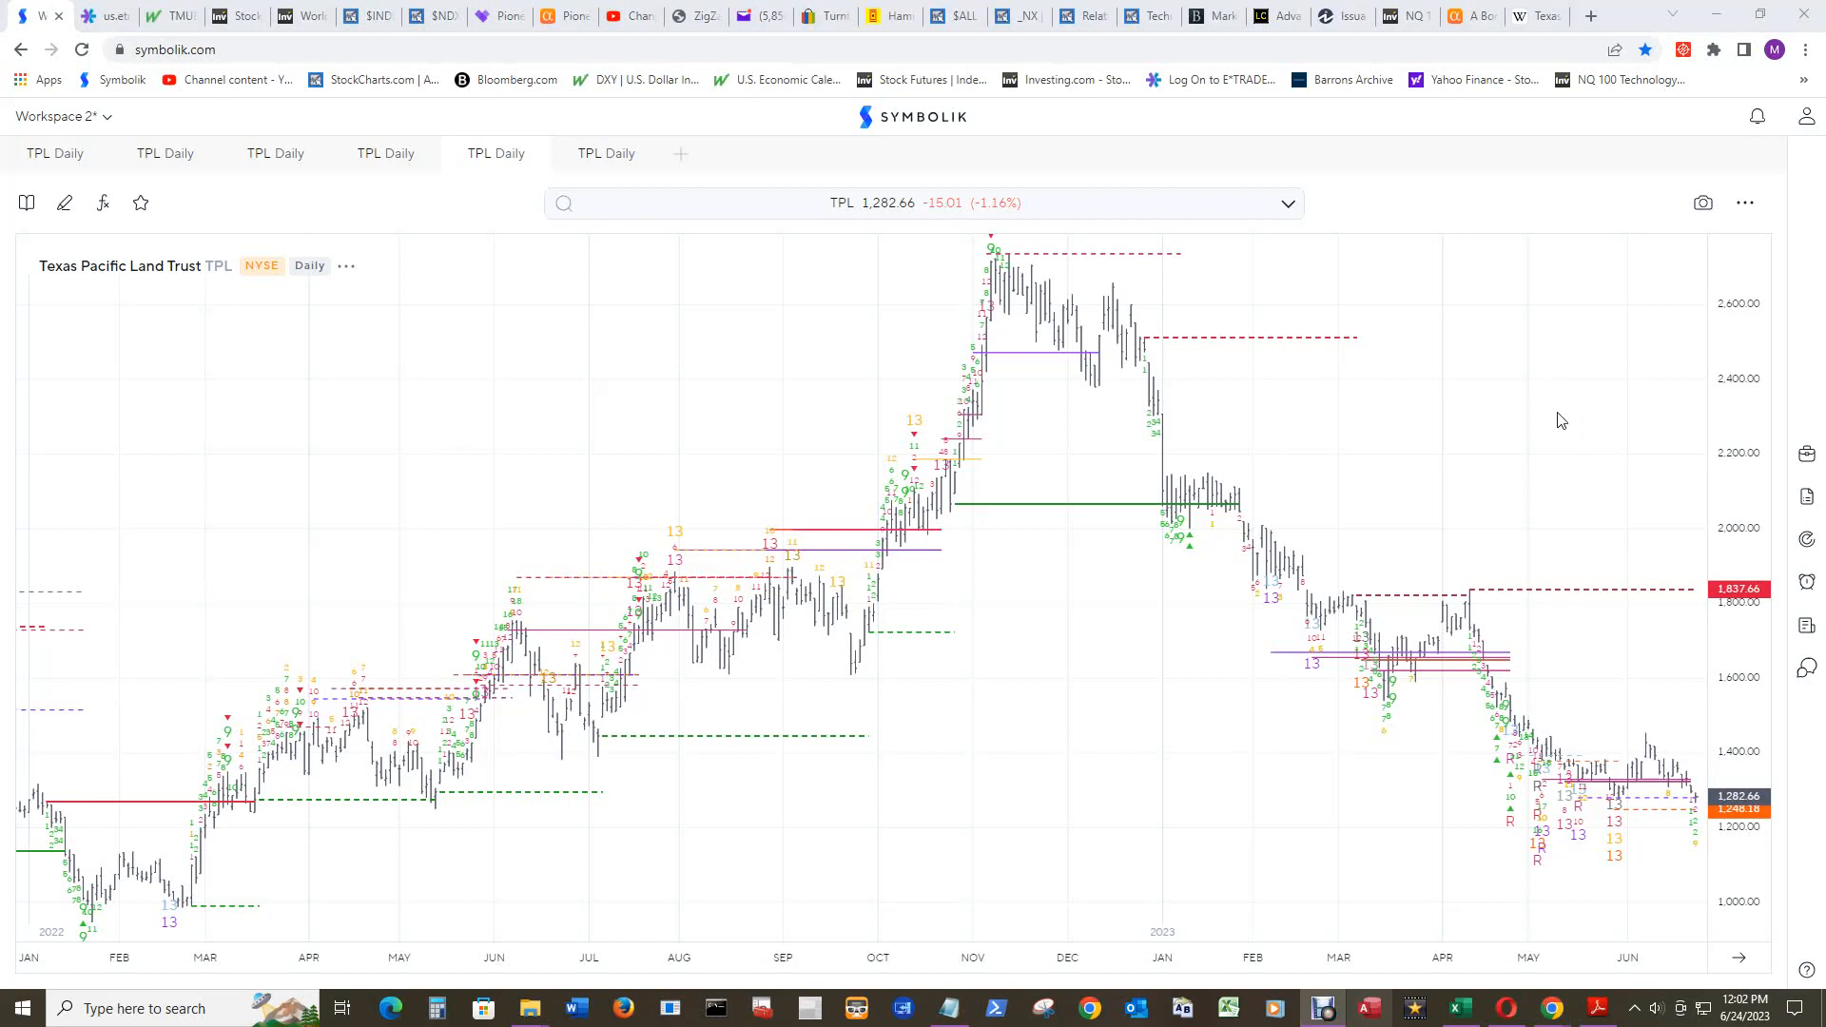
mouse_move(1560, 420)
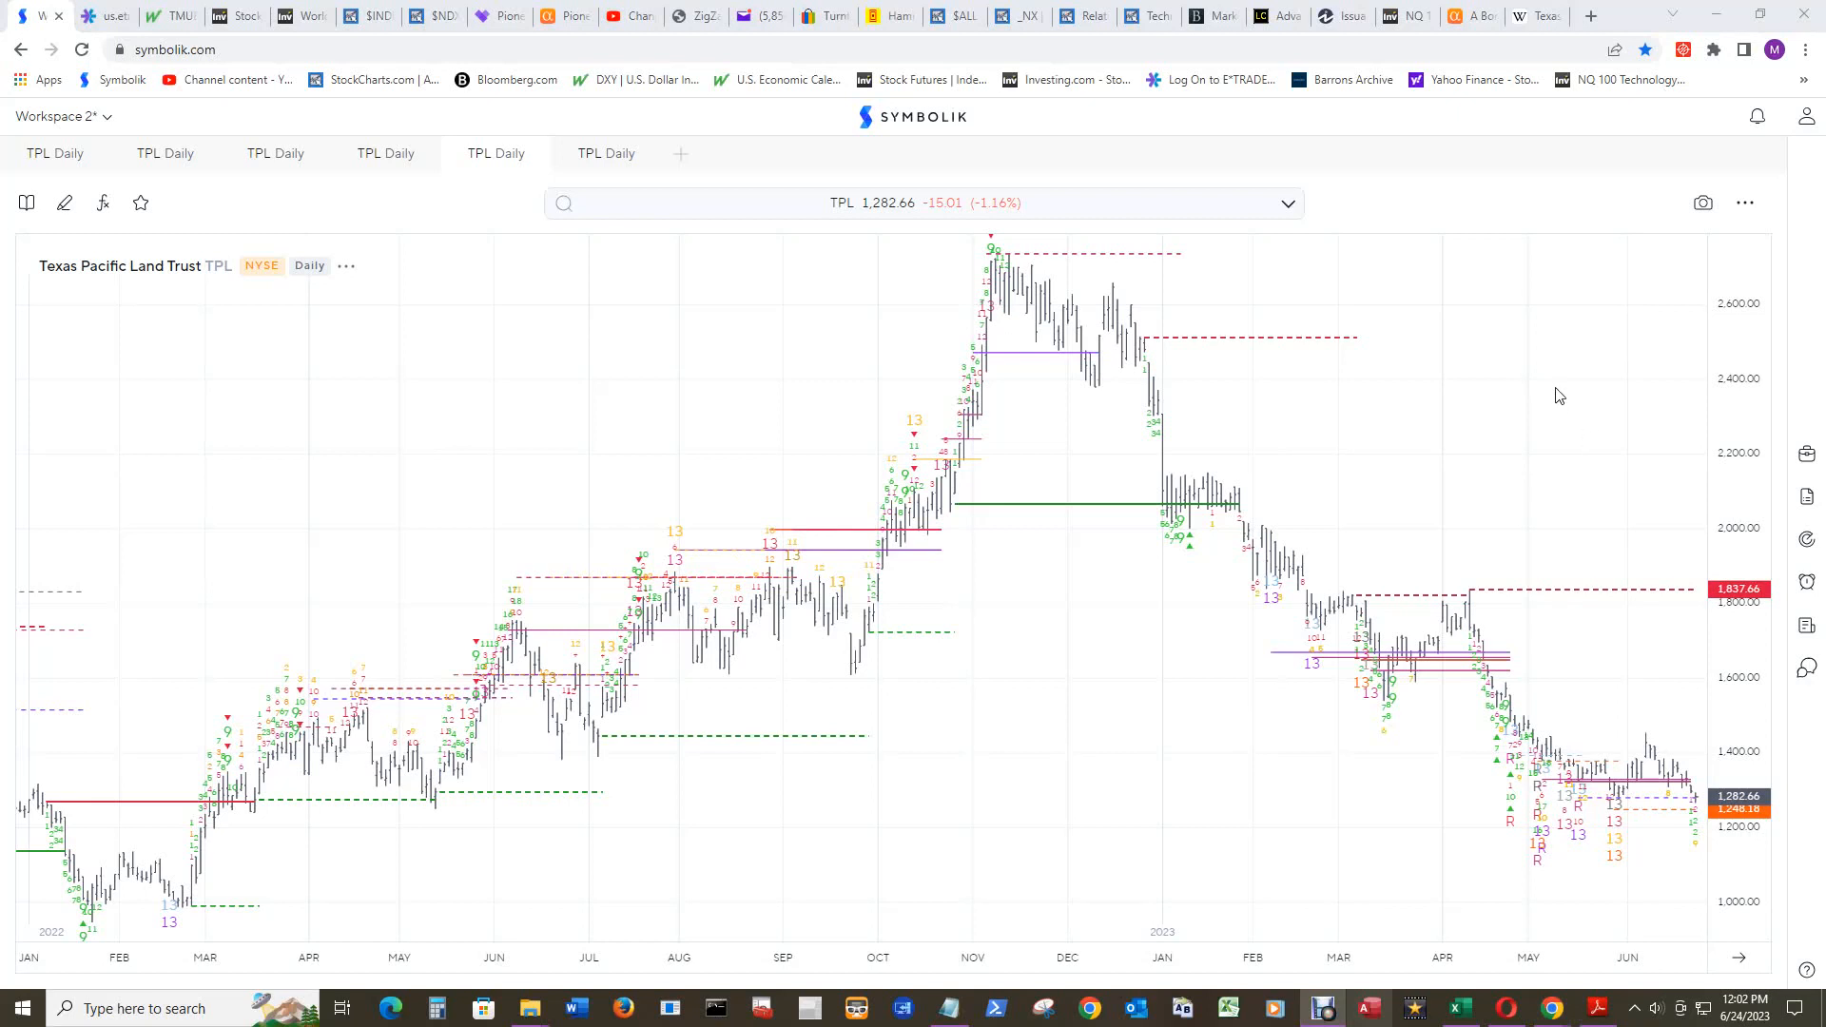
mouse_move(1701, 462)
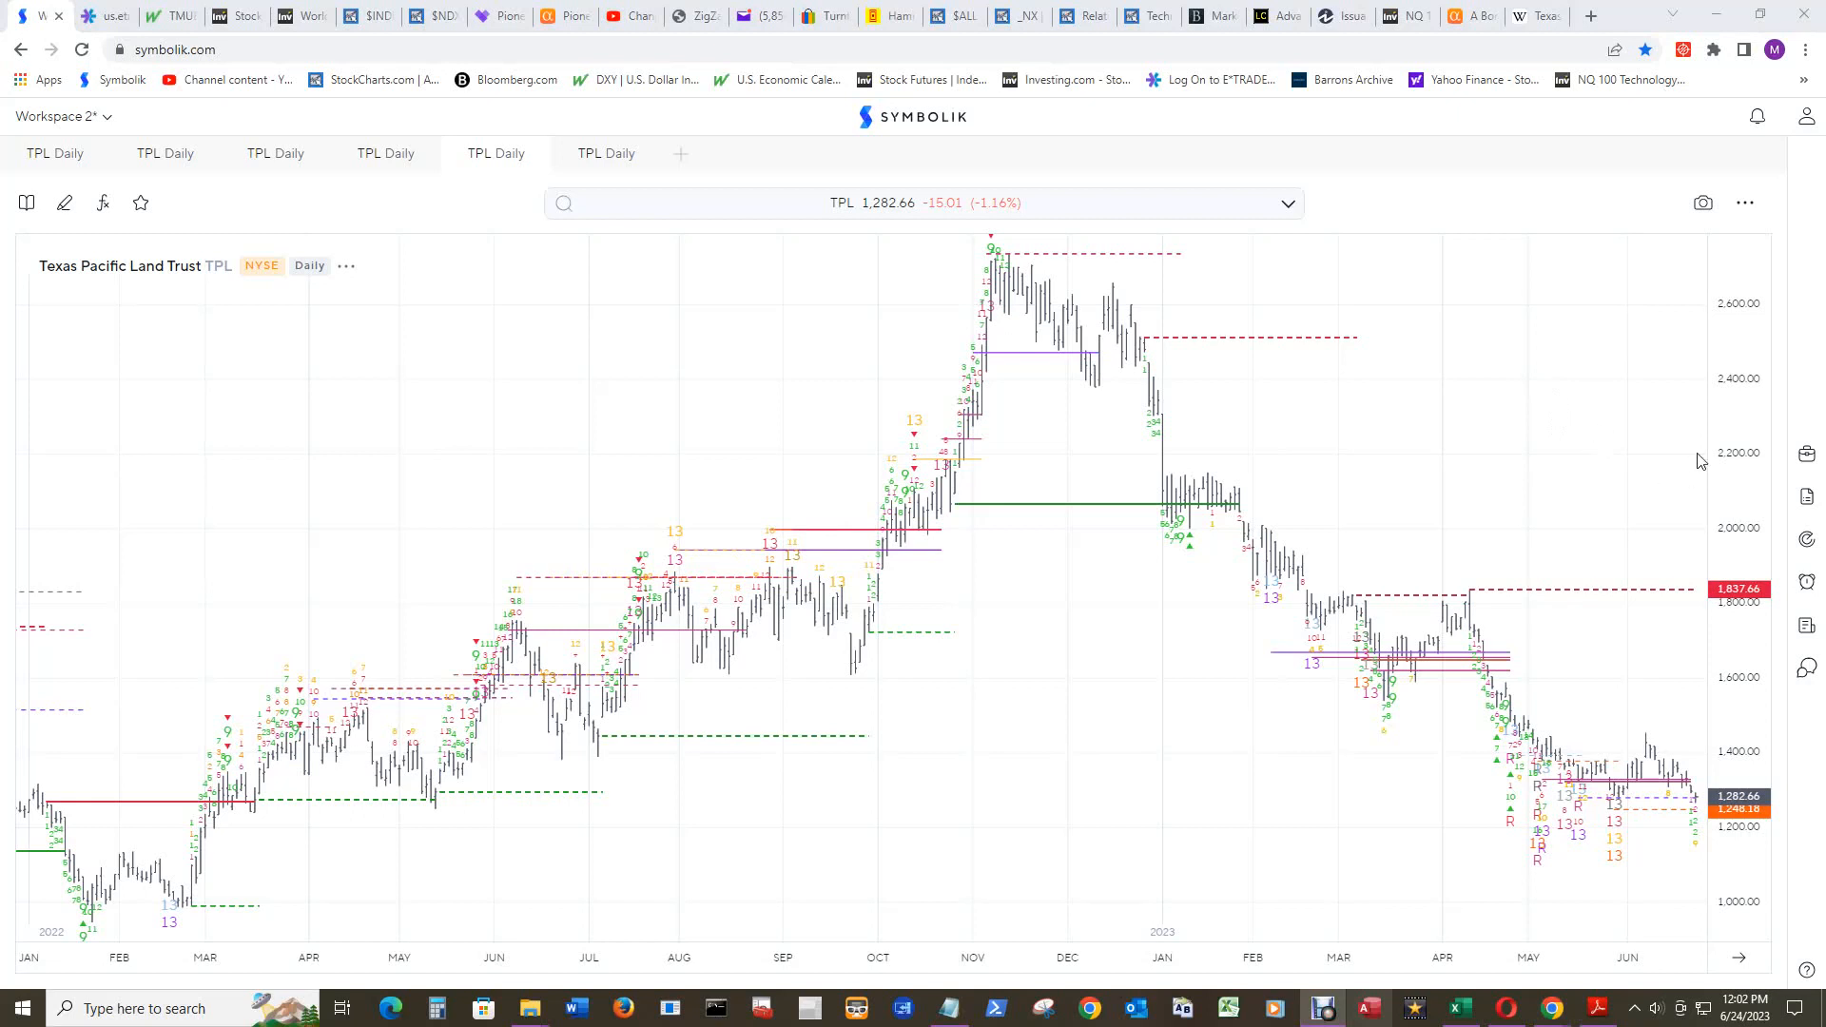
mouse_move(532, 816)
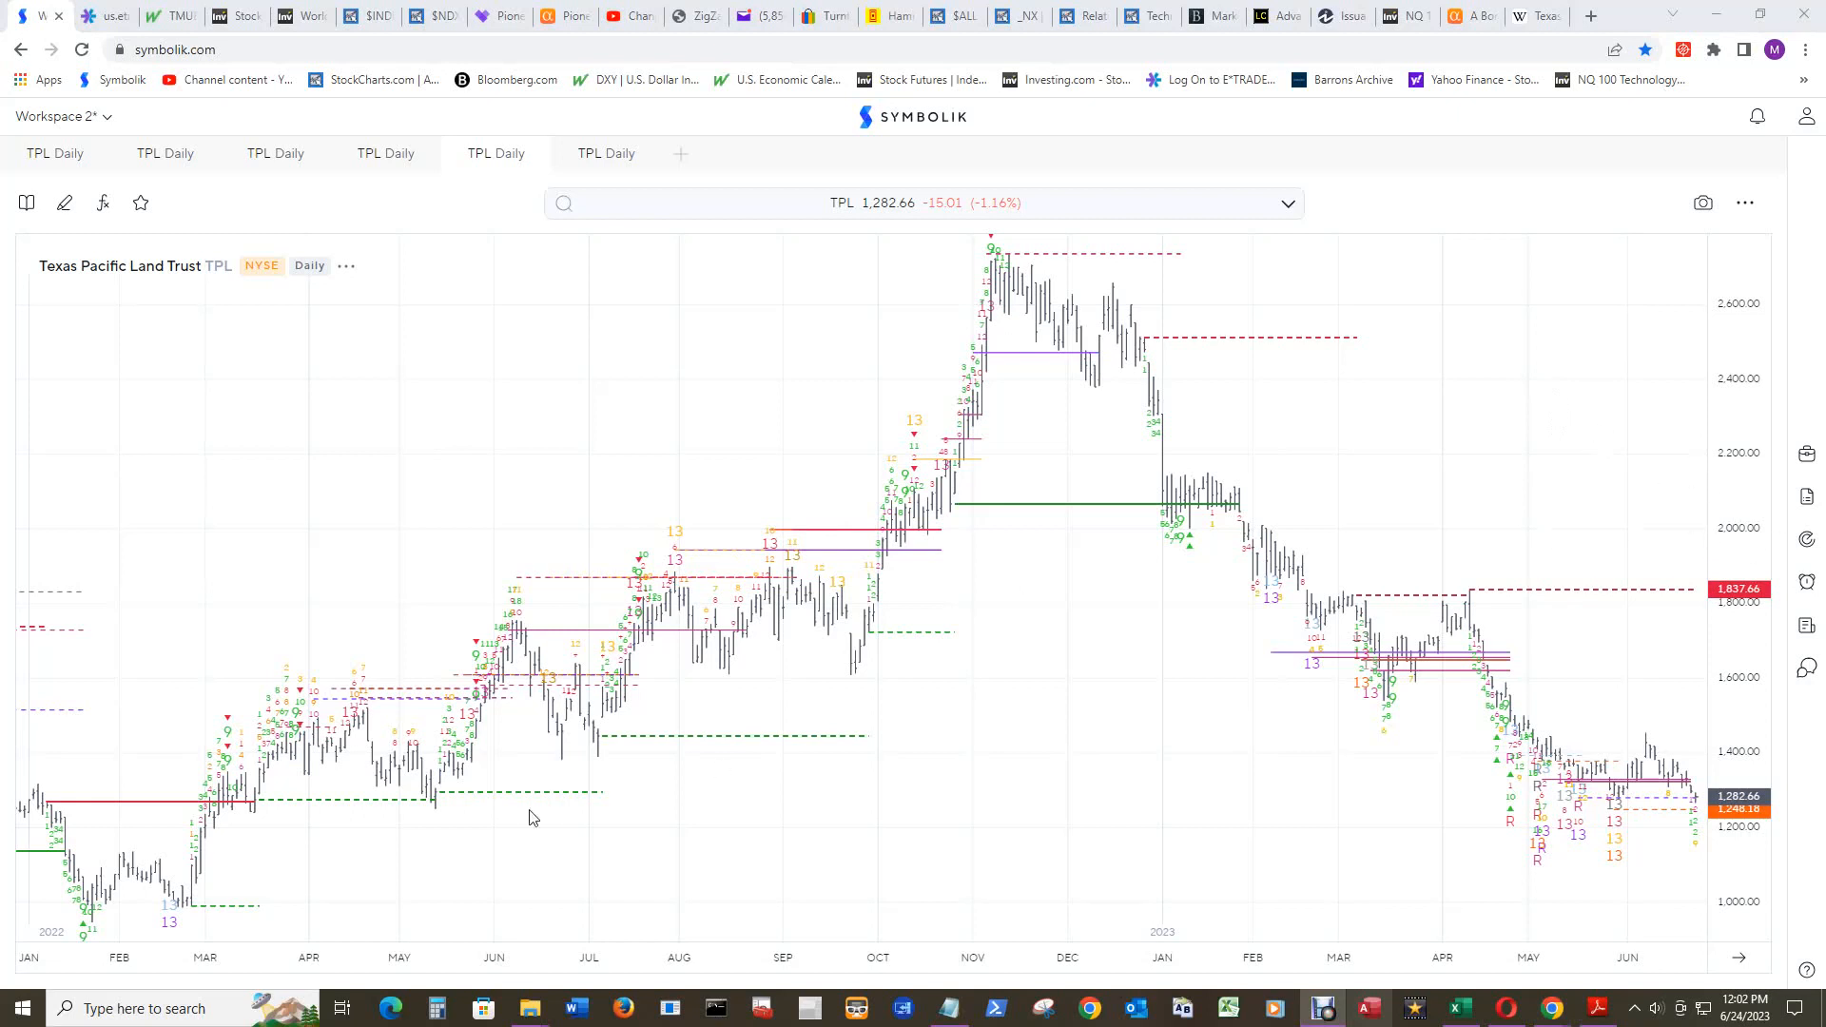
mouse_move(833, 628)
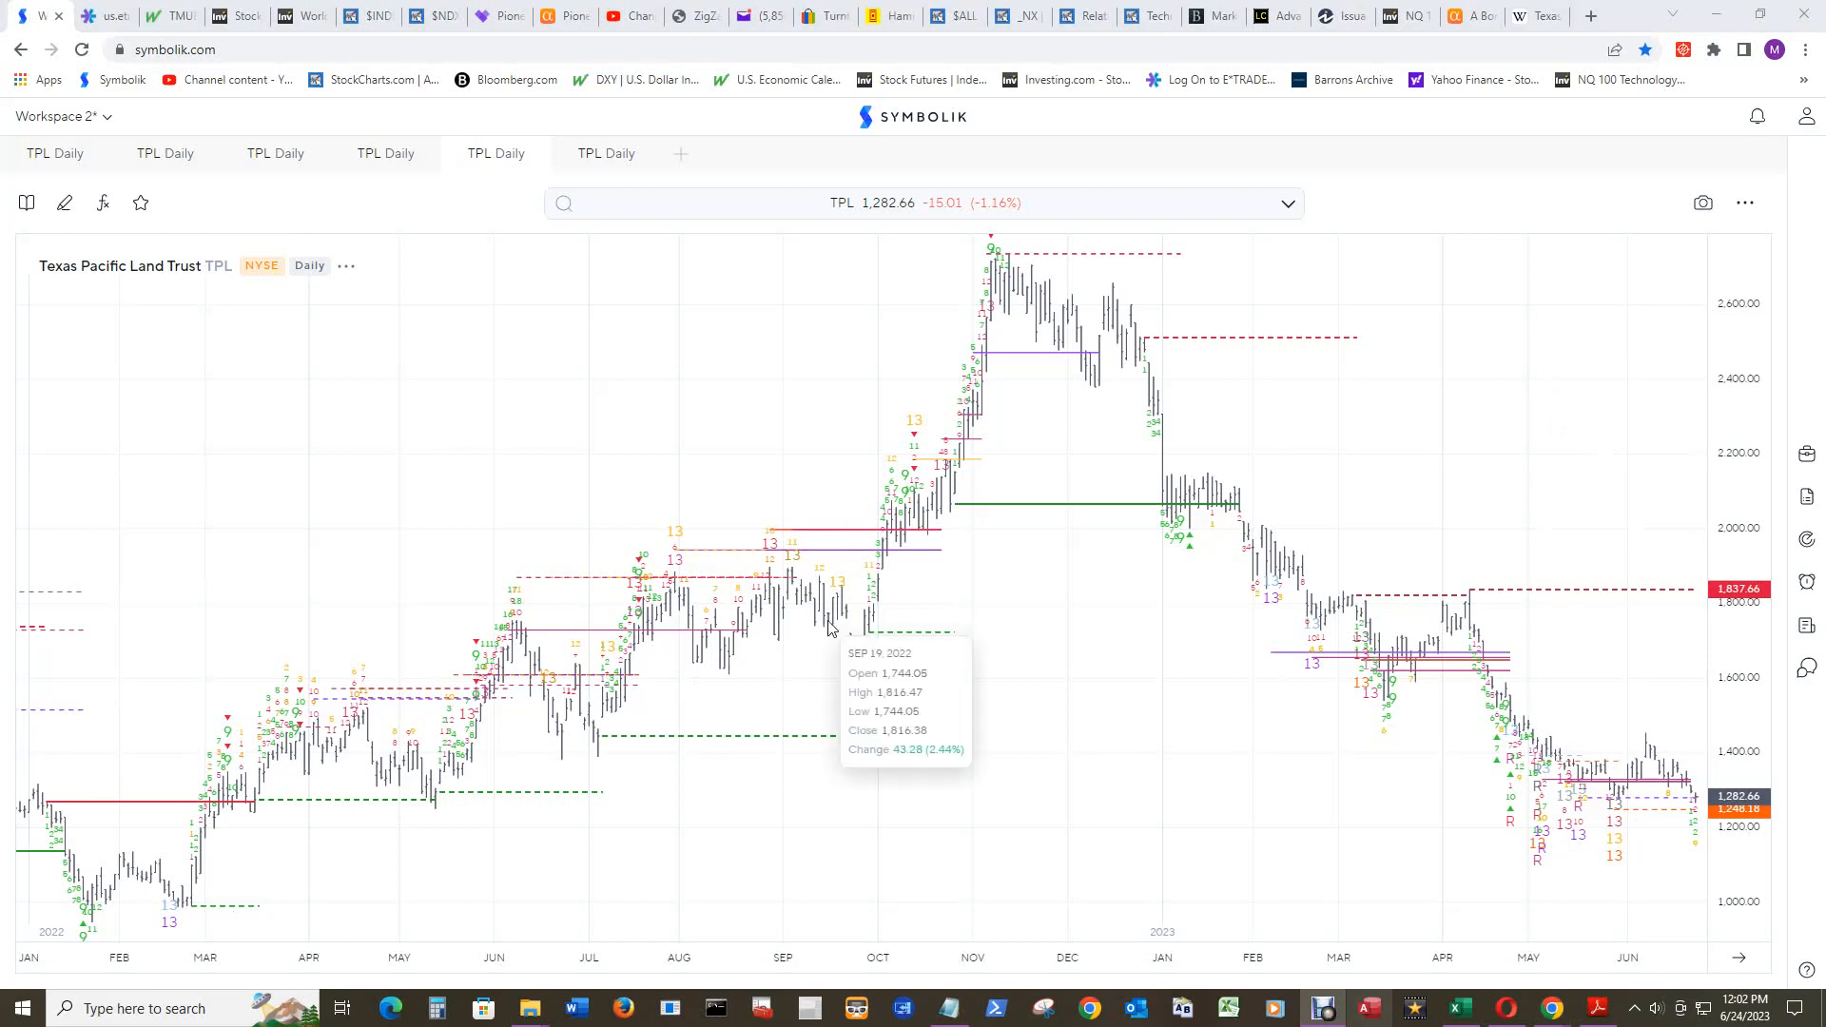
mouse_move(1550, 370)
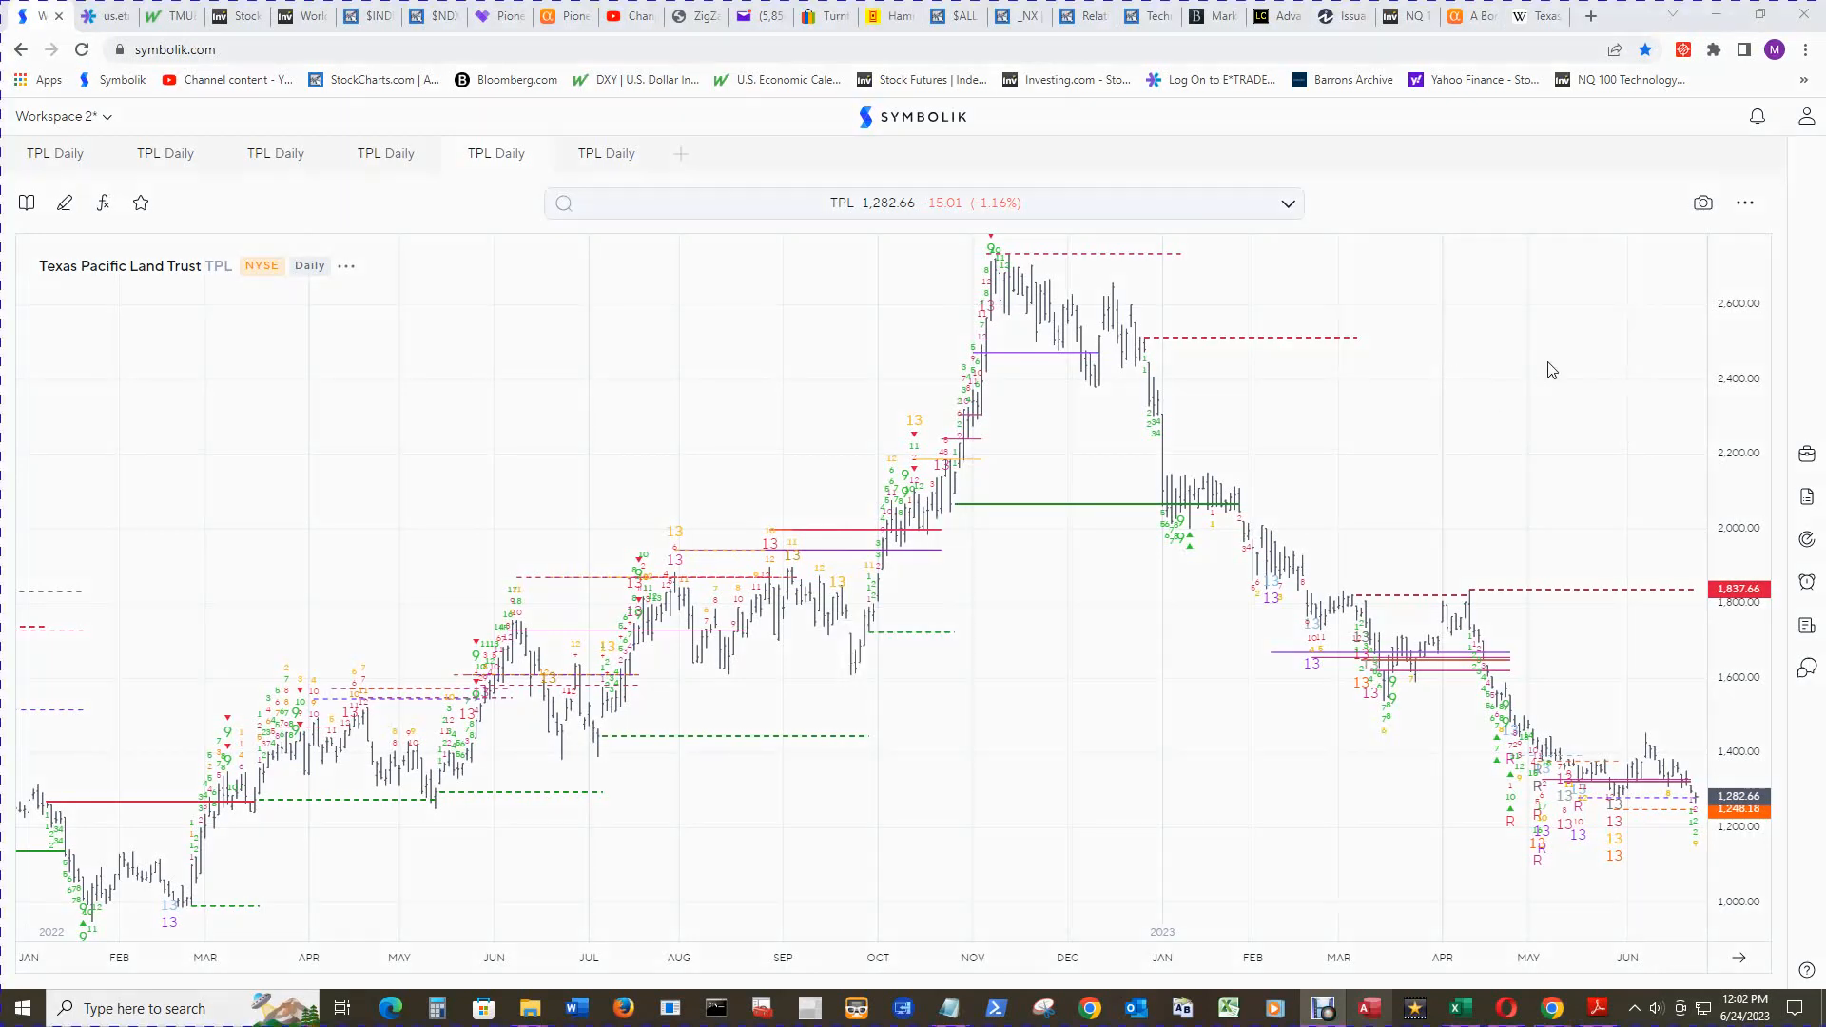
mouse_move(1560, 339)
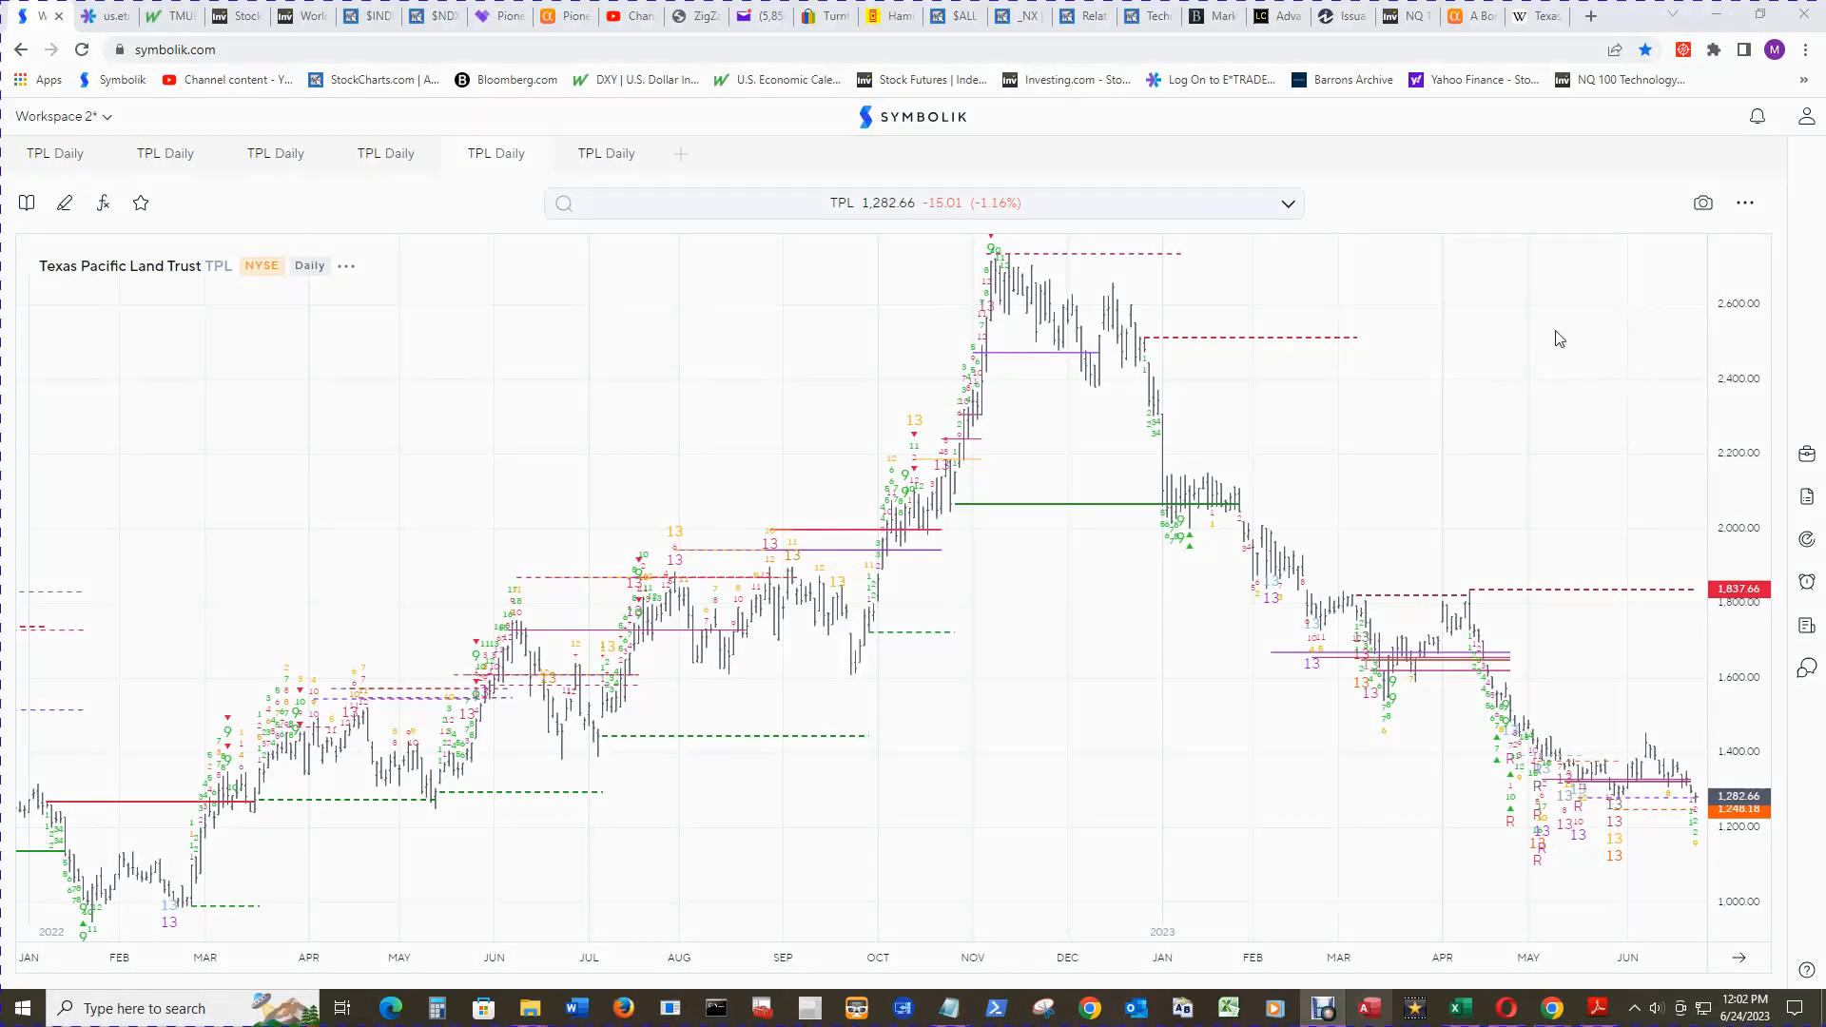
mouse_move(999, 349)
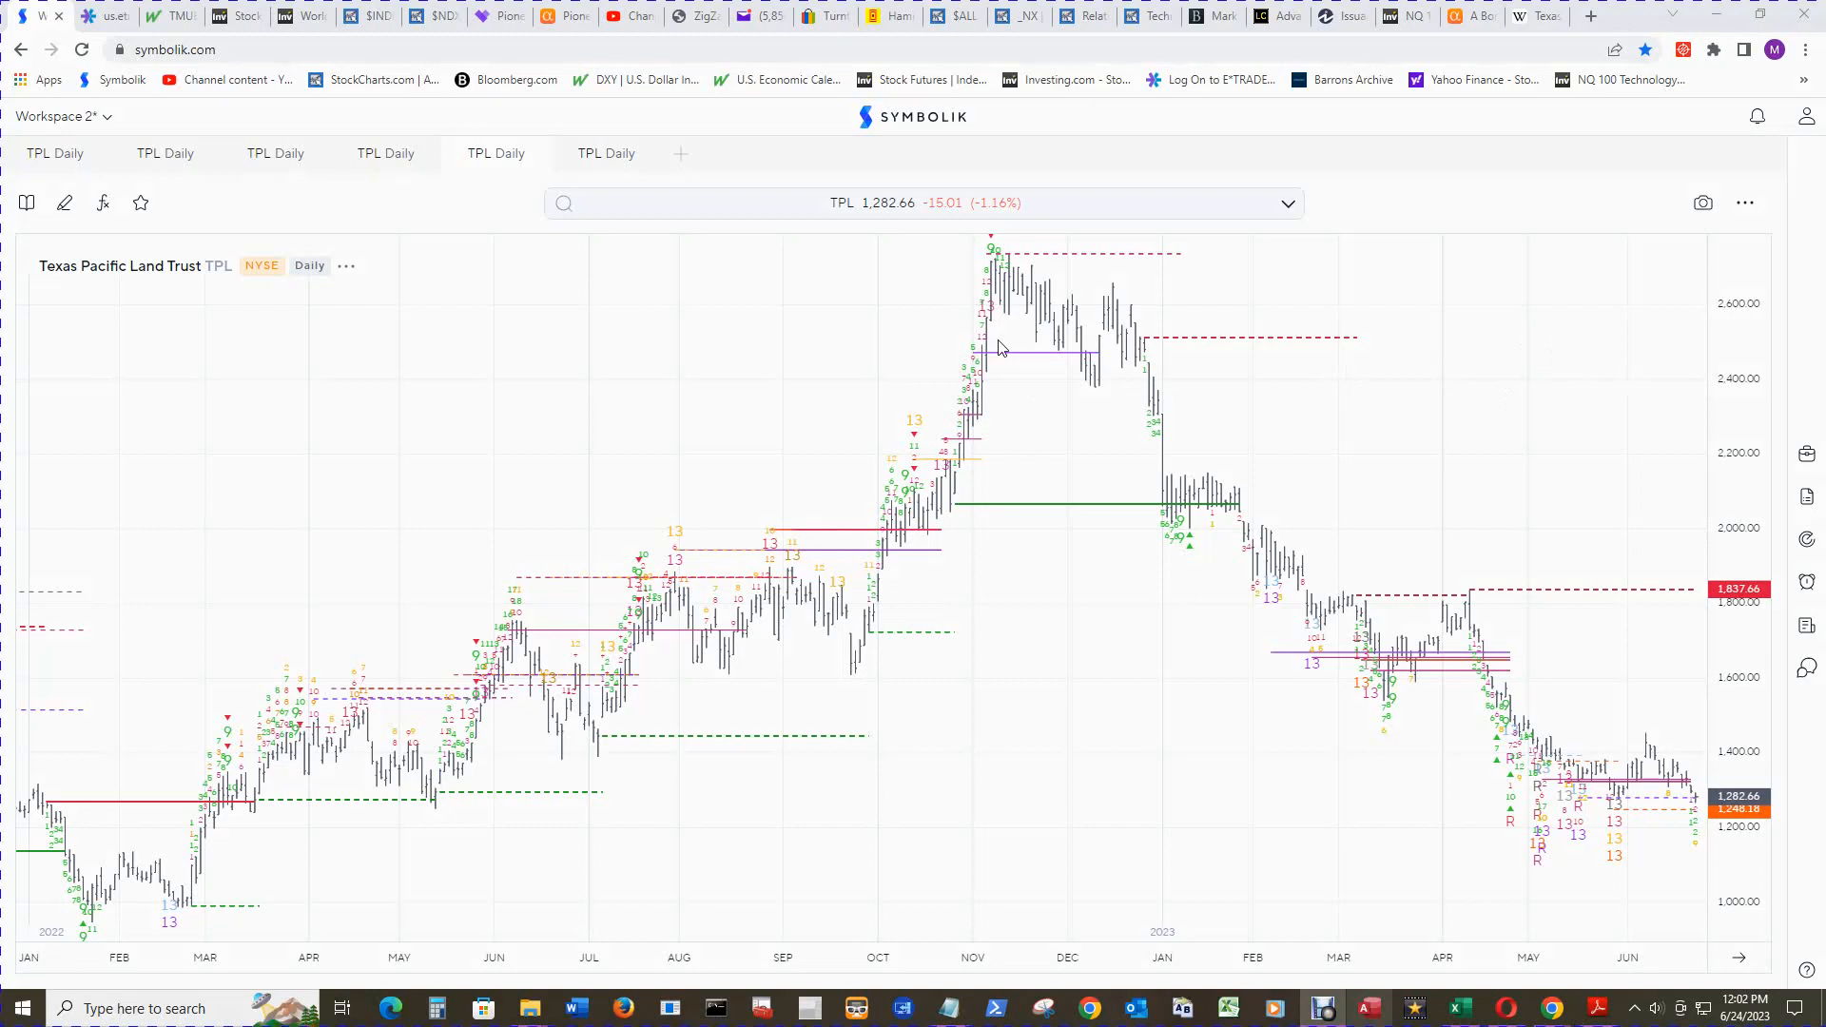
mouse_move(956, 328)
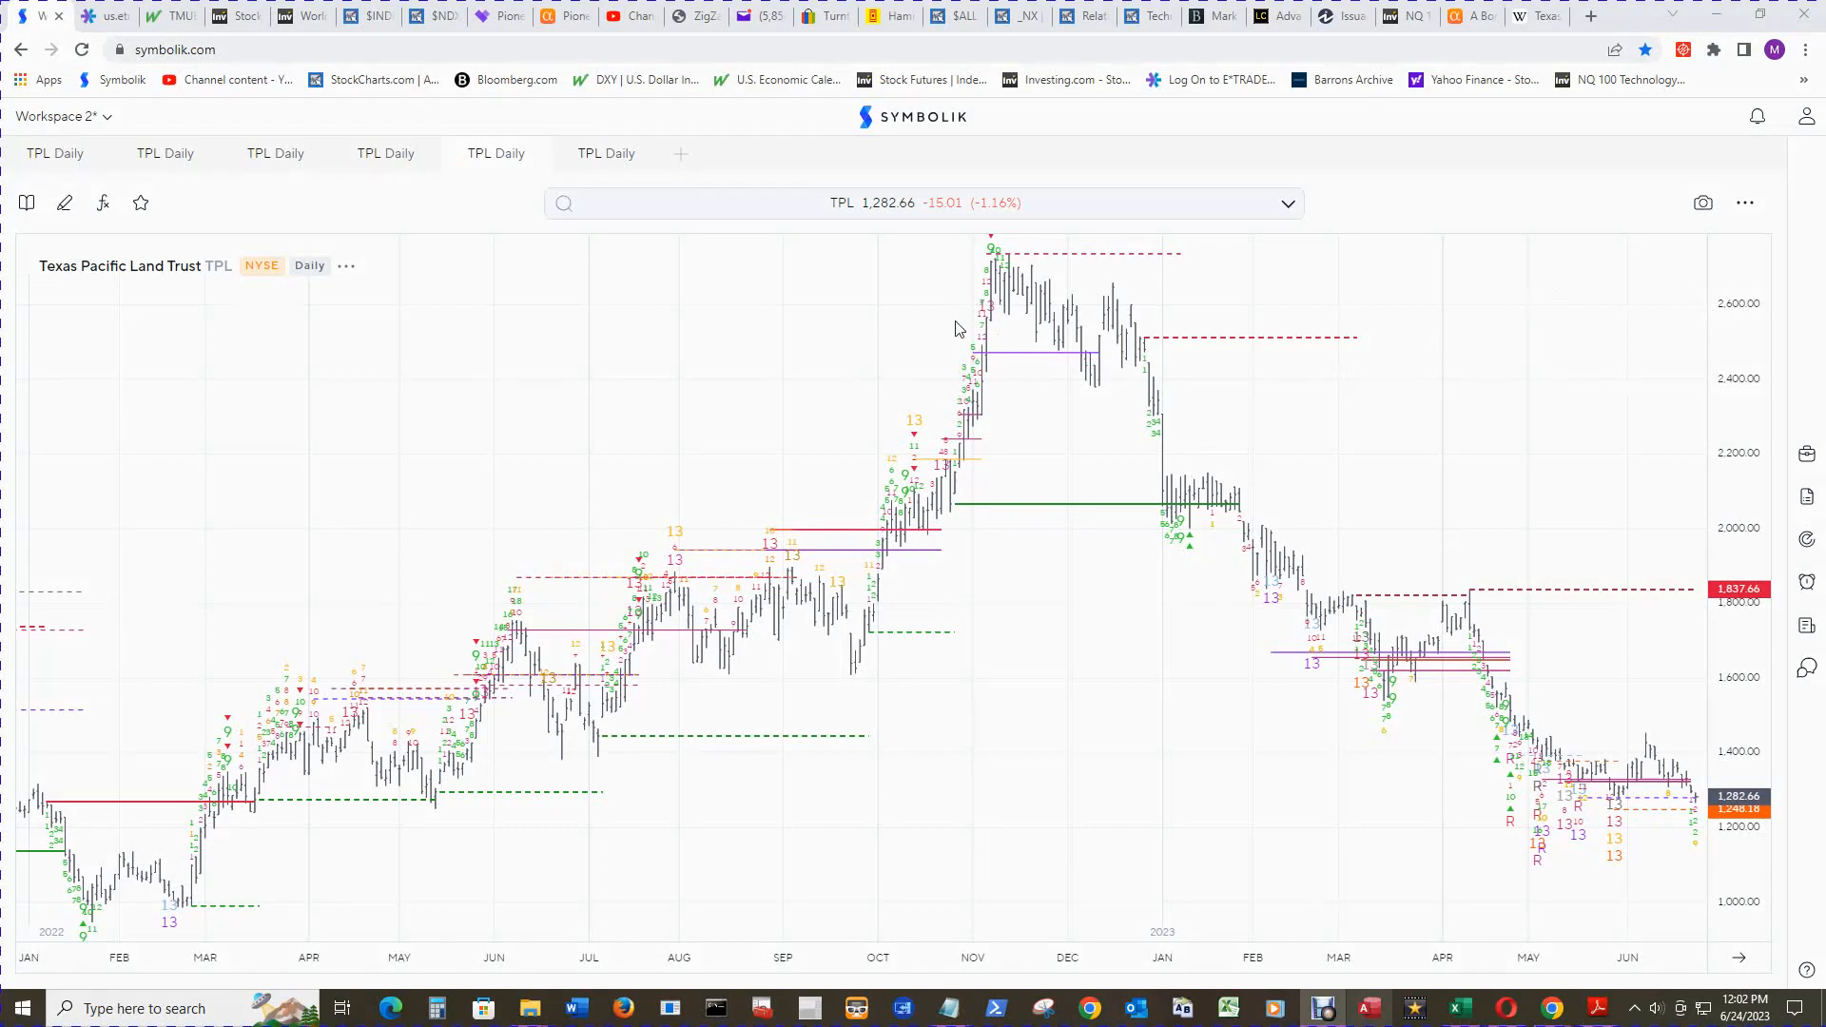
mouse_move(1176, 306)
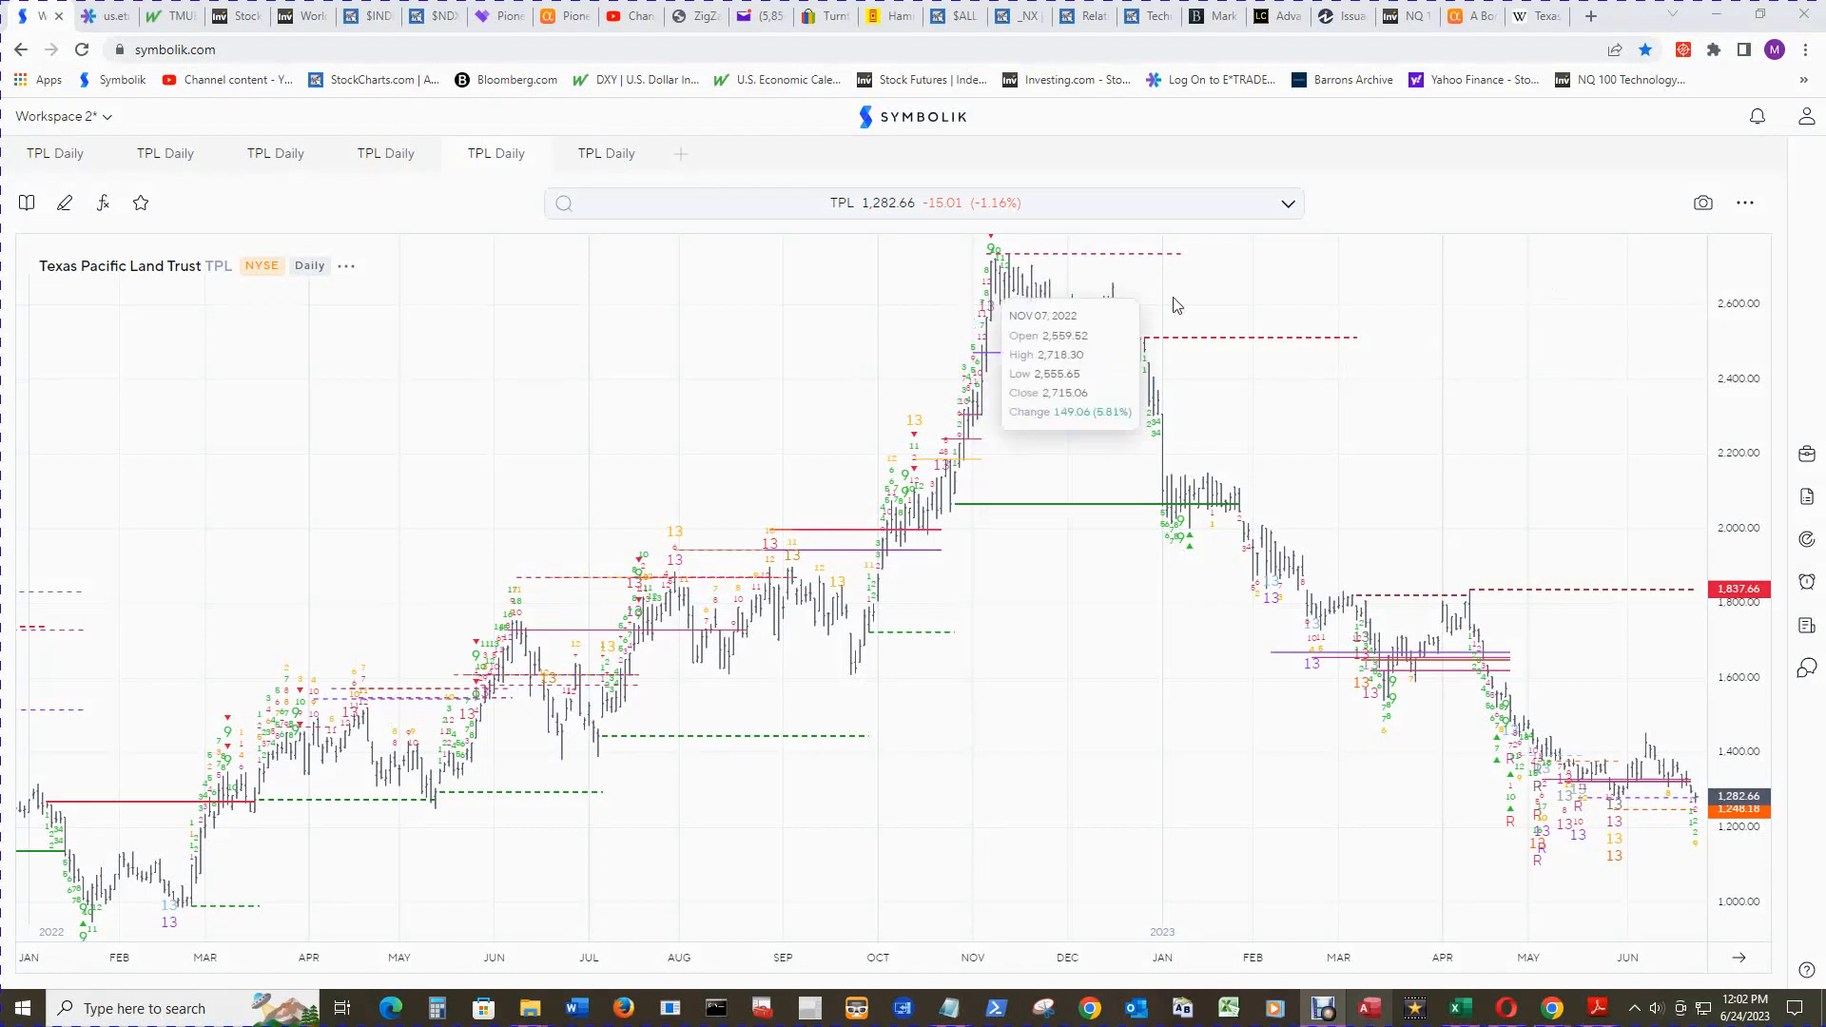
mouse_move(1566, 360)
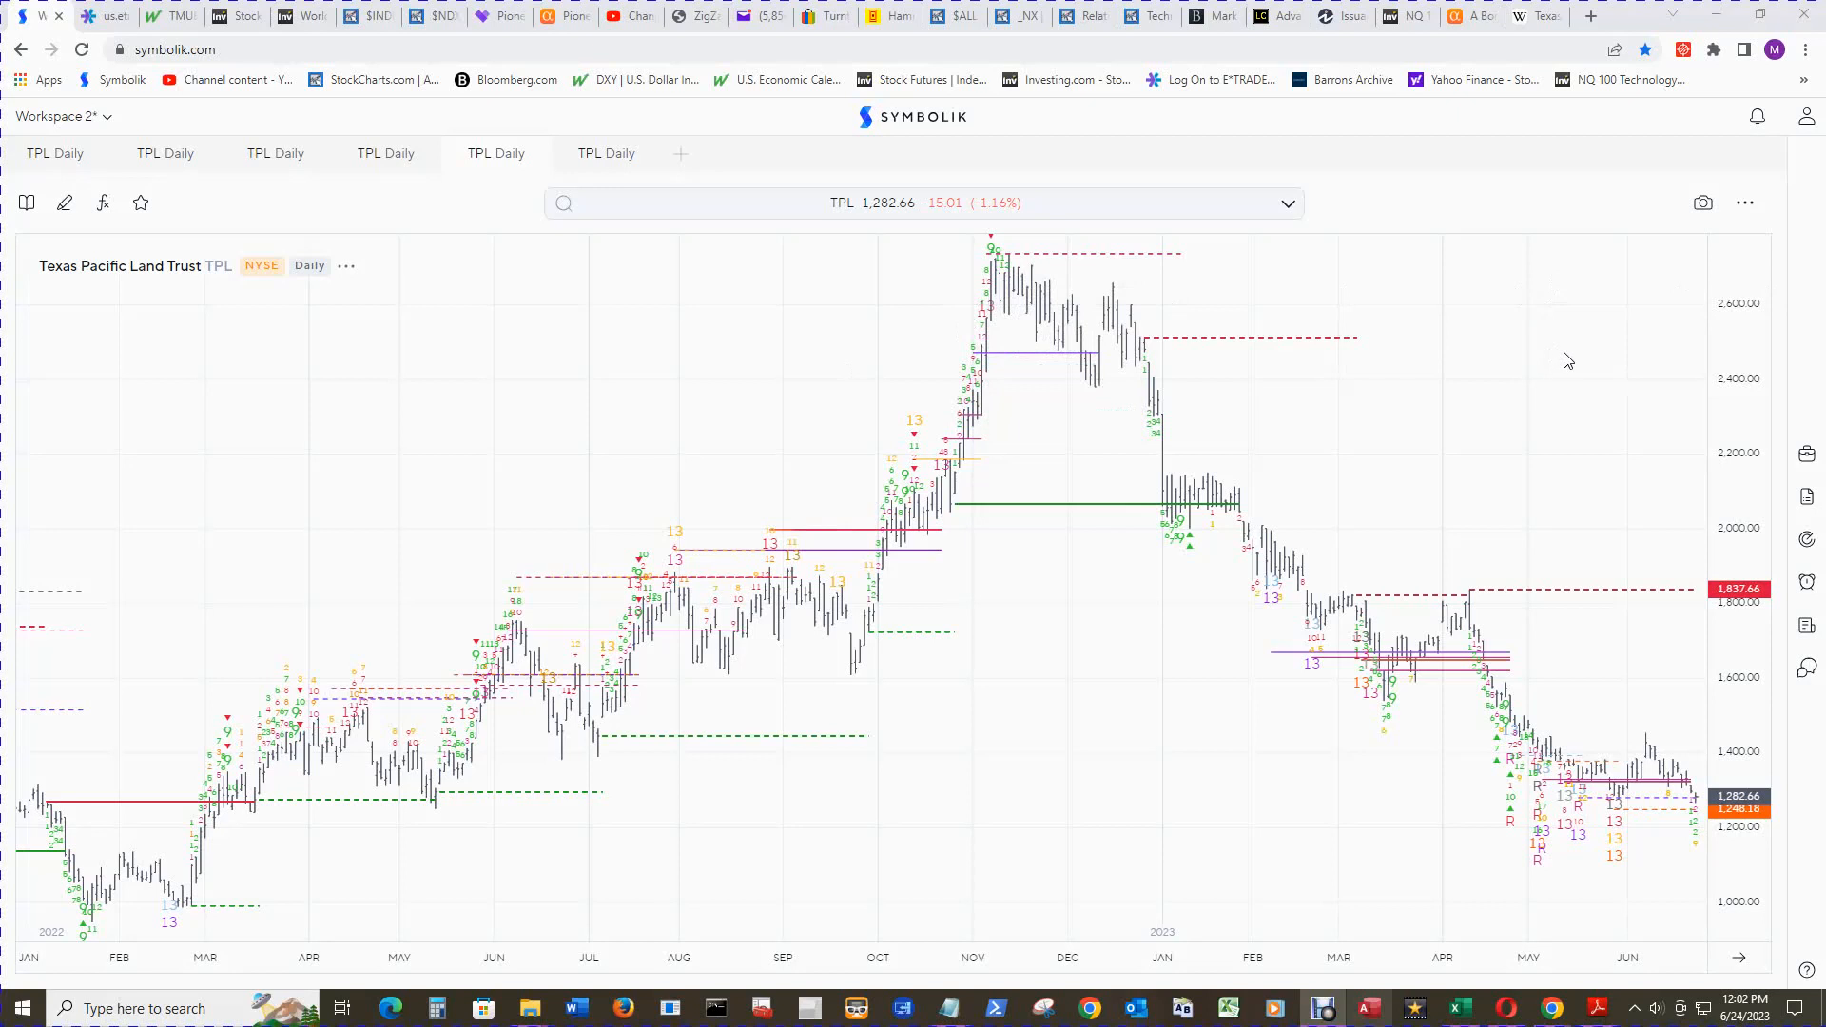
mouse_move(331, 908)
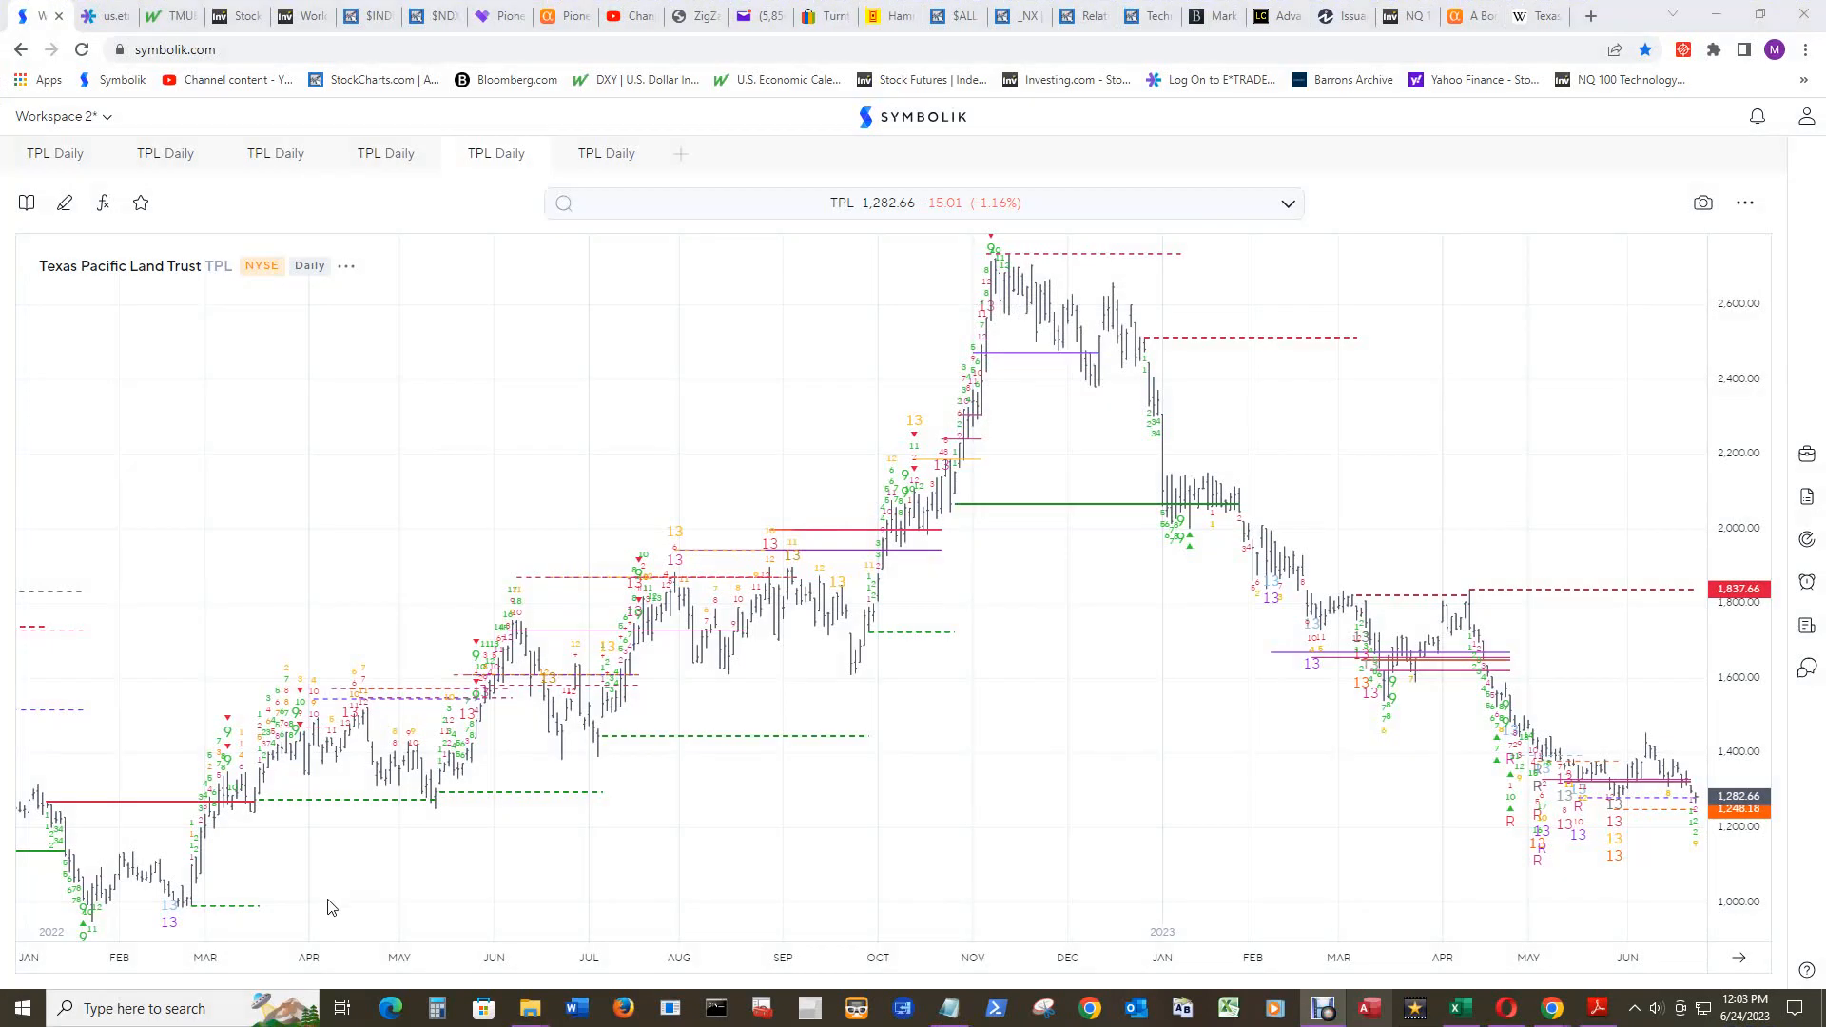
mouse_move(232, 888)
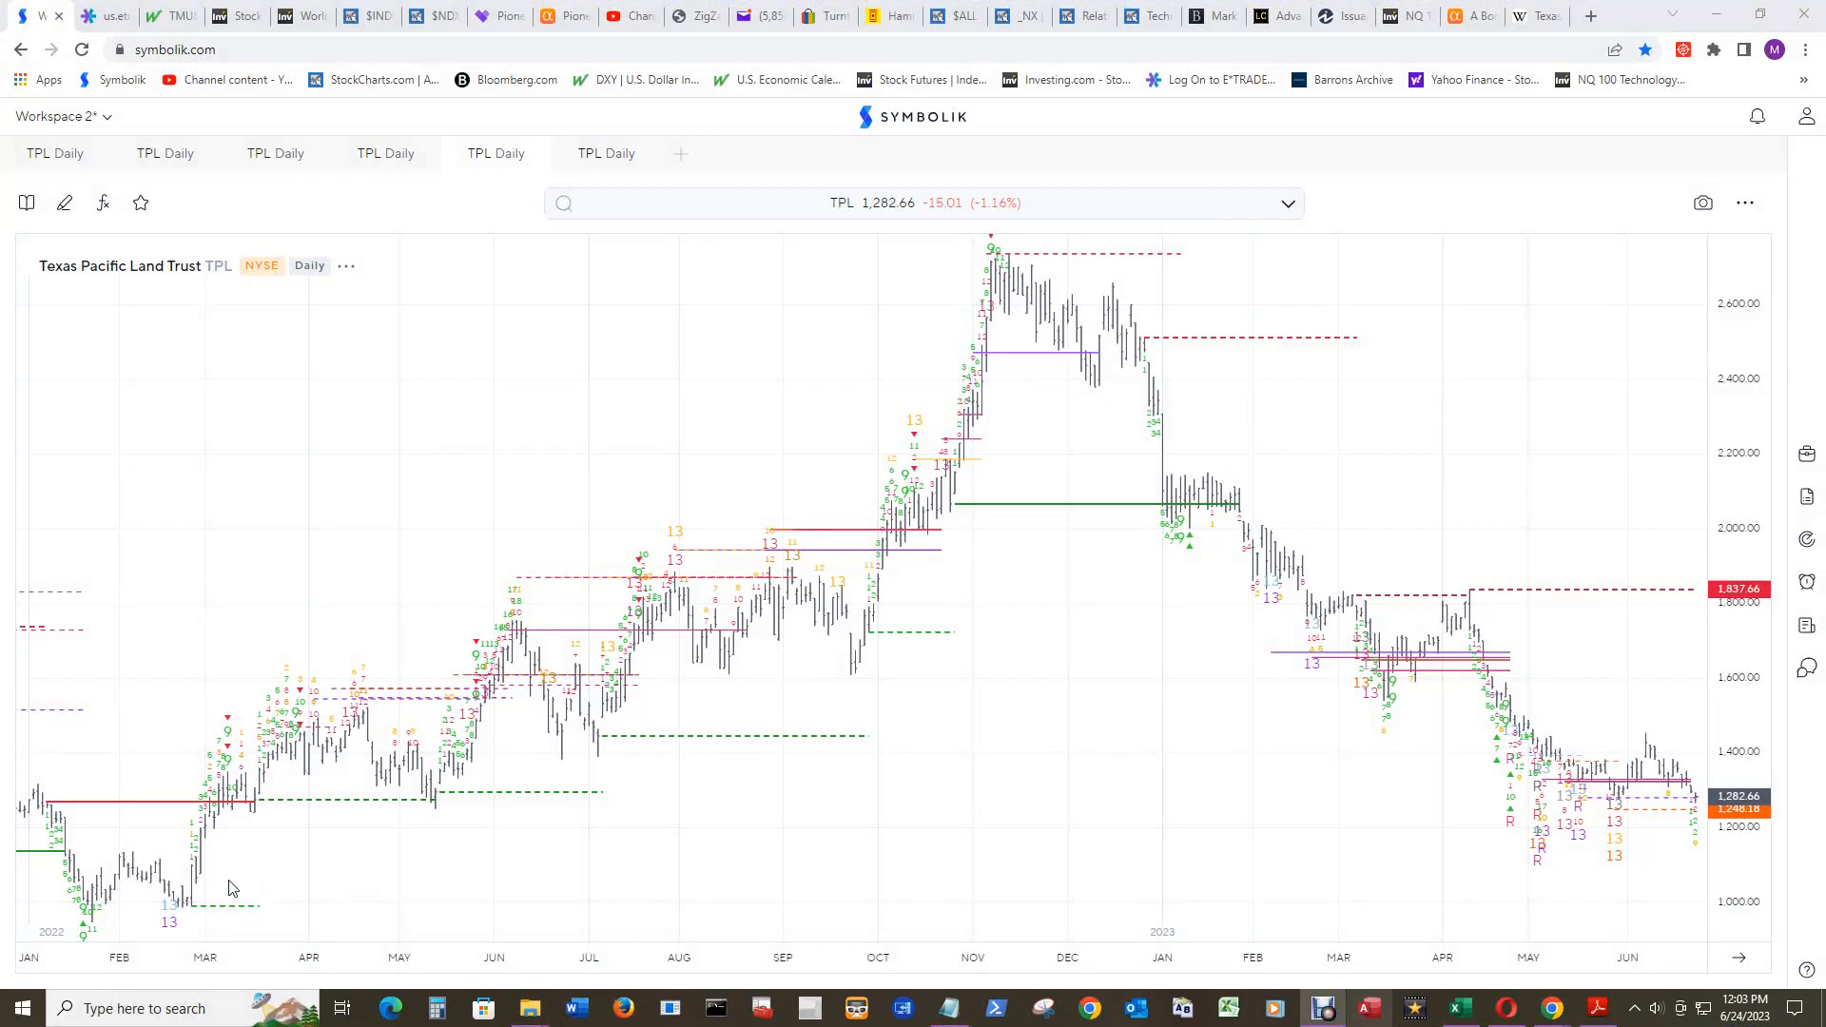
mouse_move(200, 906)
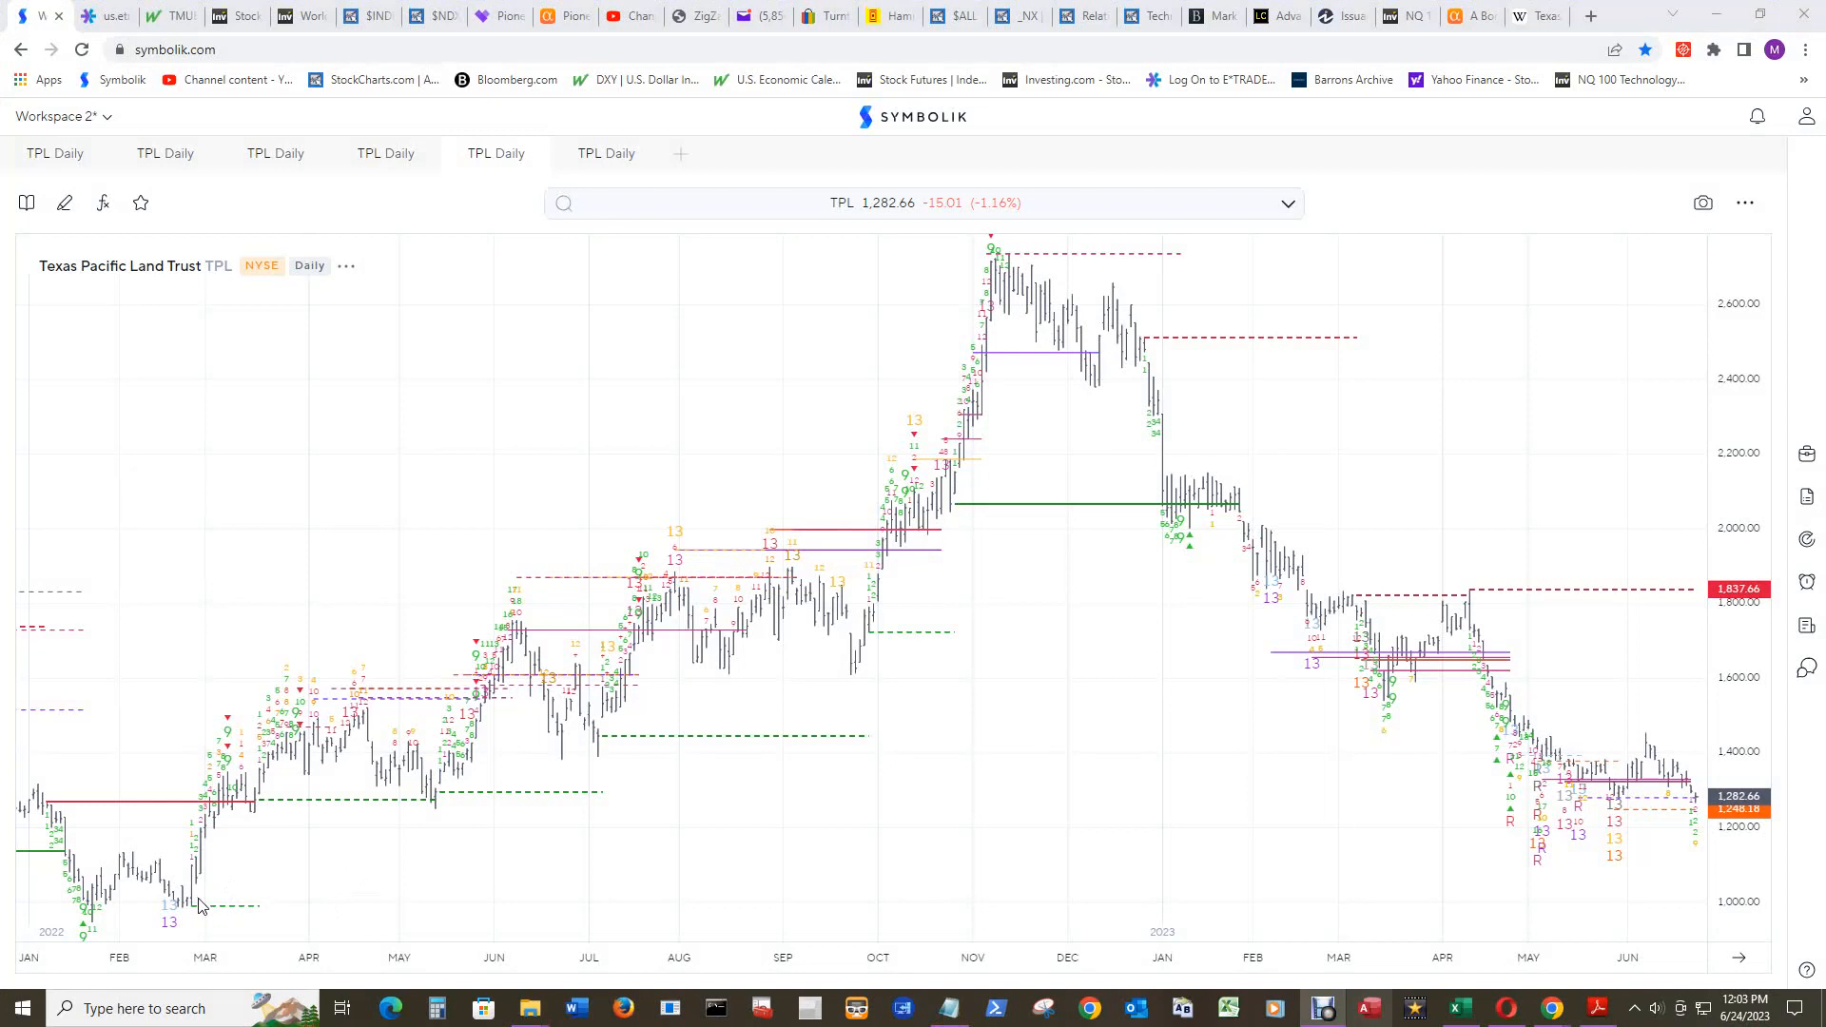
mouse_move(616, 842)
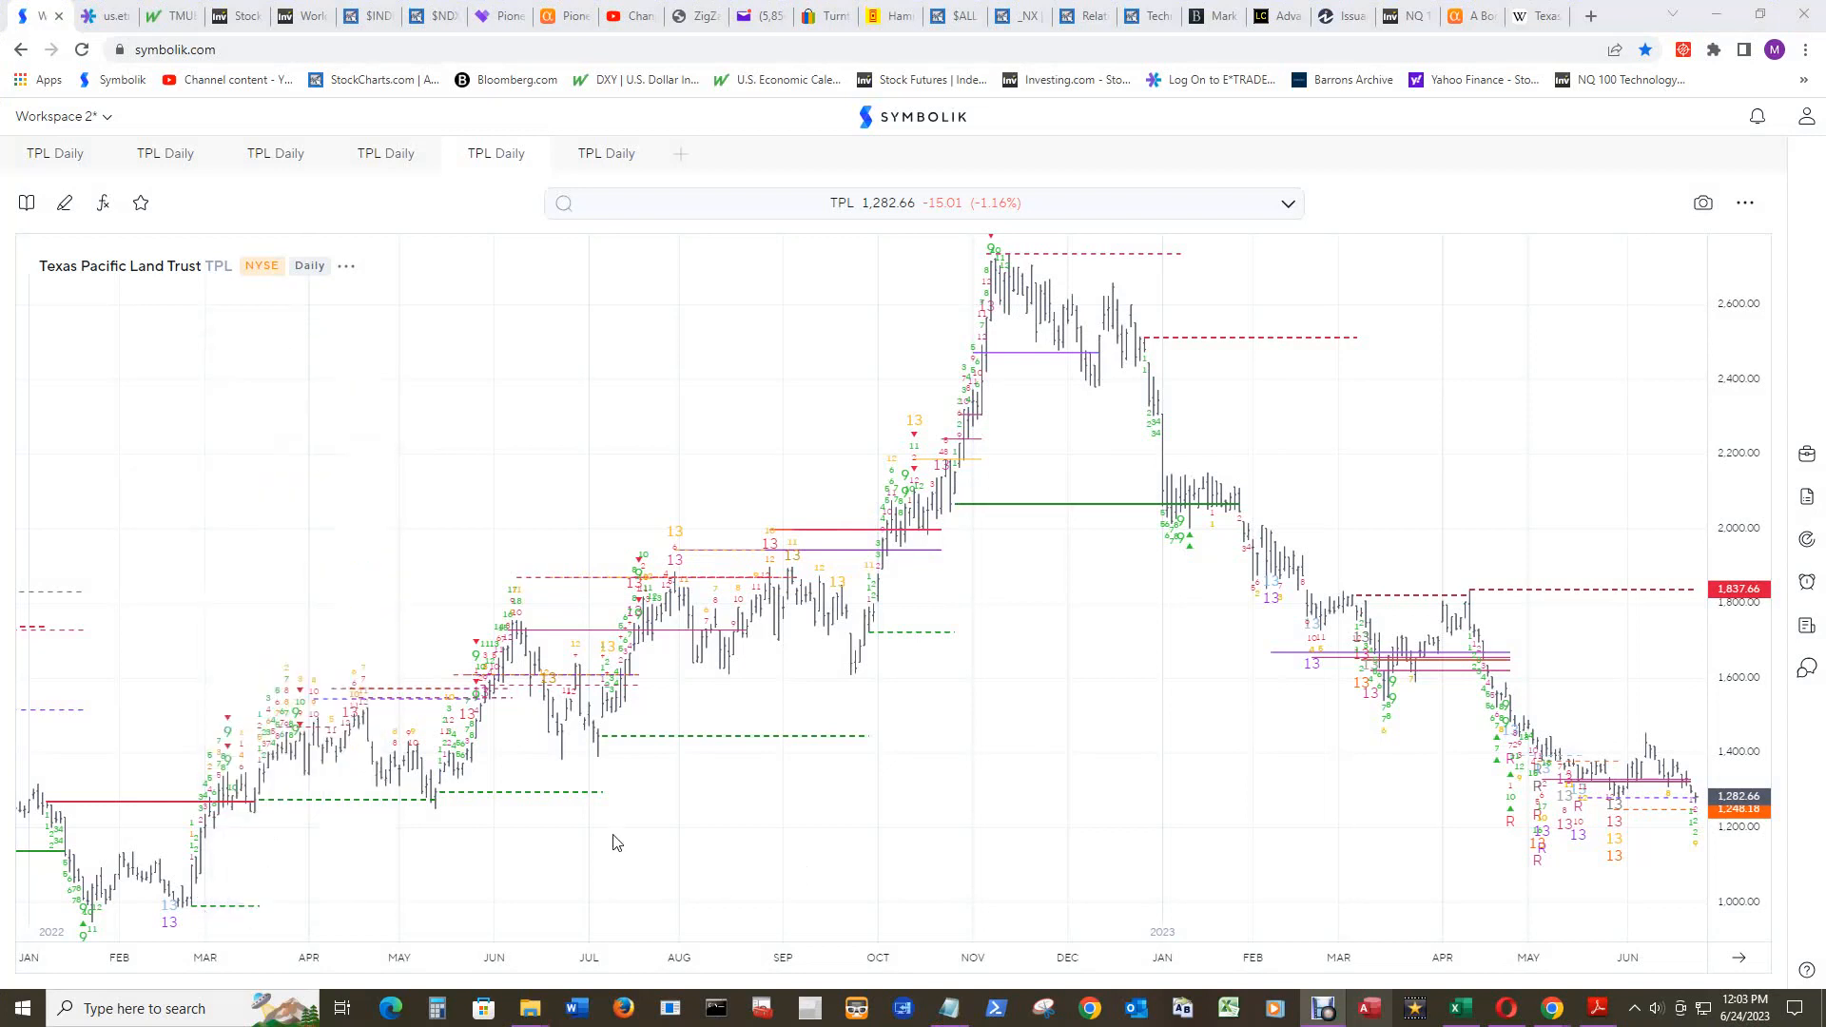
mouse_move(377, 860)
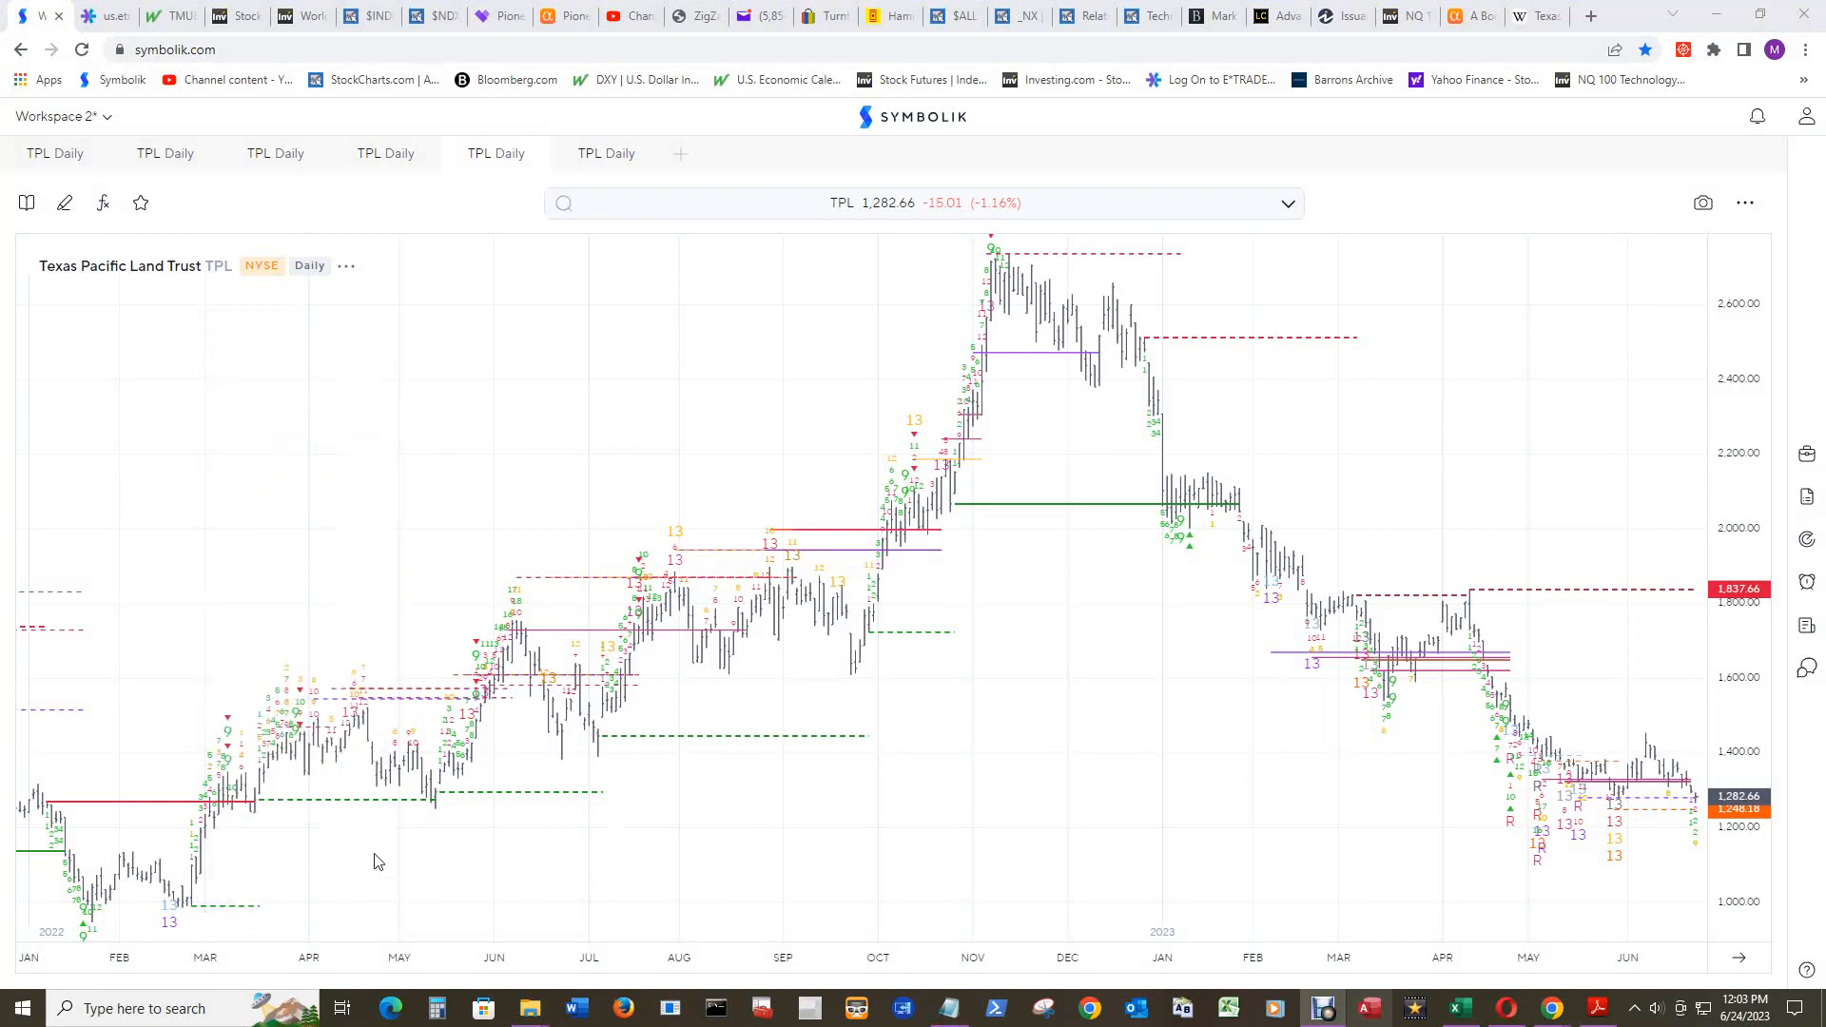
mouse_move(178, 916)
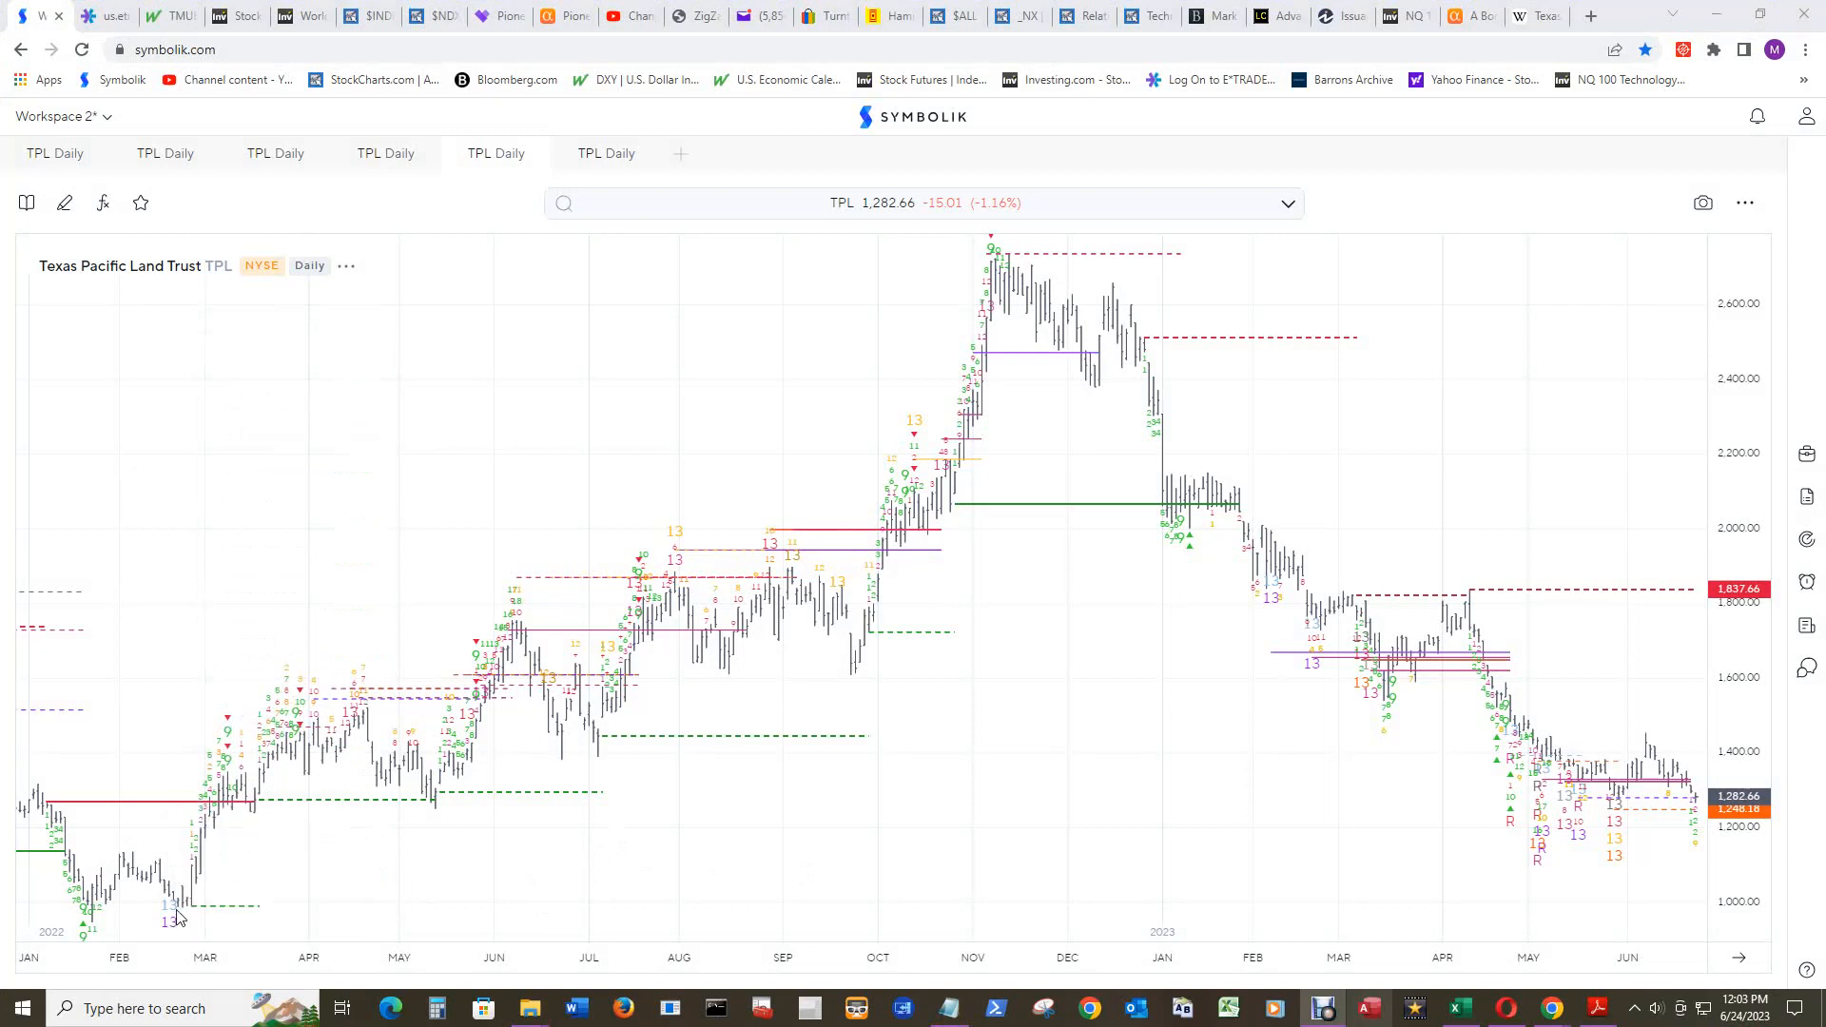
mouse_move(1023, 342)
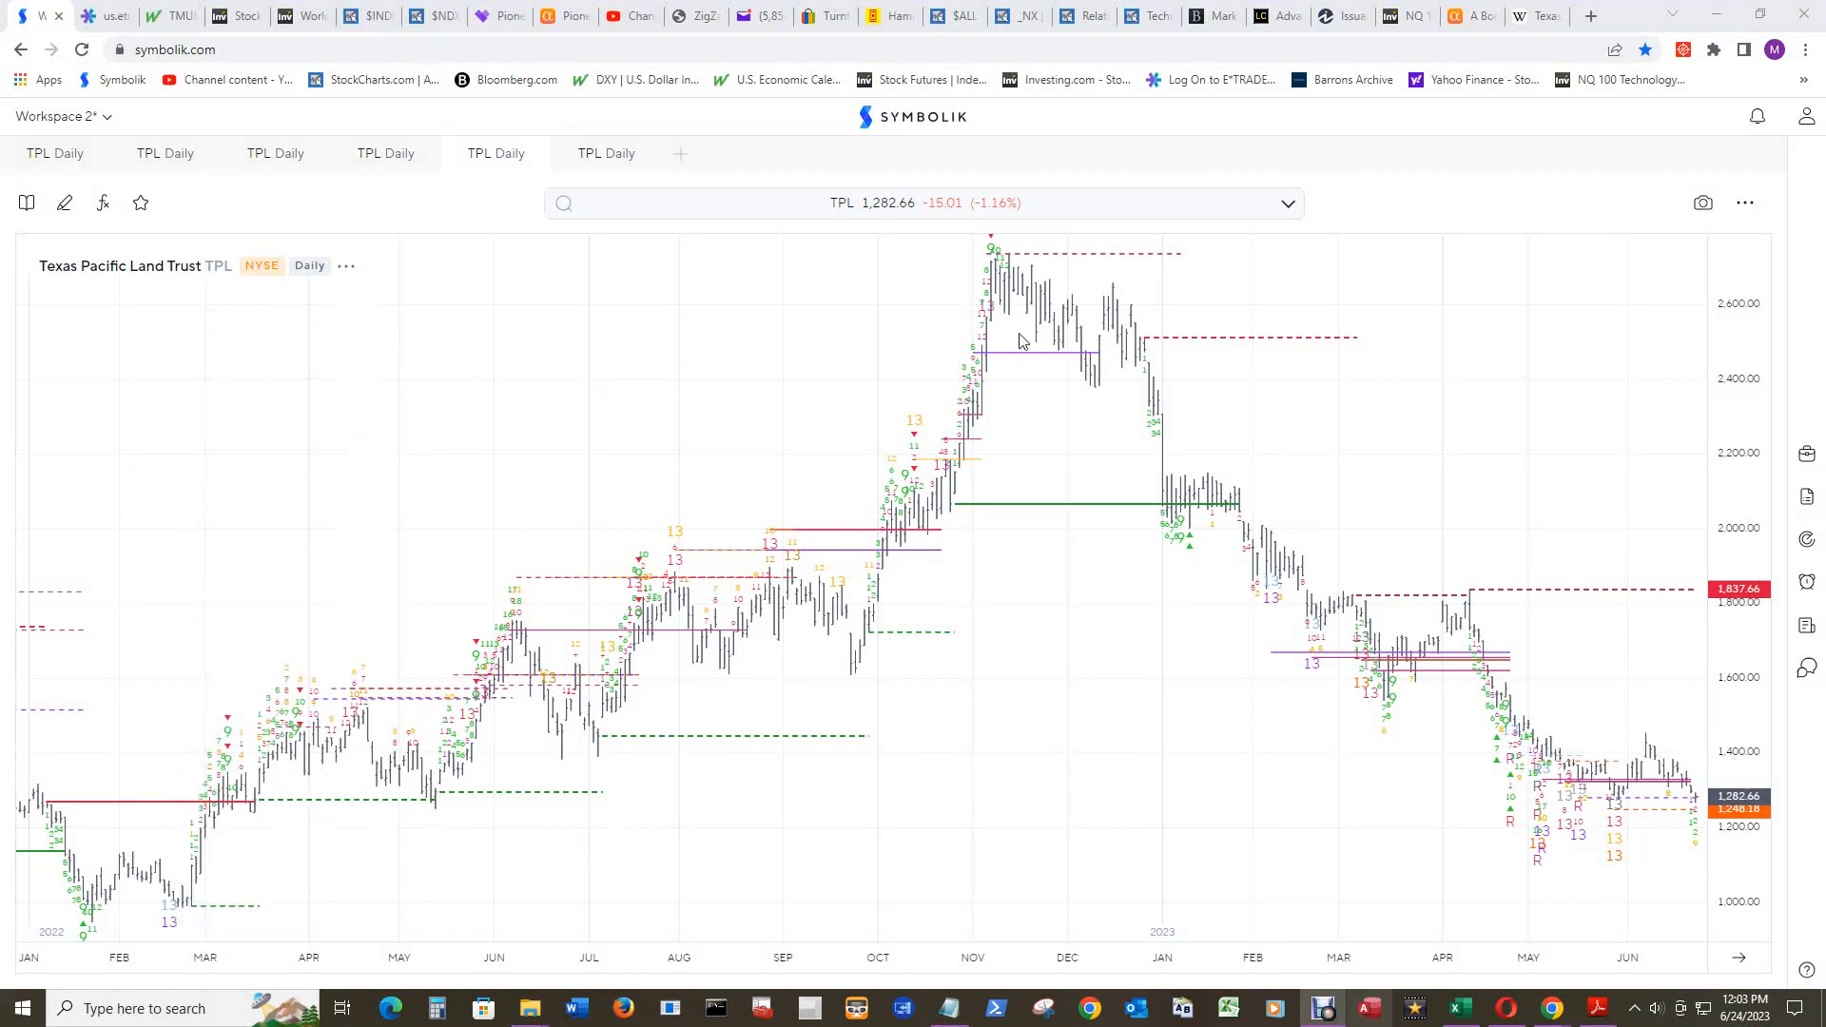
mouse_move(982, 249)
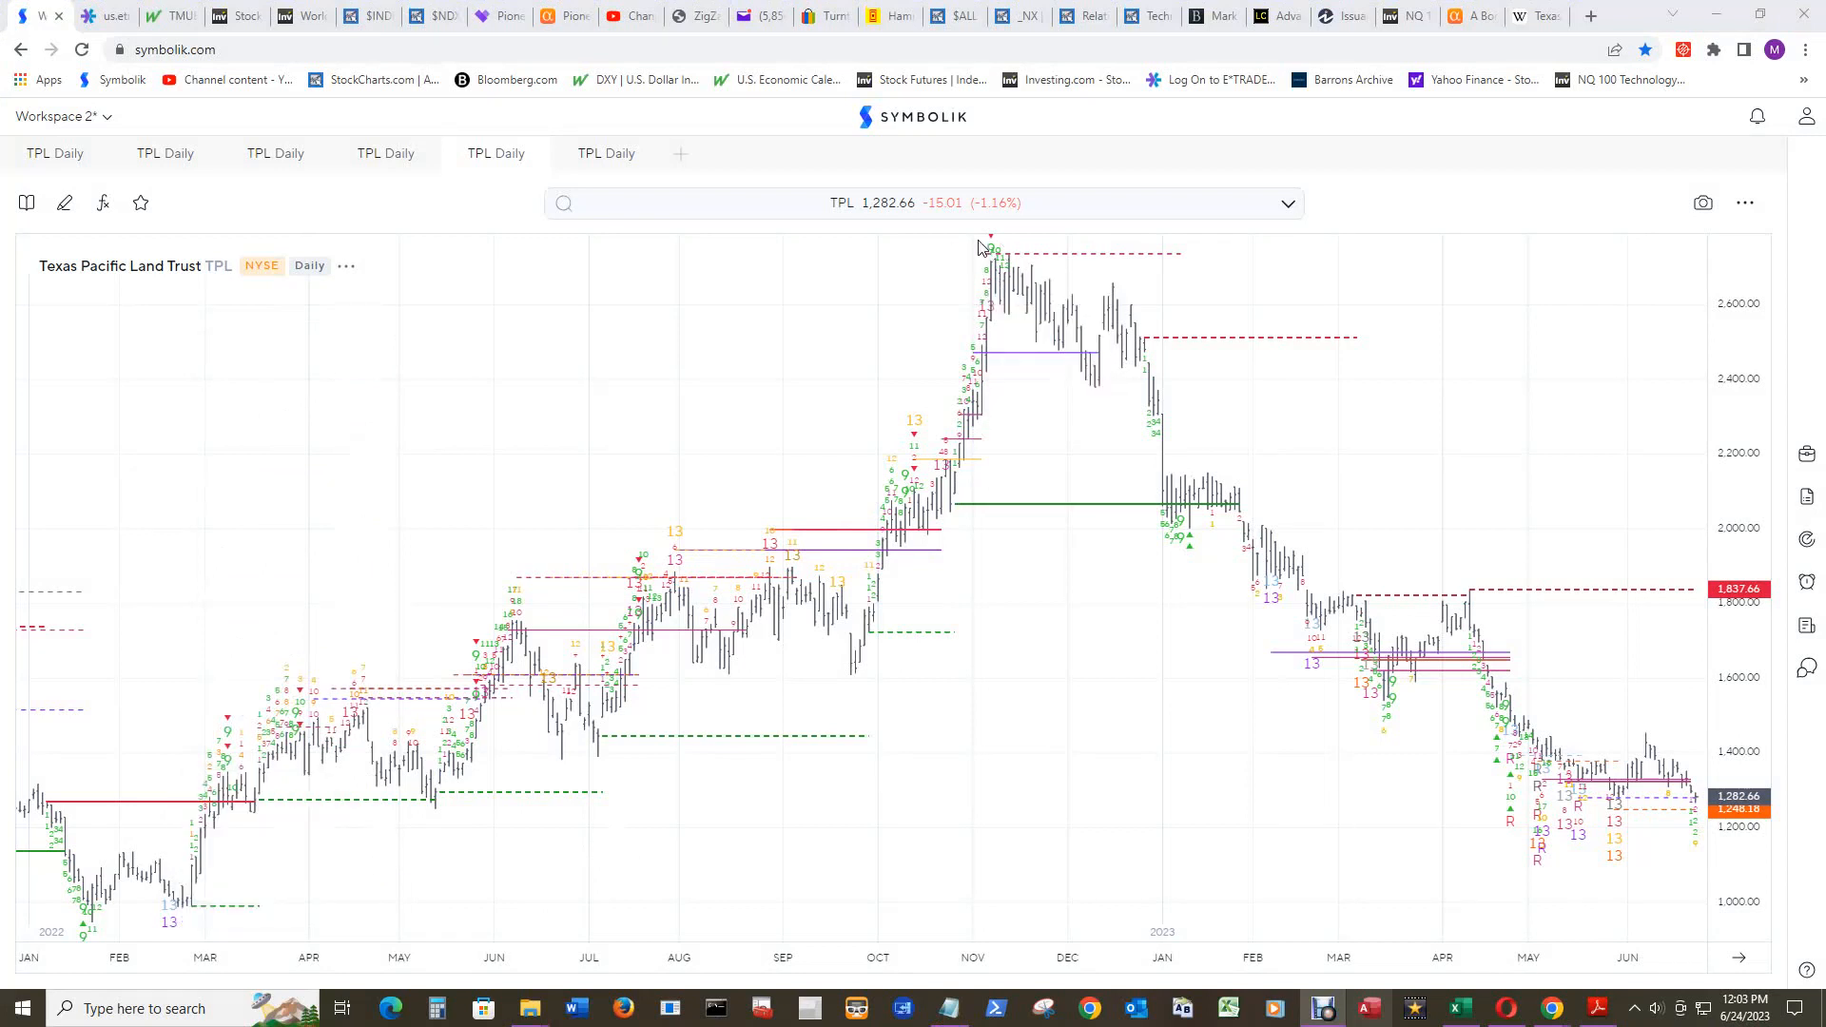
mouse_move(991, 255)
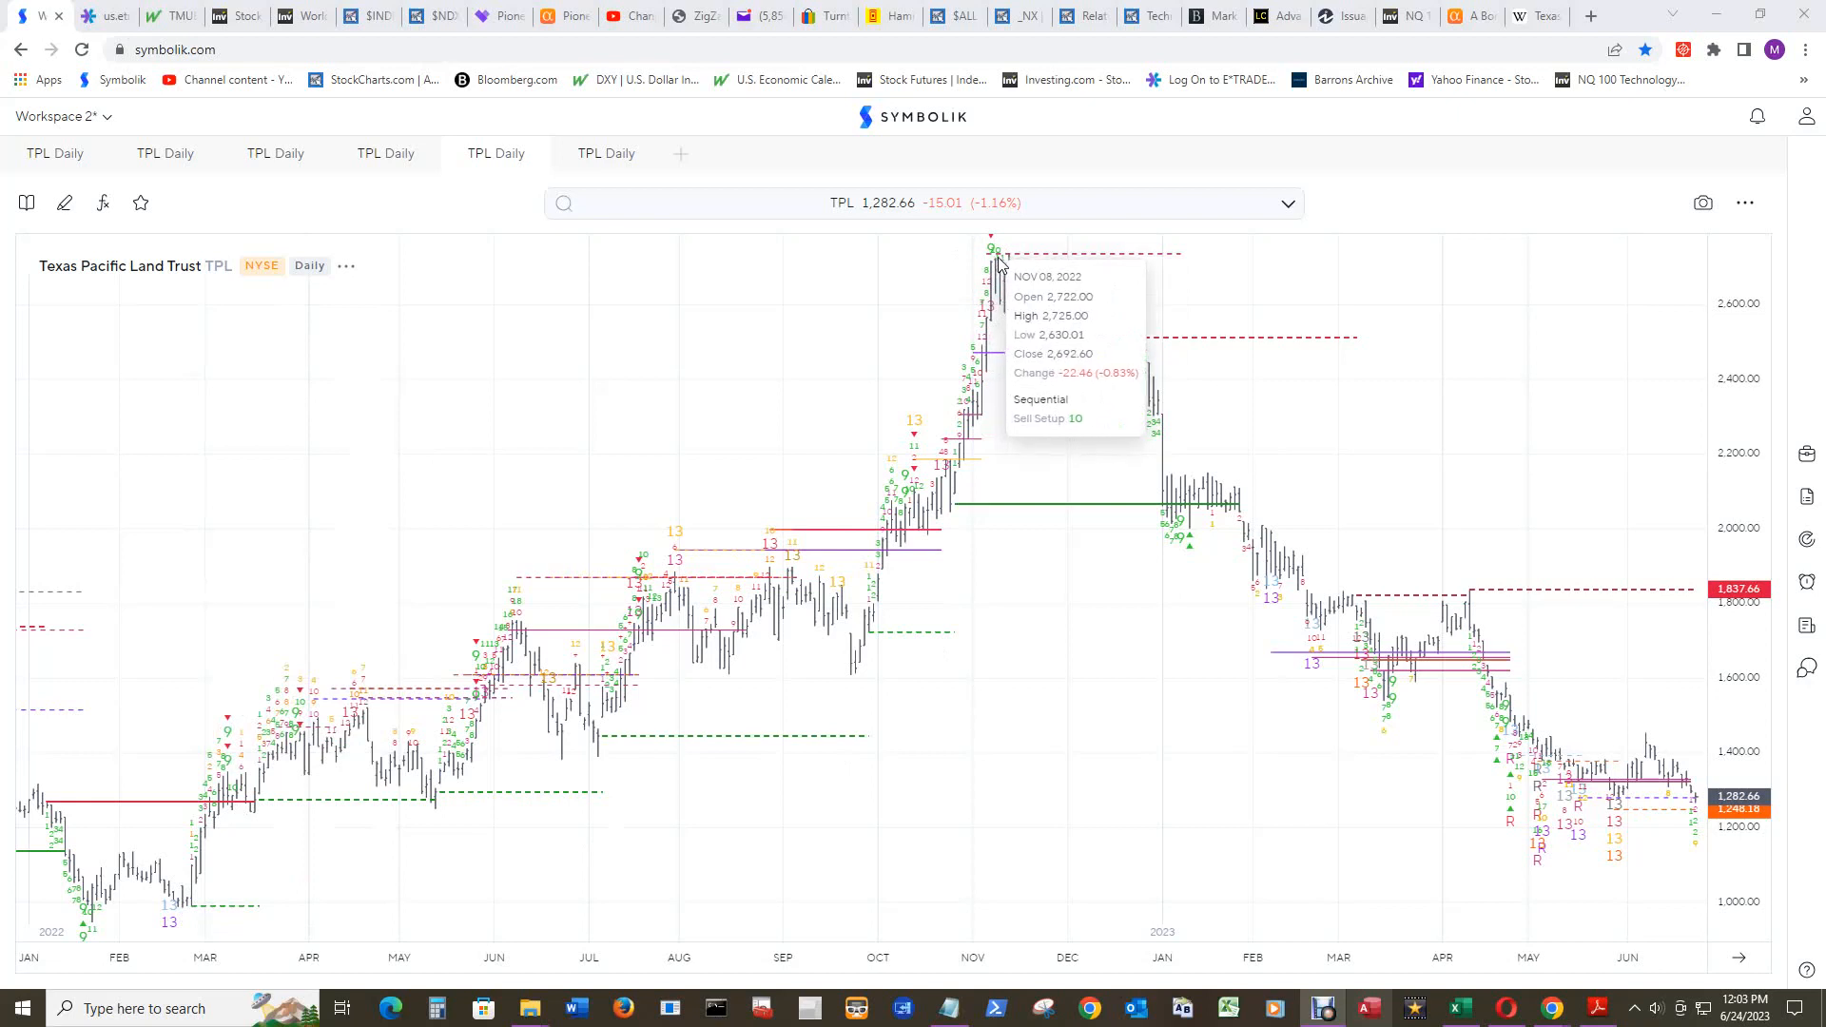
mouse_move(1238, 292)
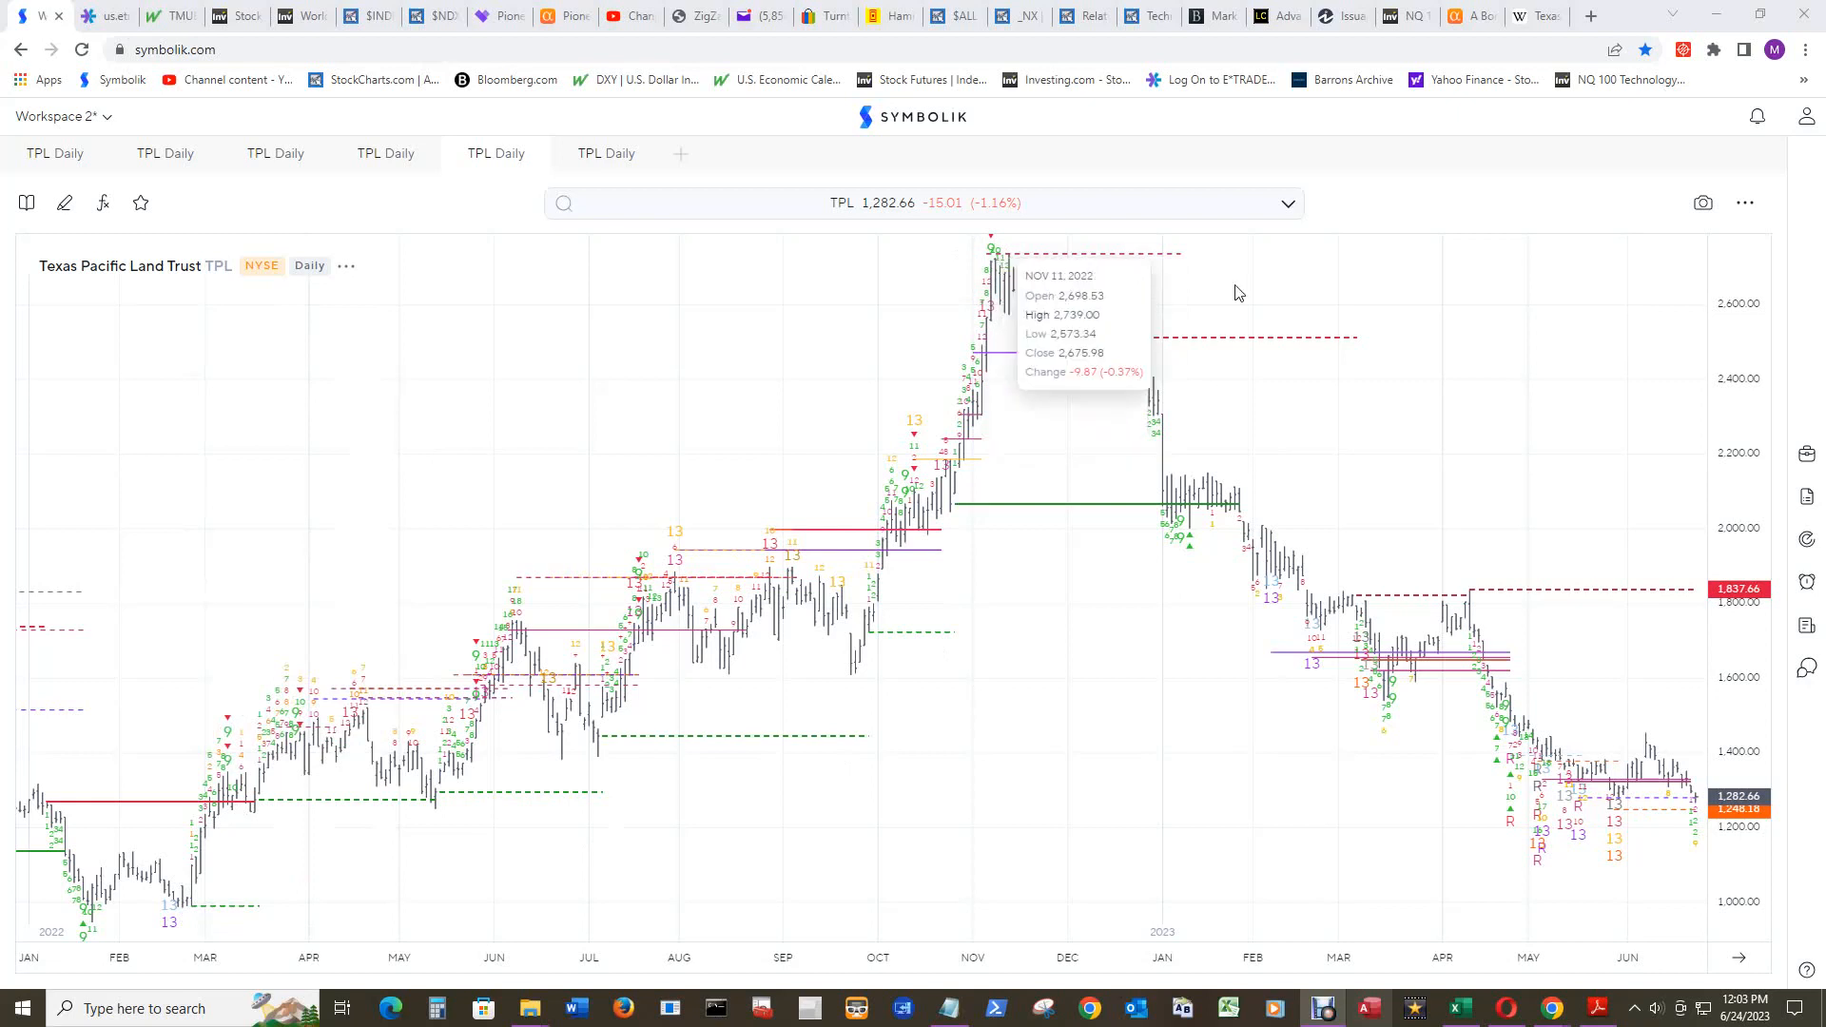
mouse_move(1082, 758)
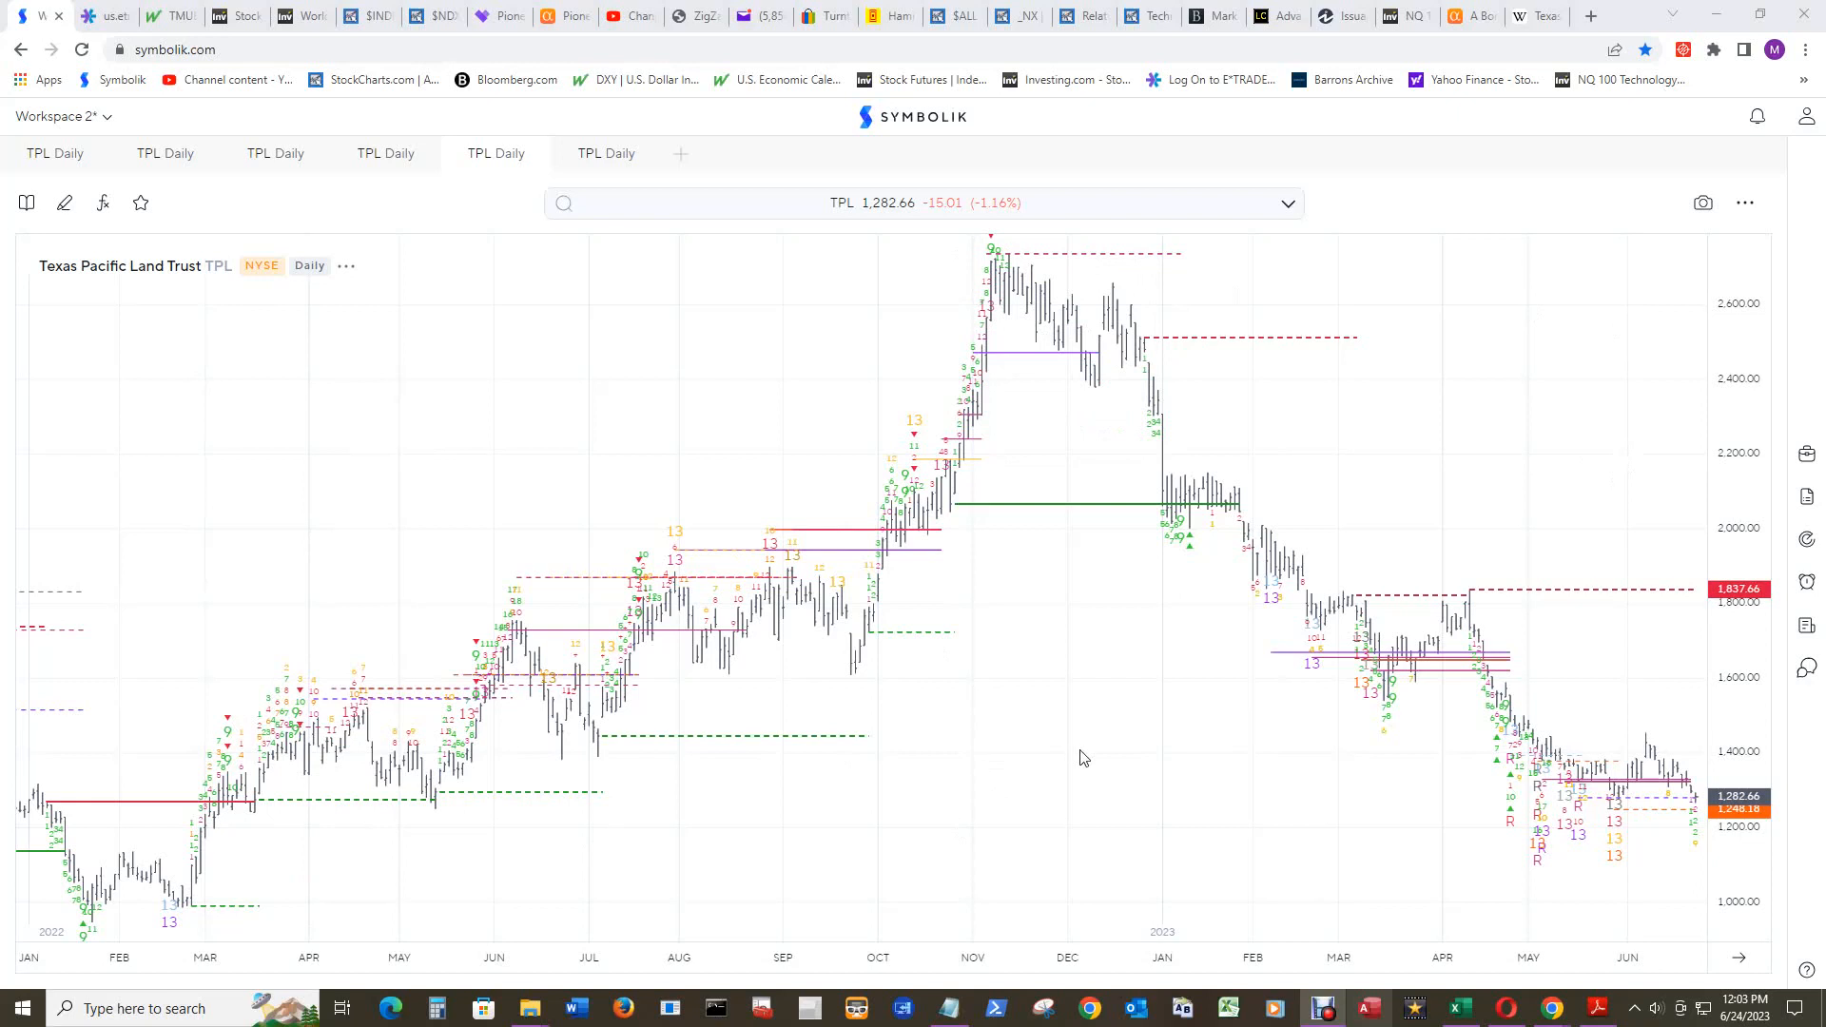
mouse_move(1556, 398)
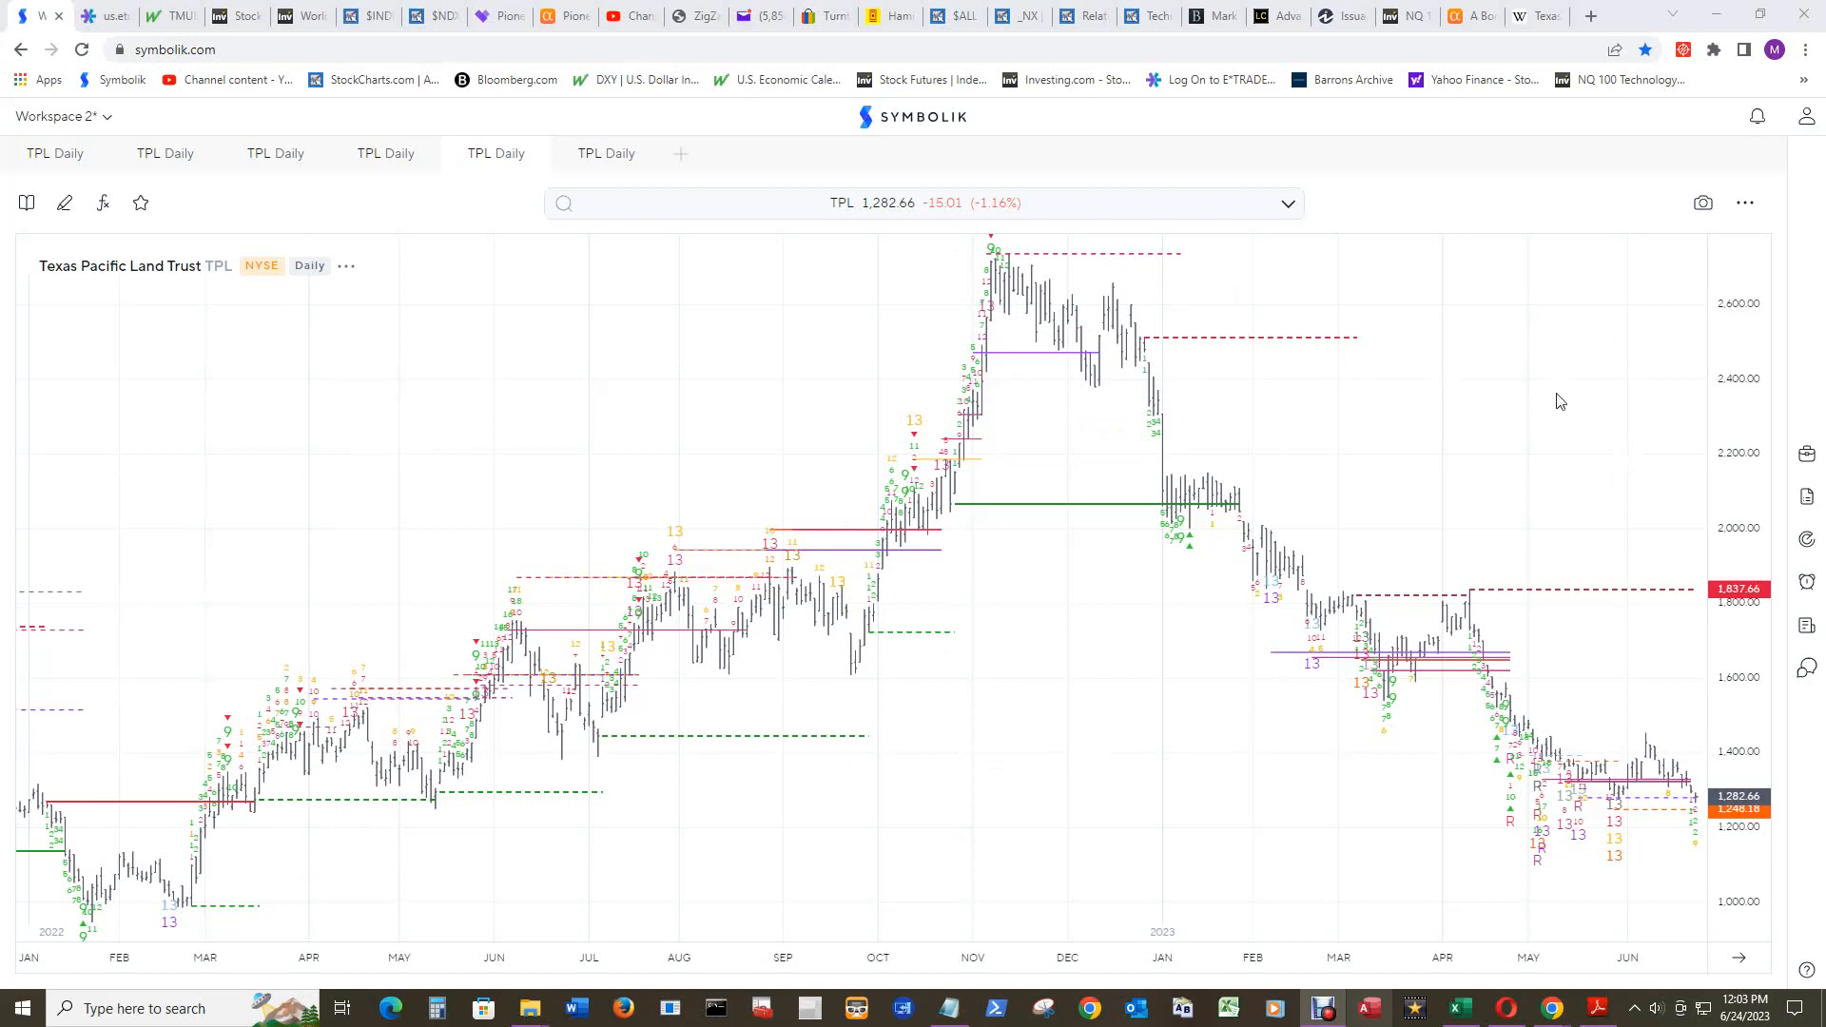
mouse_move(1578, 460)
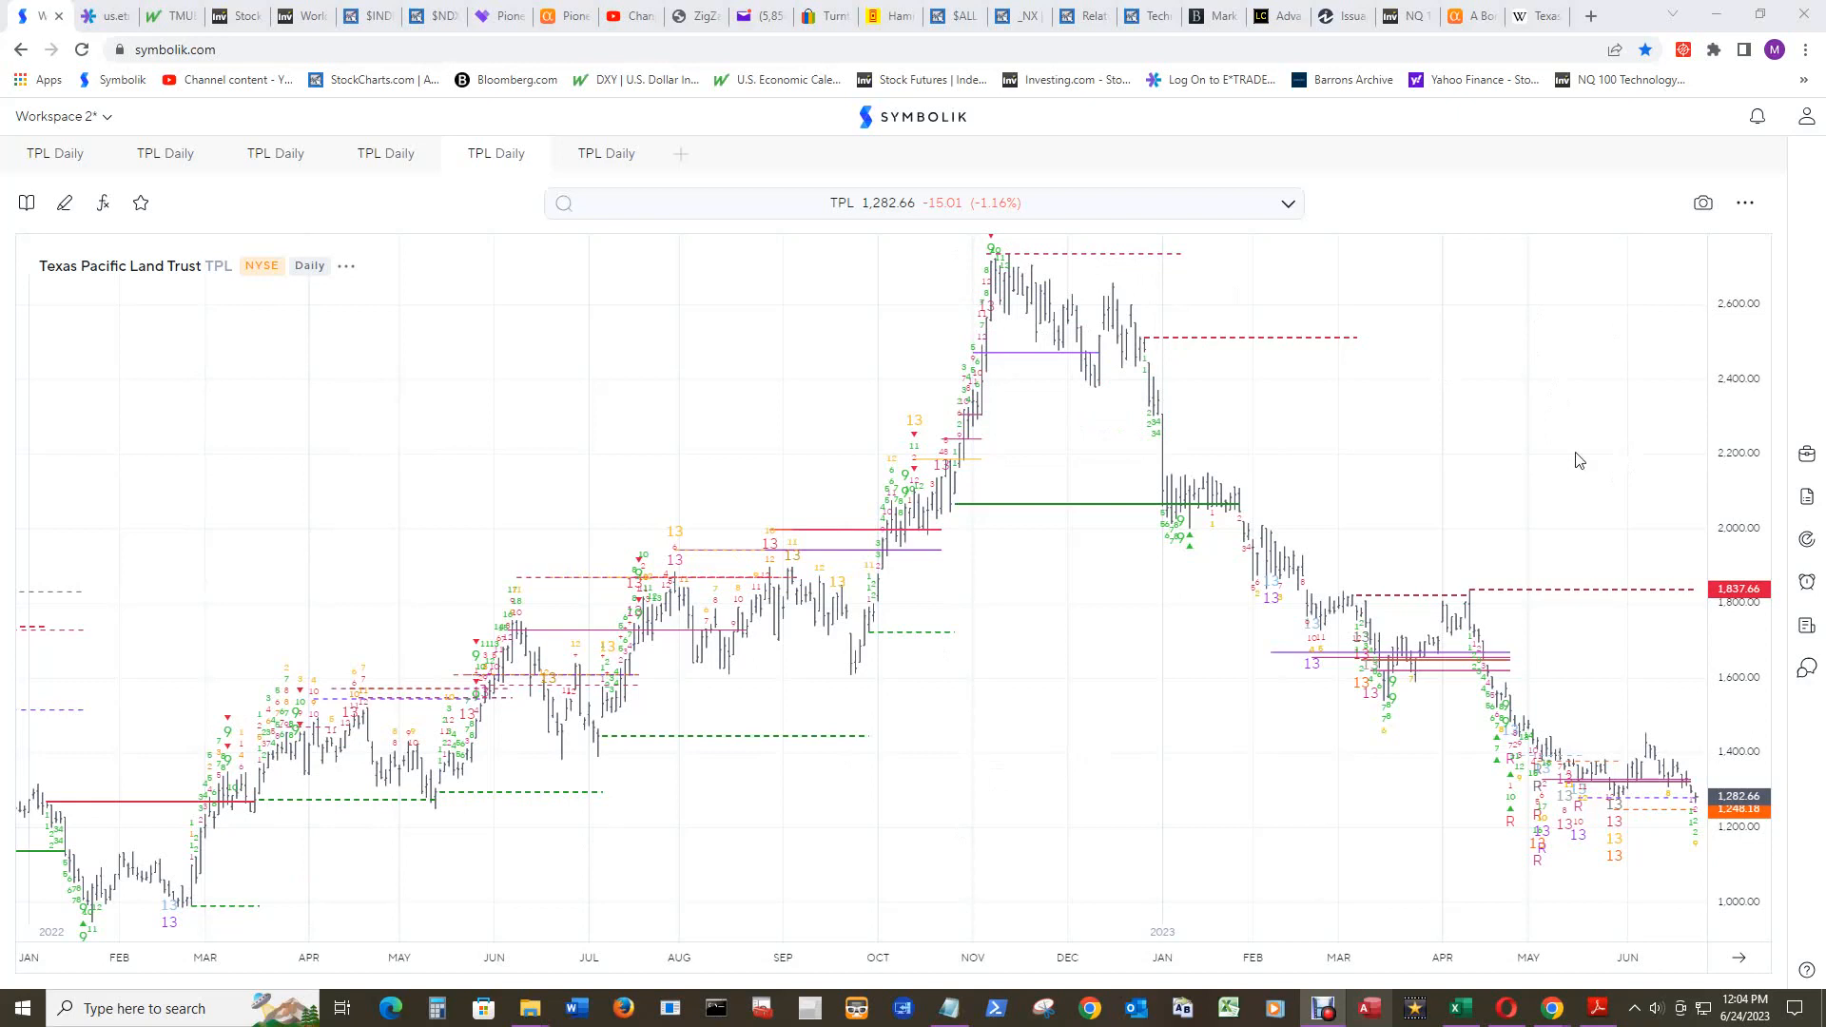
mouse_move(1545, 422)
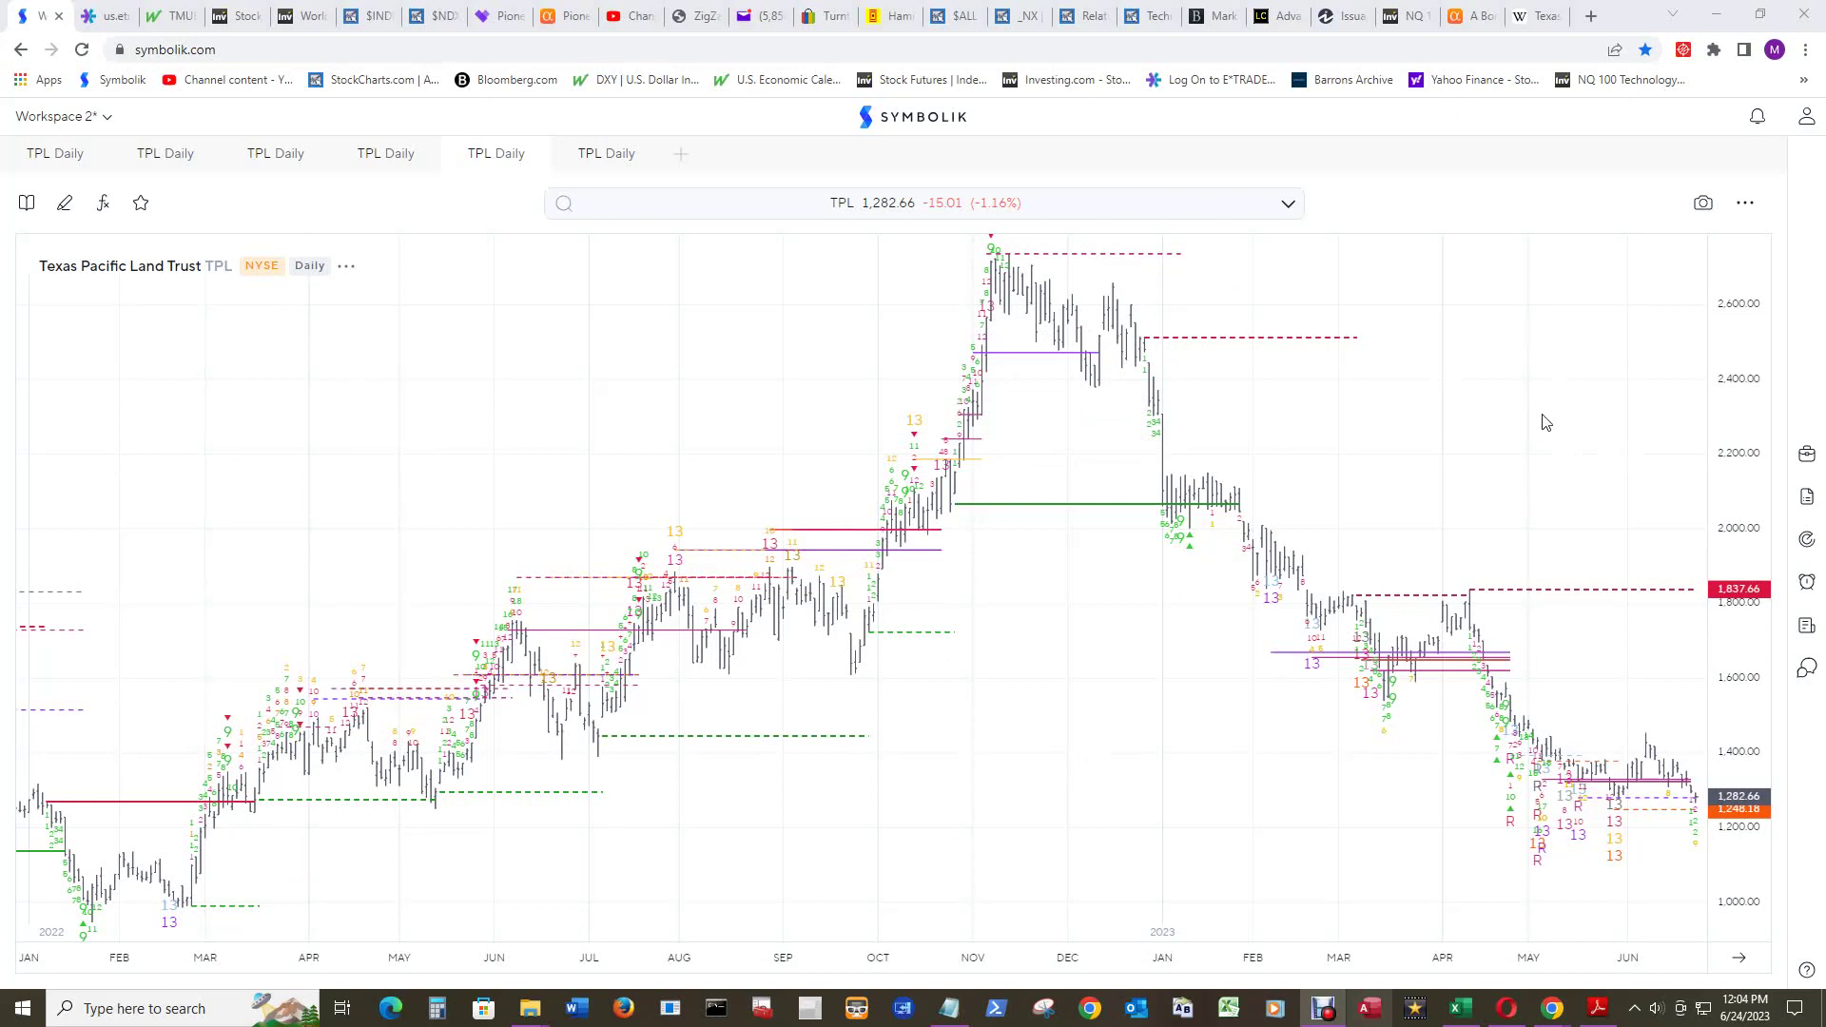
mouse_move(1485, 406)
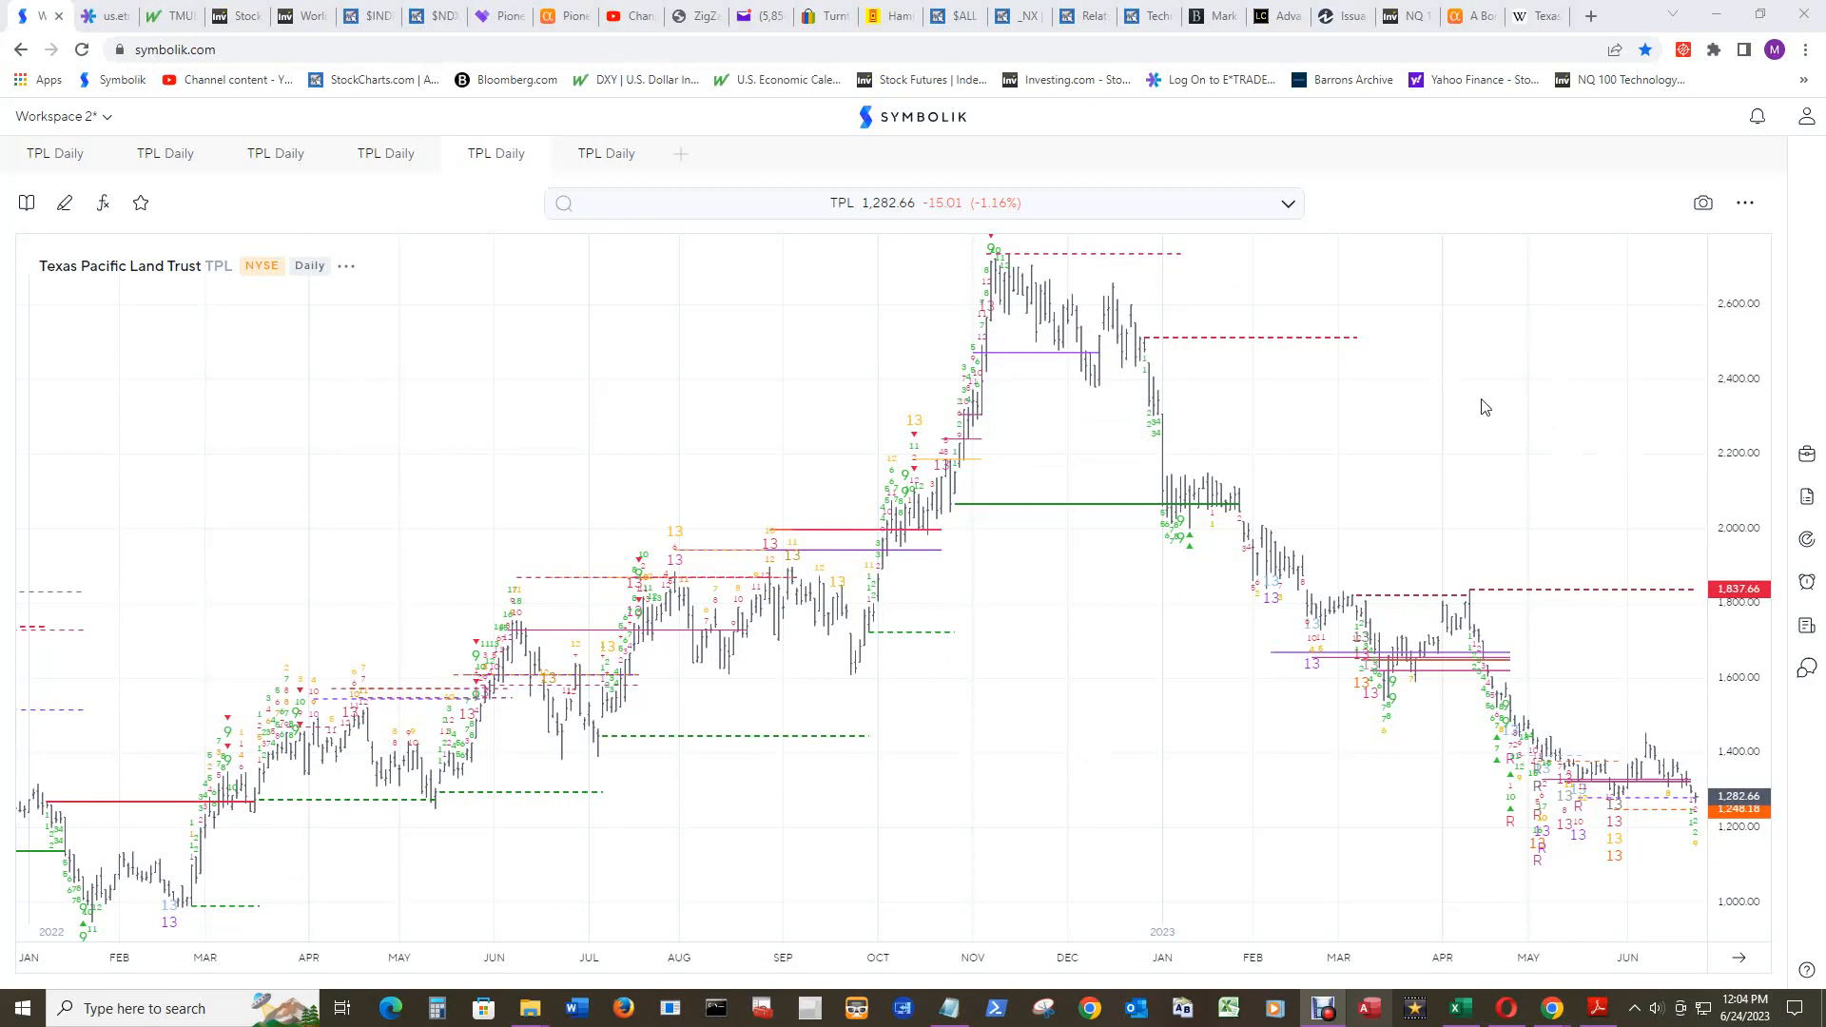
mouse_move(1570, 457)
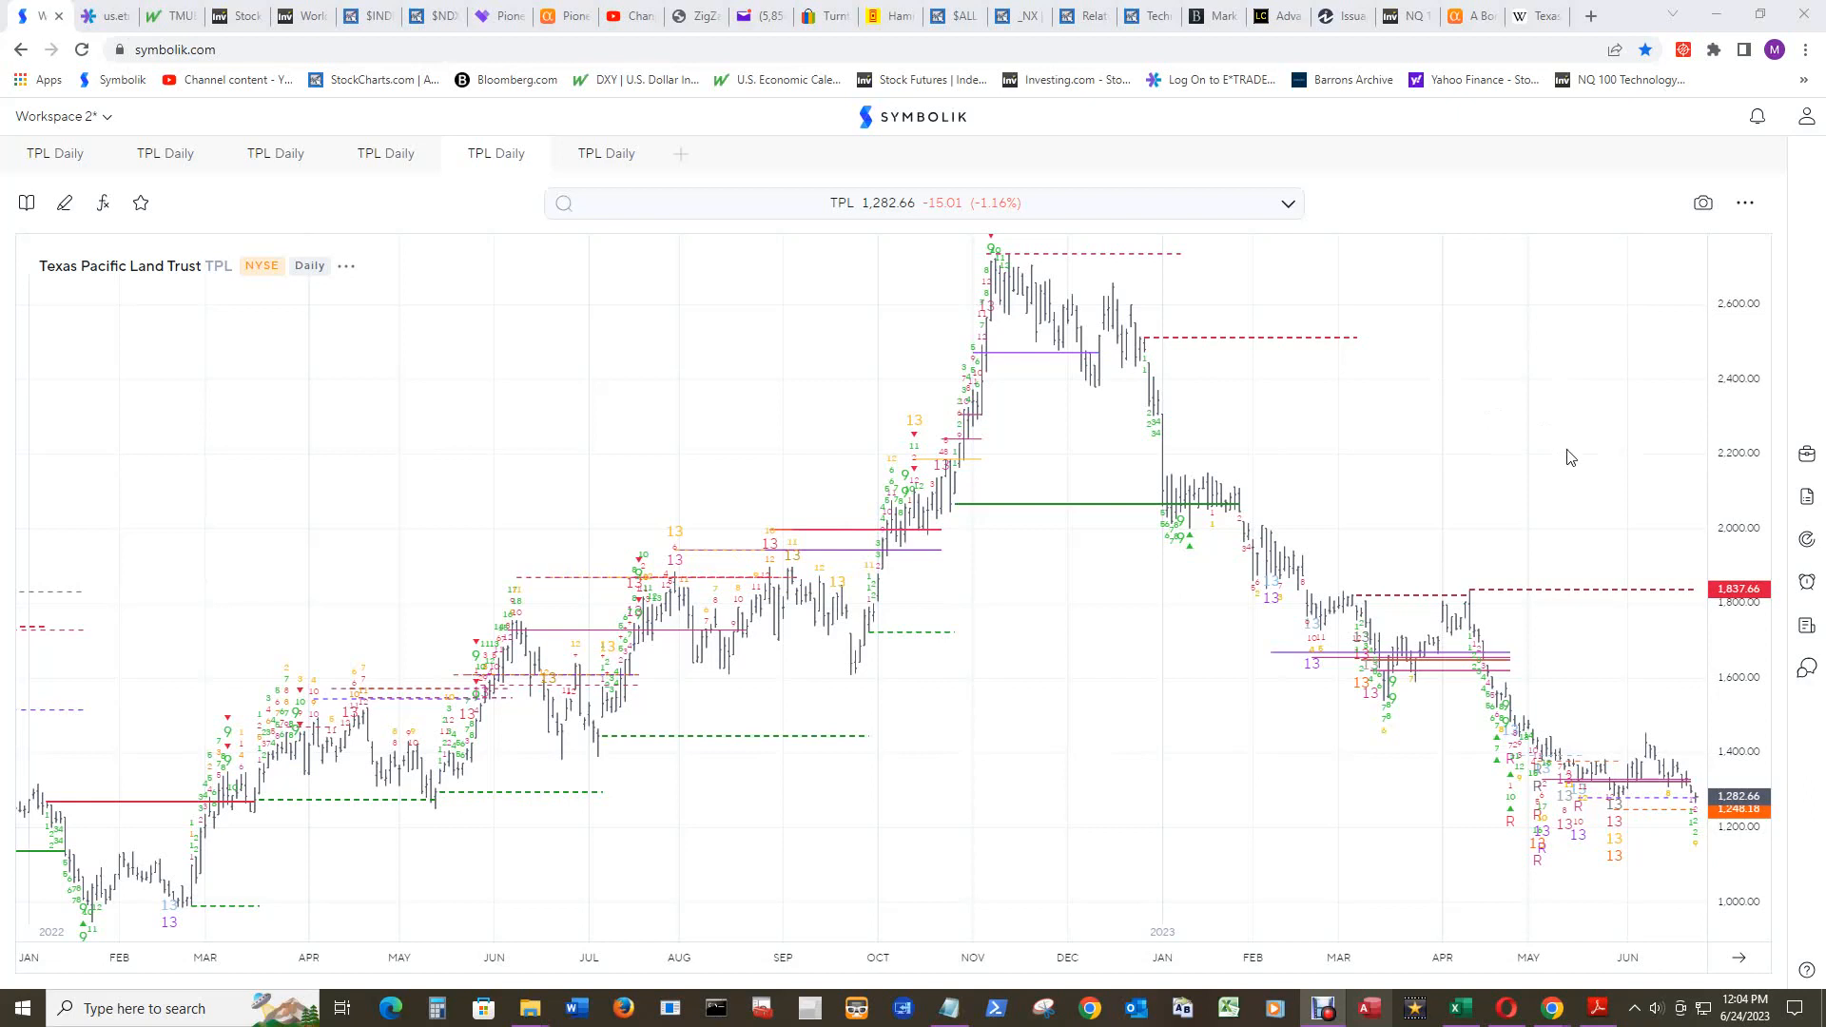
mouse_move(1567, 429)
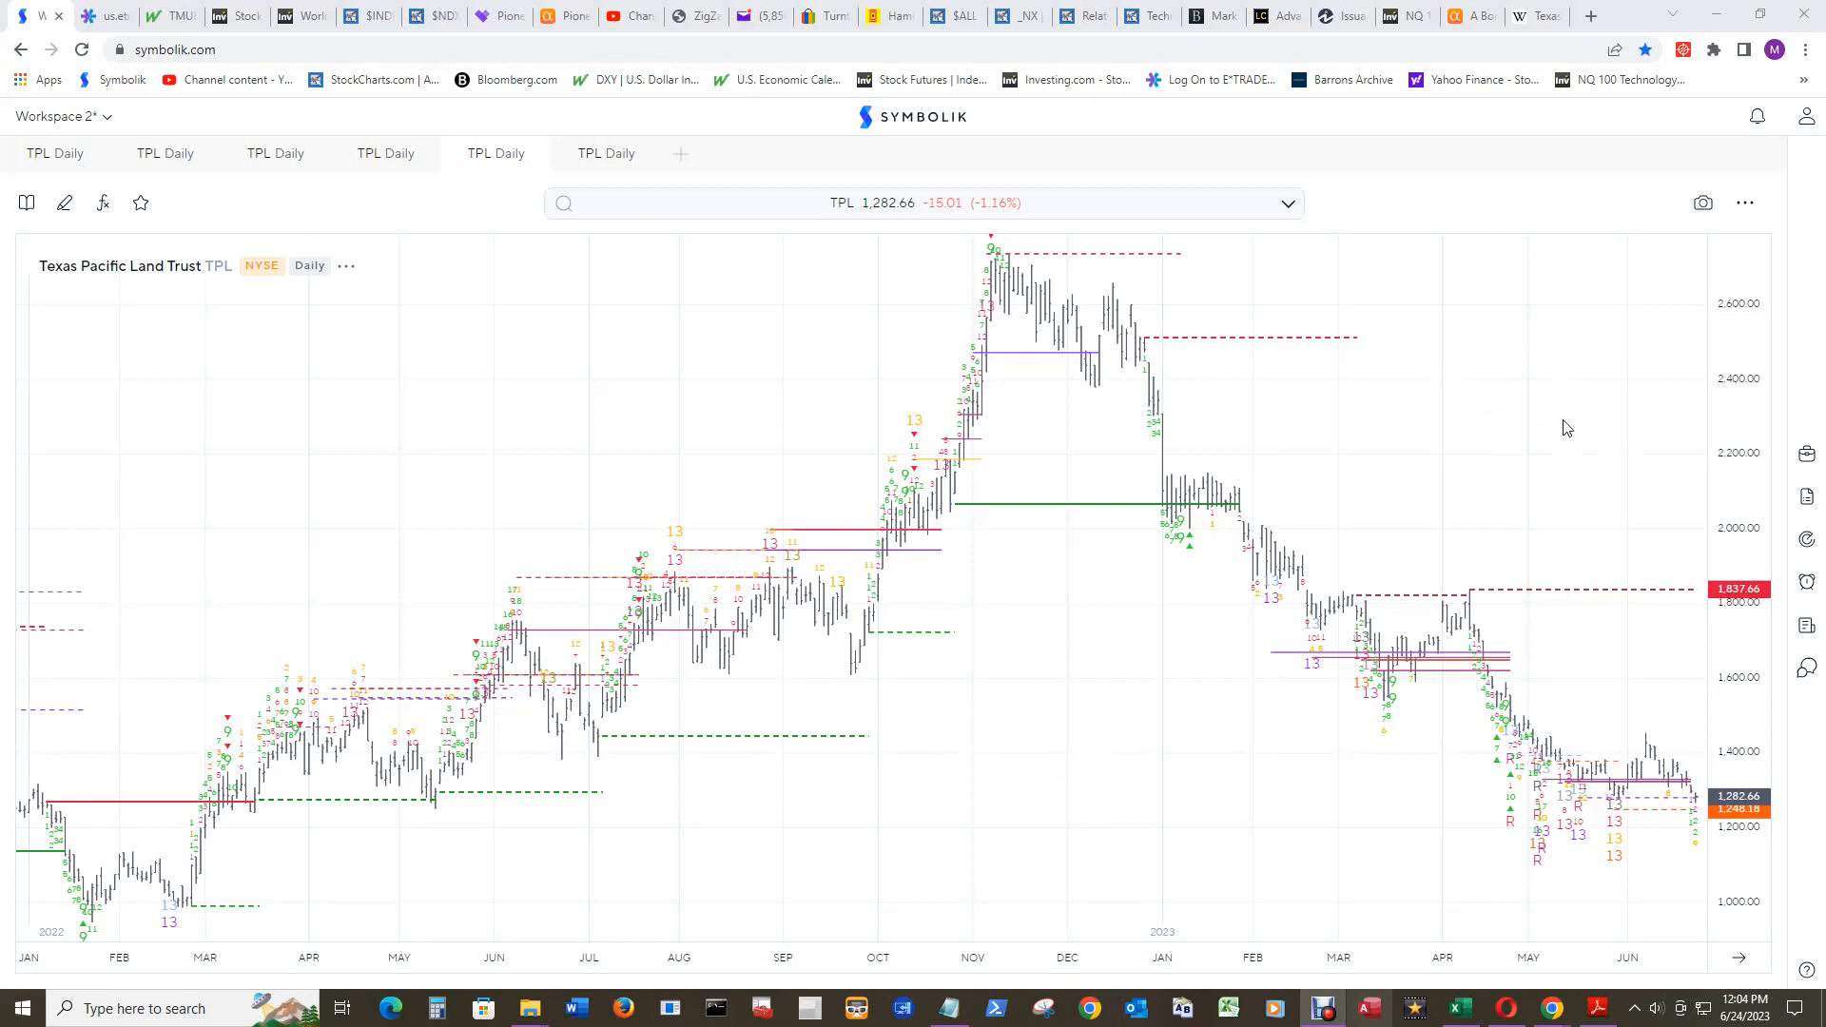
mouse_move(958, 352)
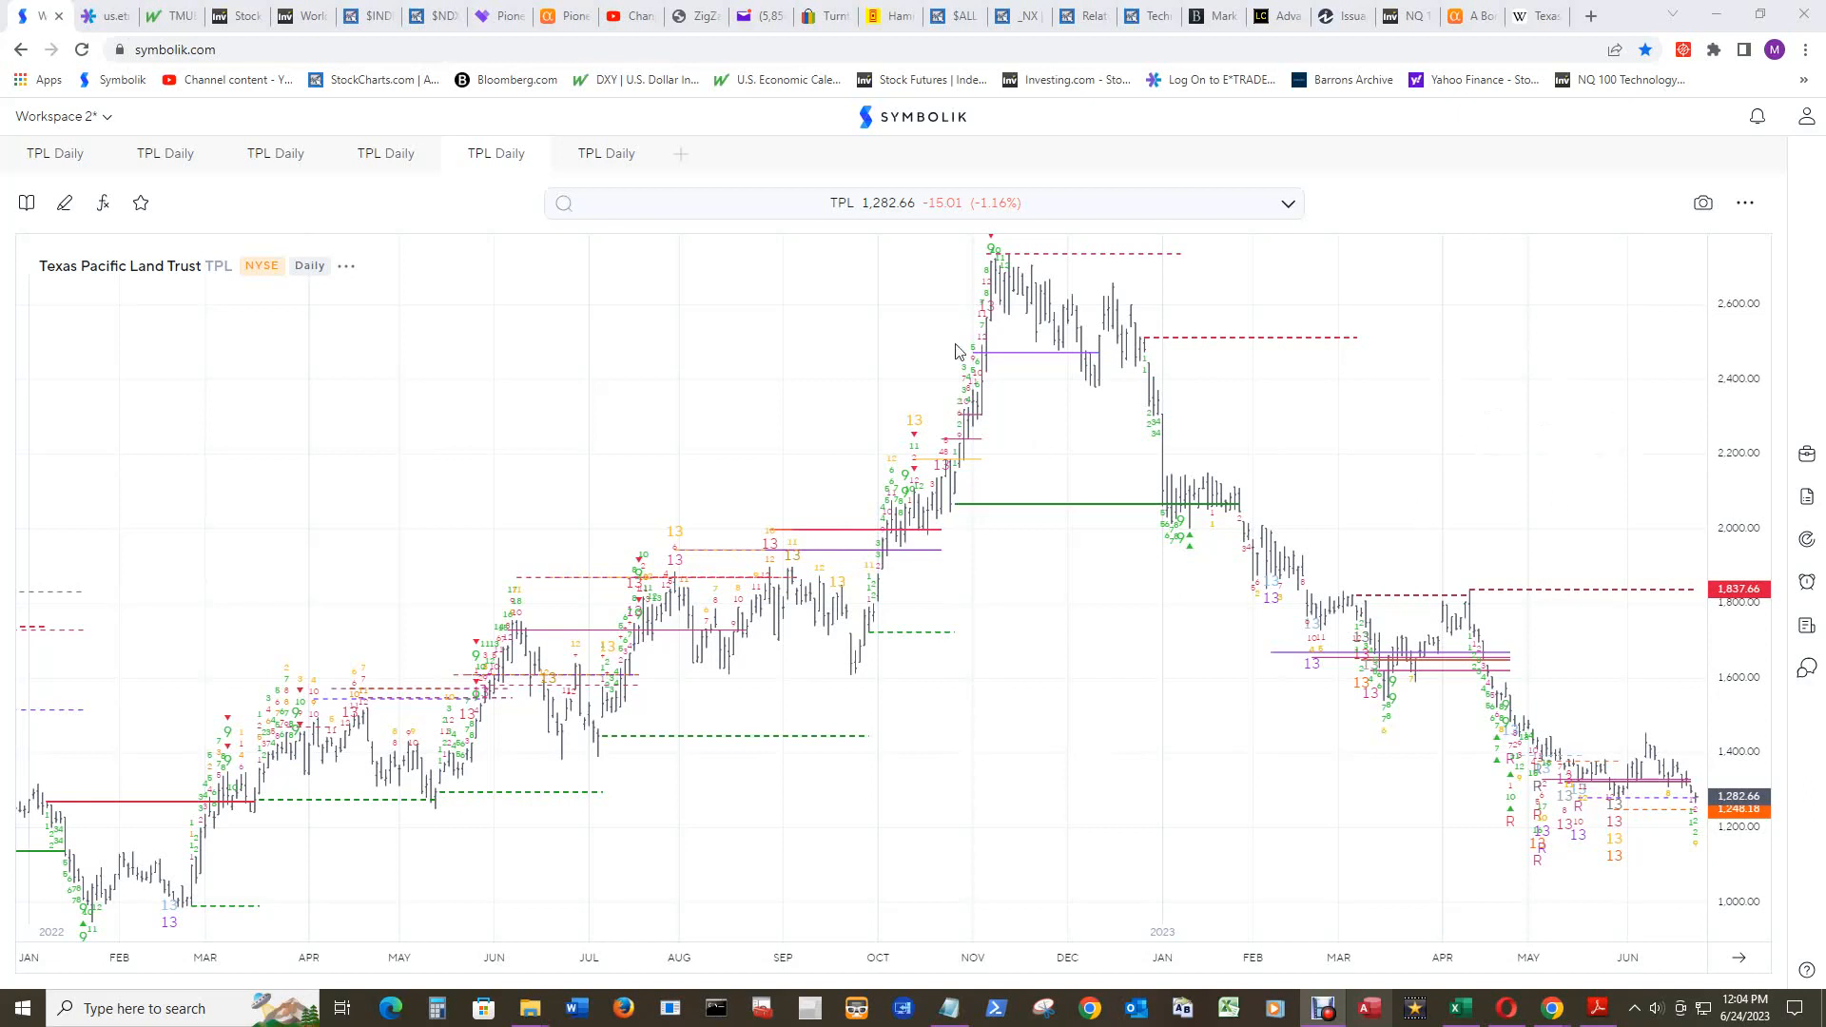
mouse_move(1556, 401)
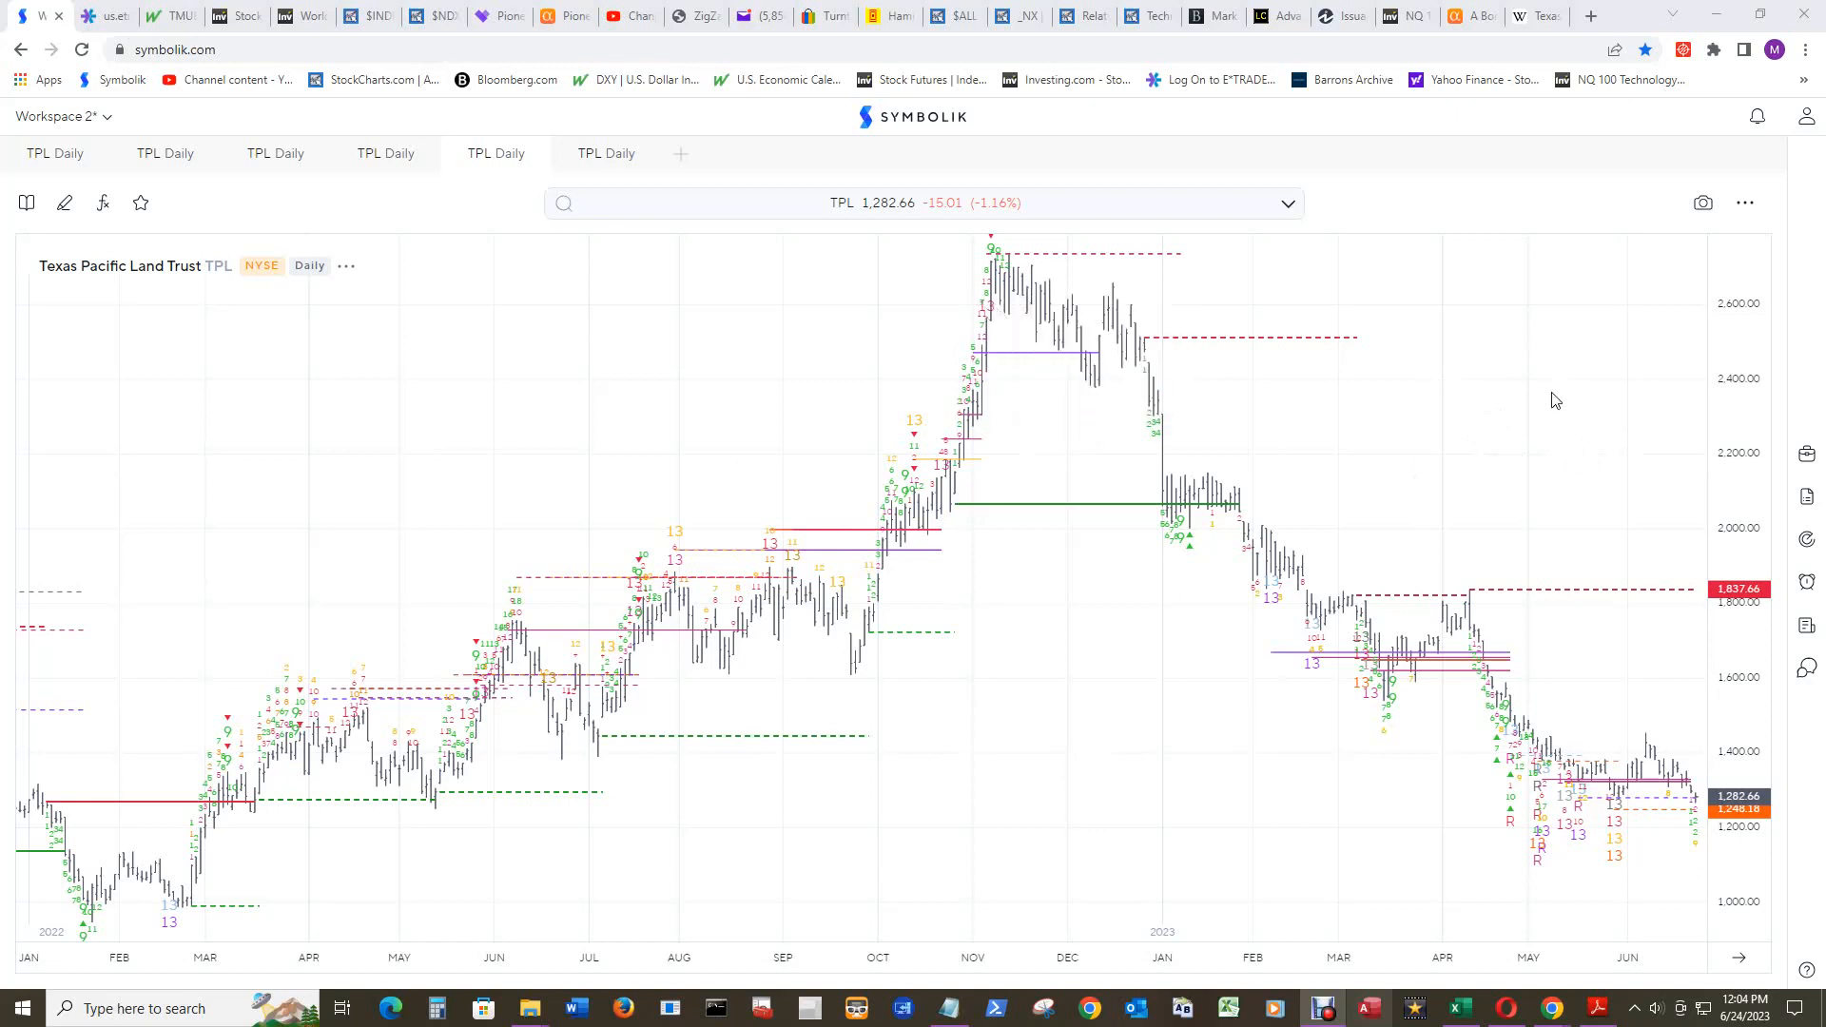
mouse_move(1535, 333)
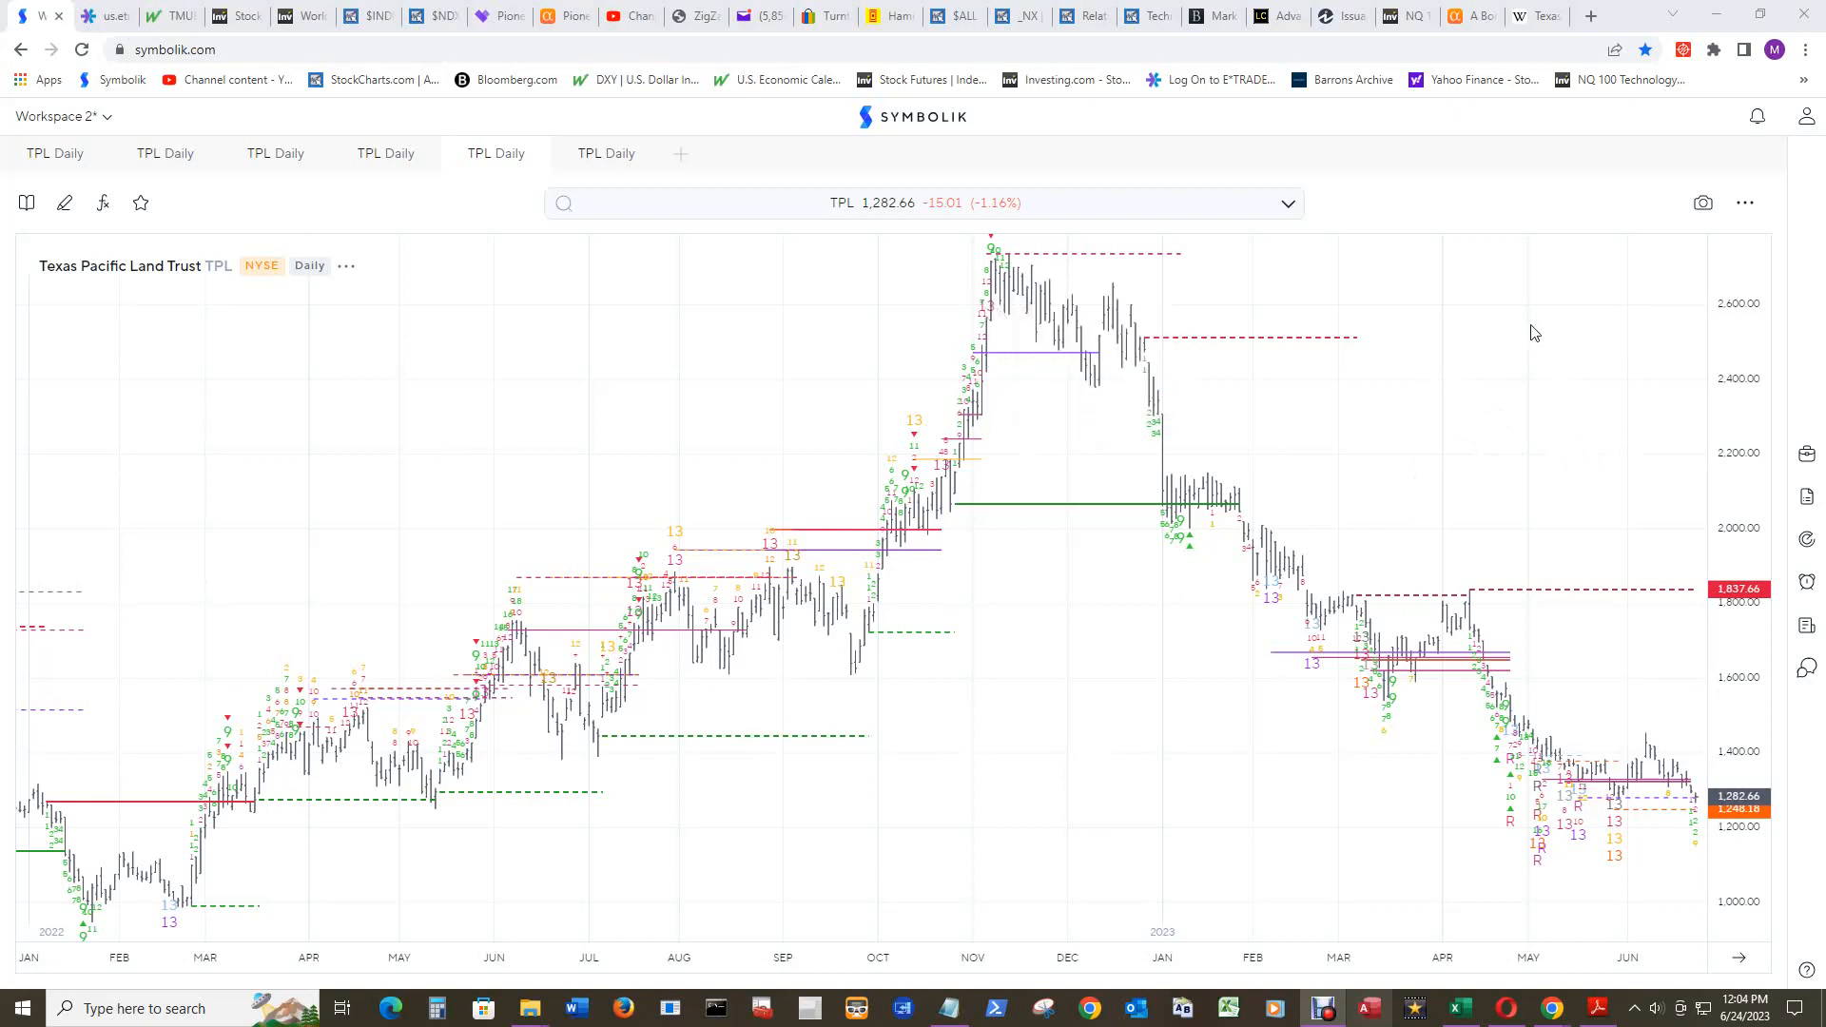
mouse_move(1537, 359)
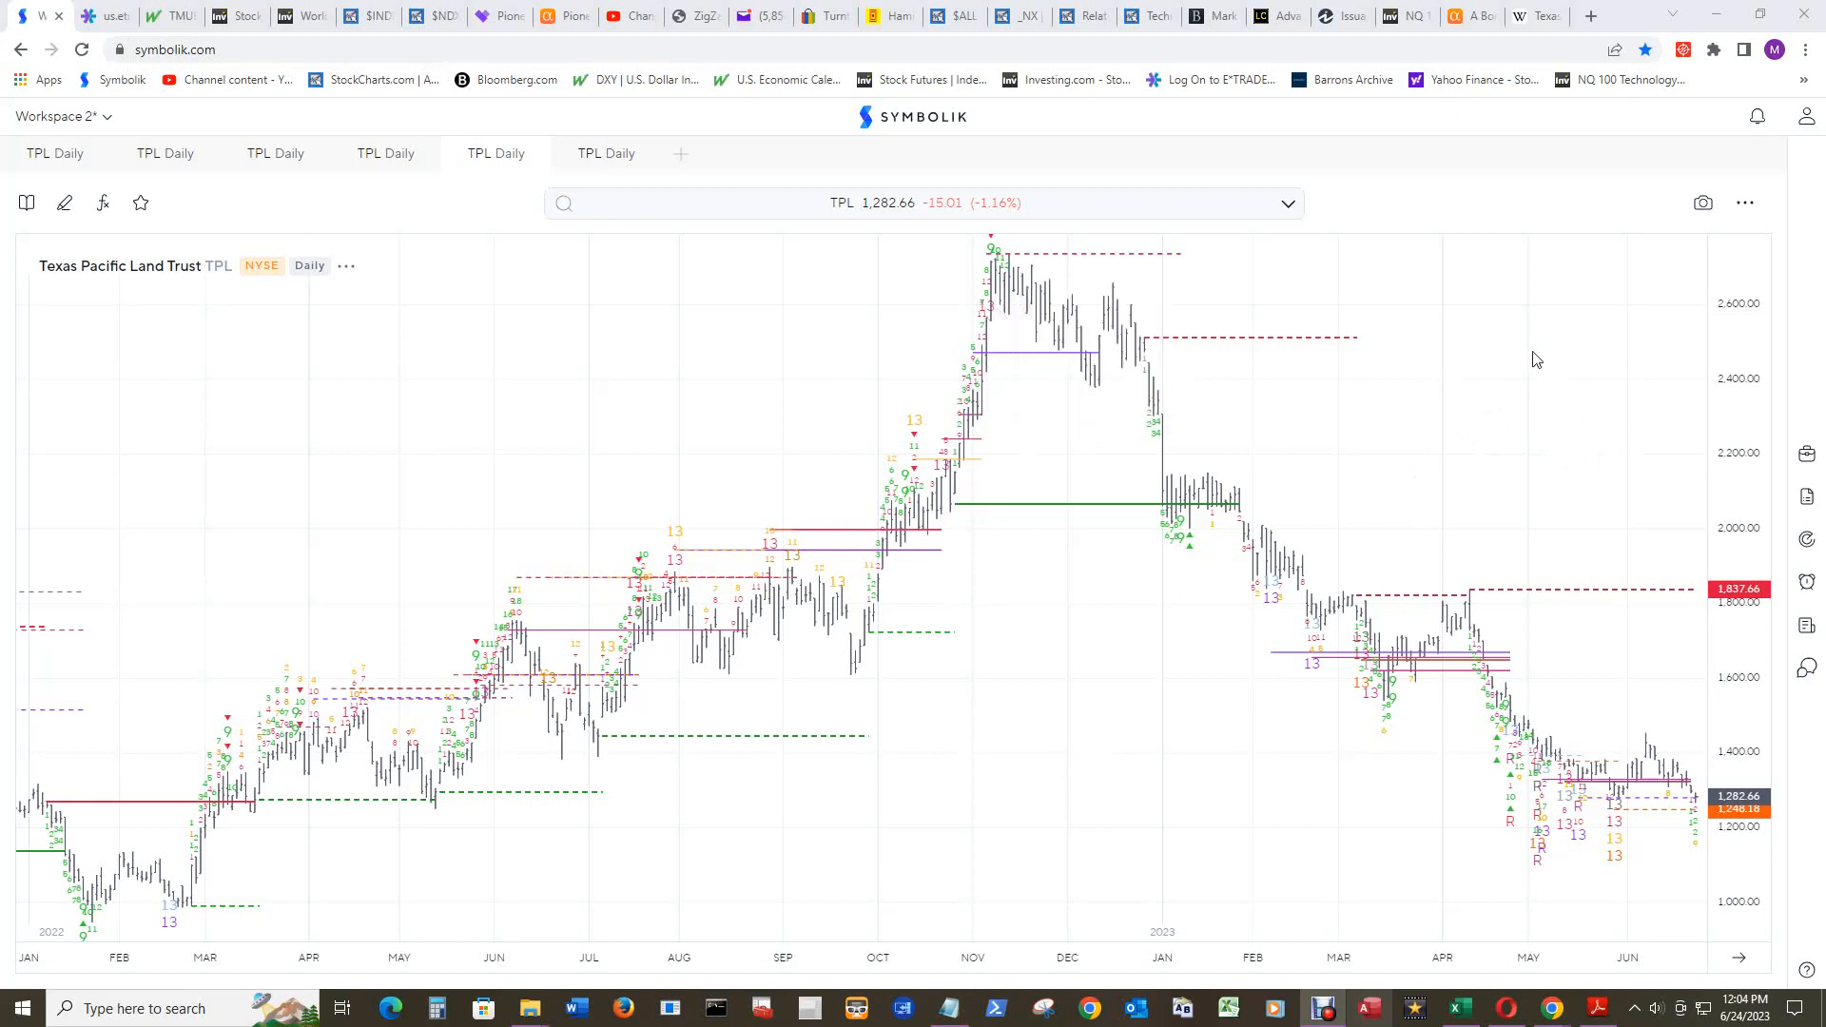
mouse_move(1477, 382)
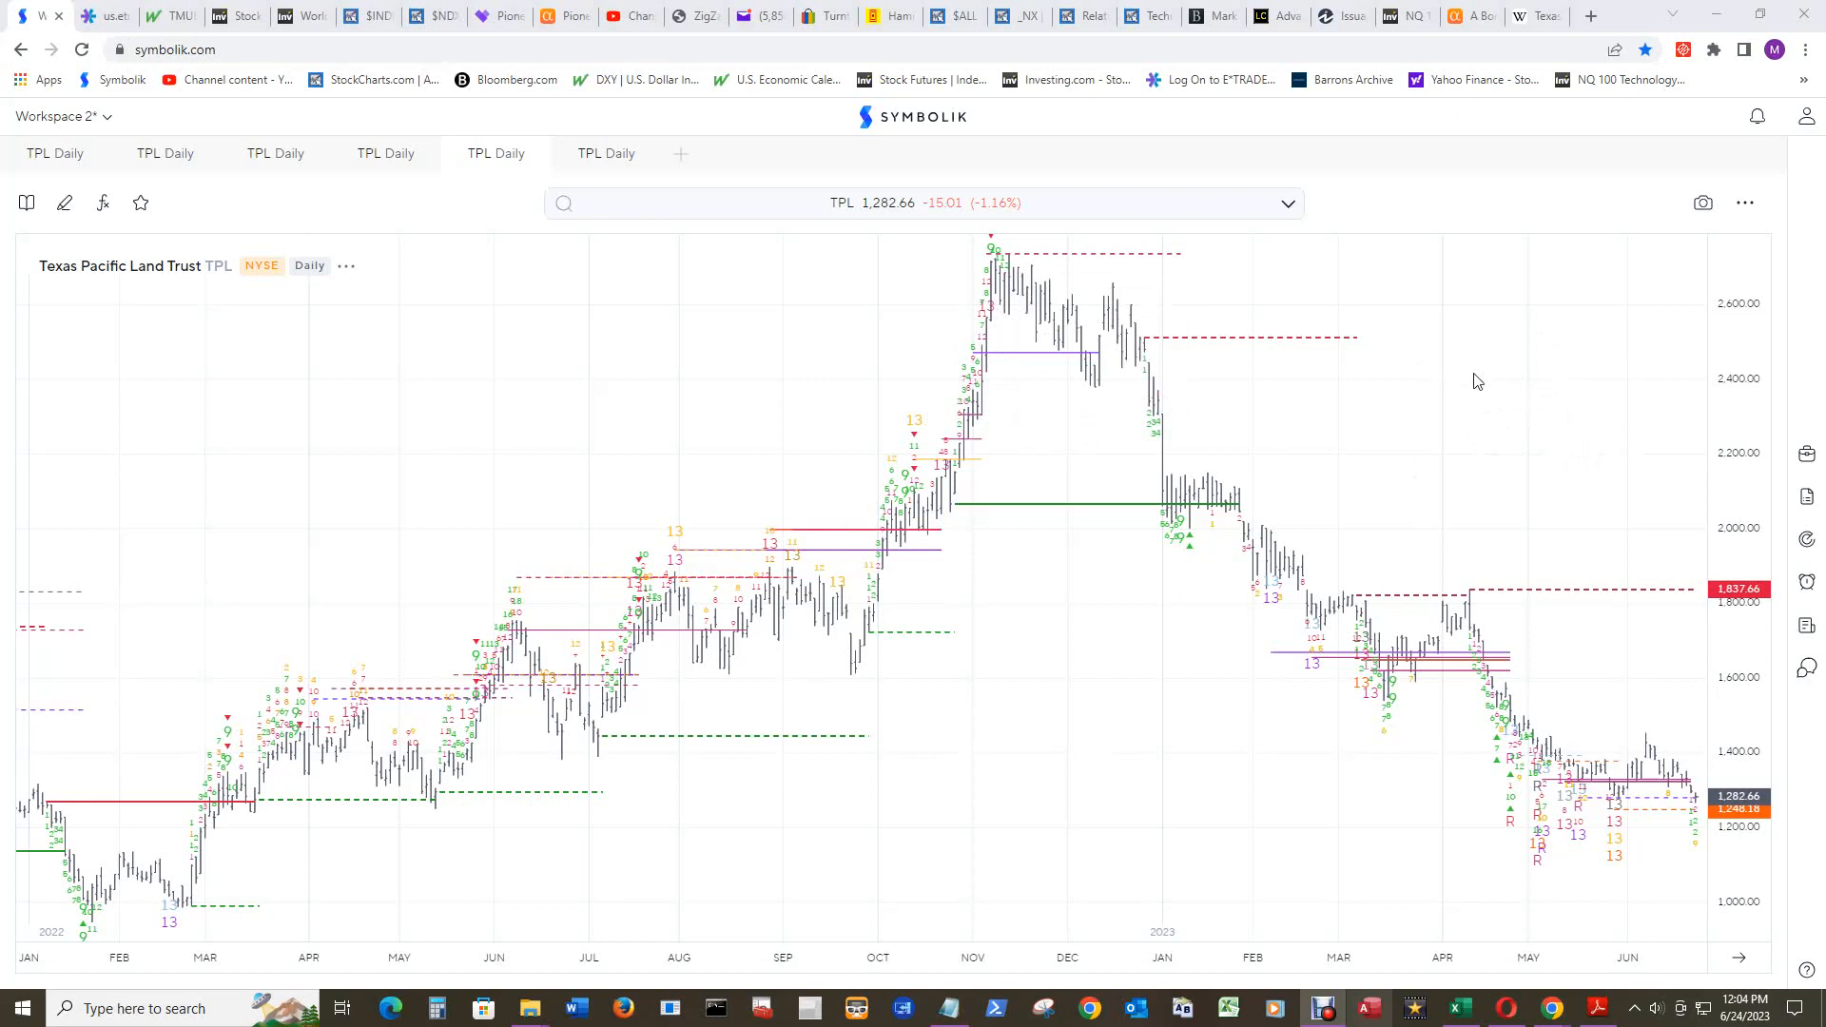
mouse_move(1603, 445)
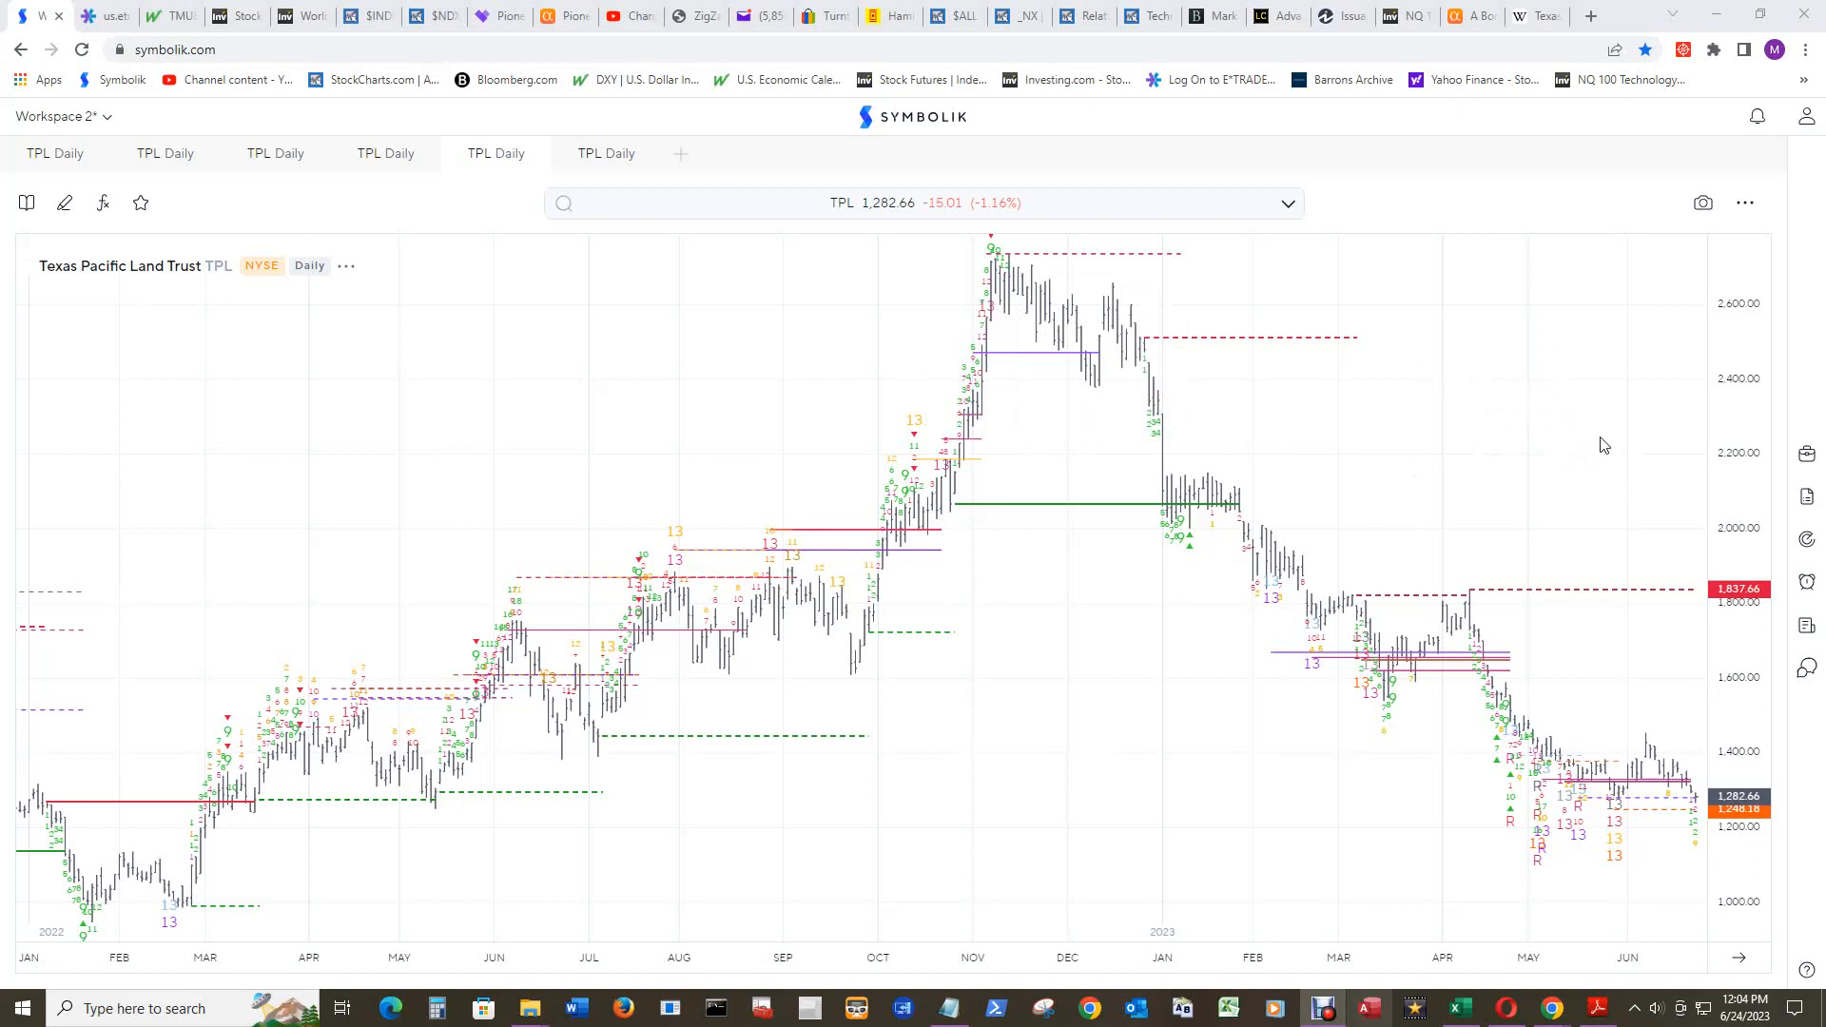
mouse_move(1604, 462)
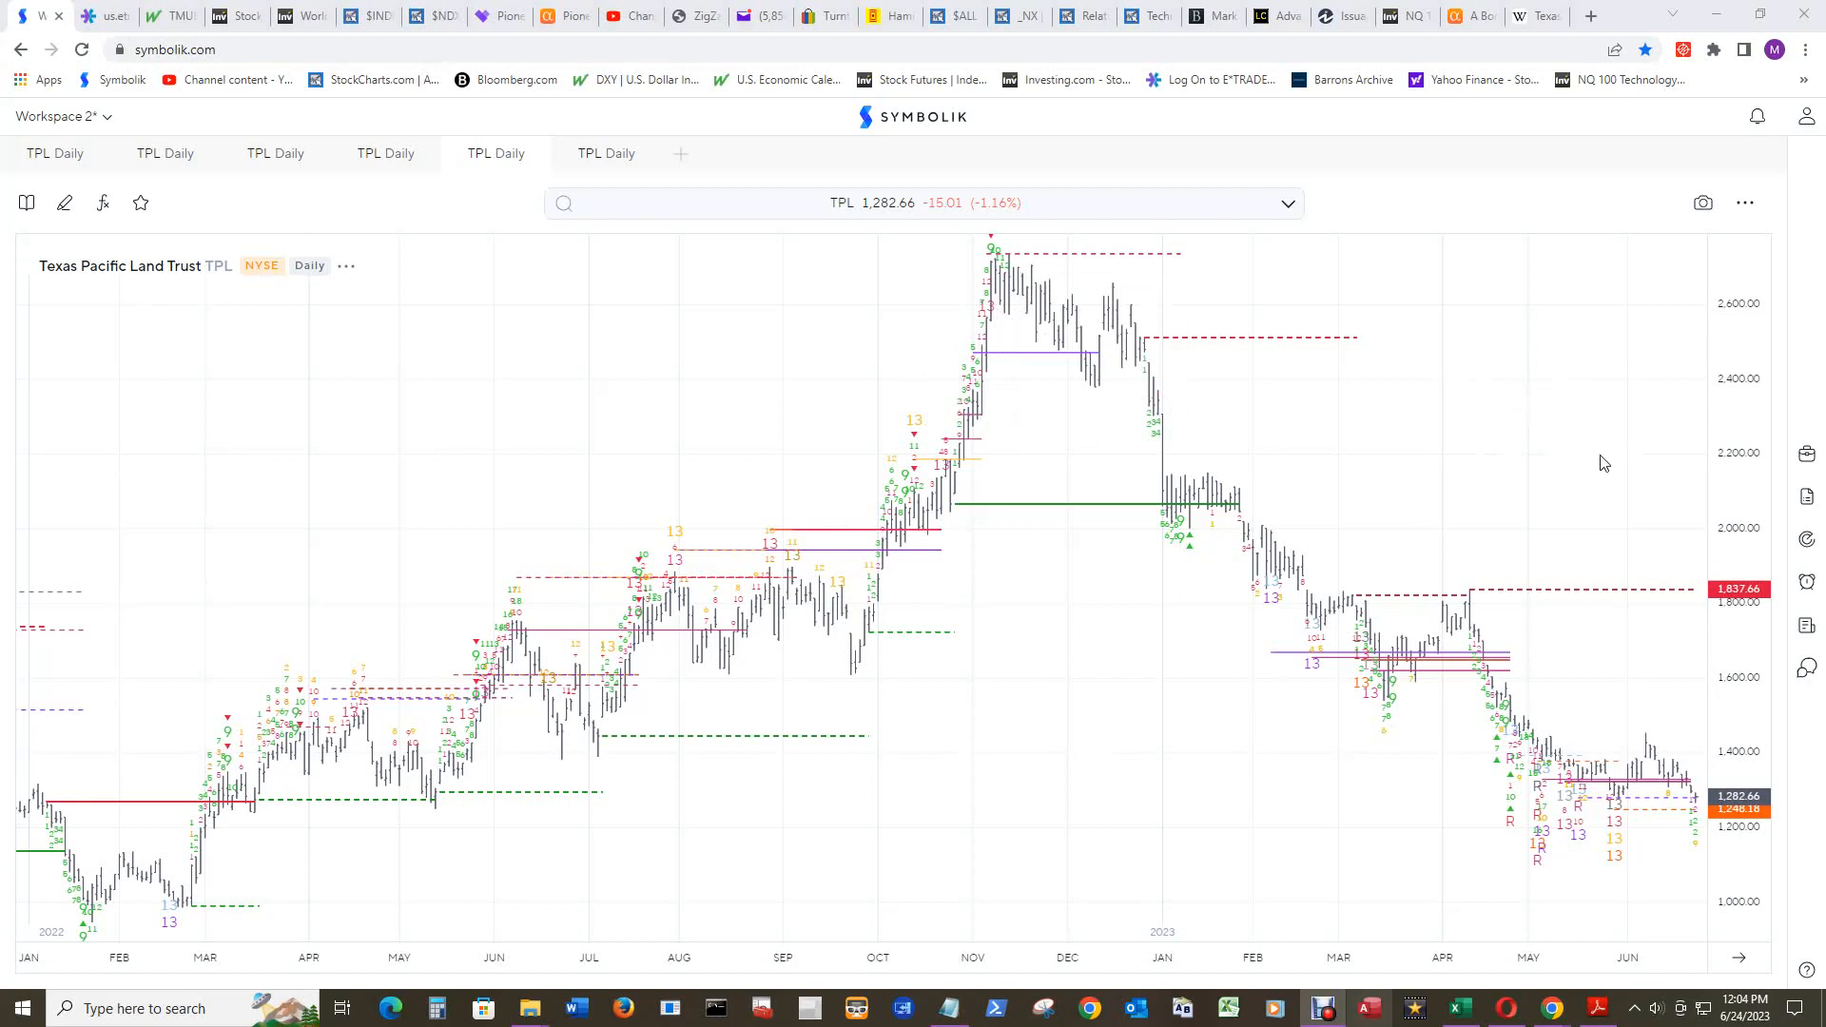
mouse_move(1708, 865)
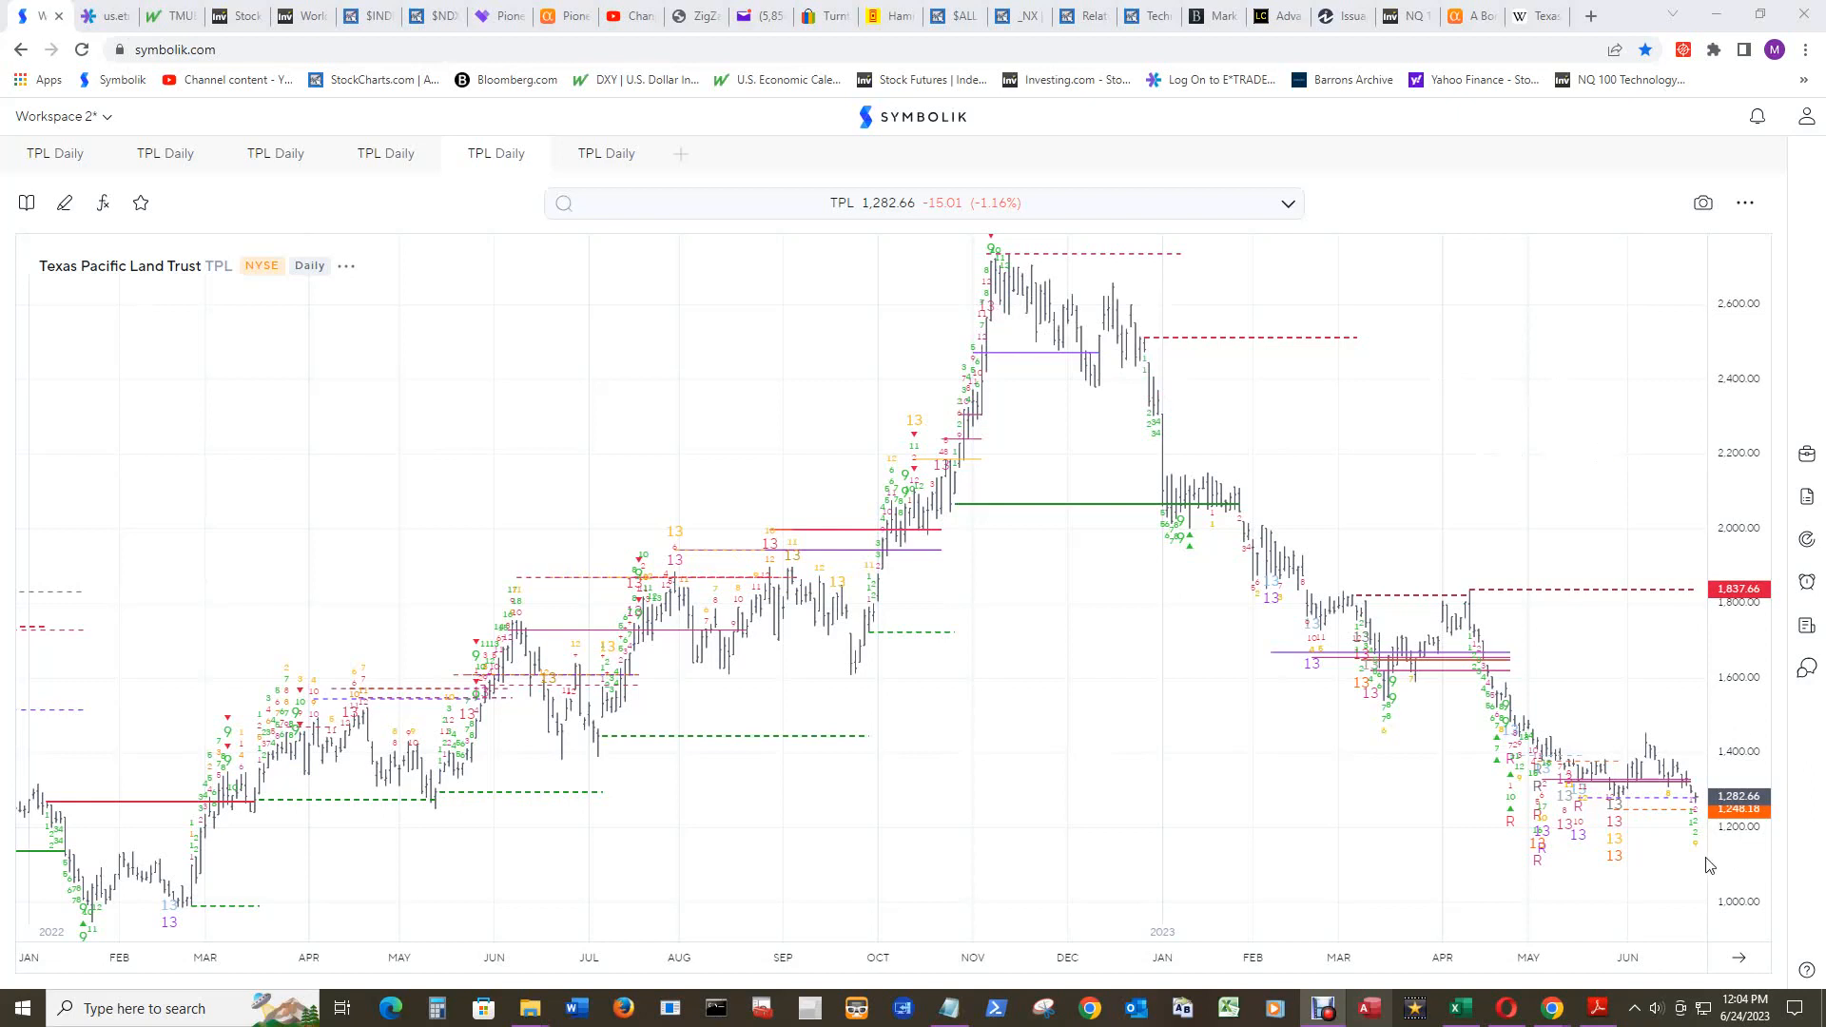
mouse_move(1727, 841)
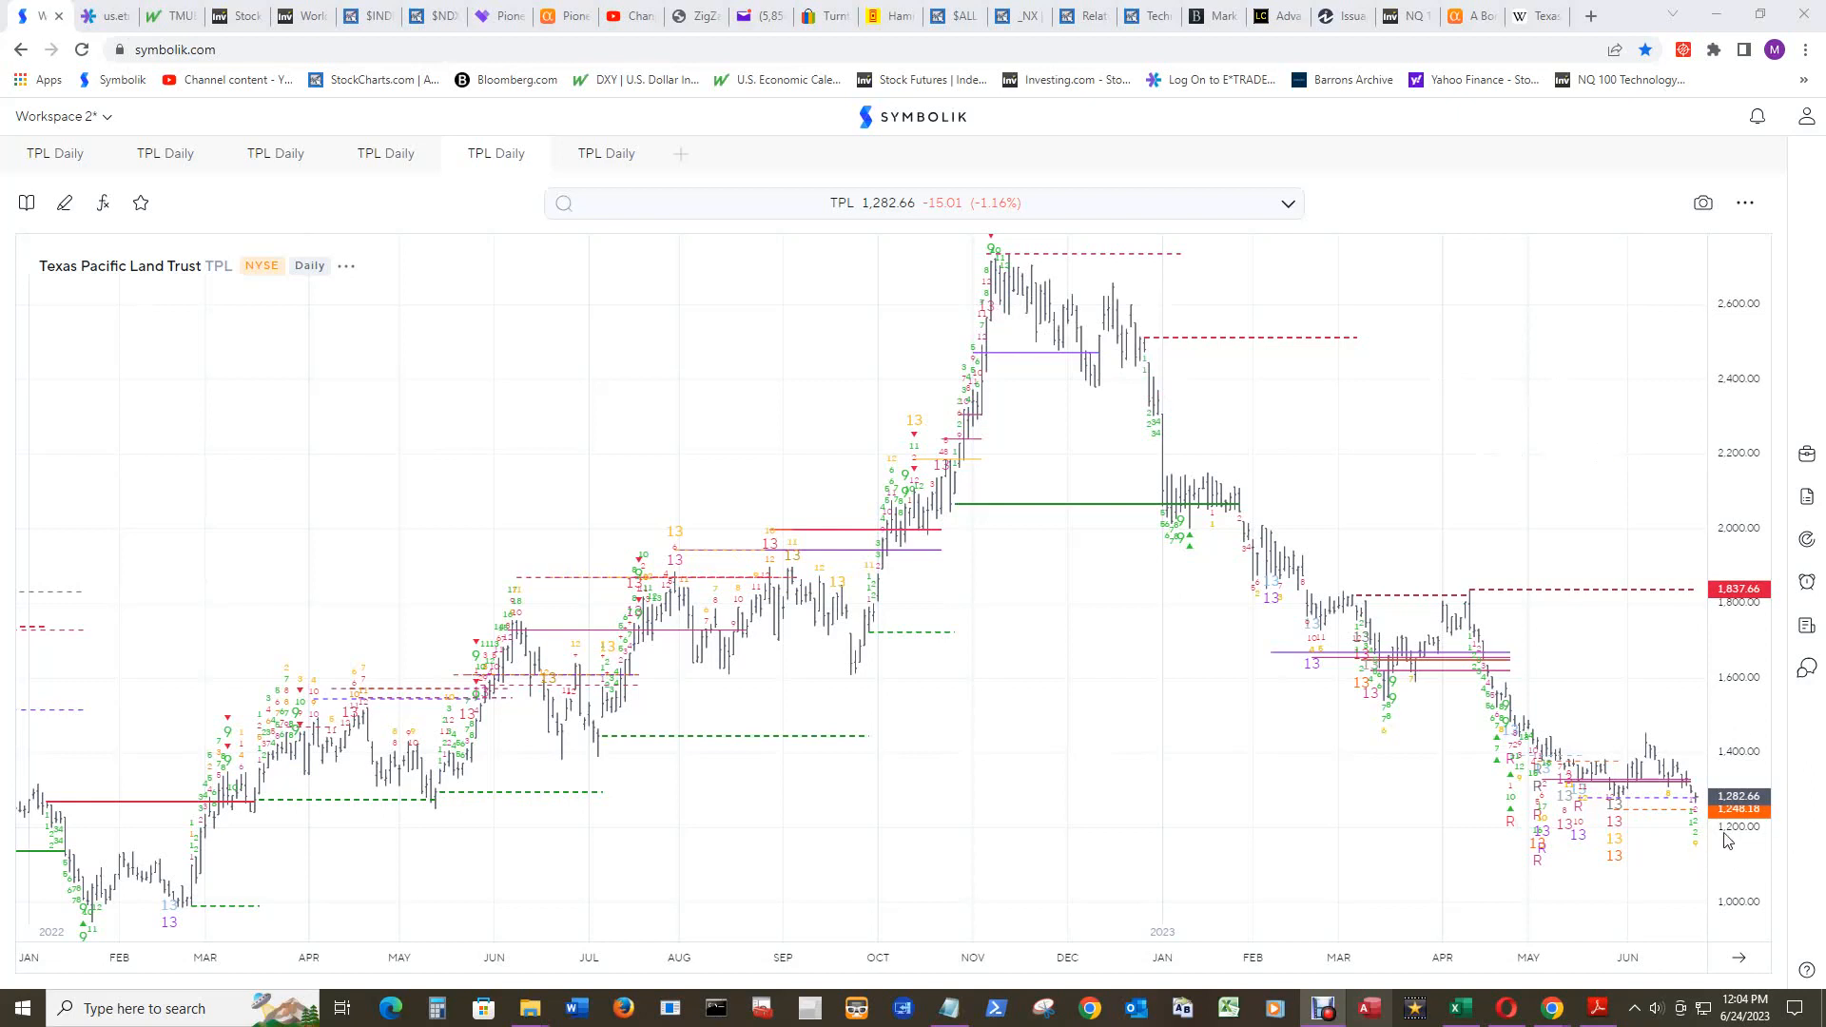
mouse_move(1624, 815)
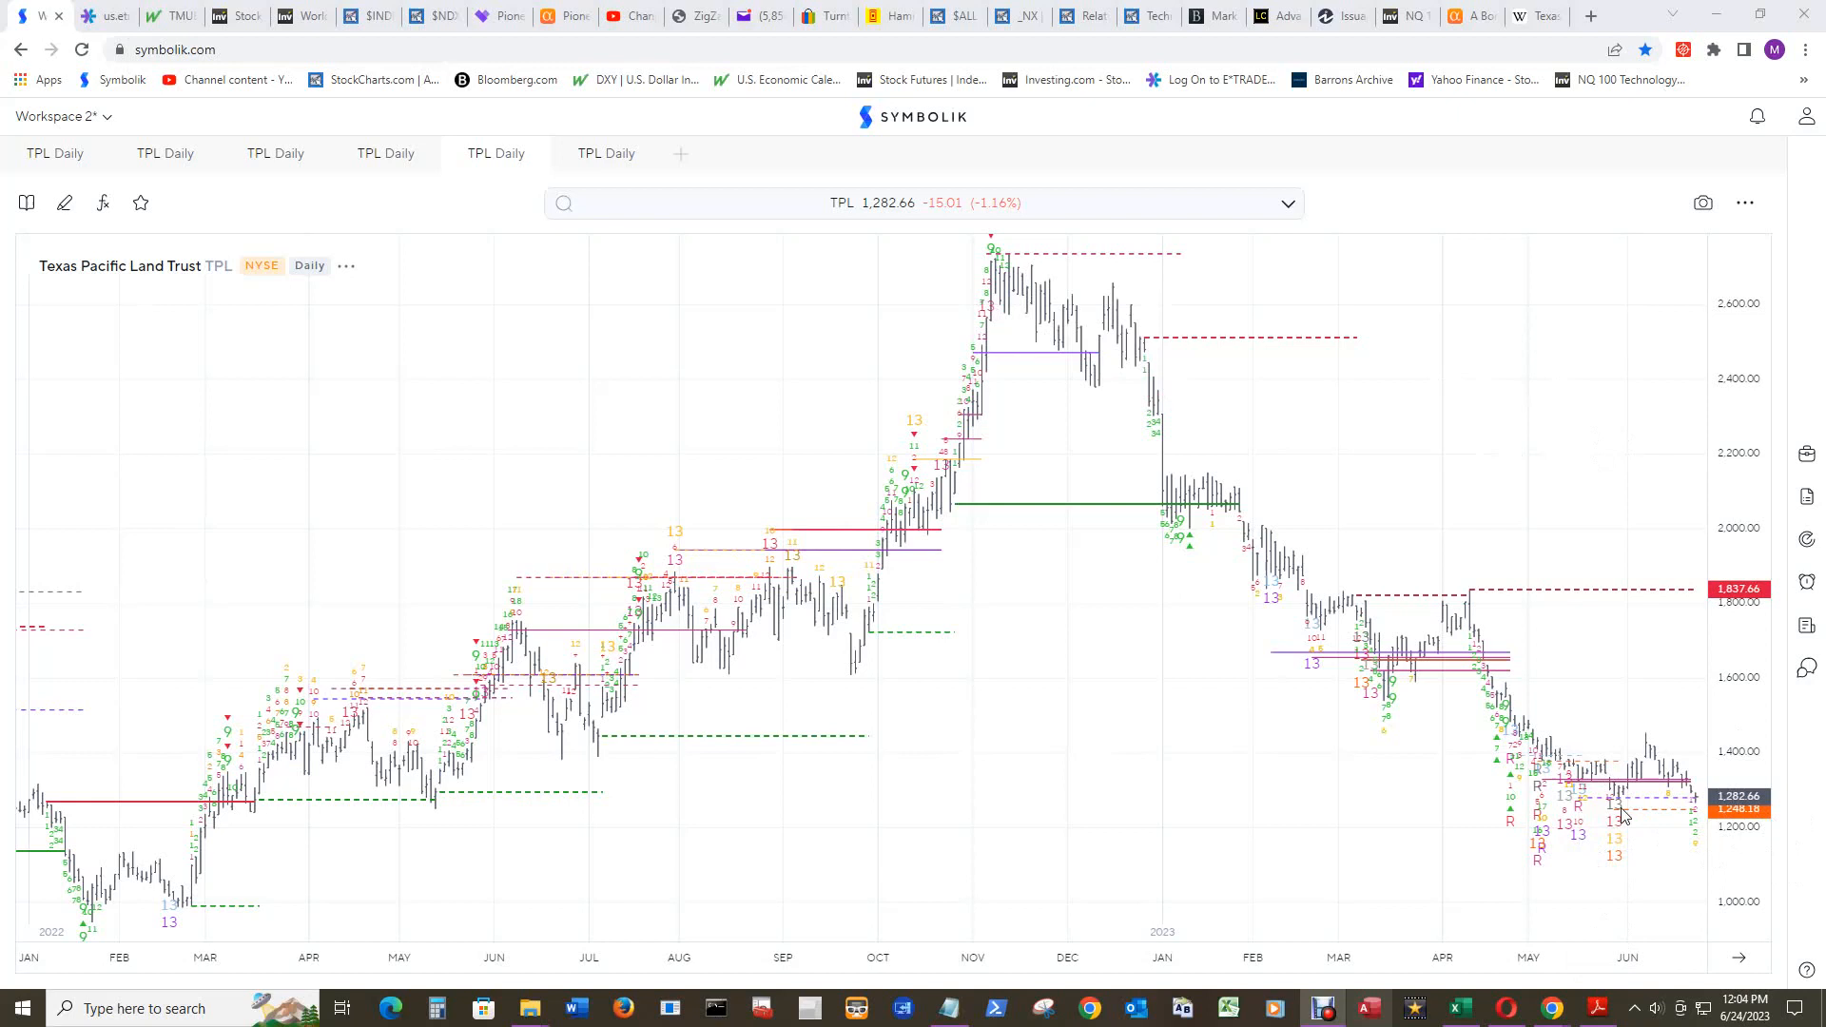
mouse_move(1670, 908)
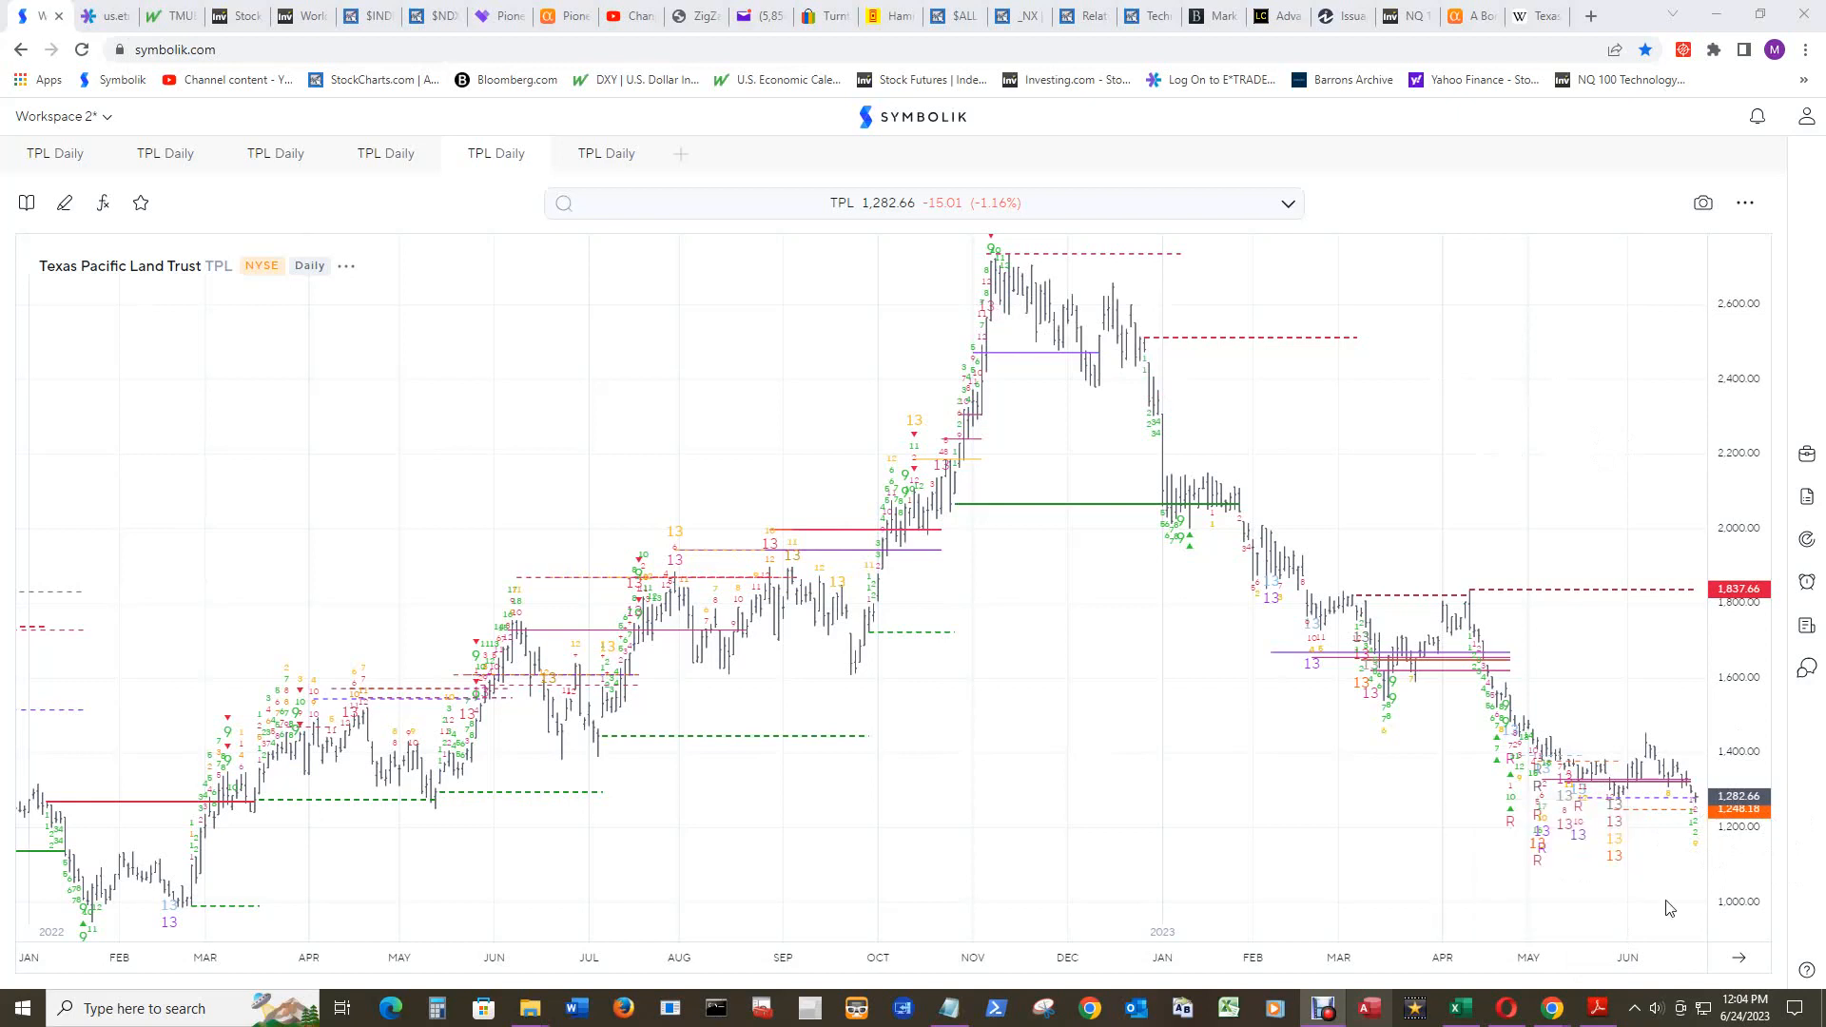
mouse_move(1664, 893)
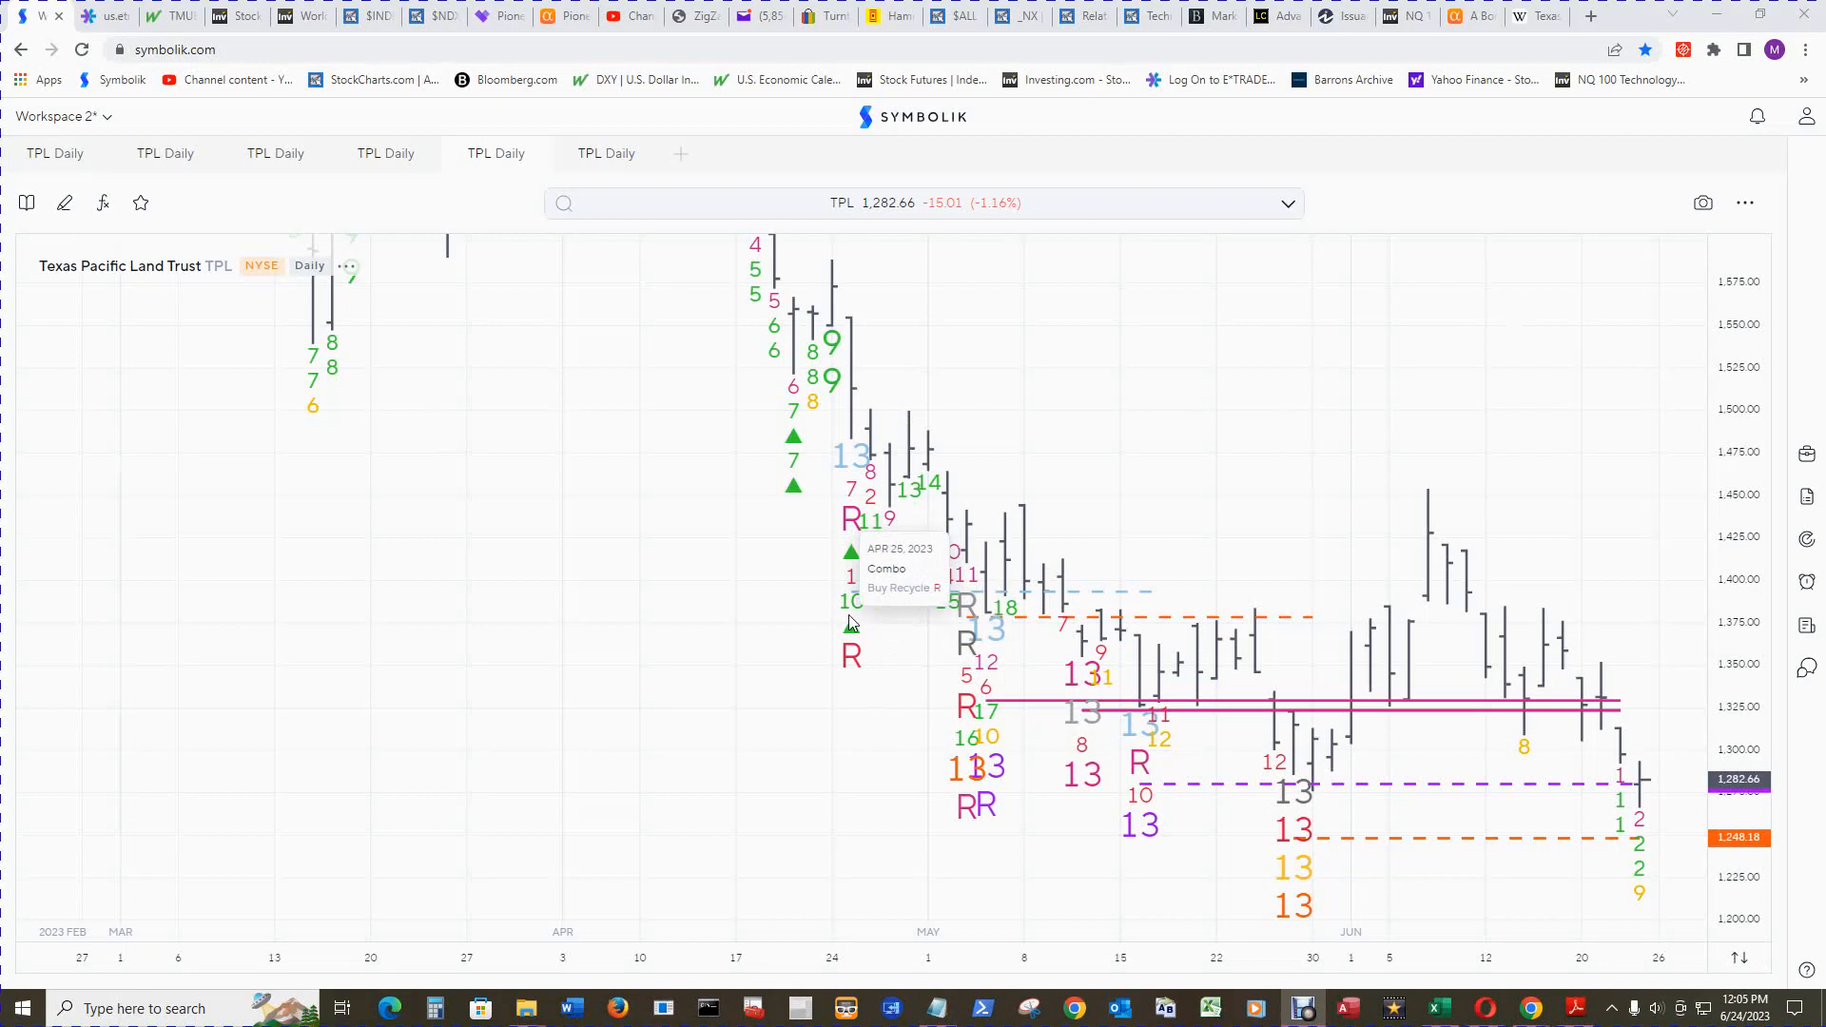
mouse_move(982, 740)
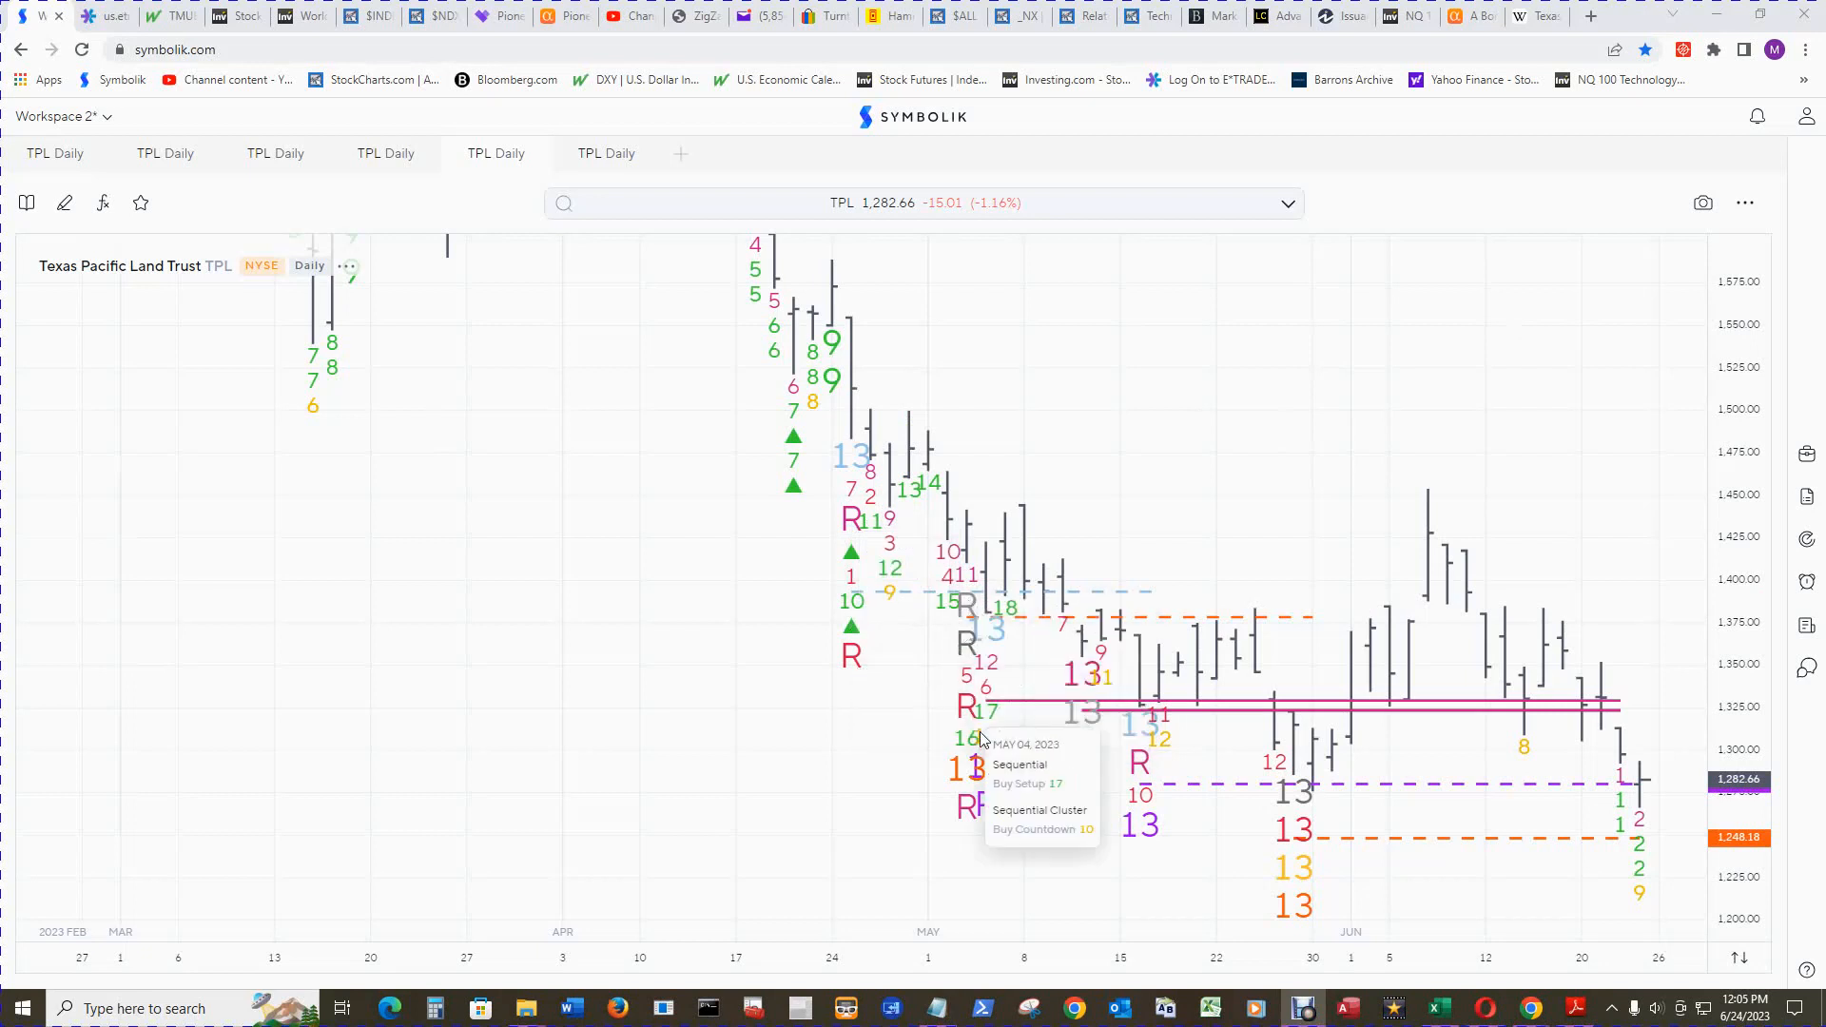
mouse_move(1140, 607)
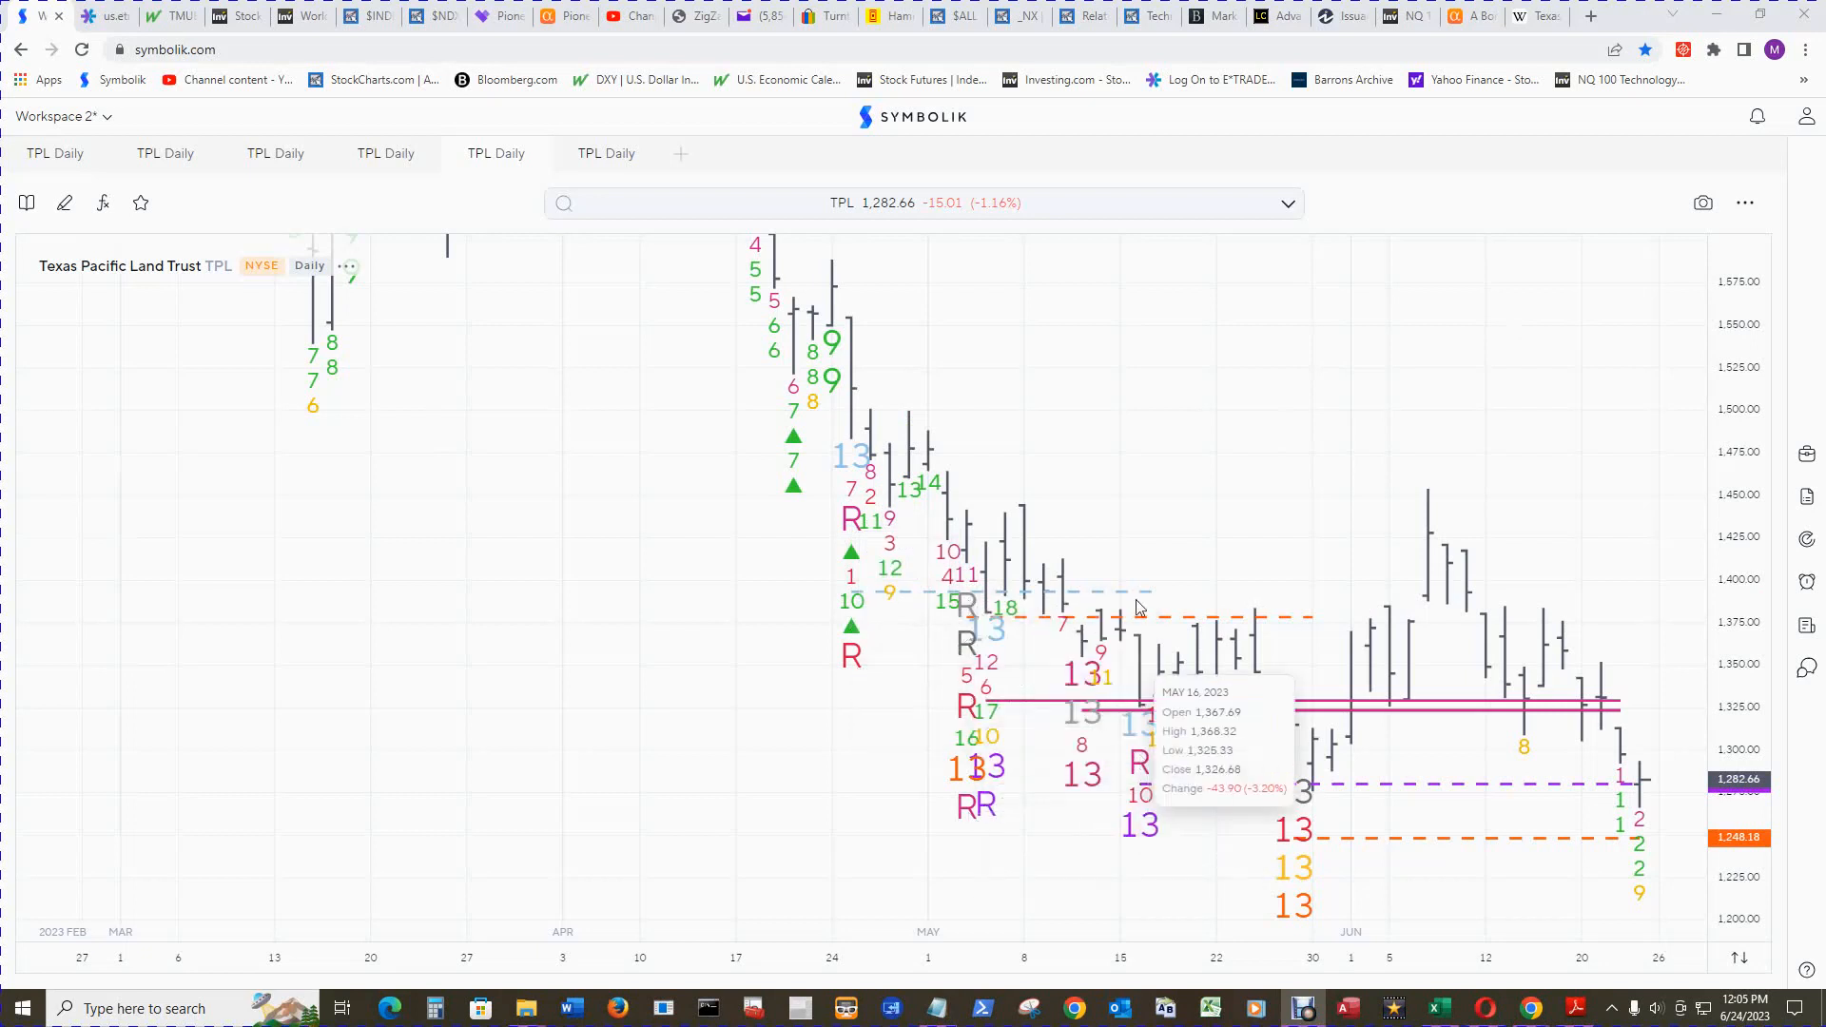
mouse_move(1128, 406)
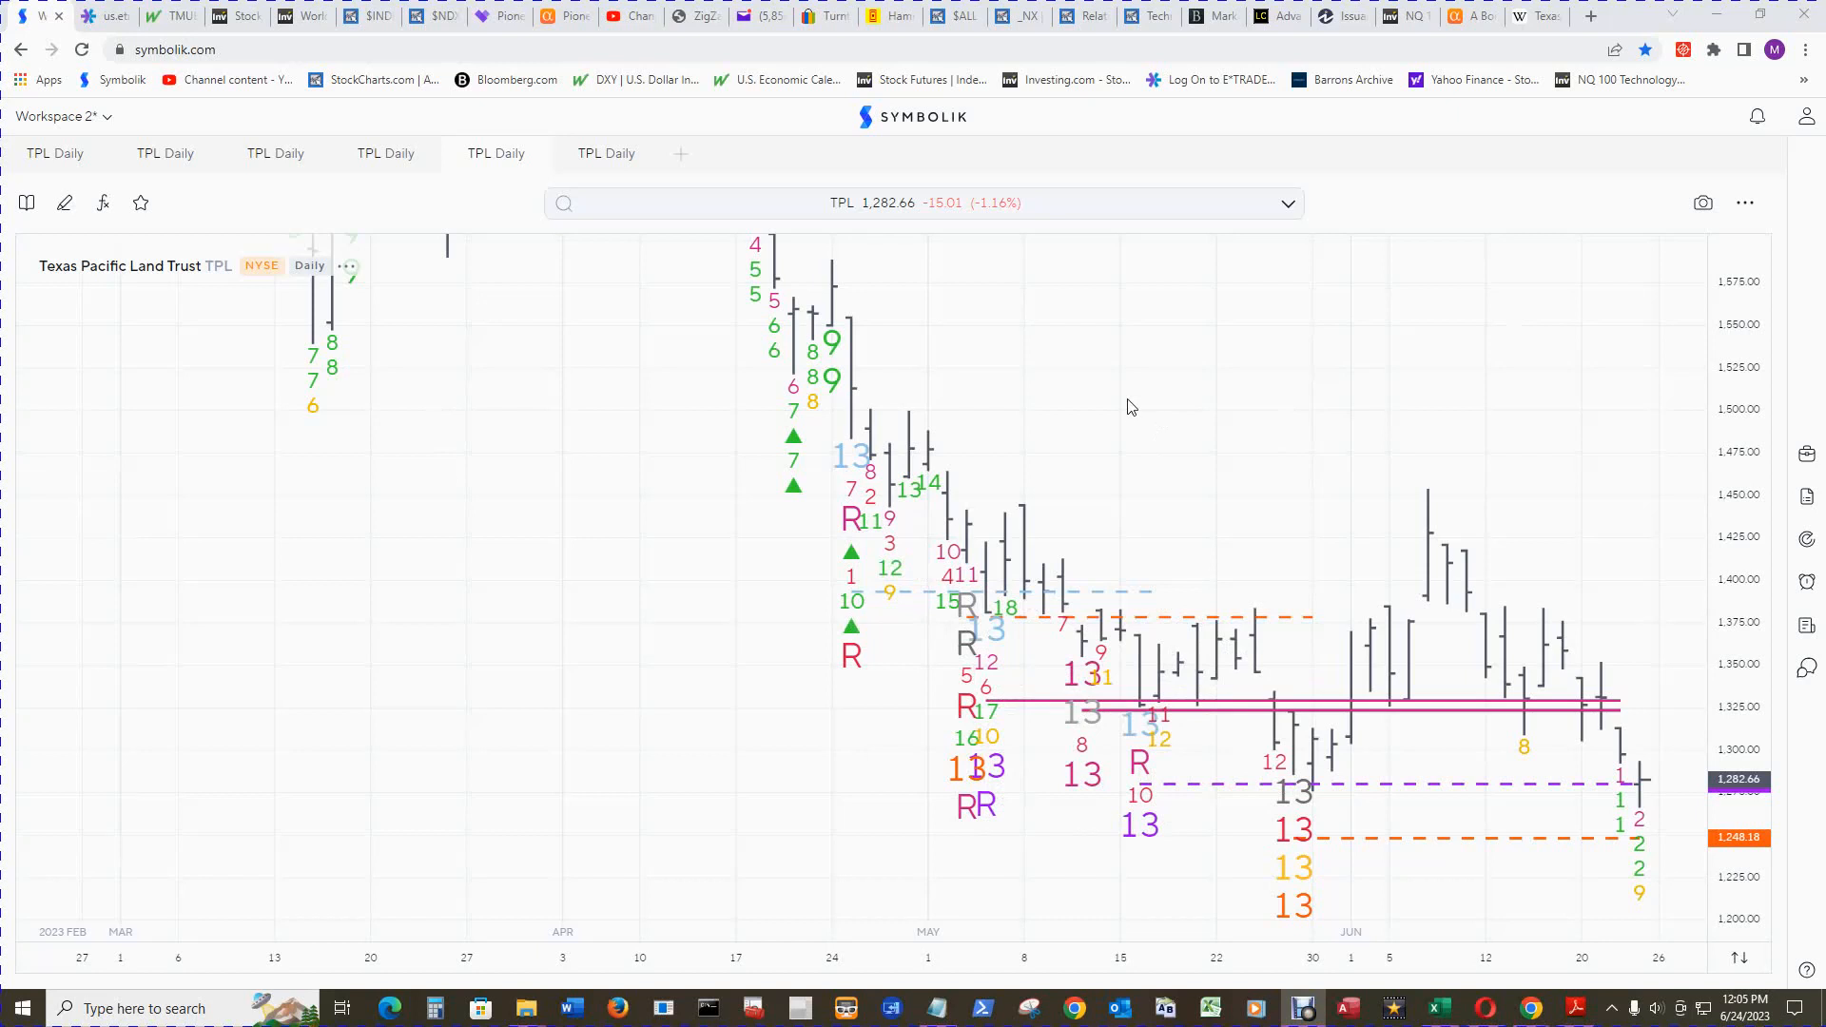
mouse_move(1068, 393)
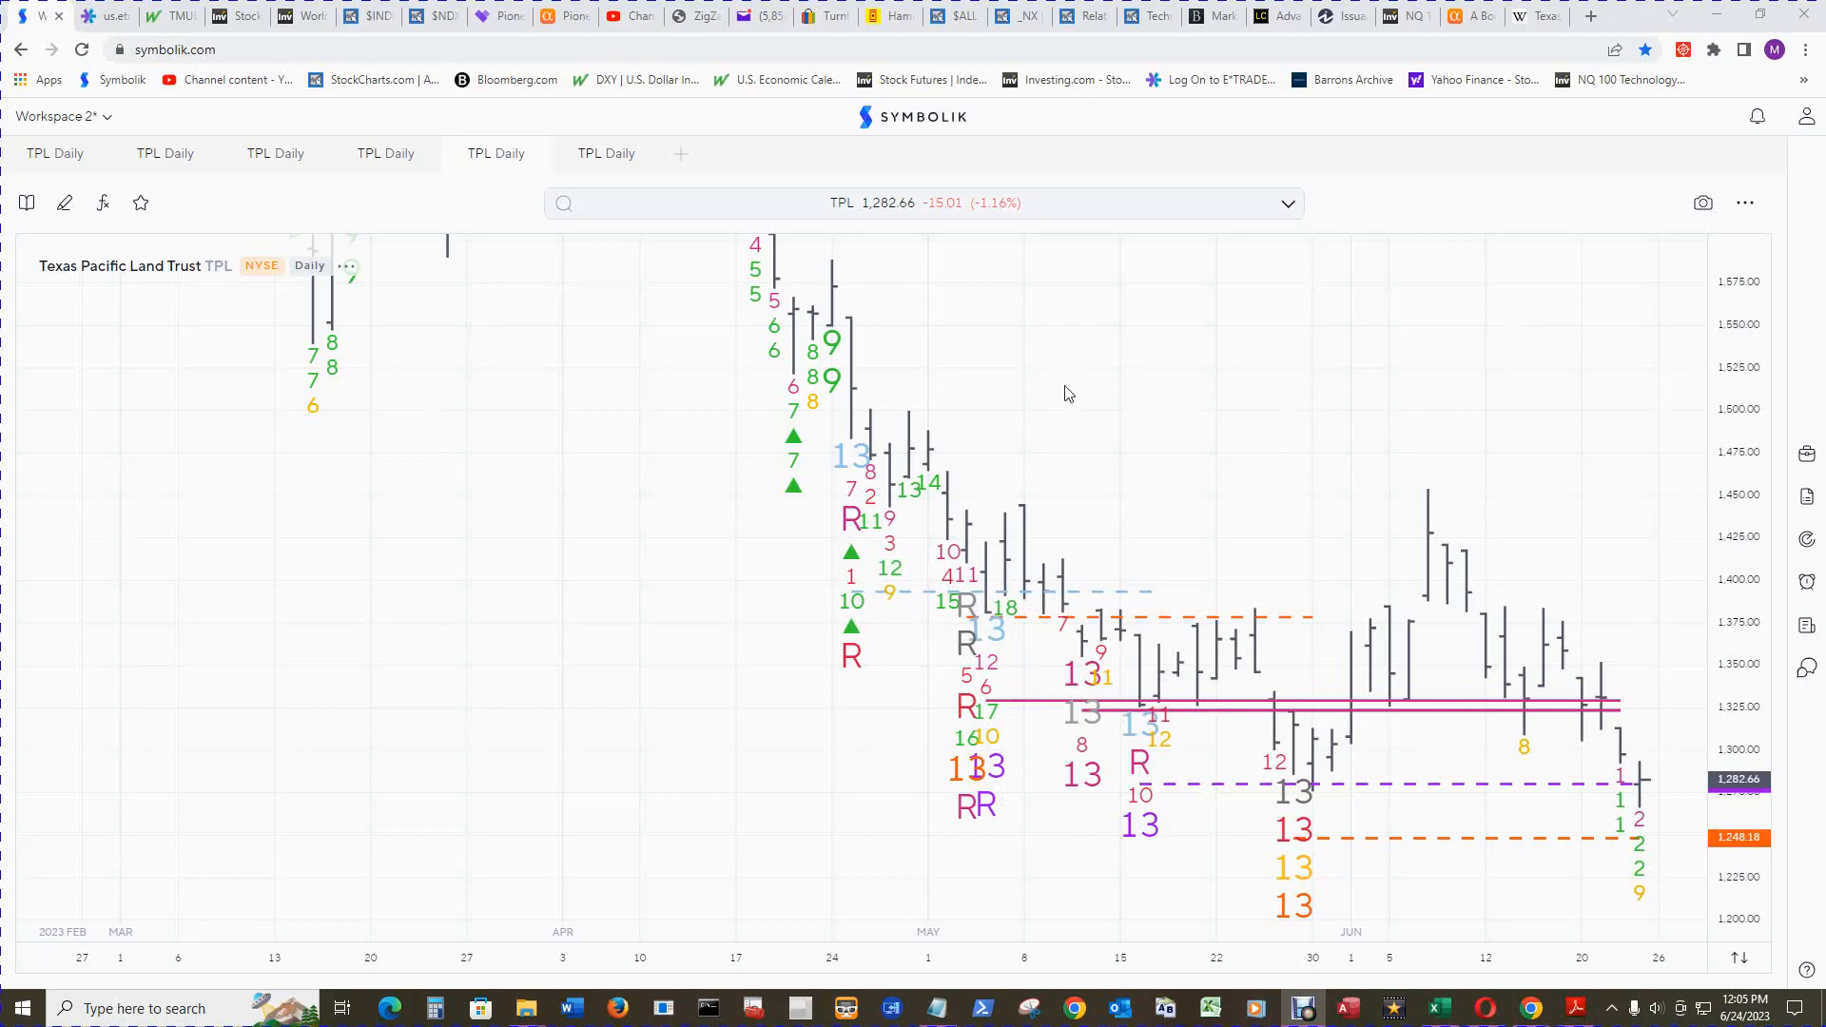
mouse_move(1168, 388)
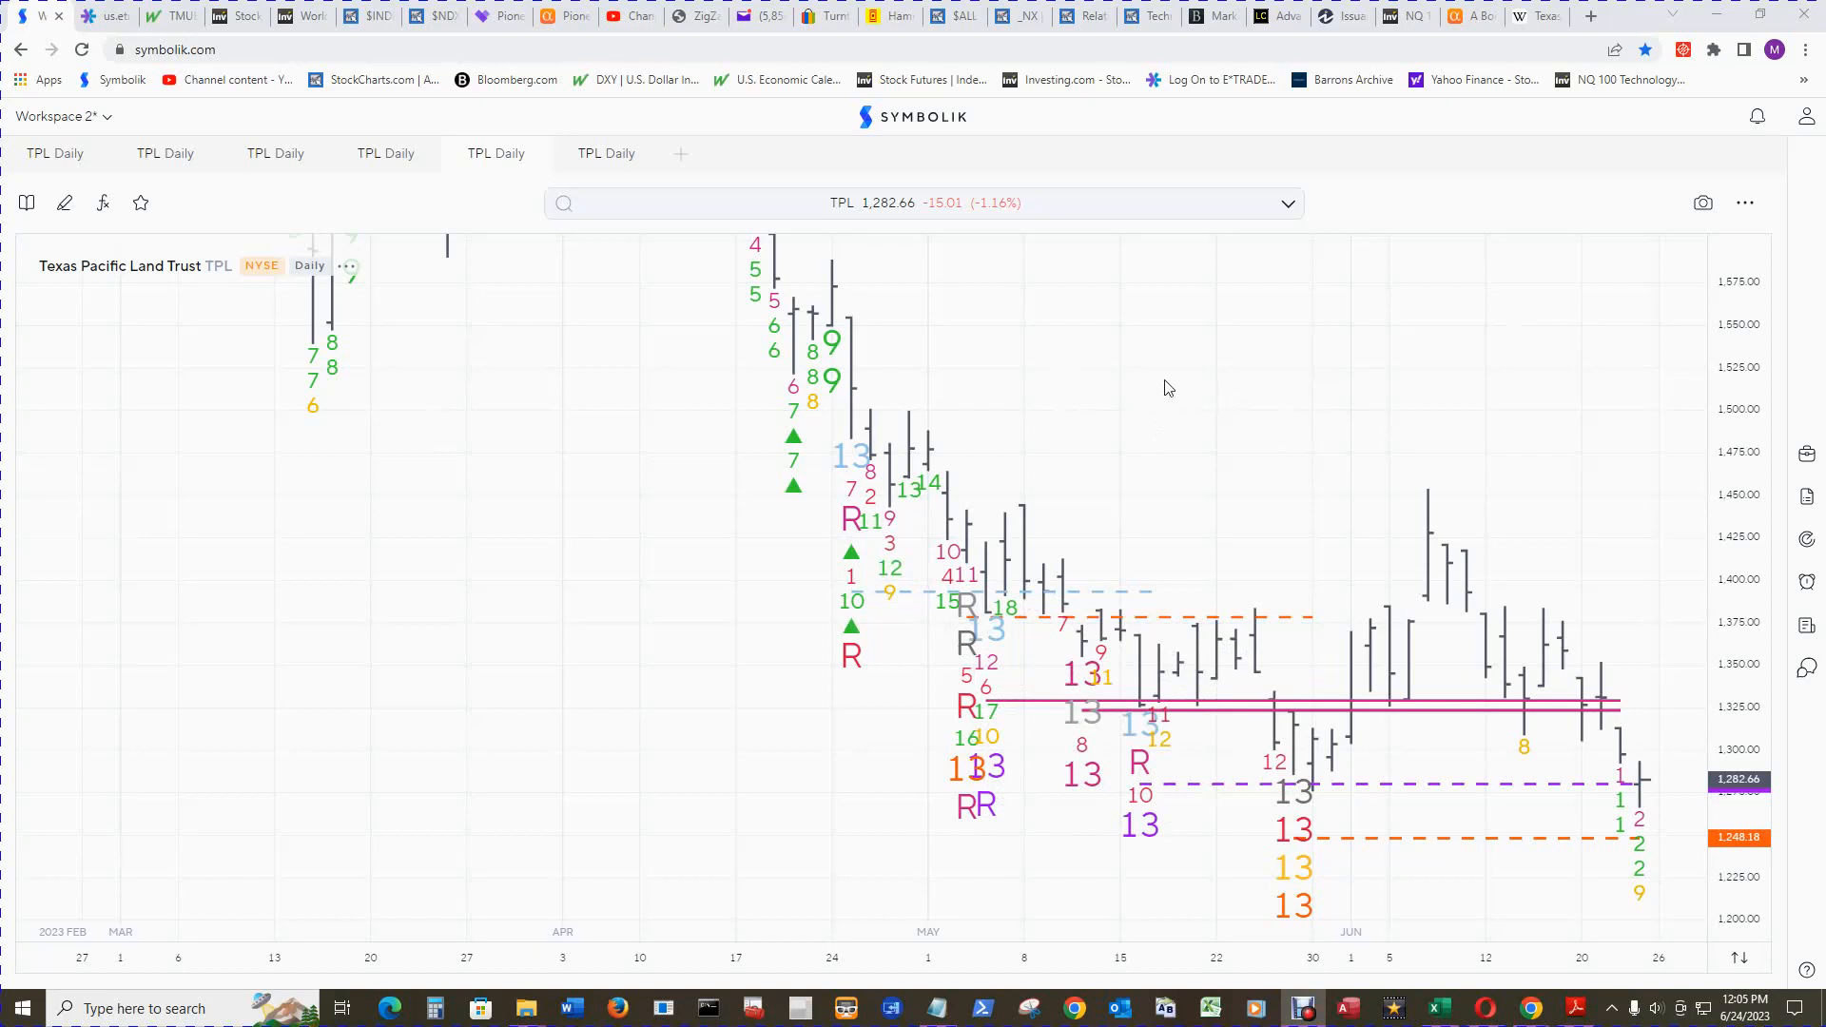
mouse_move(1160, 383)
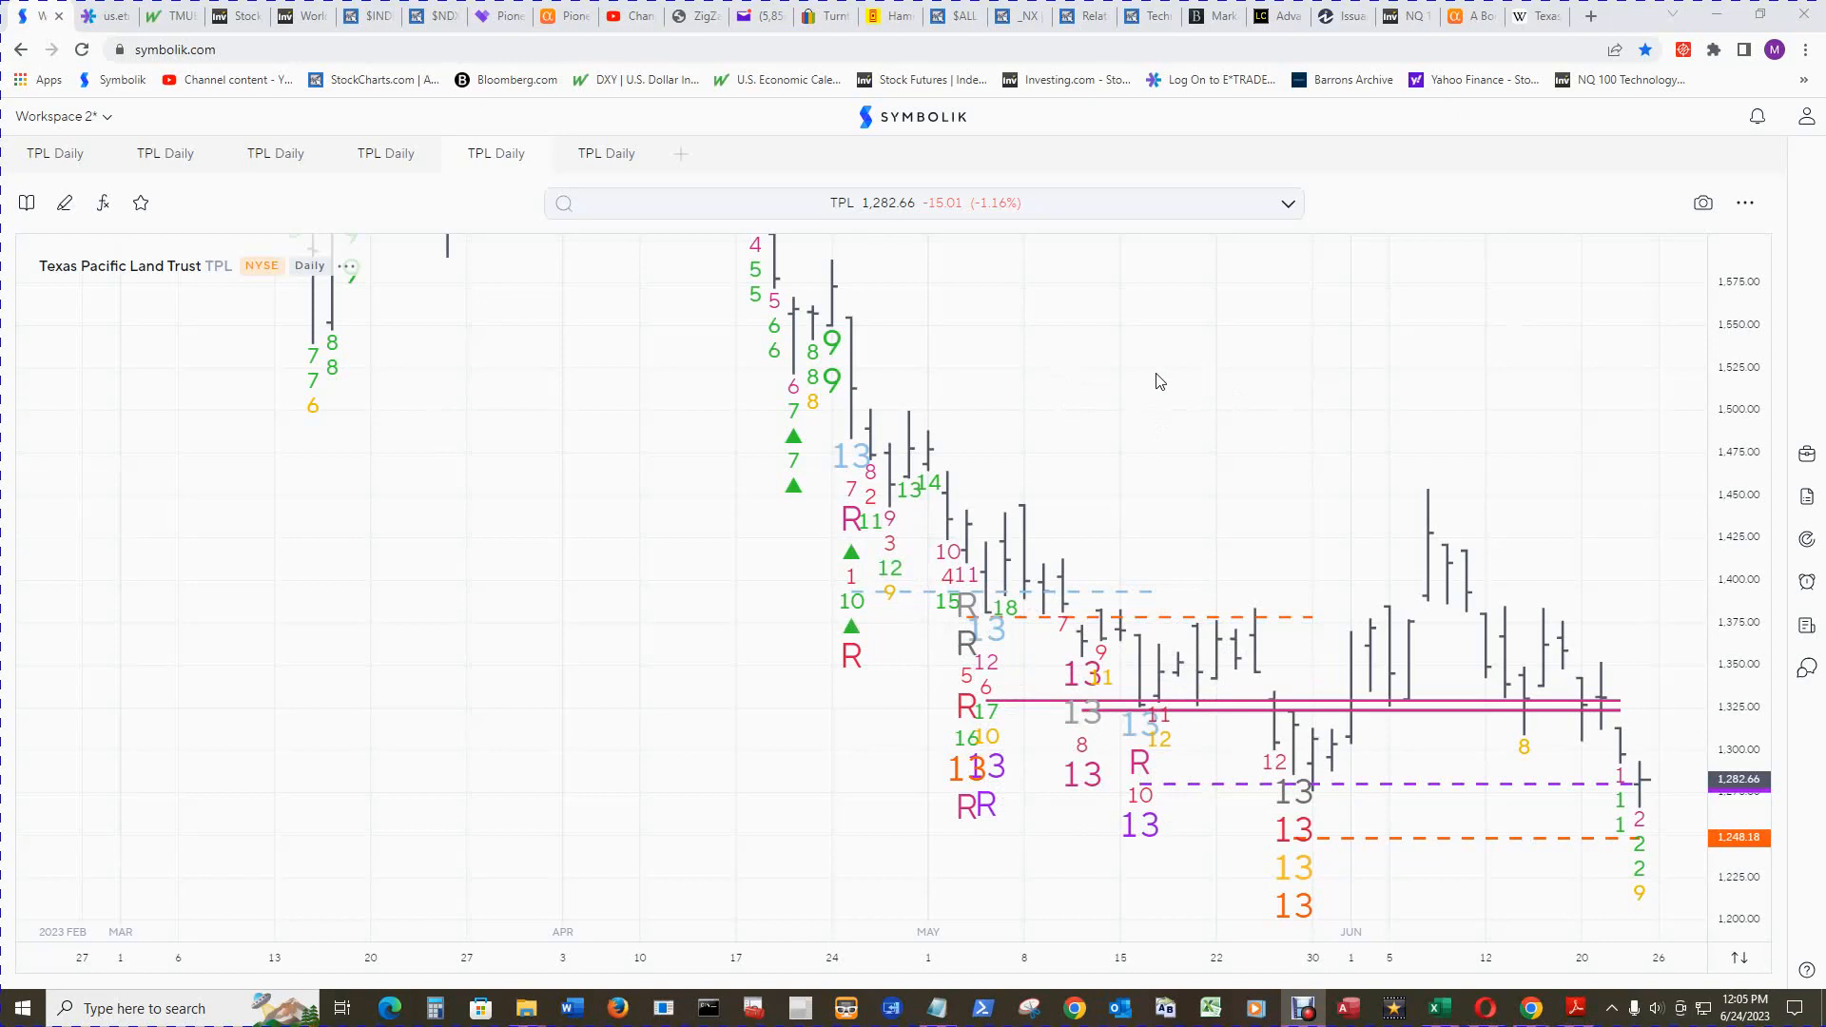
mouse_move(1167, 396)
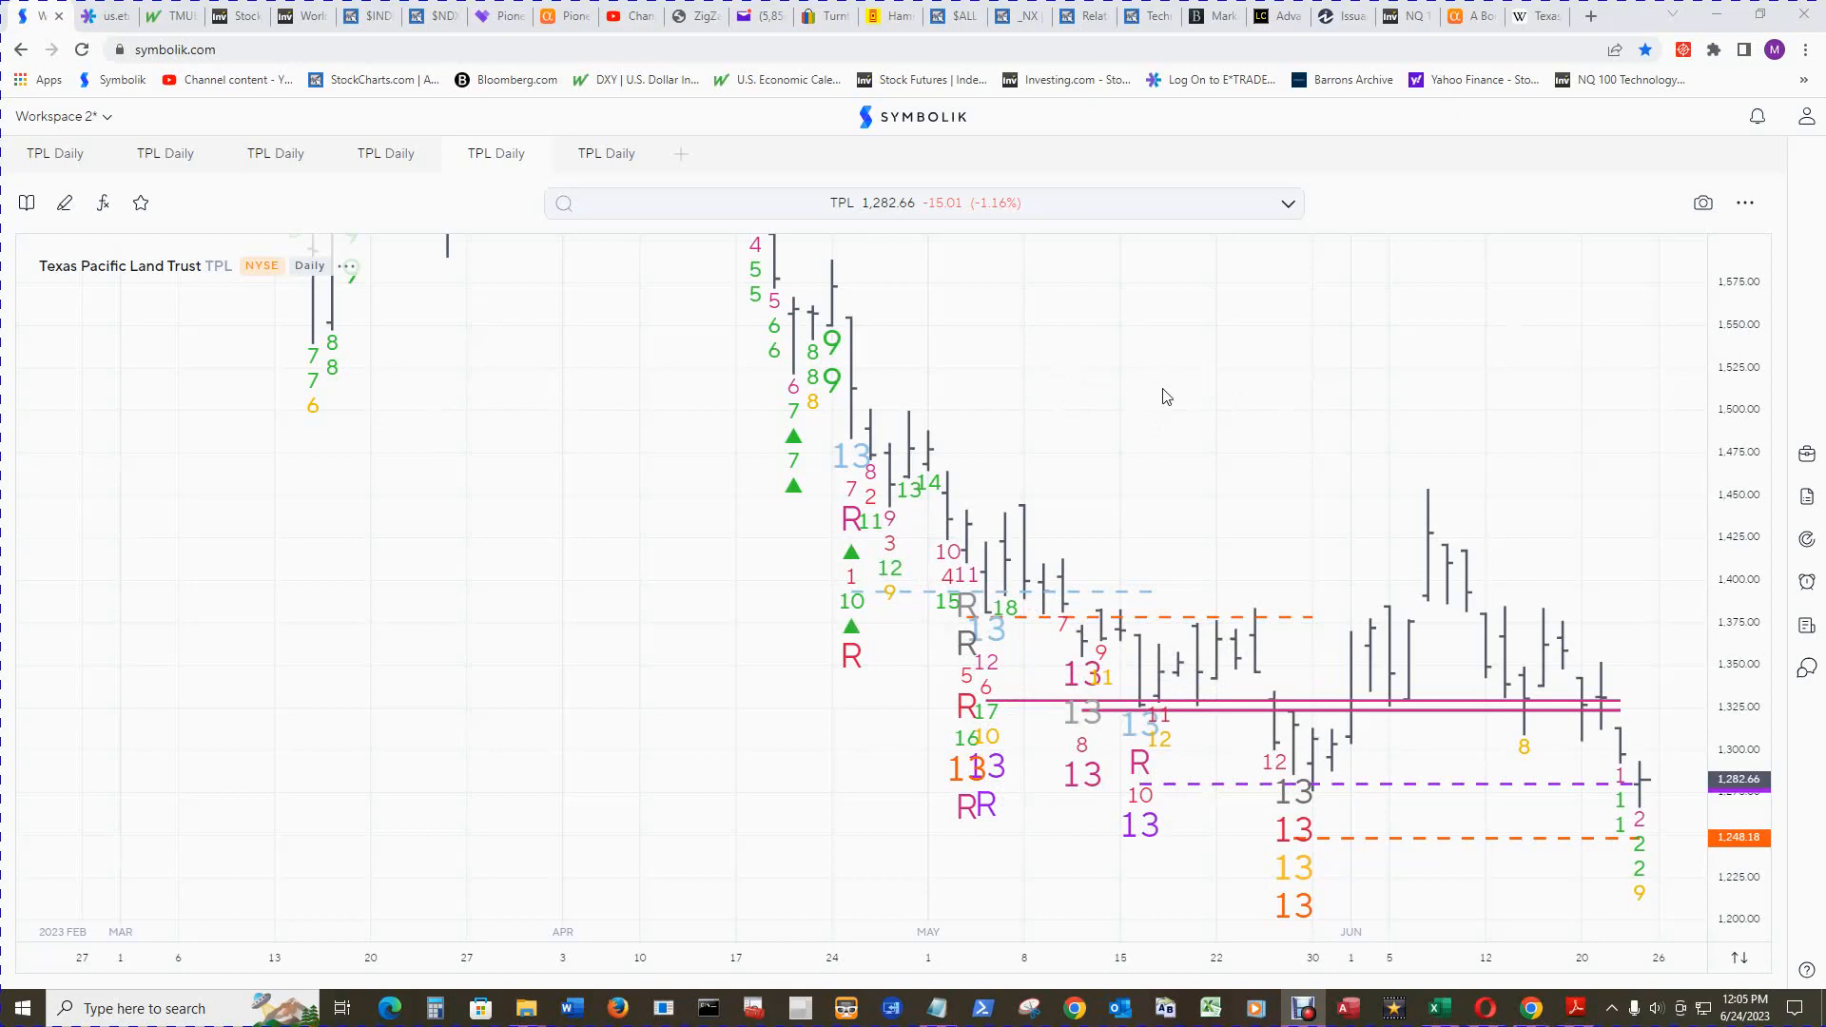
mouse_move(1468, 880)
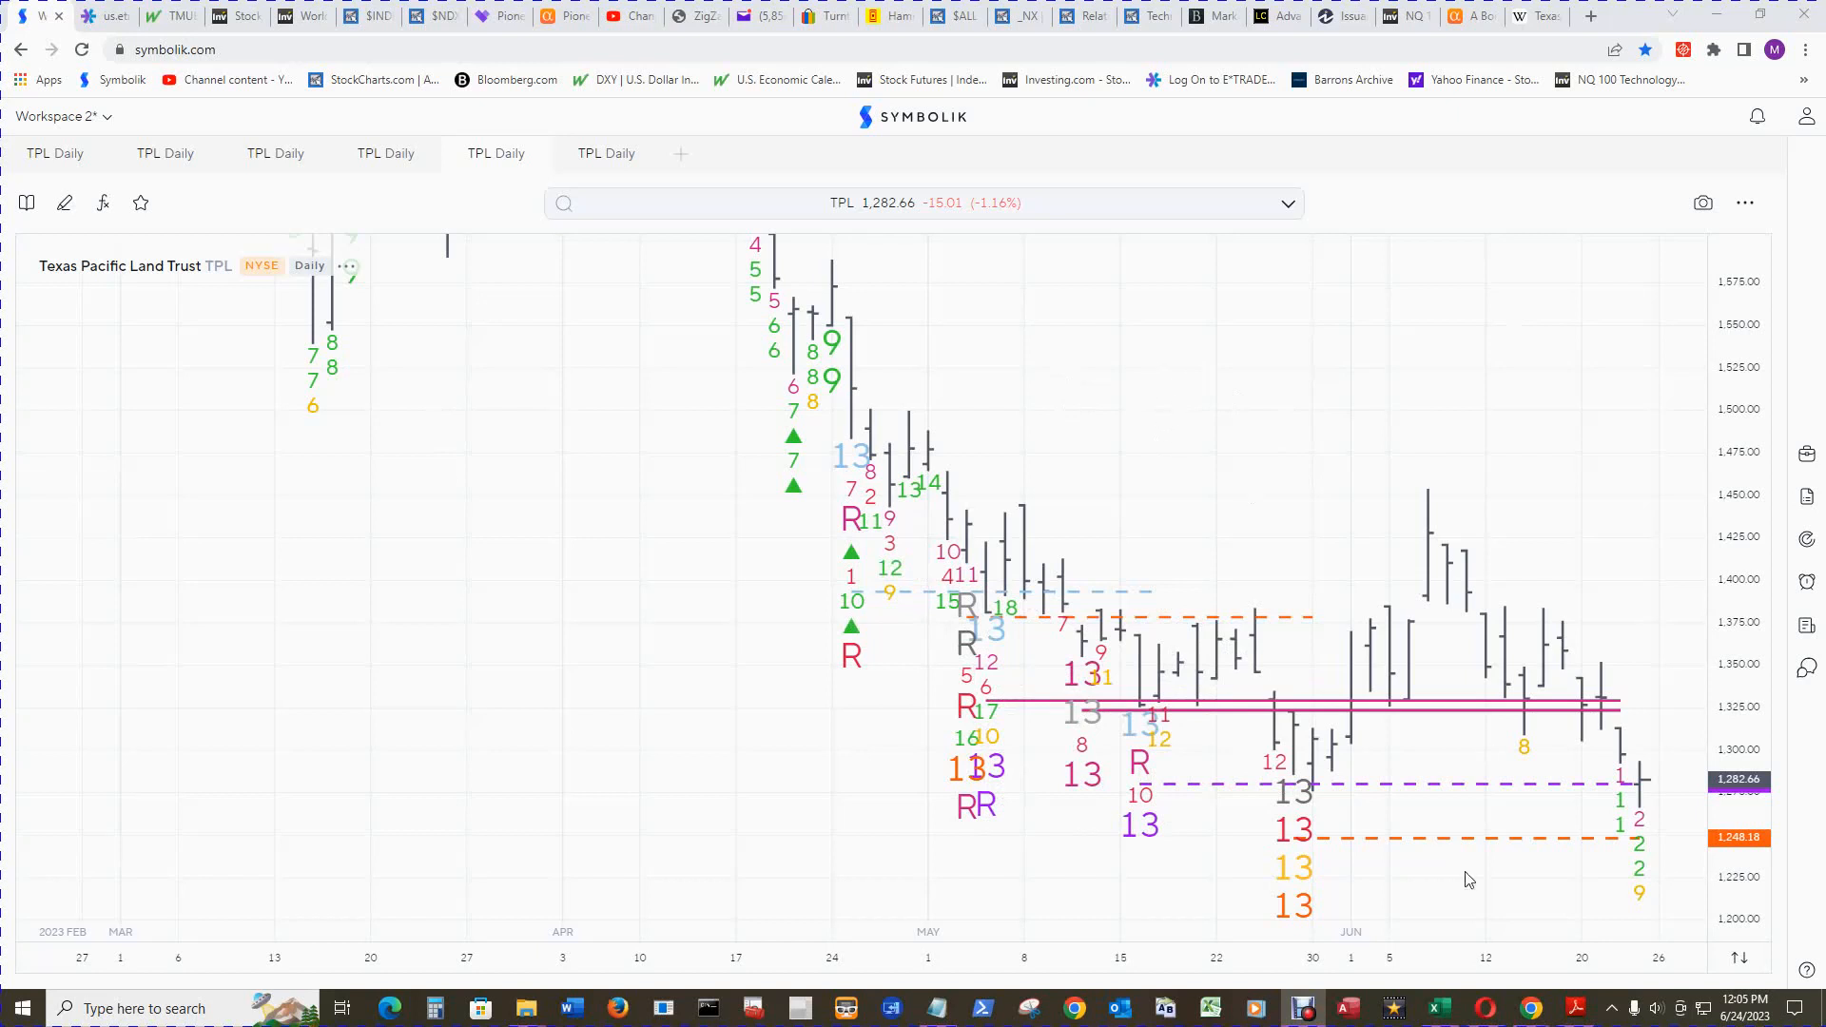
mouse_move(1297, 875)
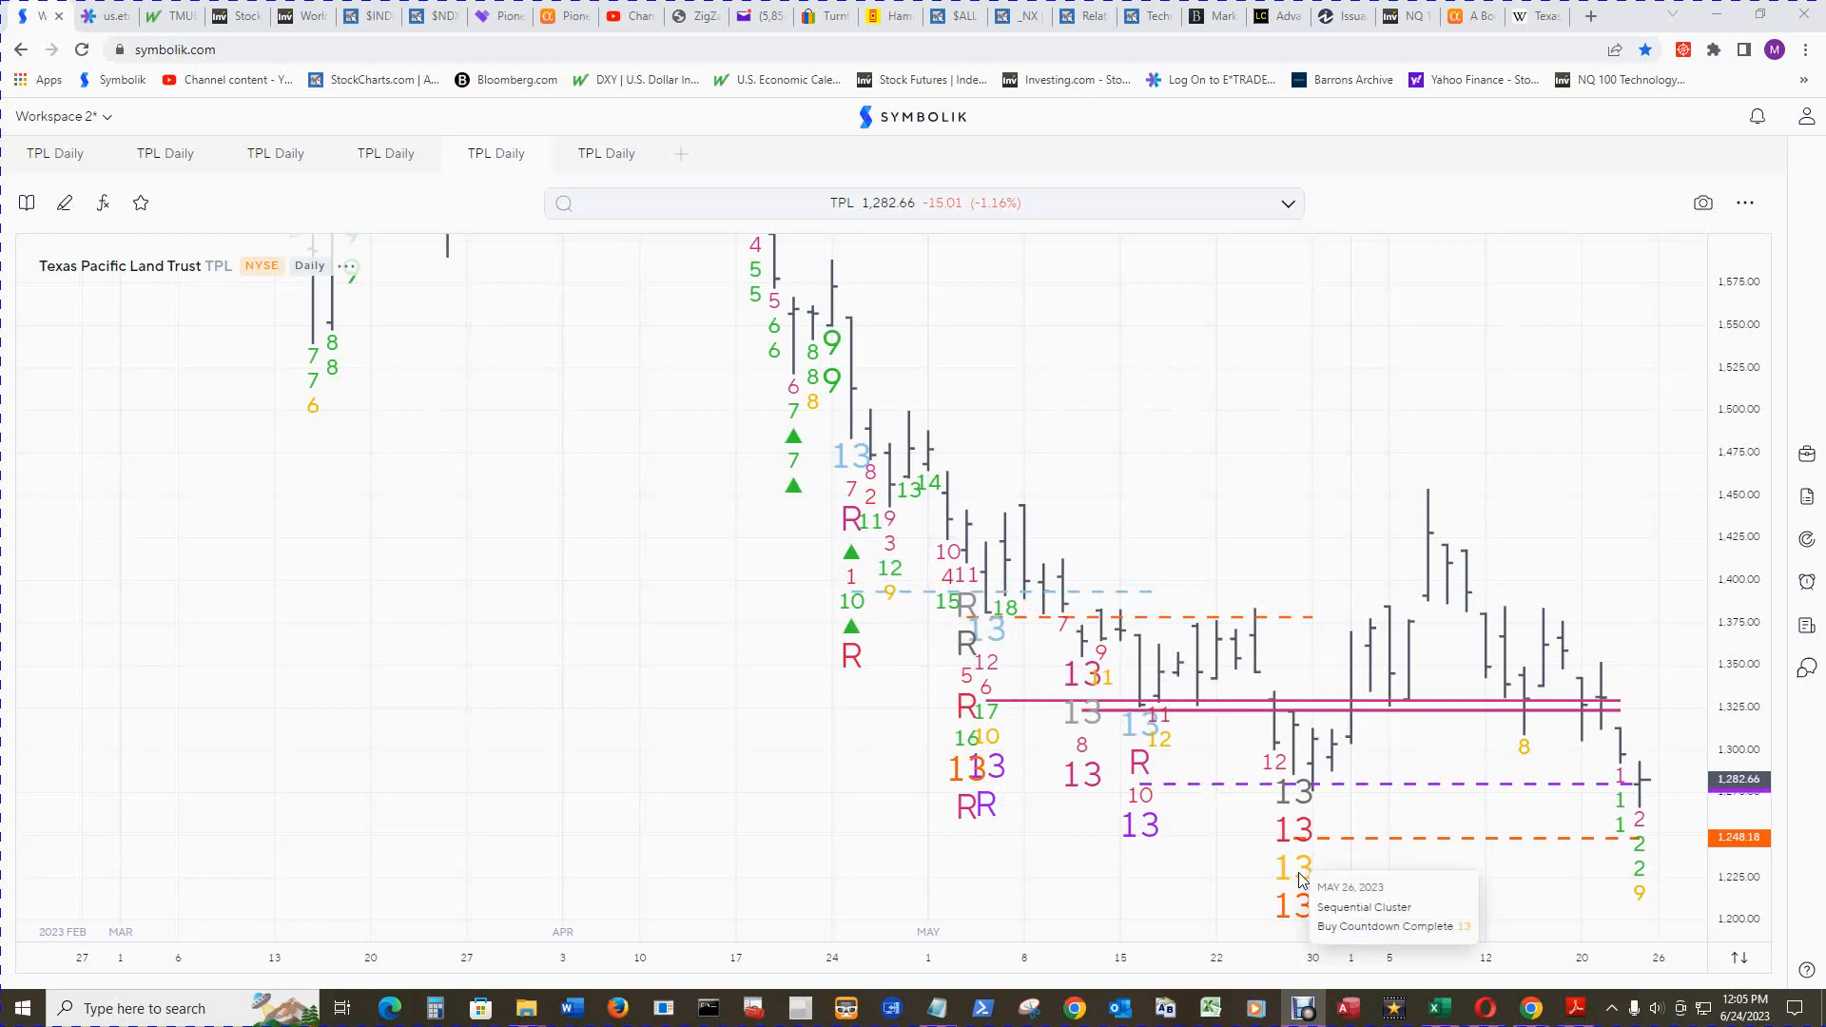
mouse_move(1300, 919)
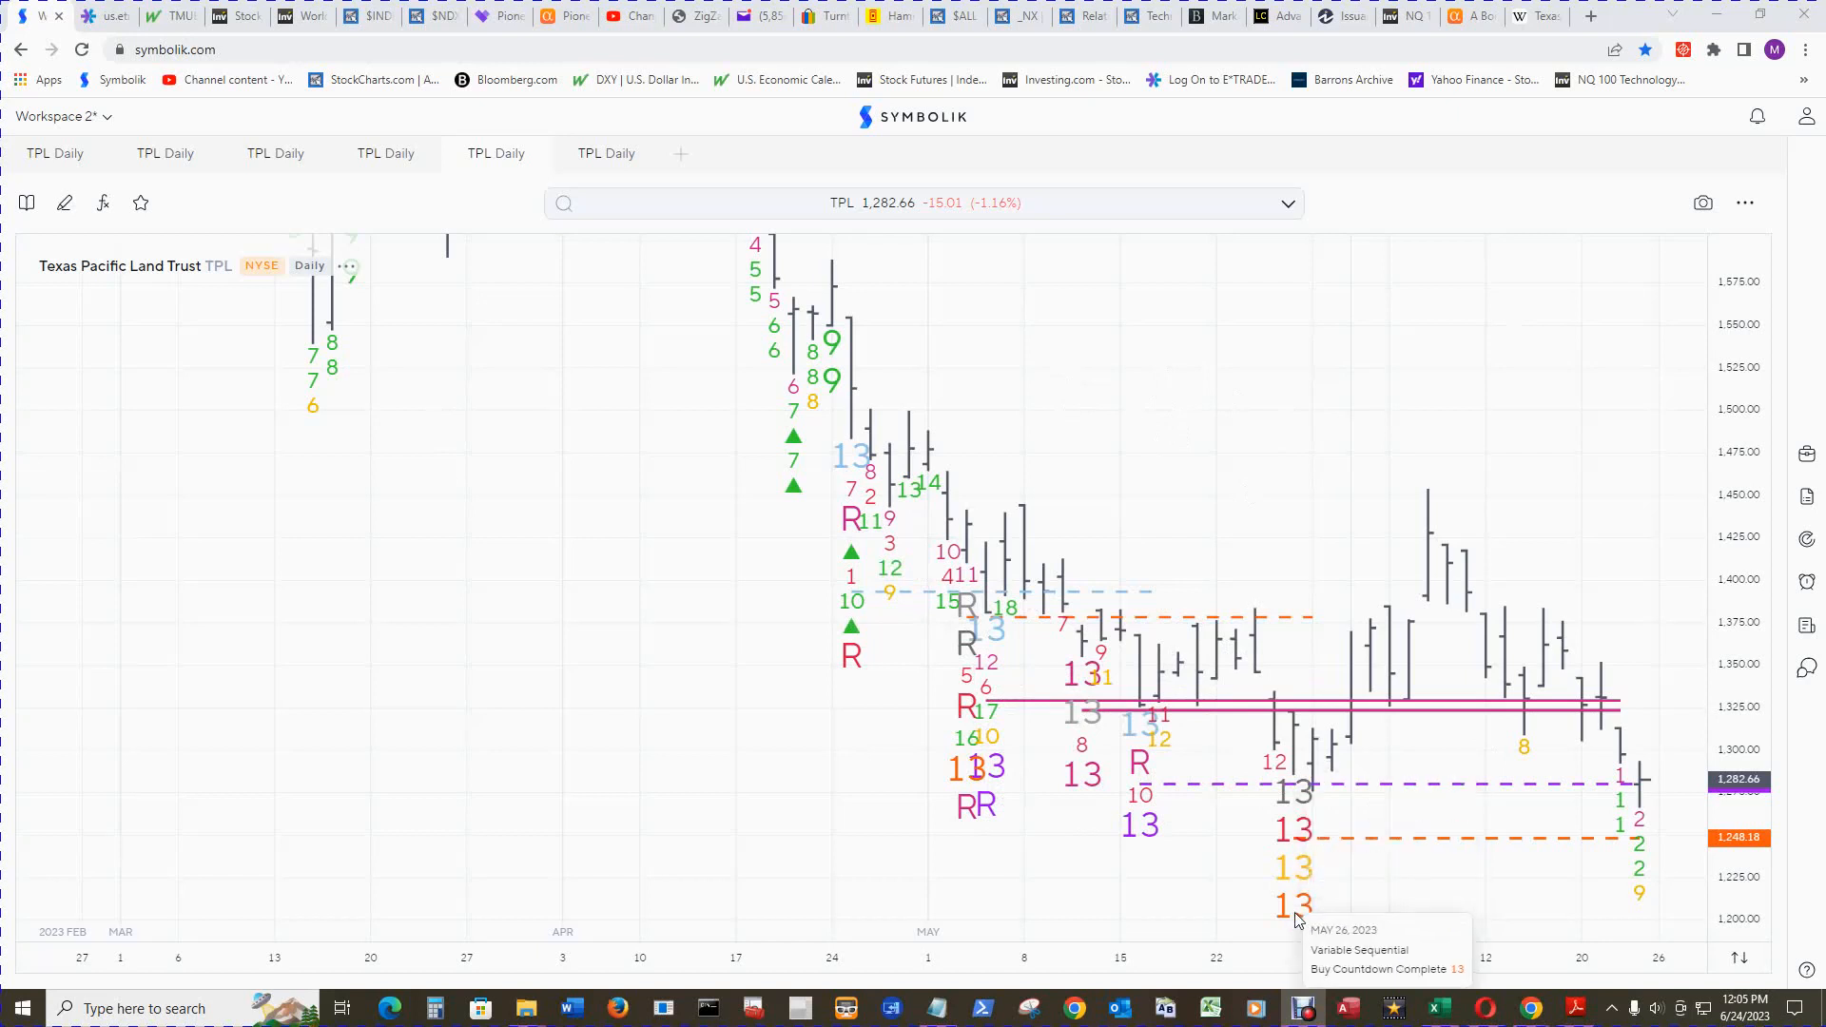
mouse_move(1380, 897)
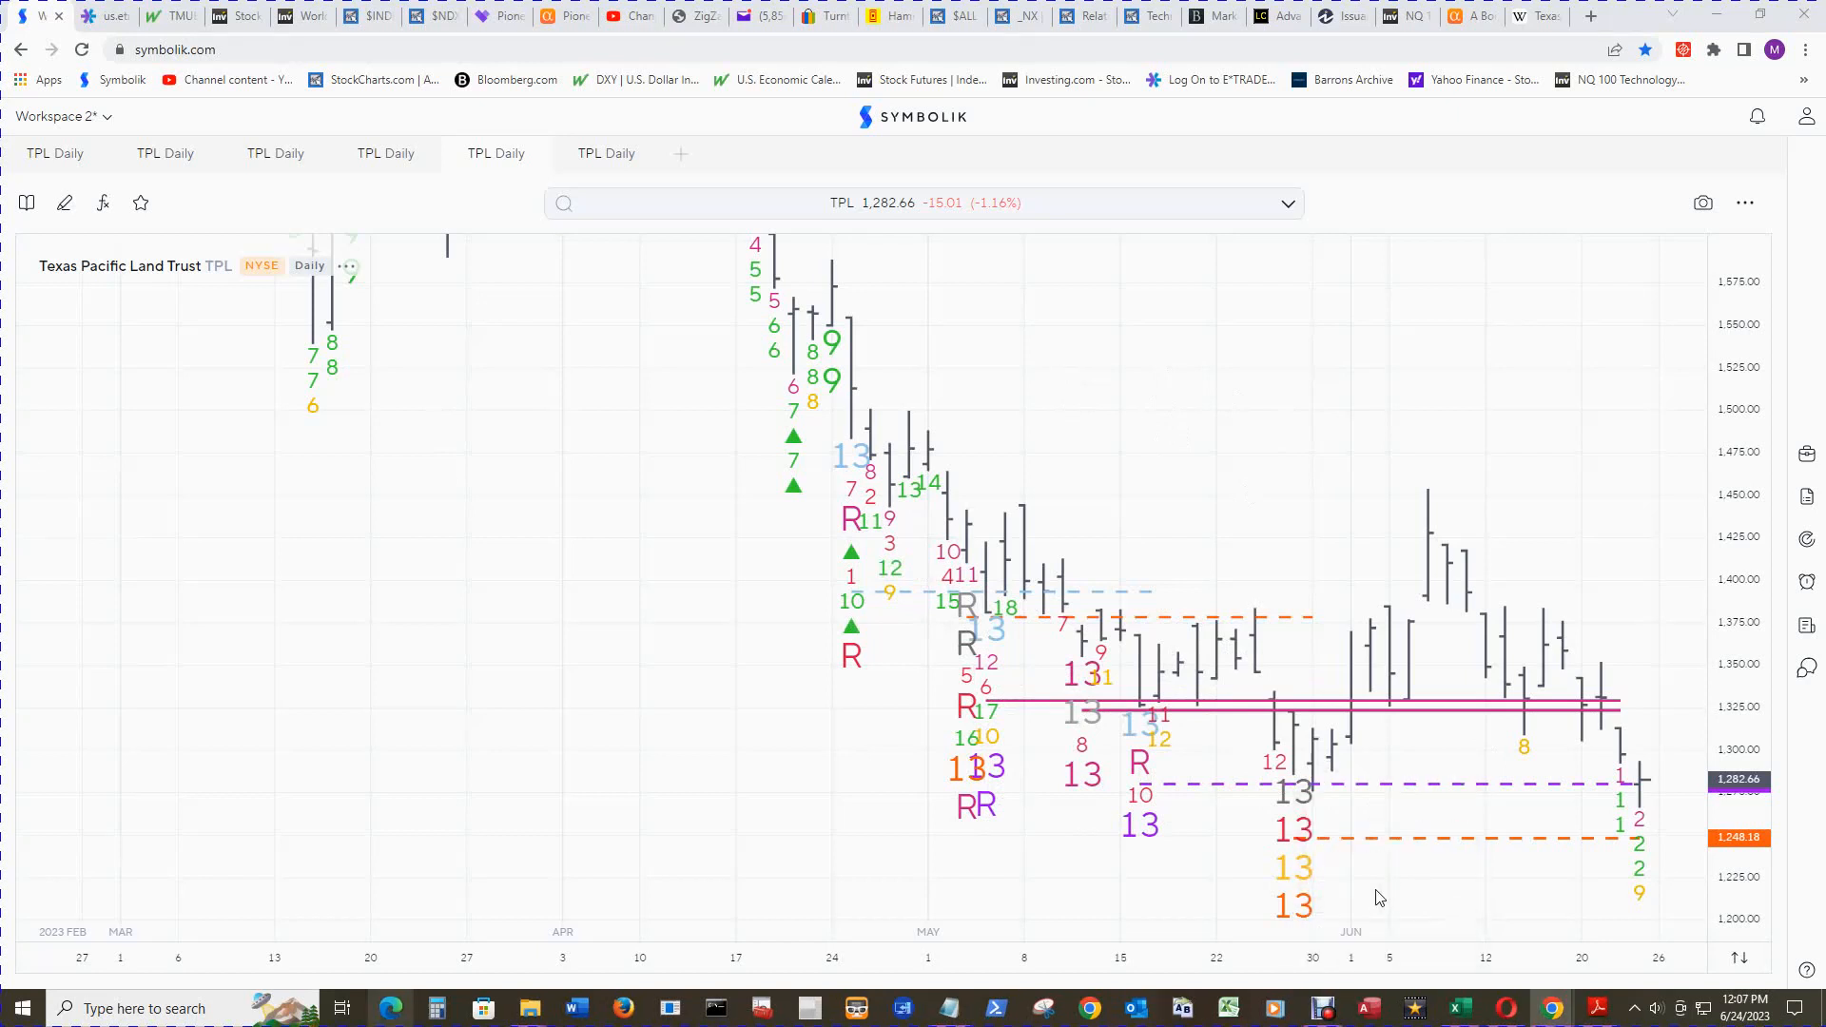
mouse_move(1371, 885)
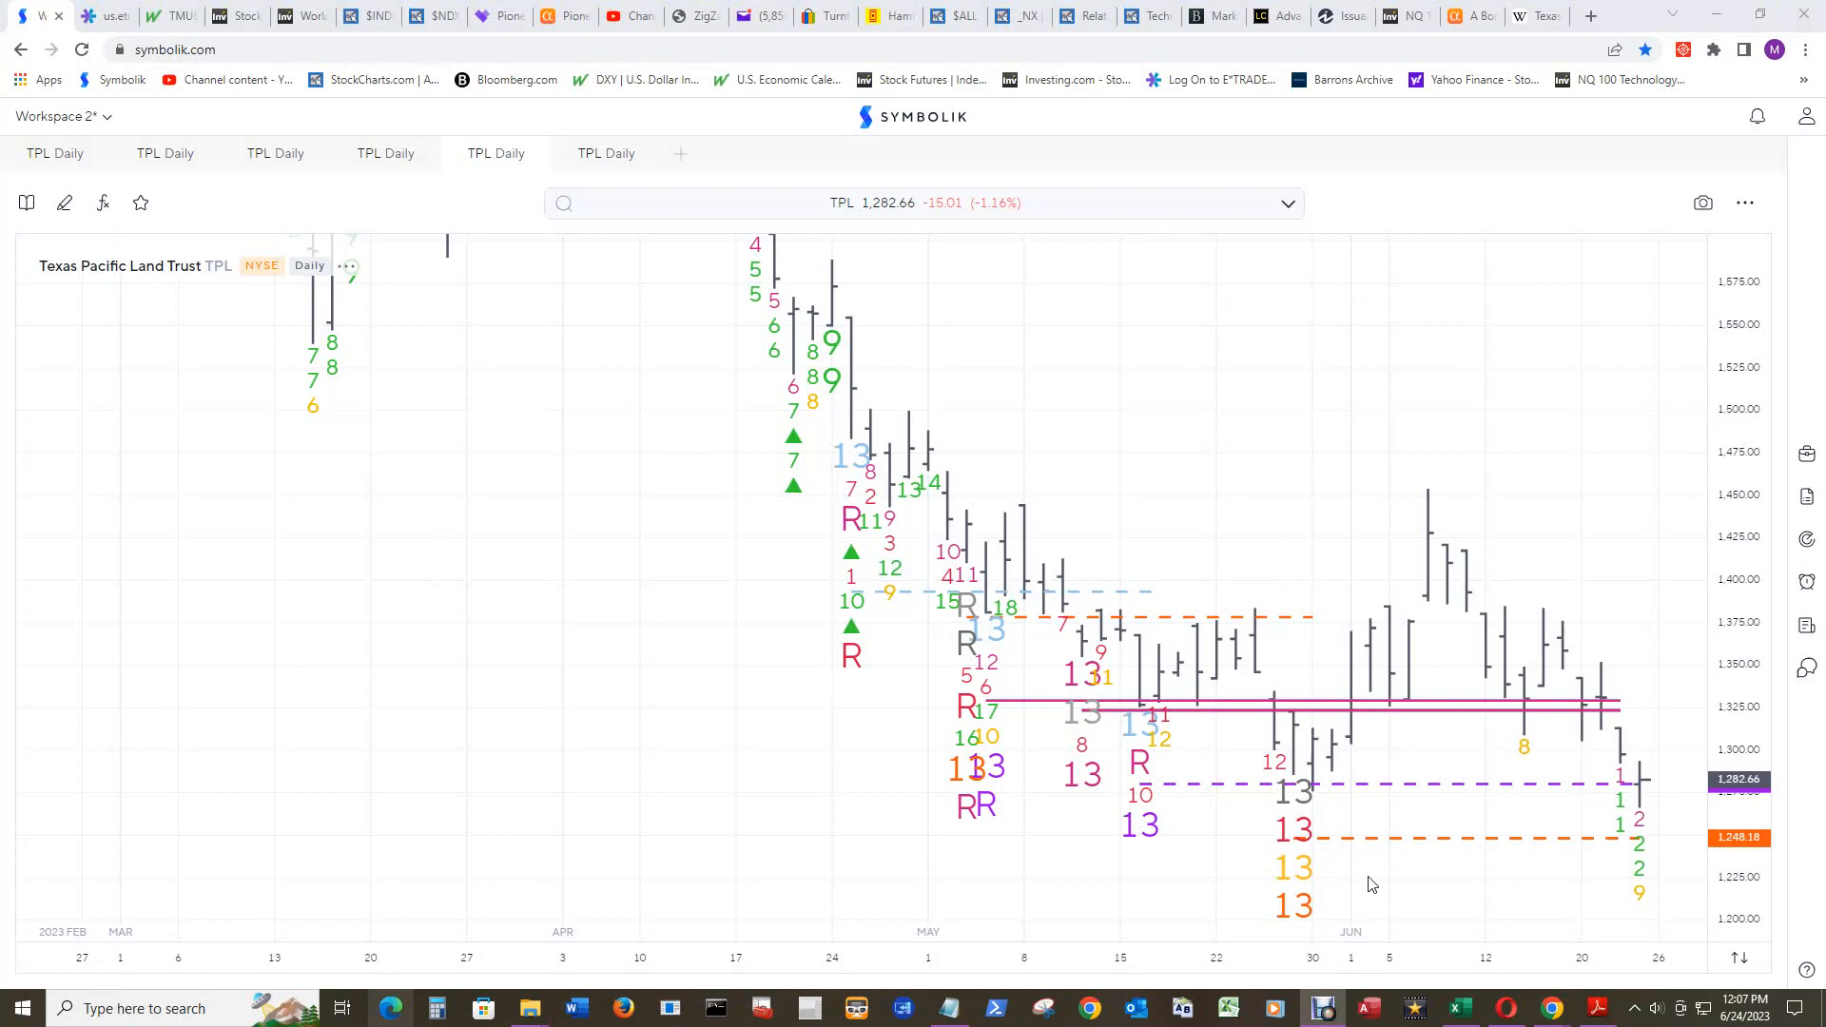
mouse_move(1380, 890)
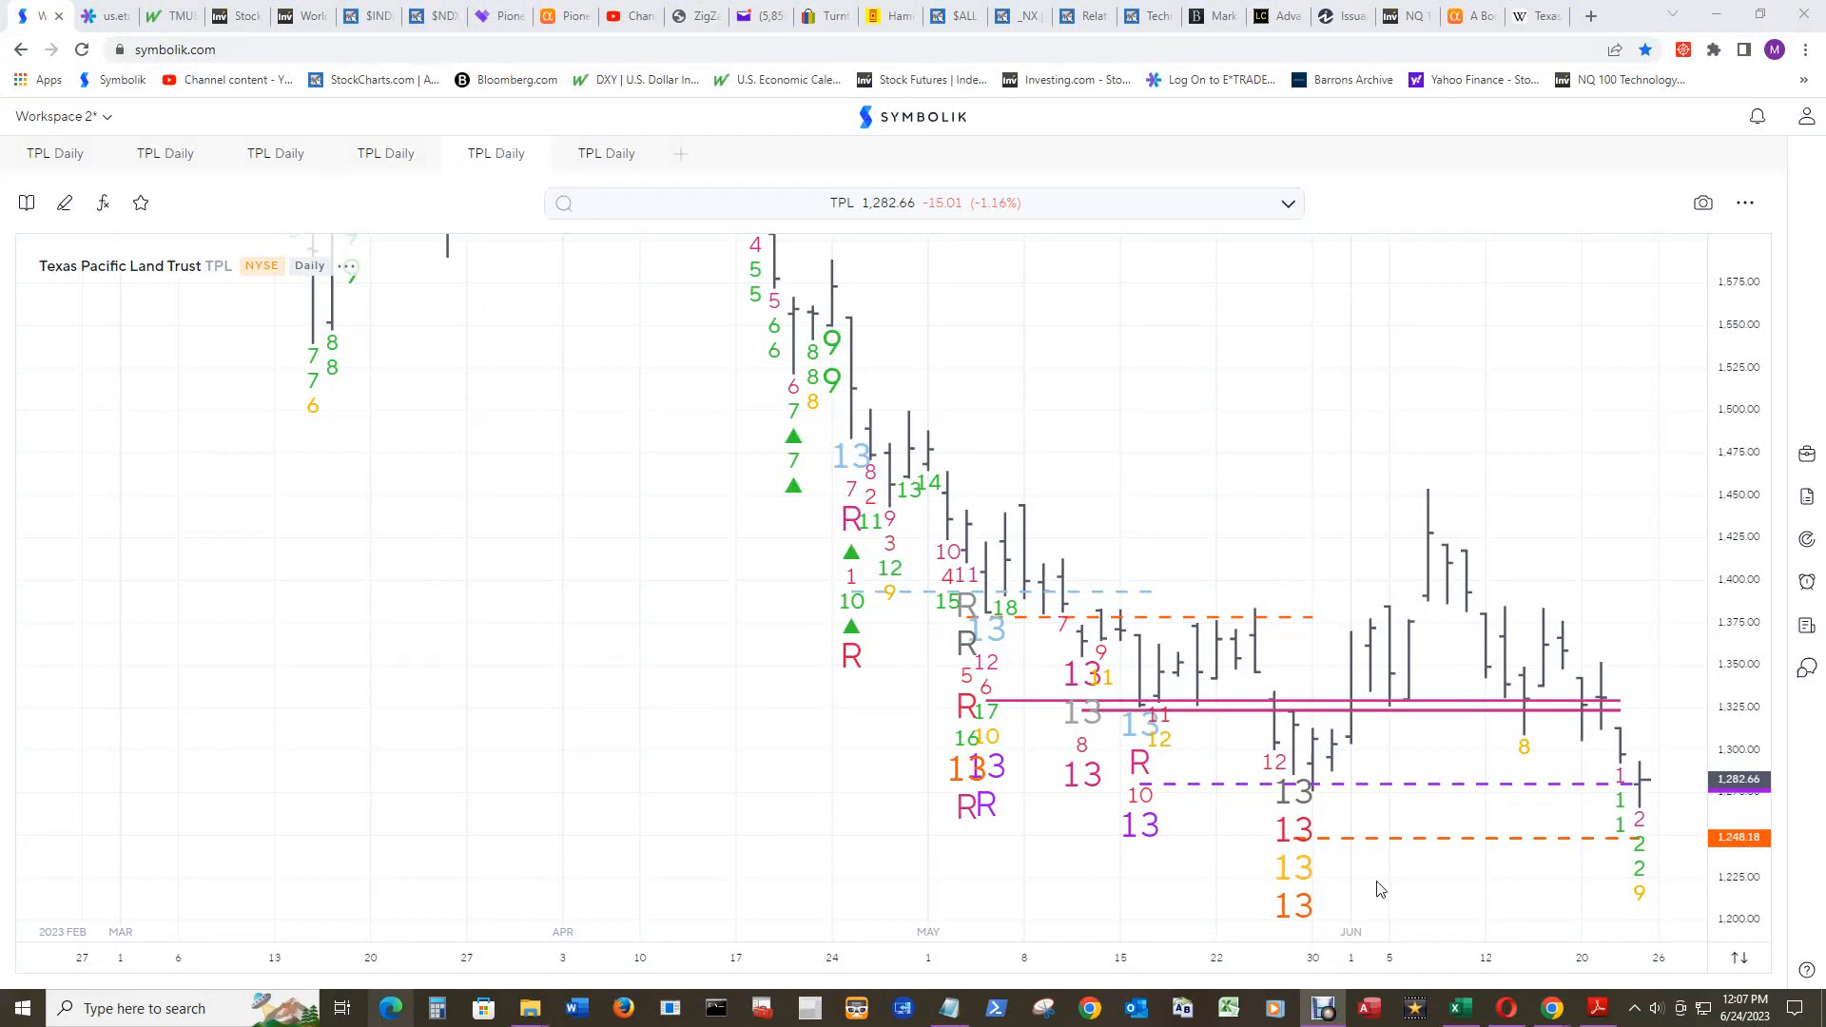
mouse_move(1405, 906)
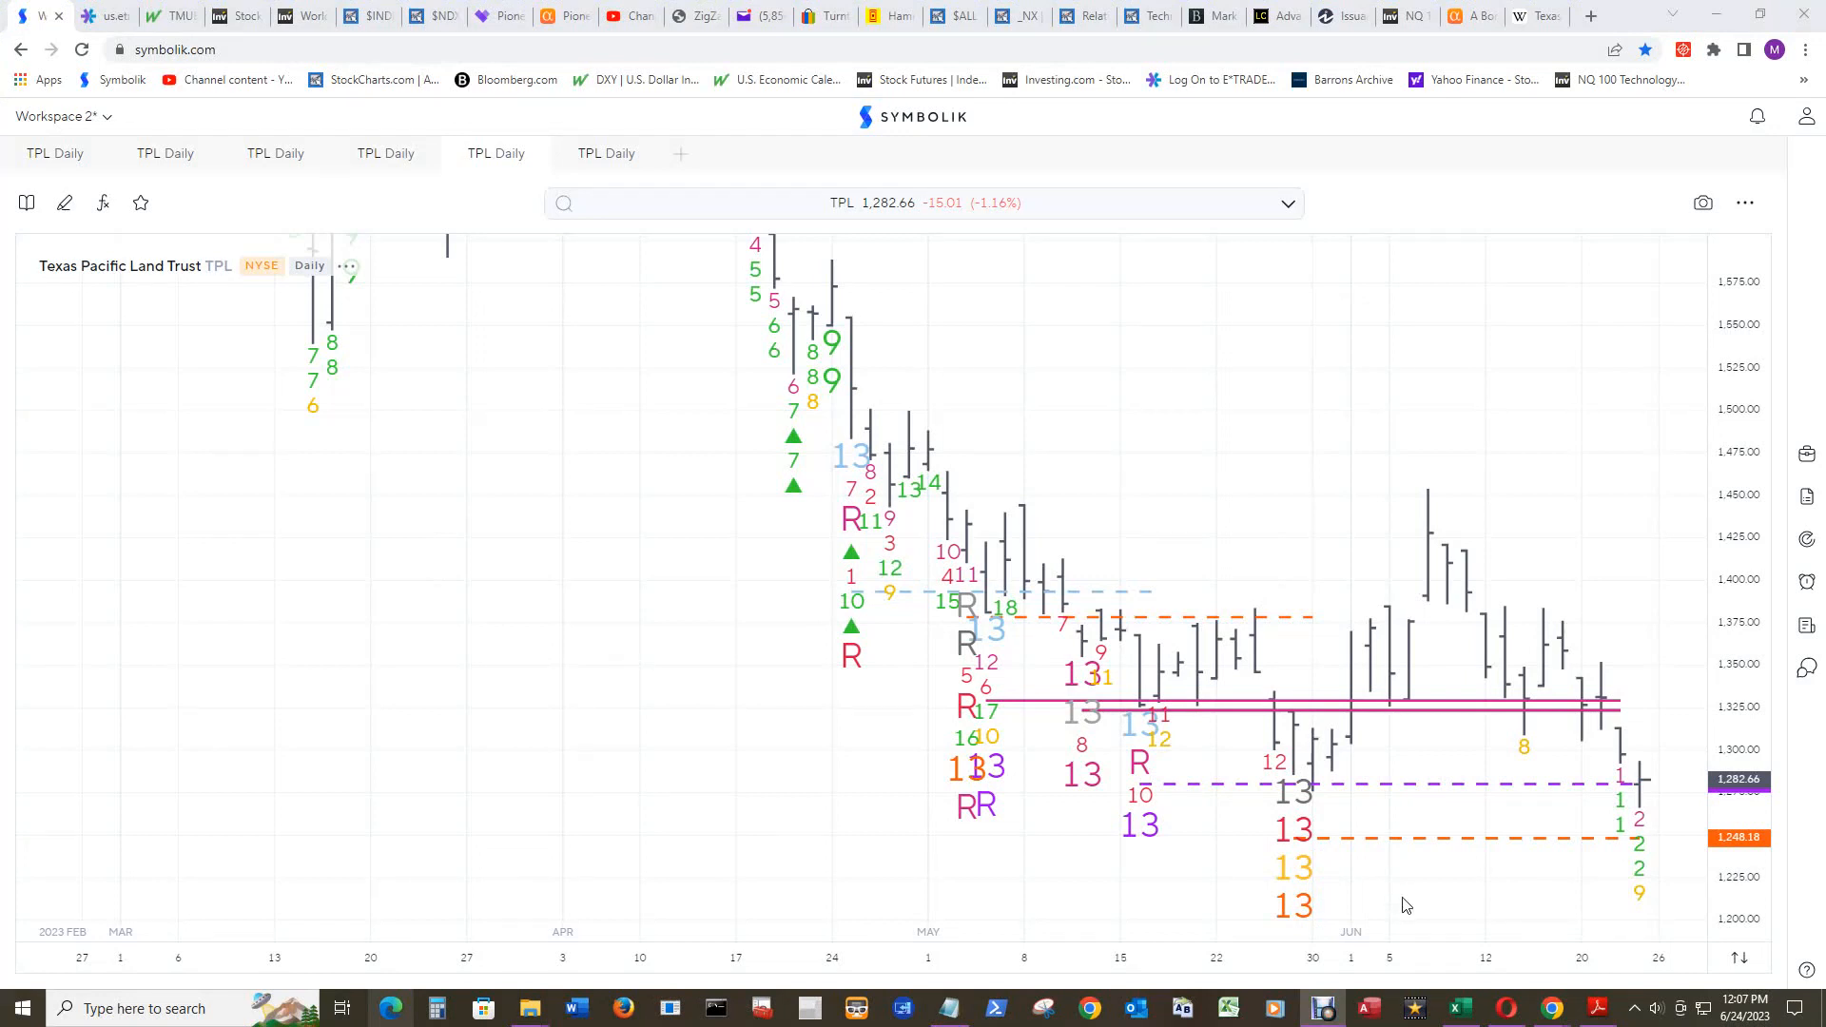
mouse_move(1168, 752)
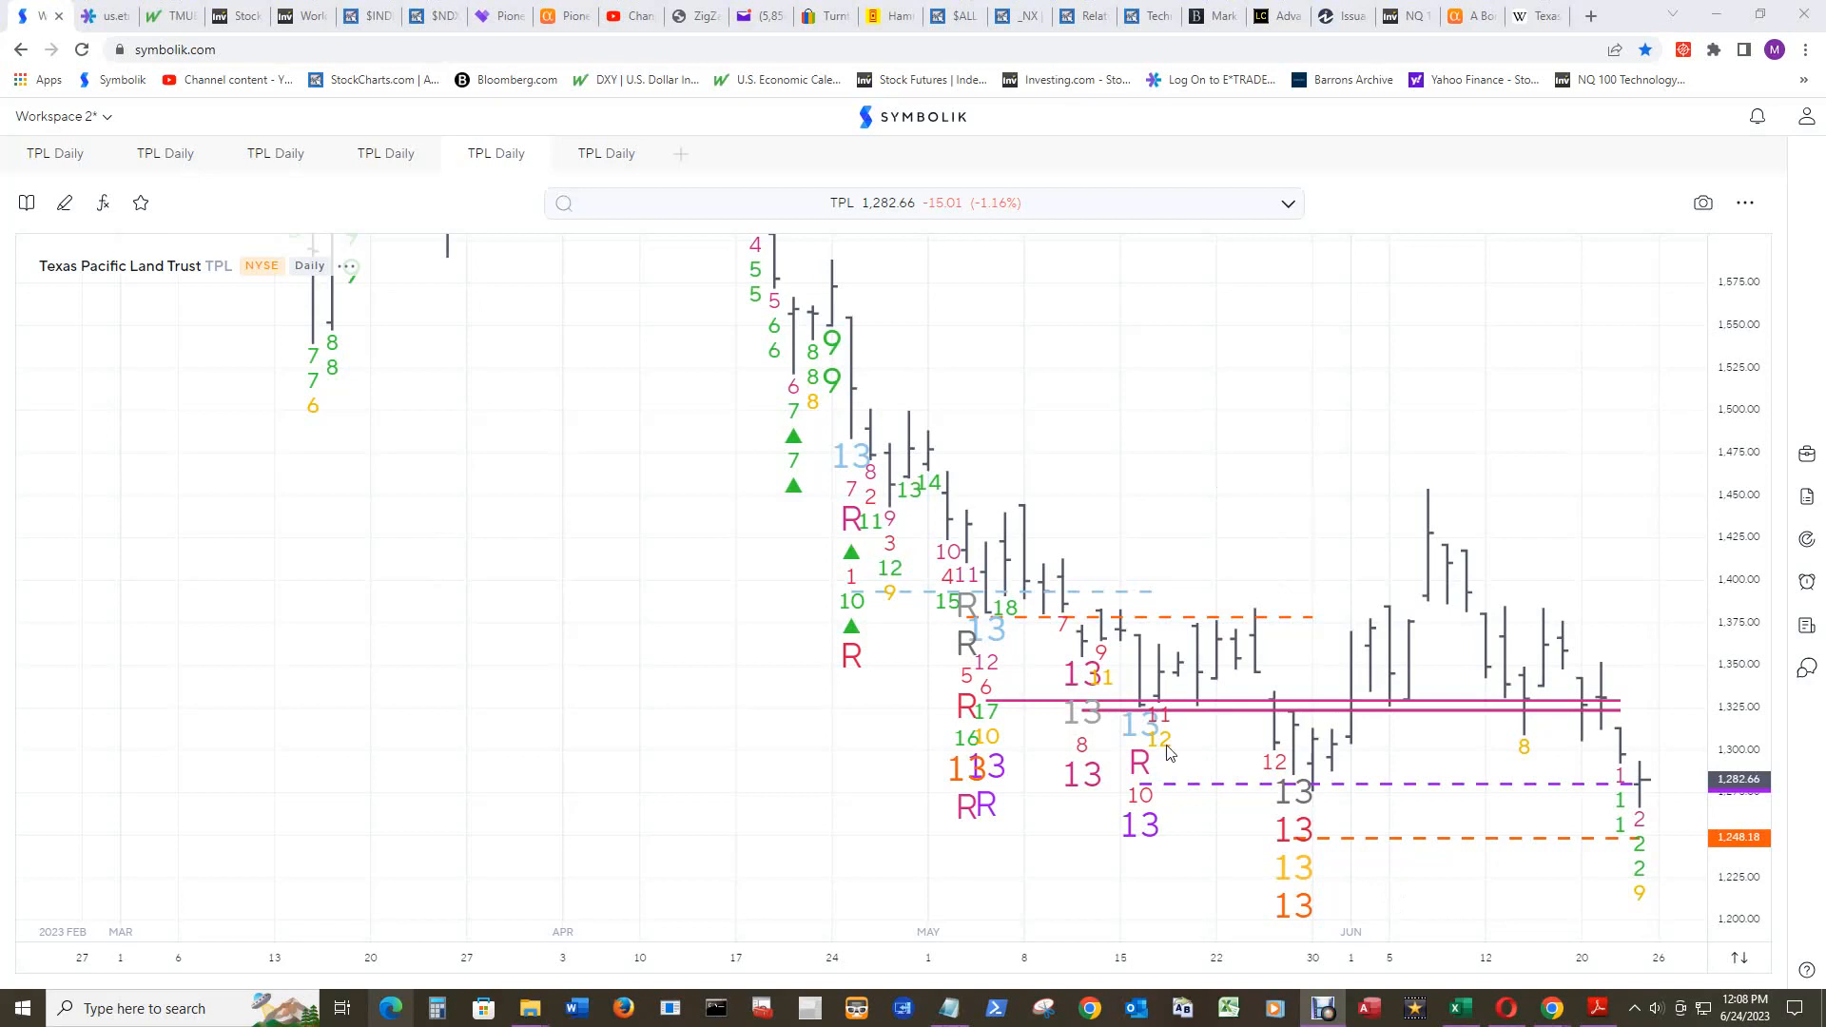
mouse_move(1439, 344)
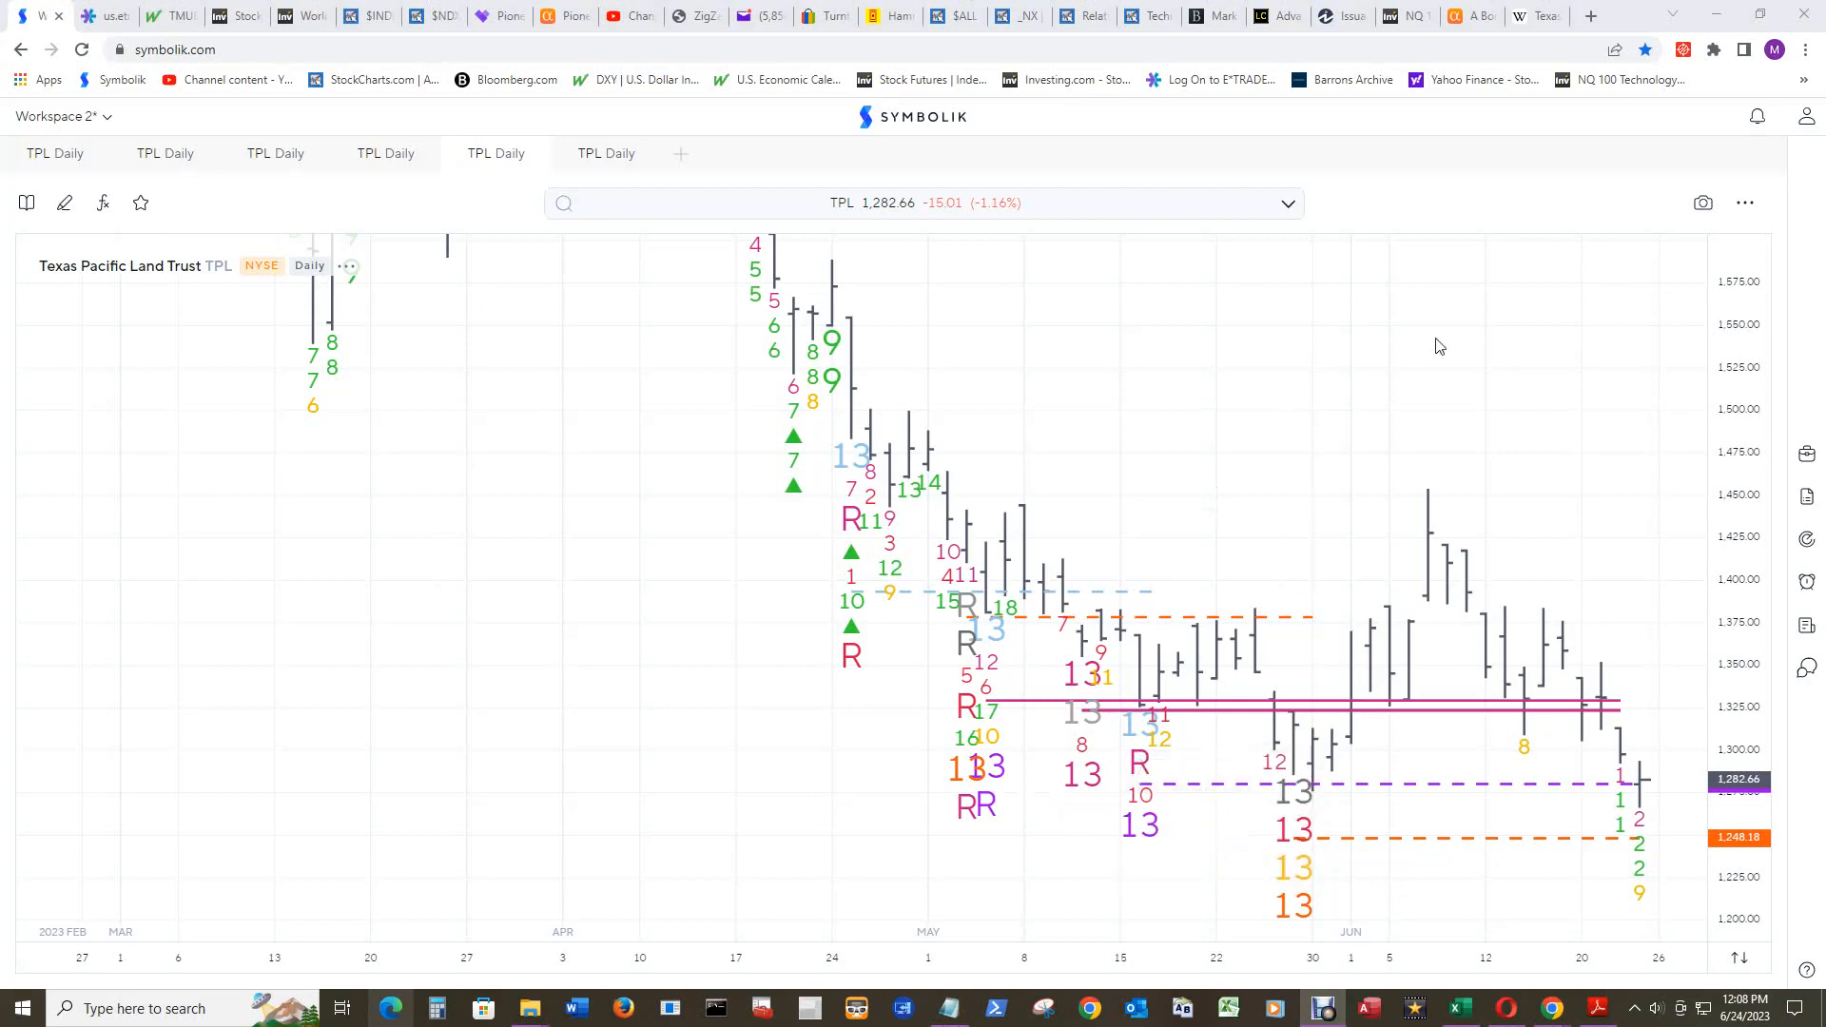
mouse_move(1462, 321)
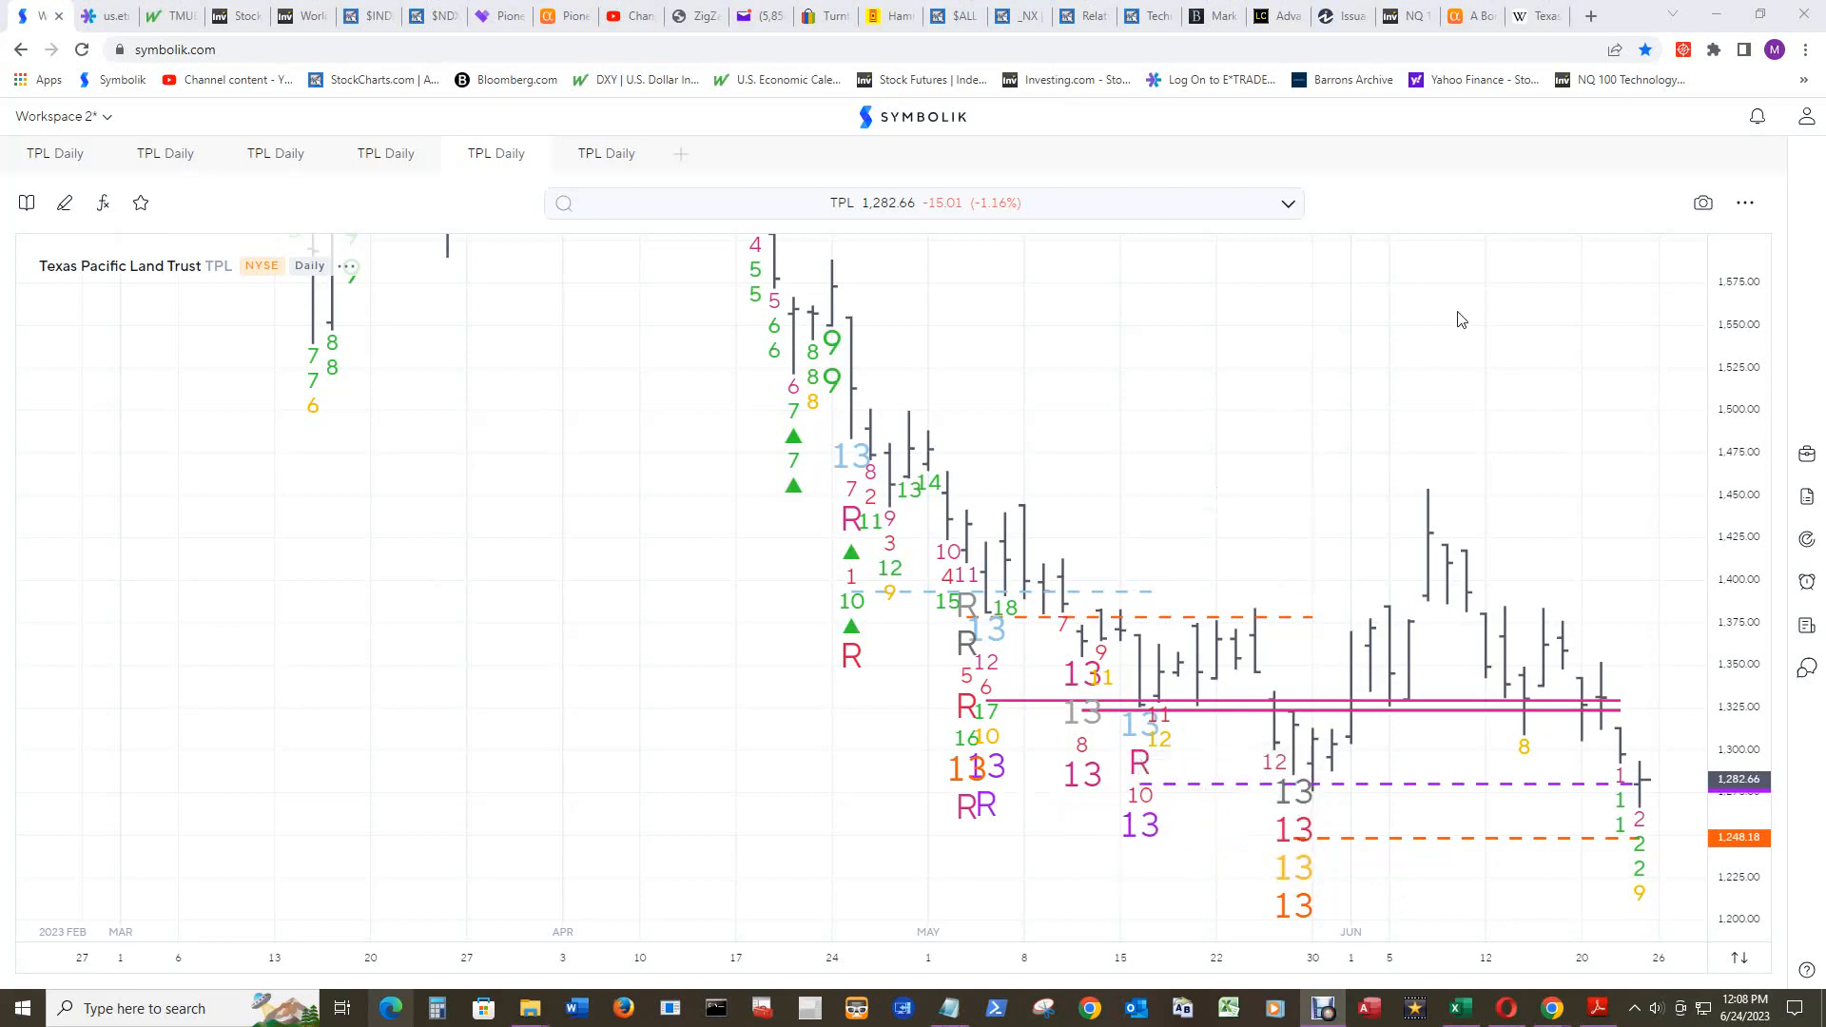
mouse_move(1508, 341)
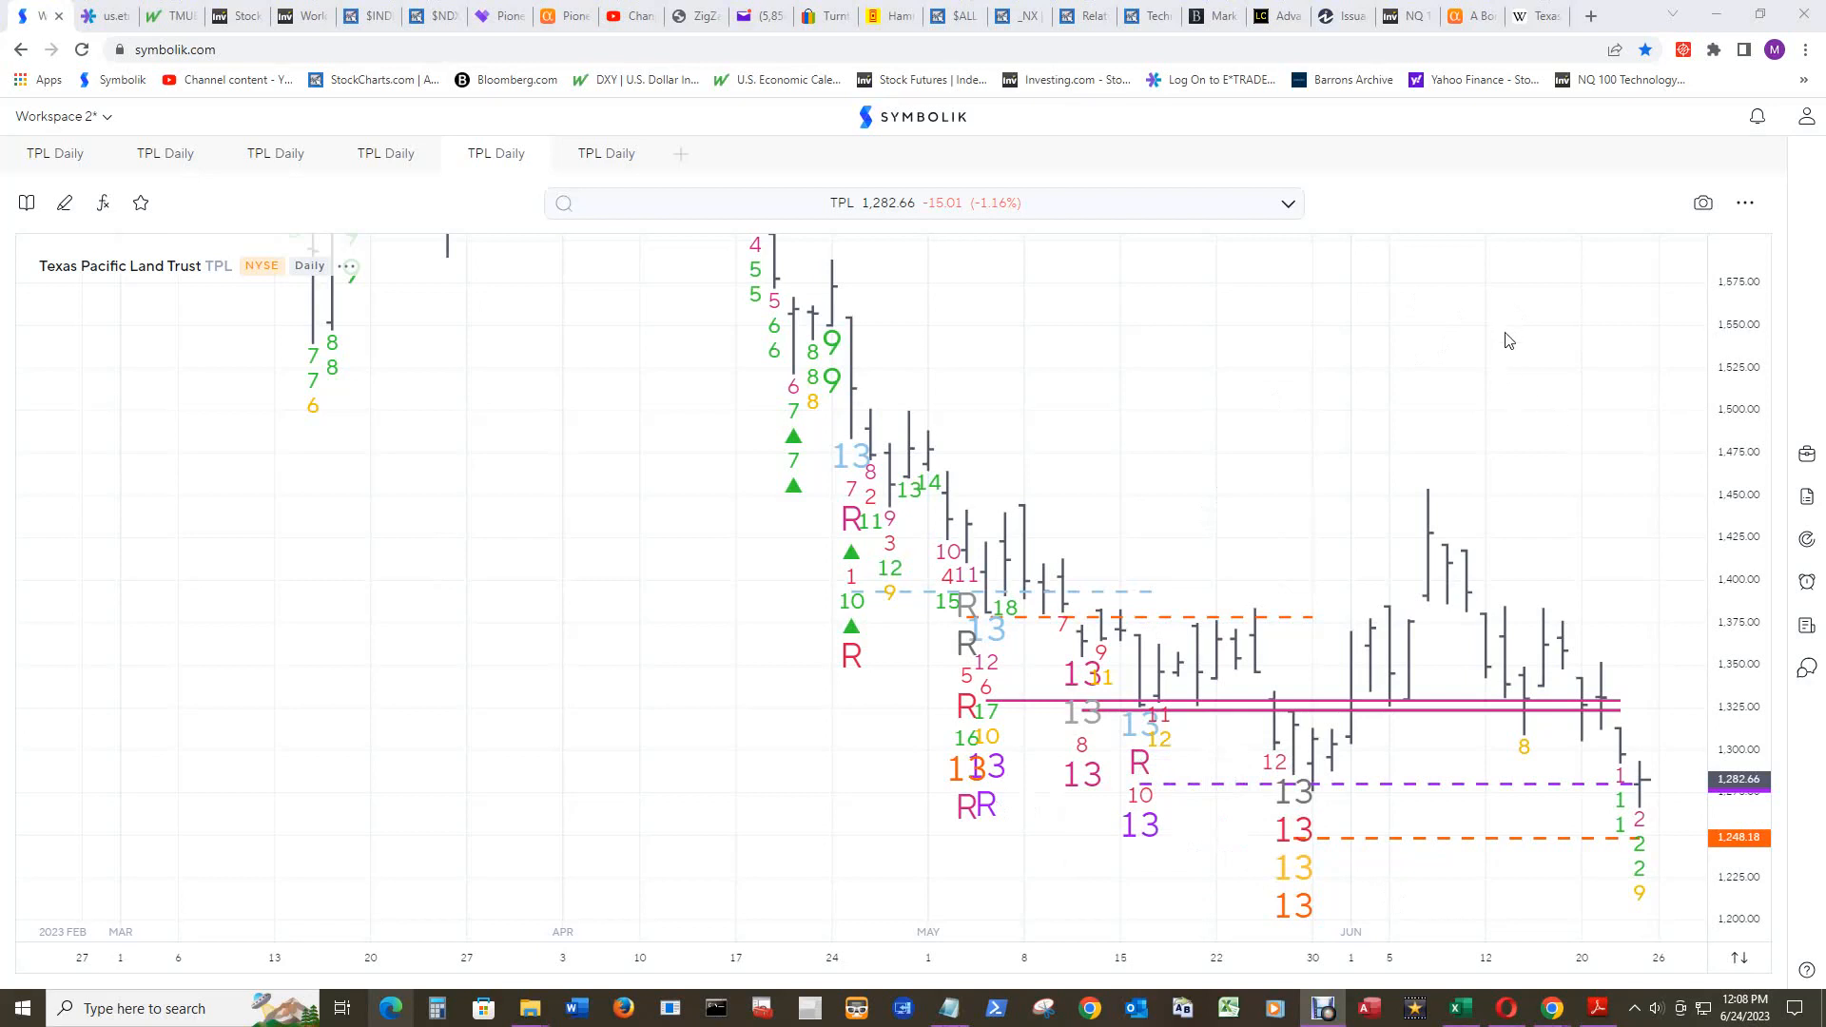
mouse_move(753, 351)
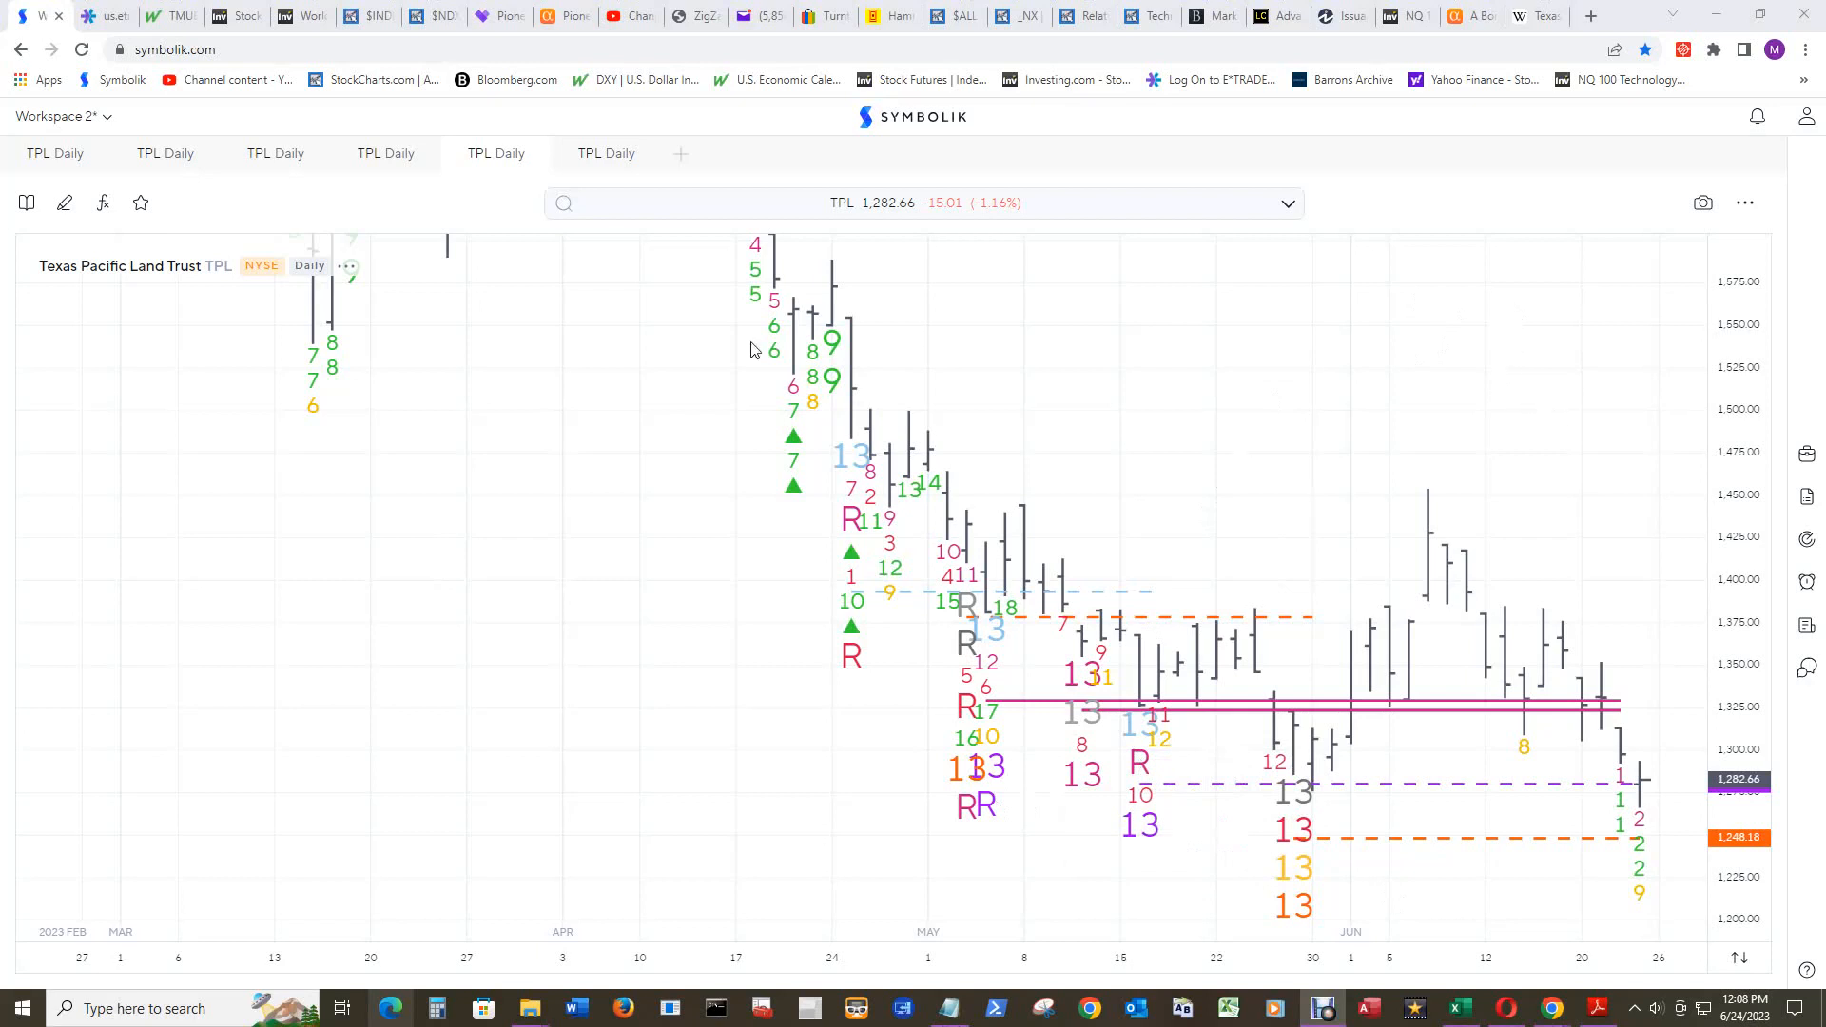
mouse_move(1230, 741)
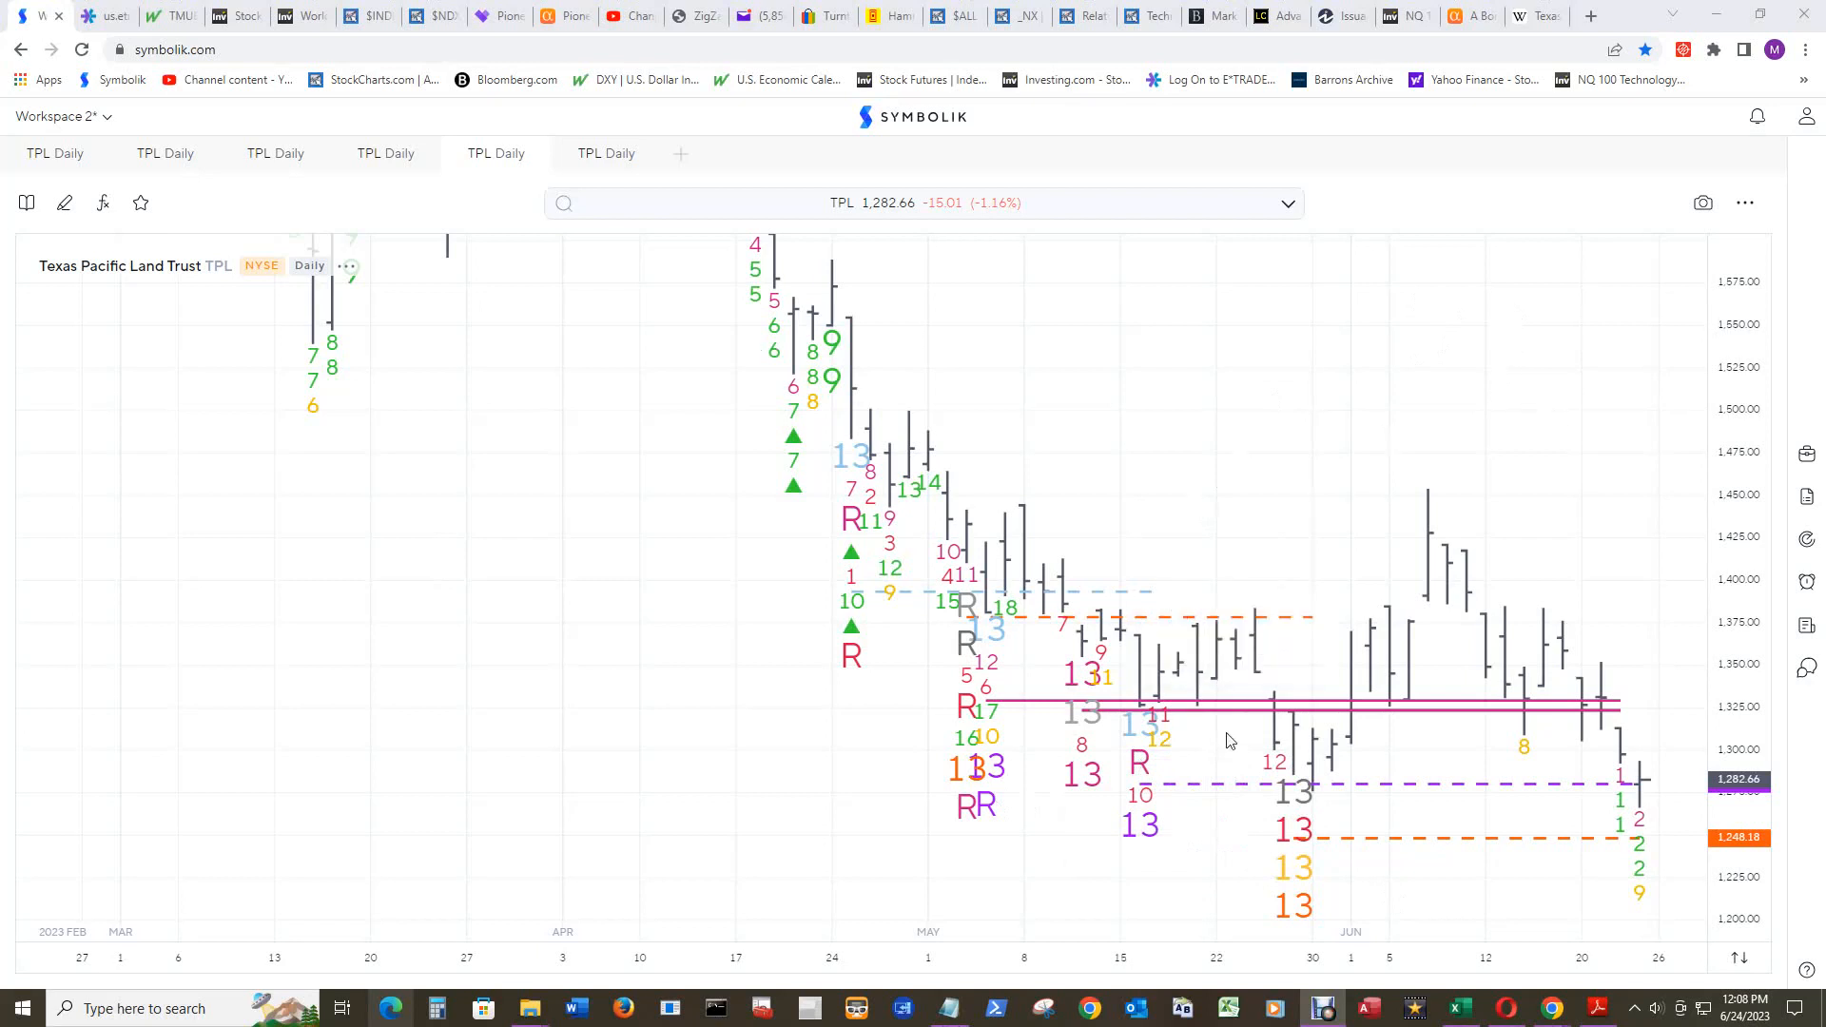
mouse_move(1267, 368)
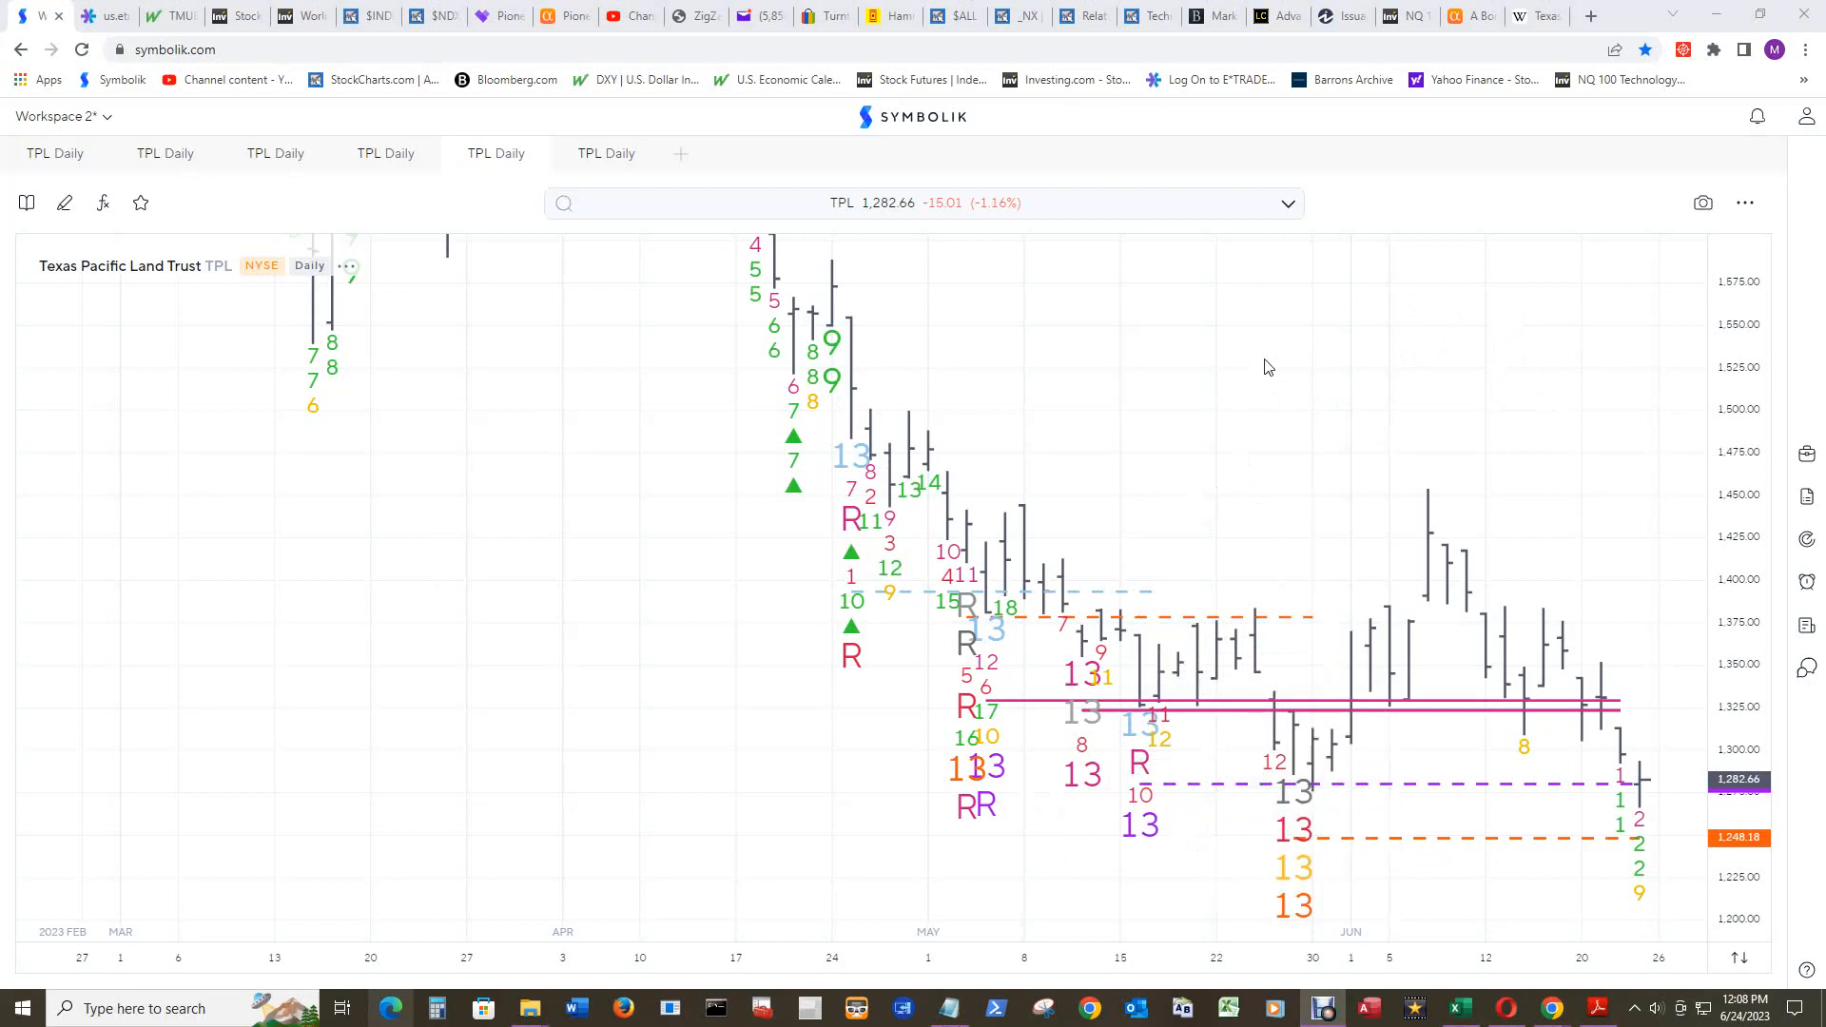
mouse_move(1277, 342)
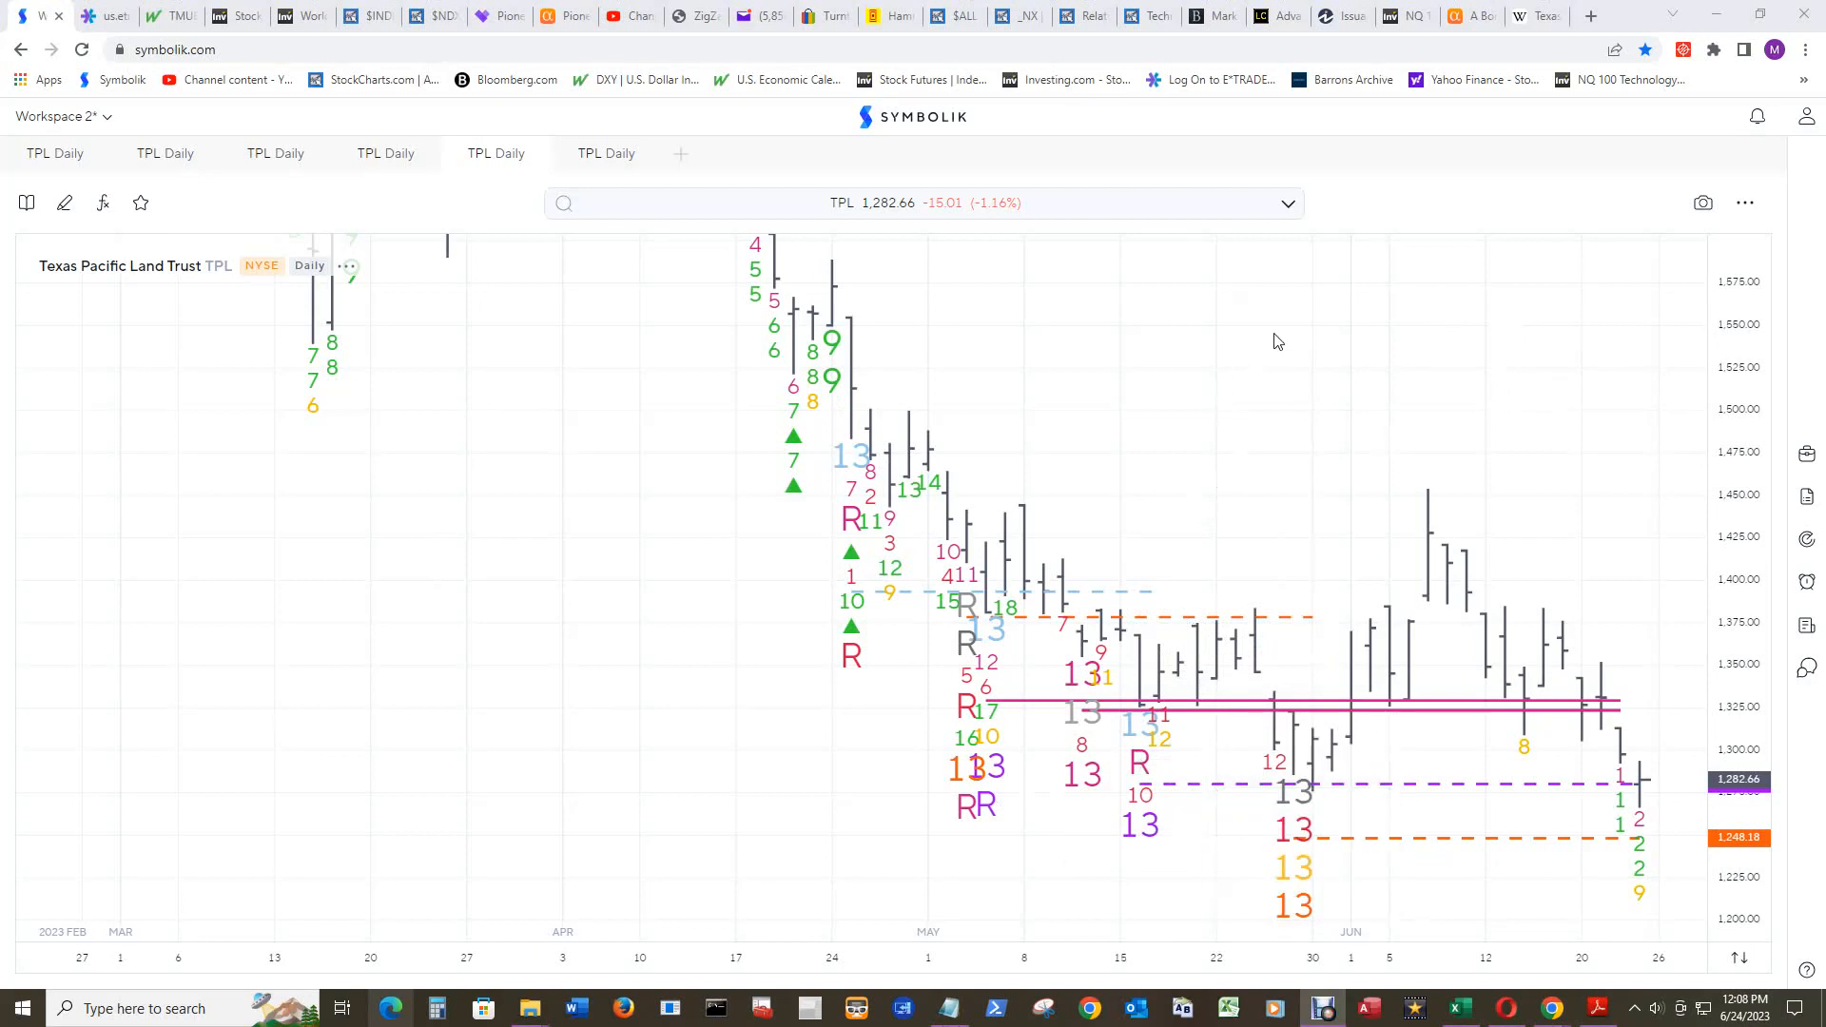
mouse_move(1544, 723)
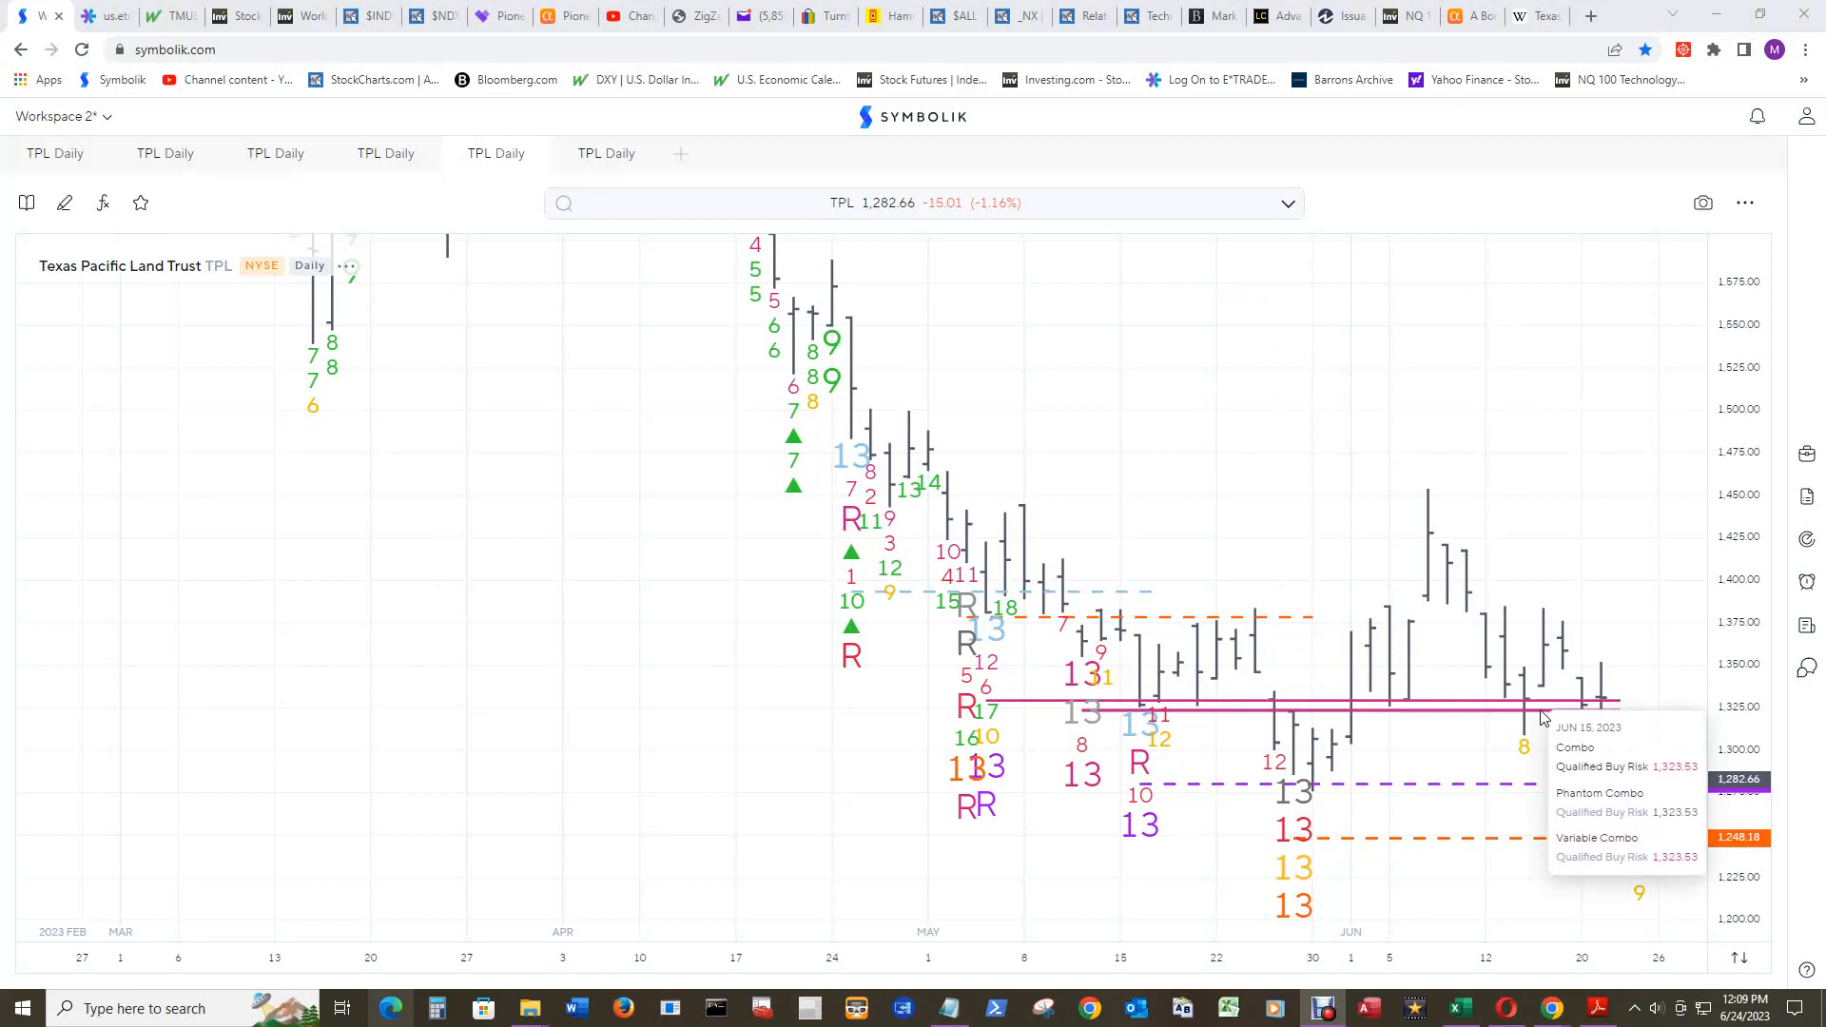
mouse_move(1543, 708)
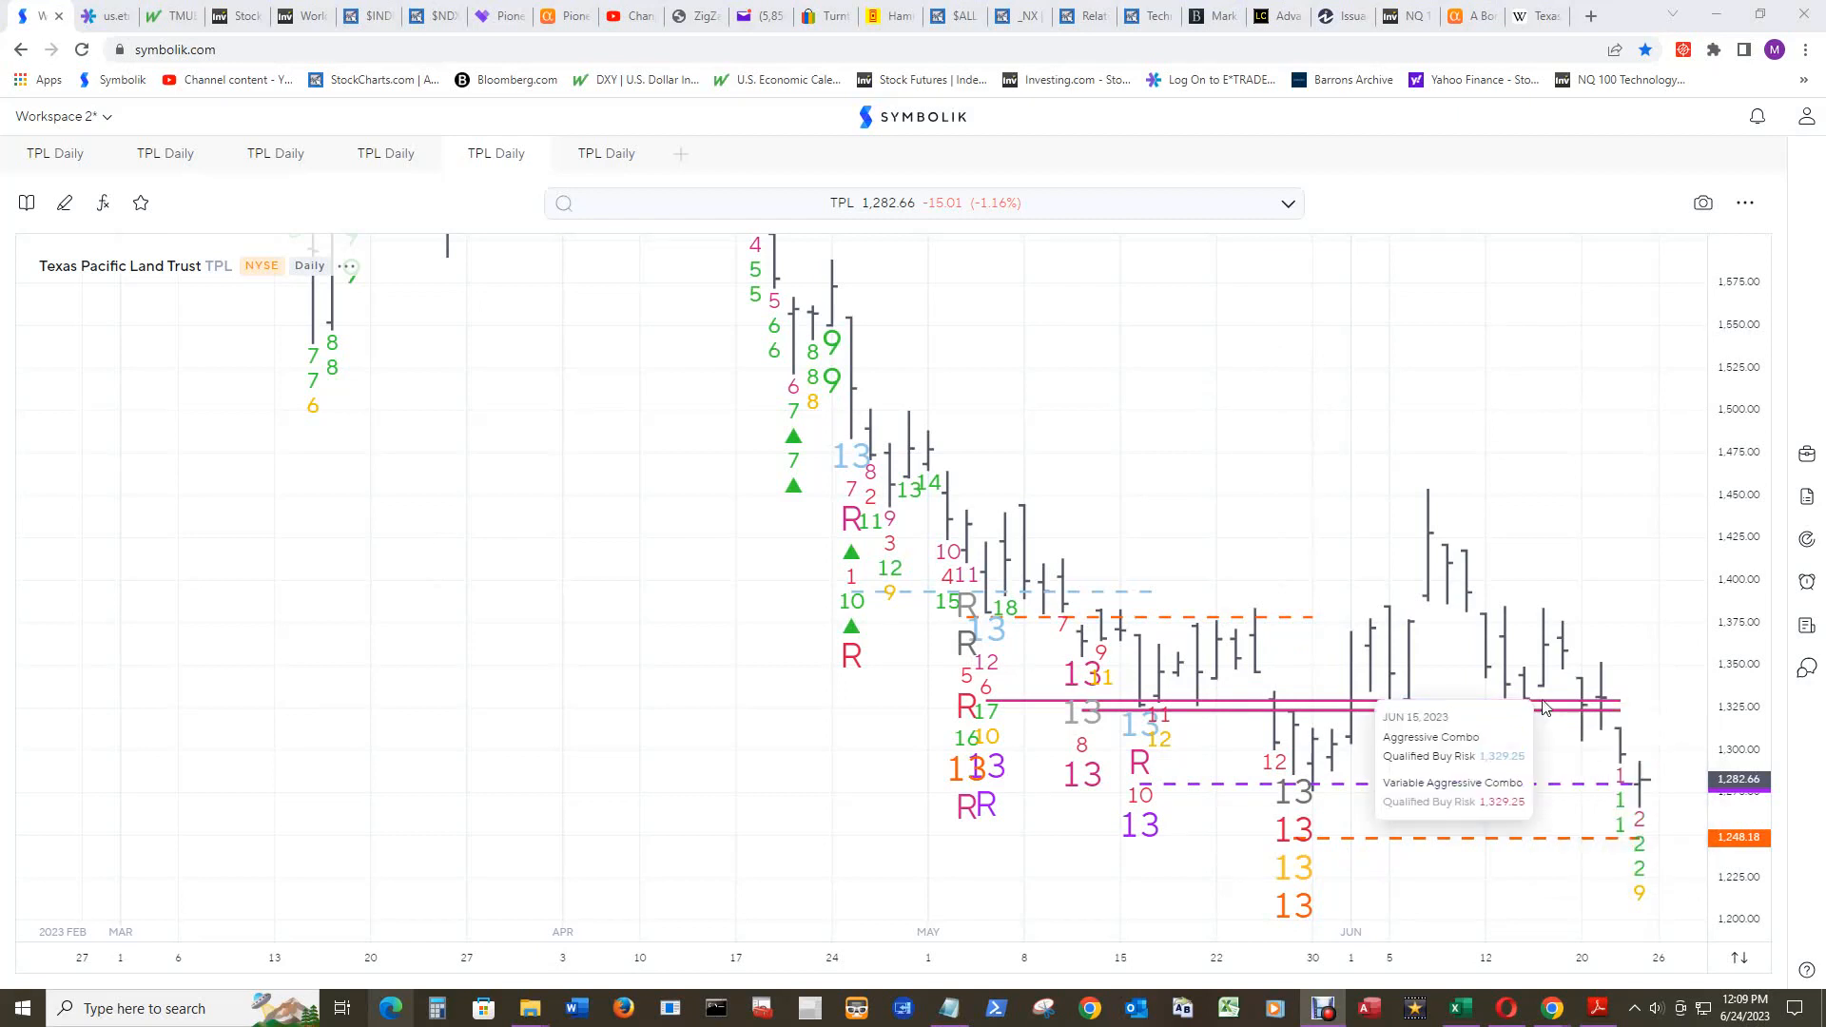
mouse_move(1543, 708)
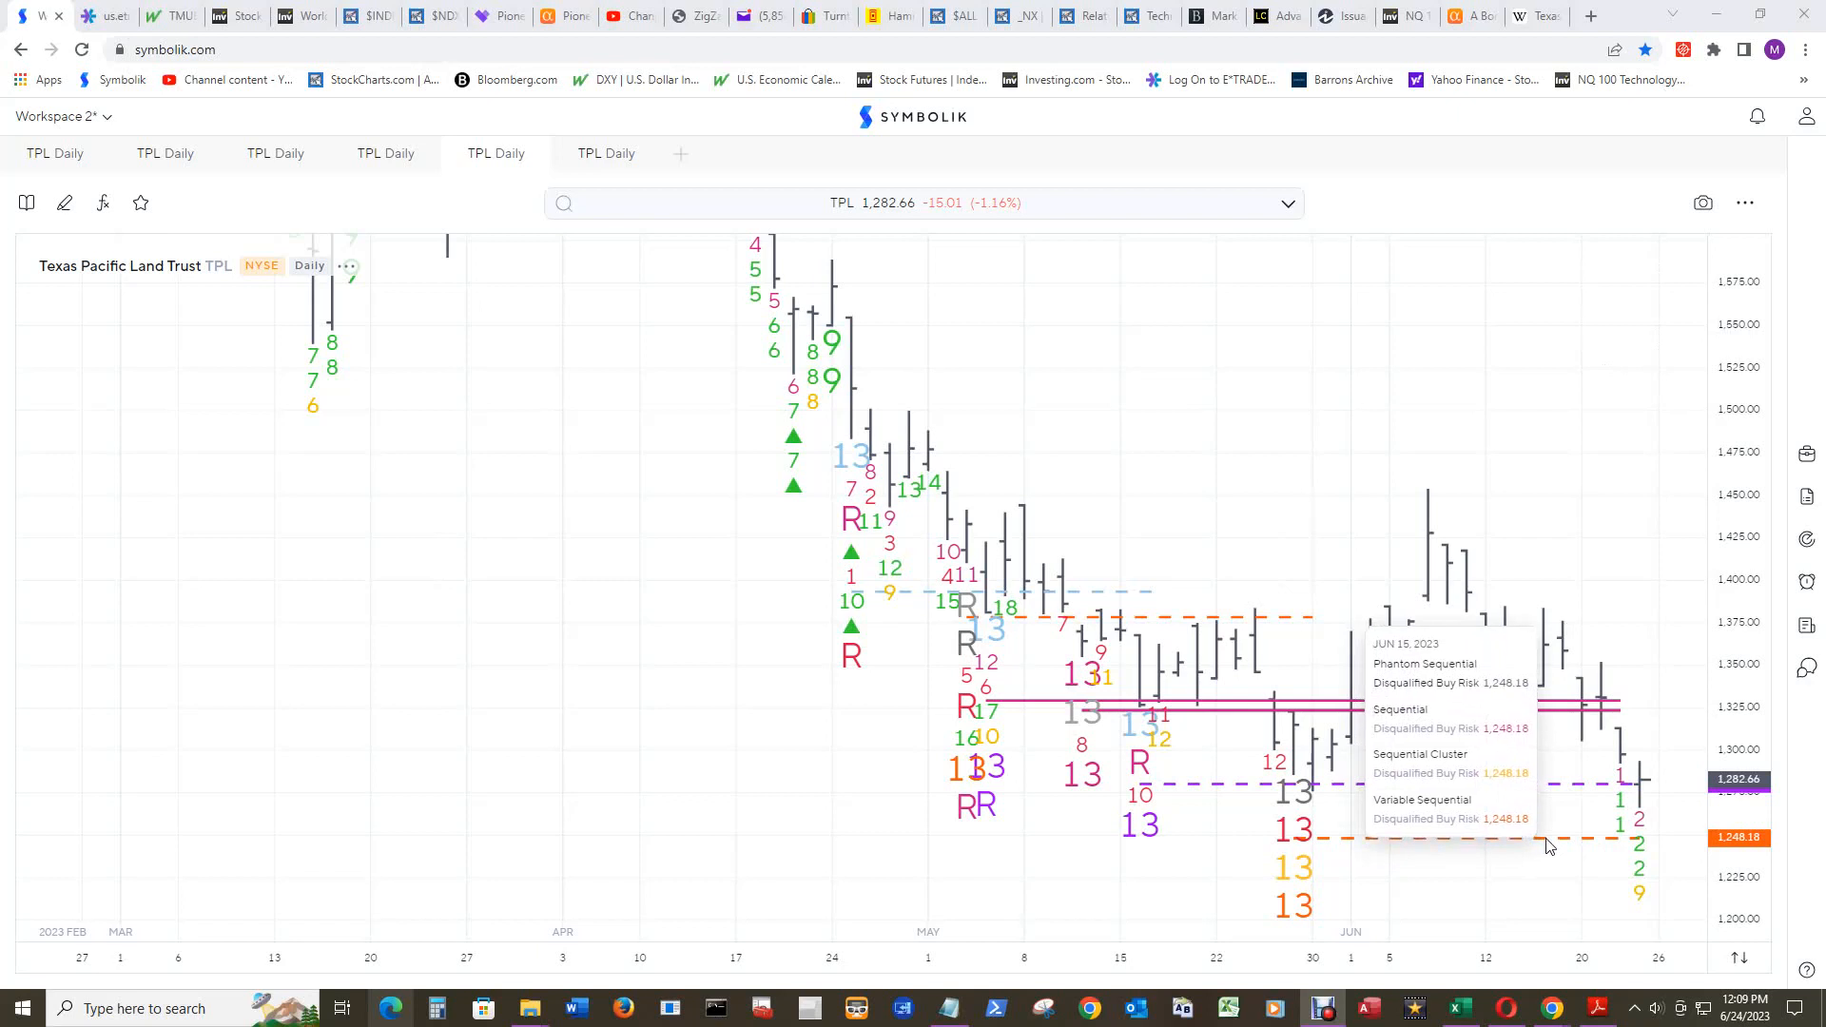
mouse_move(1570, 850)
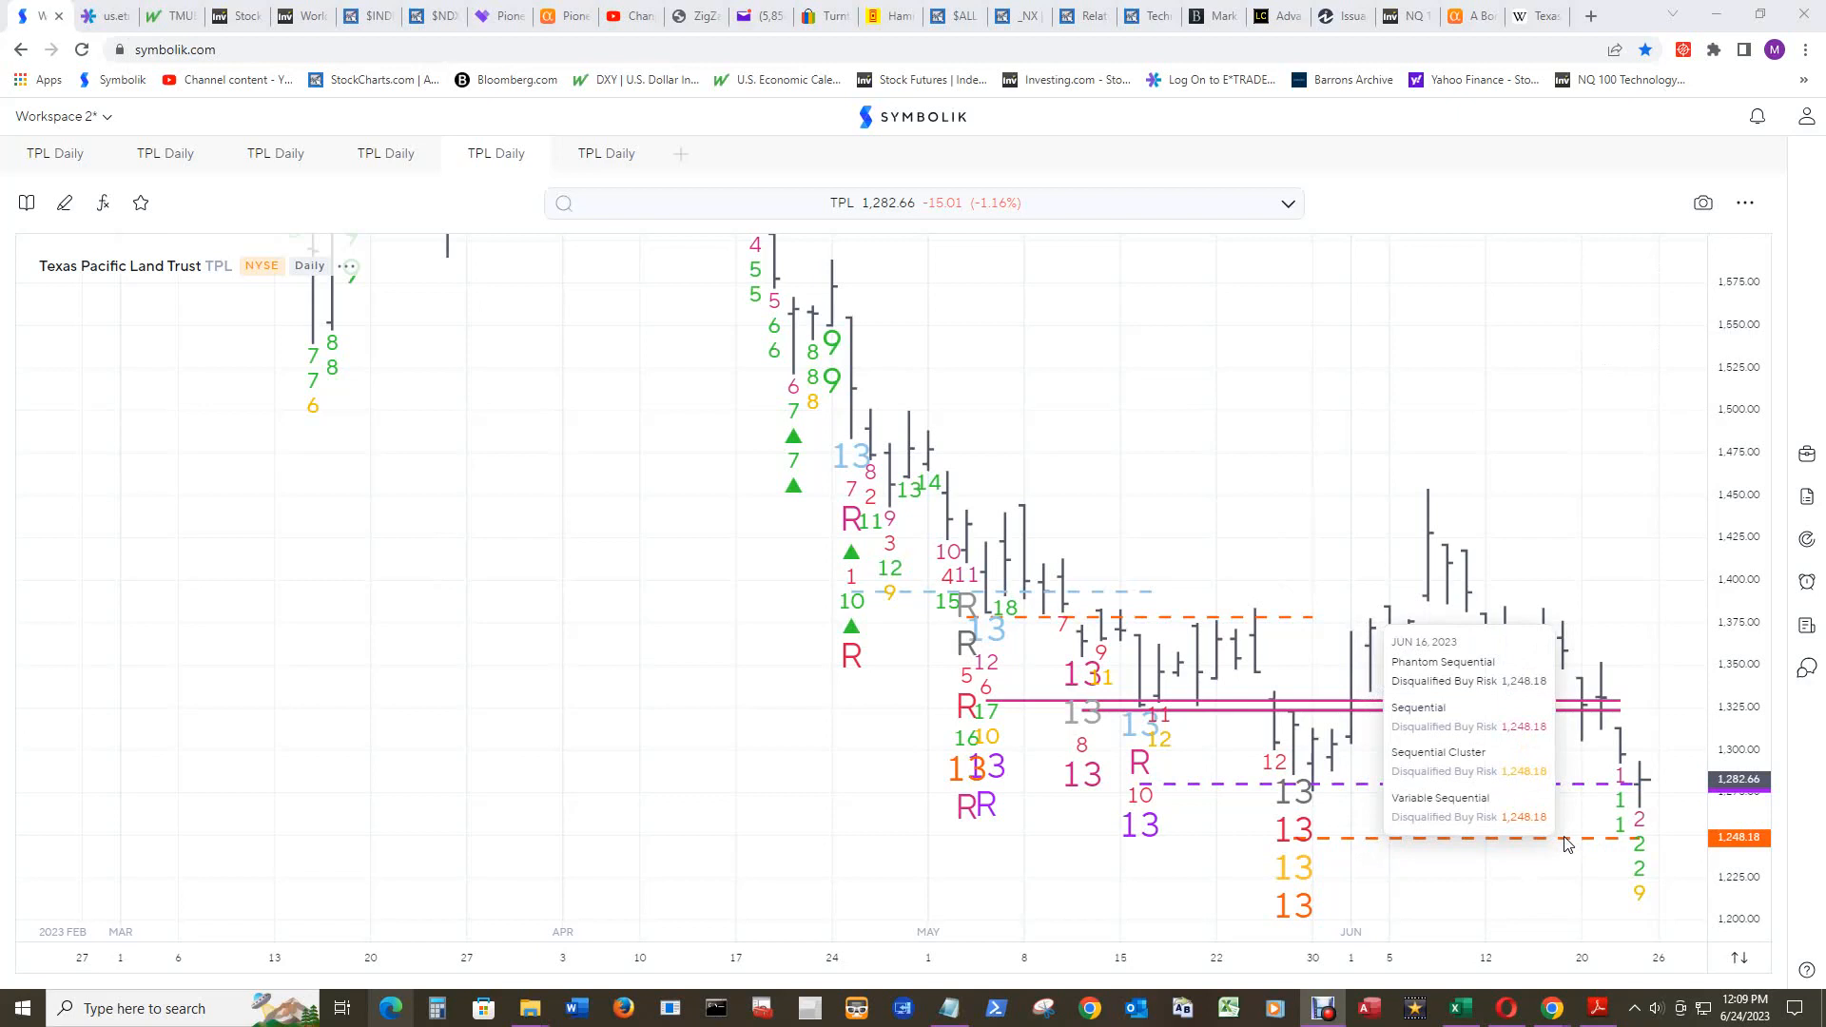
mouse_move(1638, 897)
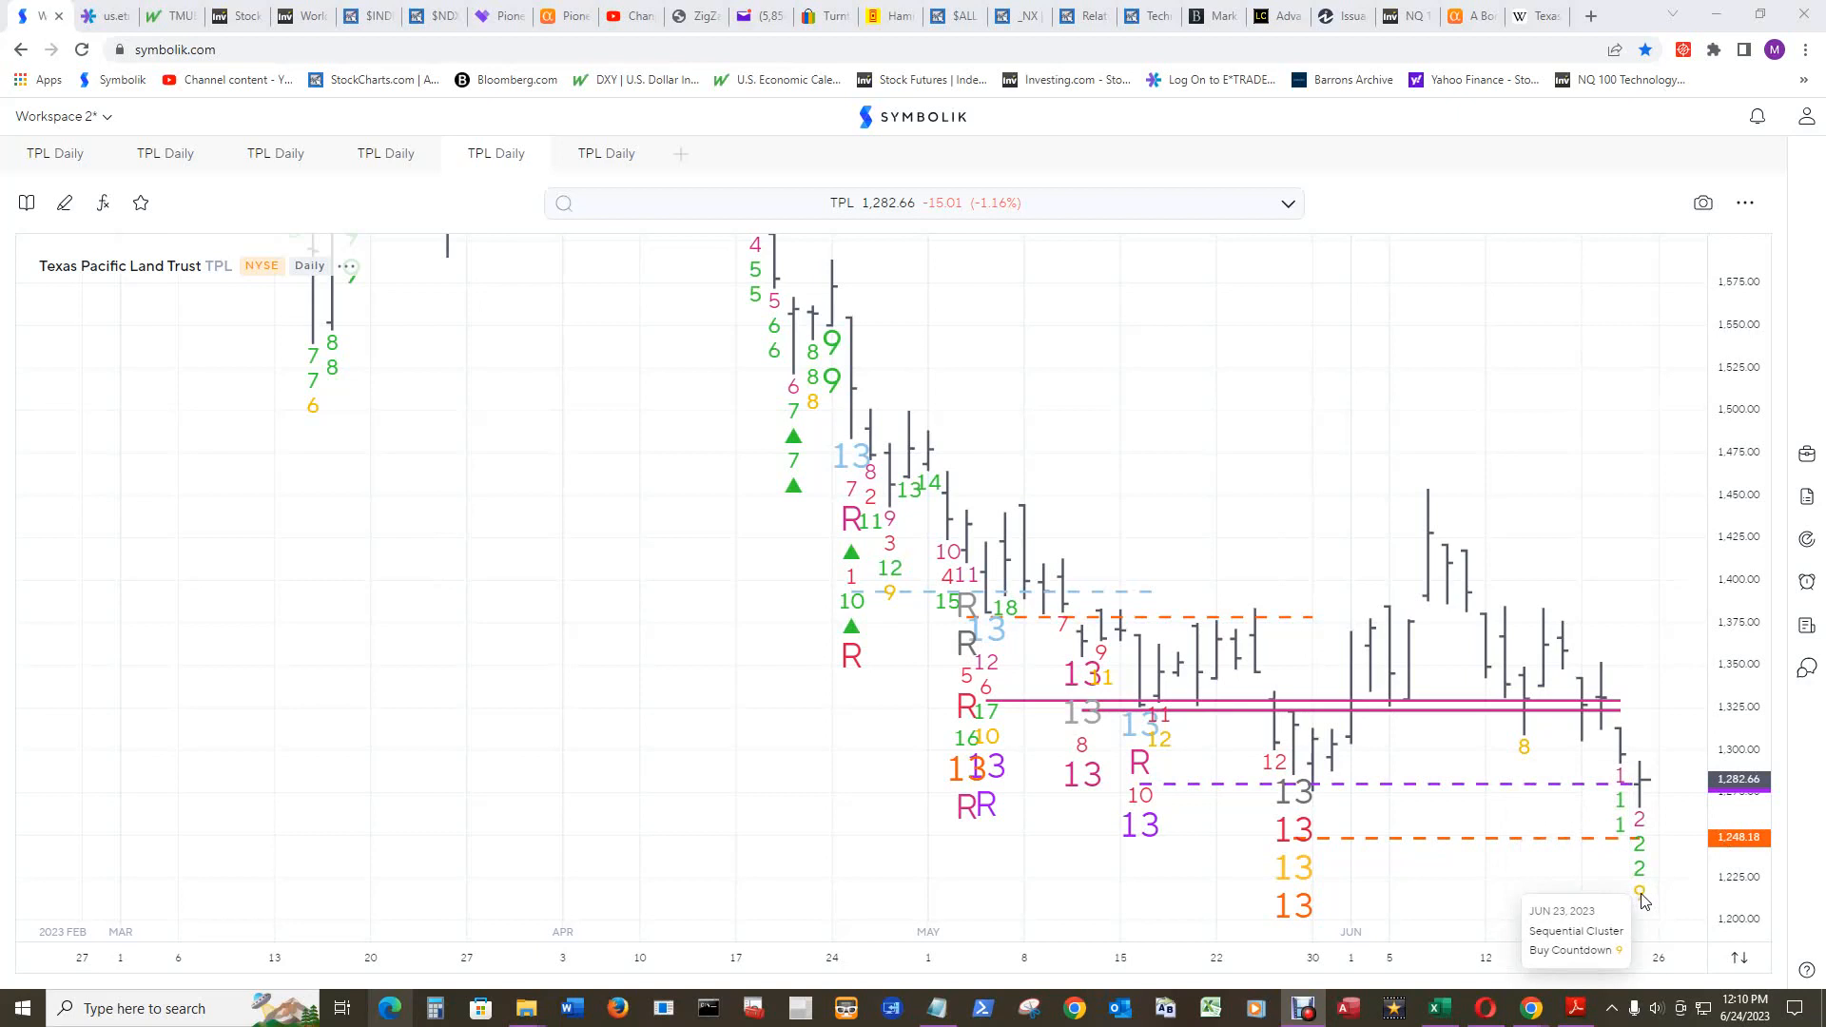
mouse_move(1535, 699)
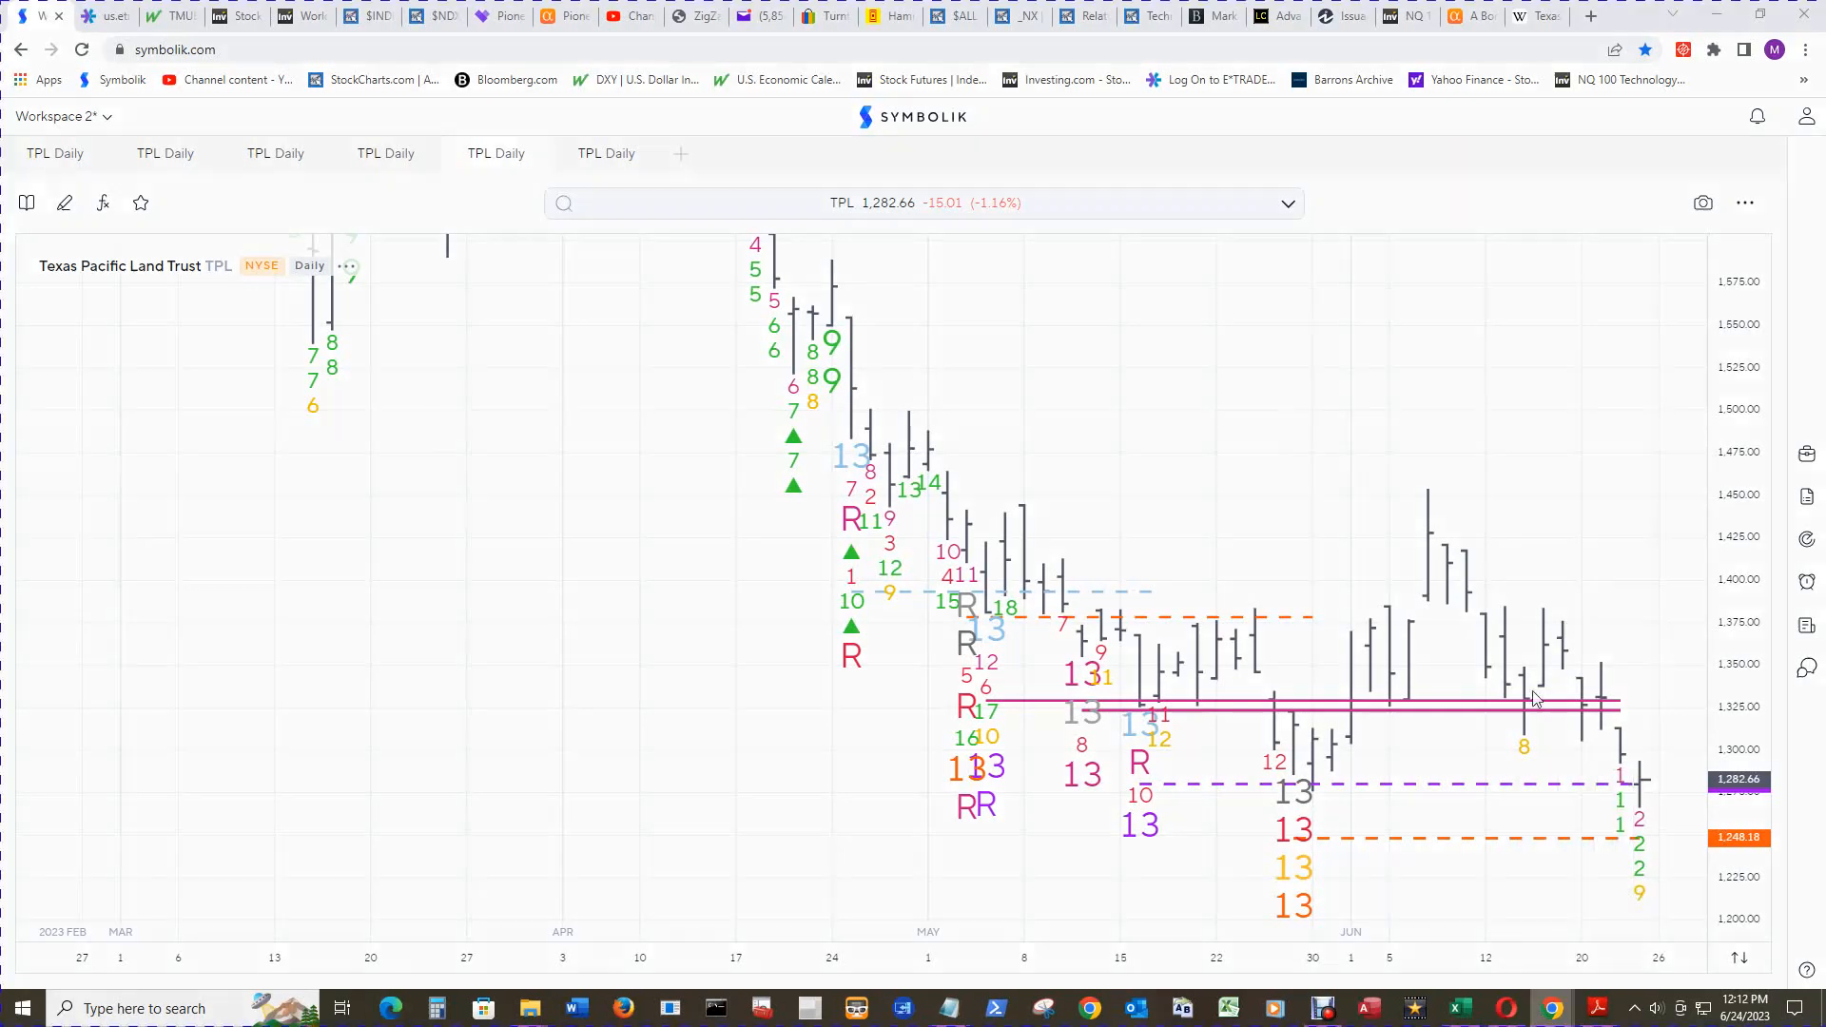
mouse_move(1298, 503)
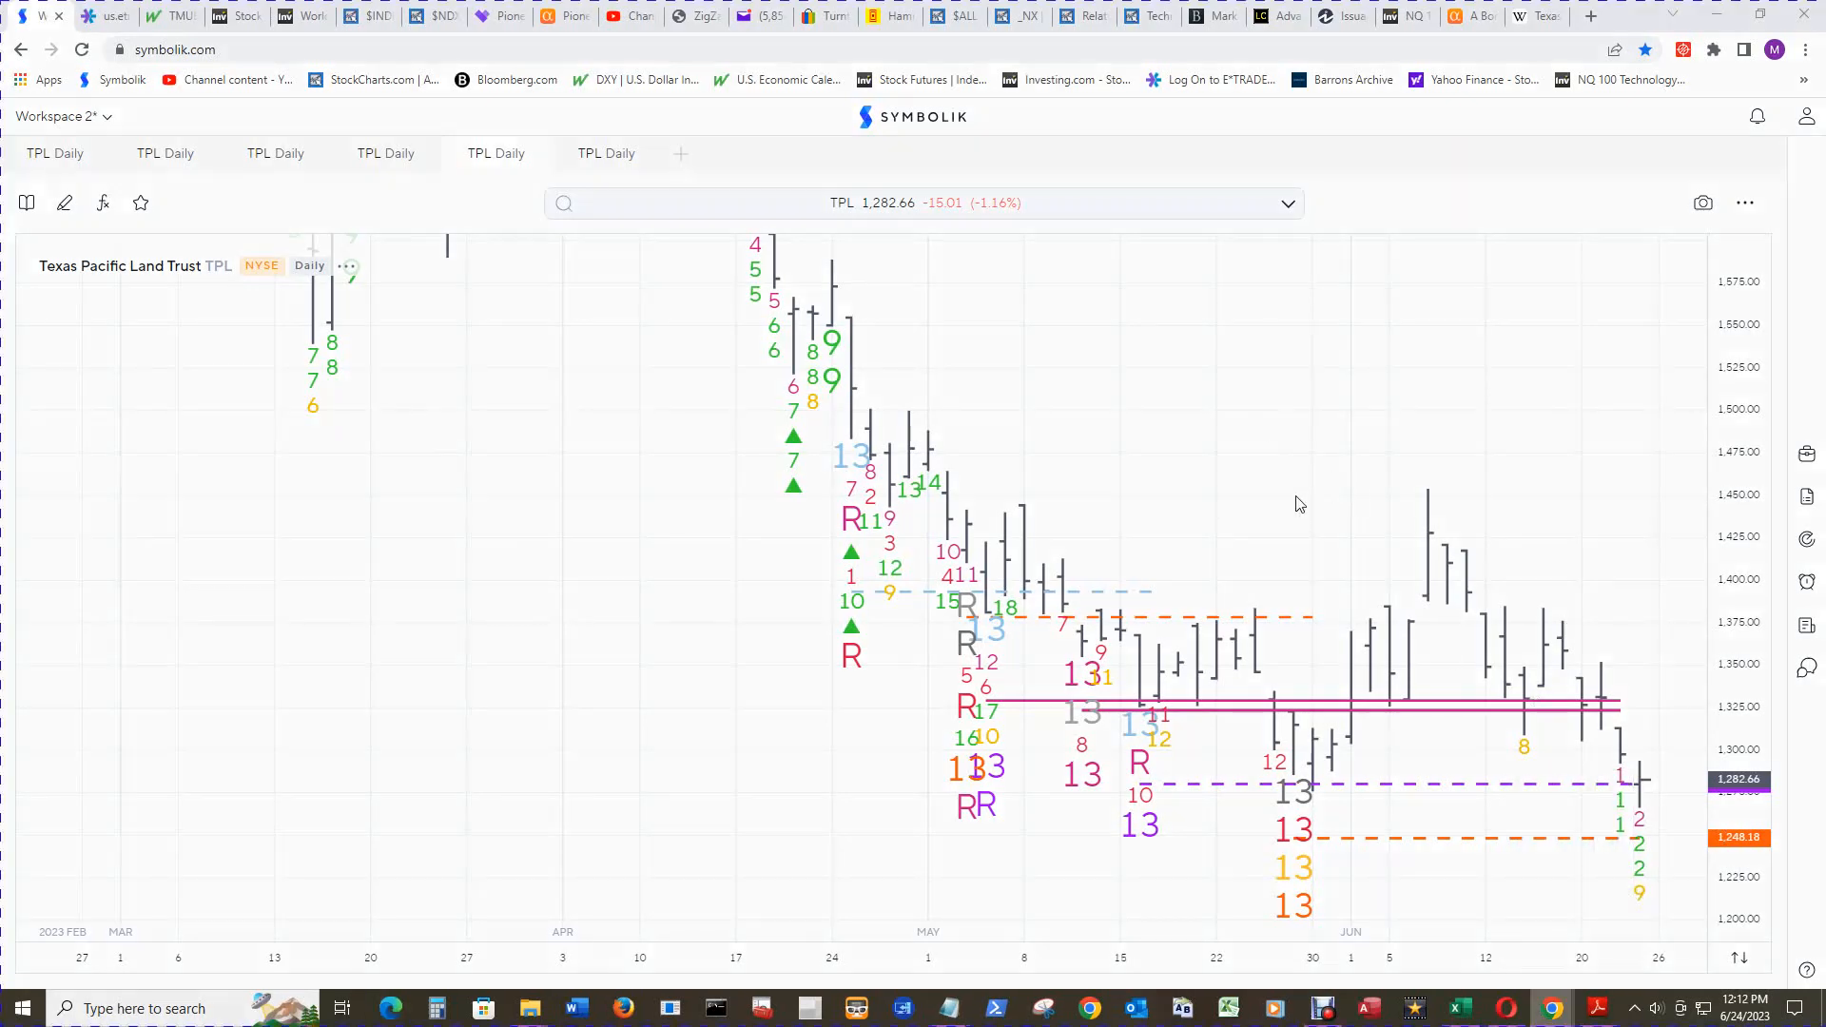
mouse_move(1293, 867)
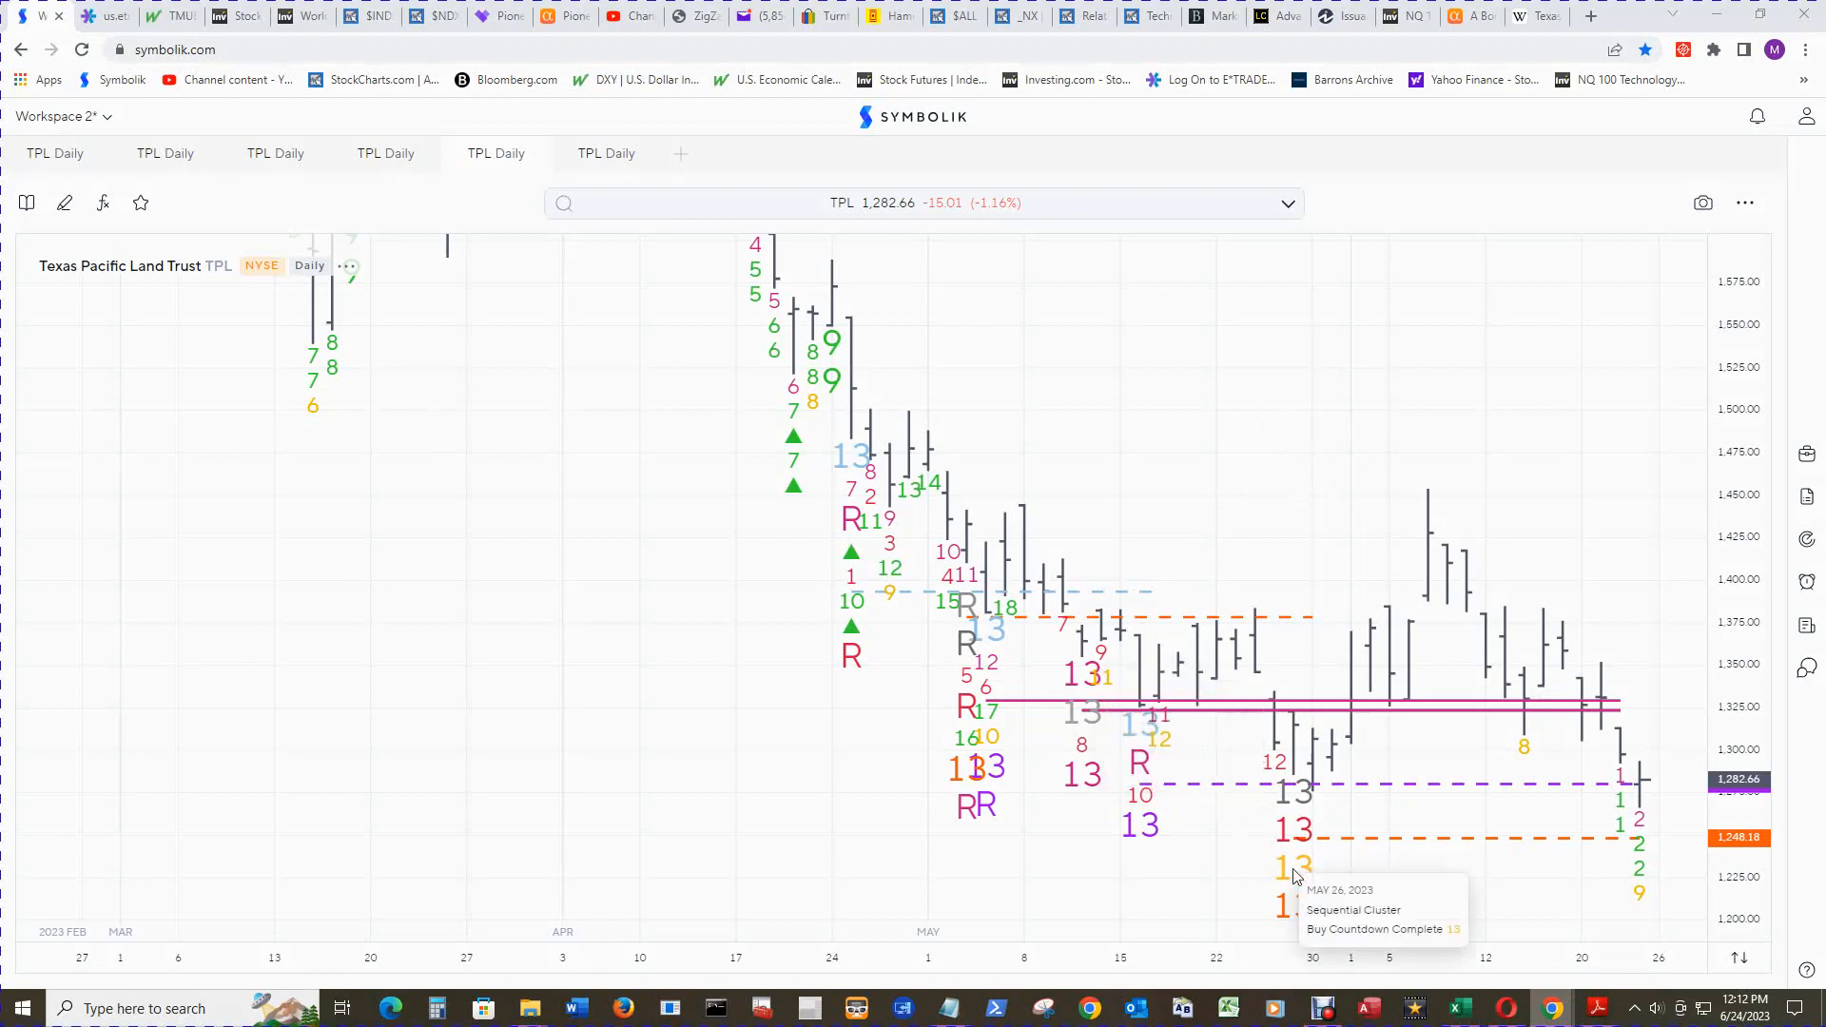
mouse_move(1298, 844)
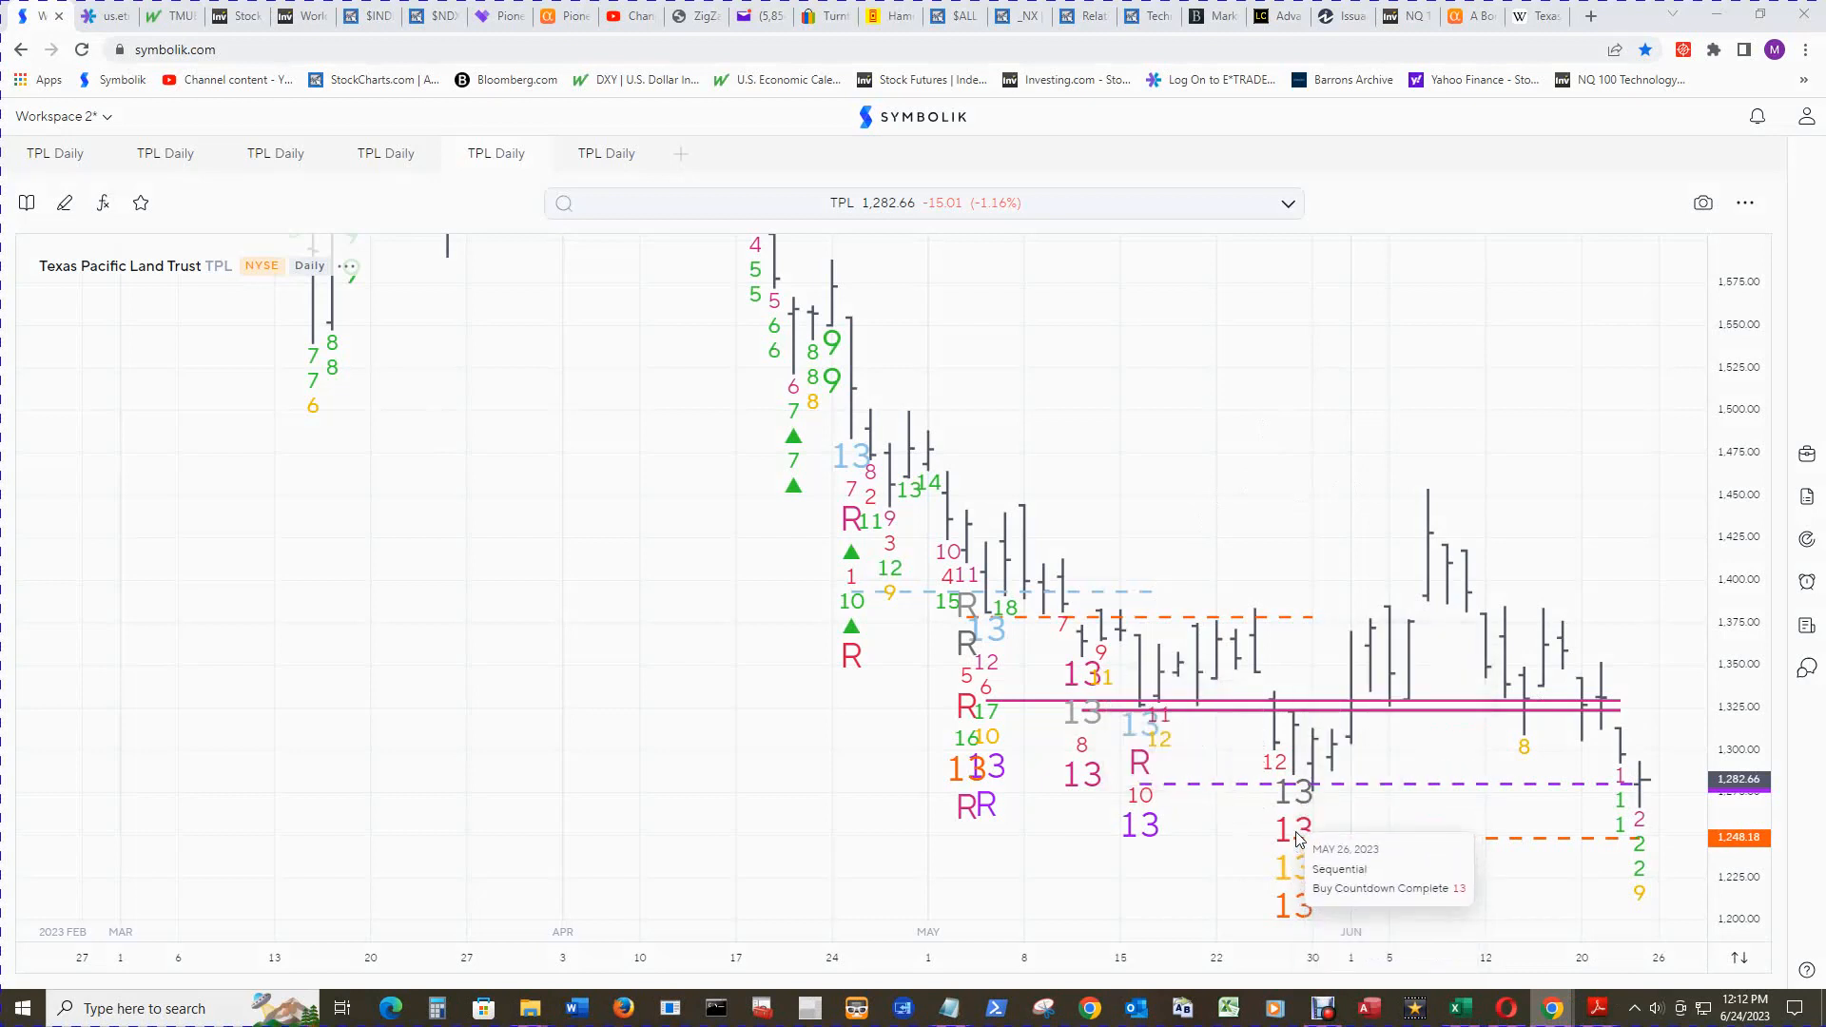
mouse_move(1080, 679)
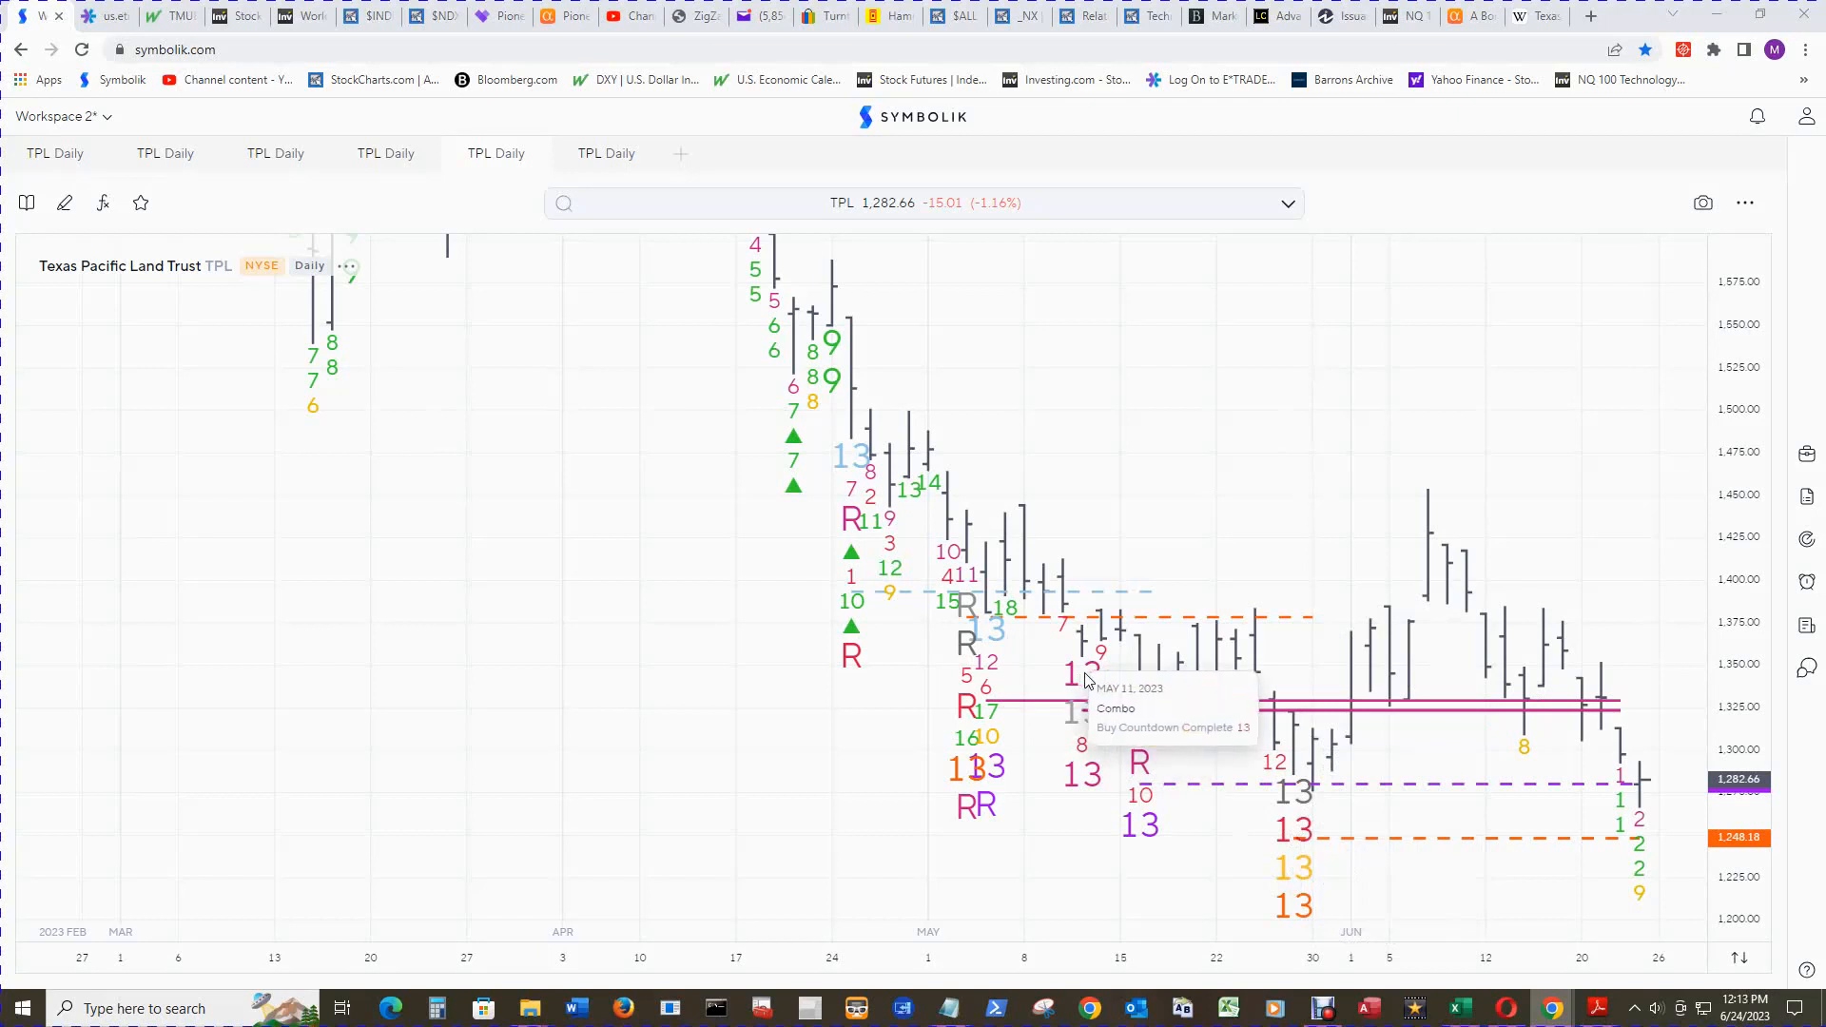
mouse_move(1094, 695)
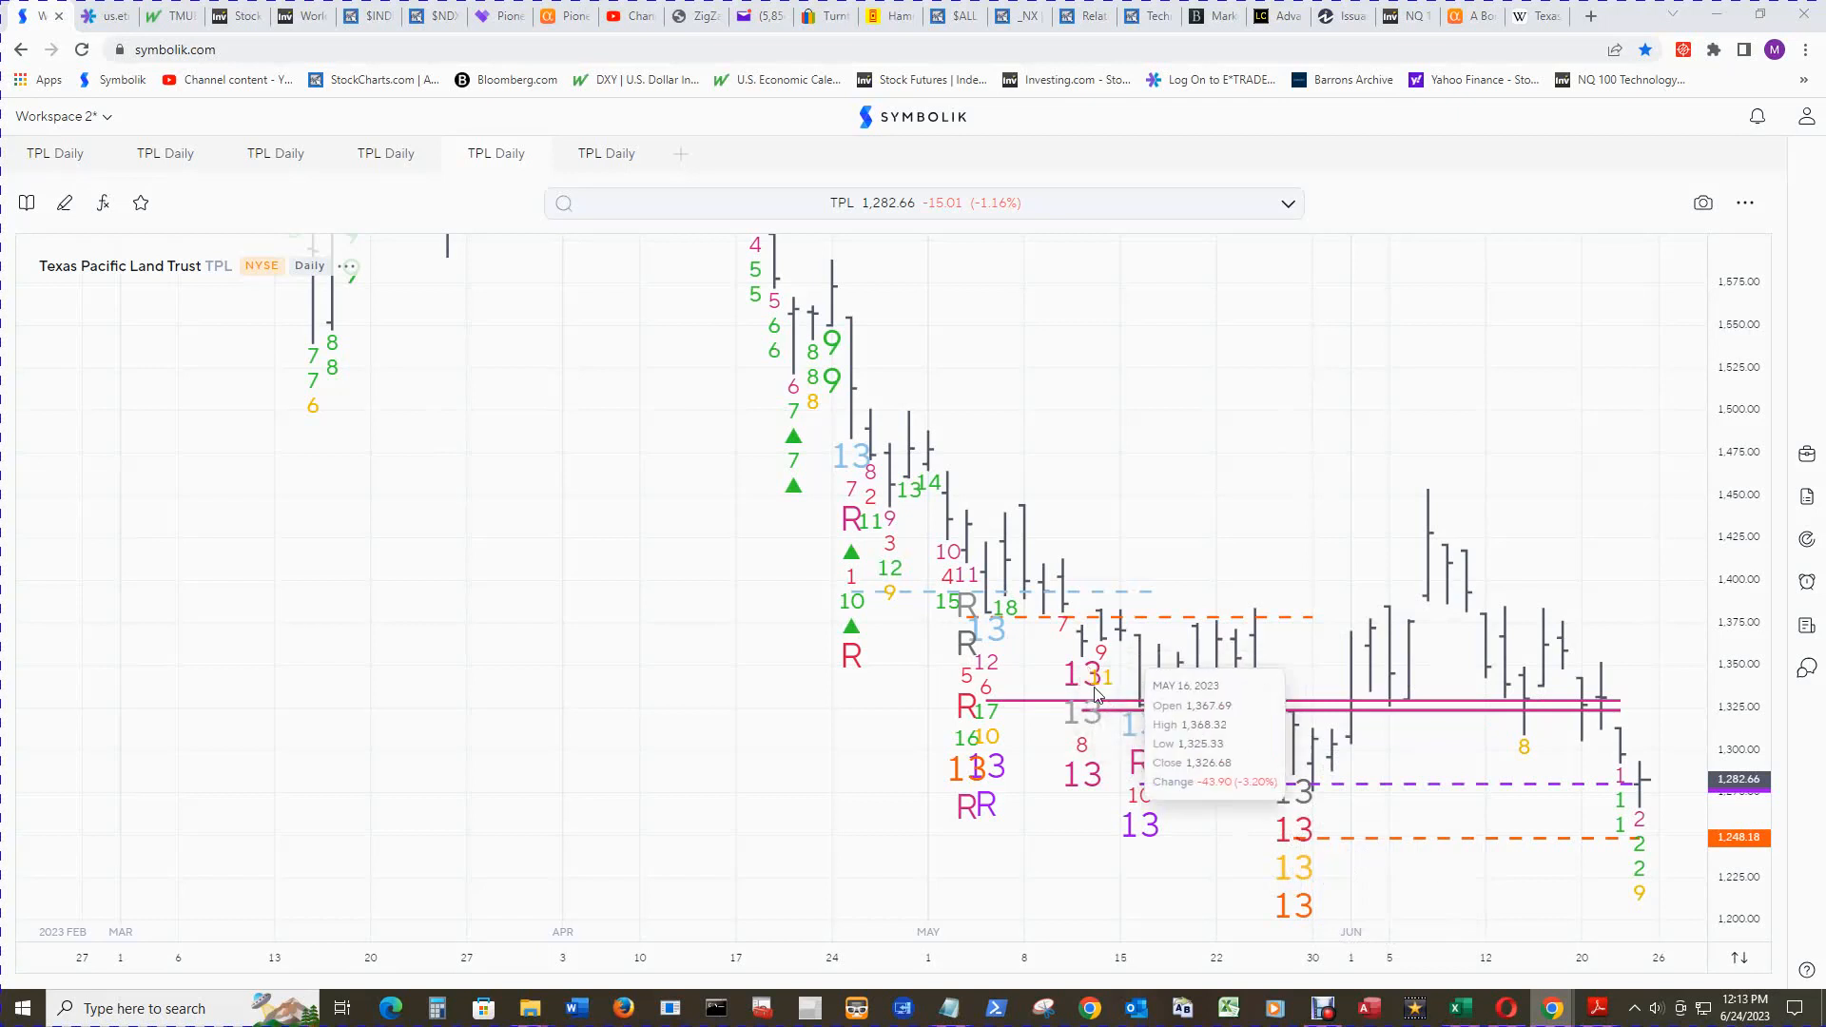
mouse_move(1307, 811)
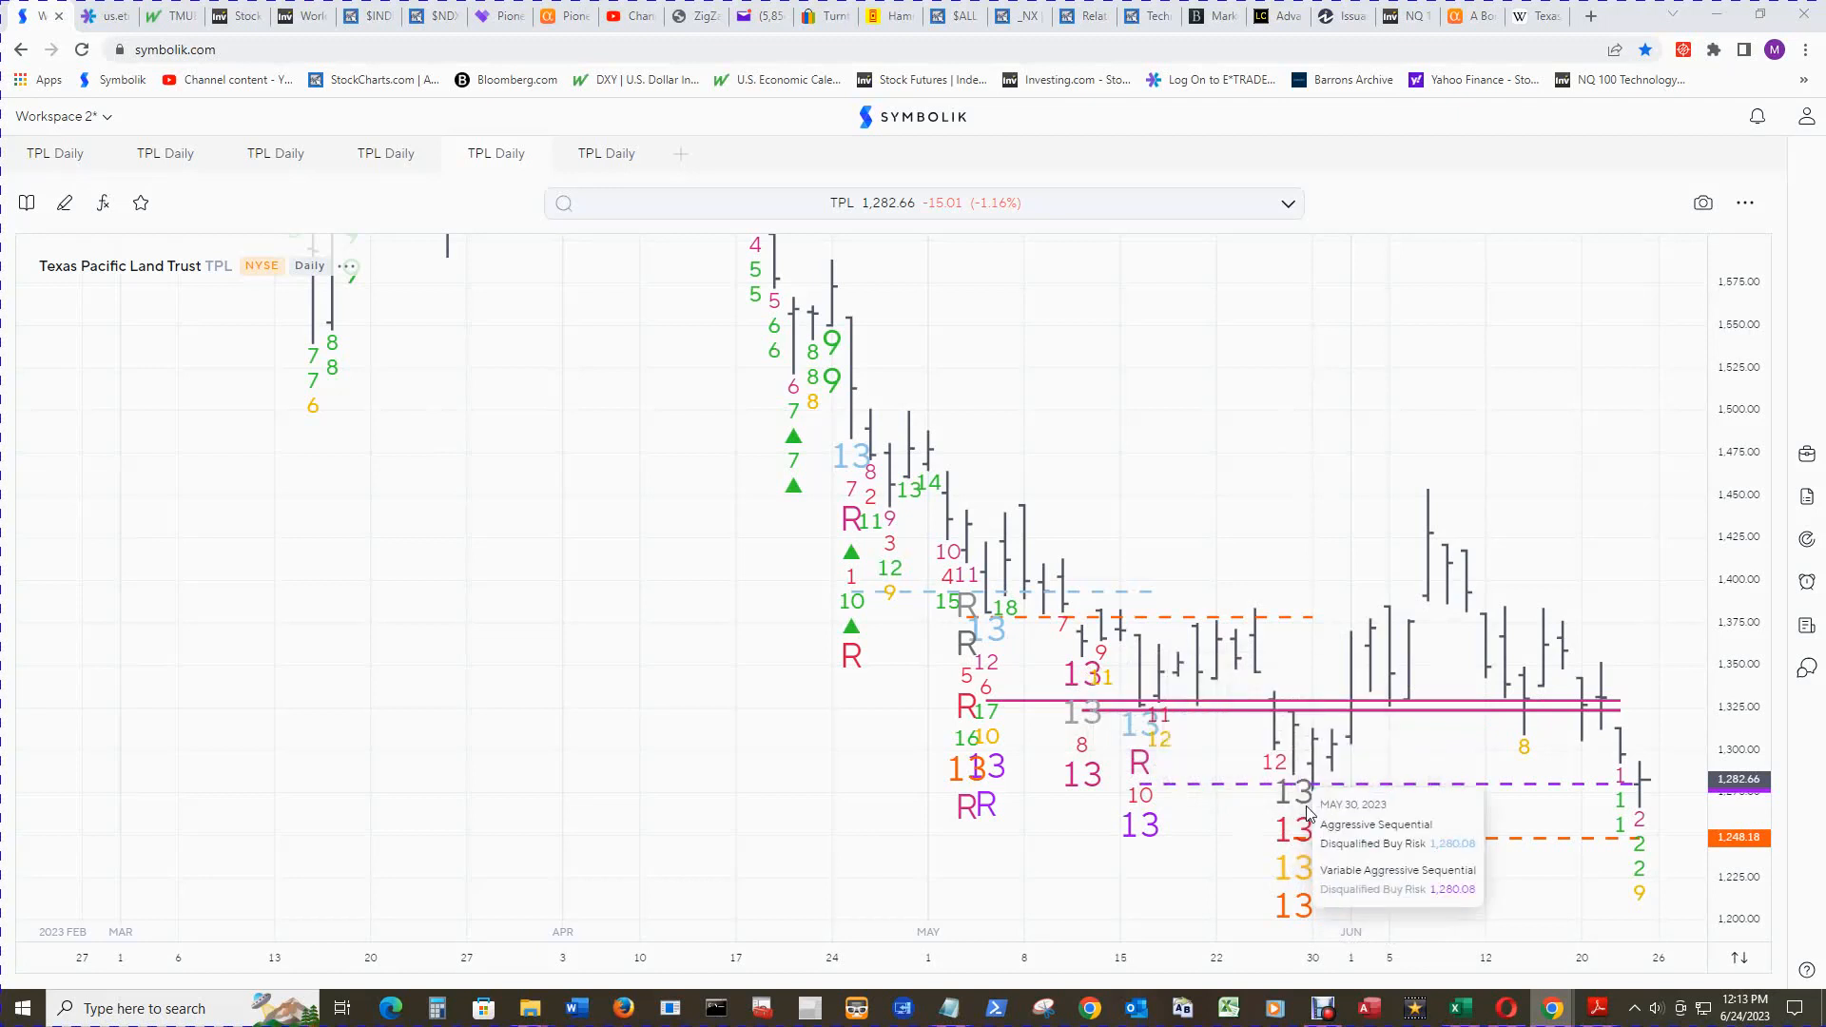
mouse_move(1302, 835)
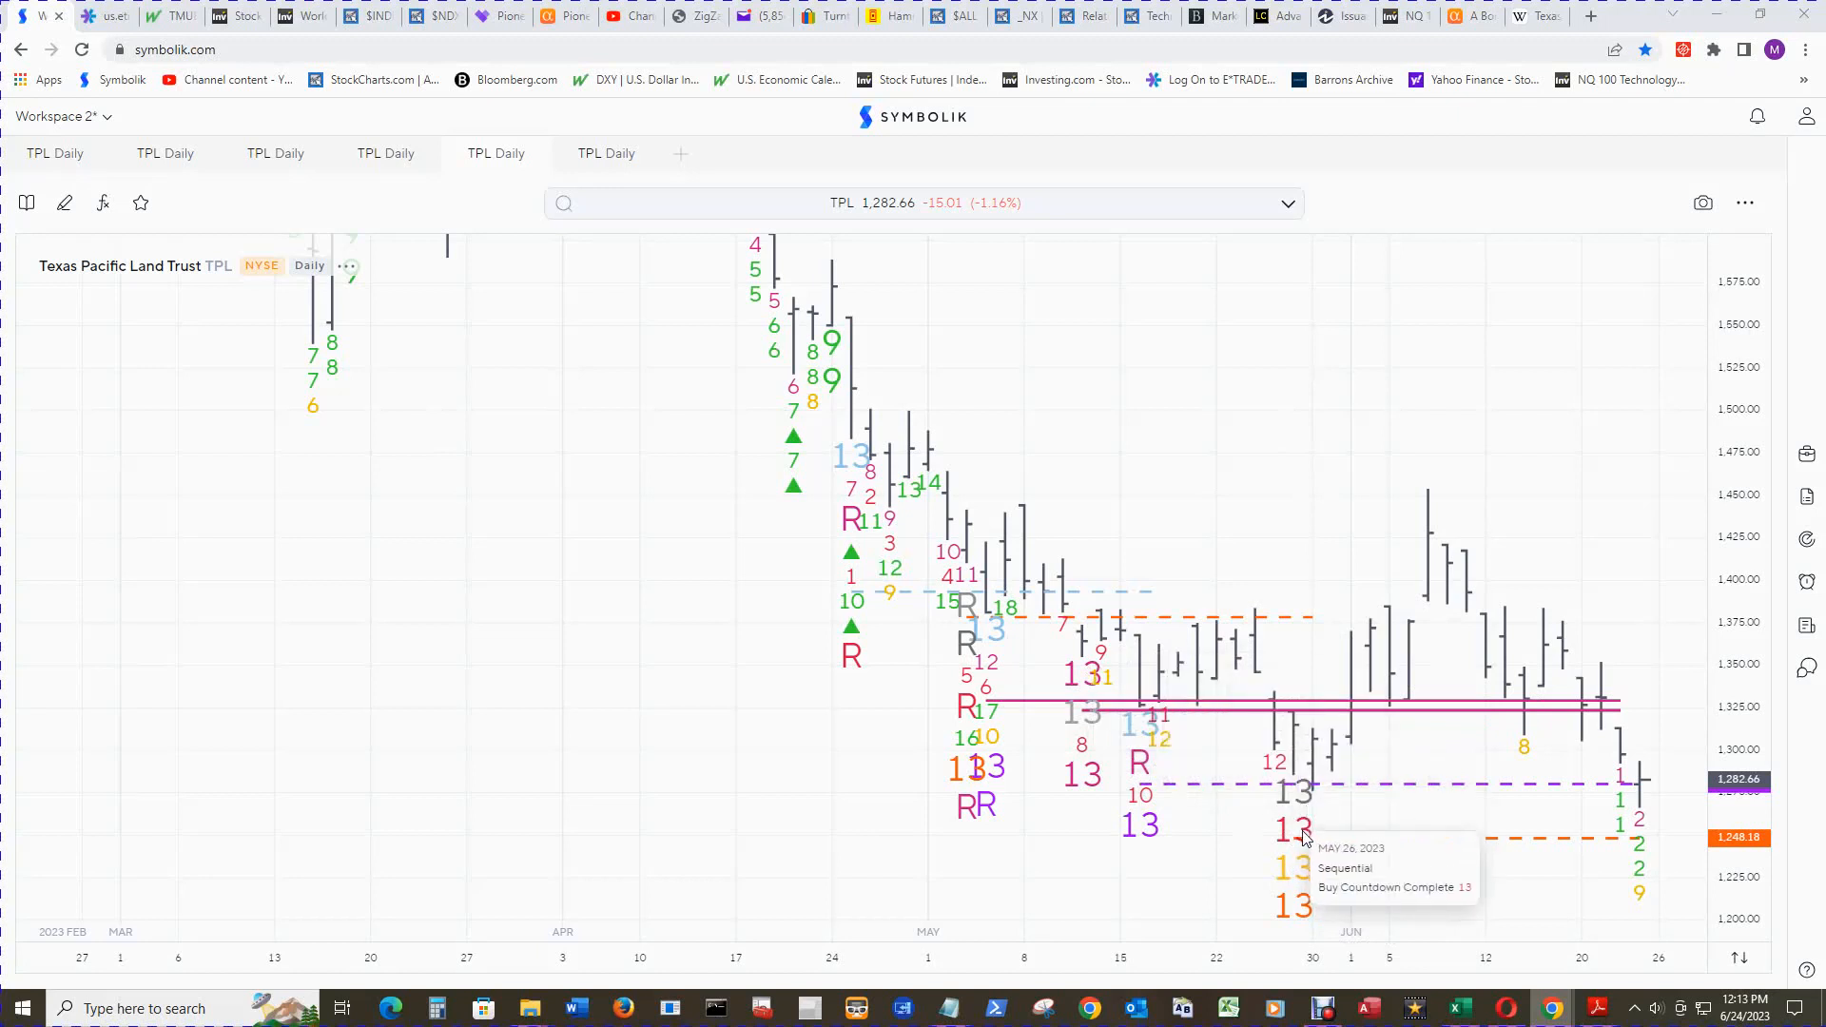
mouse_move(1432, 564)
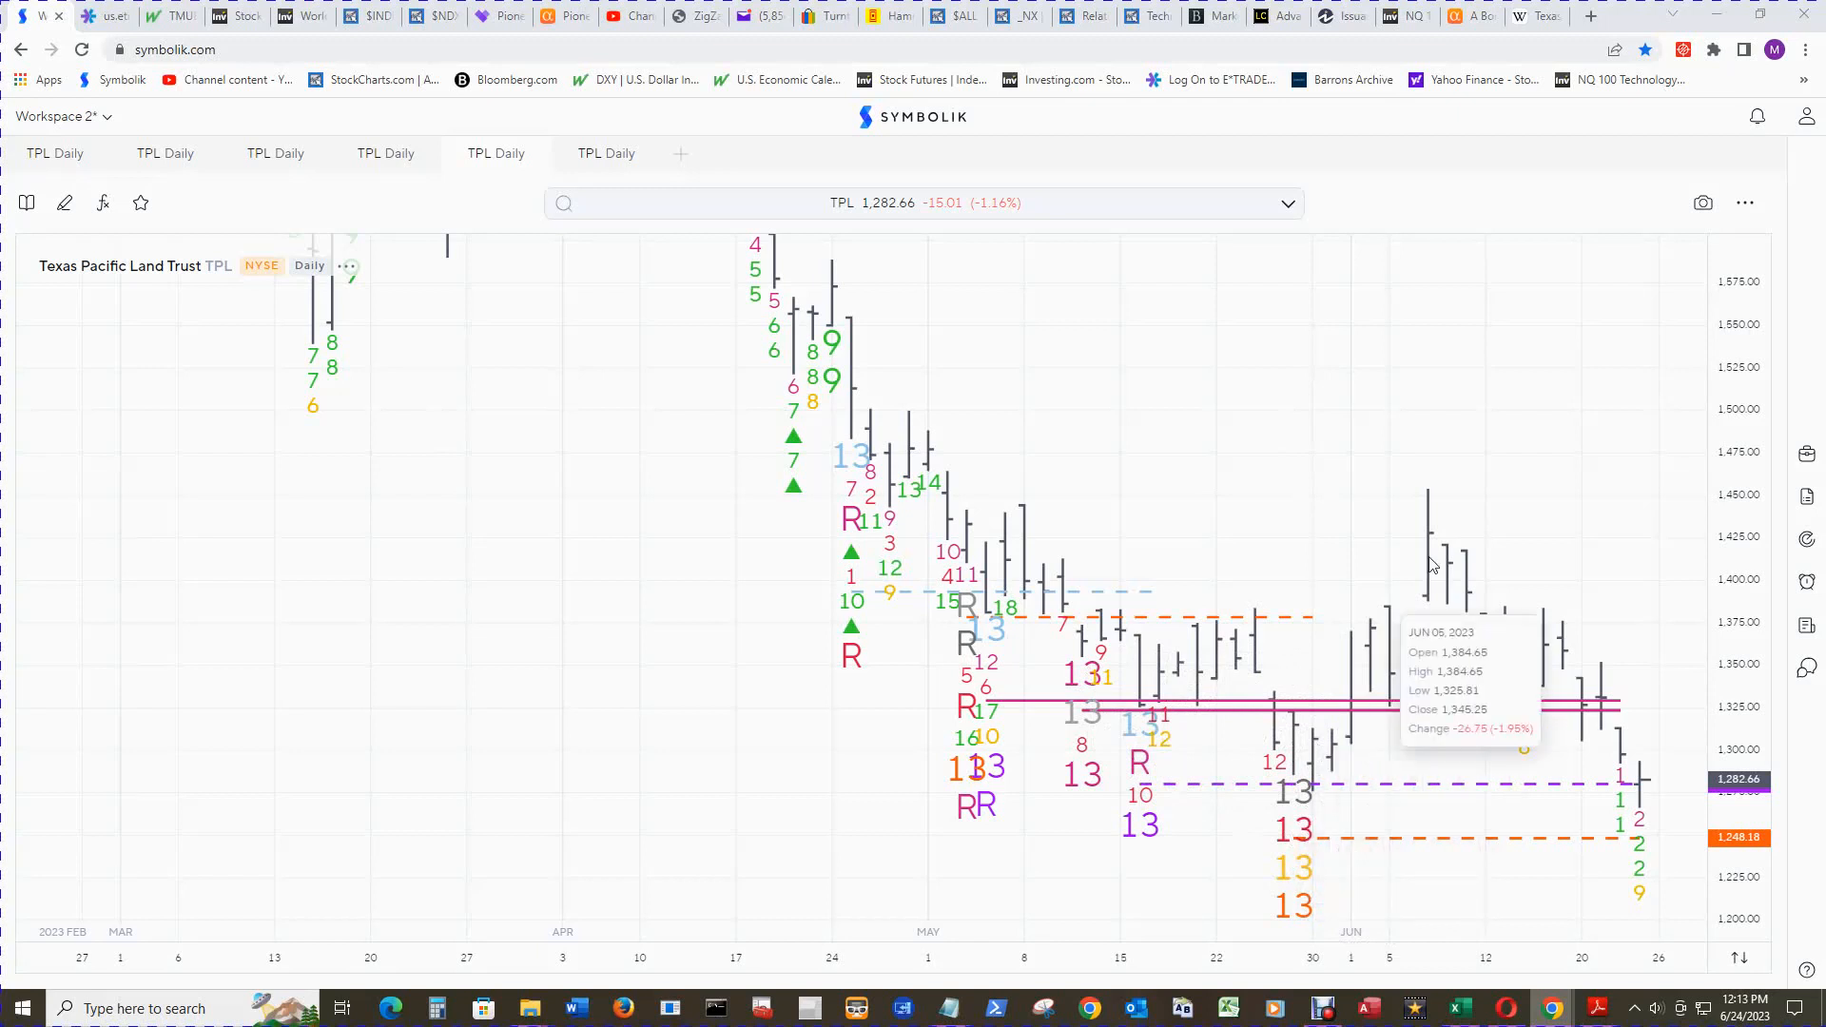
mouse_move(1459, 564)
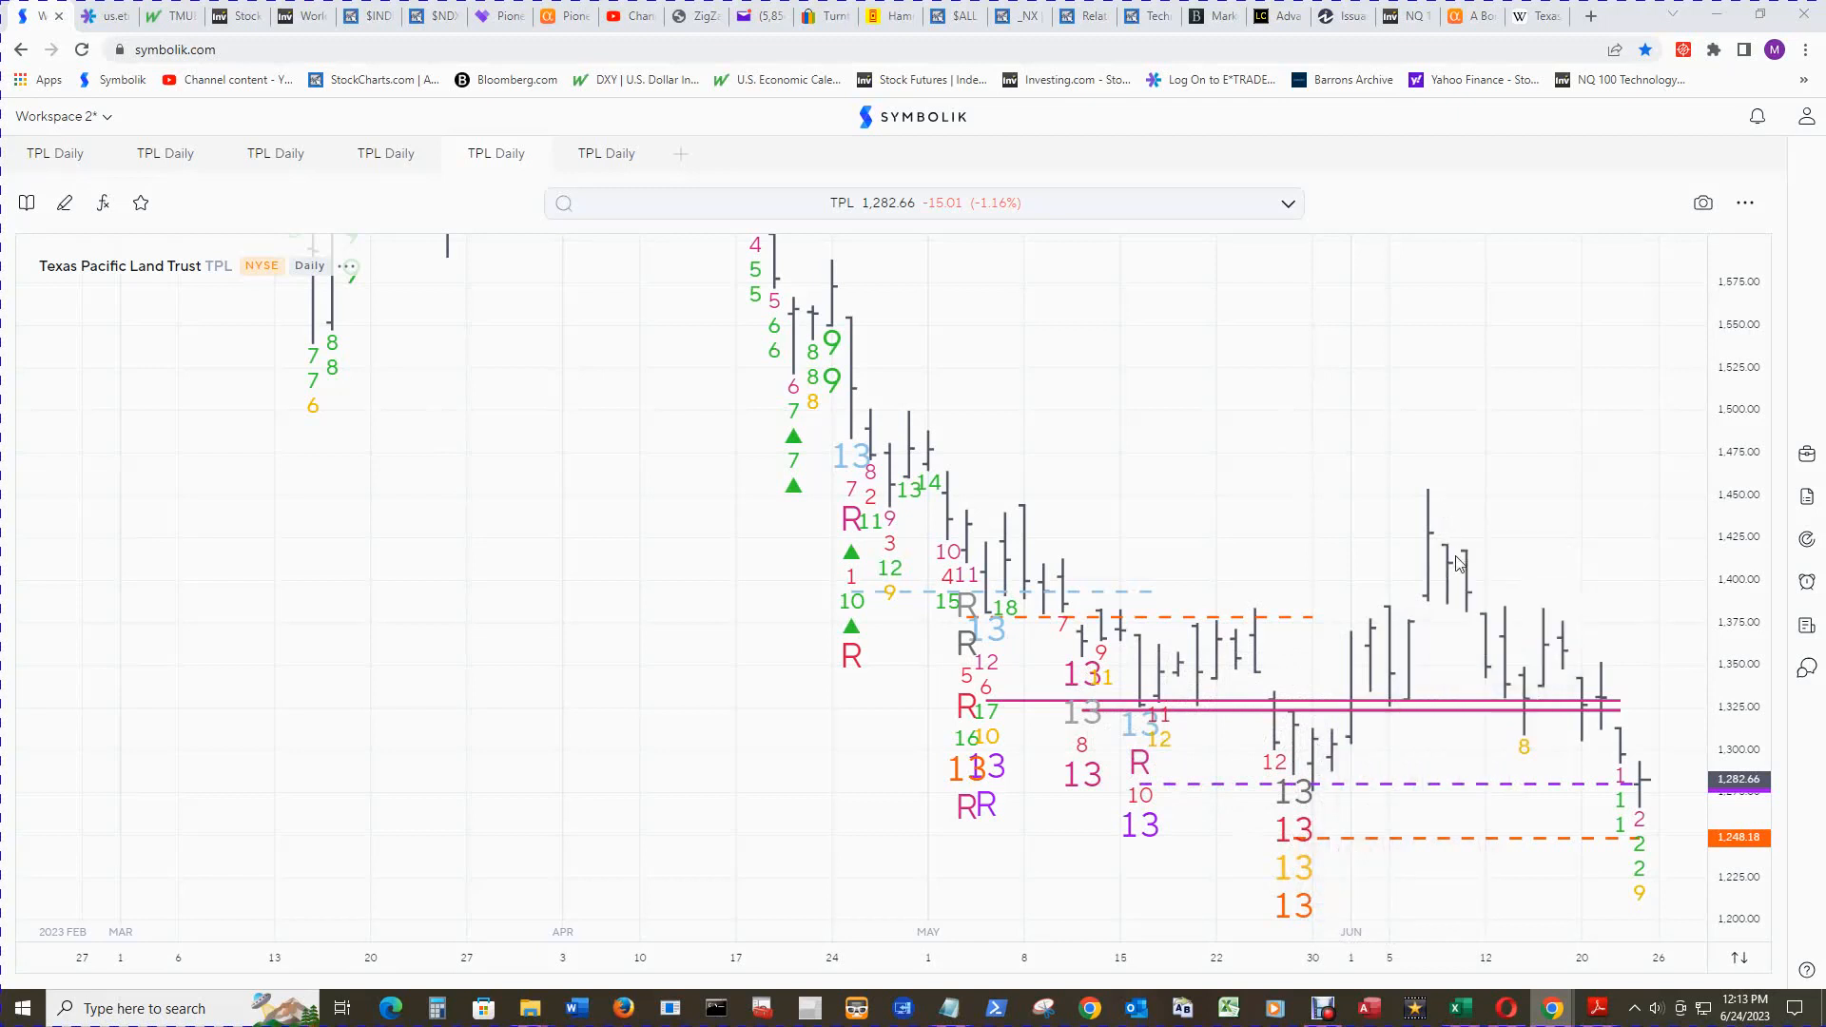
mouse_move(1670, 642)
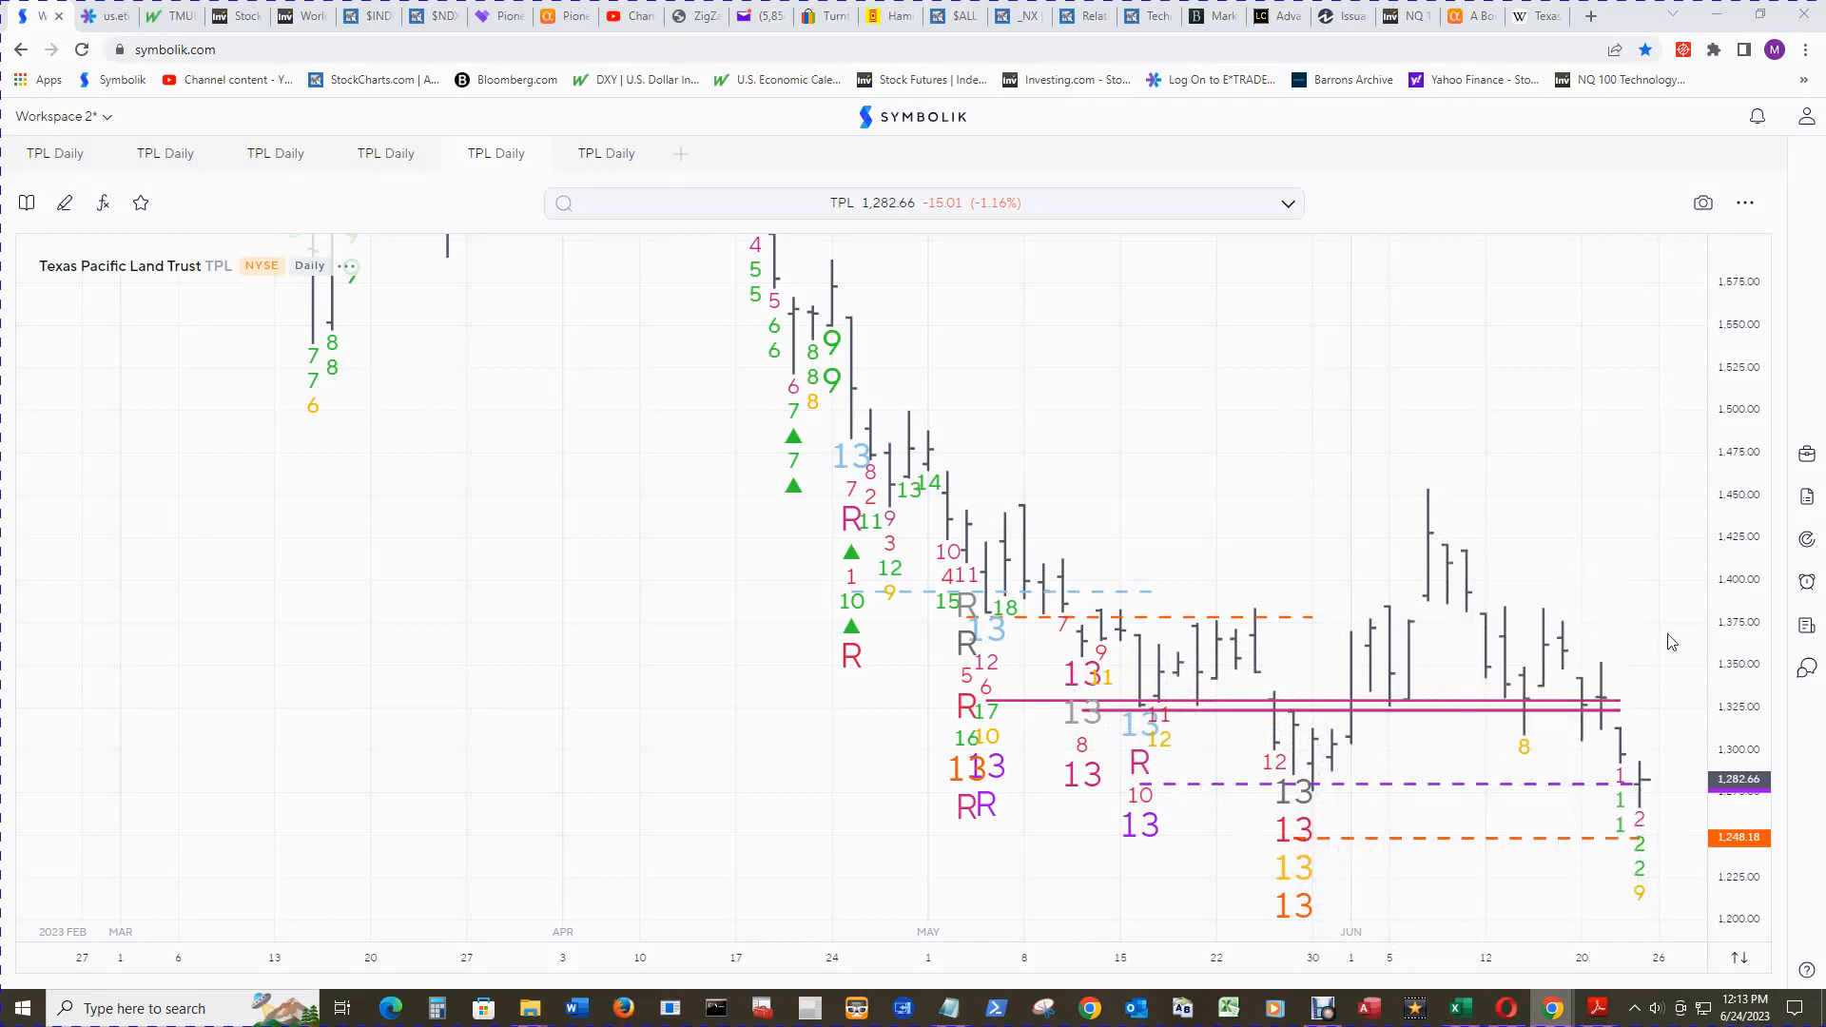
mouse_move(1616, 712)
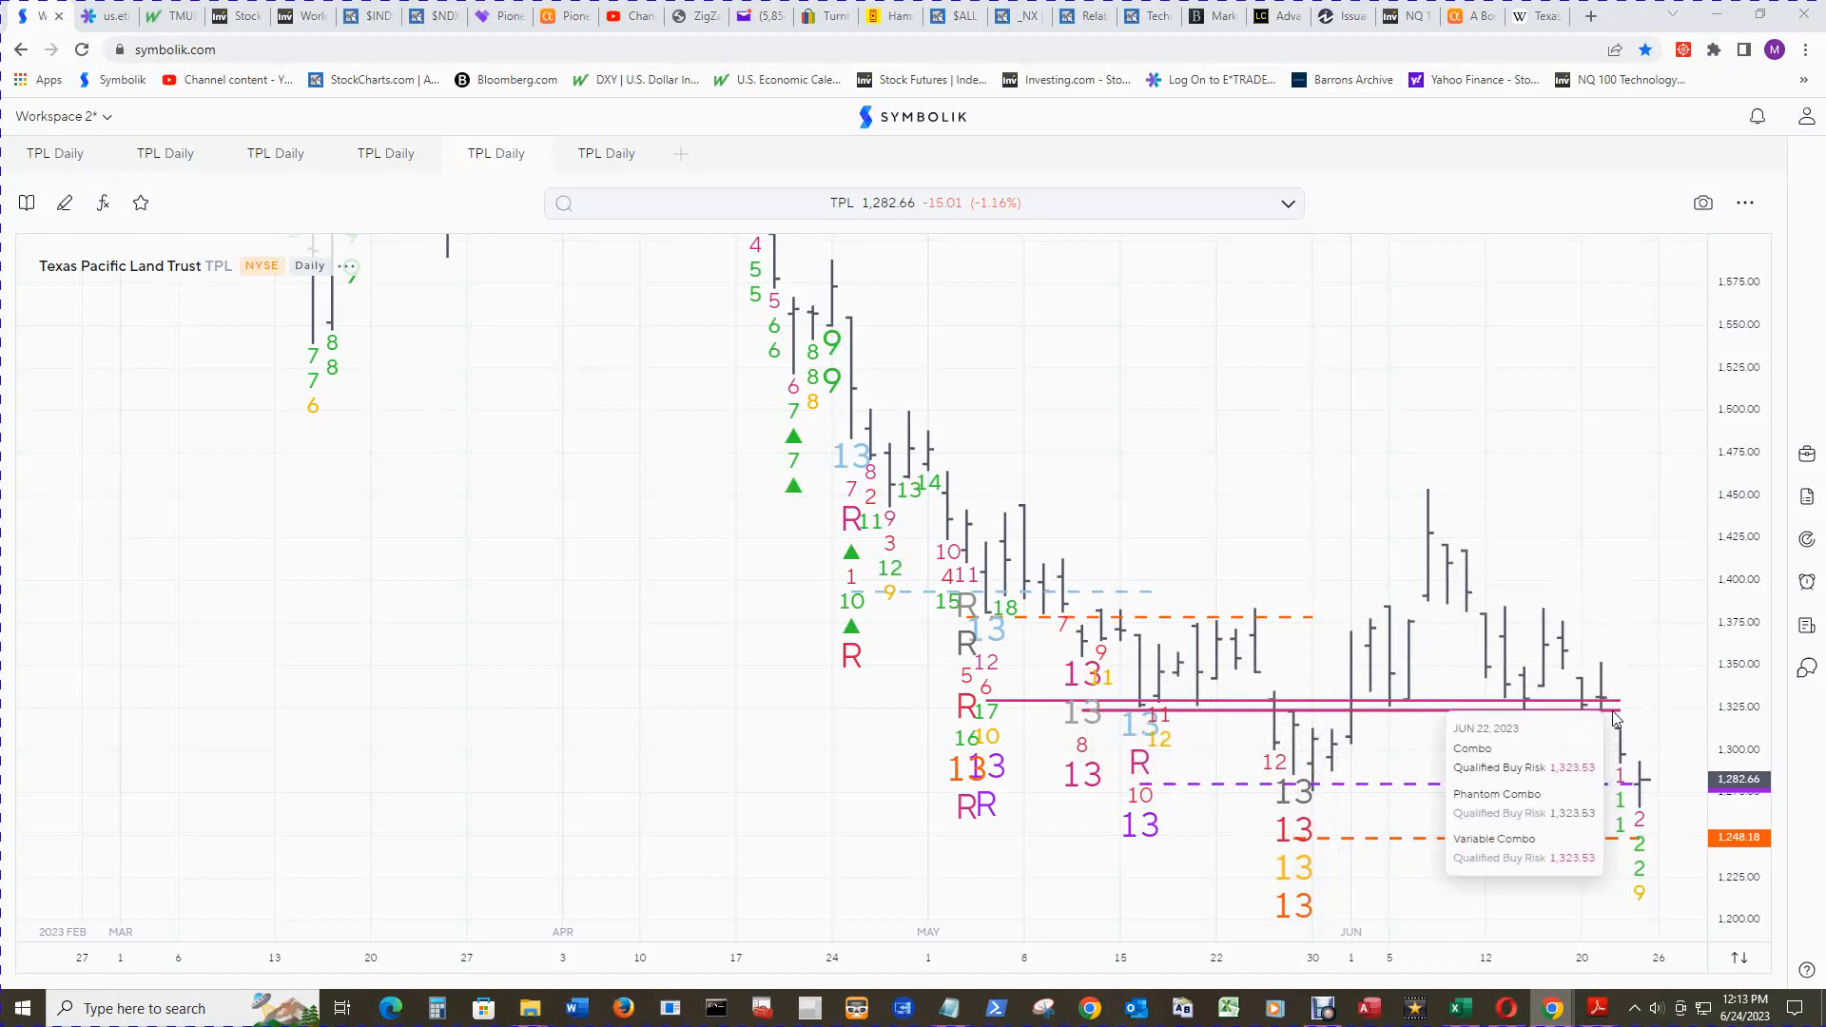
mouse_move(1613, 706)
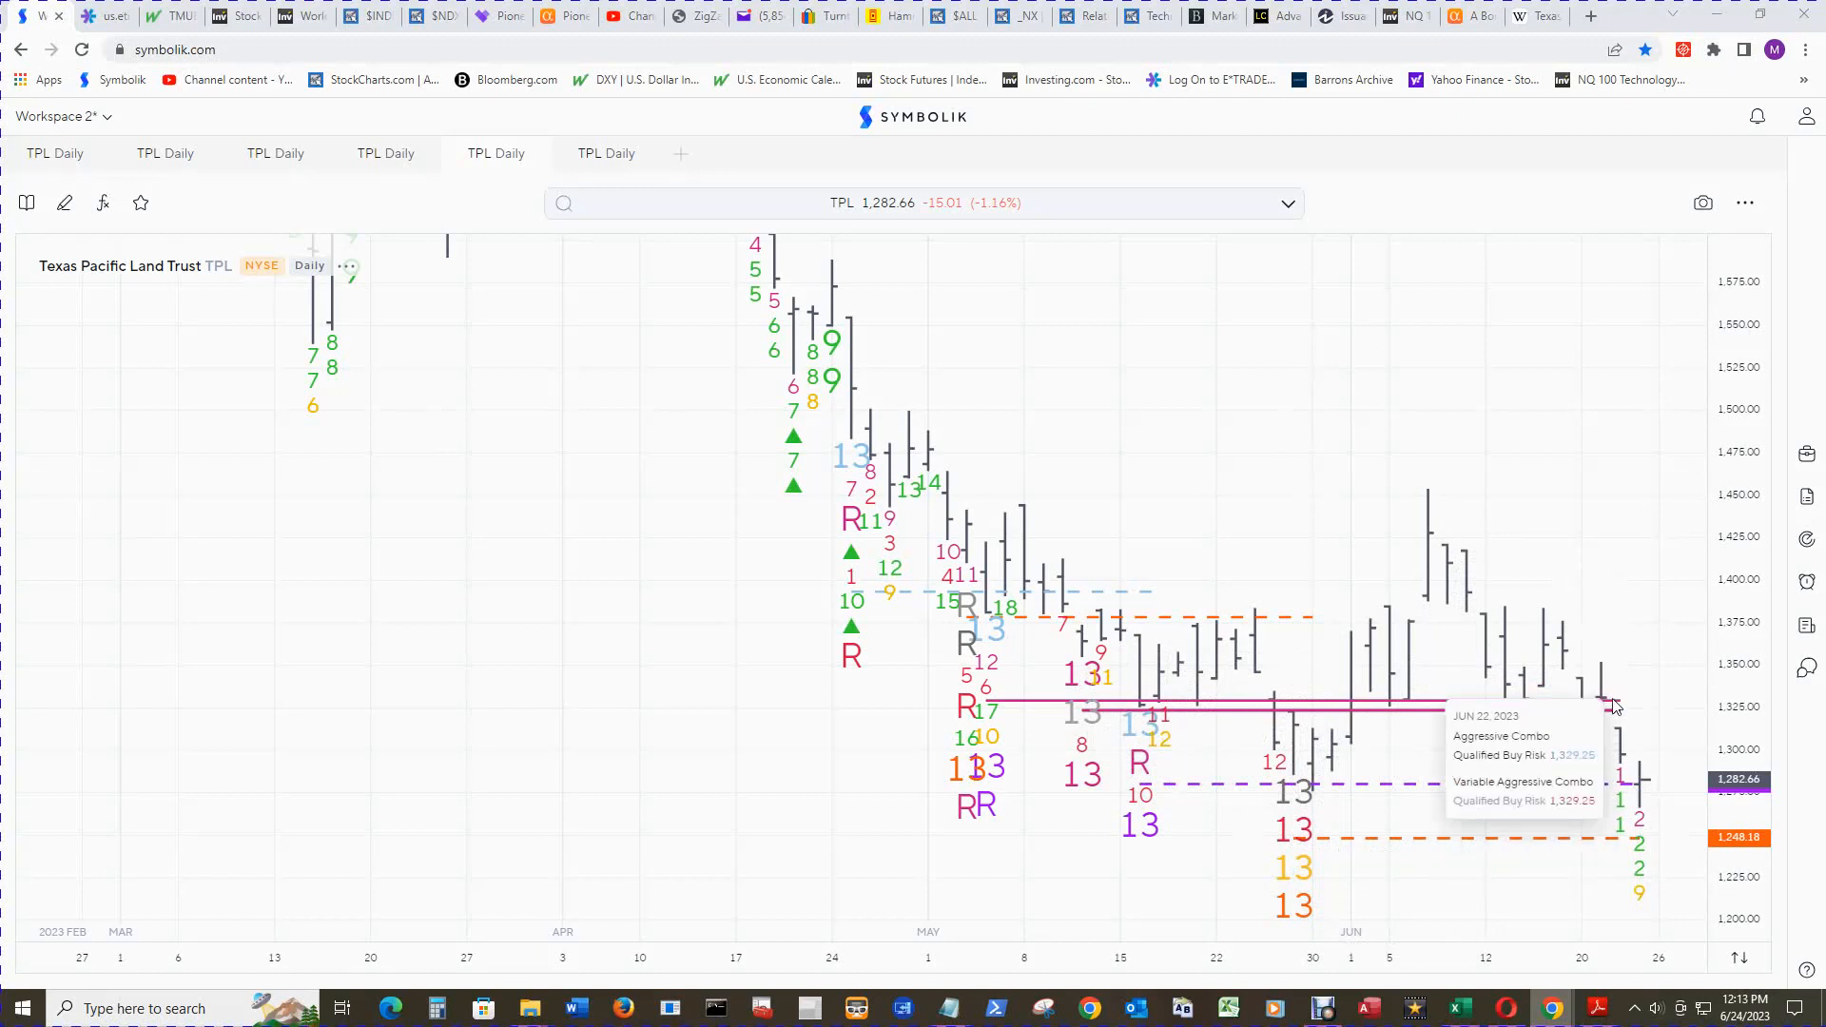
mouse_move(1643, 795)
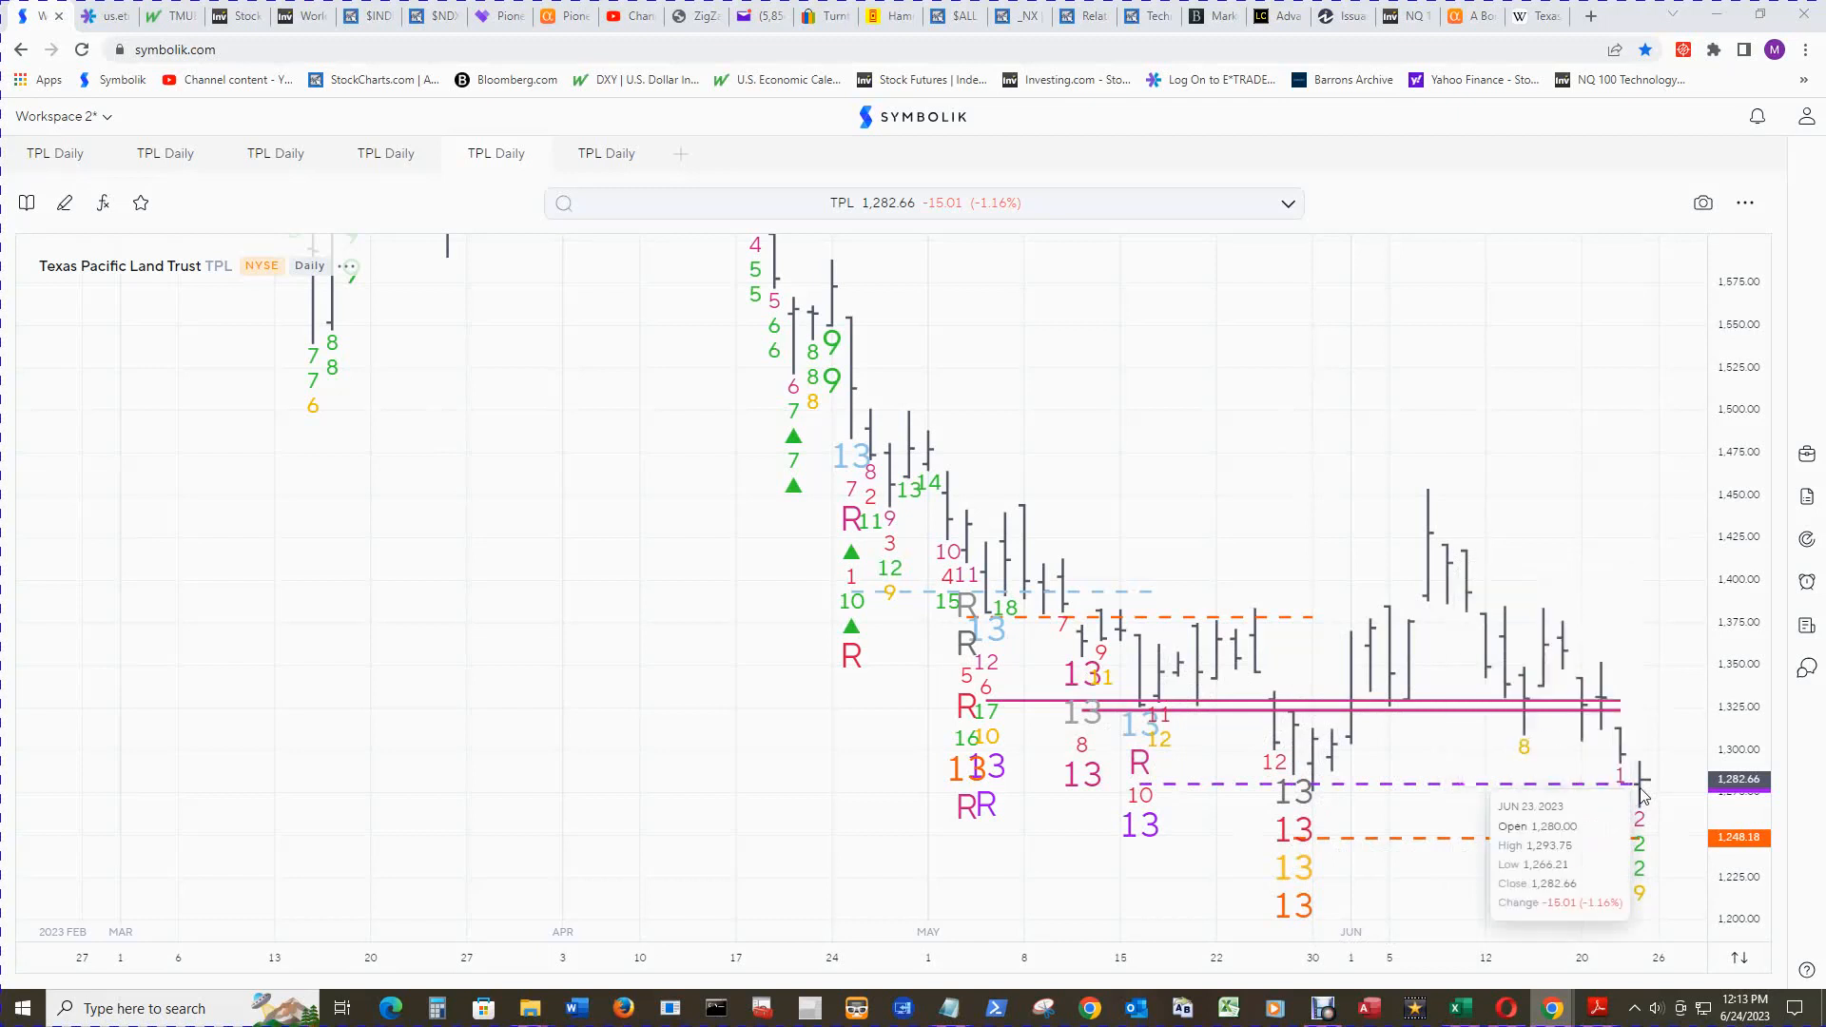
mouse_move(1625, 630)
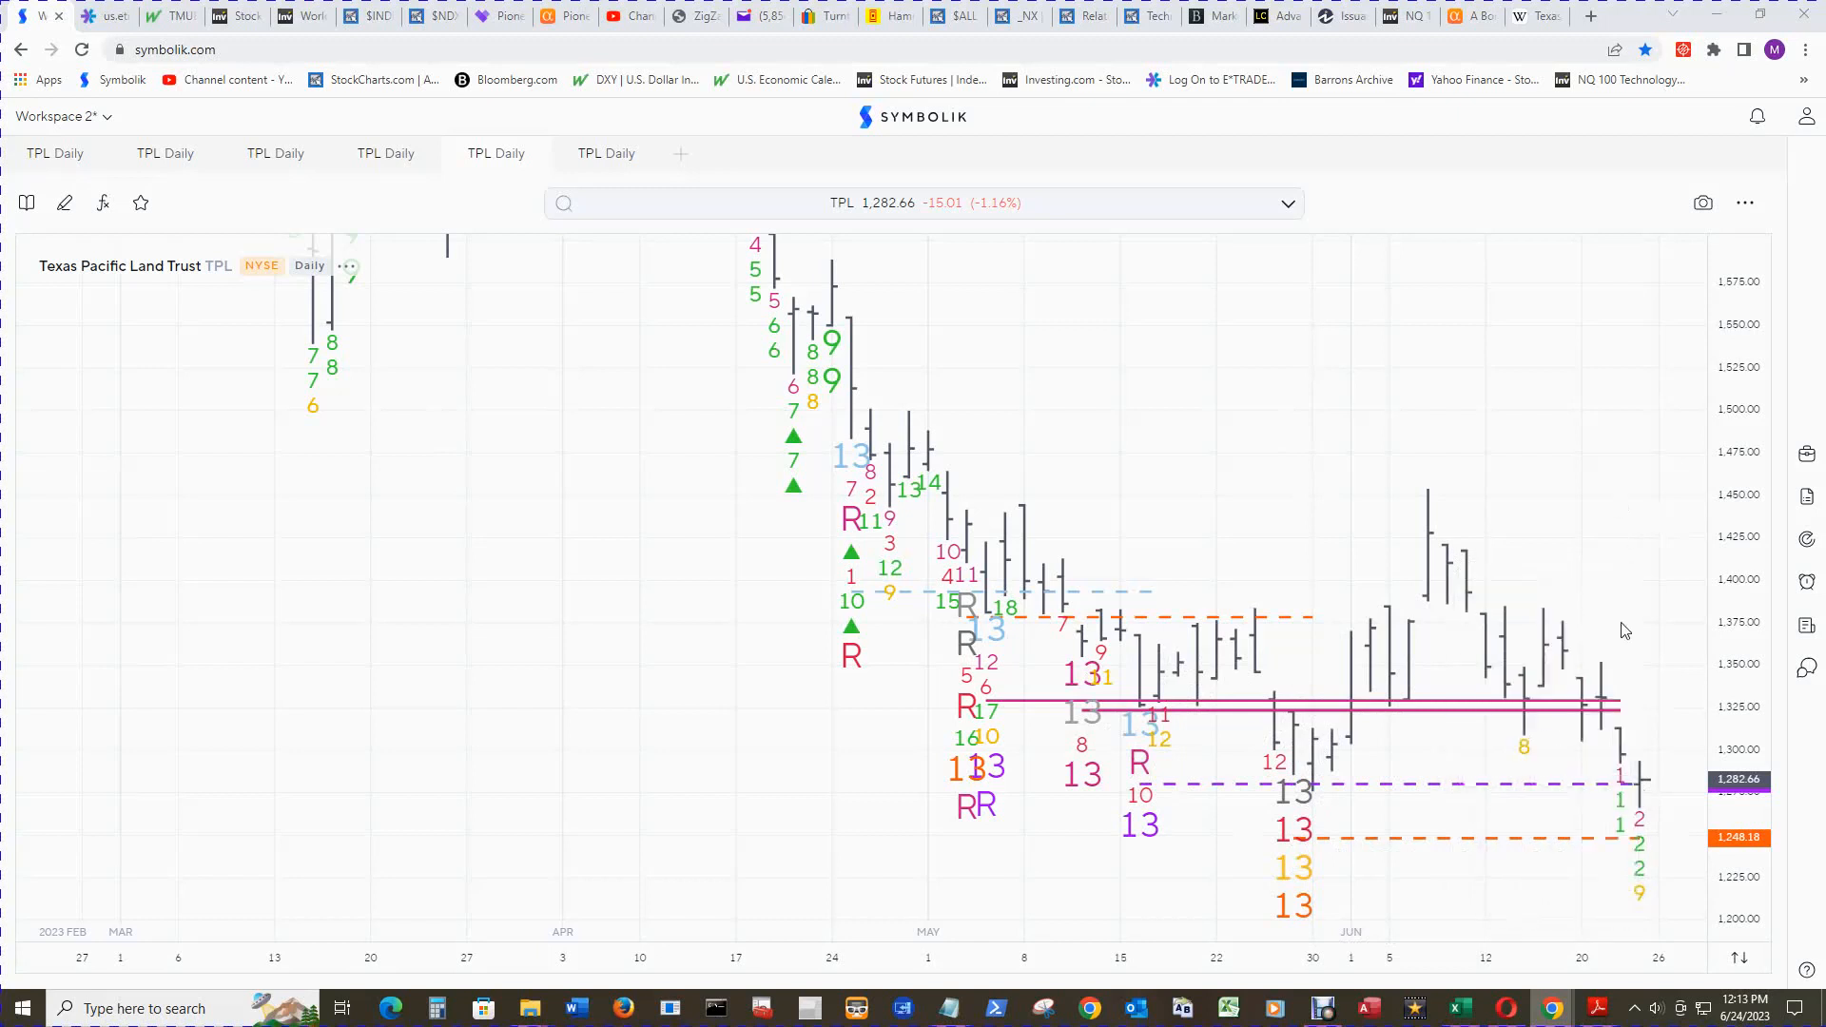
mouse_move(1587, 711)
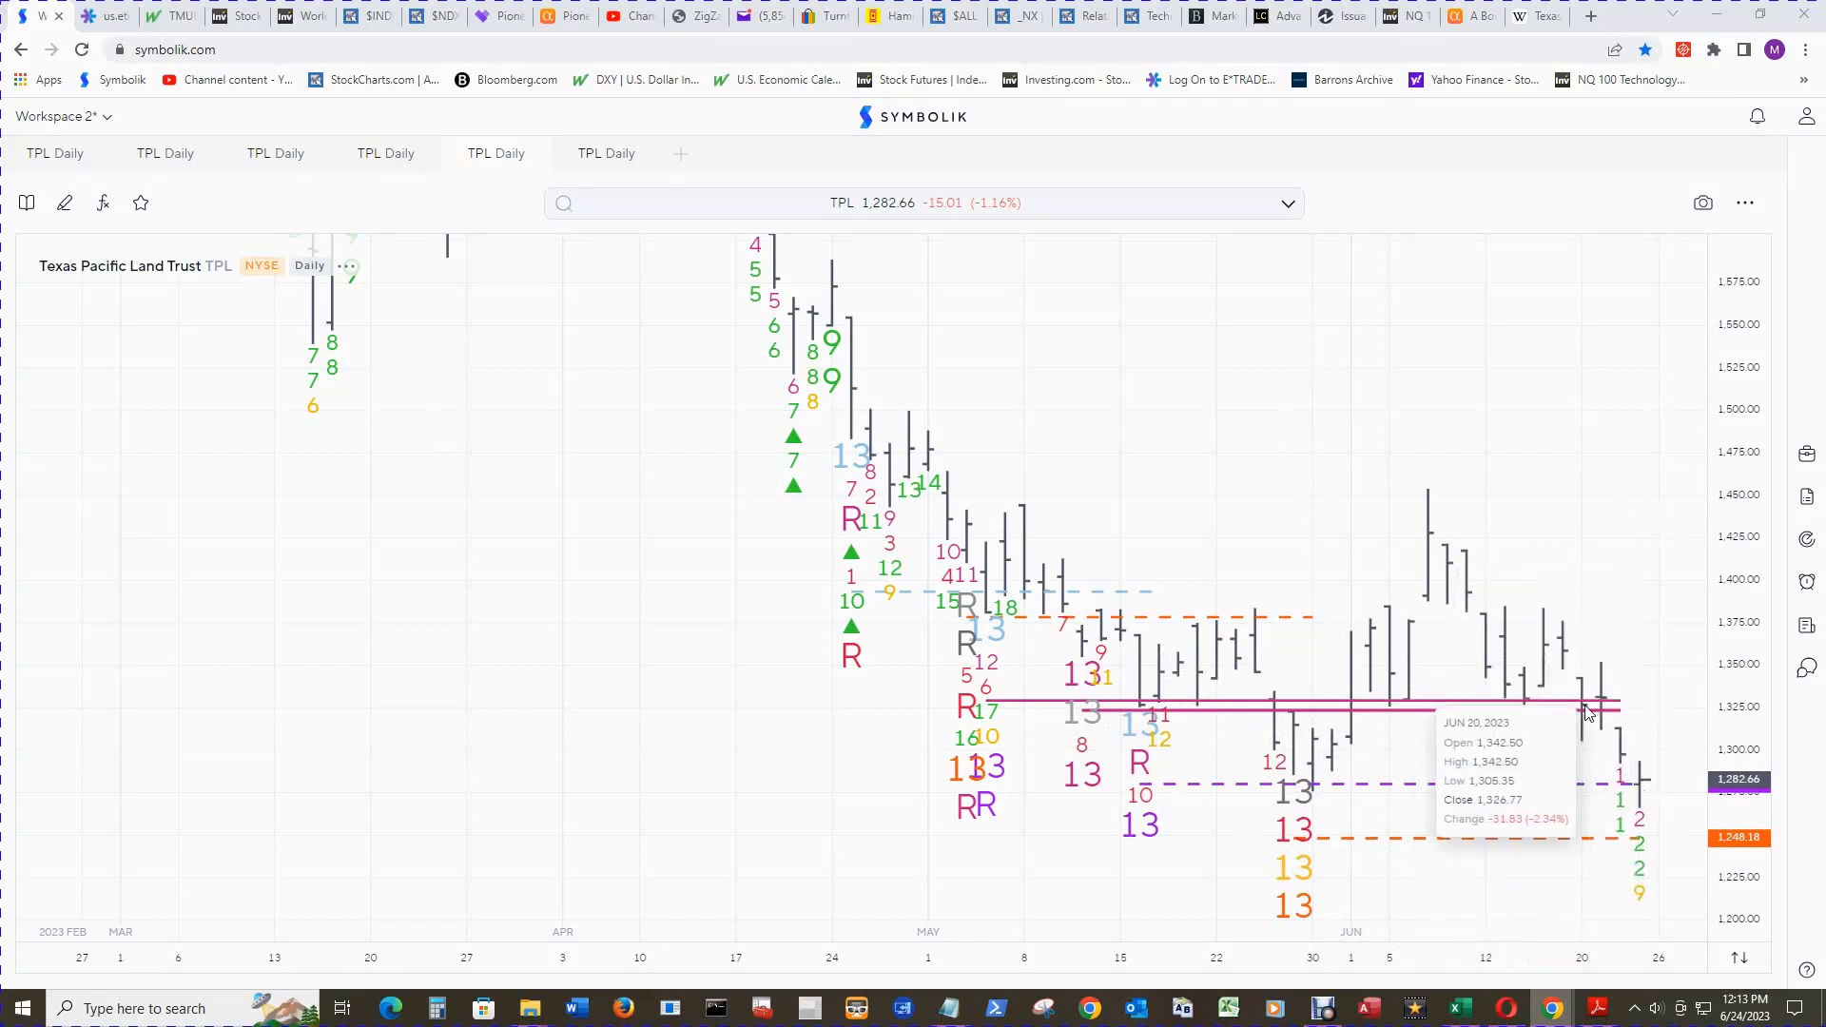
mouse_move(1597, 707)
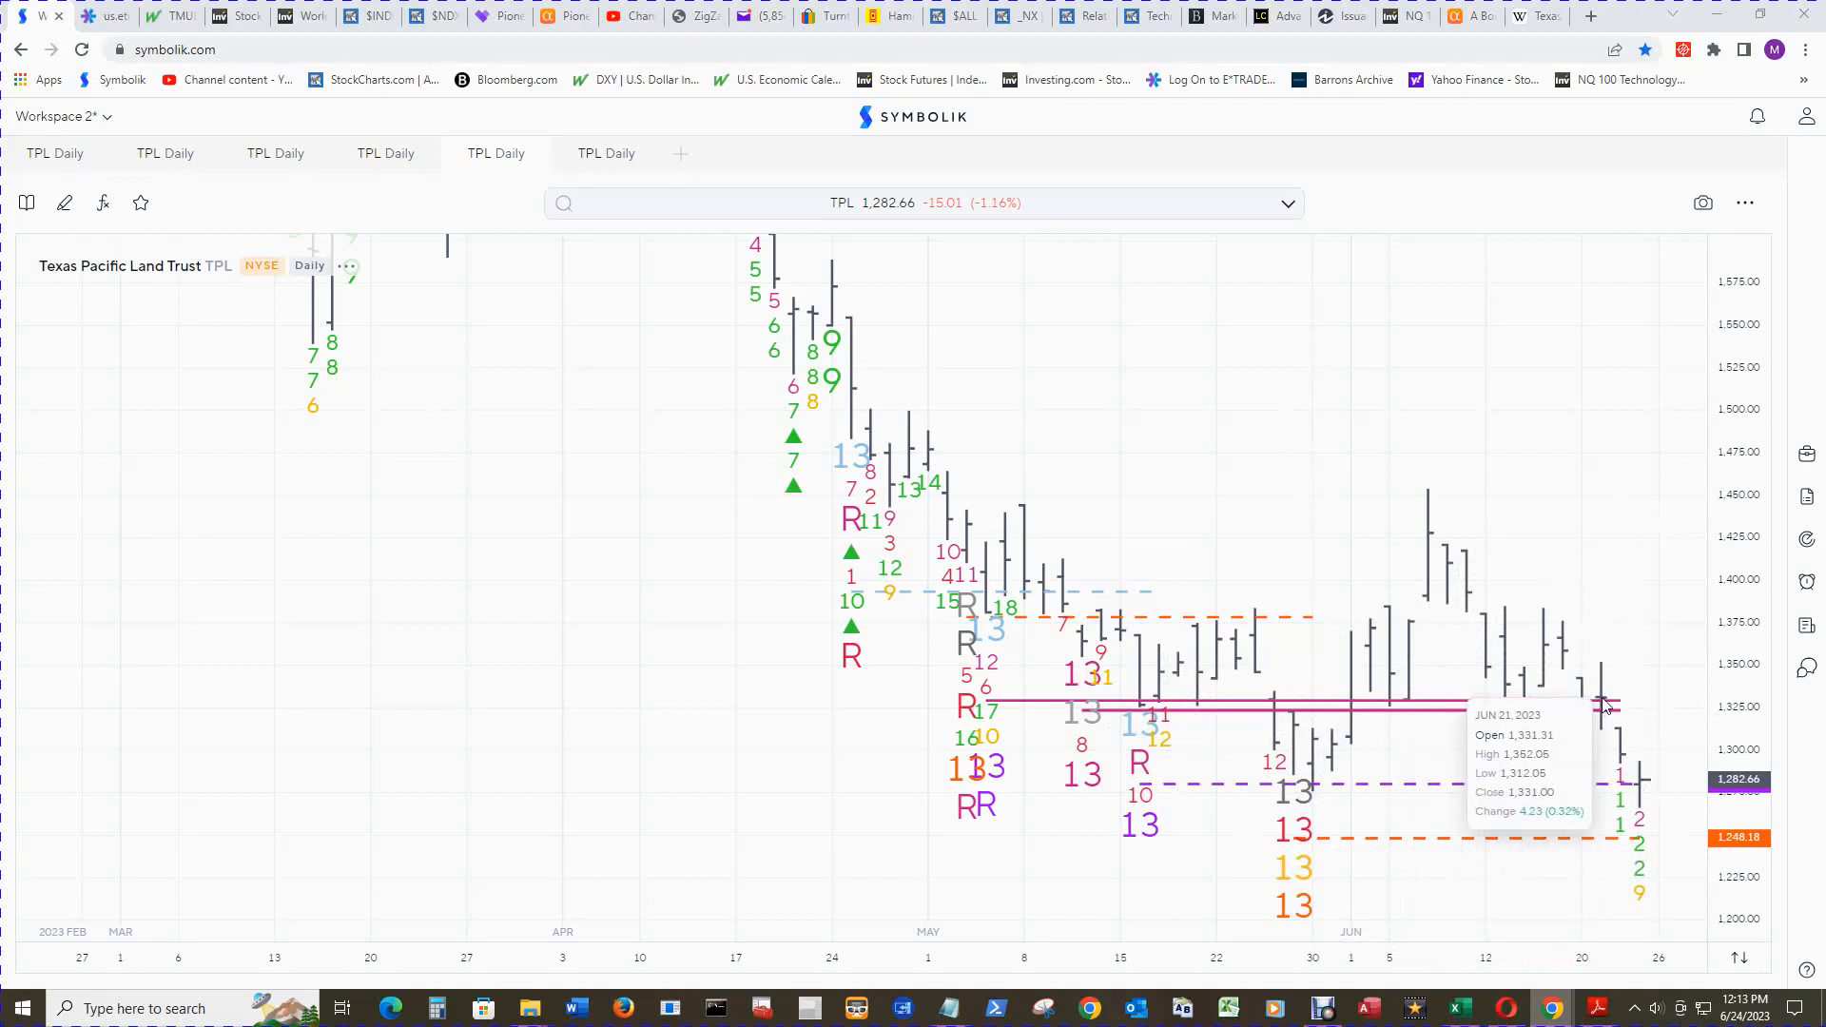
mouse_move(1630, 758)
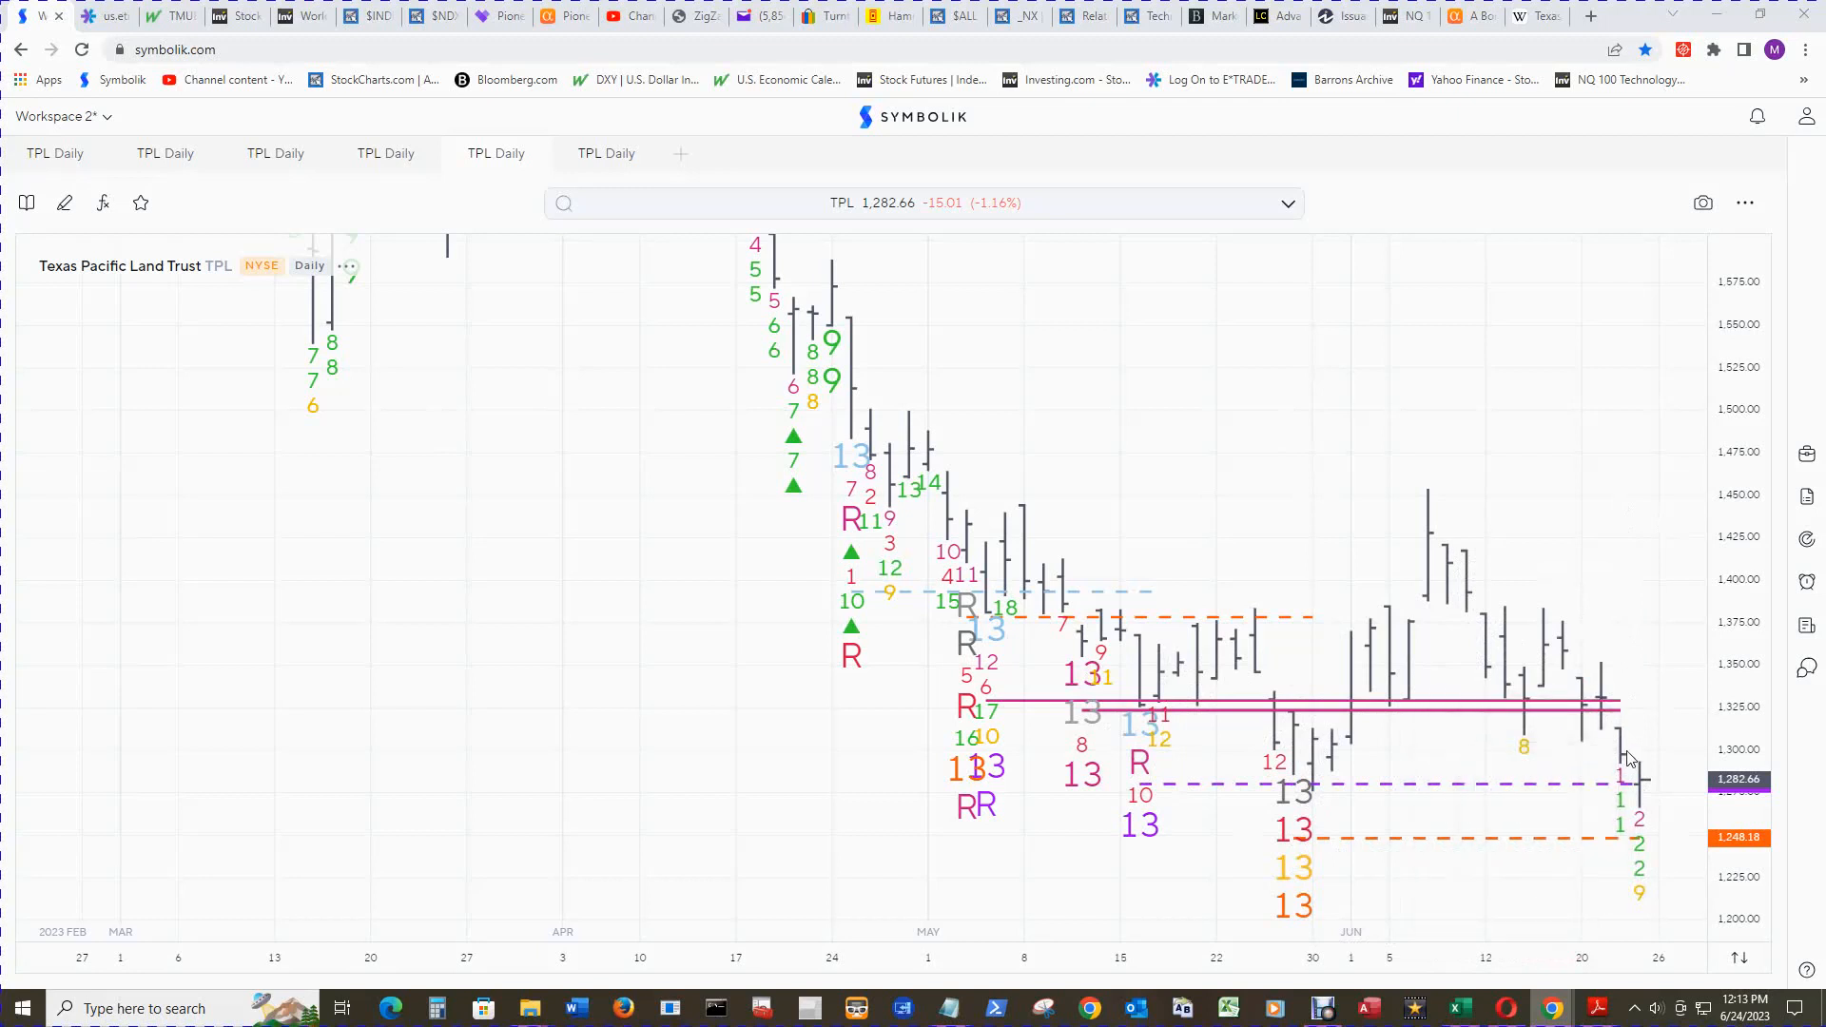
mouse_move(1628, 763)
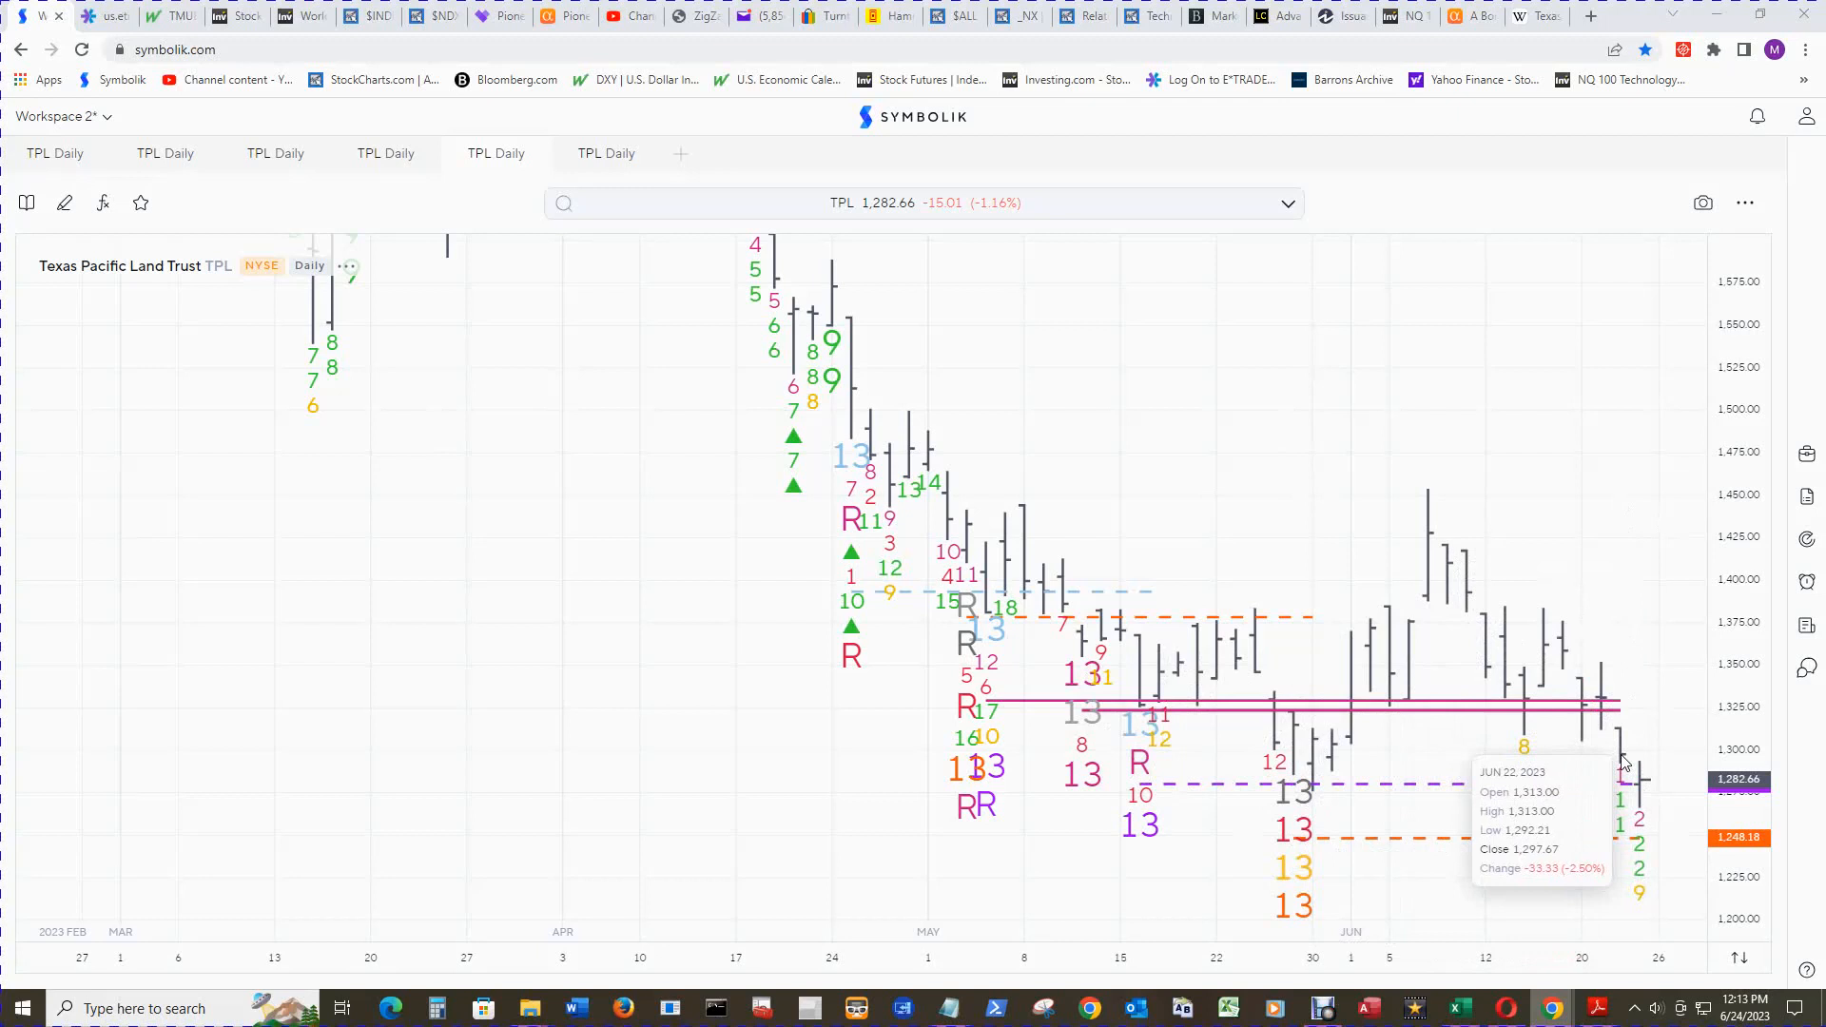
mouse_move(1622, 743)
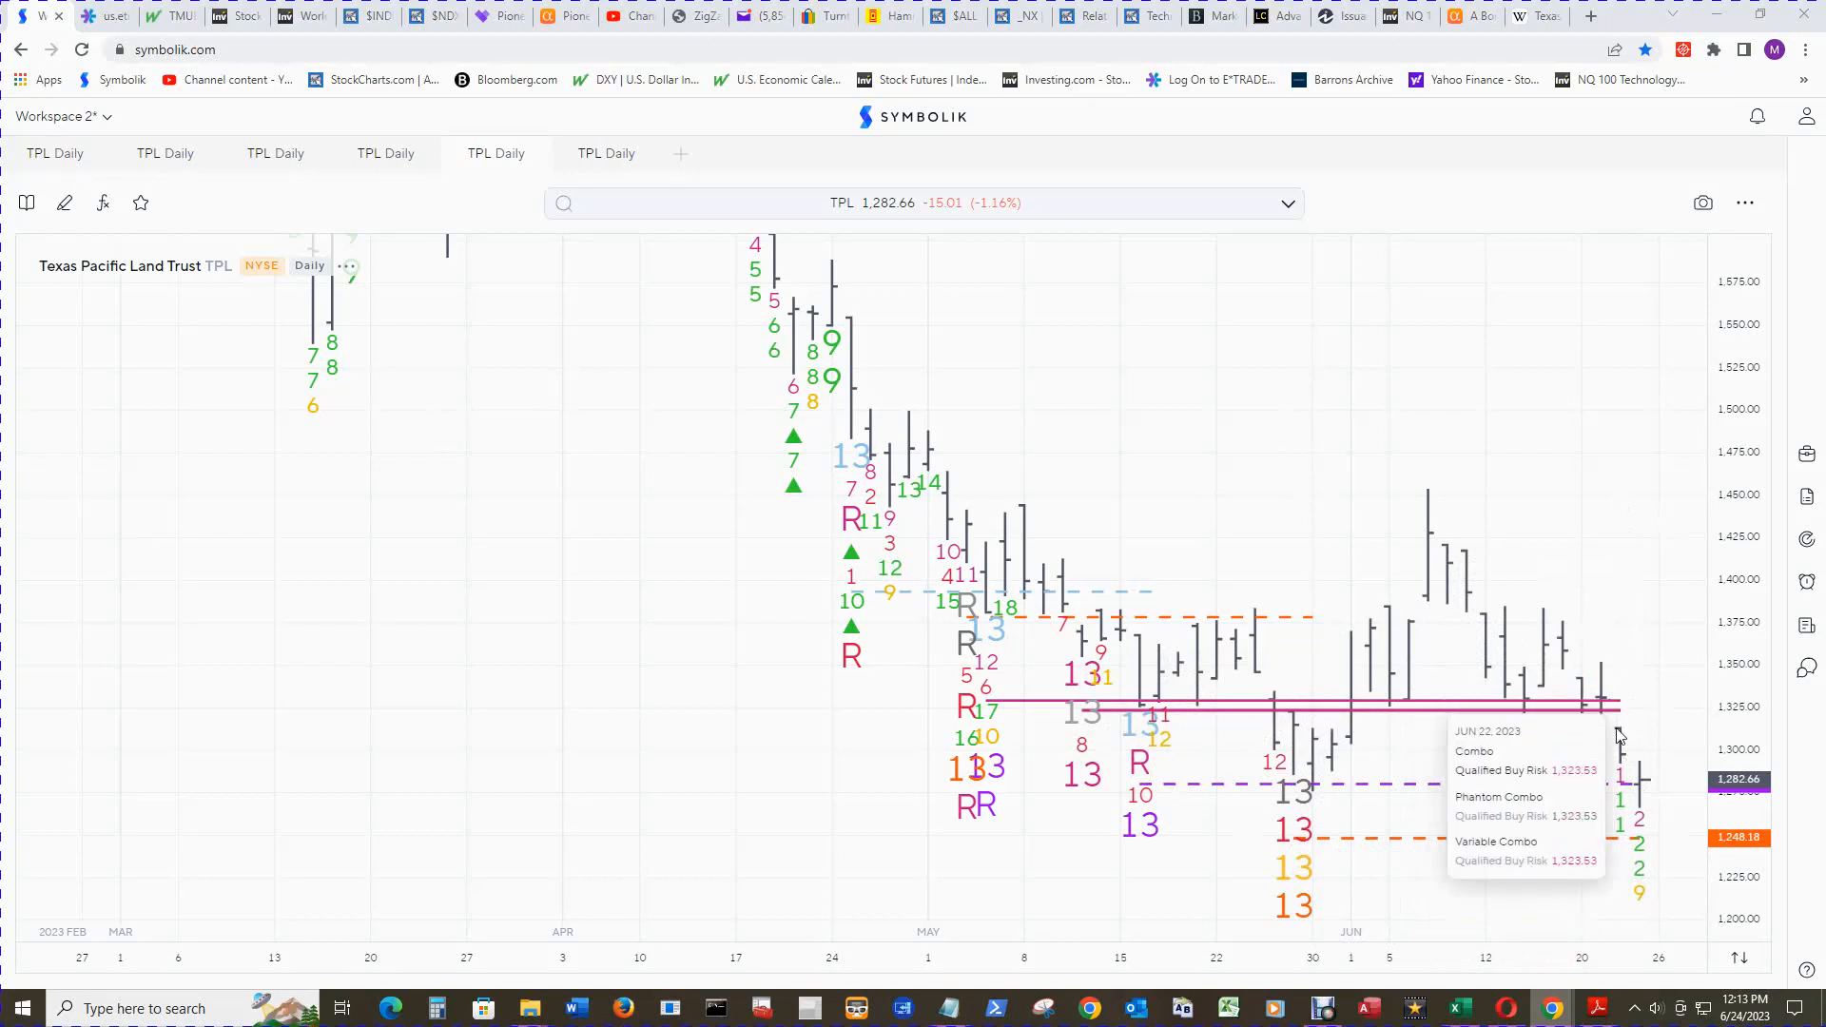
mouse_move(1635, 792)
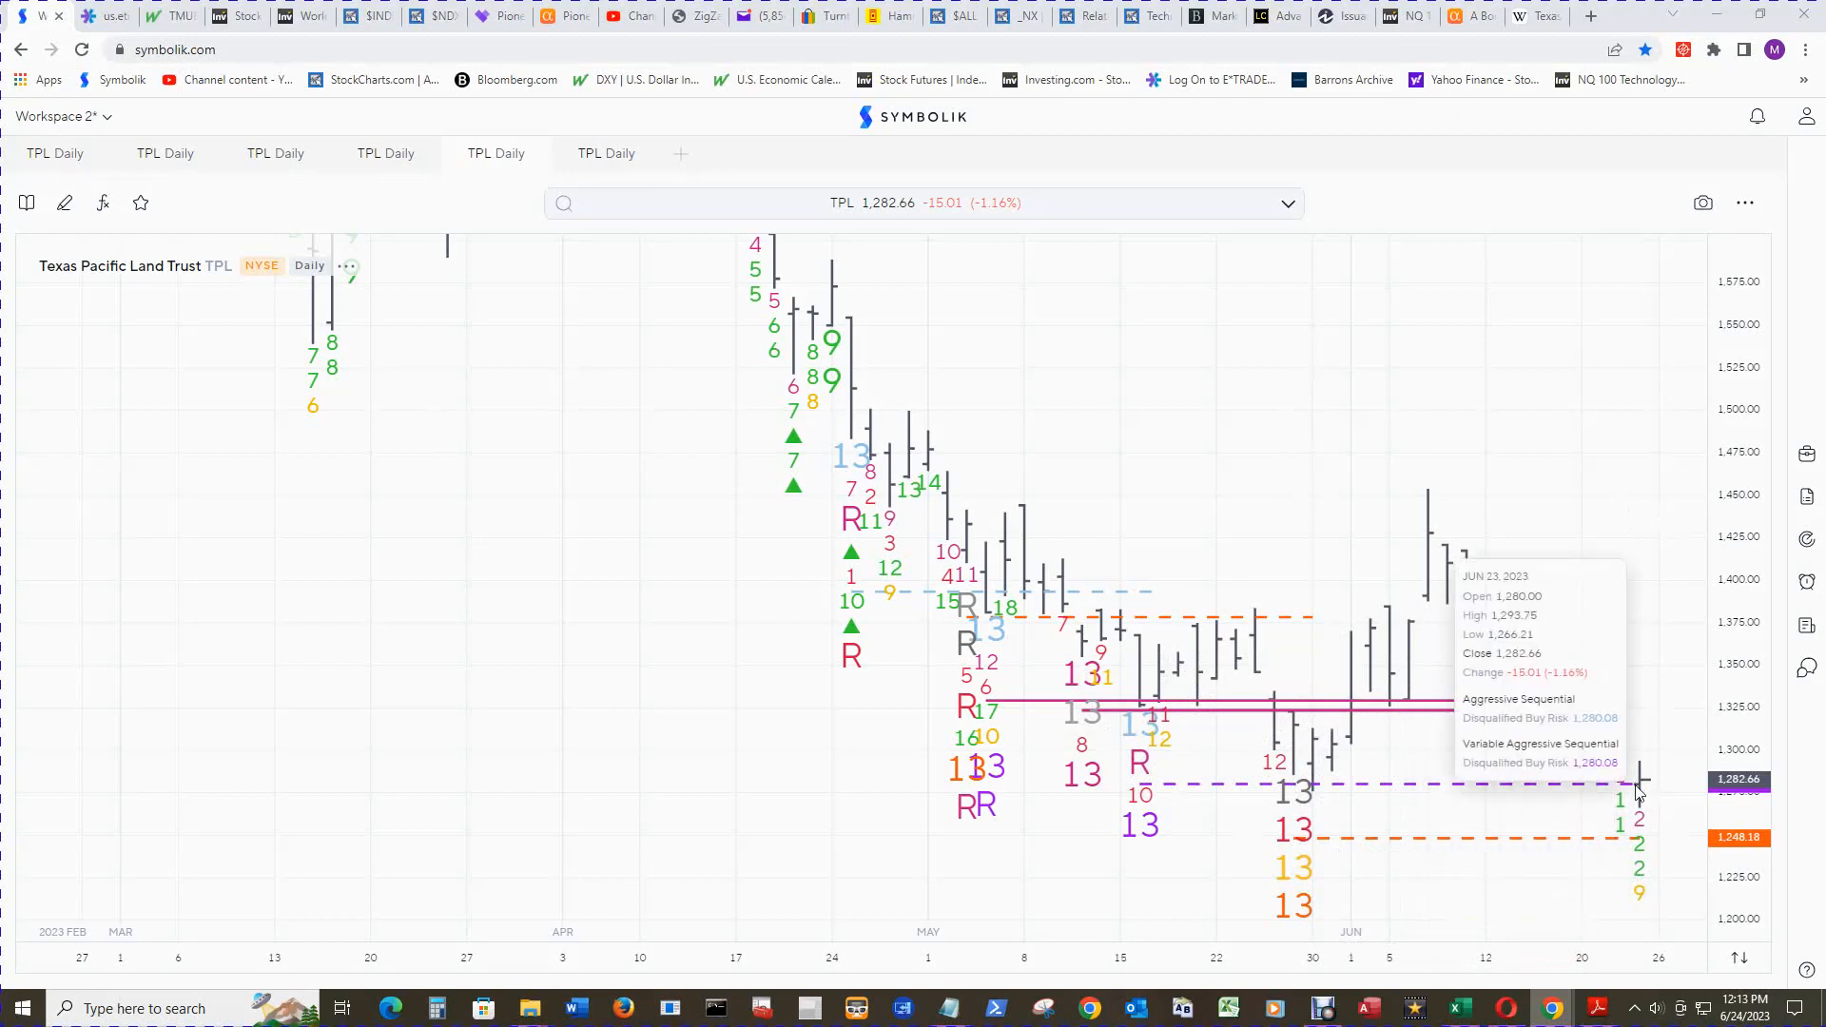
mouse_move(1629, 764)
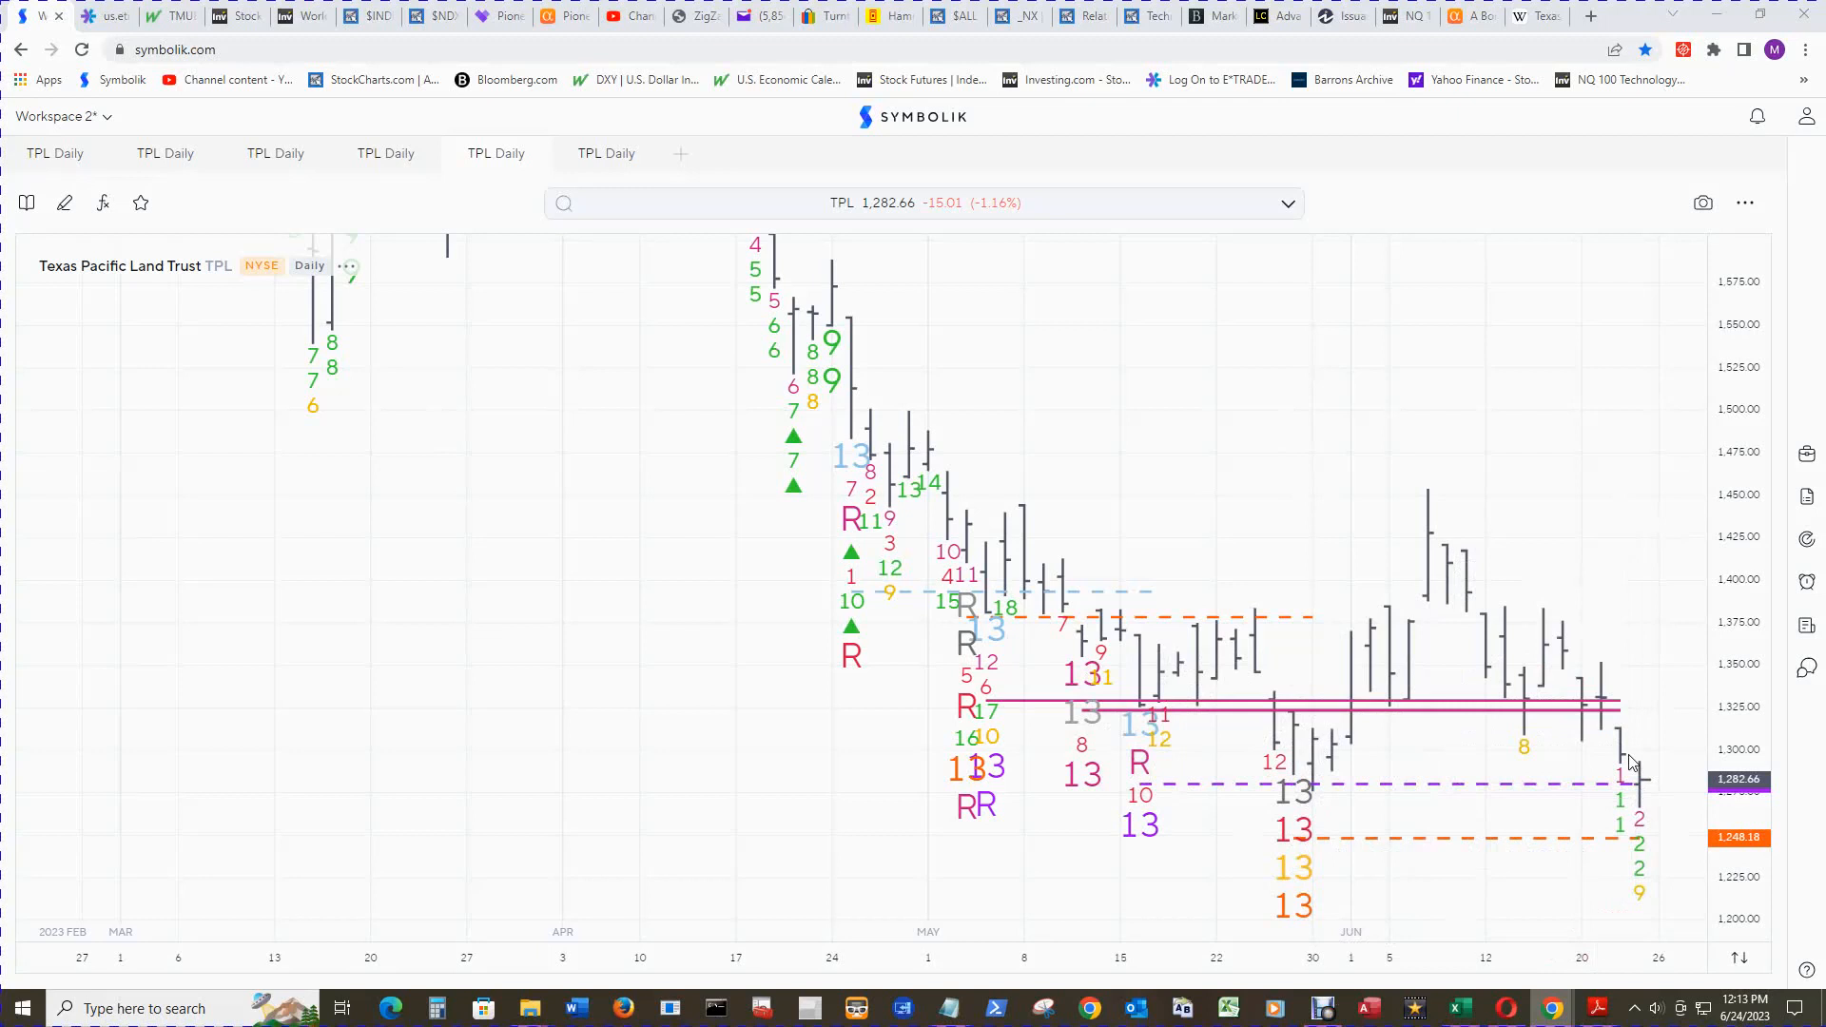
mouse_move(1624, 762)
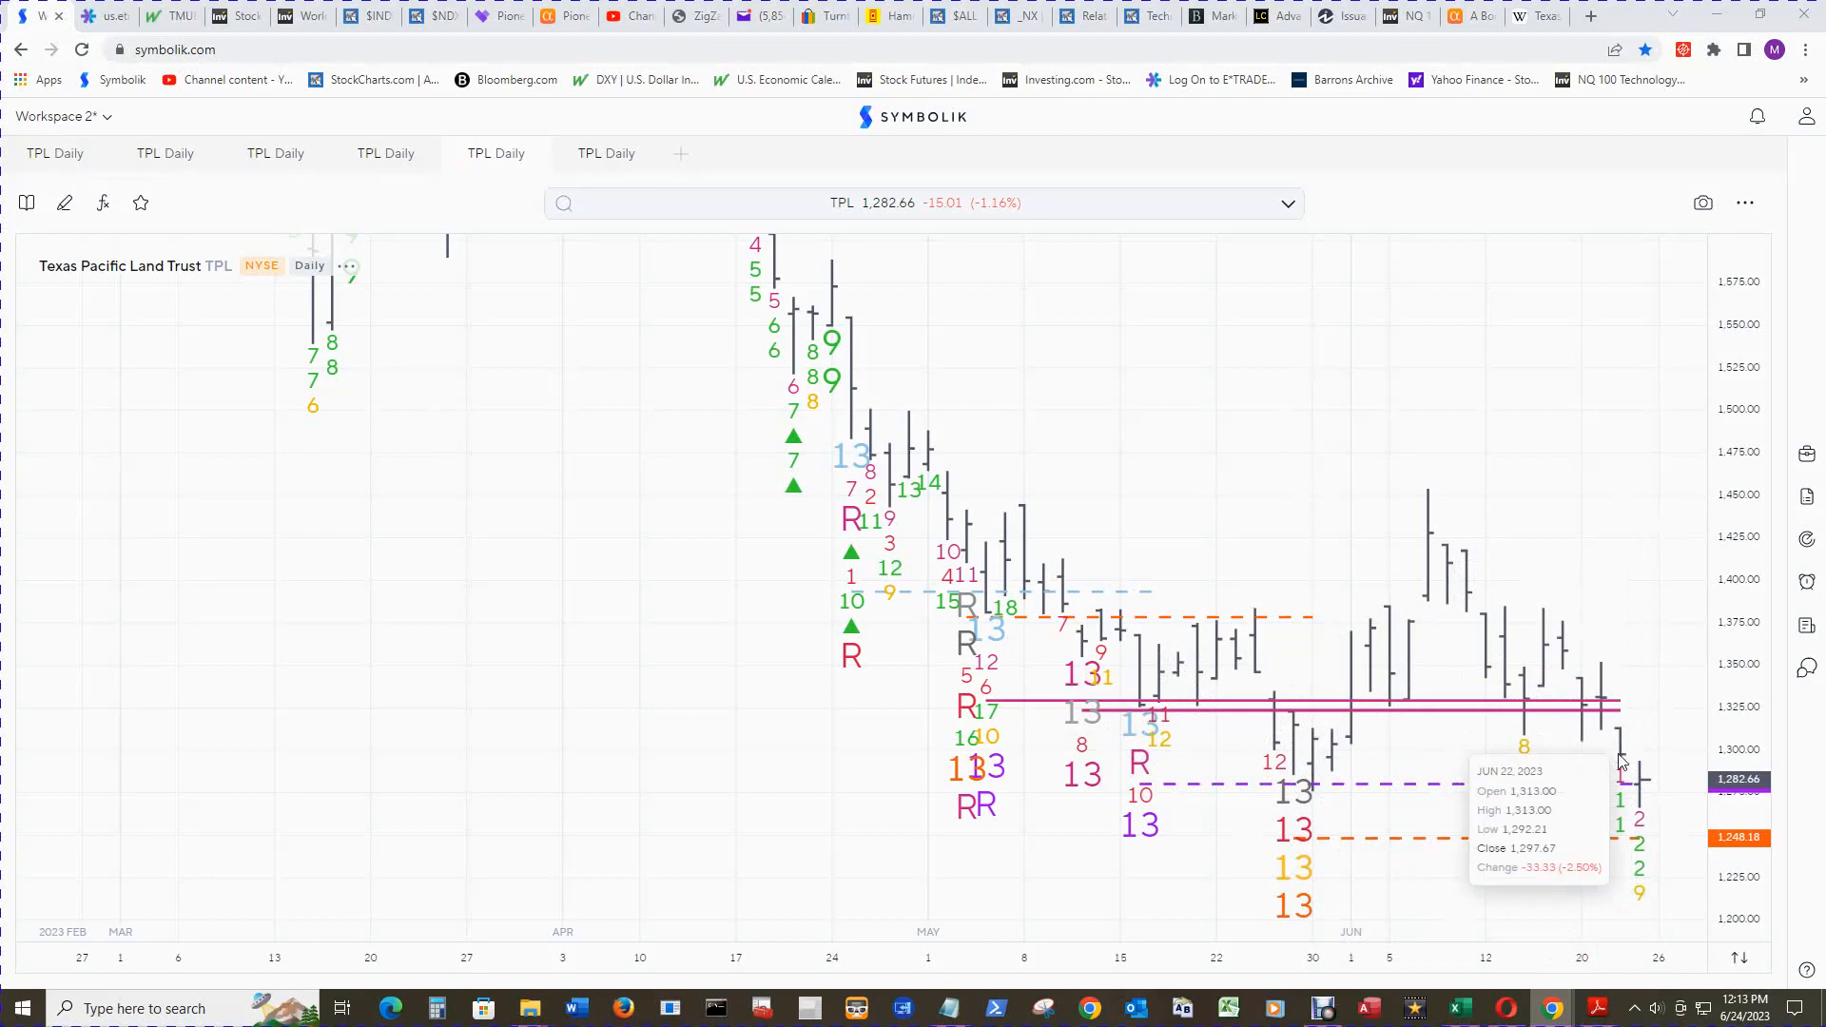
mouse_move(1639, 808)
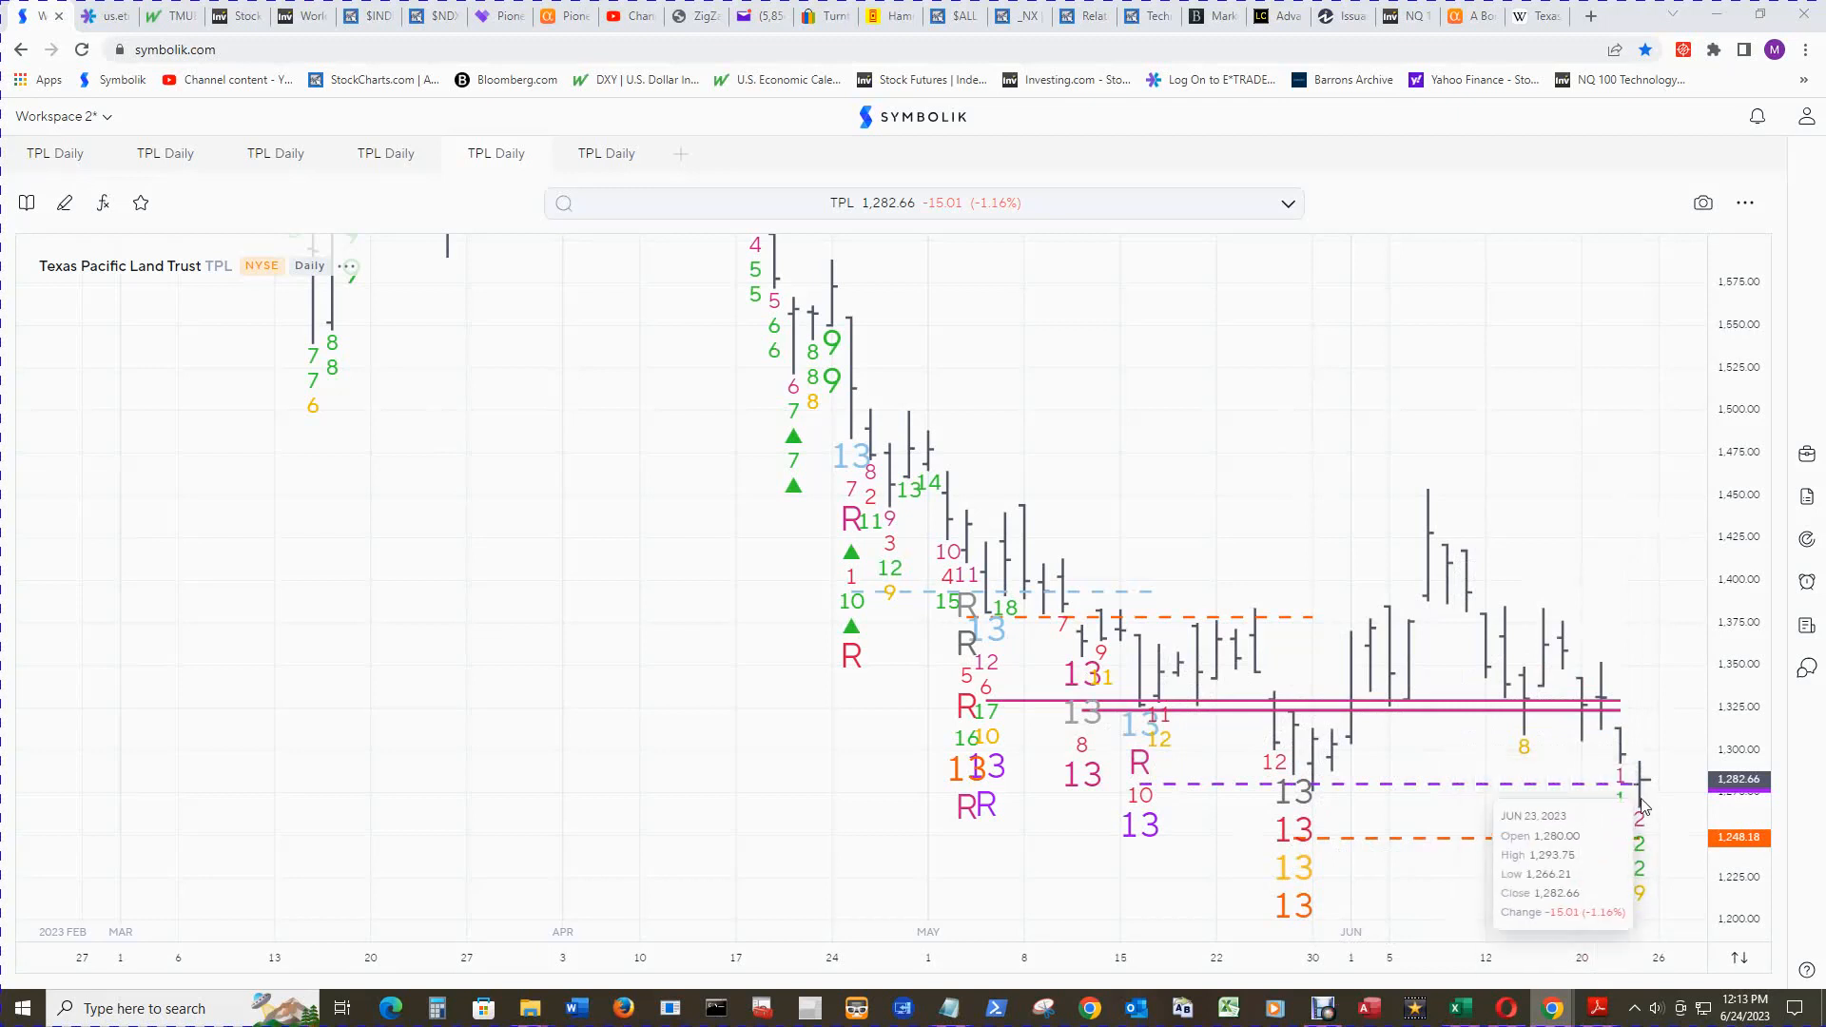
mouse_move(1575, 740)
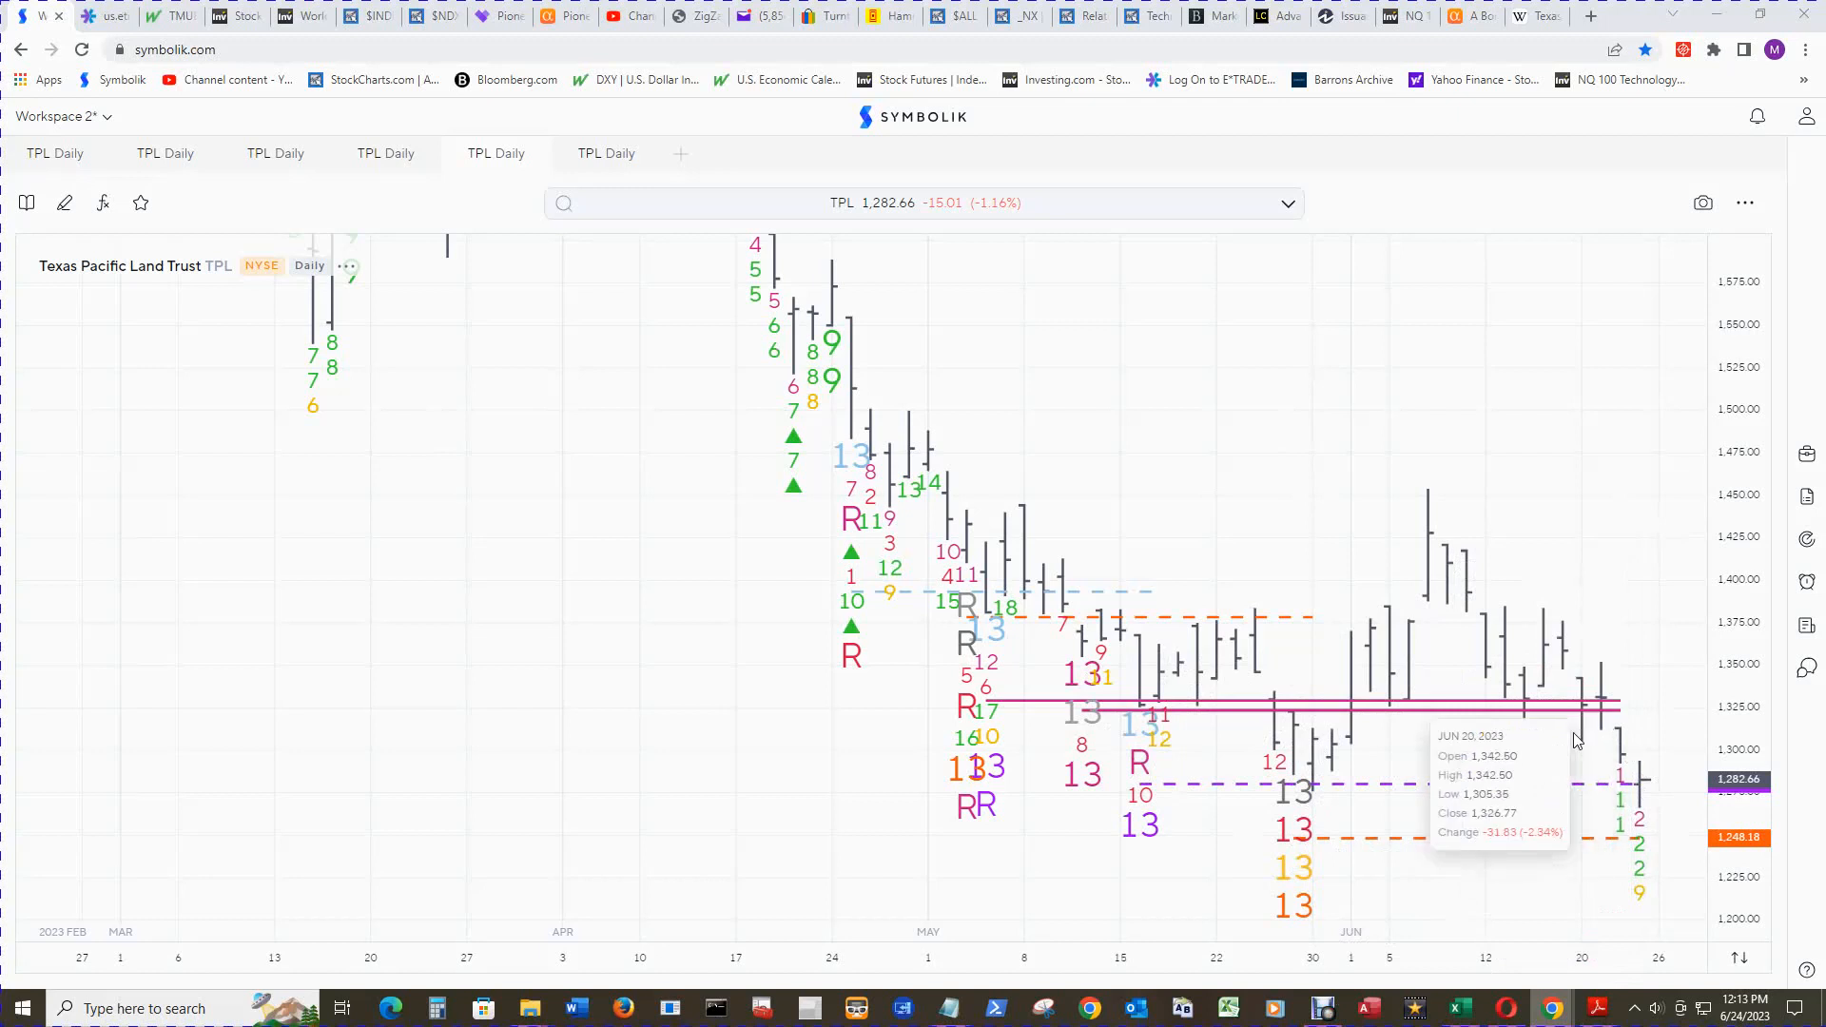
mouse_move(1665, 795)
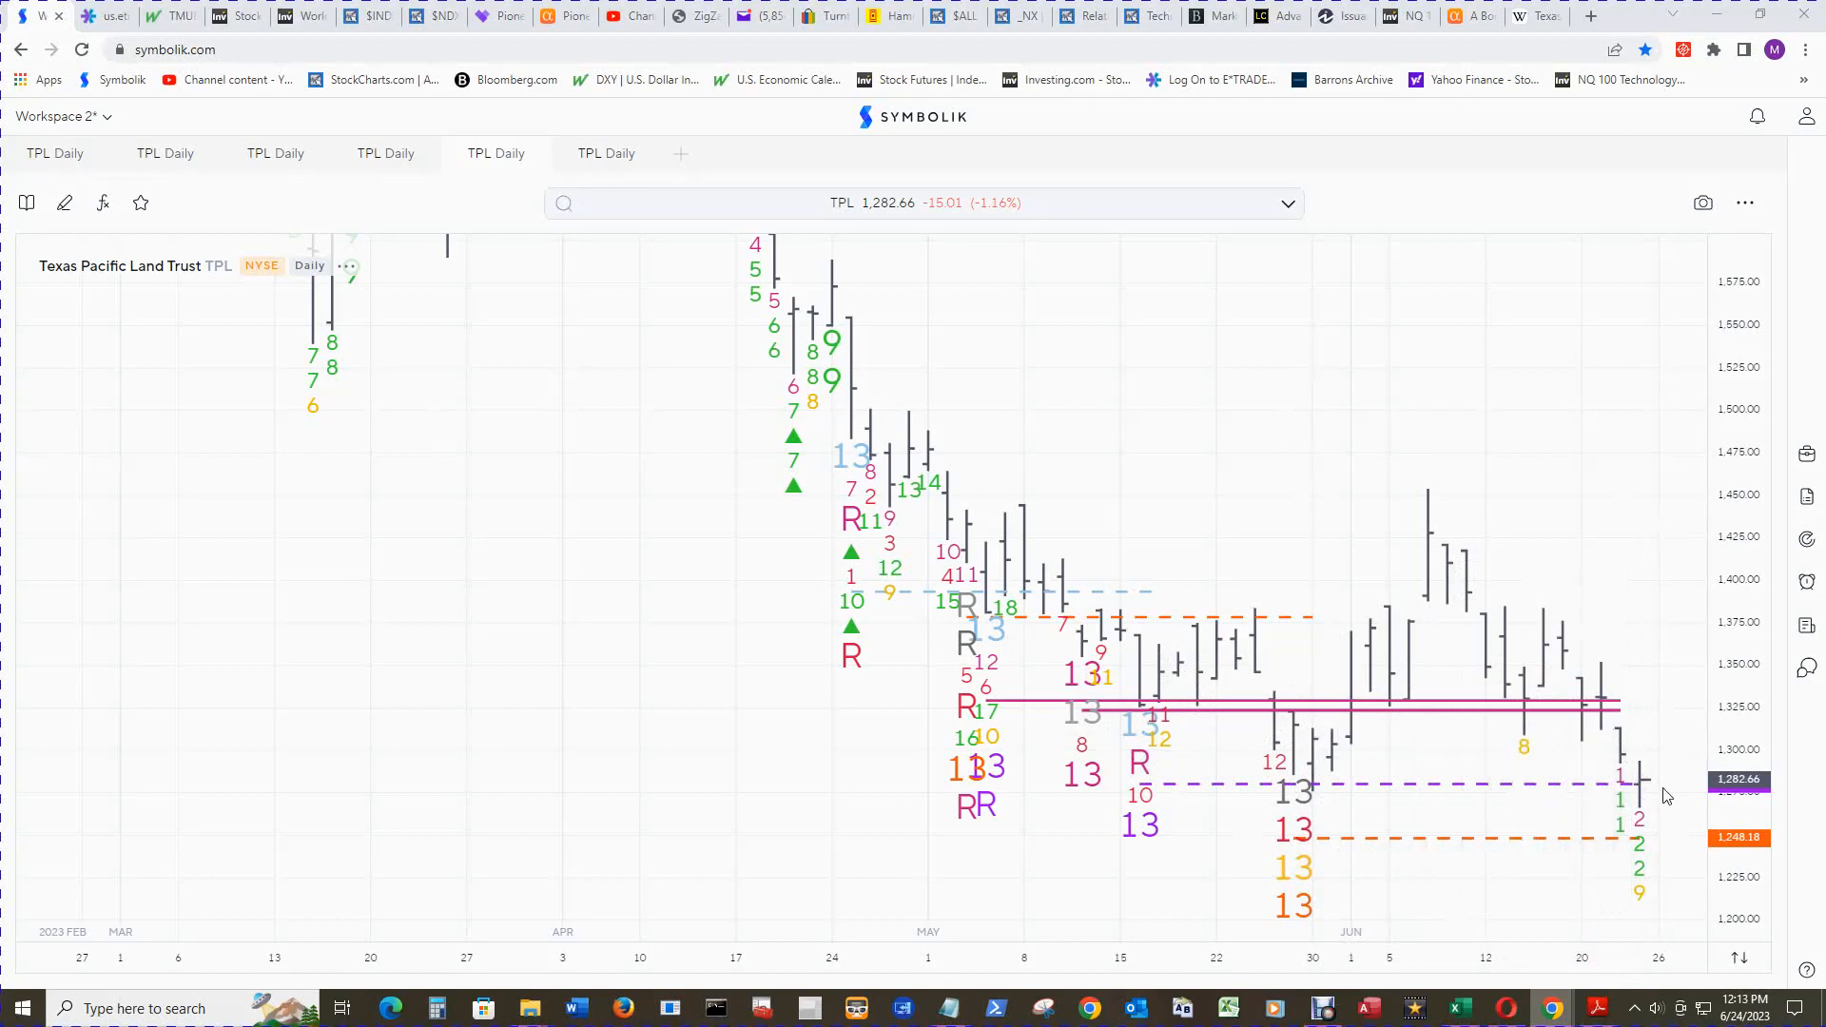
mouse_move(1643, 774)
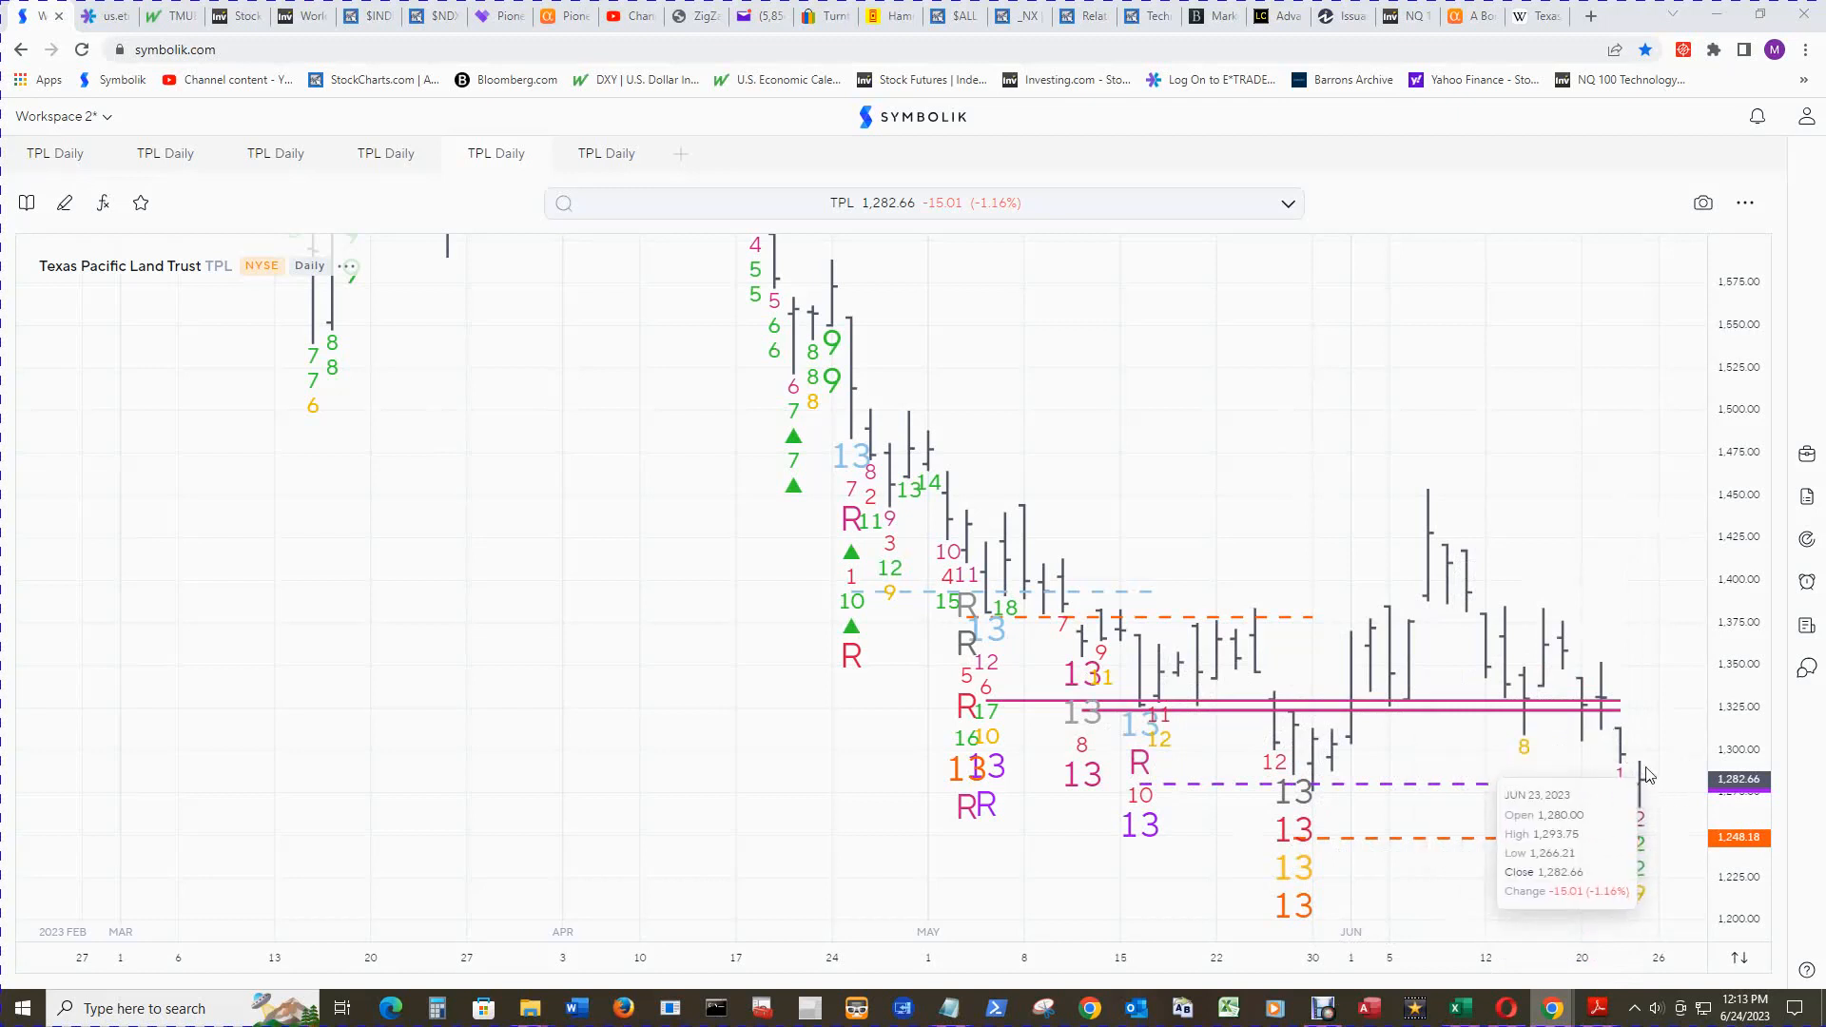
mouse_move(1623, 757)
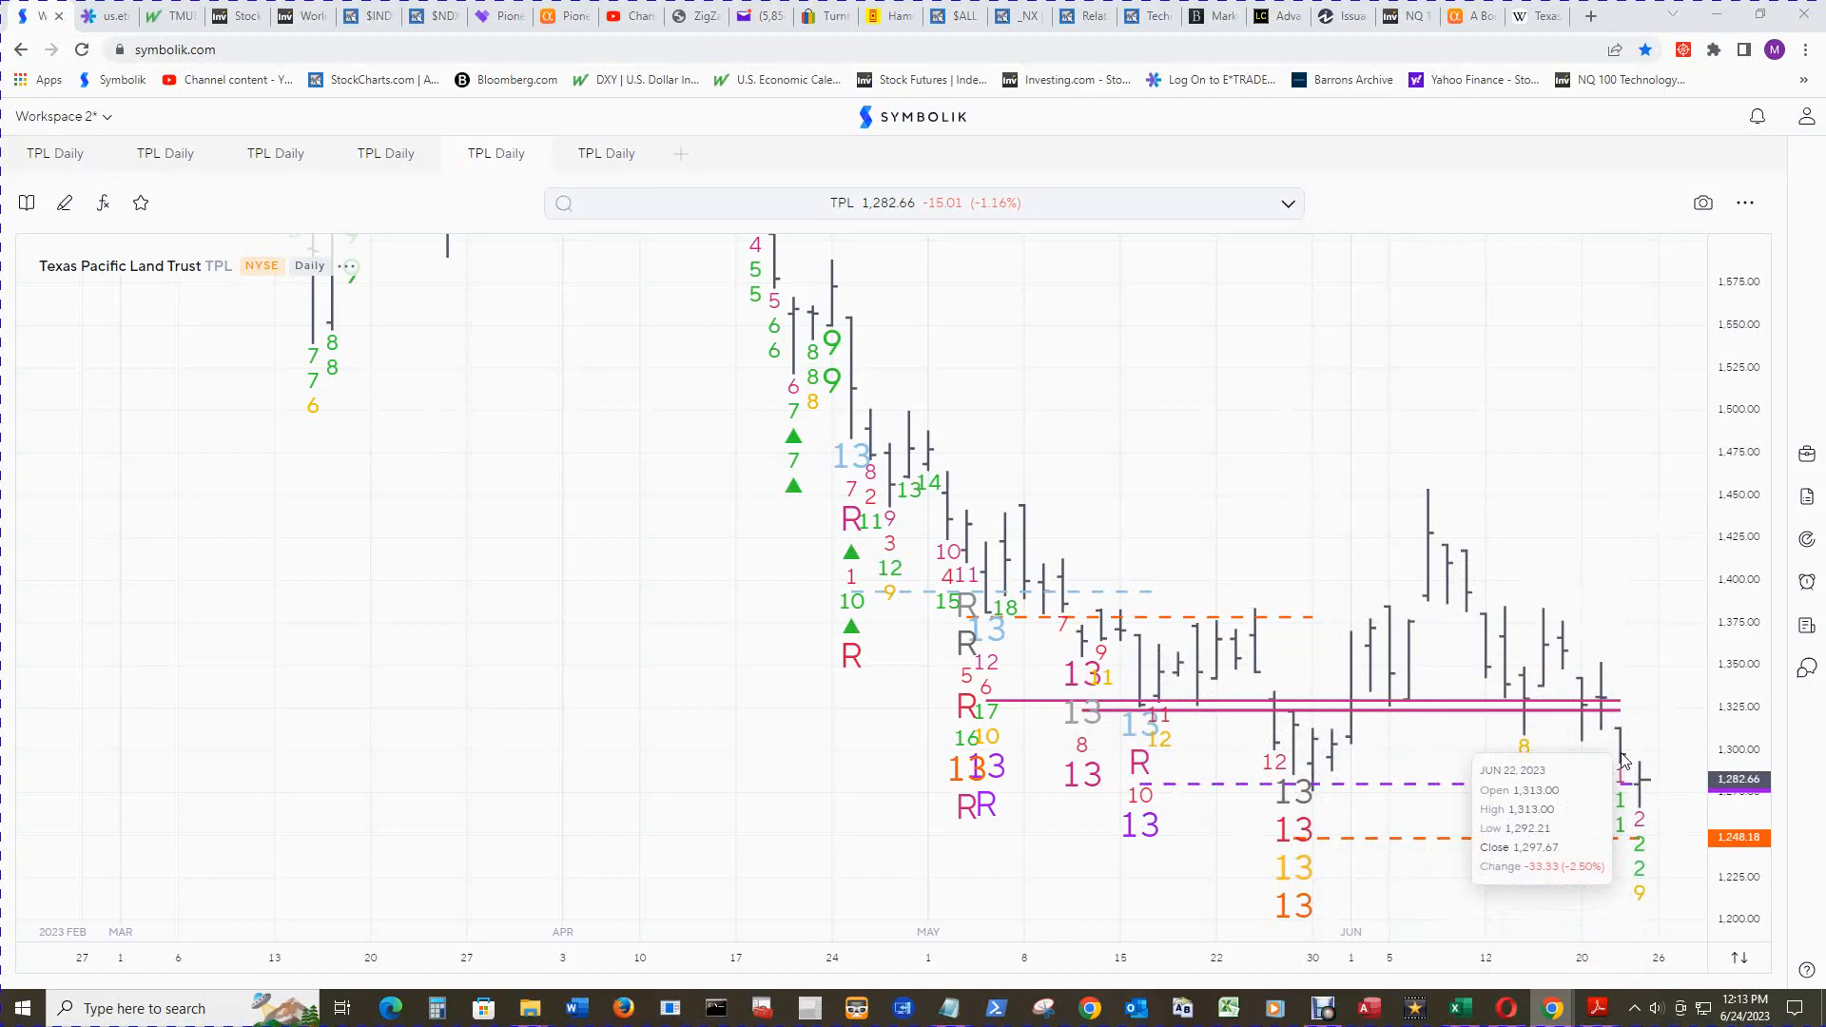
mouse_move(1644, 755)
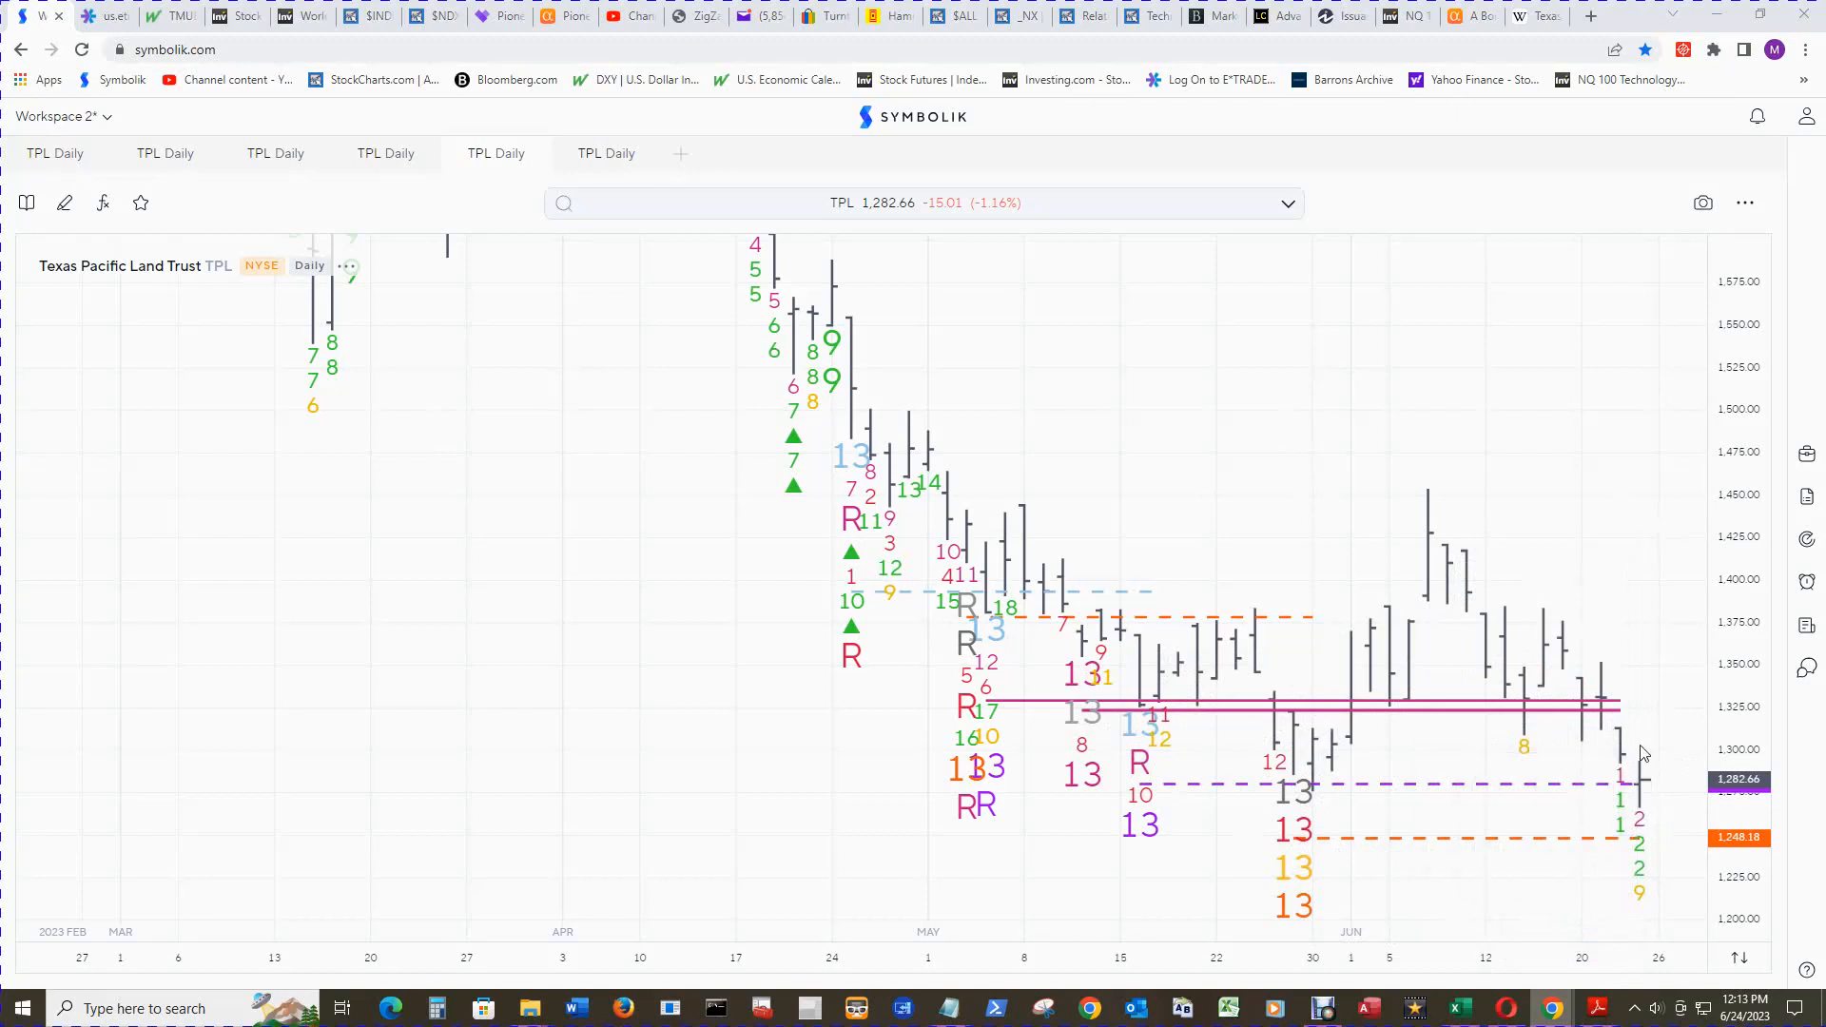
mouse_move(1612, 705)
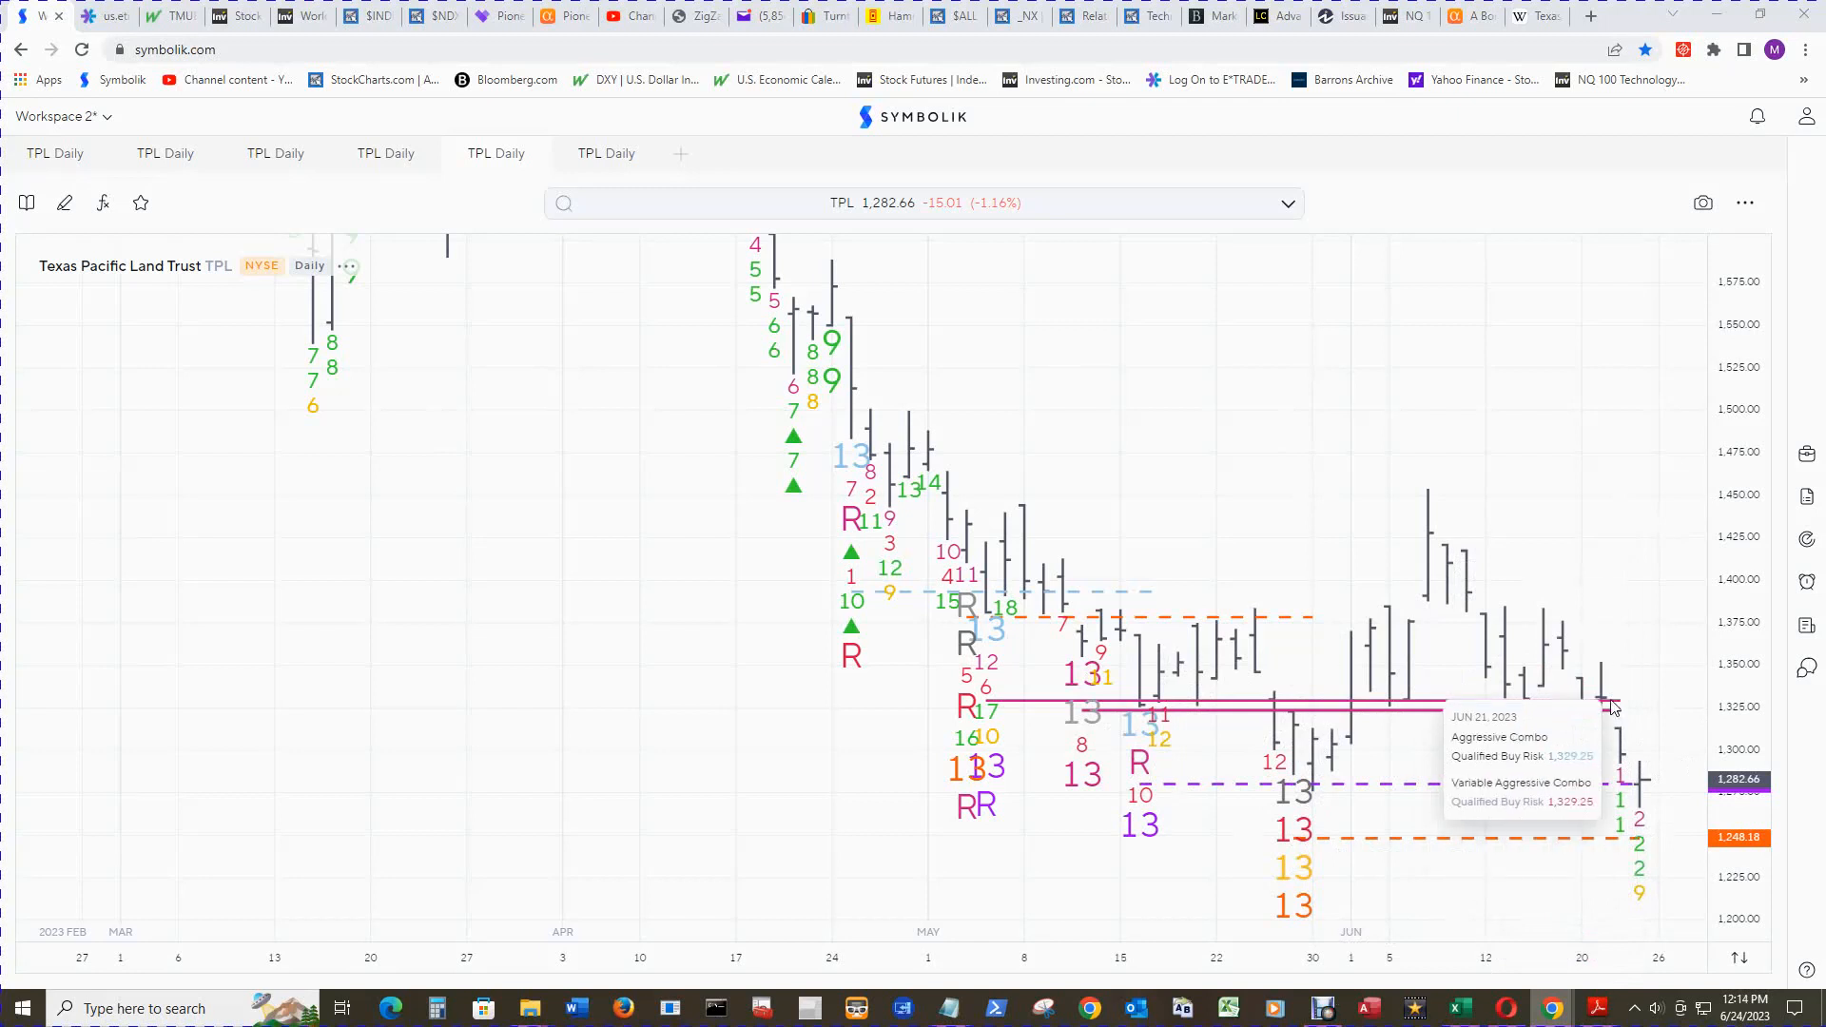
mouse_move(1617, 847)
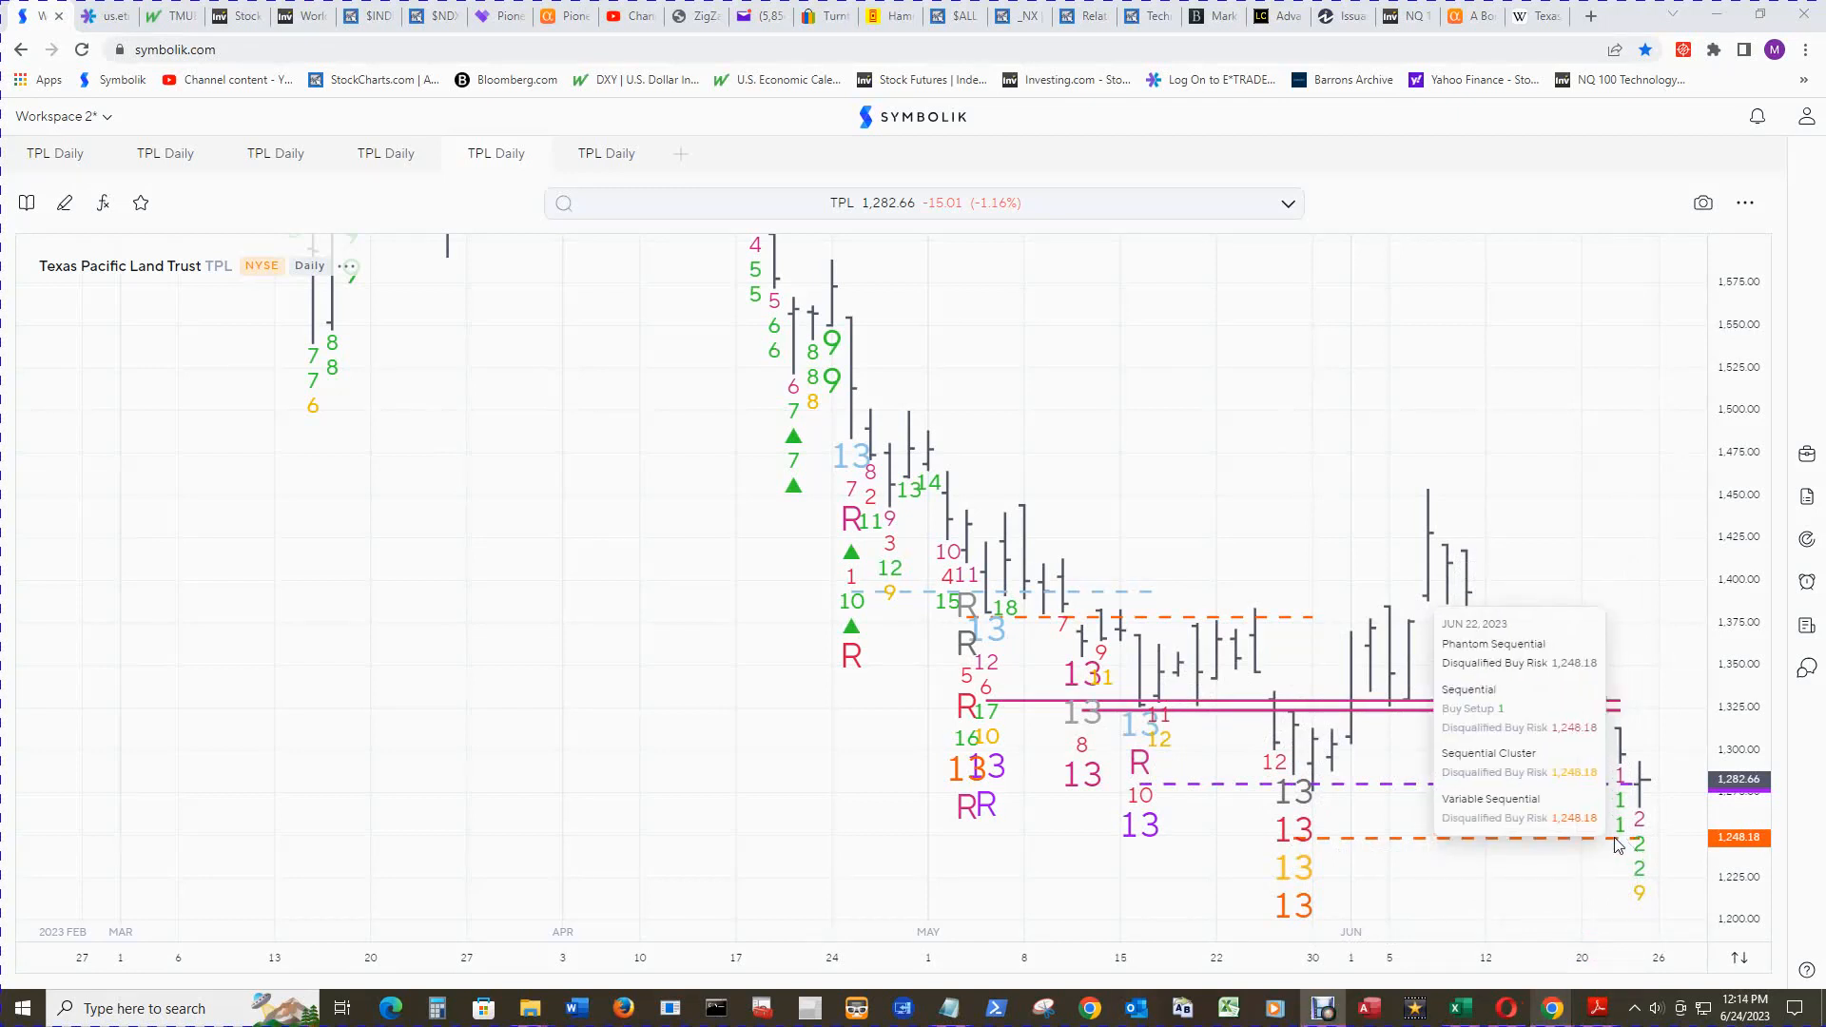
mouse_move(1616, 845)
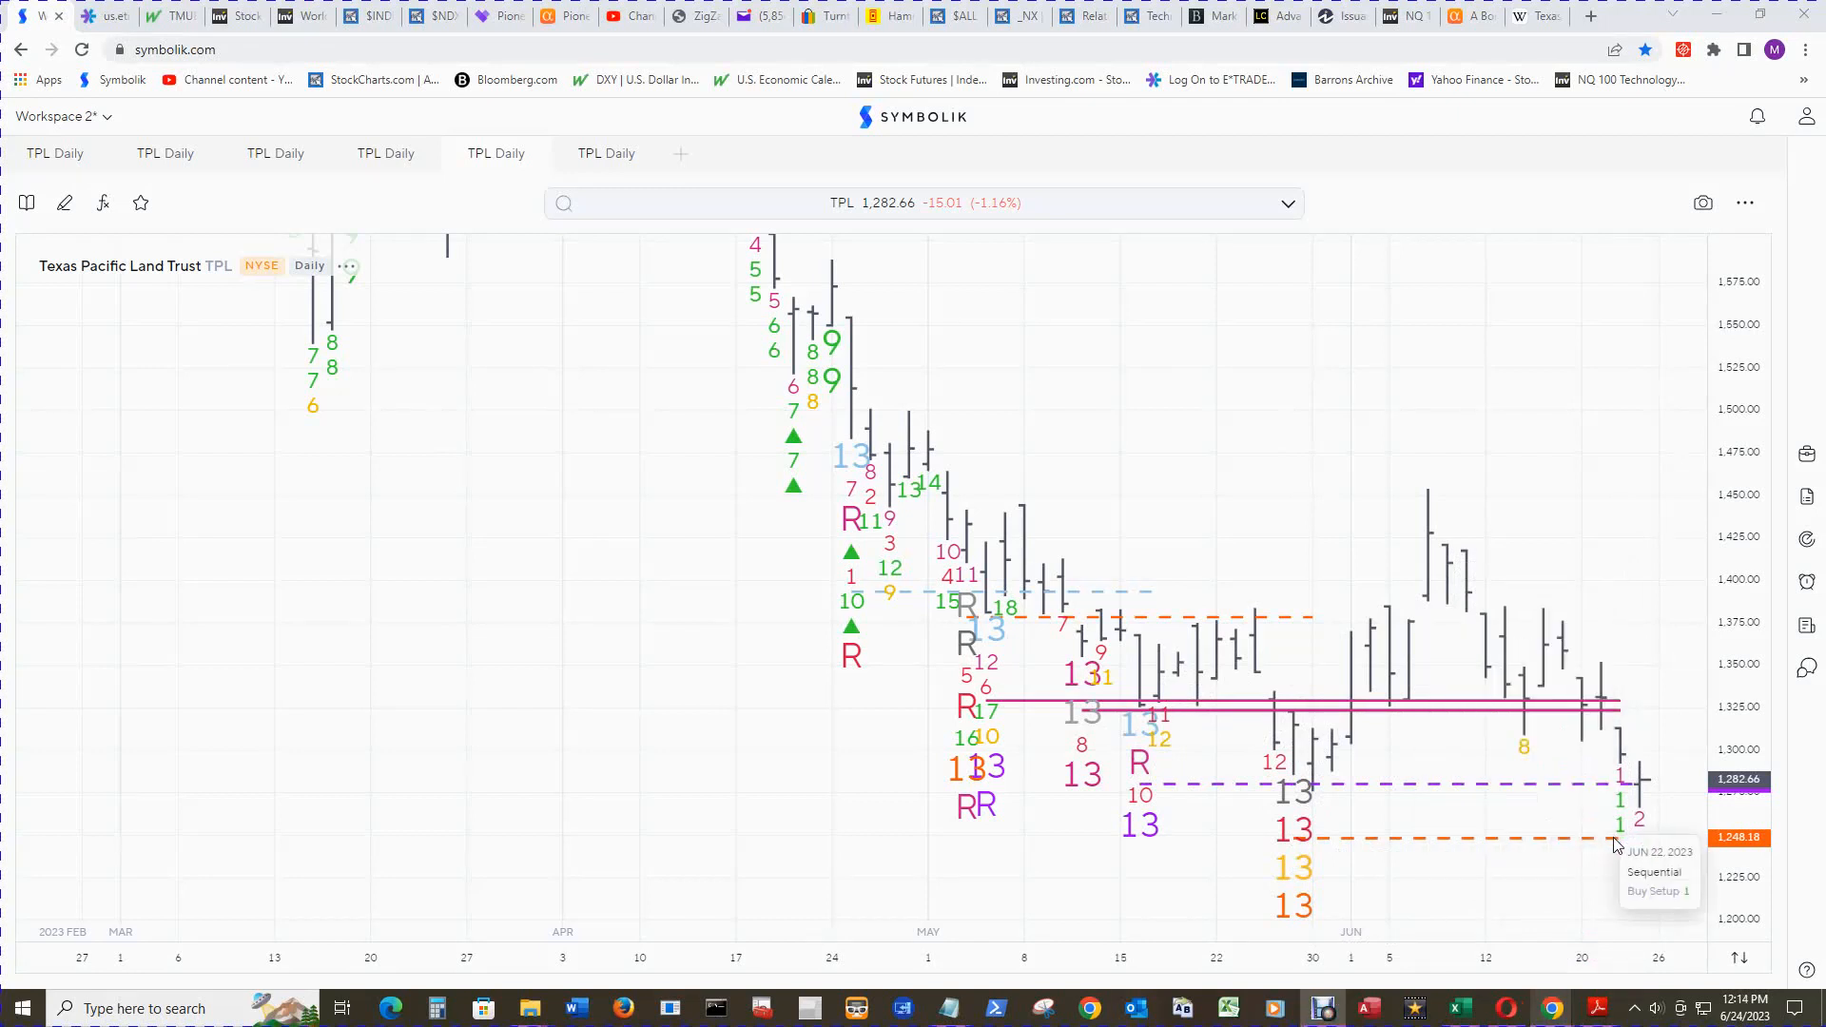
mouse_move(1614, 845)
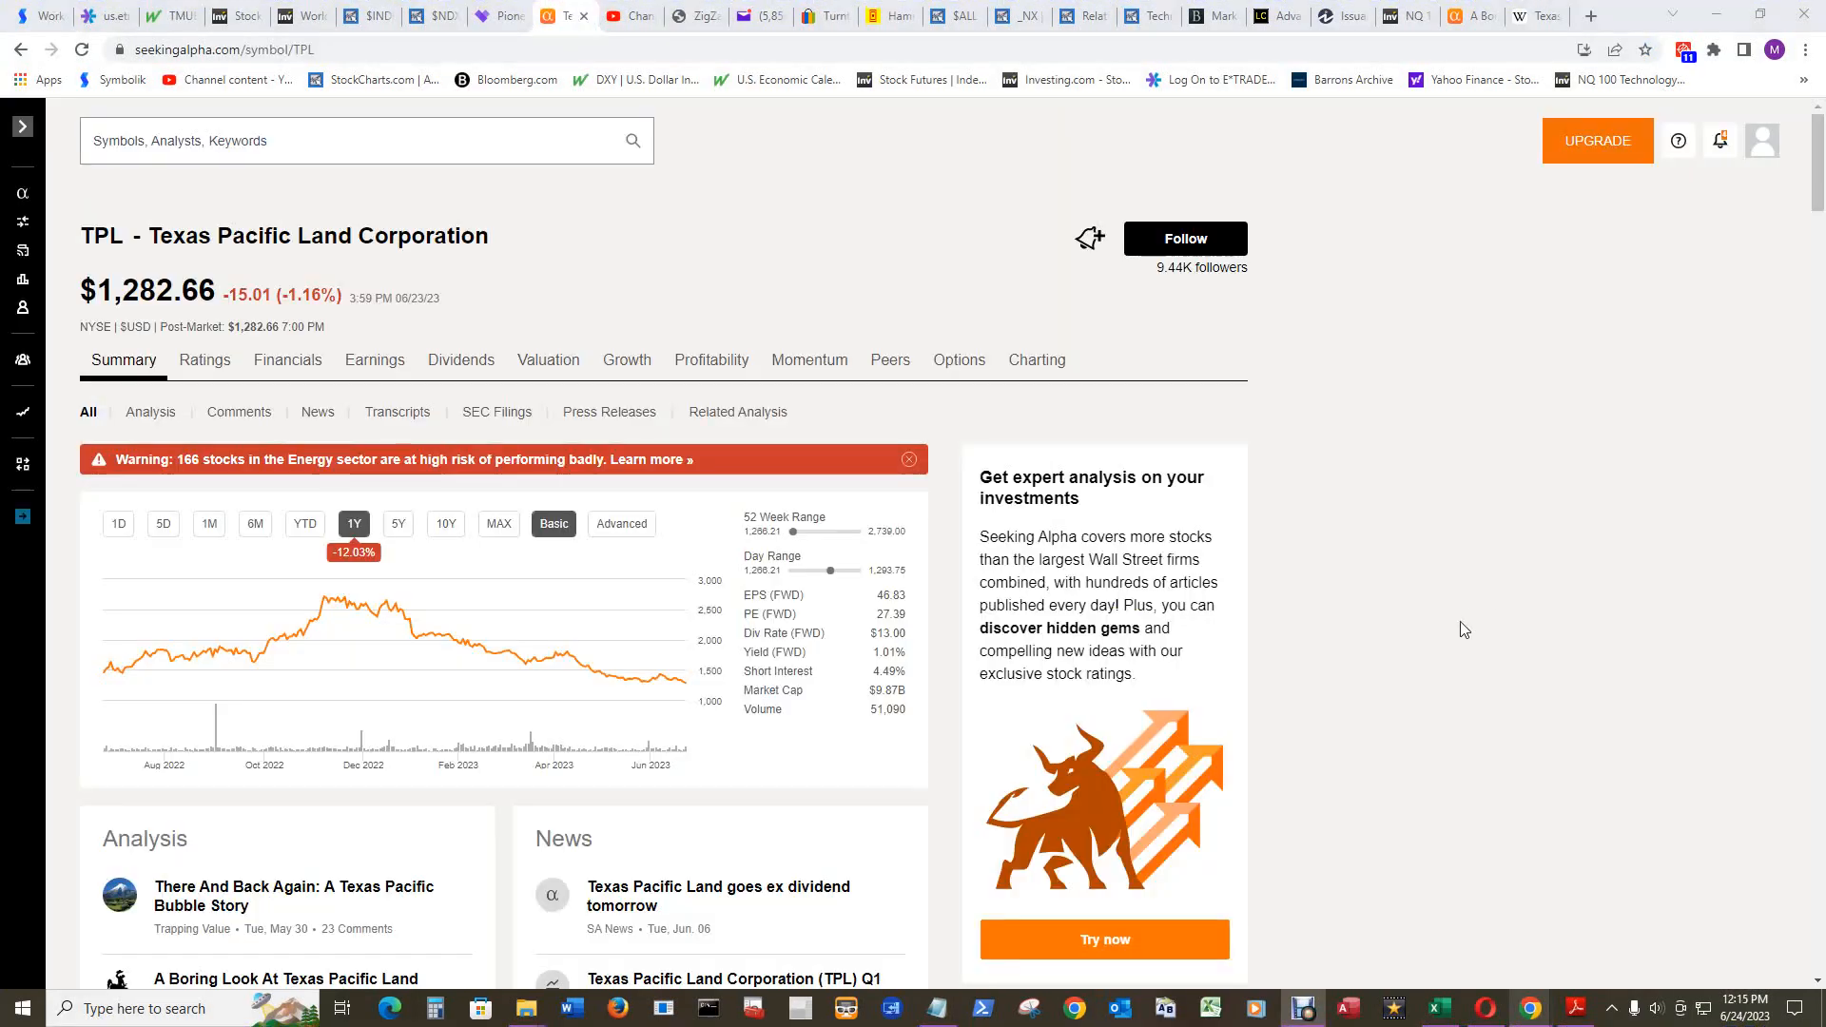
mouse_move(814, 663)
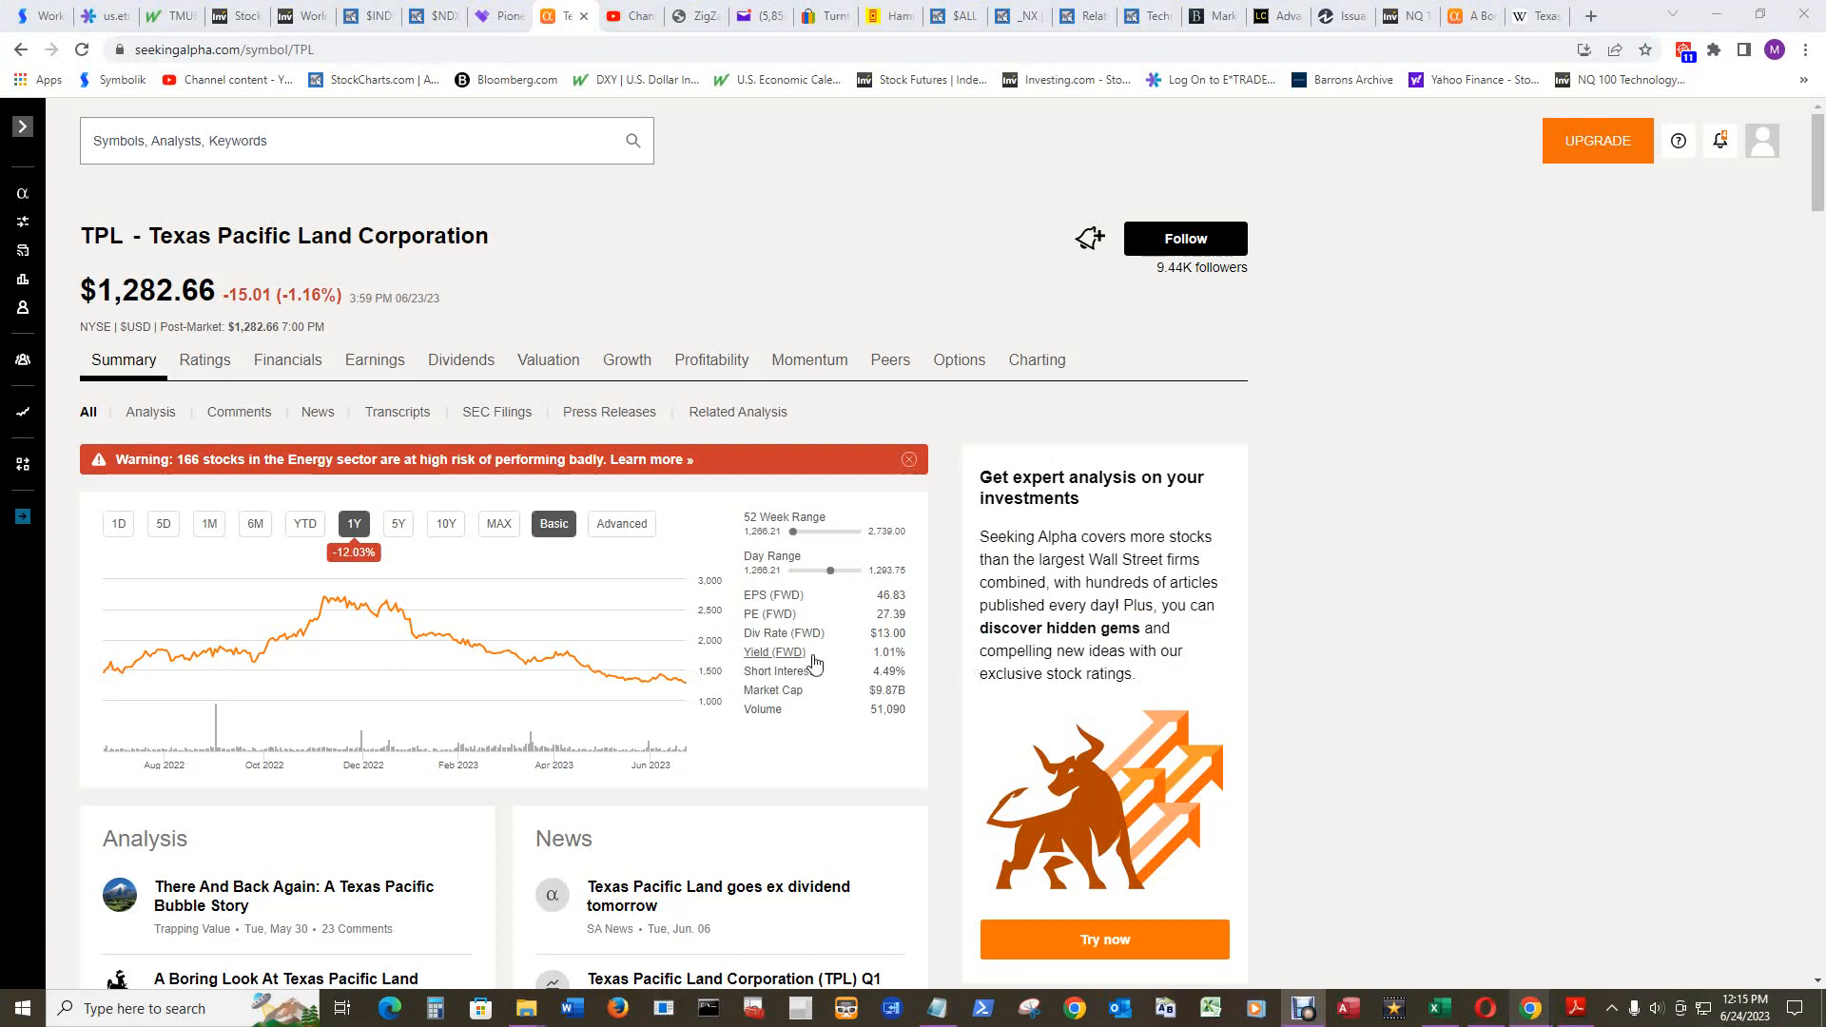
mouse_move(891, 670)
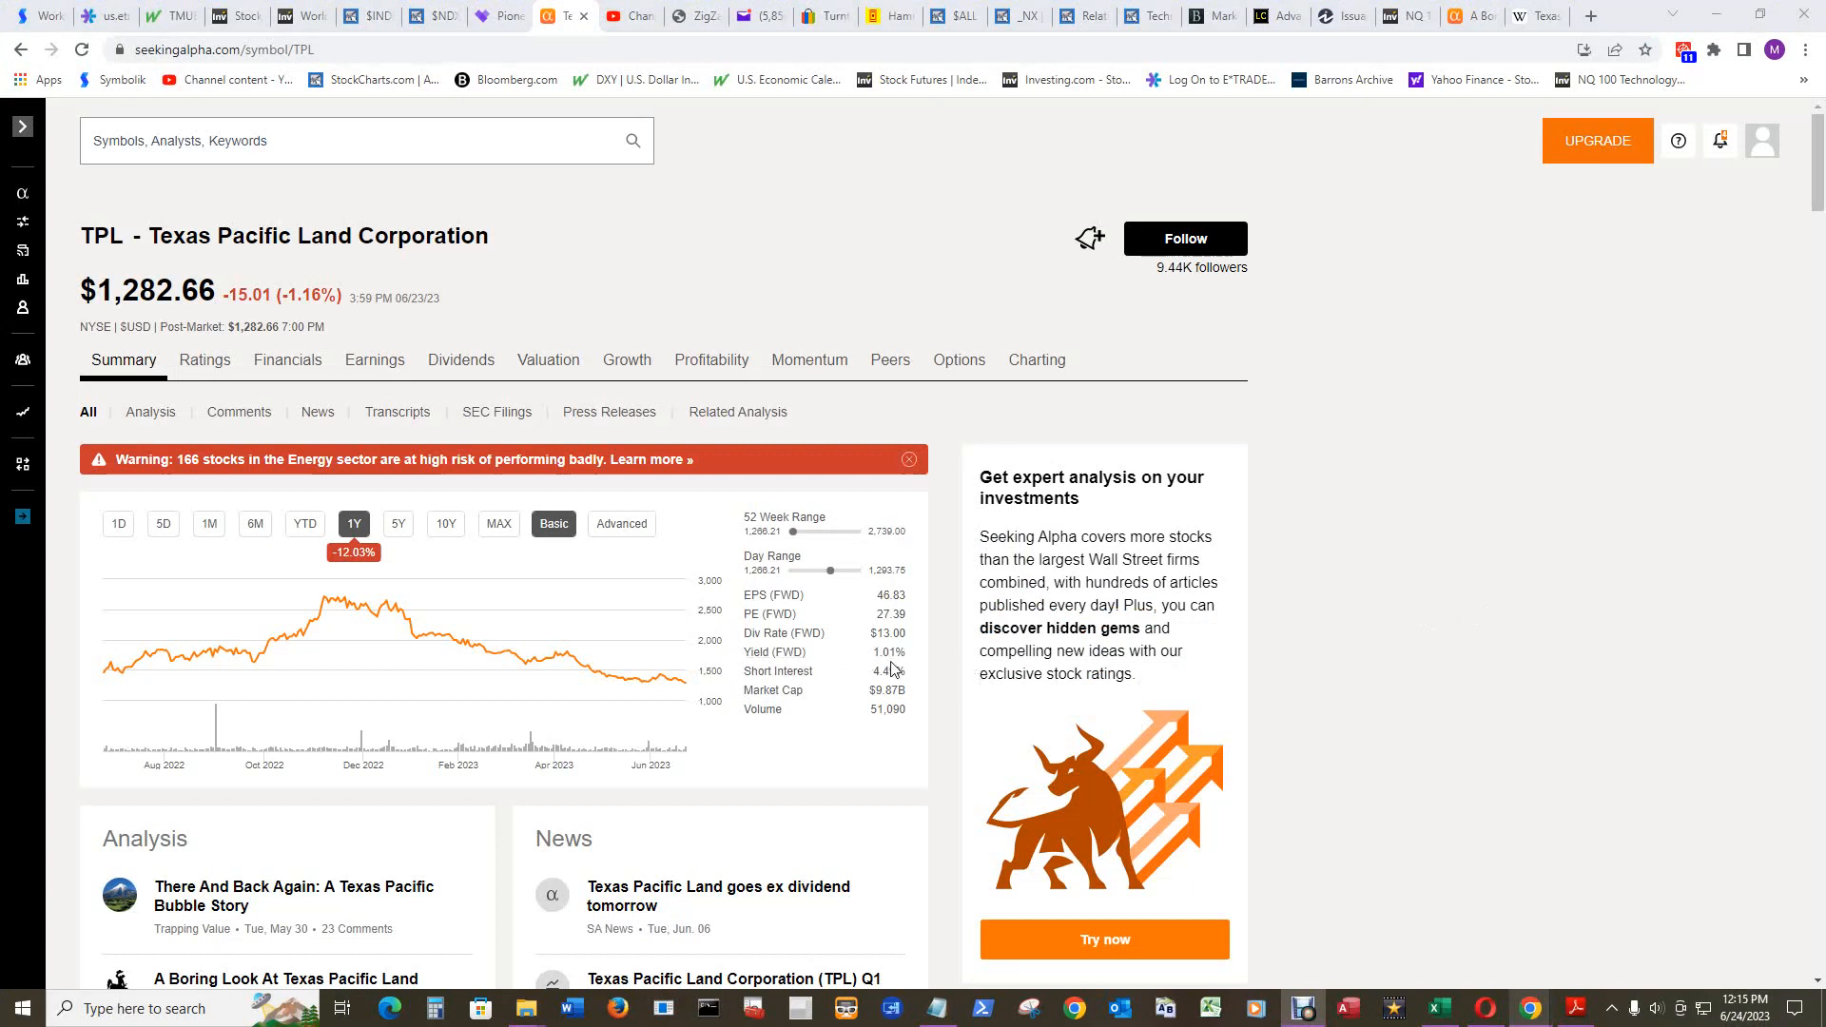
mouse_move(1687, 664)
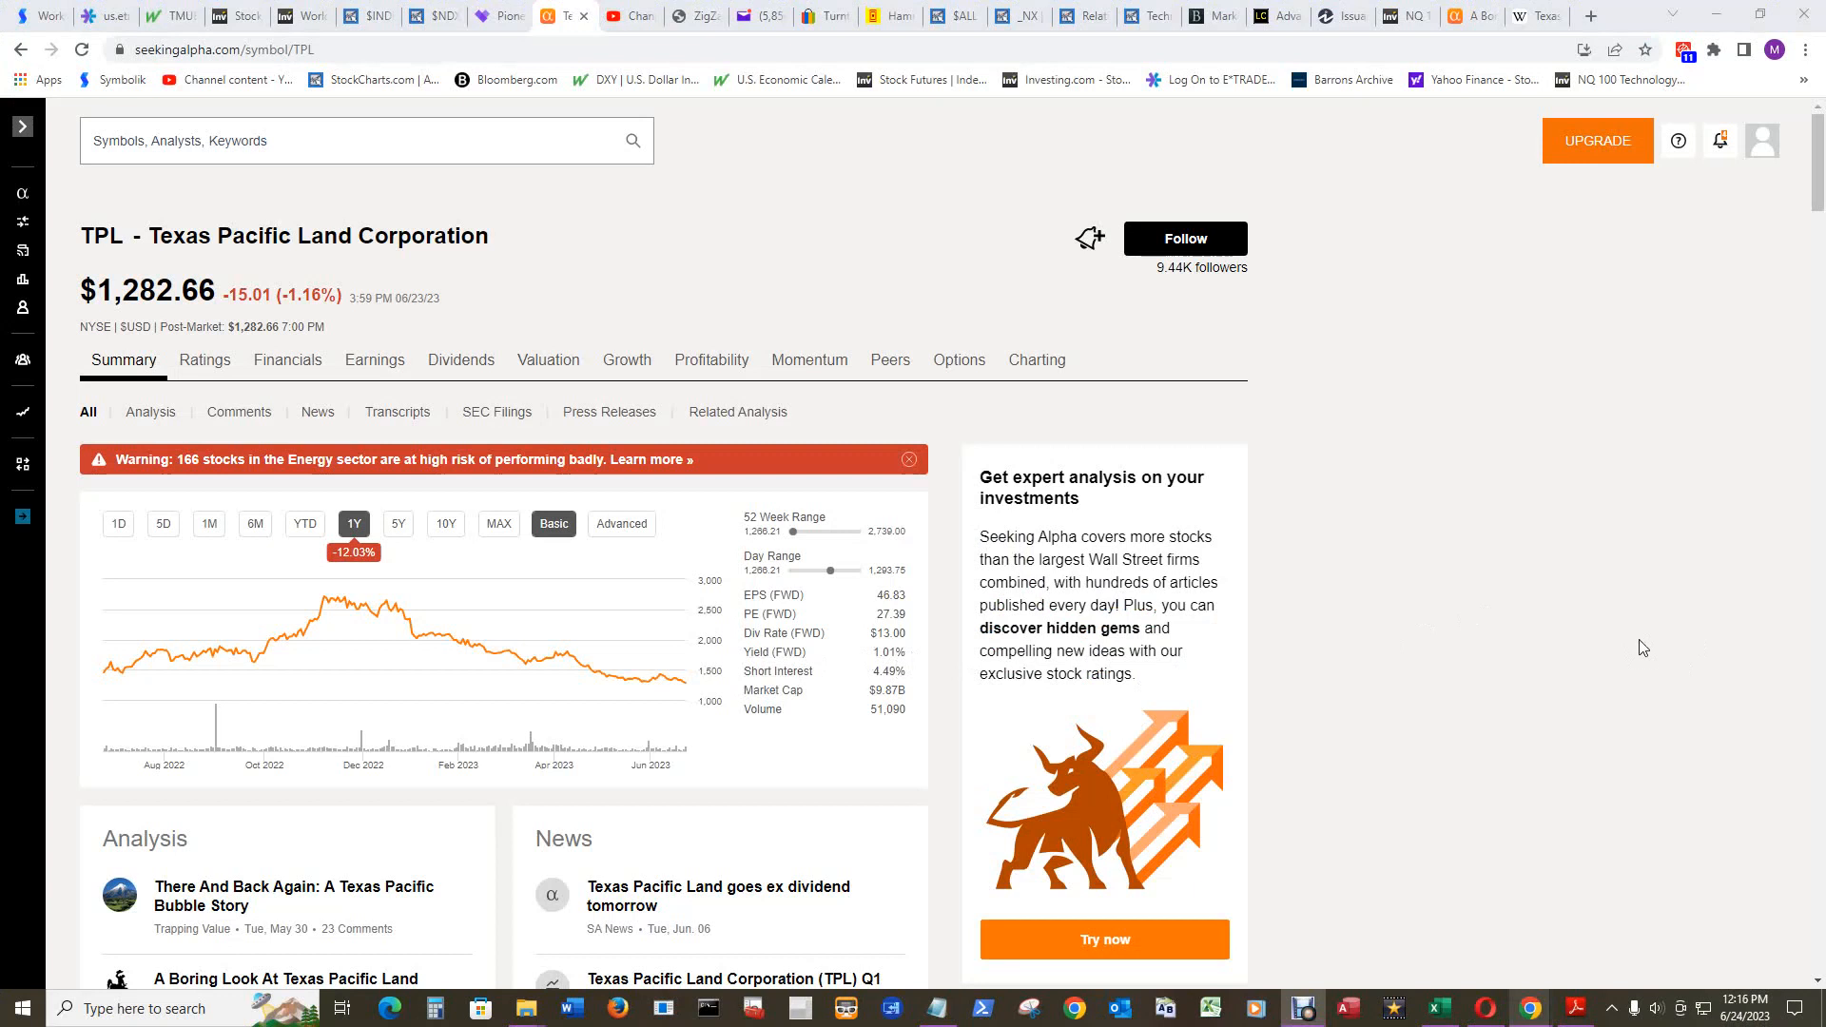
mouse_move(1655, 657)
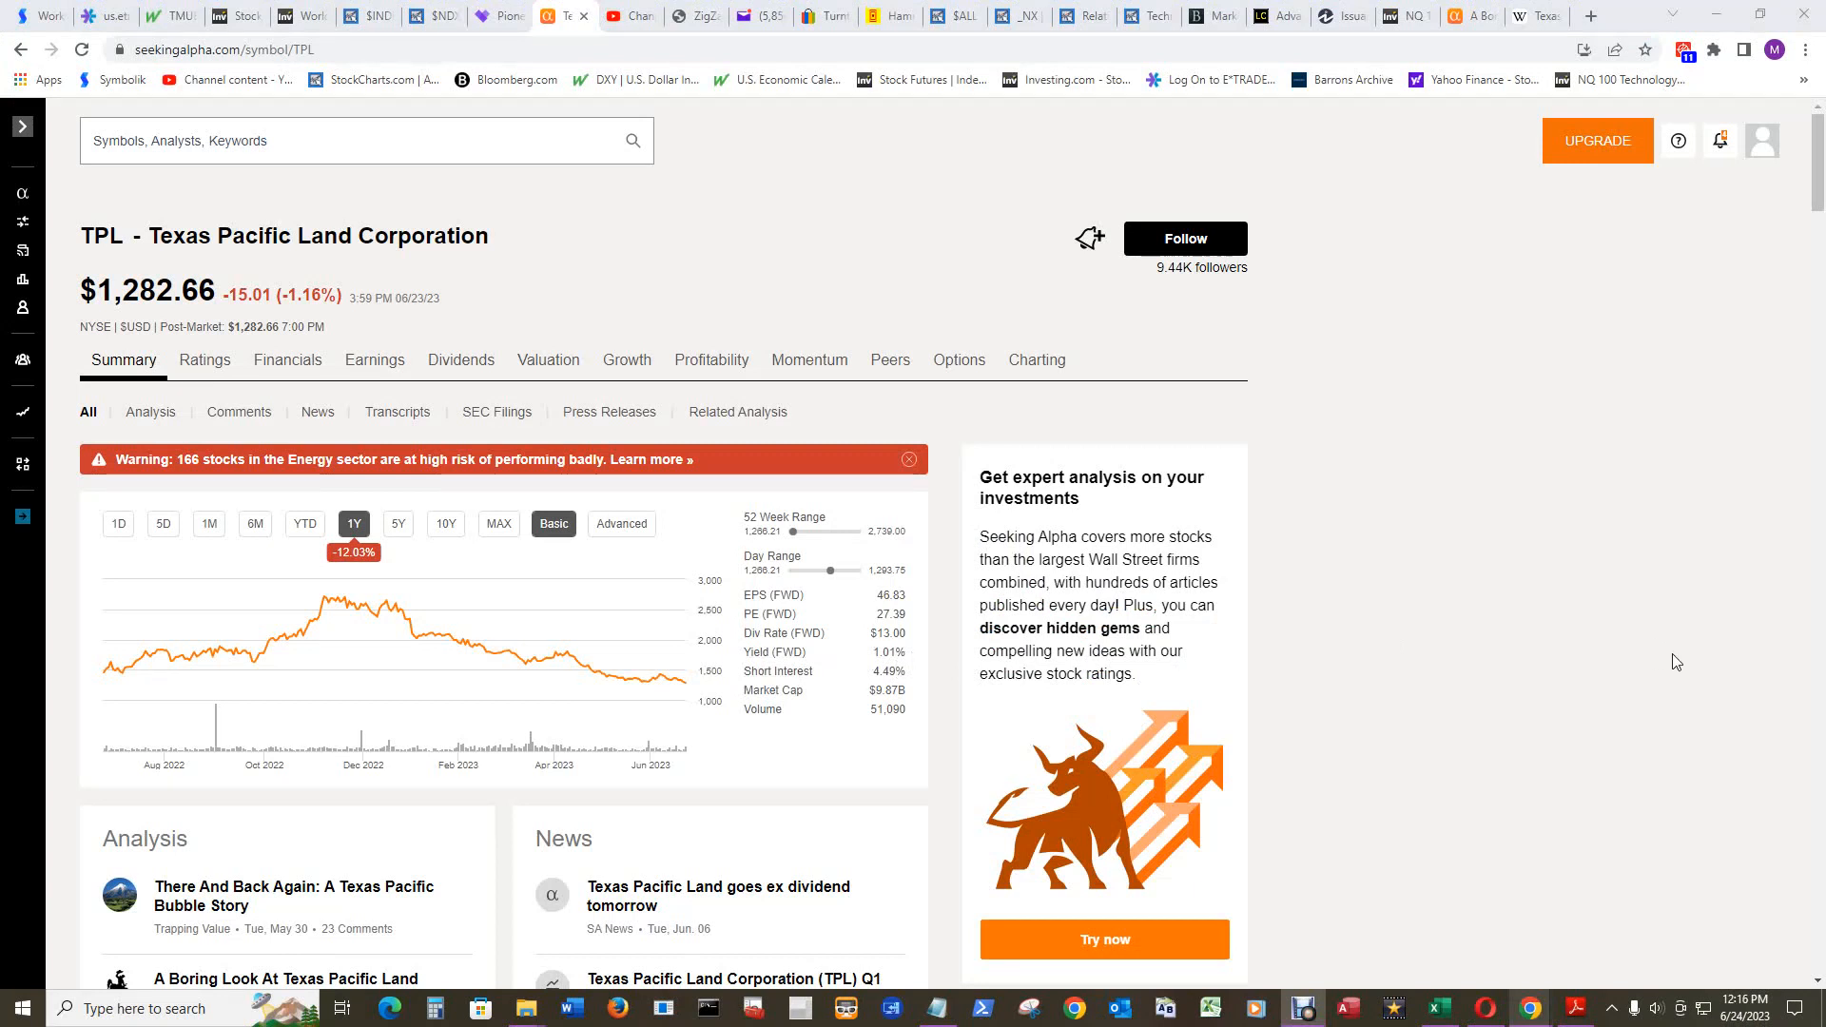
mouse_move(1345, 664)
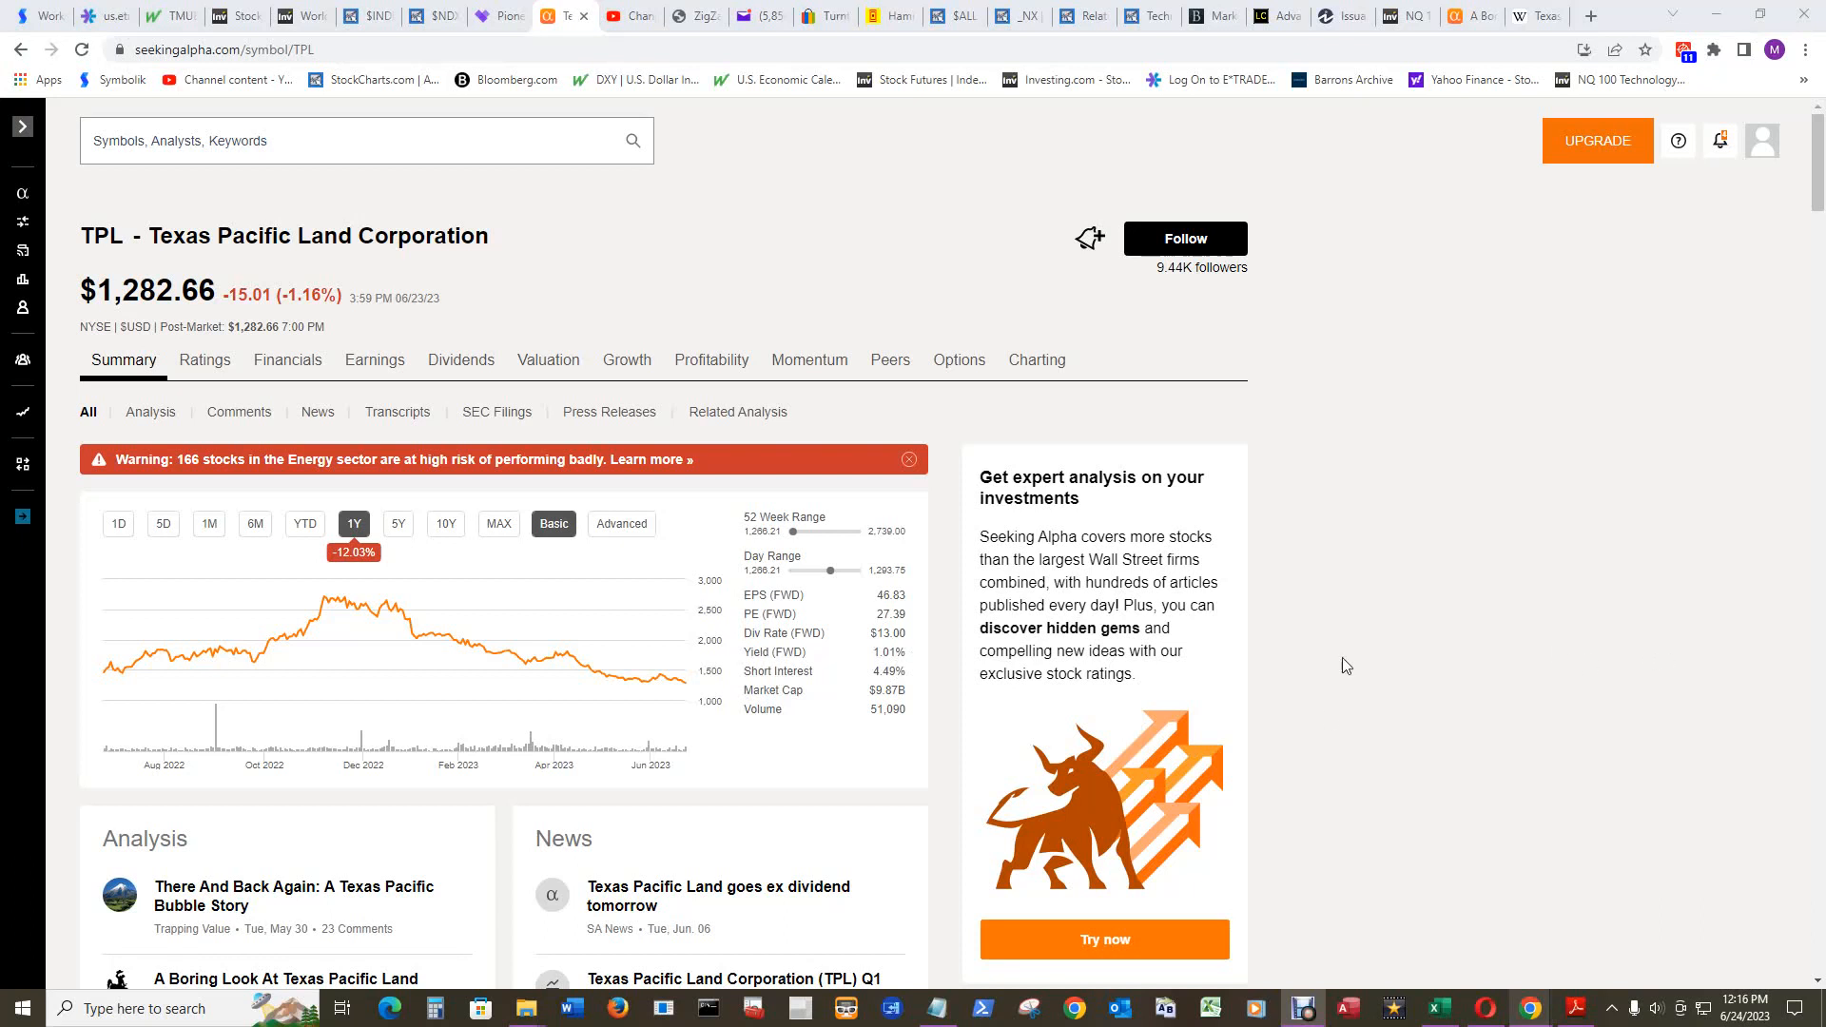
mouse_move(1464, 654)
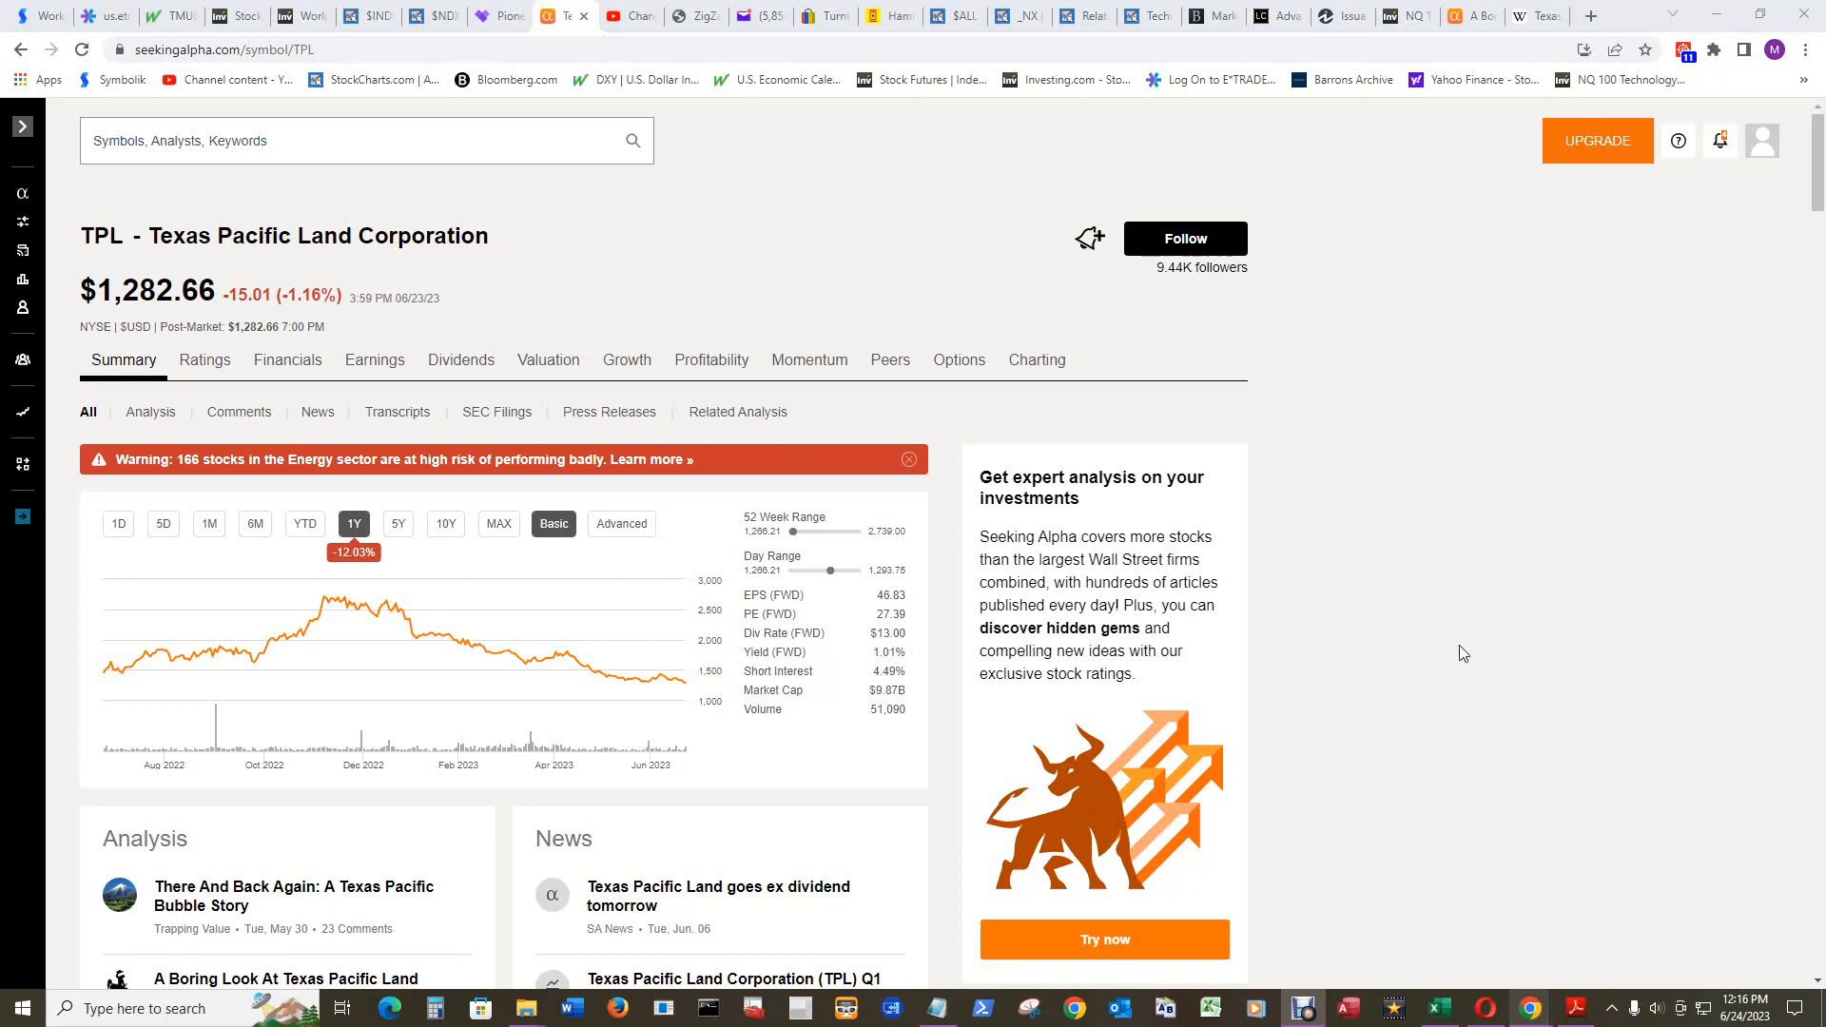
mouse_move(673, 672)
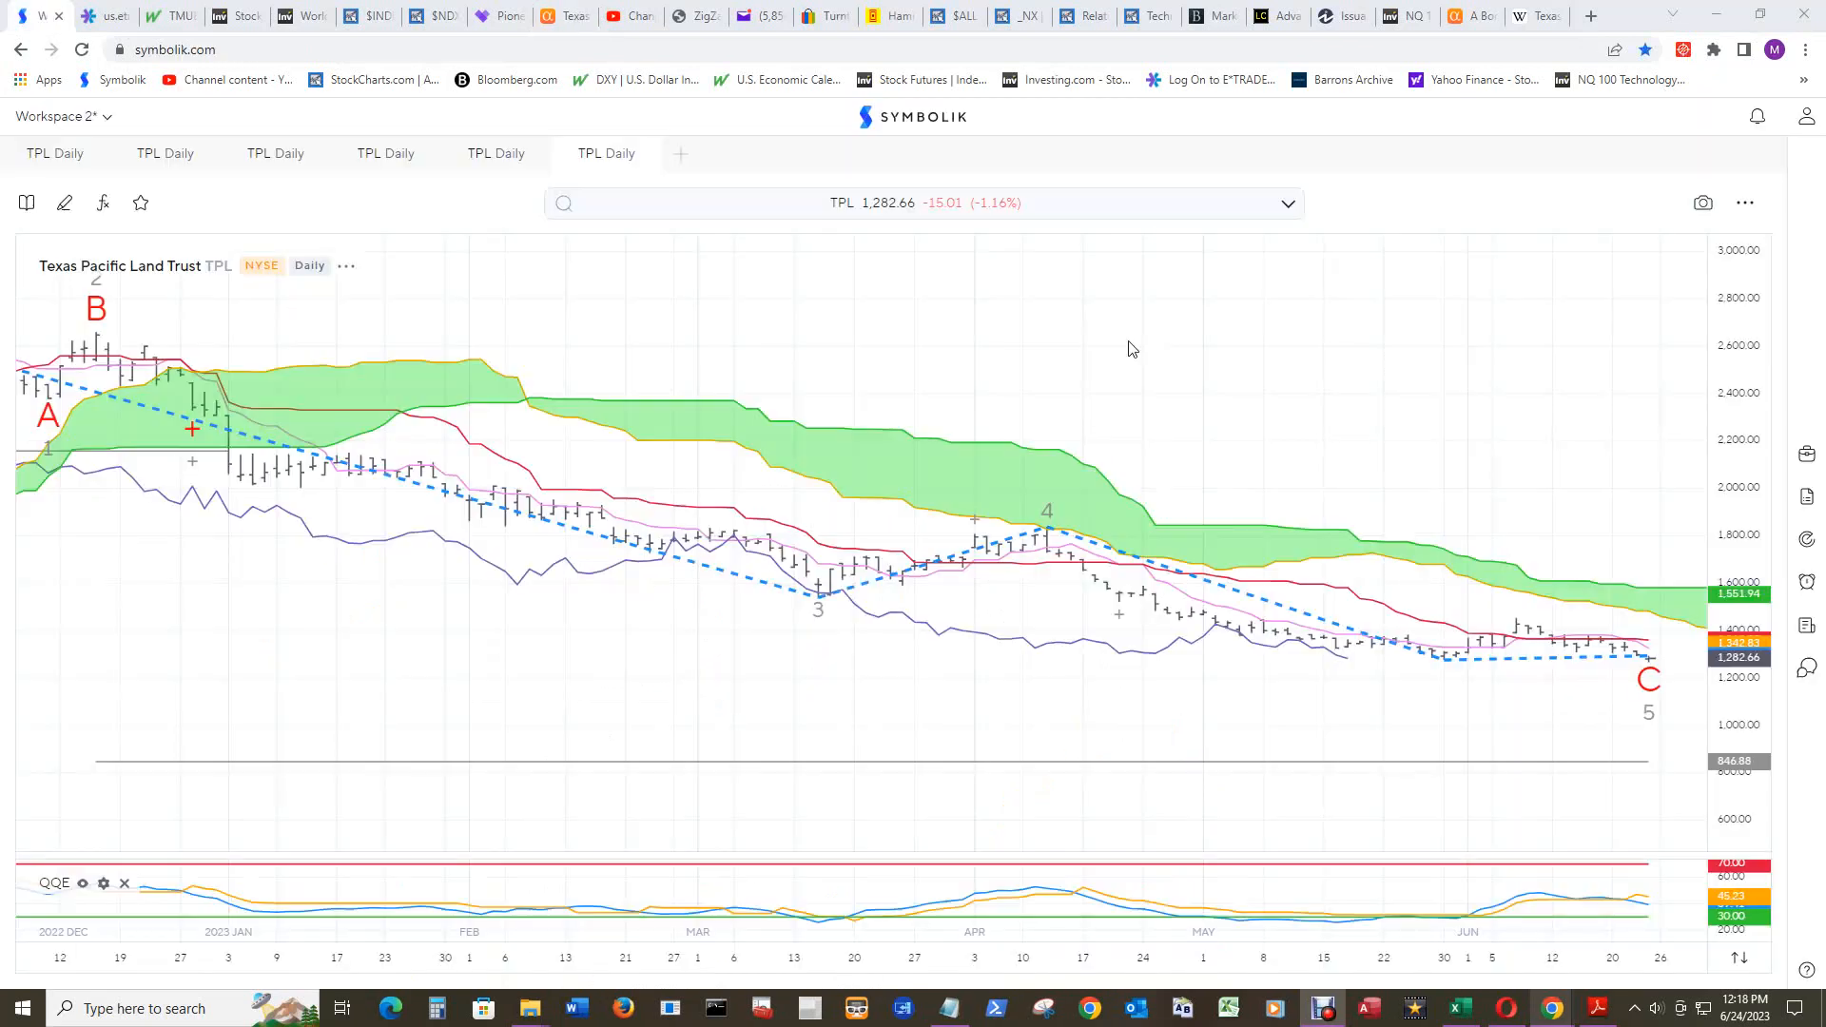
mouse_move(1270, 389)
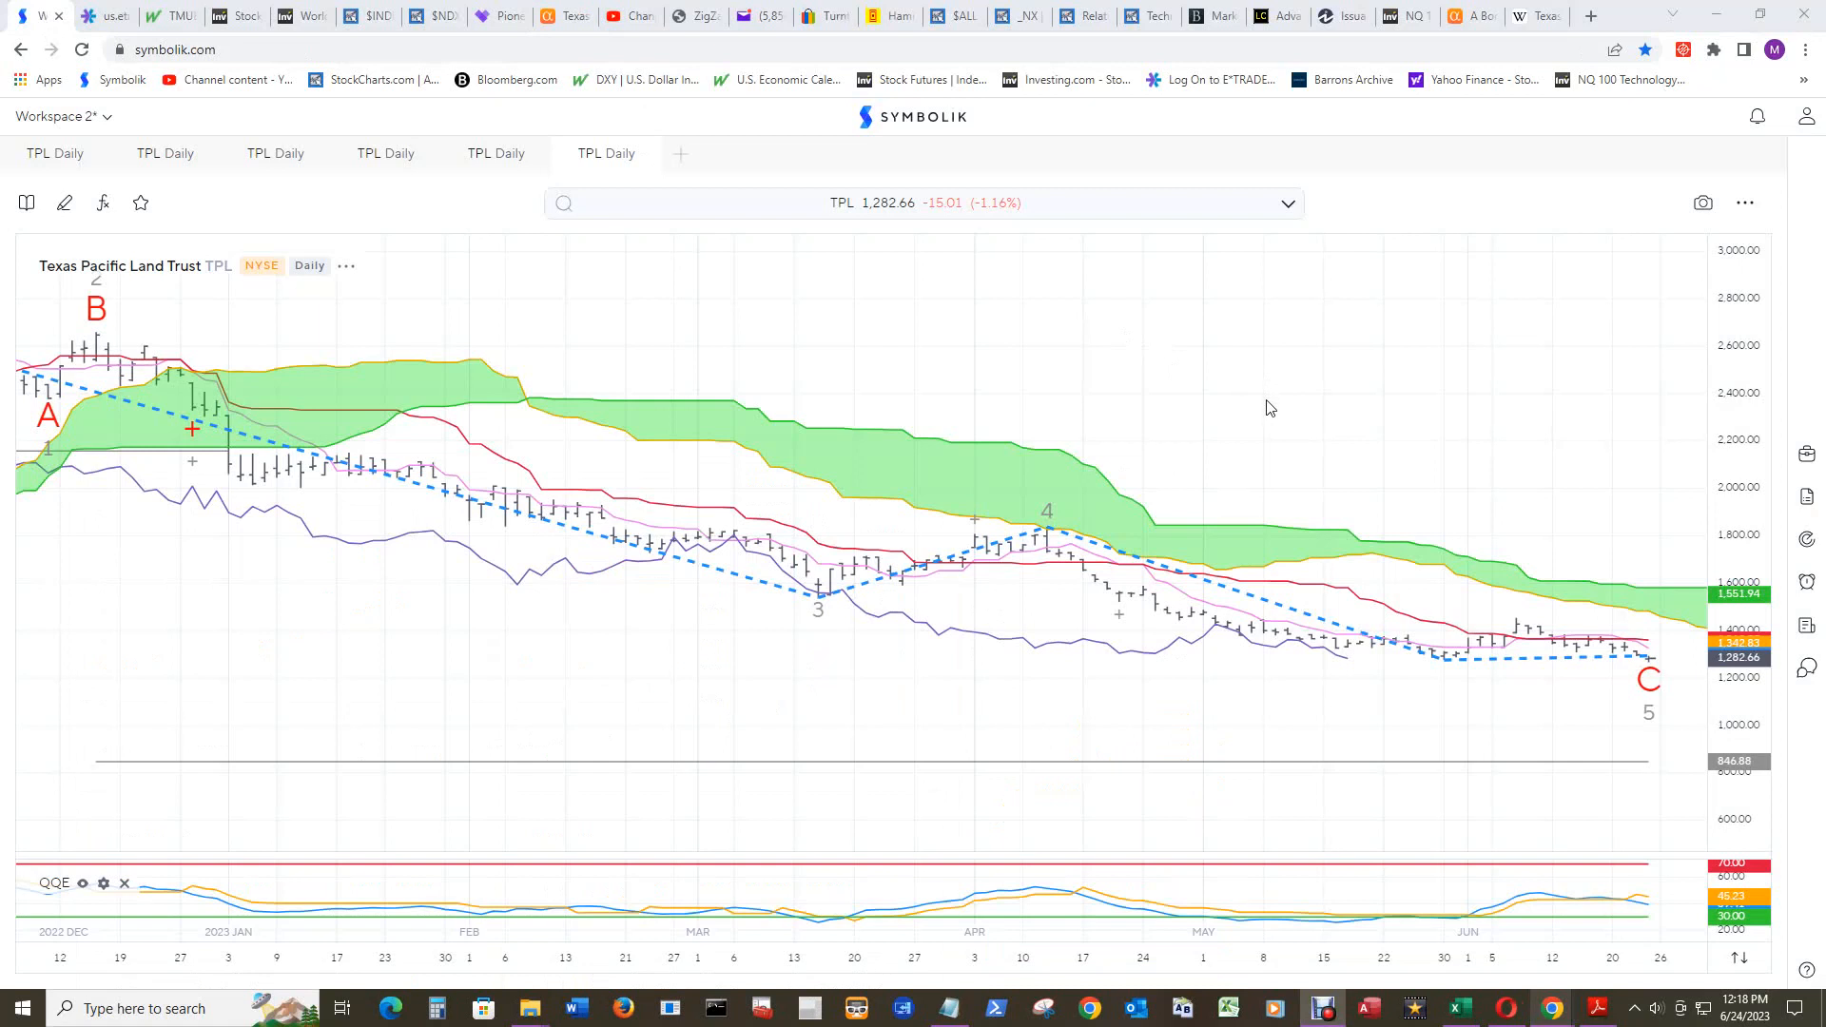
mouse_move(1552, 361)
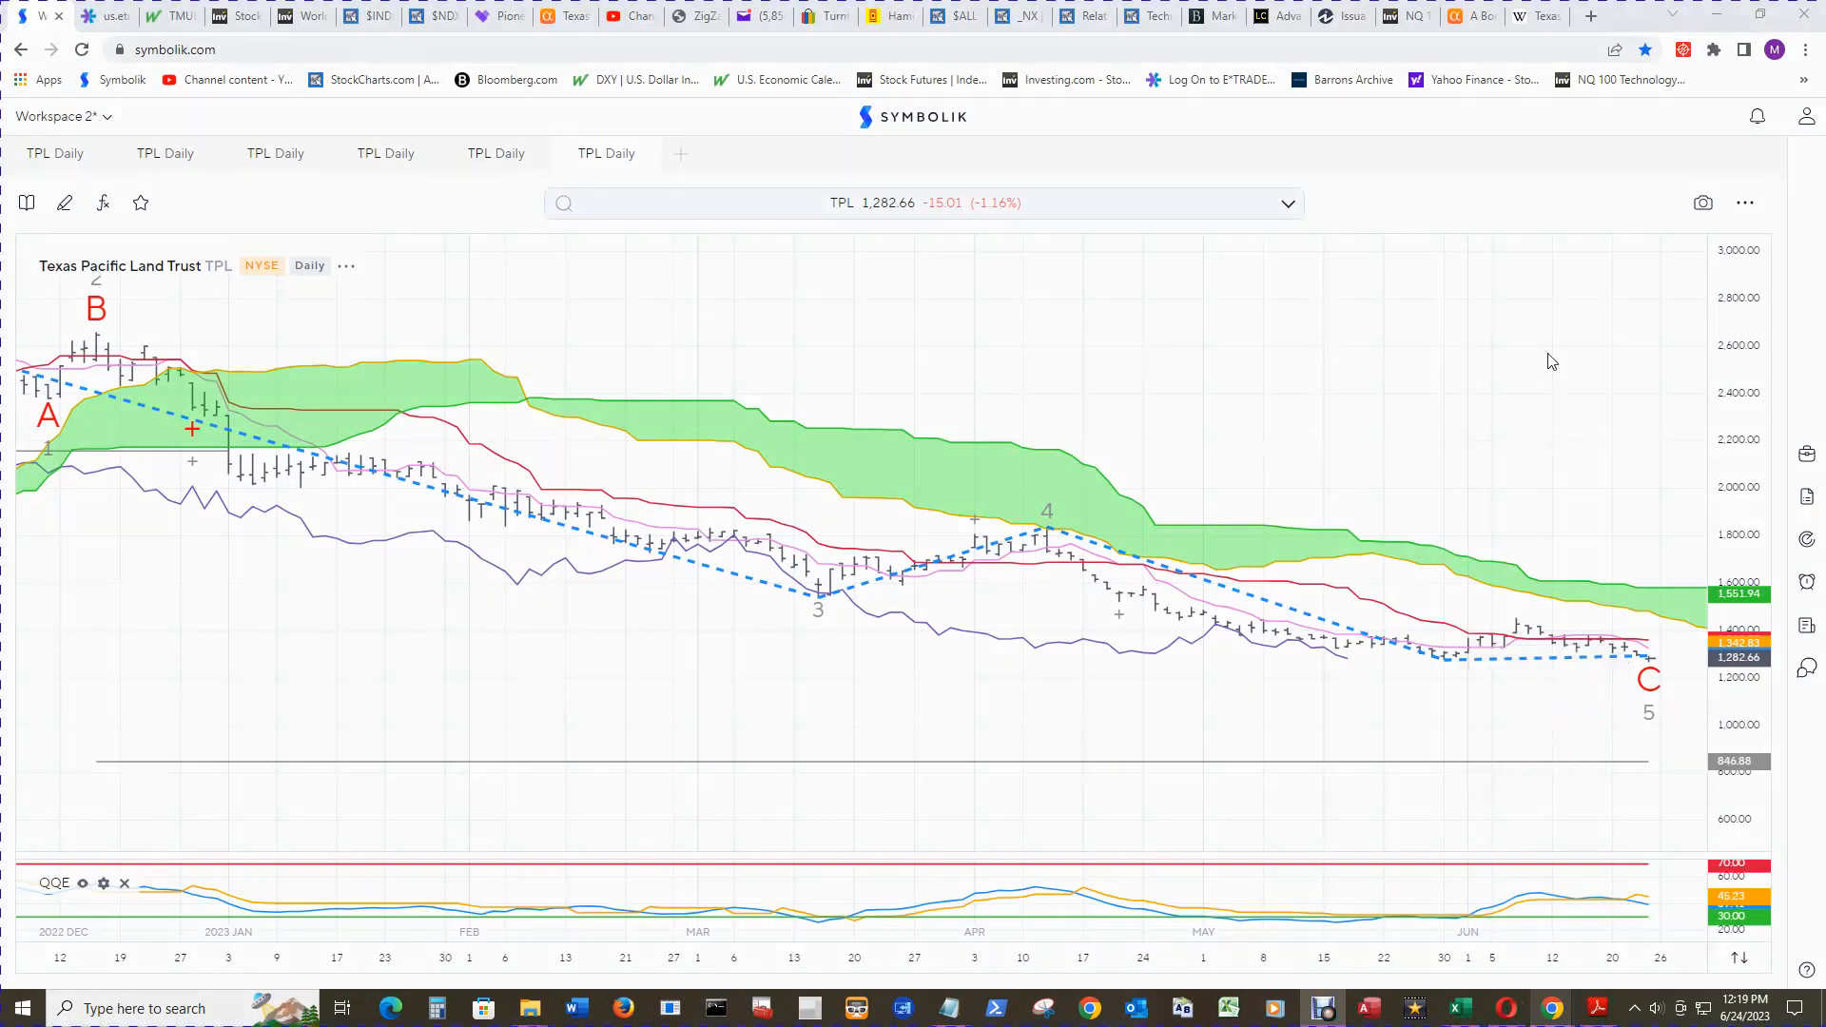
mouse_move(135, 473)
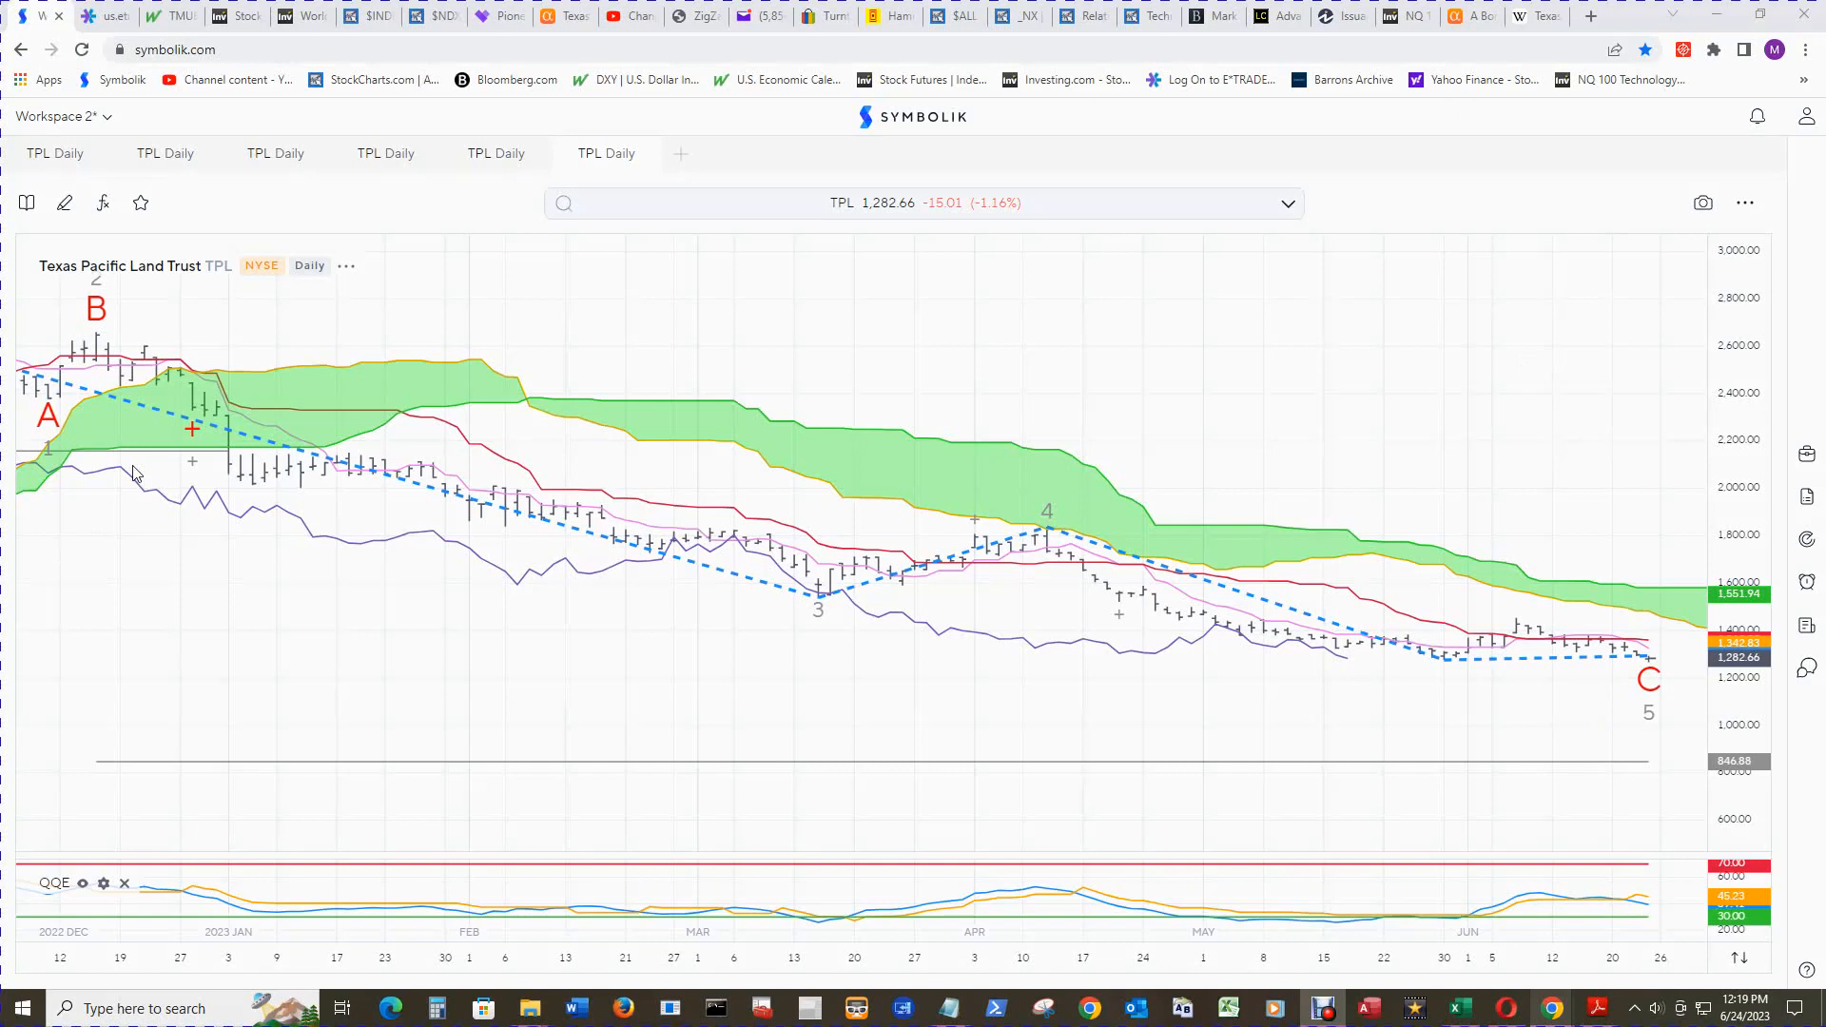
mouse_move(192, 427)
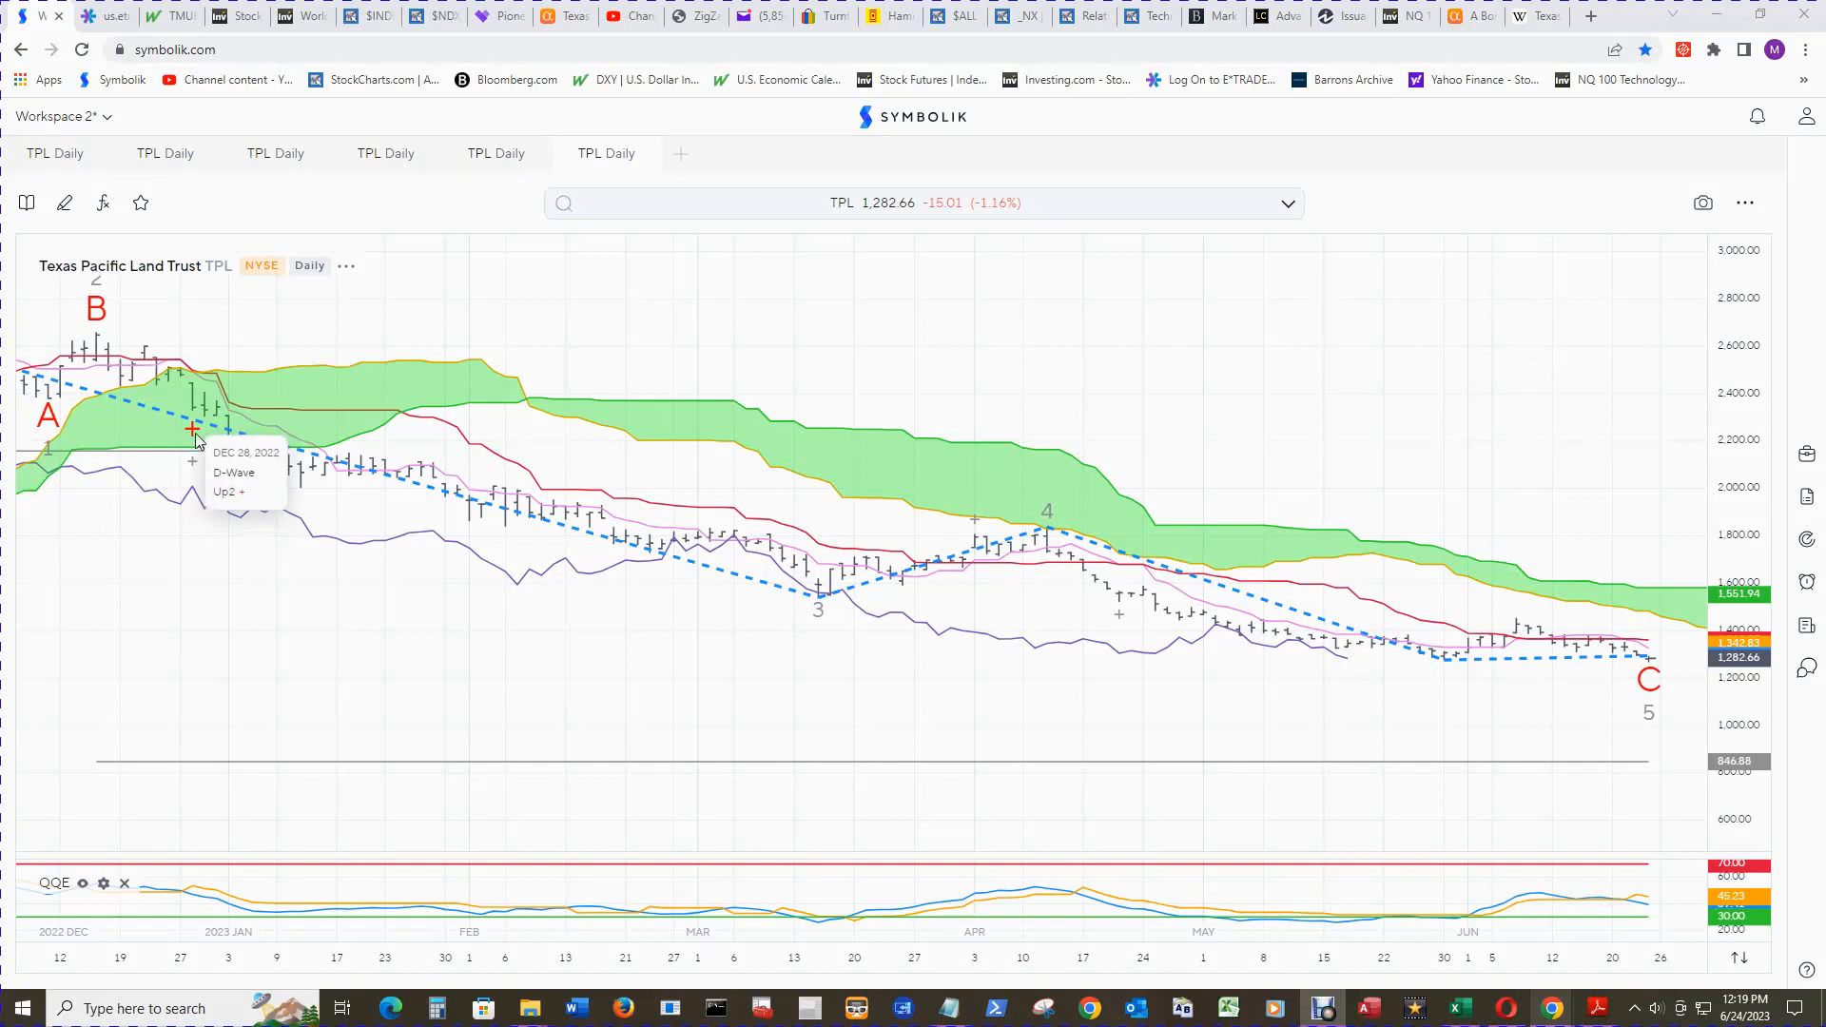
mouse_move(192, 434)
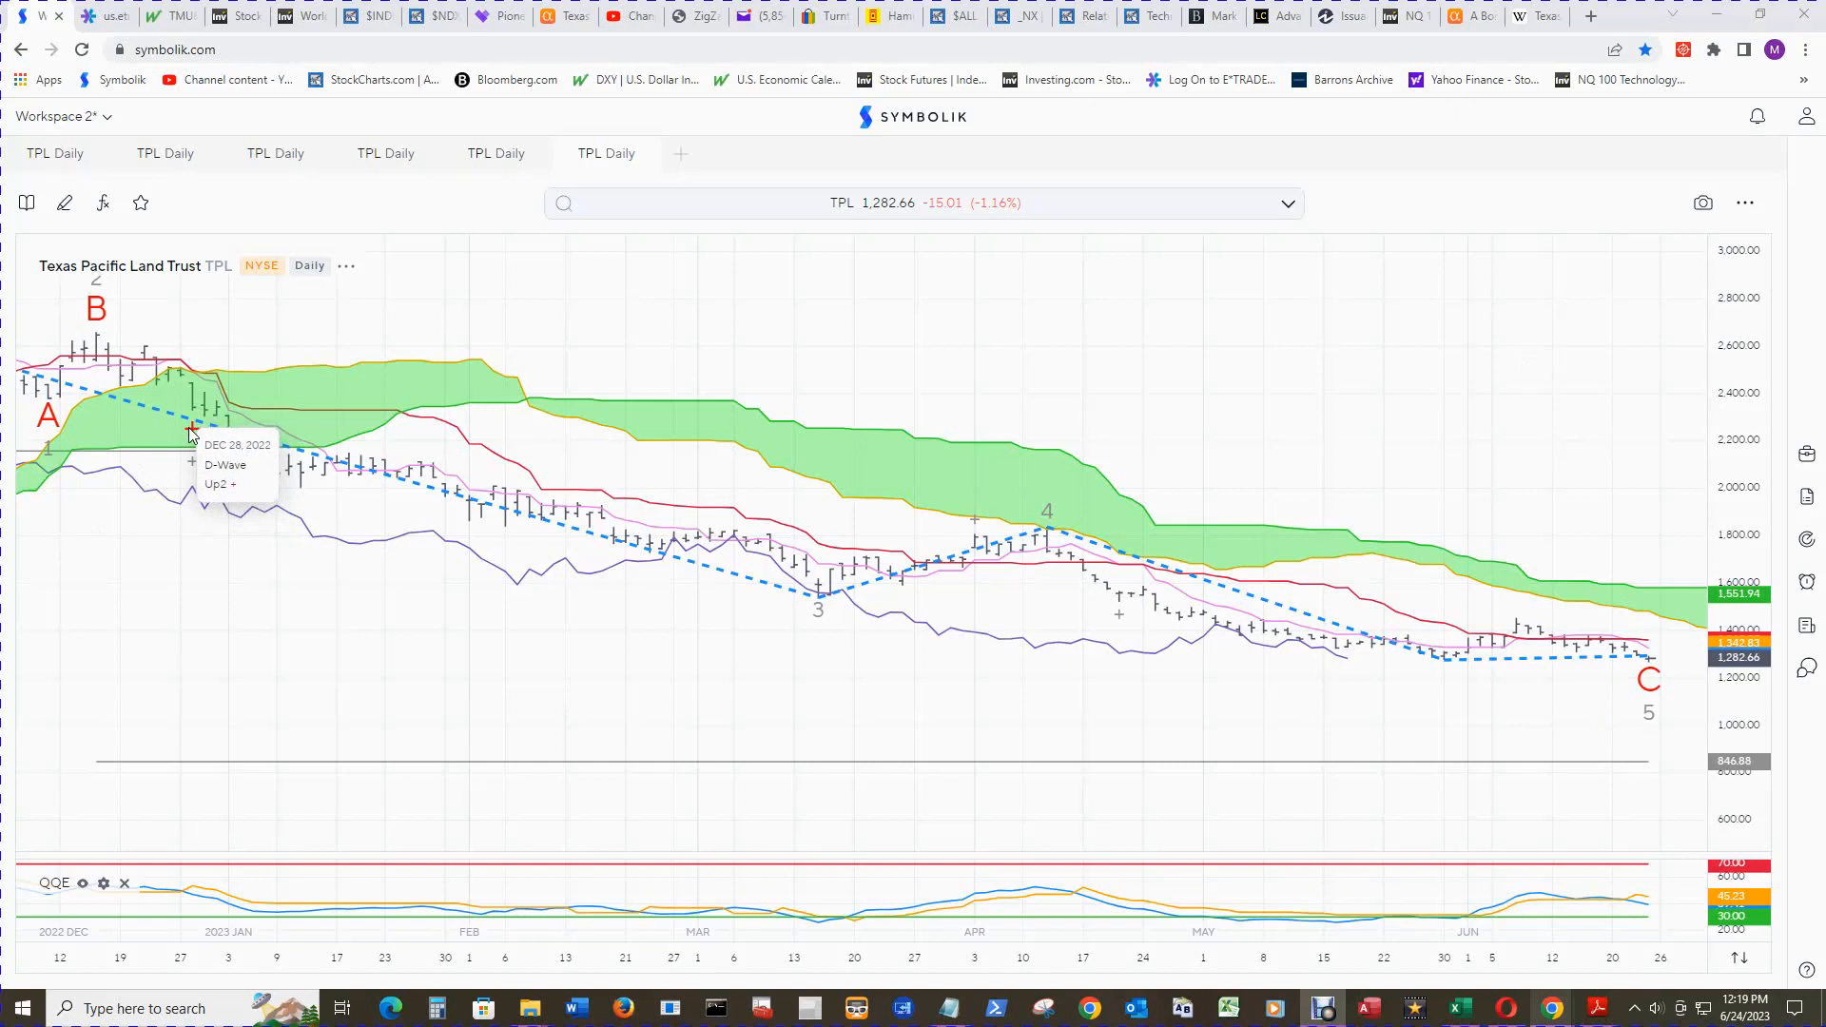
mouse_move(757, 579)
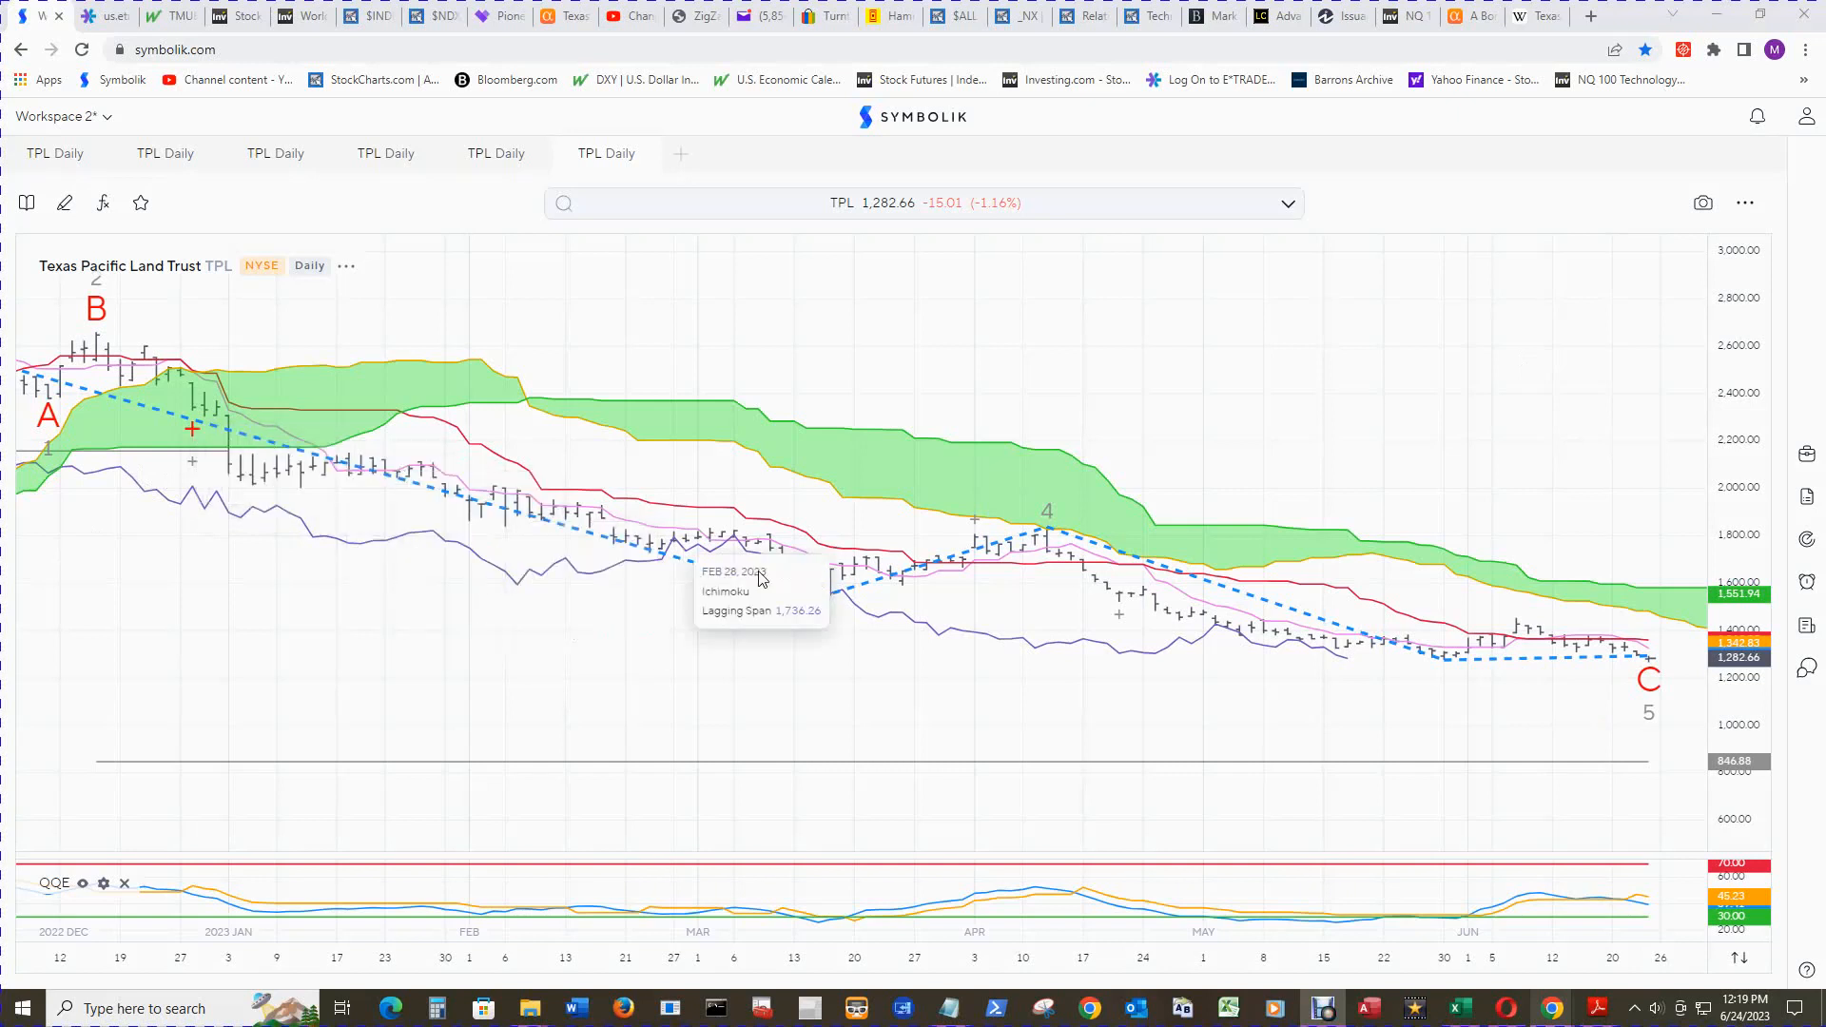
mouse_move(1654, 687)
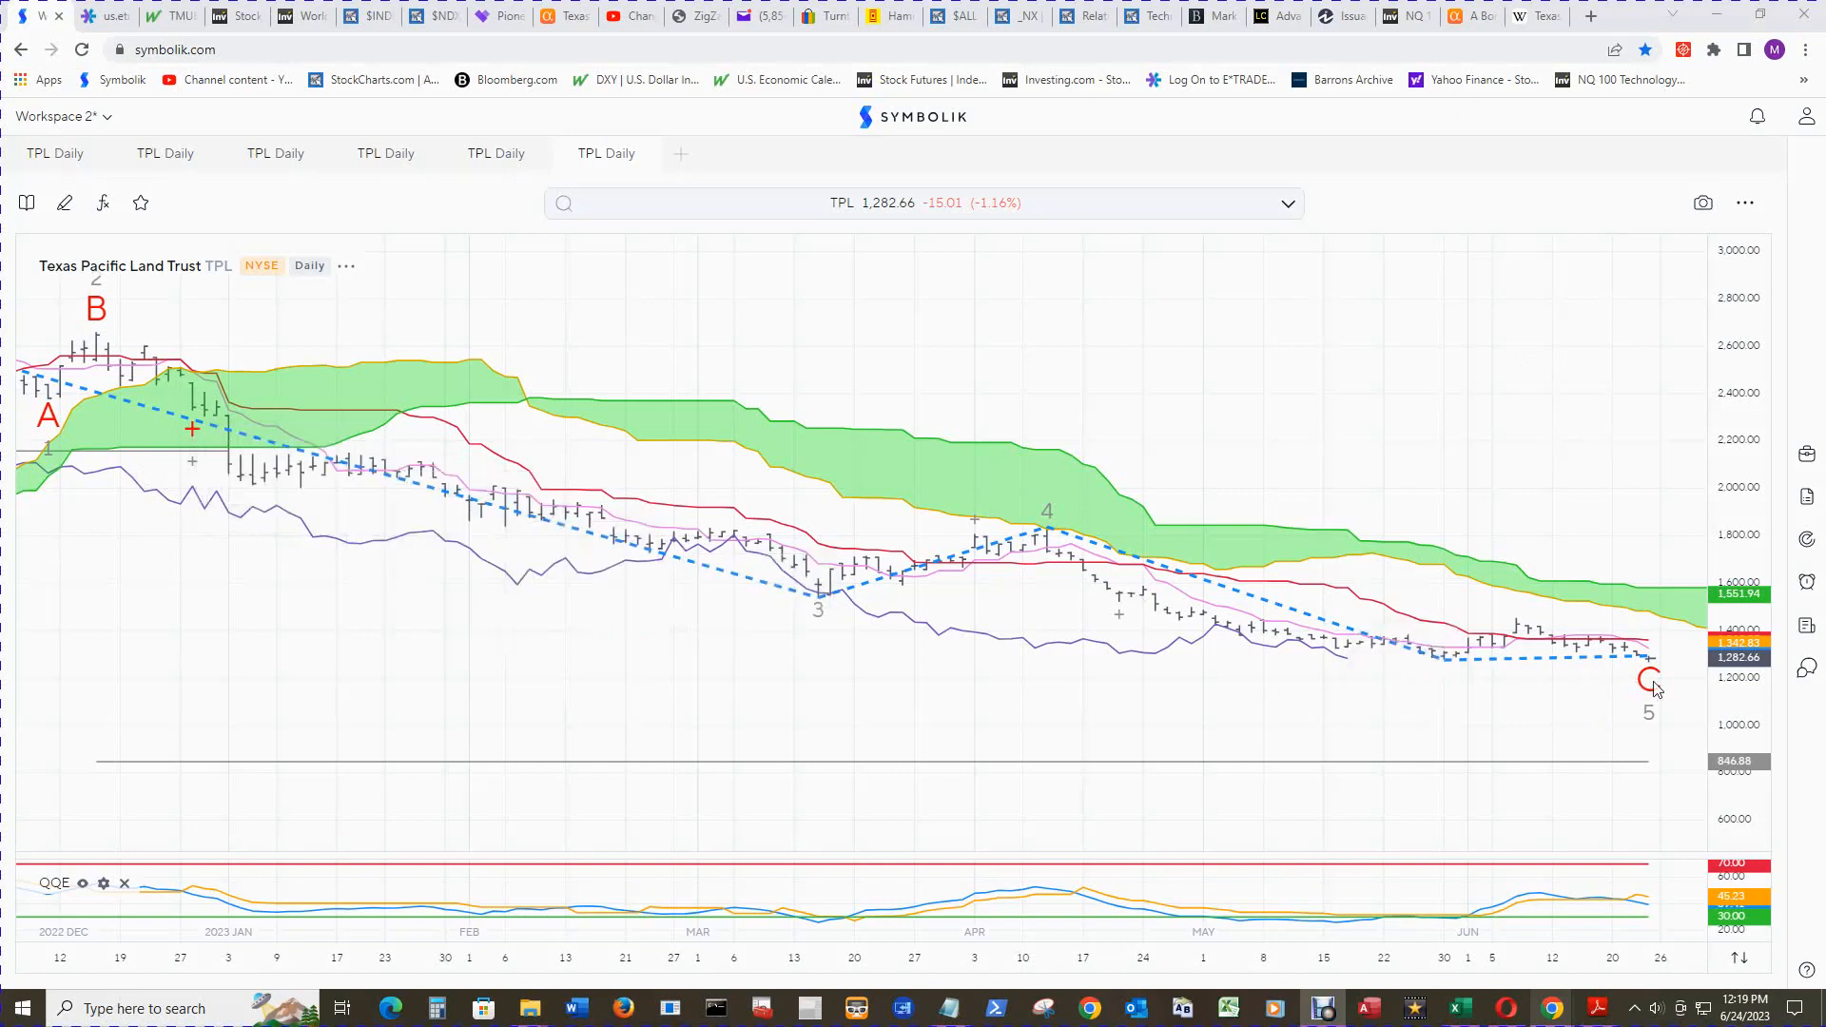
mouse_move(1119, 615)
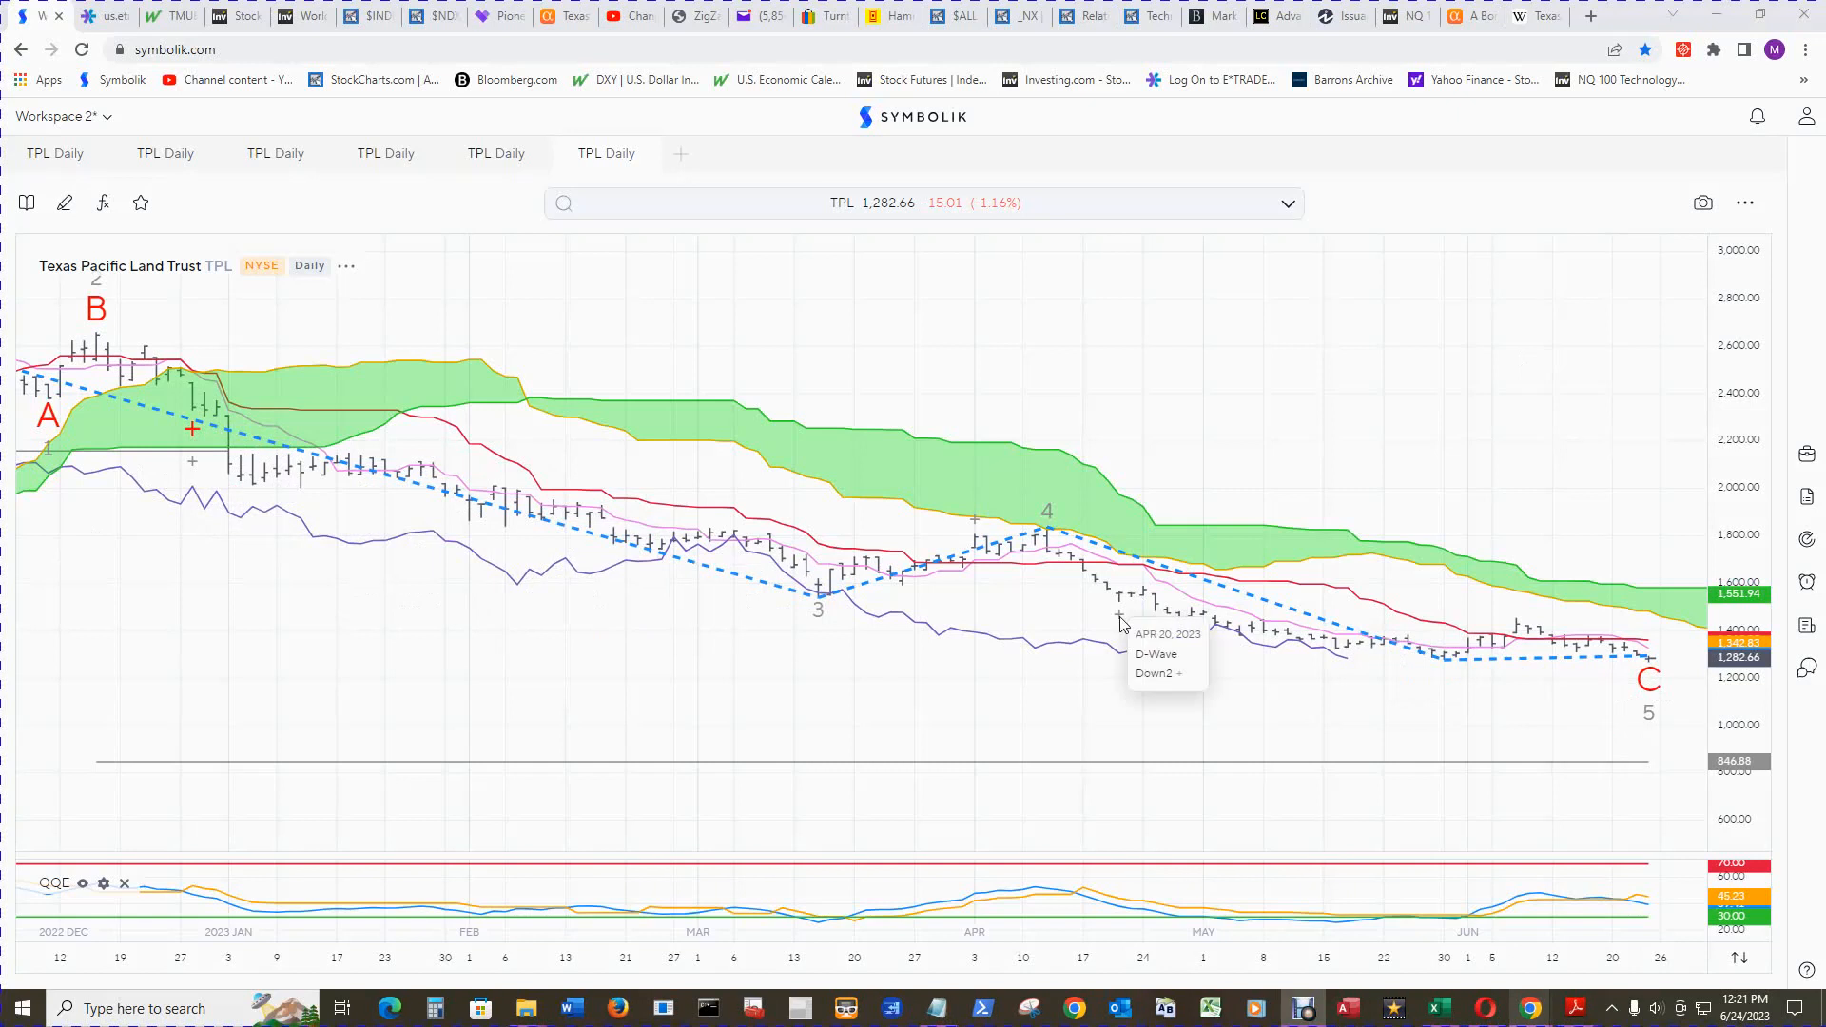
mouse_move(1491, 672)
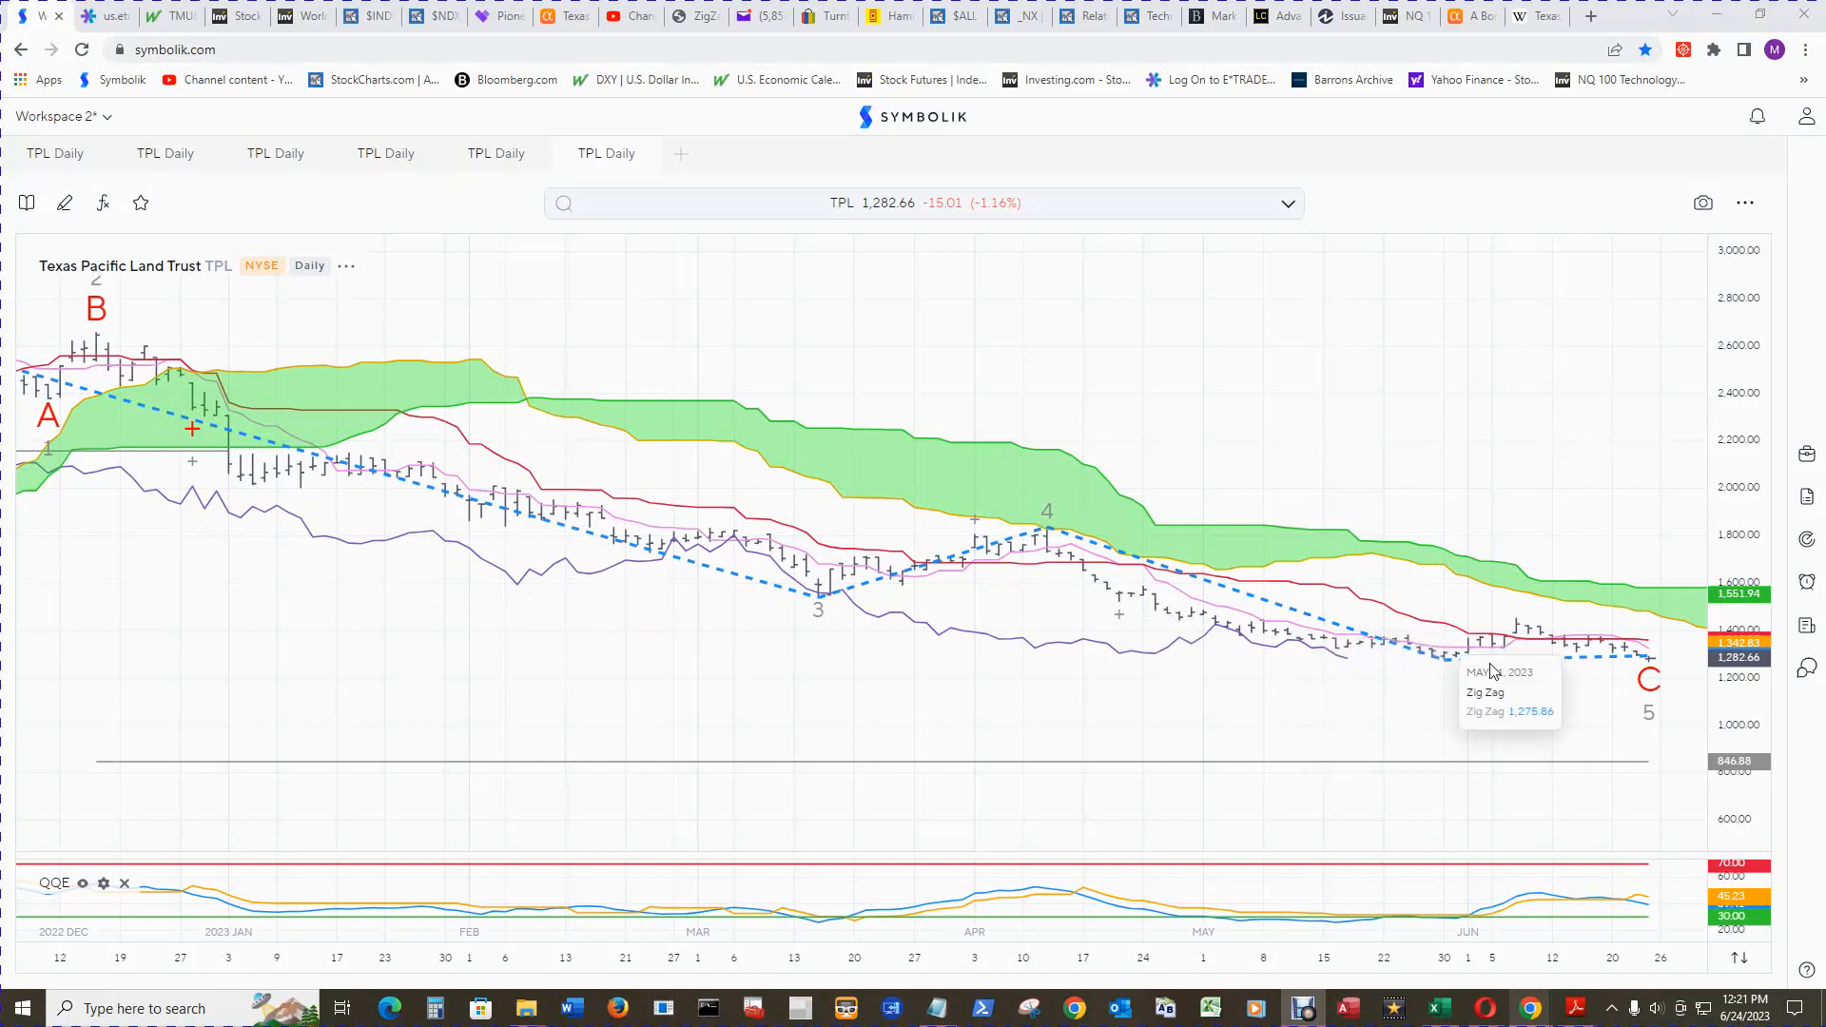
mouse_move(1648, 681)
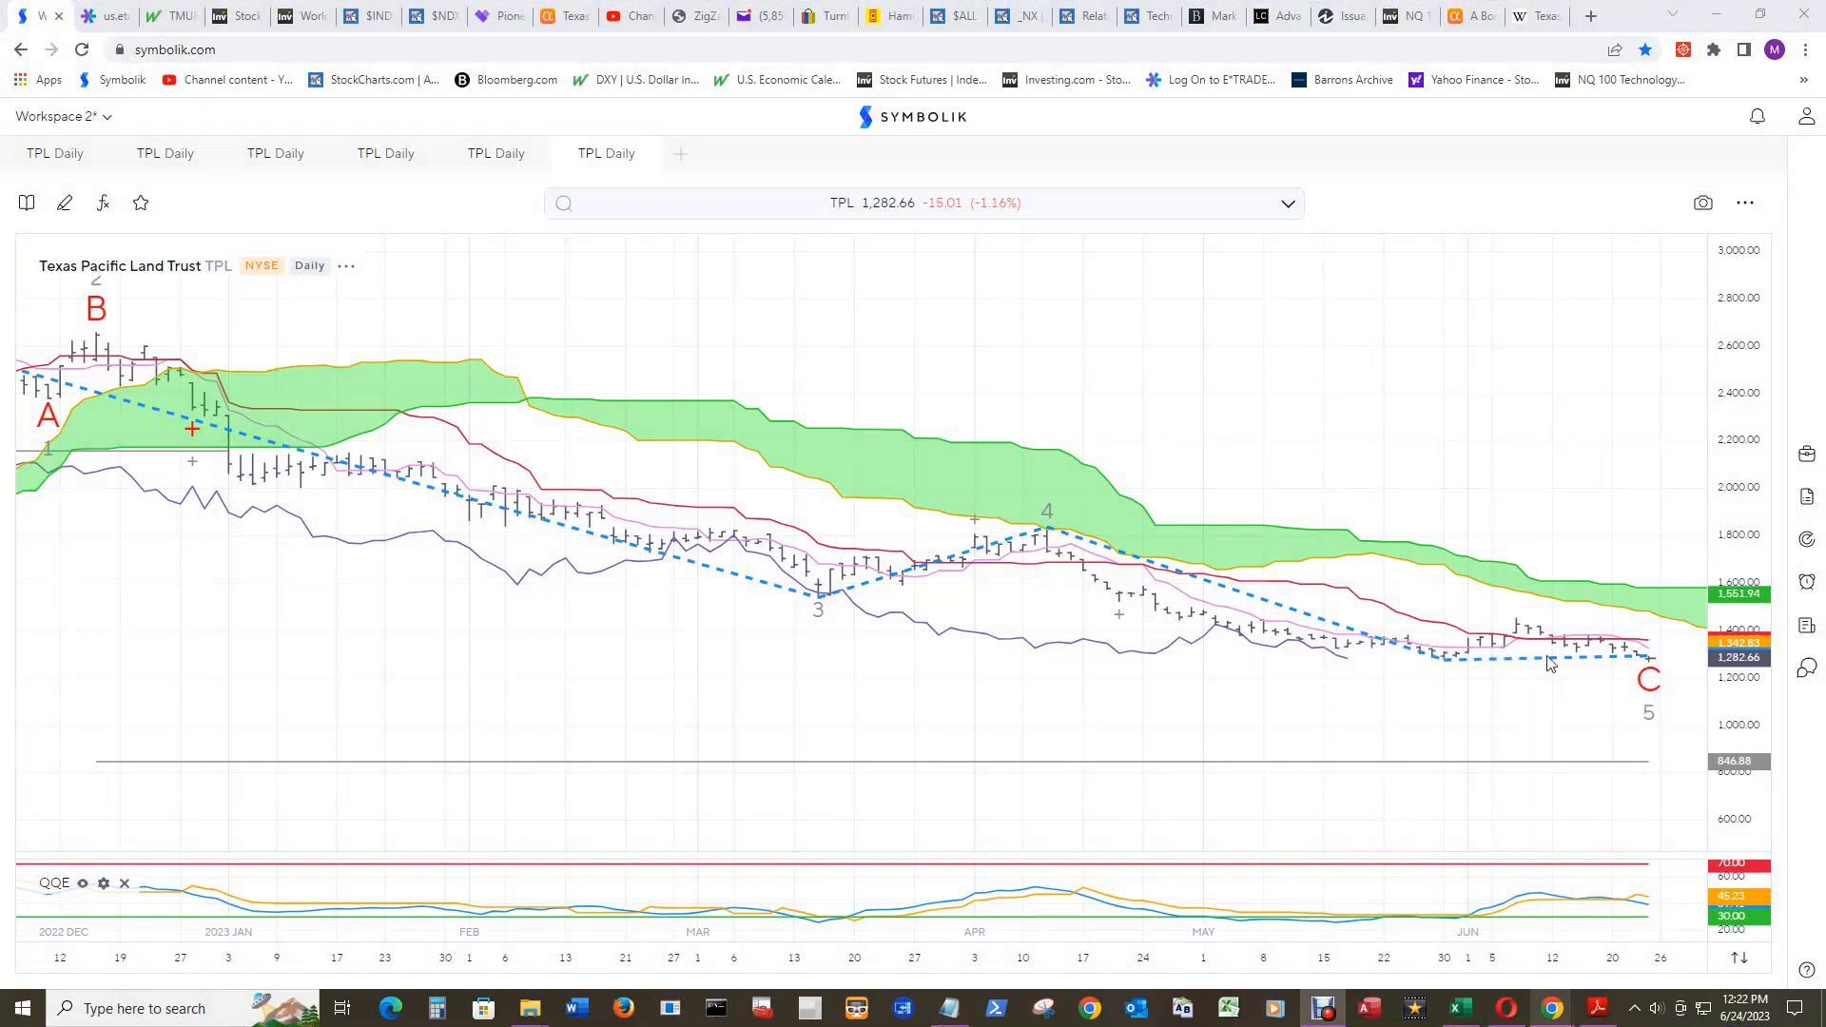
mouse_move(1499, 664)
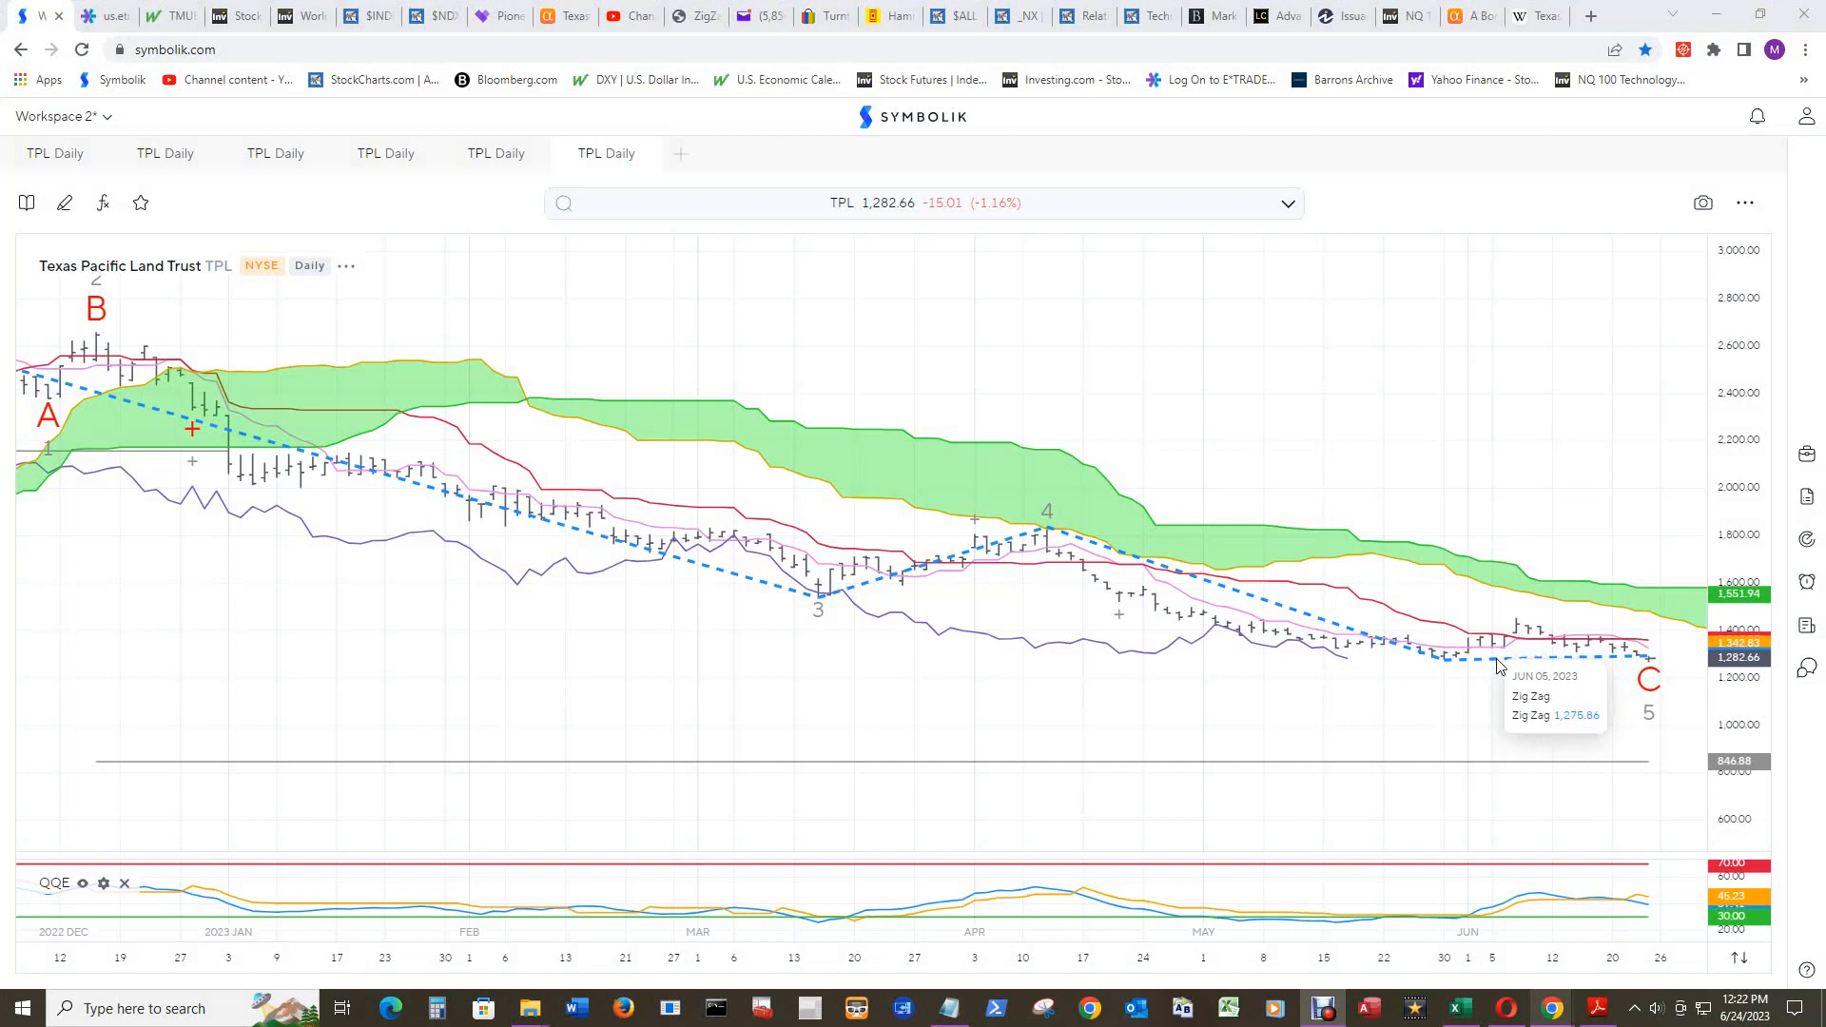
mouse_move(1633, 660)
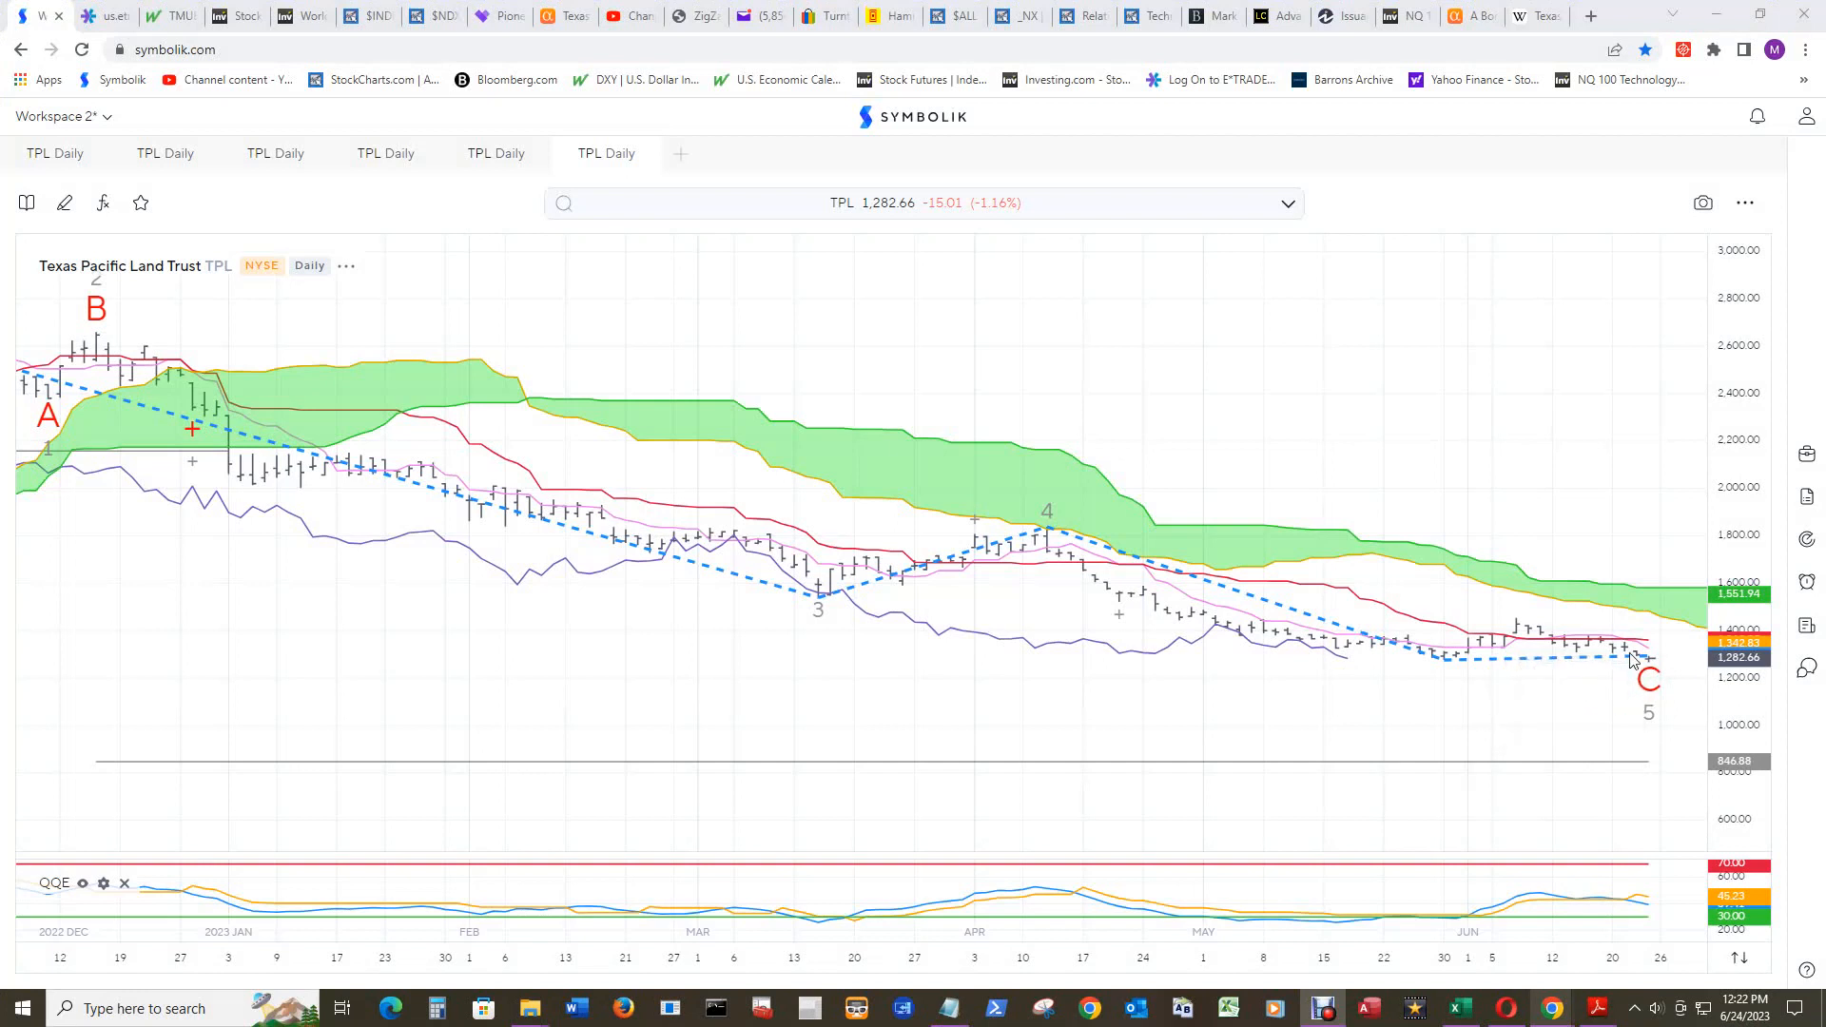
mouse_move(1464, 670)
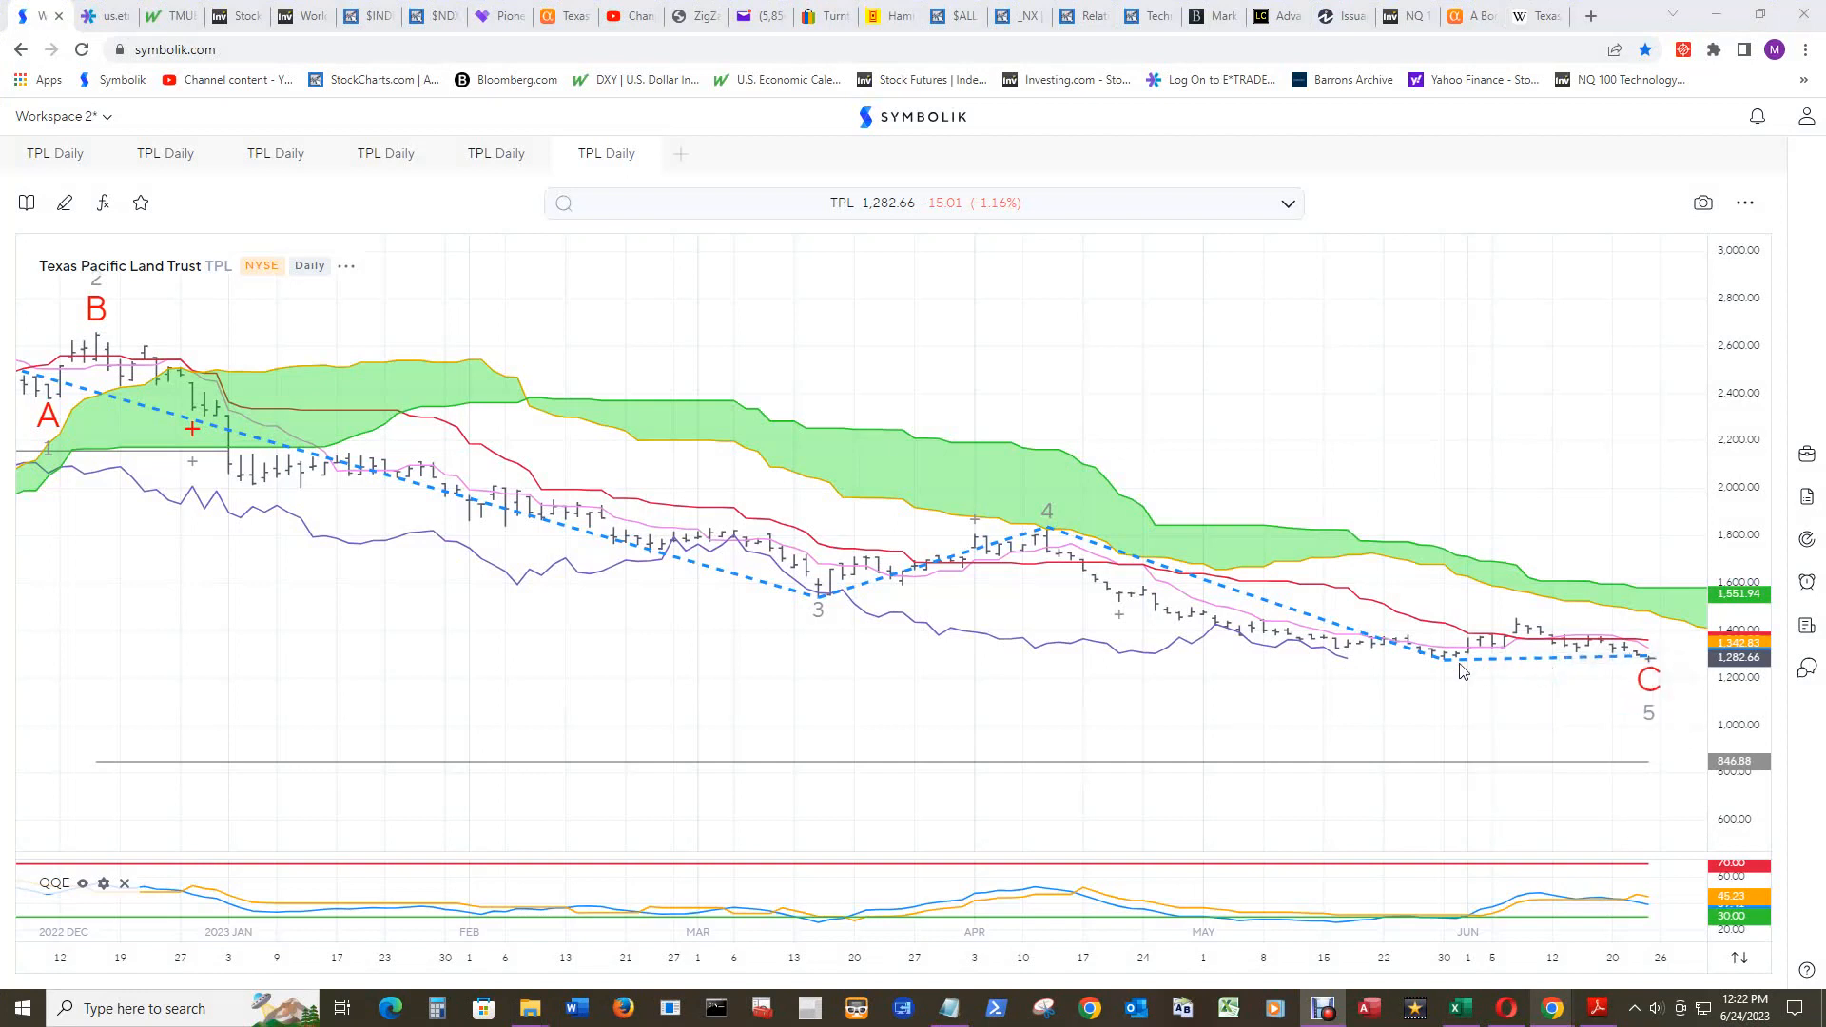
mouse_move(1645, 675)
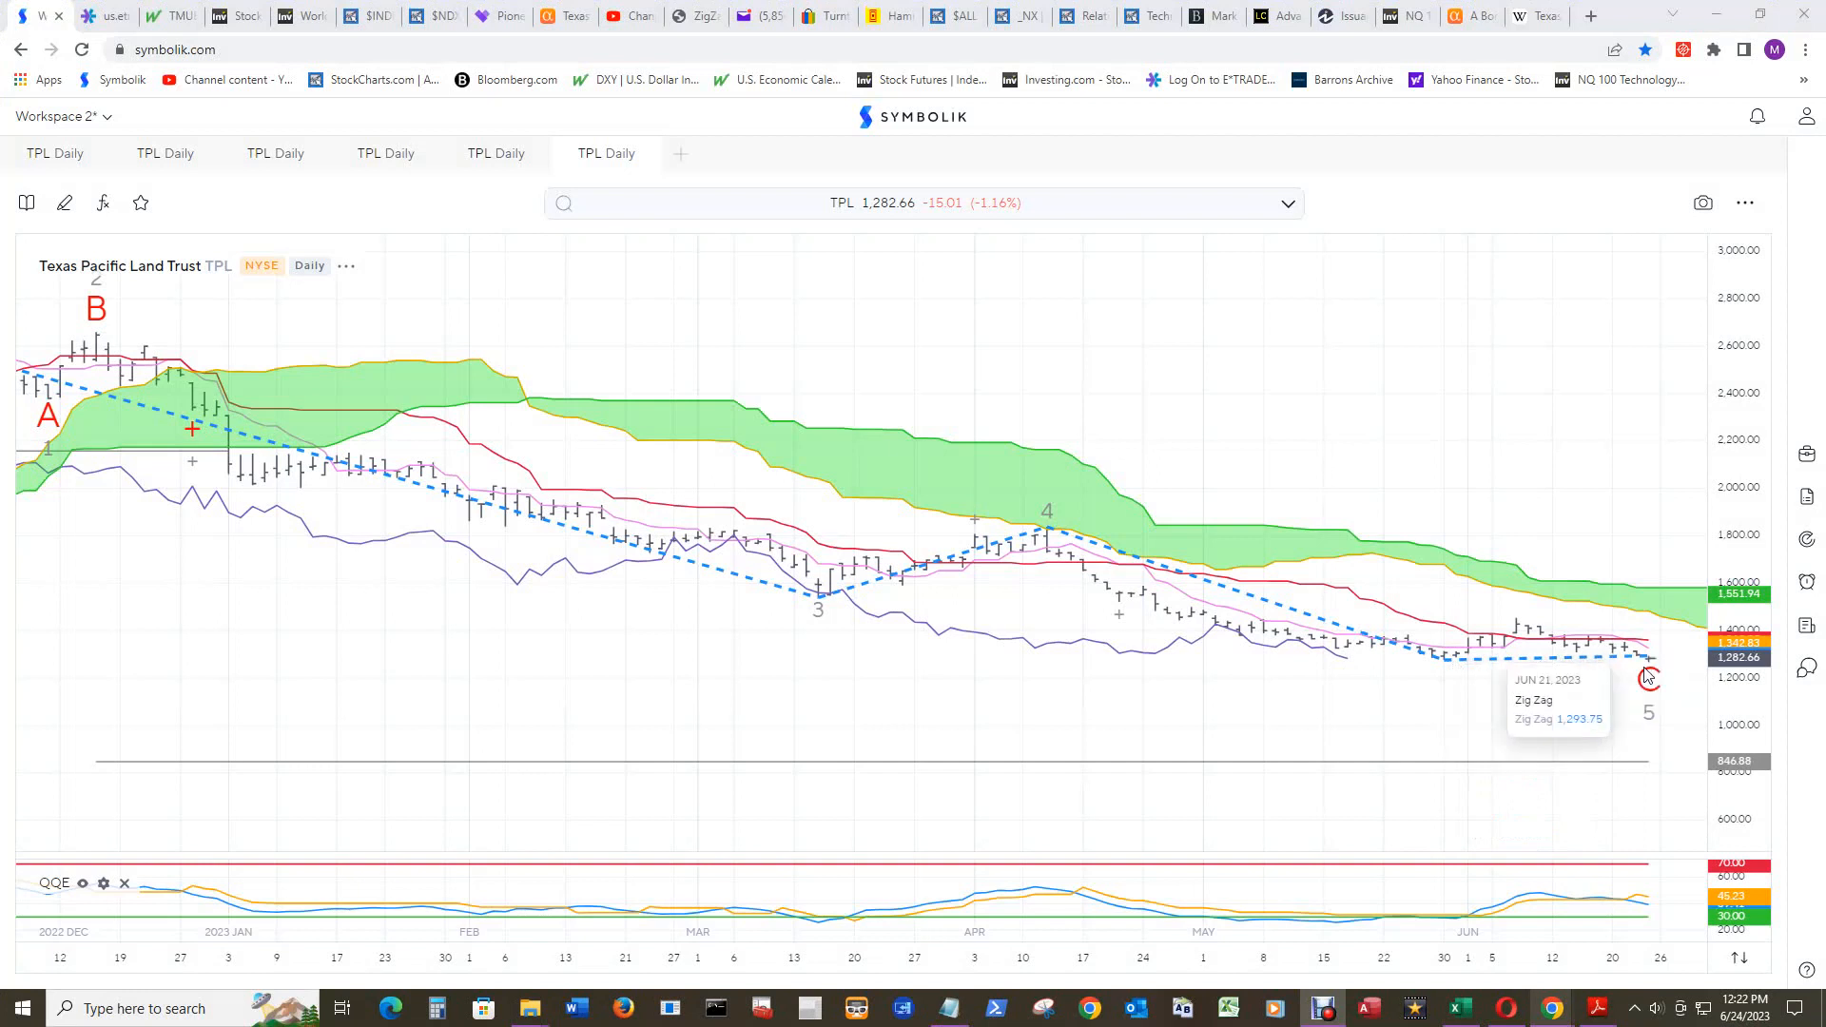
mouse_move(1540, 703)
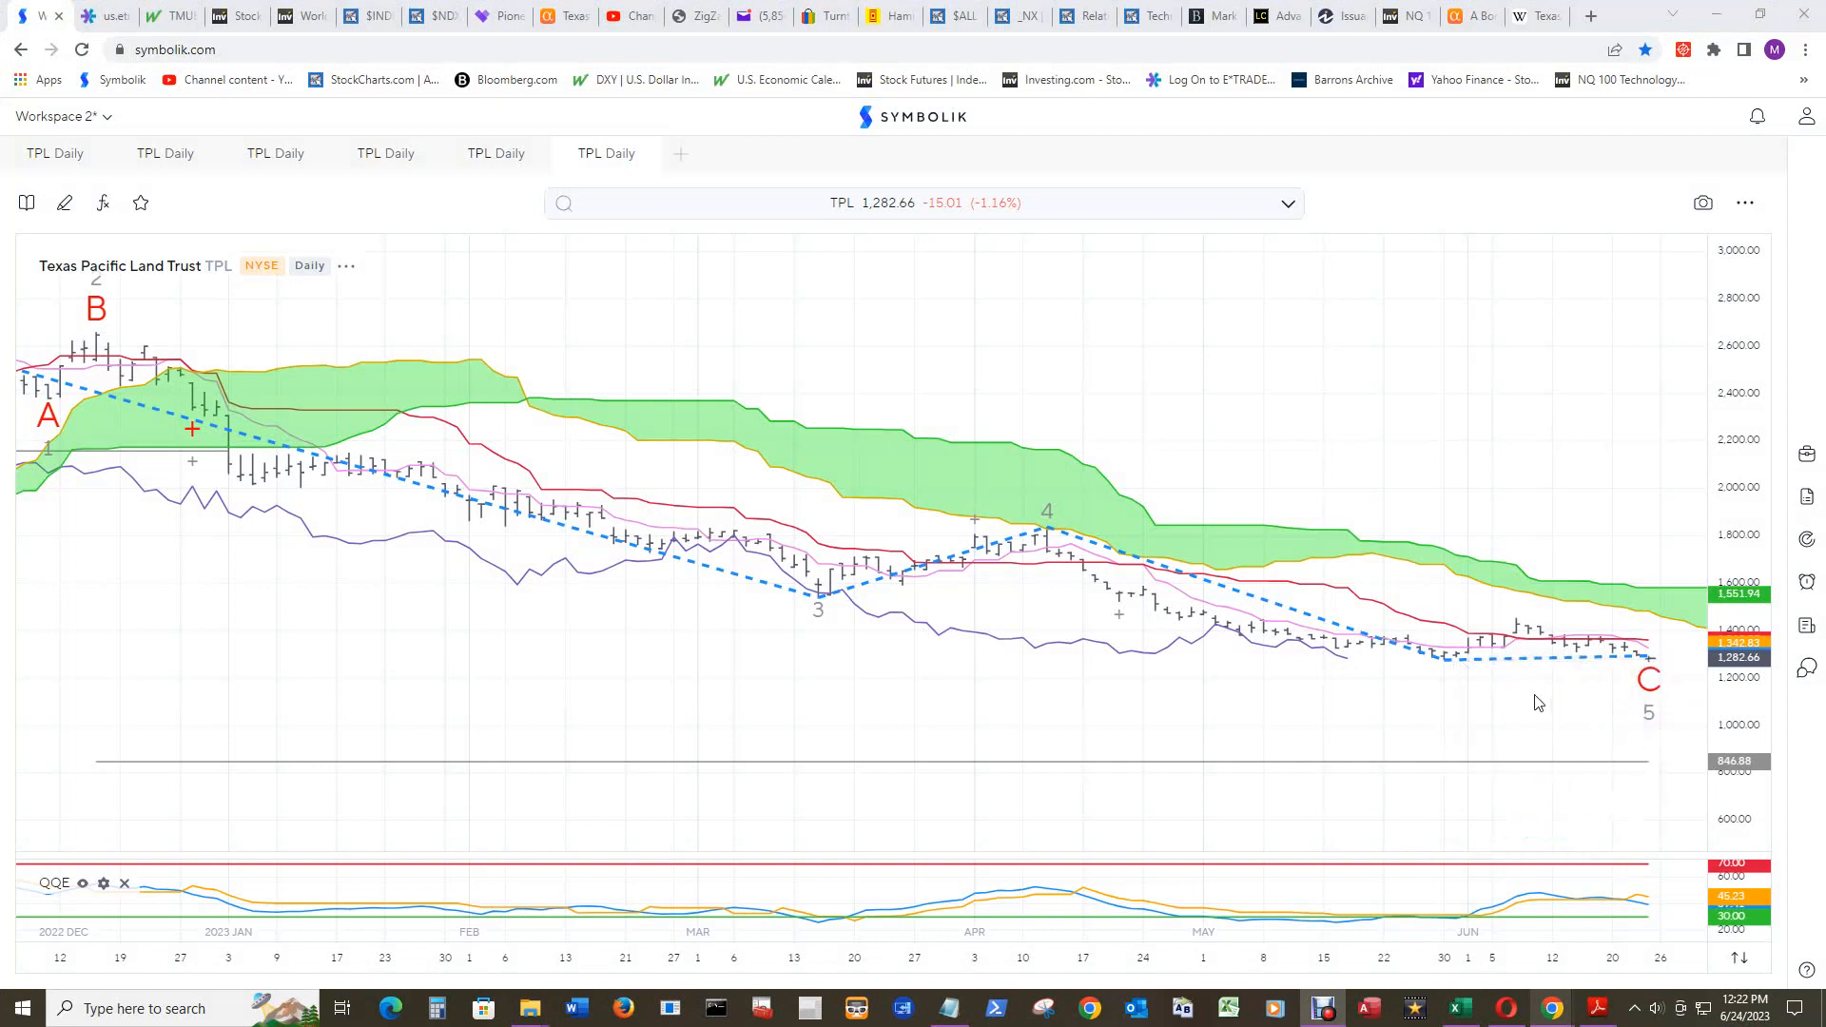
mouse_move(1619, 694)
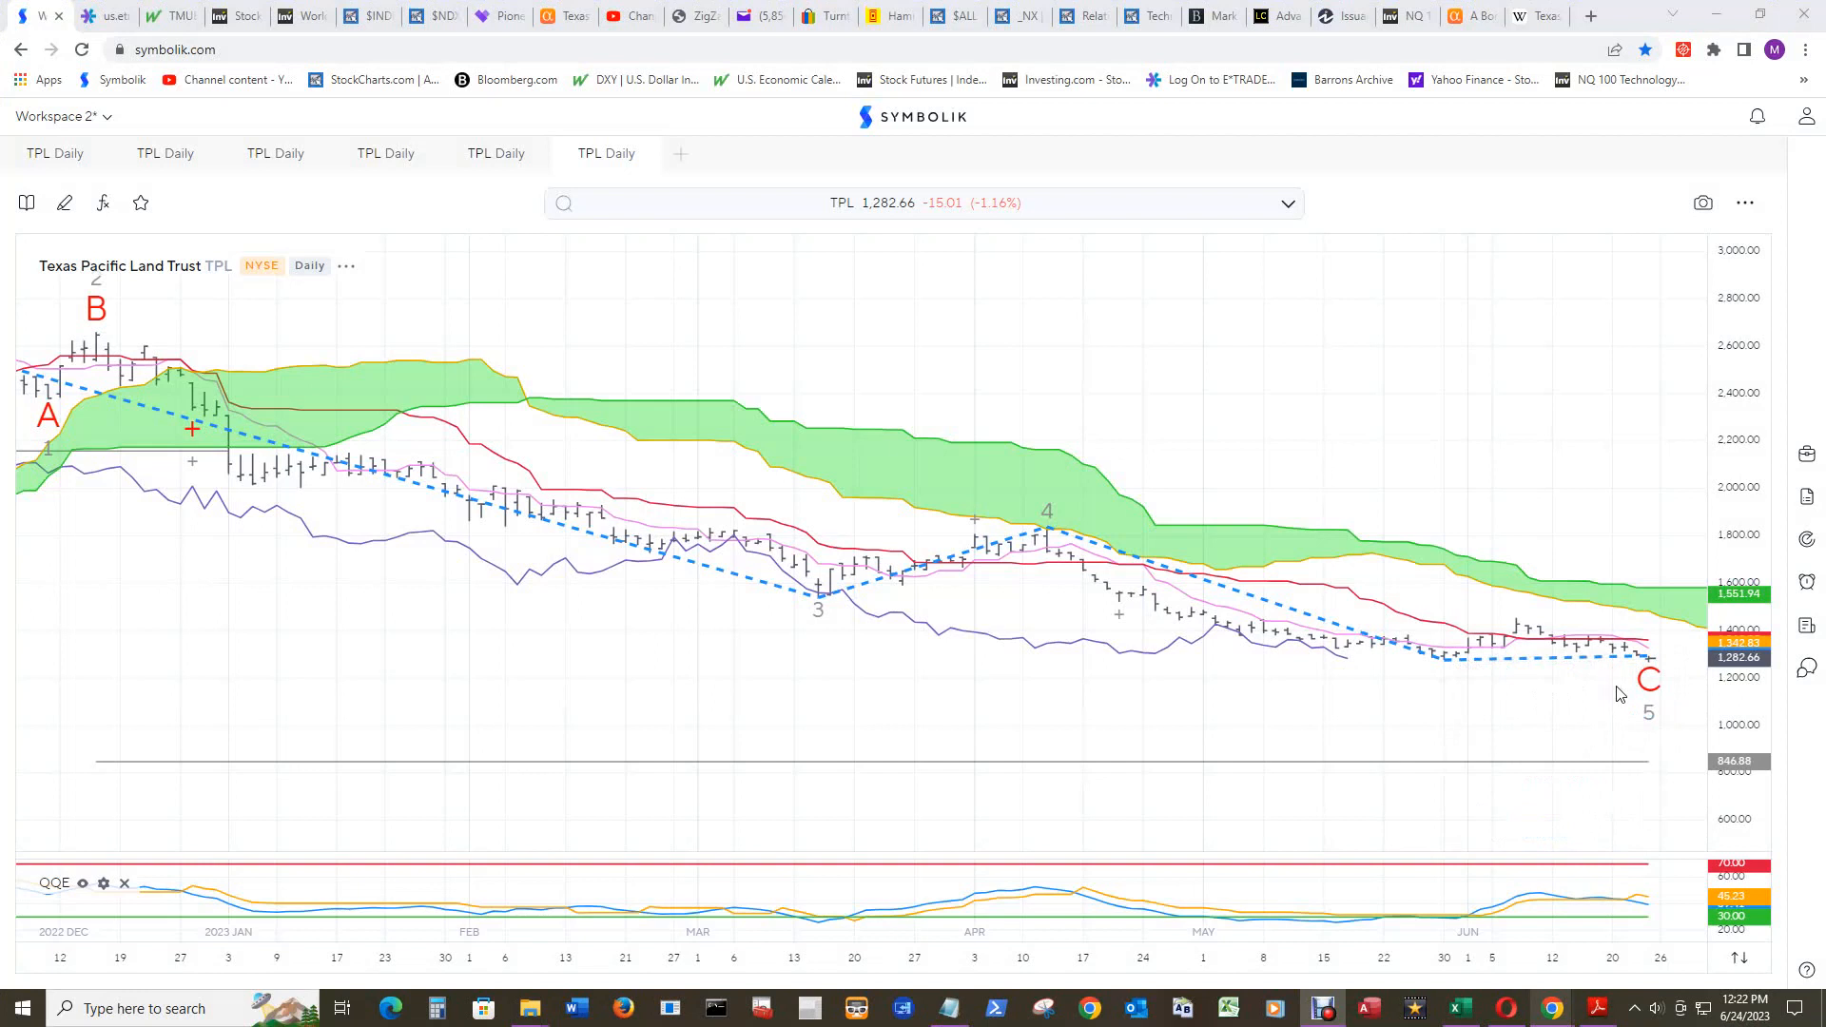
mouse_move(1648, 678)
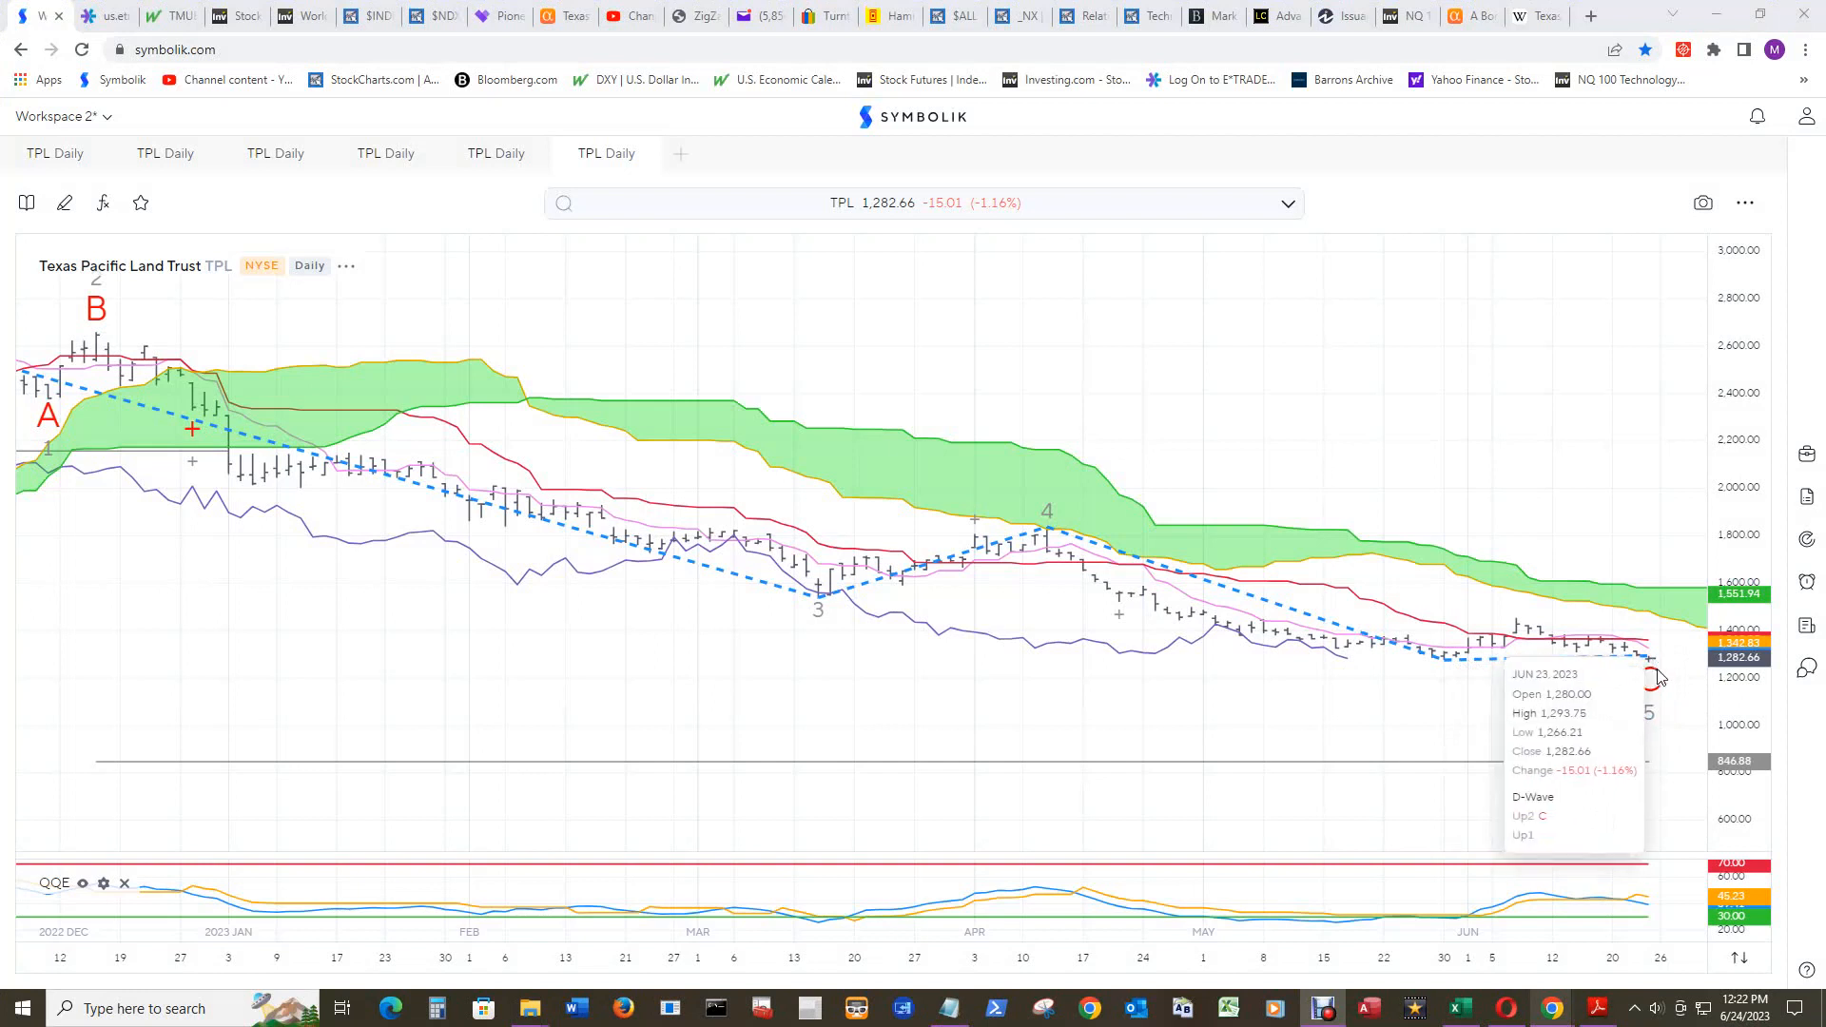
mouse_move(1576, 679)
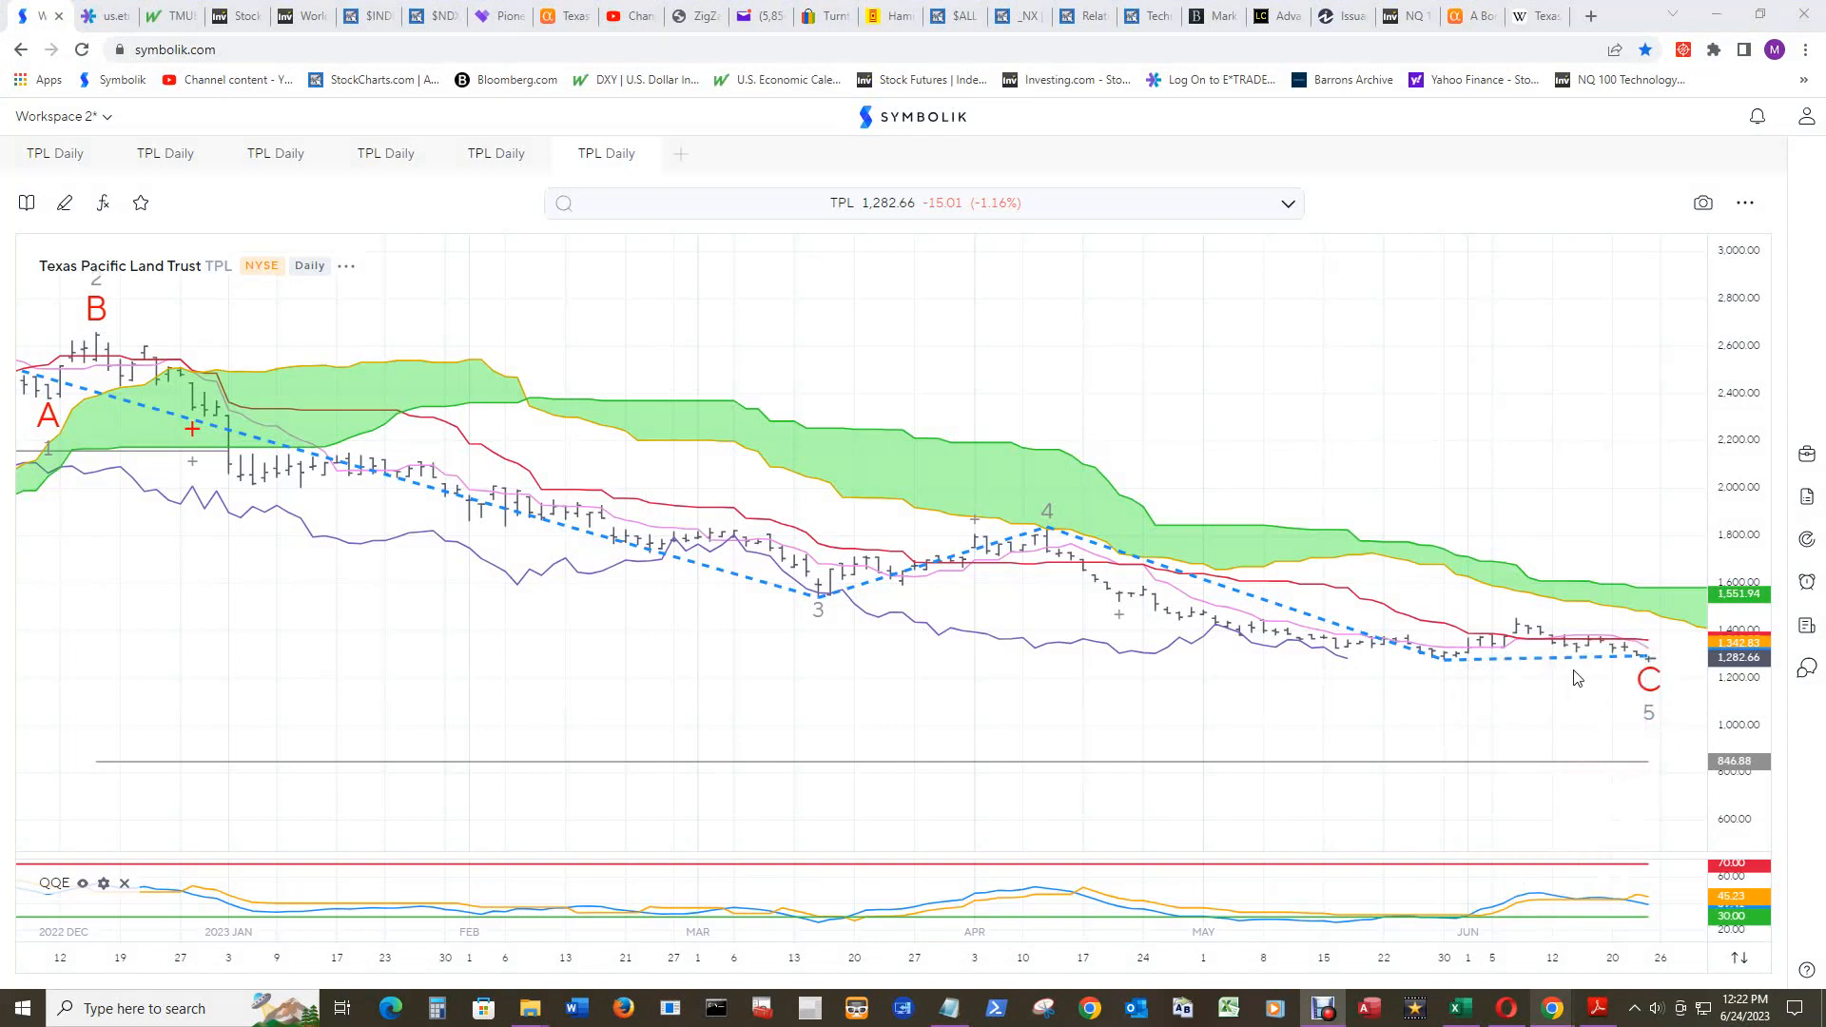
mouse_move(1692, 556)
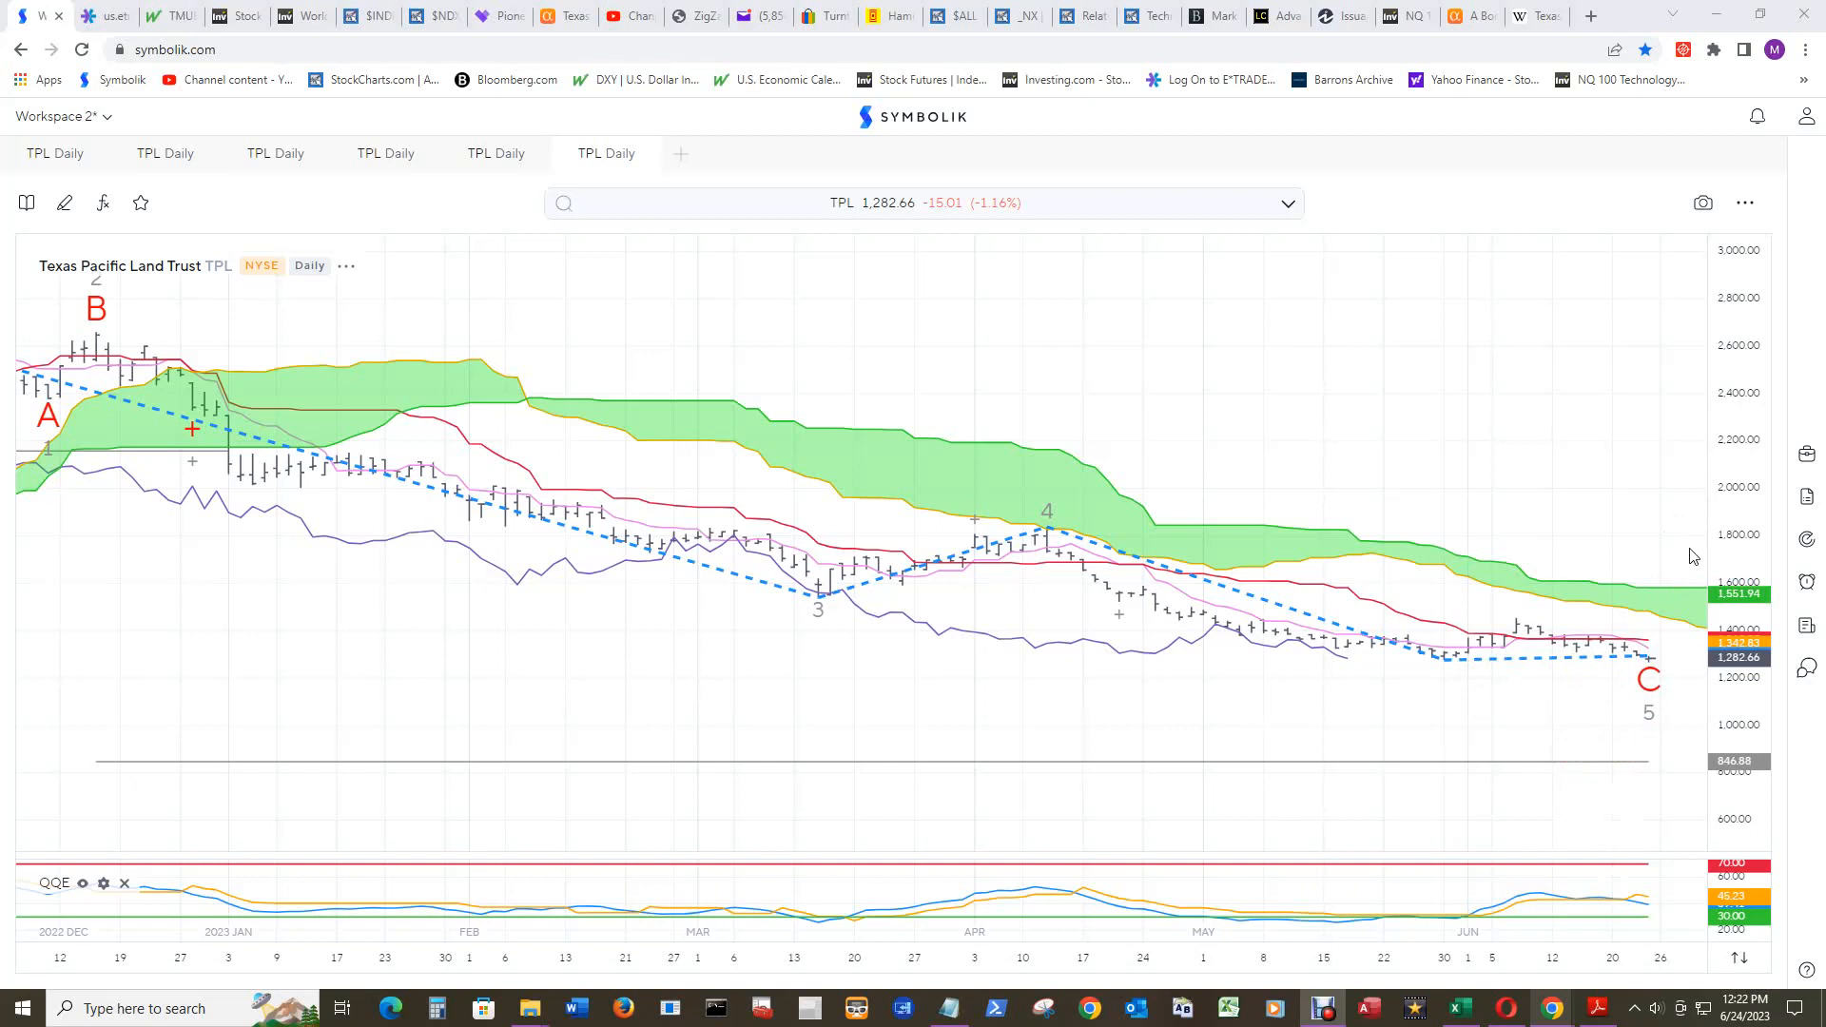
mouse_move(1653, 675)
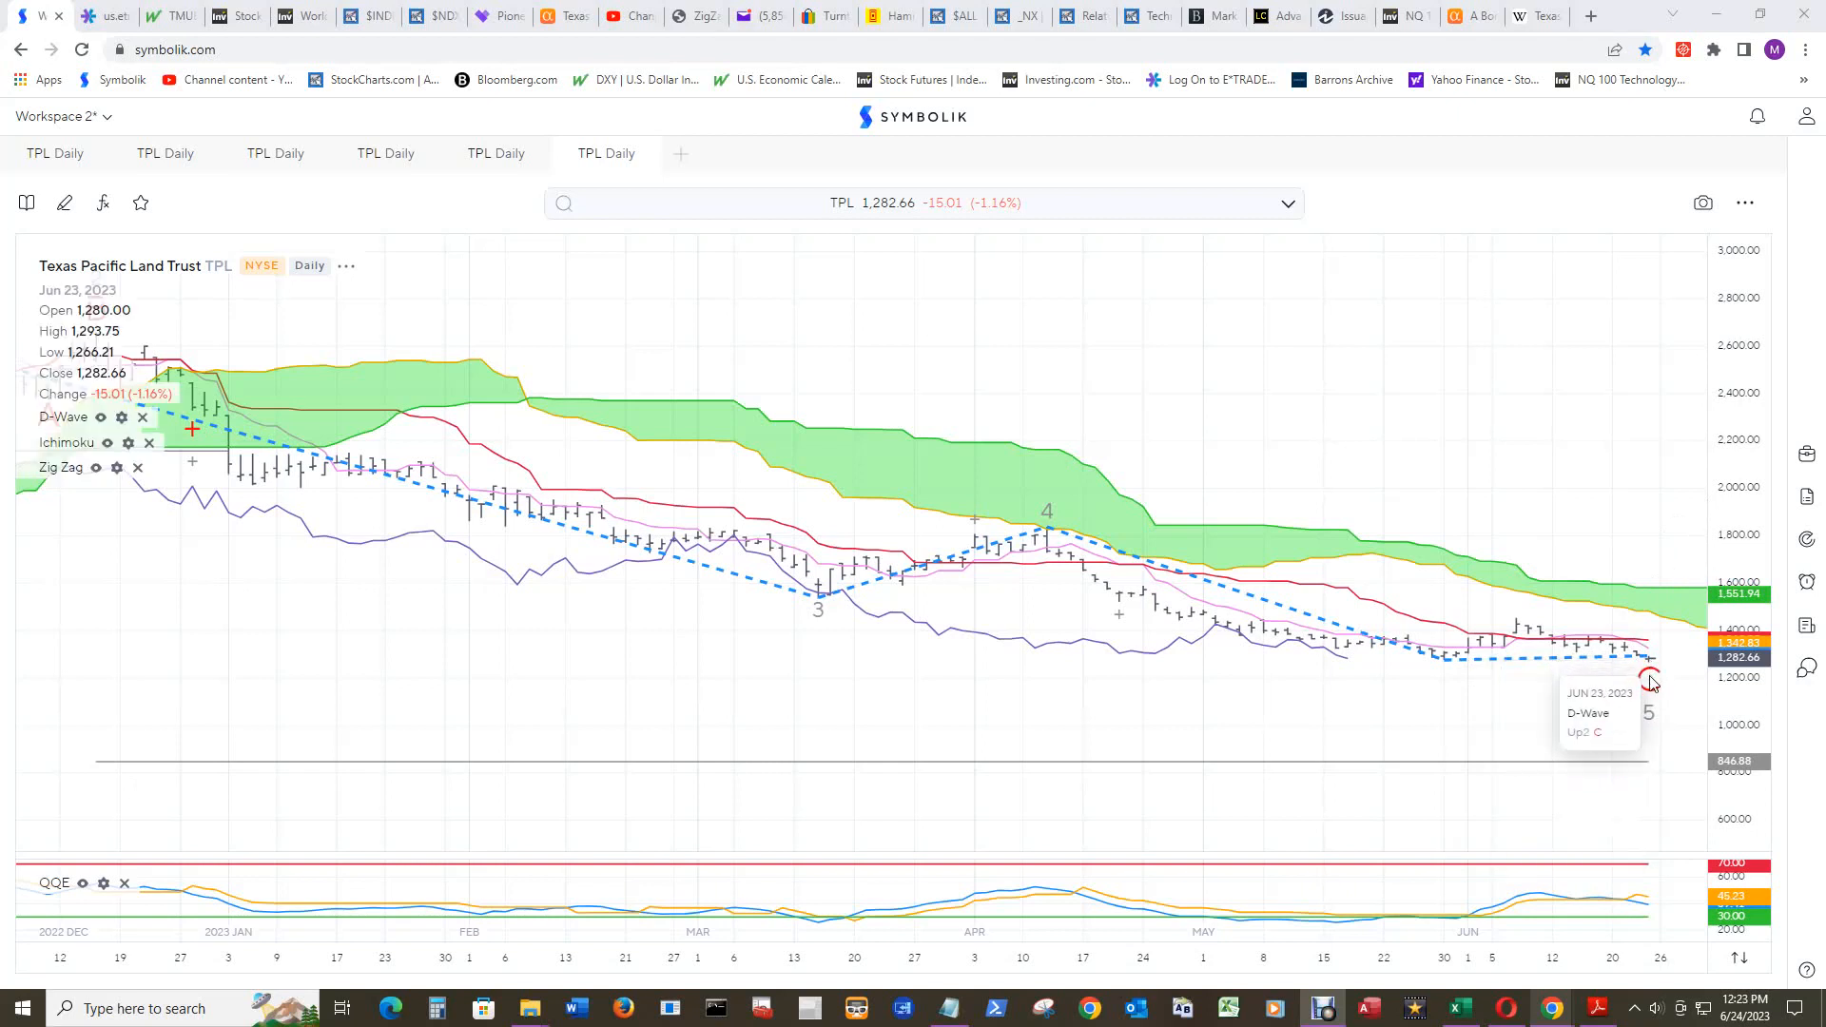
mouse_move(1659, 505)
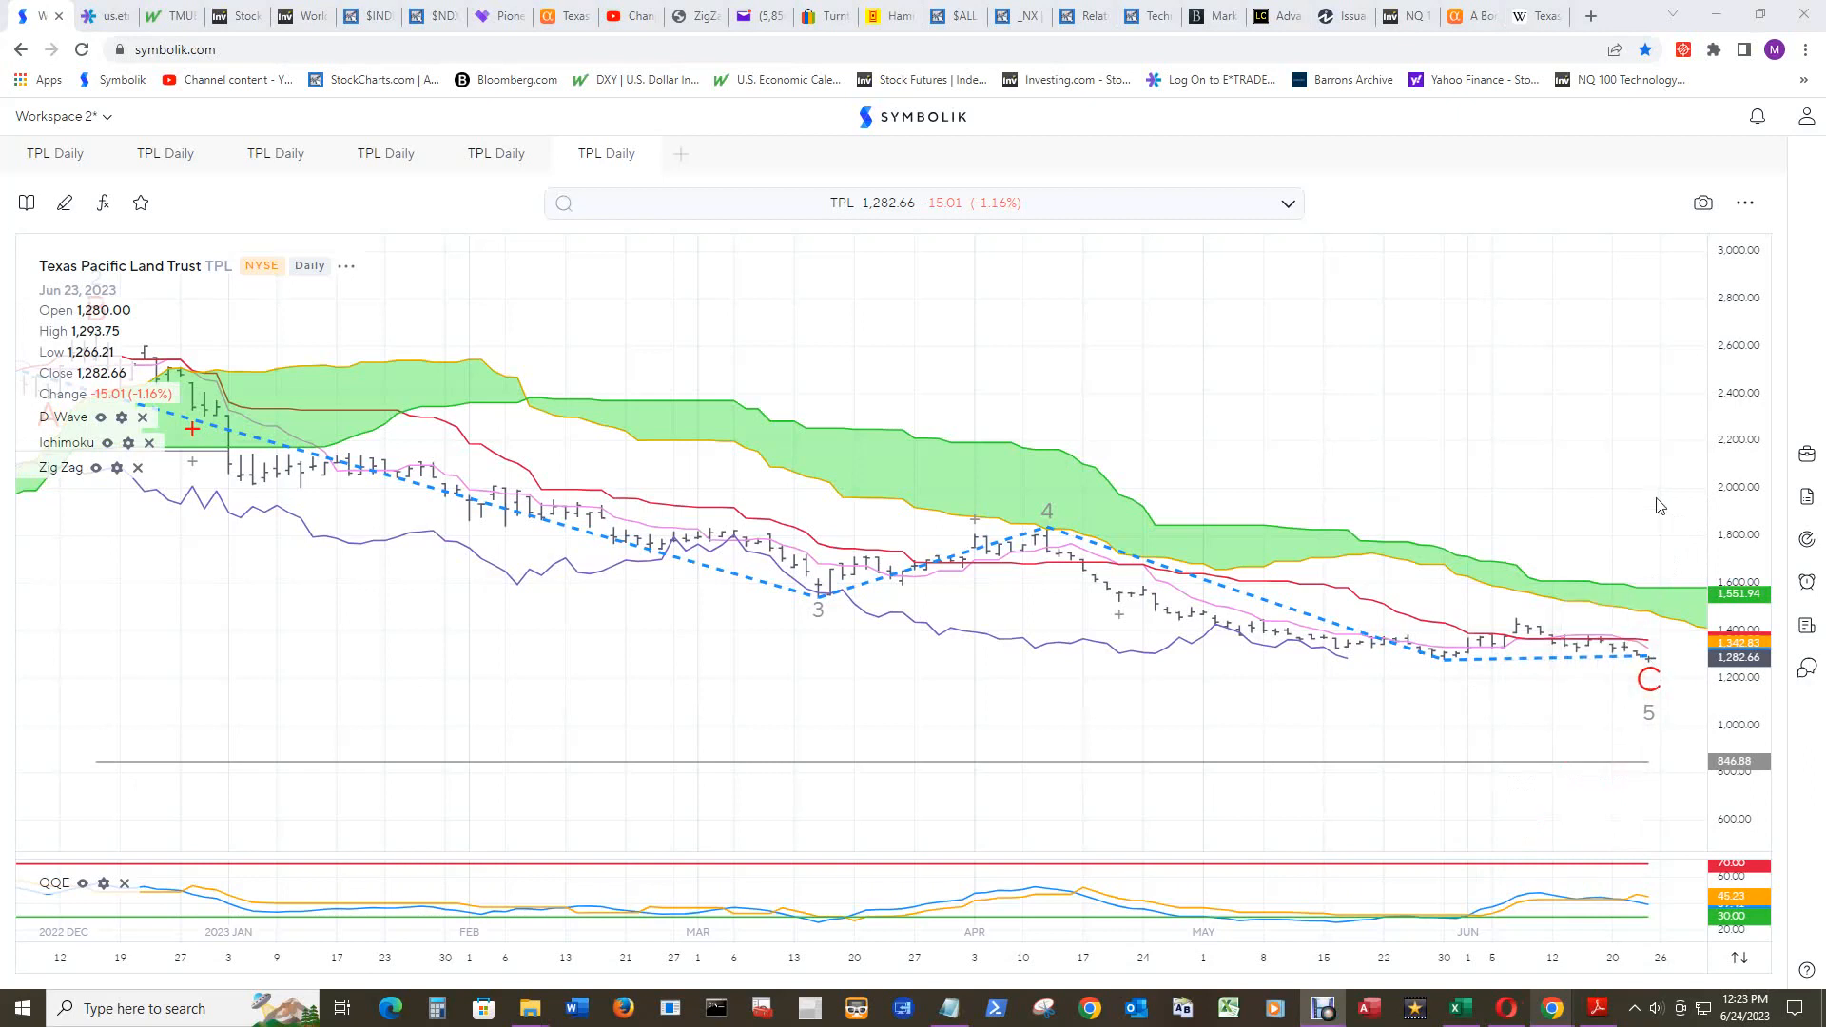
mouse_move(1667, 518)
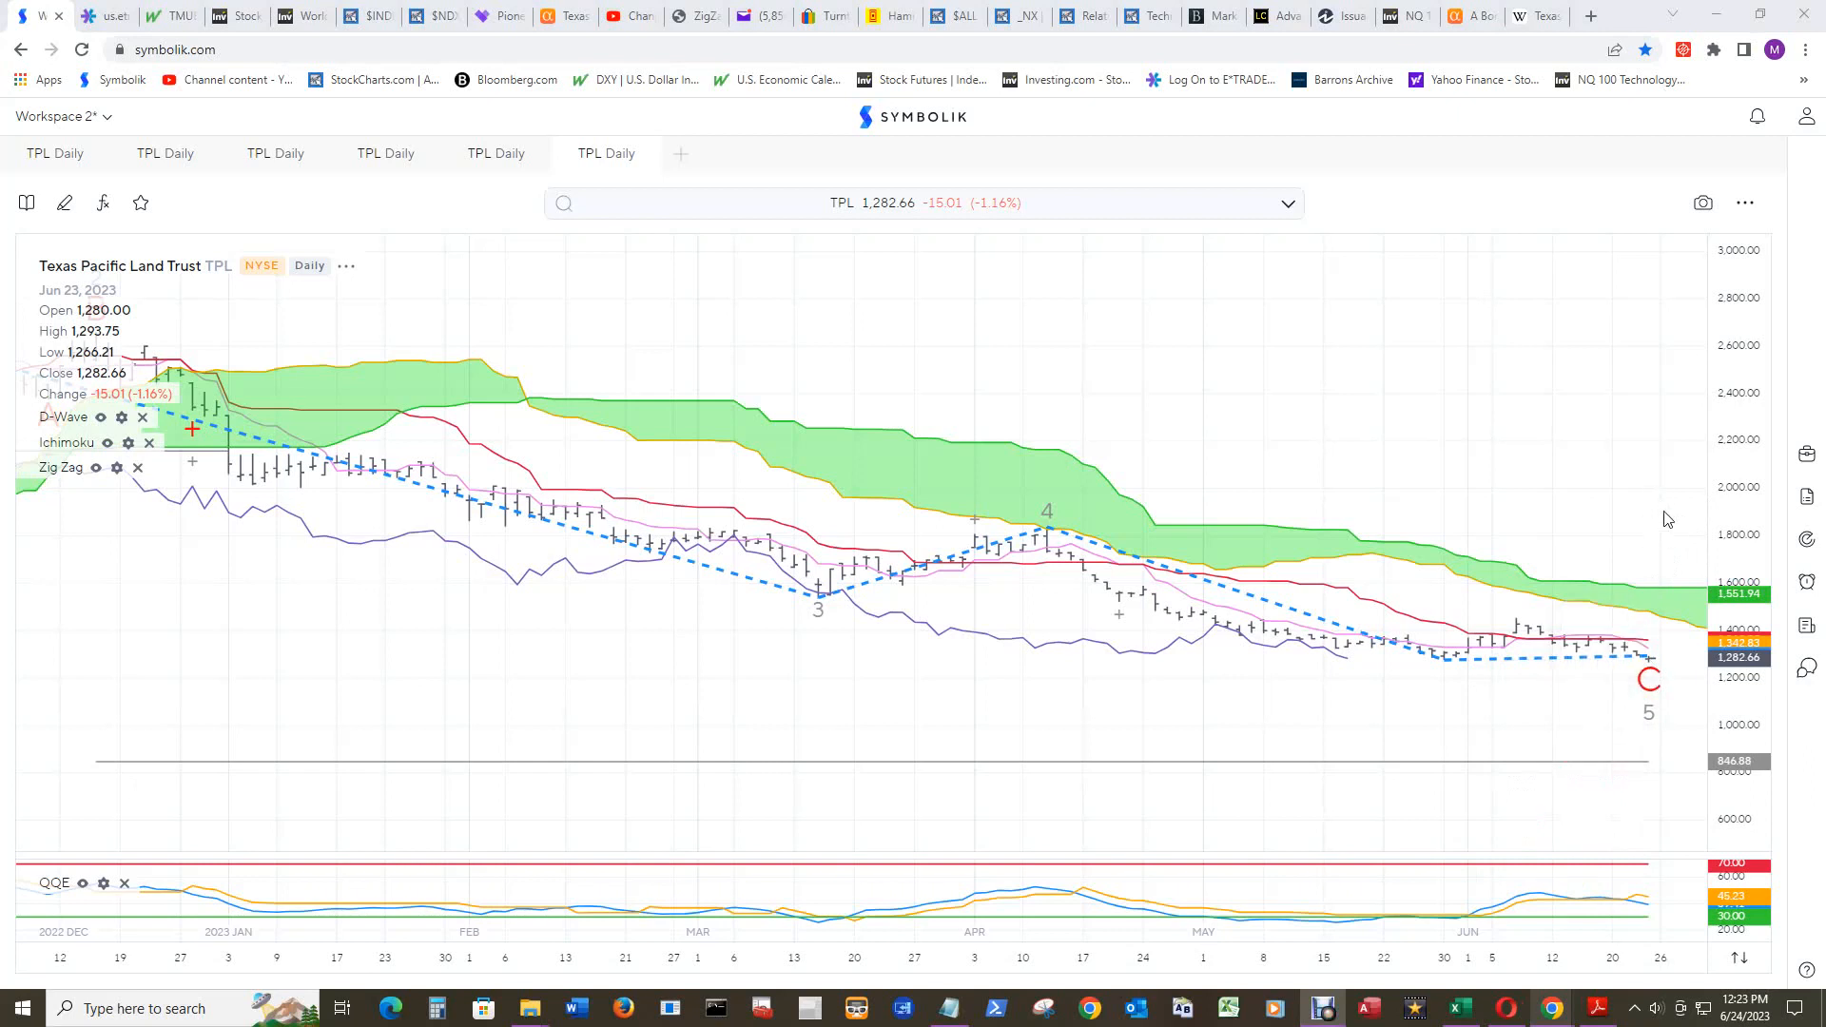
mouse_move(1674, 549)
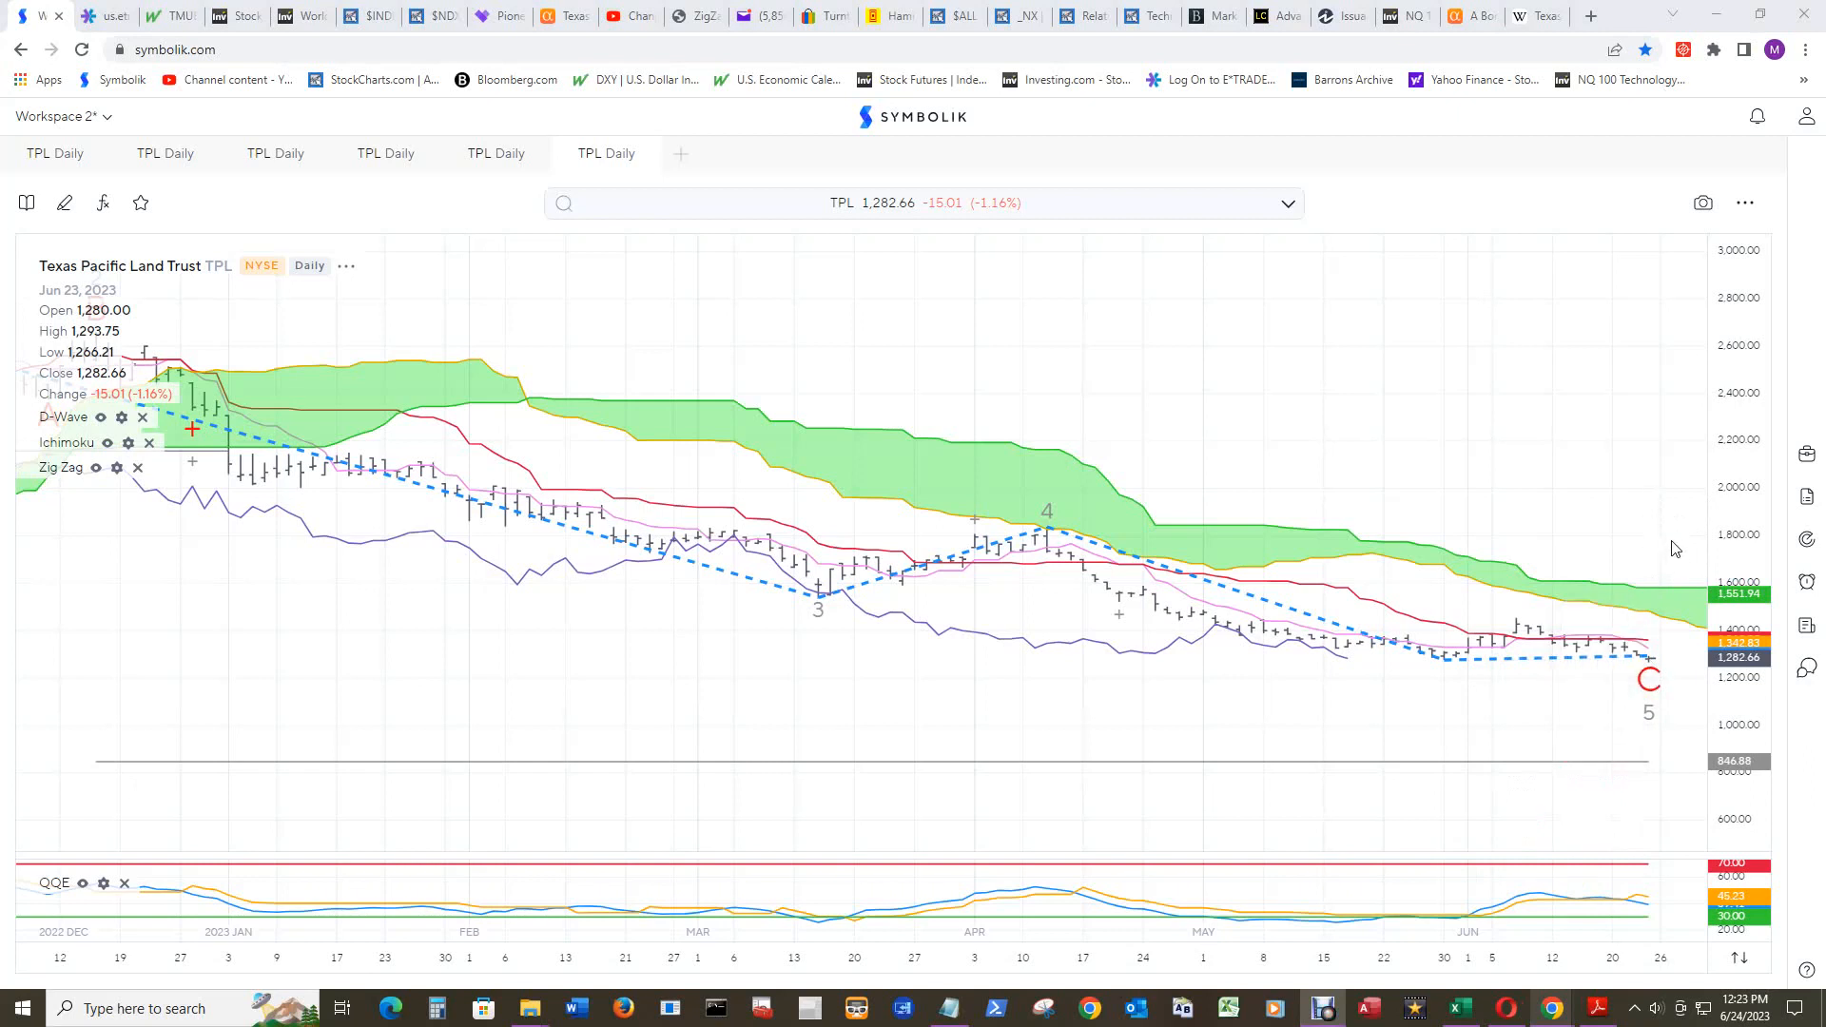
mouse_move(1664, 522)
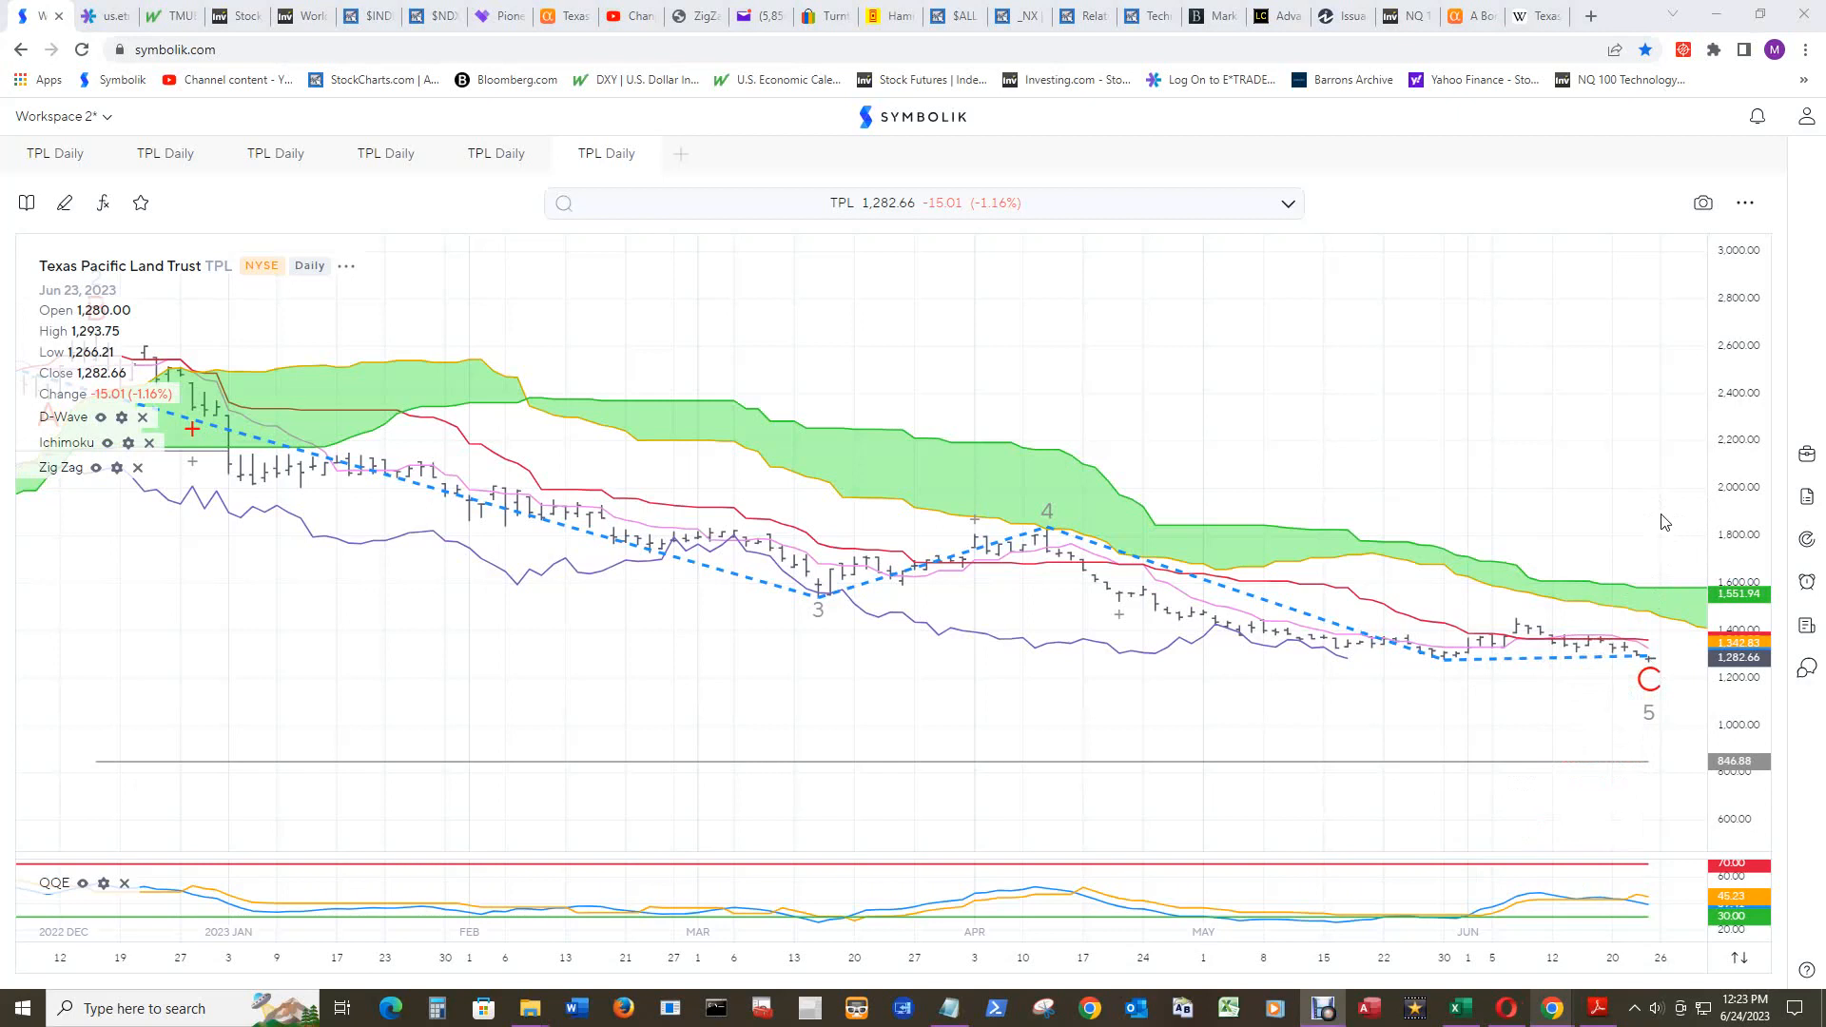
mouse_move(1666, 539)
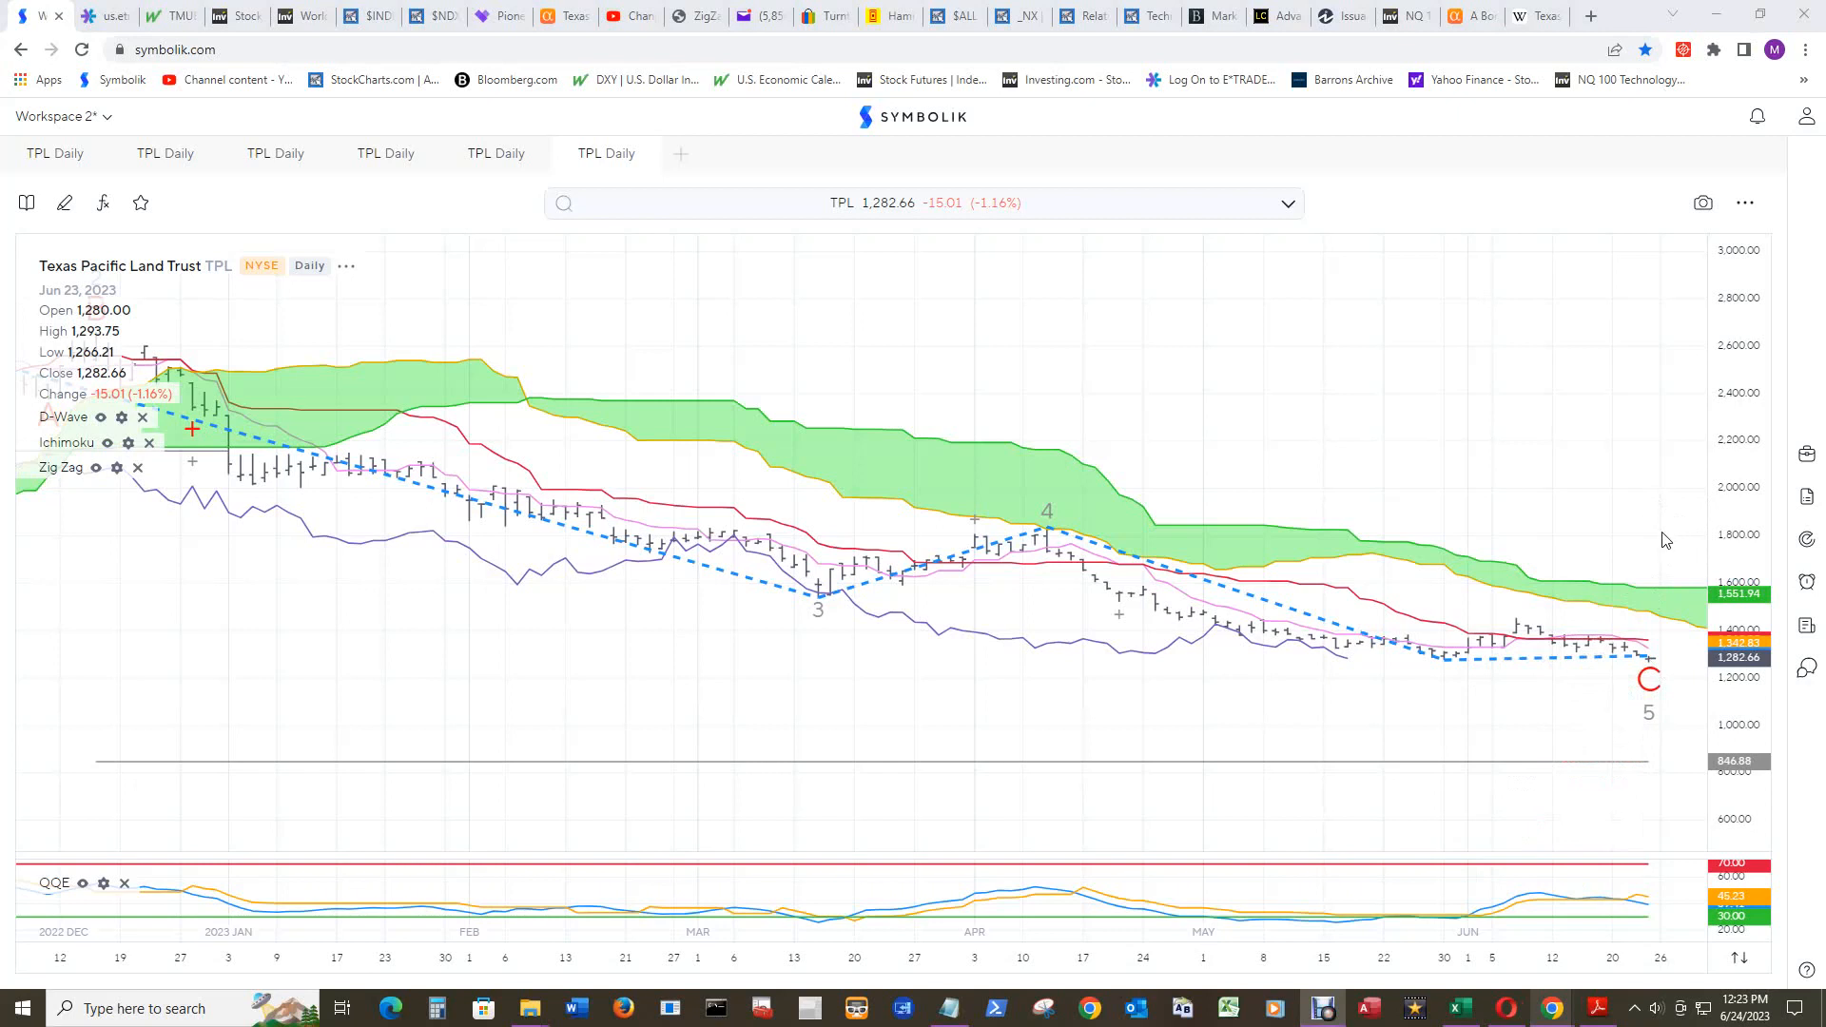
mouse_move(1675, 699)
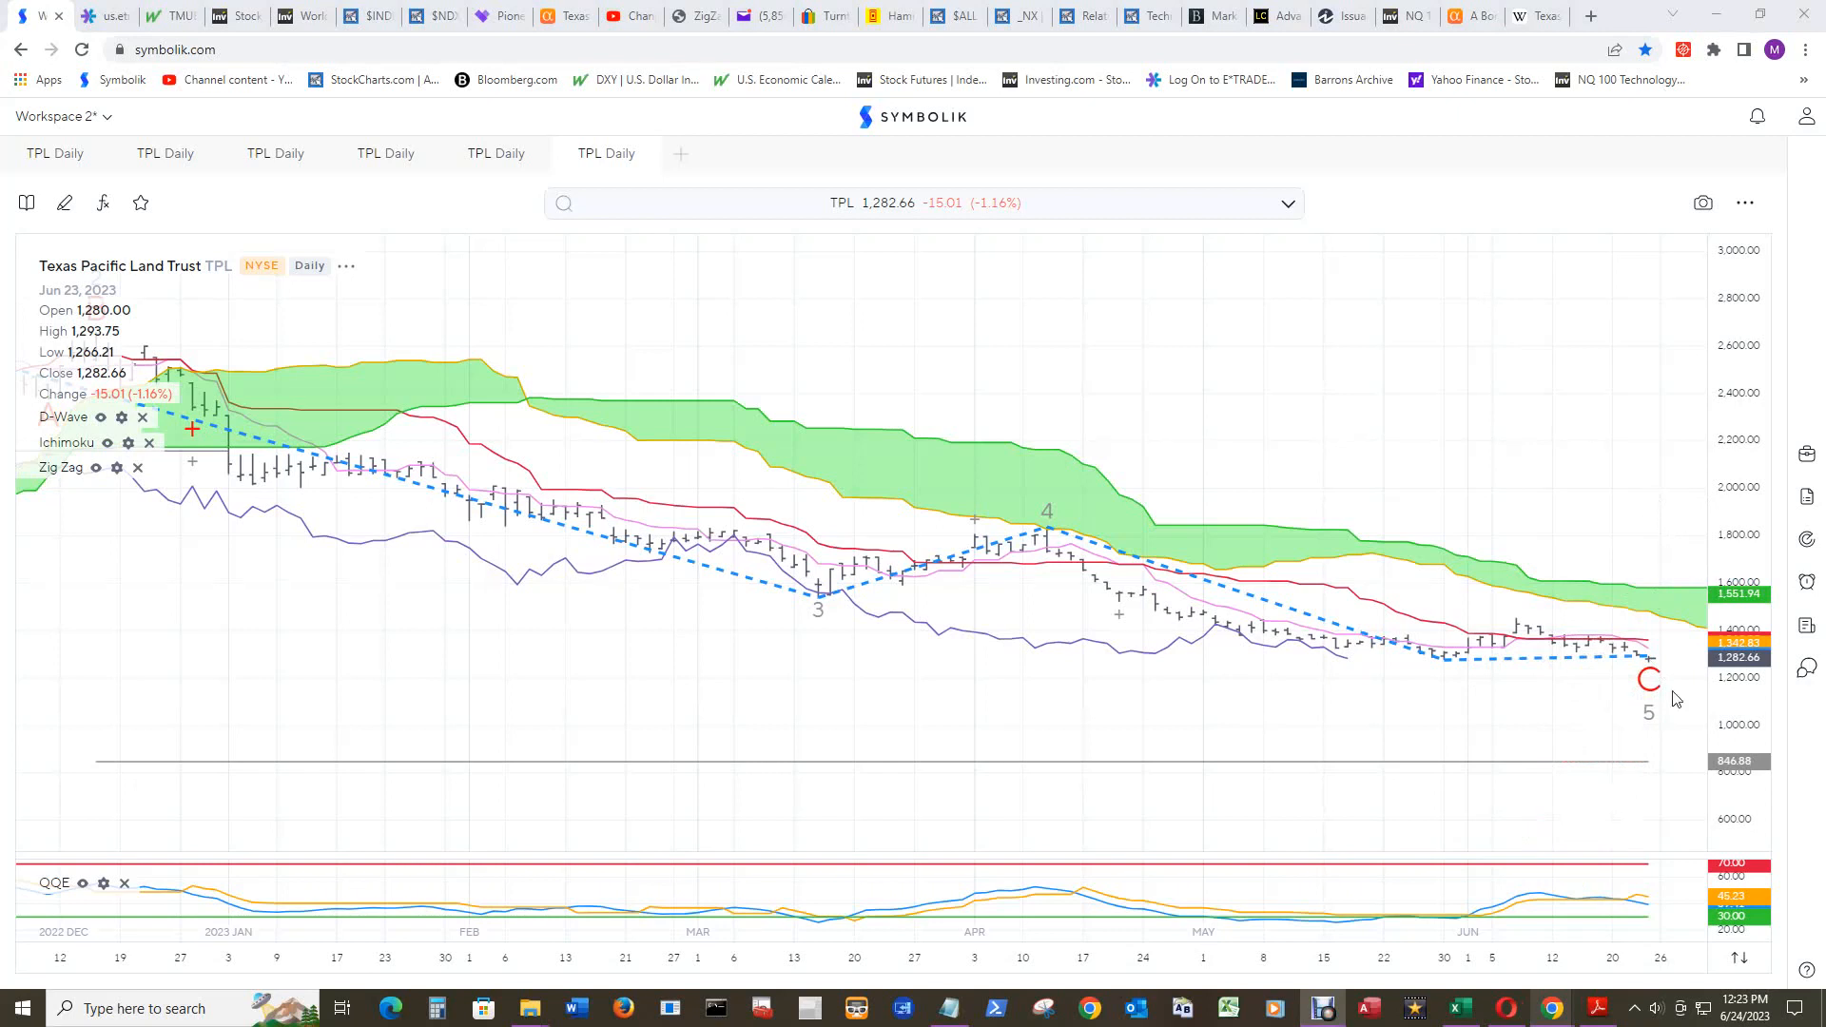
mouse_move(1677, 690)
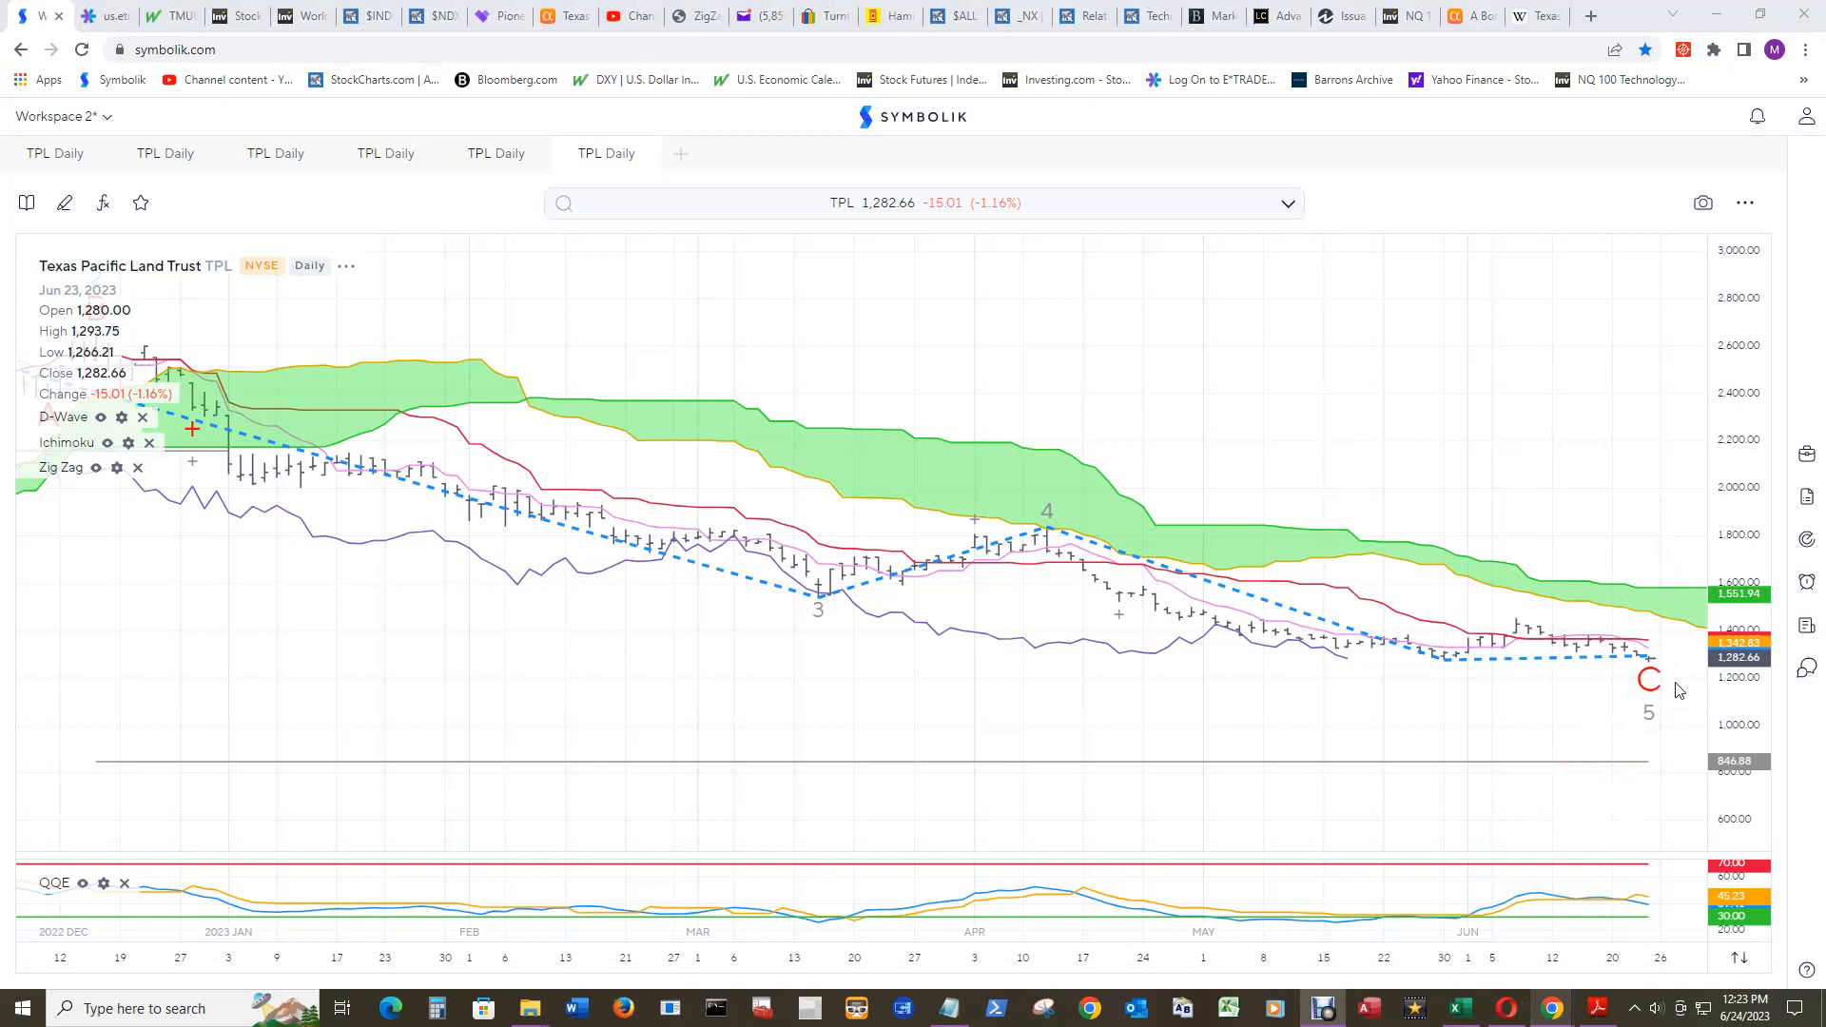
mouse_move(1680, 681)
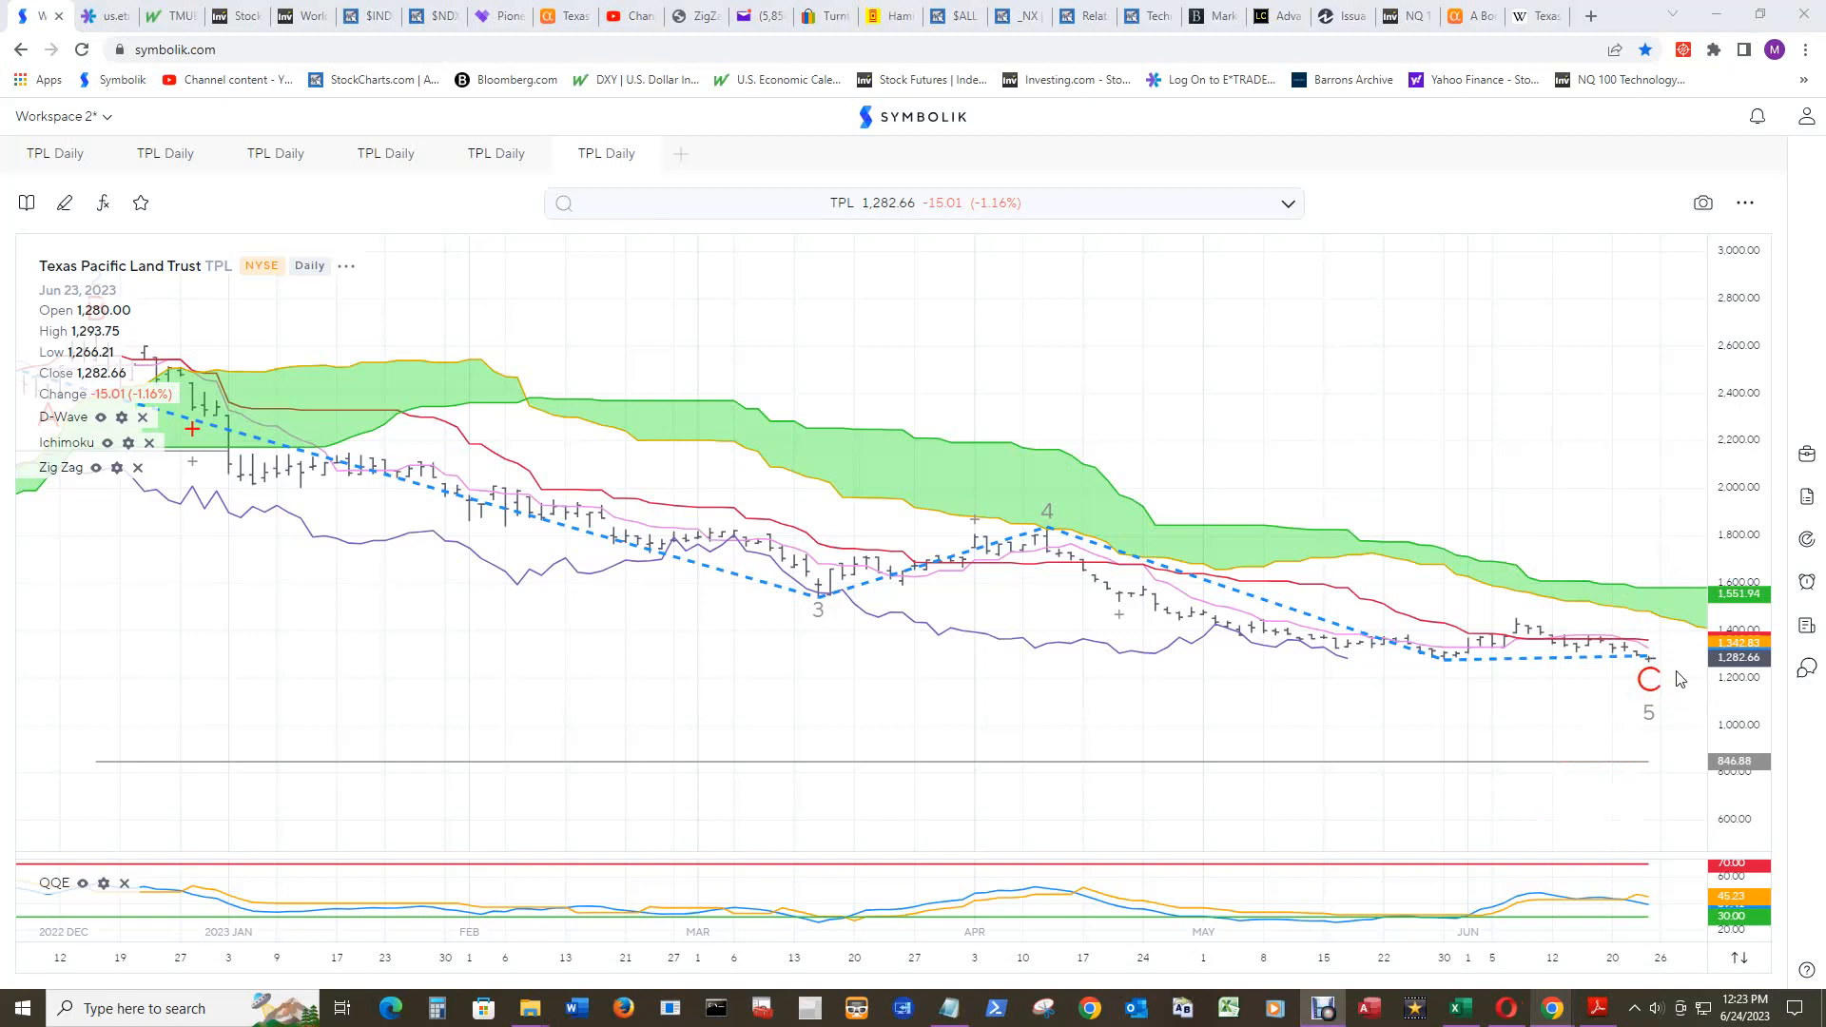
mouse_move(1681, 690)
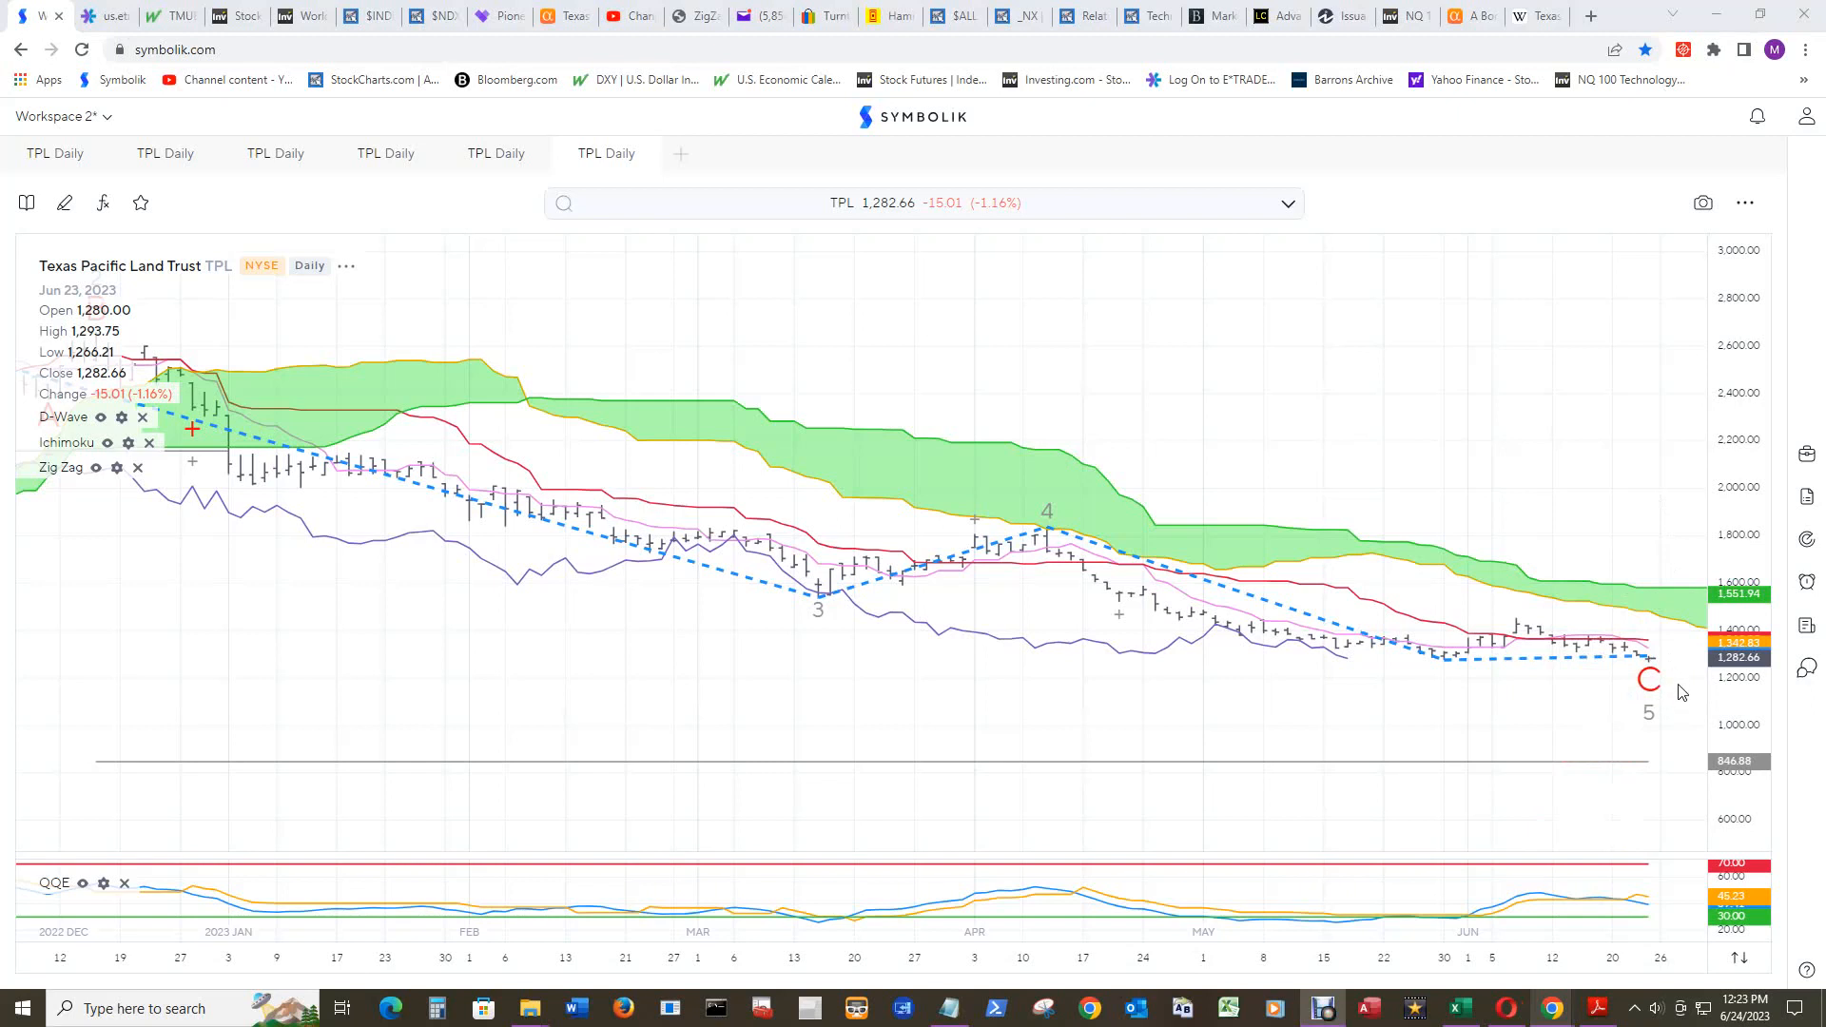
mouse_move(1654, 667)
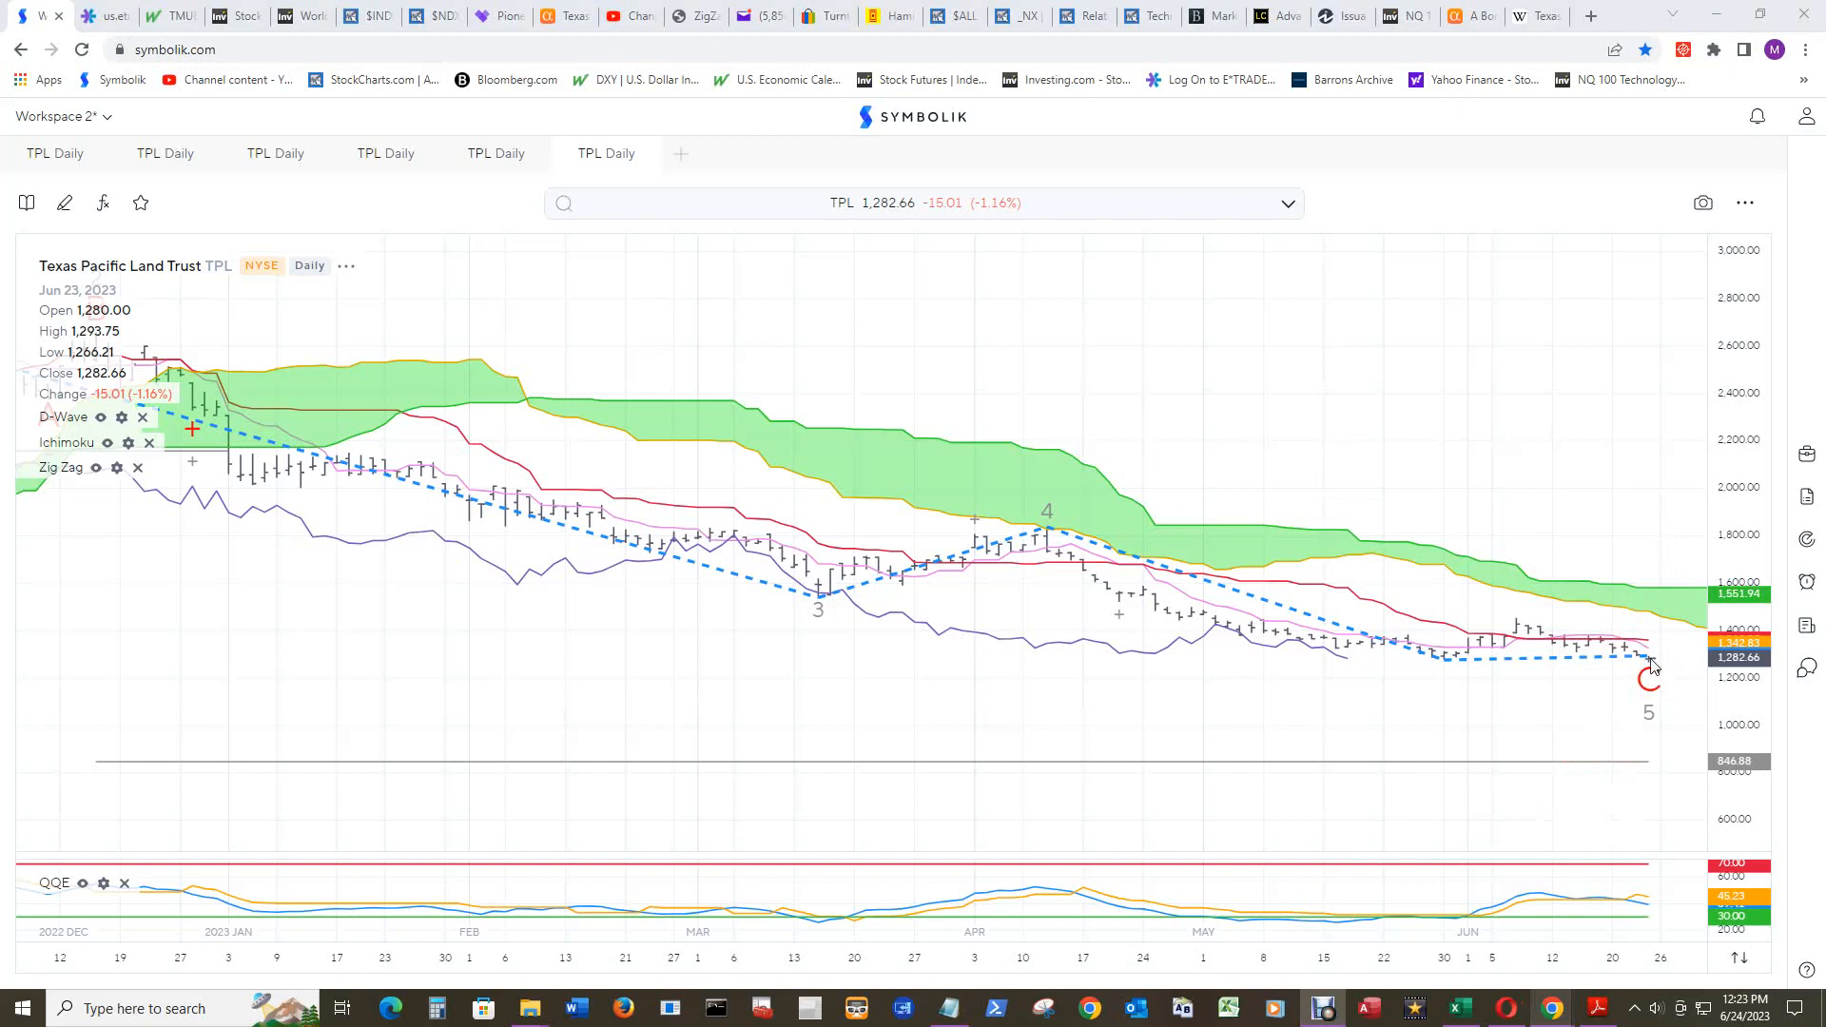
mouse_move(1650, 664)
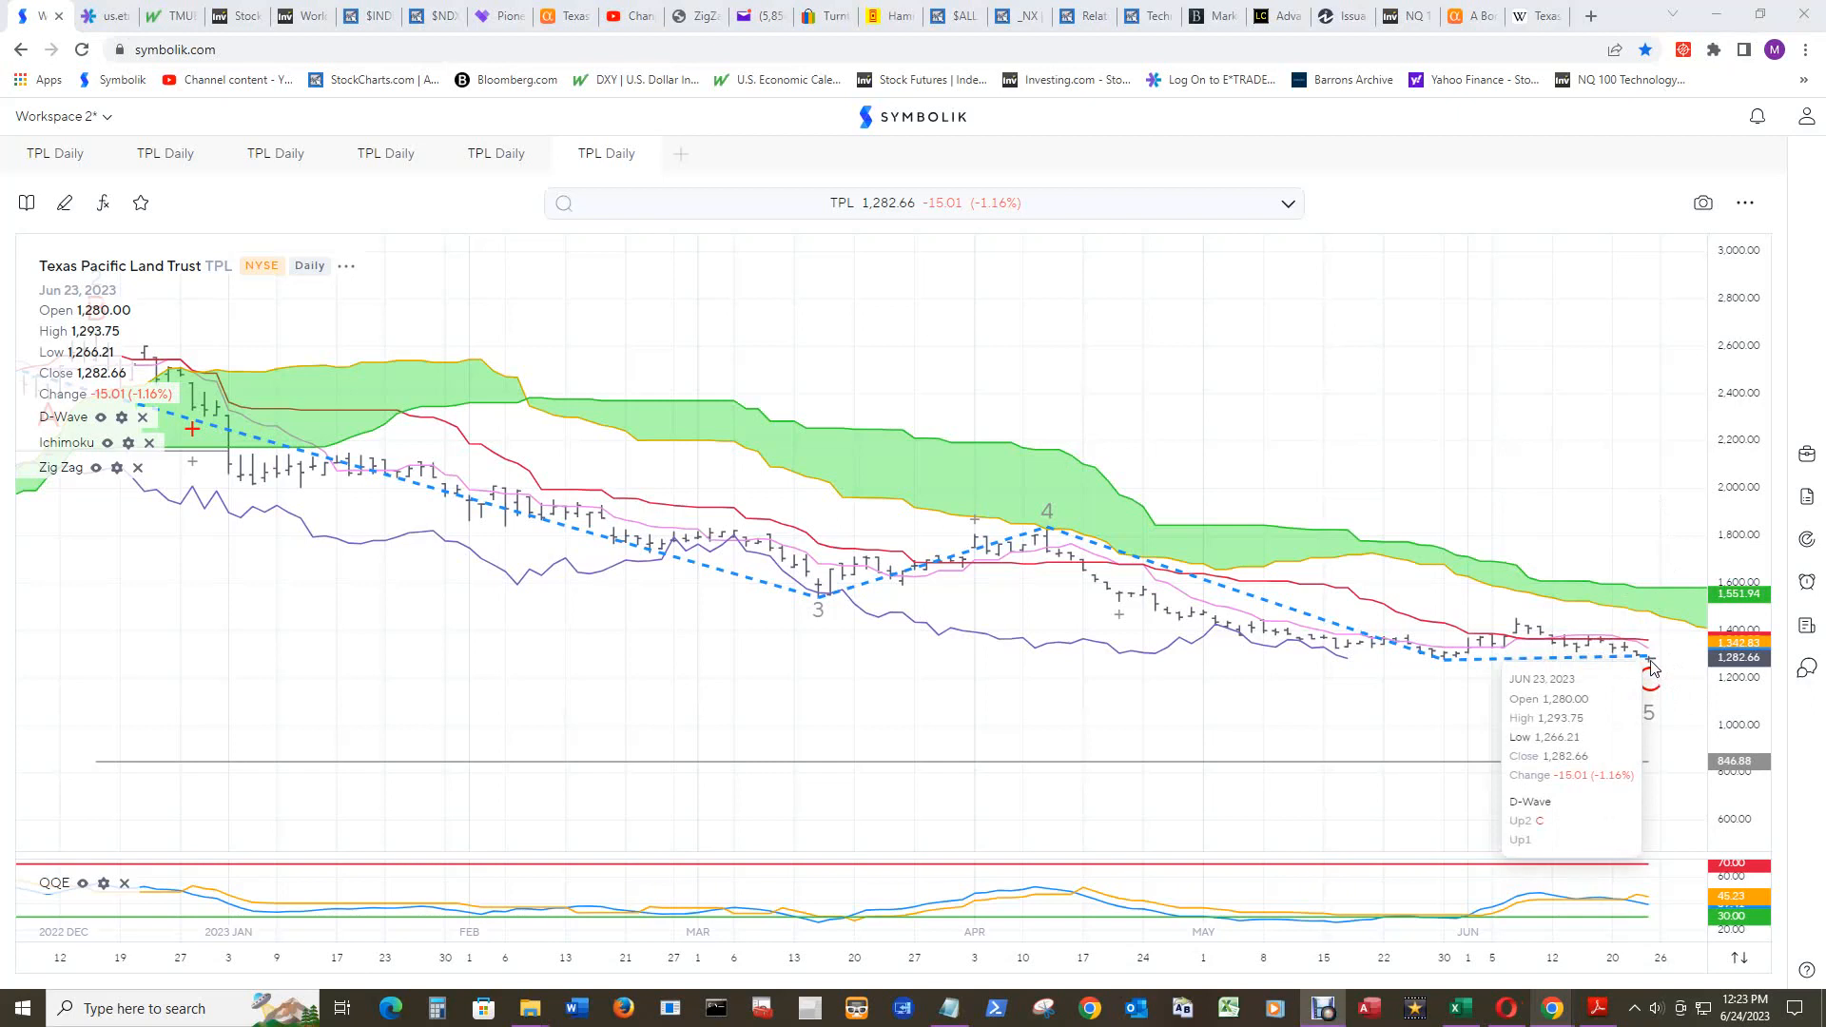
mouse_move(1686, 716)
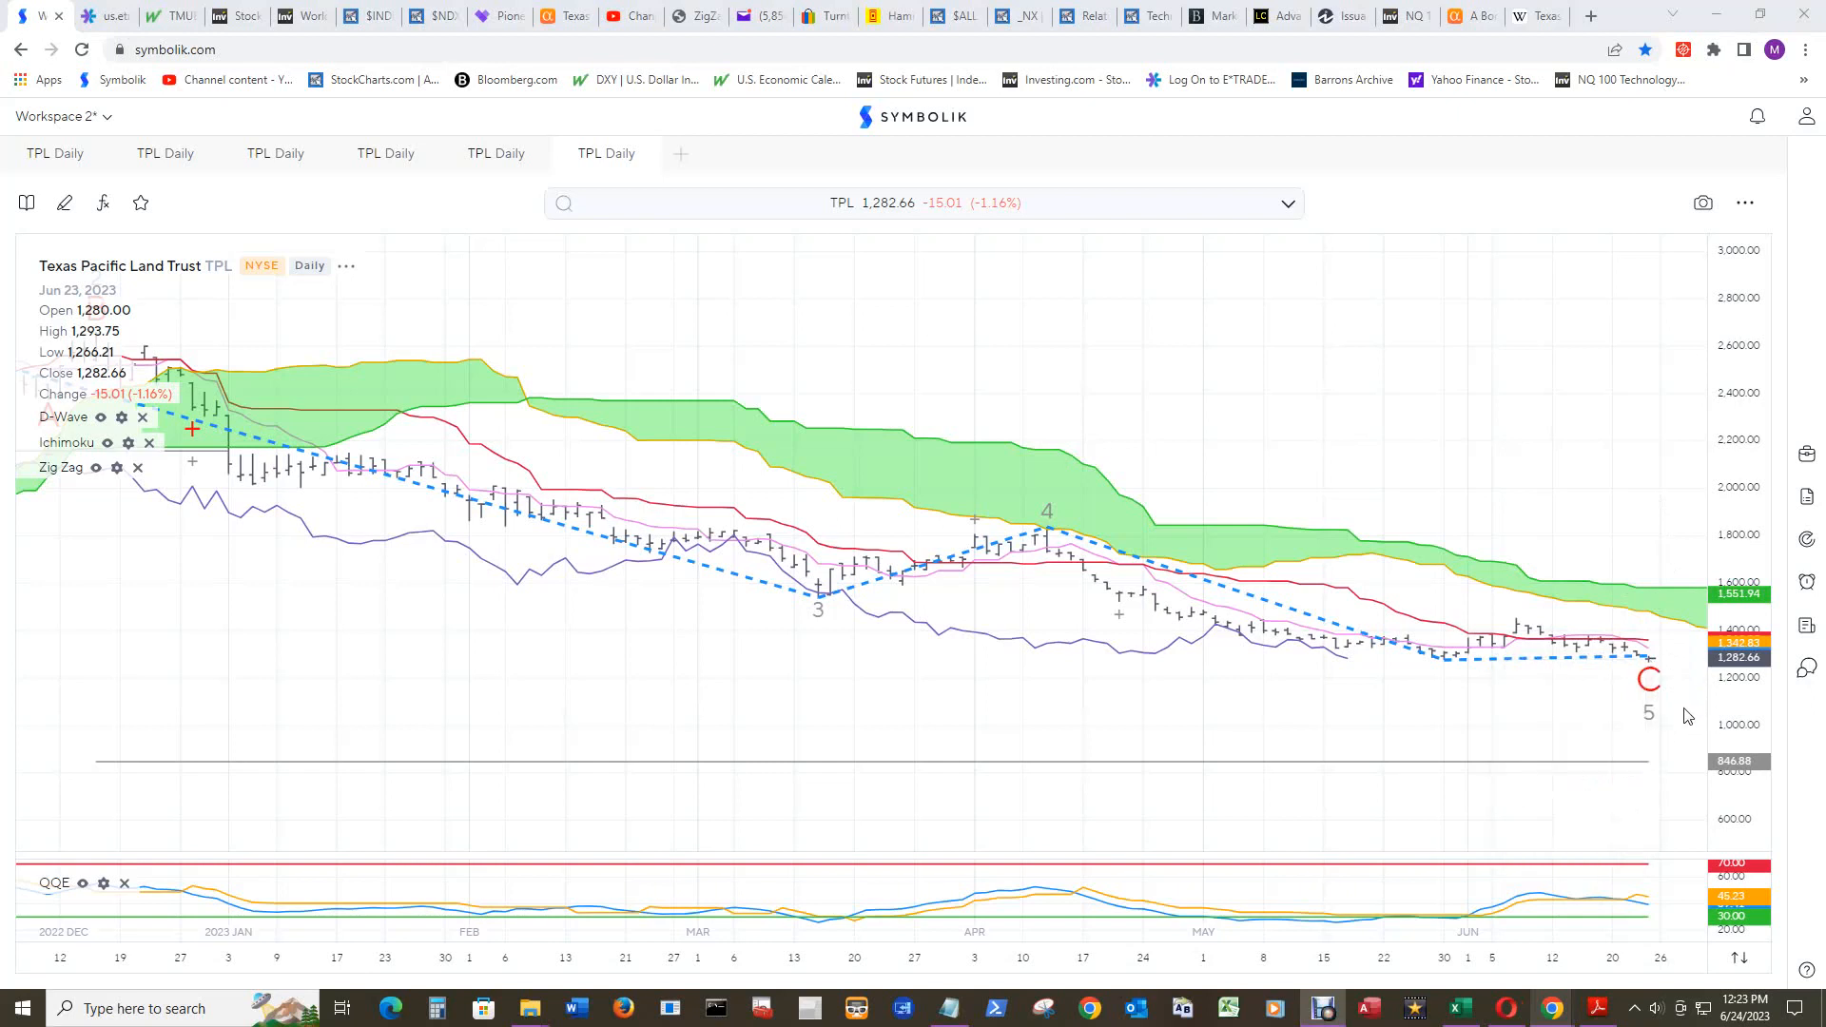
mouse_move(1650, 679)
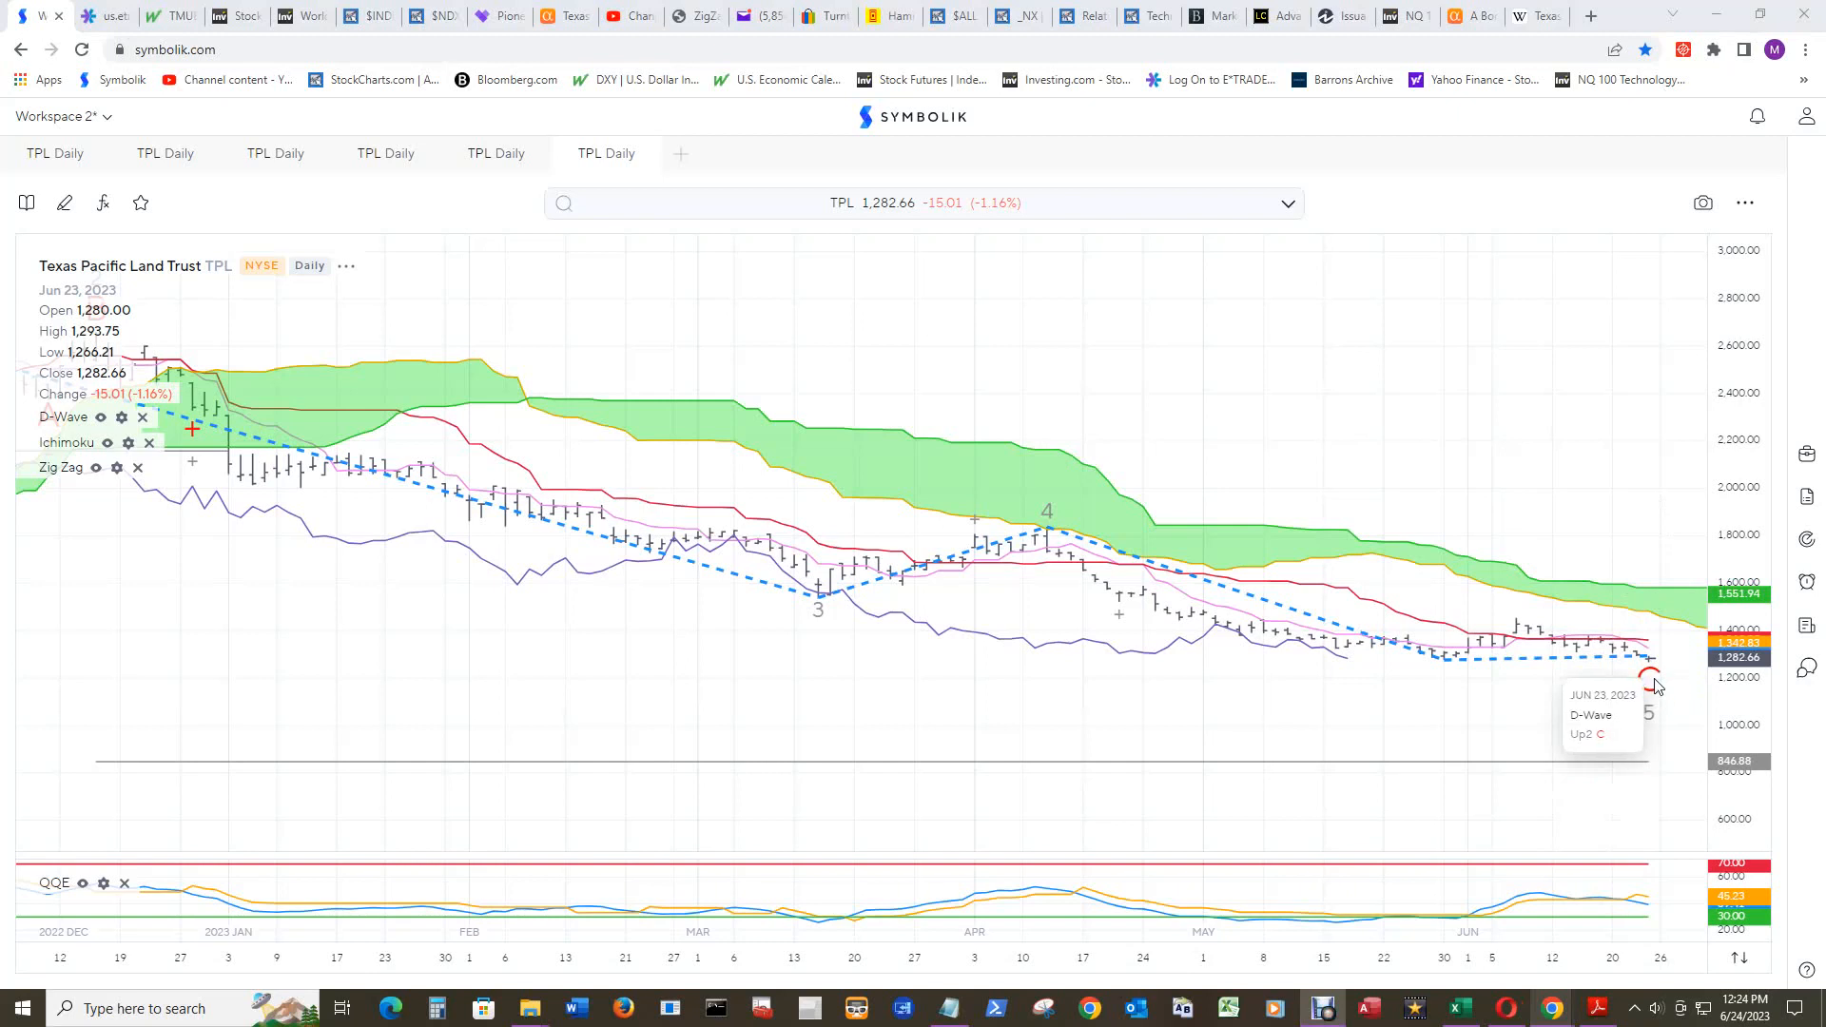
mouse_move(1685, 738)
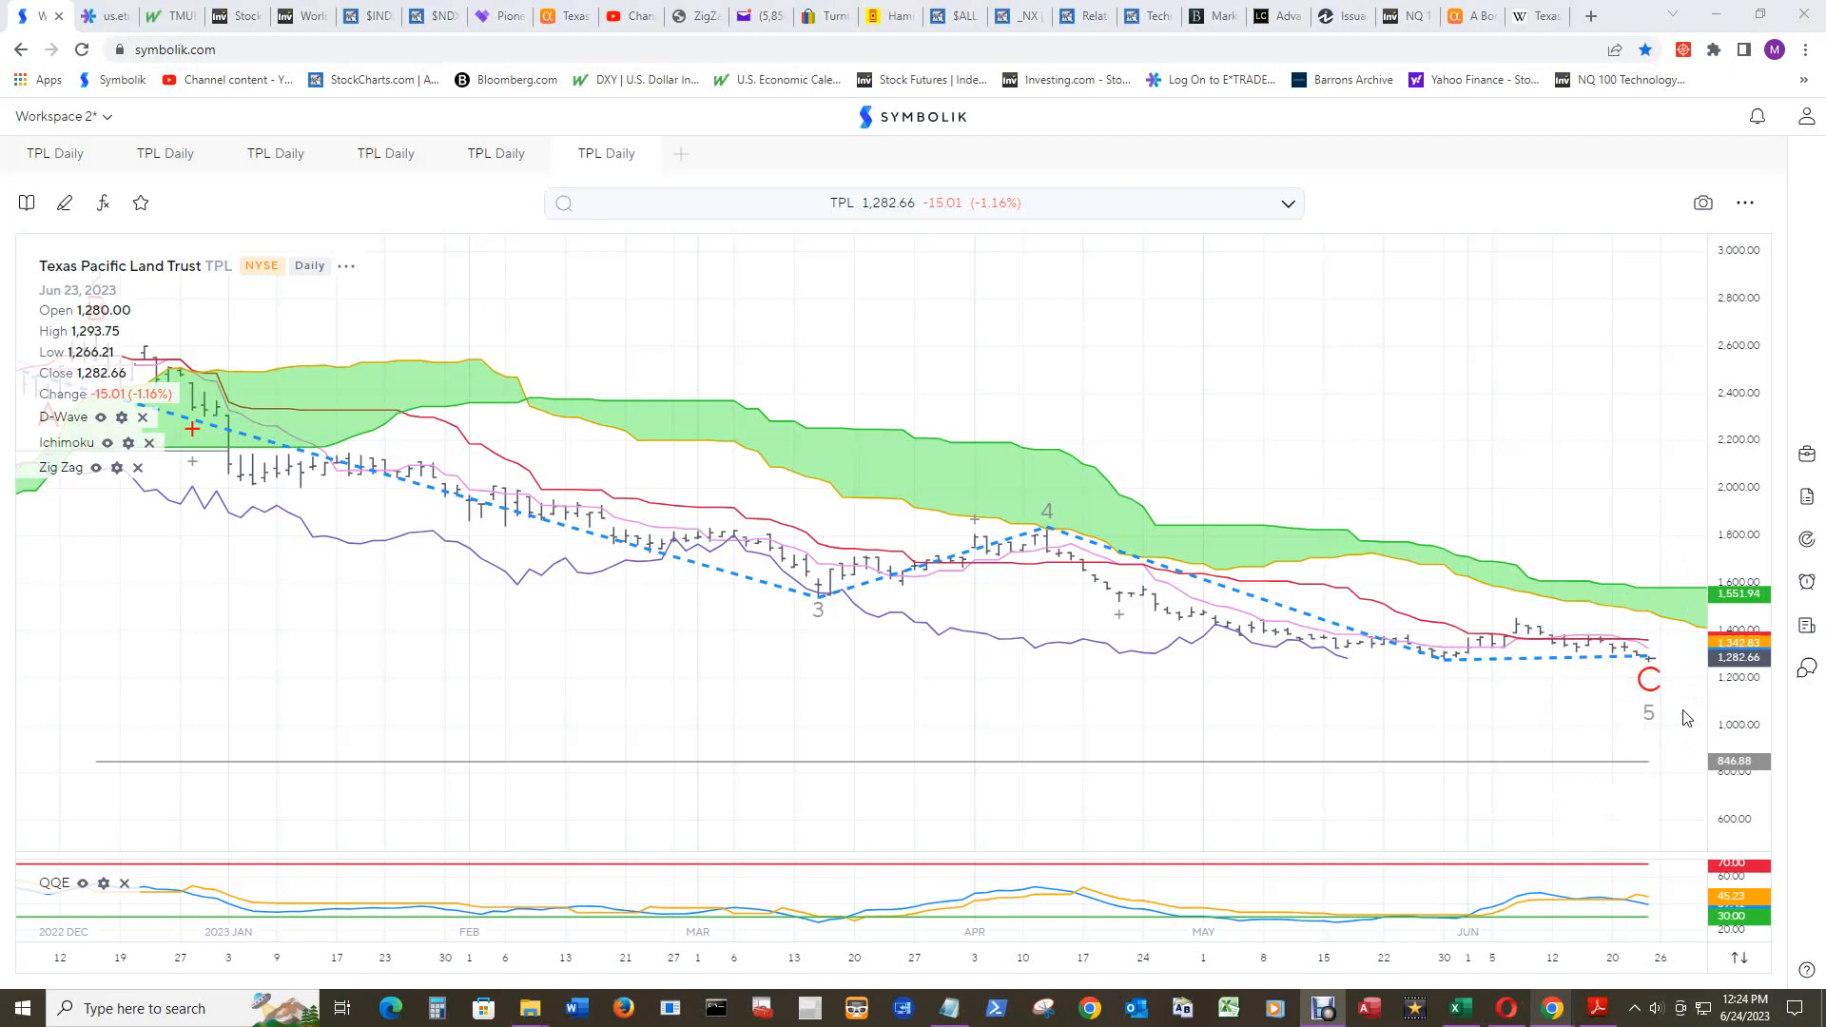
mouse_move(1677, 502)
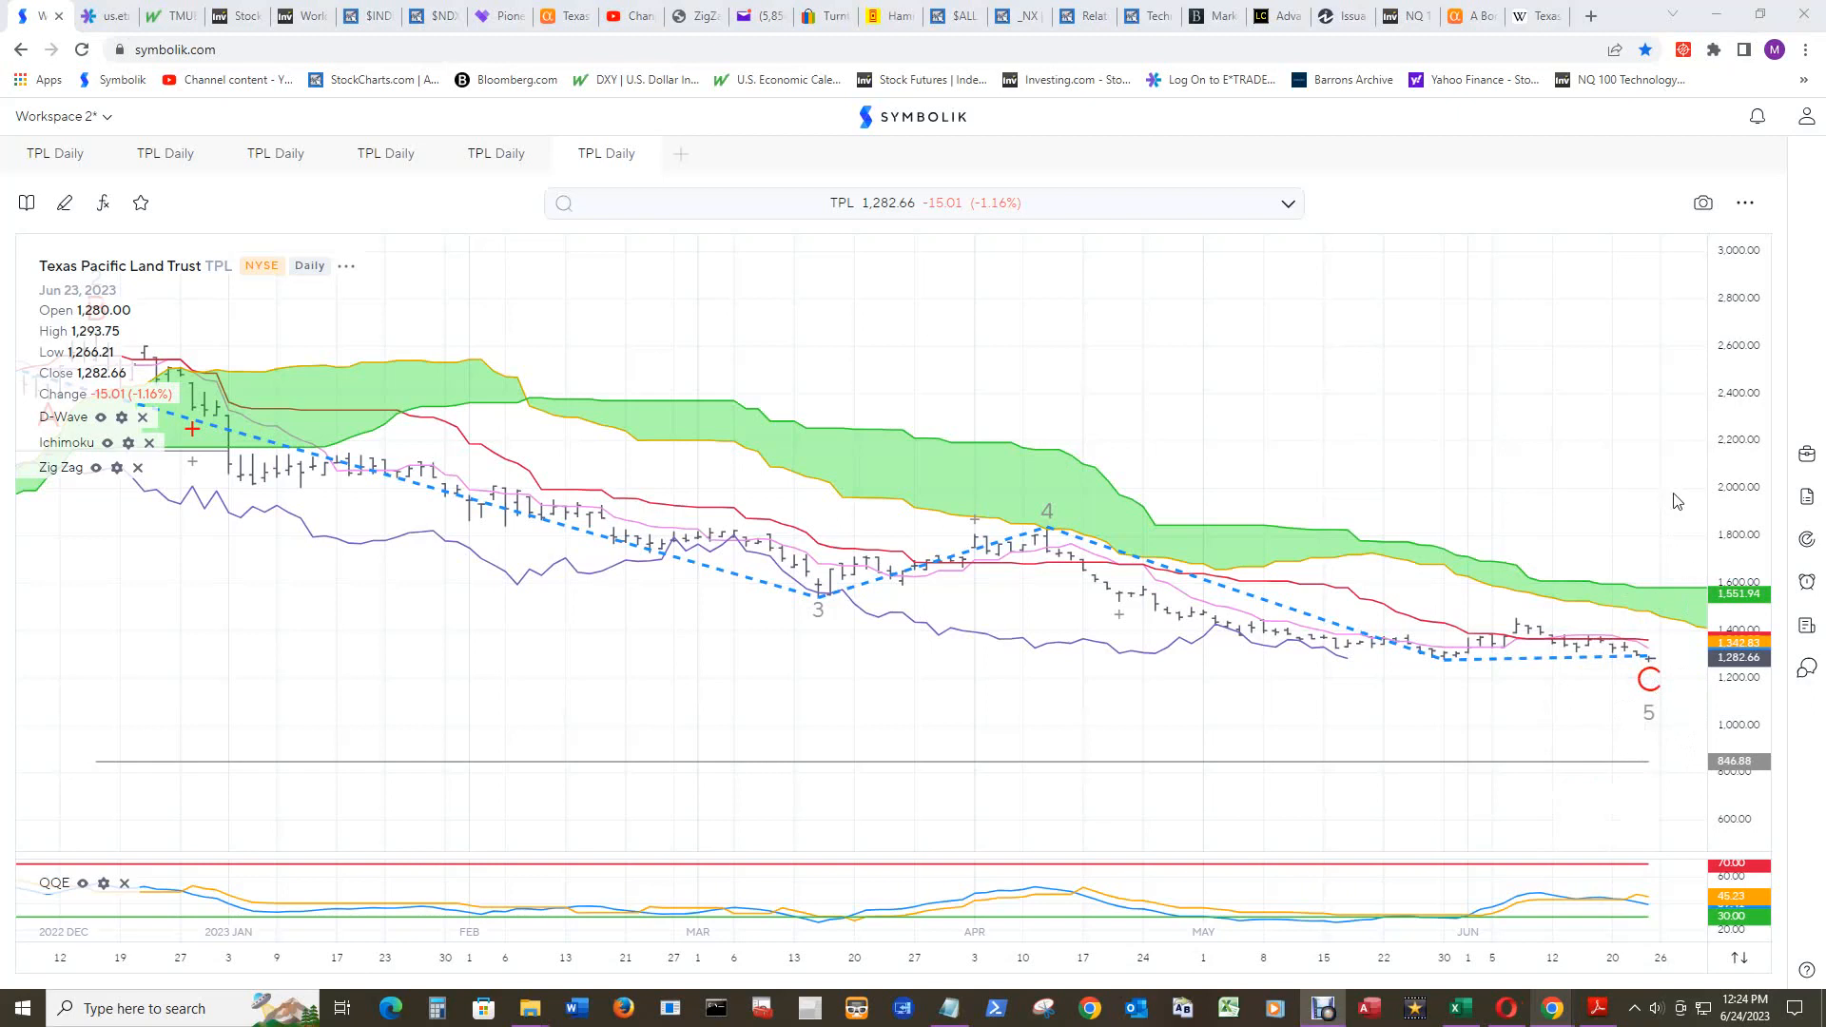
mouse_move(1597, 453)
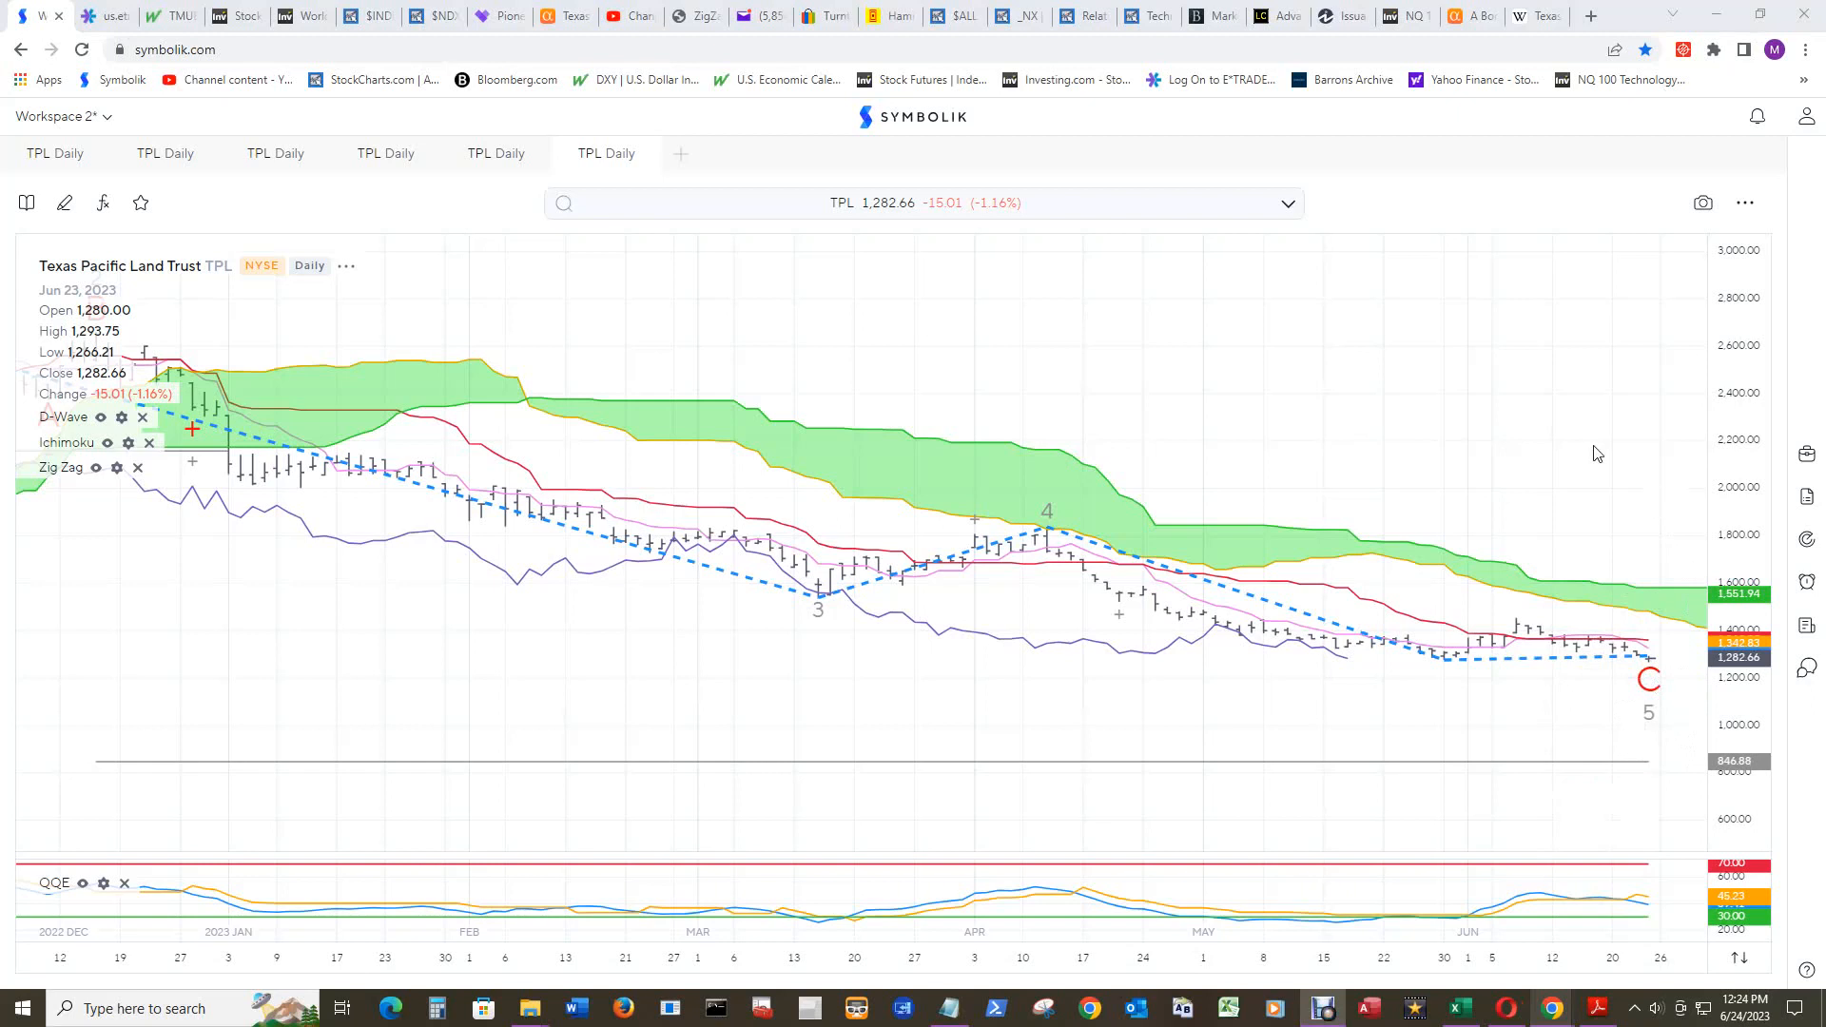
mouse_move(1604, 478)
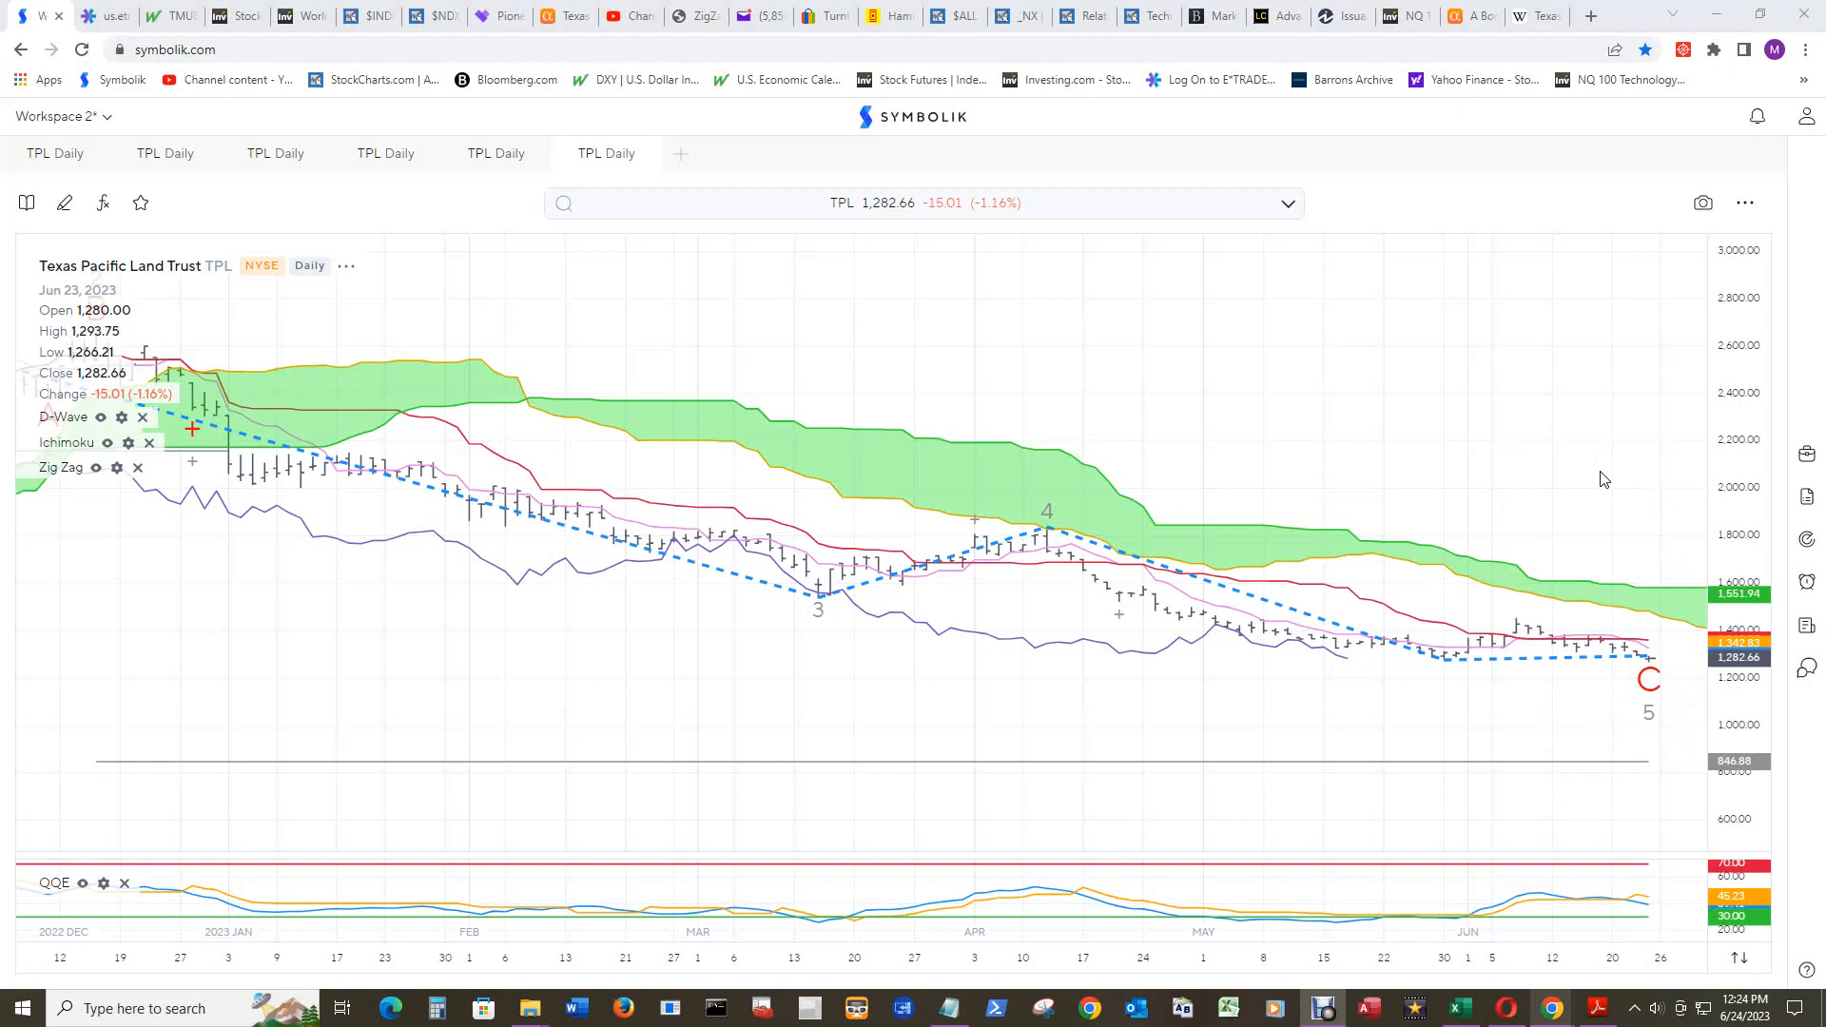
mouse_move(1646, 769)
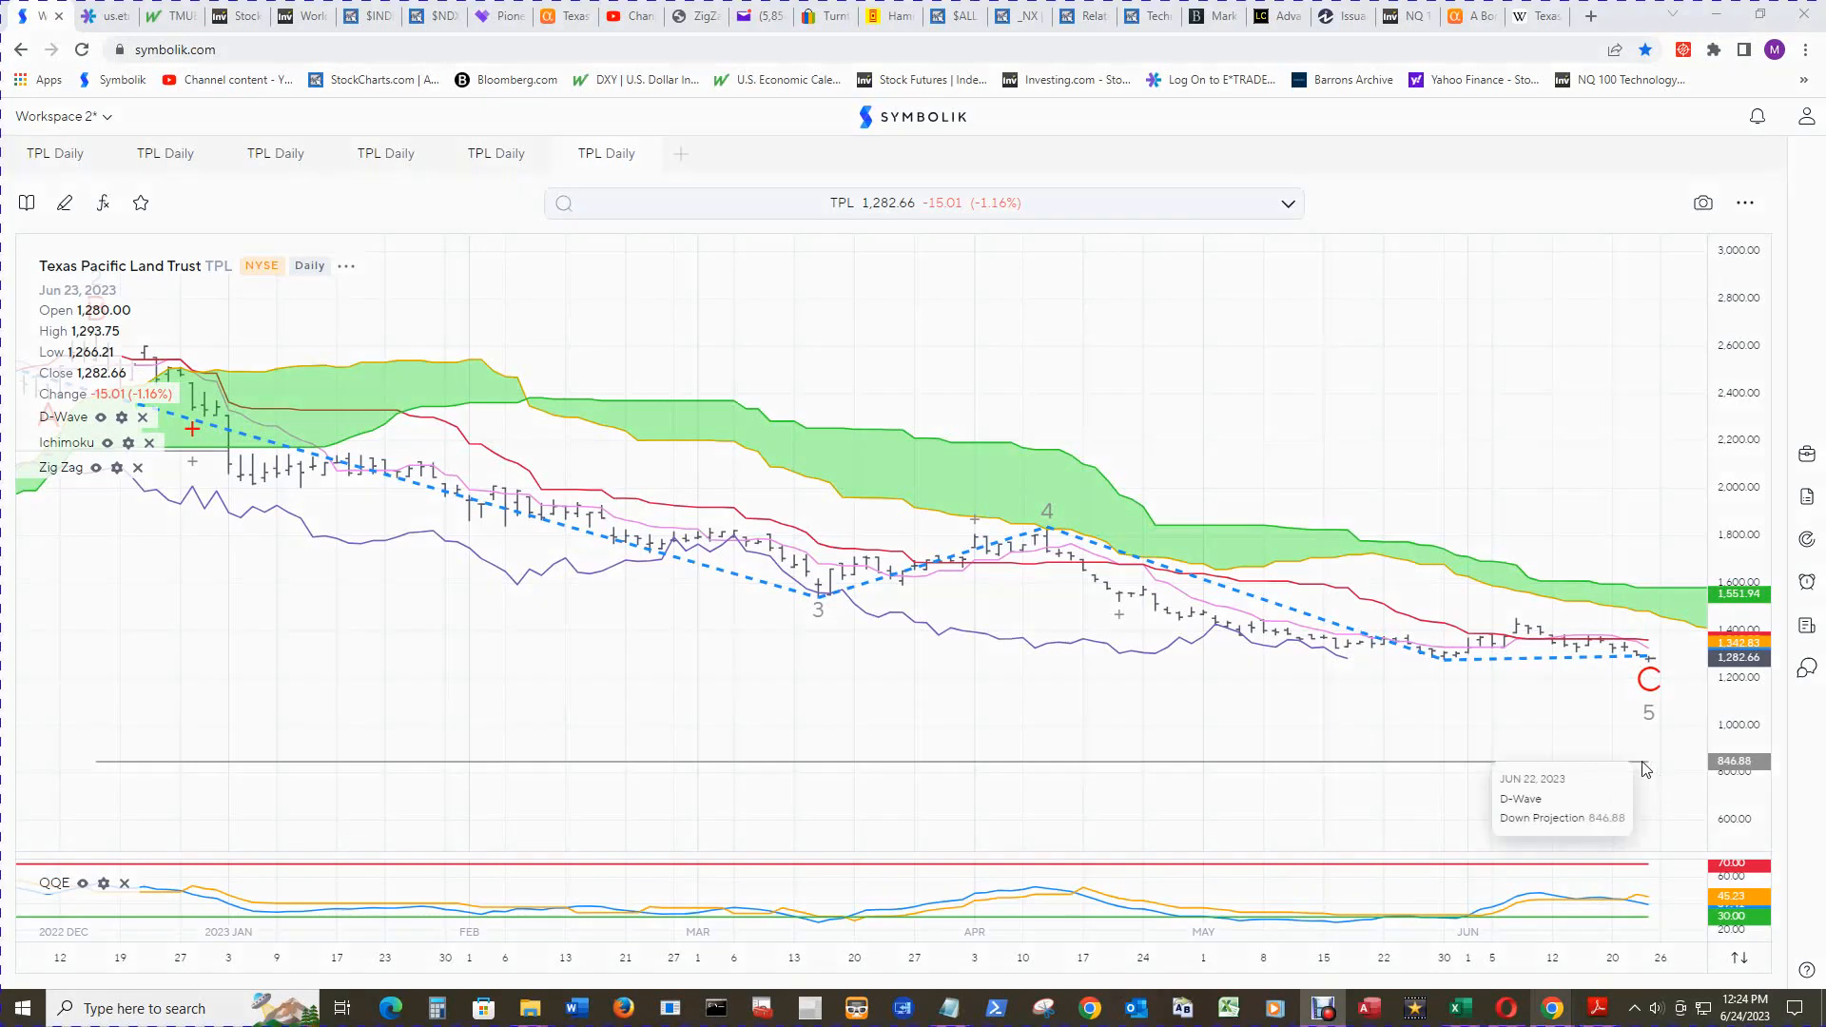
mouse_move(1642, 766)
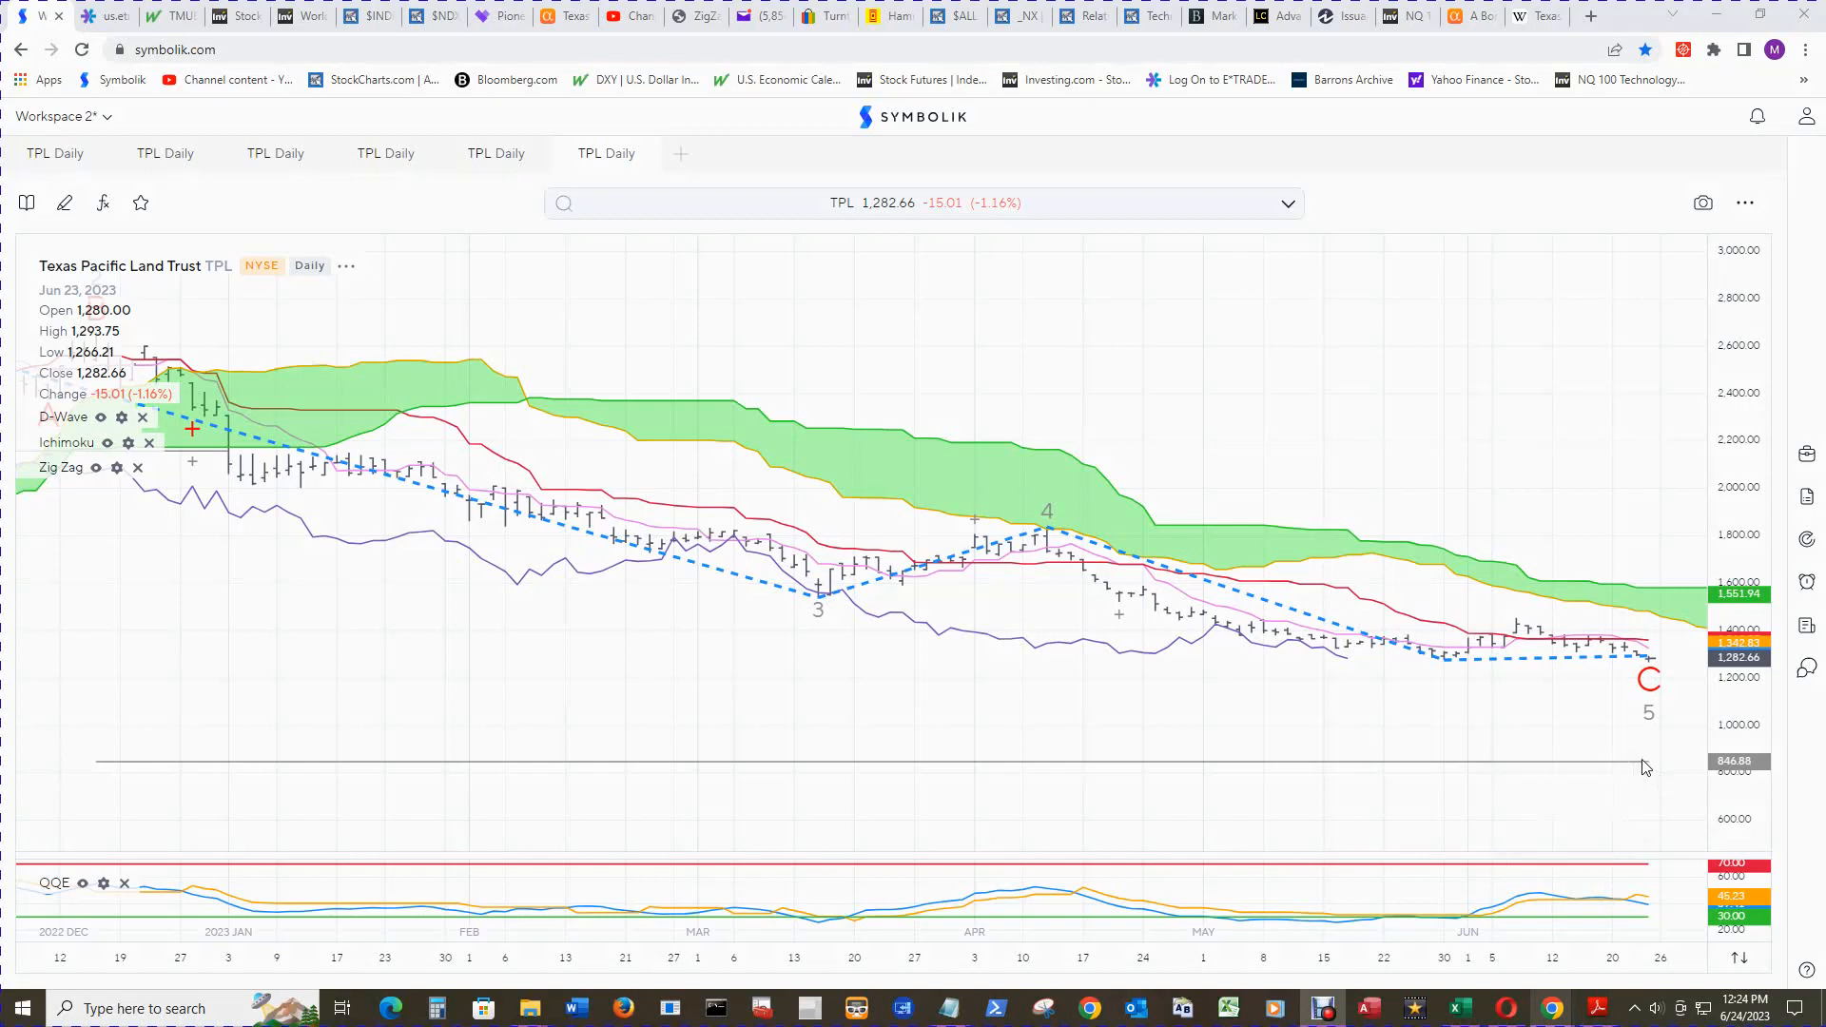
mouse_move(1645, 768)
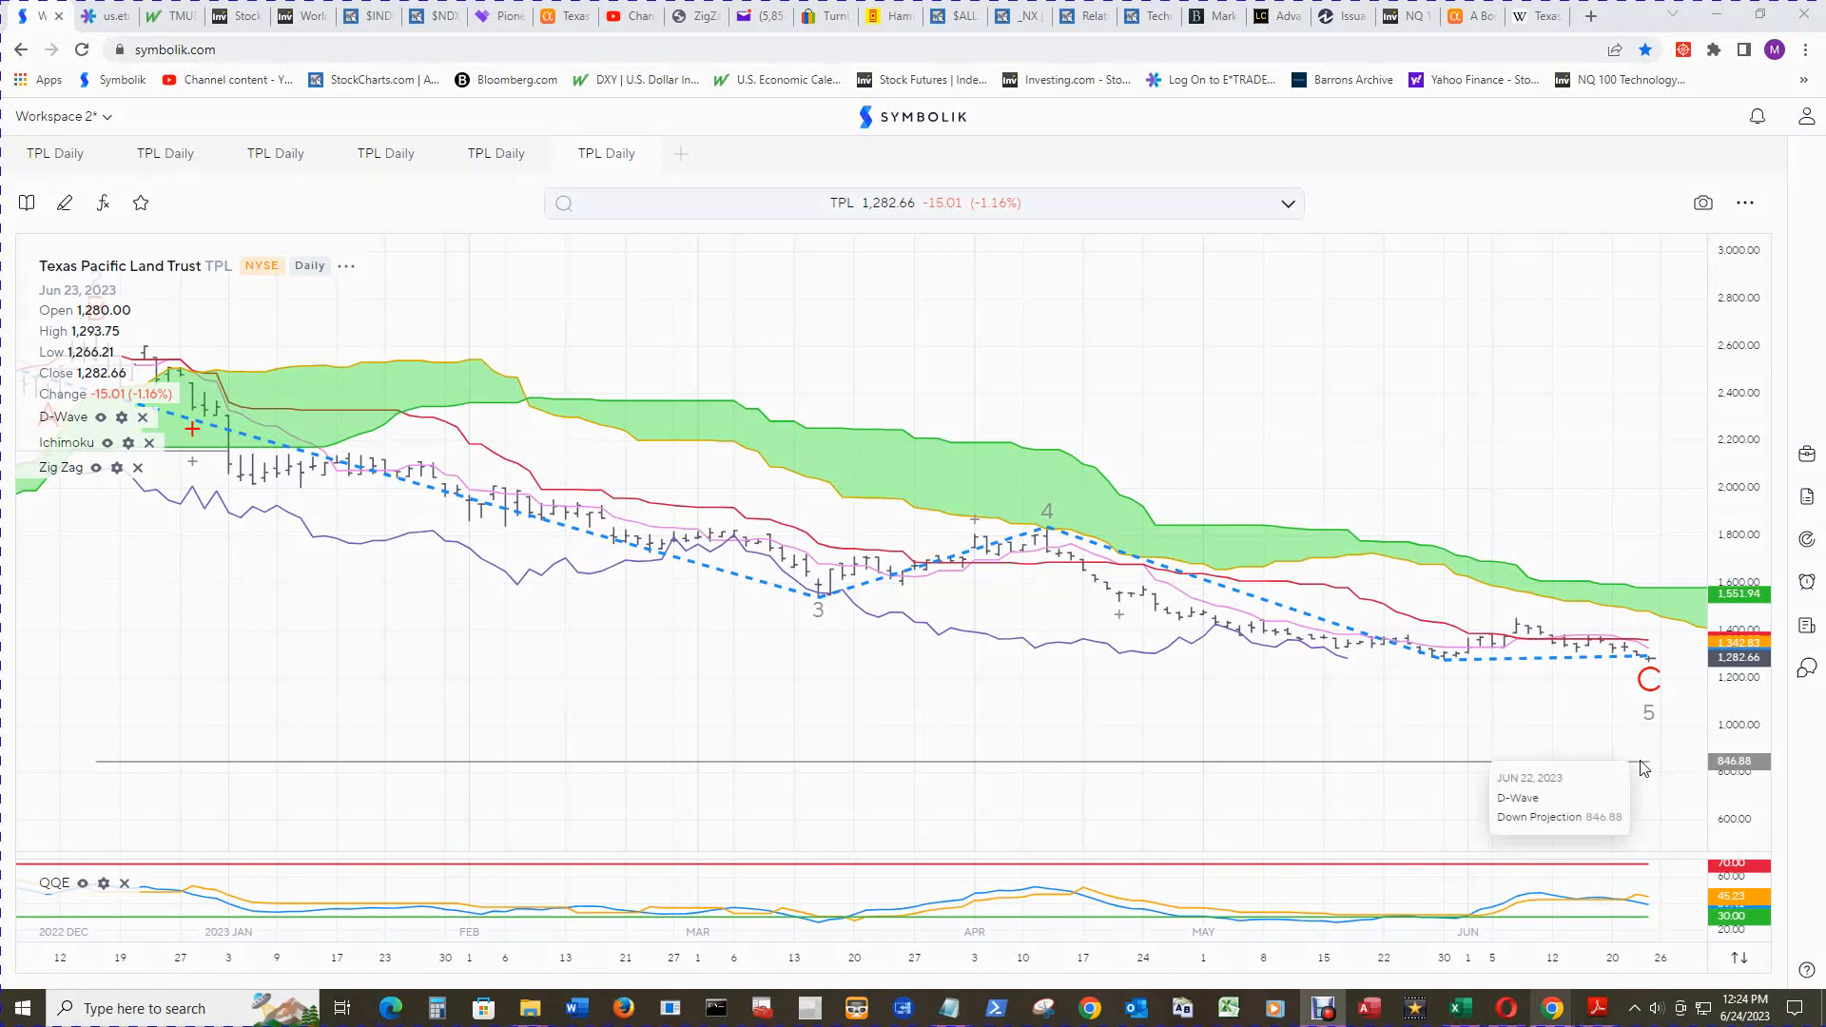
mouse_move(1661, 746)
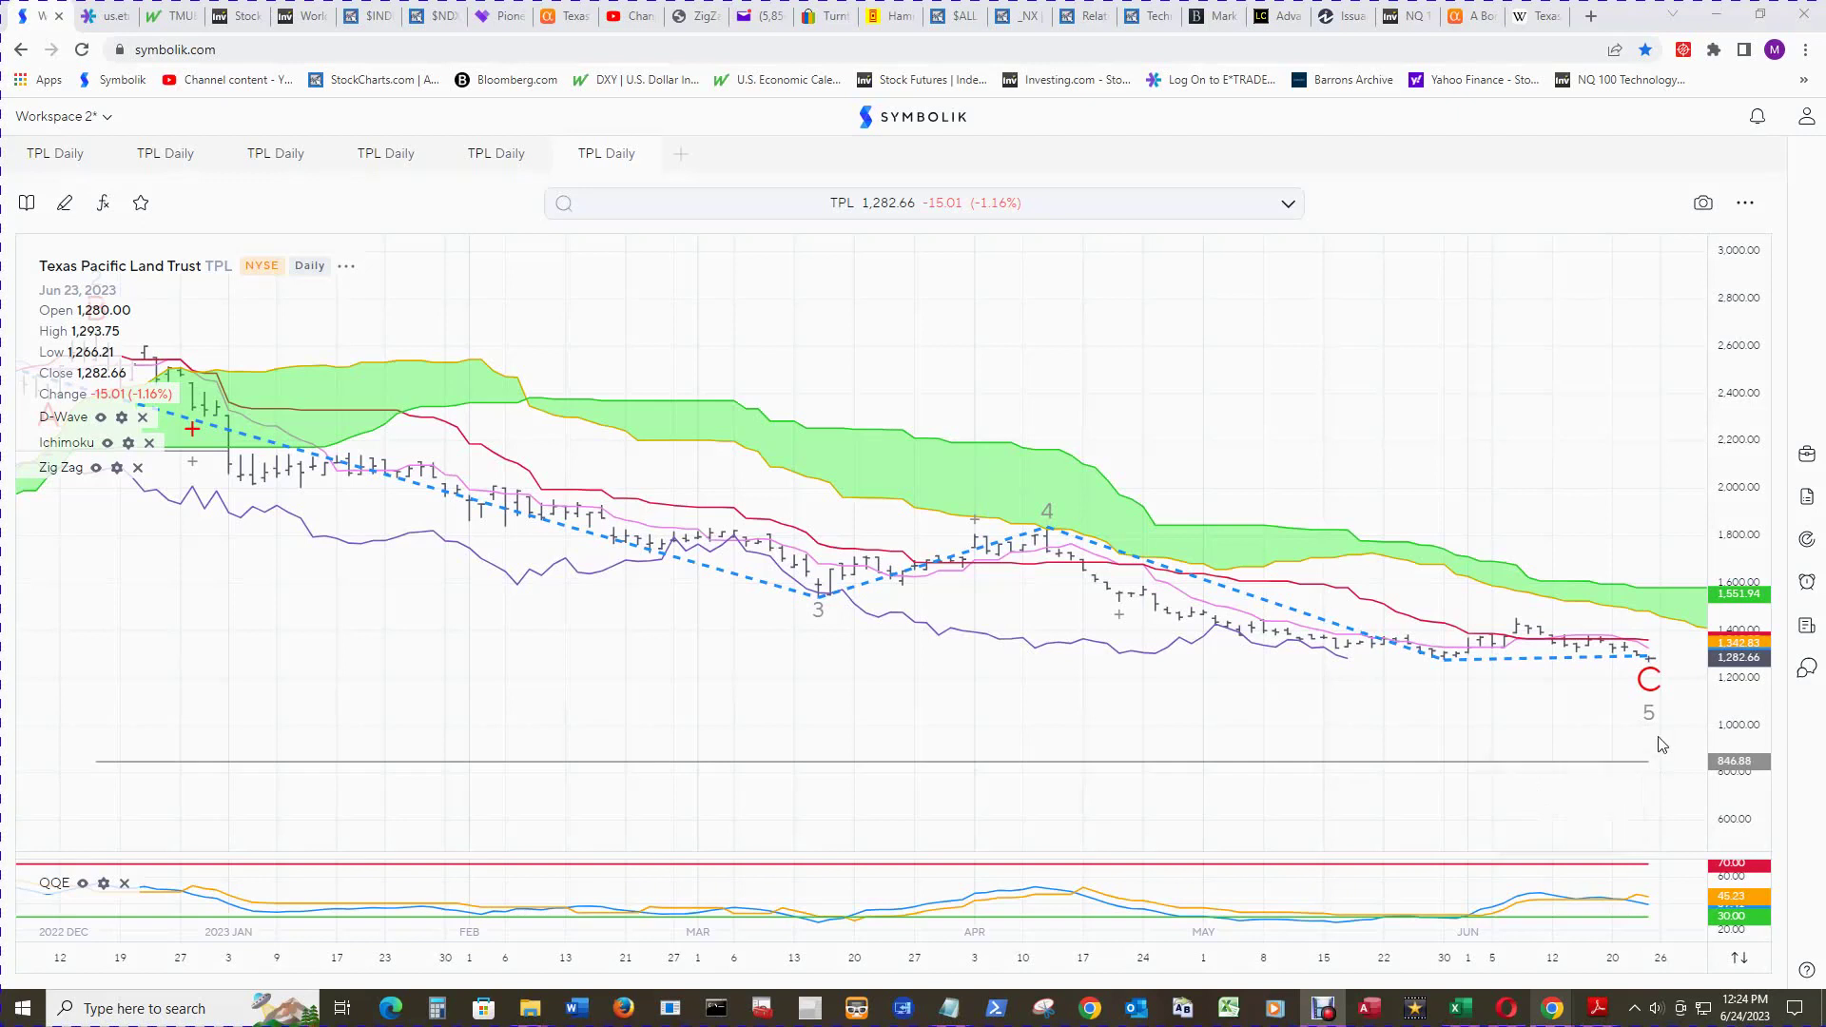
mouse_move(1658, 731)
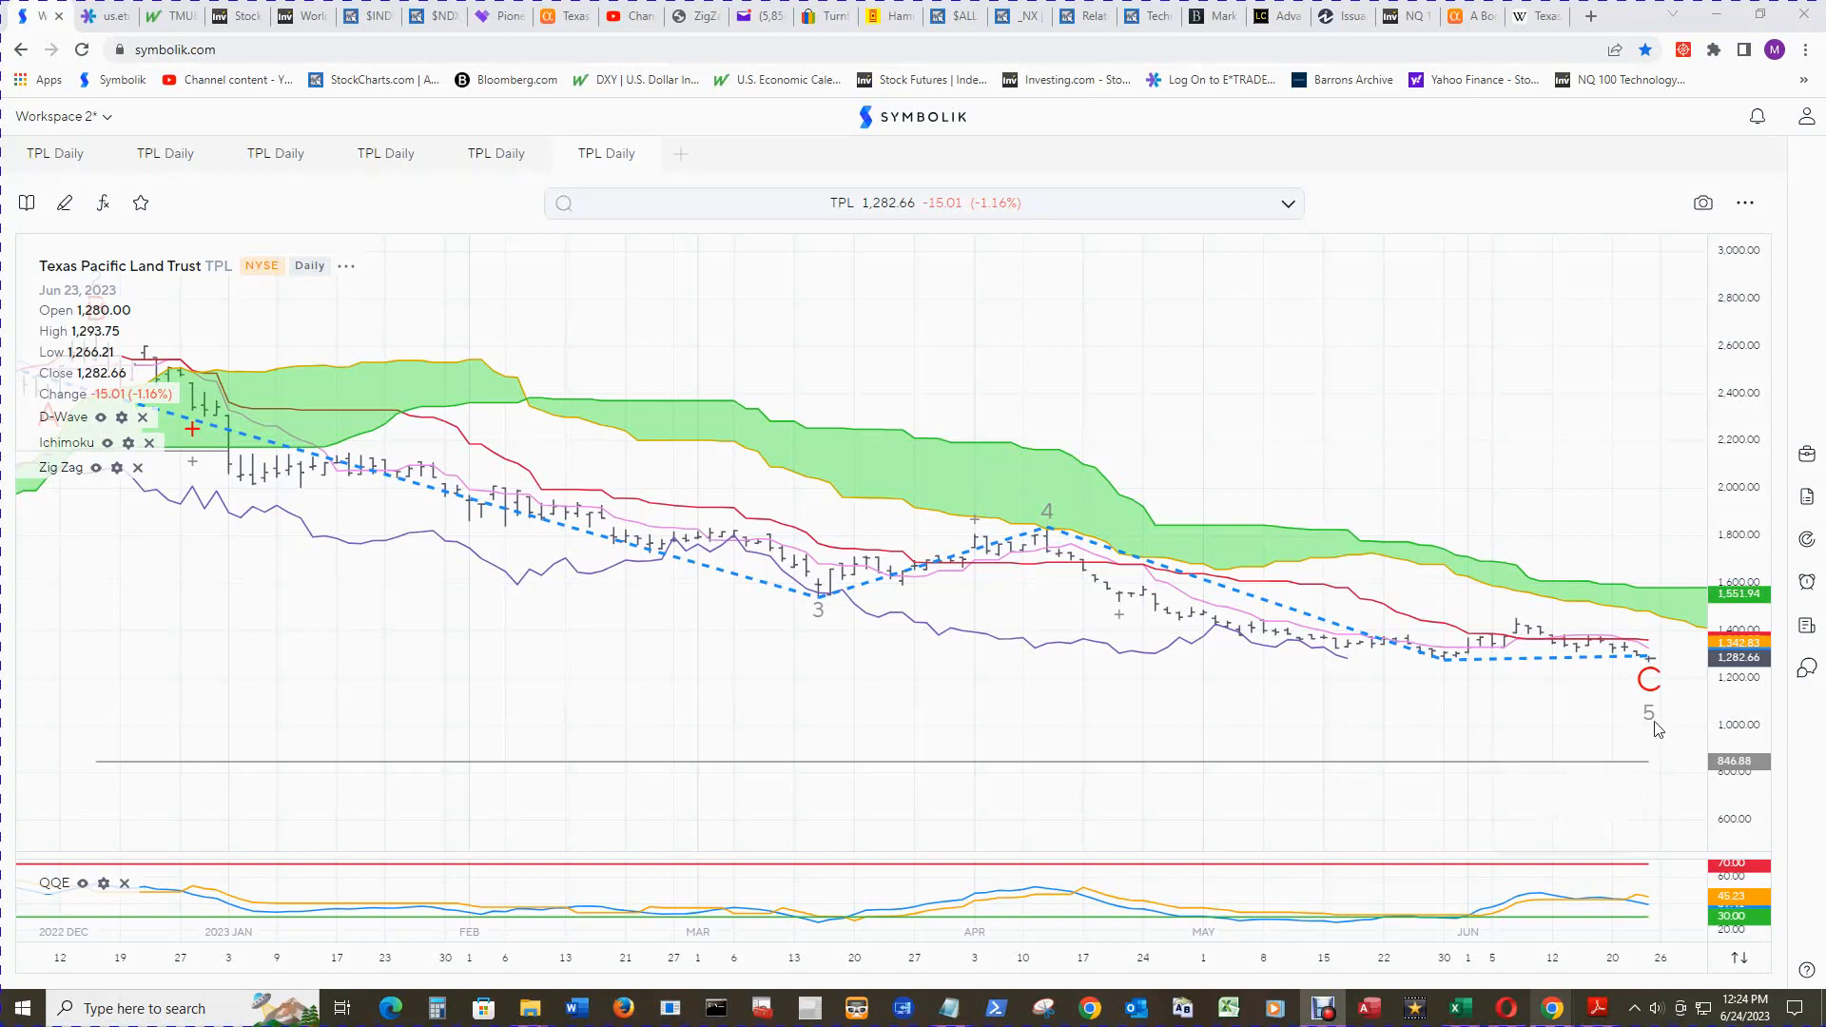
mouse_move(1666, 737)
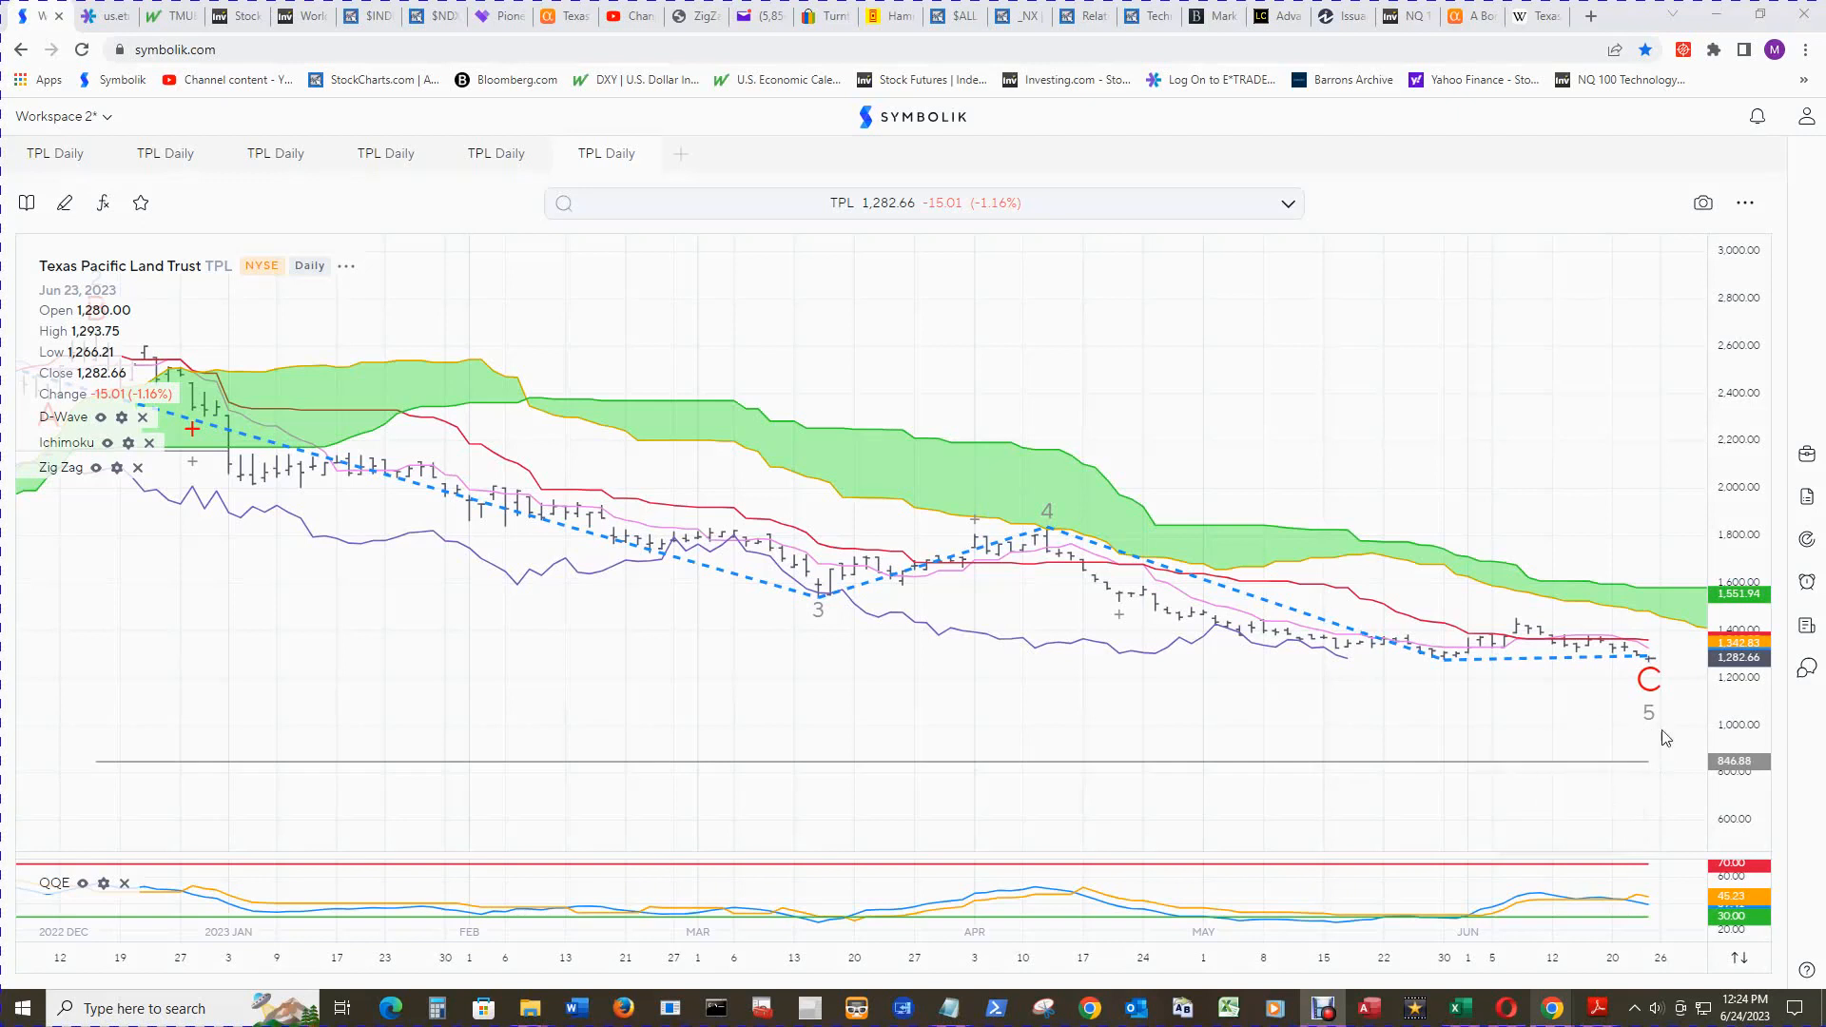
mouse_move(1666, 932)
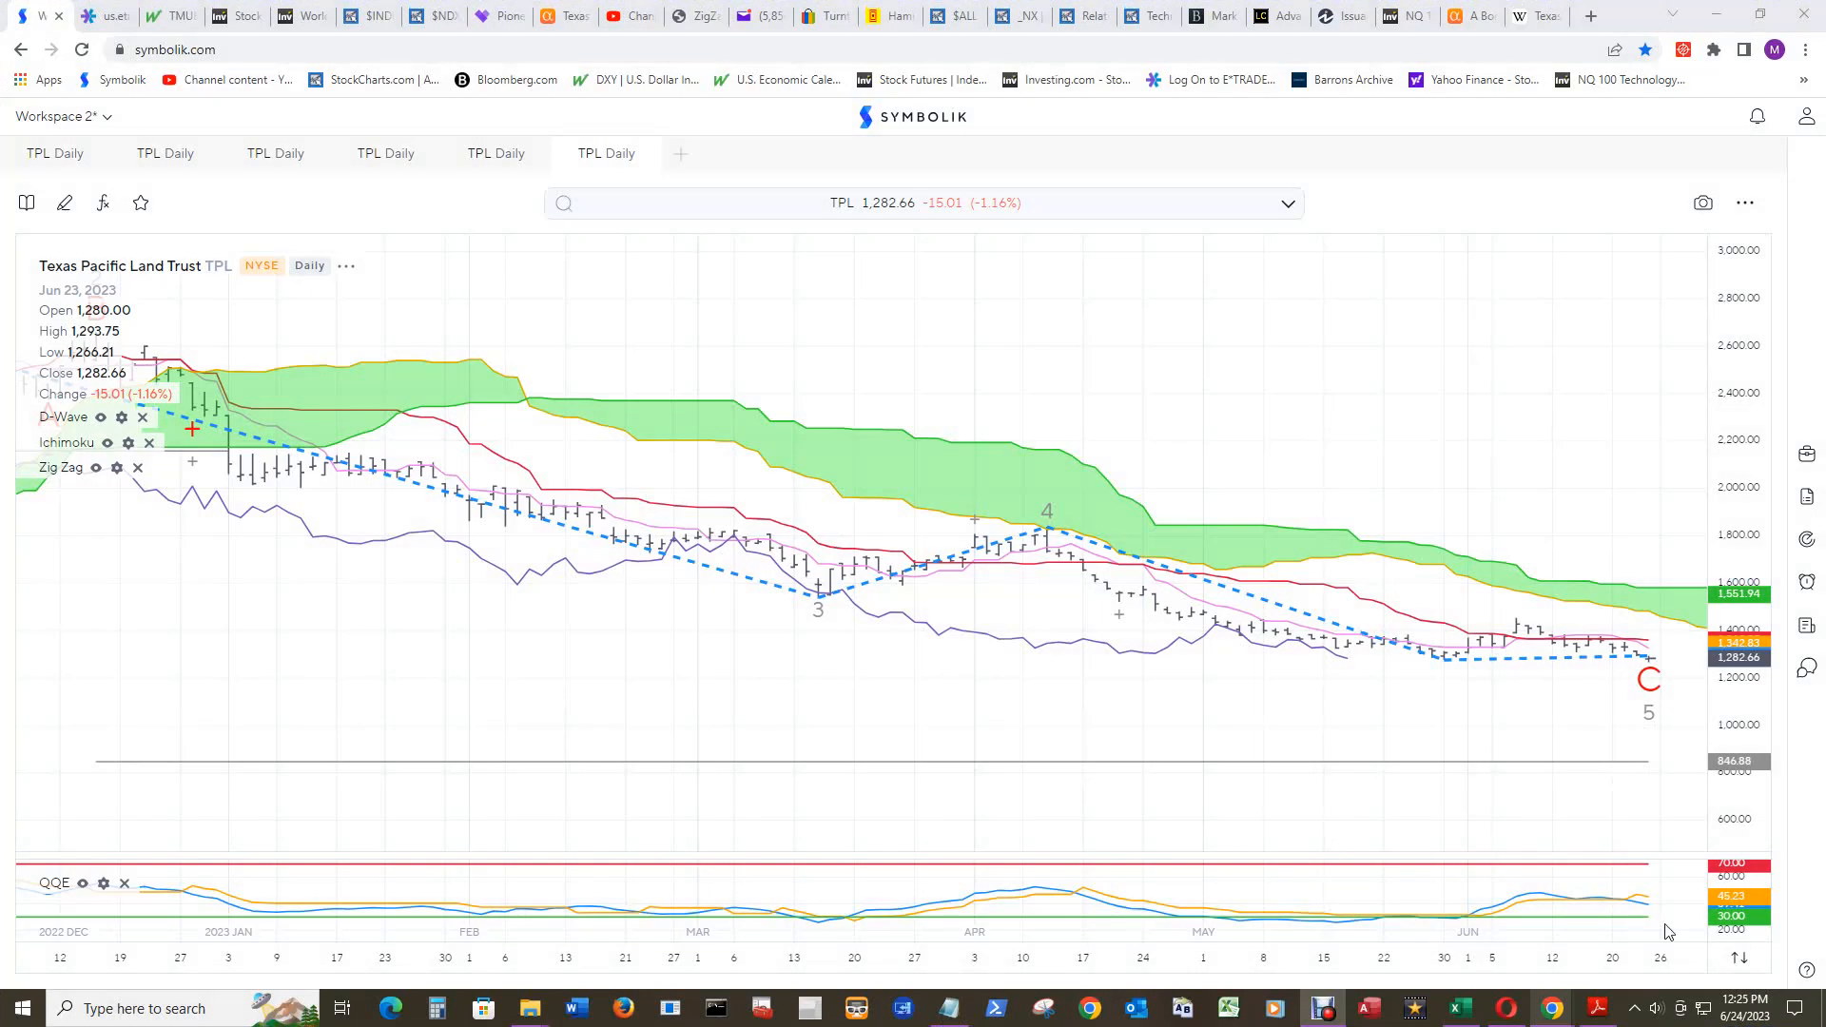
mouse_move(1663, 919)
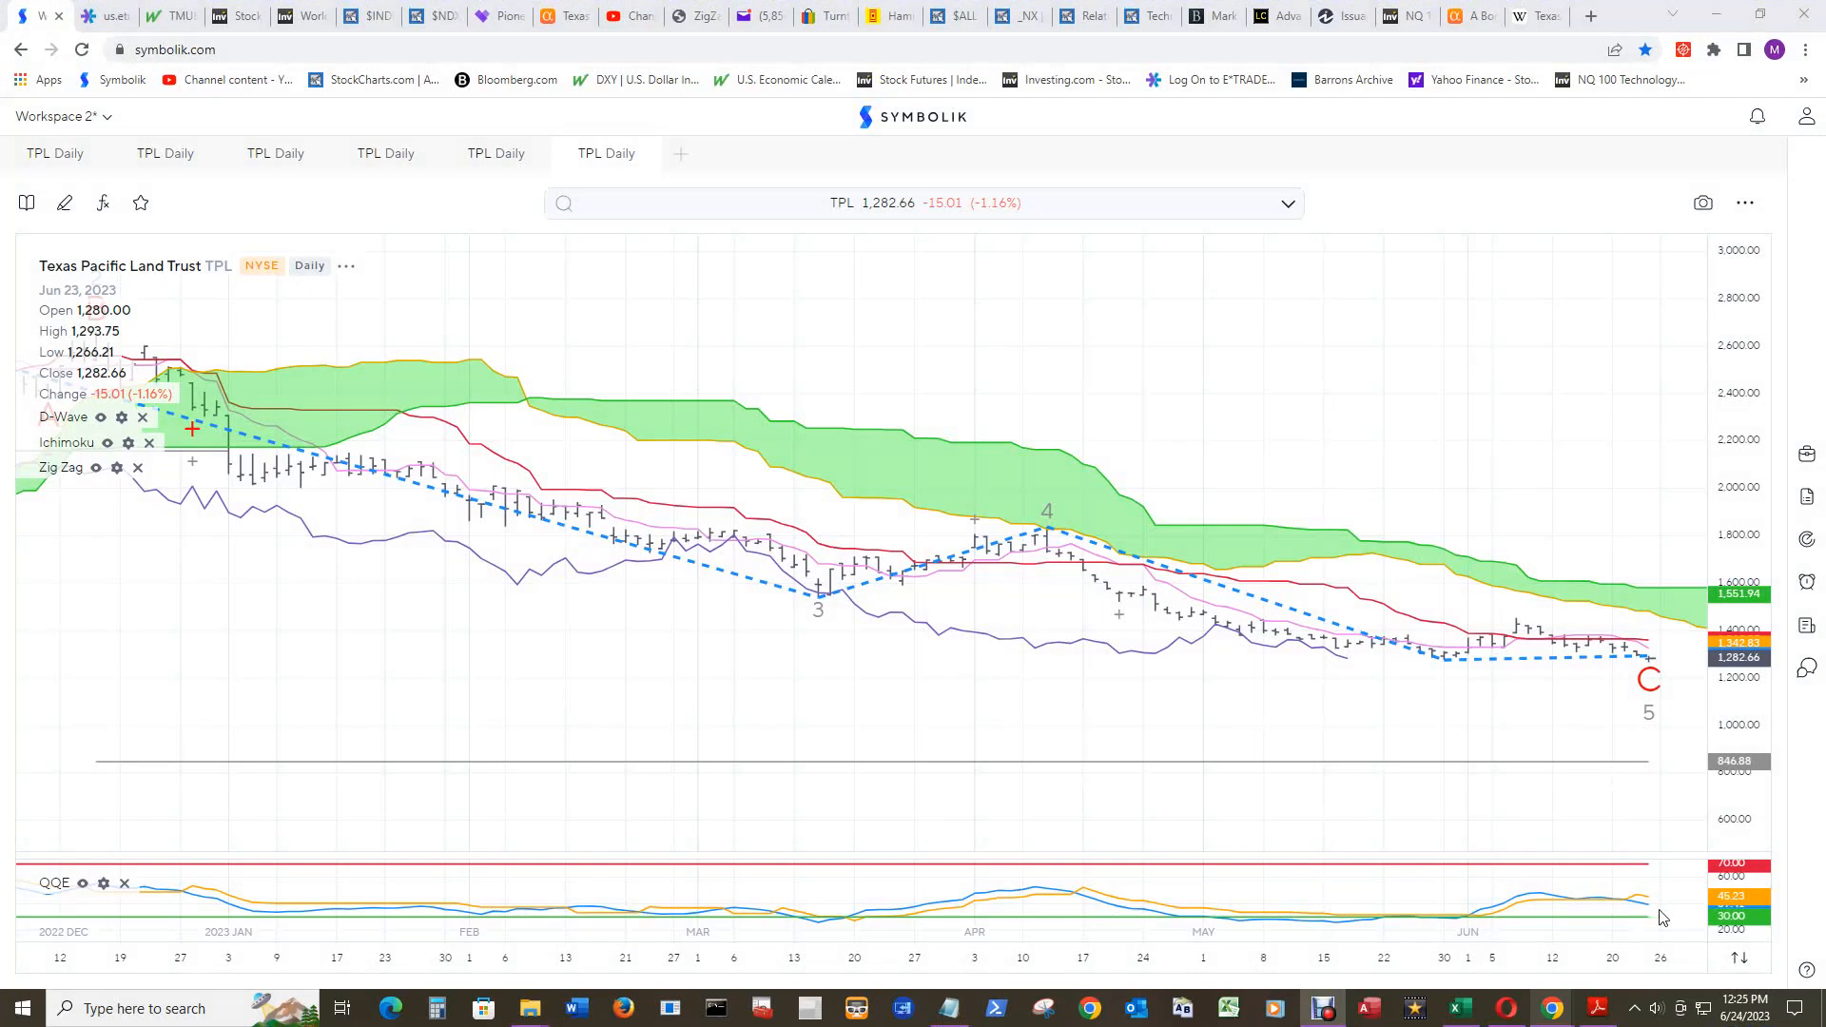
mouse_move(1655, 915)
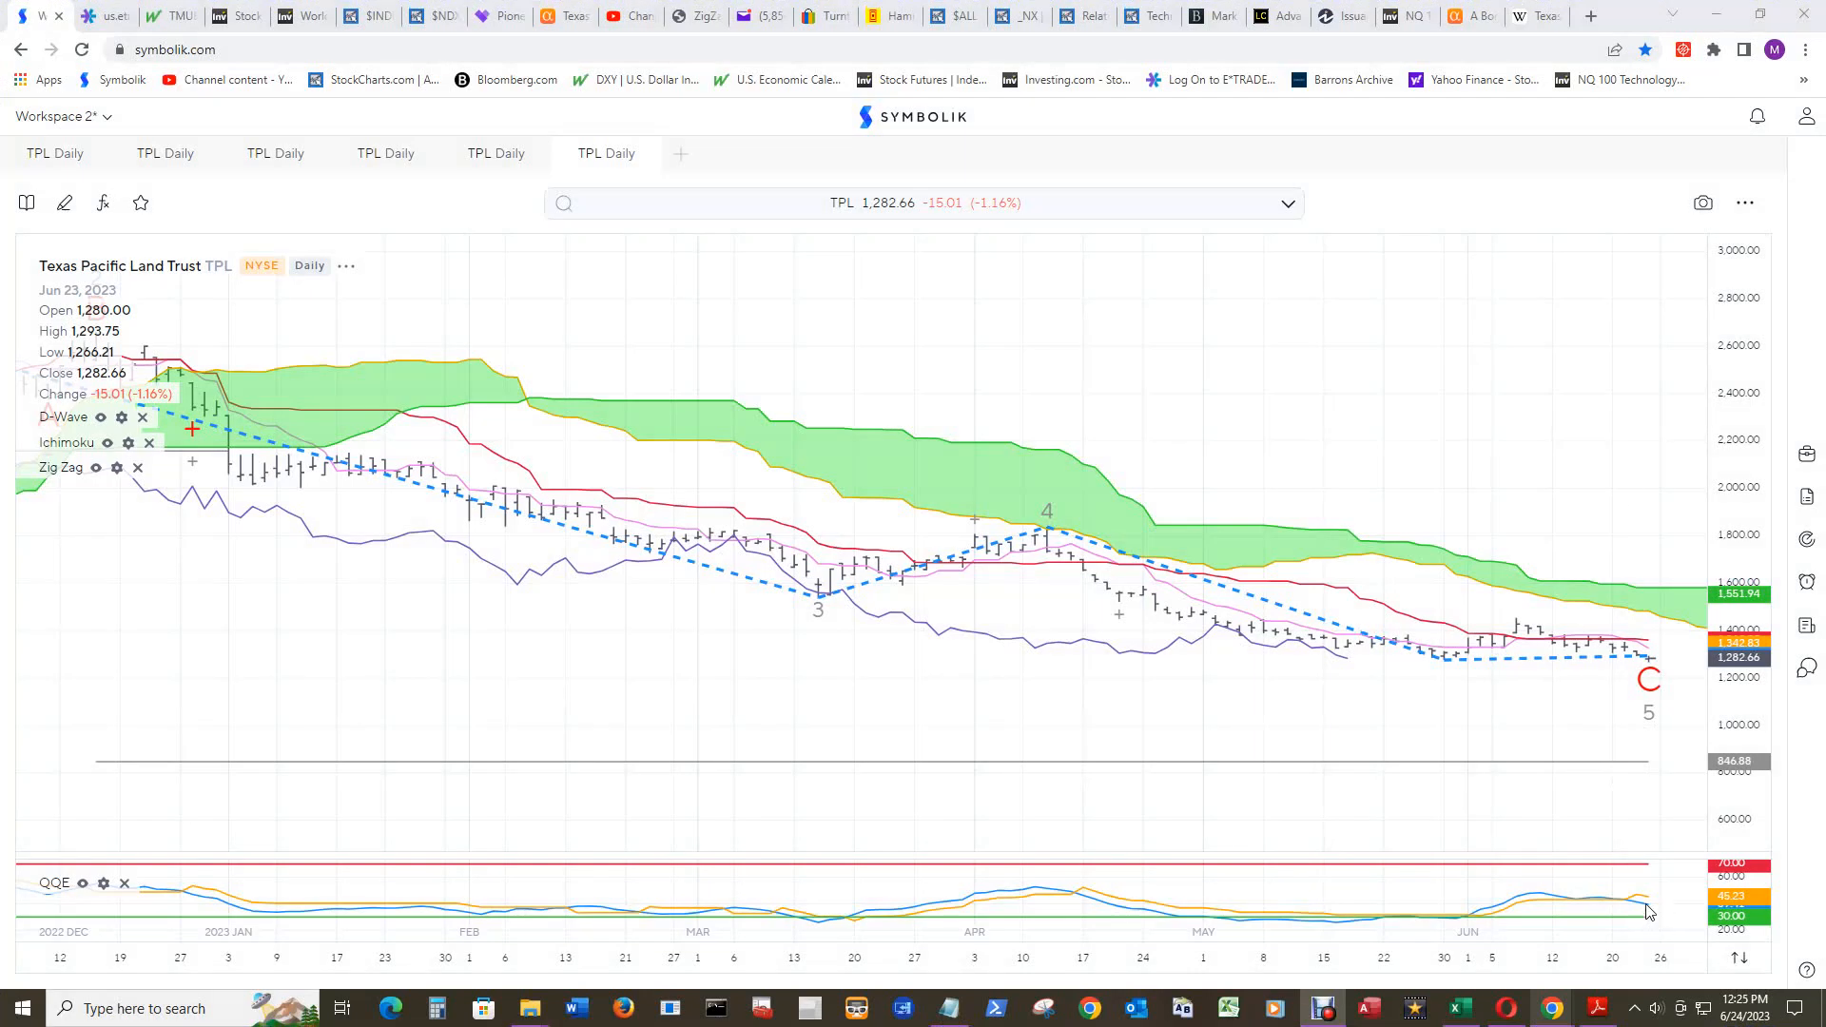
mouse_move(1646, 912)
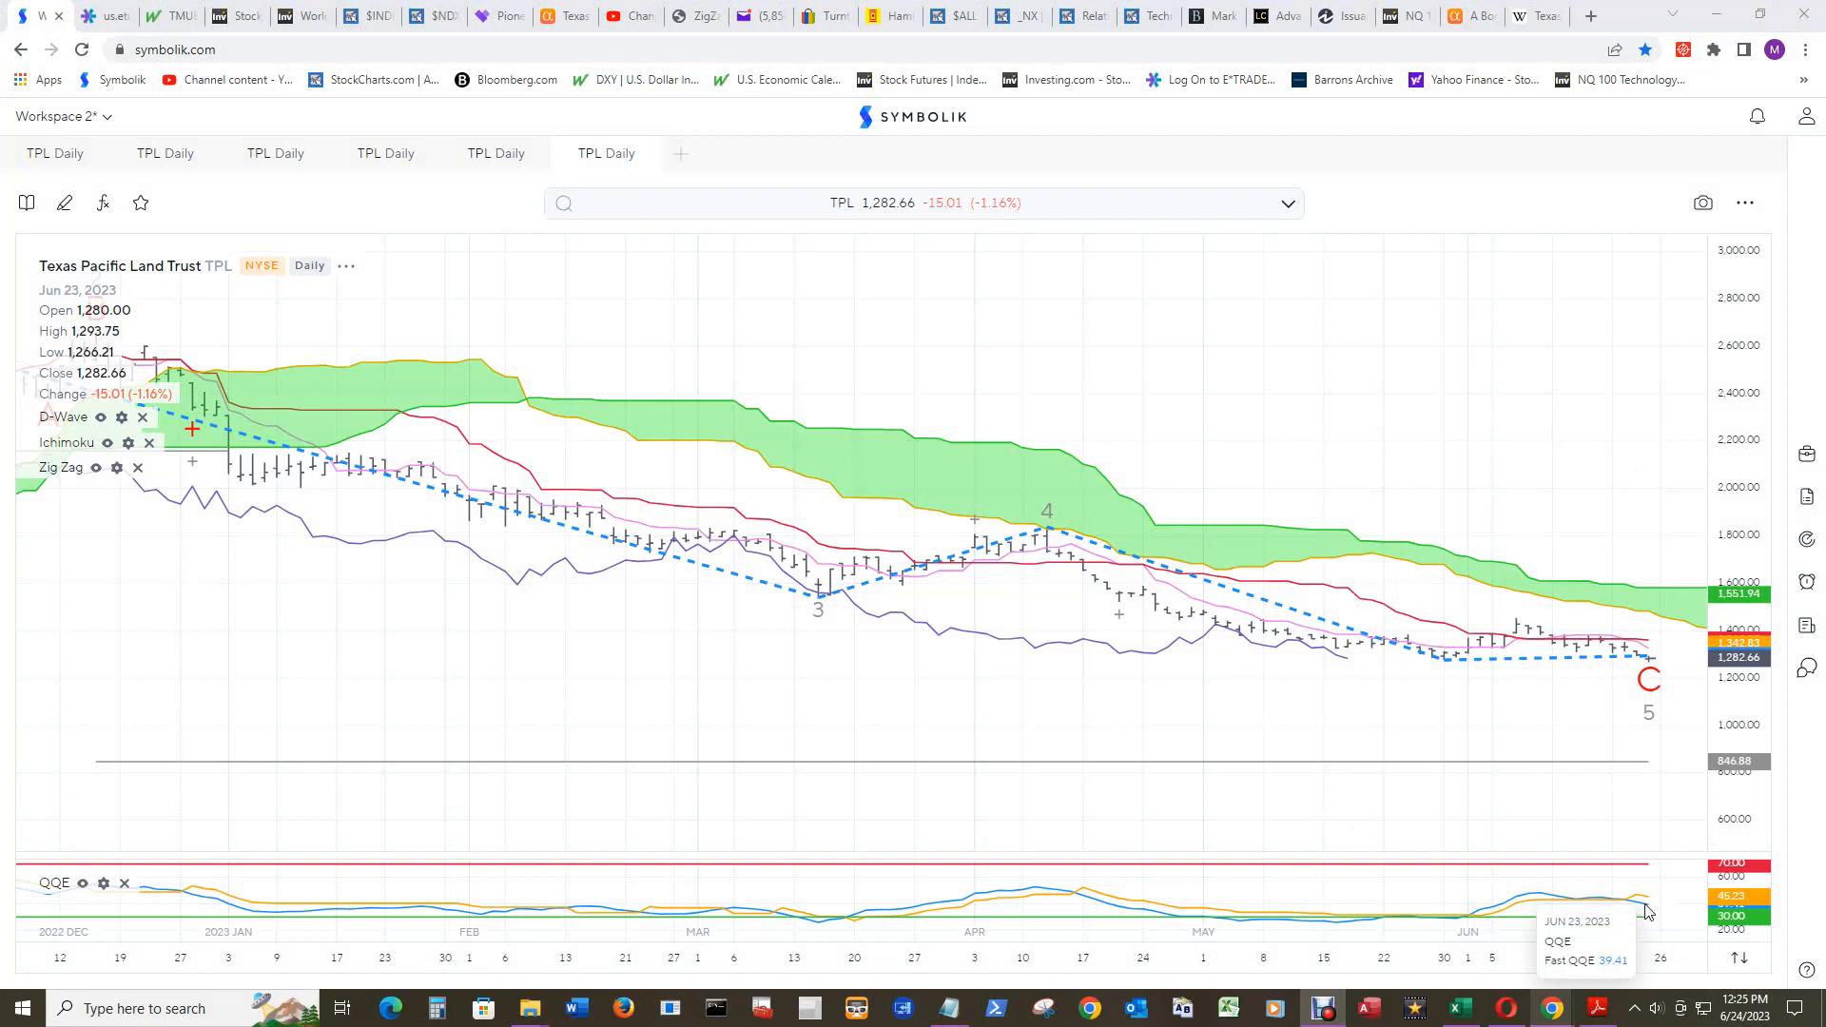
mouse_move(1645, 912)
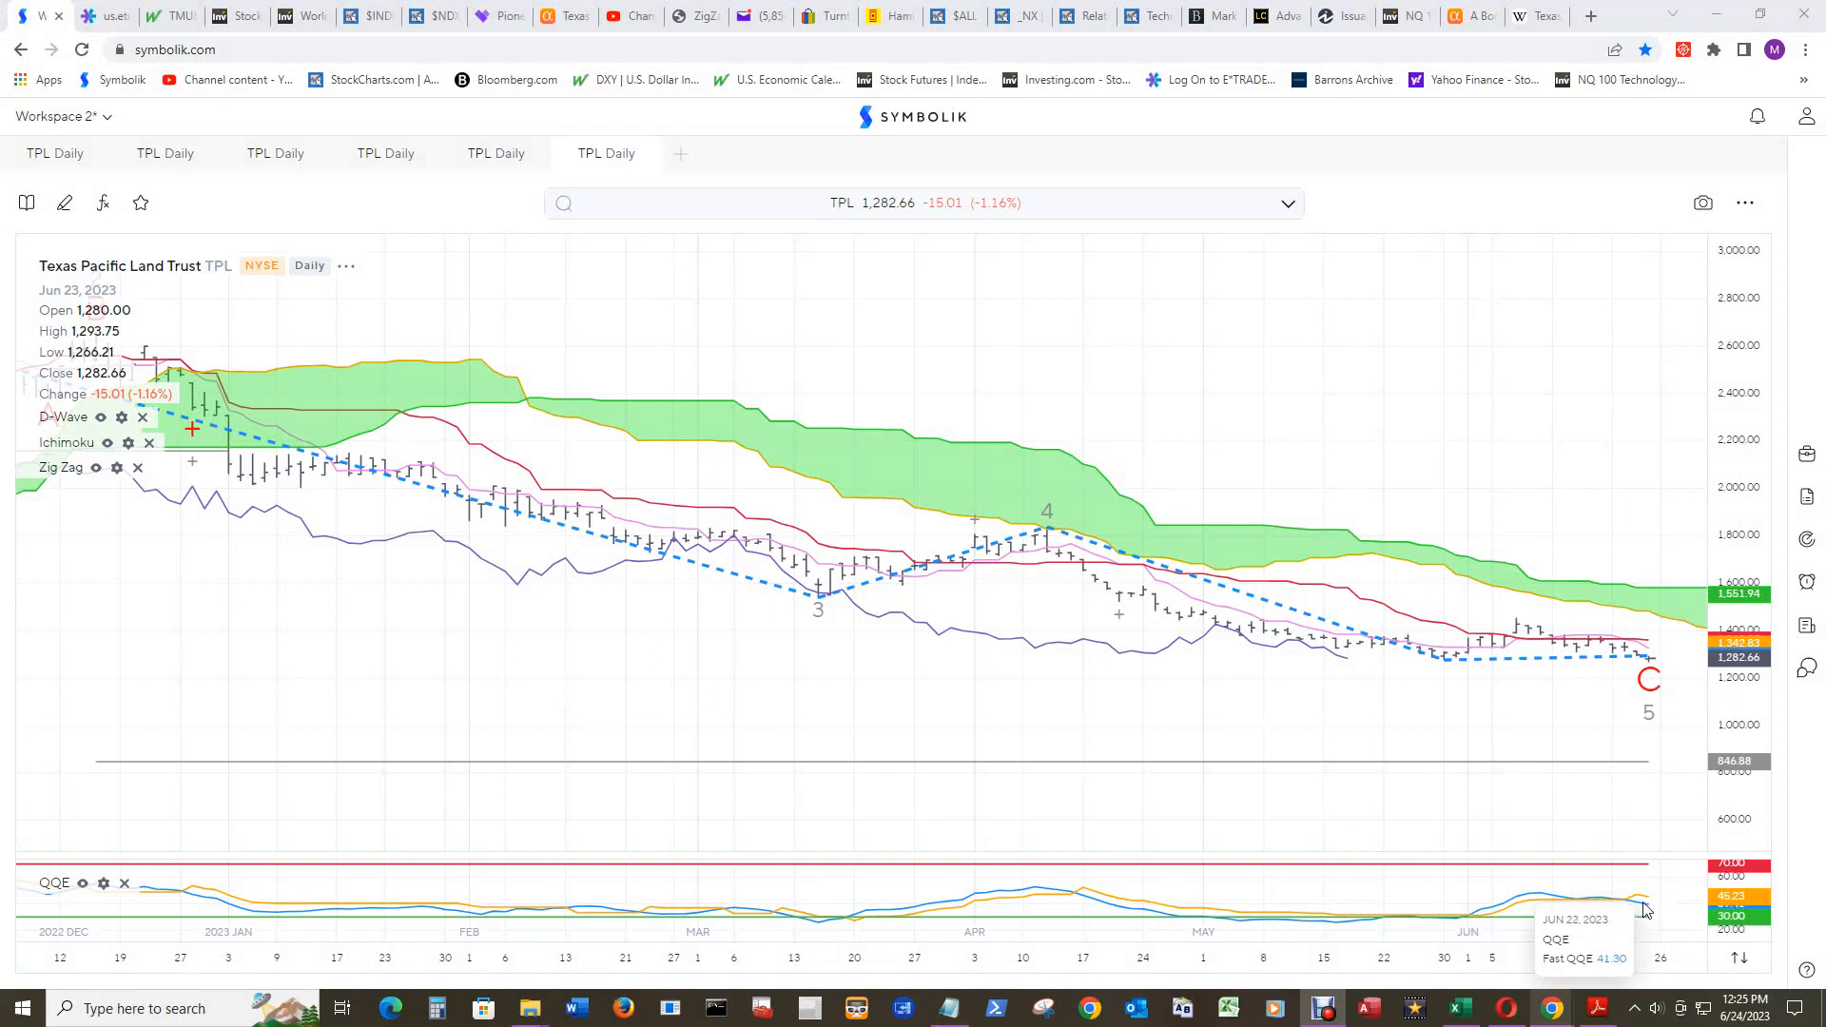
mouse_move(1644, 906)
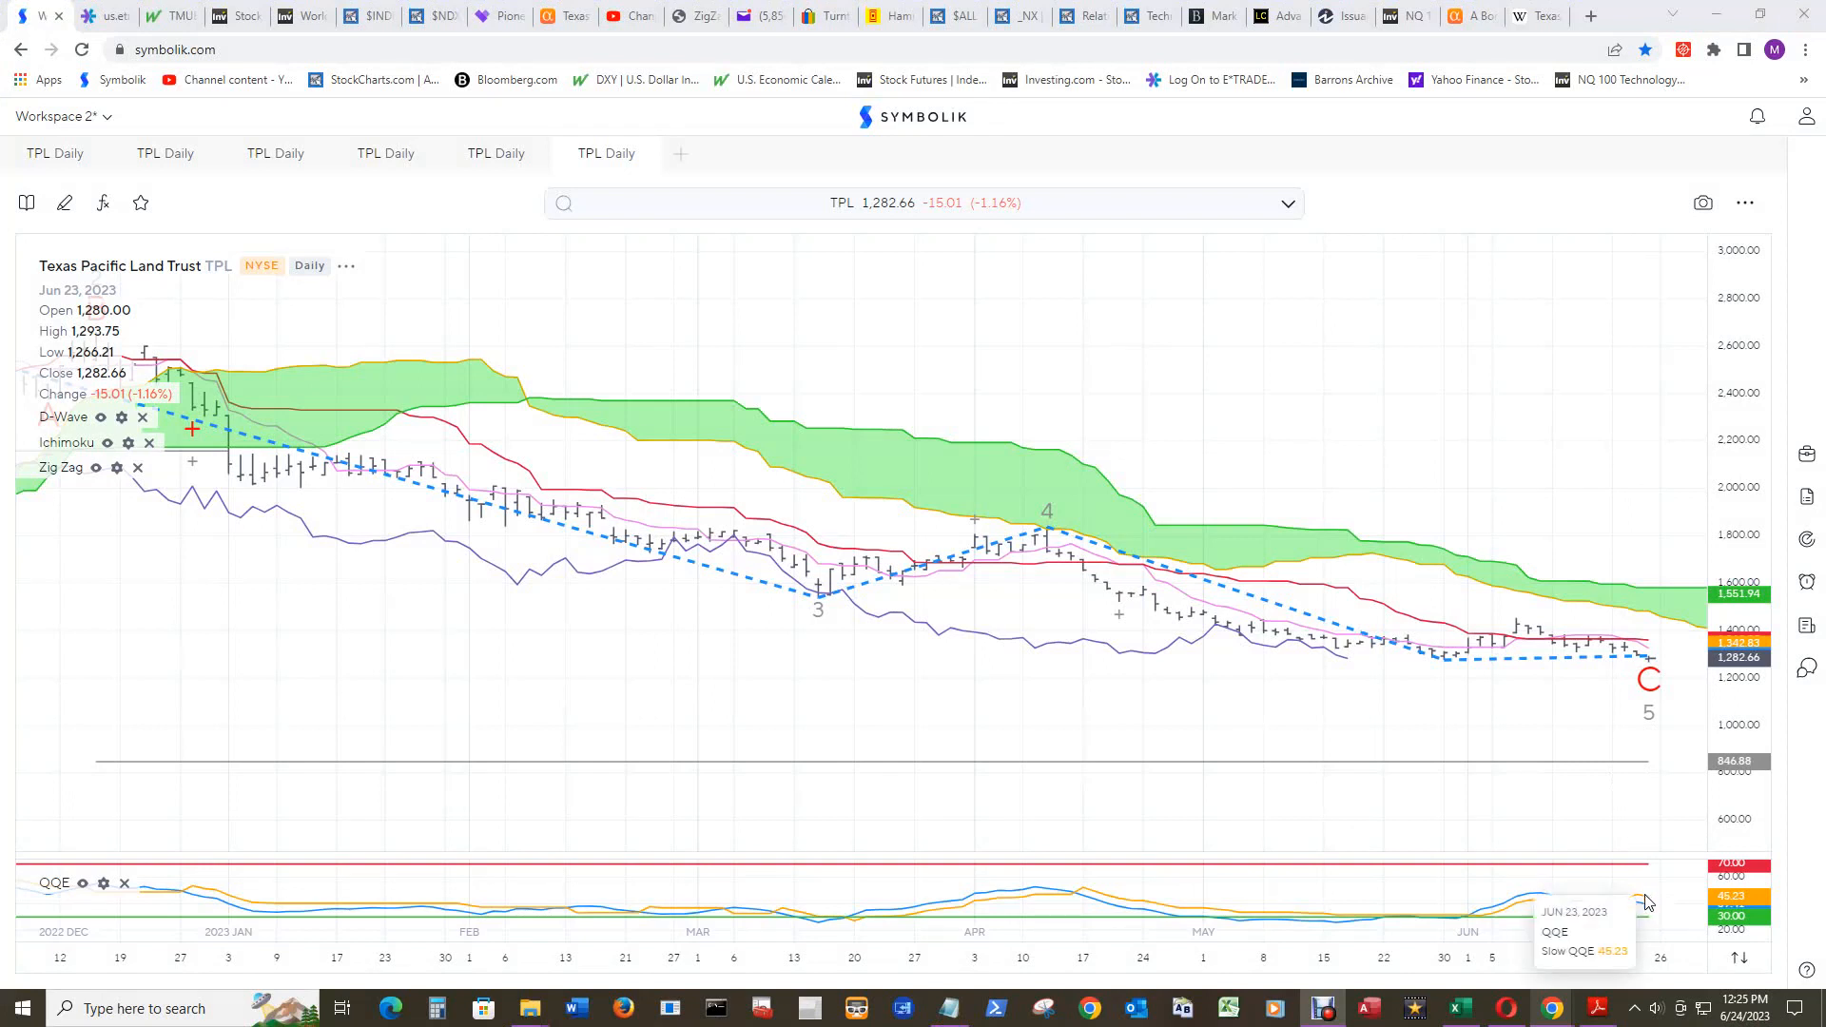
mouse_move(1646, 912)
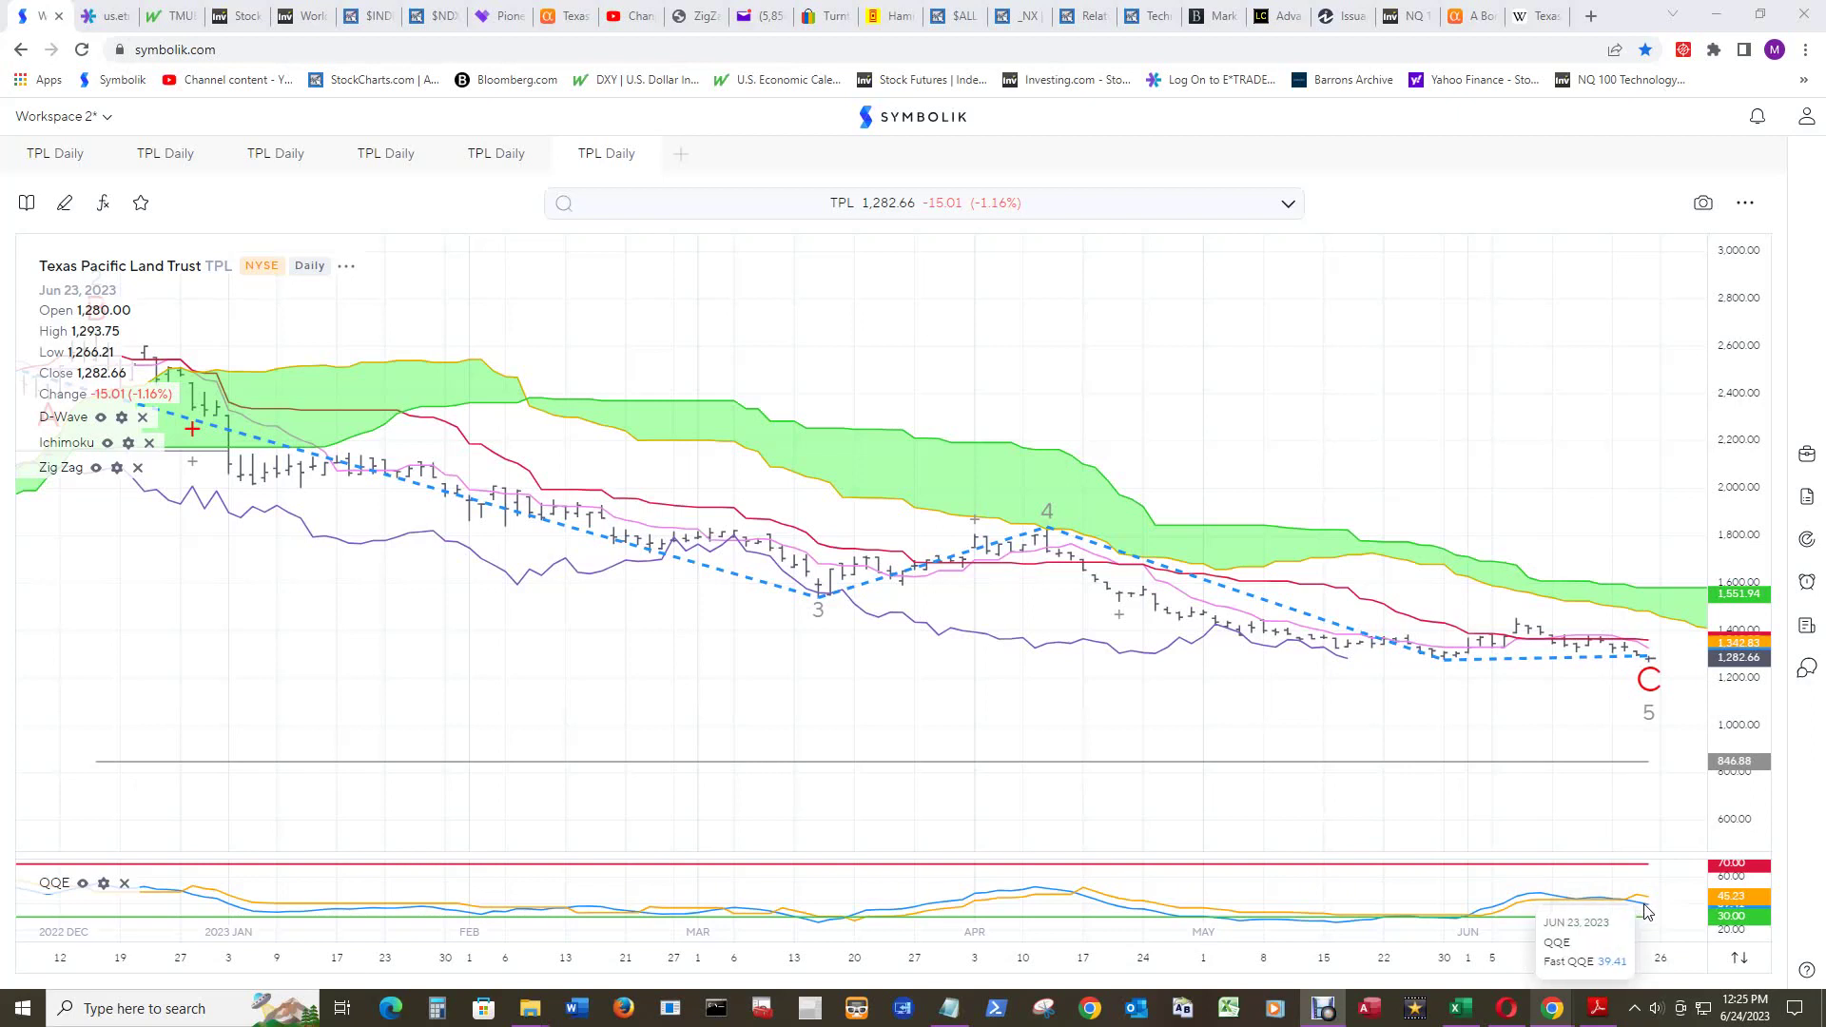
mouse_move(1642, 902)
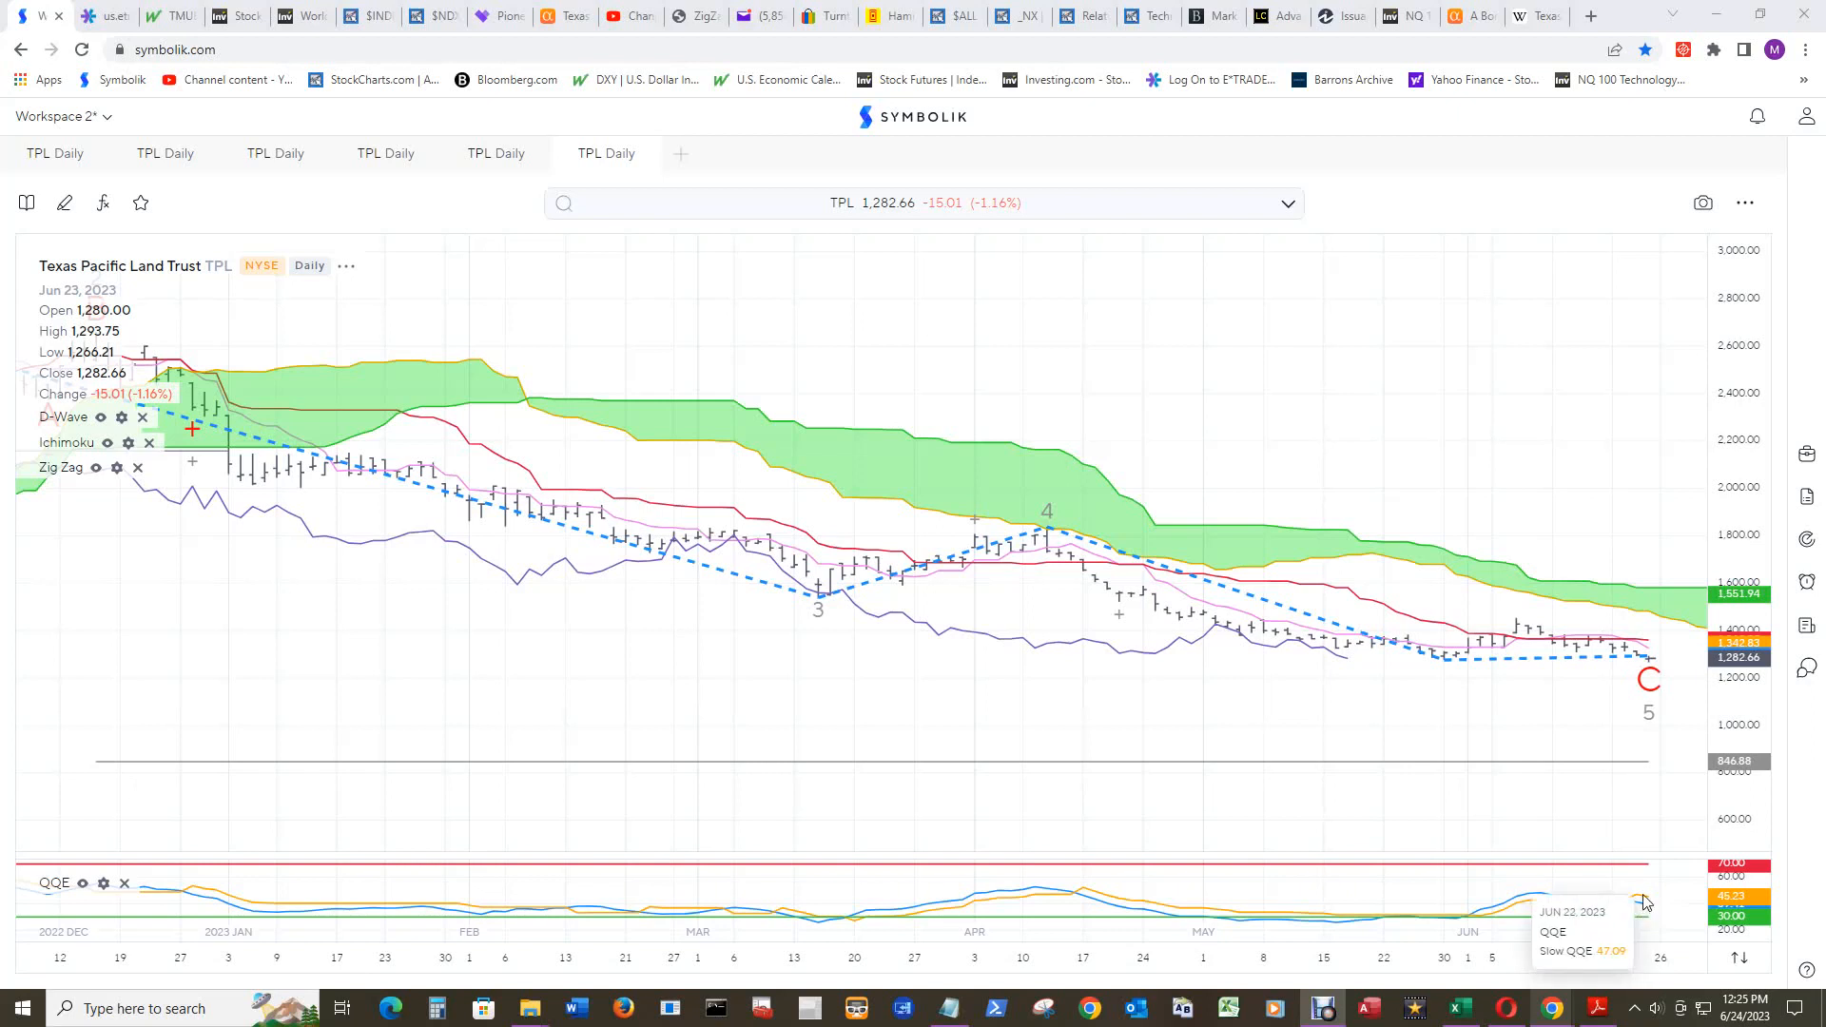
mouse_move(1645, 909)
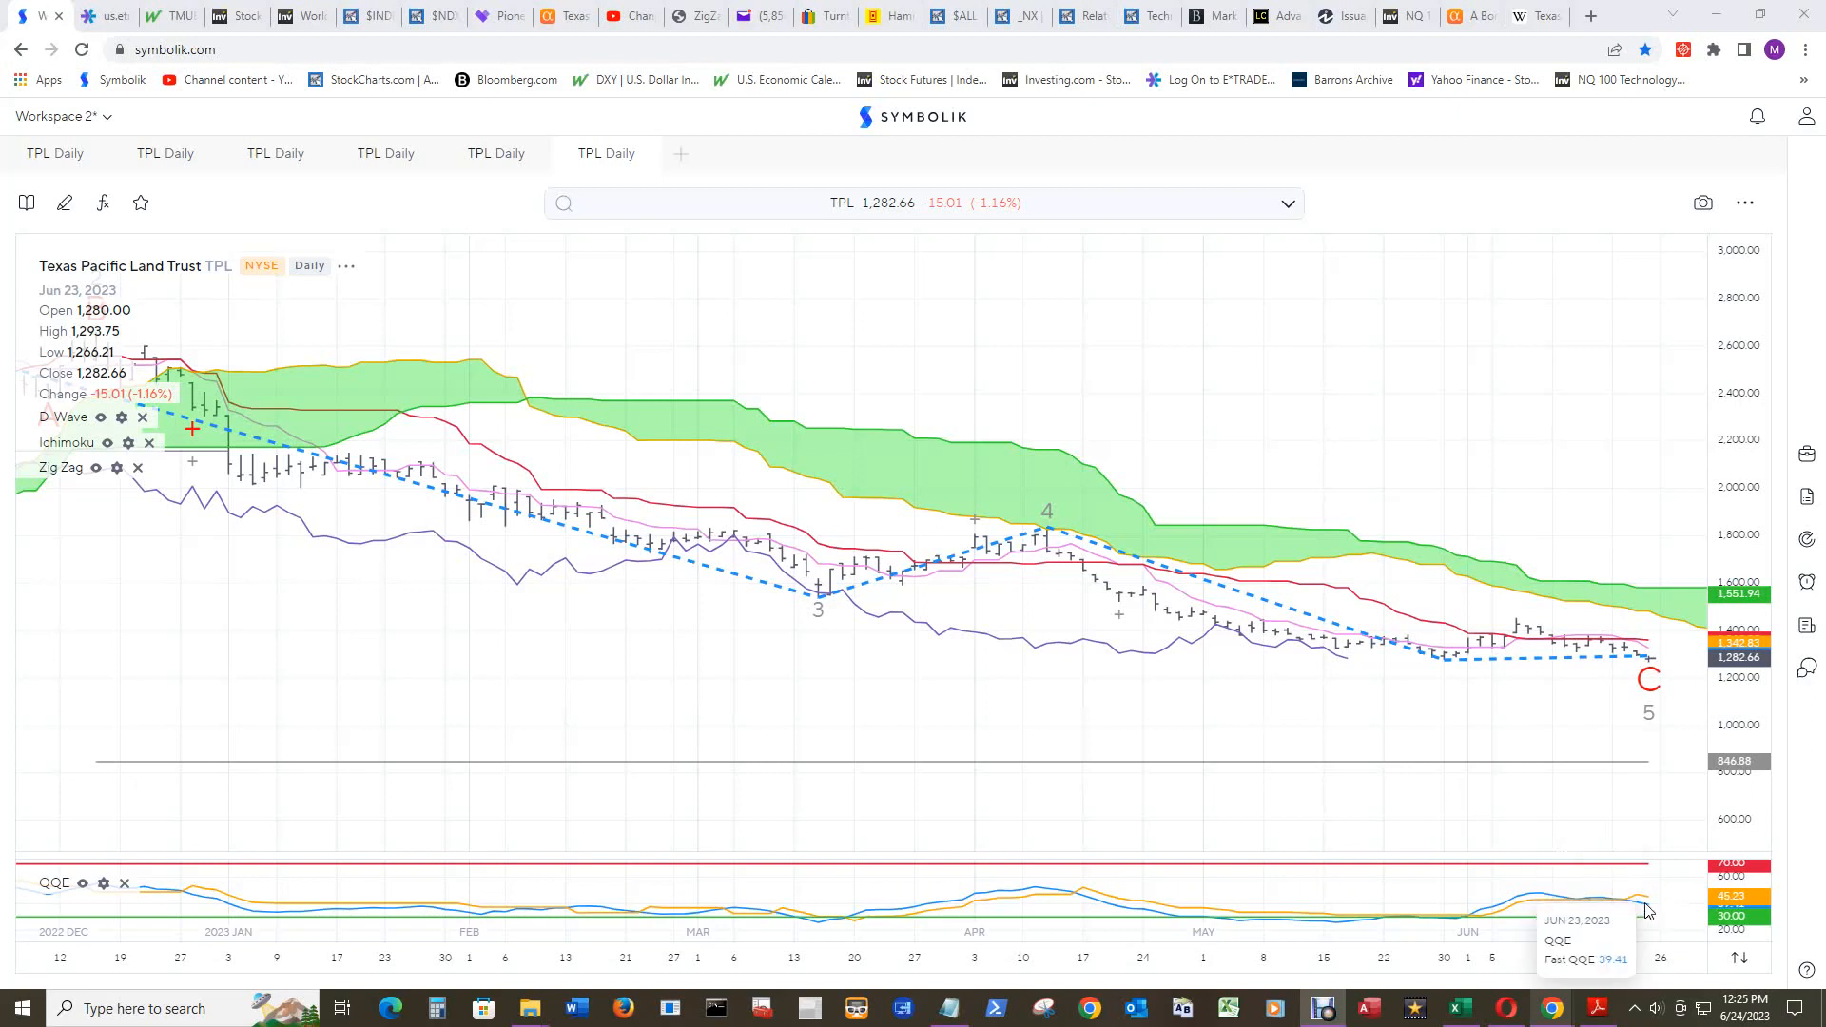
mouse_move(1568, 444)
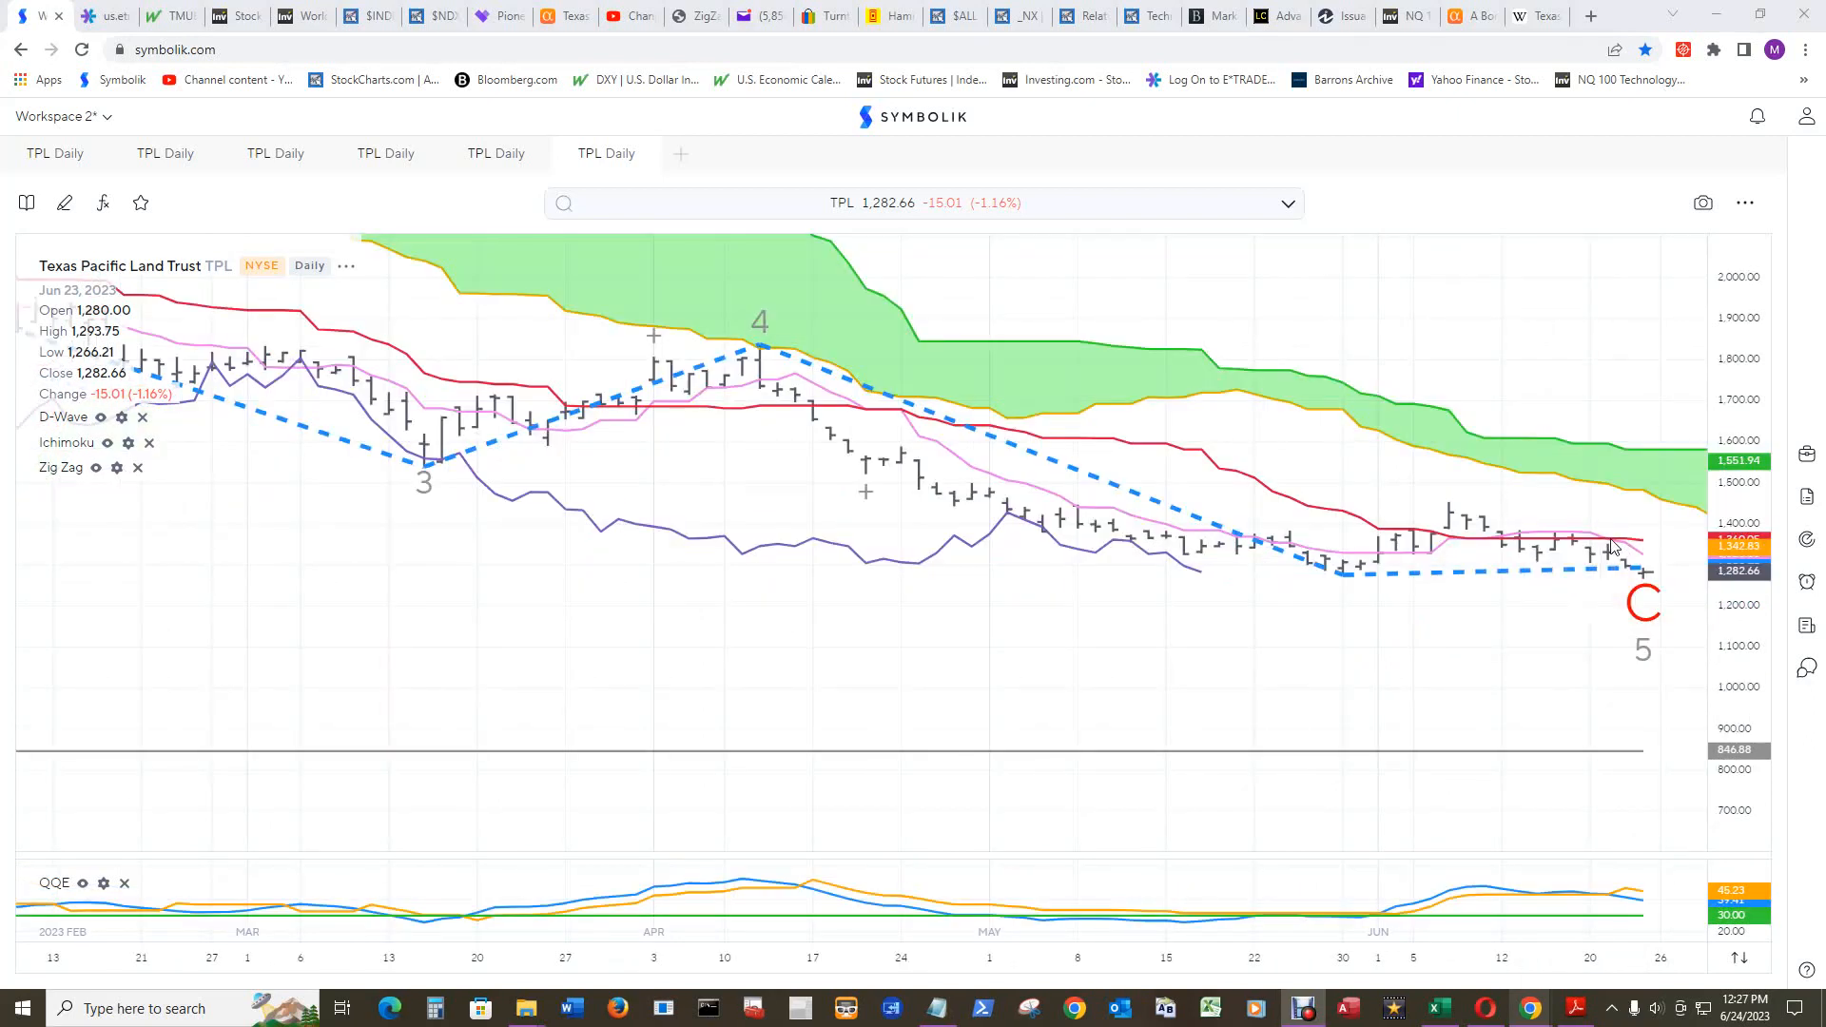
mouse_move(1640, 562)
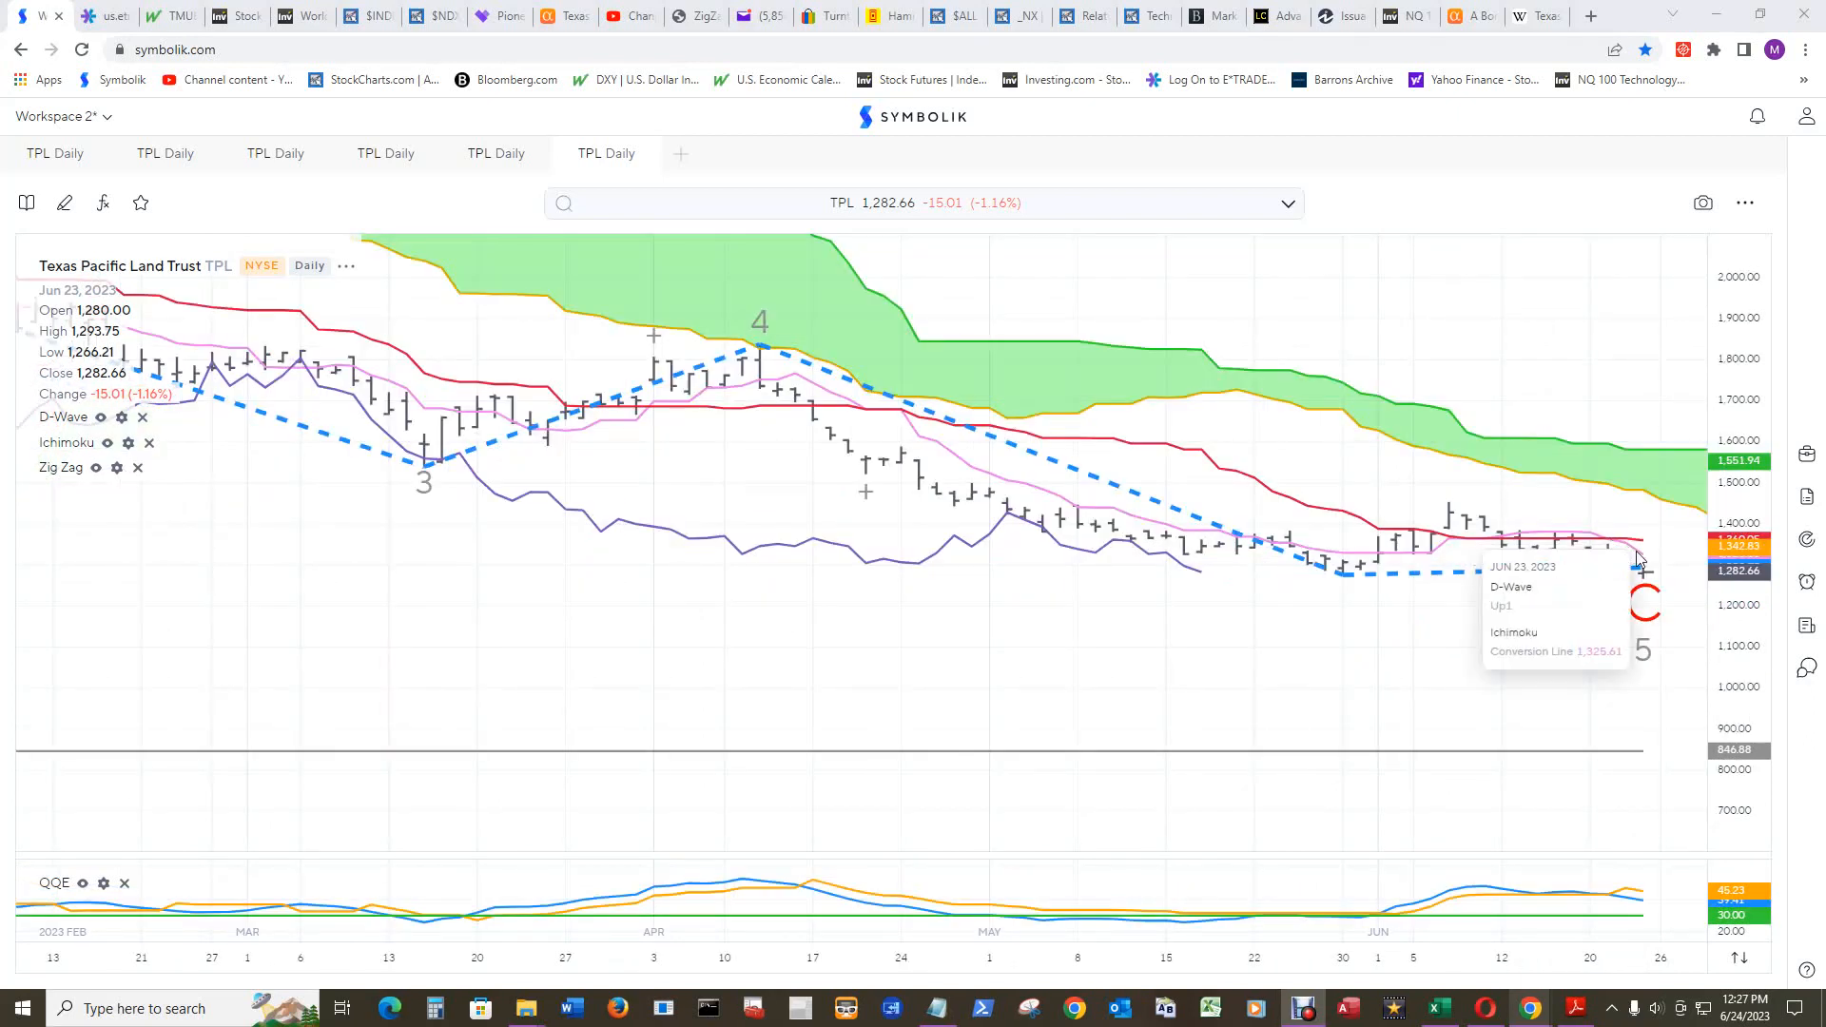
mouse_move(1639, 553)
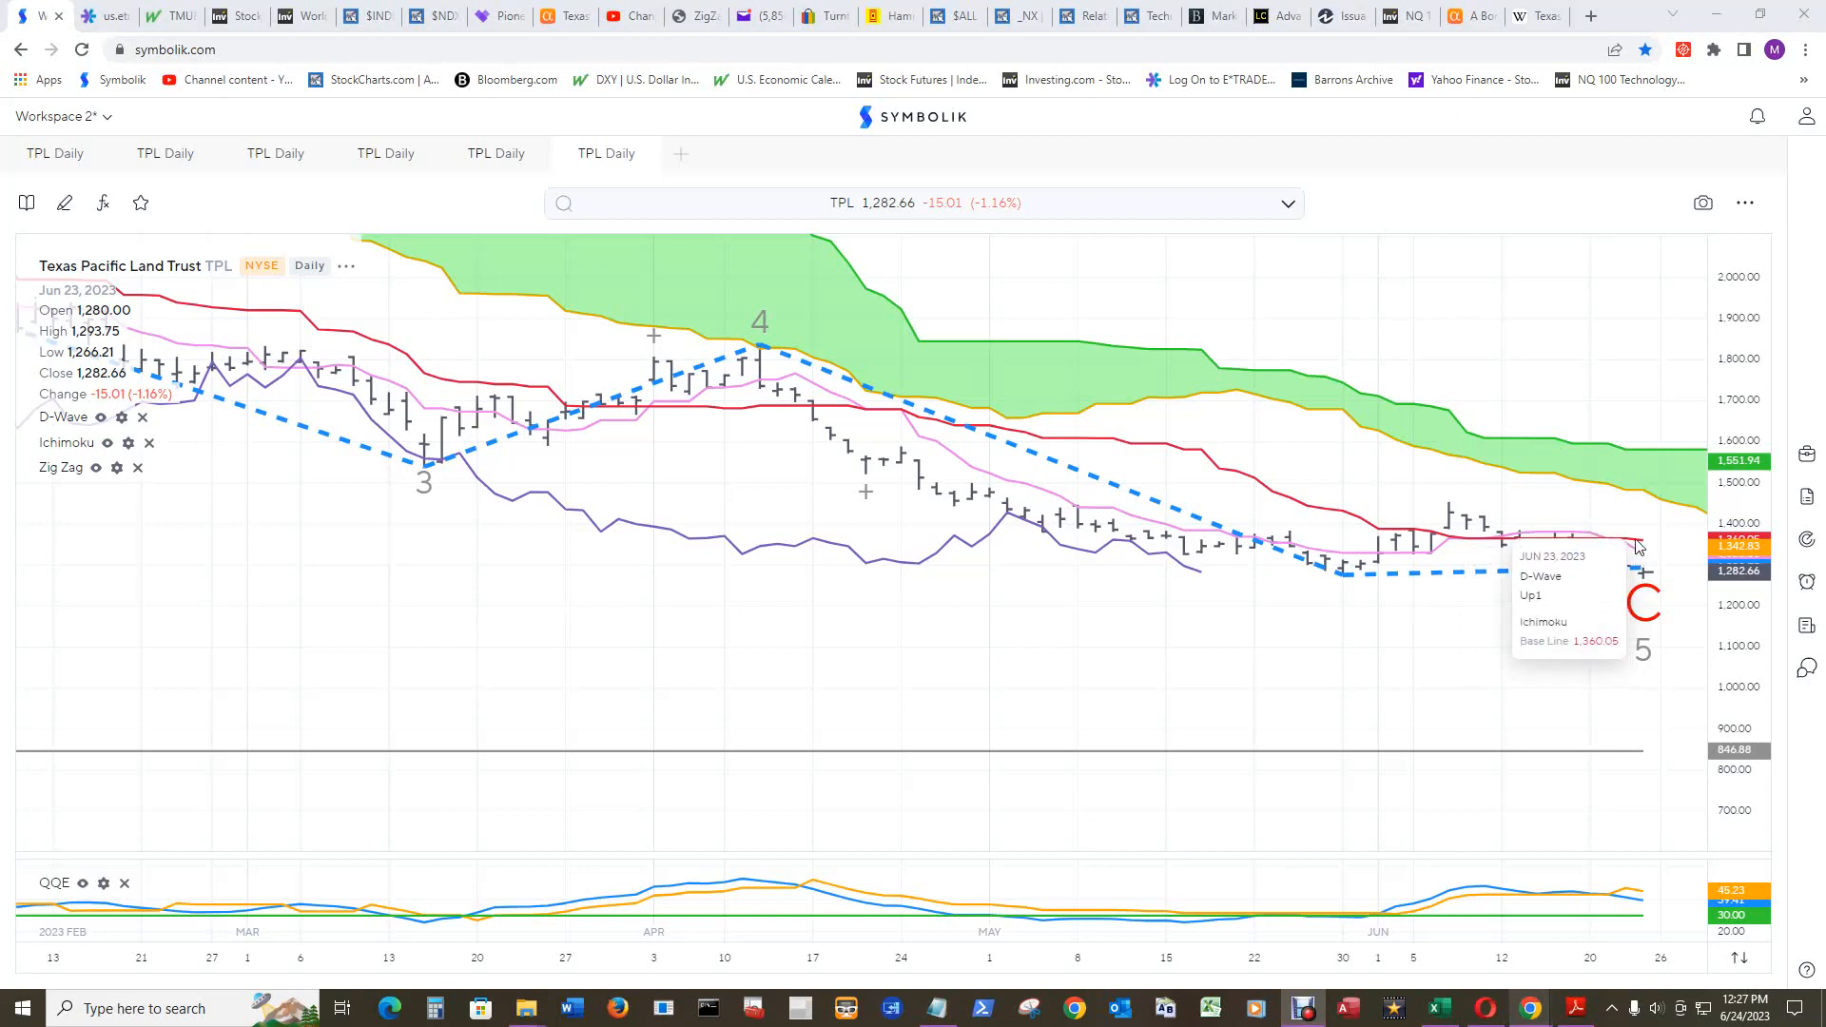
mouse_move(1640, 545)
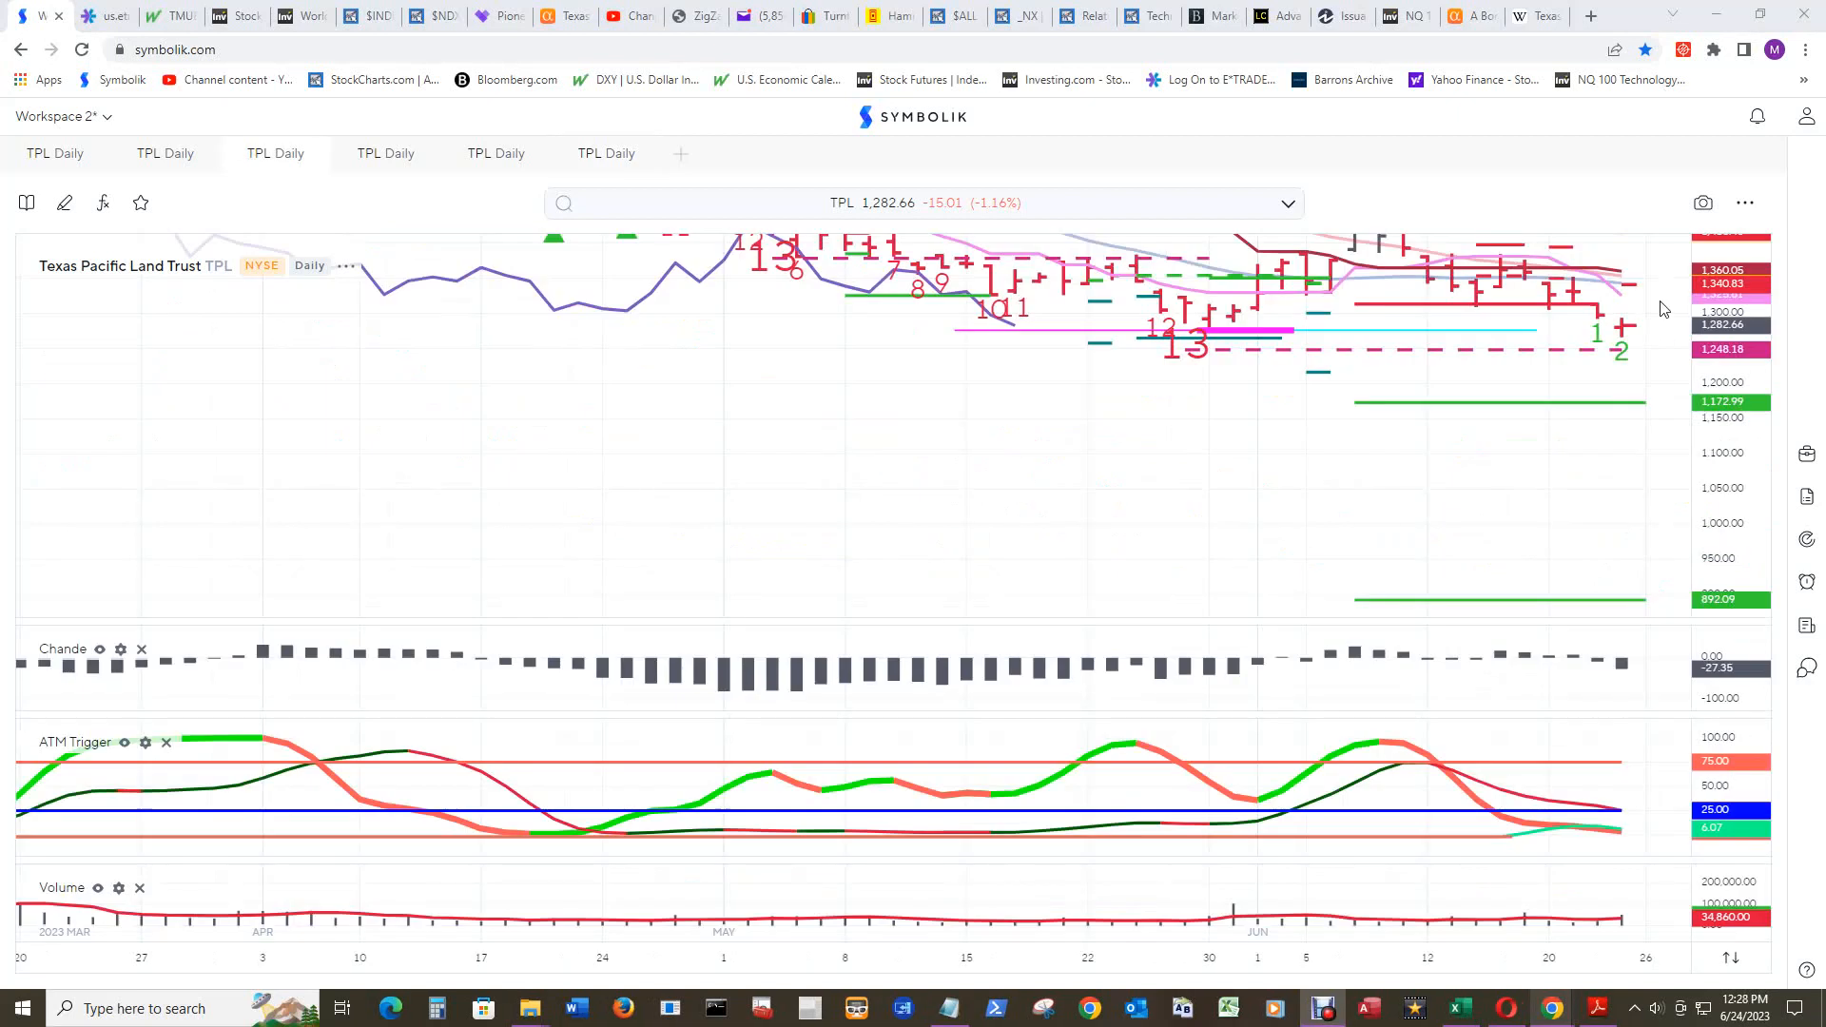
mouse_move(1592, 311)
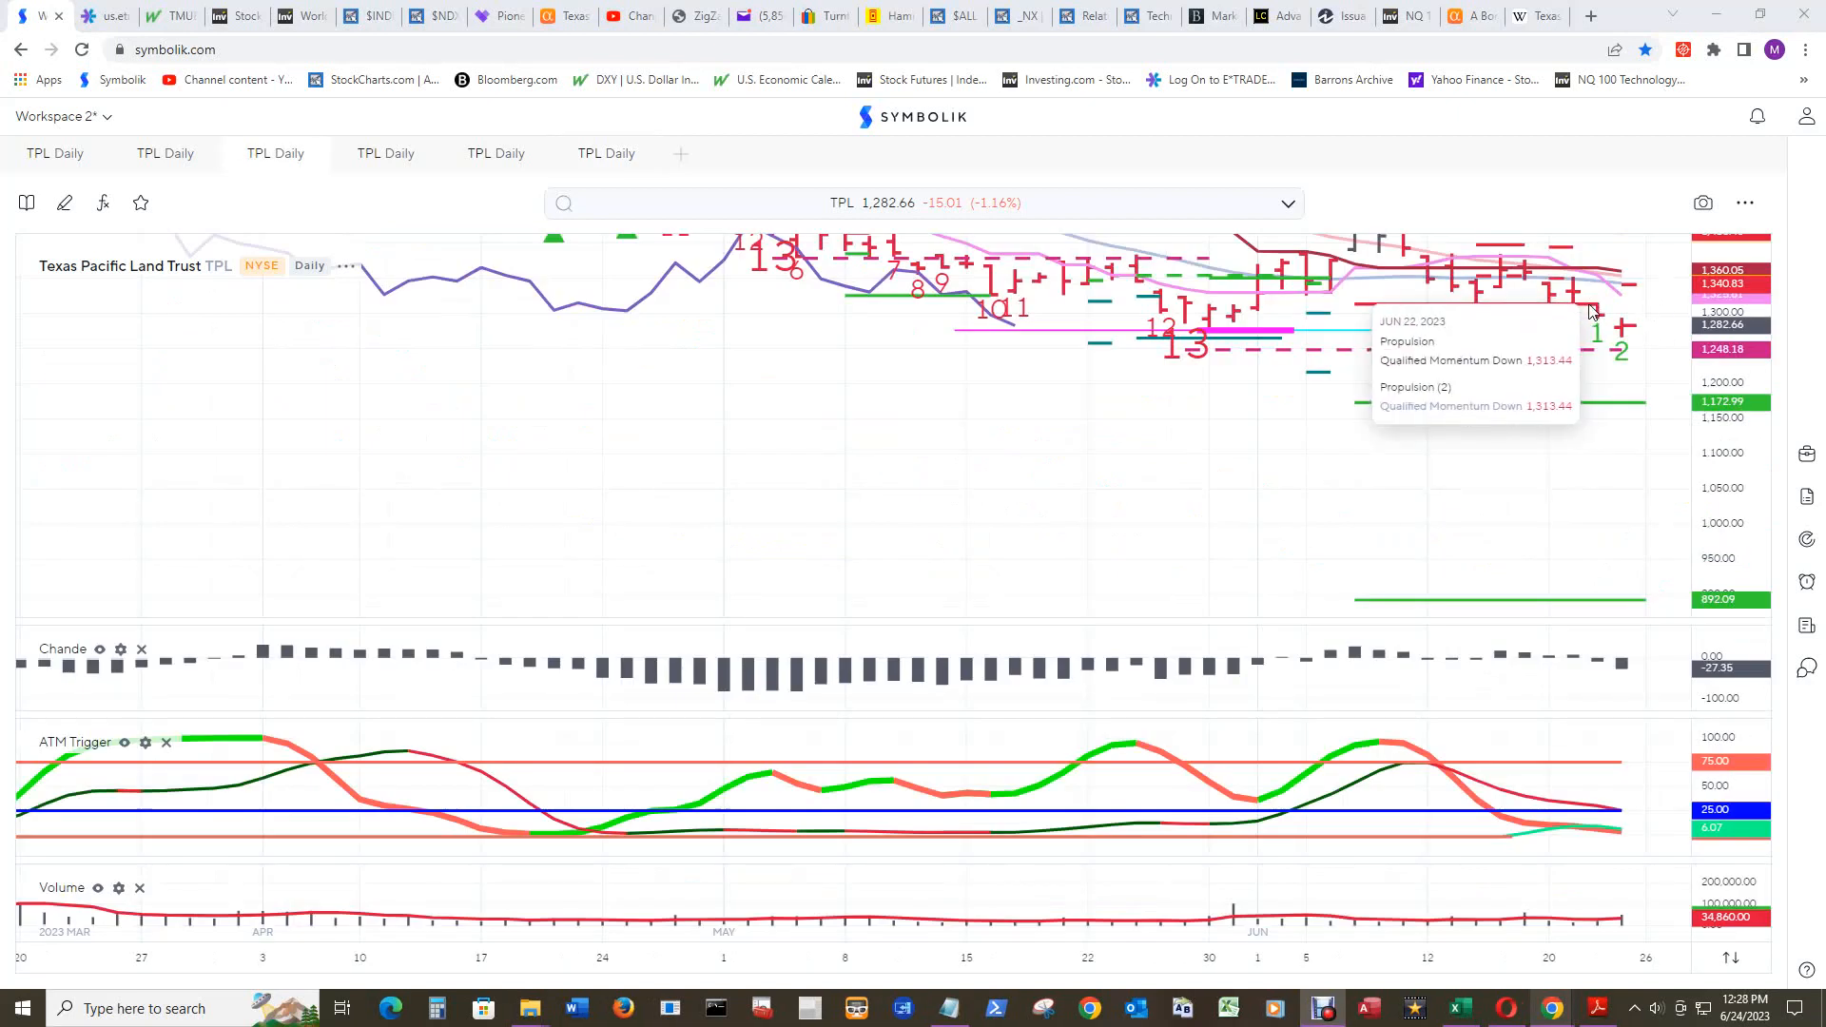
mouse_move(1592, 311)
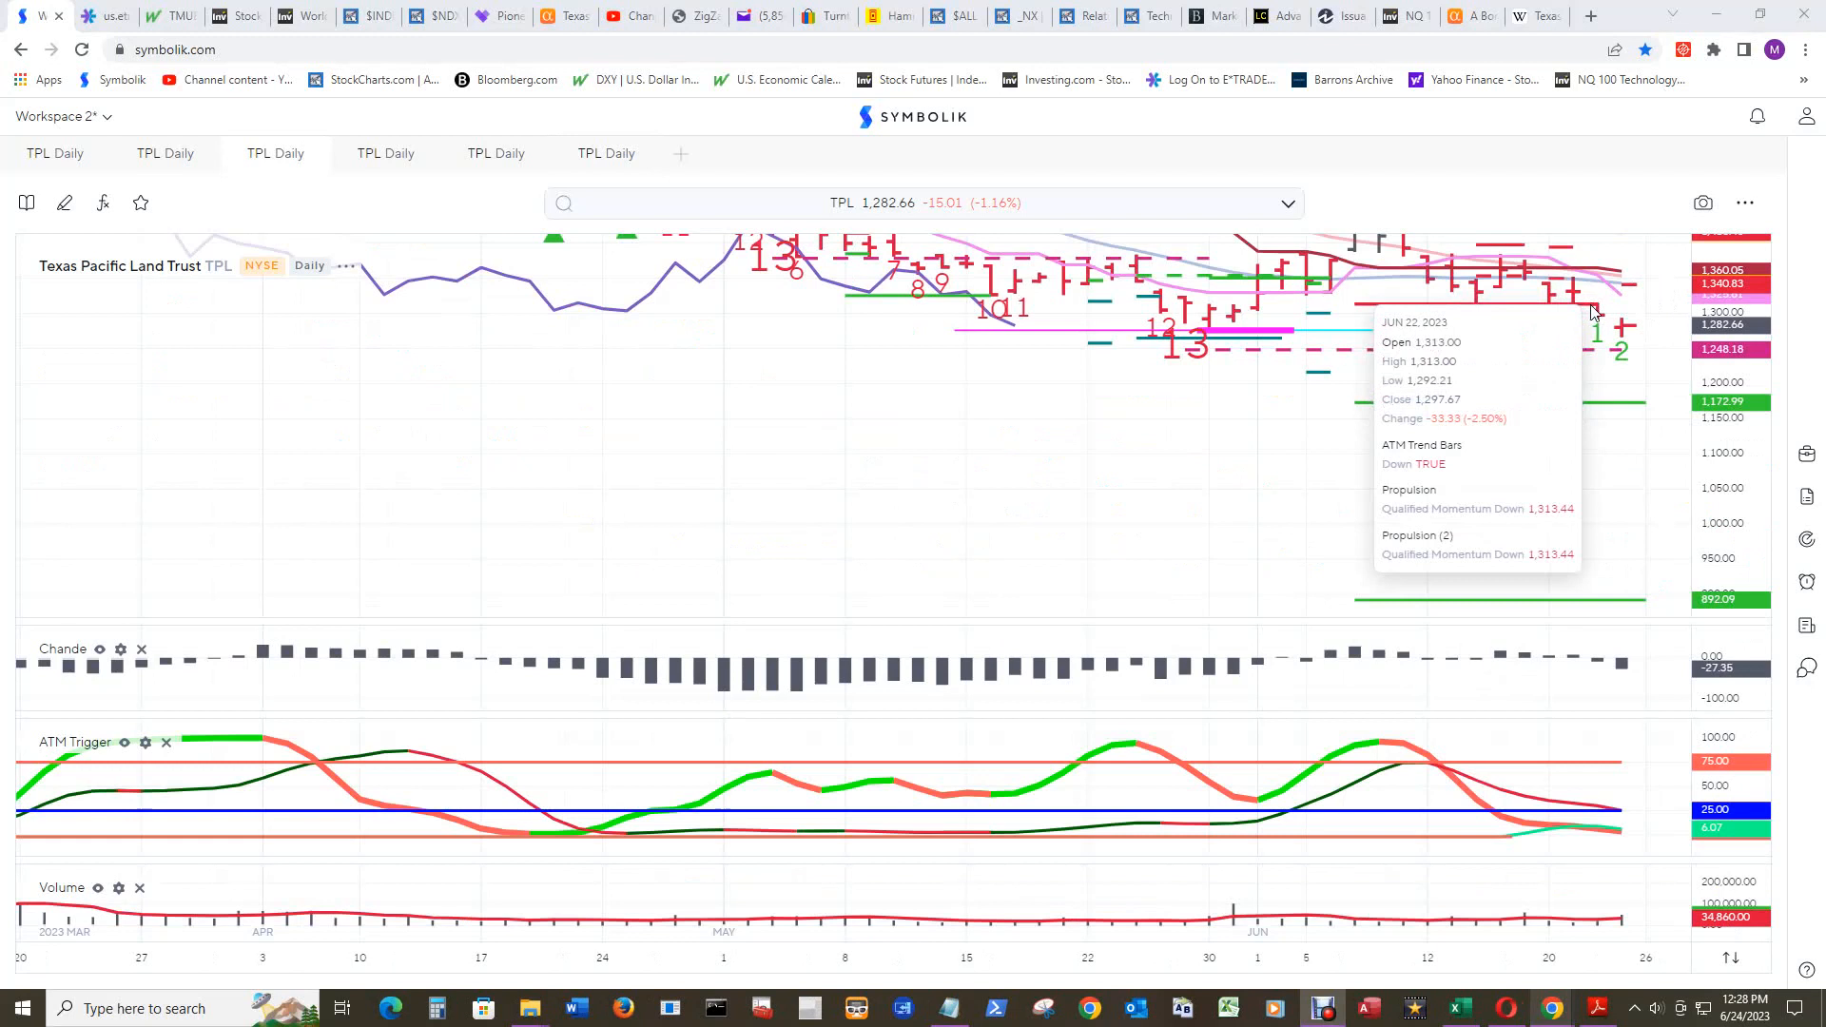
mouse_move(1622, 330)
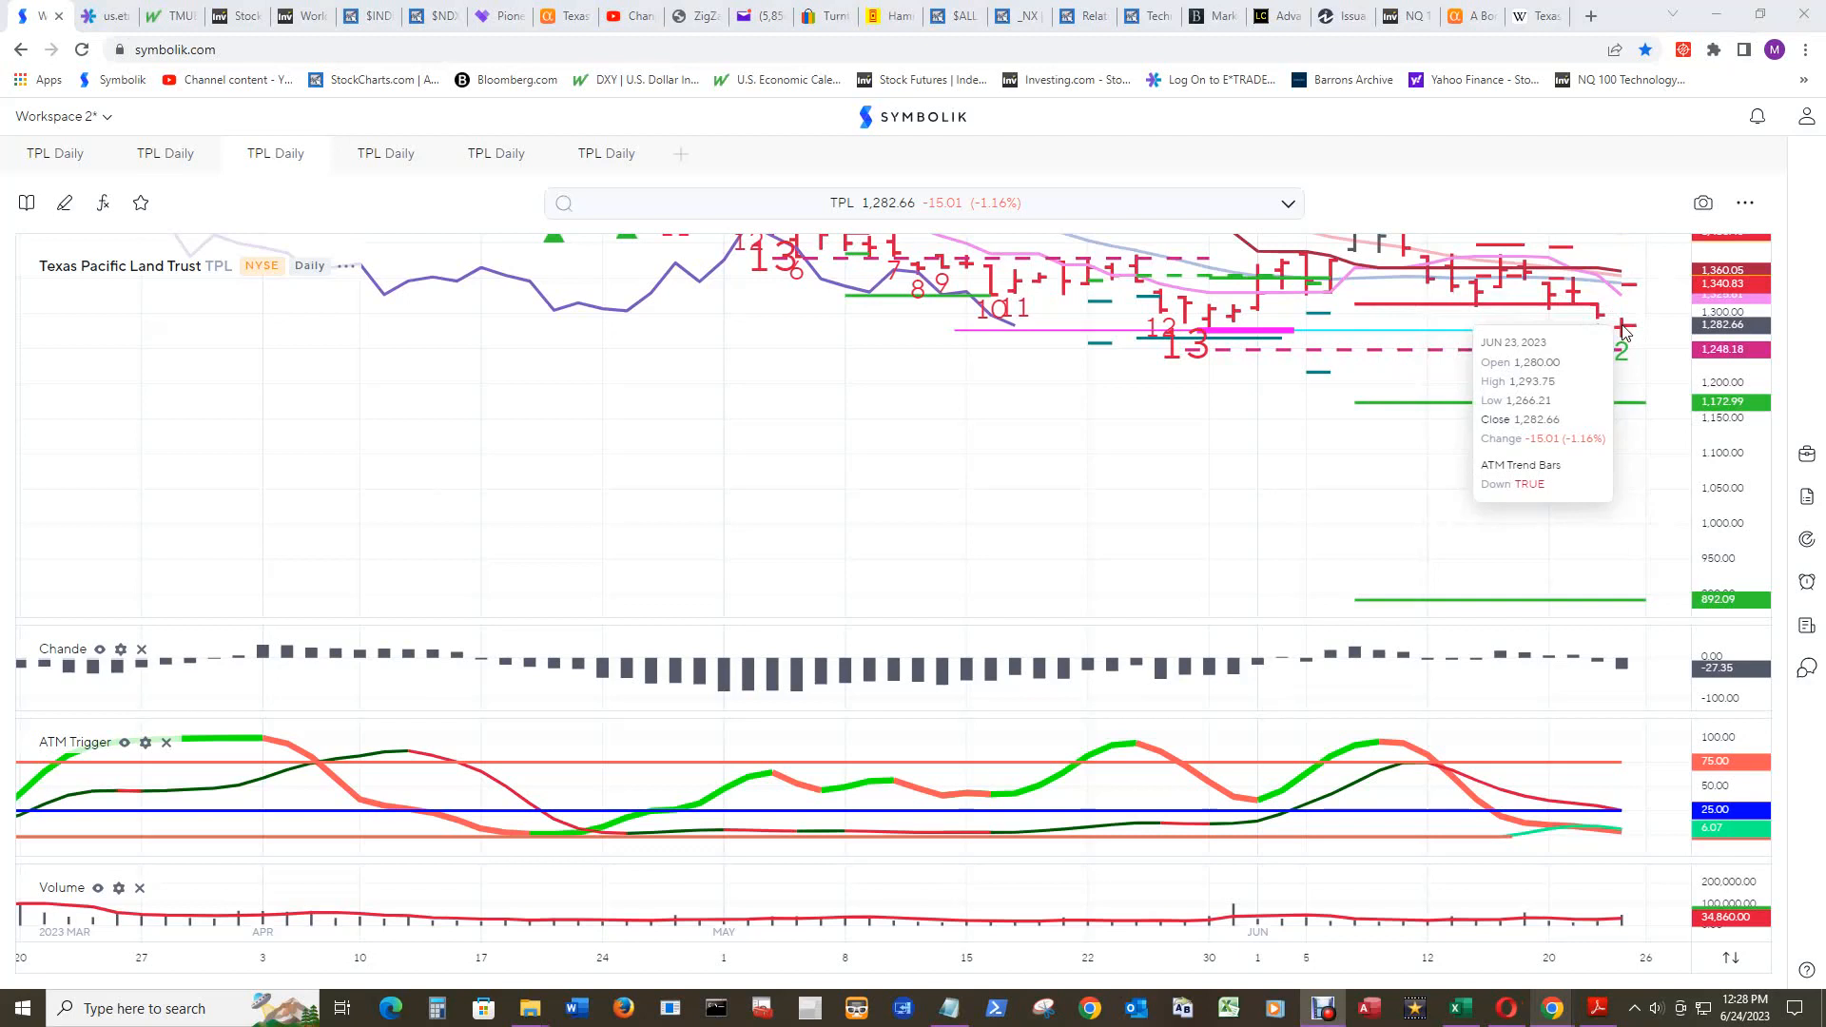
mouse_move(1606, 358)
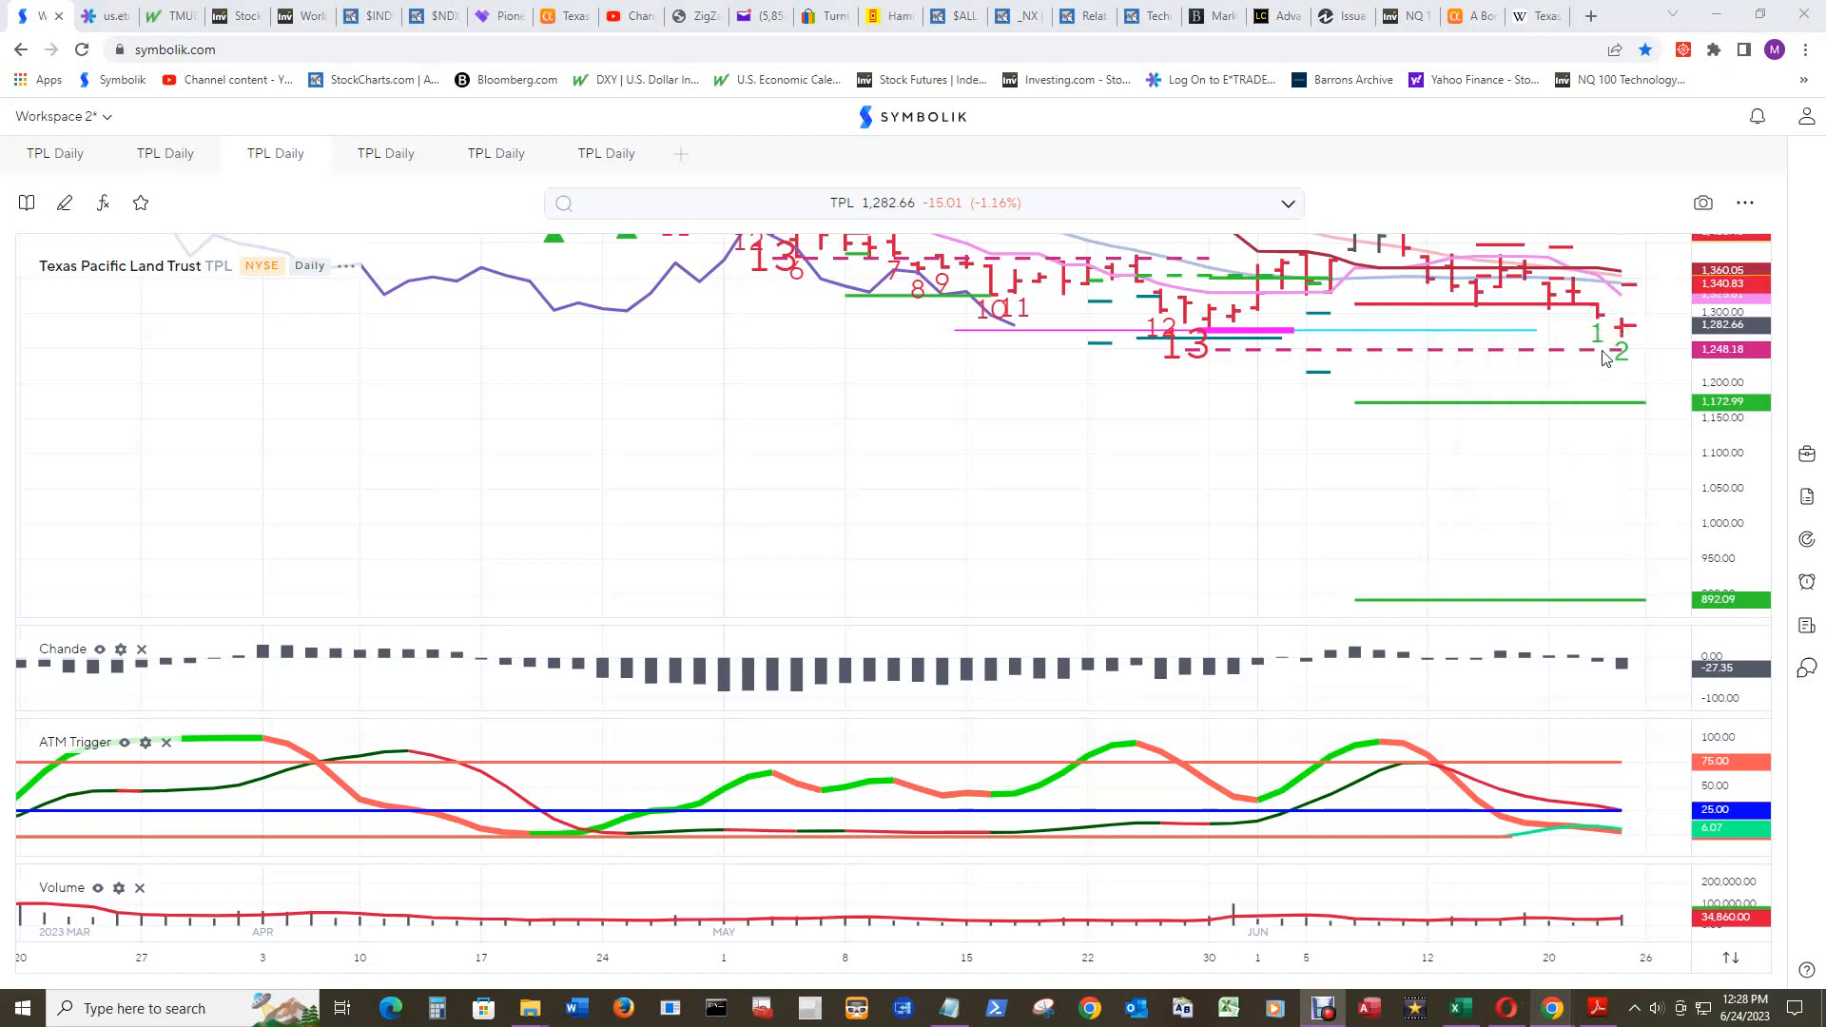
mouse_move(1607, 354)
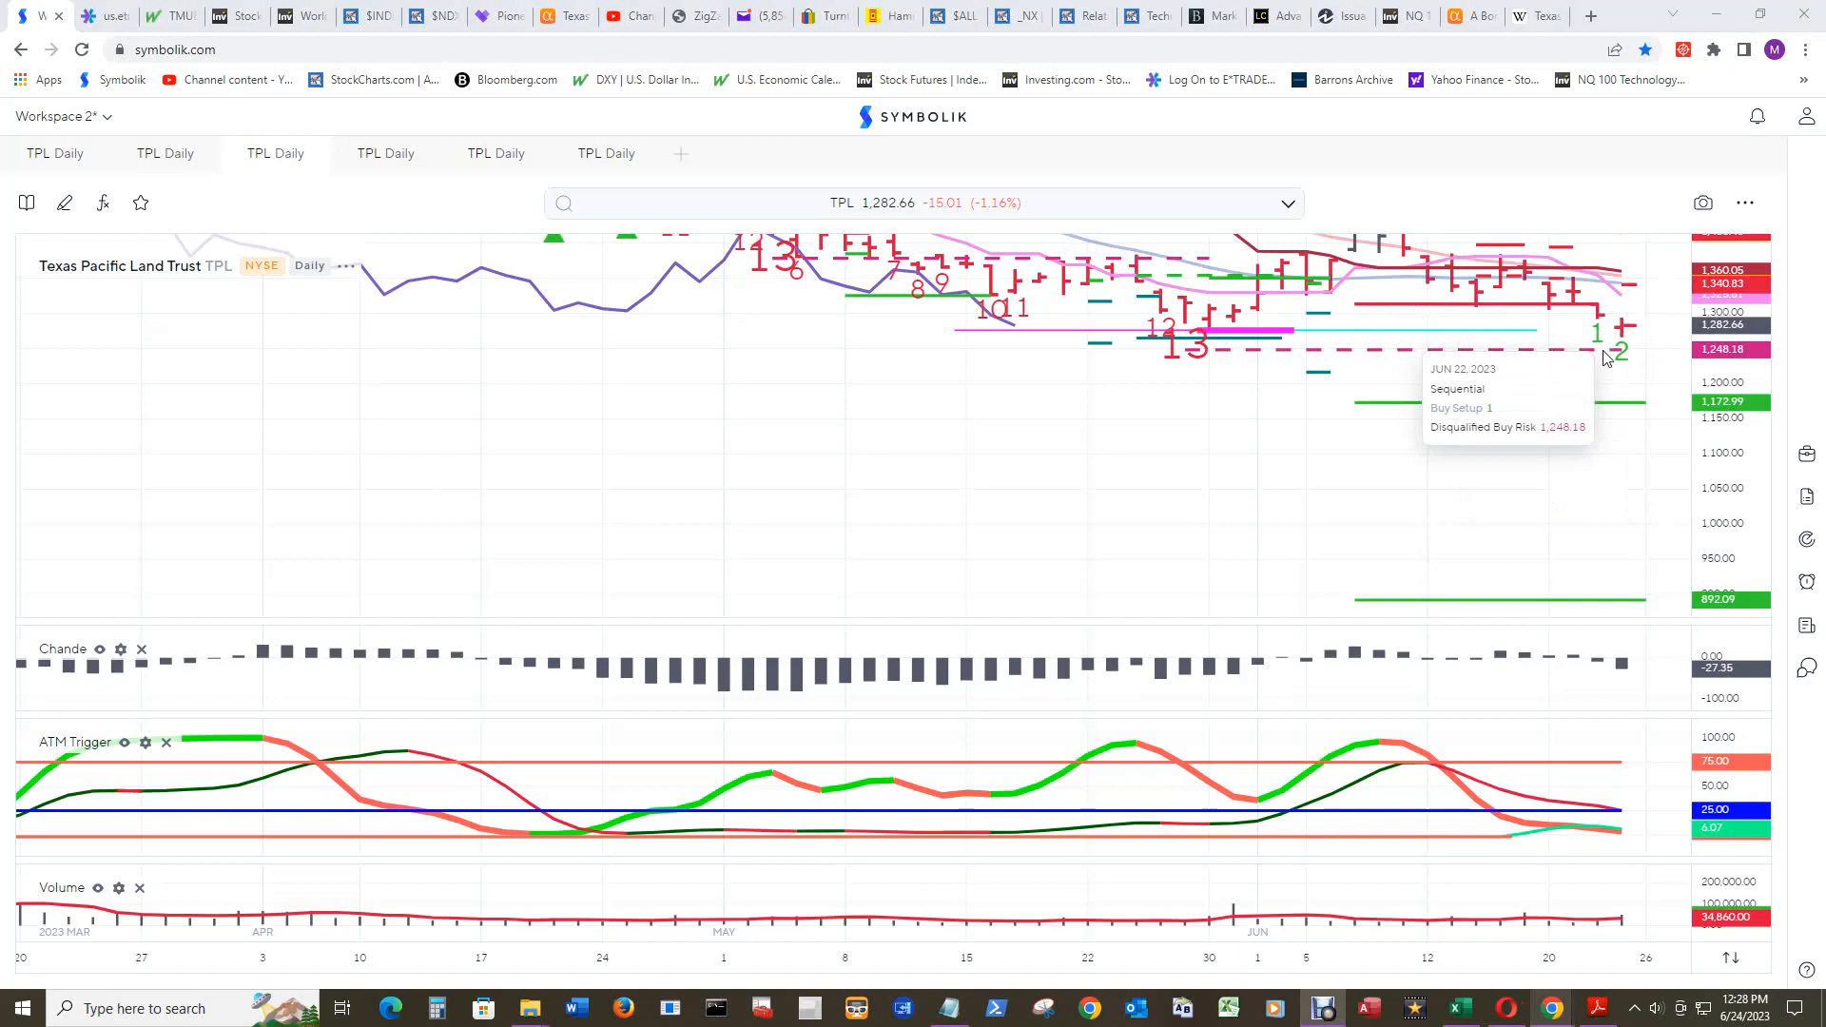
mouse_move(1617, 355)
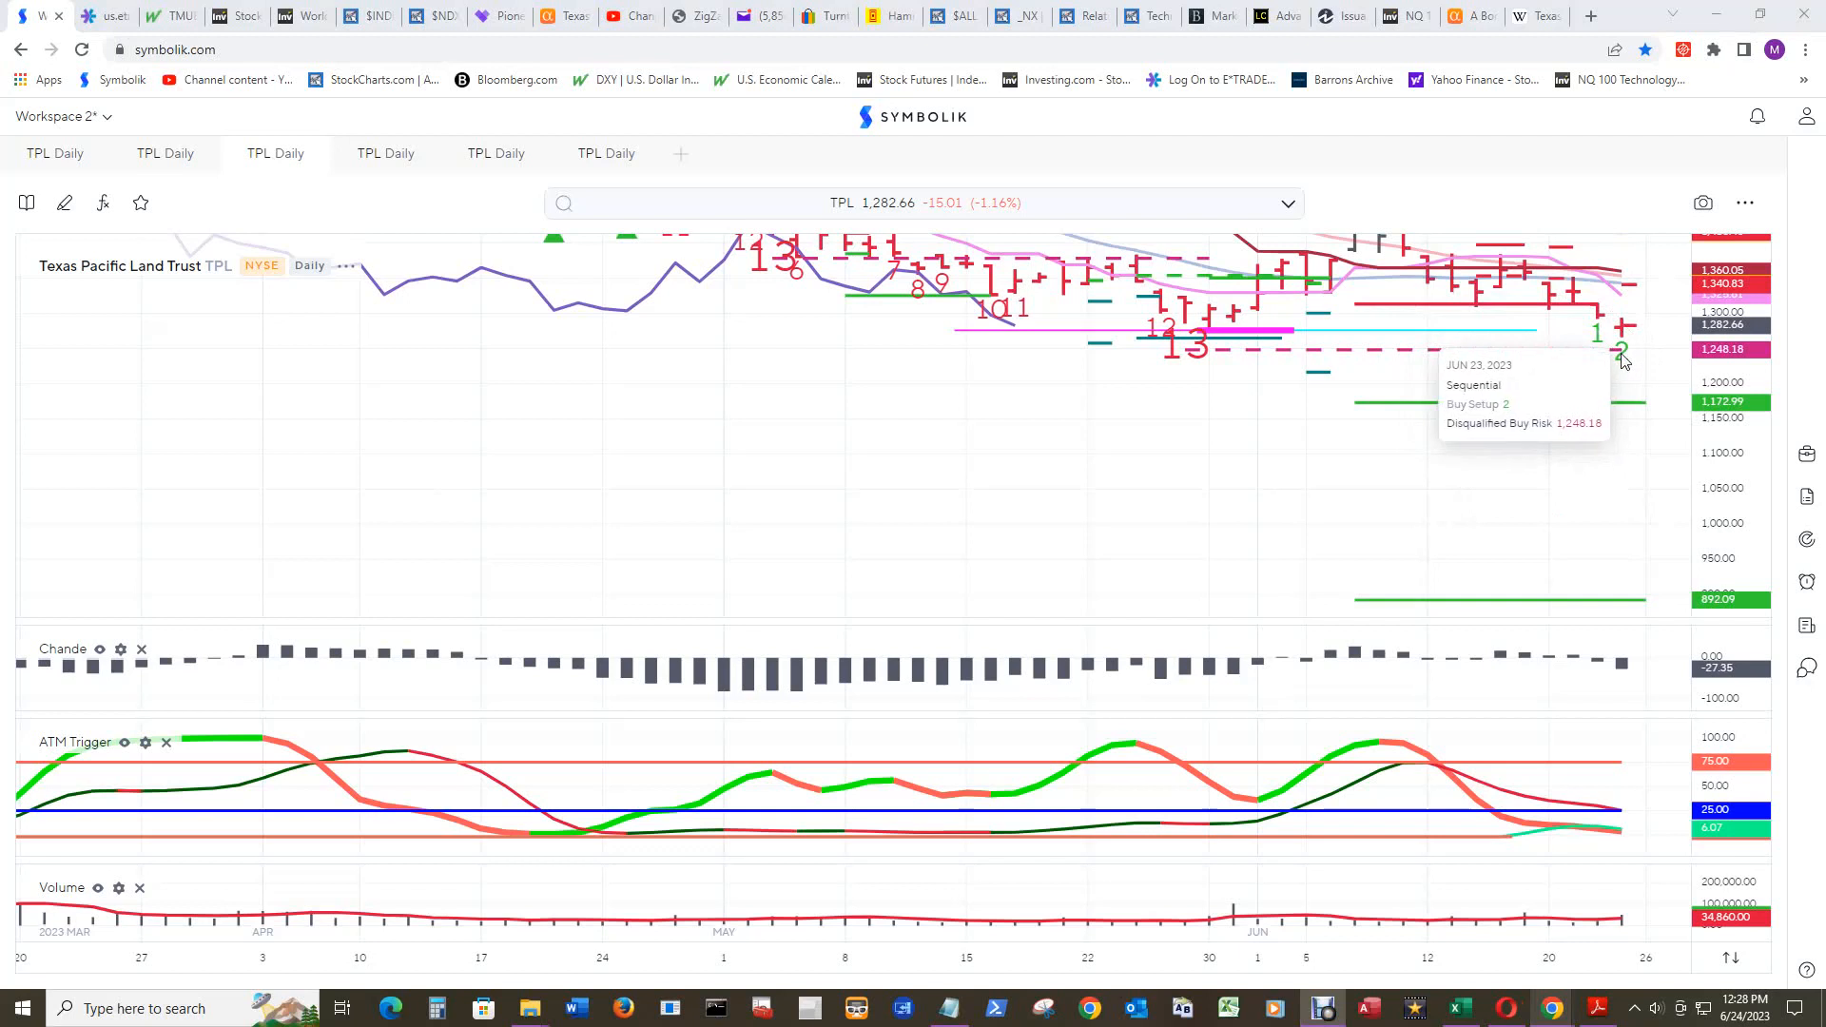
mouse_move(1625, 411)
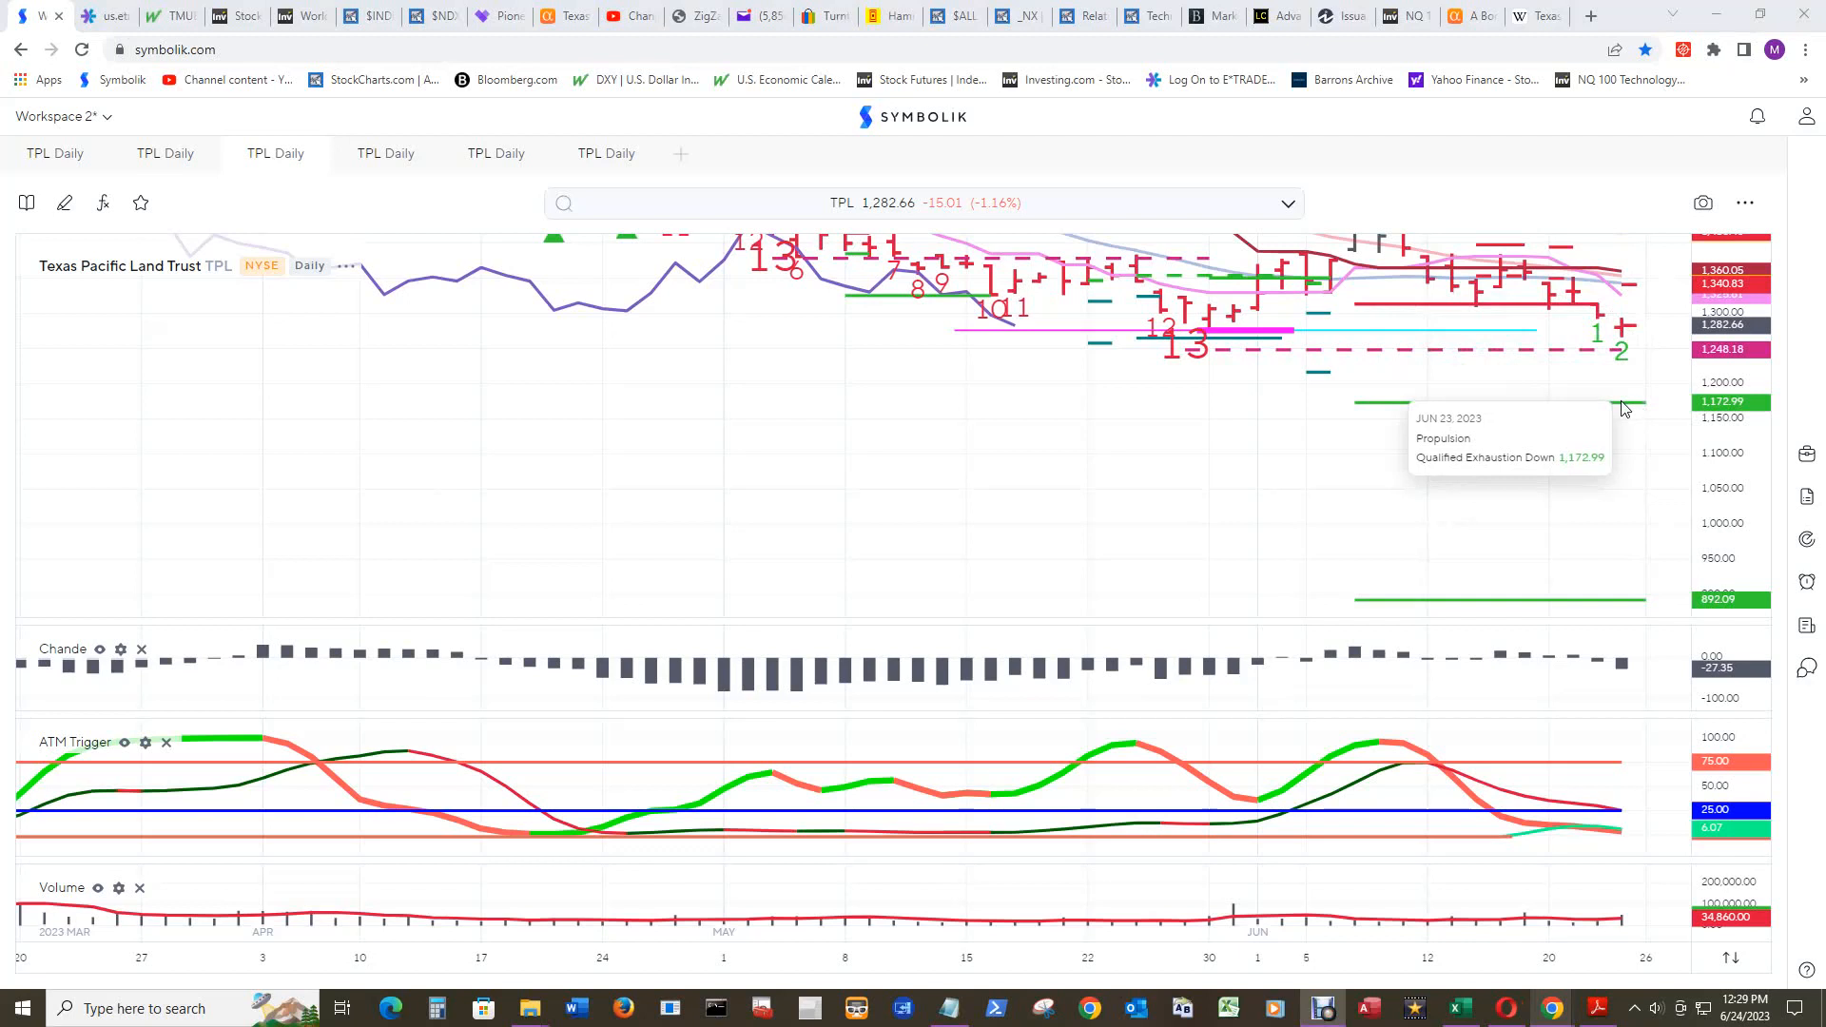
mouse_move(1635, 604)
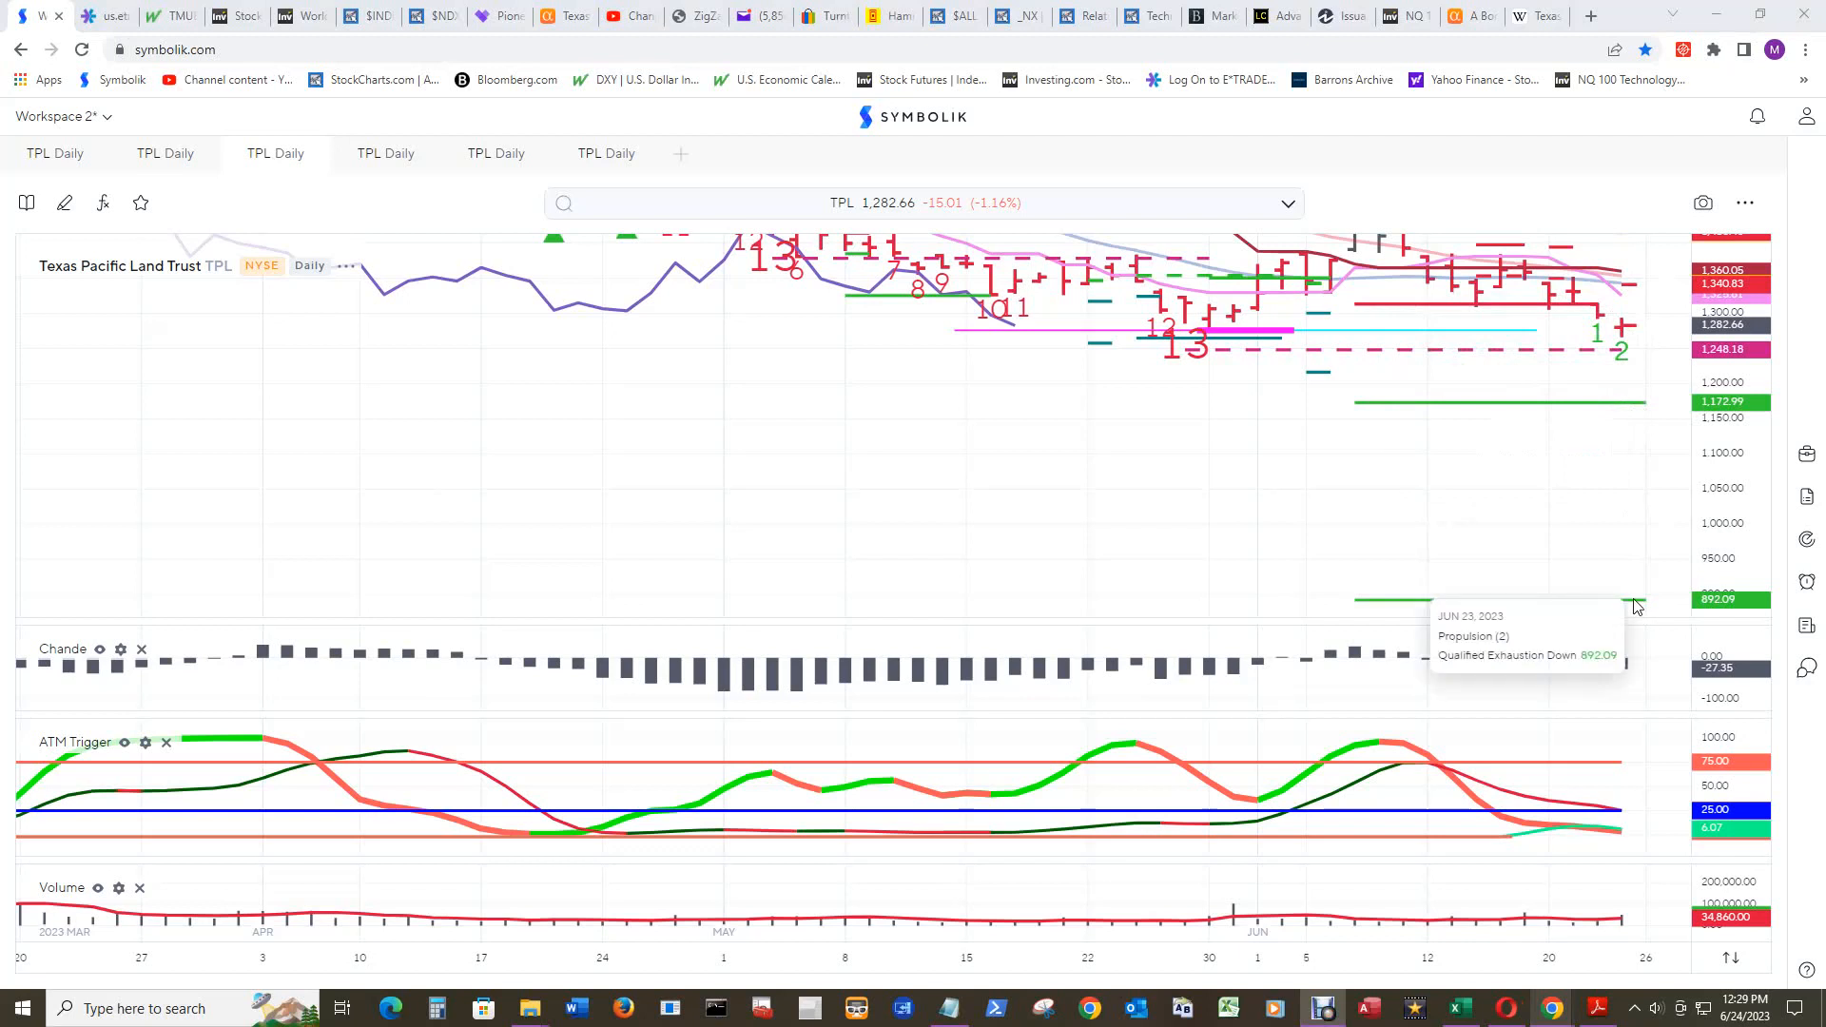
mouse_move(1635, 603)
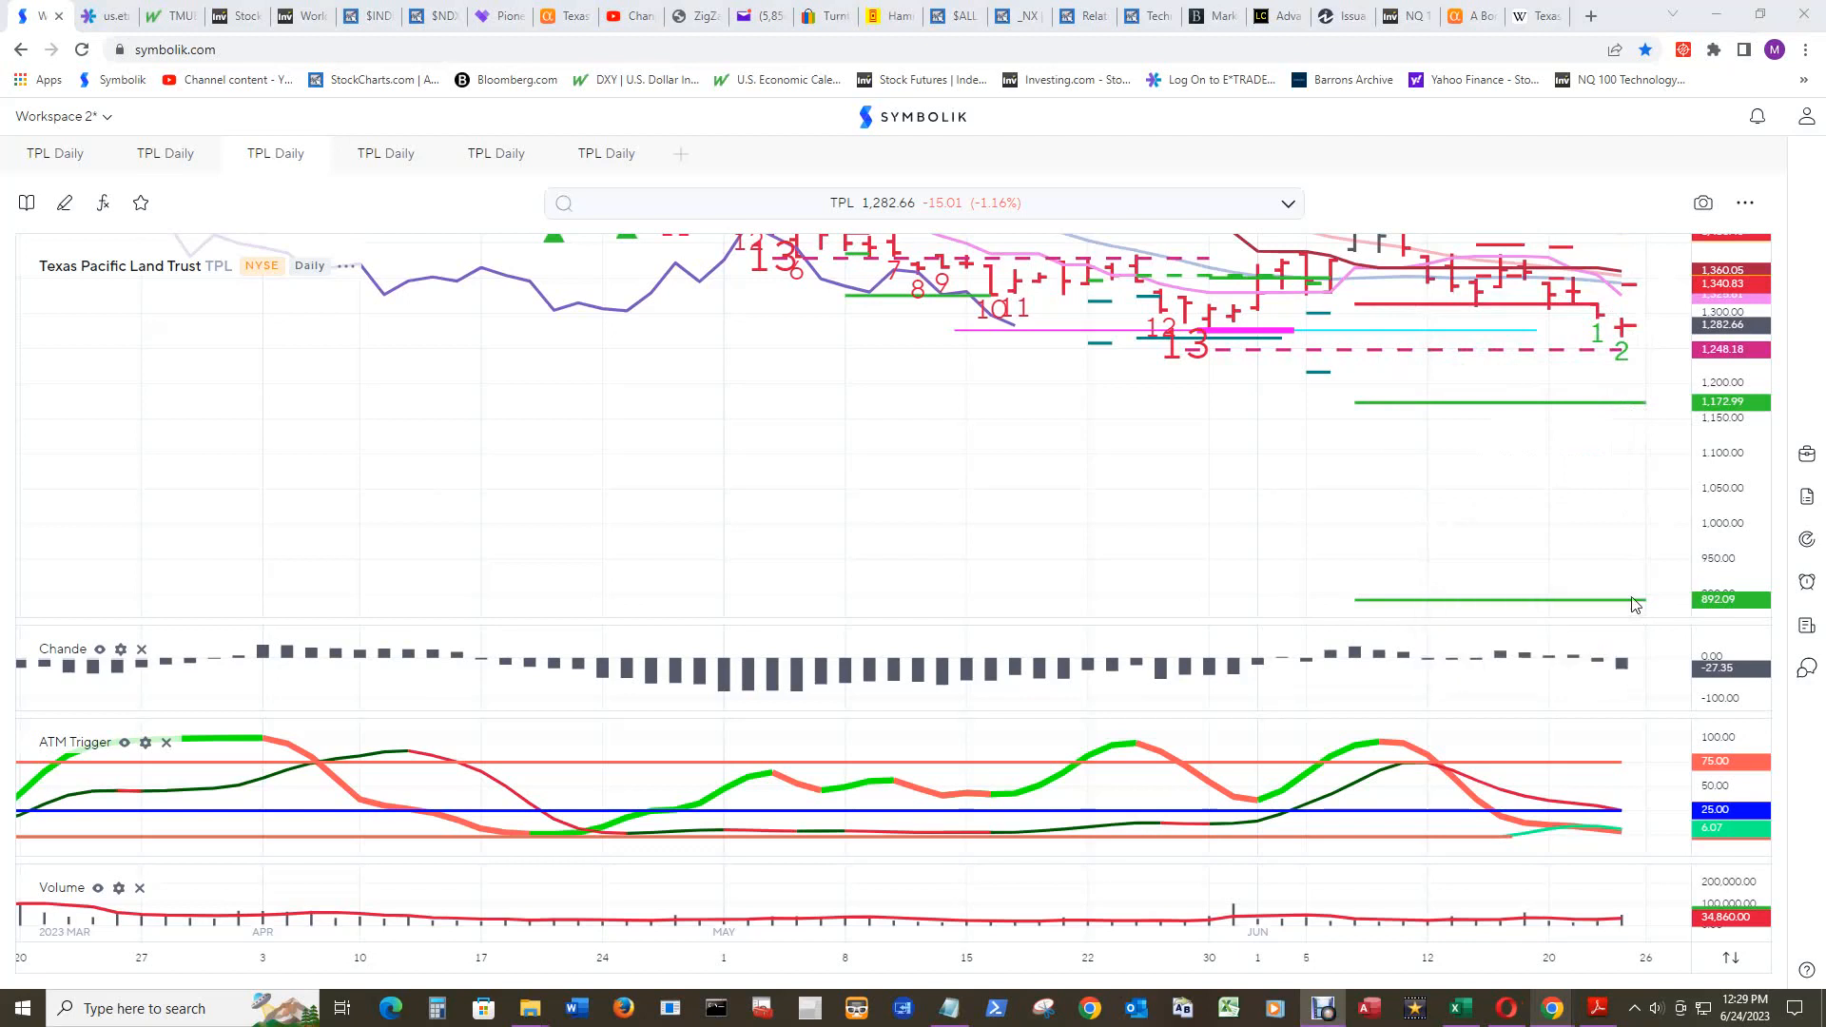
mouse_move(1635, 604)
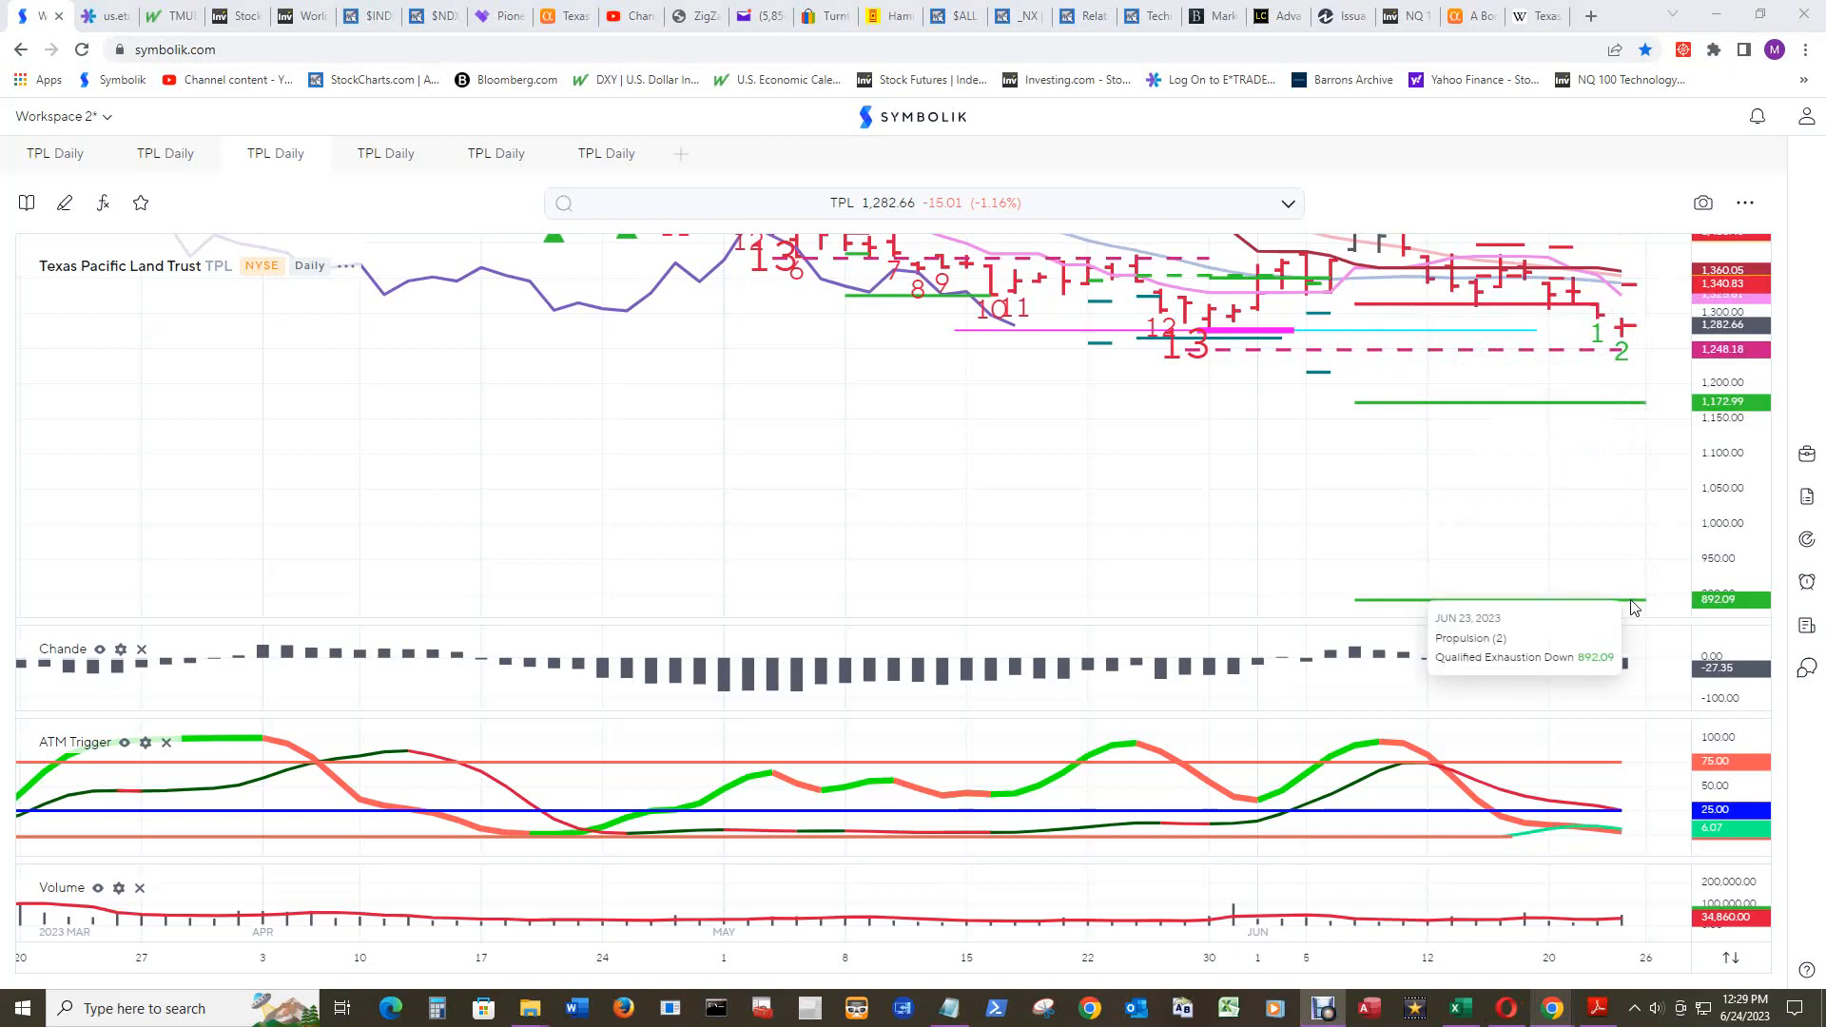
mouse_move(793, 685)
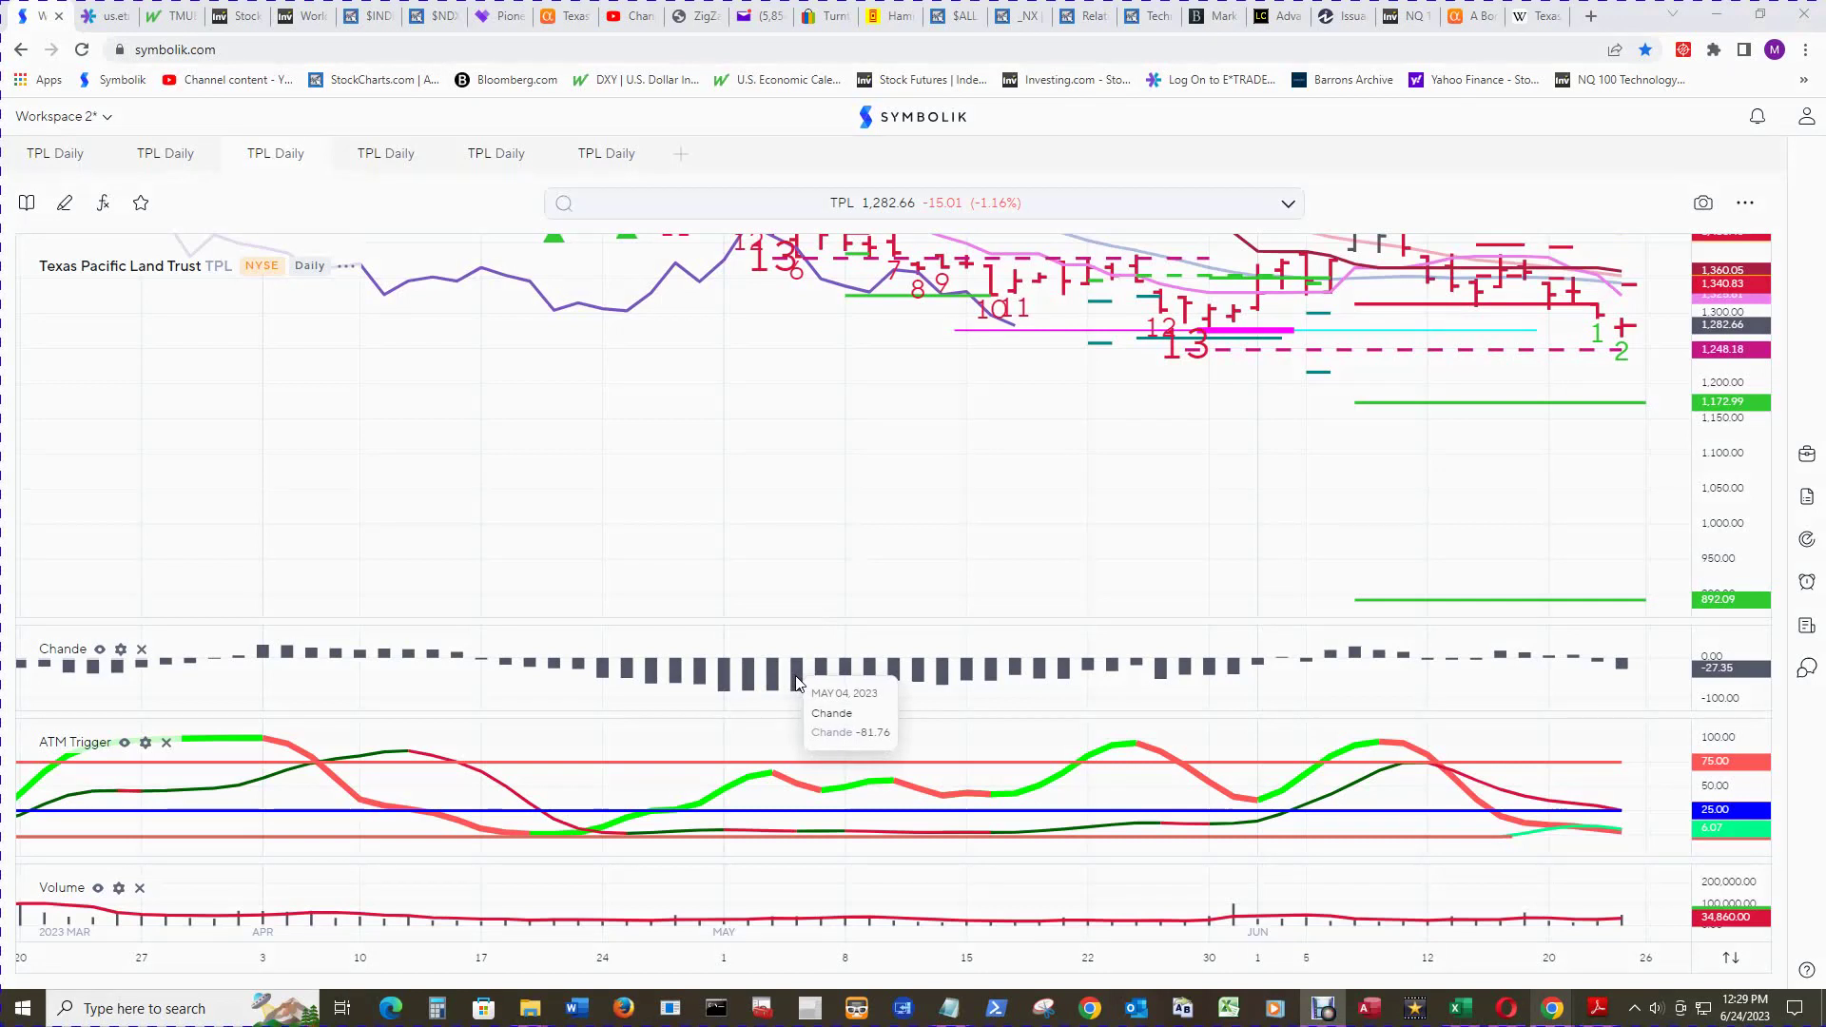
mouse_move(1624, 672)
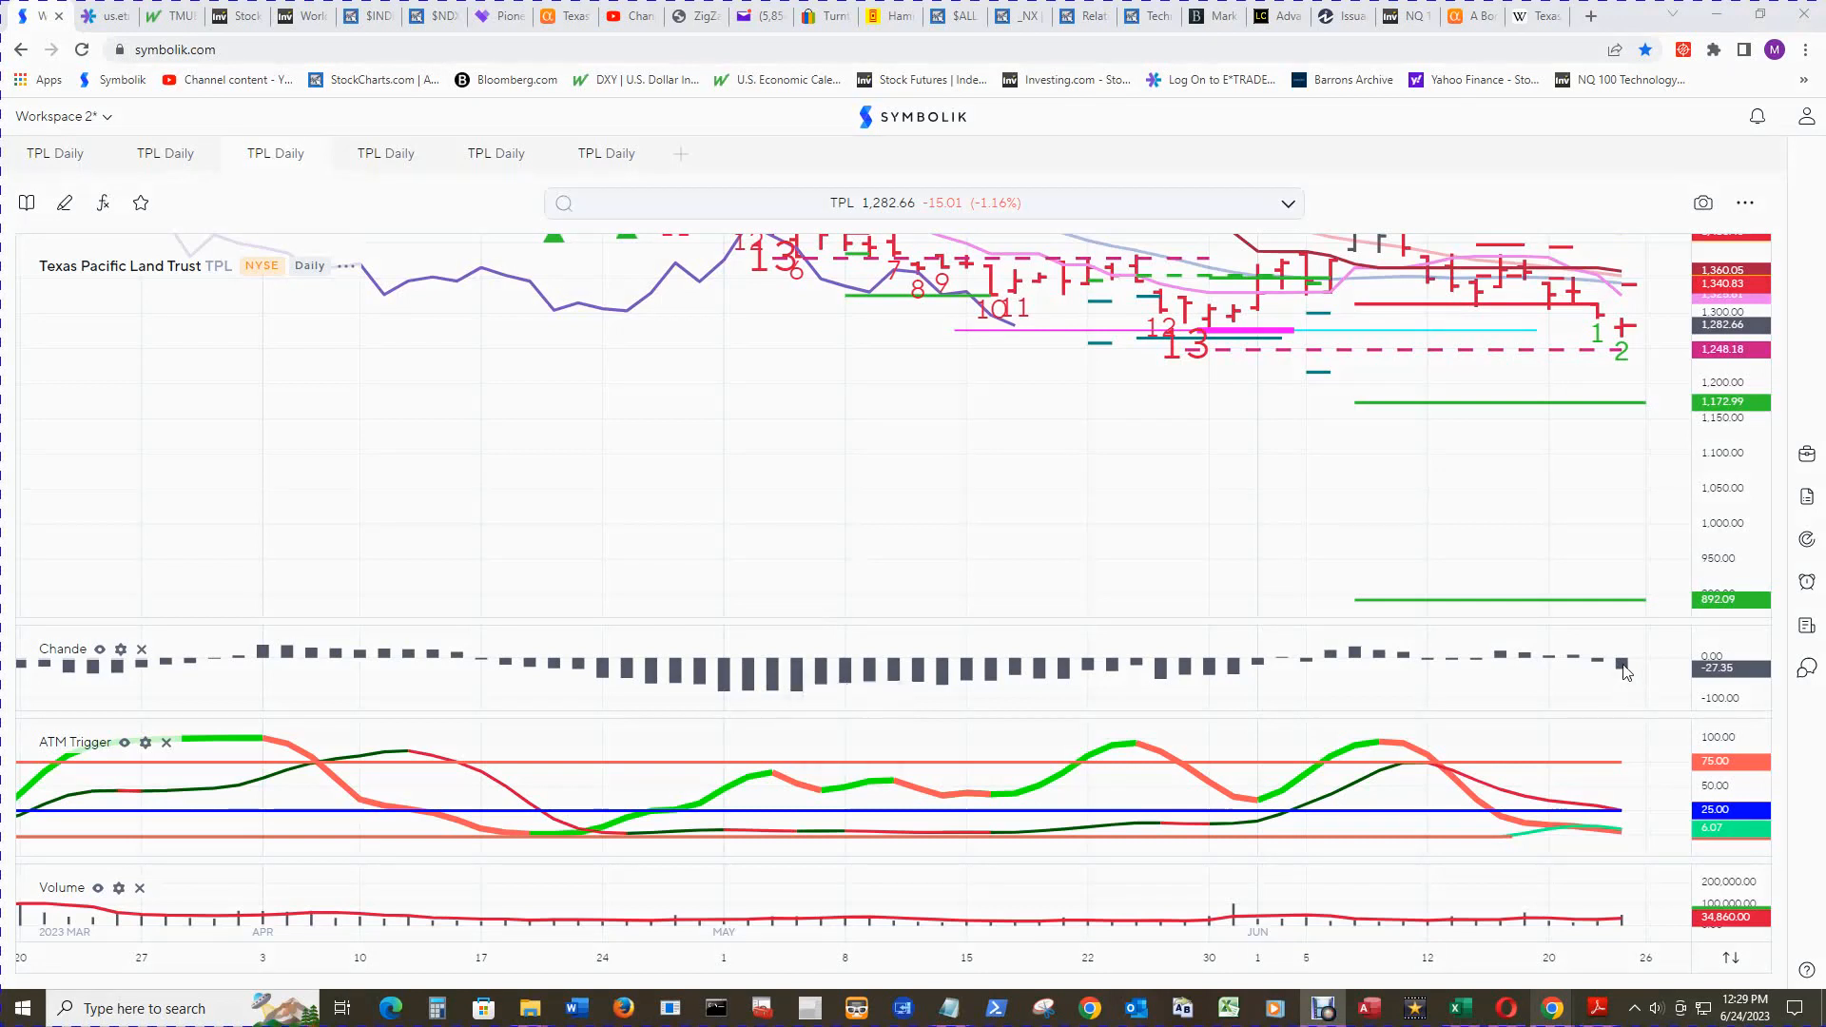
mouse_move(1622, 668)
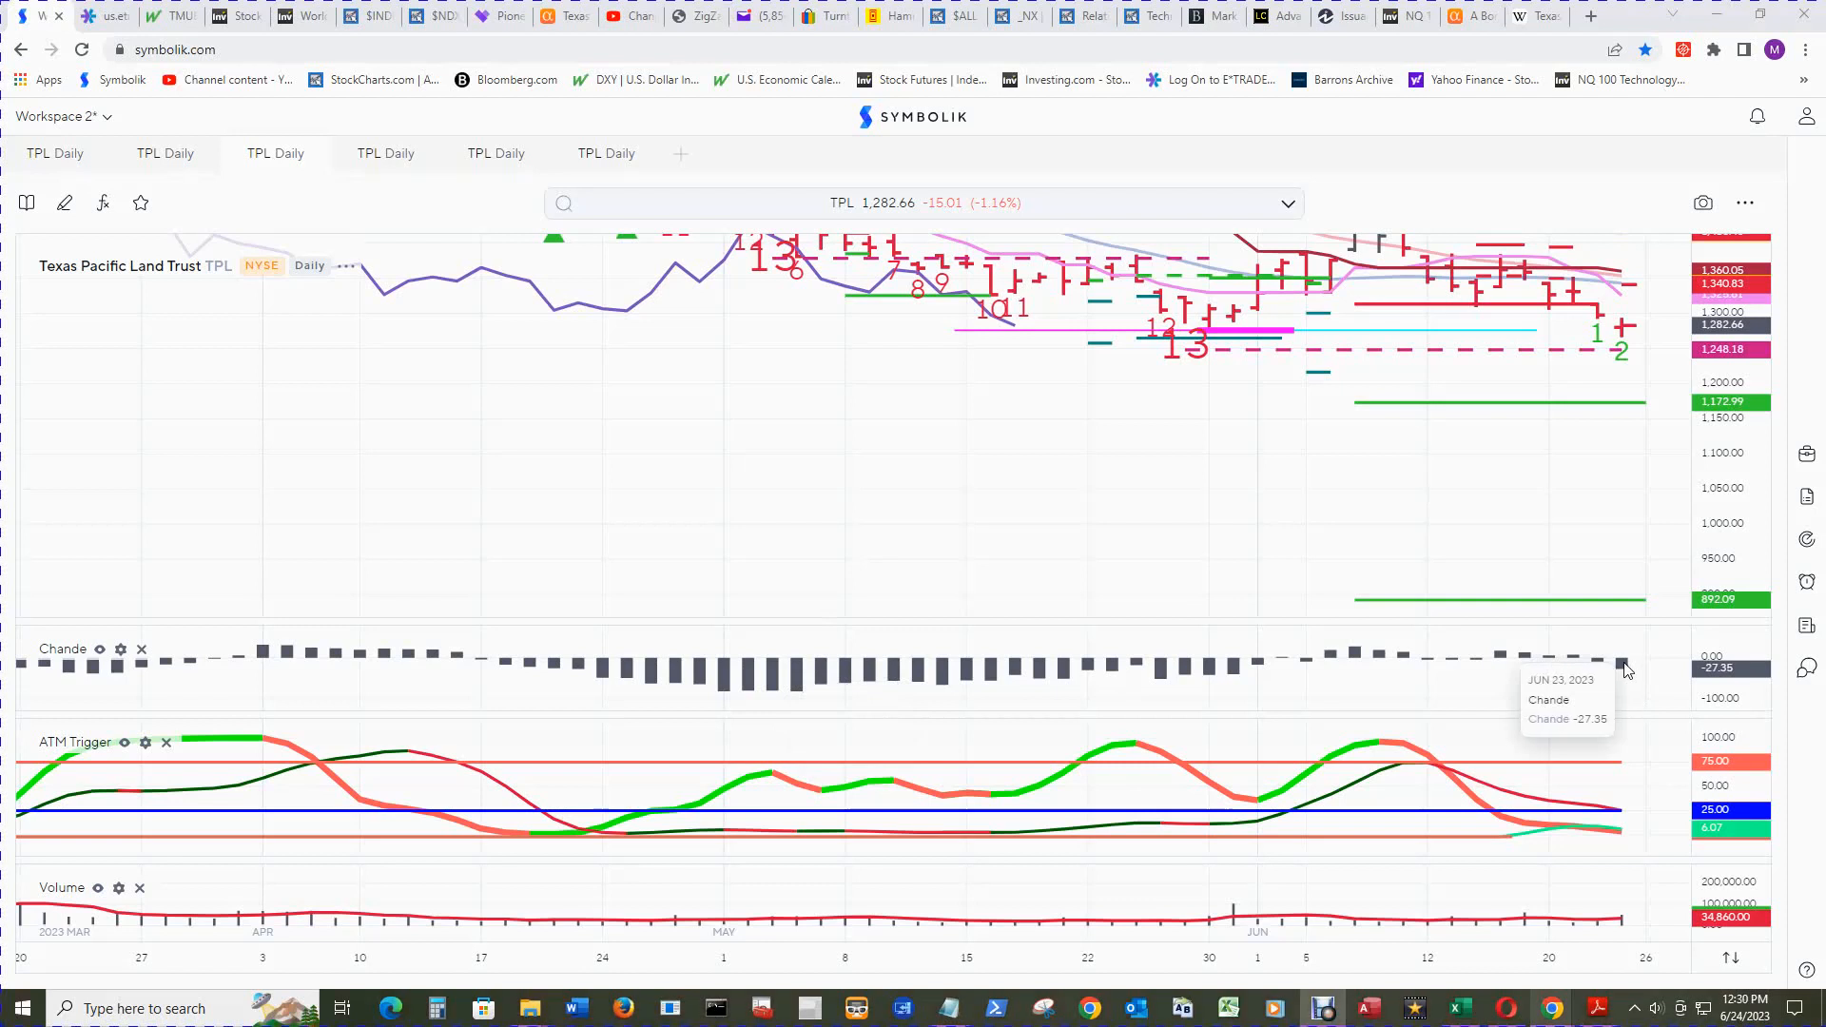
mouse_move(1625, 668)
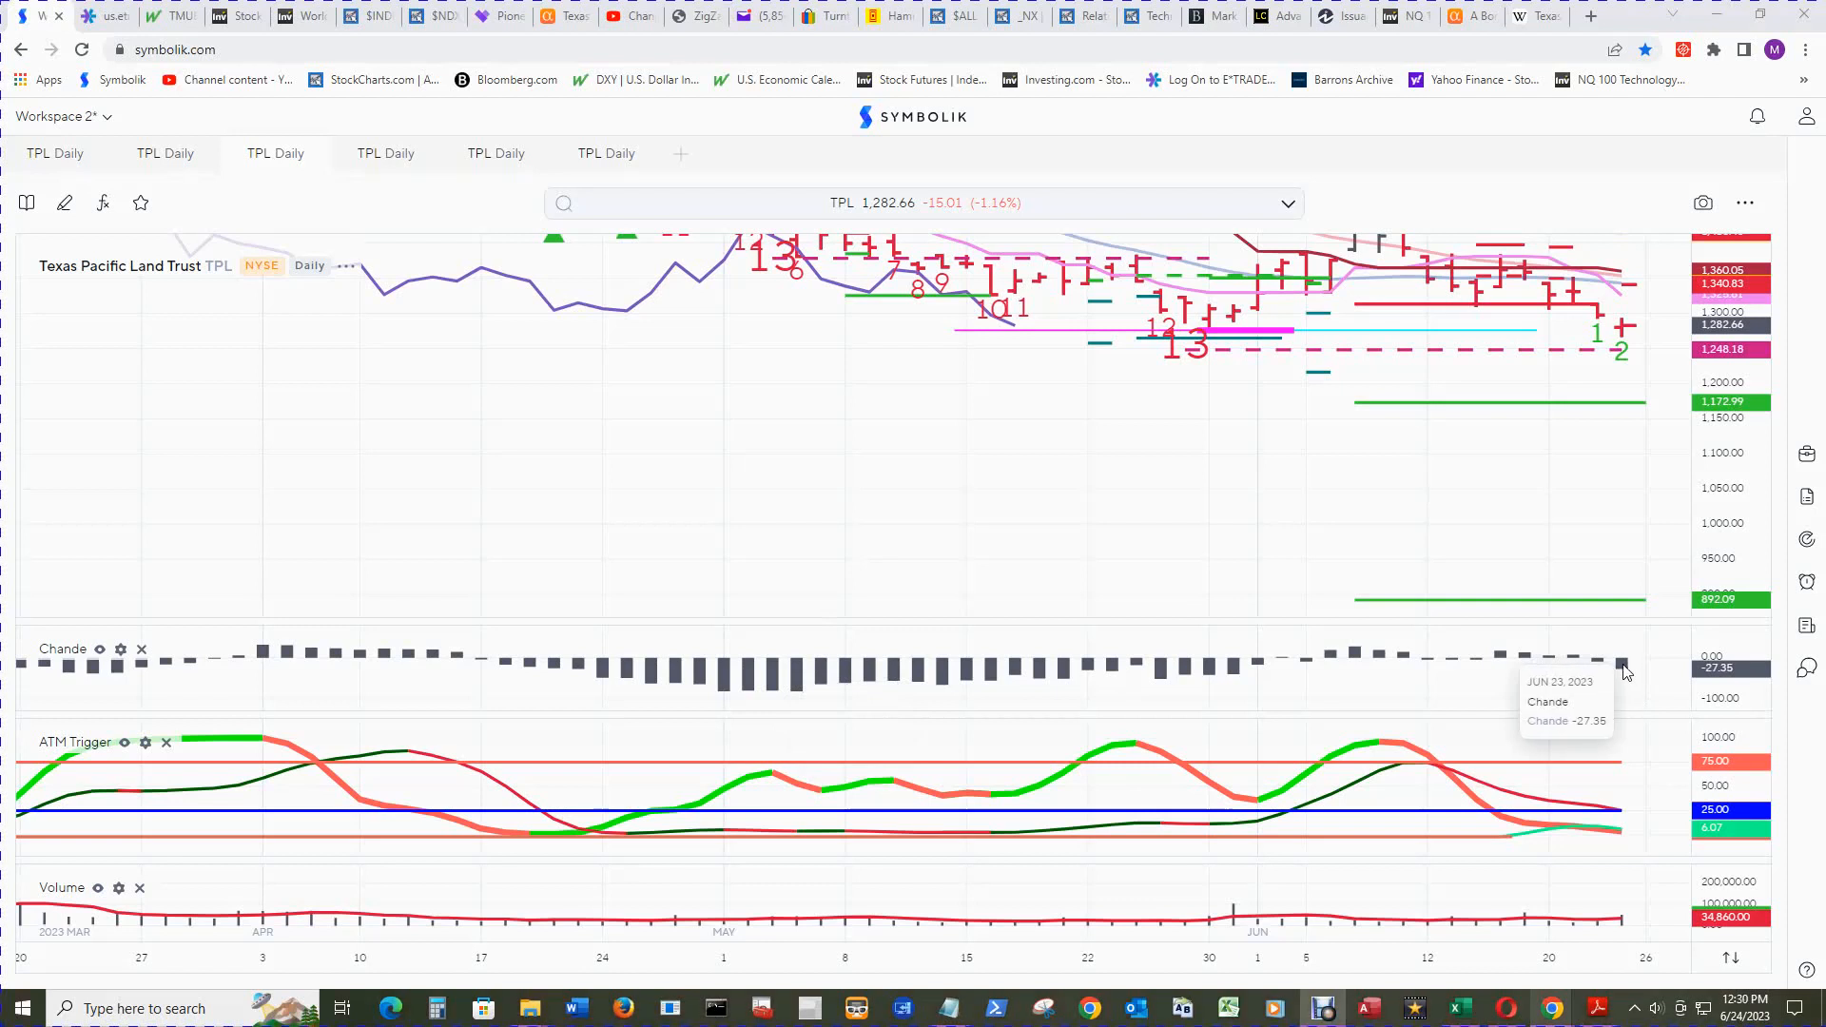
mouse_move(1628, 704)
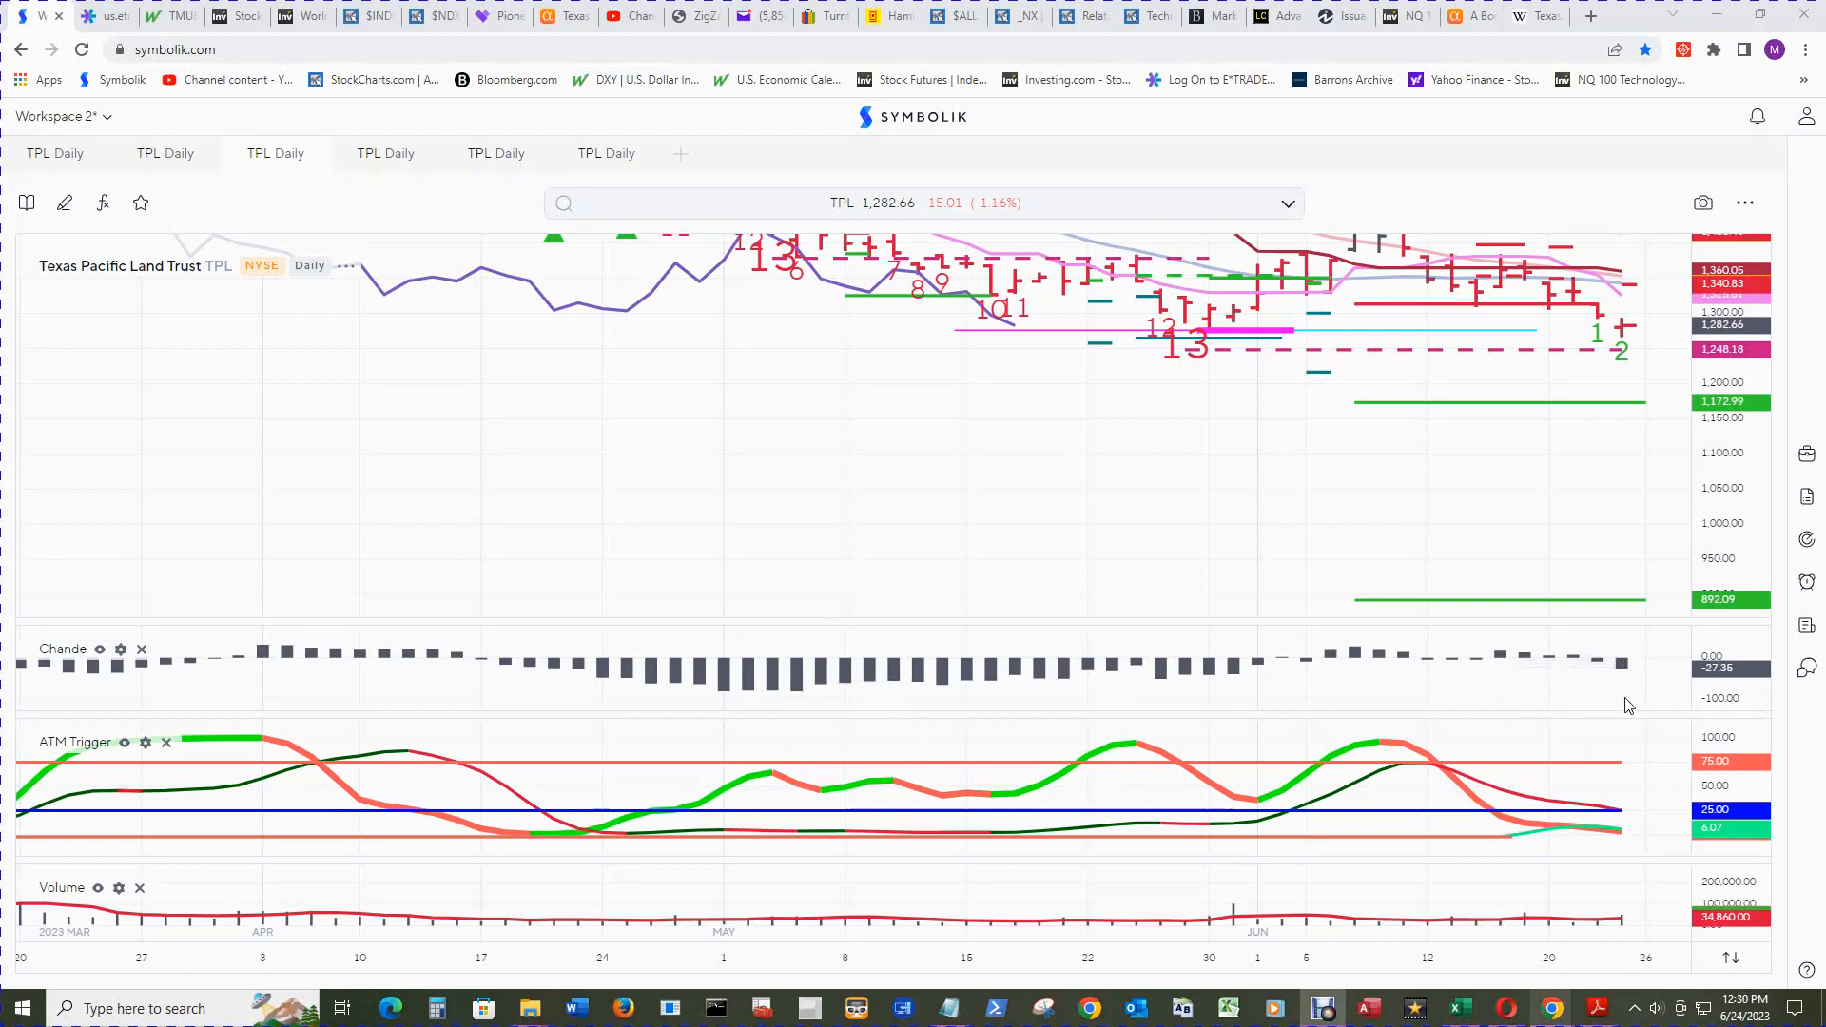
mouse_move(1623, 670)
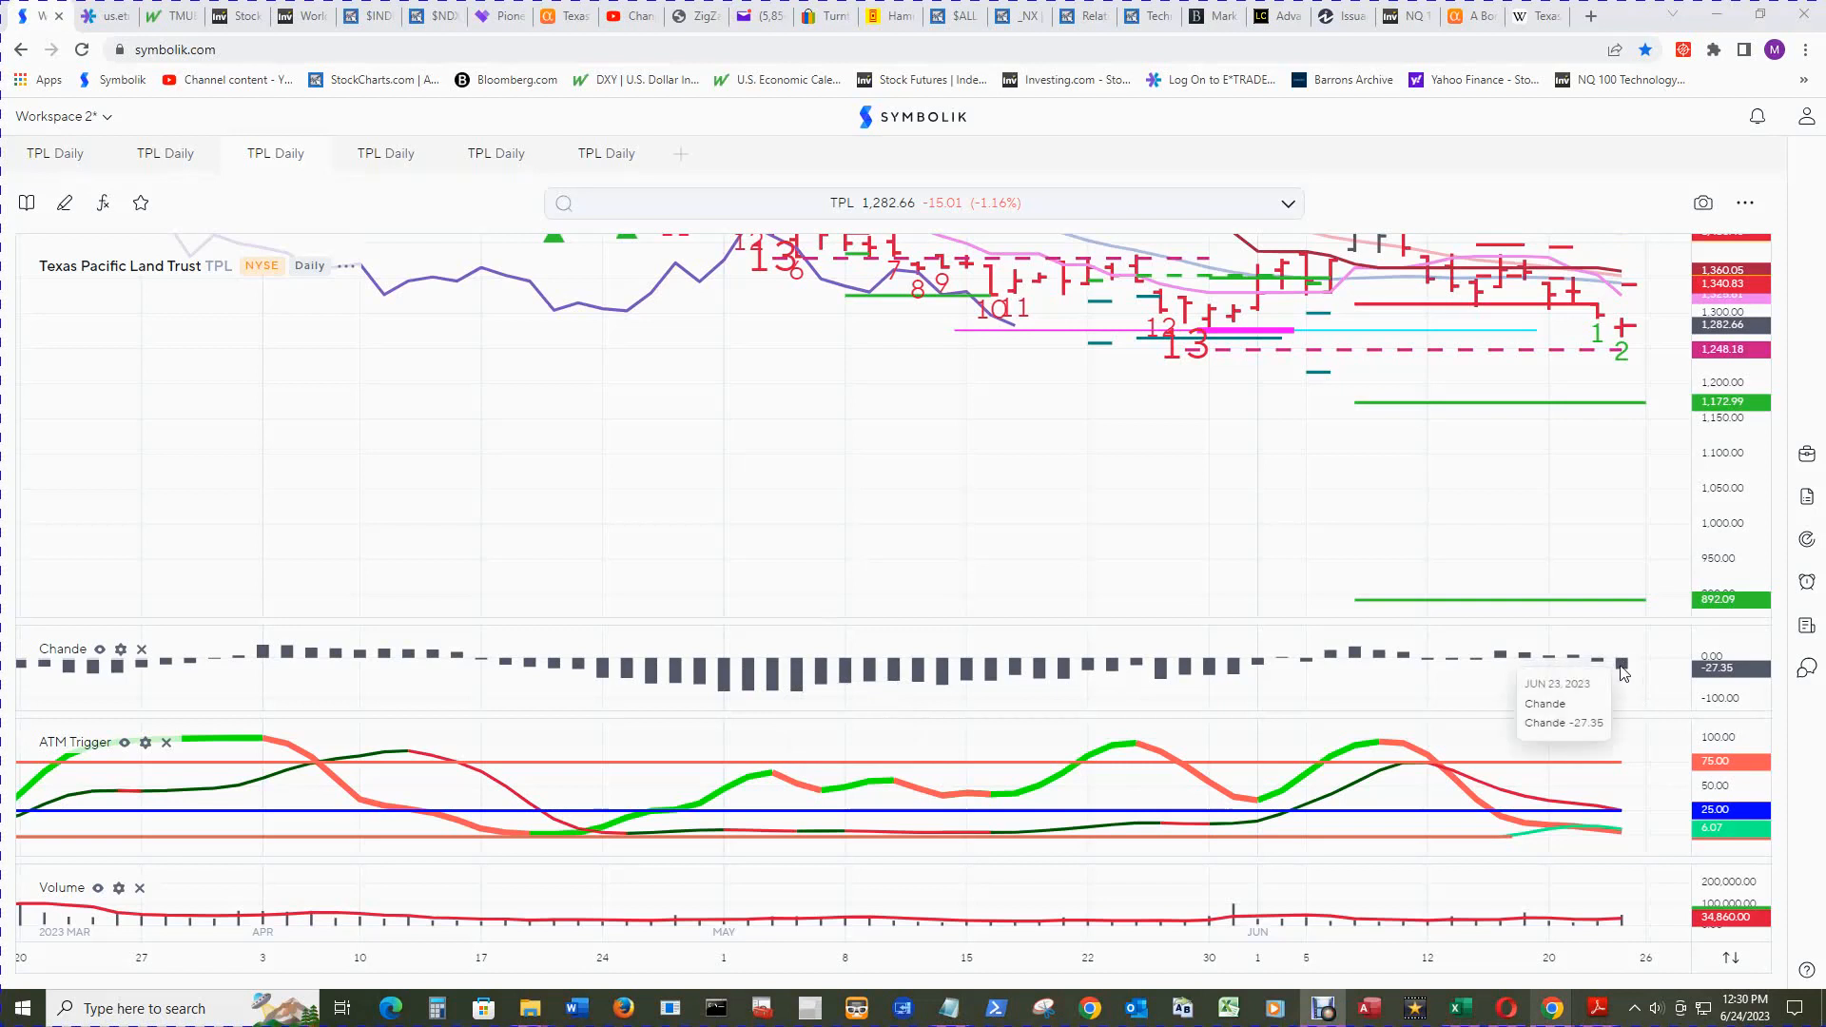
mouse_move(1661, 865)
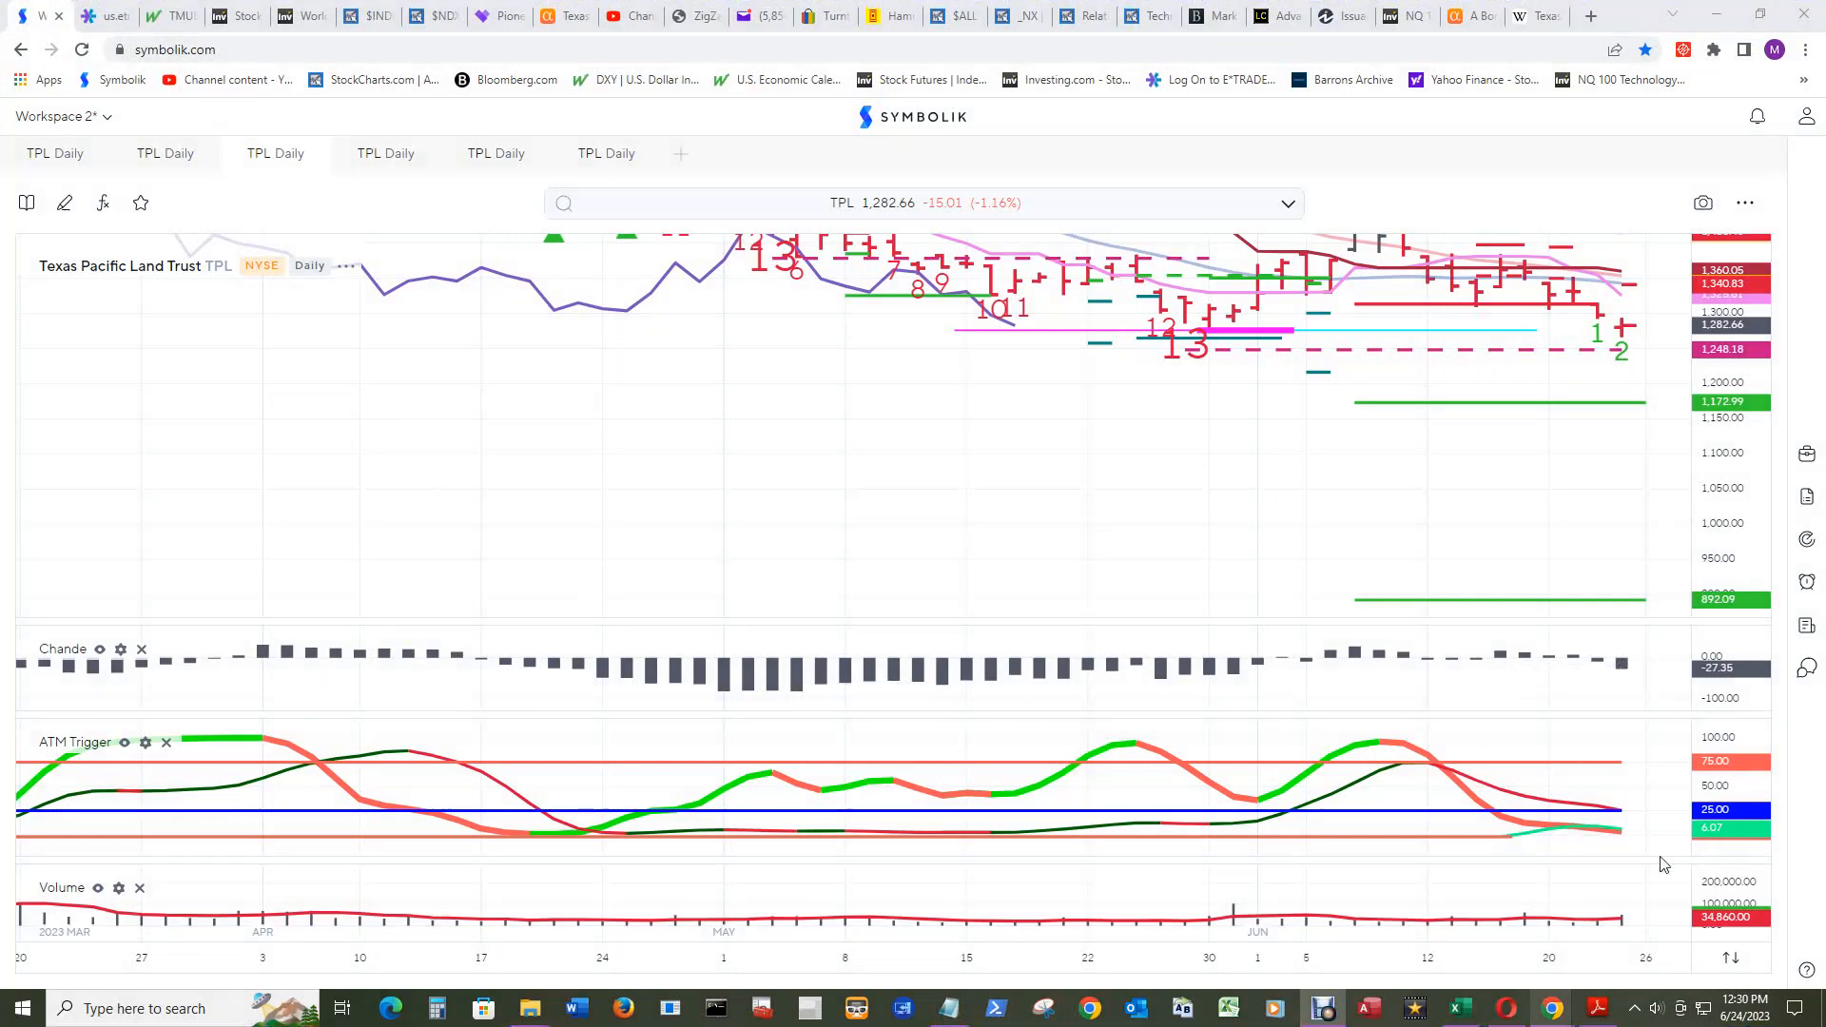
mouse_move(1617, 815)
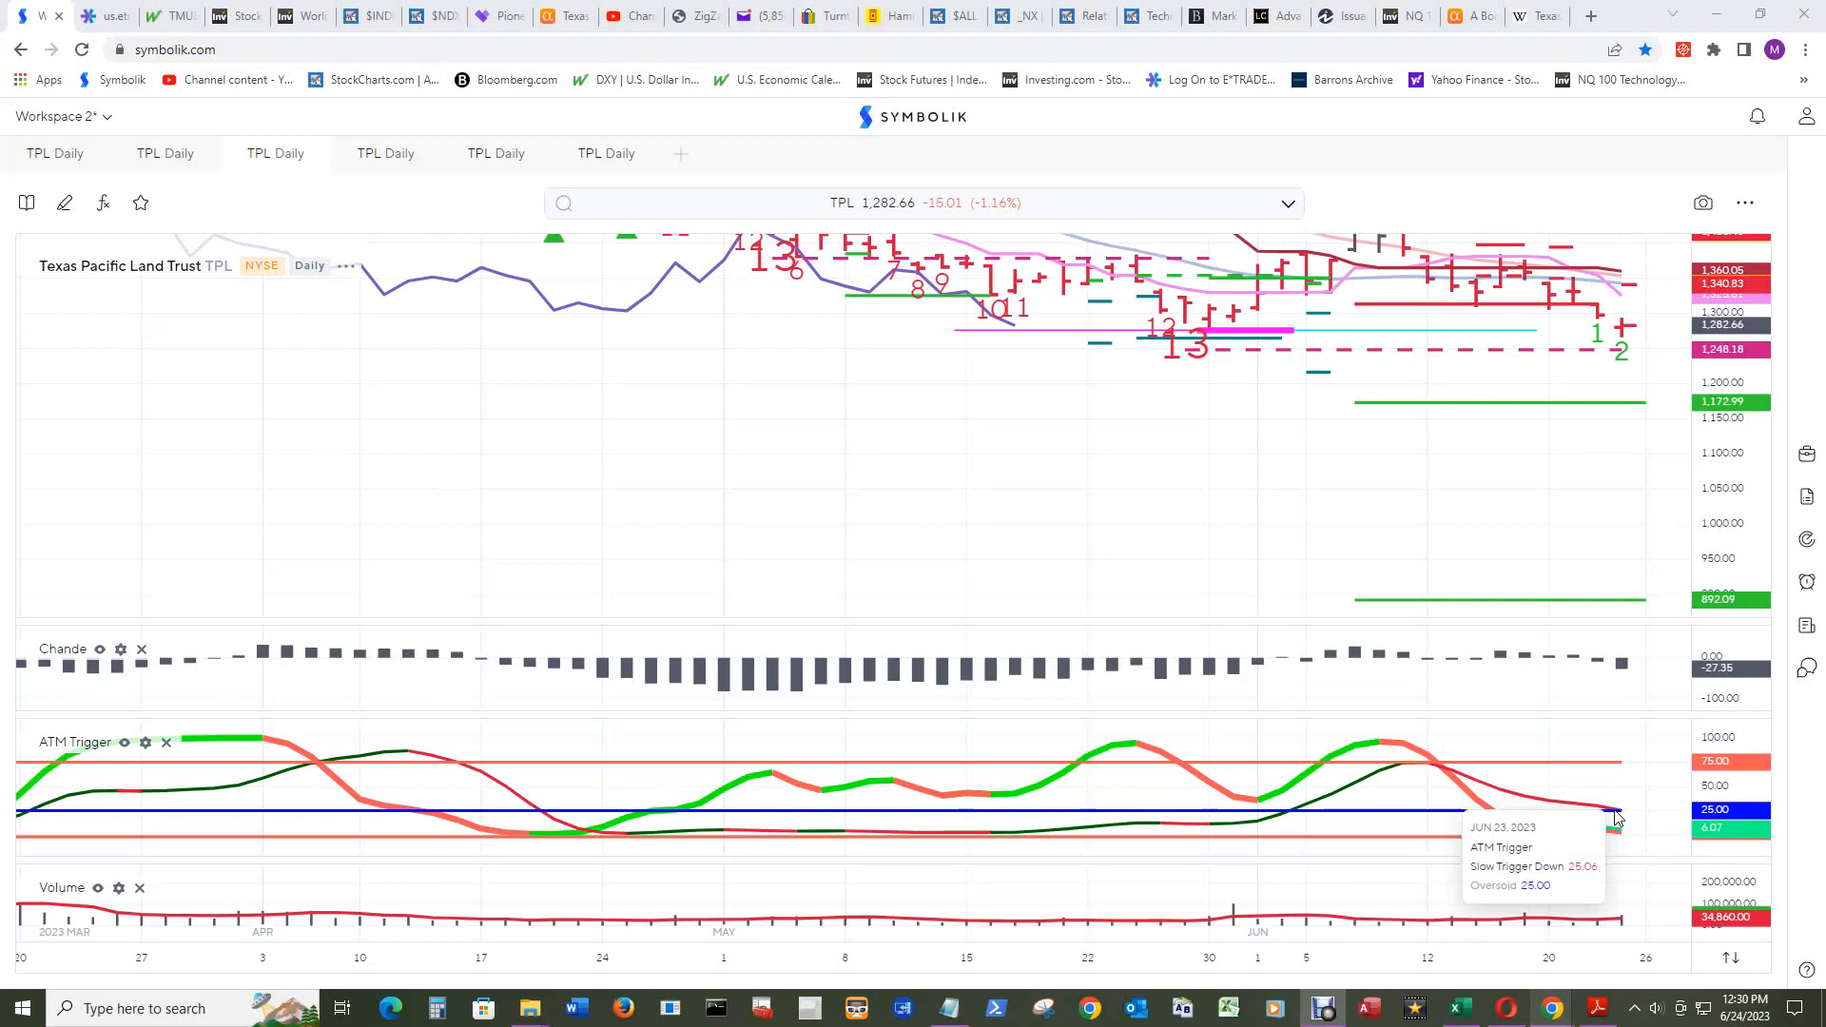
mouse_move(1633, 858)
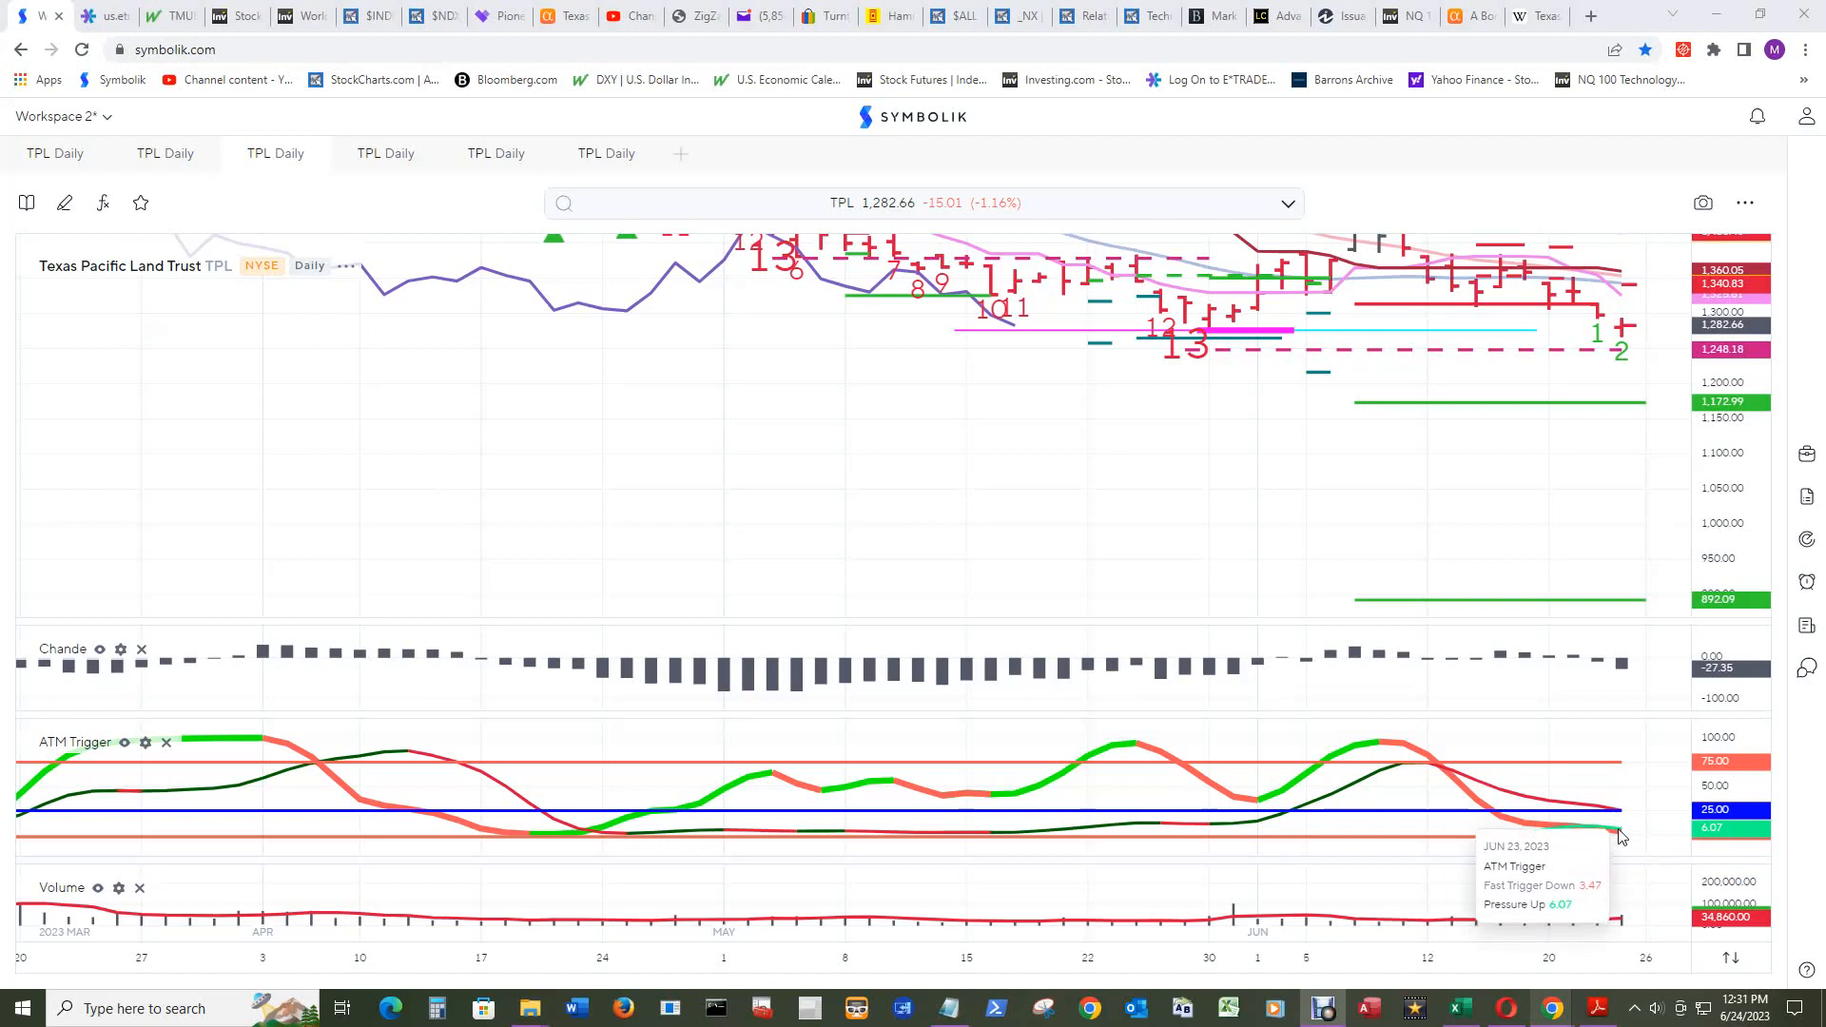
mouse_move(1628, 844)
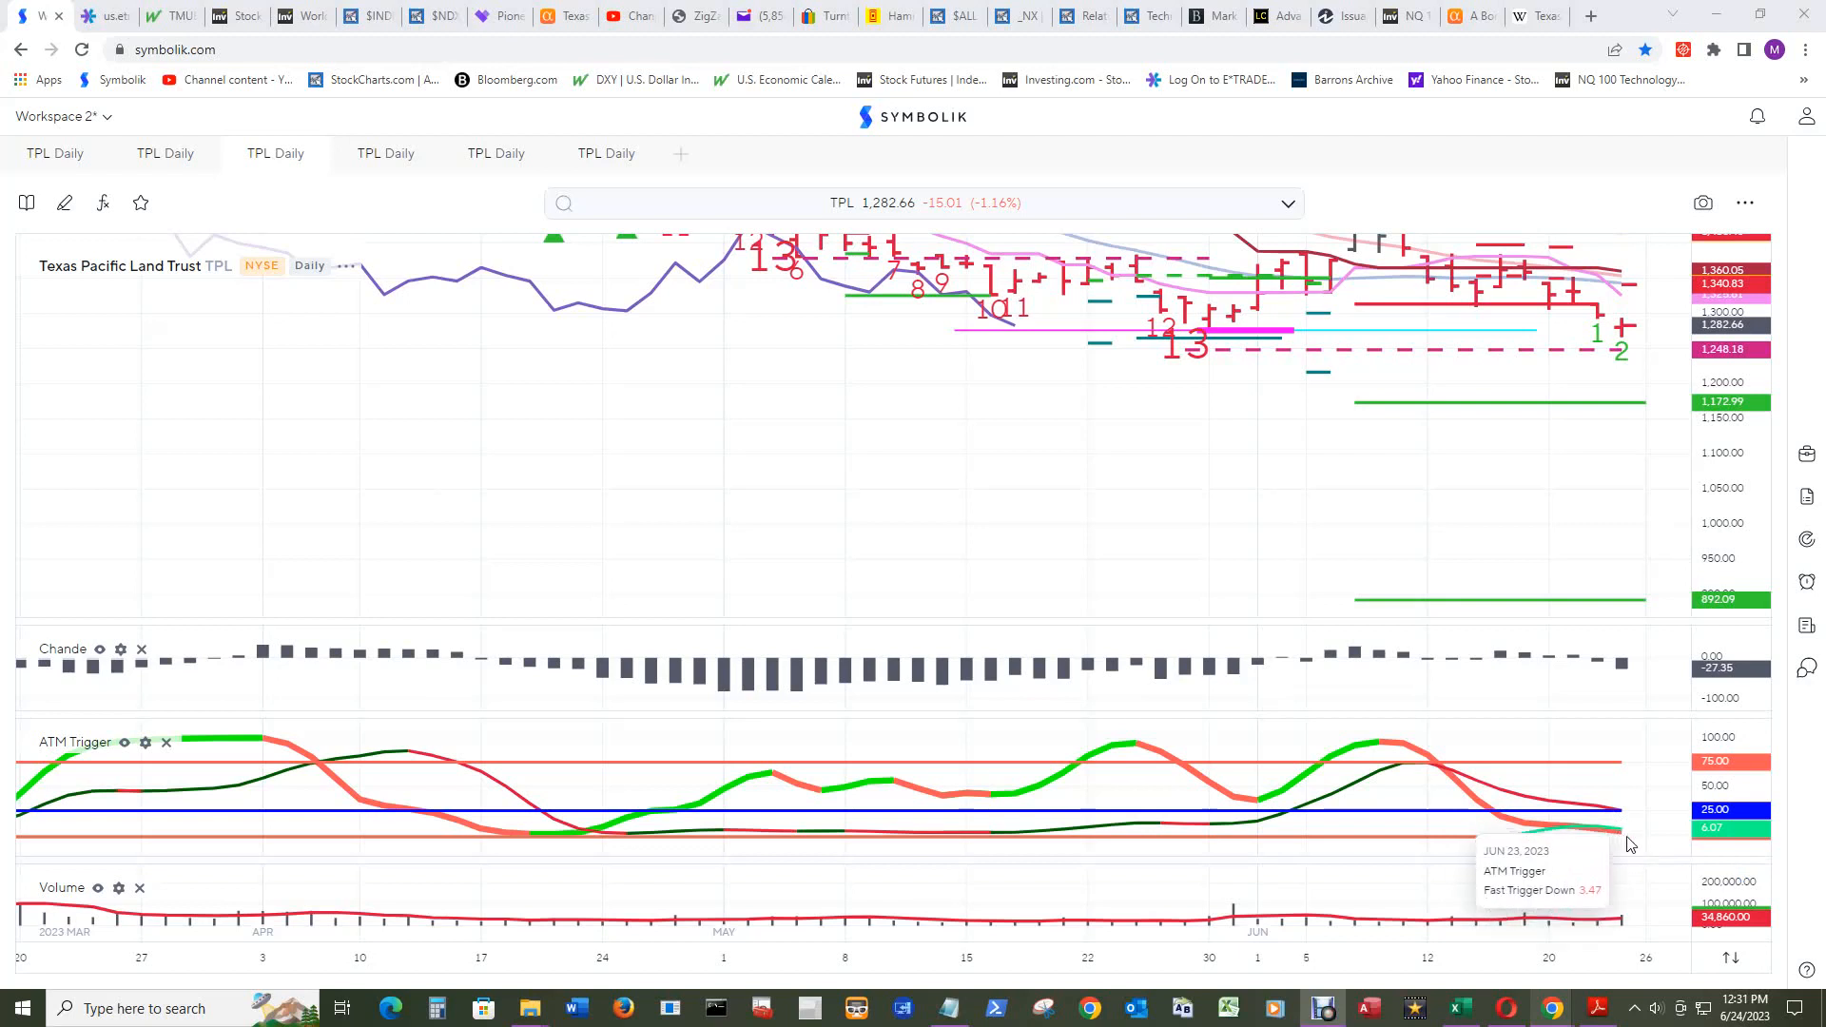
mouse_move(1622, 839)
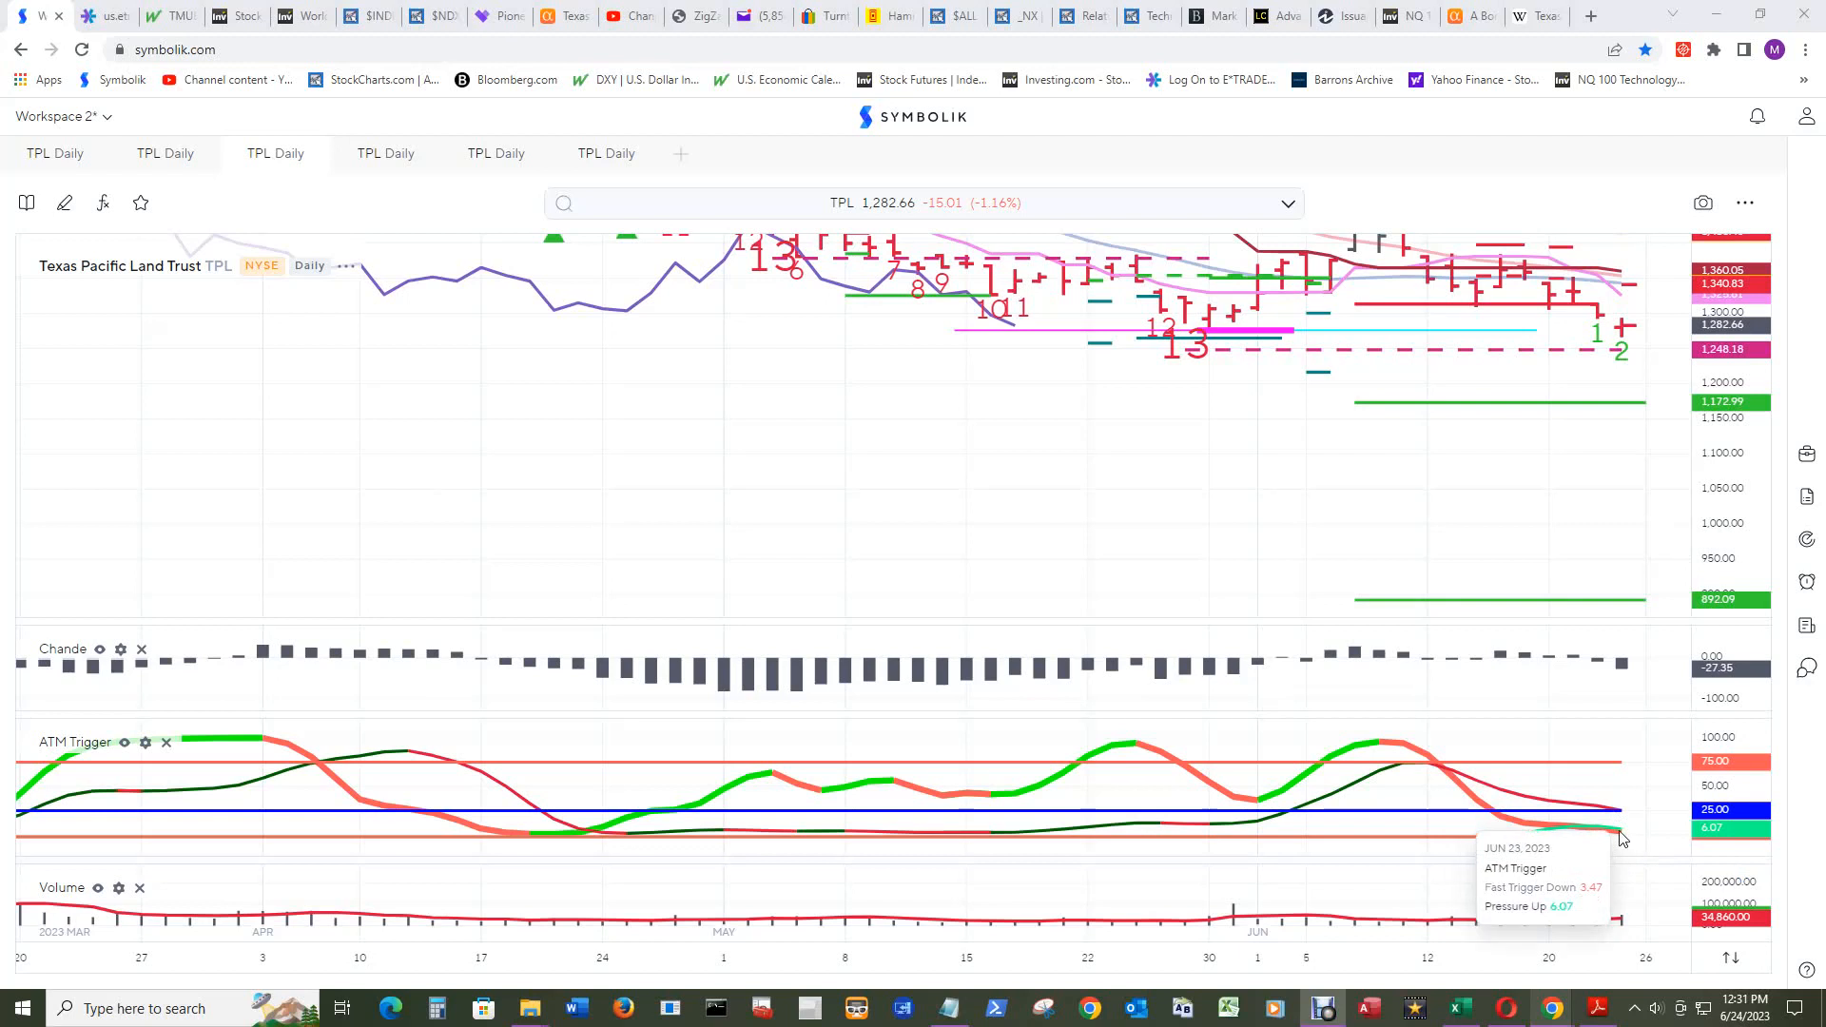
mouse_move(1628, 925)
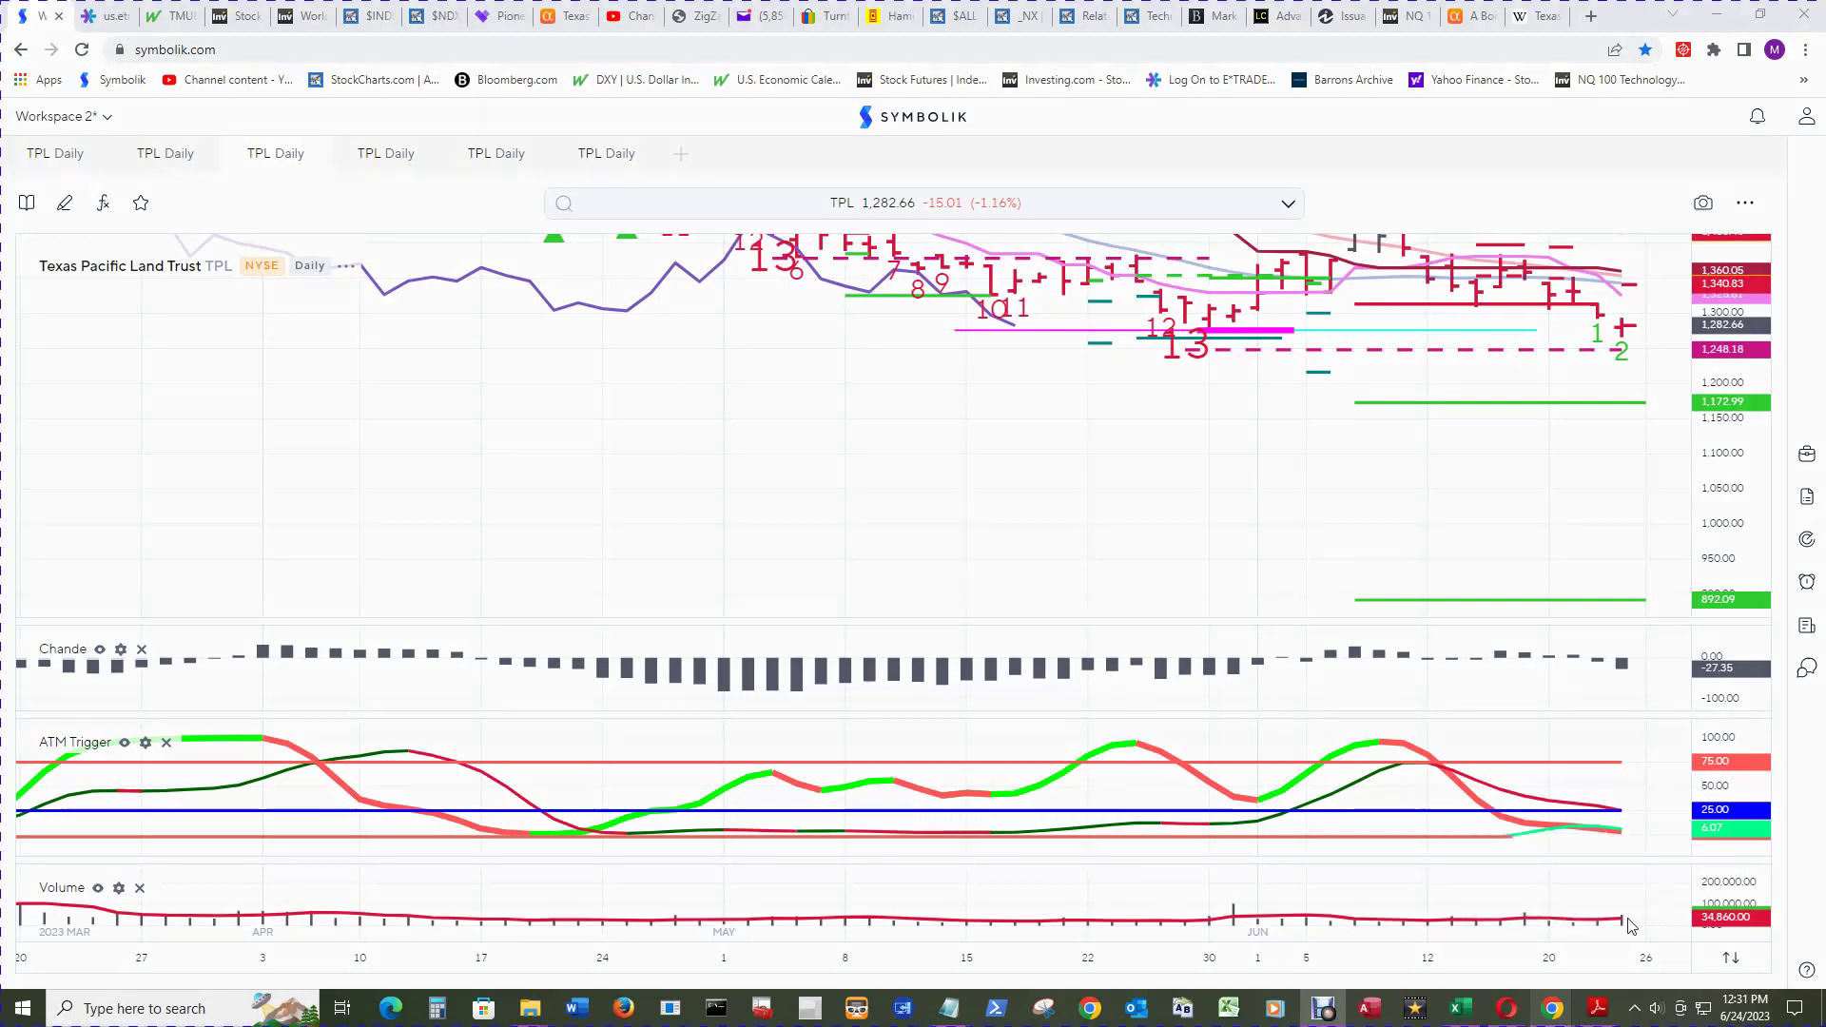
mouse_move(1622, 924)
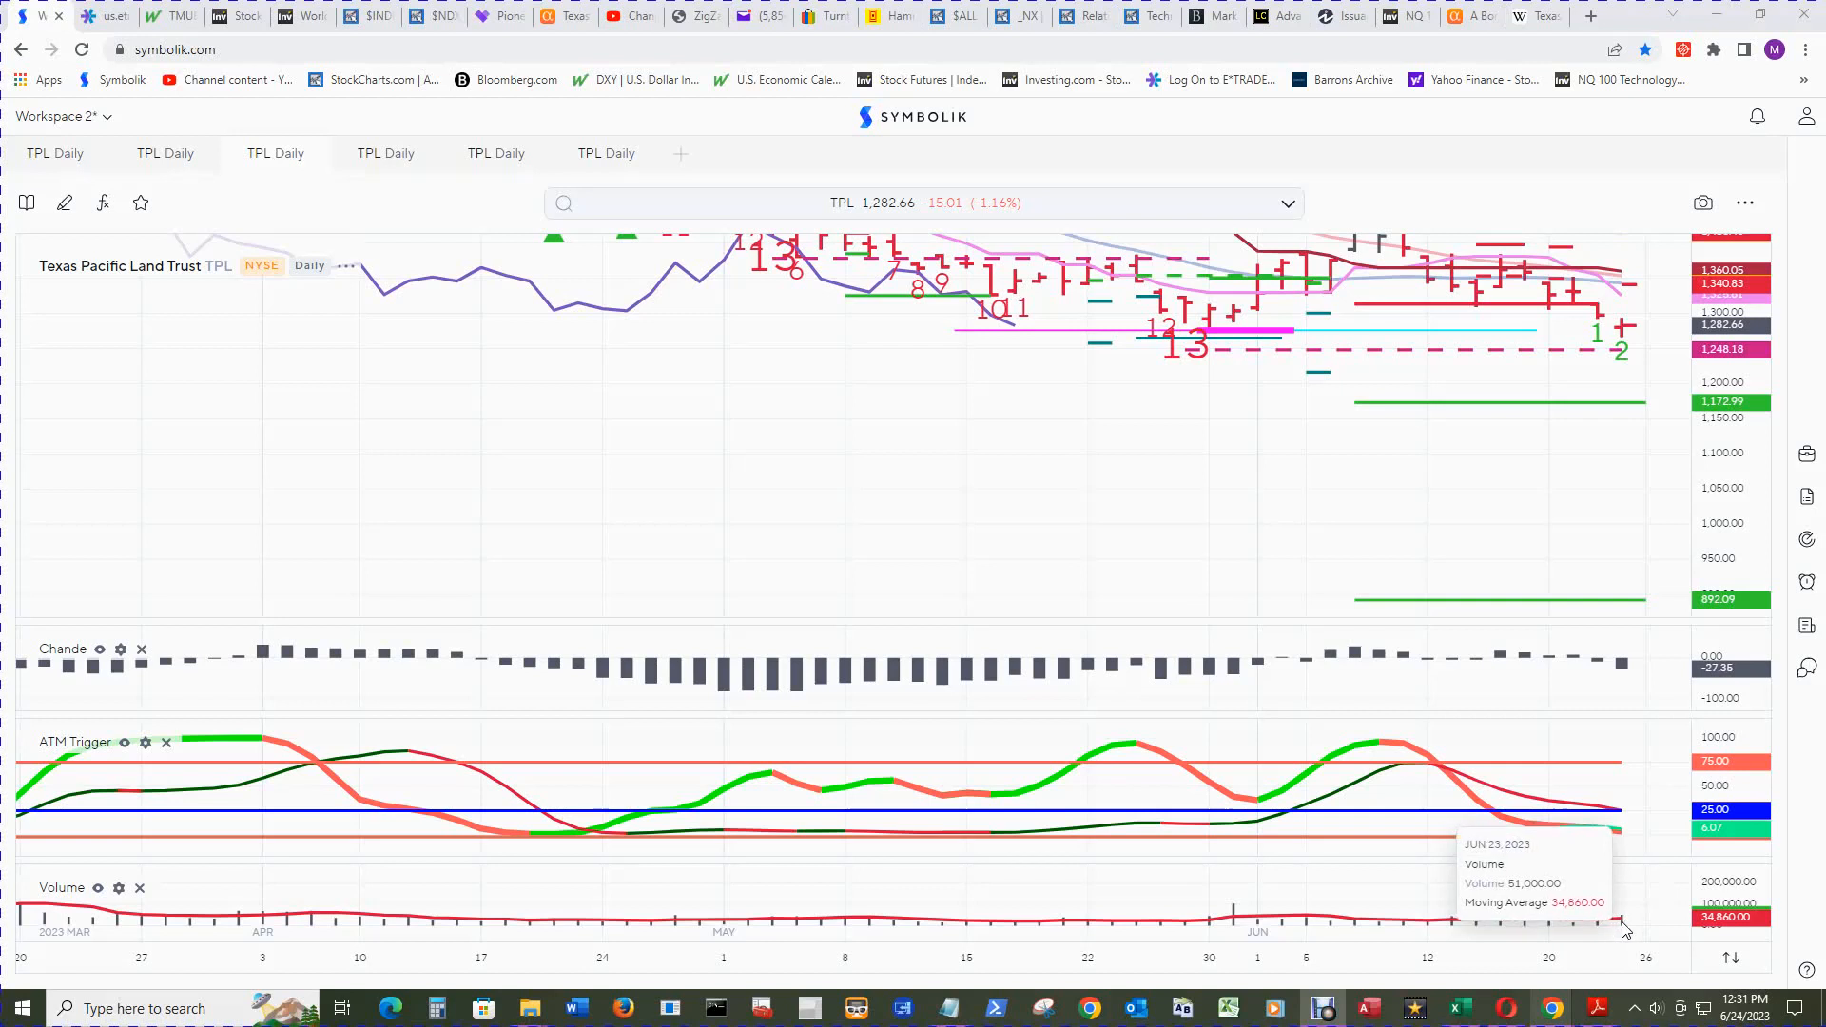
mouse_move(1337, 926)
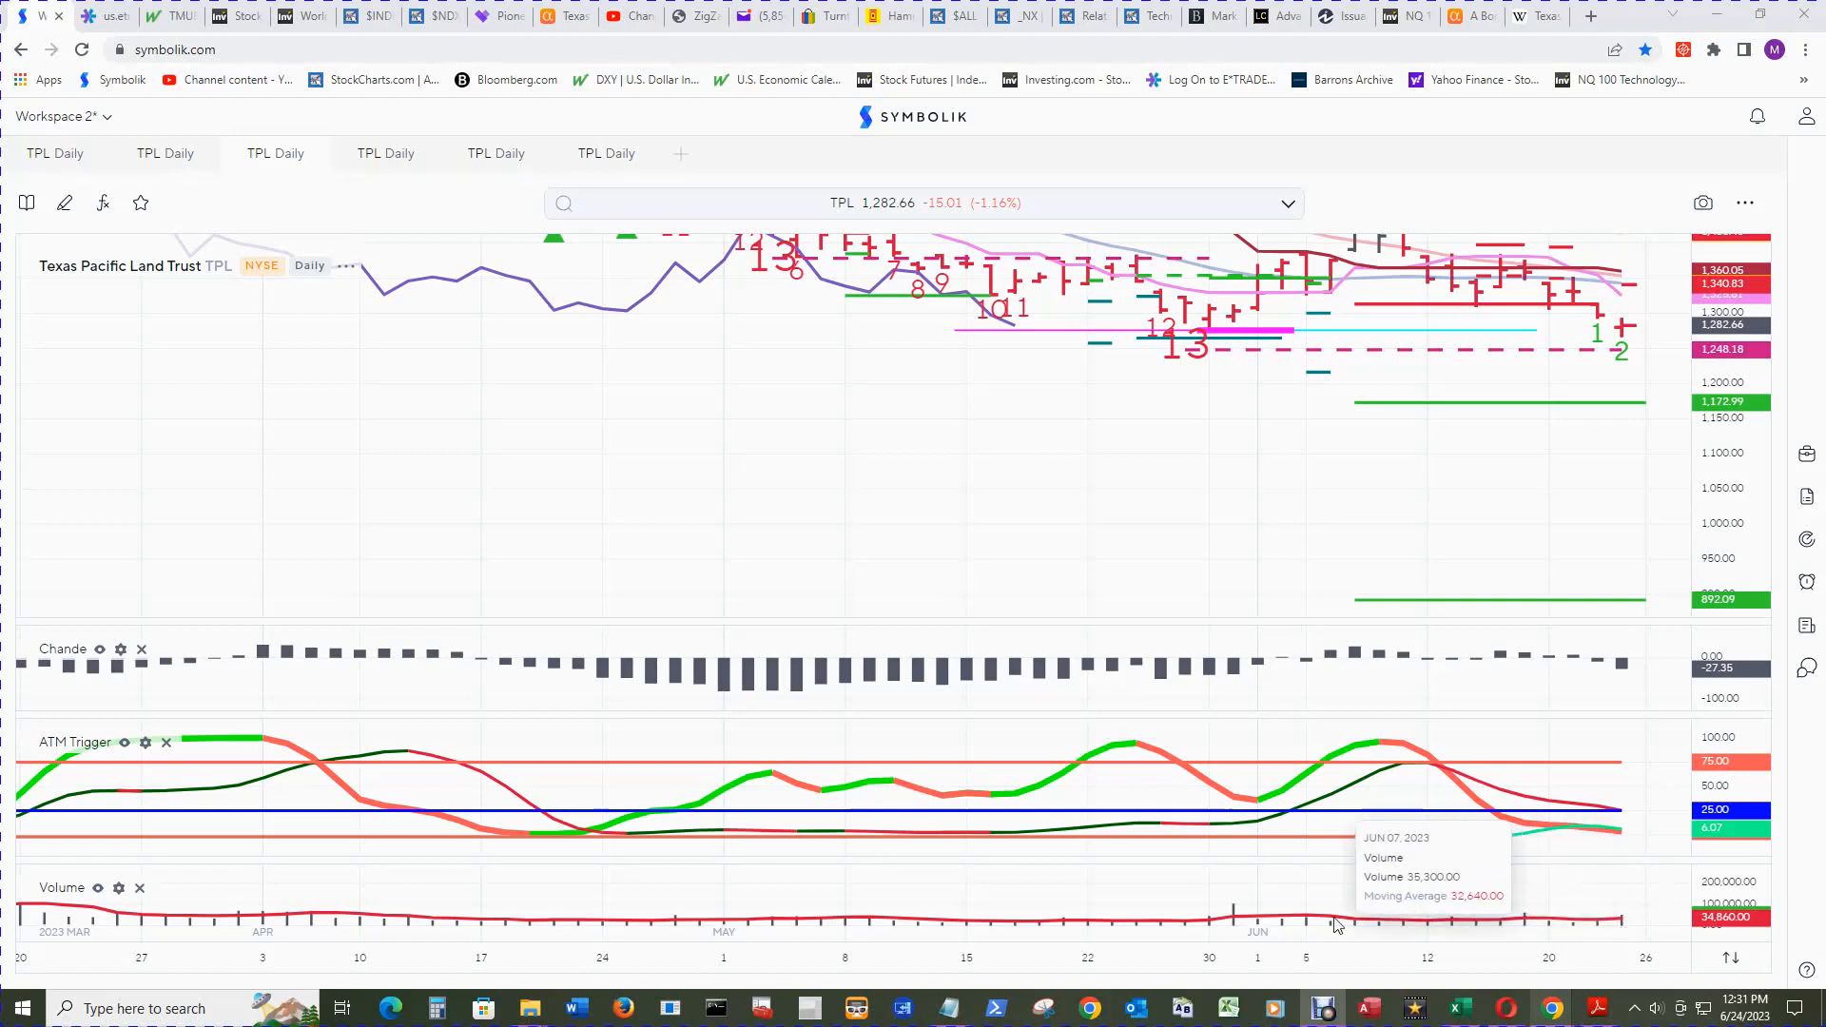
mouse_move(1234, 922)
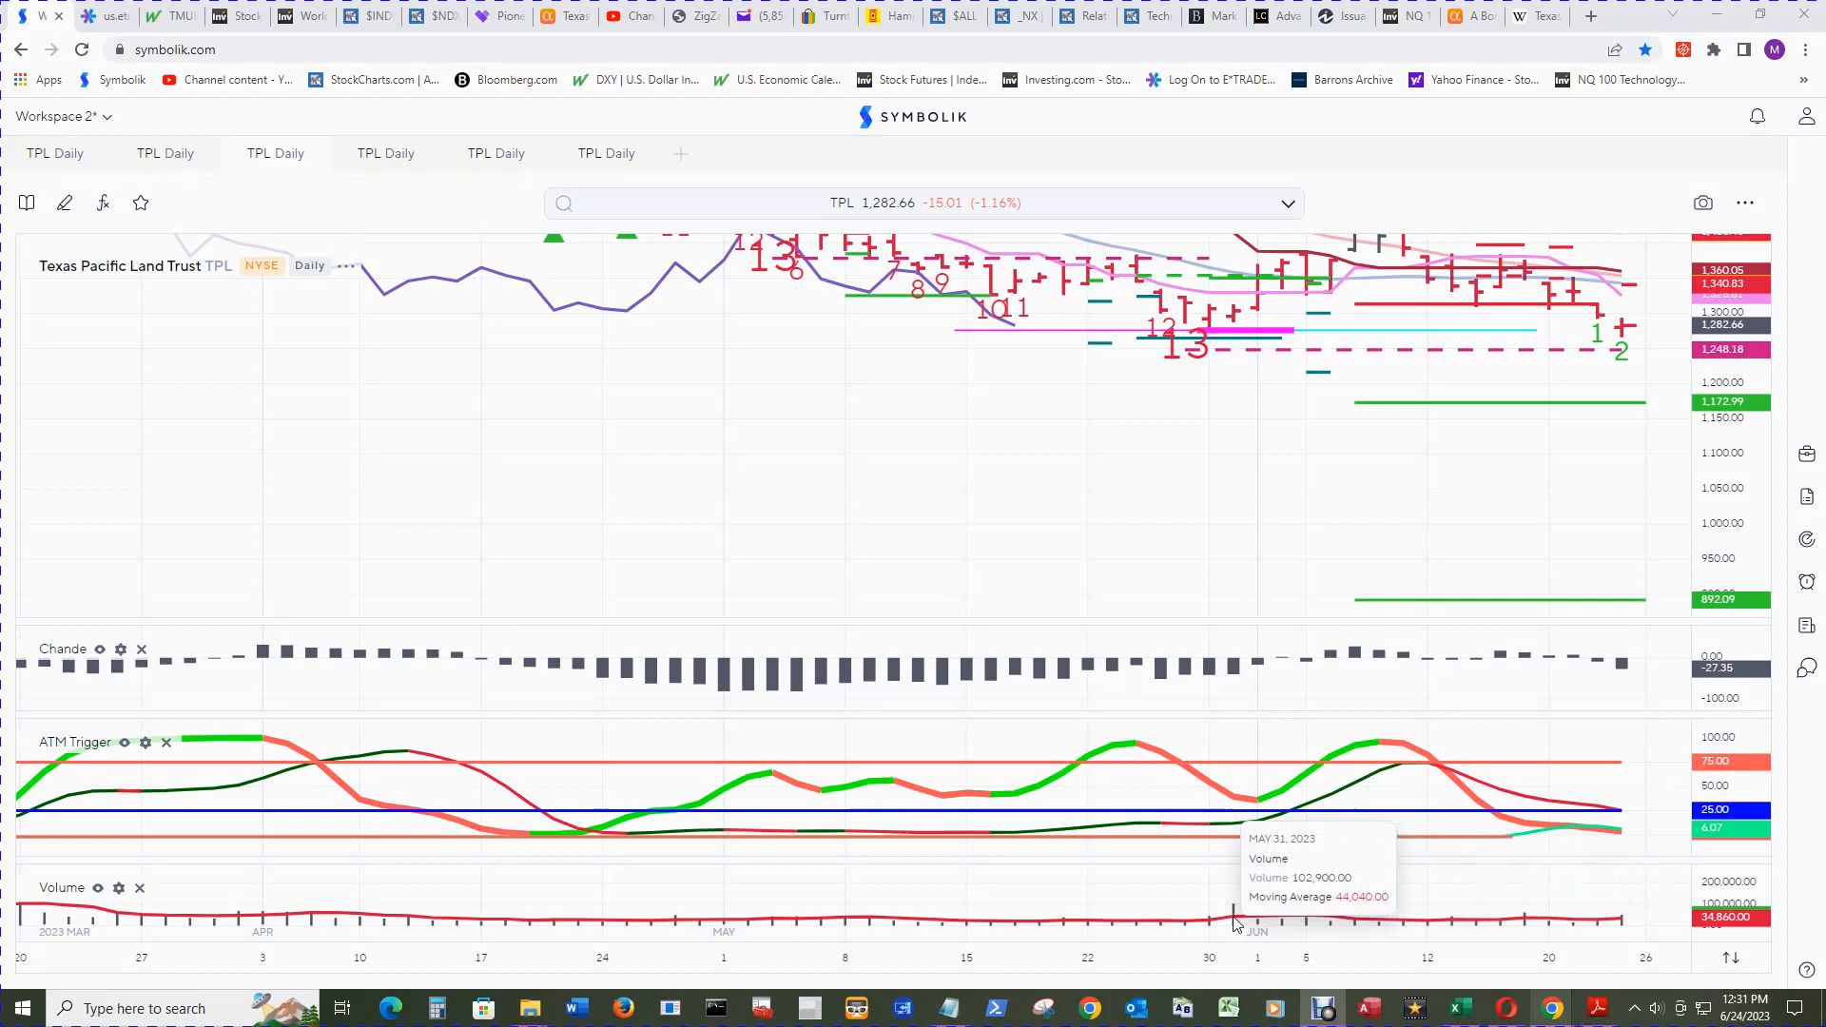
mouse_move(1630, 554)
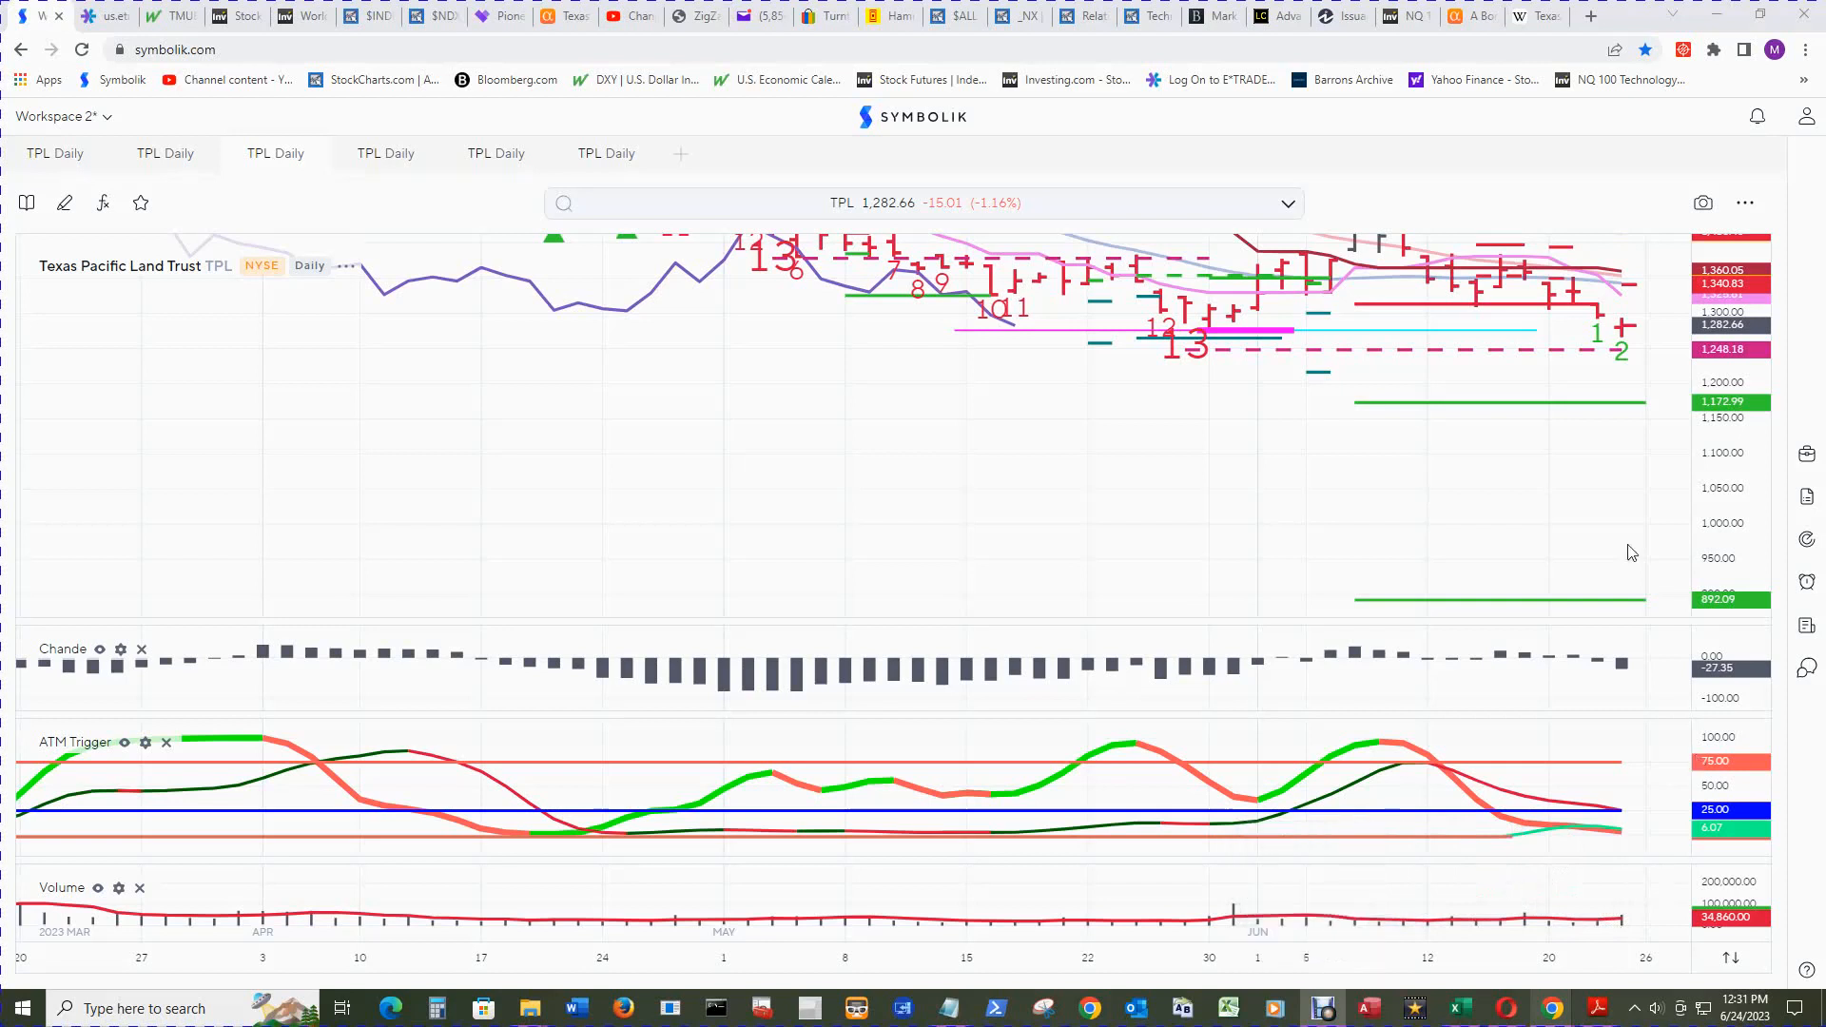
mouse_move(1597, 475)
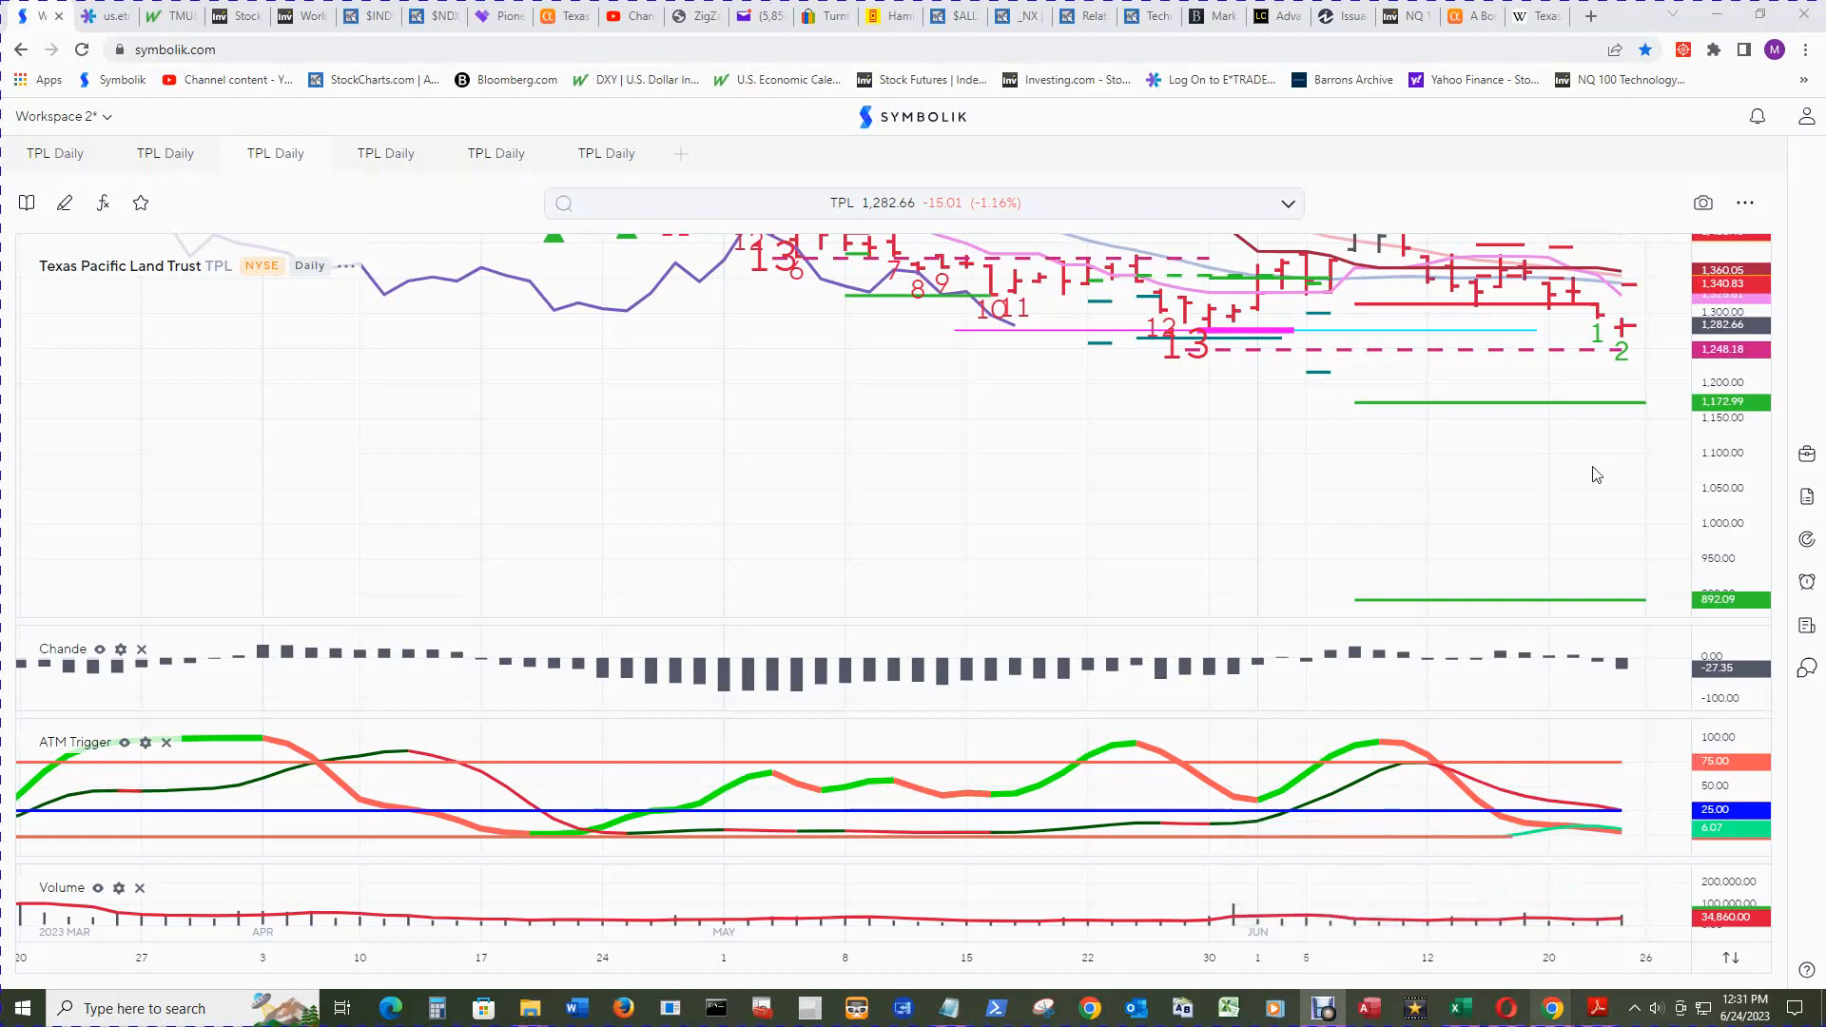
mouse_move(1617, 515)
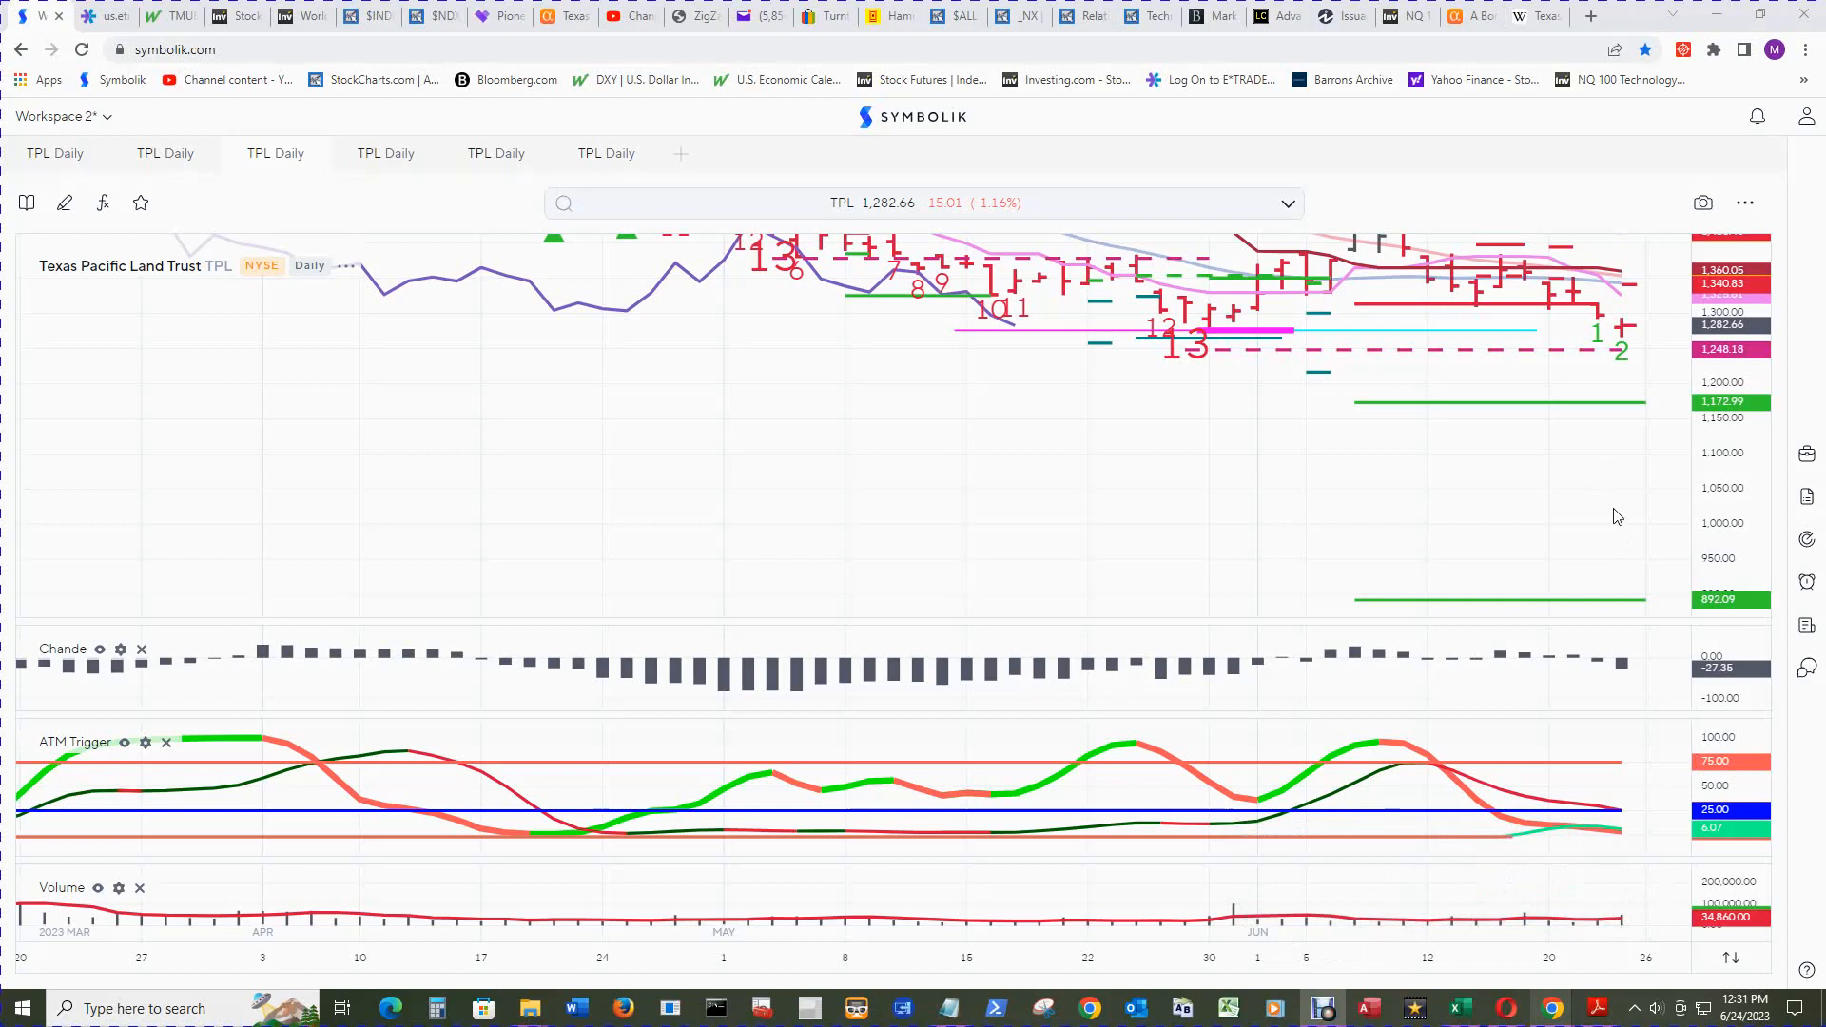
mouse_move(1625, 934)
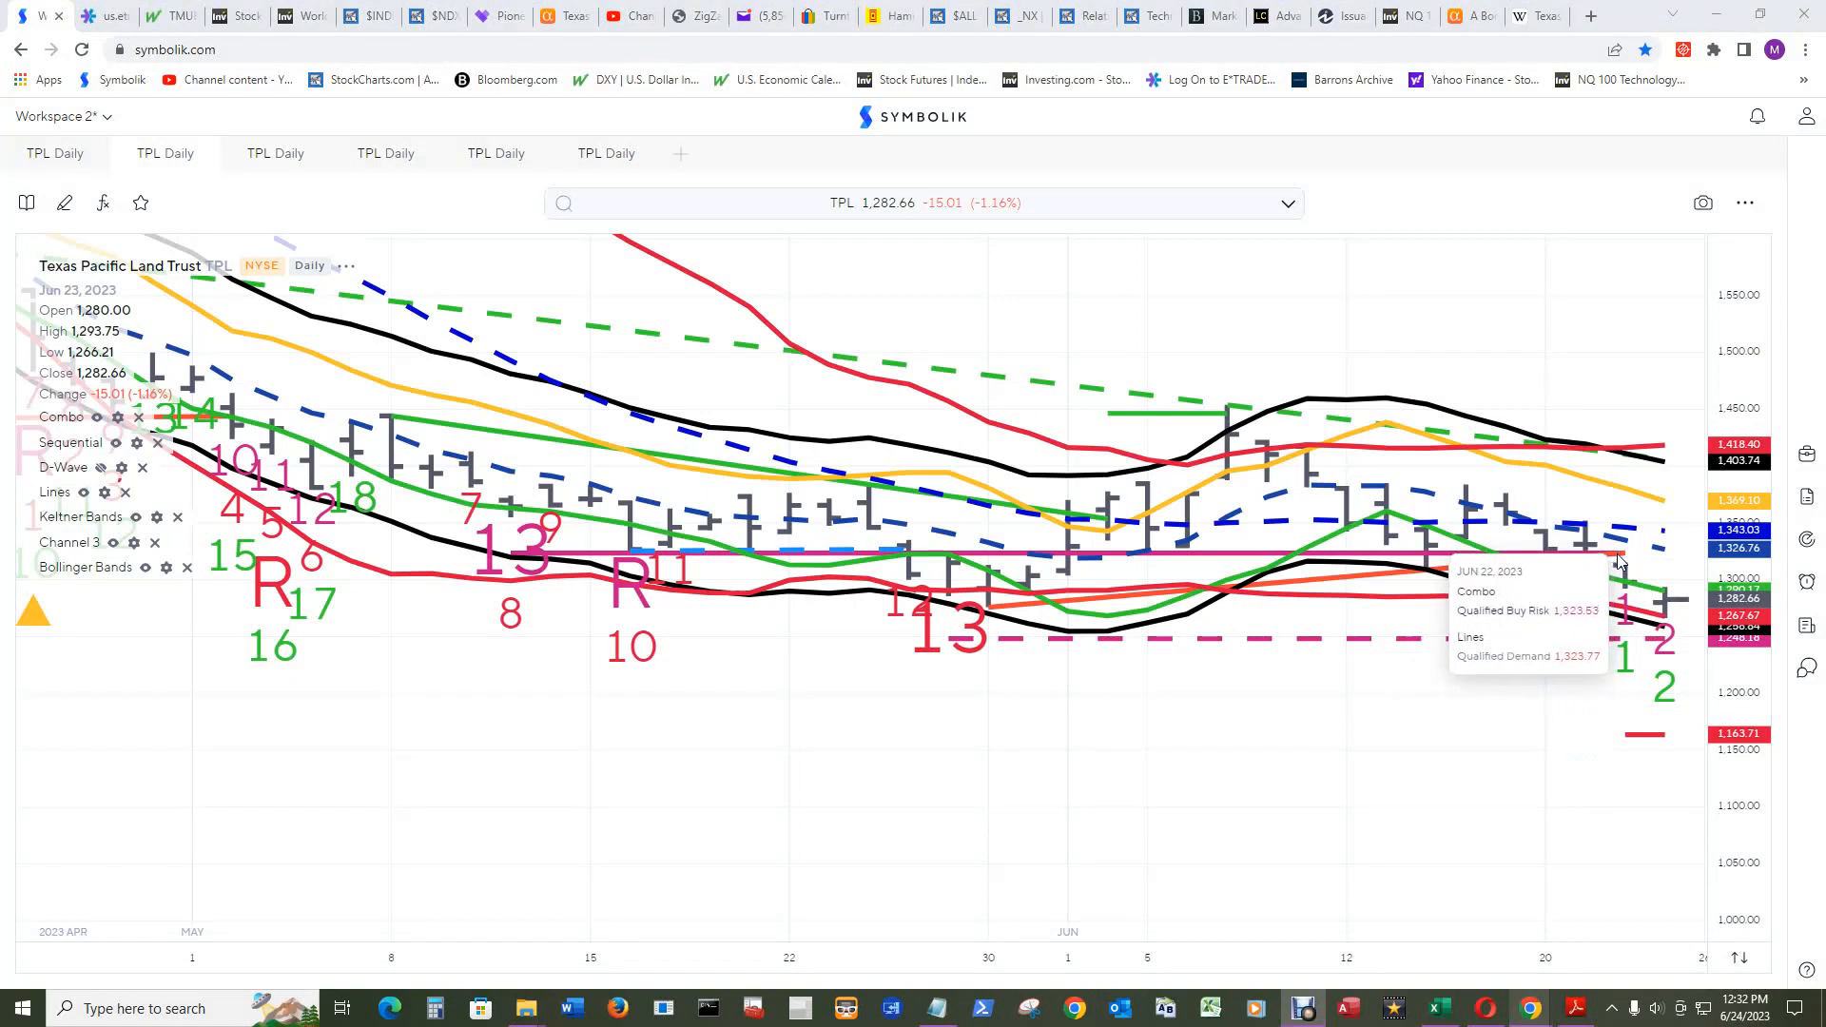
mouse_move(1667, 614)
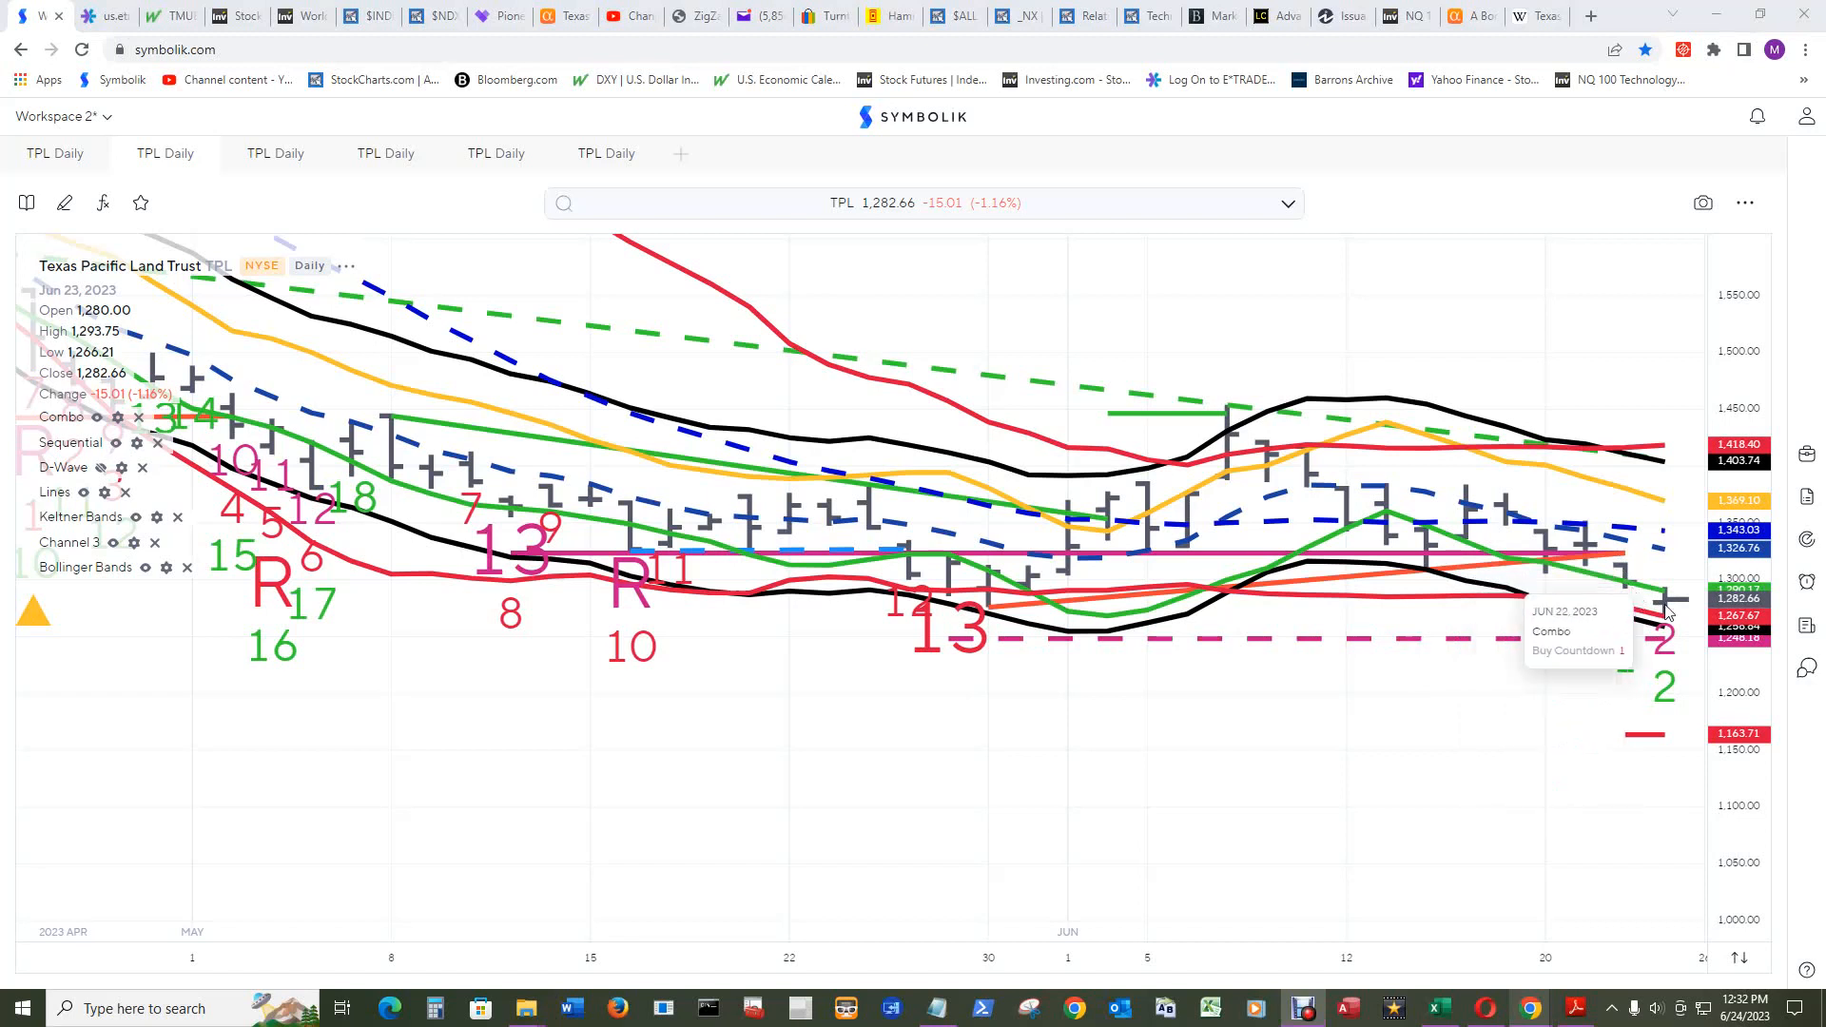
mouse_move(1665, 600)
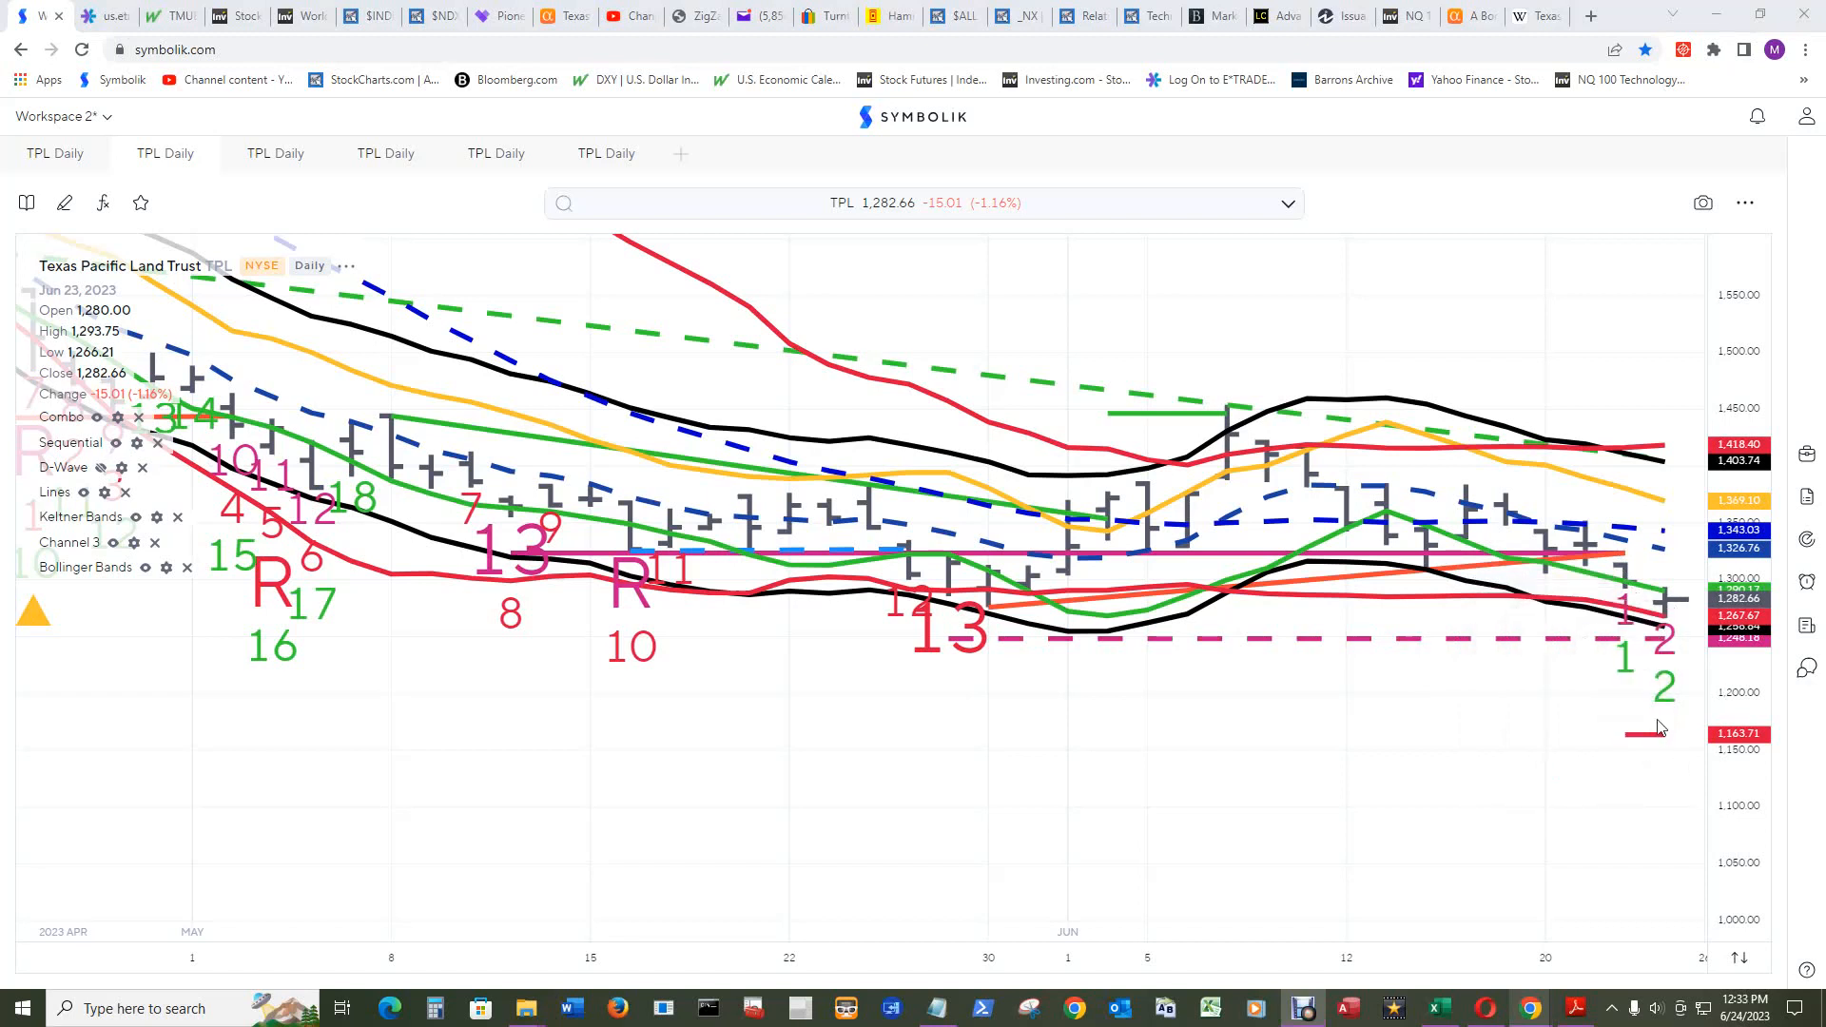
mouse_move(1654, 733)
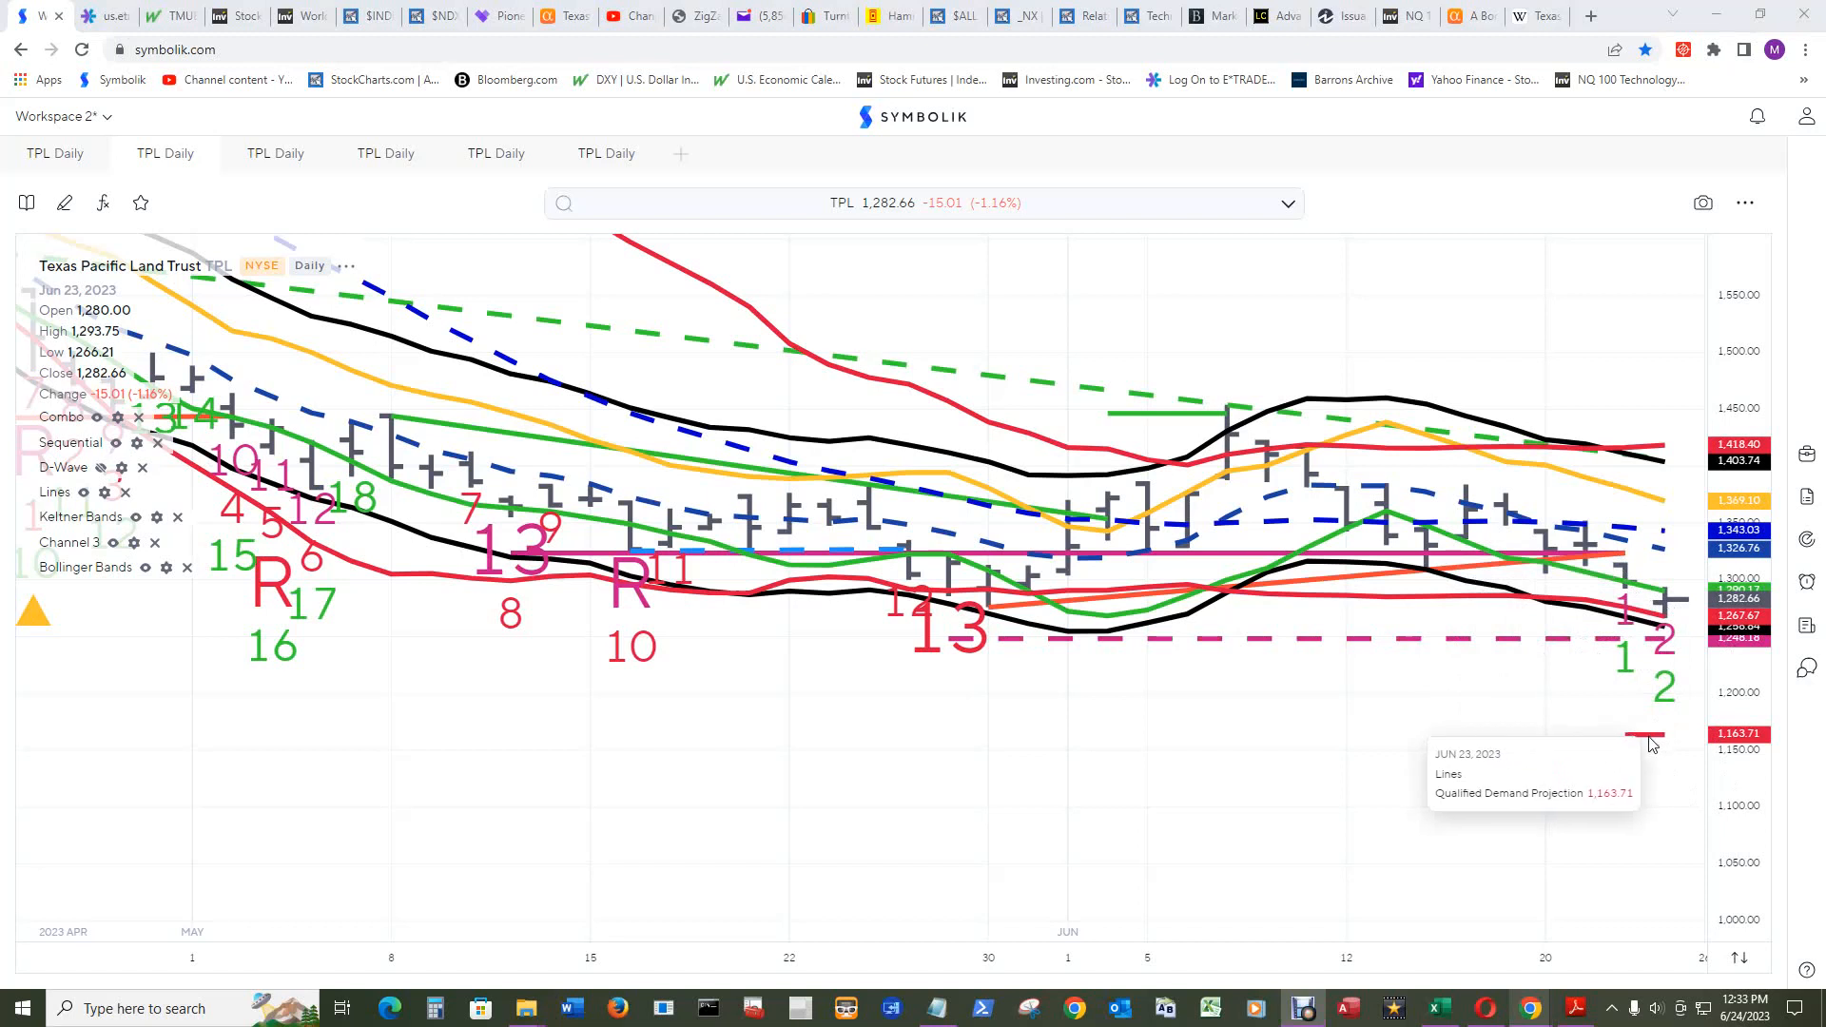
mouse_move(1648, 736)
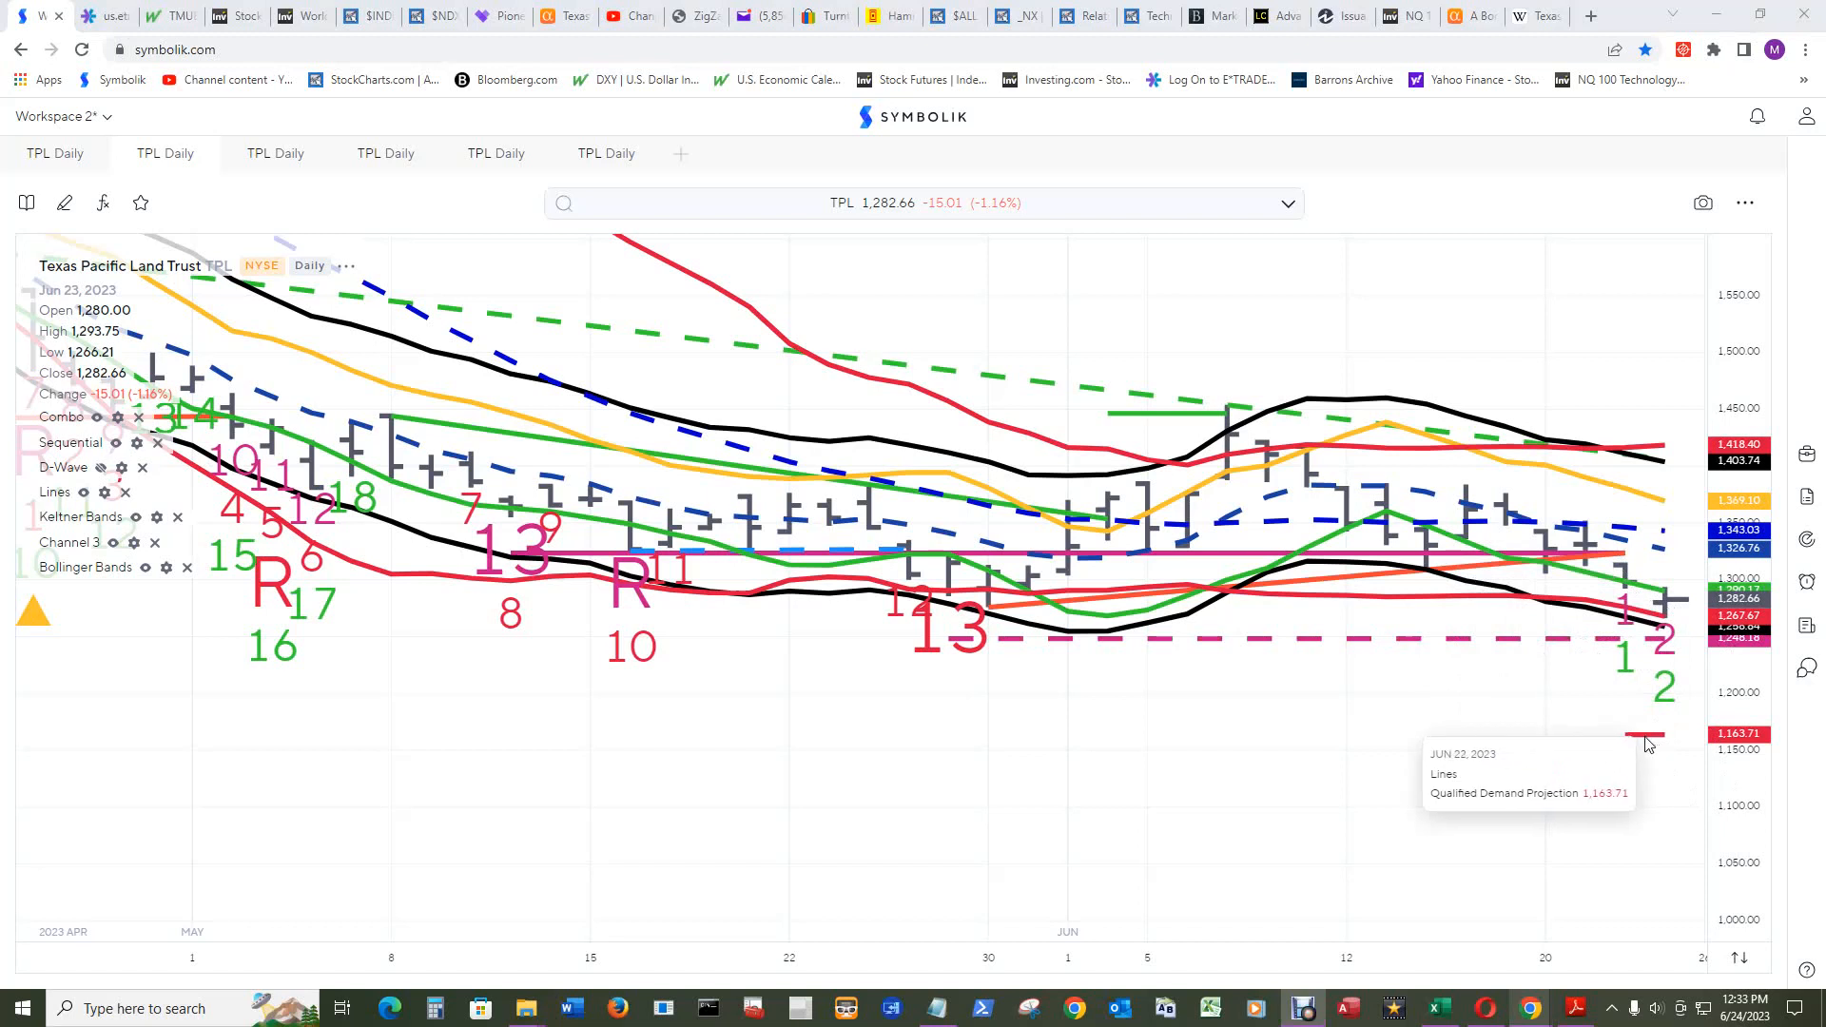
mouse_move(1649, 743)
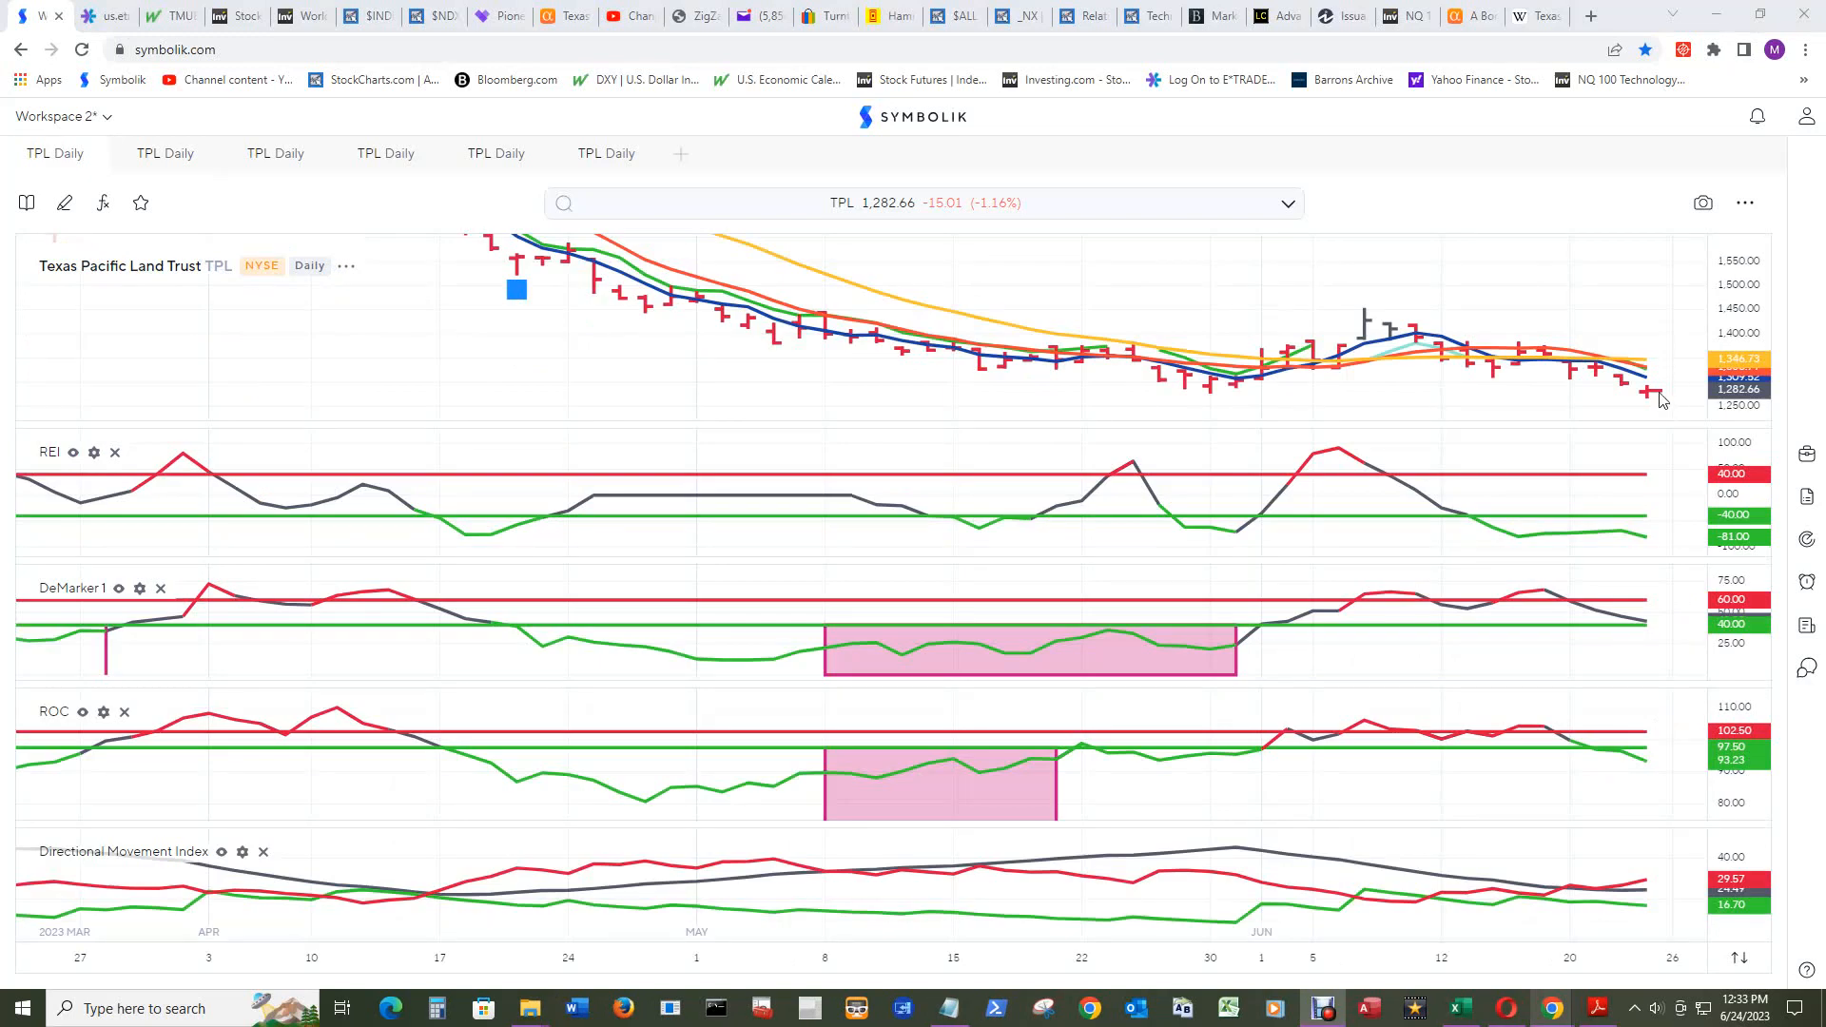
mouse_move(1644, 365)
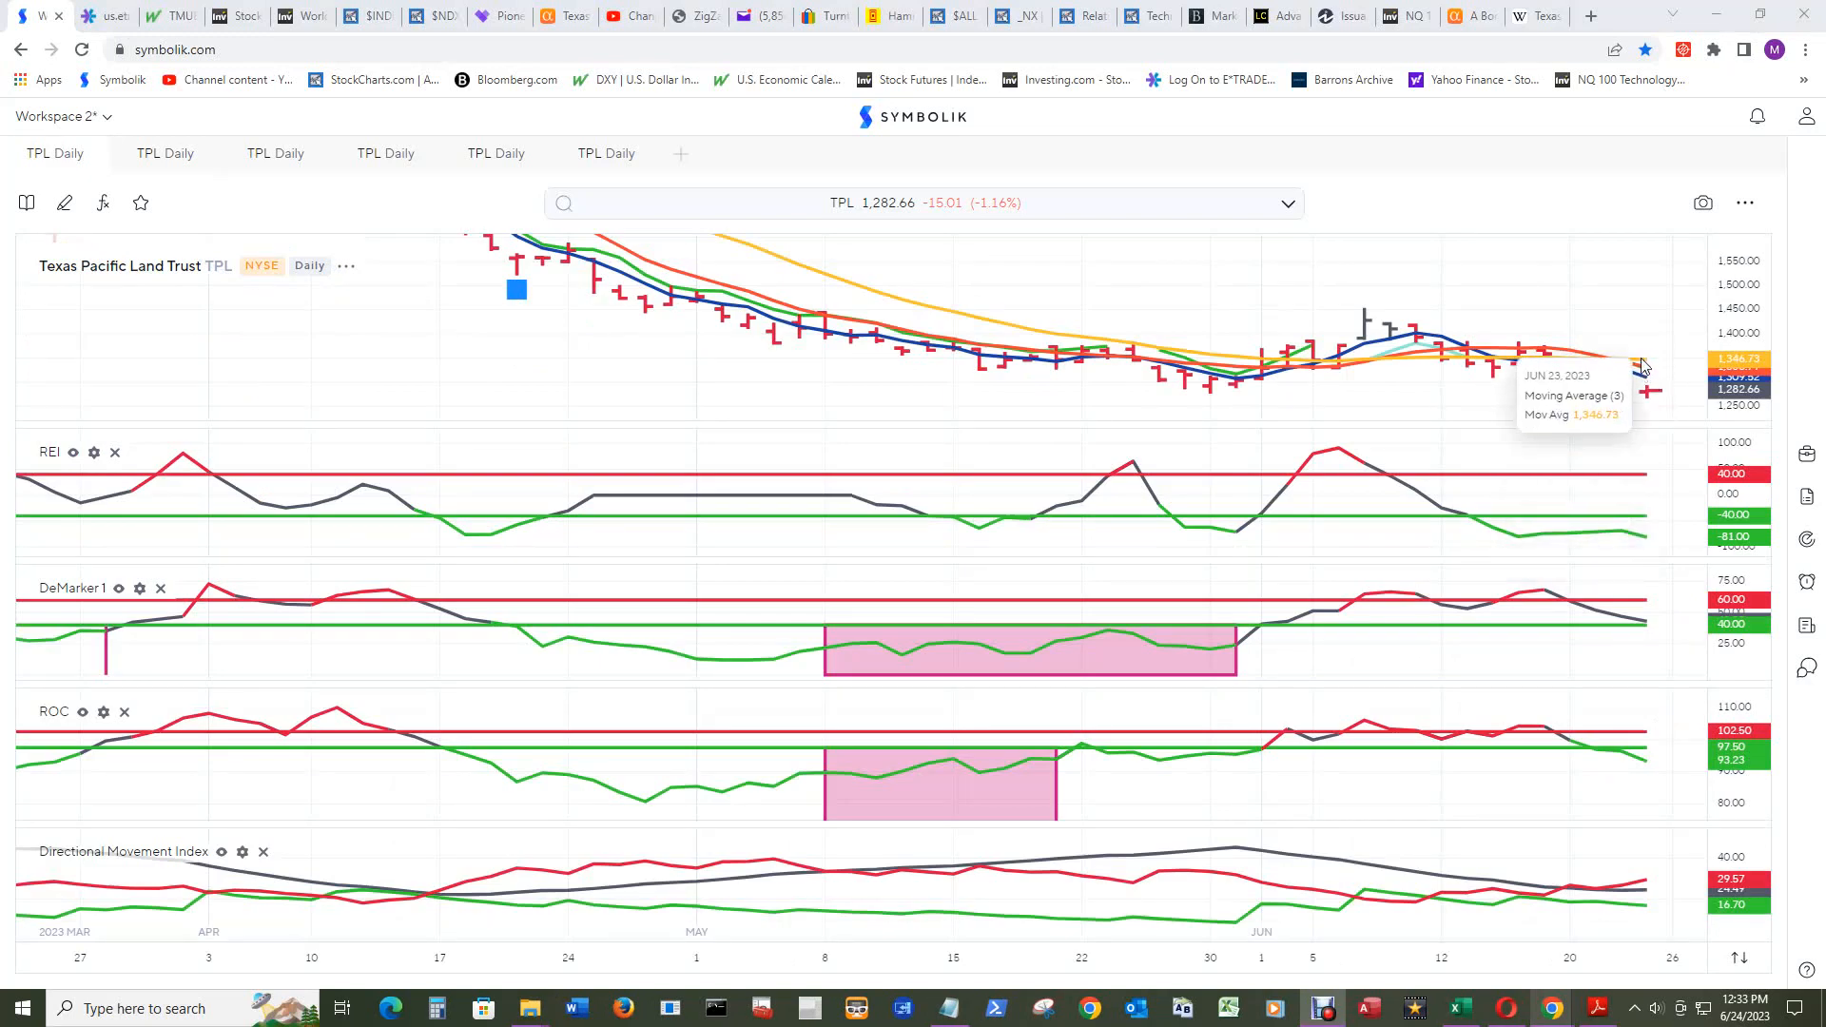
mouse_move(1658, 321)
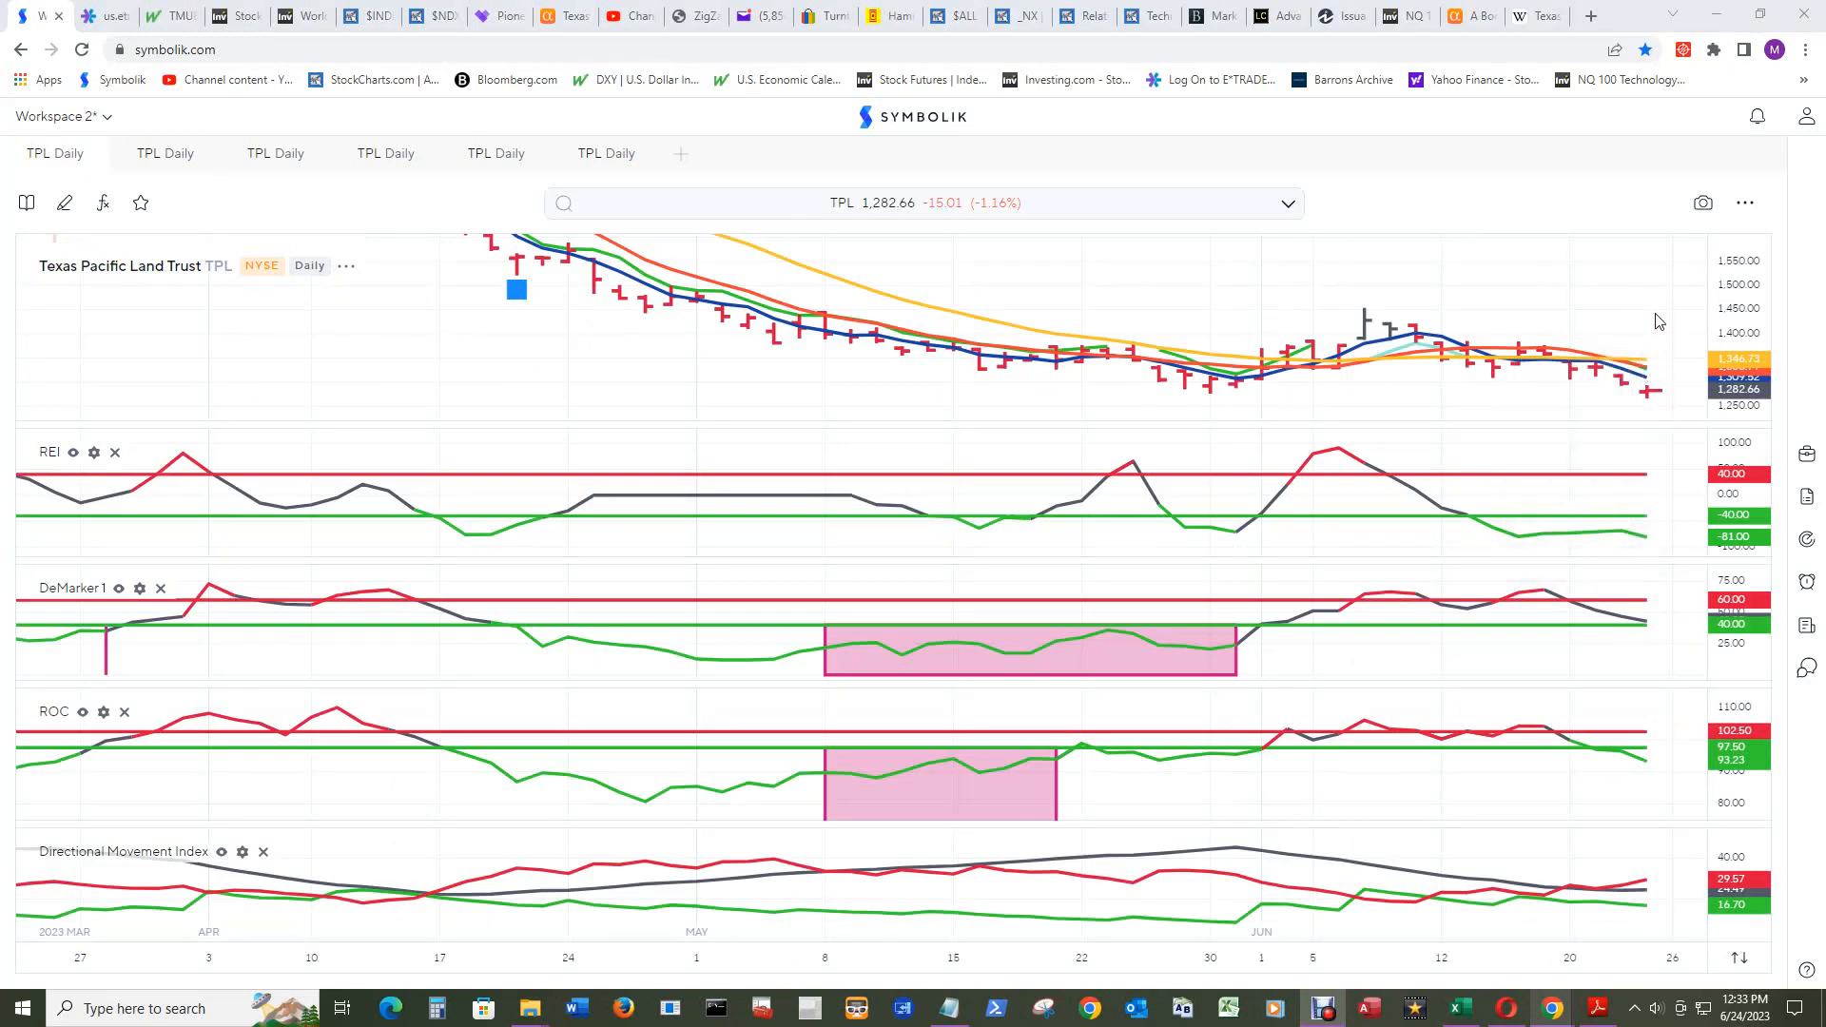
mouse_move(1643, 388)
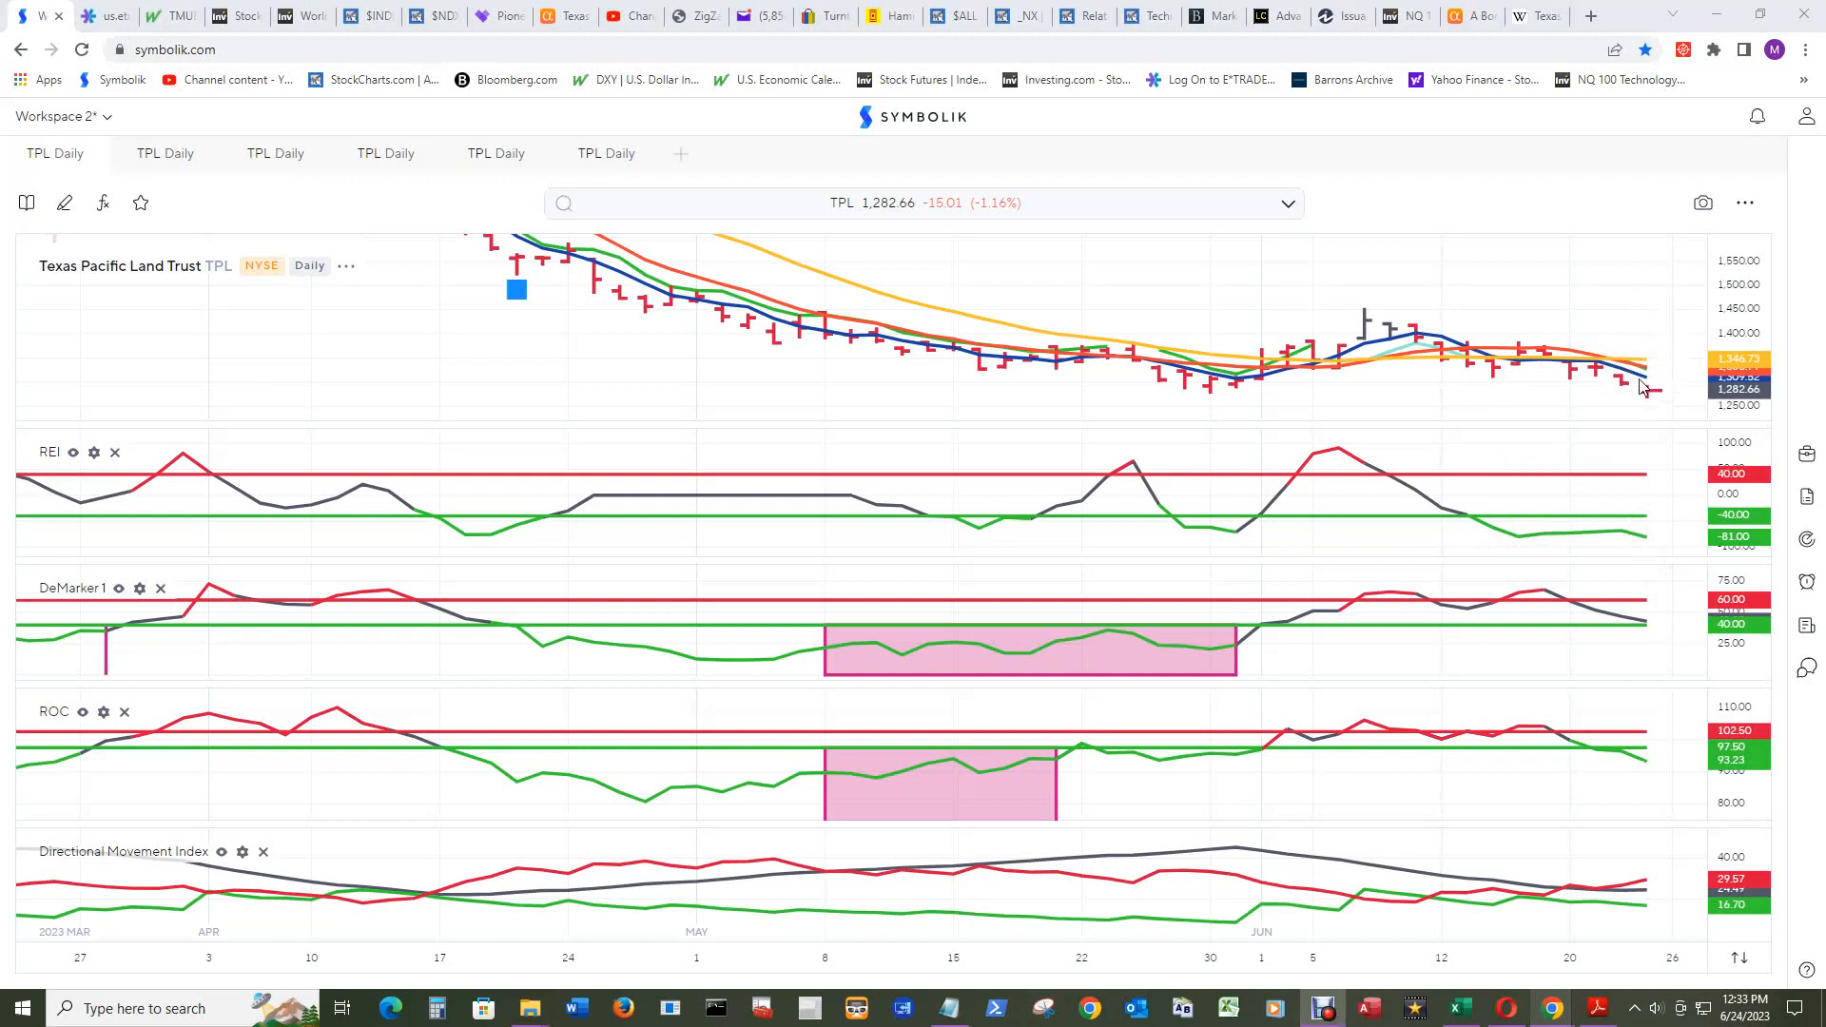
mouse_move(1639, 384)
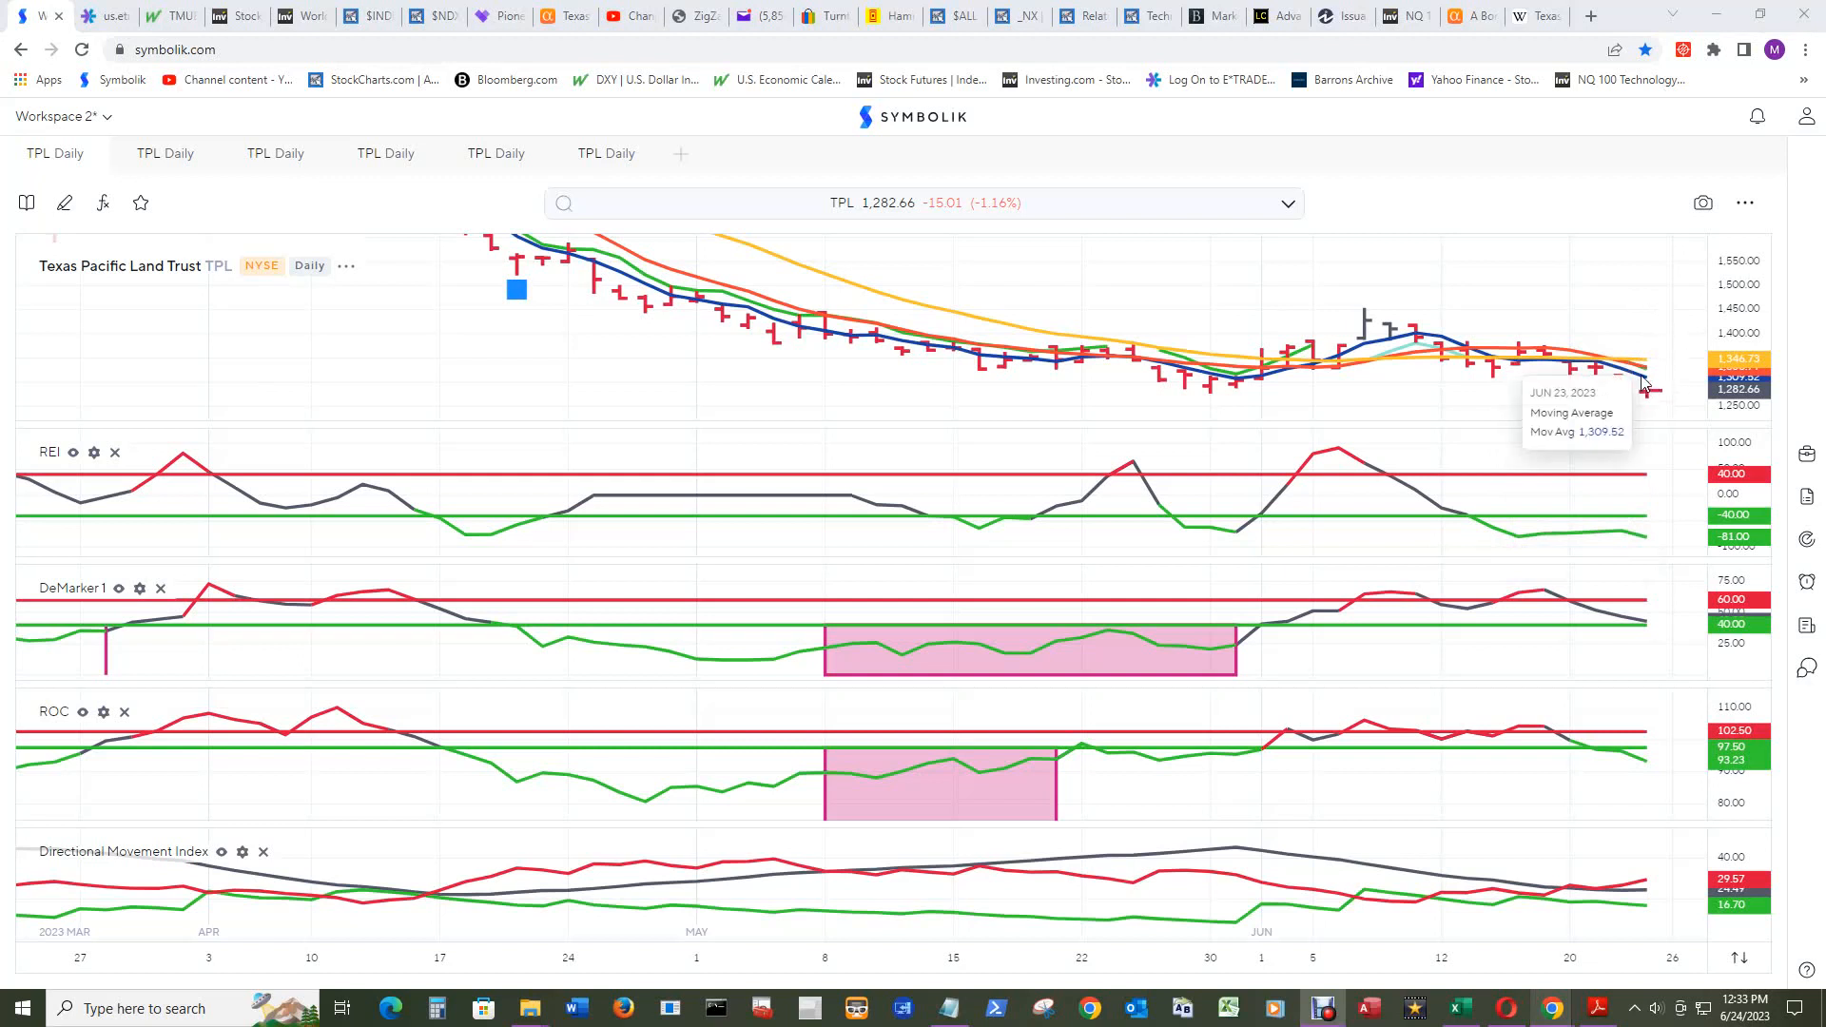
mouse_move(1644, 373)
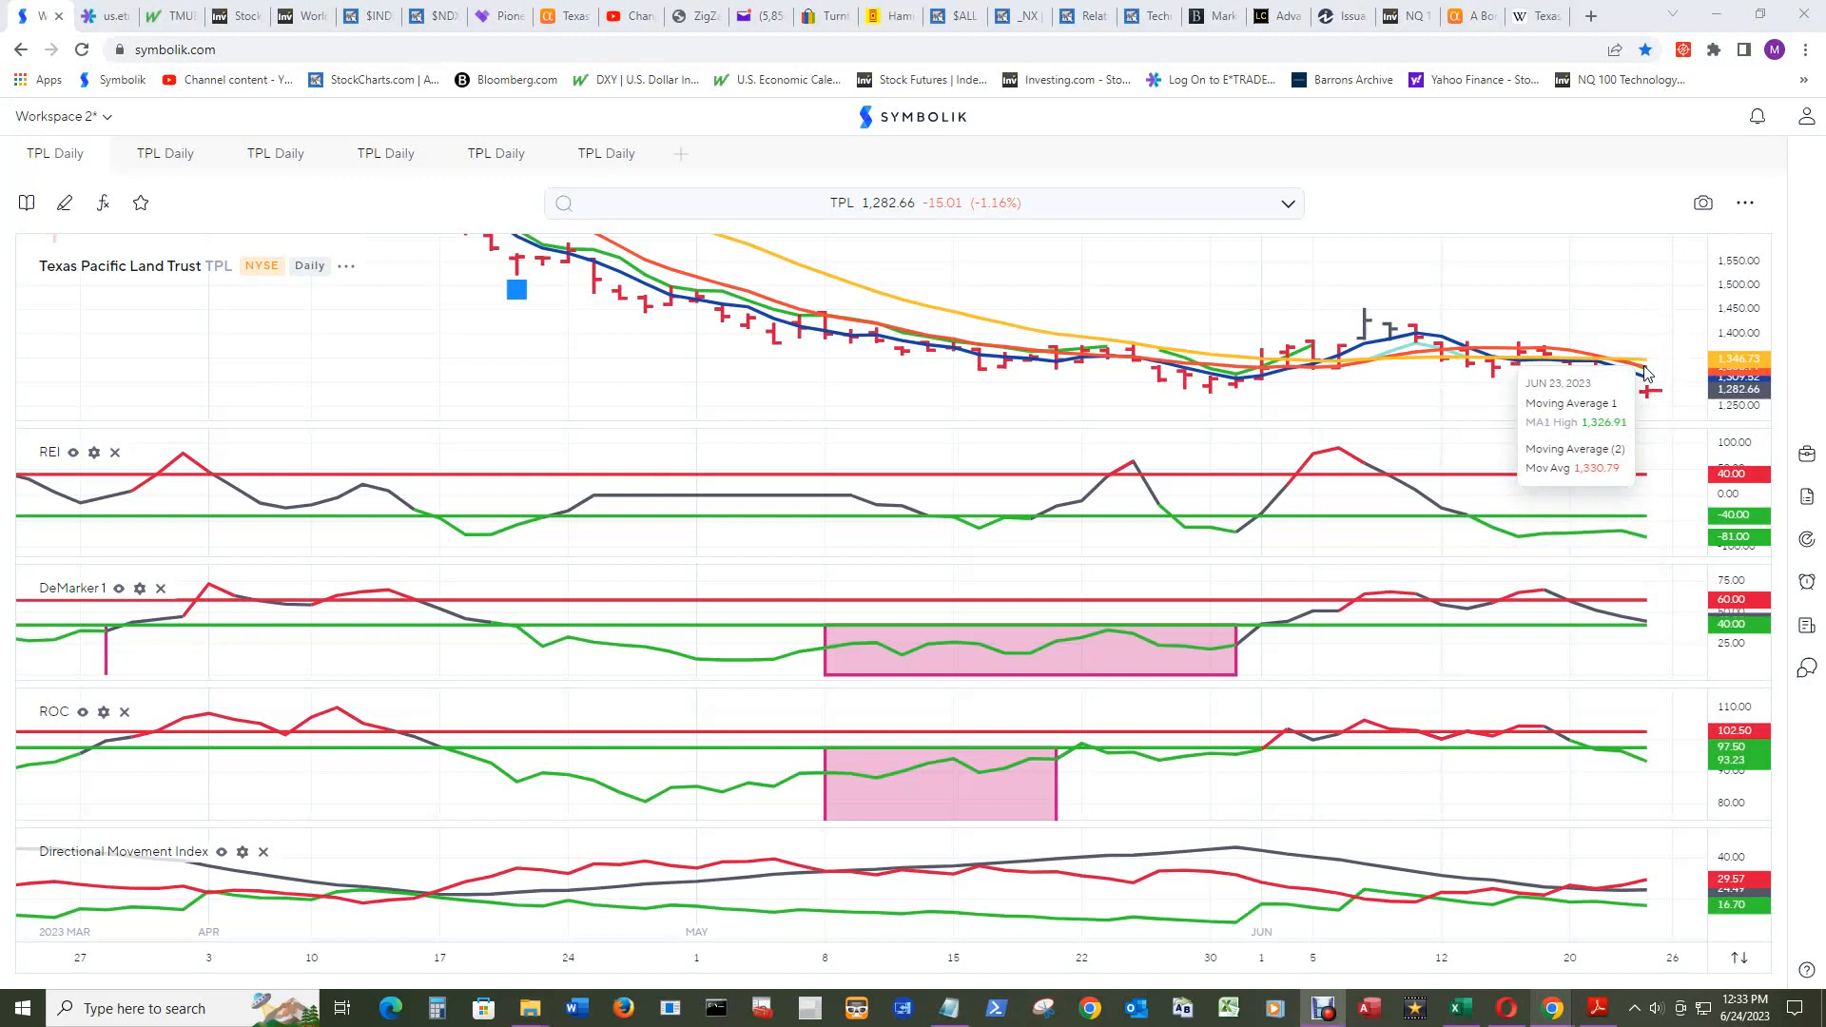
mouse_move(1645, 367)
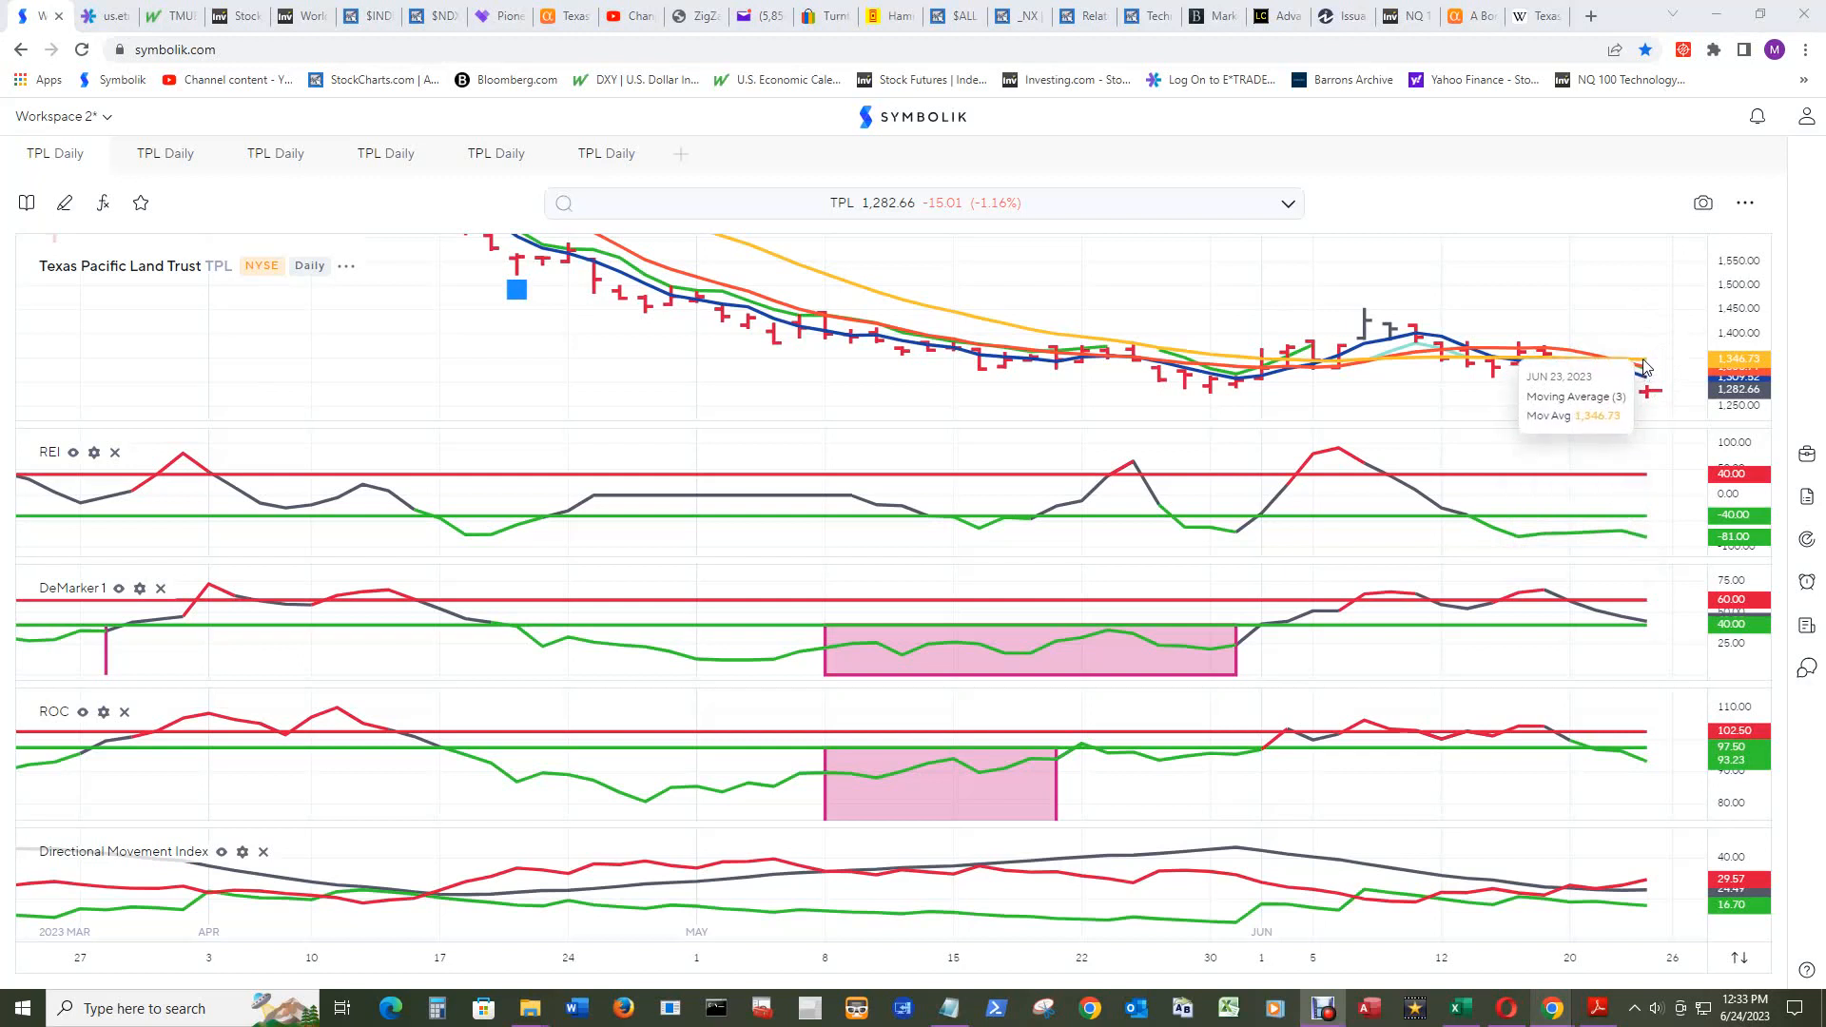
mouse_move(1645, 372)
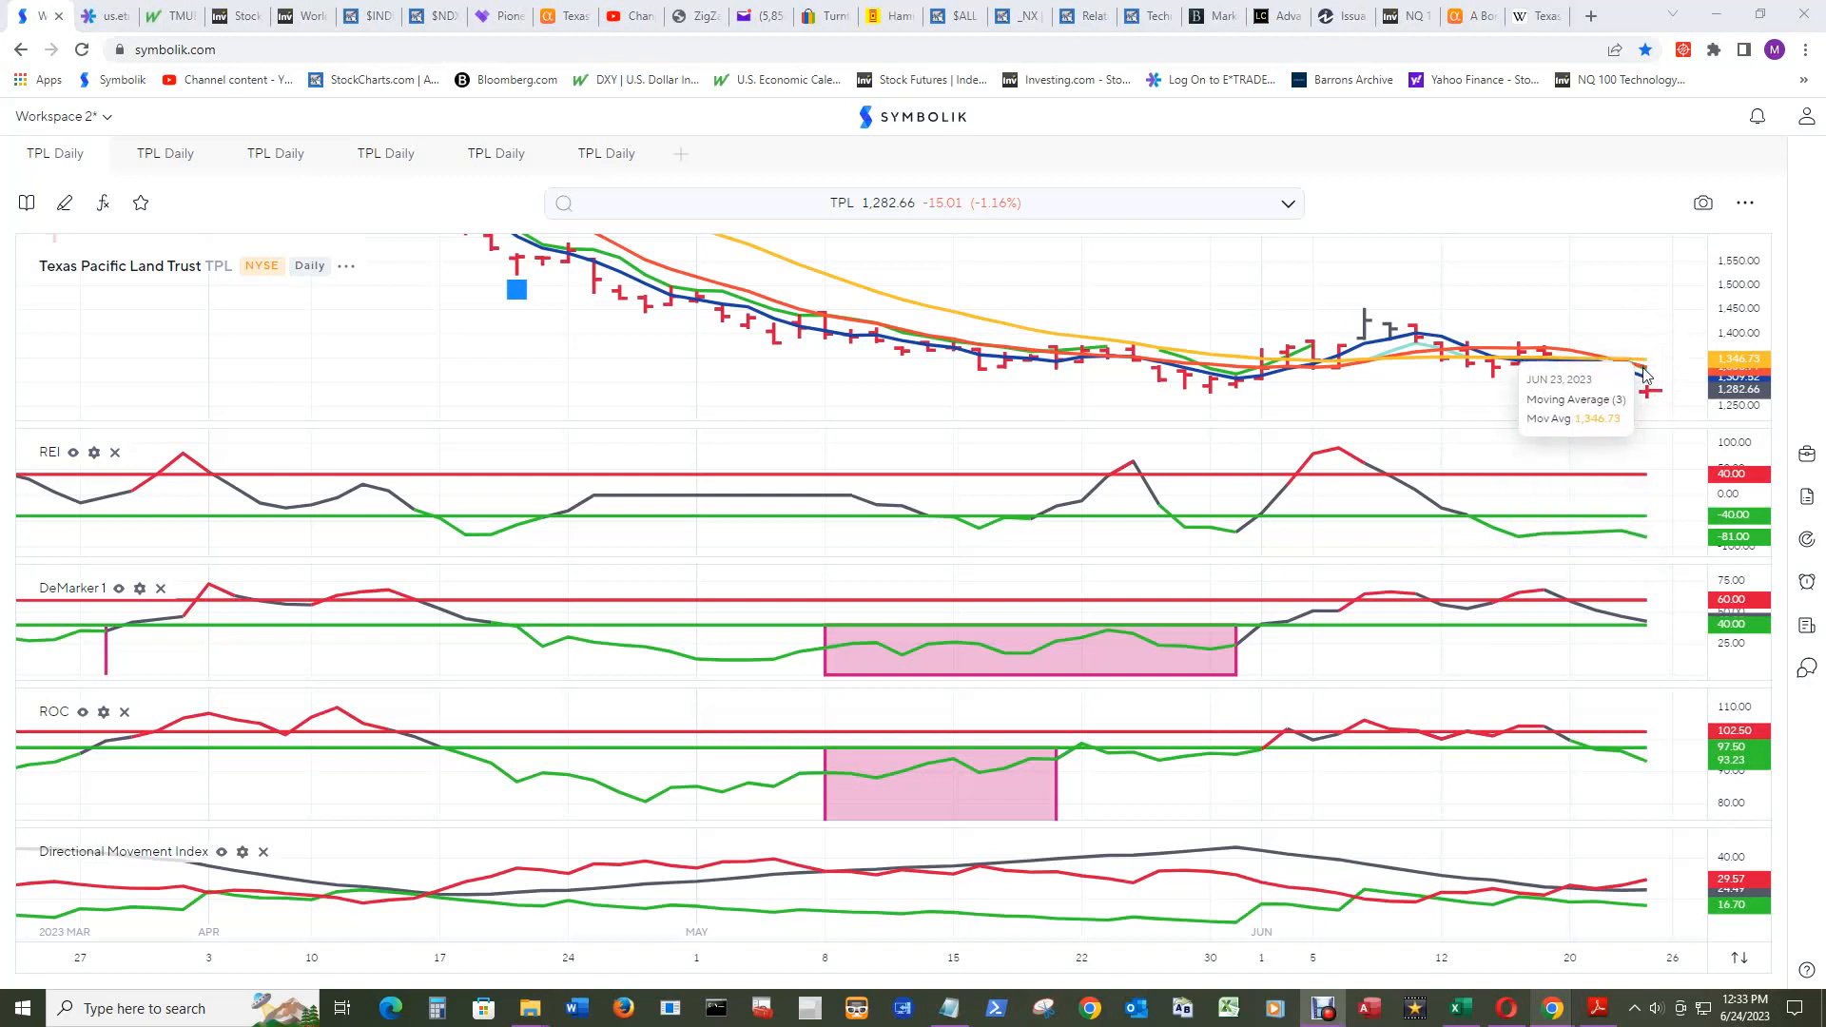
mouse_move(1650, 327)
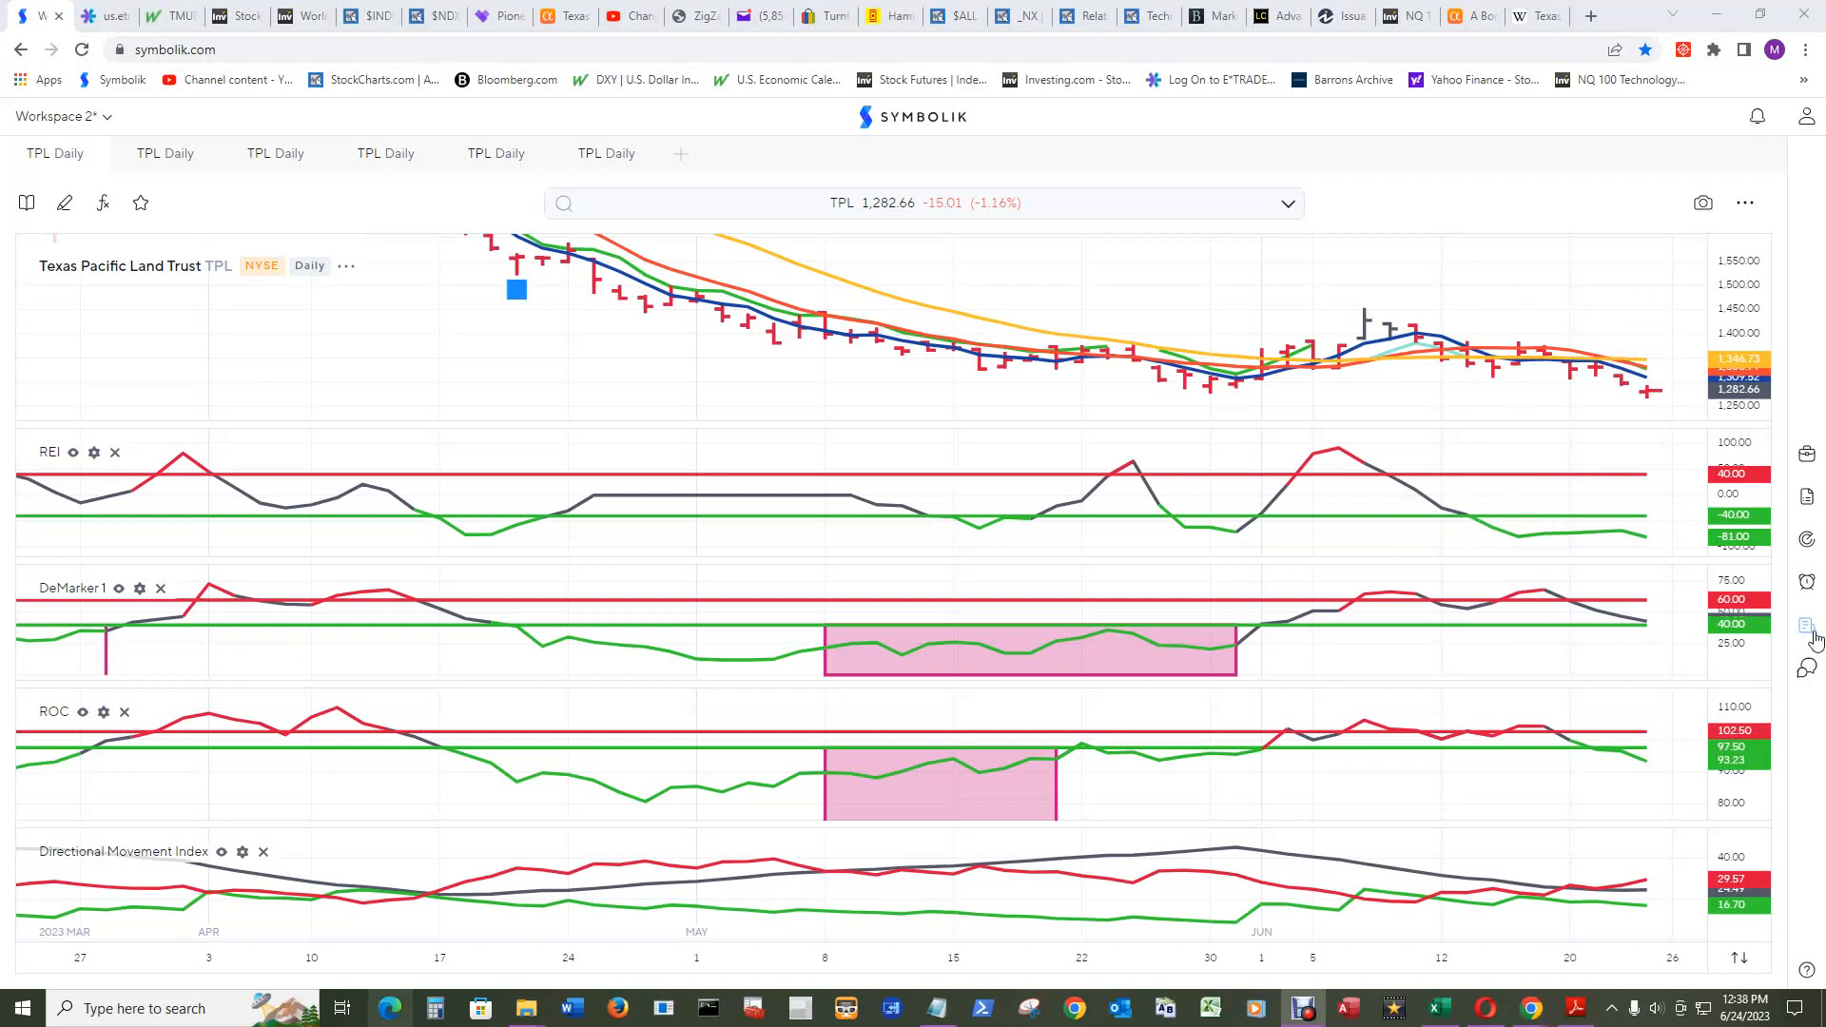
mouse_move(1604, 539)
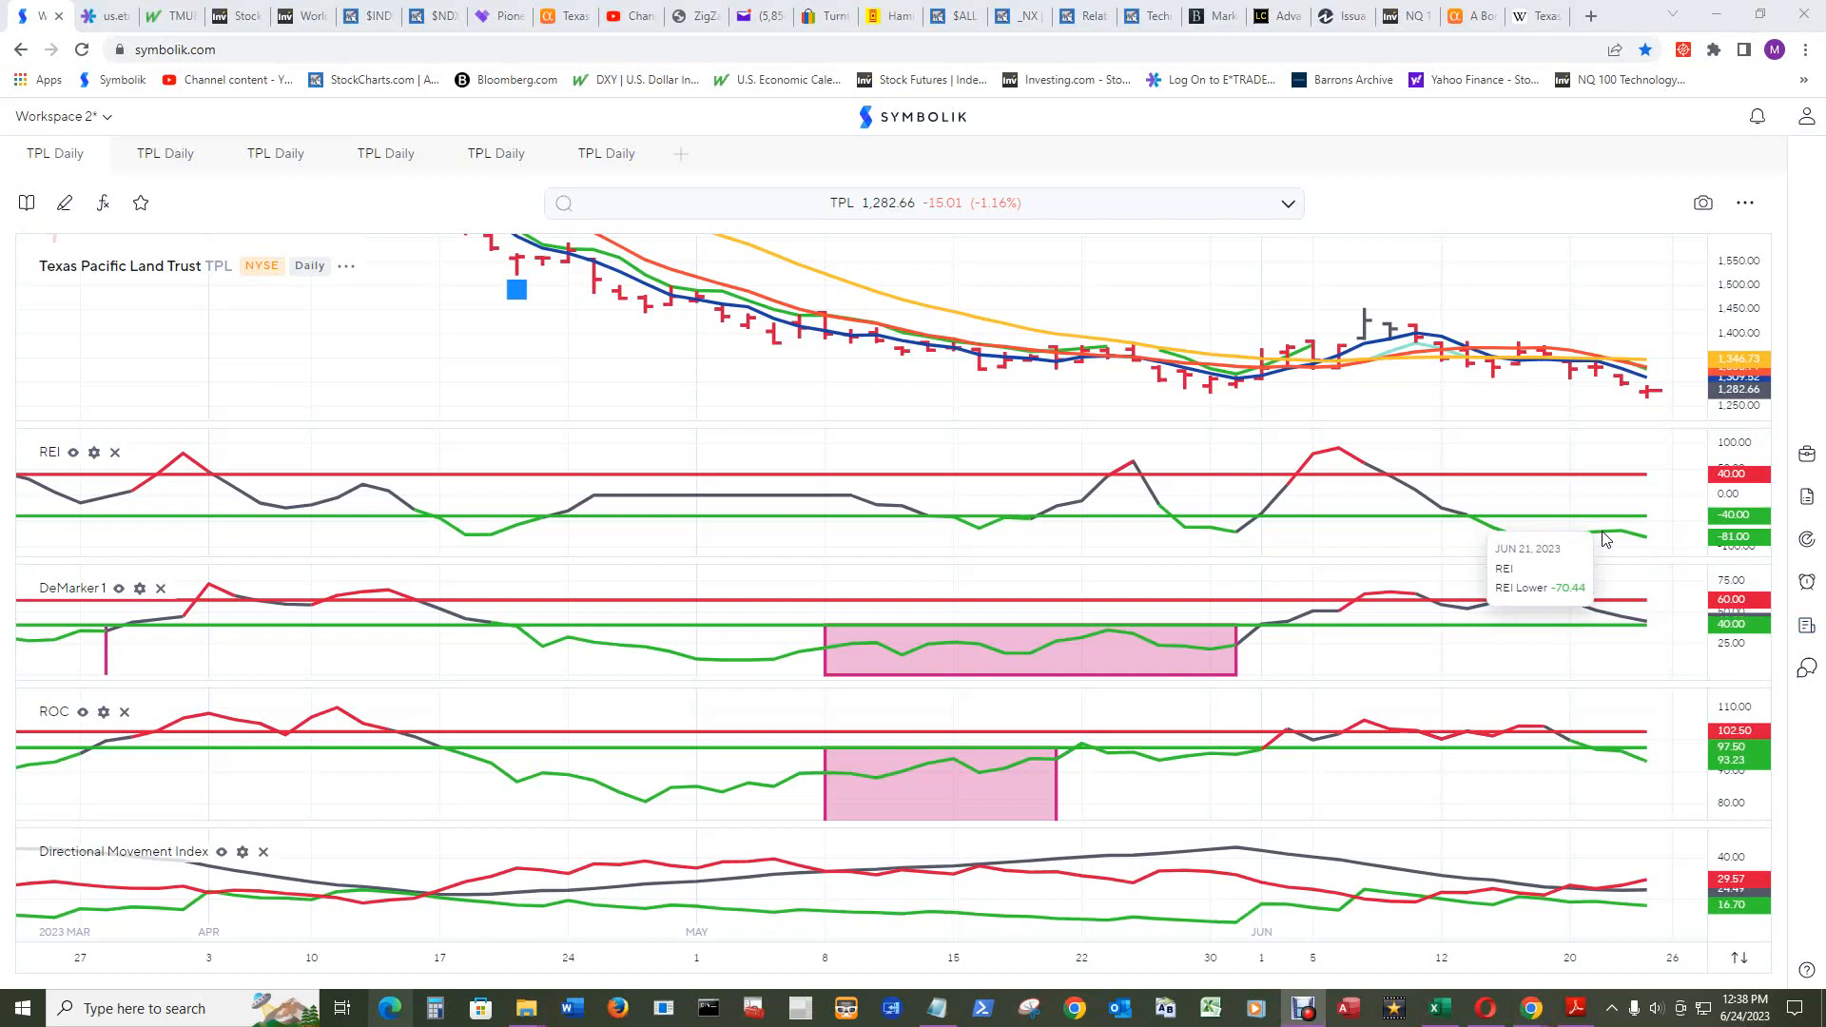
mouse_move(1618, 534)
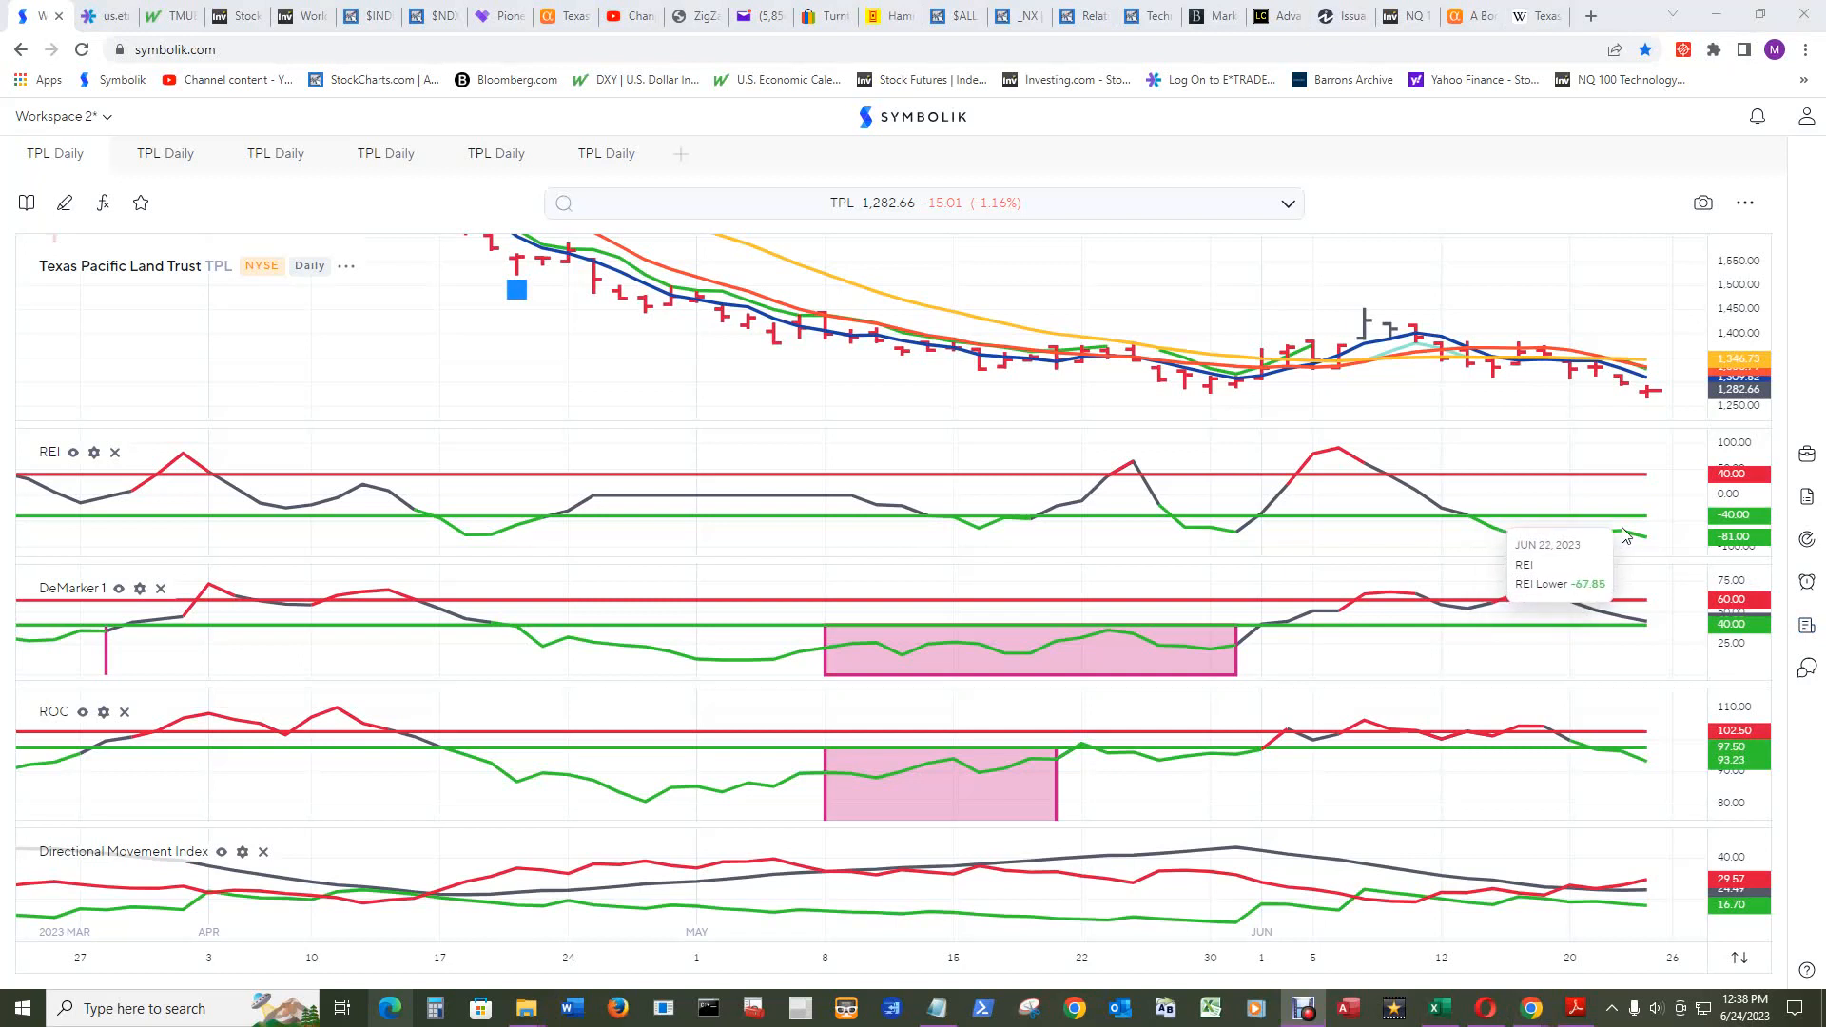
mouse_move(1604, 536)
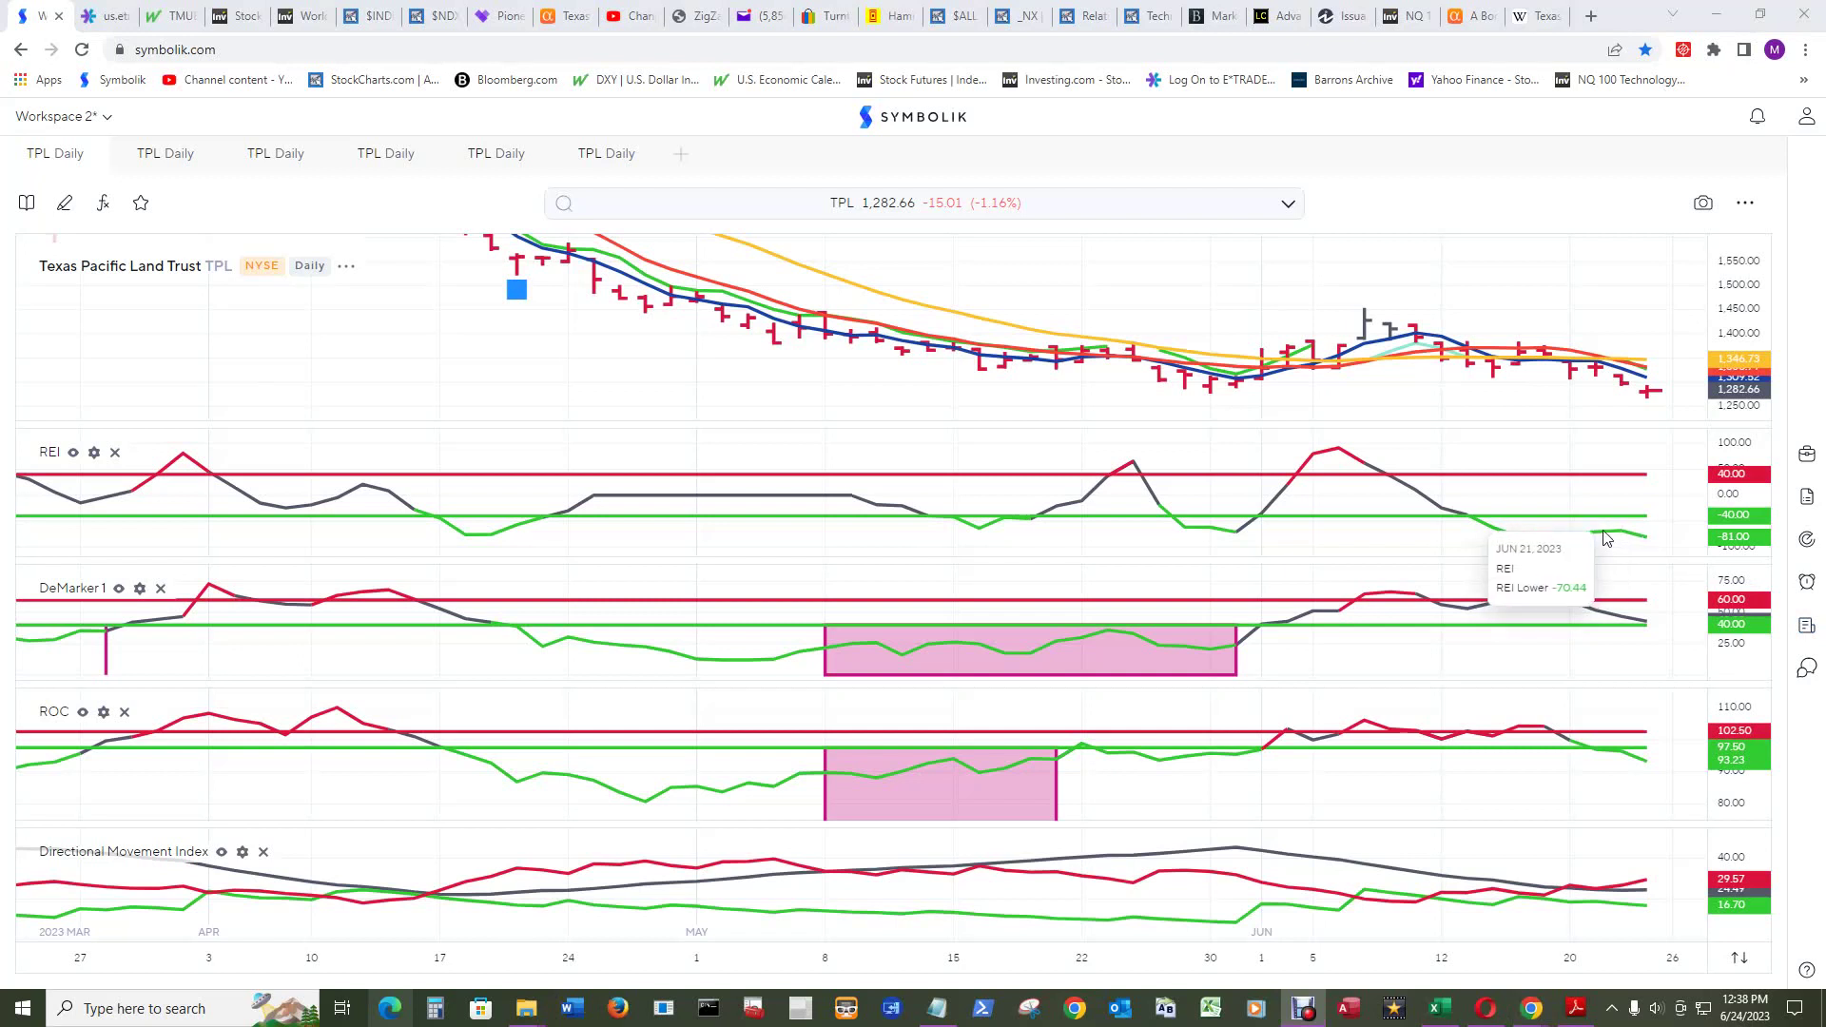
mouse_move(1503, 522)
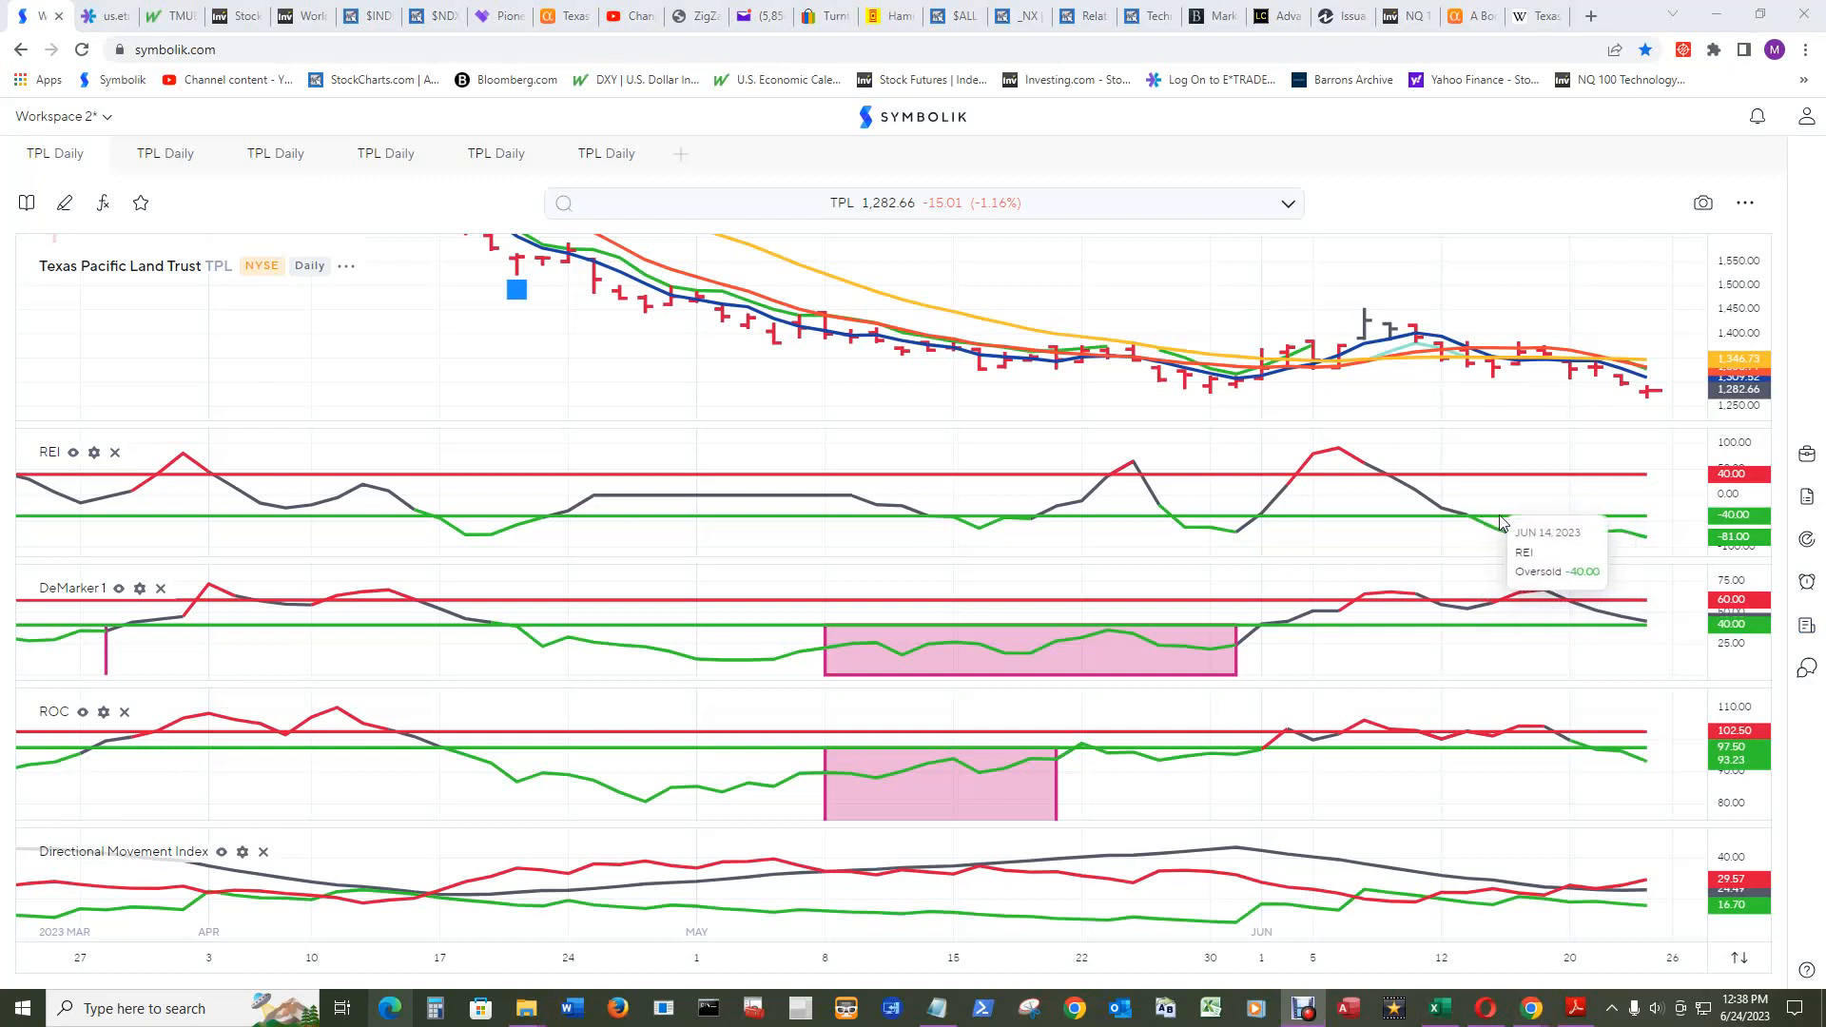
mouse_move(1648, 813)
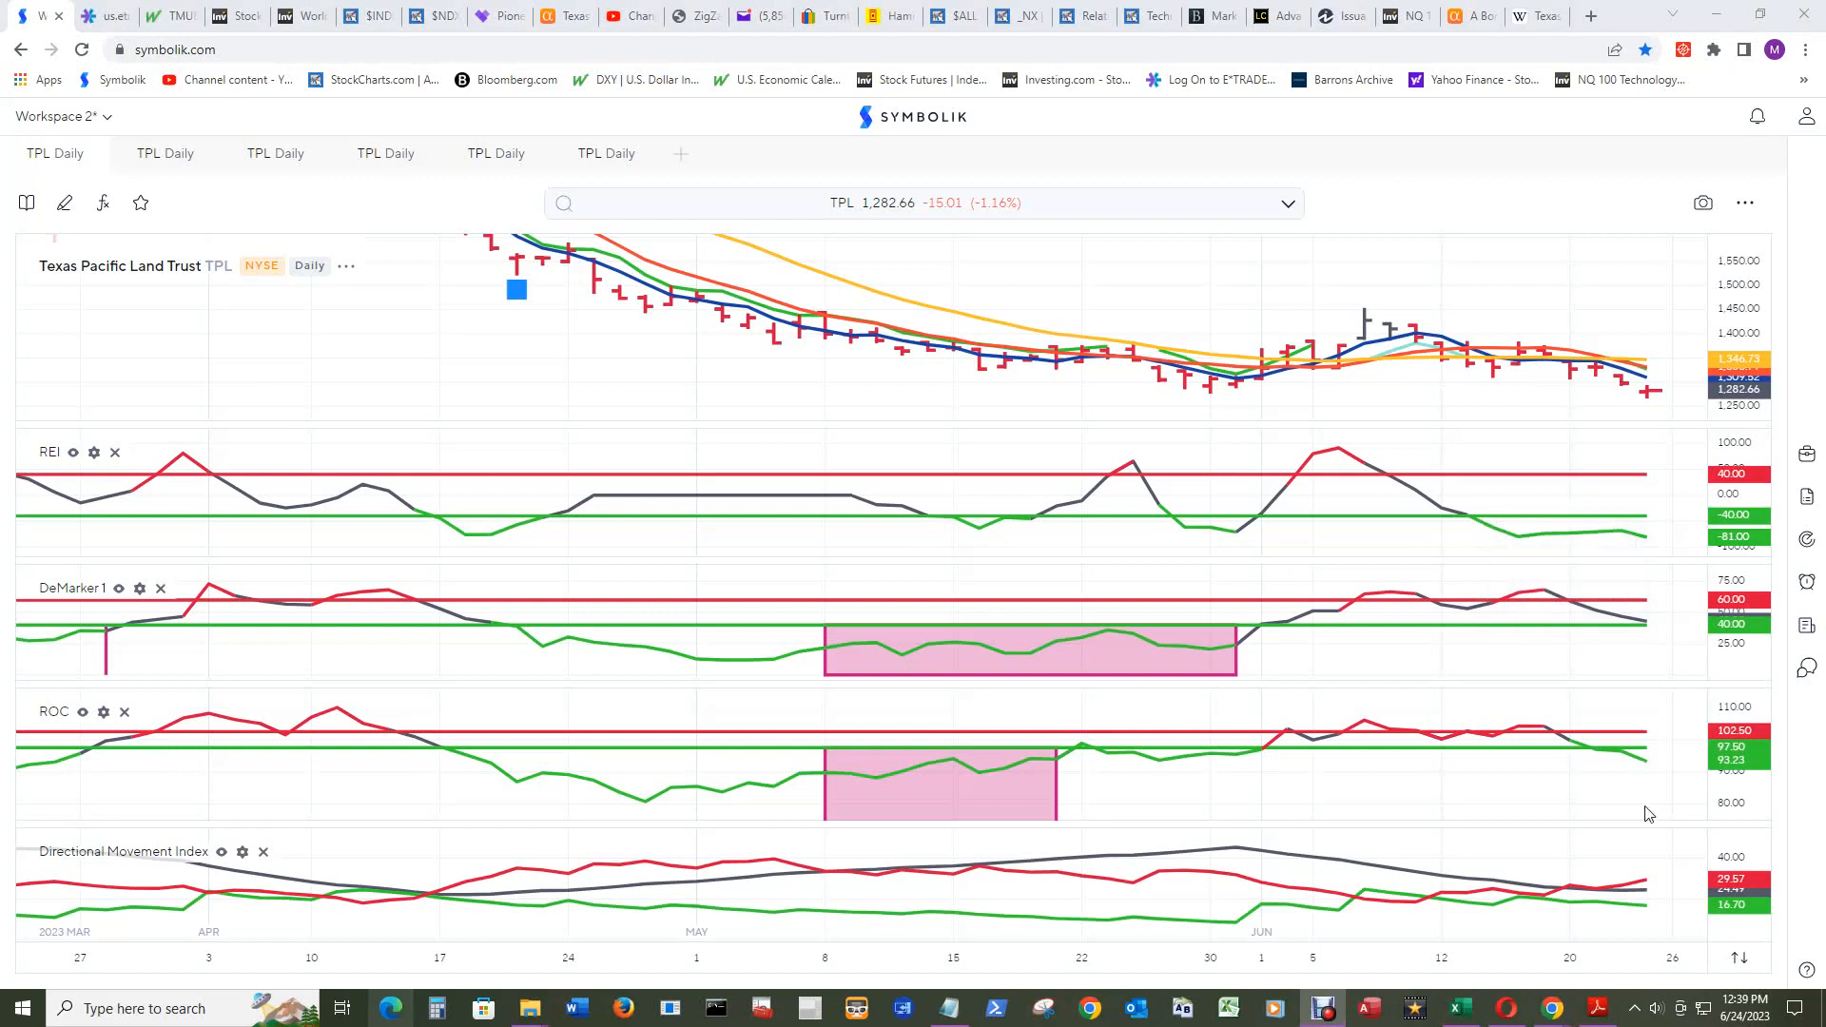
mouse_move(1648, 768)
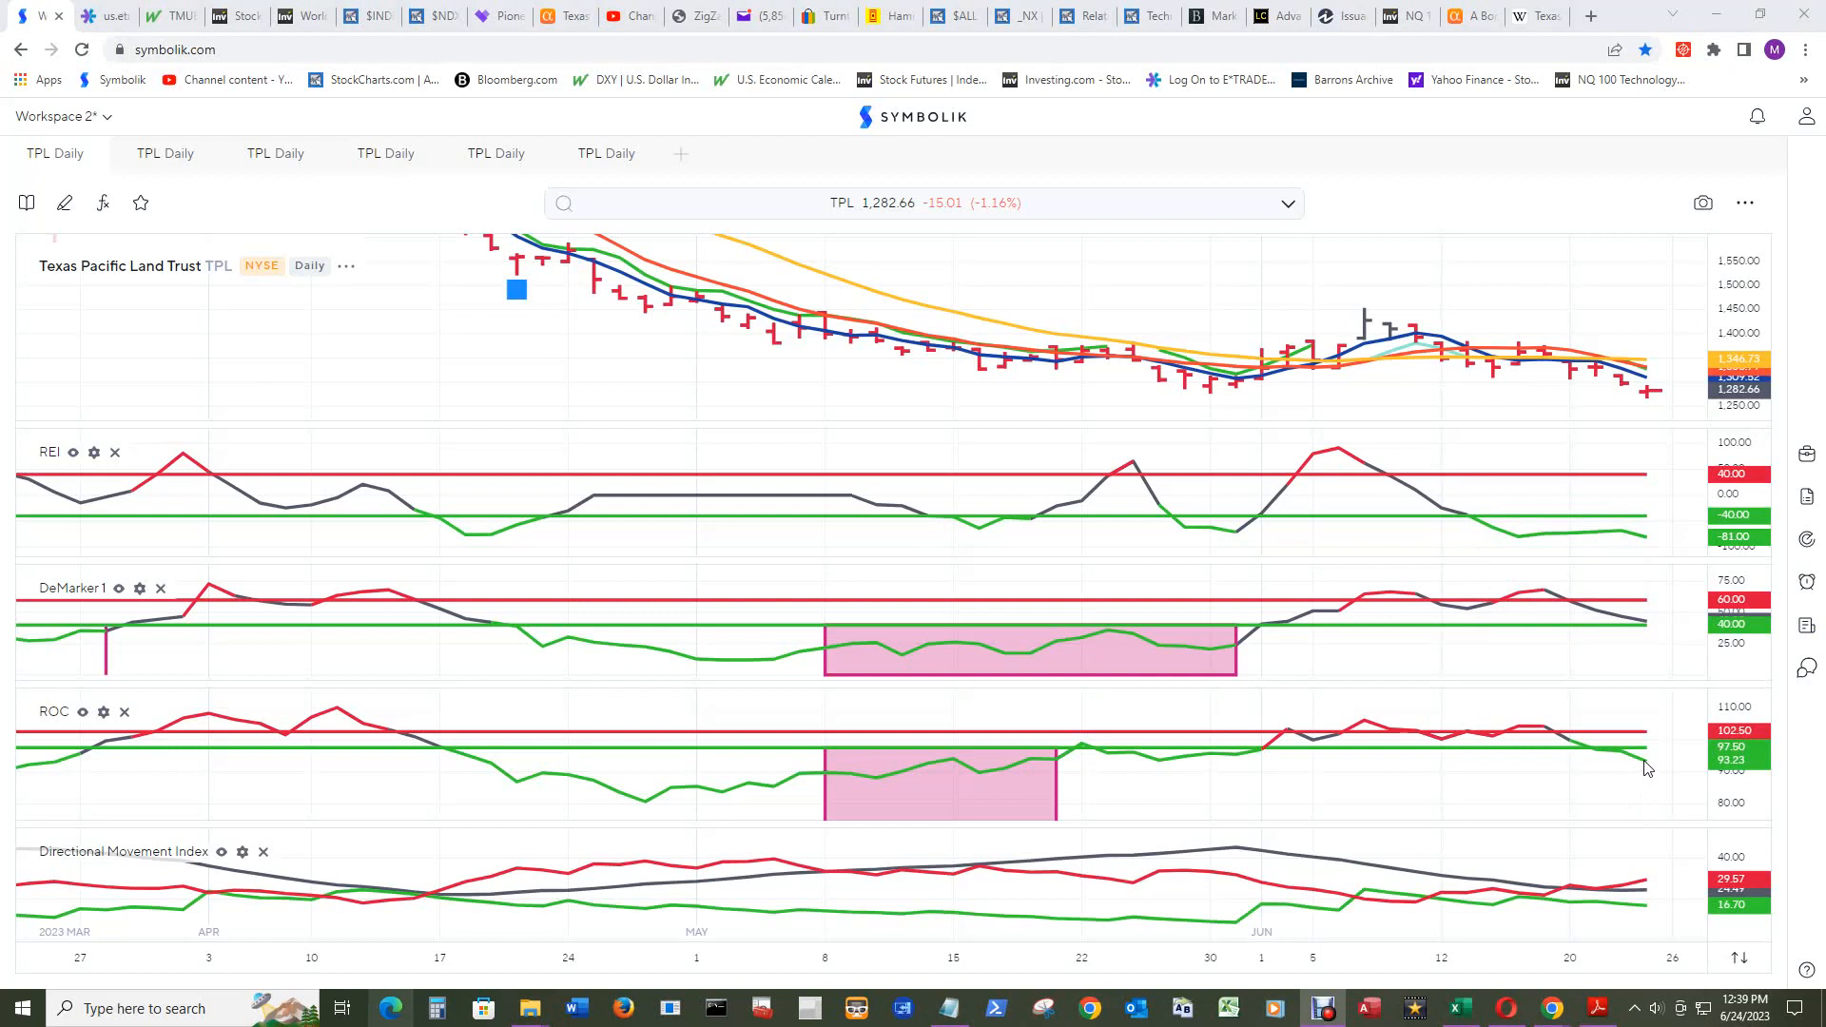
mouse_move(1640, 754)
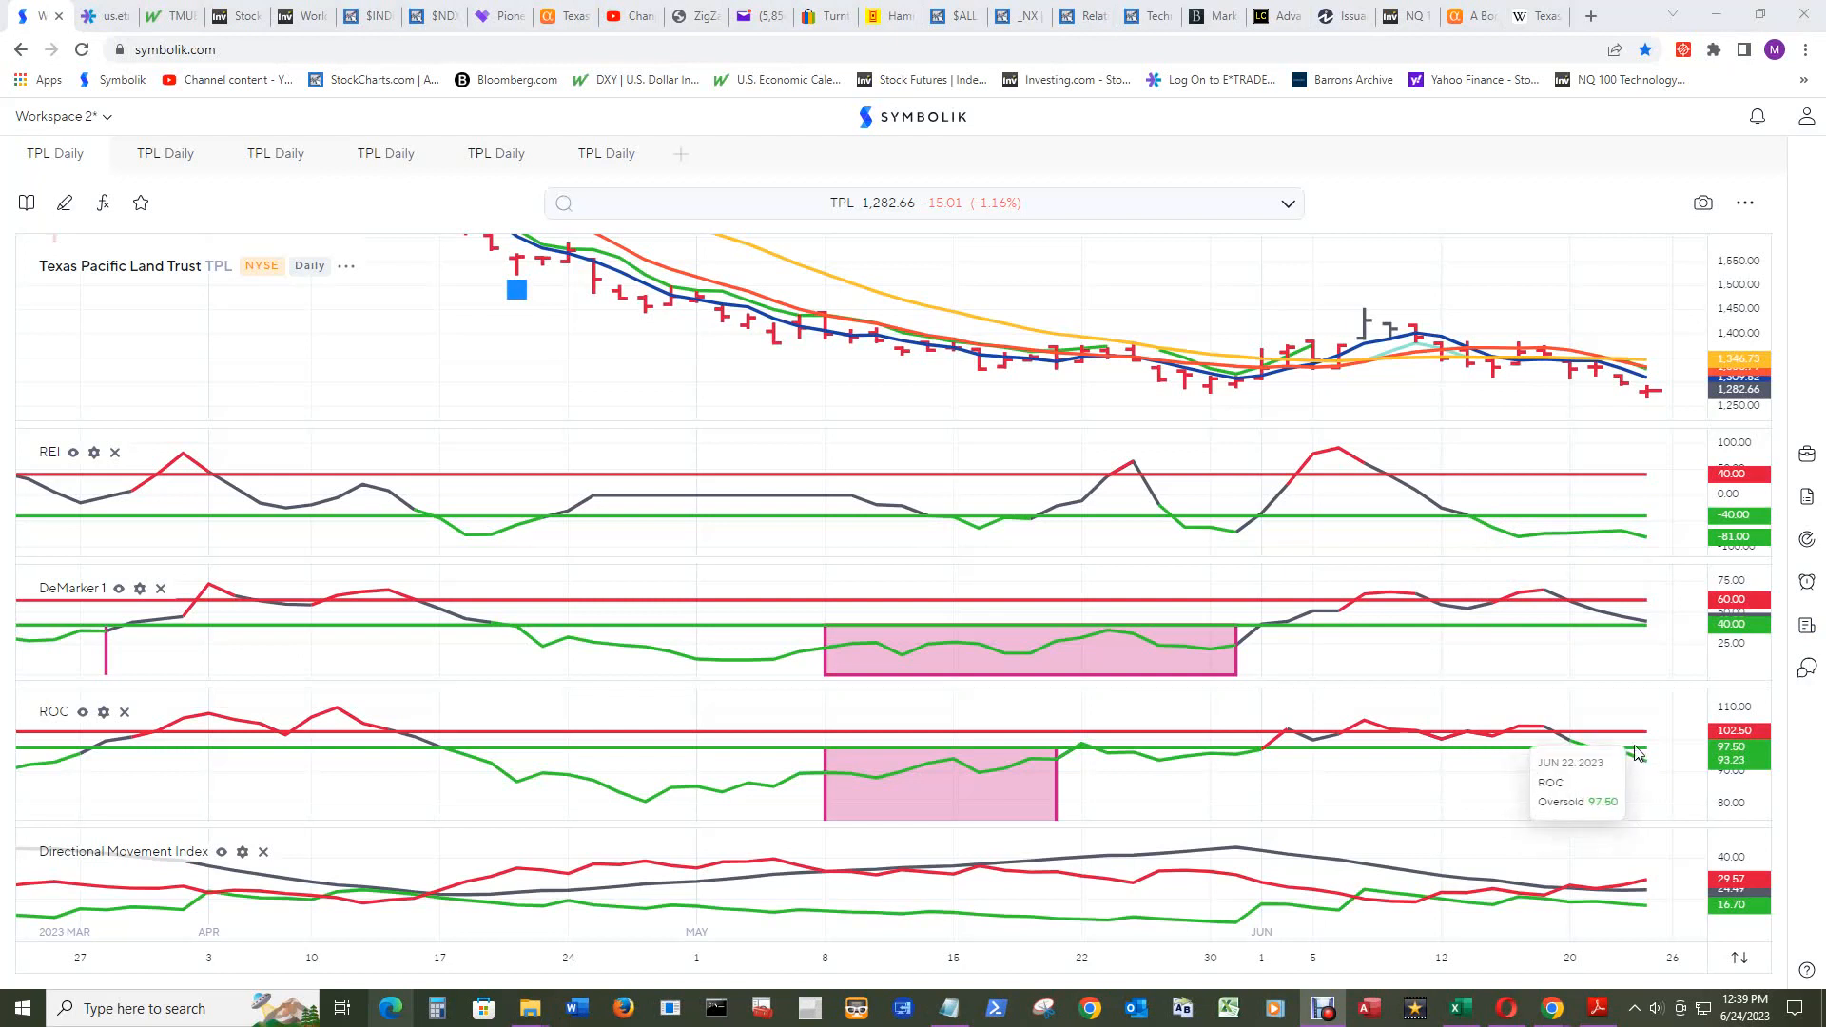
mouse_move(1640, 634)
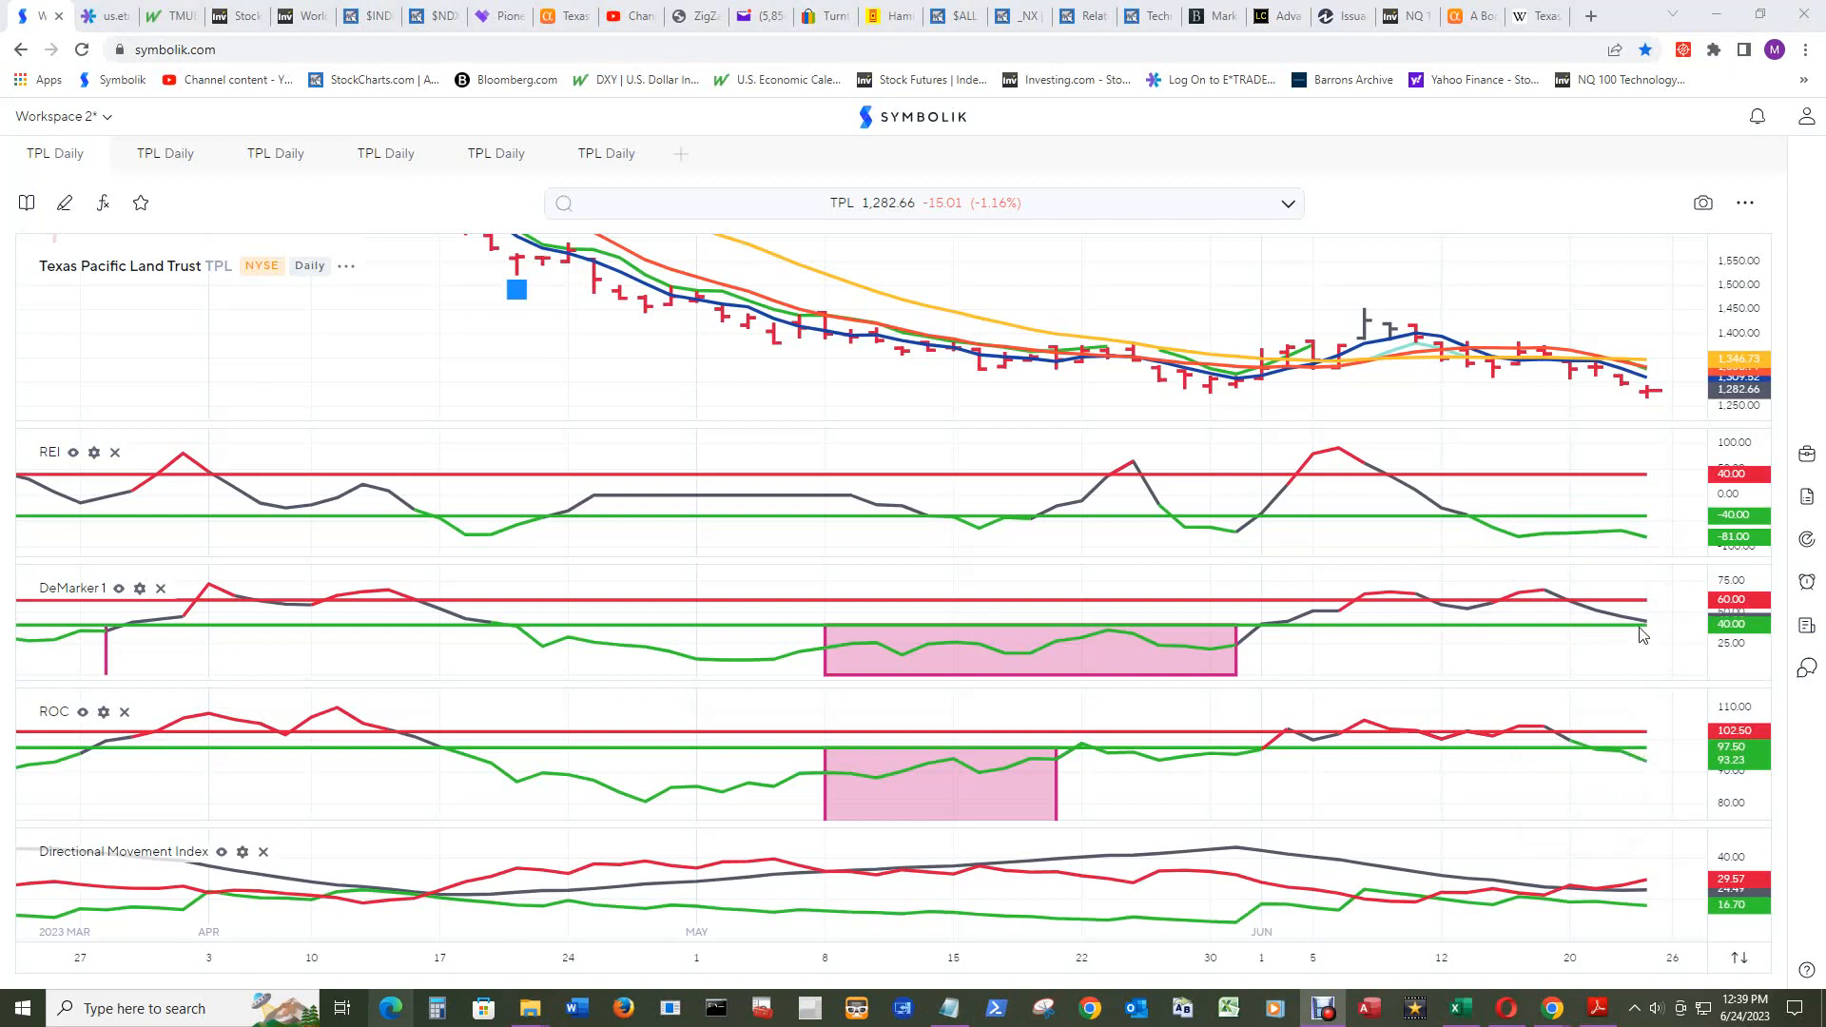
mouse_move(1641, 634)
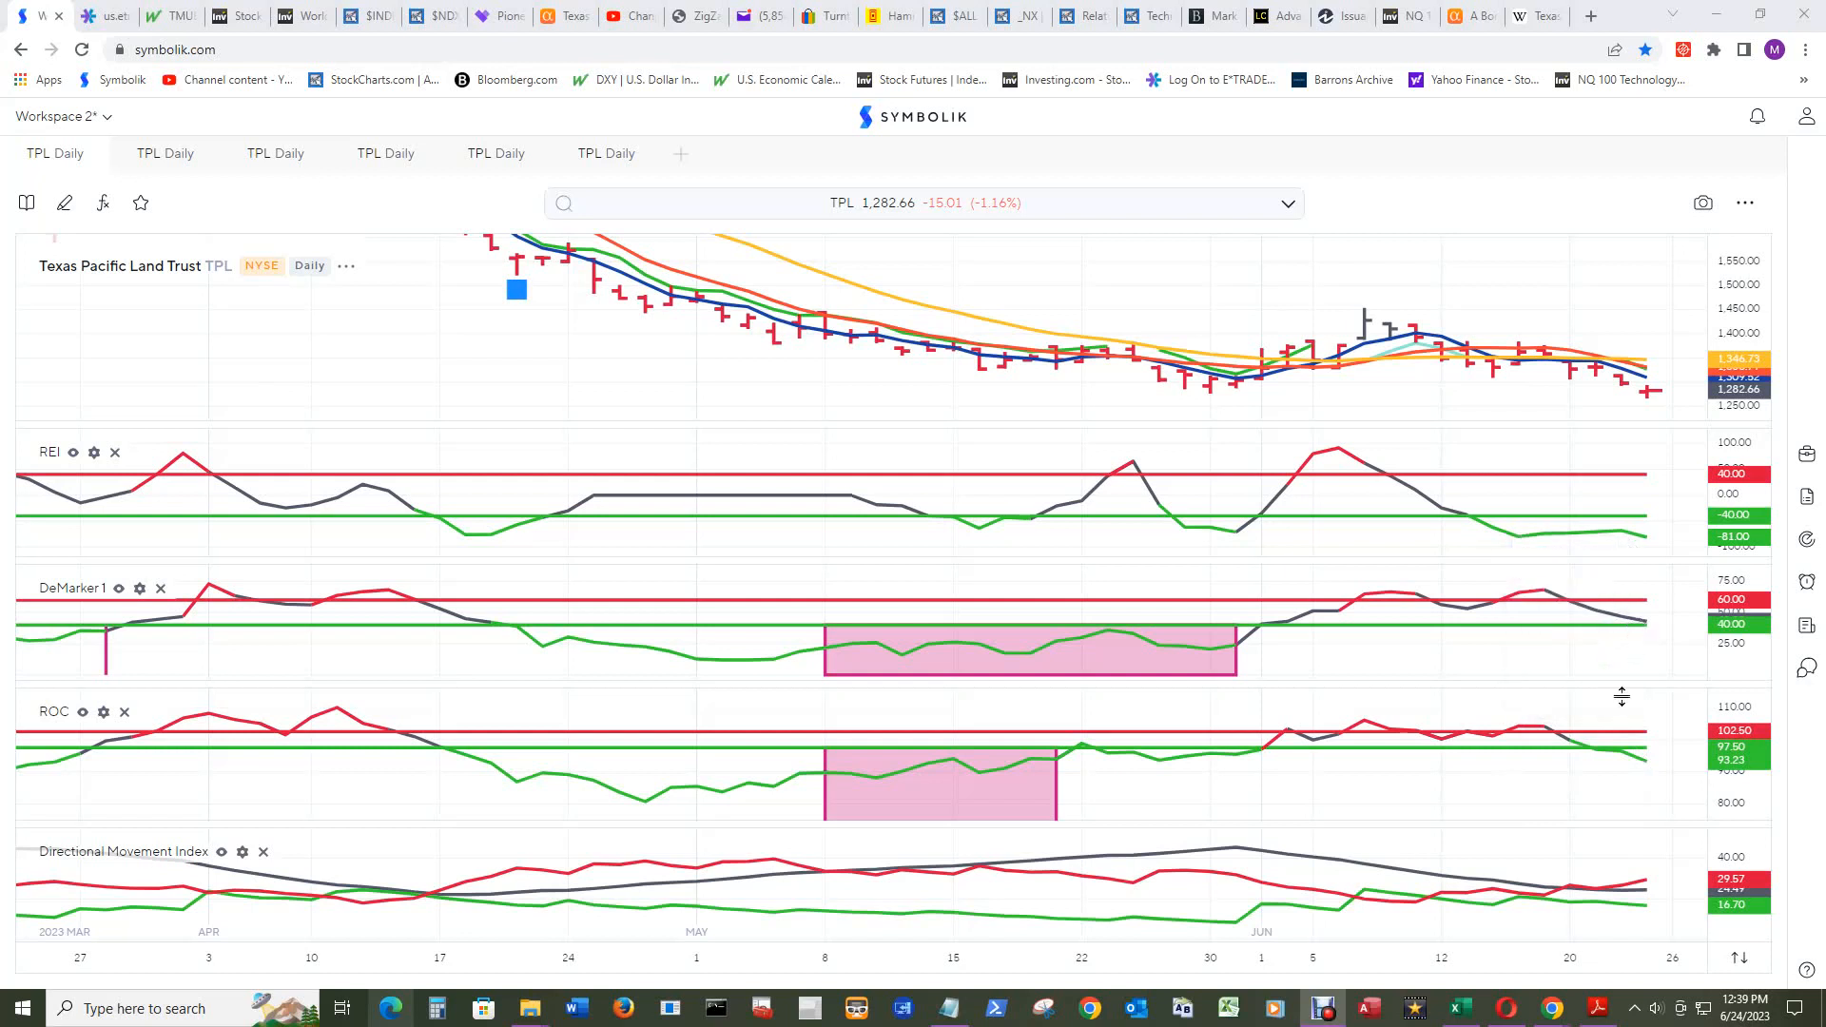
mouse_move(1640, 787)
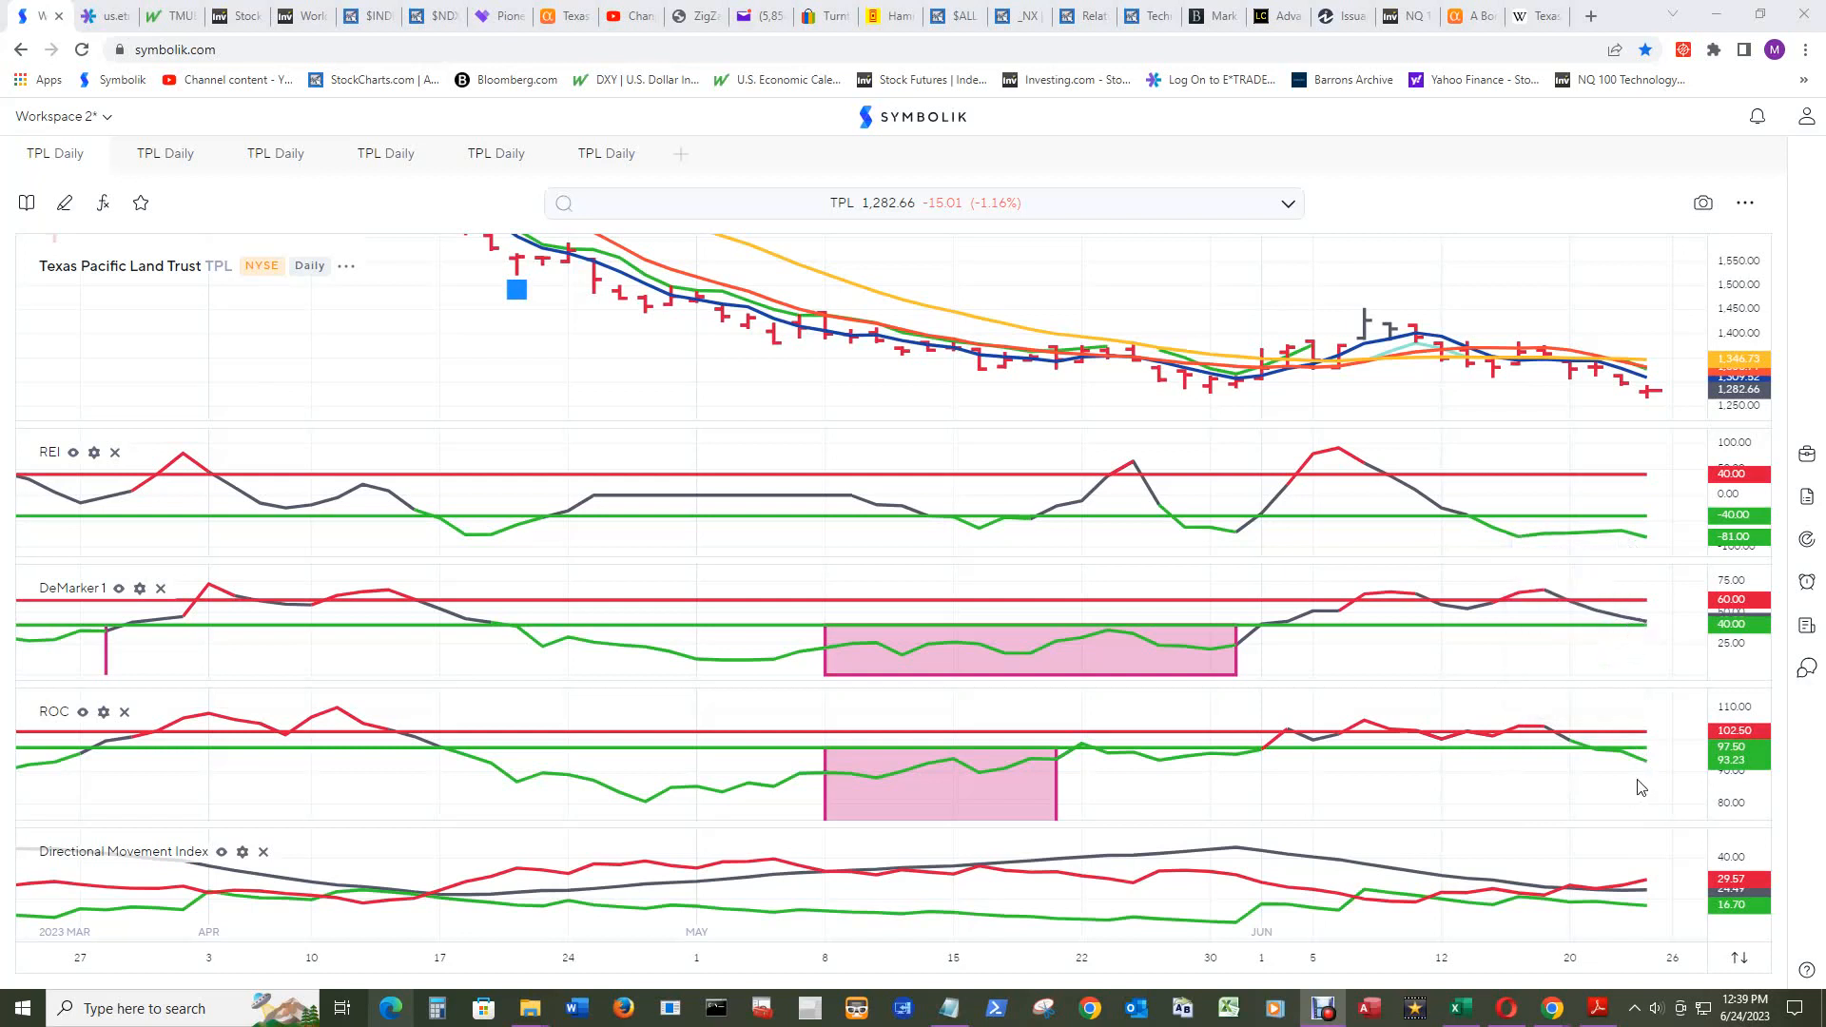
mouse_move(875, 669)
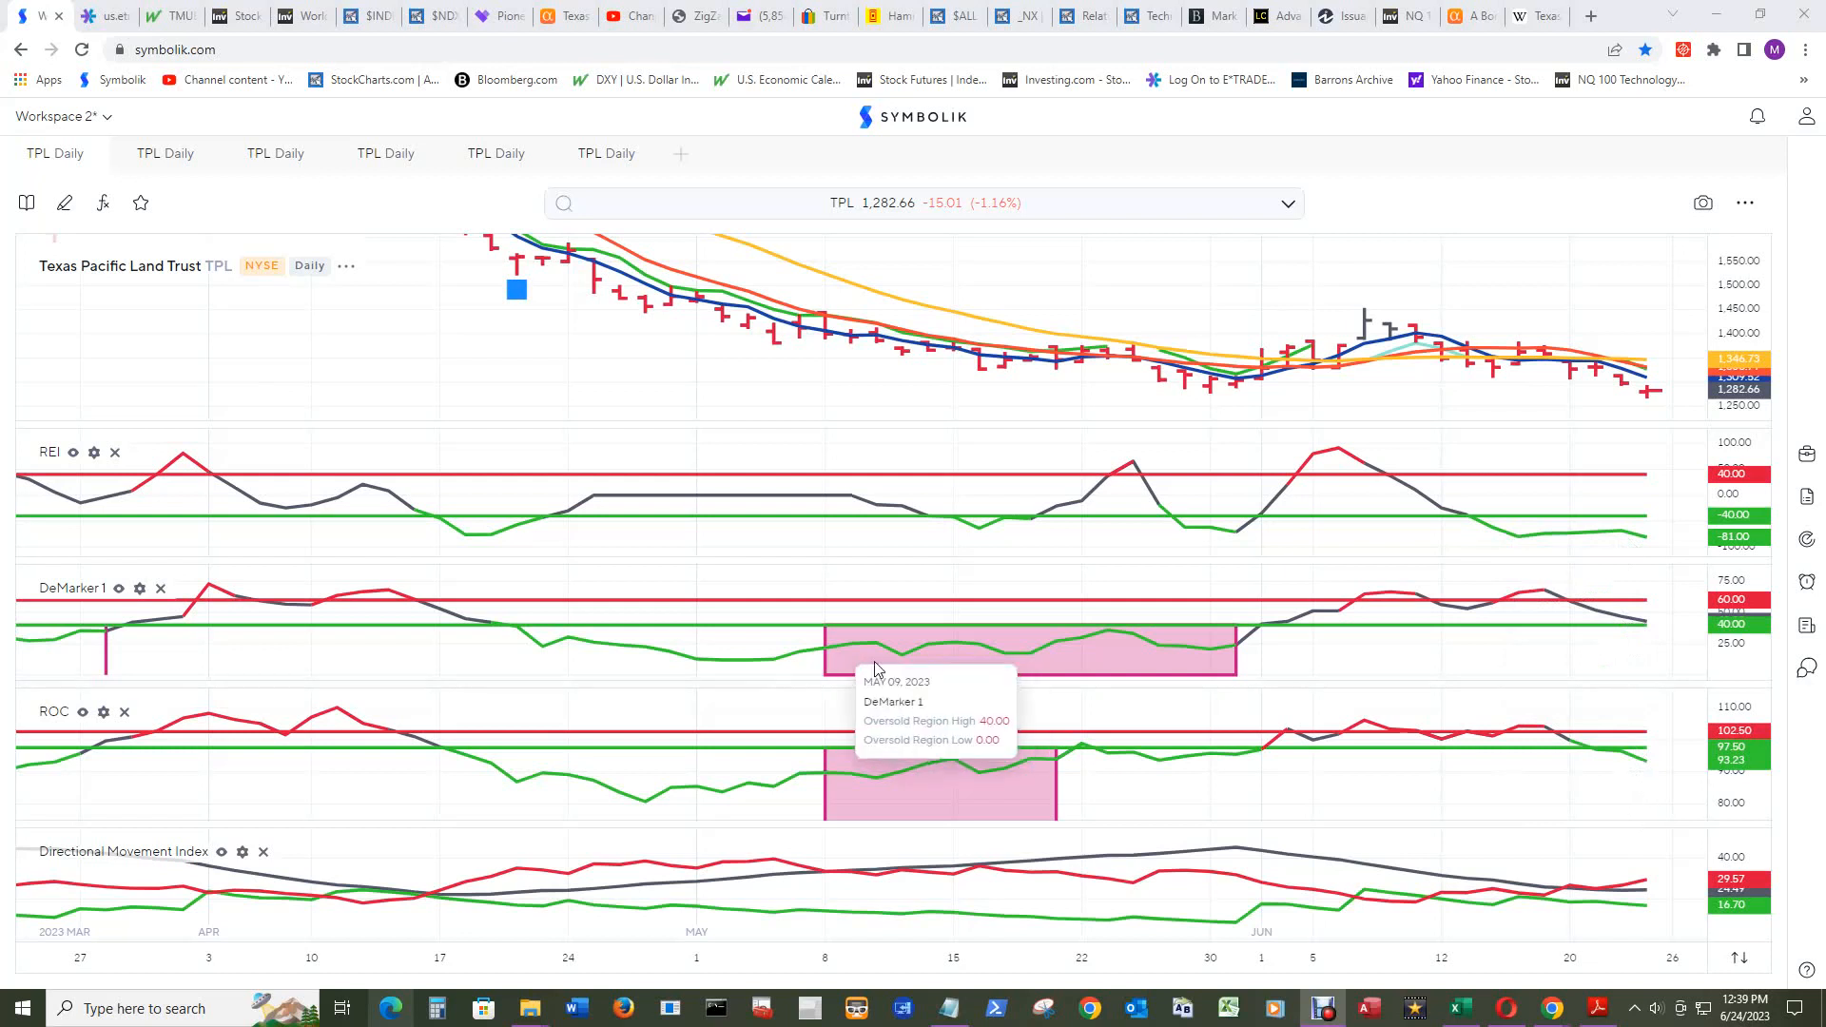
mouse_move(1373, 651)
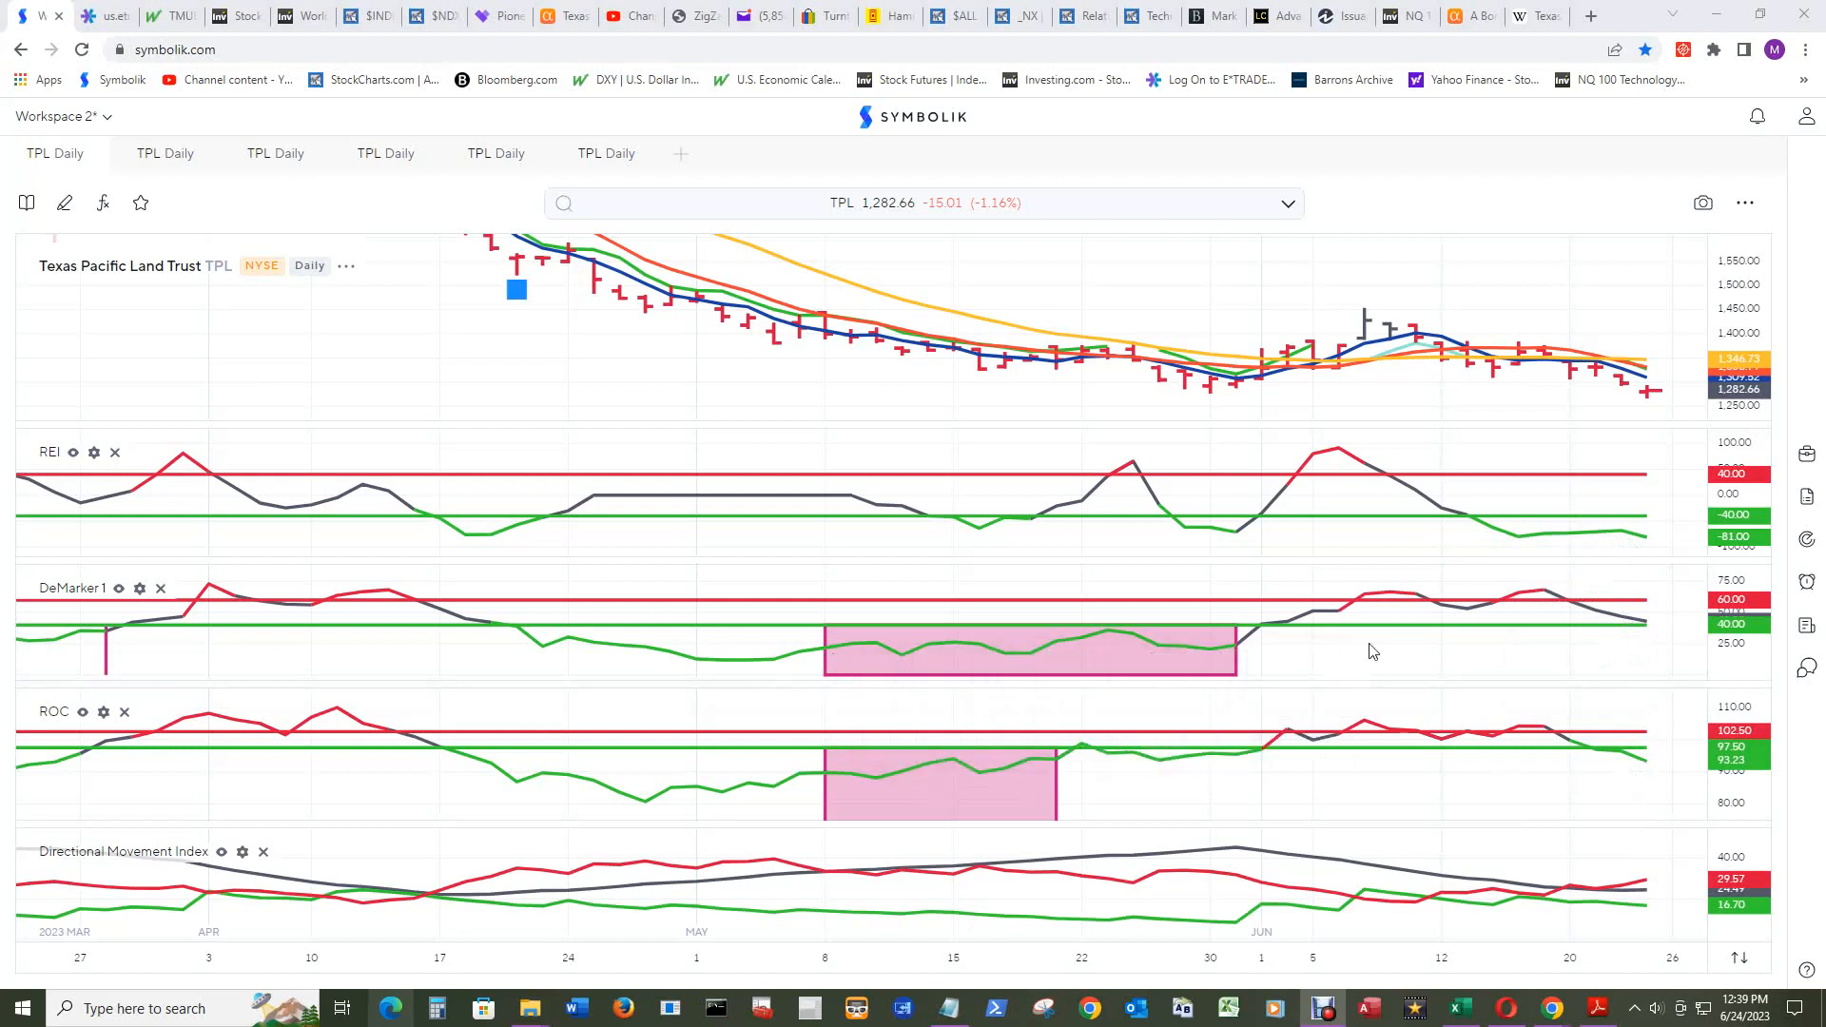
mouse_move(1604, 291)
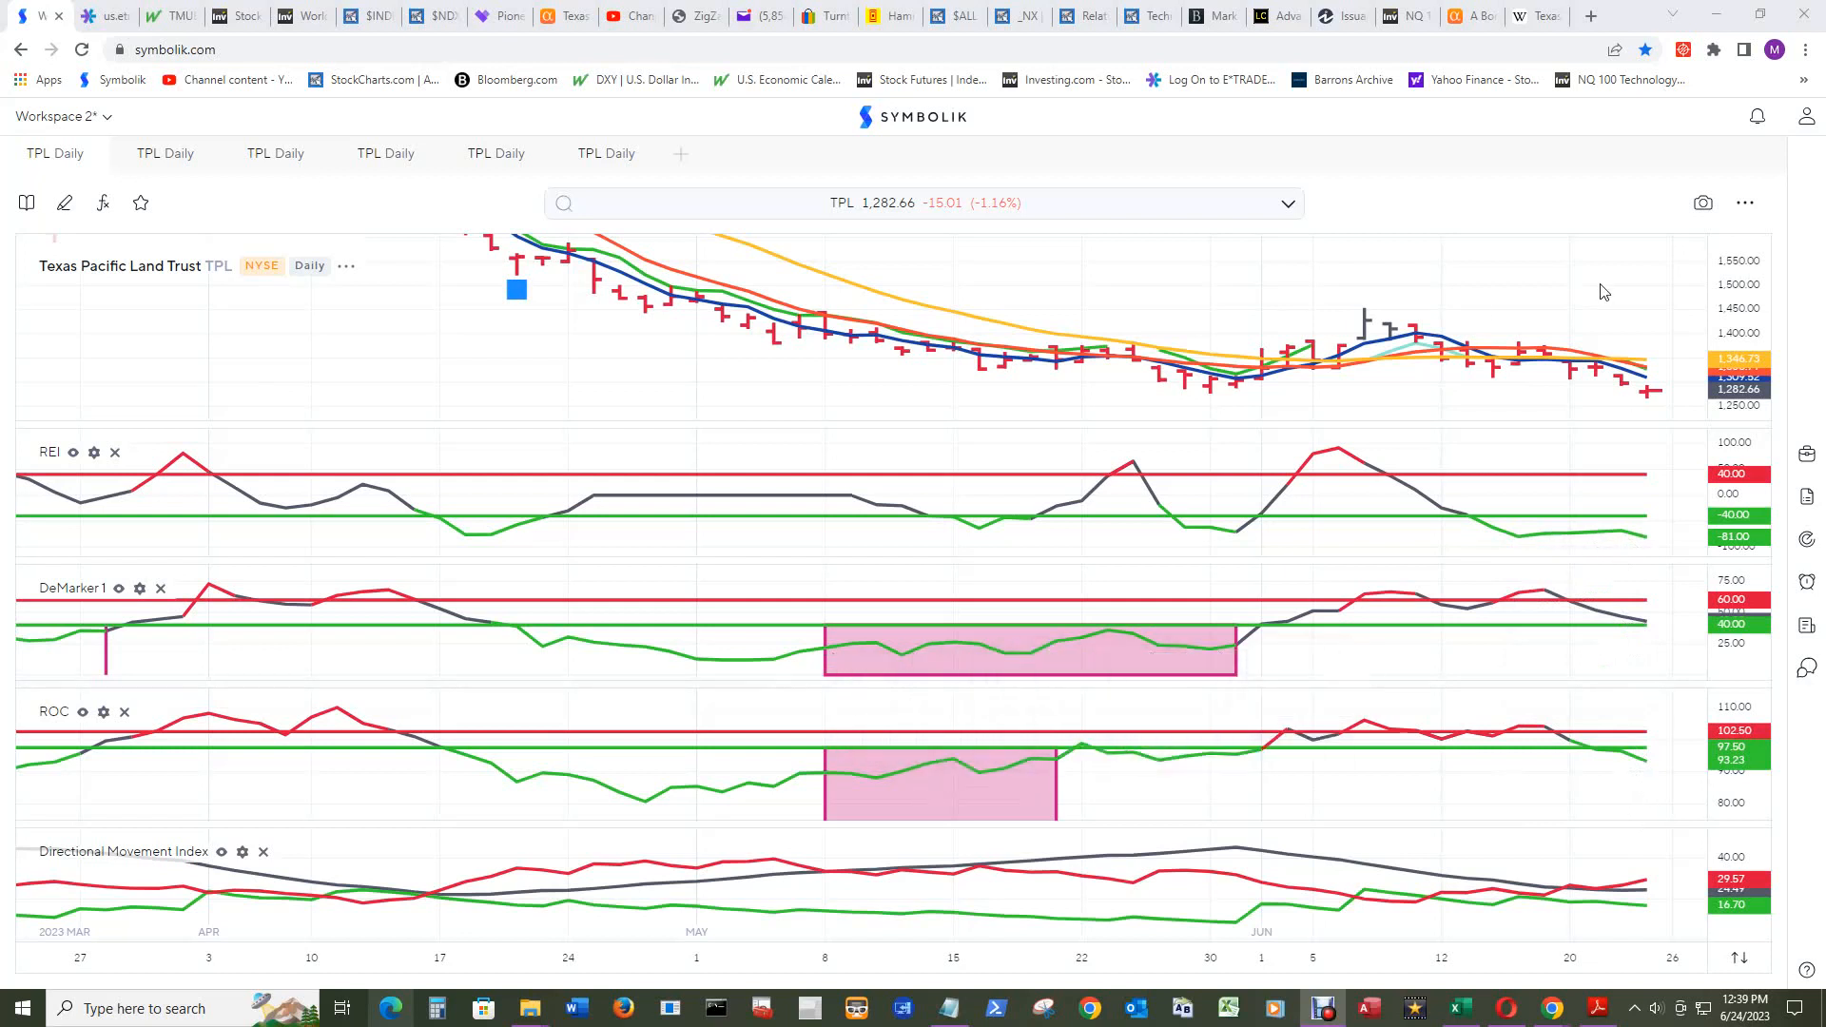
mouse_move(1314, 565)
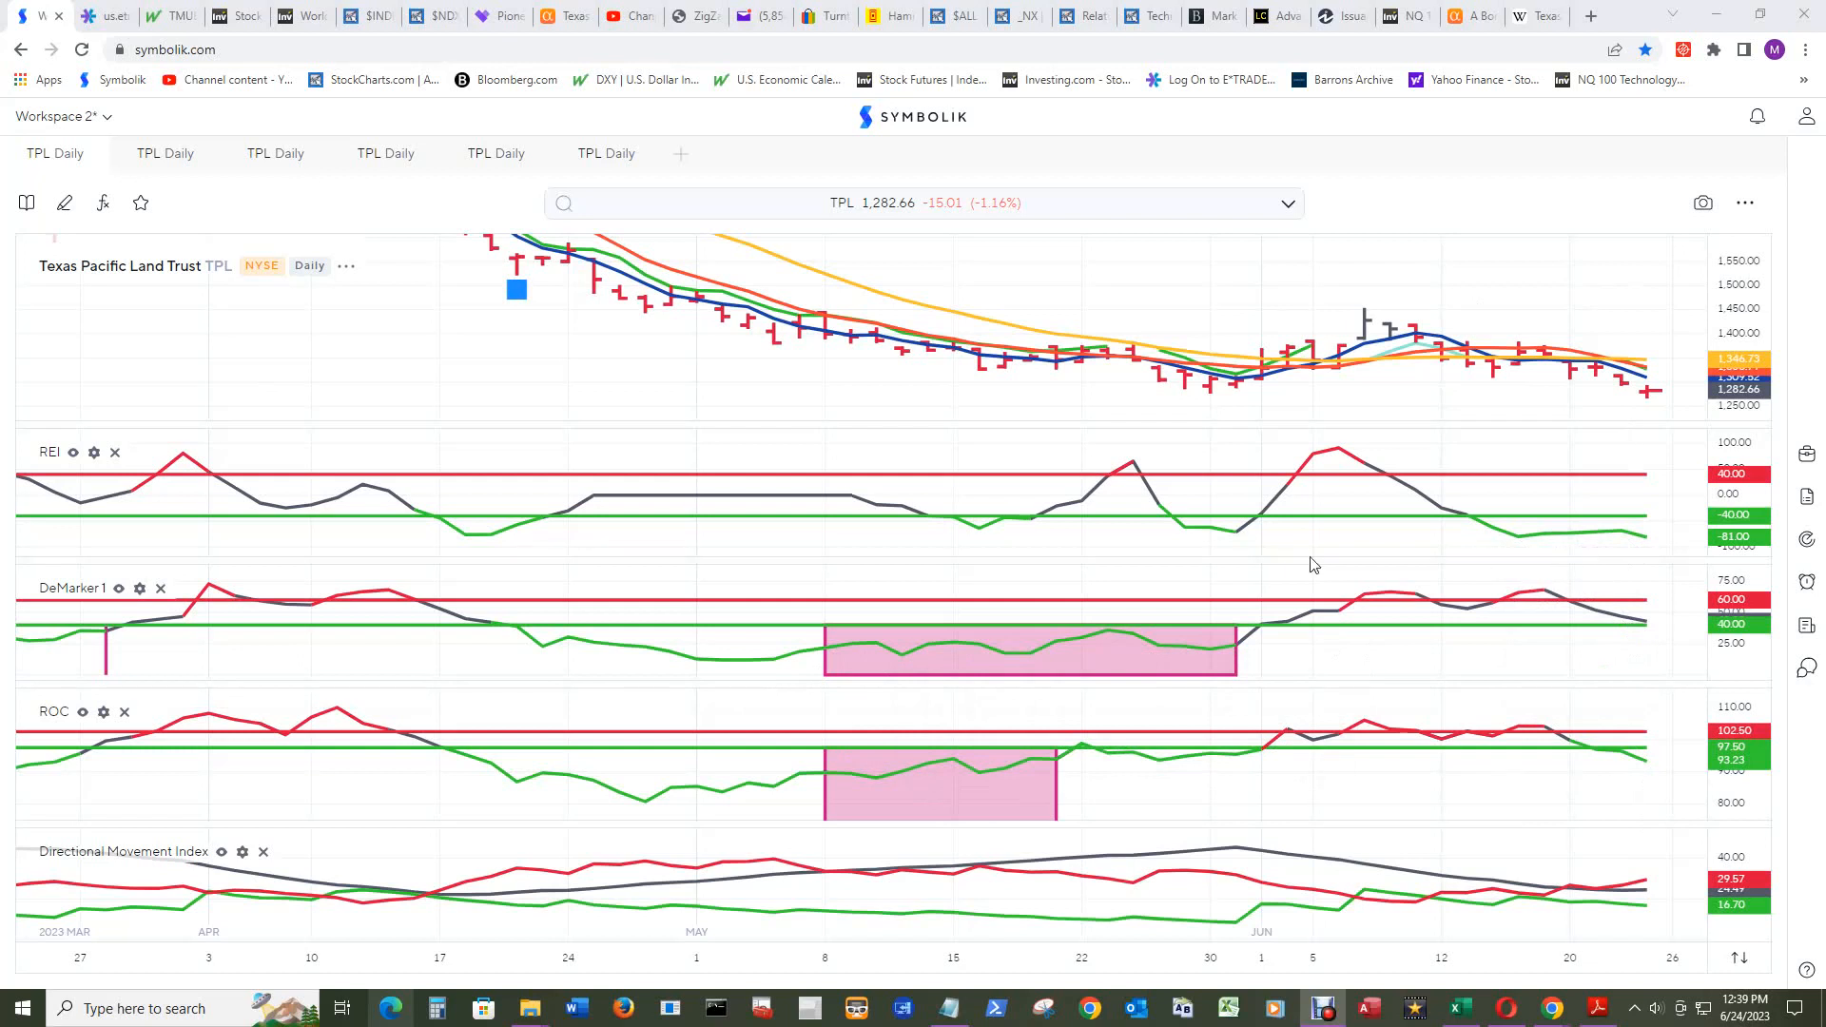
mouse_move(1110, 476)
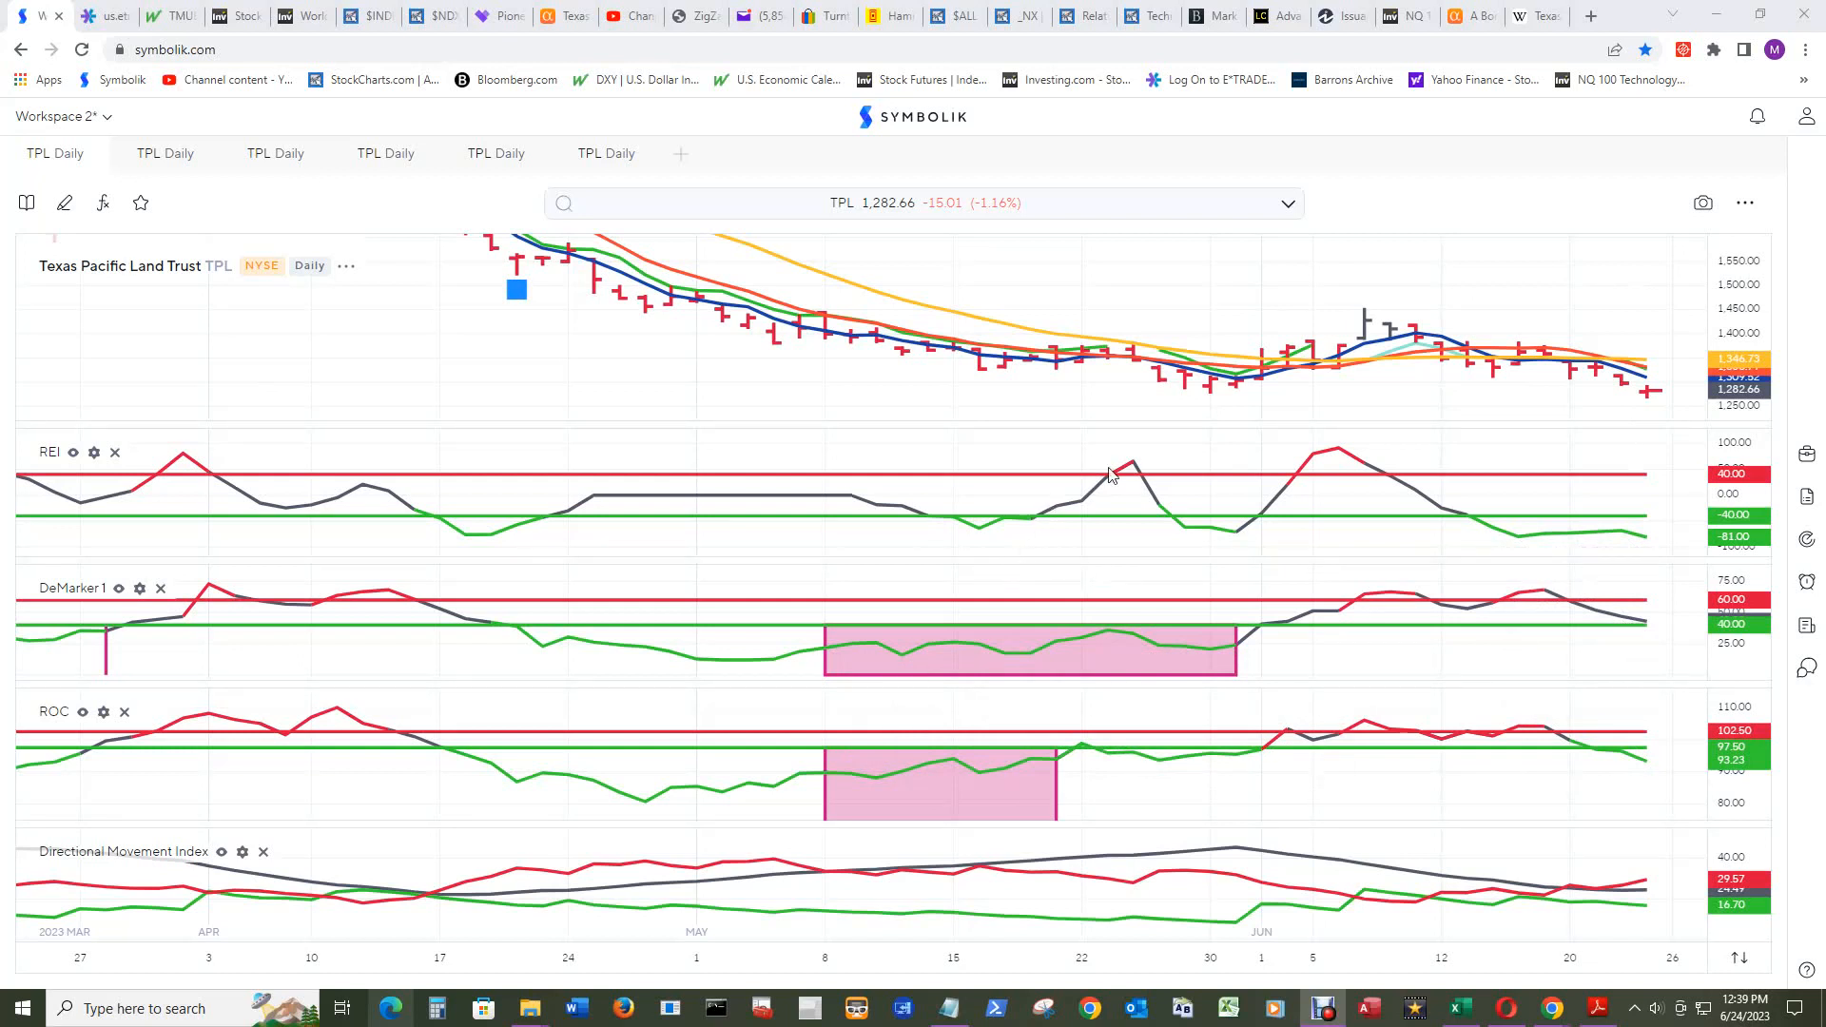
mouse_move(1646, 539)
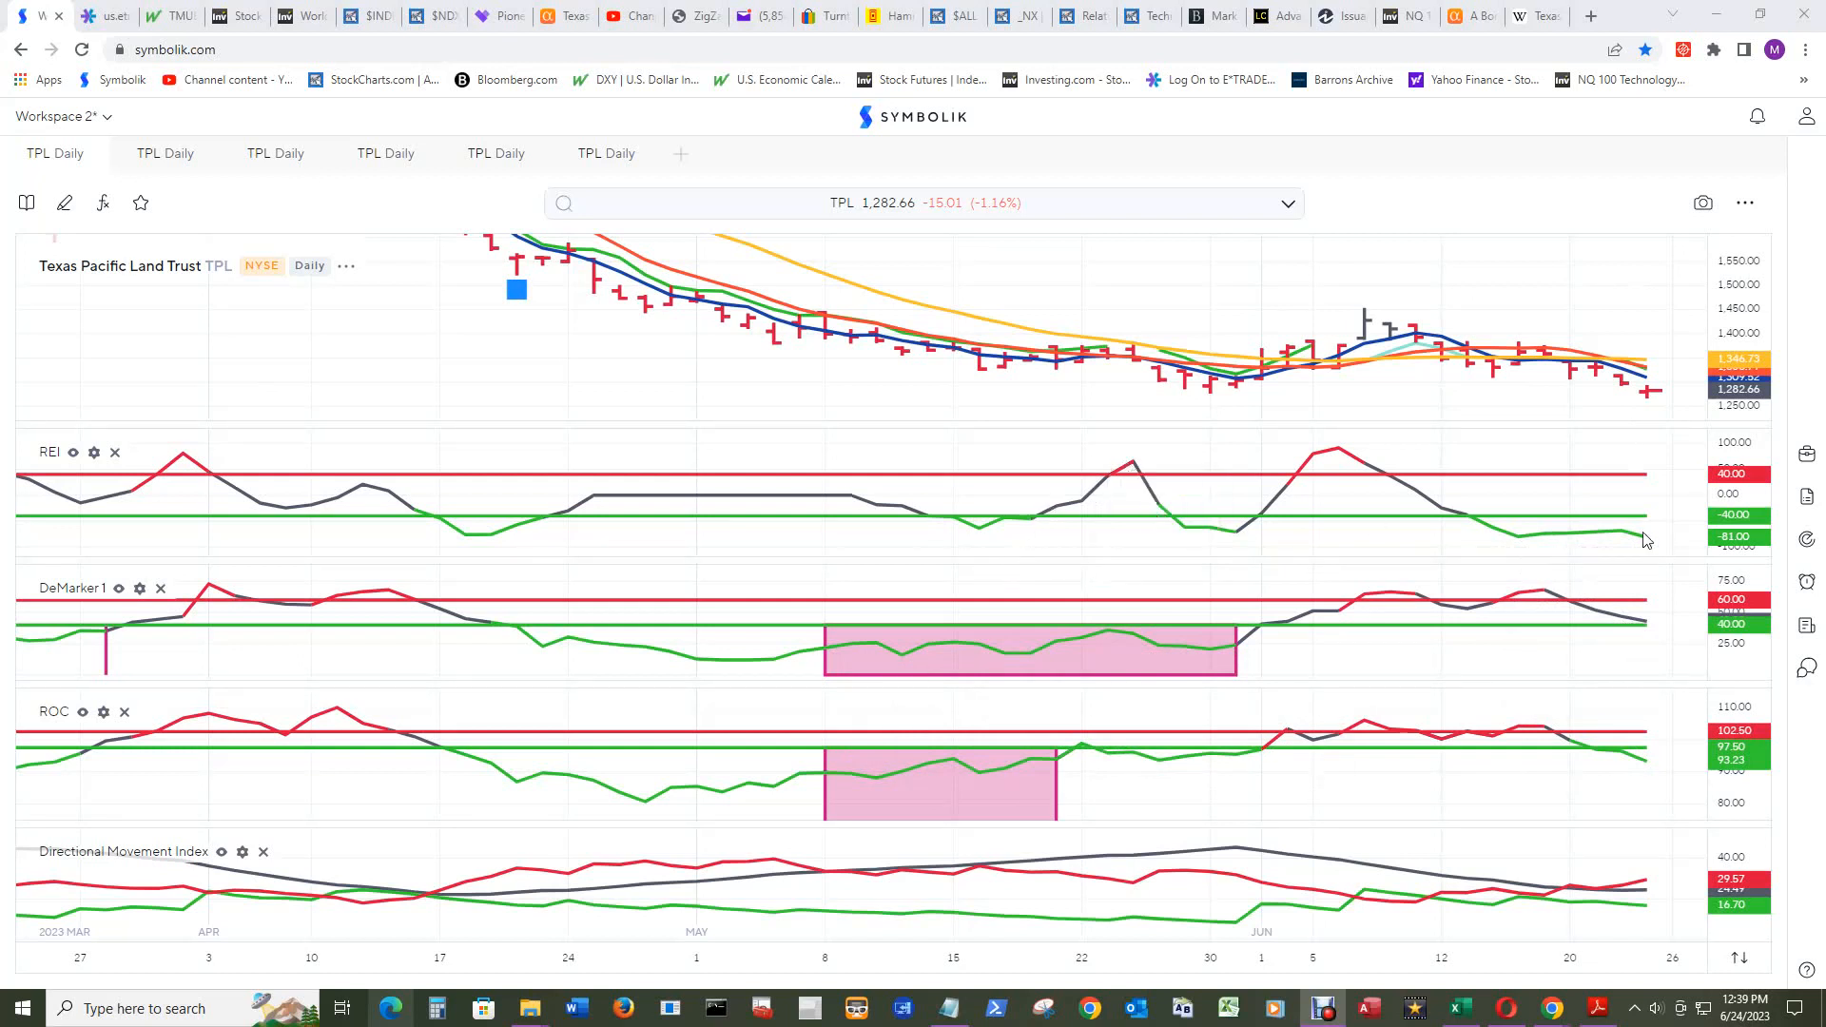
mouse_move(908, 681)
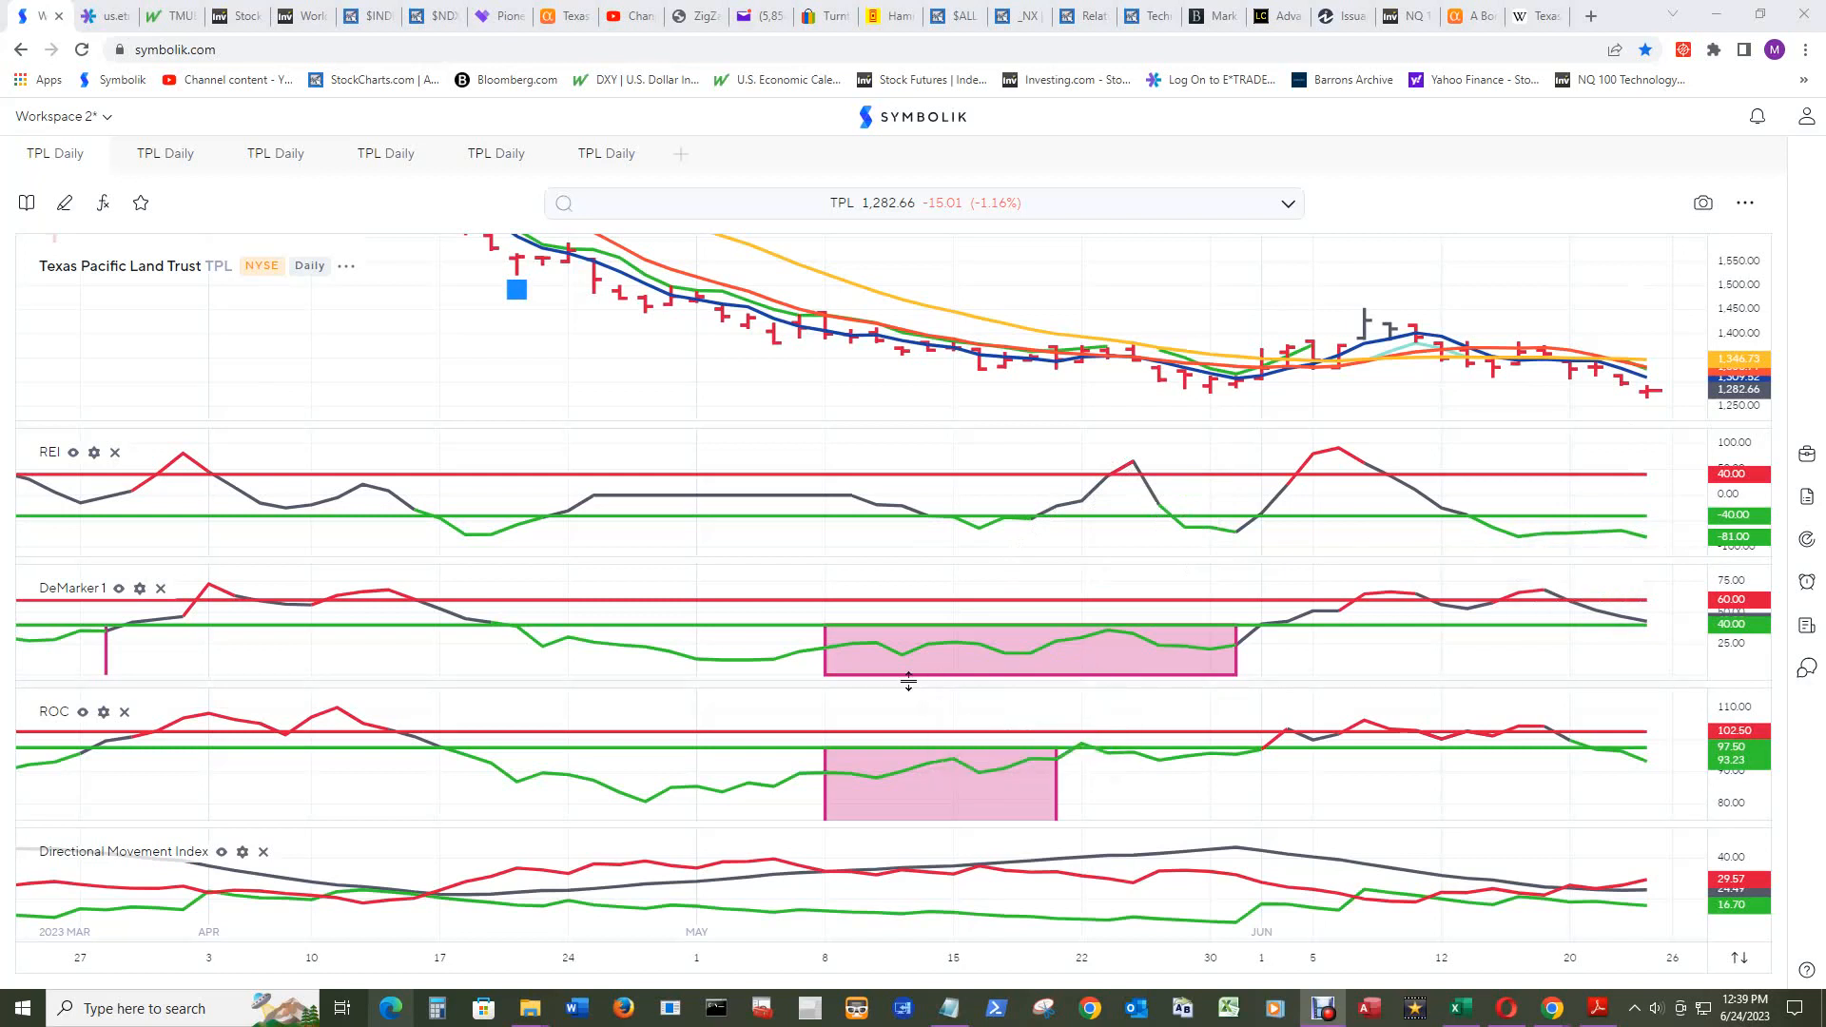
mouse_move(1639, 539)
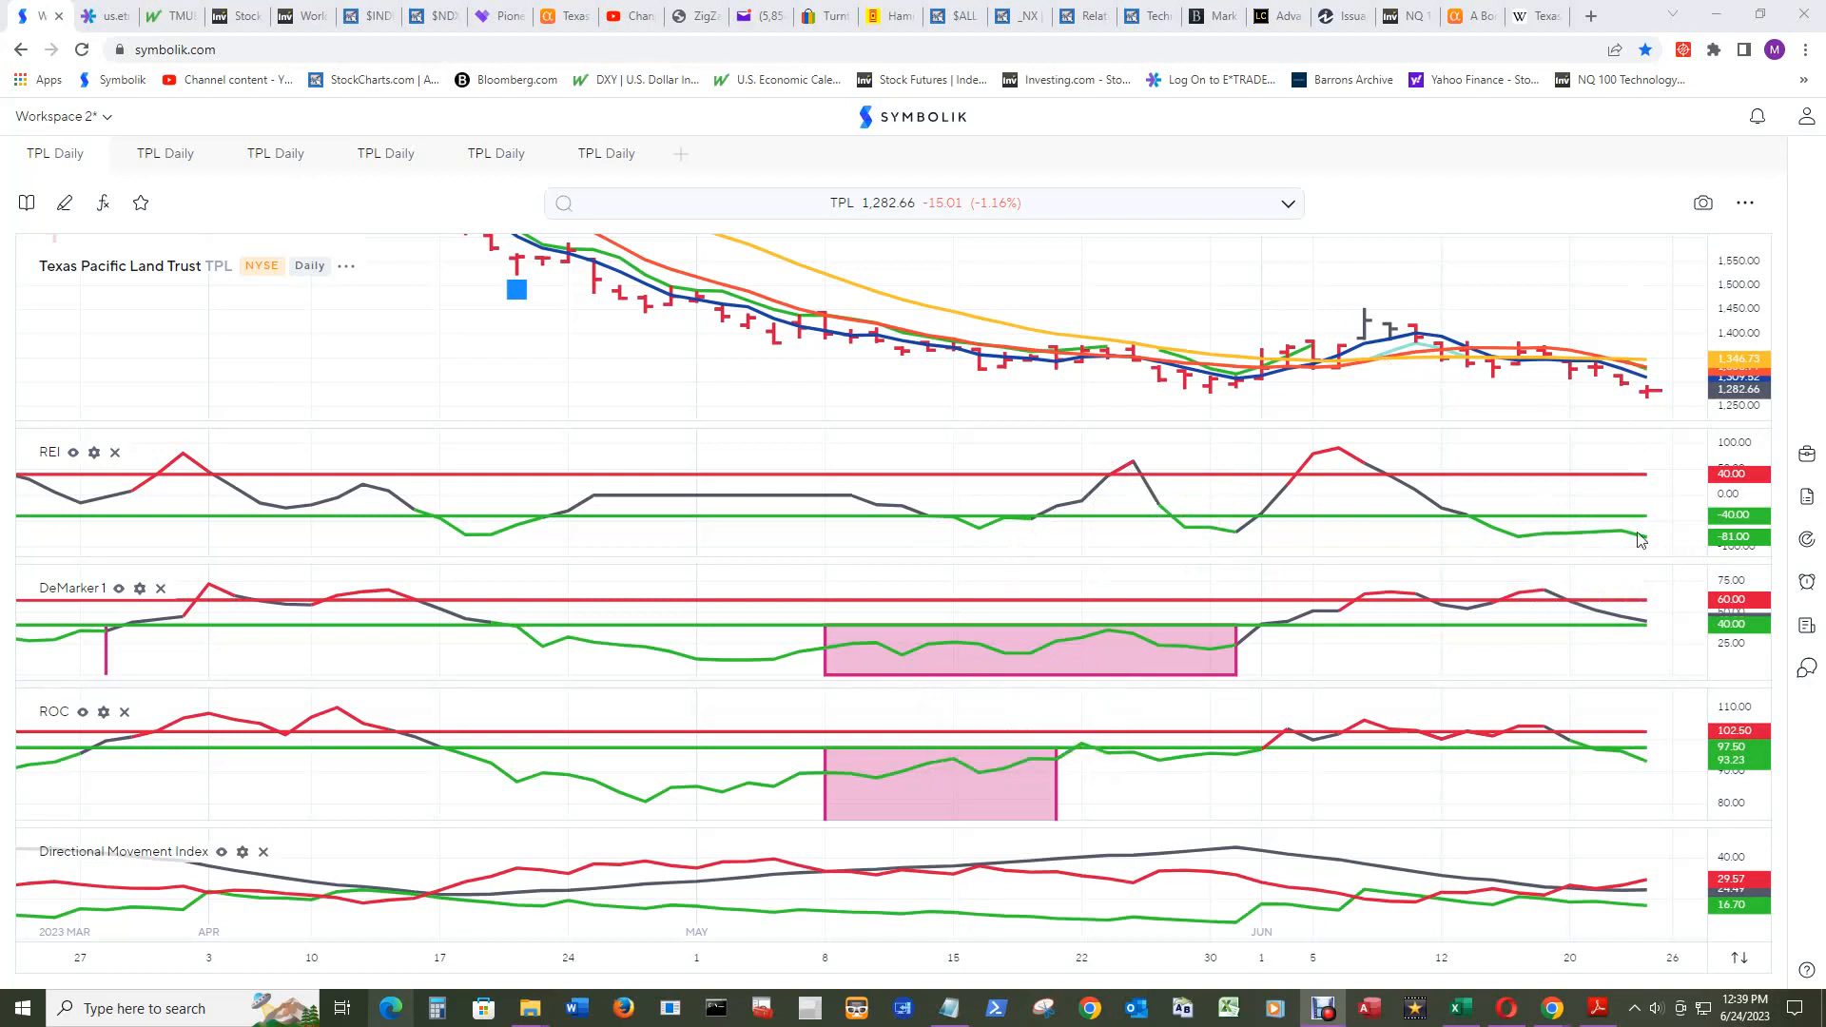
mouse_move(1630, 419)
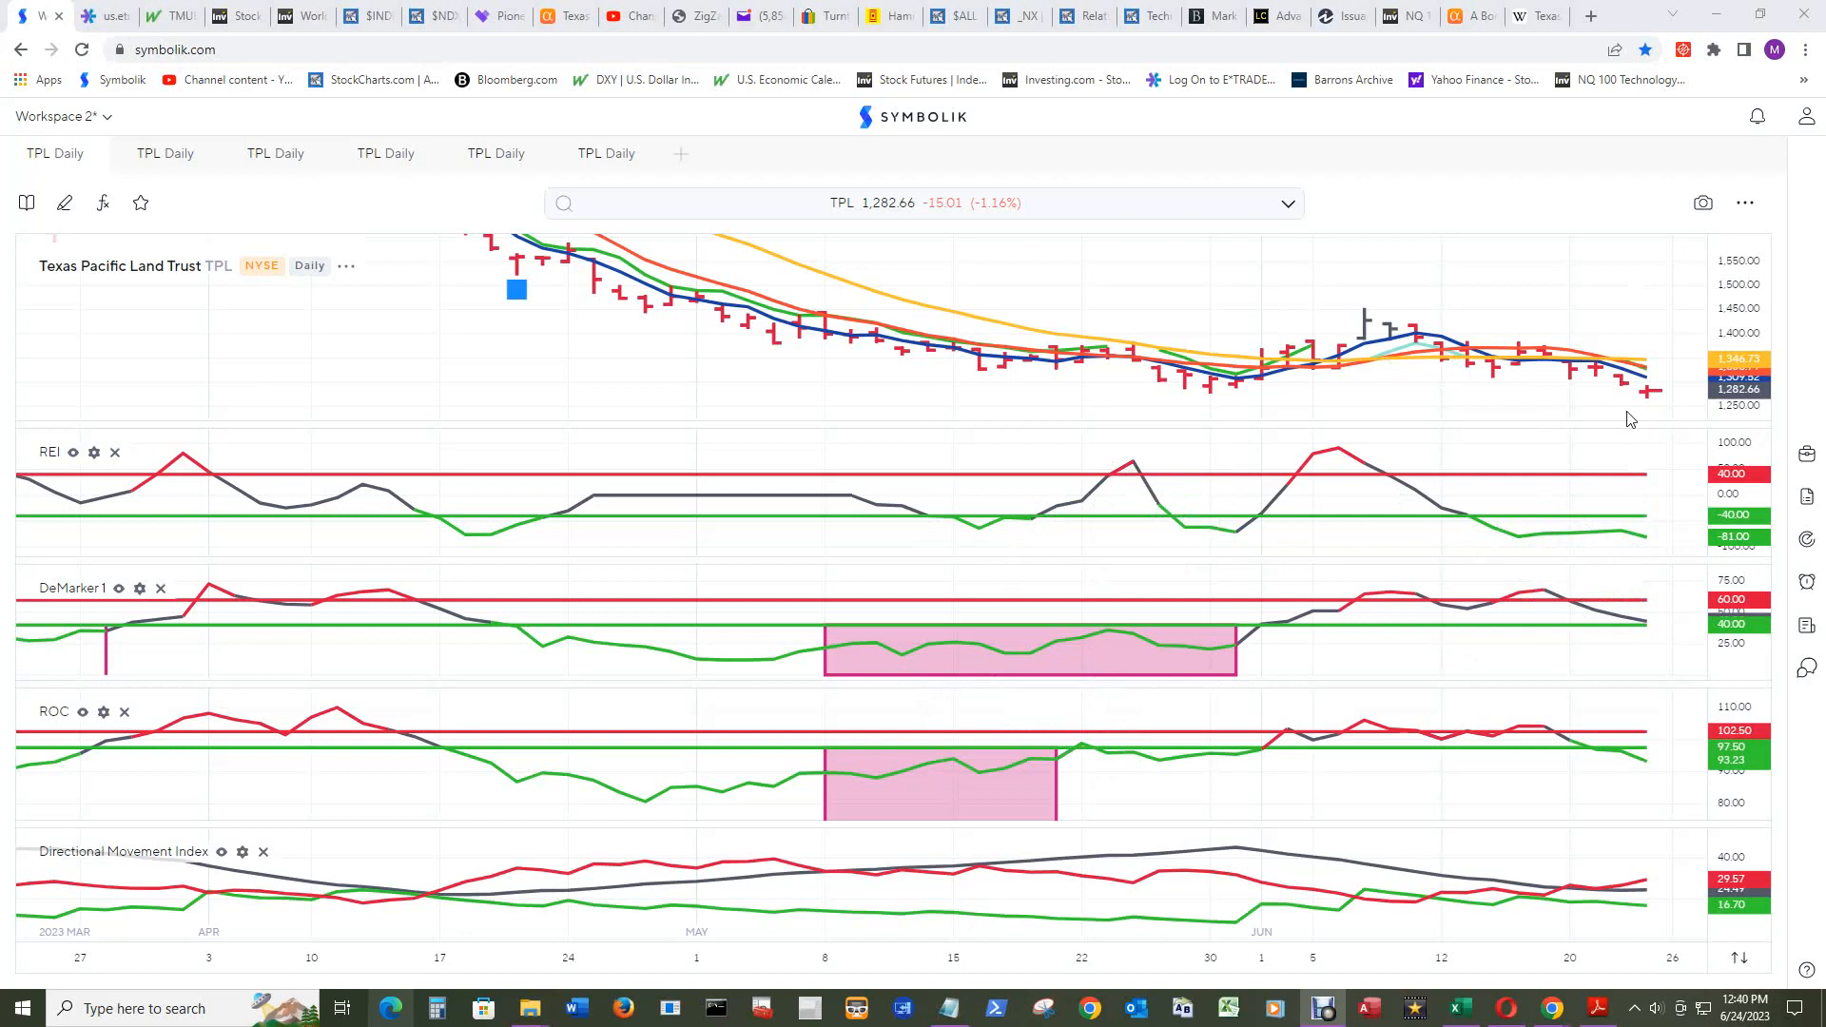
mouse_move(1645, 897)
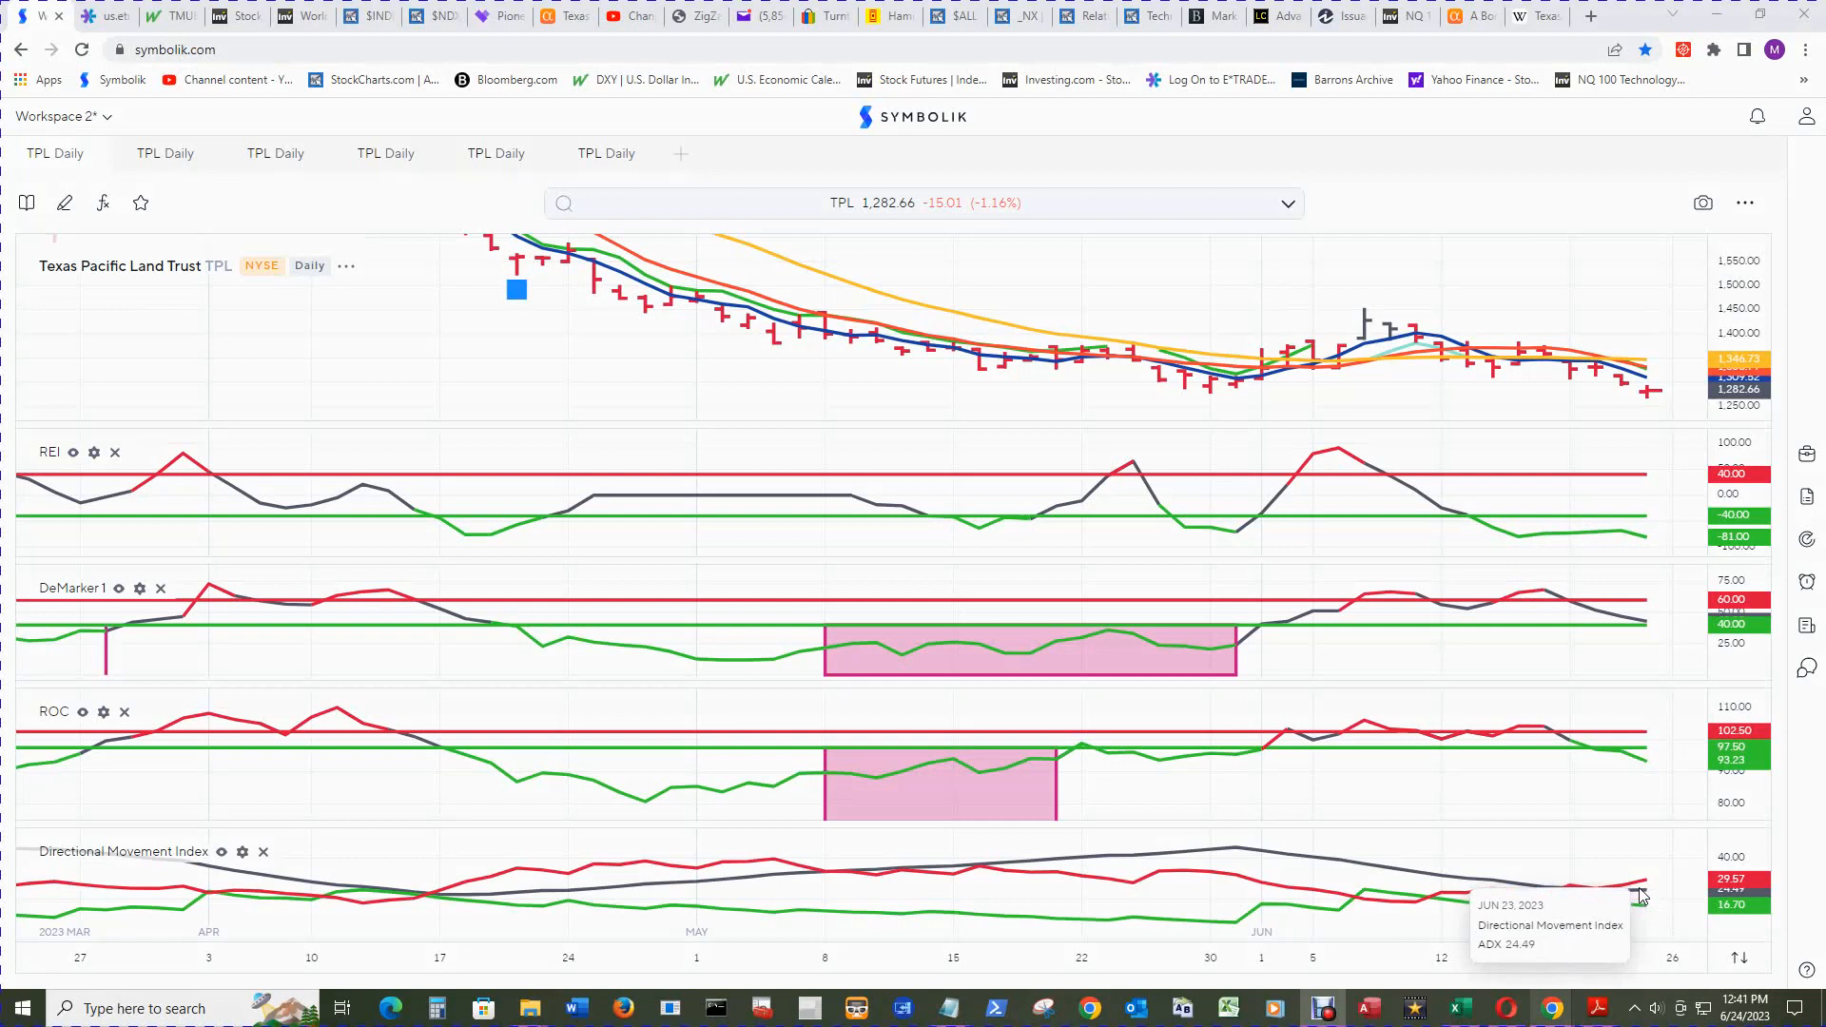
mouse_move(1610, 901)
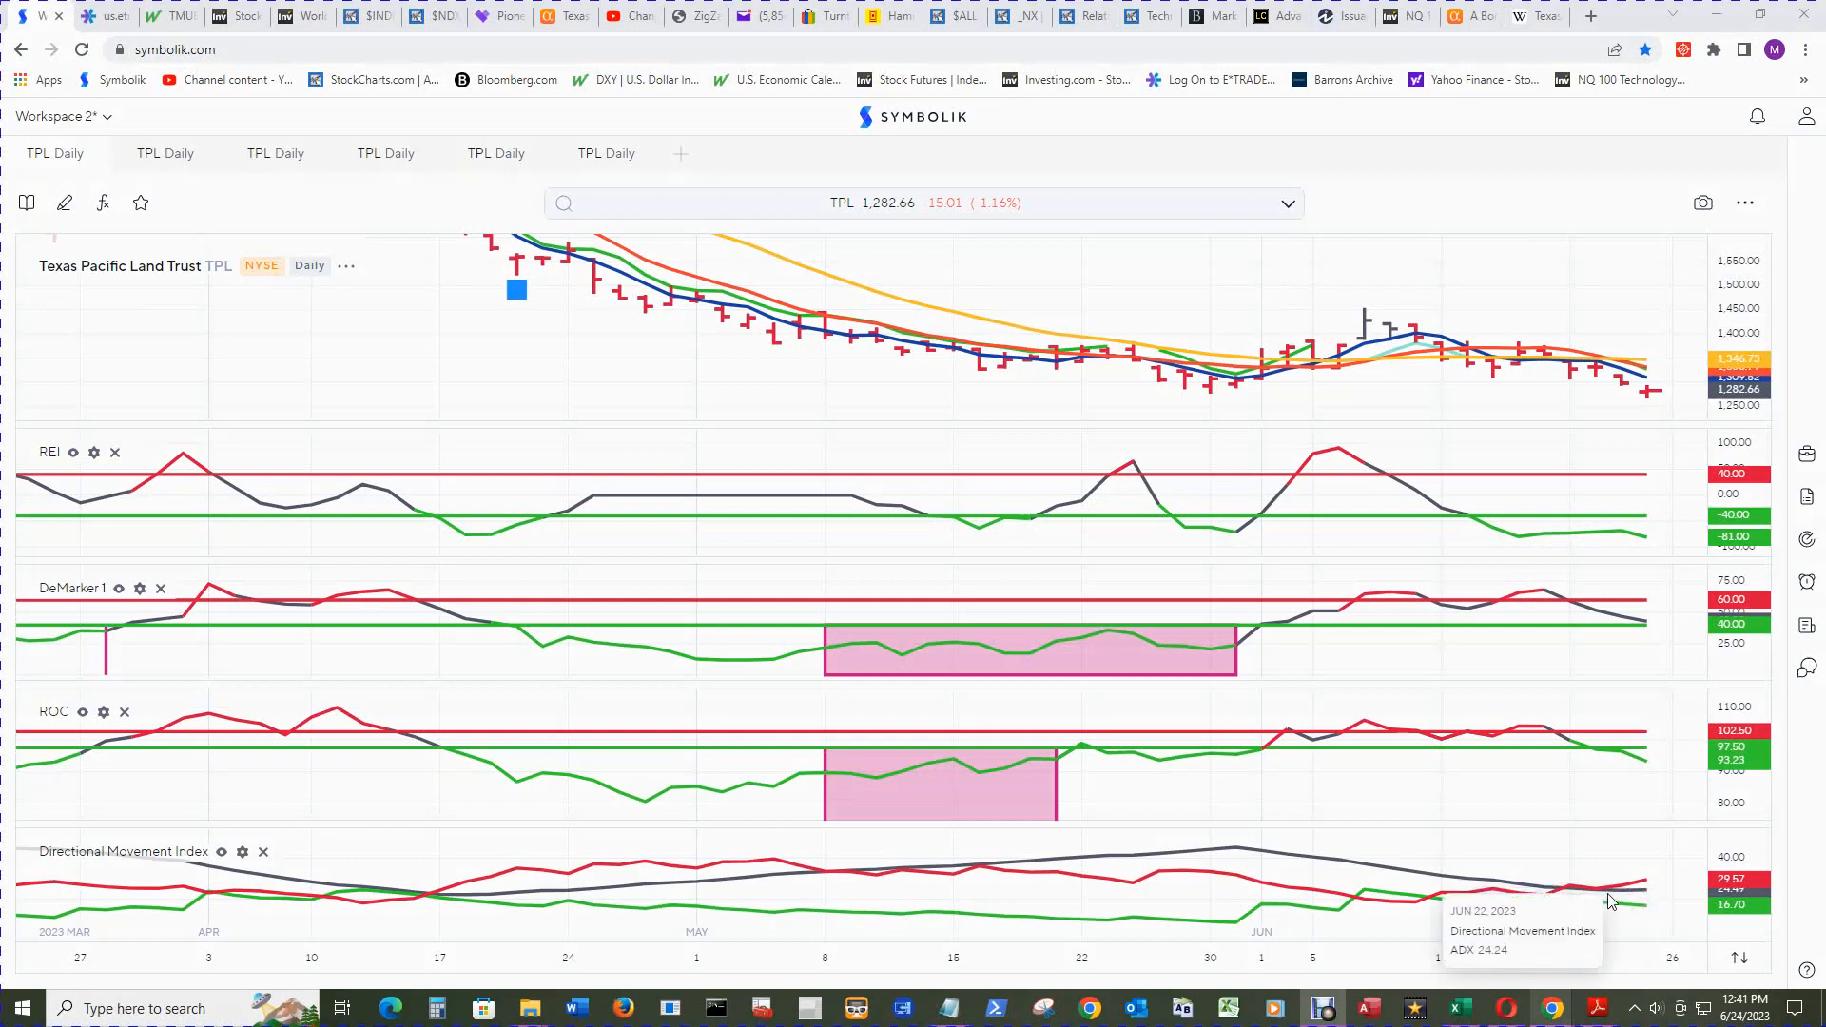
mouse_move(1645, 888)
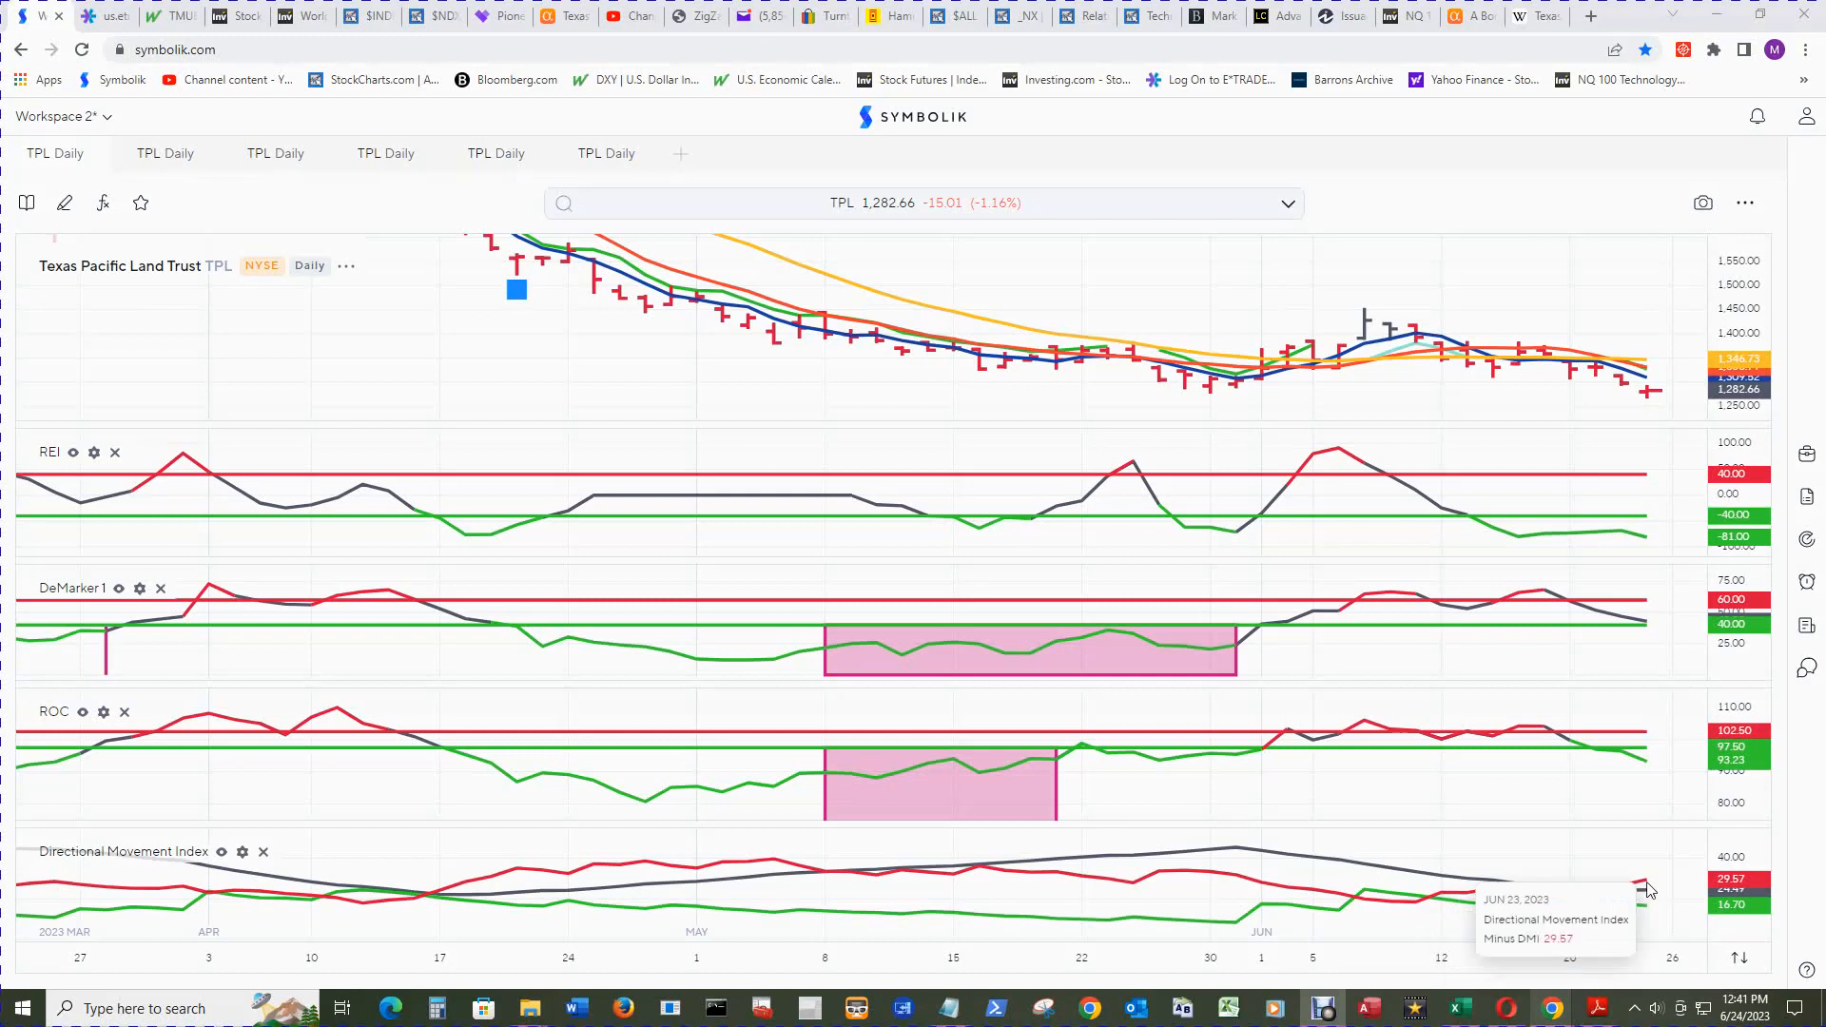
mouse_move(1663, 887)
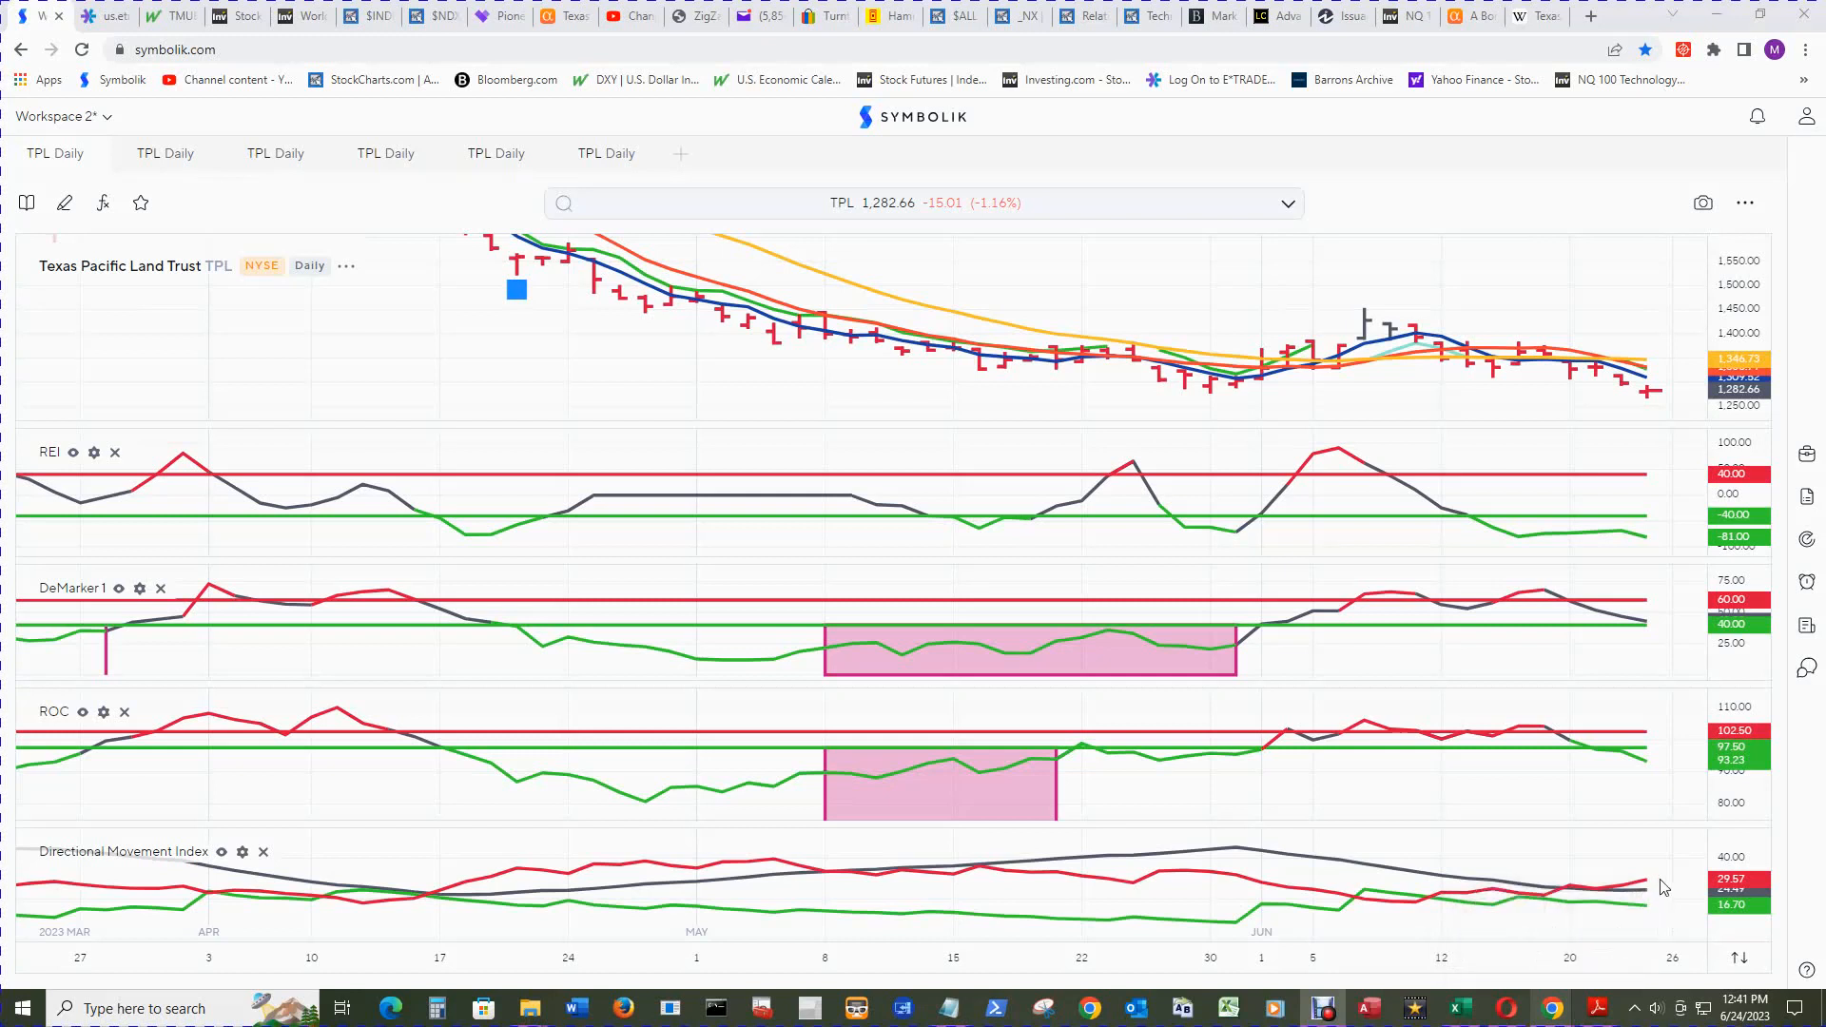
mouse_move(1639, 897)
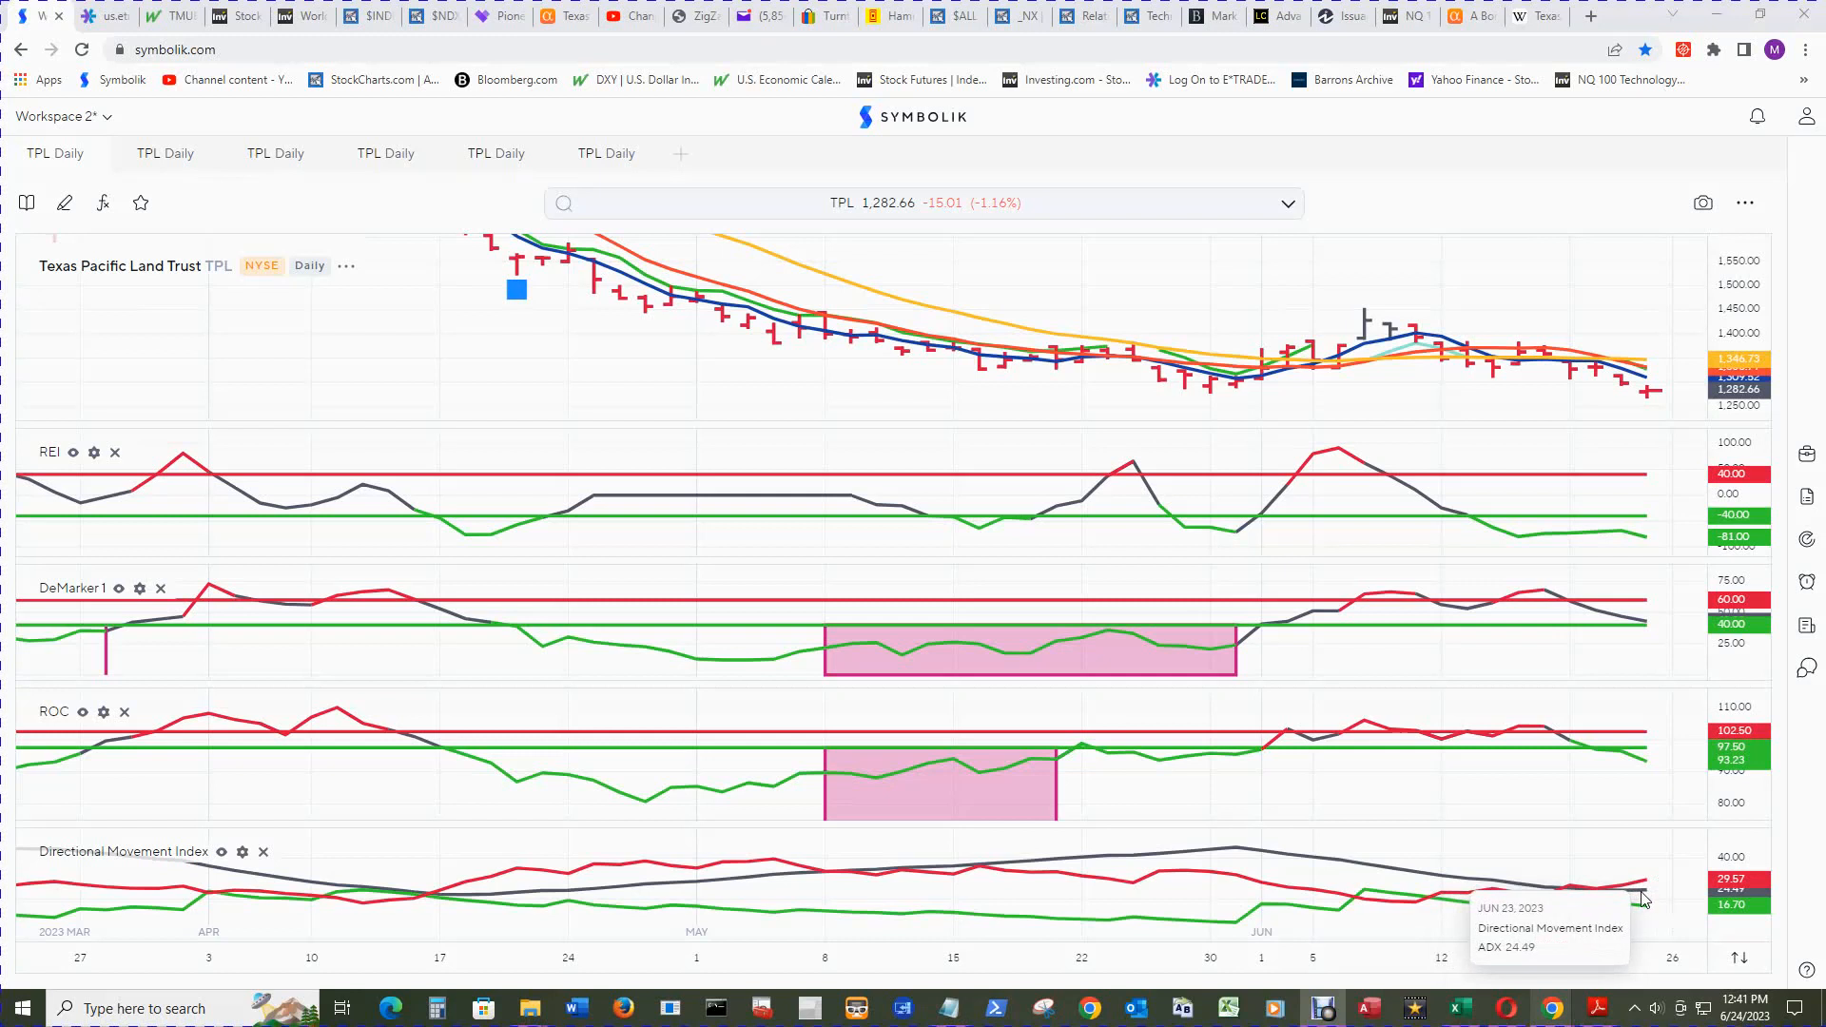
mouse_move(1666, 901)
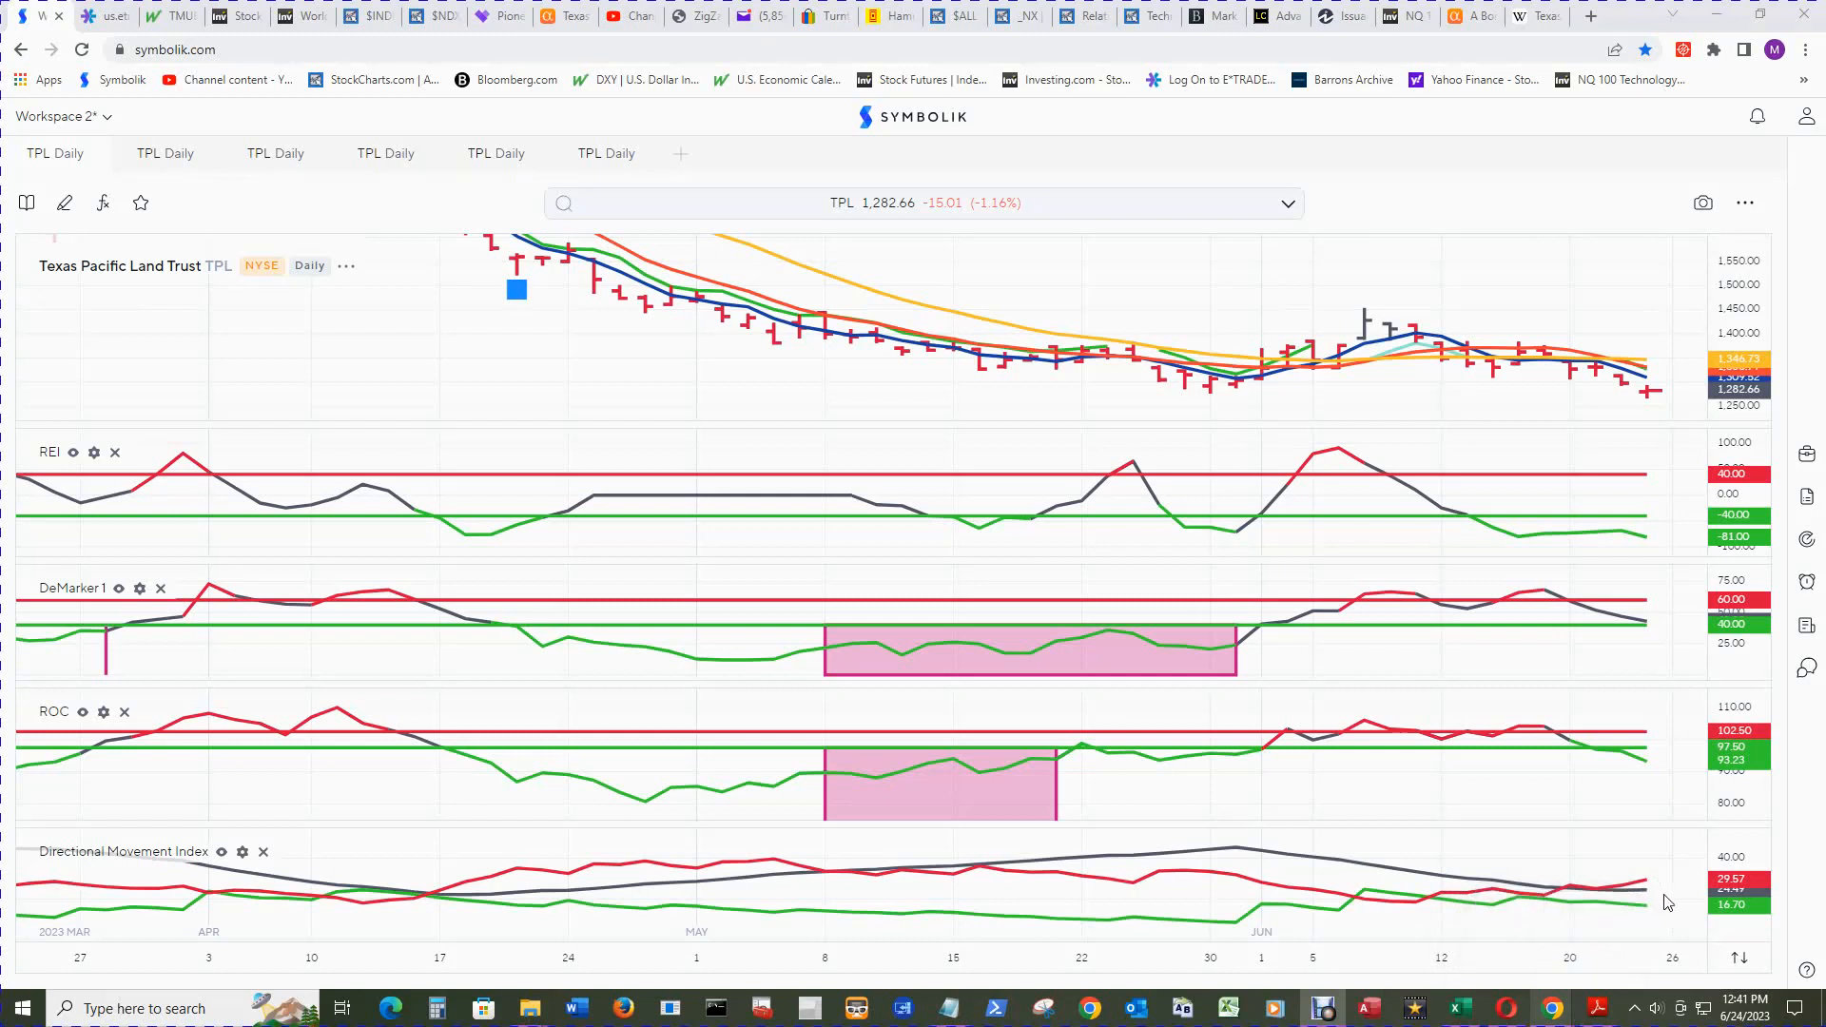
mouse_move(1350, 322)
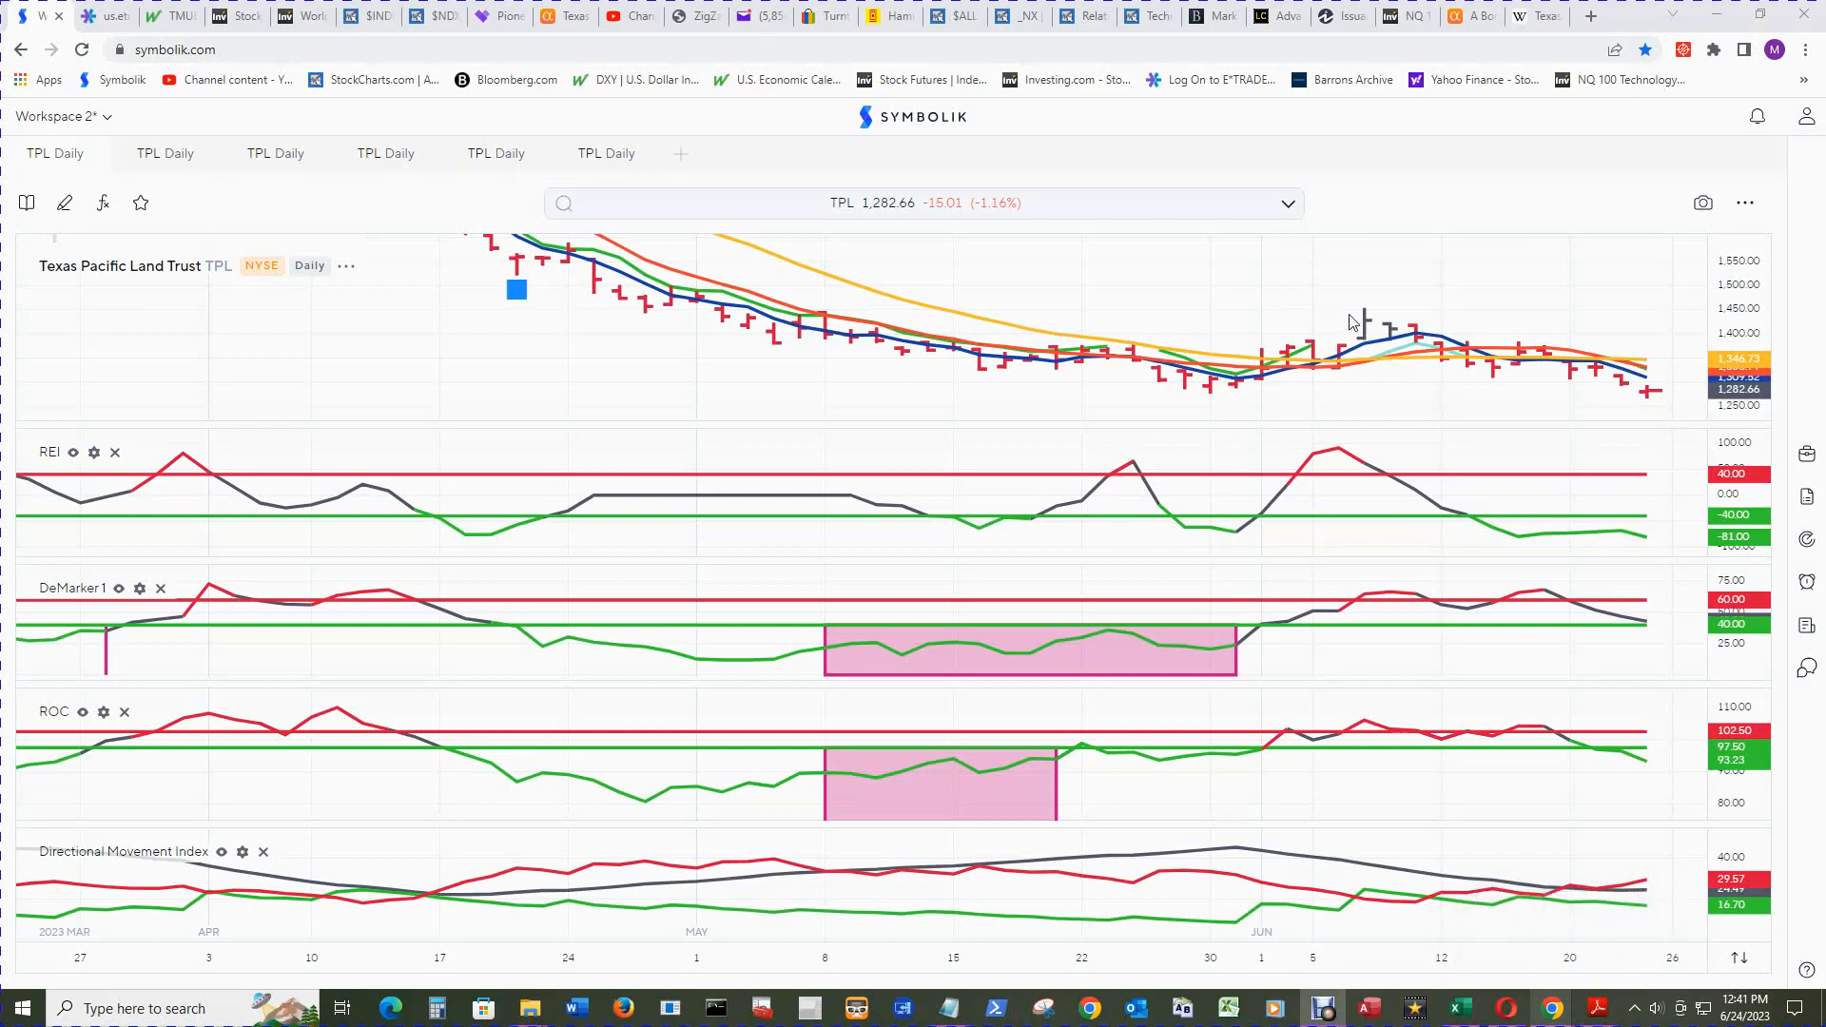
mouse_move(1706, 736)
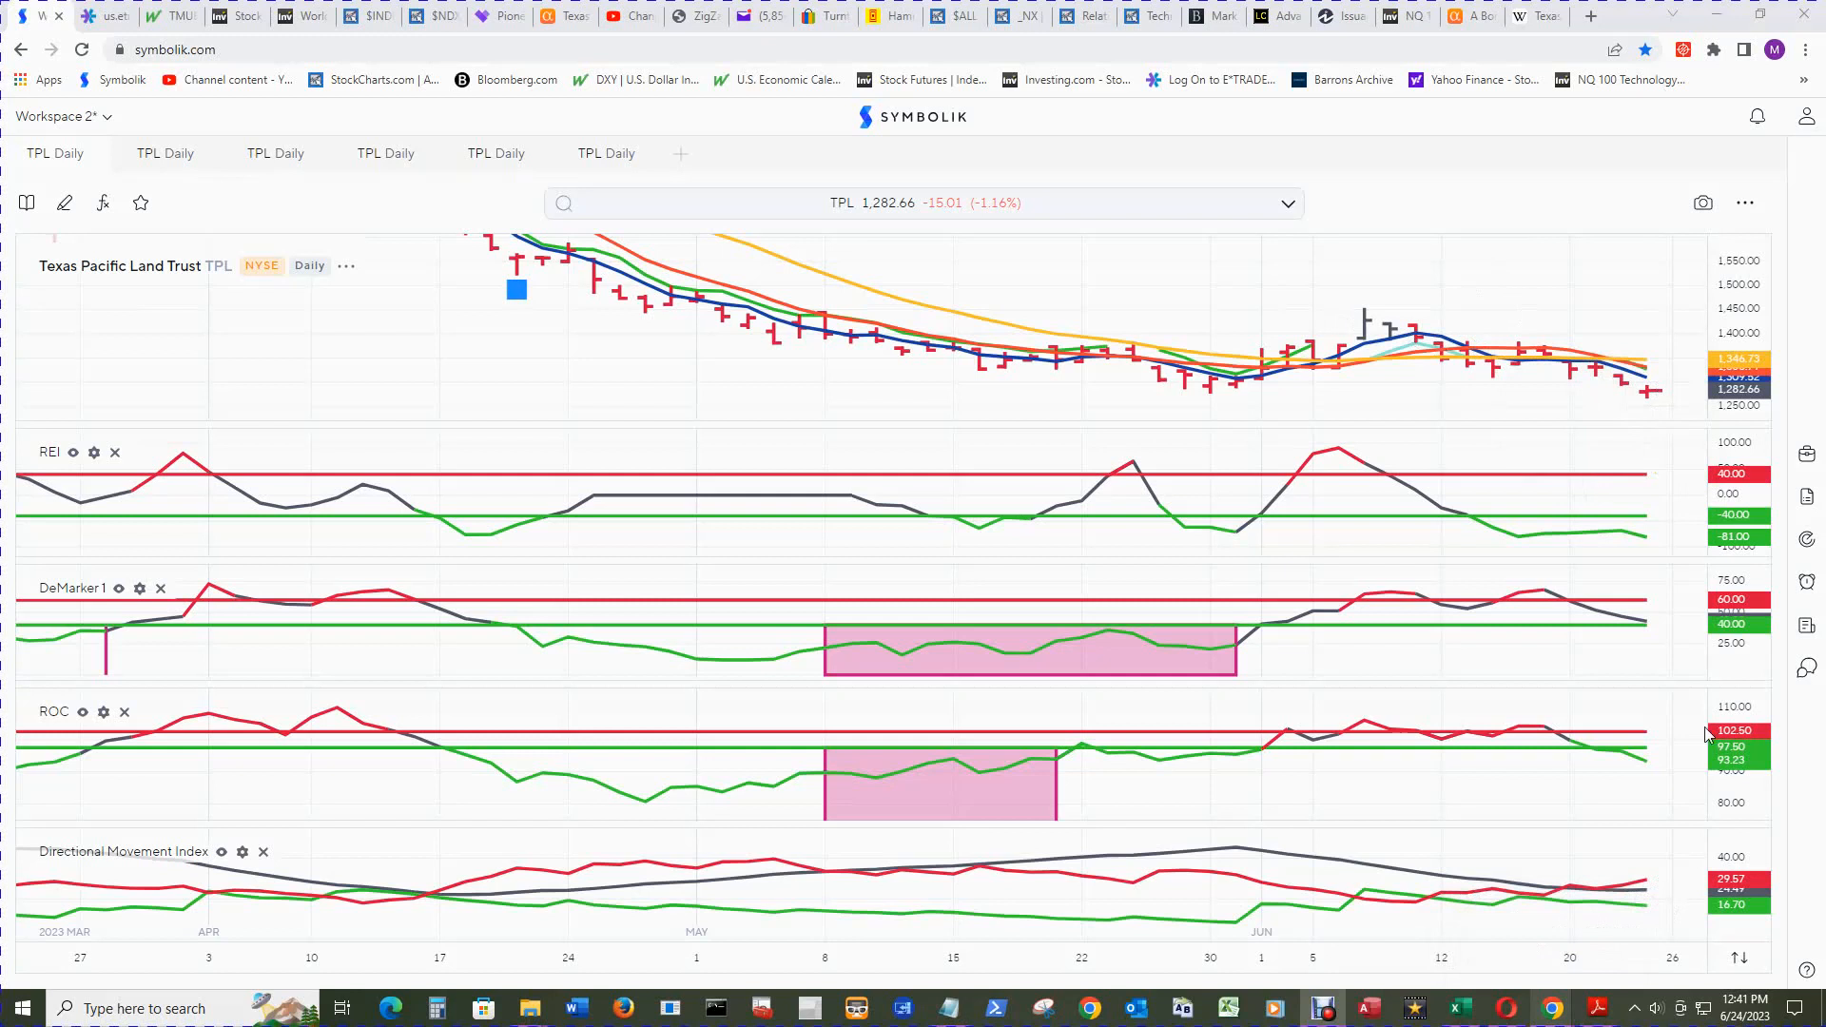
mouse_move(1646, 897)
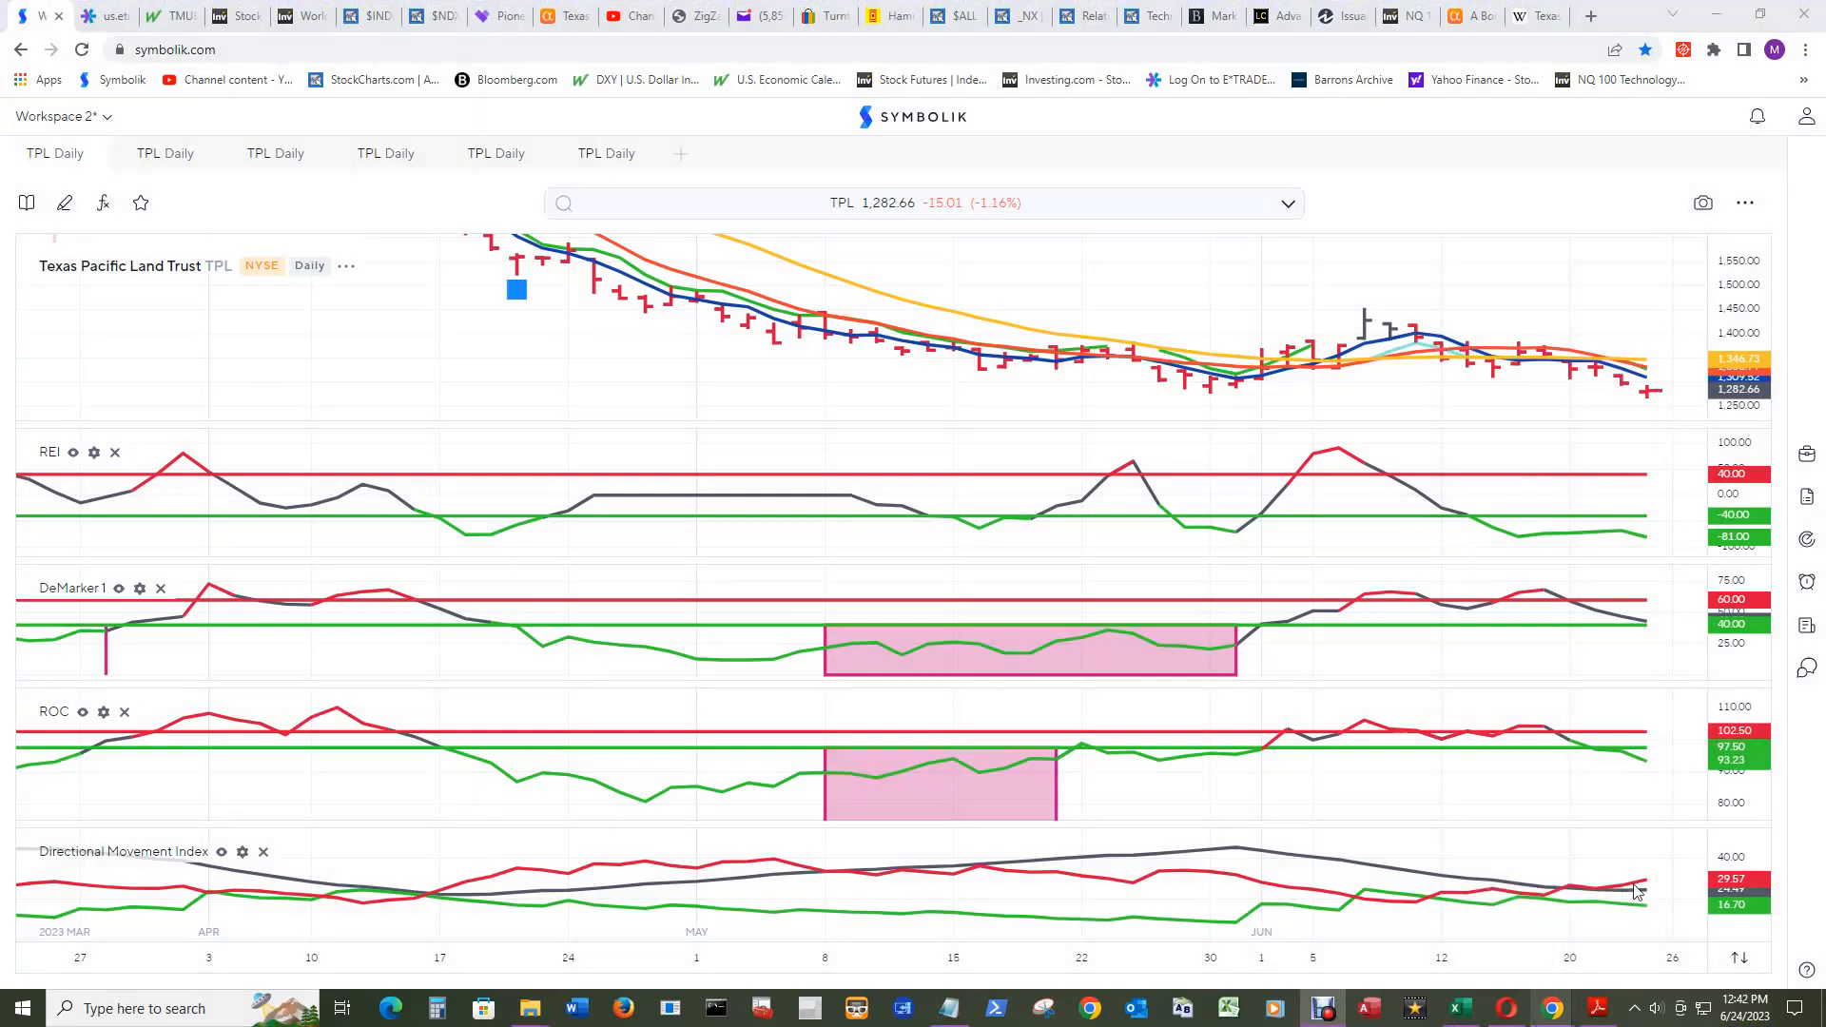
mouse_move(1640, 888)
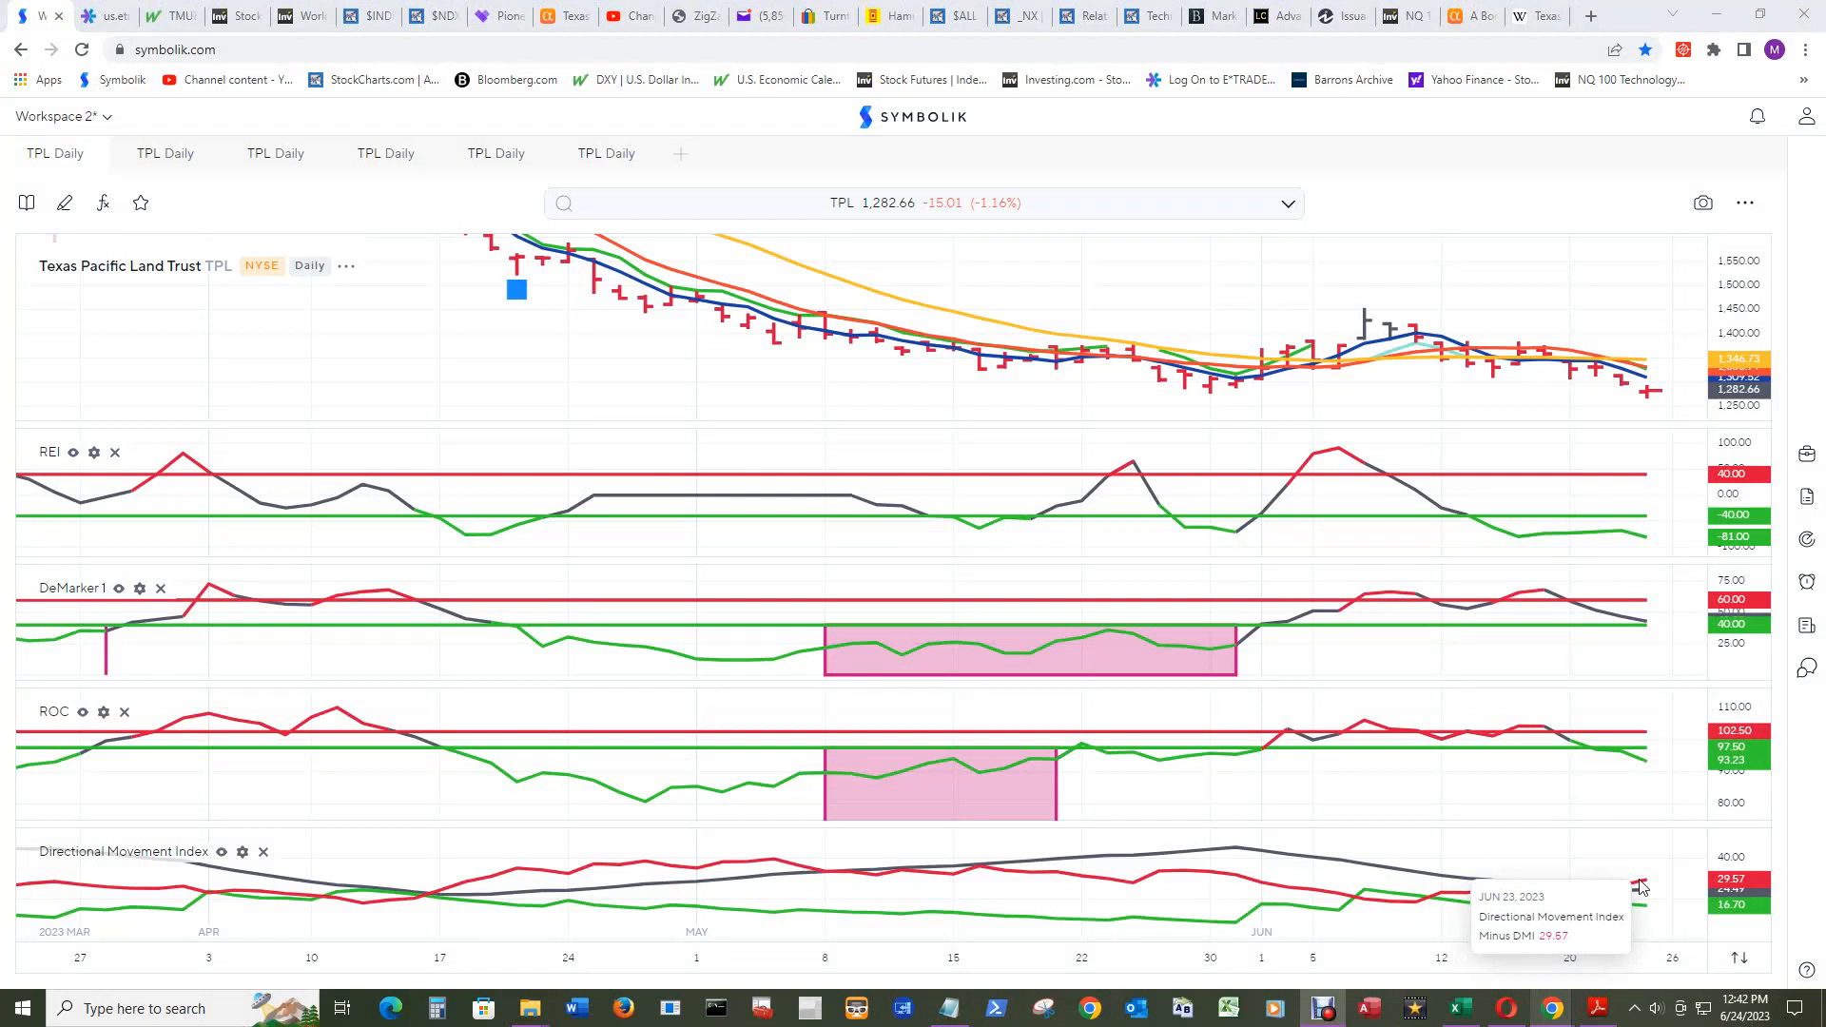
mouse_move(1650, 914)
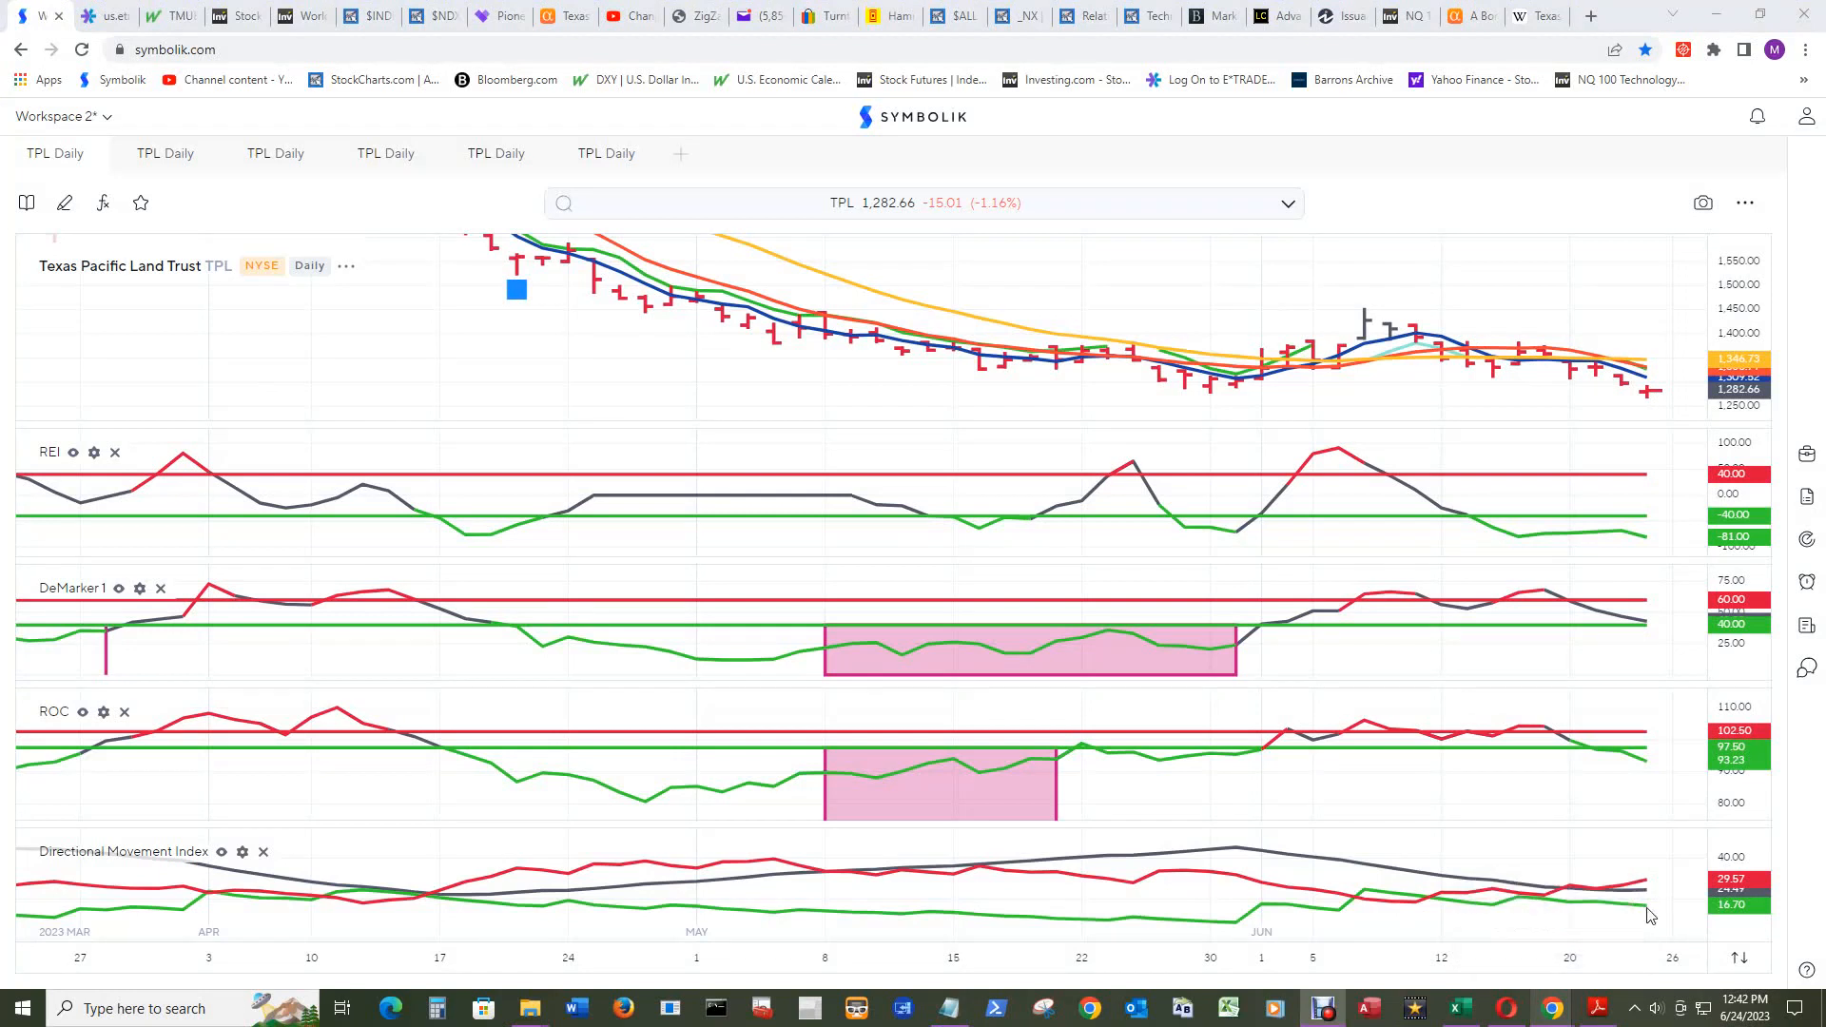
mouse_move(1646, 913)
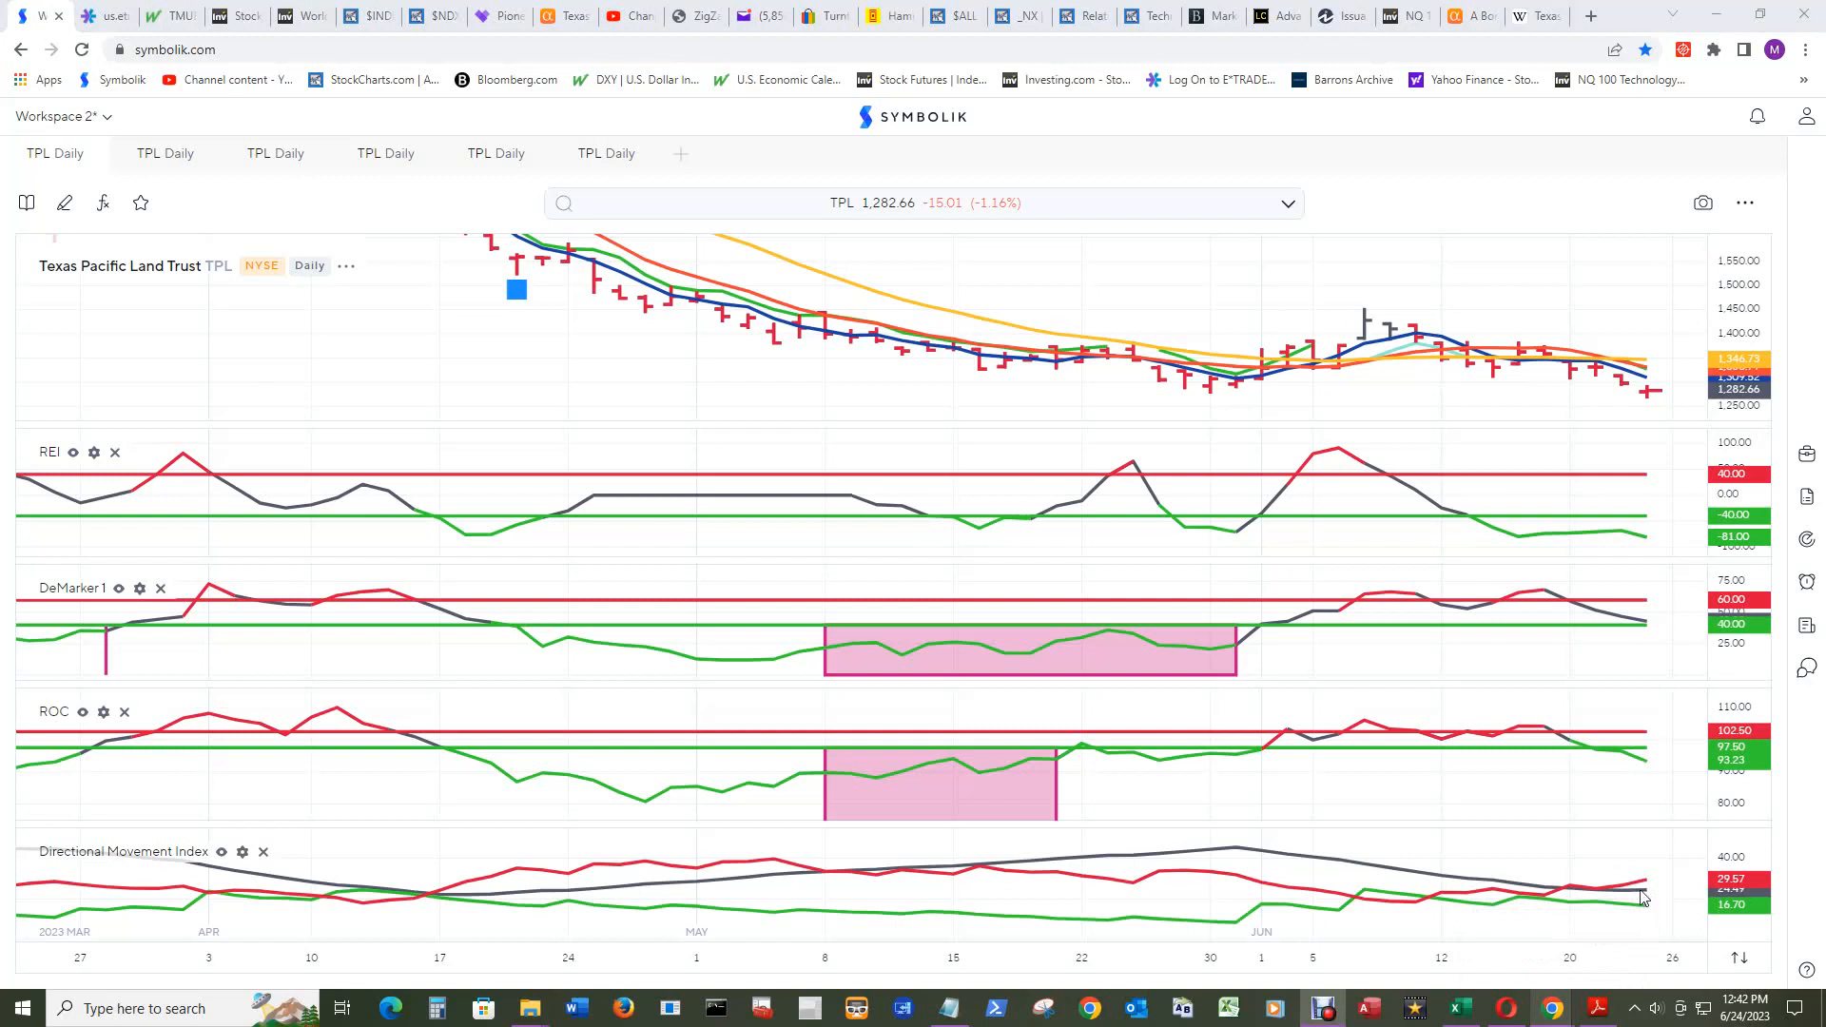
mouse_move(1639, 912)
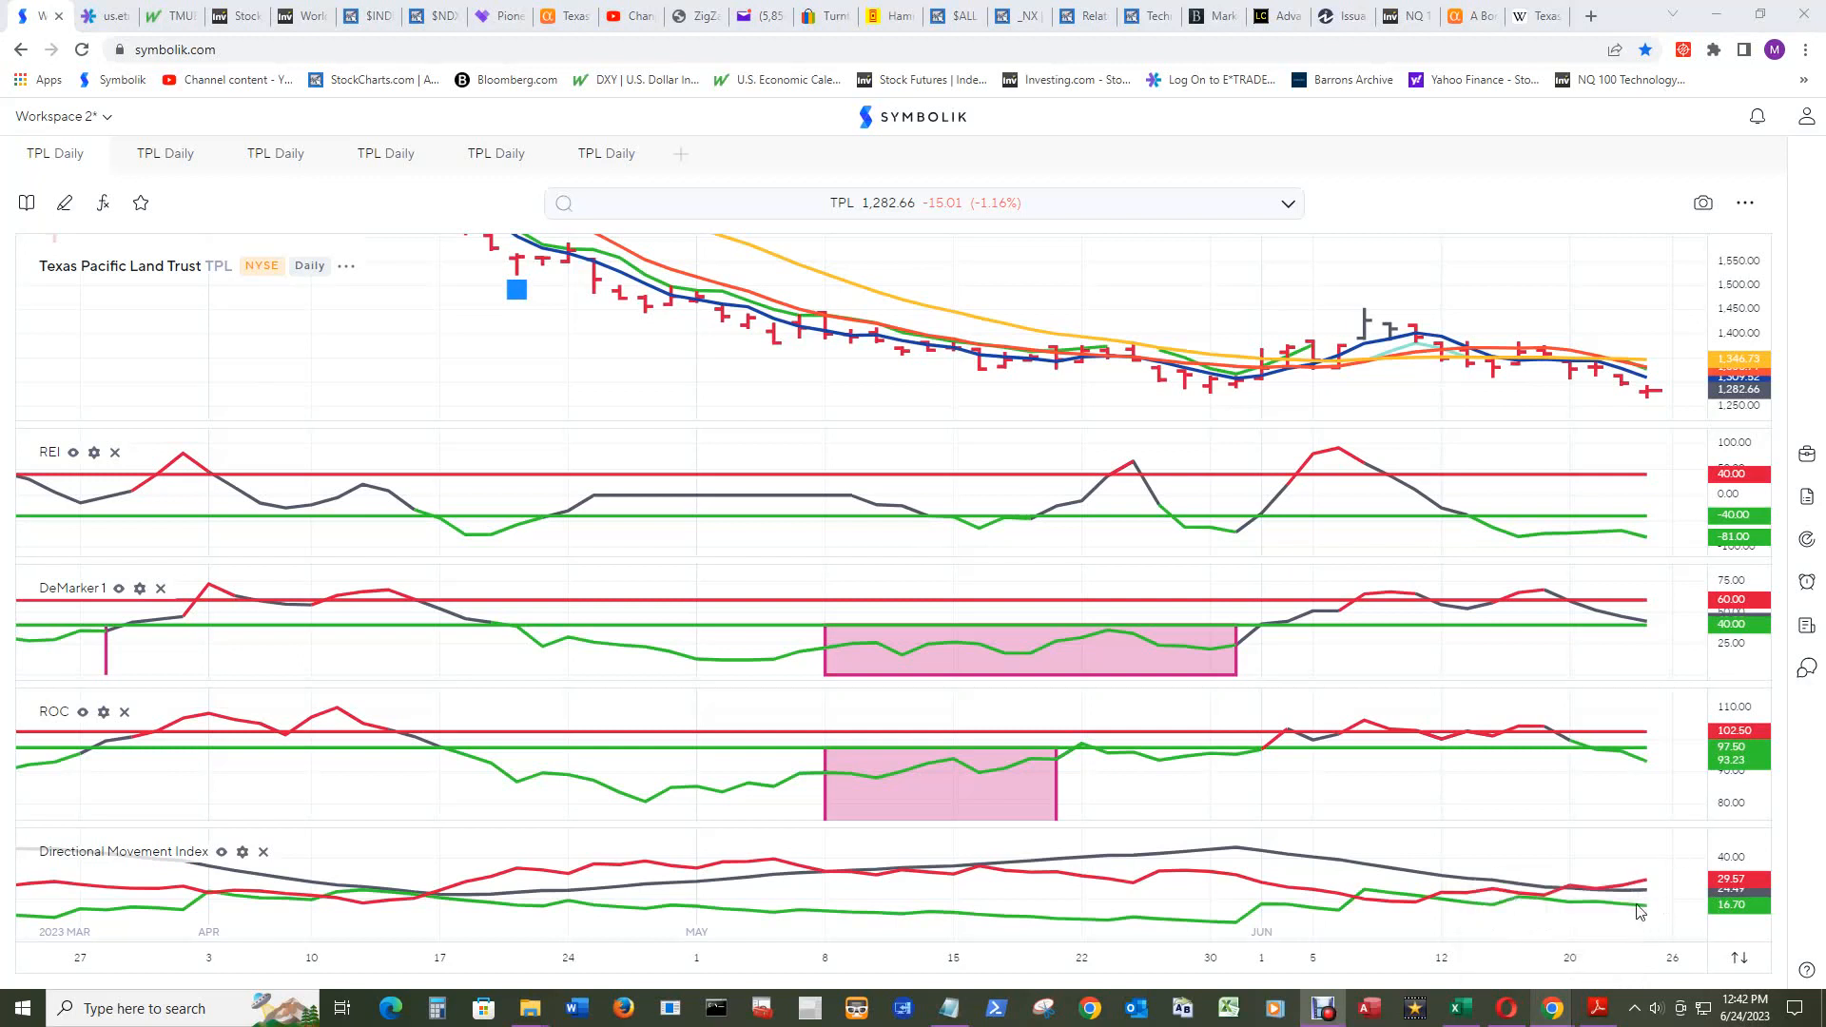
mouse_move(1788, 847)
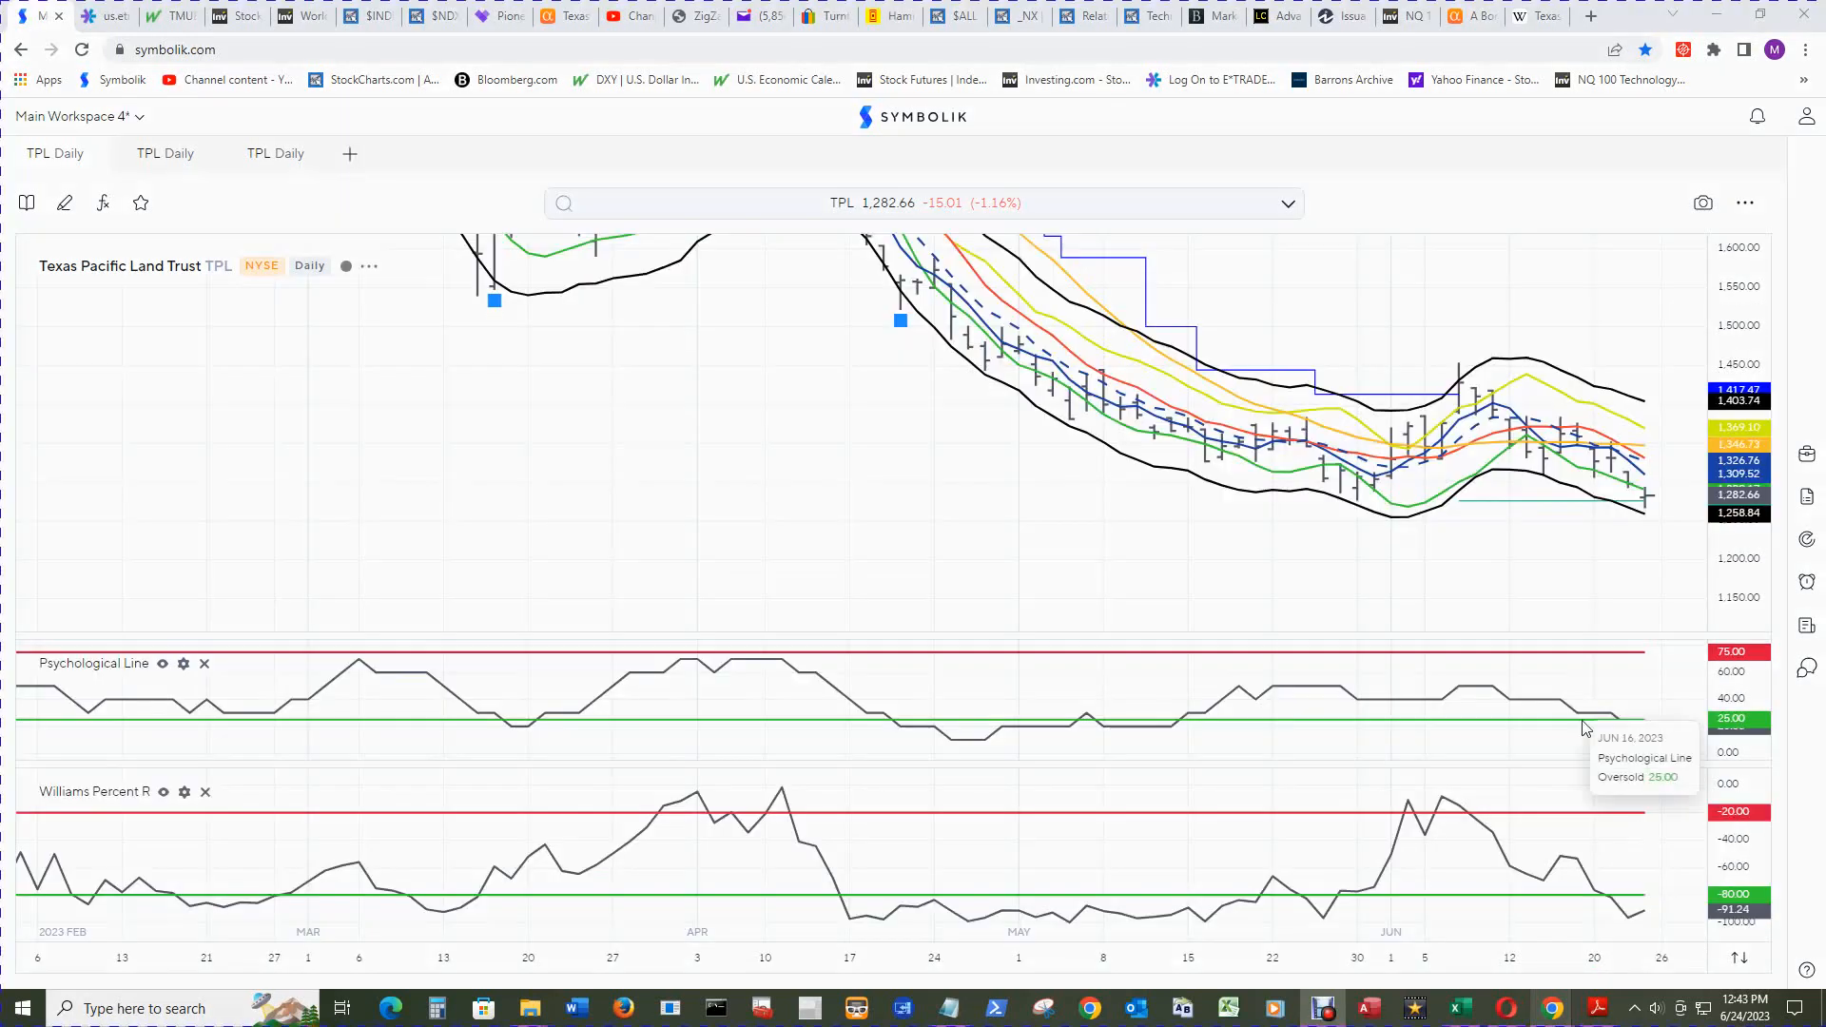
mouse_move(1583, 727)
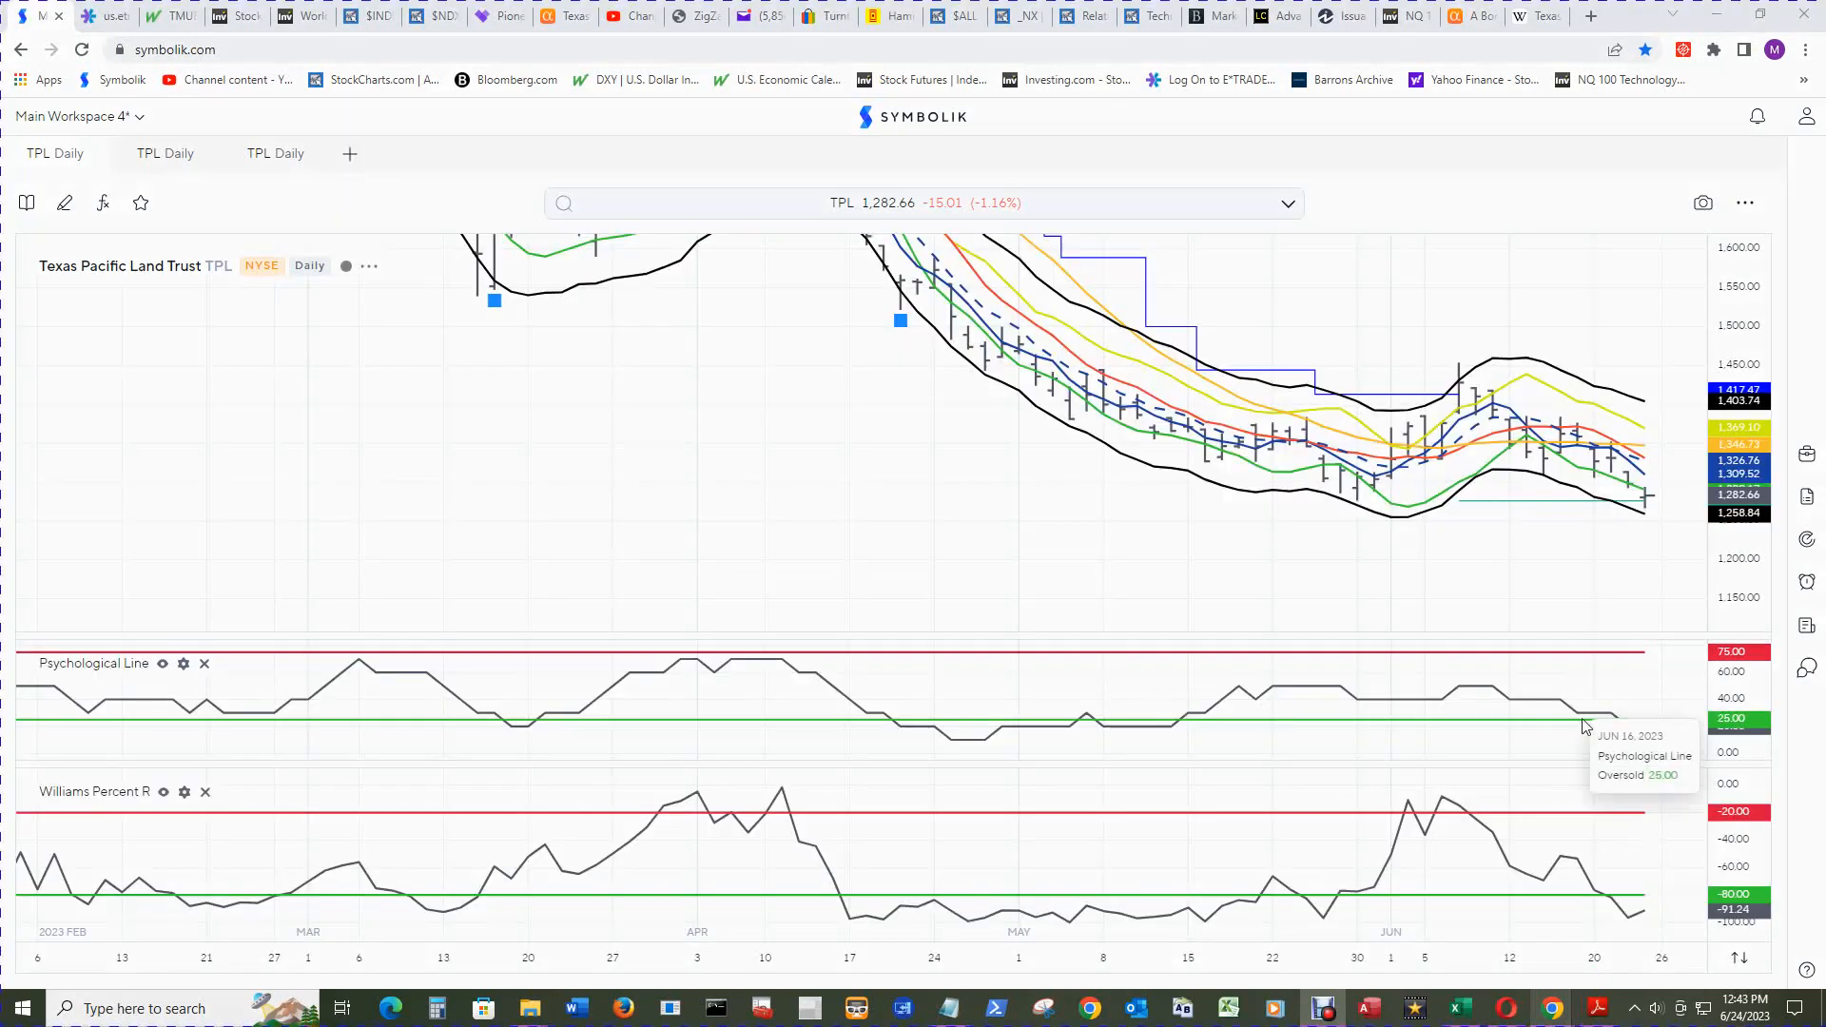
mouse_move(1638, 735)
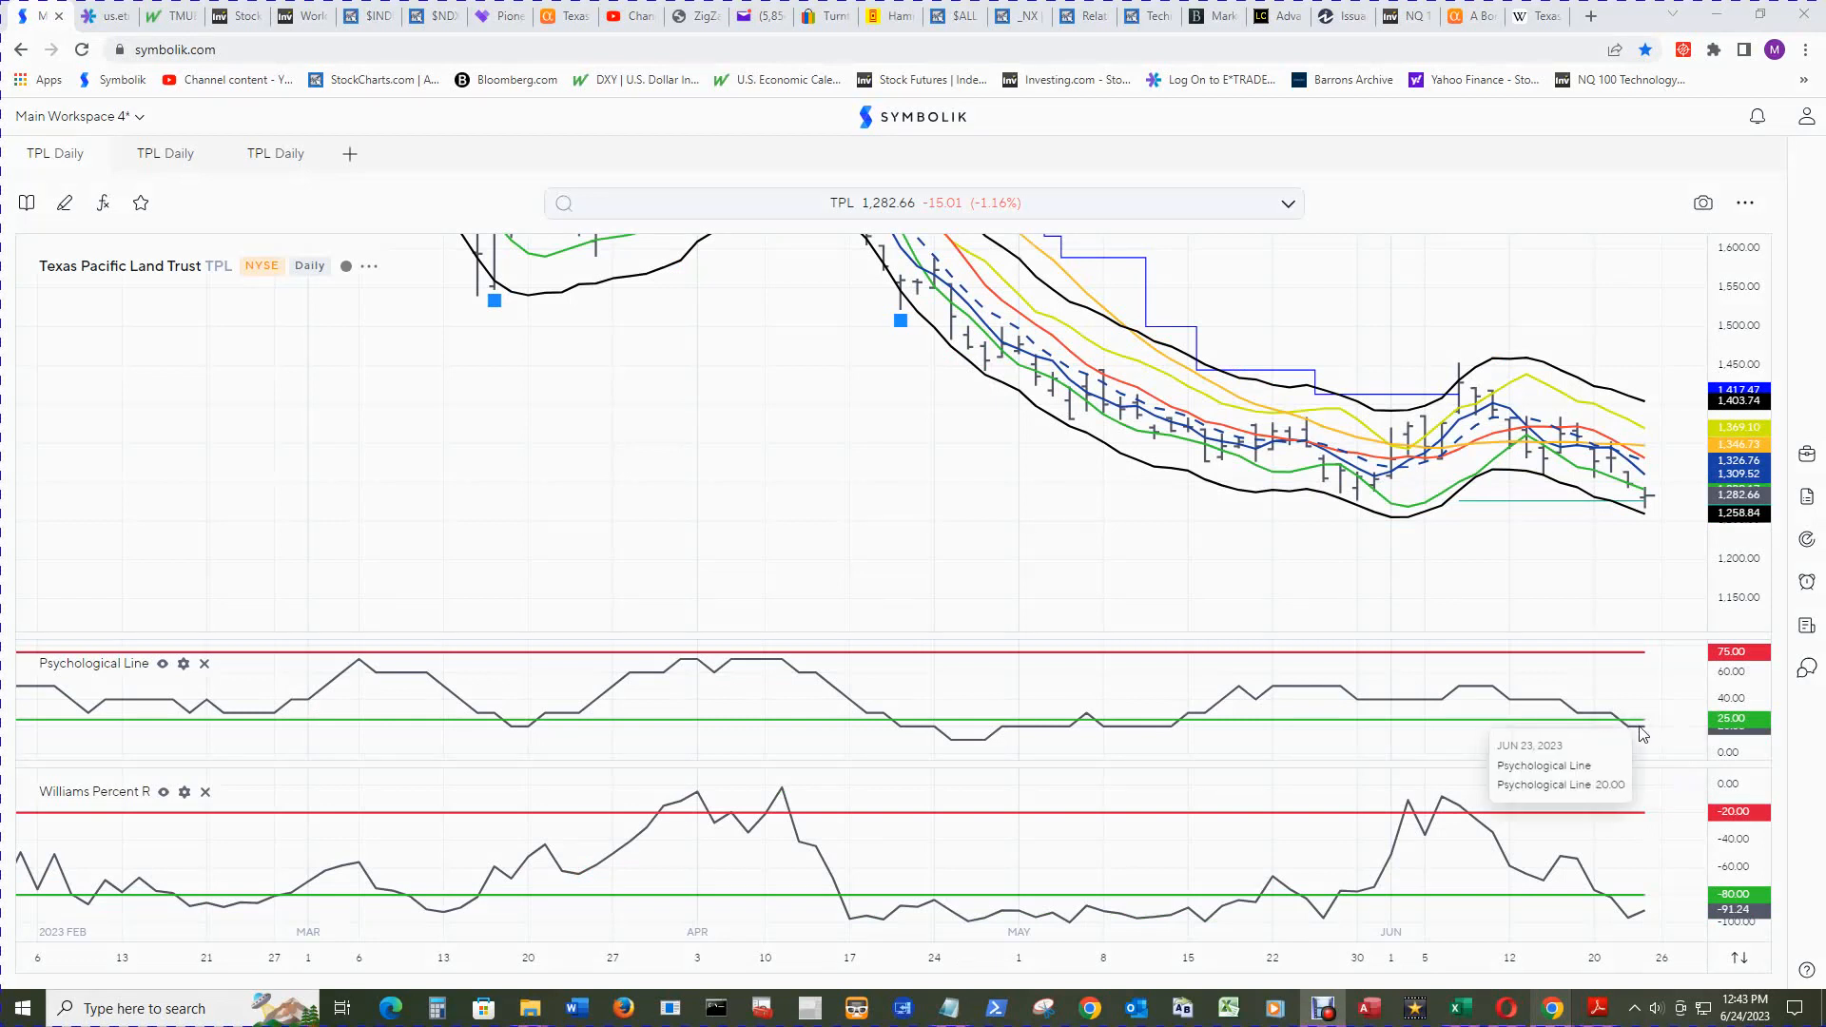
mouse_move(1689, 824)
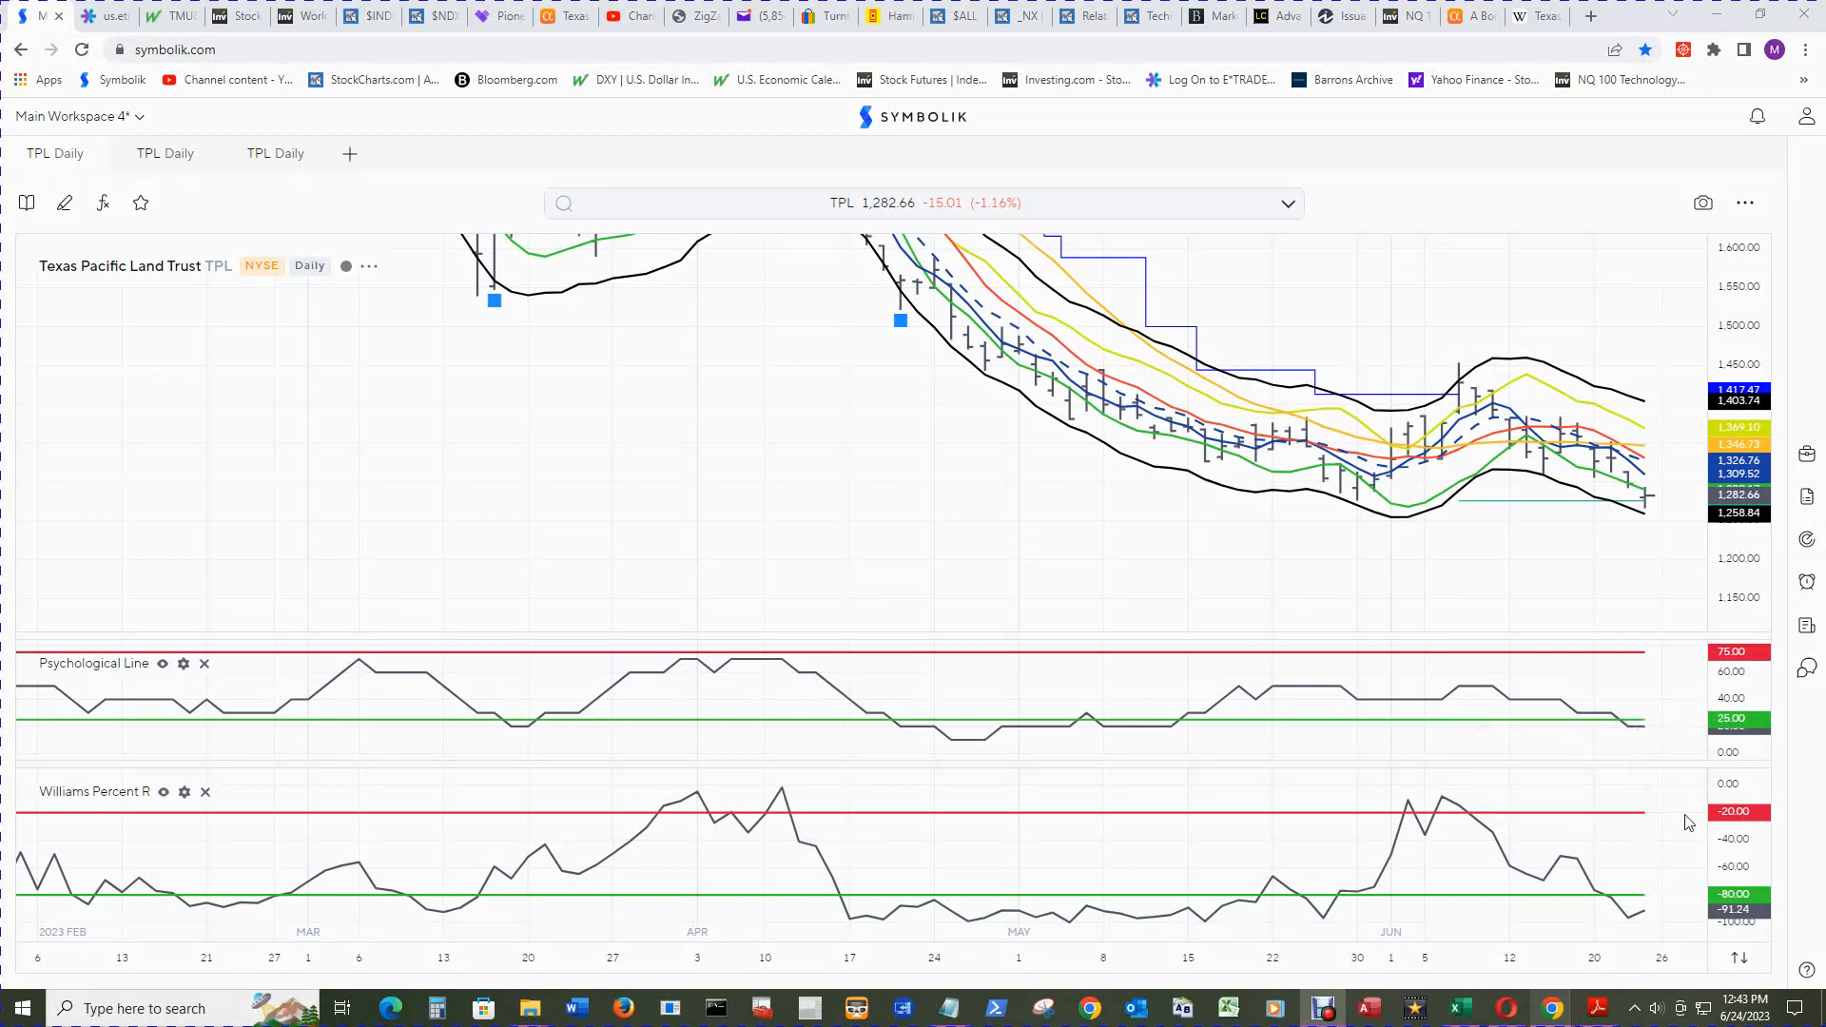
mouse_move(1651, 932)
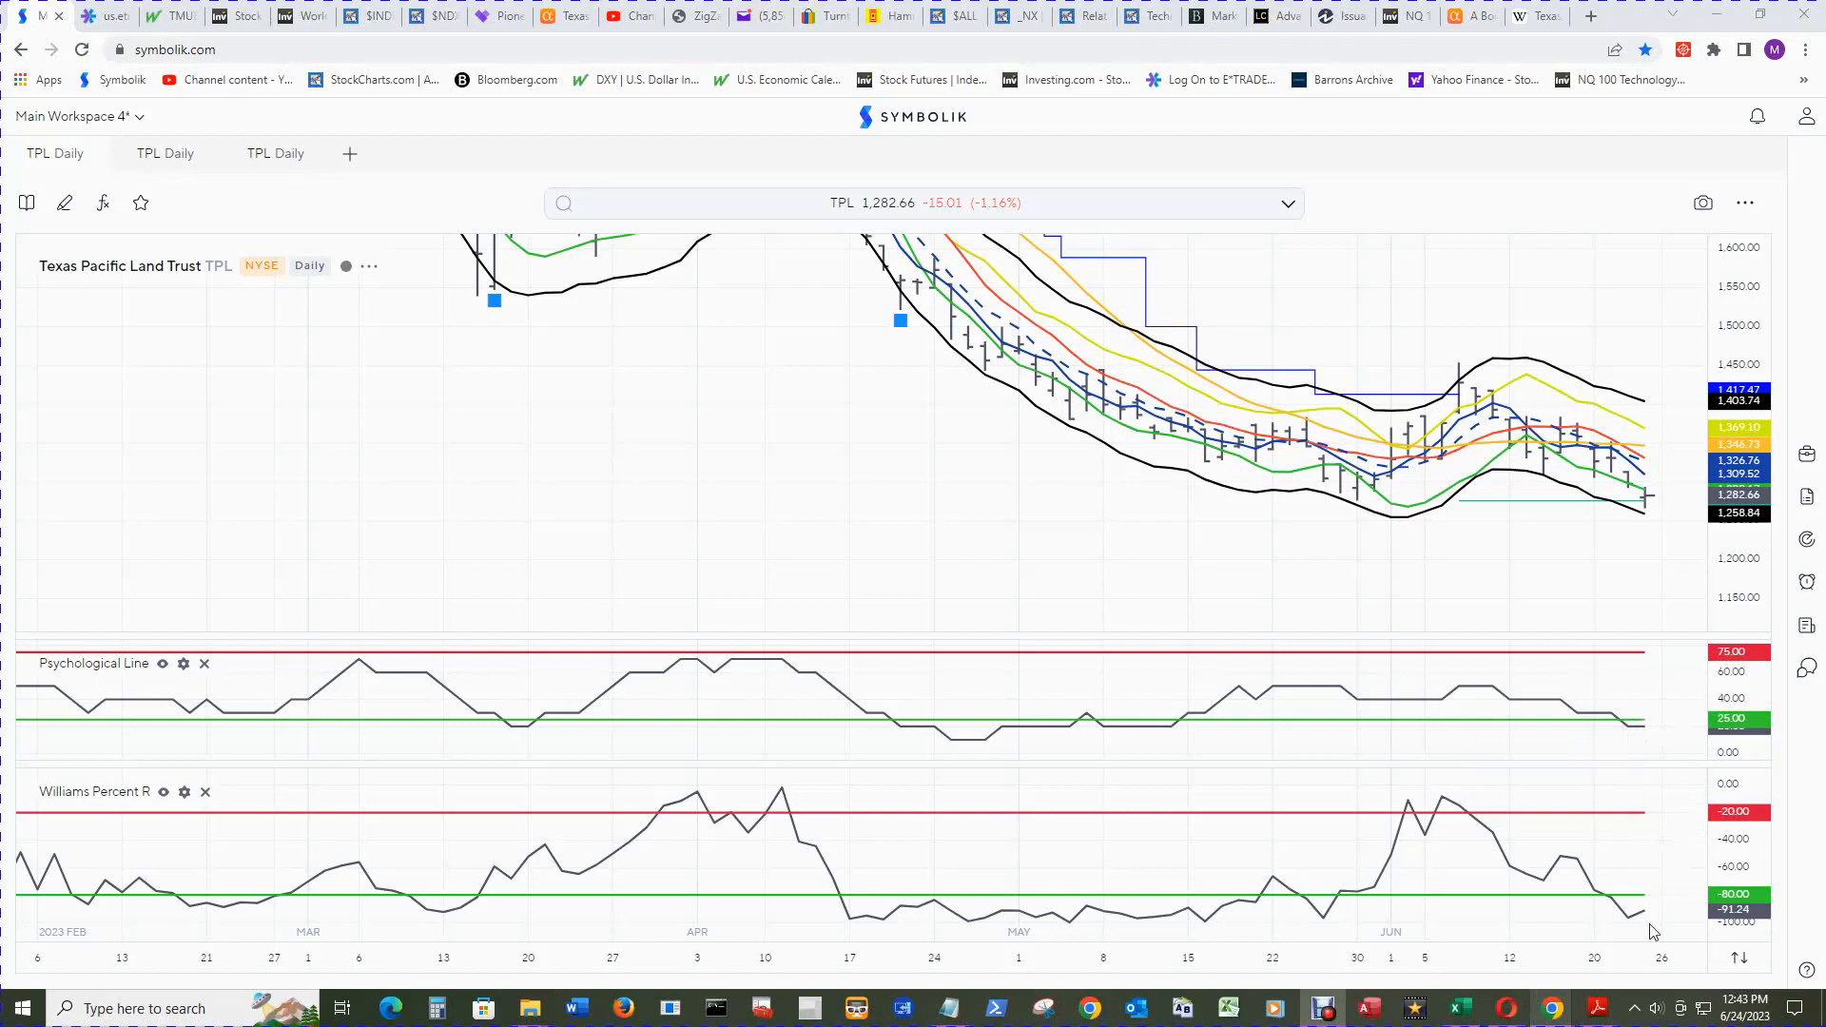
mouse_move(1624, 903)
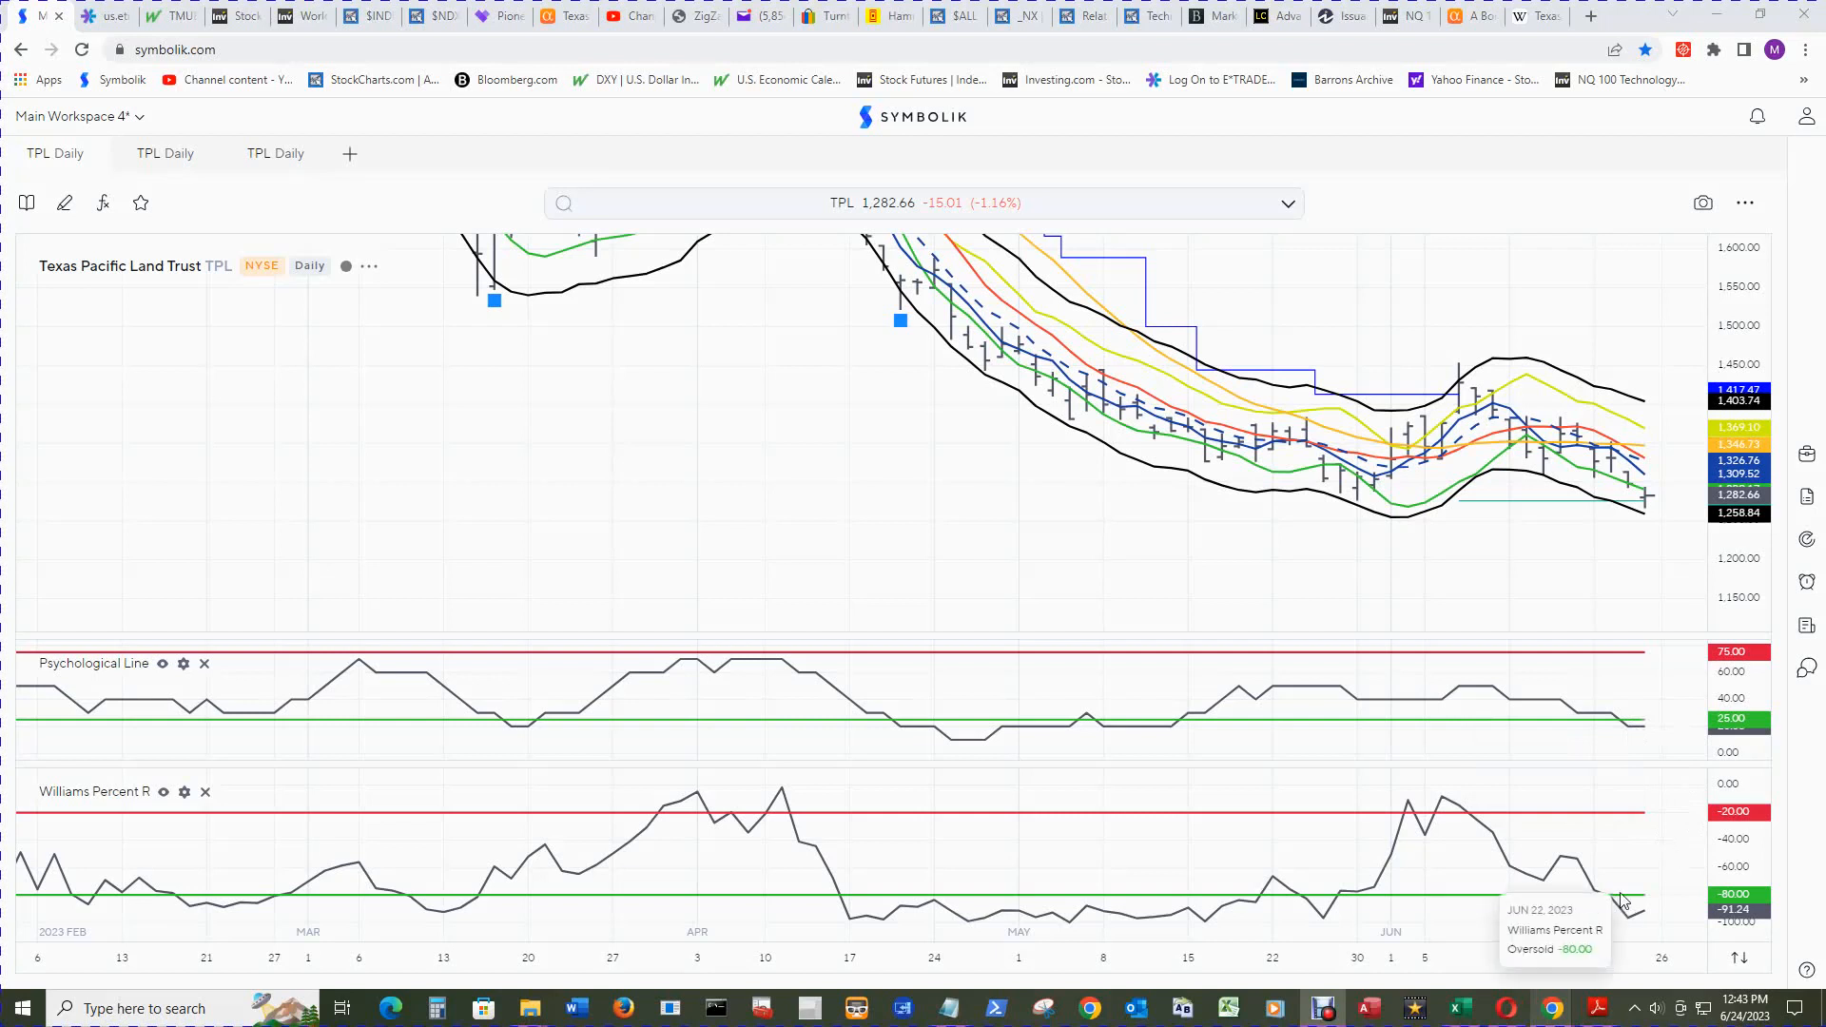
mouse_move(1645, 923)
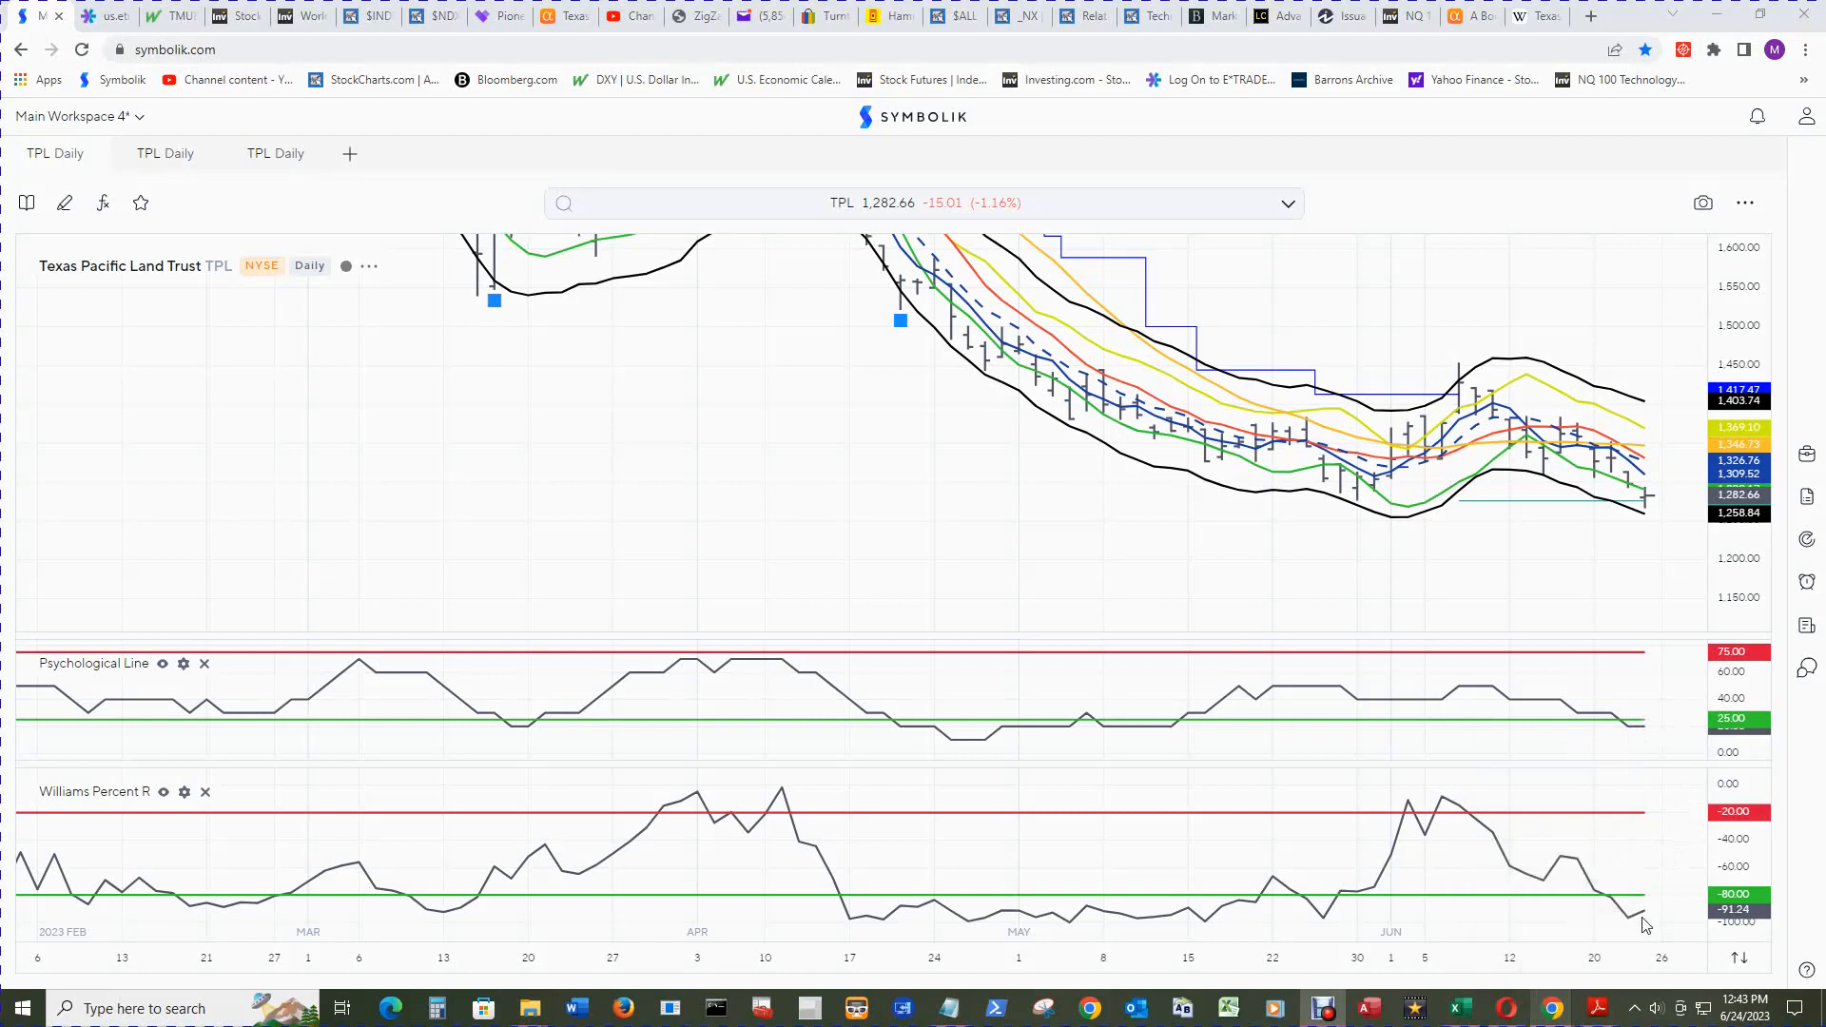
mouse_move(1639, 906)
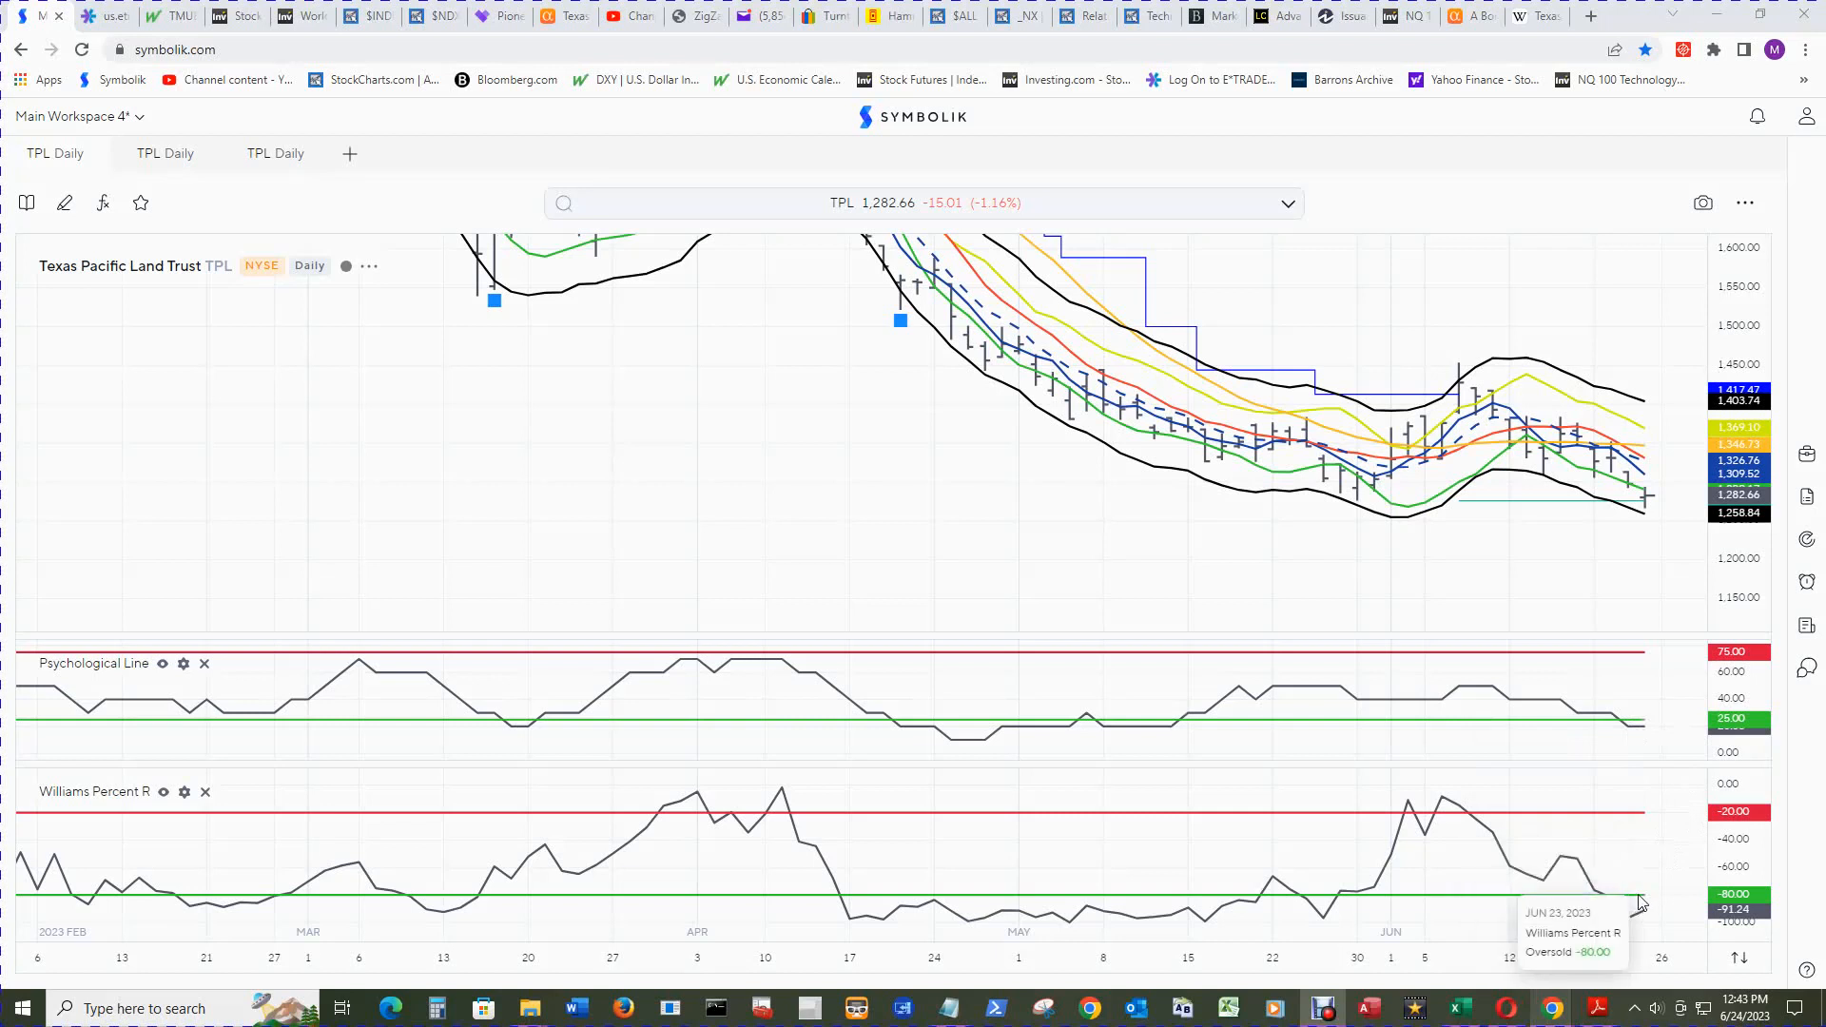
mouse_move(1160, 907)
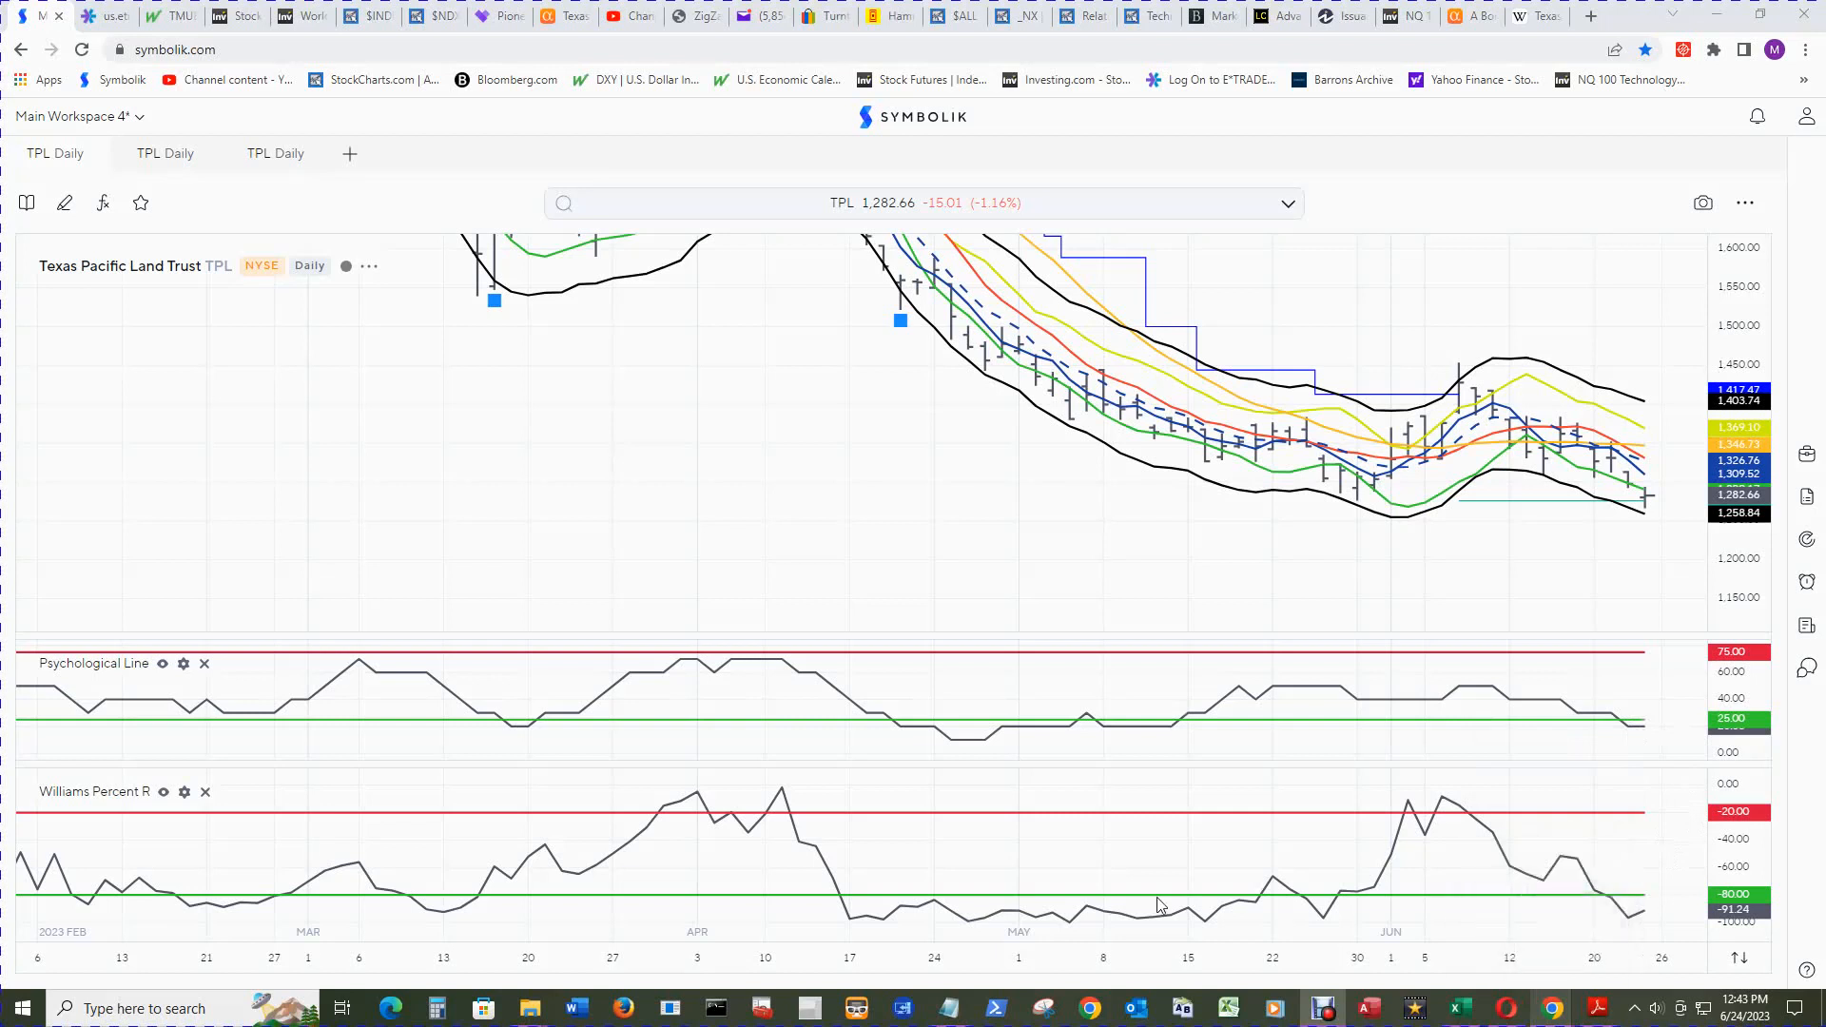
mouse_move(929, 929)
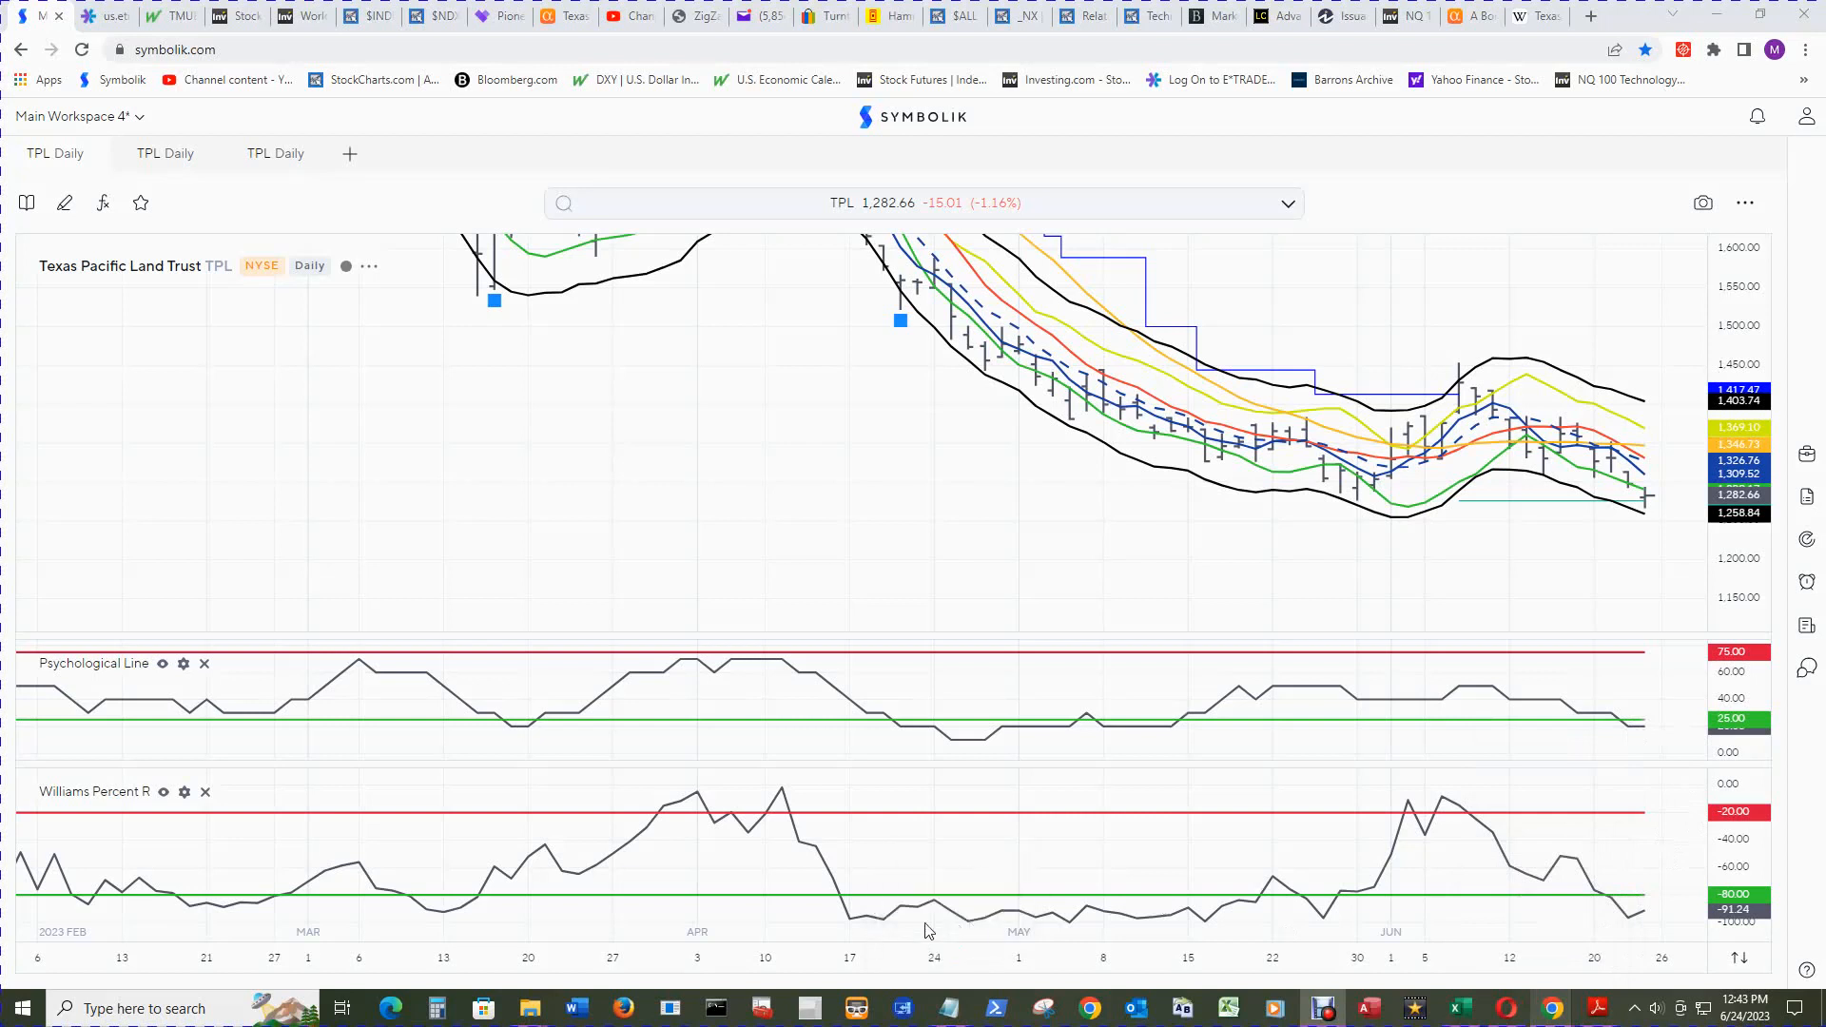
mouse_move(1070, 920)
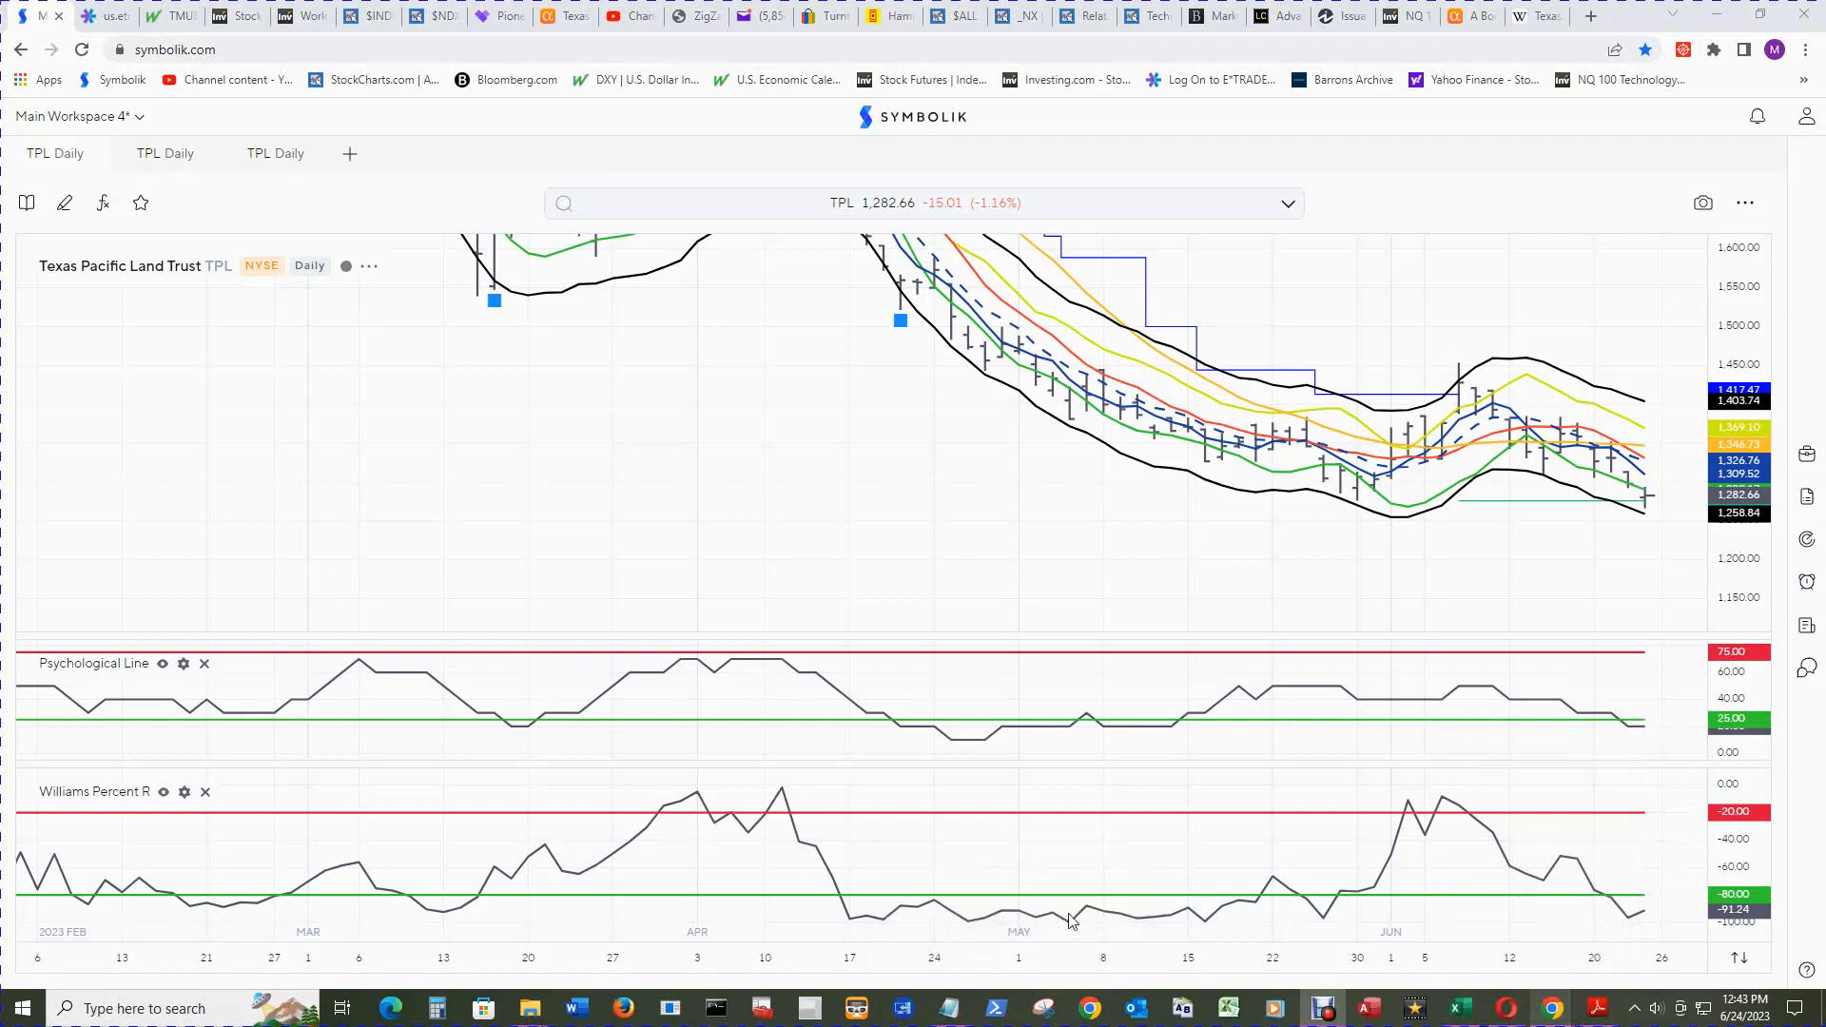
mouse_move(901, 925)
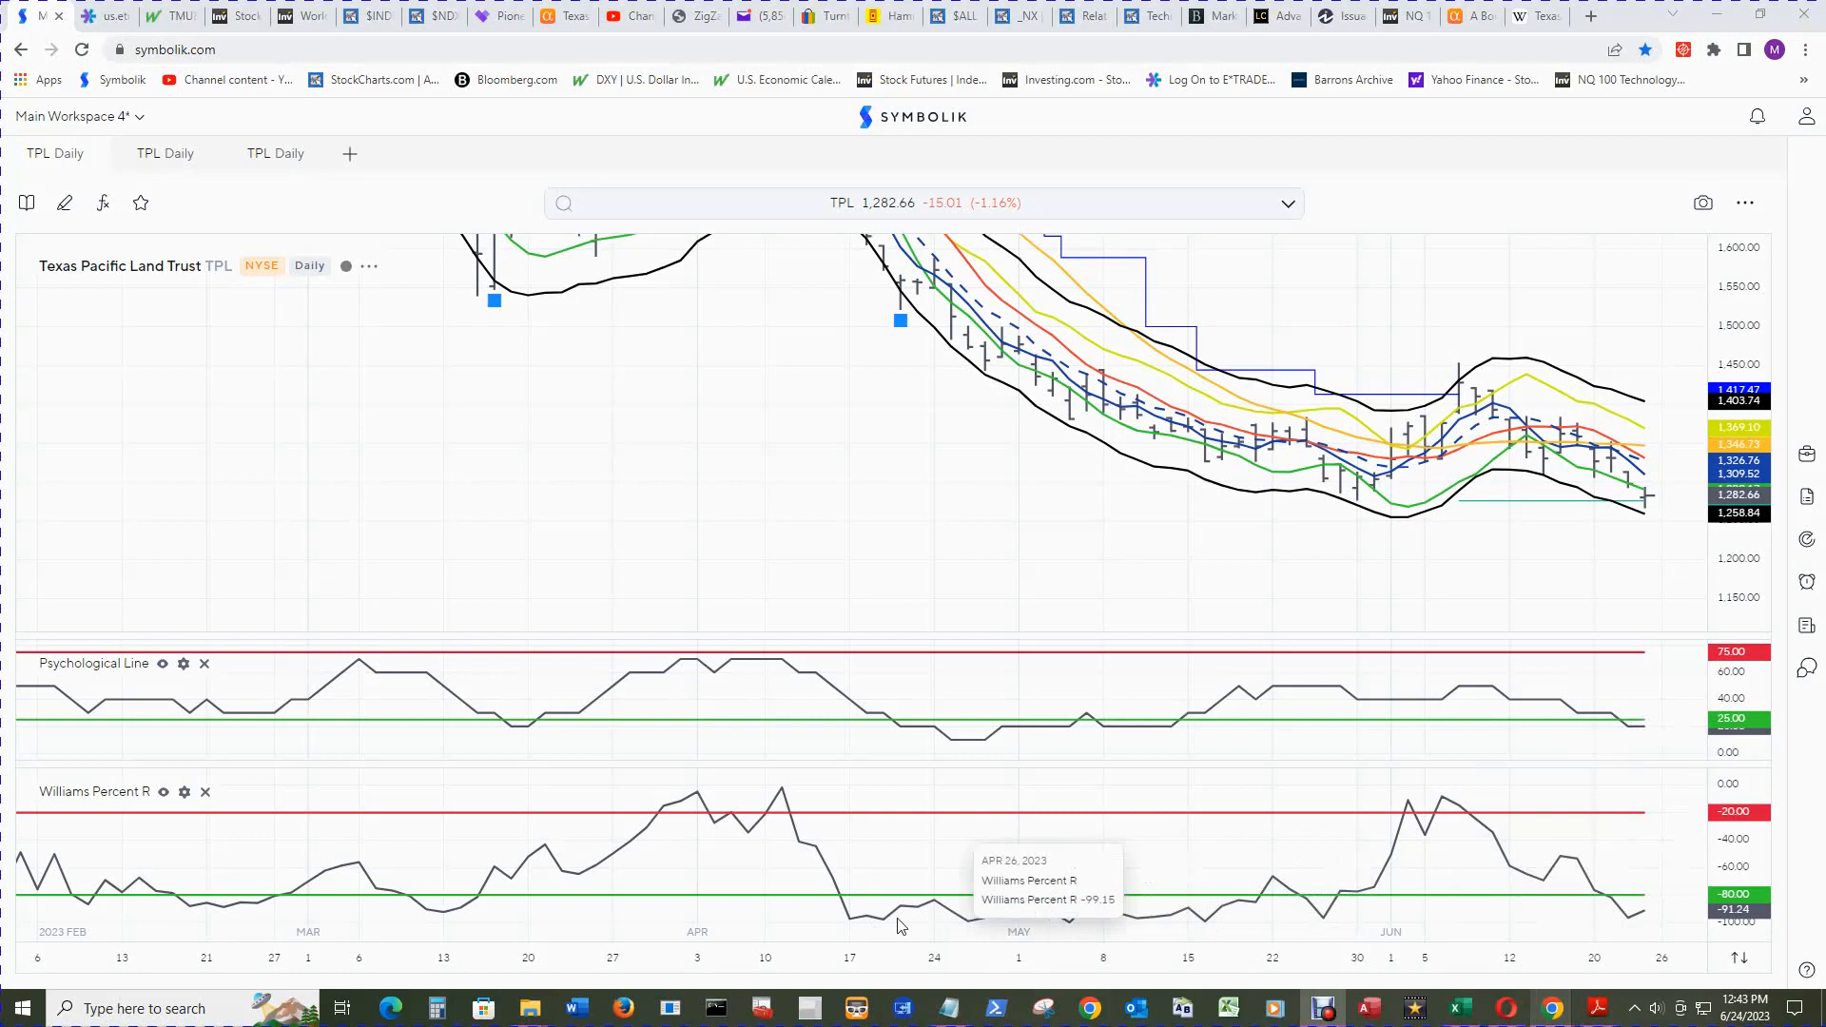
mouse_move(1583, 509)
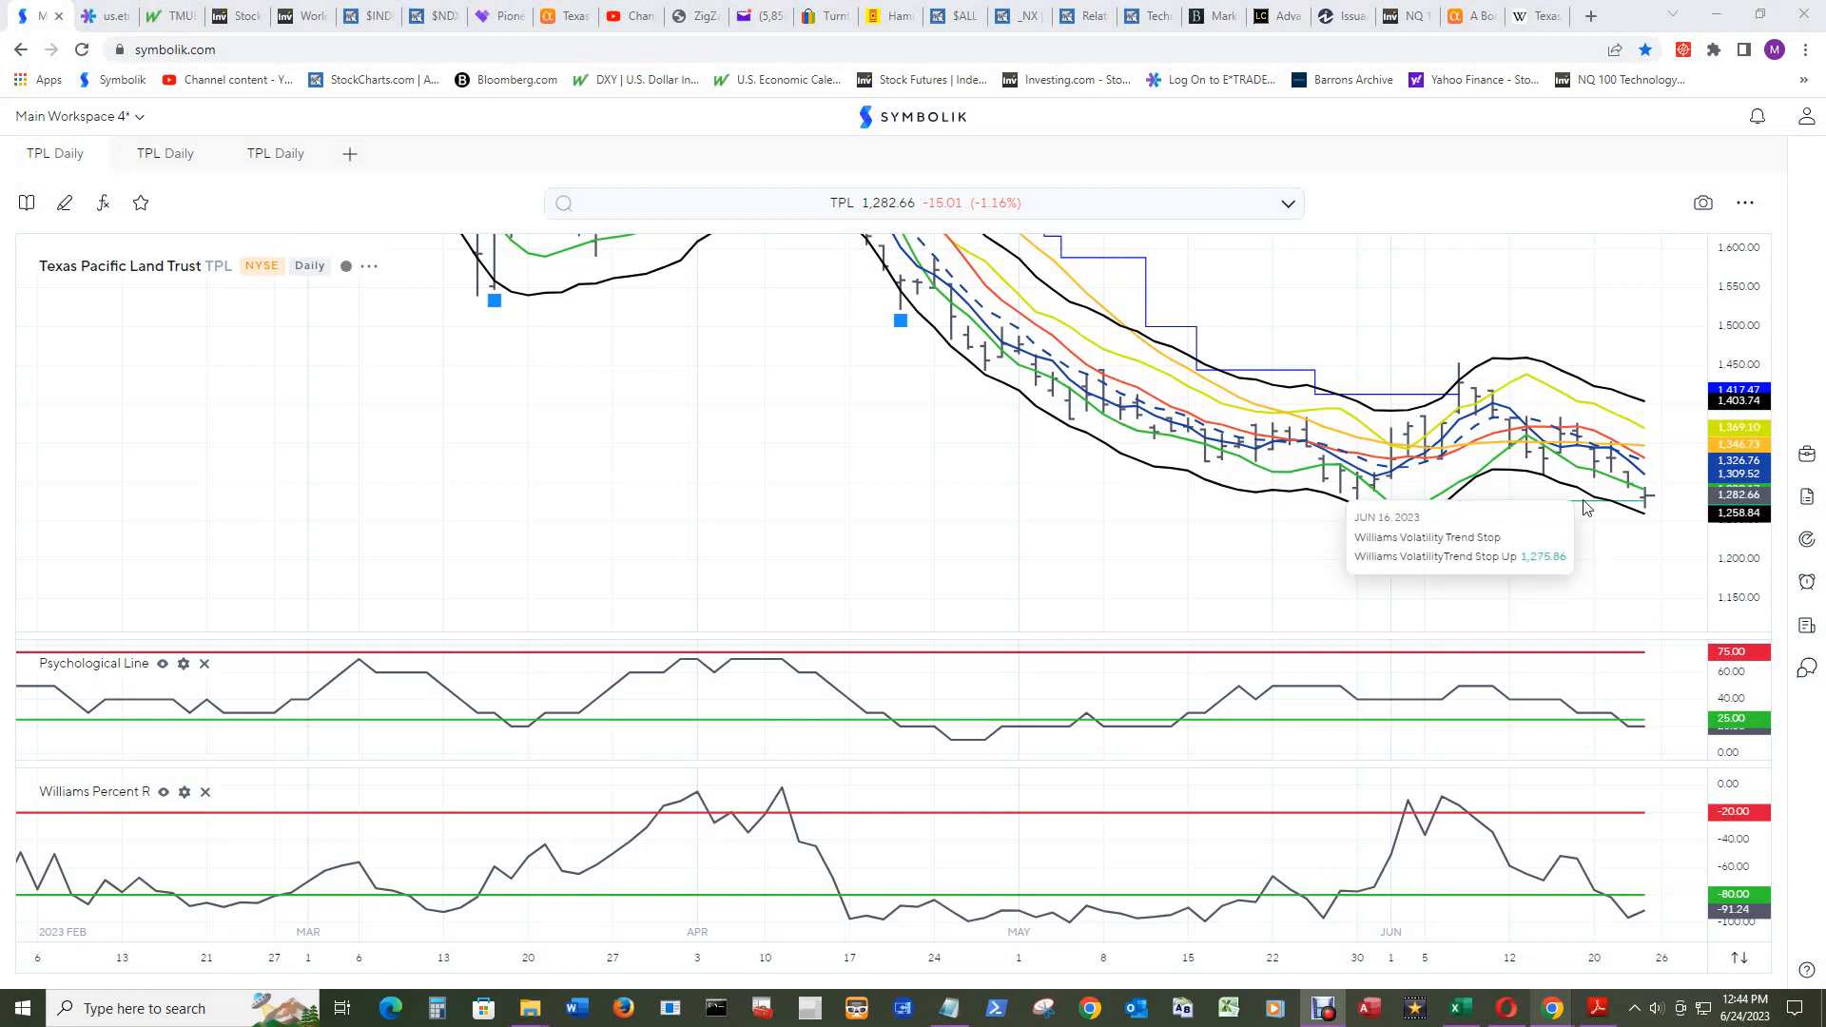
mouse_move(1645, 503)
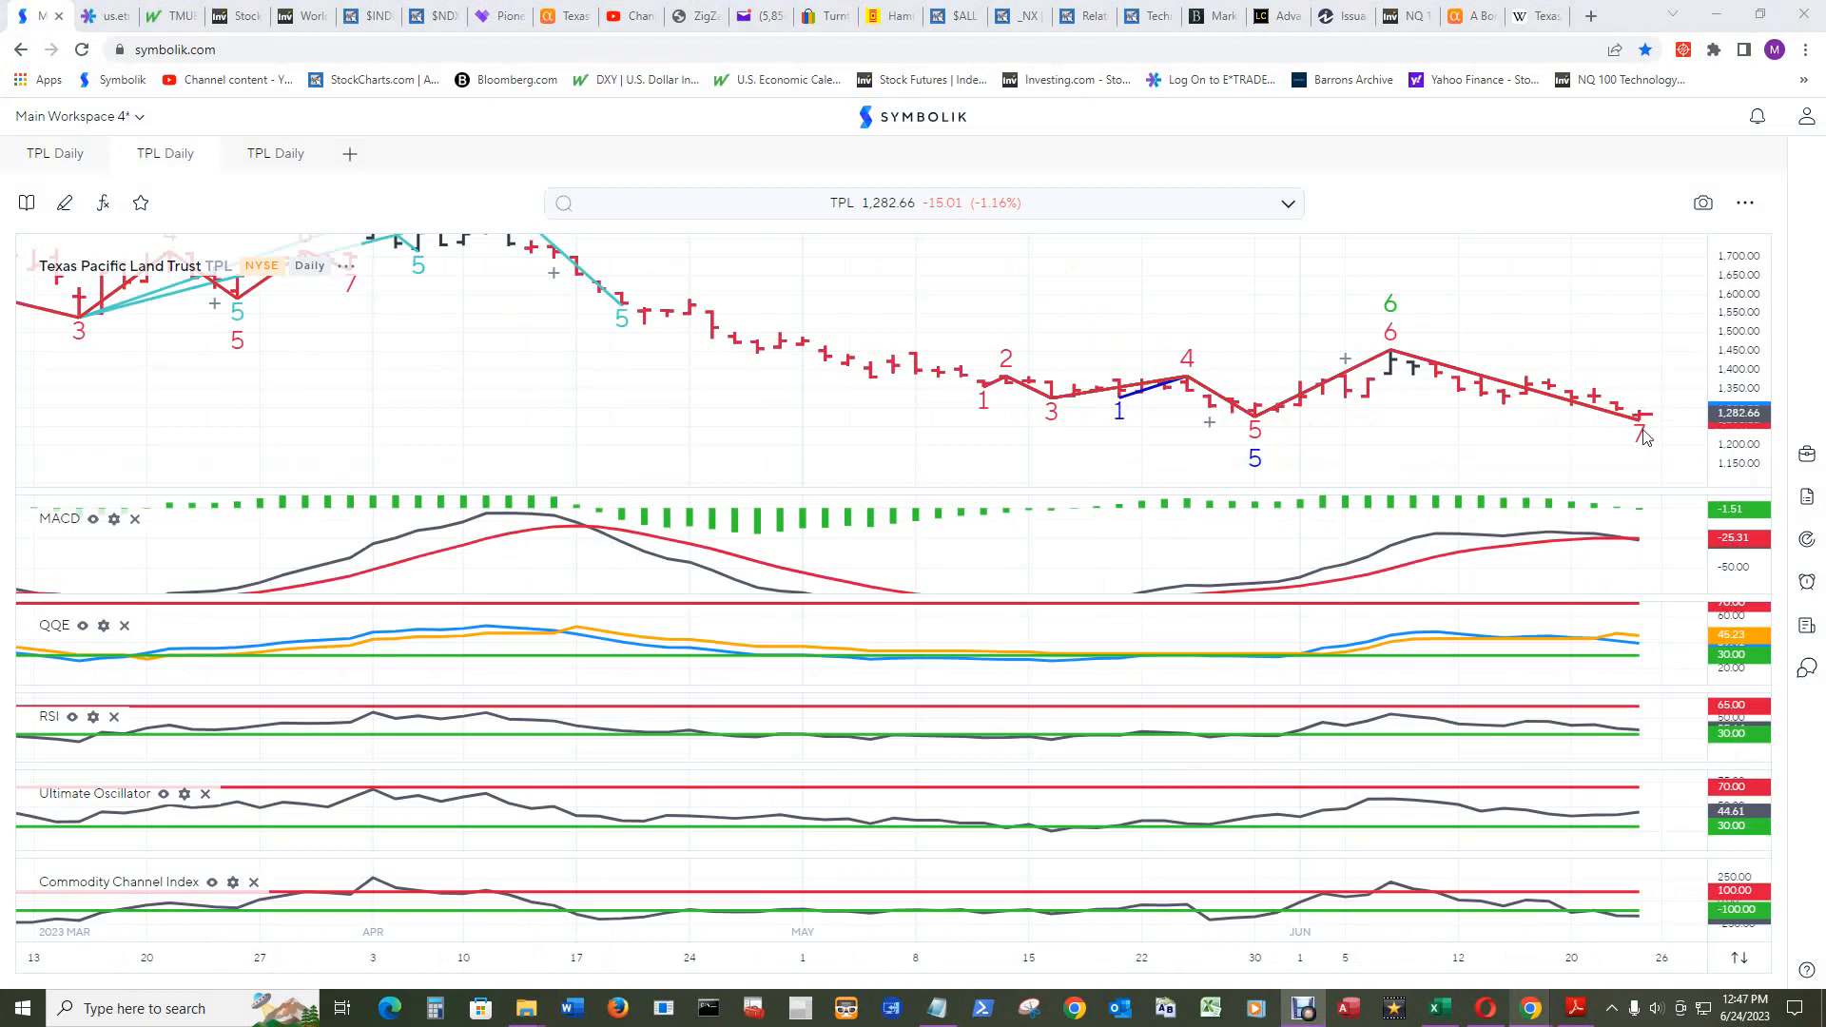
mouse_move(1640, 440)
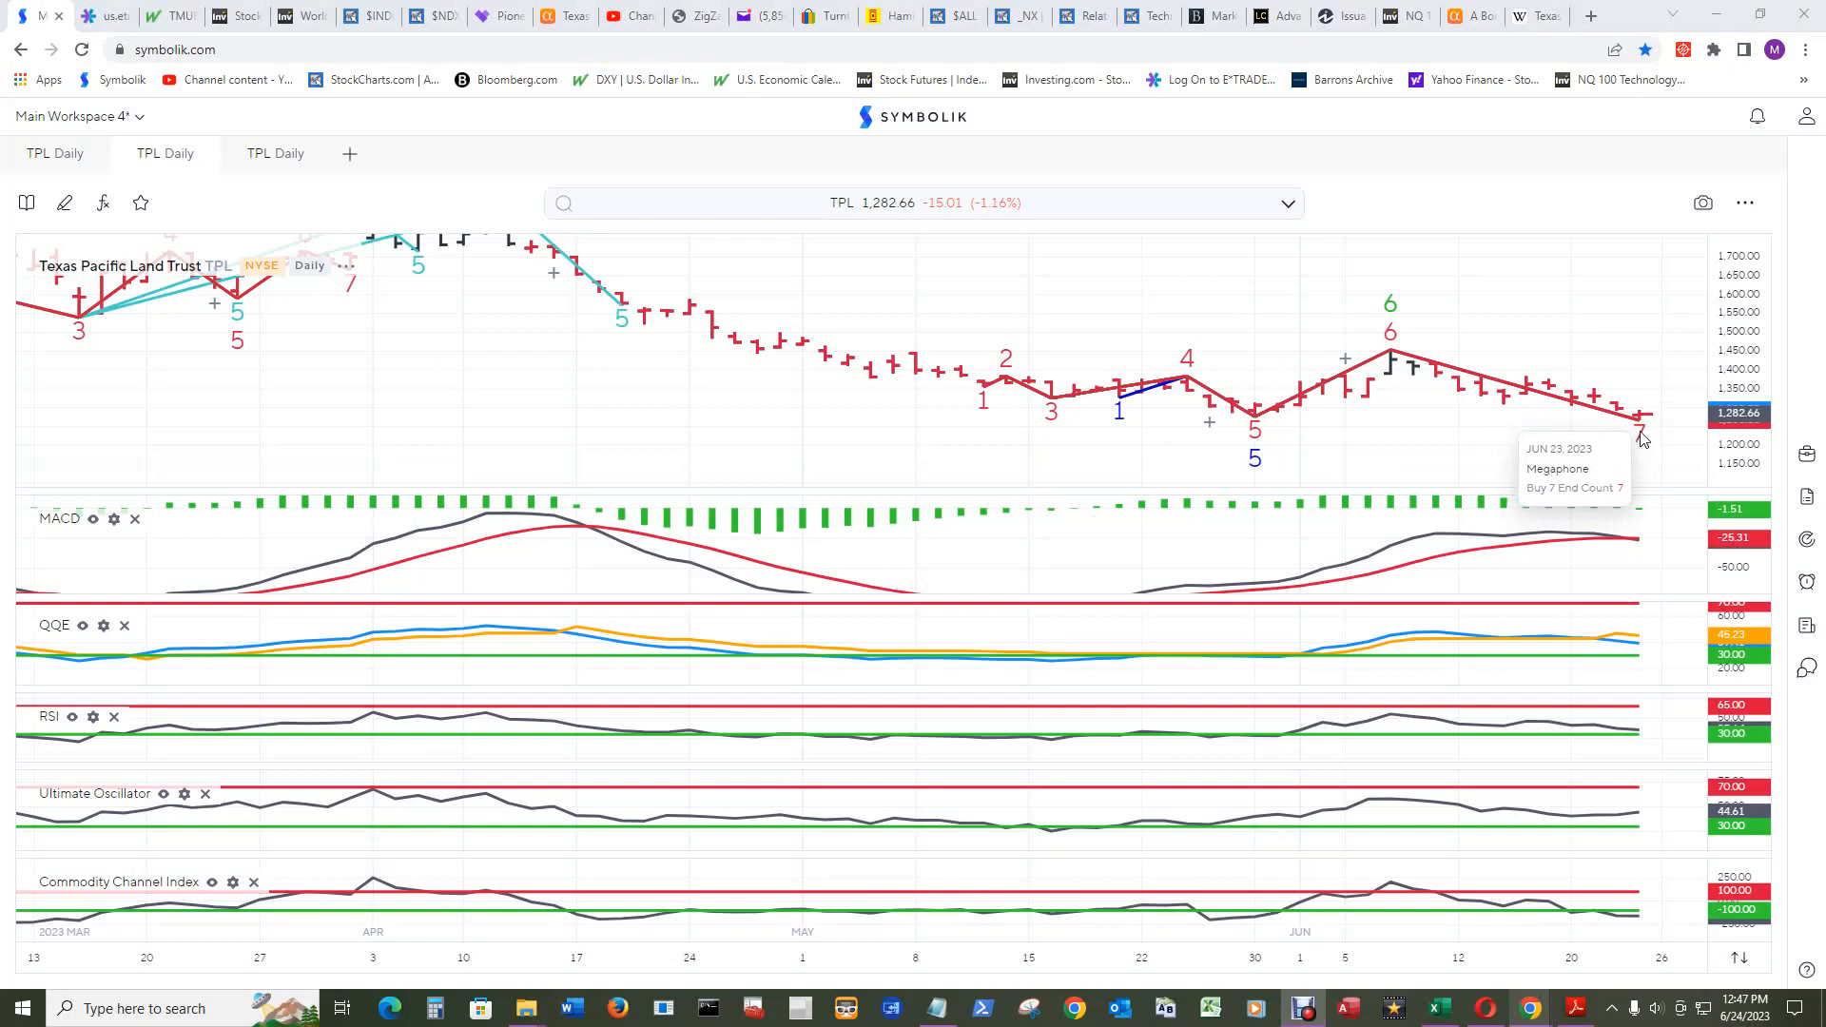
mouse_move(1637, 548)
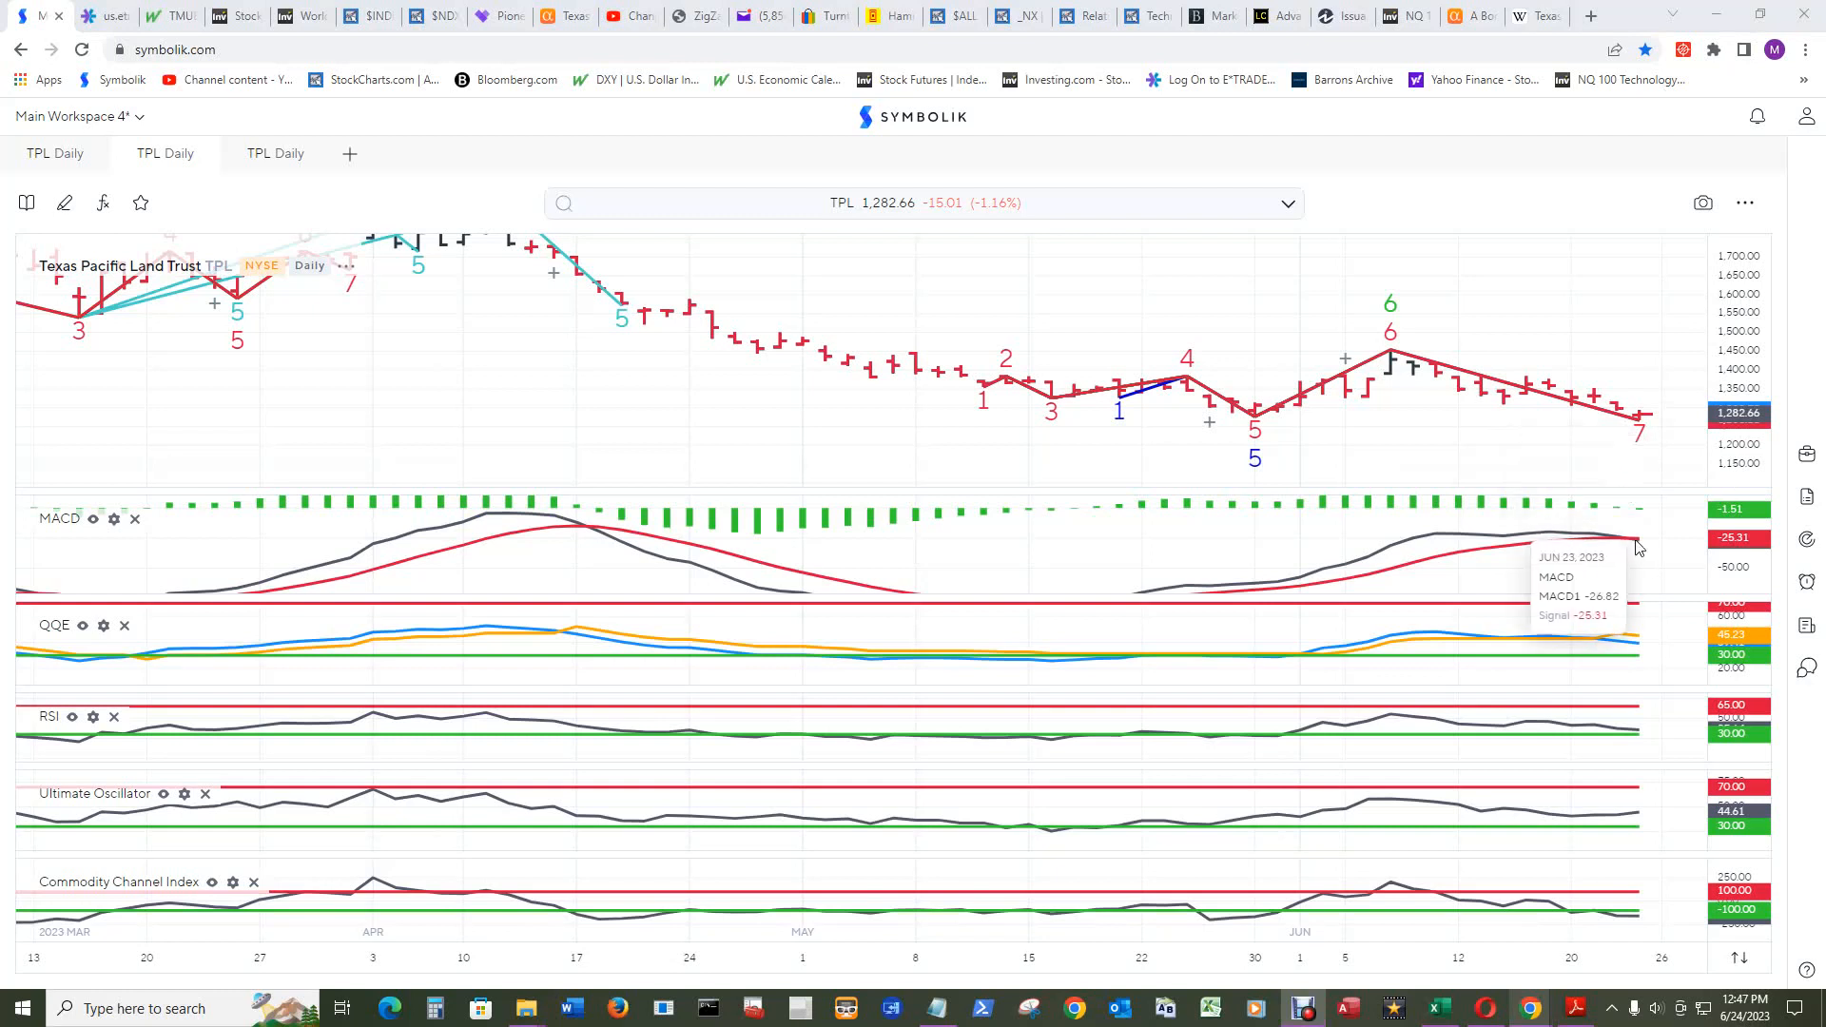
mouse_move(1630, 649)
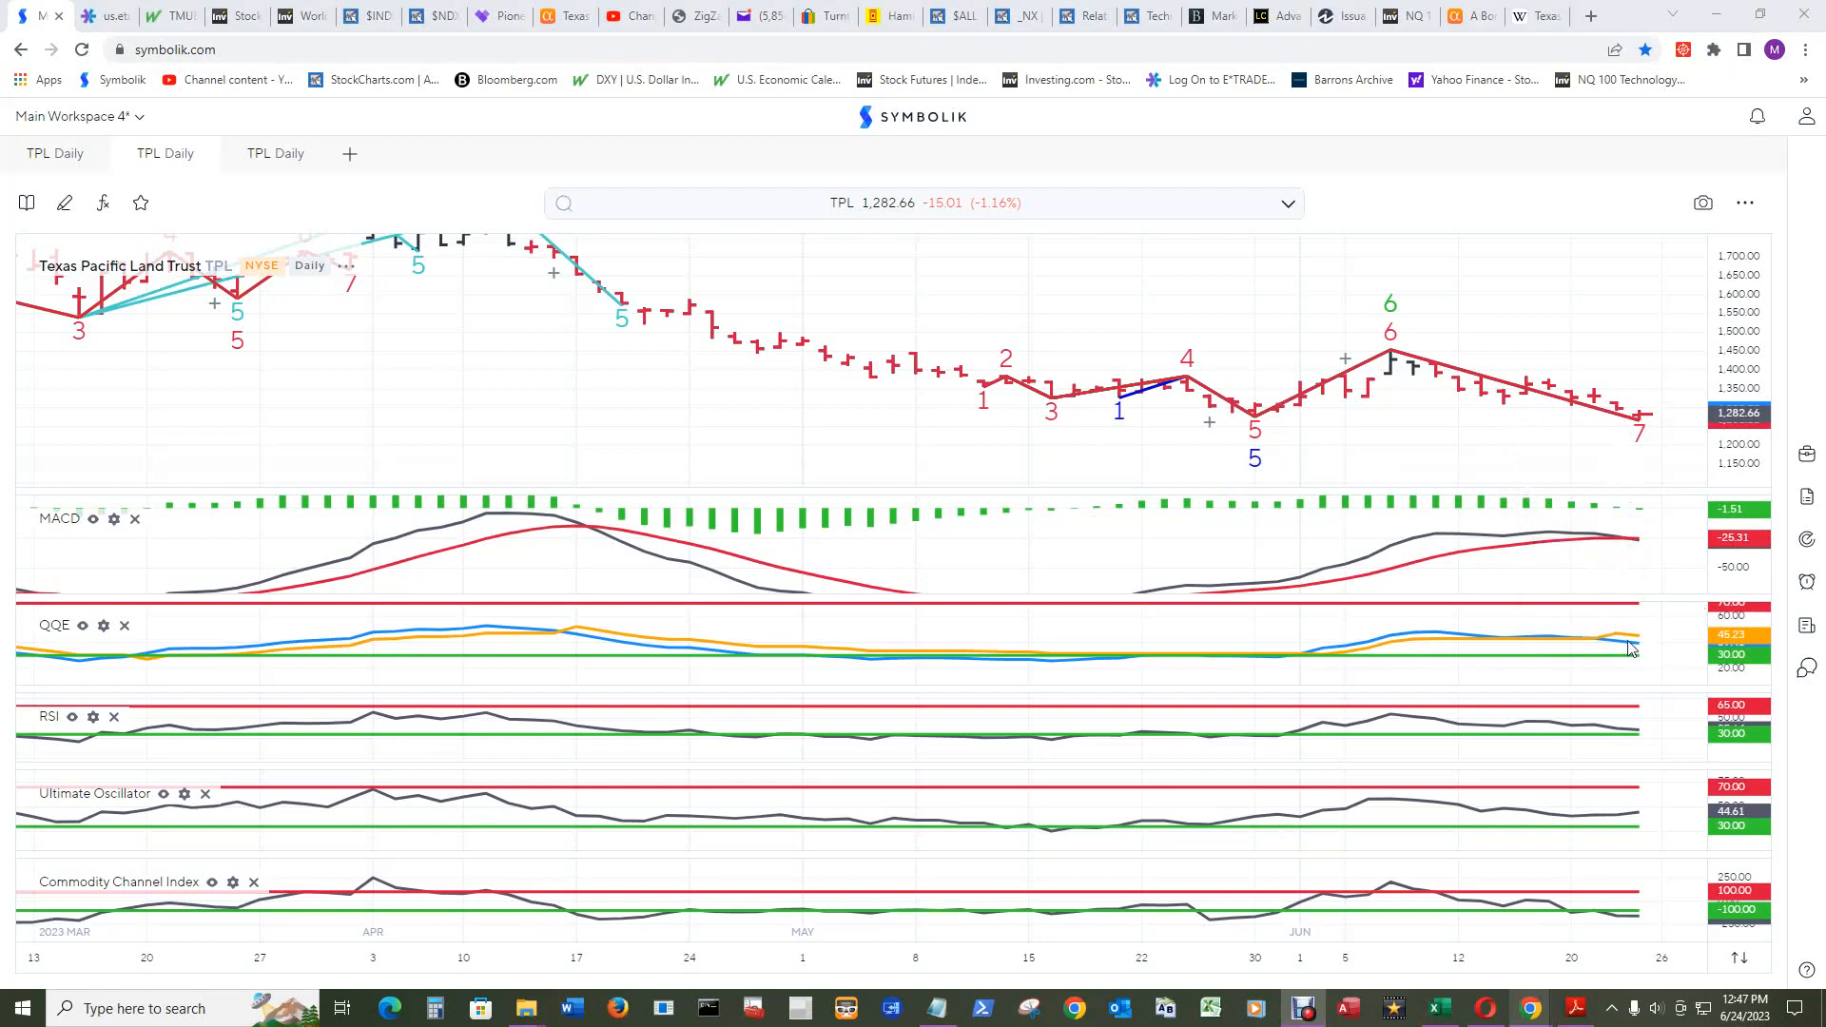
mouse_move(1630, 647)
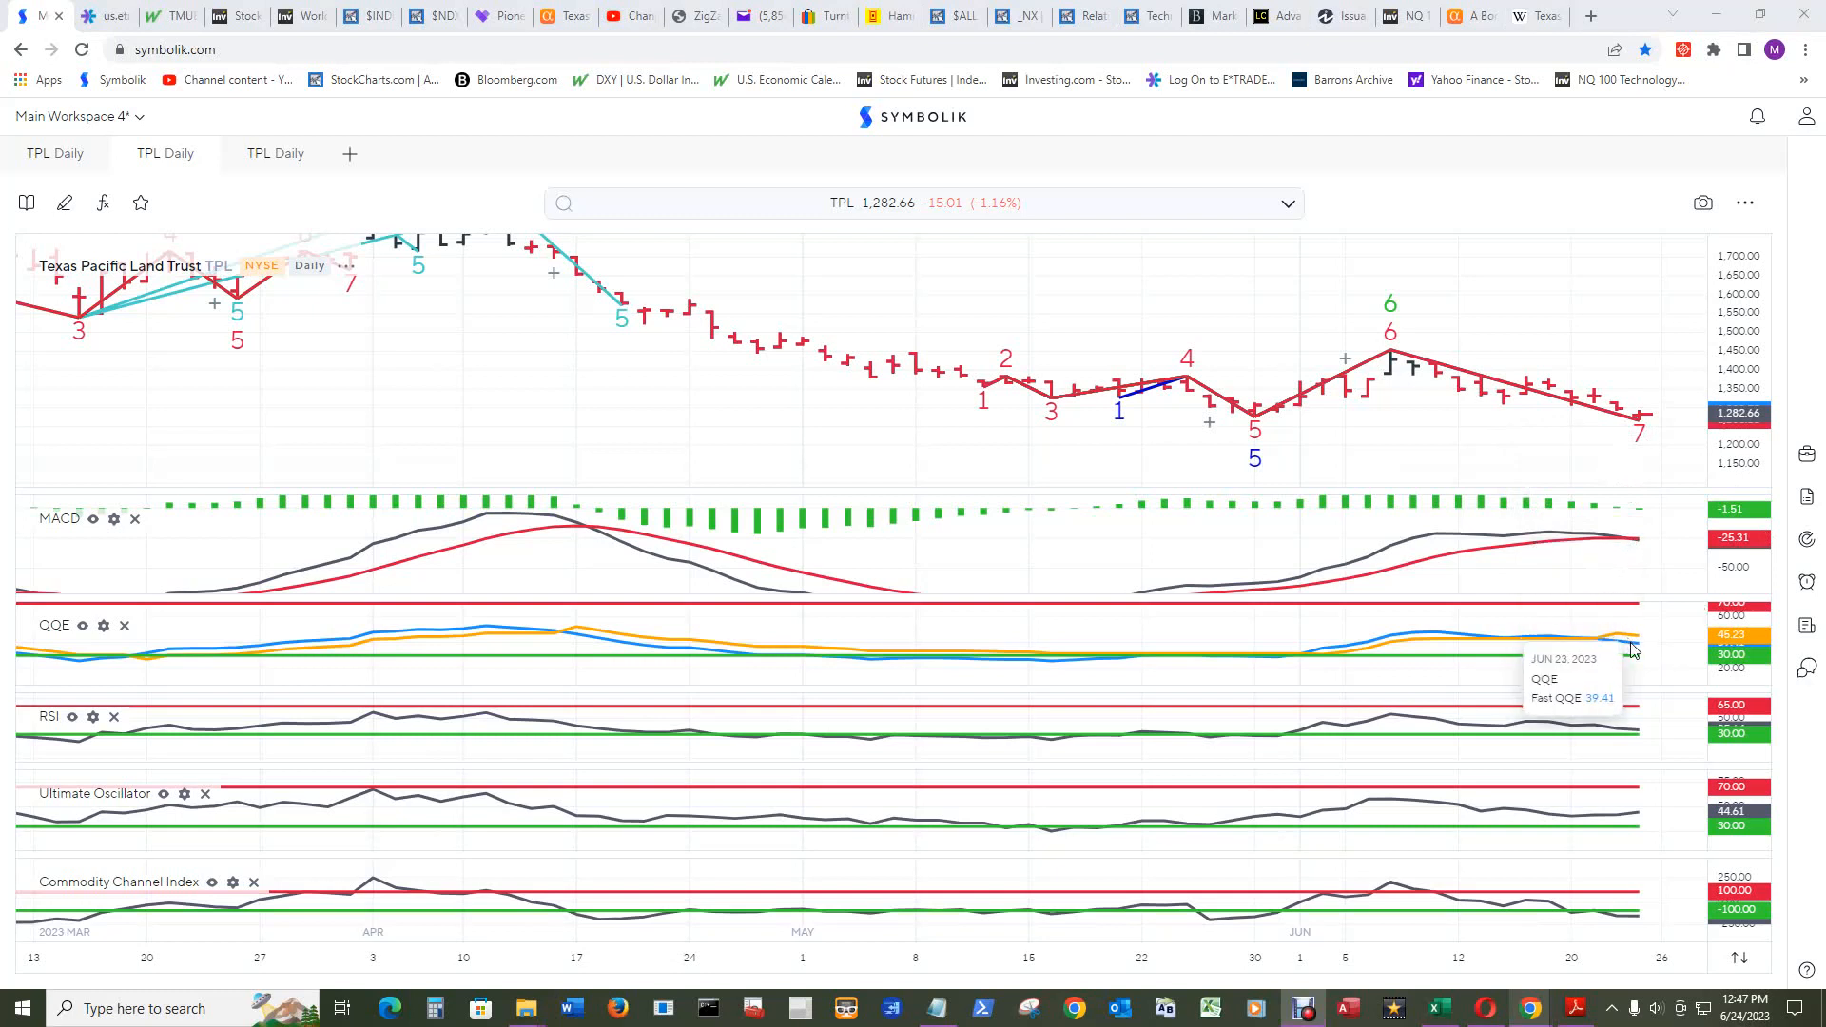
mouse_move(1452, 632)
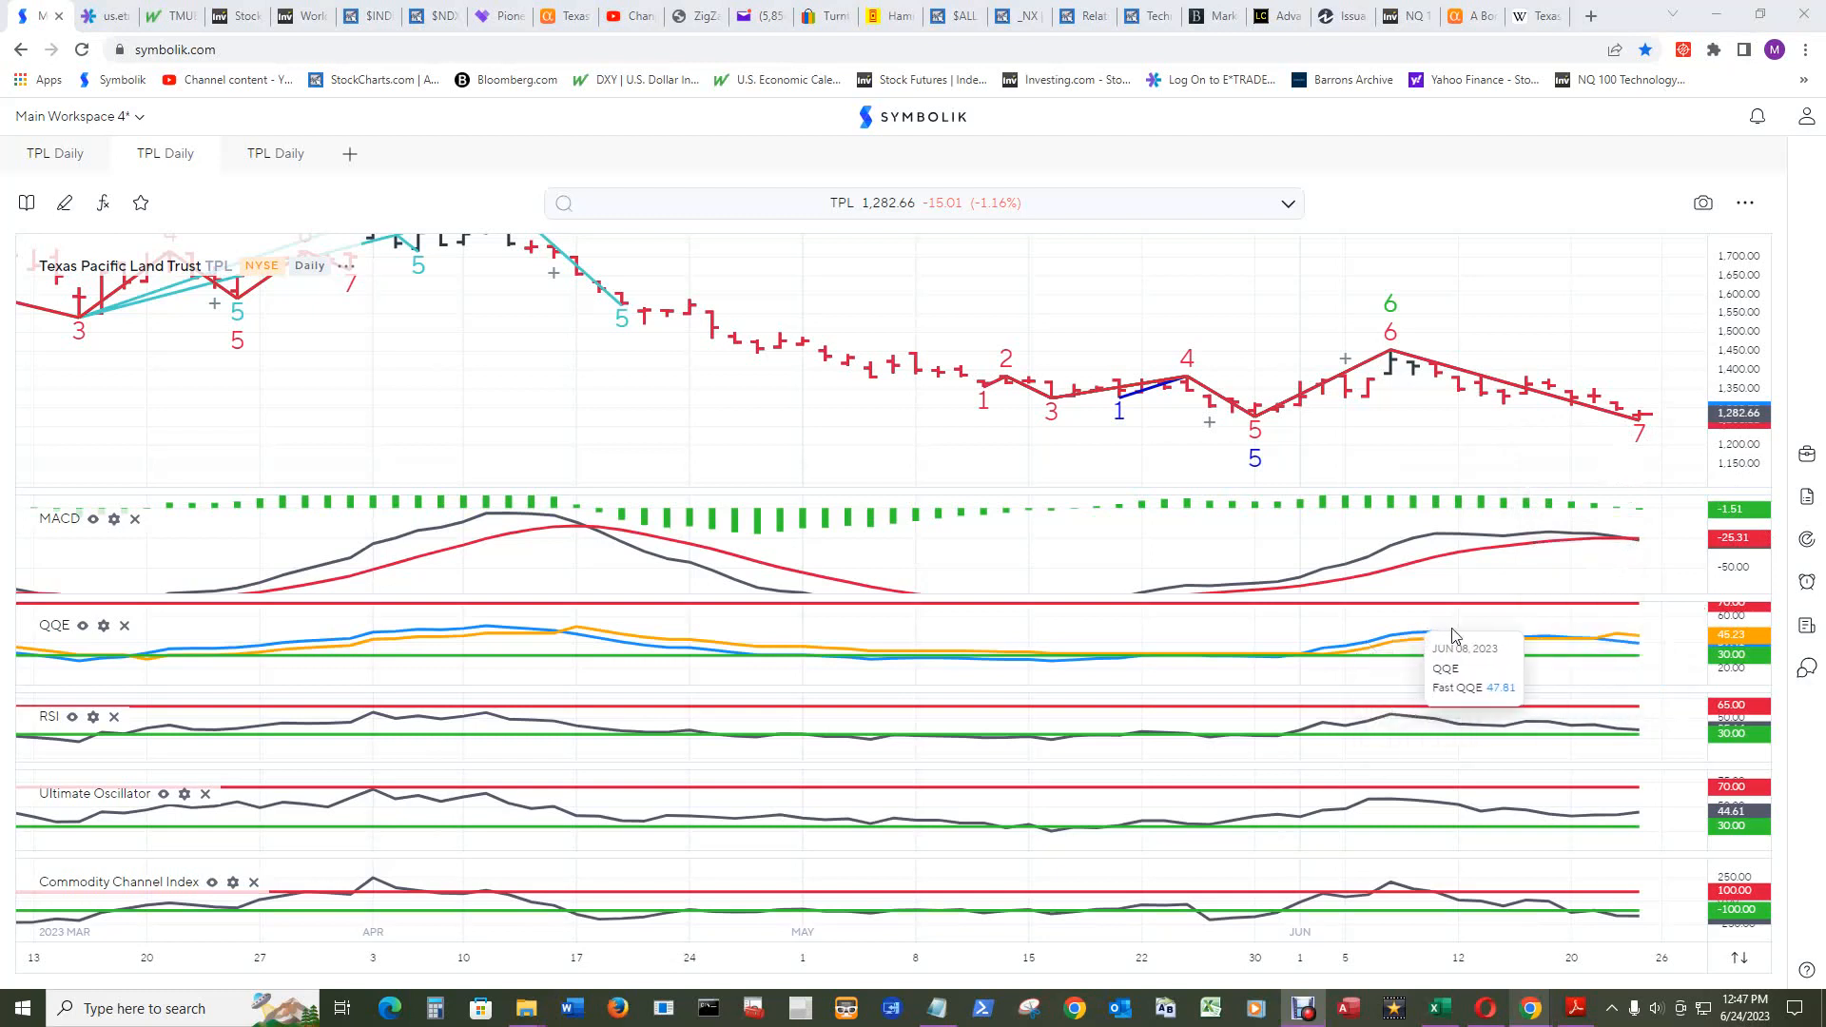
mouse_move(1572, 746)
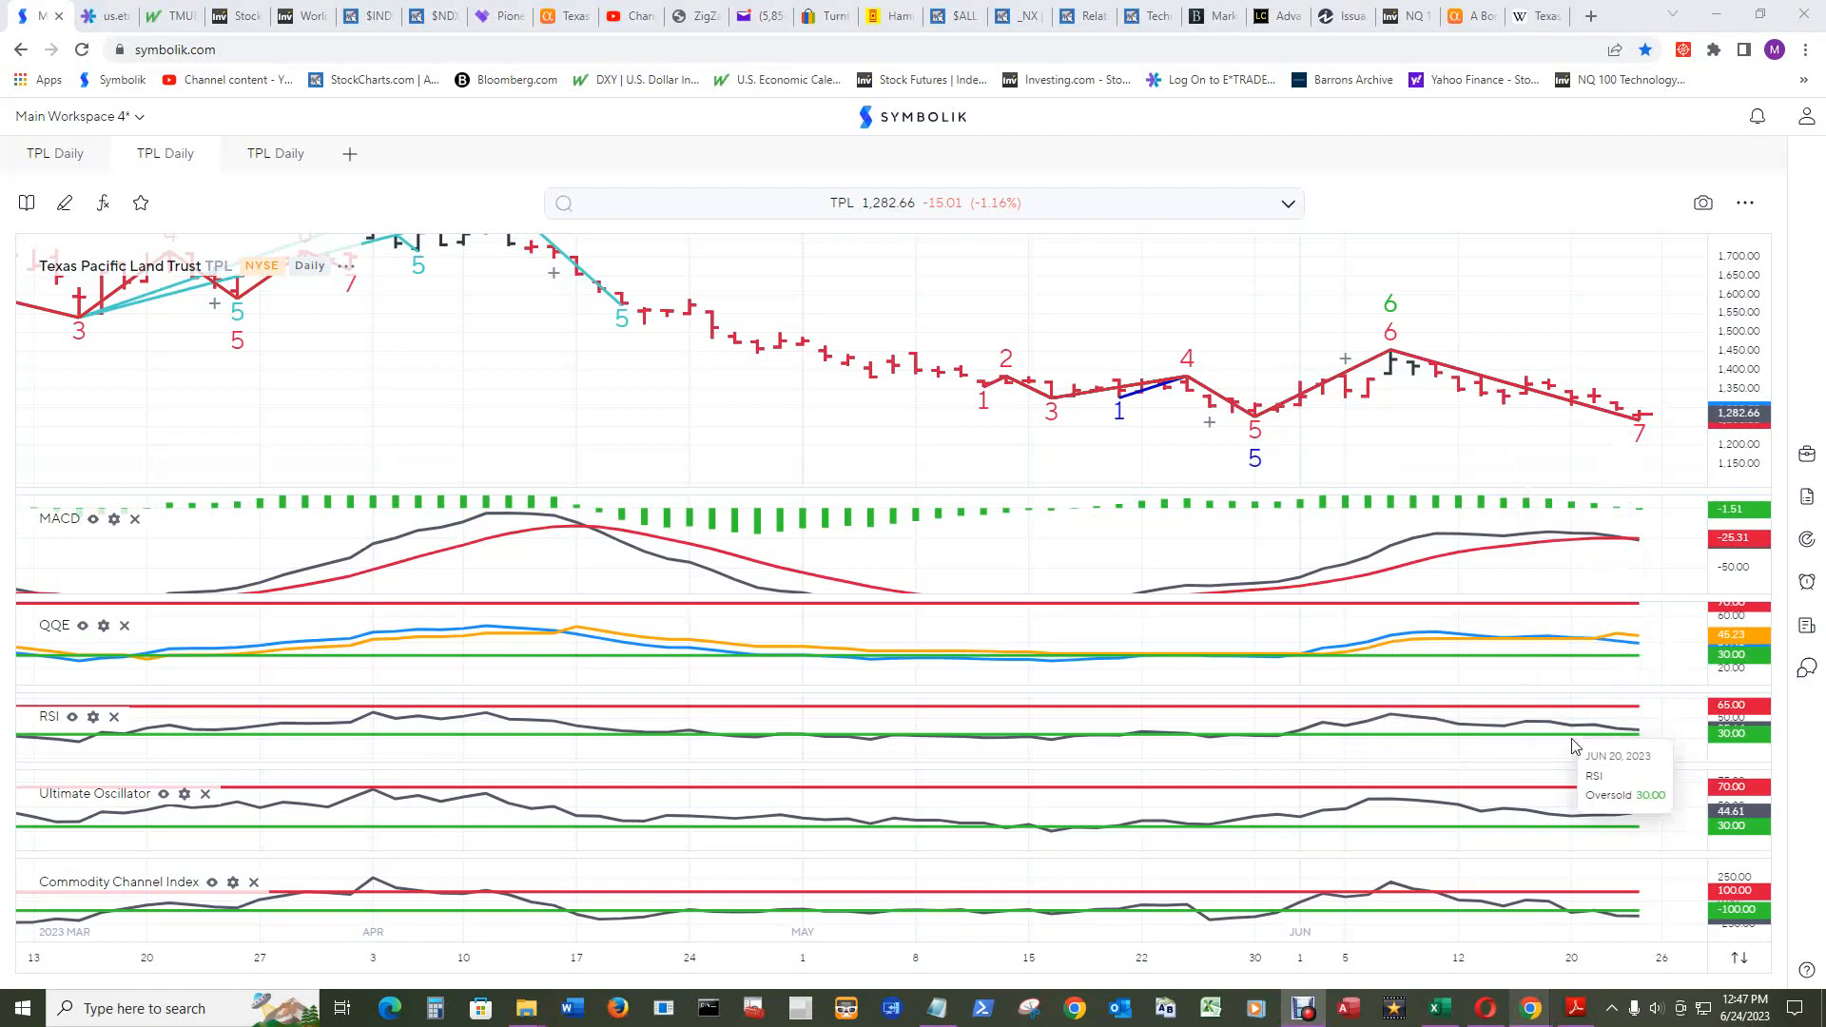
mouse_move(1520, 715)
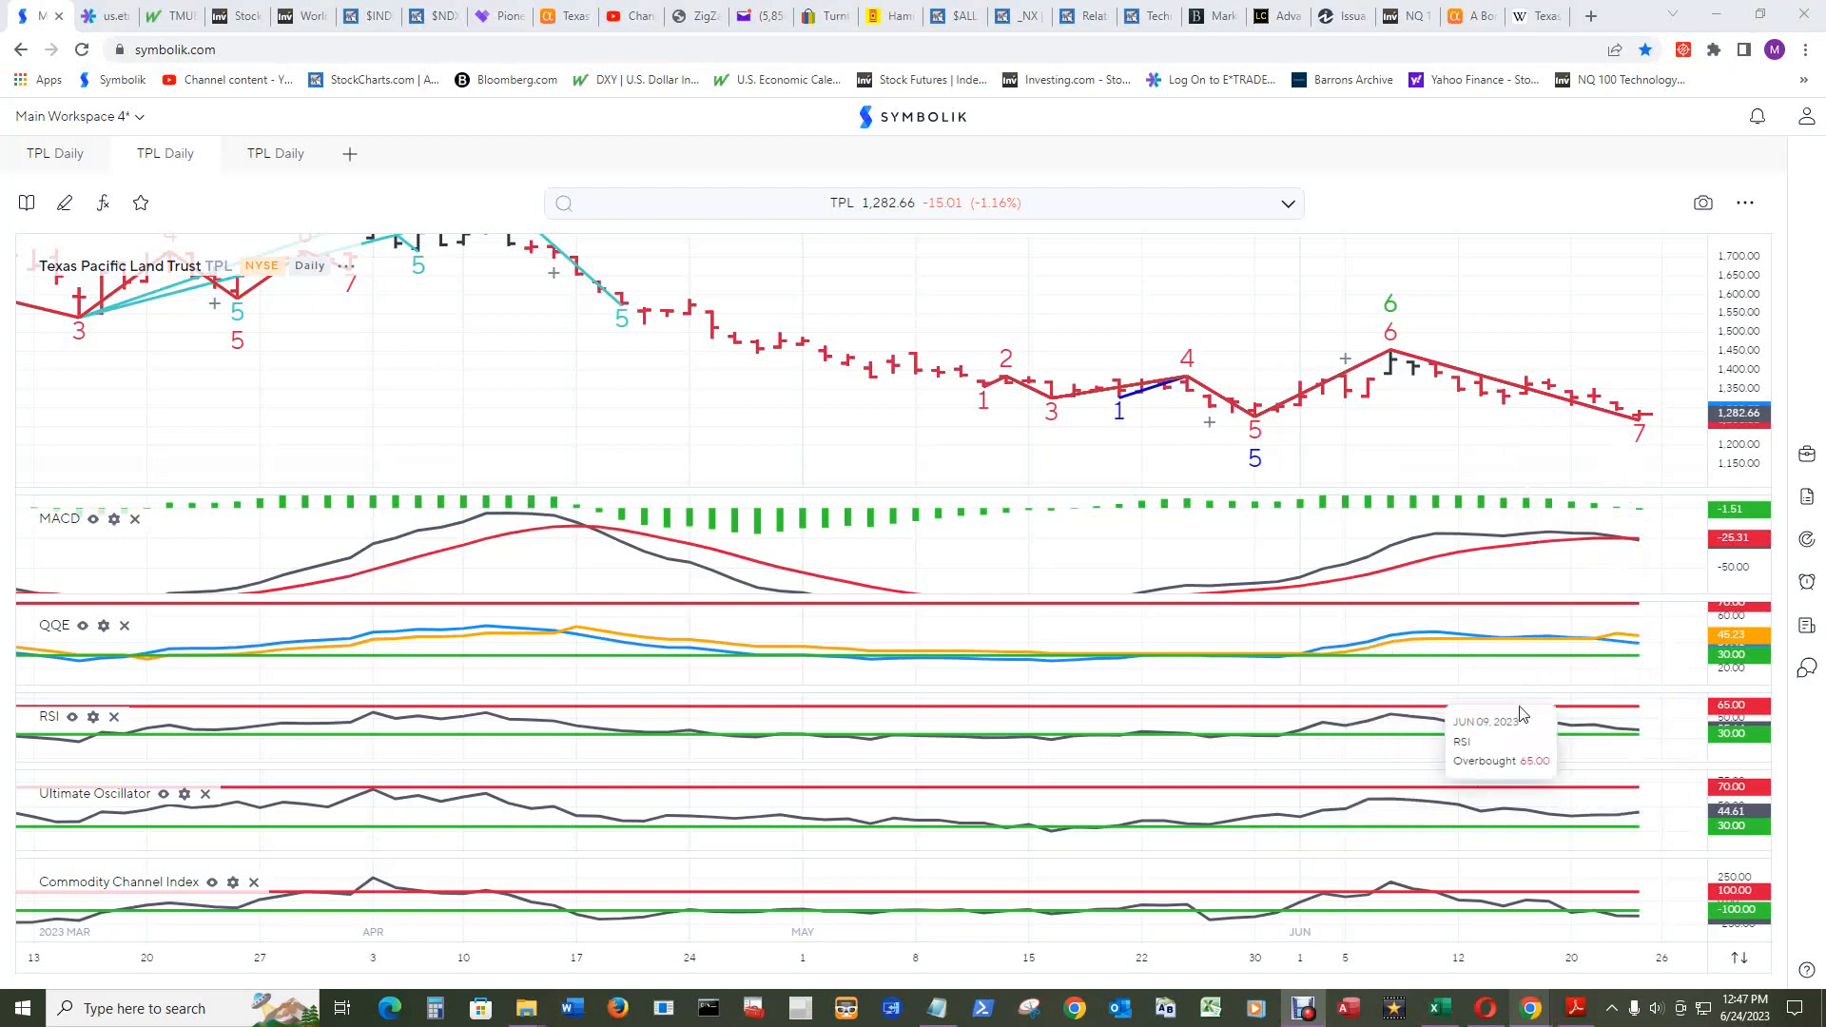
mouse_move(1449, 638)
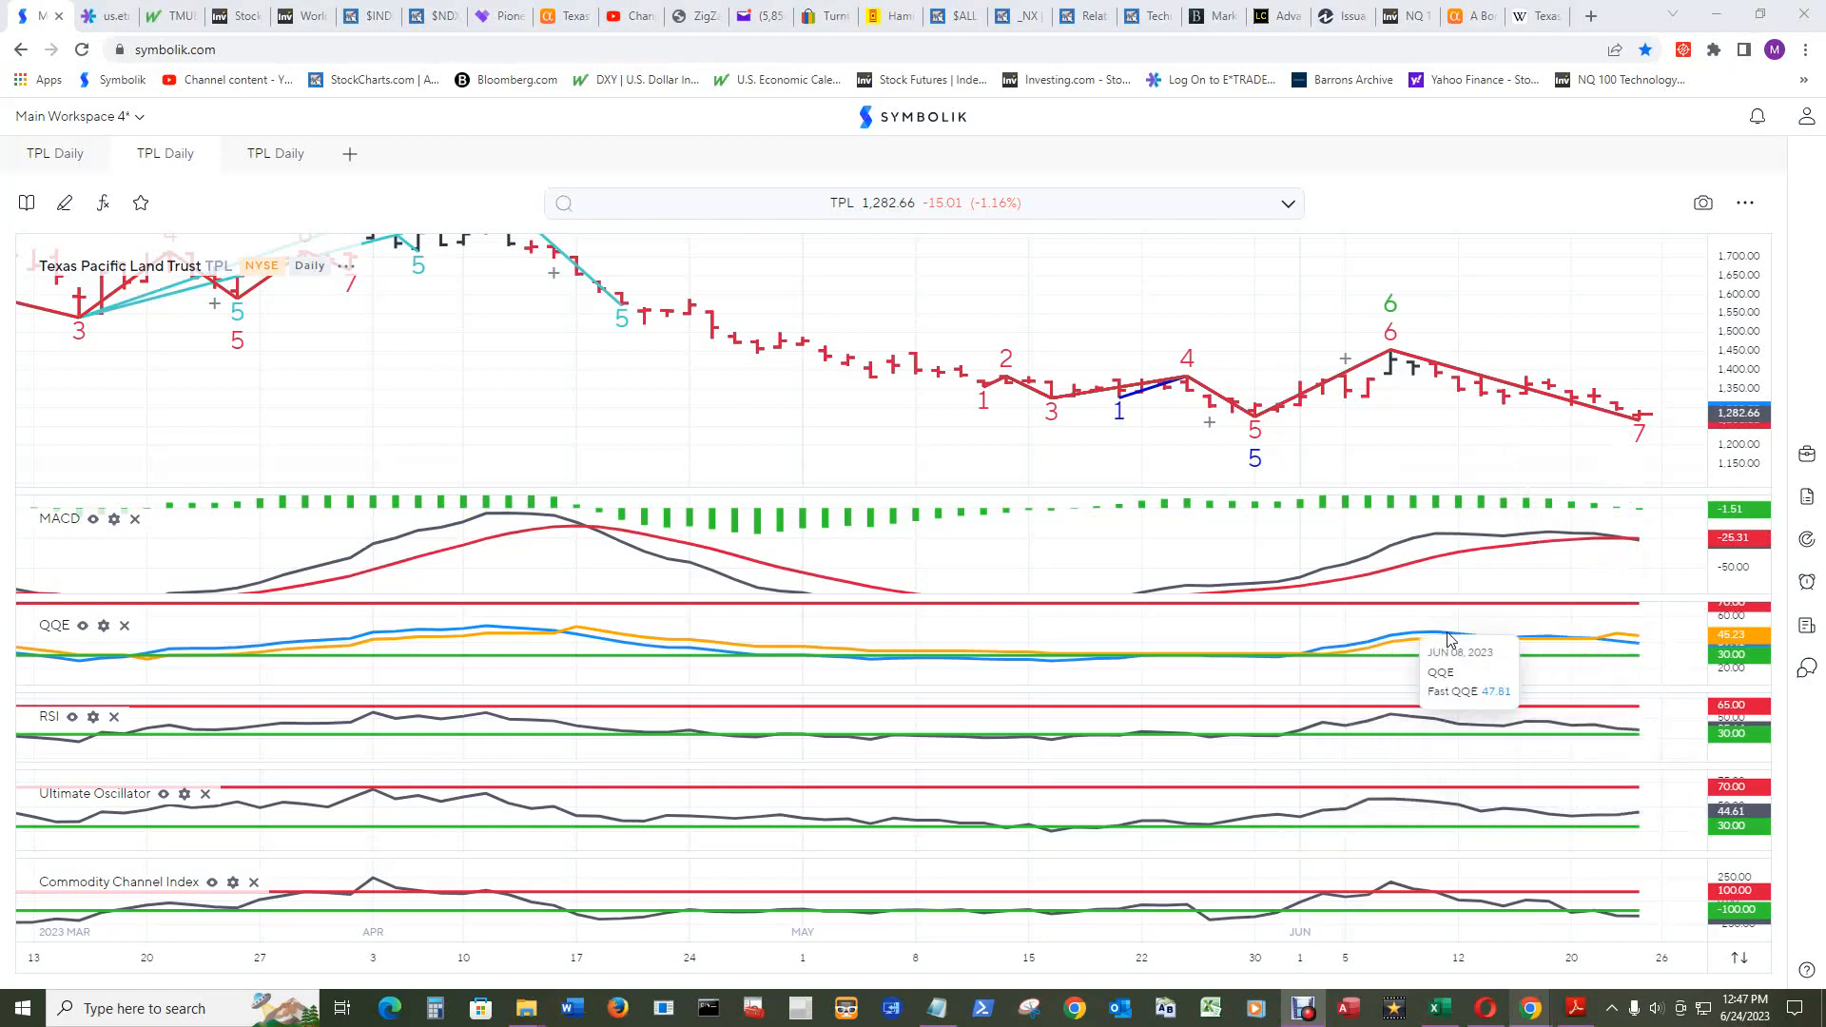
mouse_move(1658, 783)
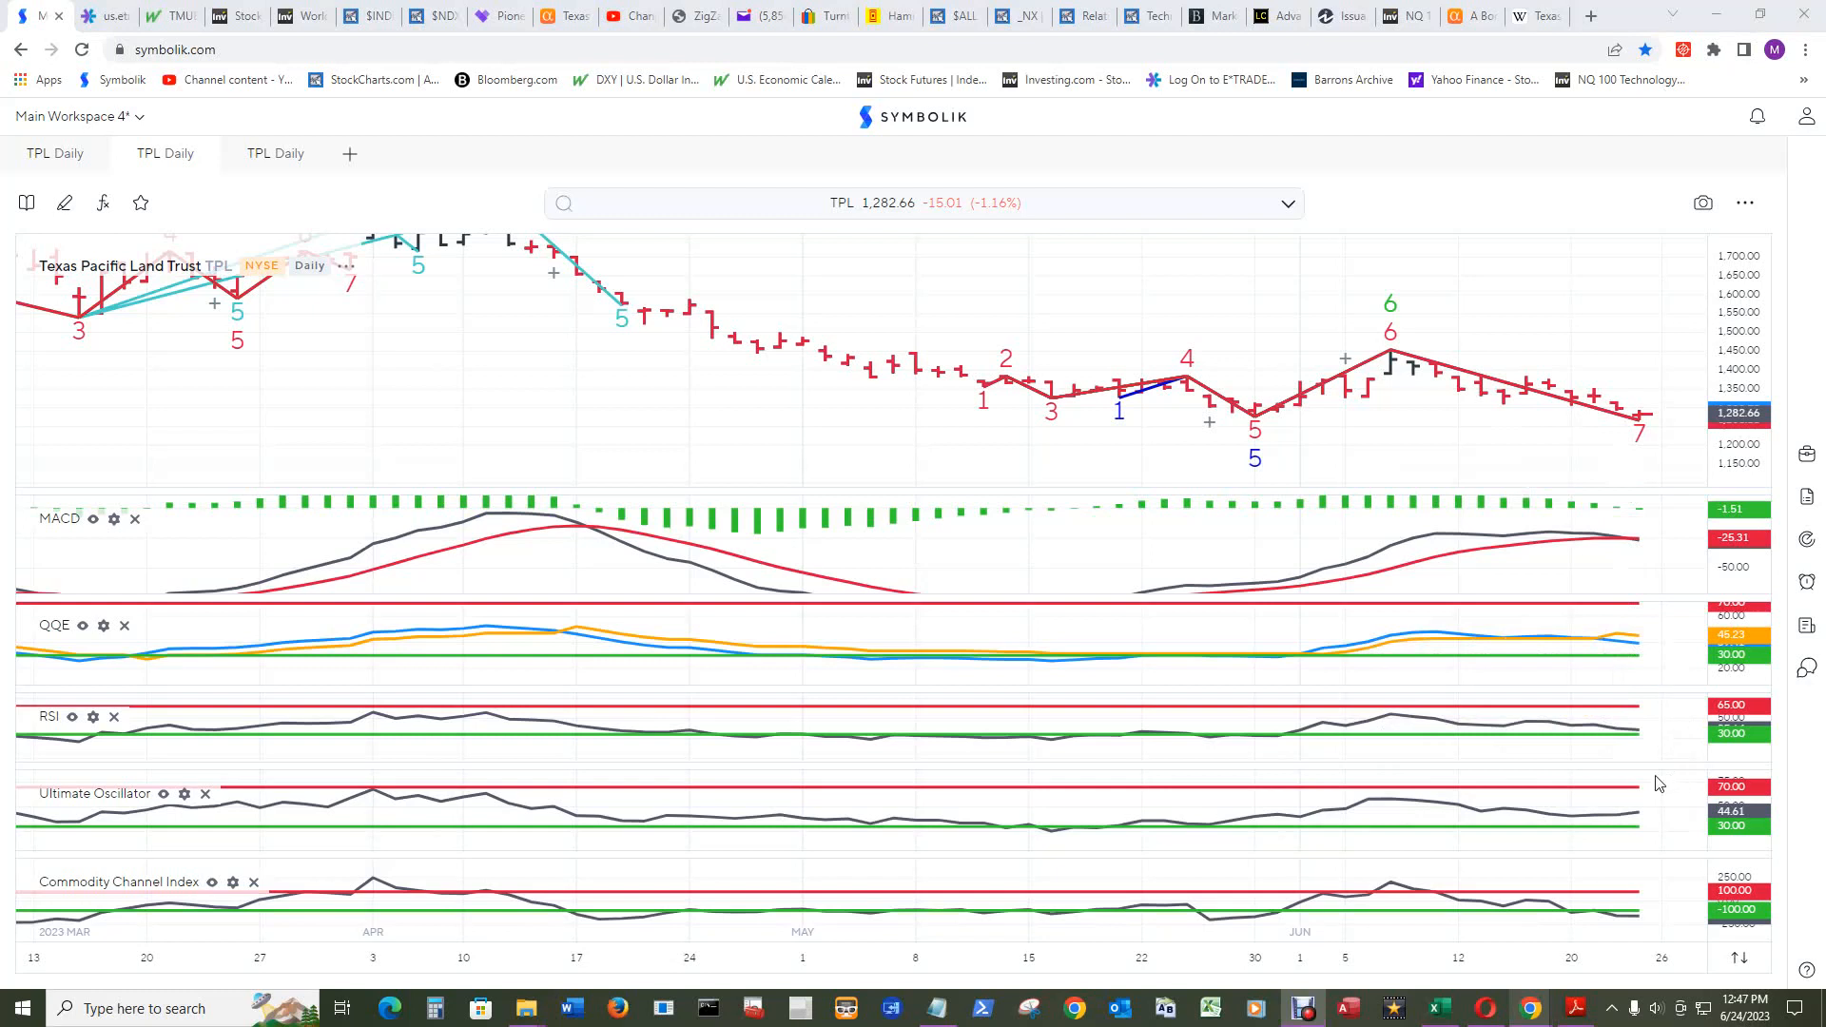
mouse_move(1636, 828)
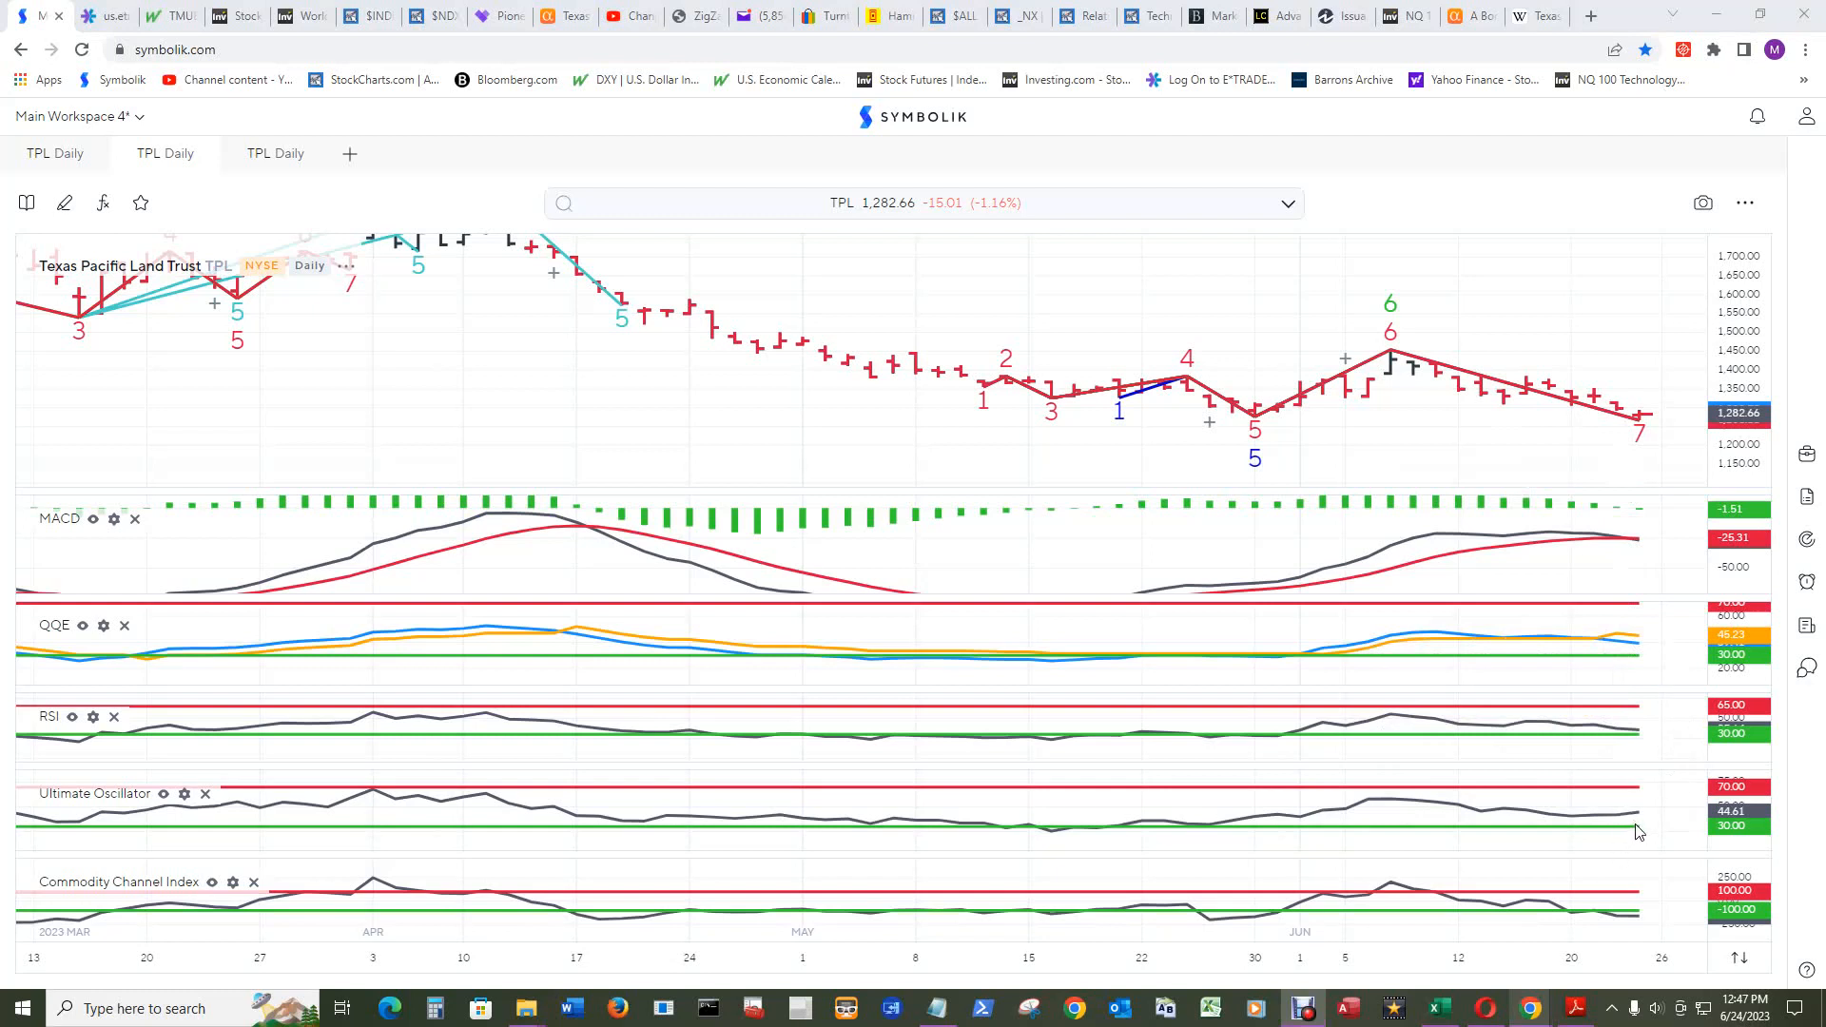
mouse_move(1638, 820)
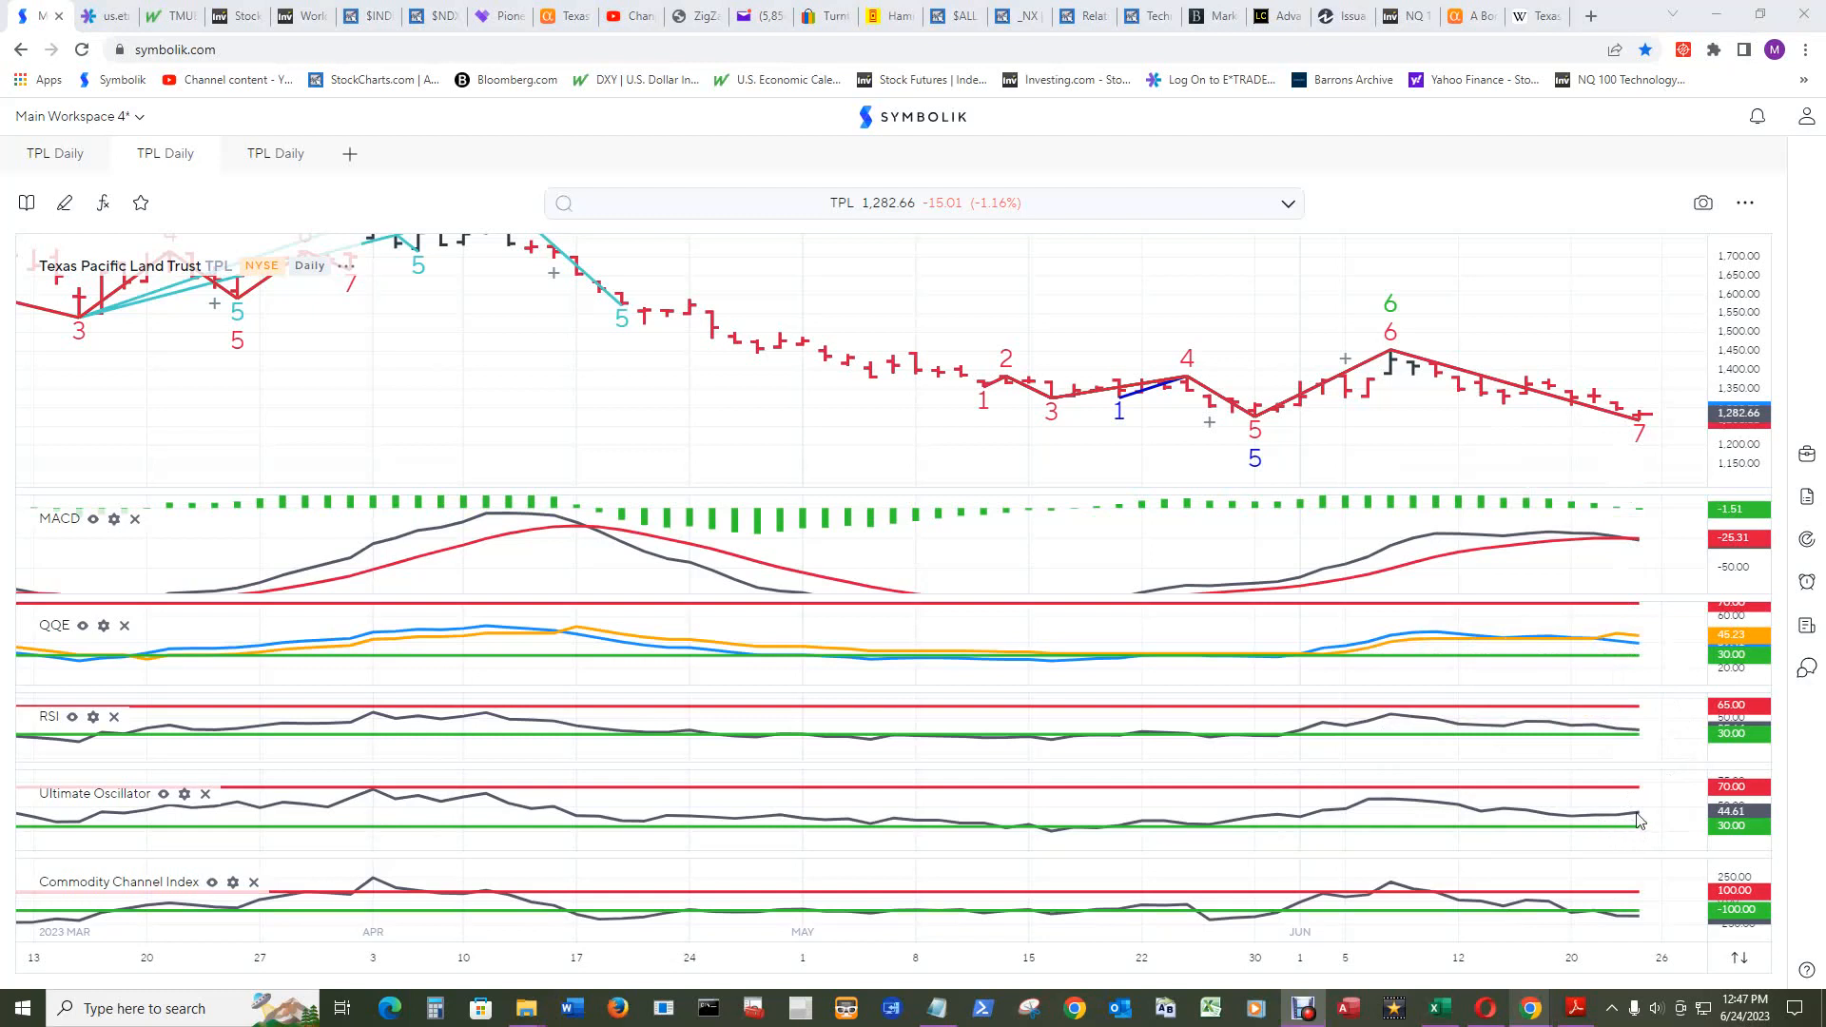
mouse_move(1636, 819)
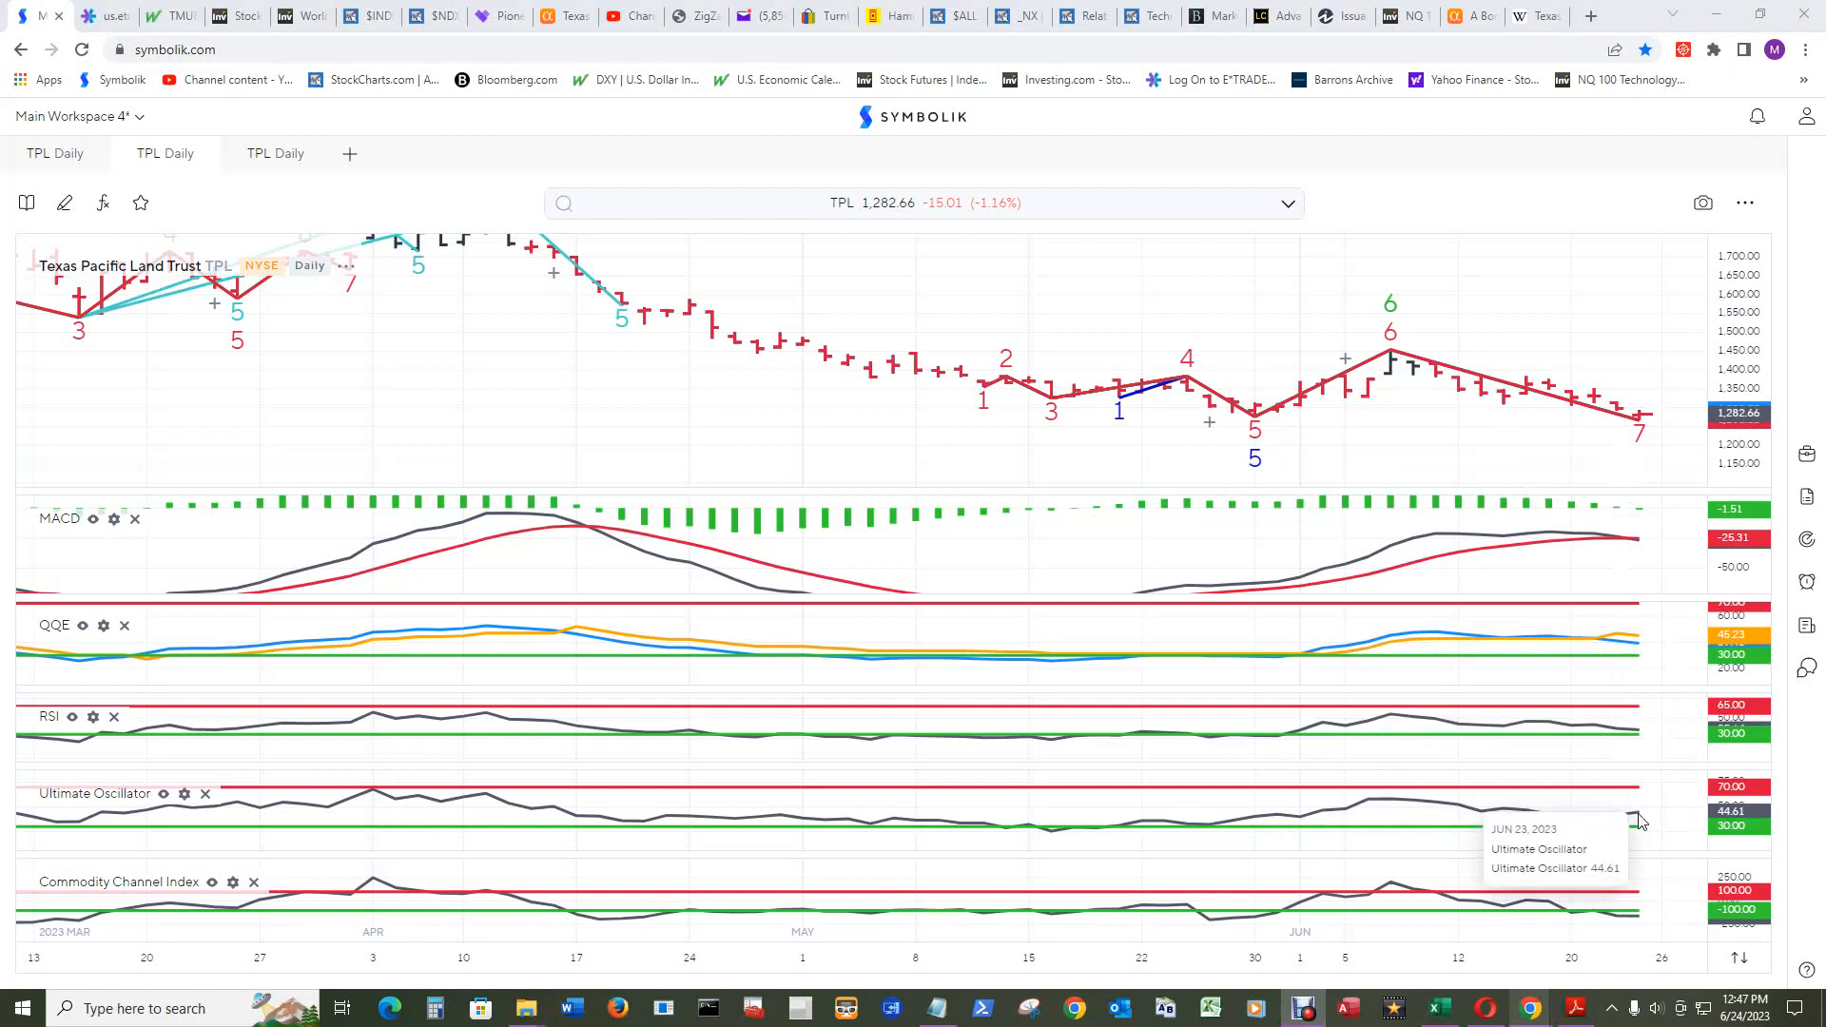
mouse_move(1630, 829)
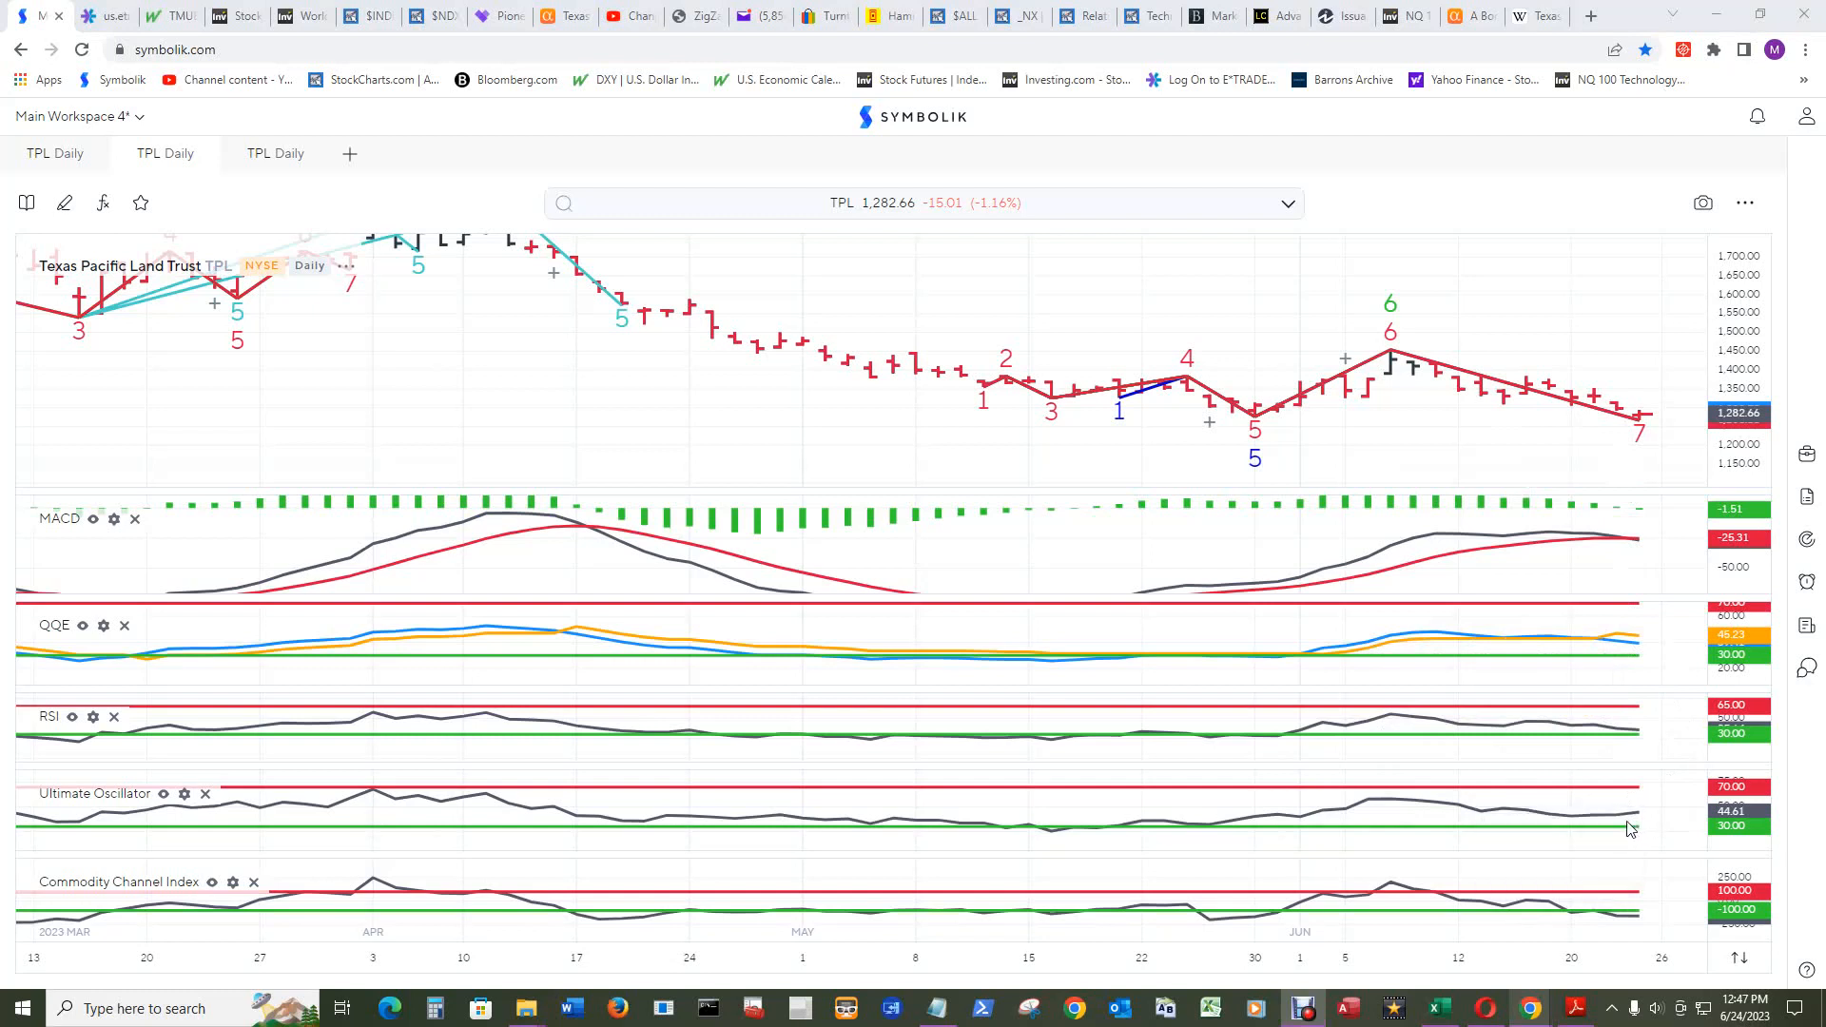
mouse_move(1638, 826)
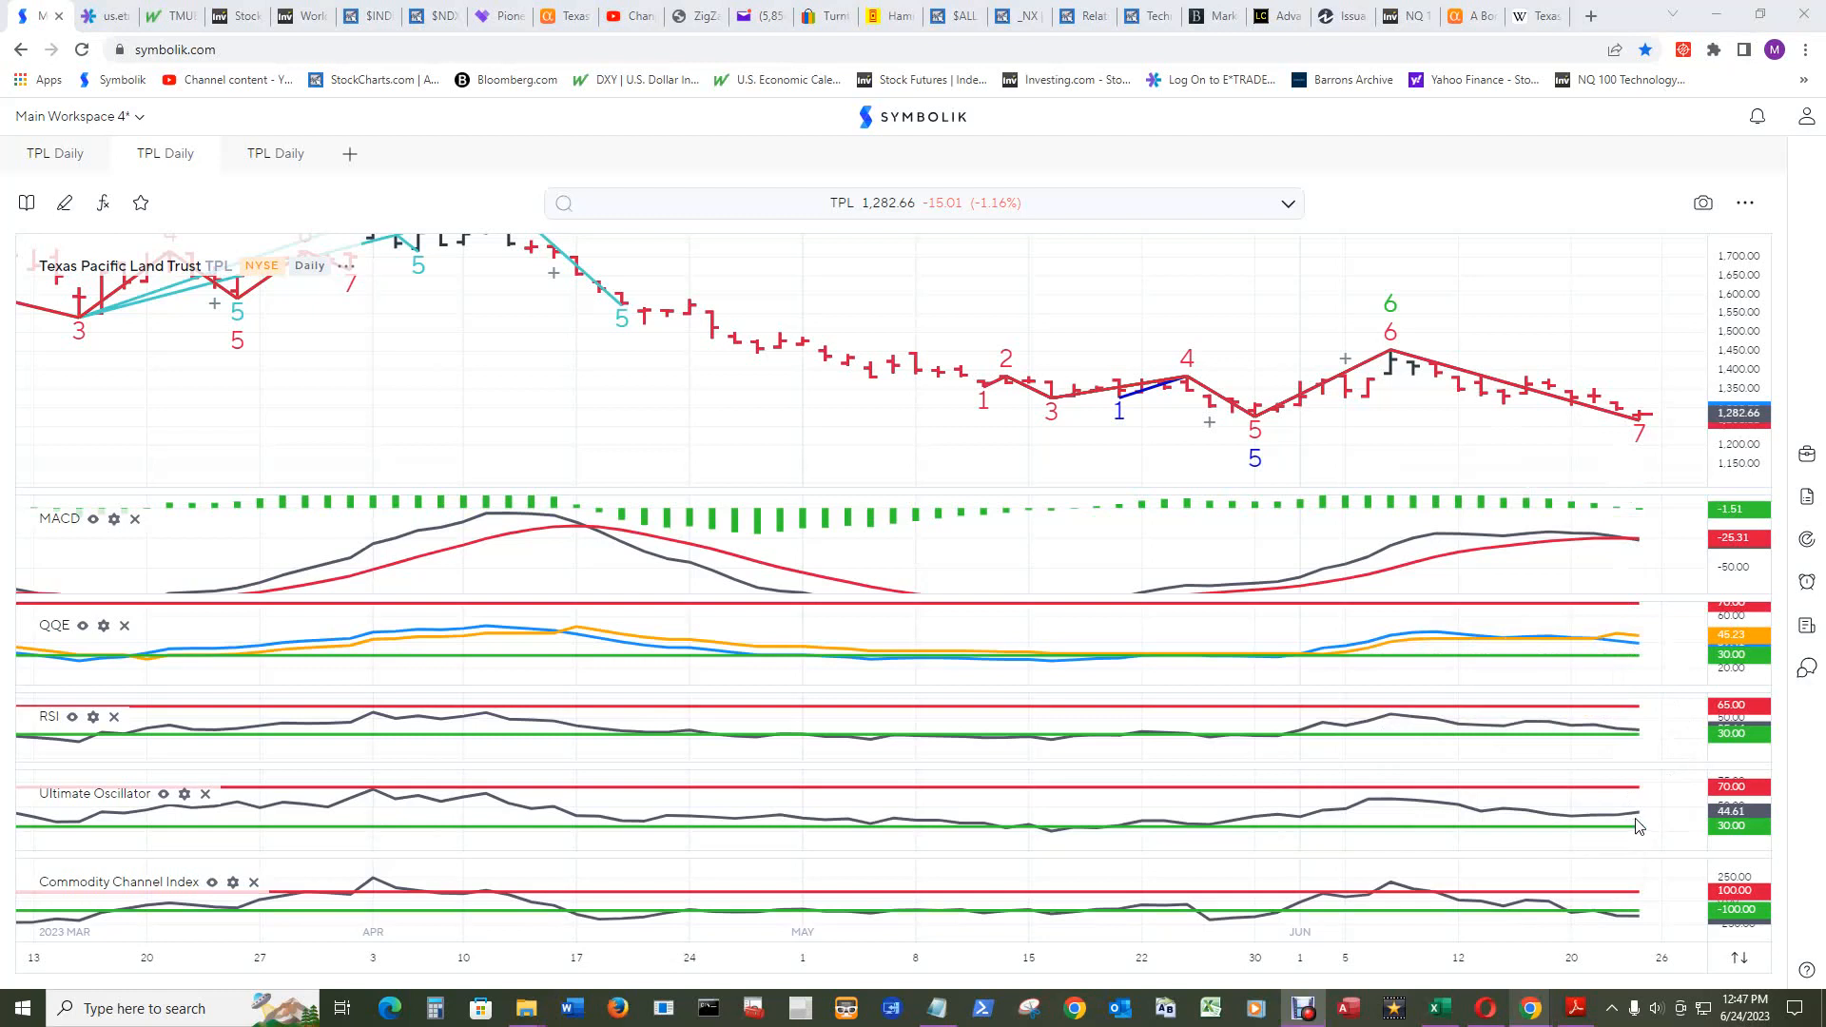
mouse_move(1619, 321)
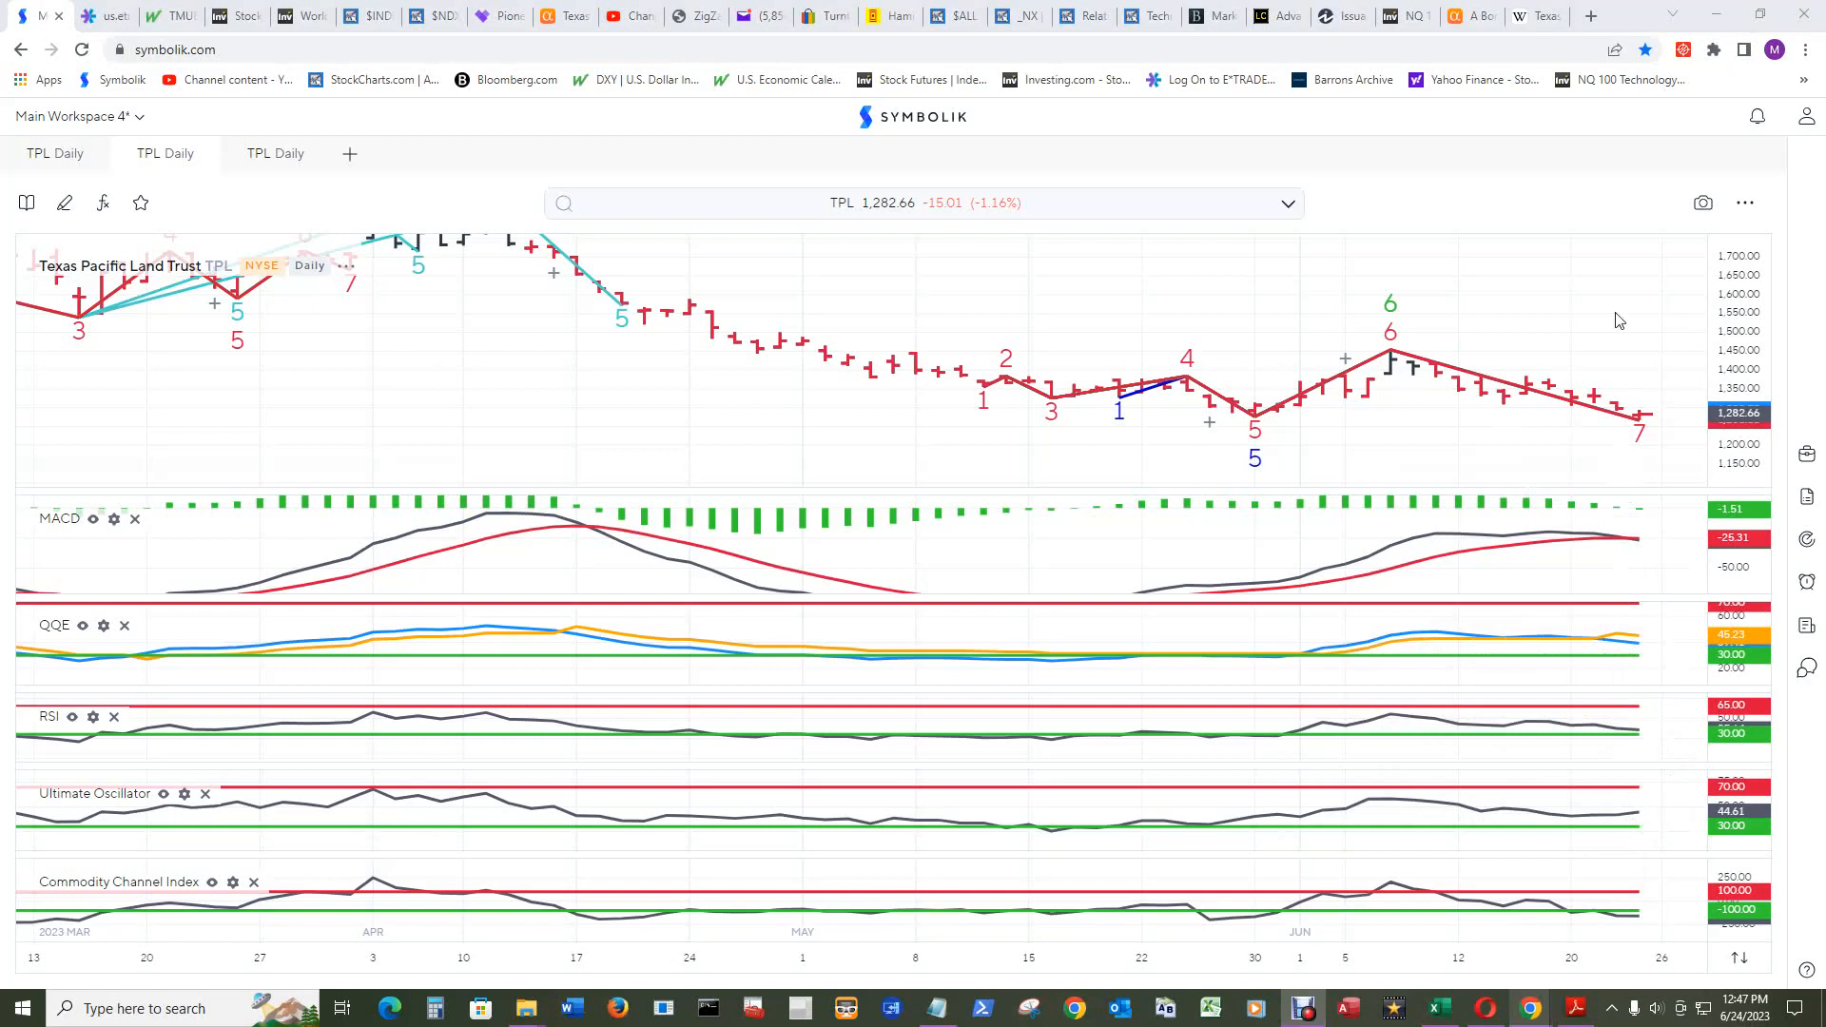
mouse_move(1618, 427)
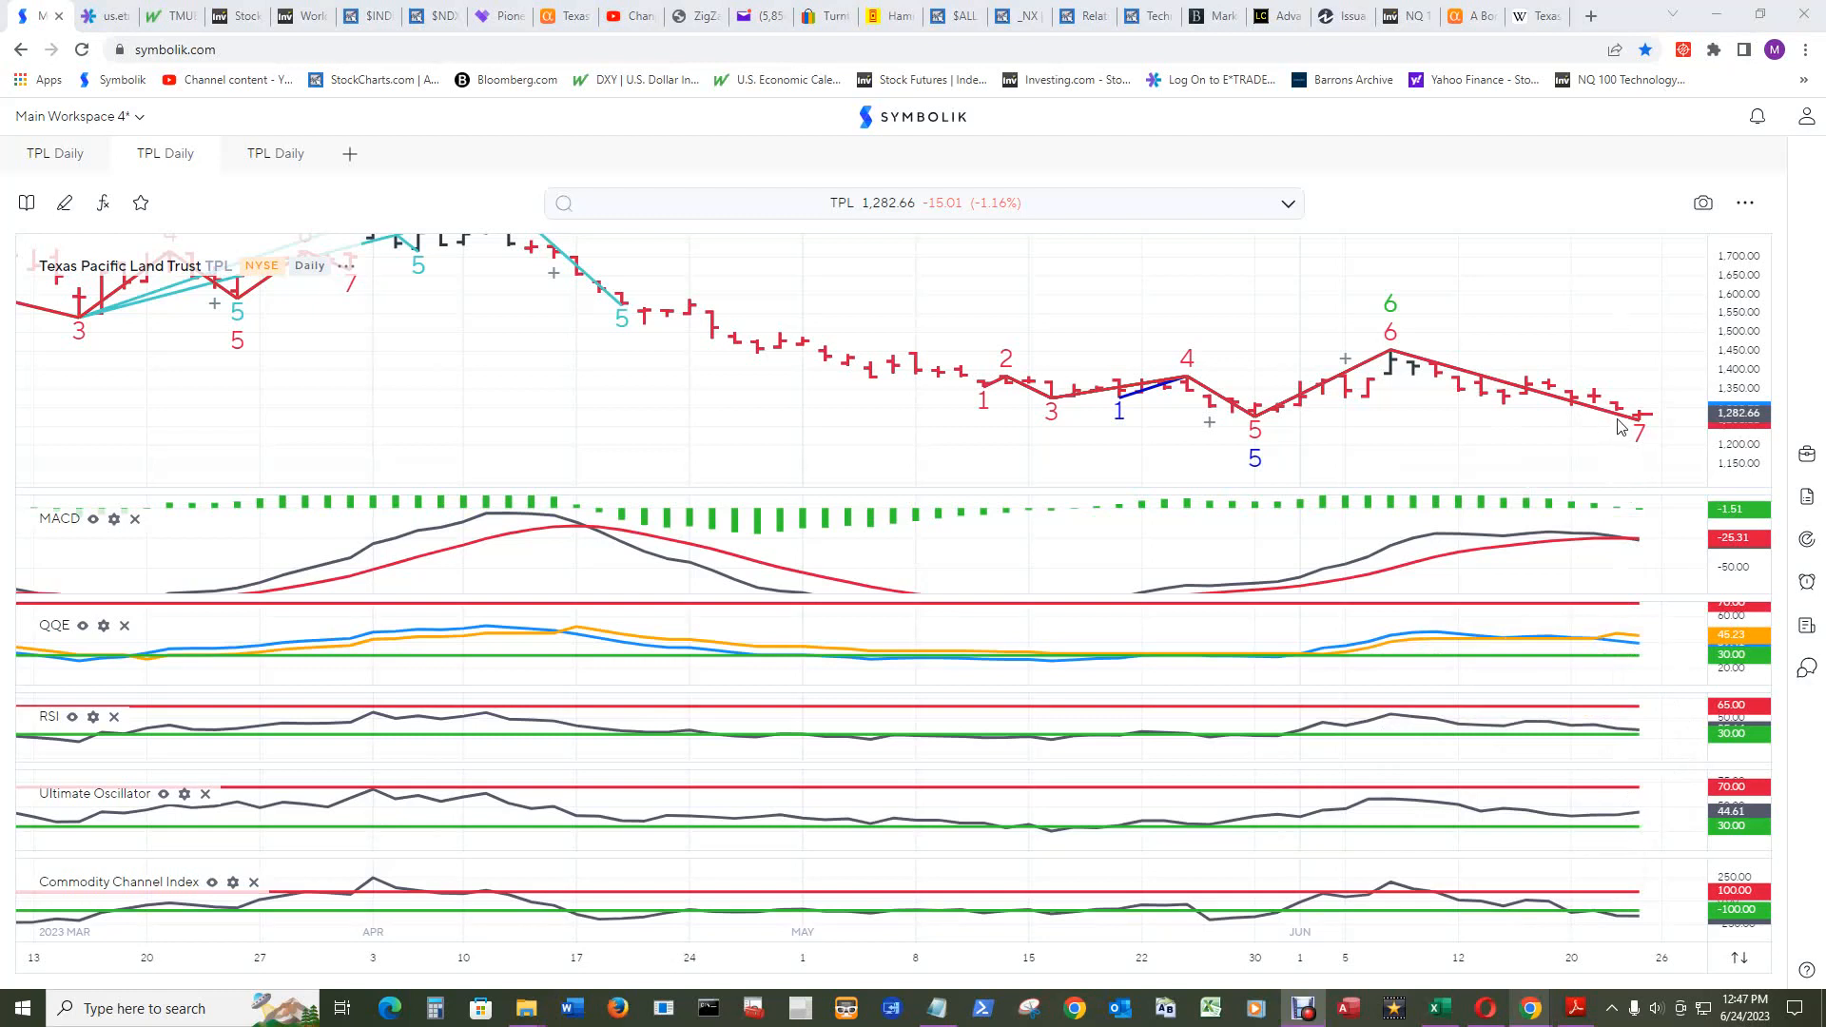
mouse_move(1639, 415)
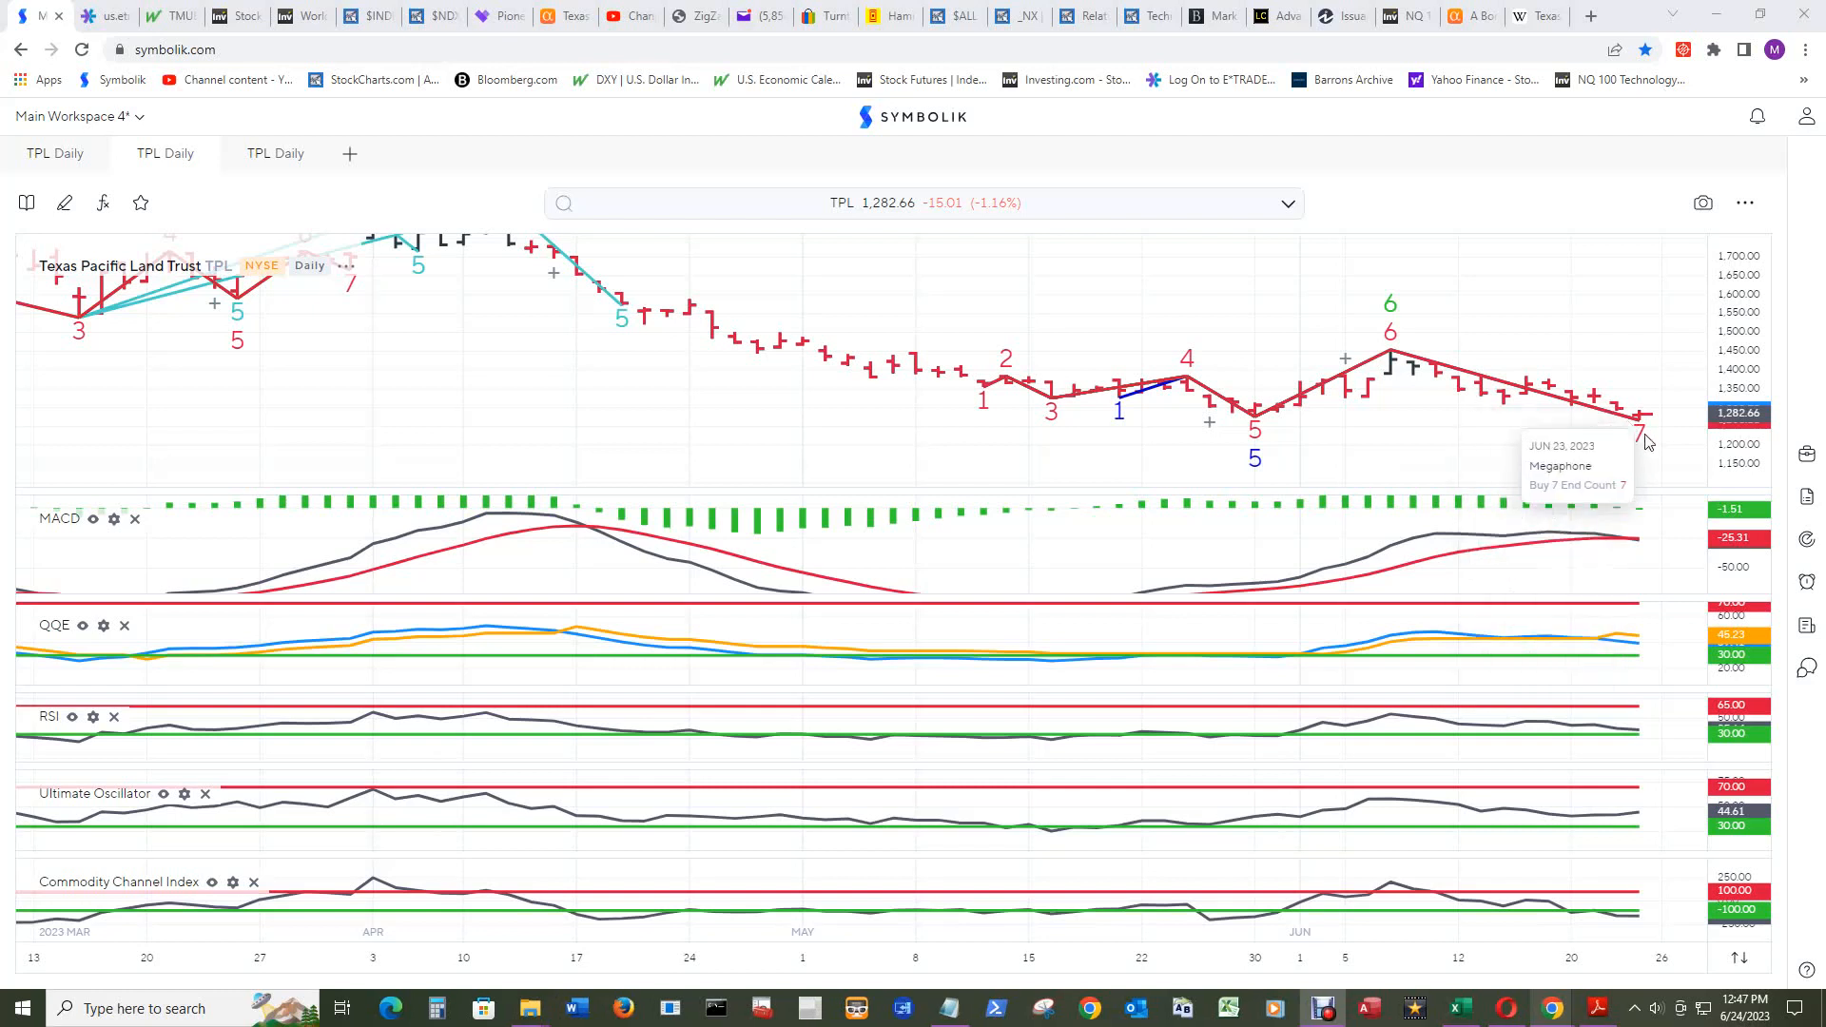
mouse_move(1622, 831)
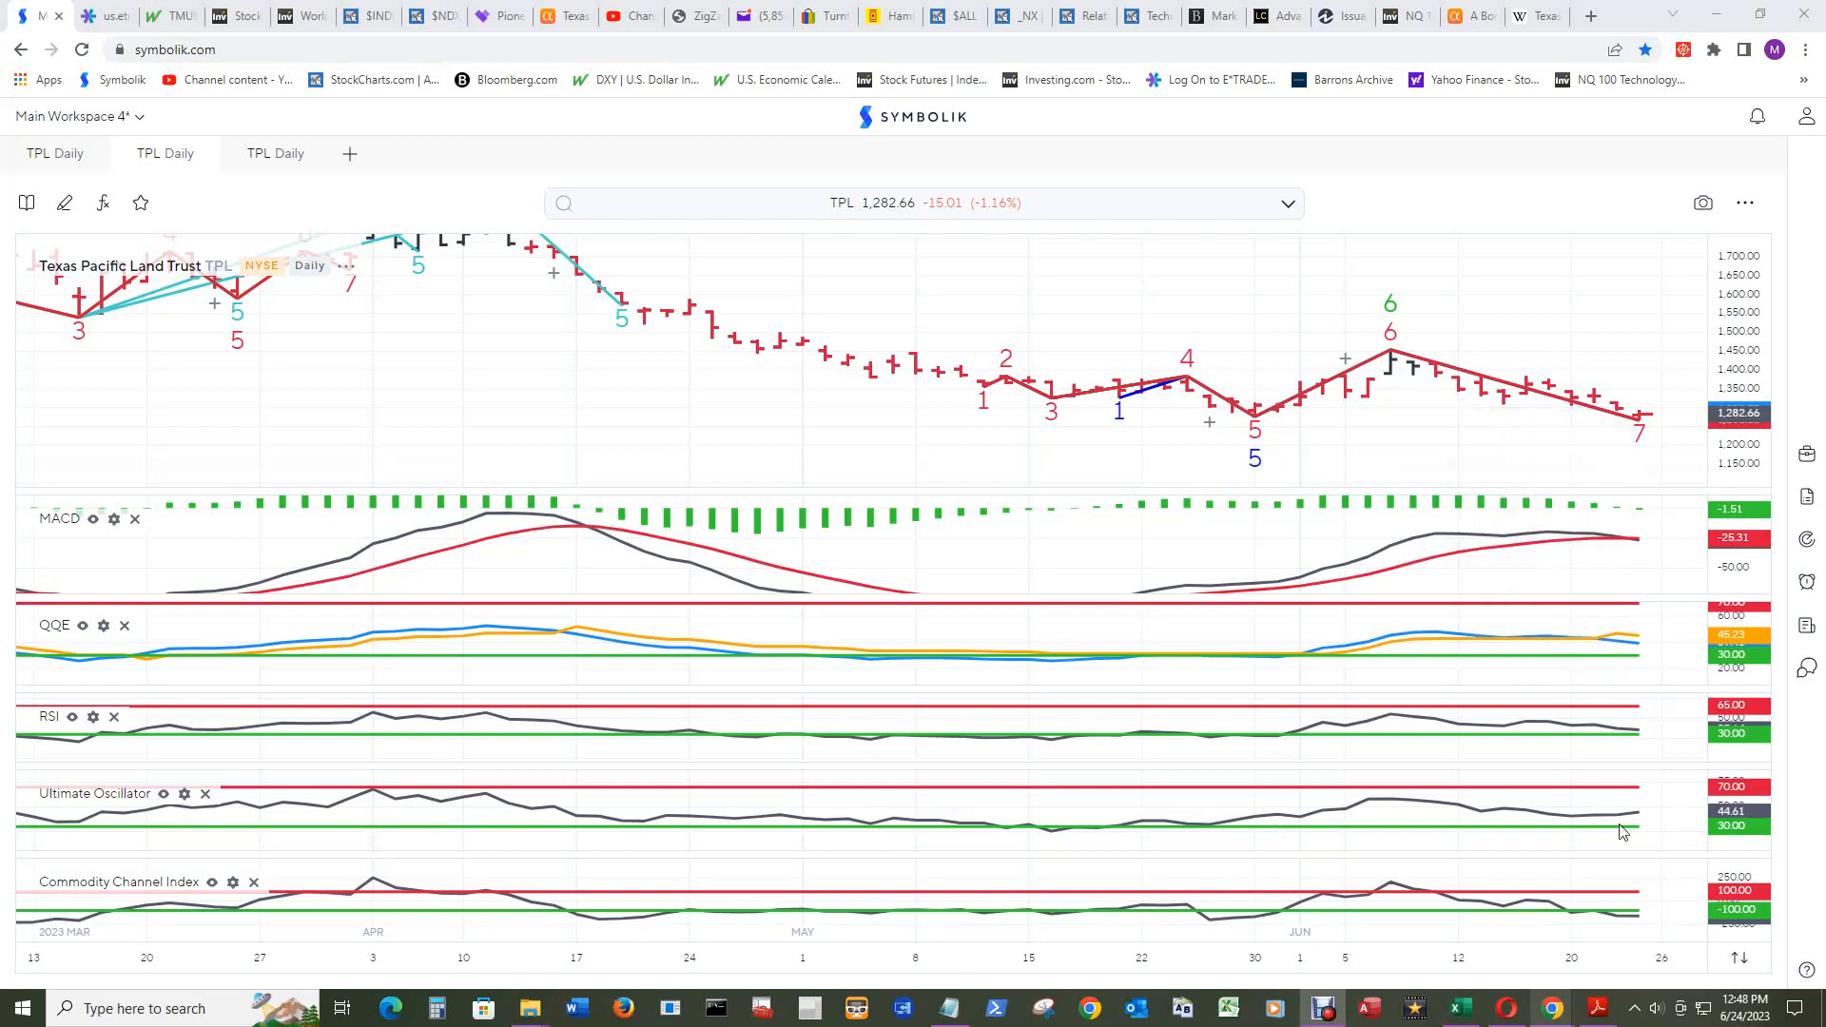
mouse_move(1633, 821)
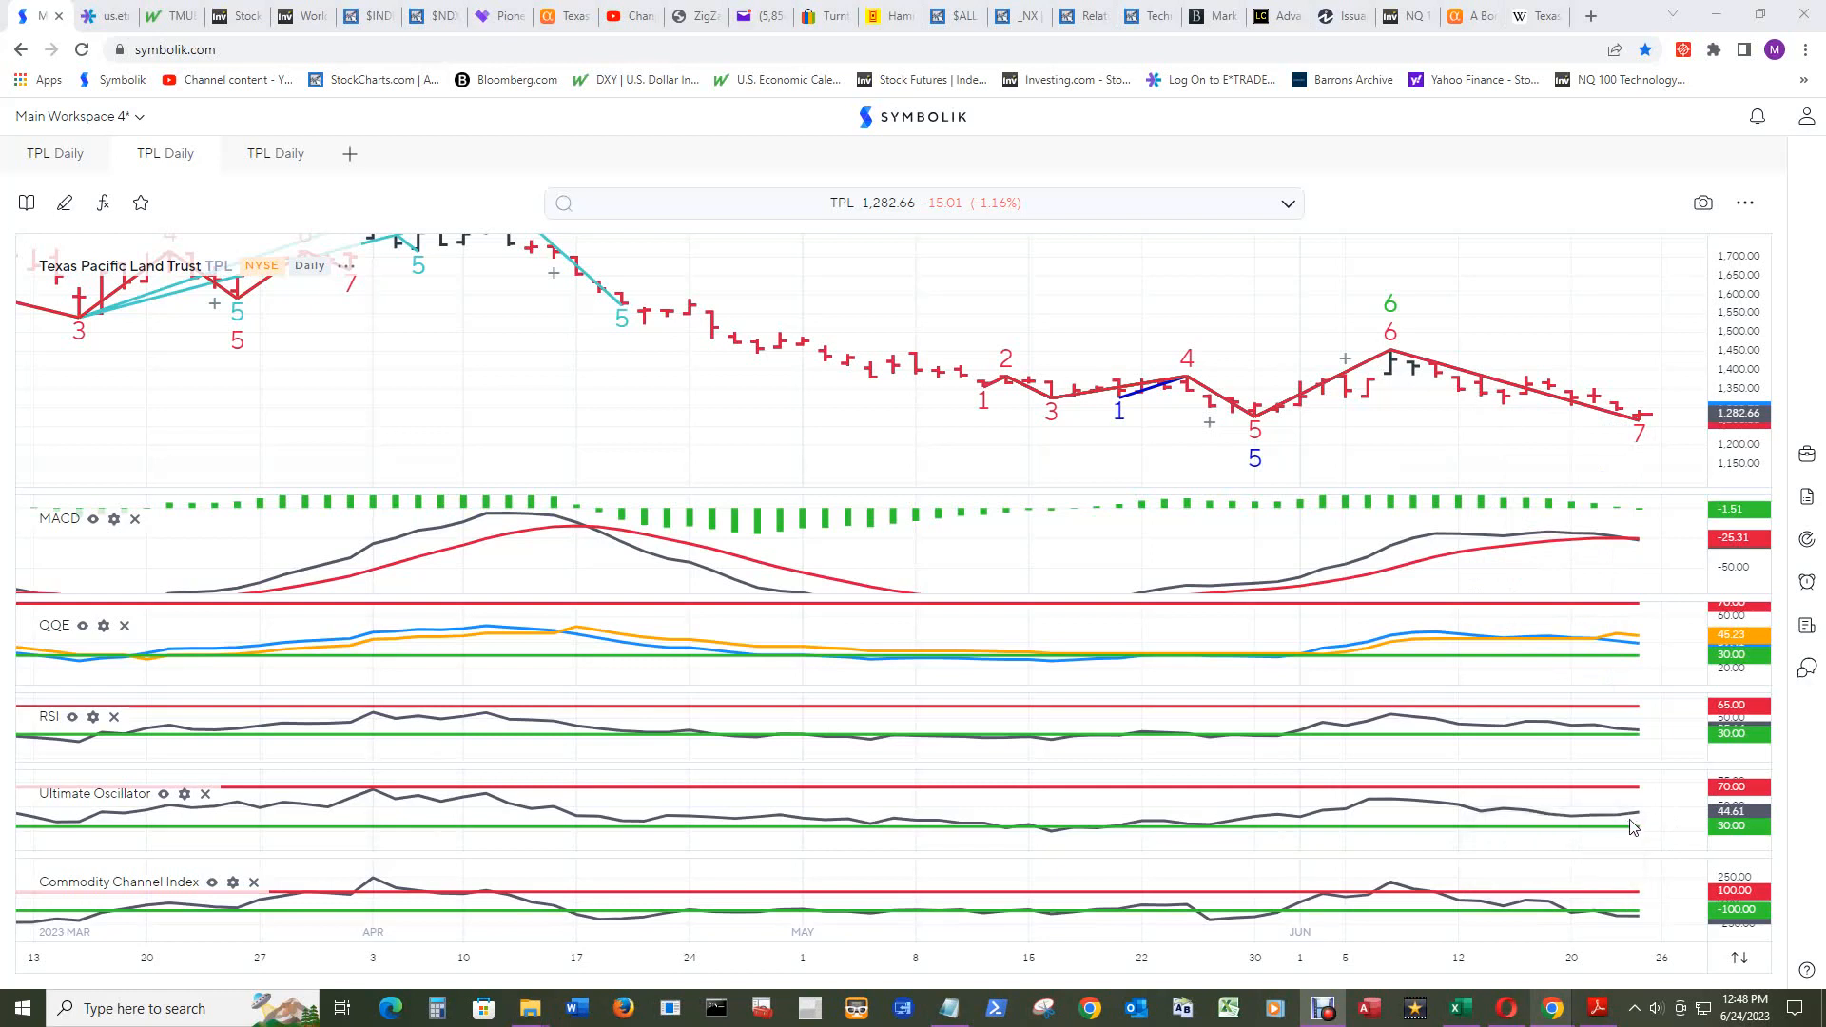
mouse_move(1635, 930)
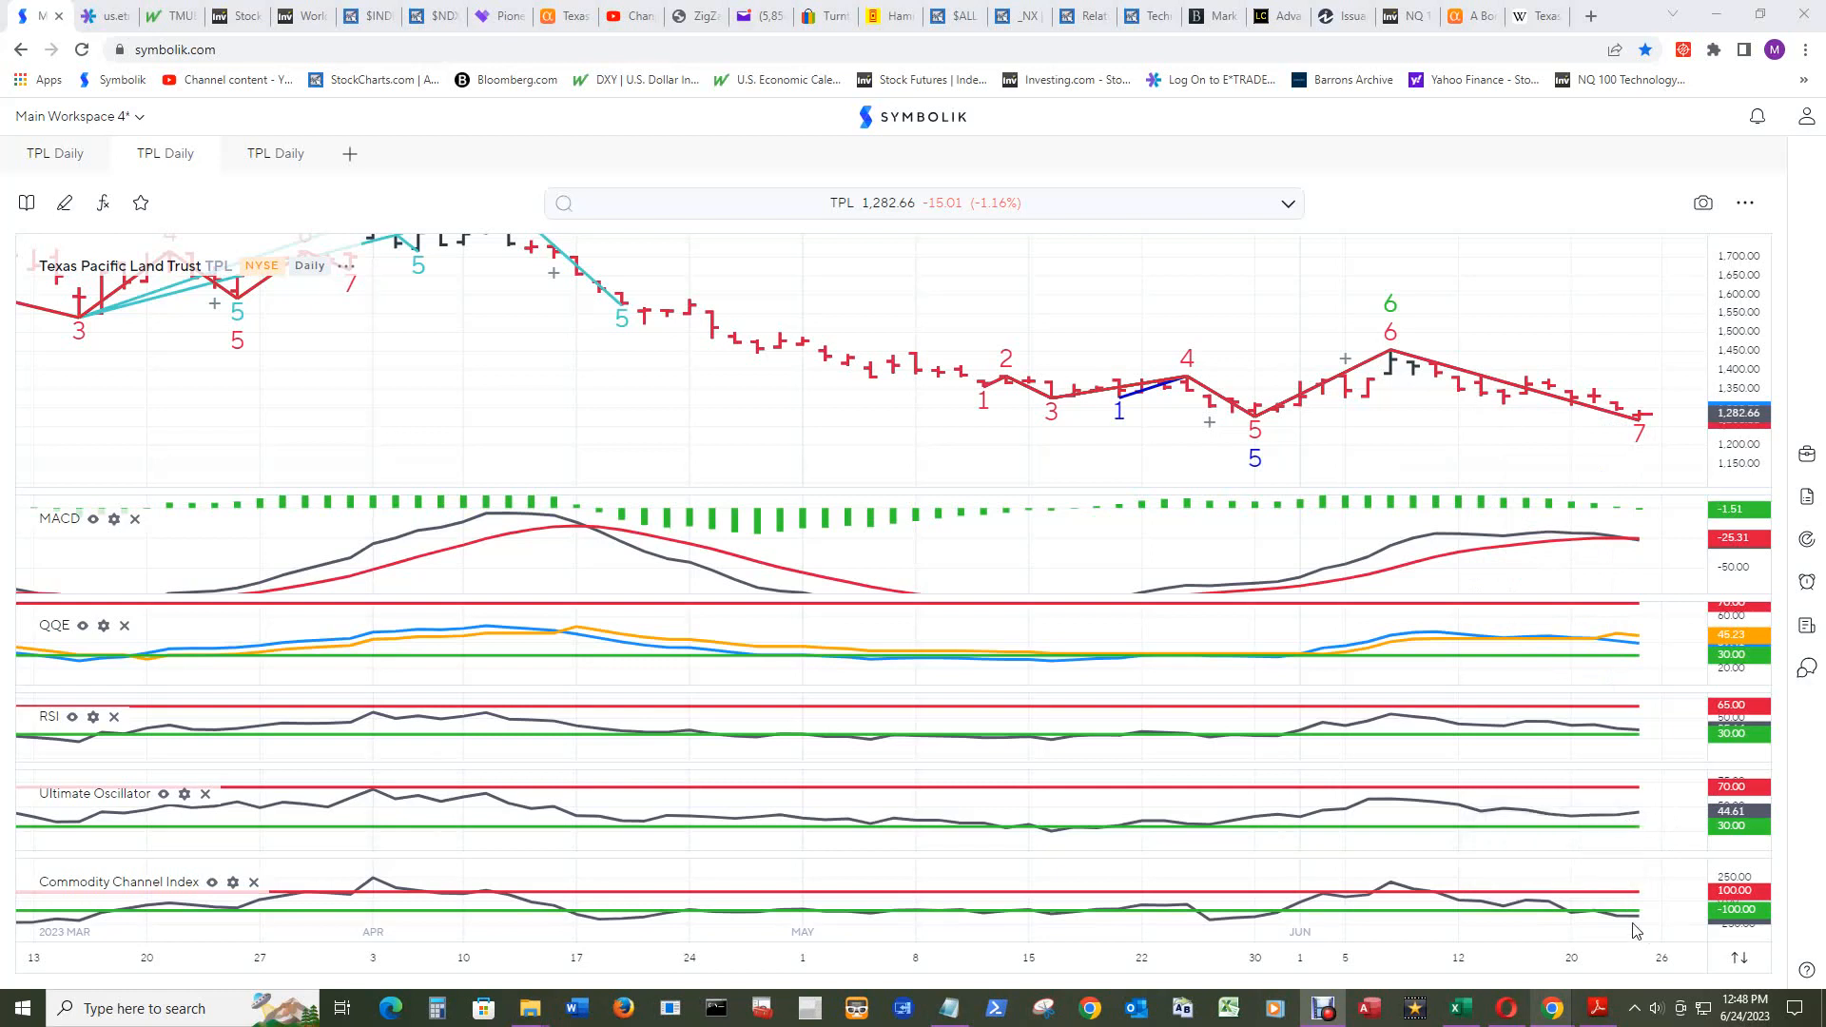
mouse_move(1628, 923)
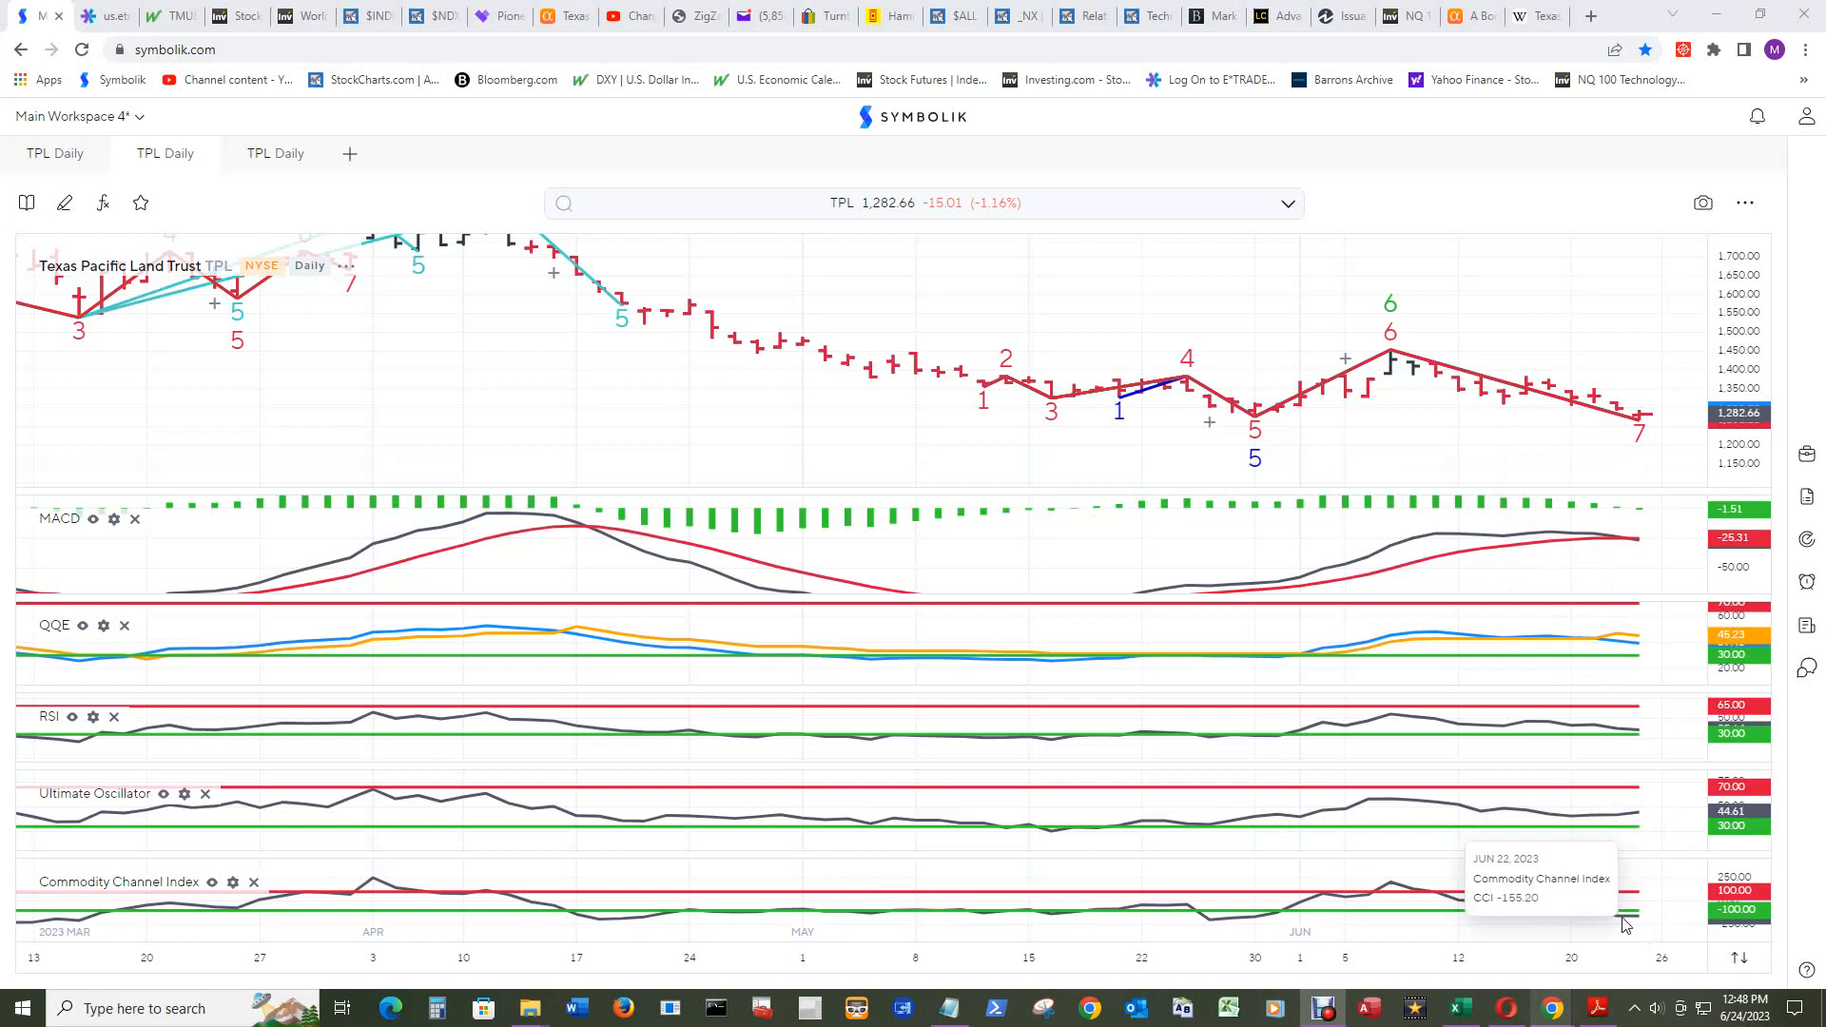
mouse_move(1628, 924)
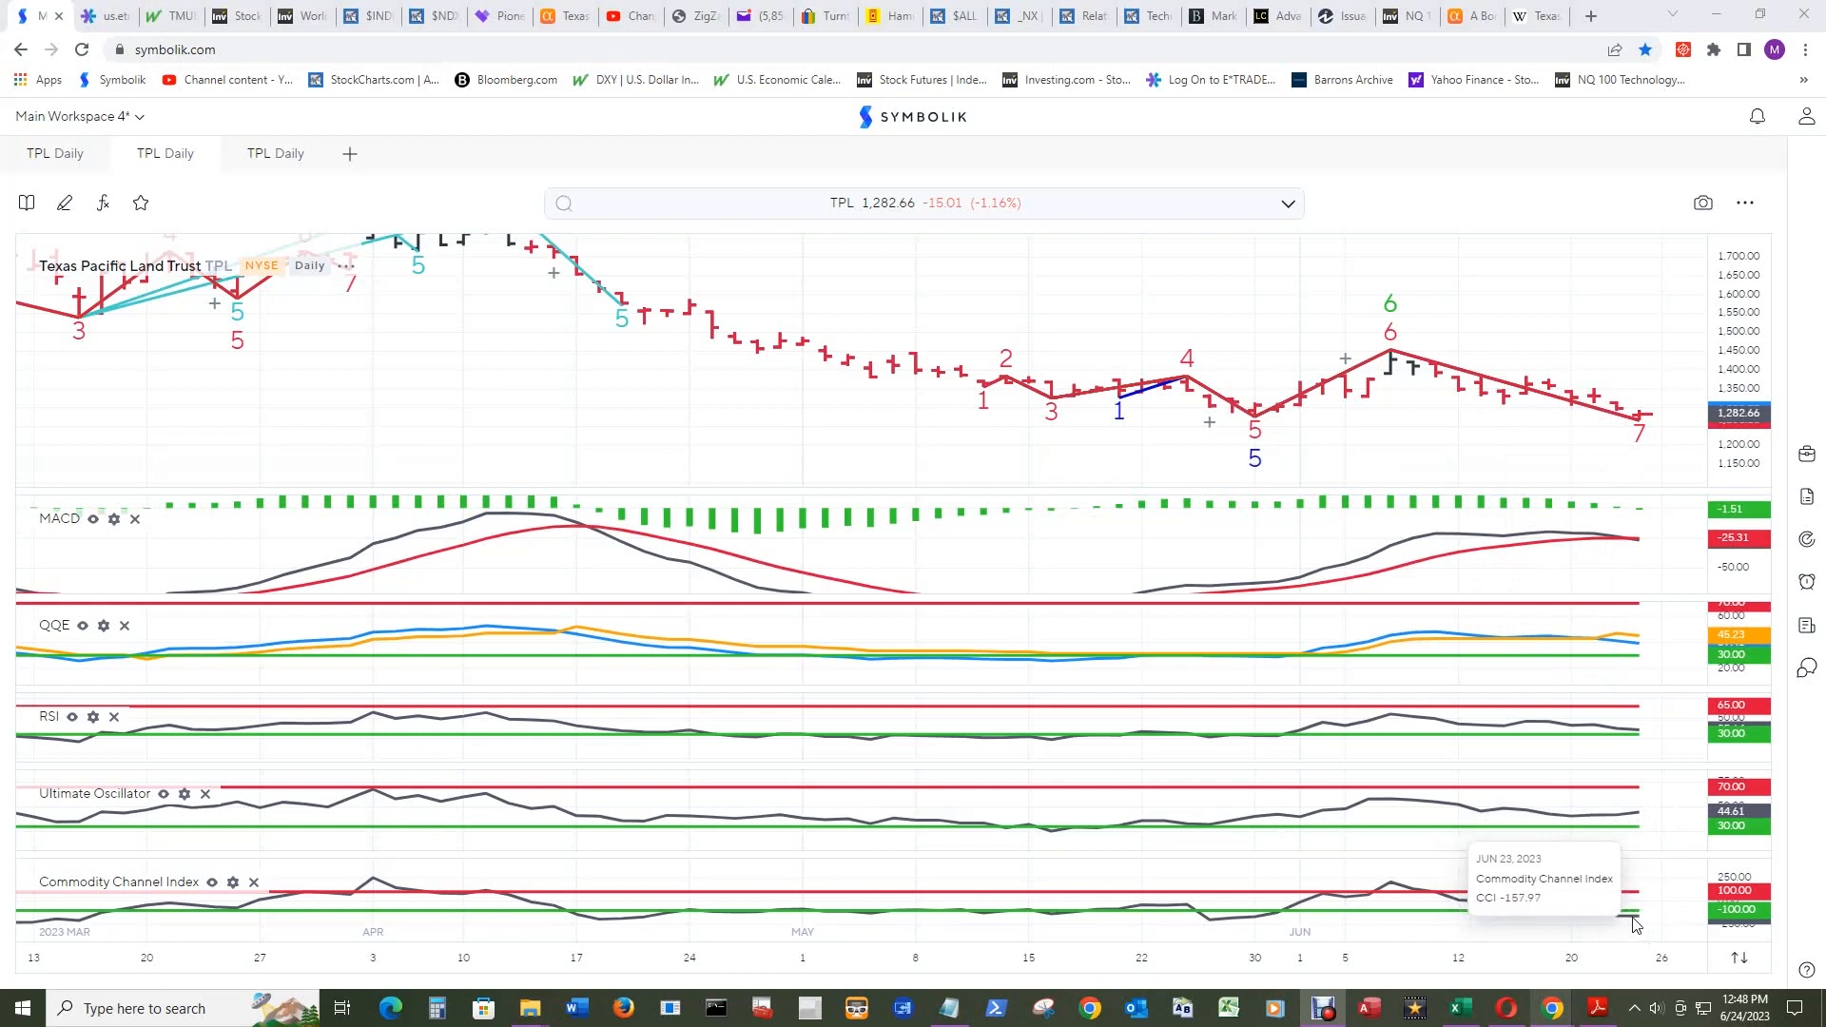
mouse_move(1656, 920)
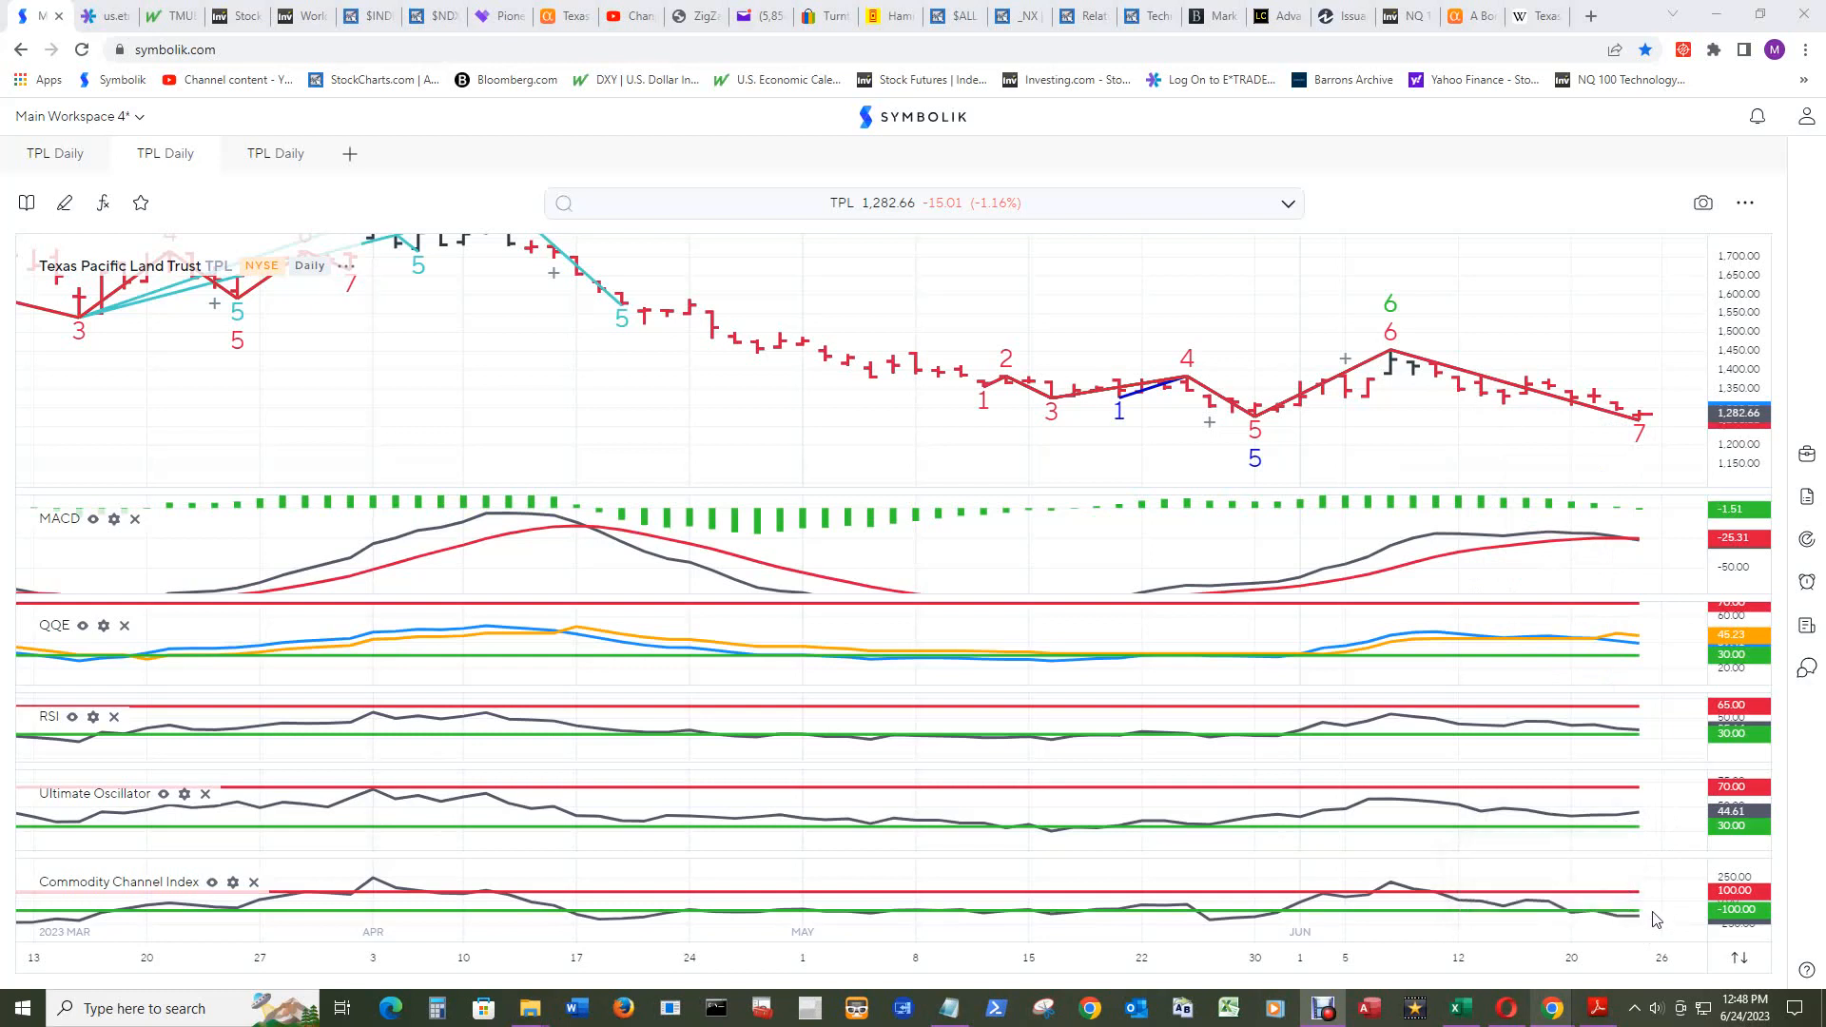
mouse_move(1674, 737)
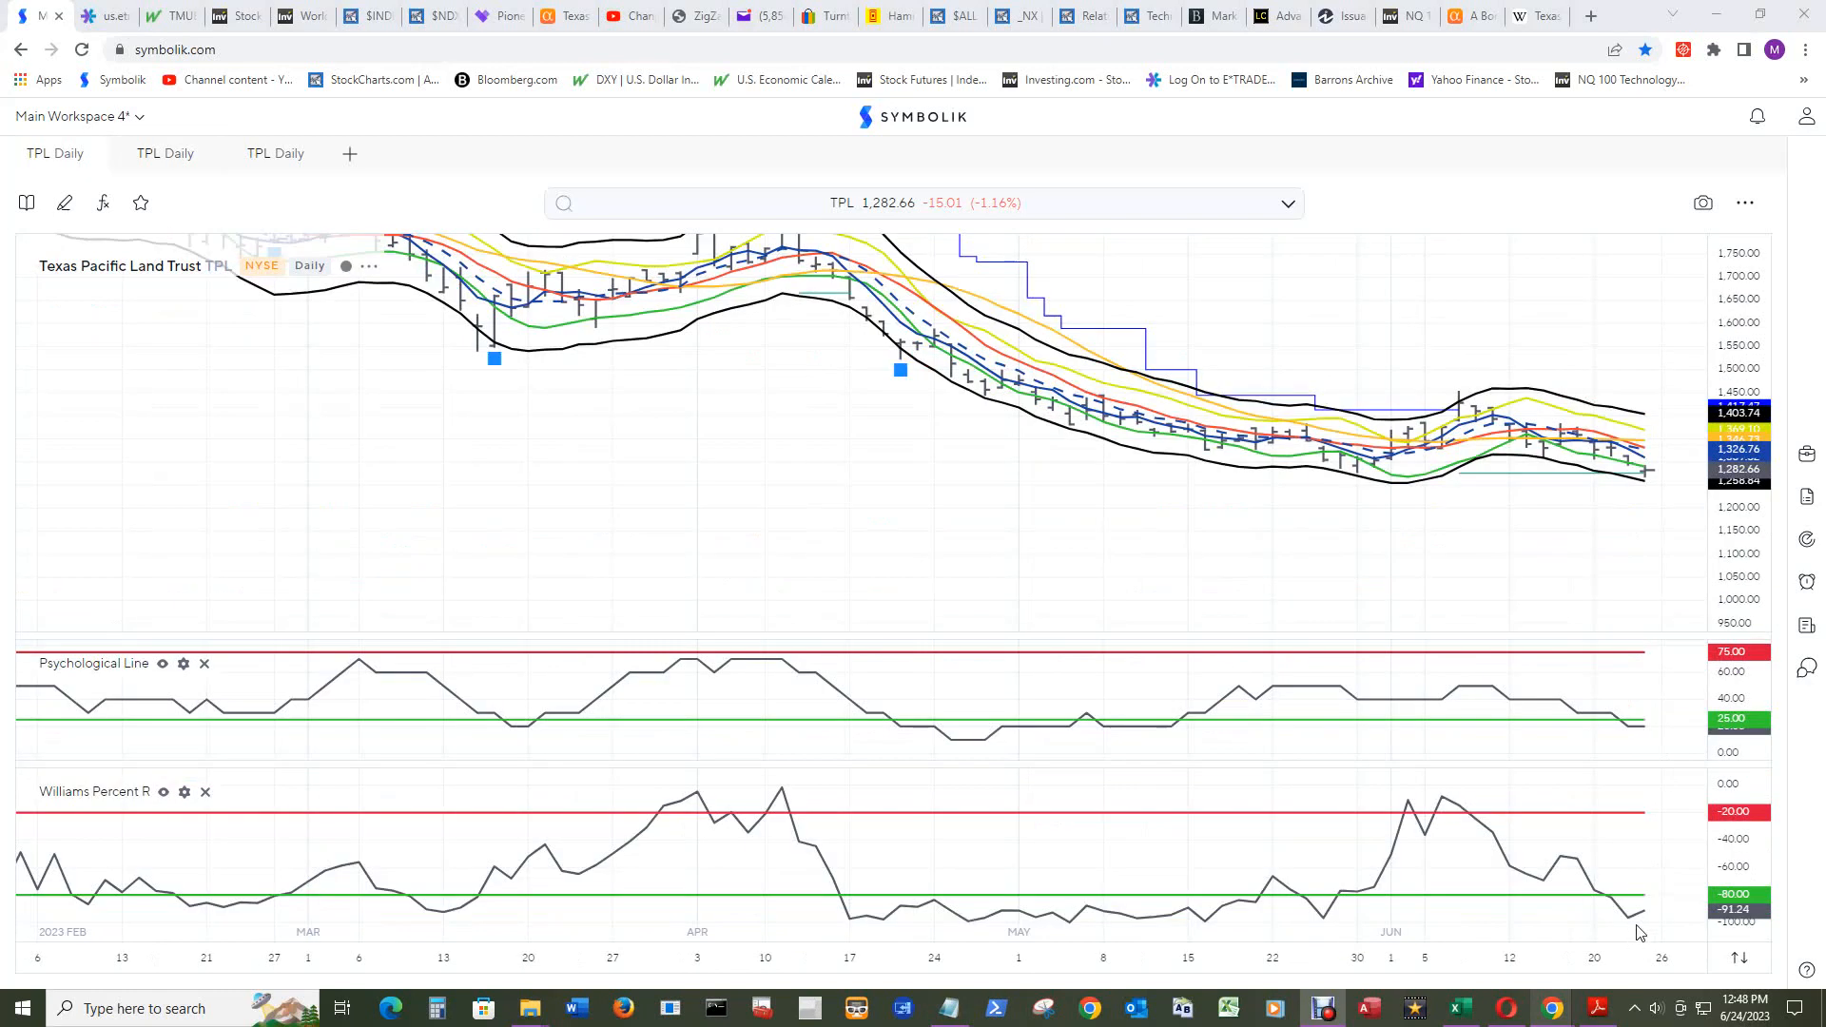
mouse_move(1628, 928)
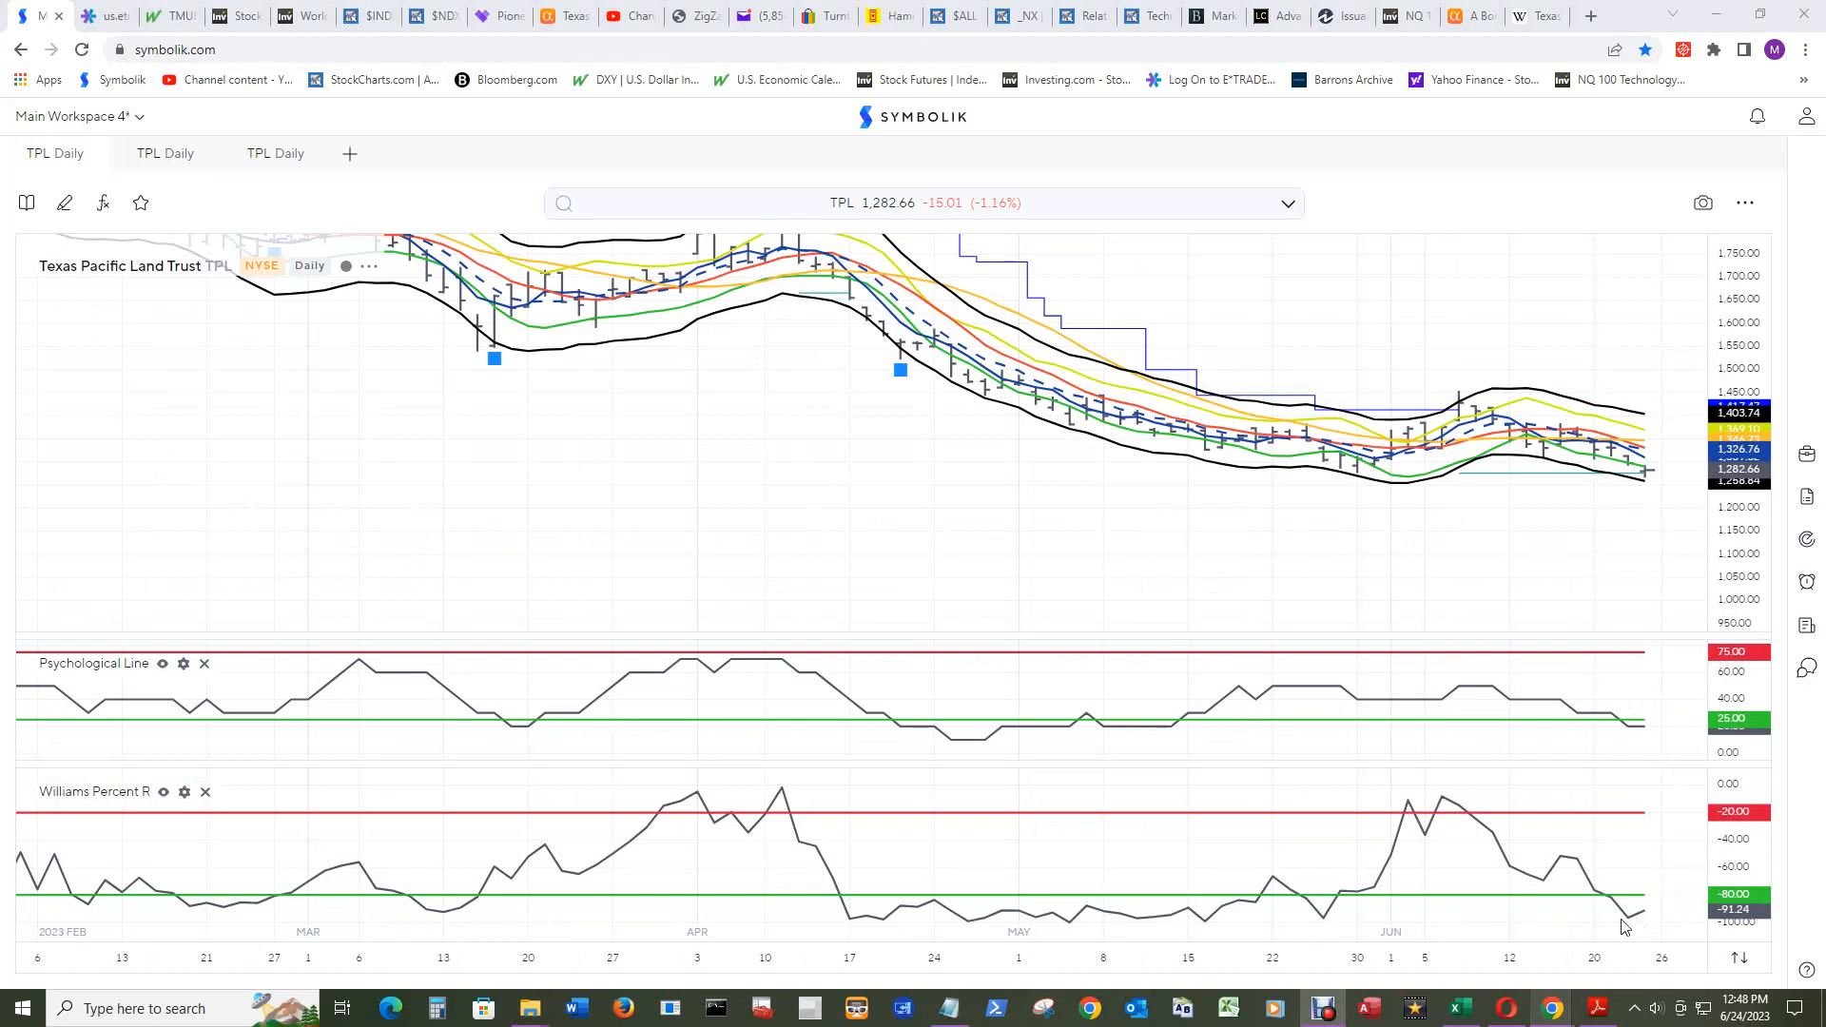
mouse_move(1636, 932)
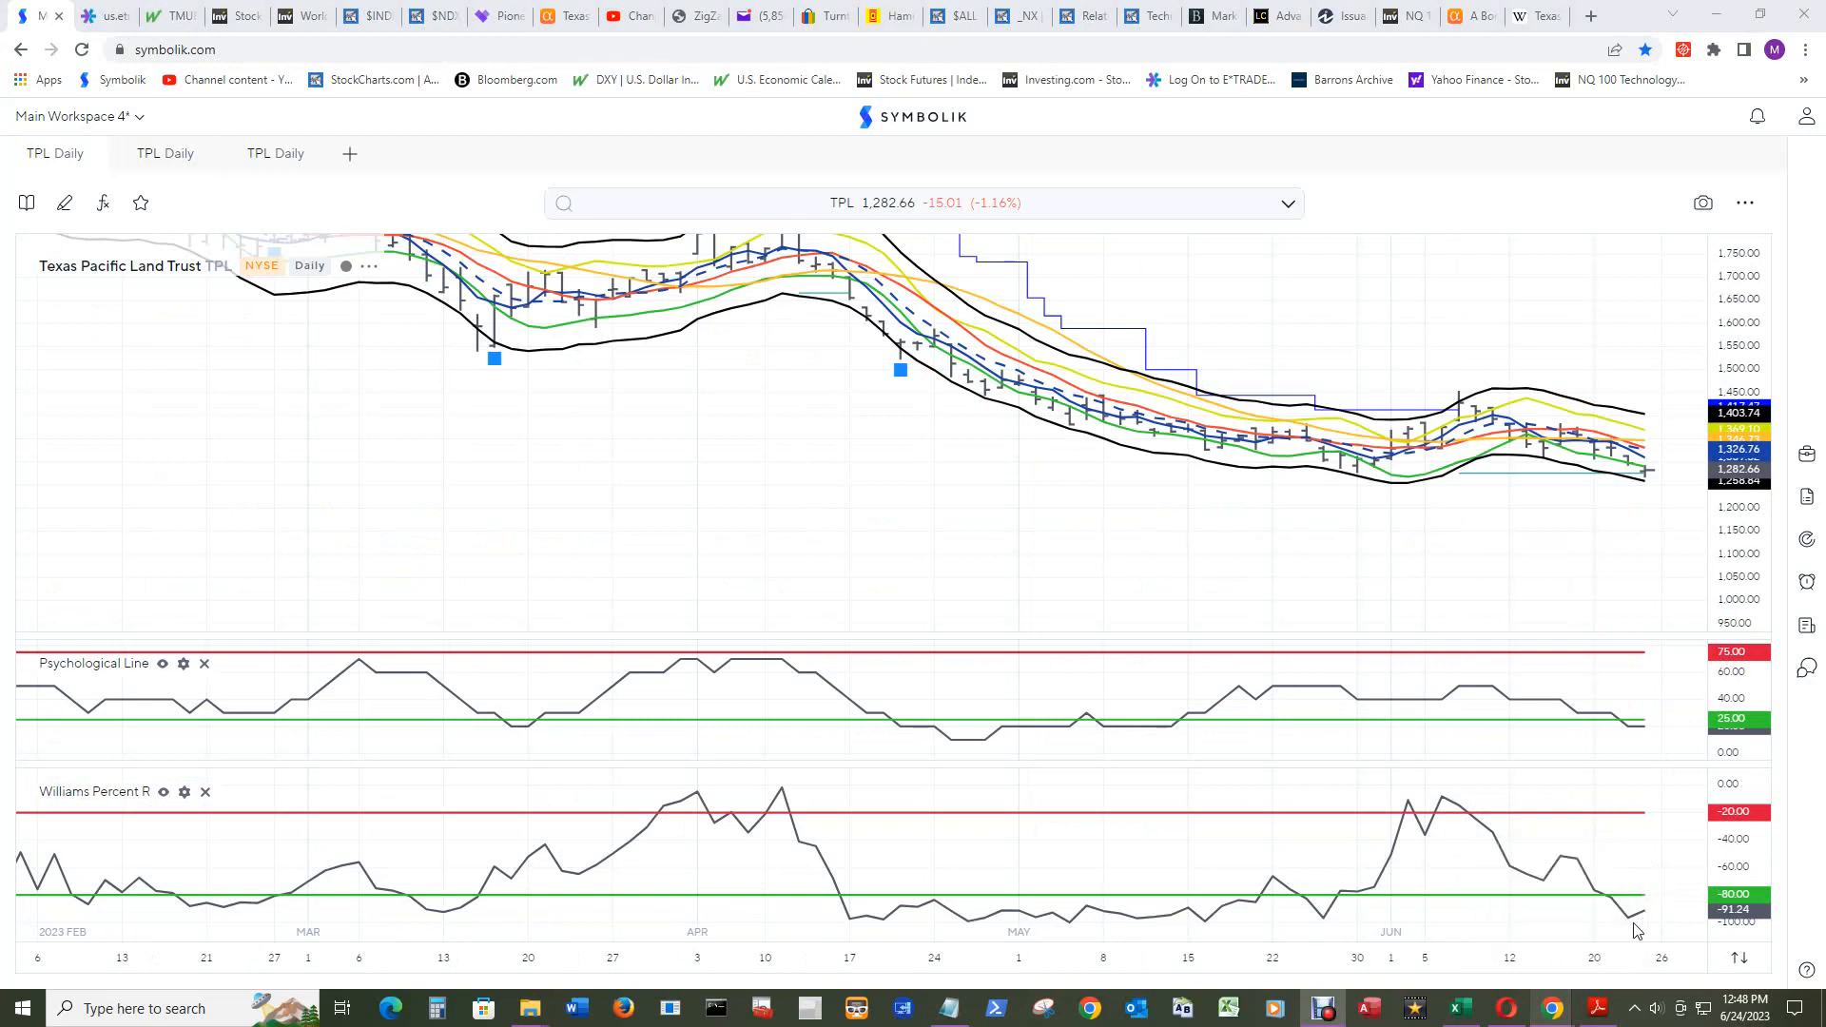
mouse_move(1639, 920)
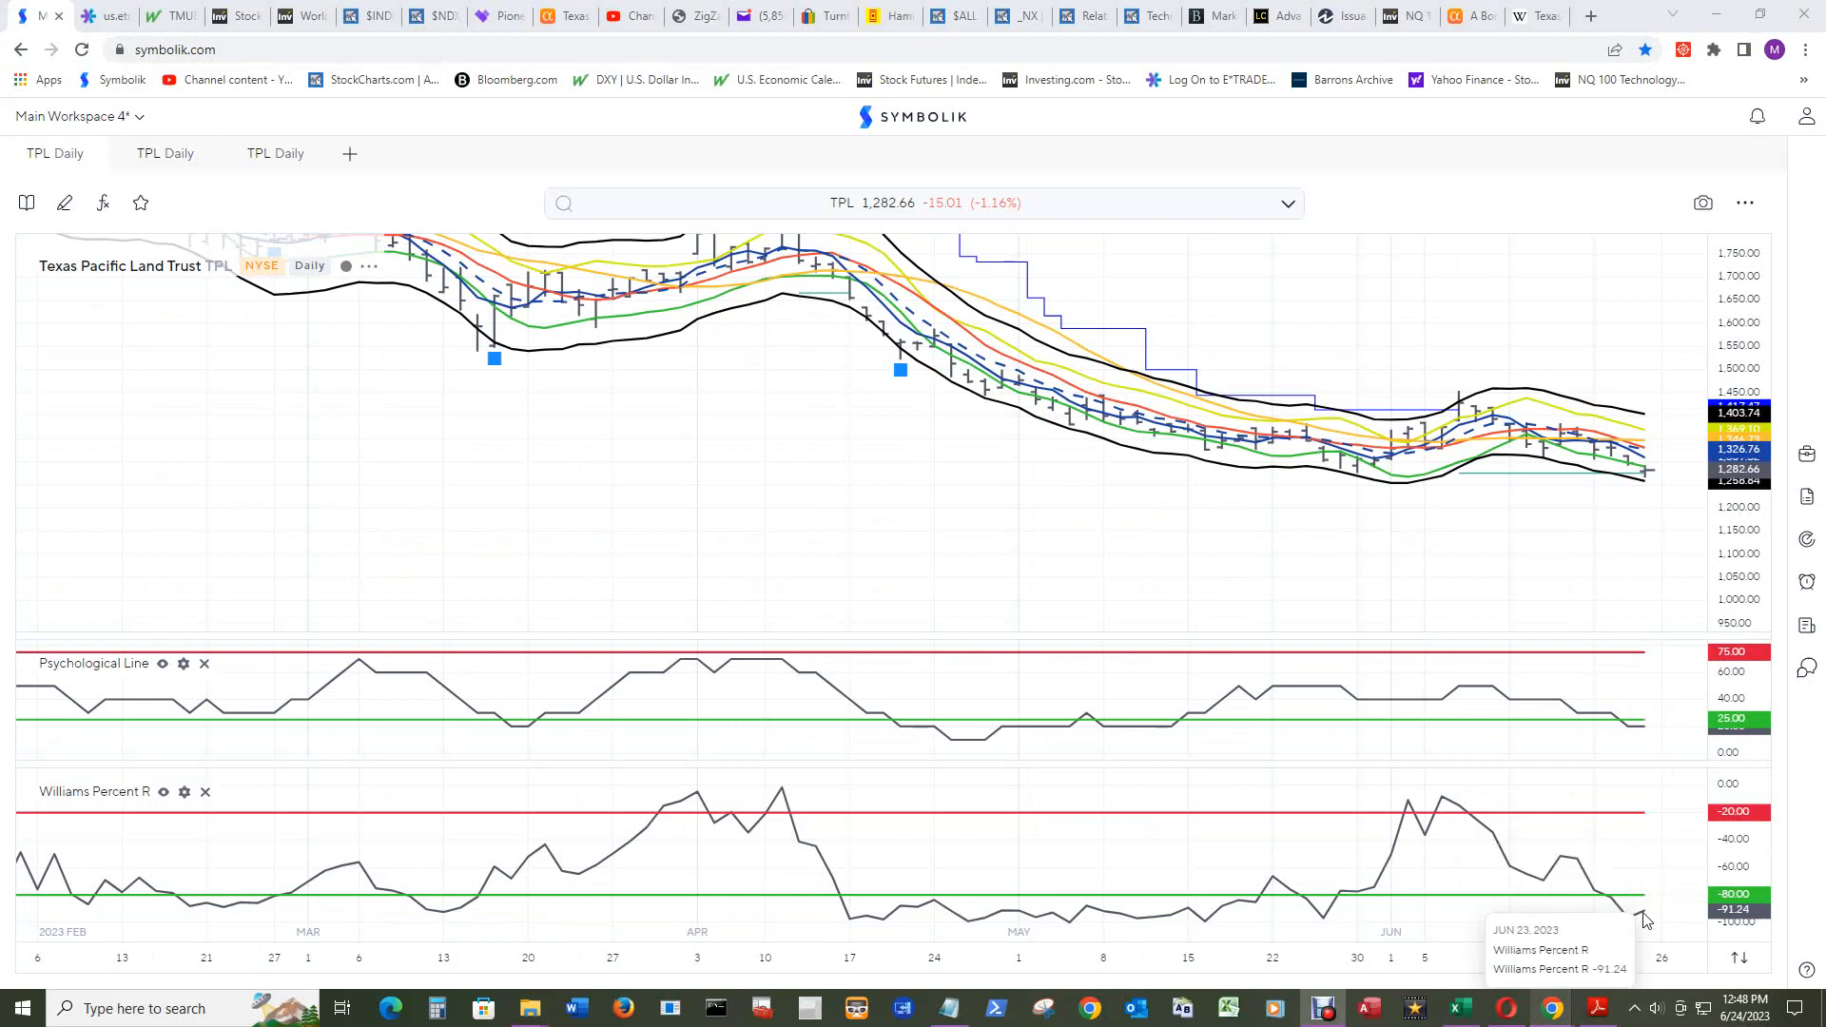
mouse_move(1645, 528)
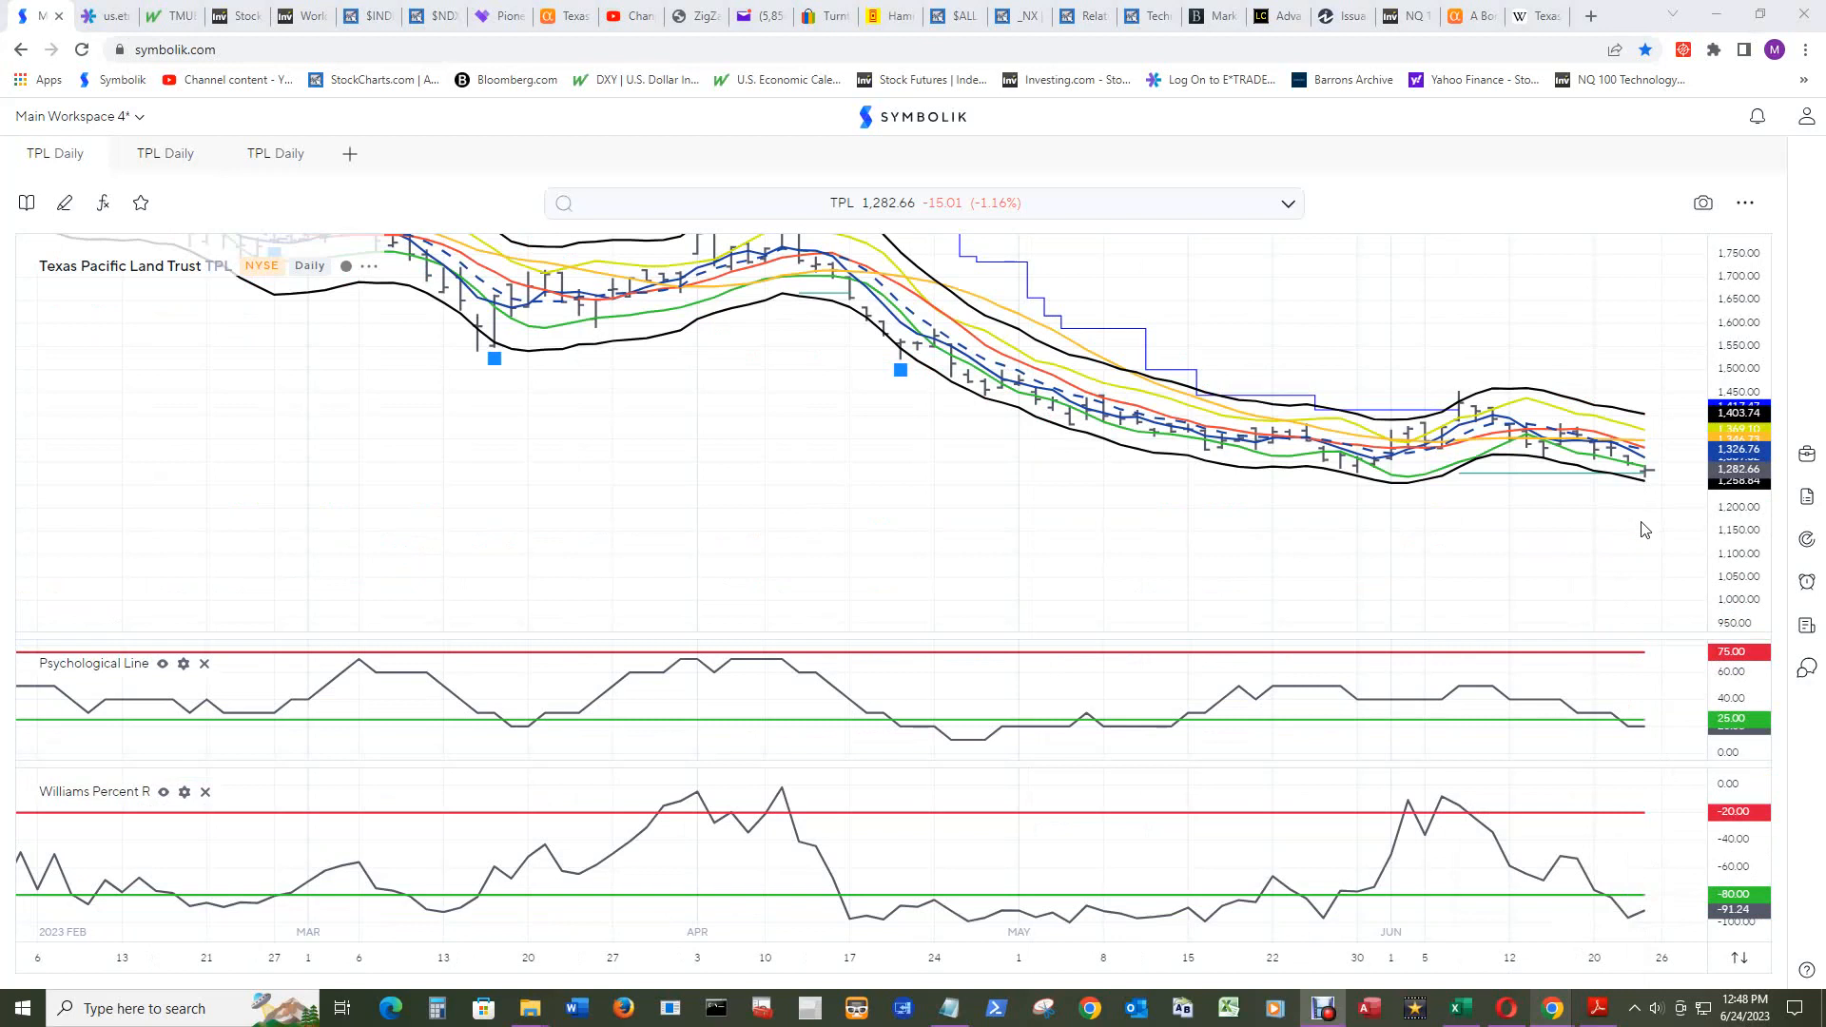
mouse_move(1644, 494)
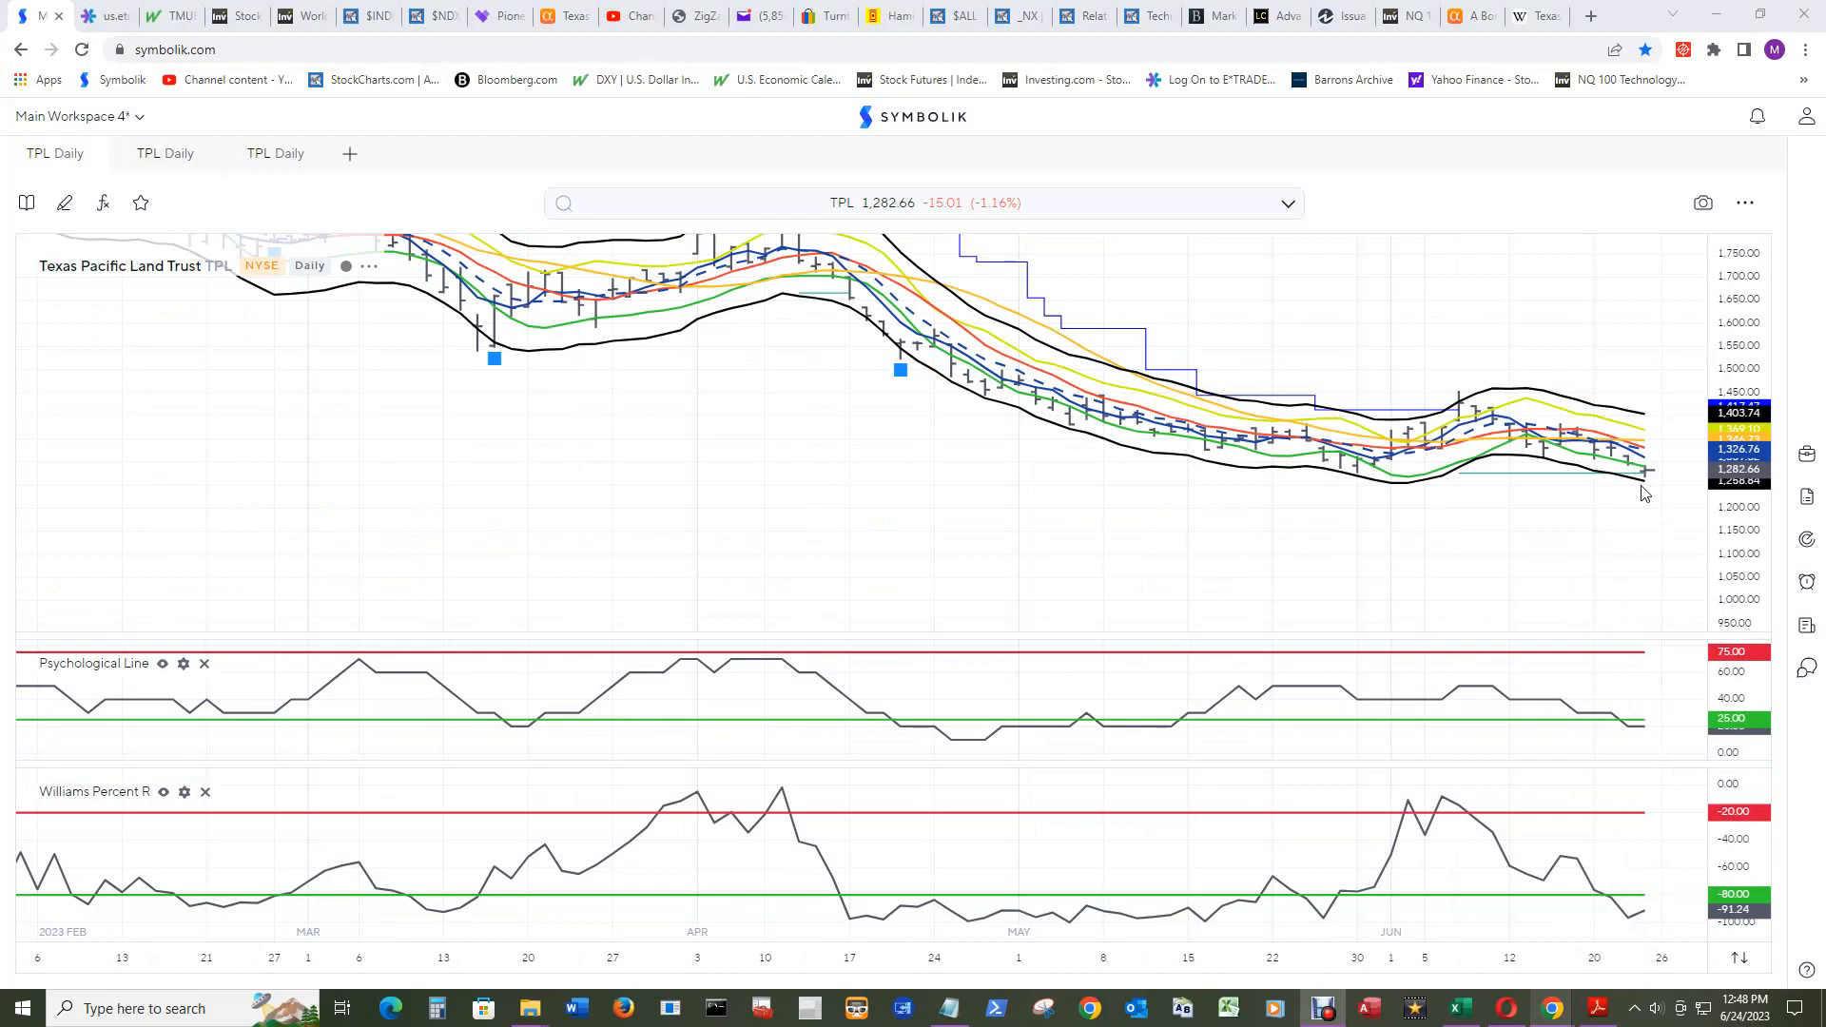
mouse_move(1629, 482)
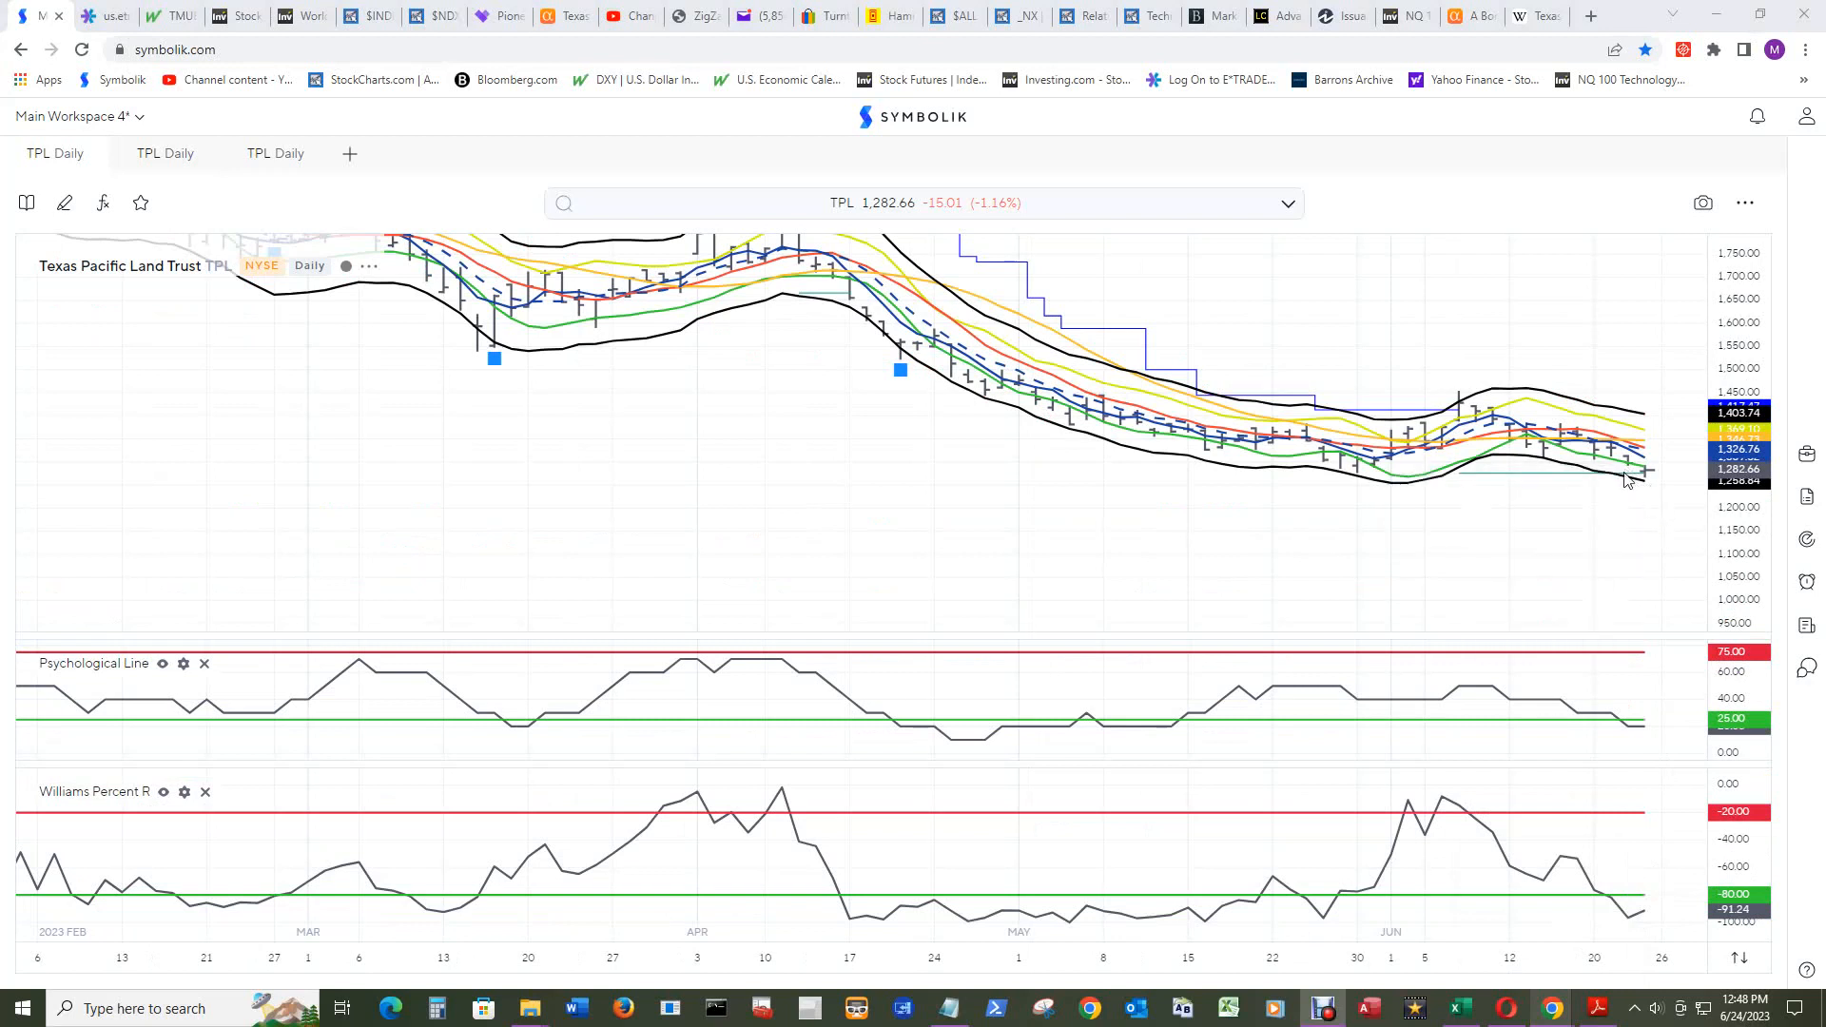
mouse_move(1639, 919)
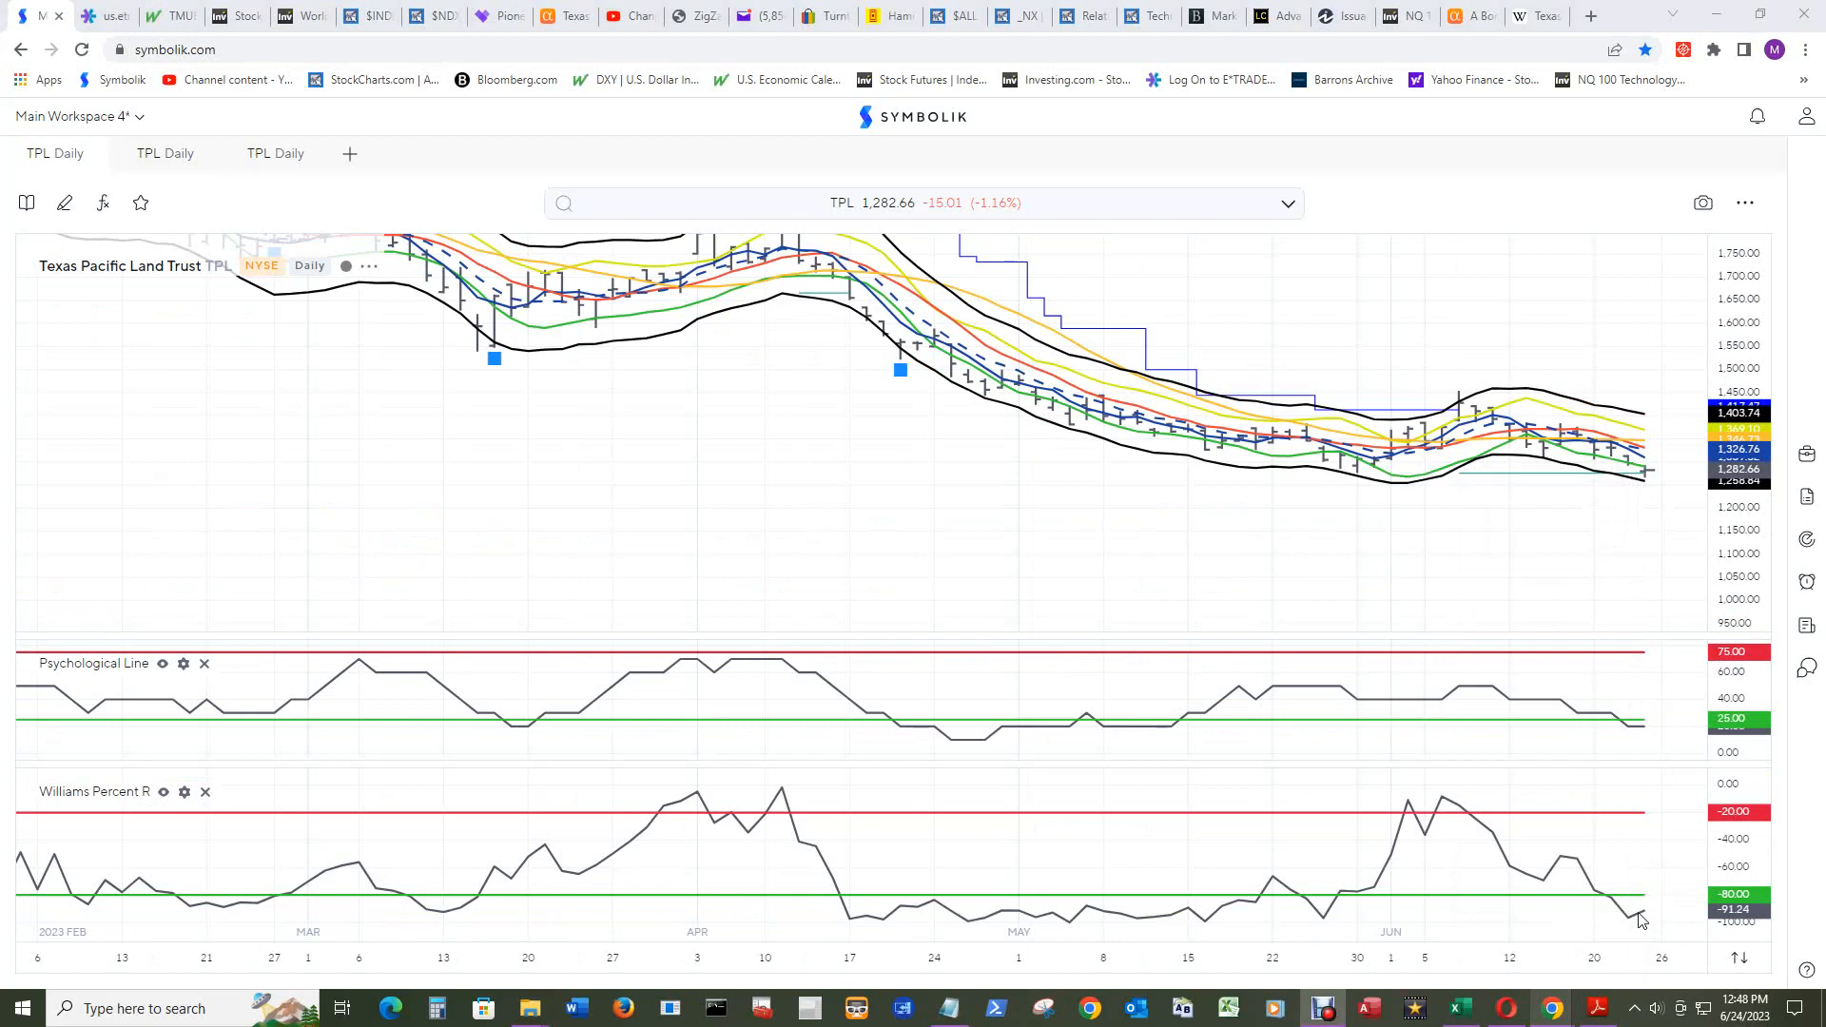
mouse_move(949, 339)
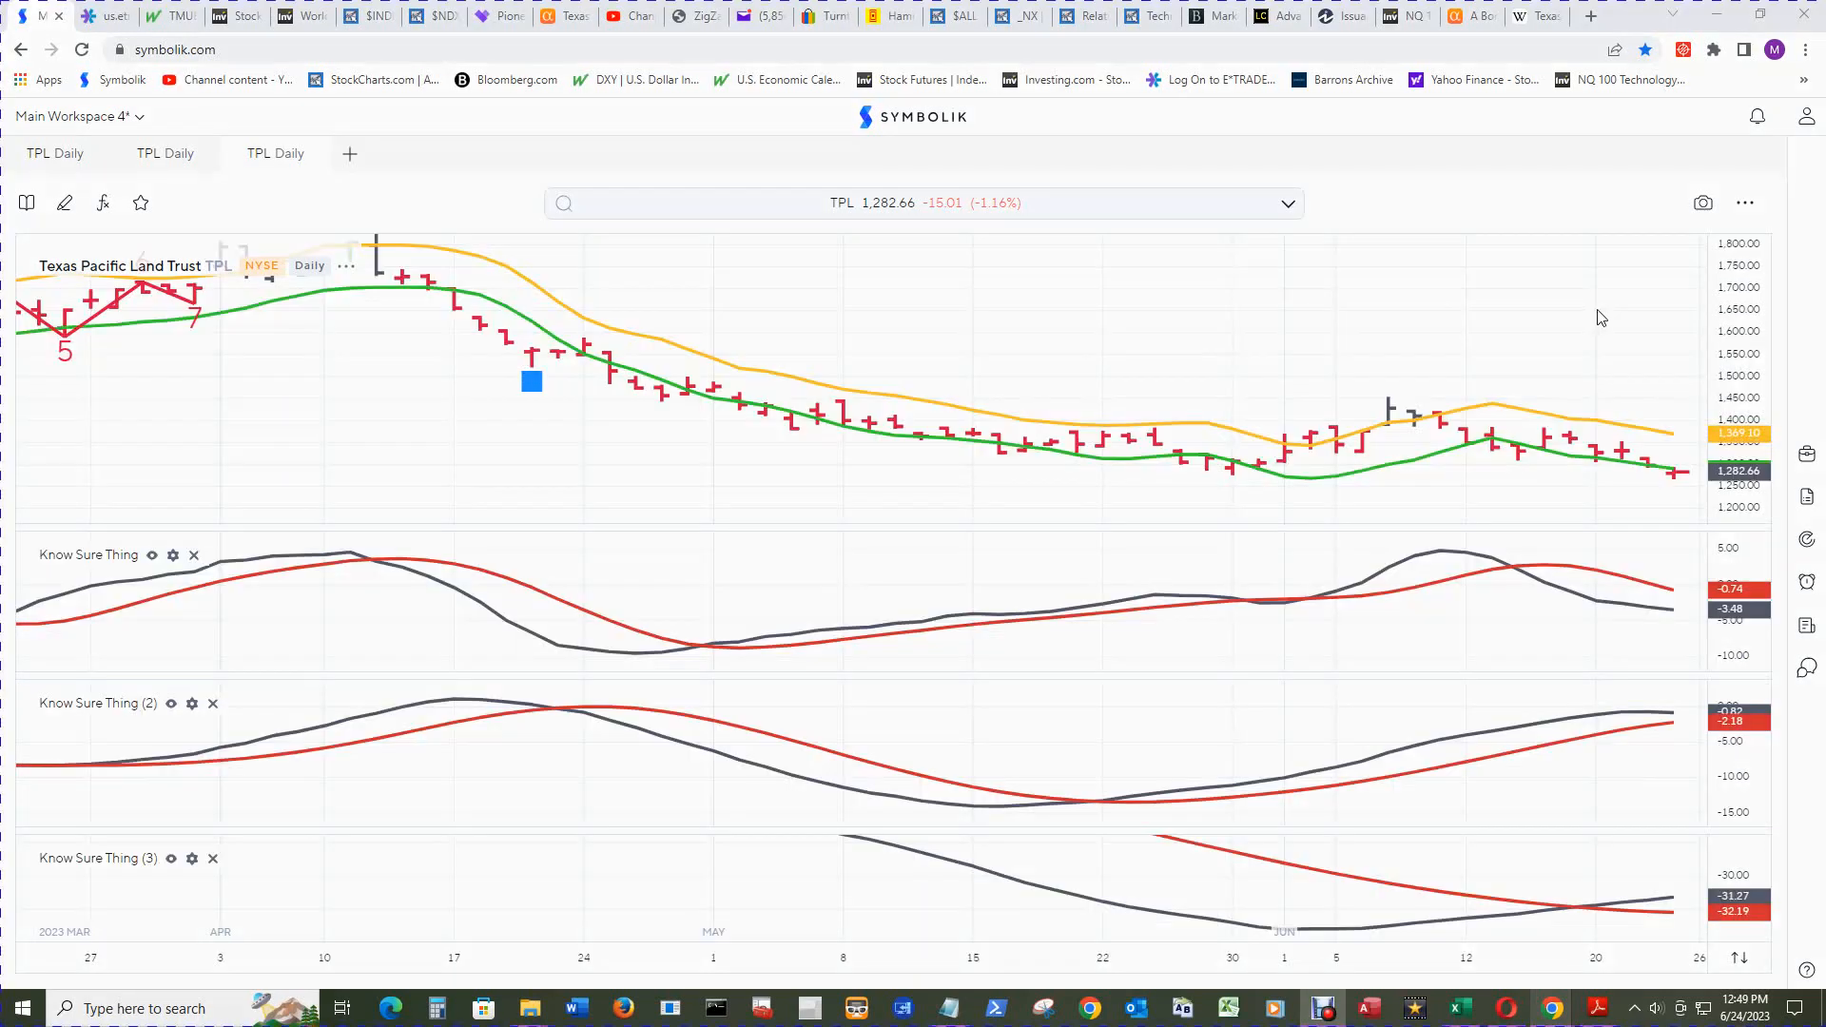
mouse_move(1640, 731)
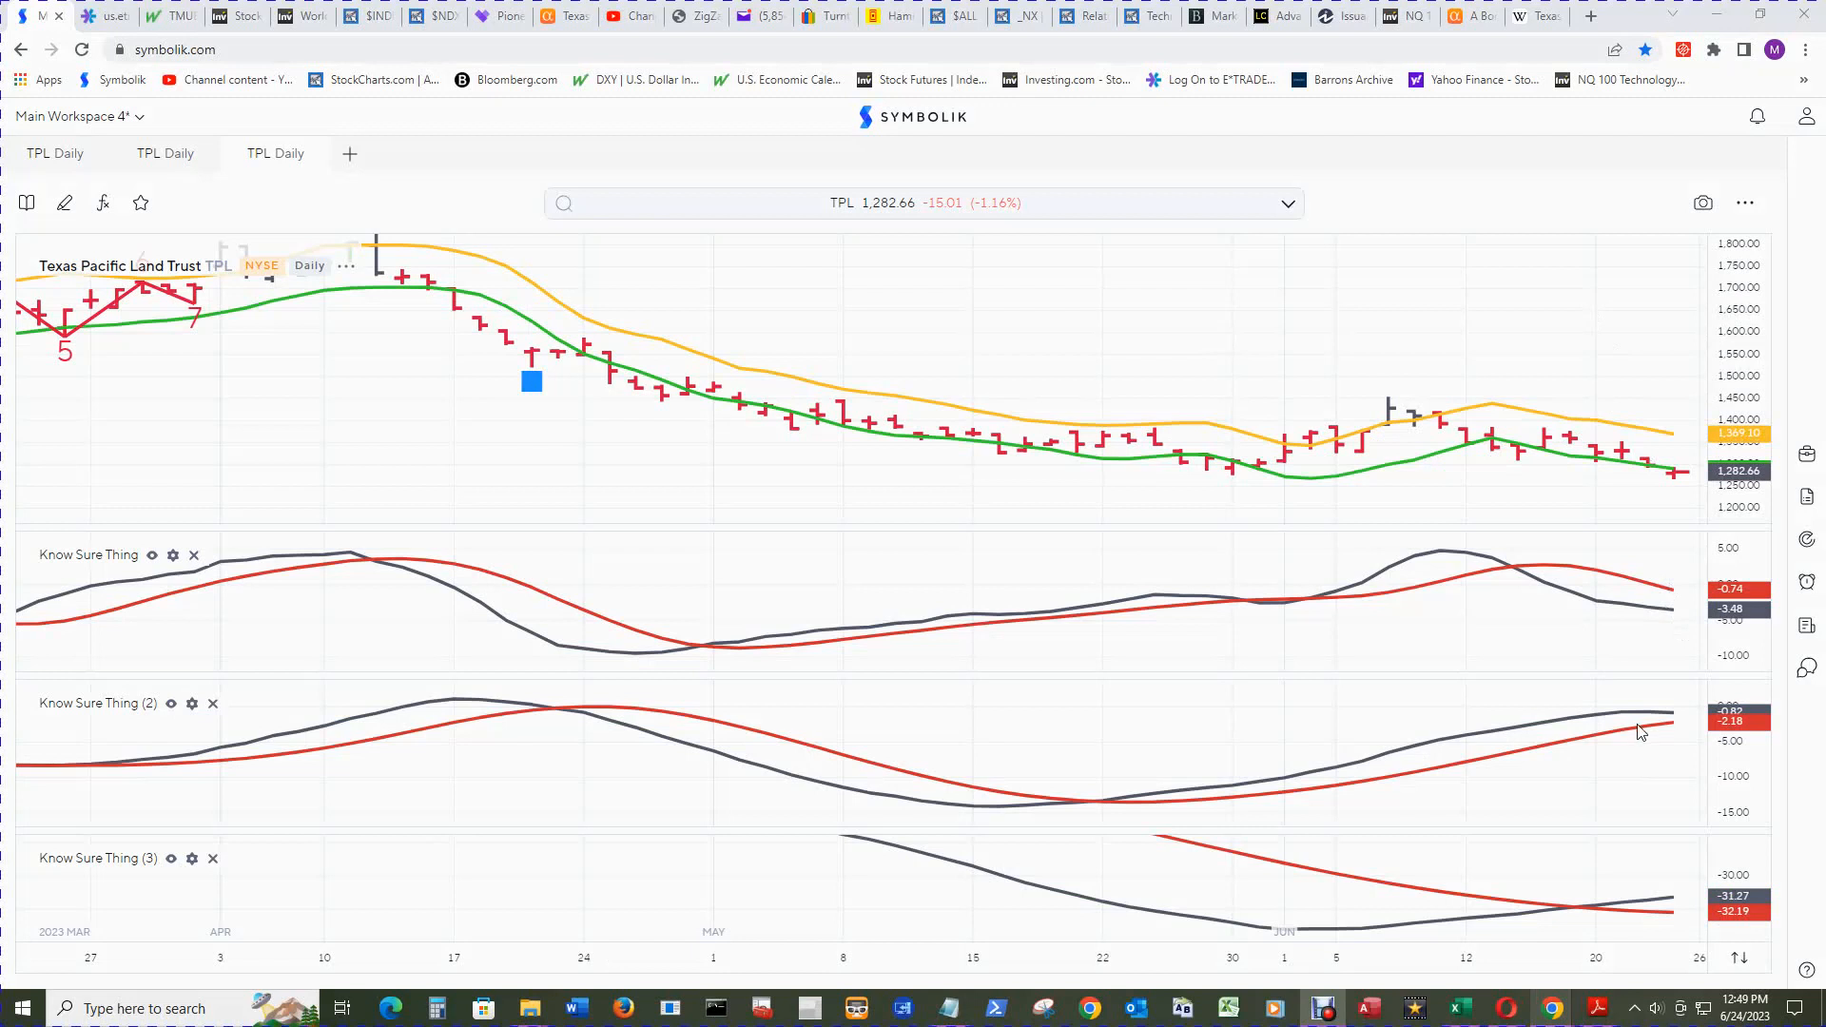
mouse_move(1632, 627)
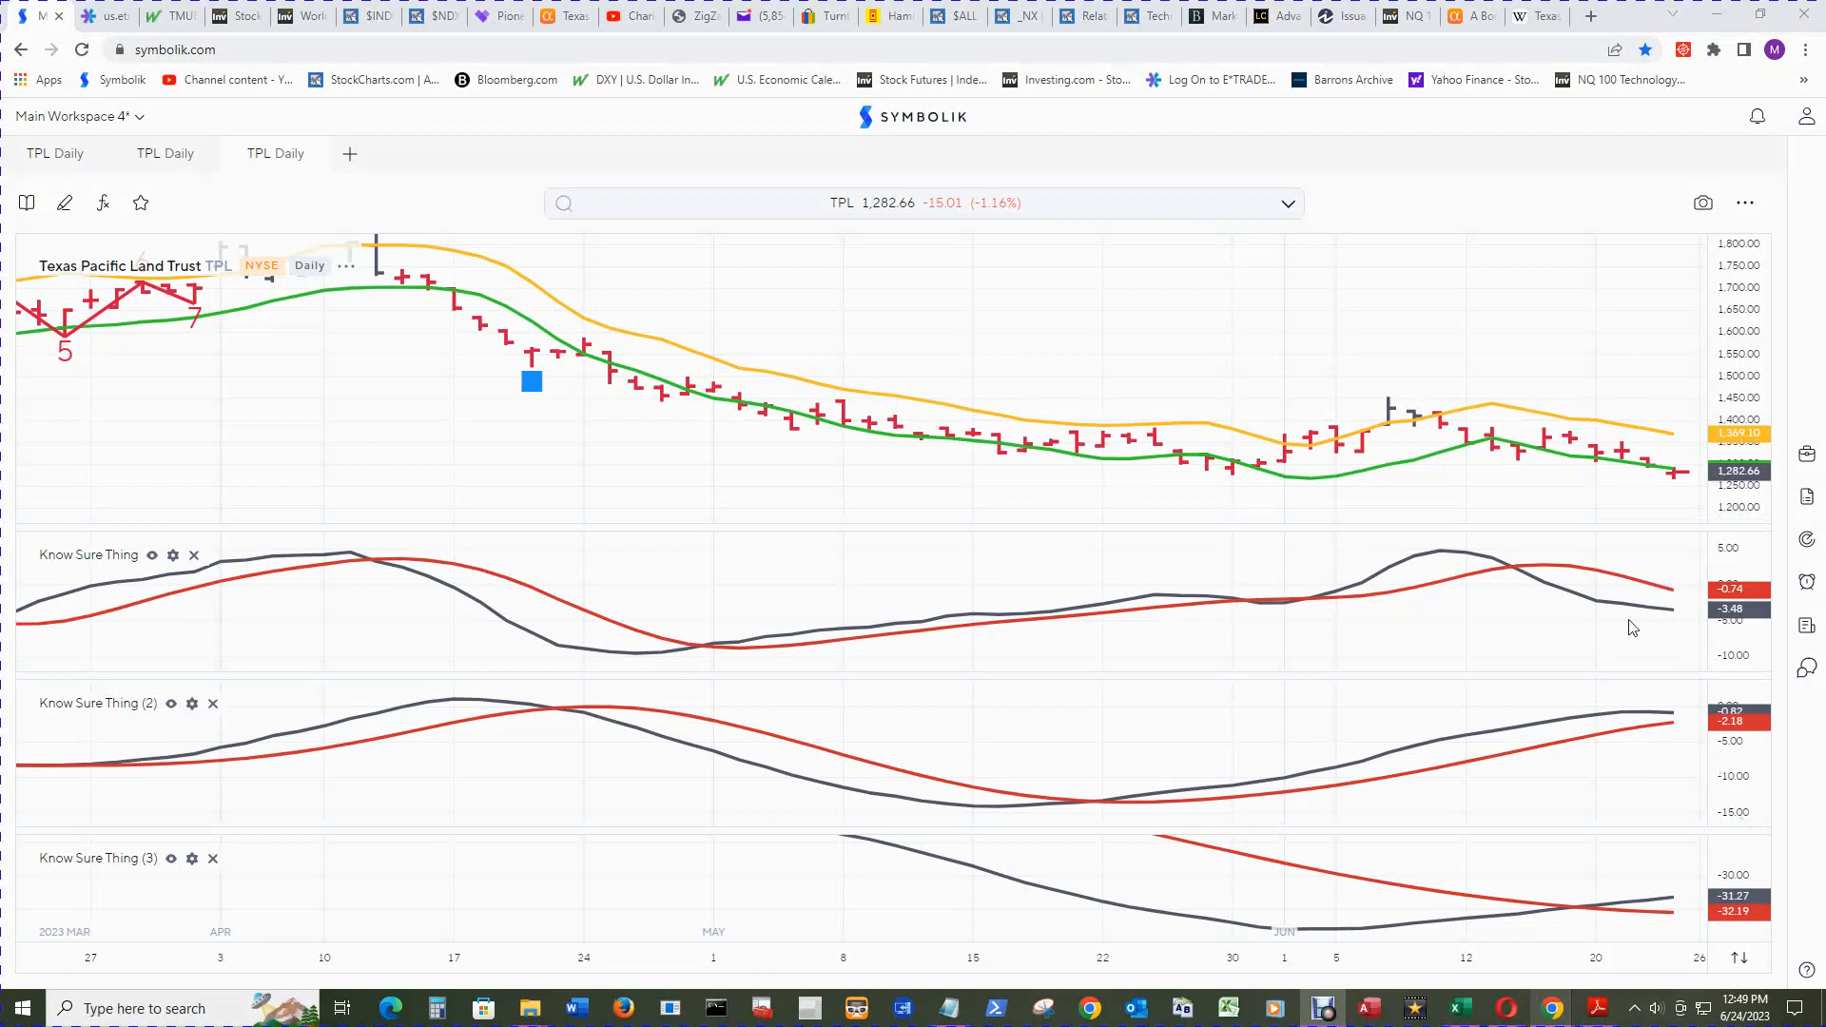
mouse_move(1735, 926)
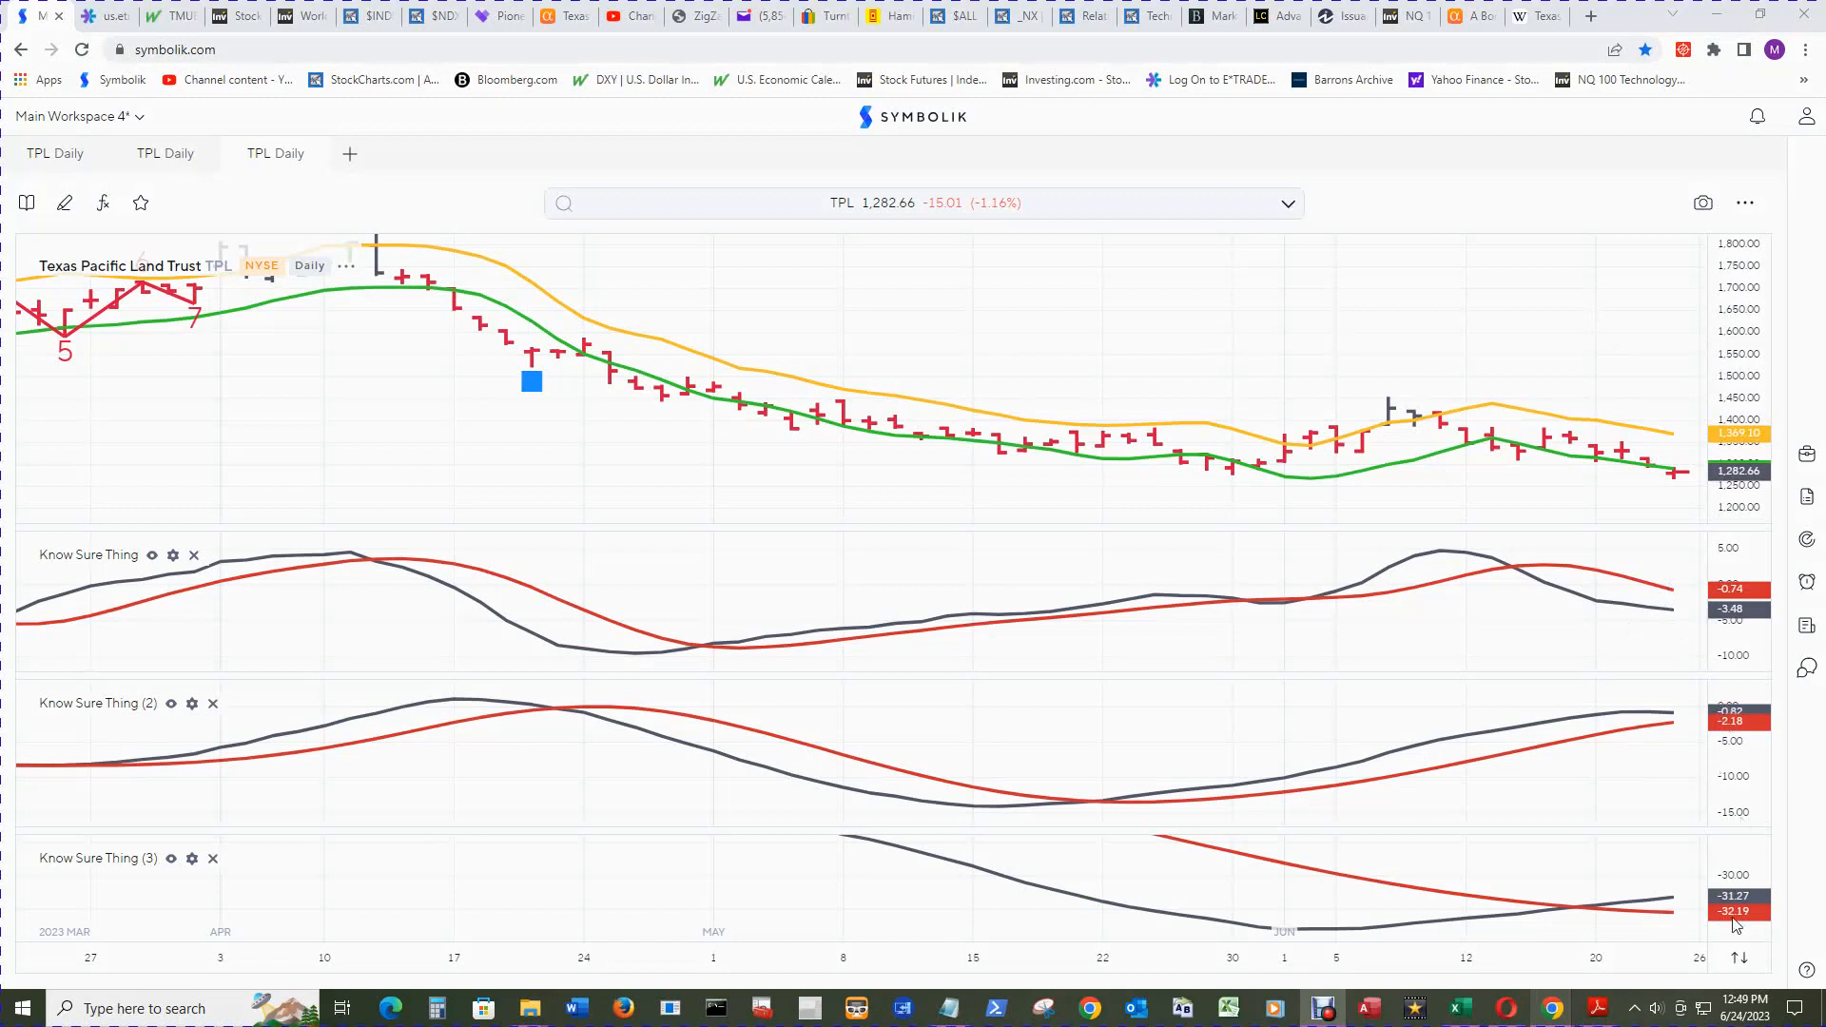
mouse_move(1694, 722)
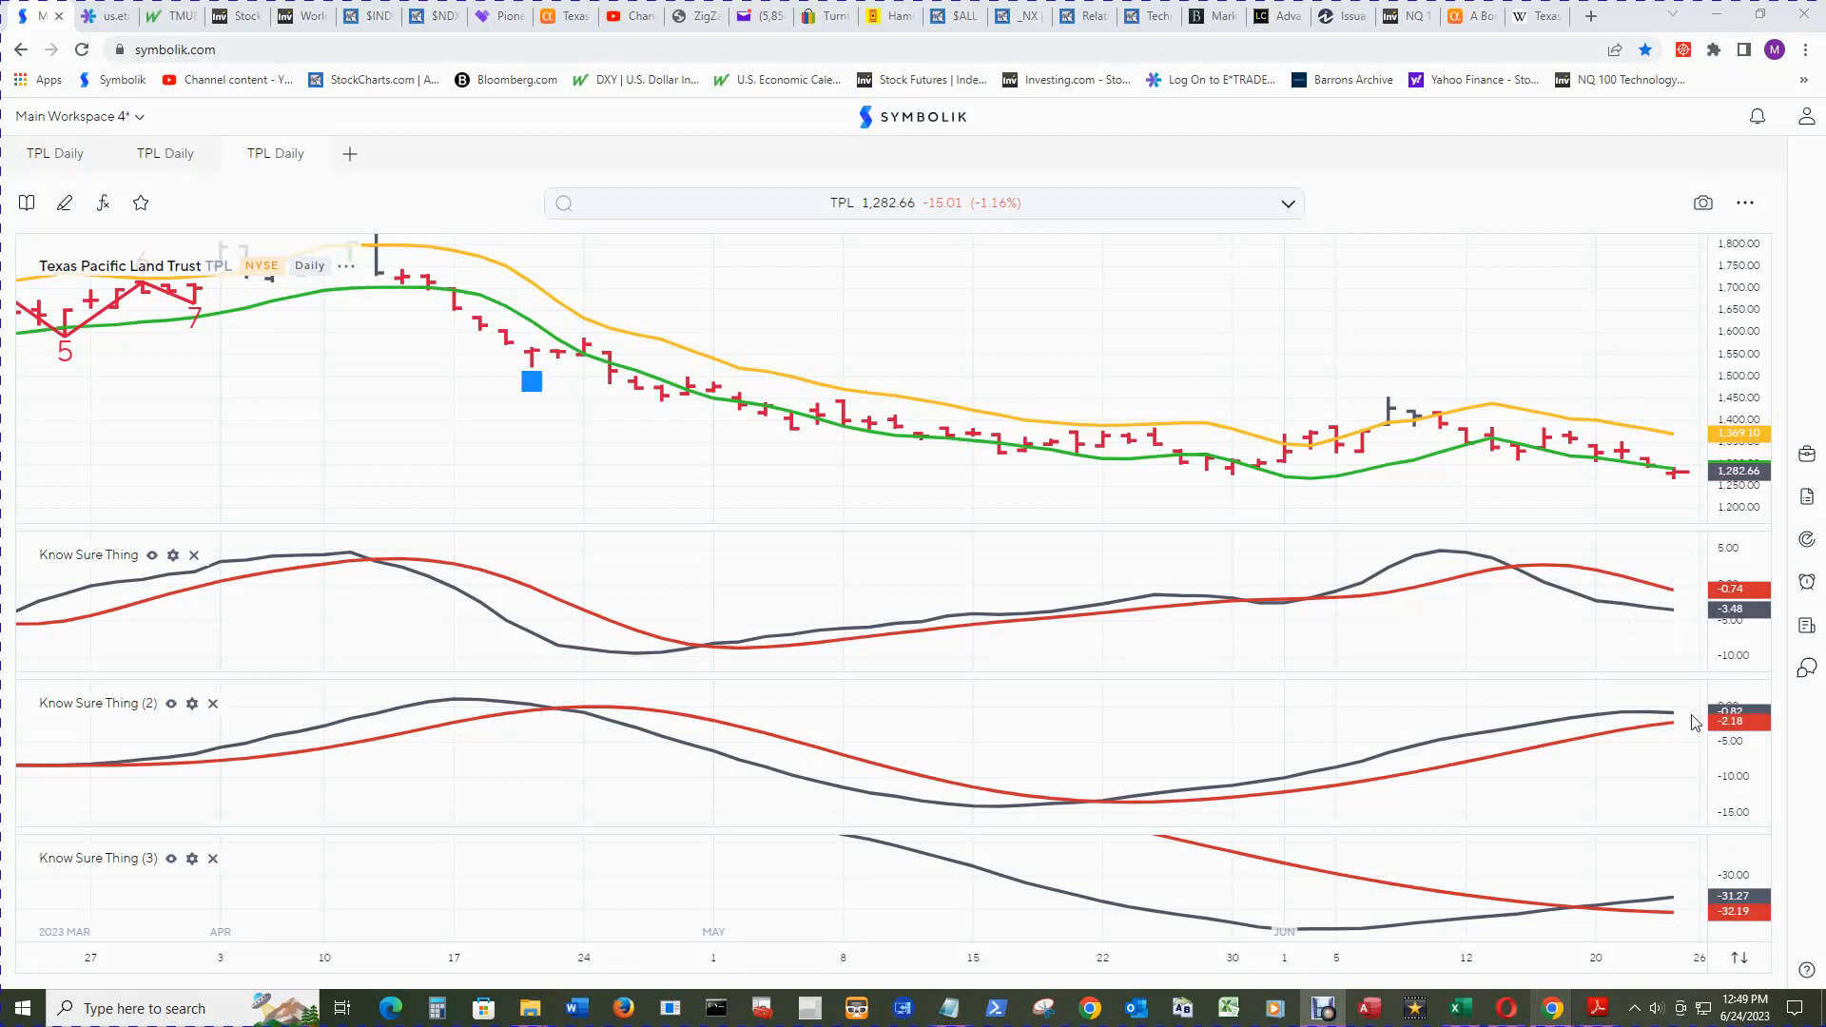
mouse_move(1650, 721)
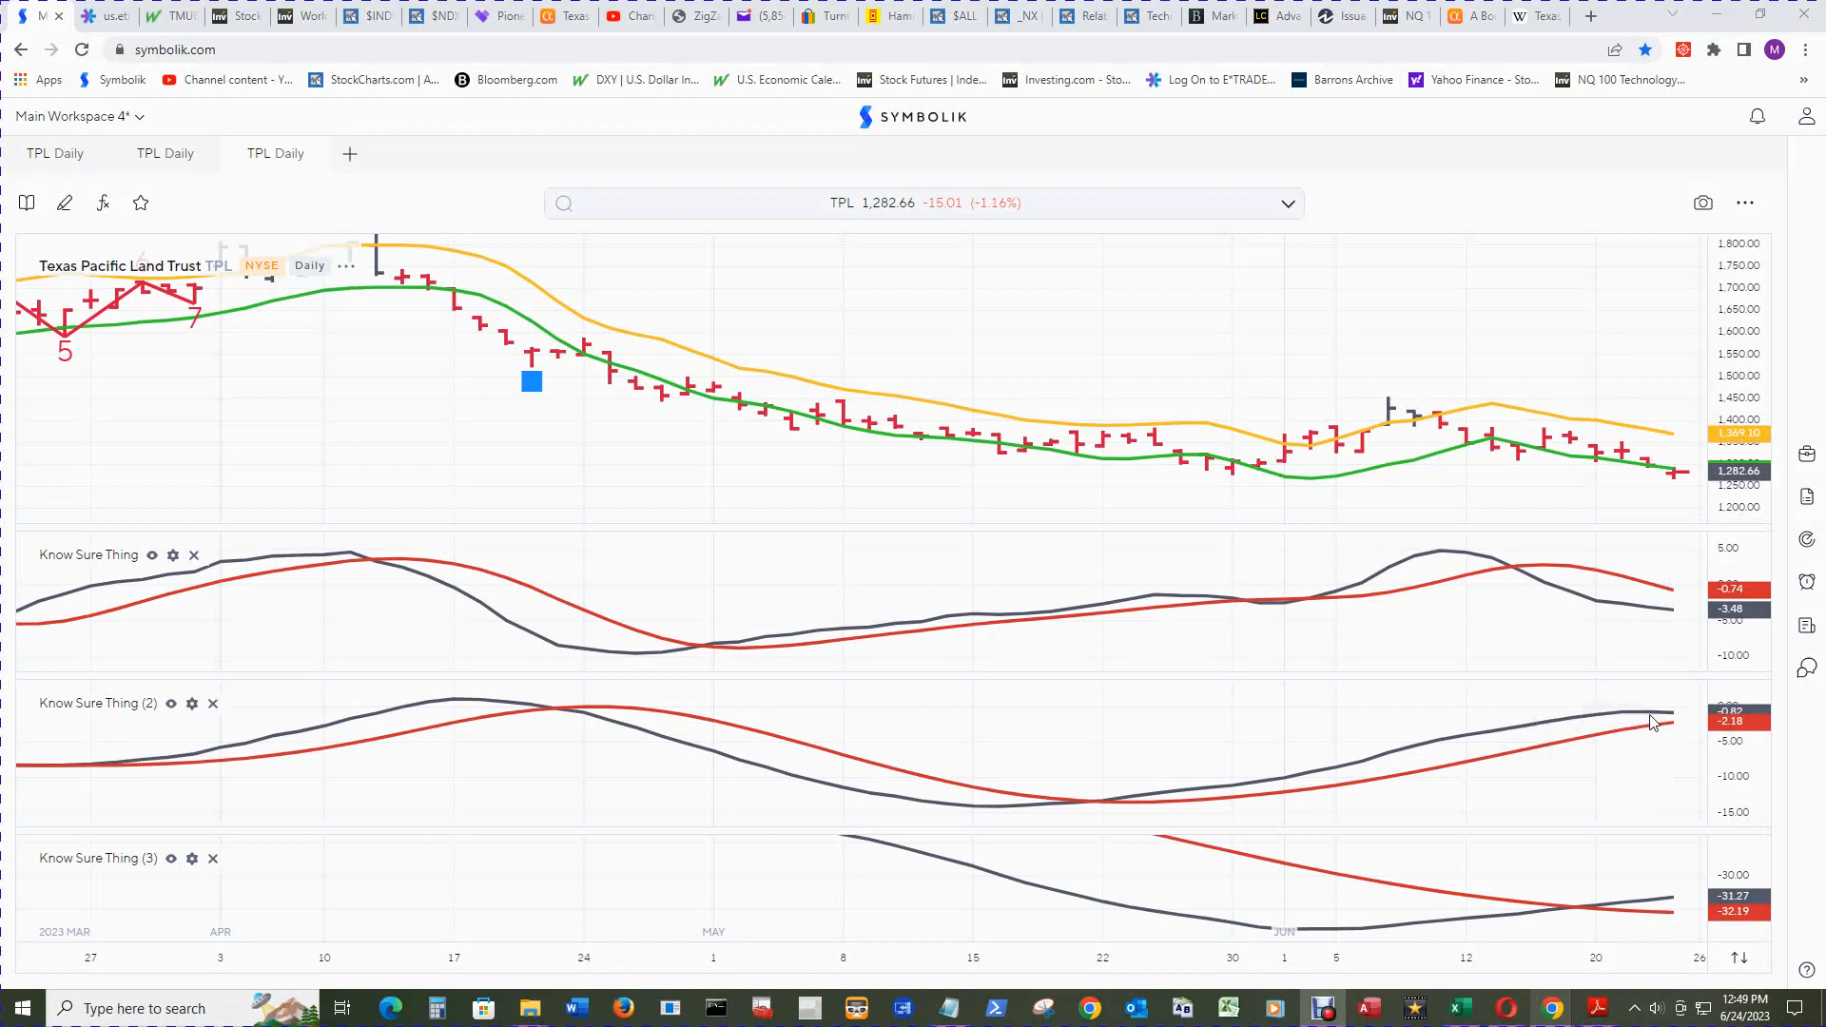
mouse_move(1659, 719)
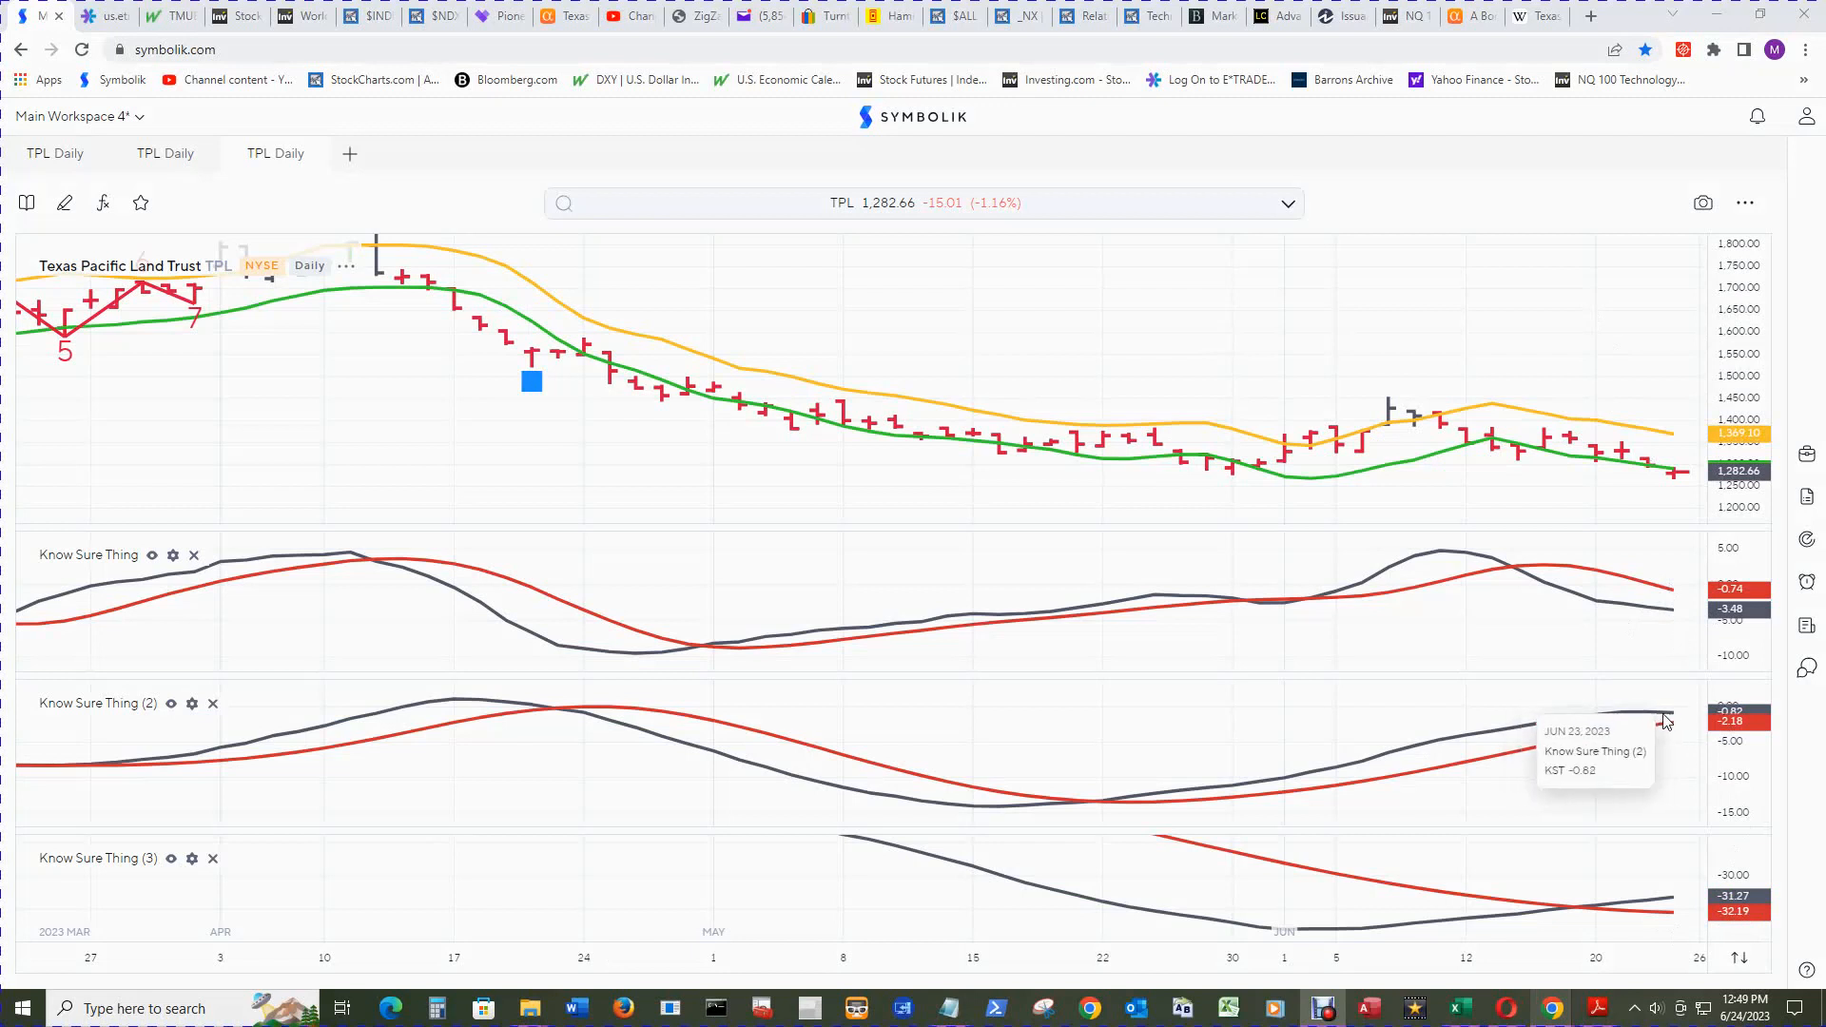
mouse_move(1683, 729)
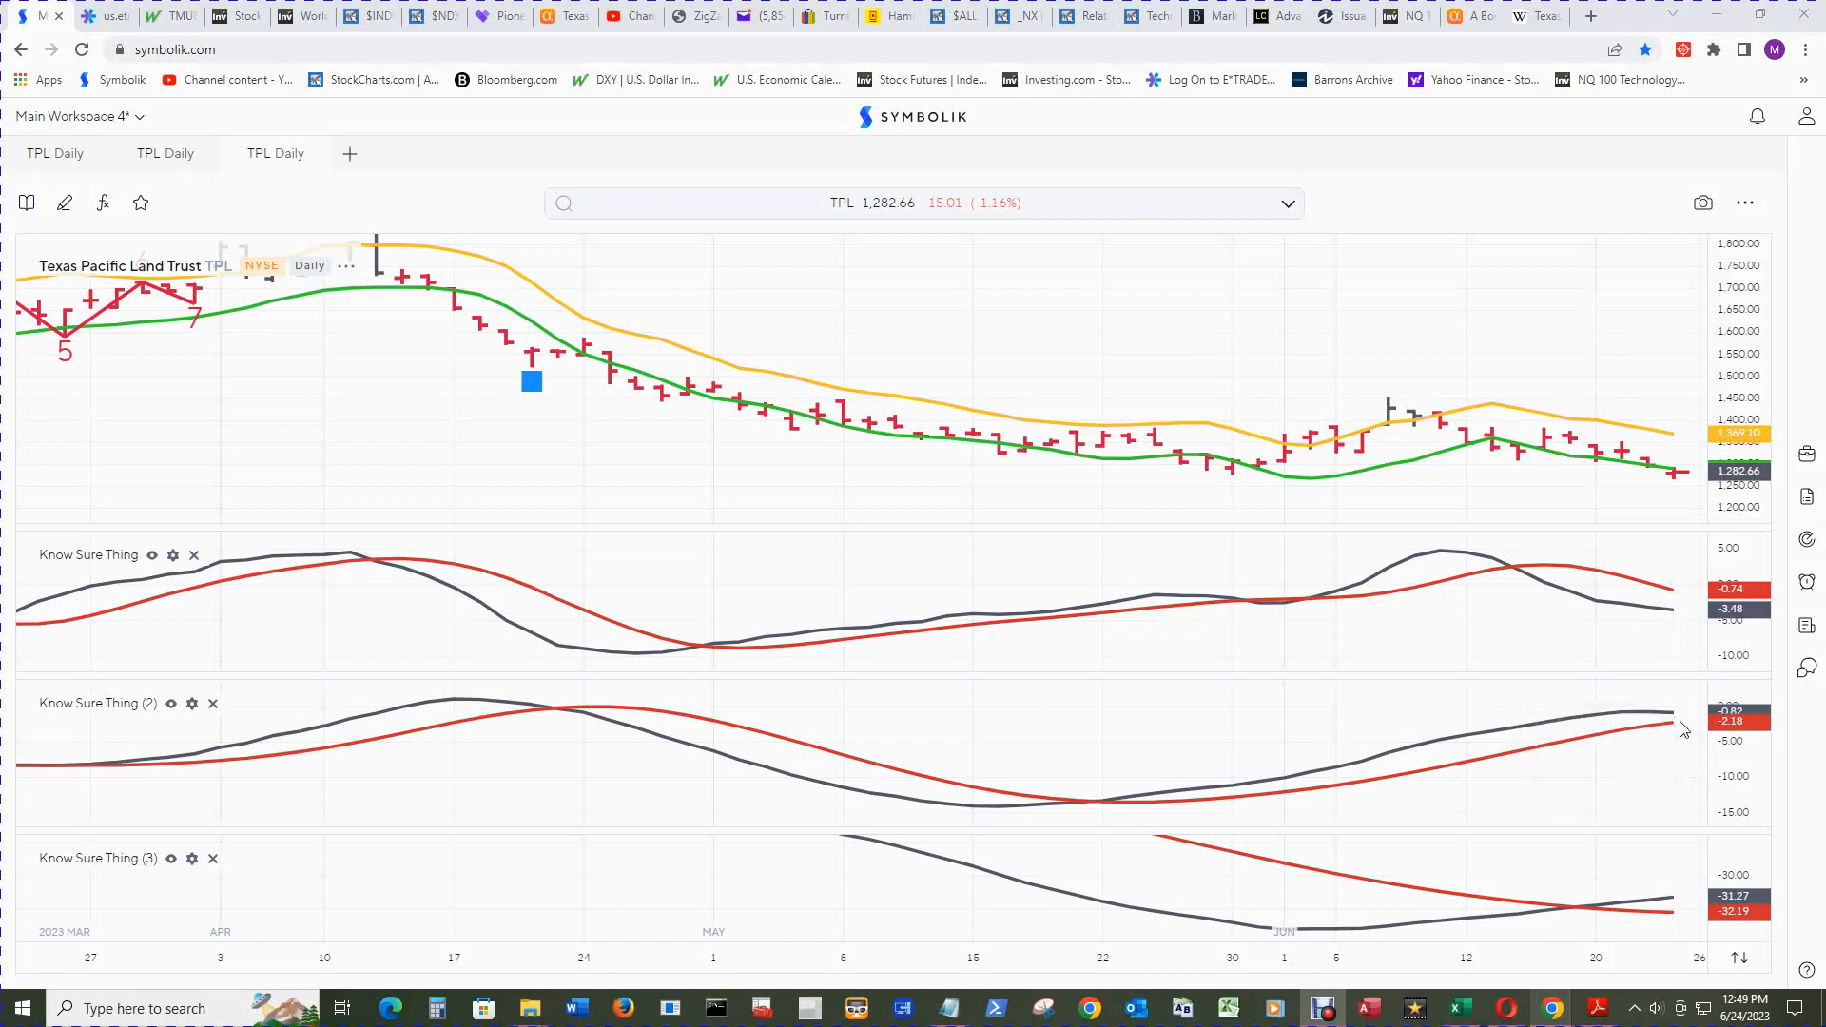
mouse_move(1665, 727)
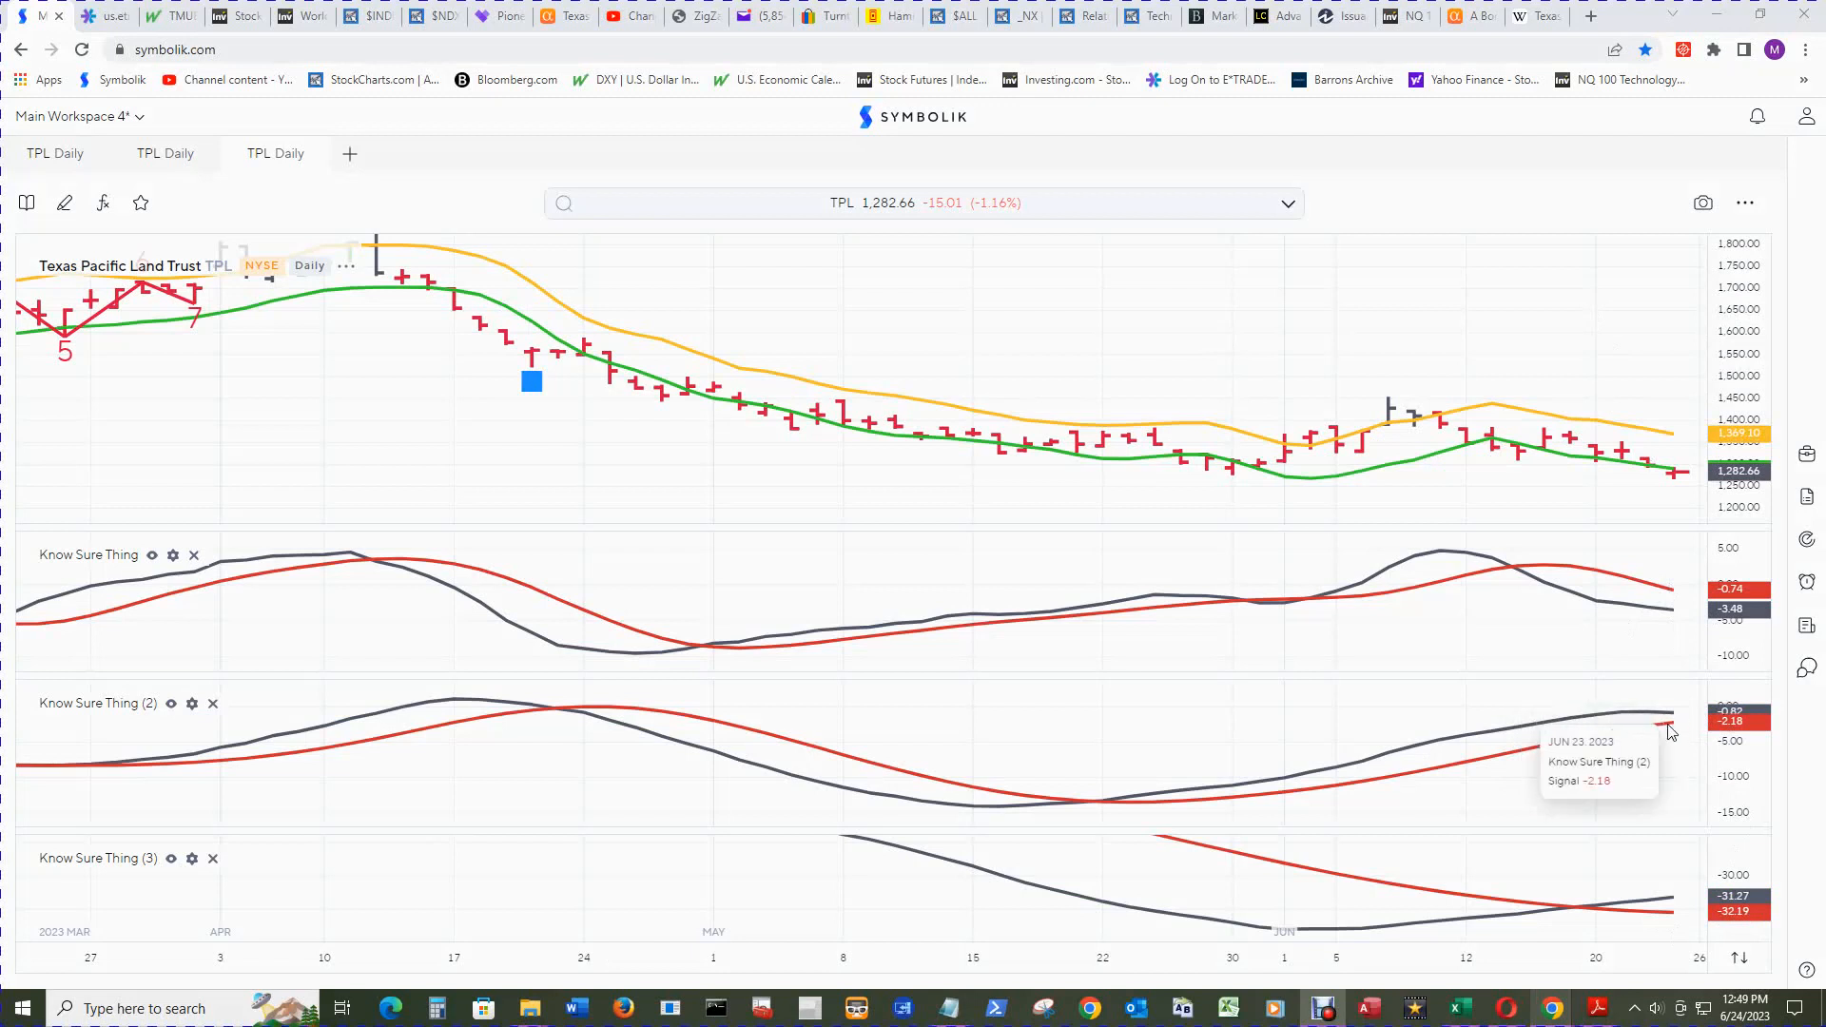
mouse_move(1663, 802)
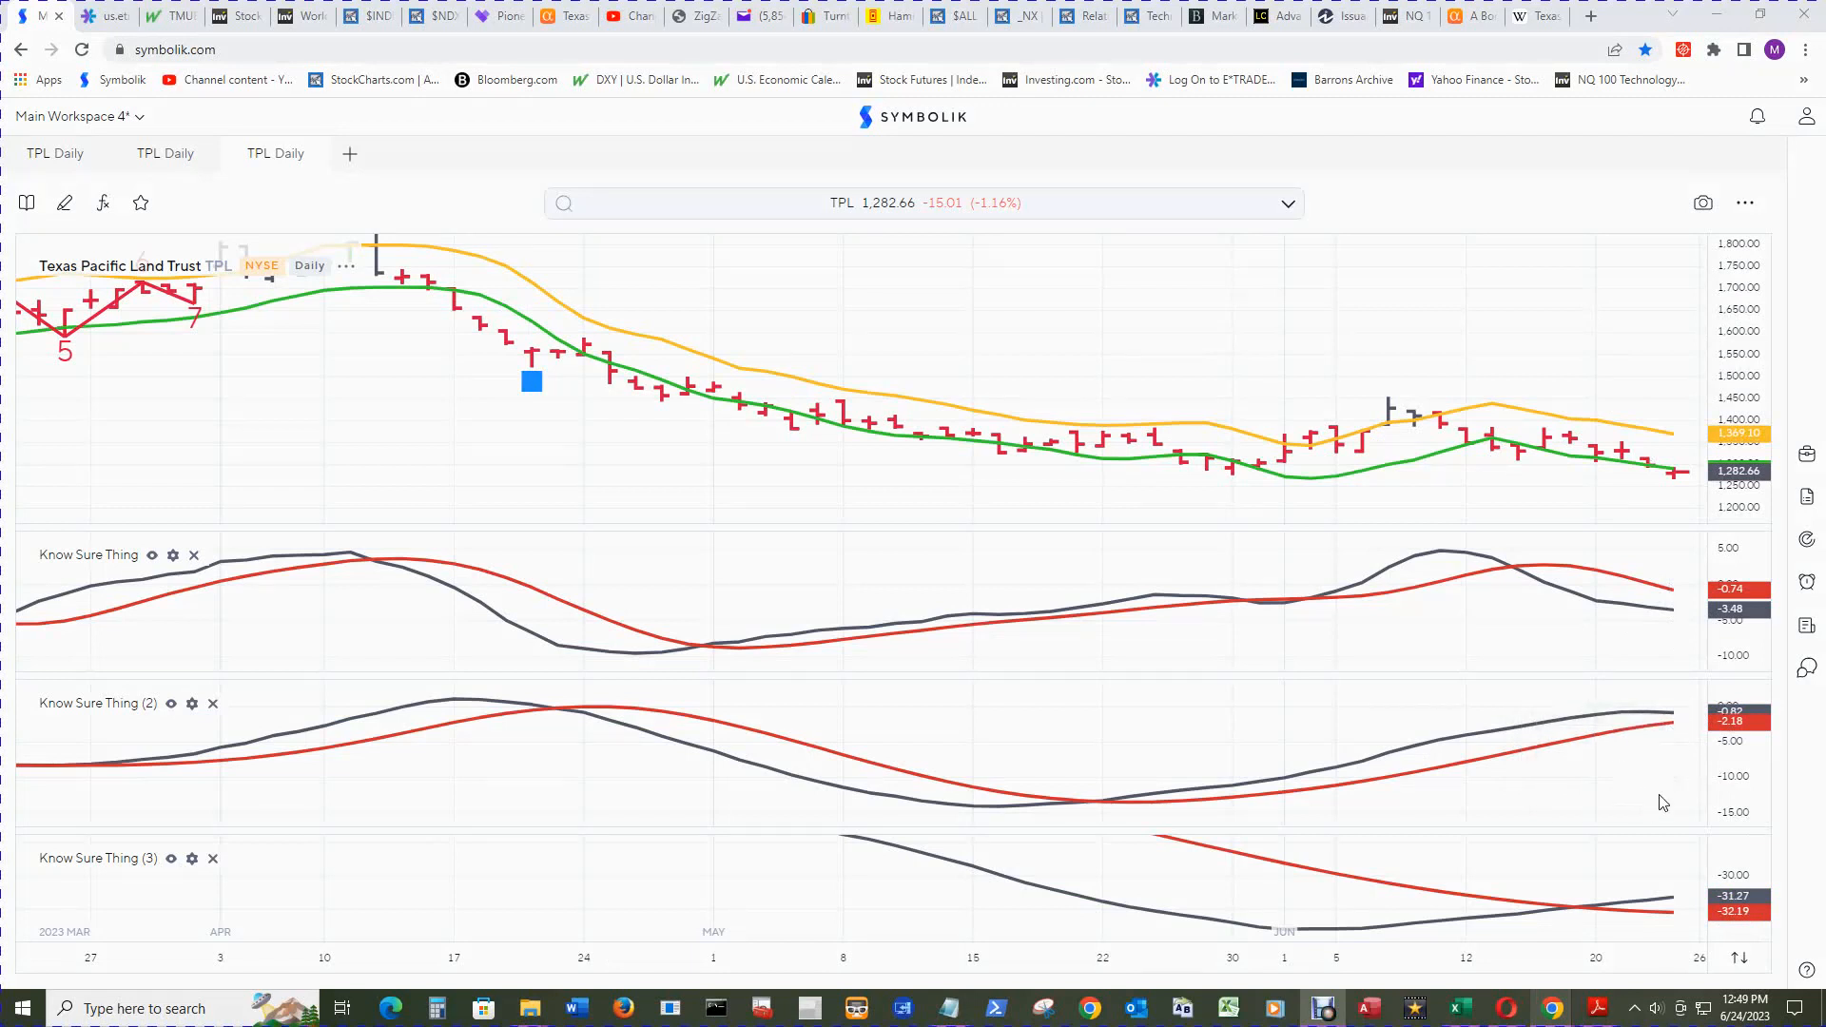
mouse_move(1681, 821)
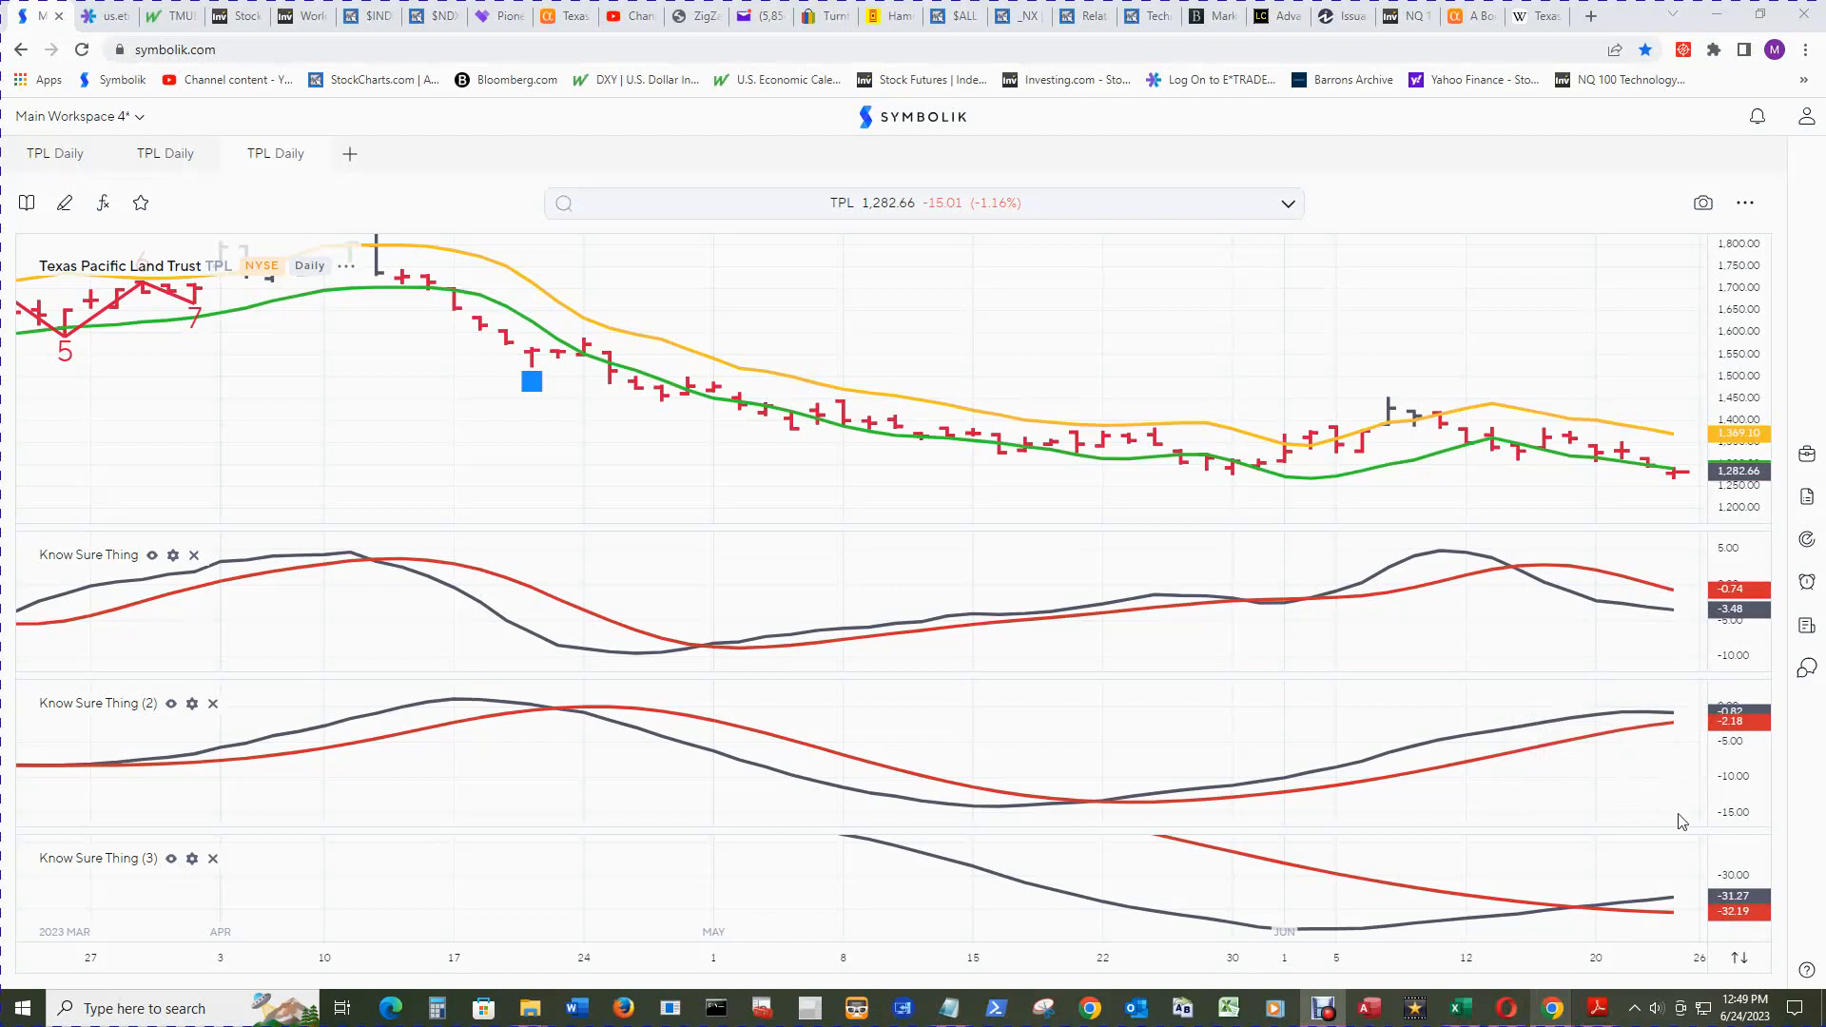
mouse_move(1659, 911)
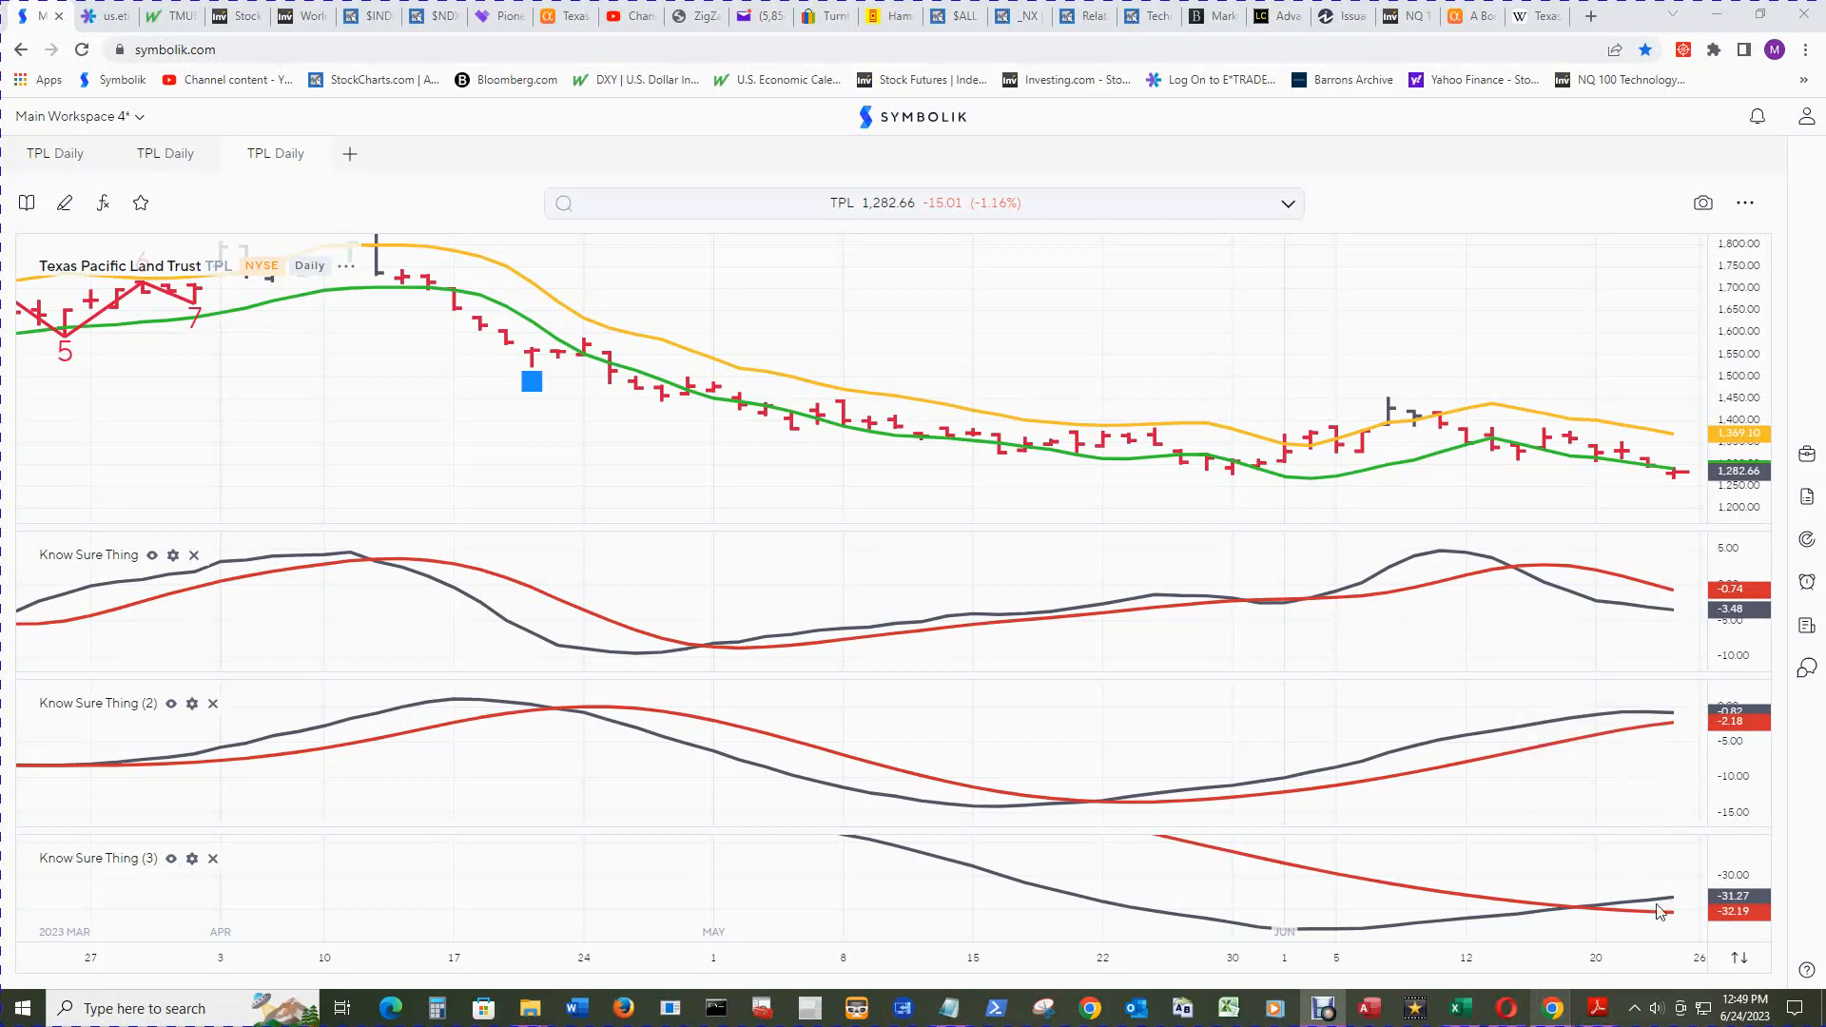
mouse_move(1587, 495)
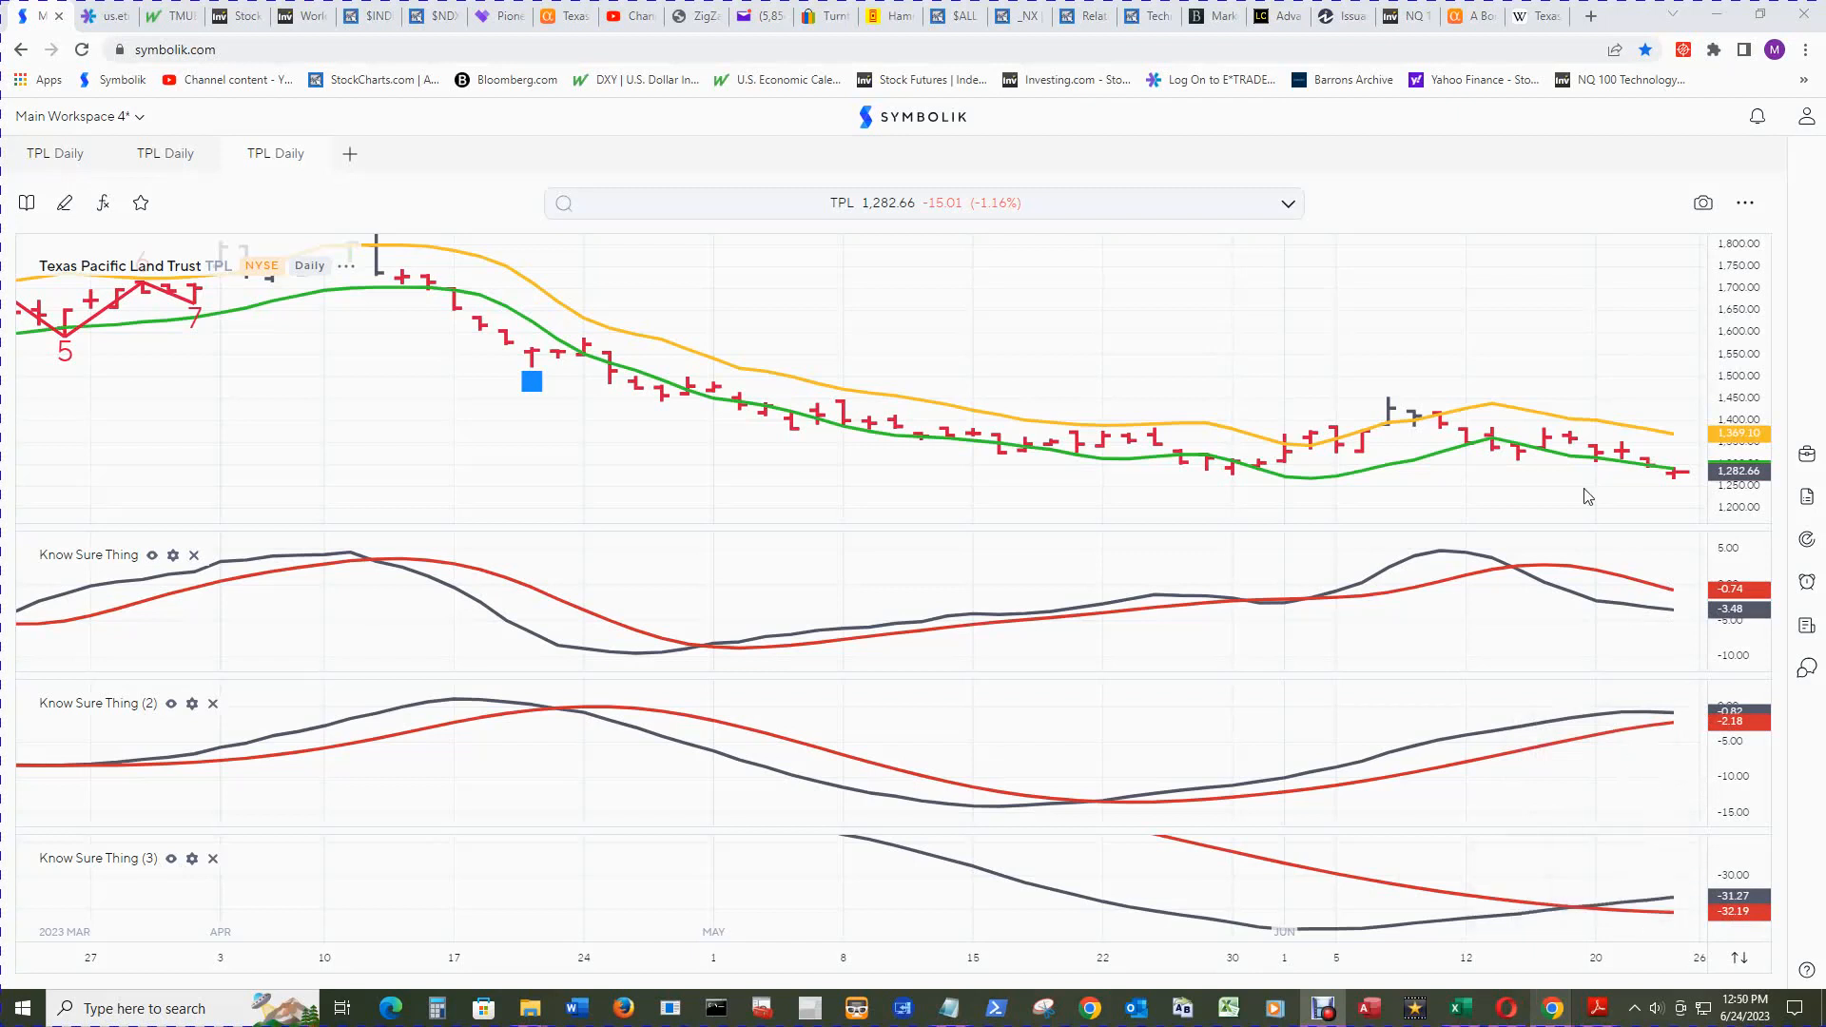
mouse_move(1605, 911)
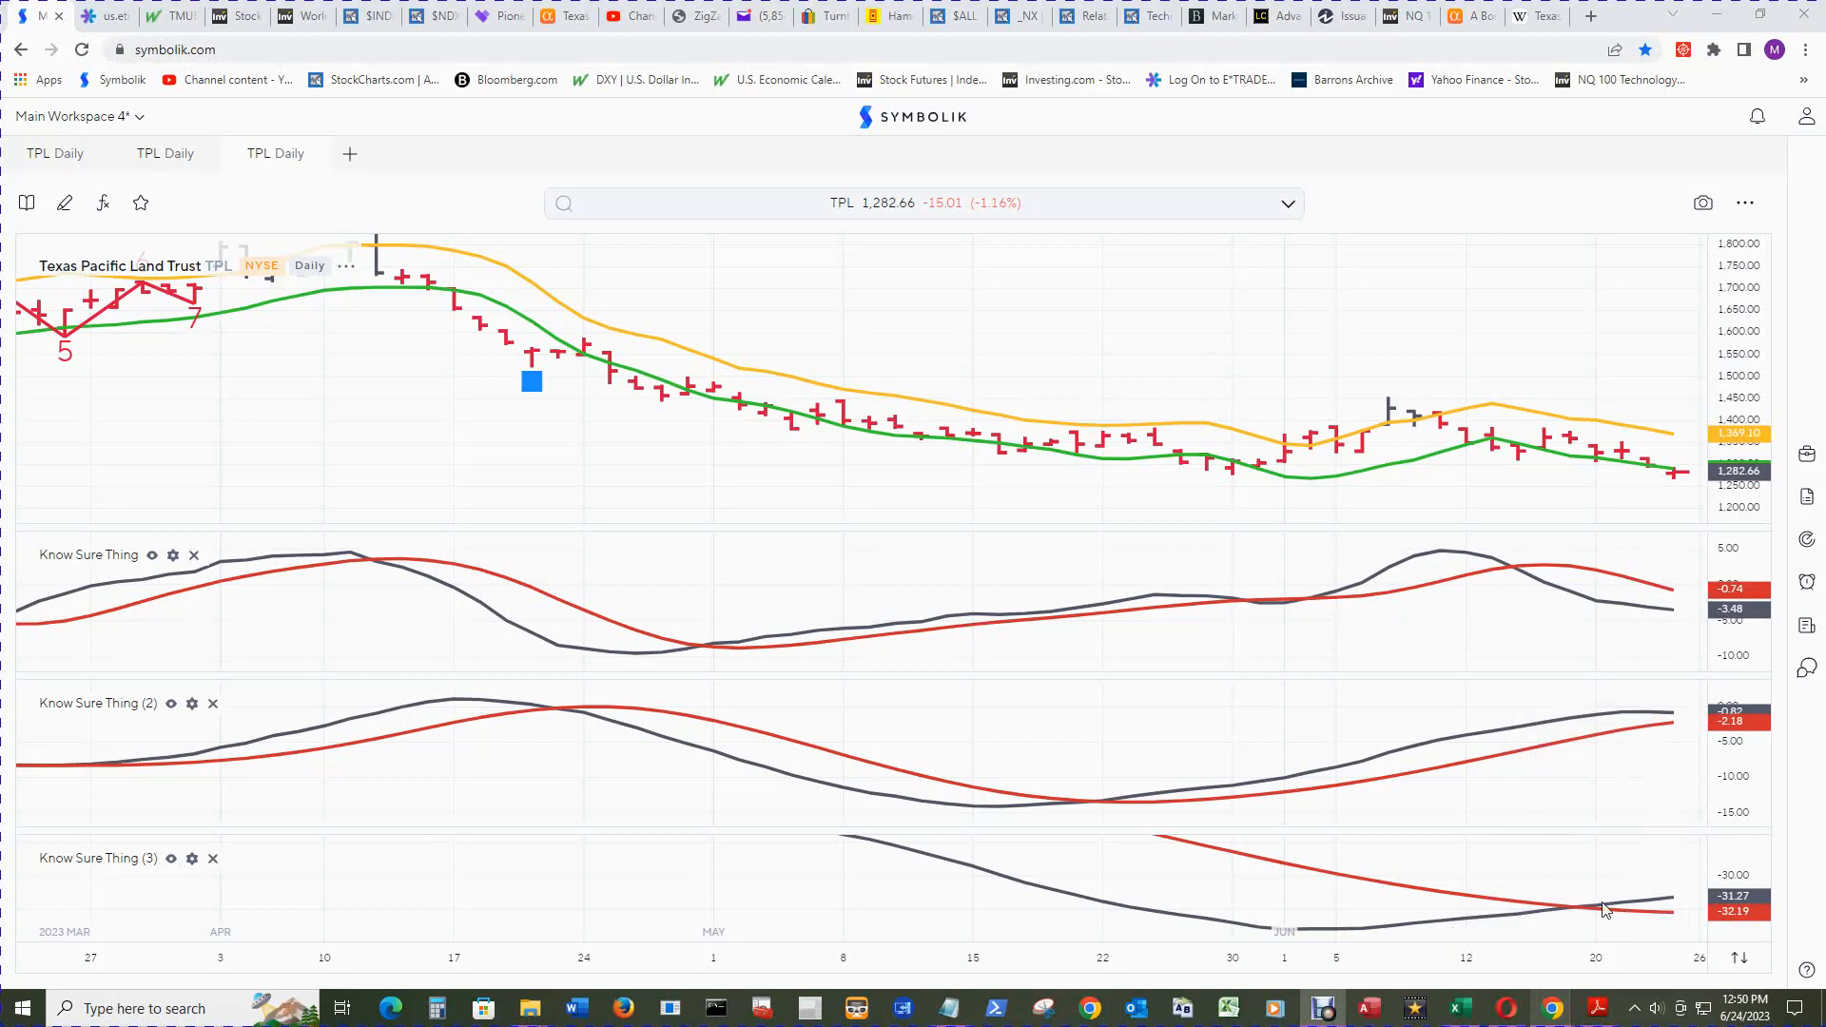
mouse_move(1747, 906)
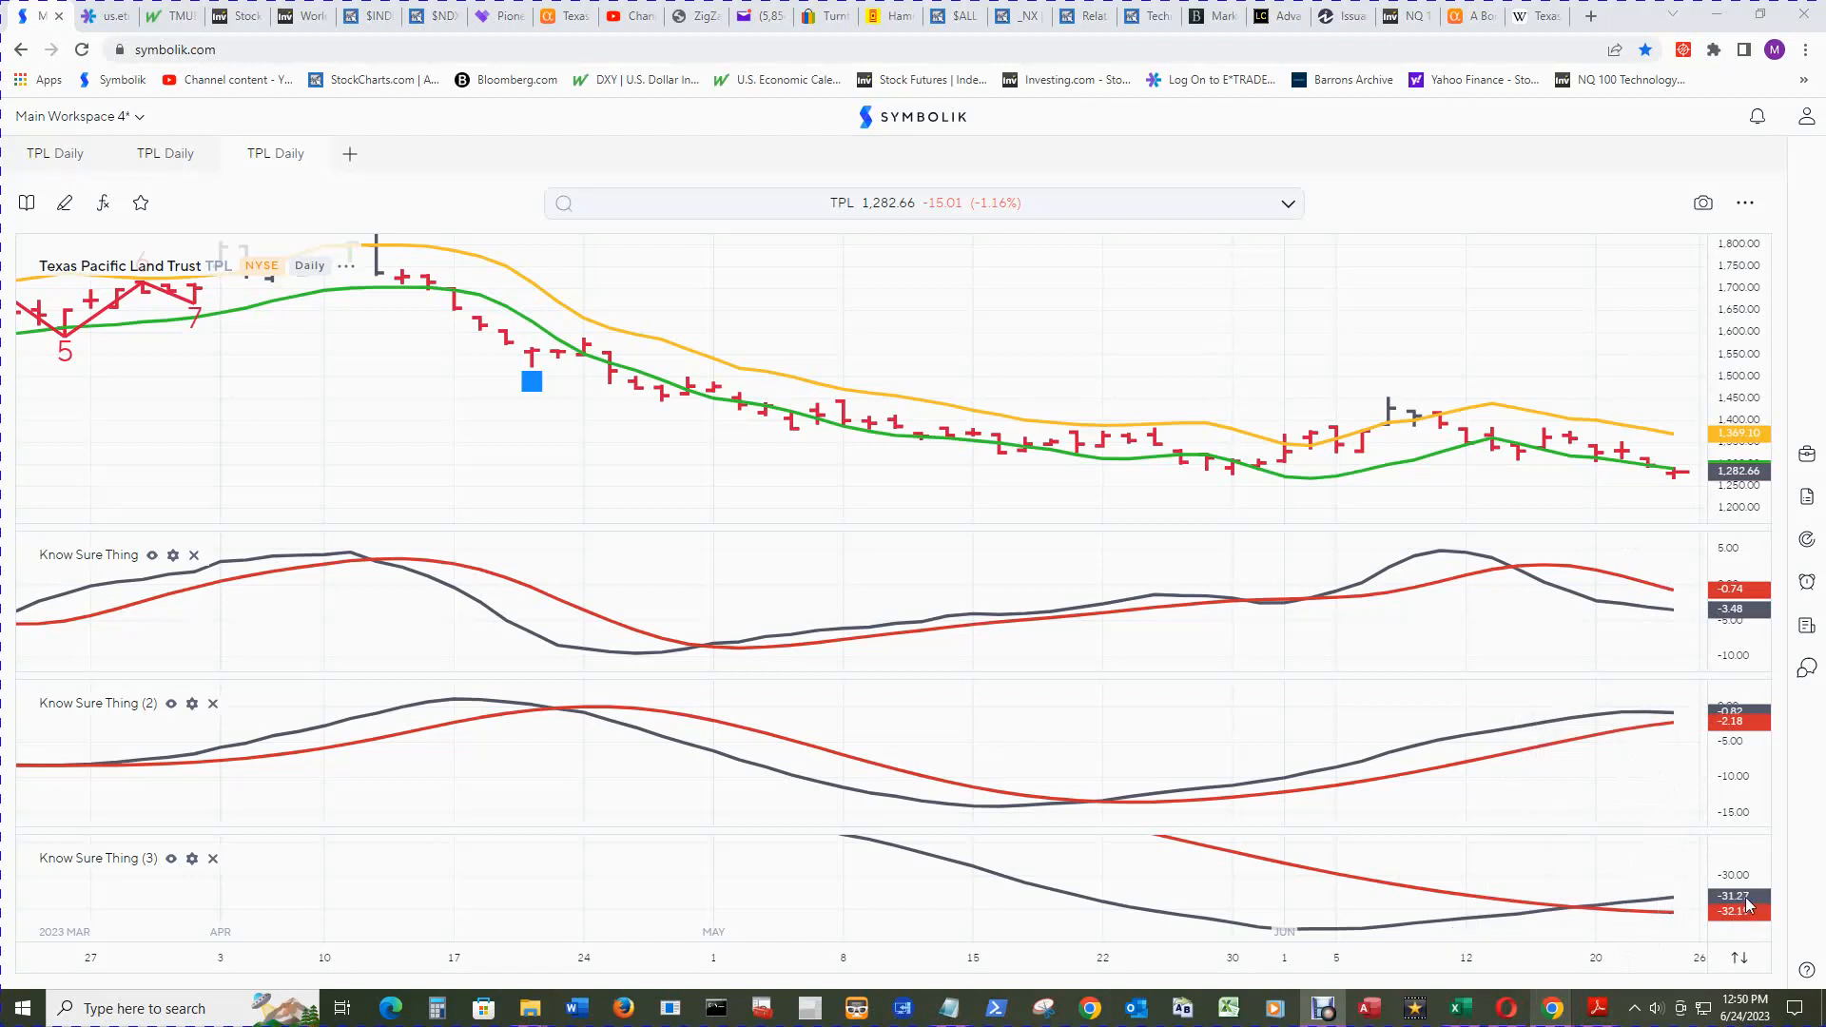
mouse_move(1754, 906)
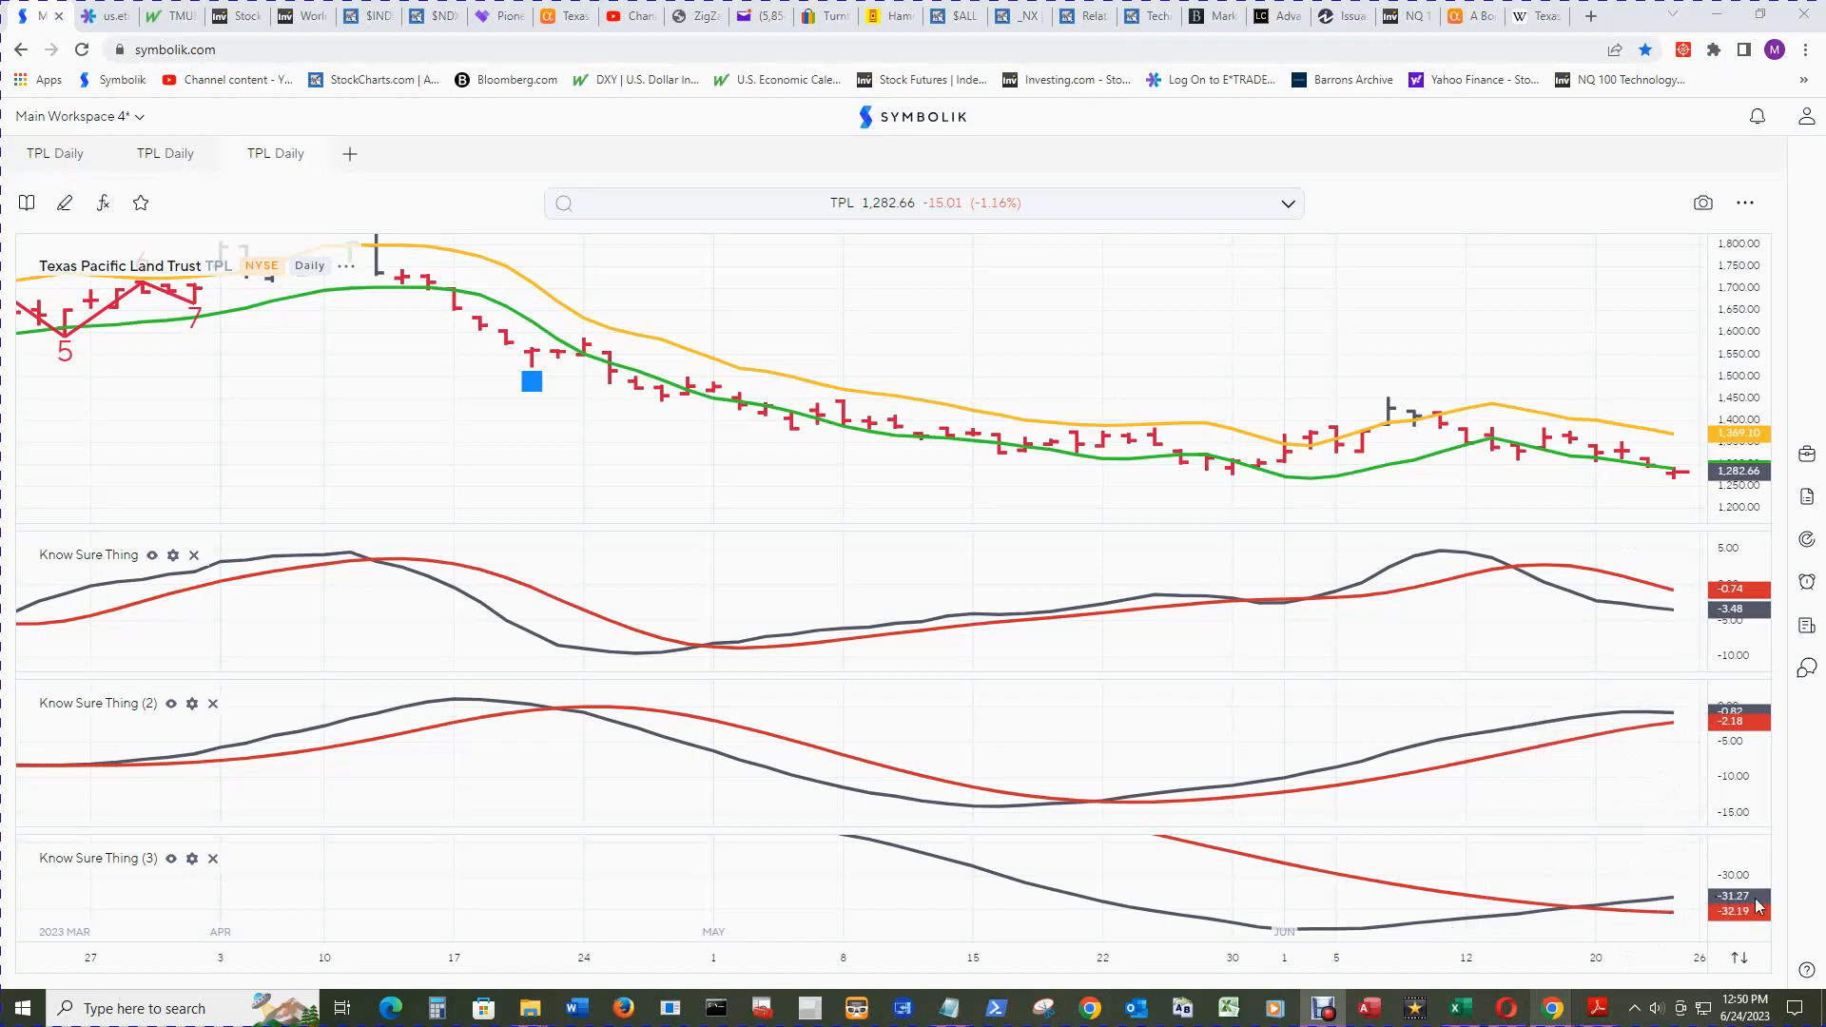
mouse_move(1747, 906)
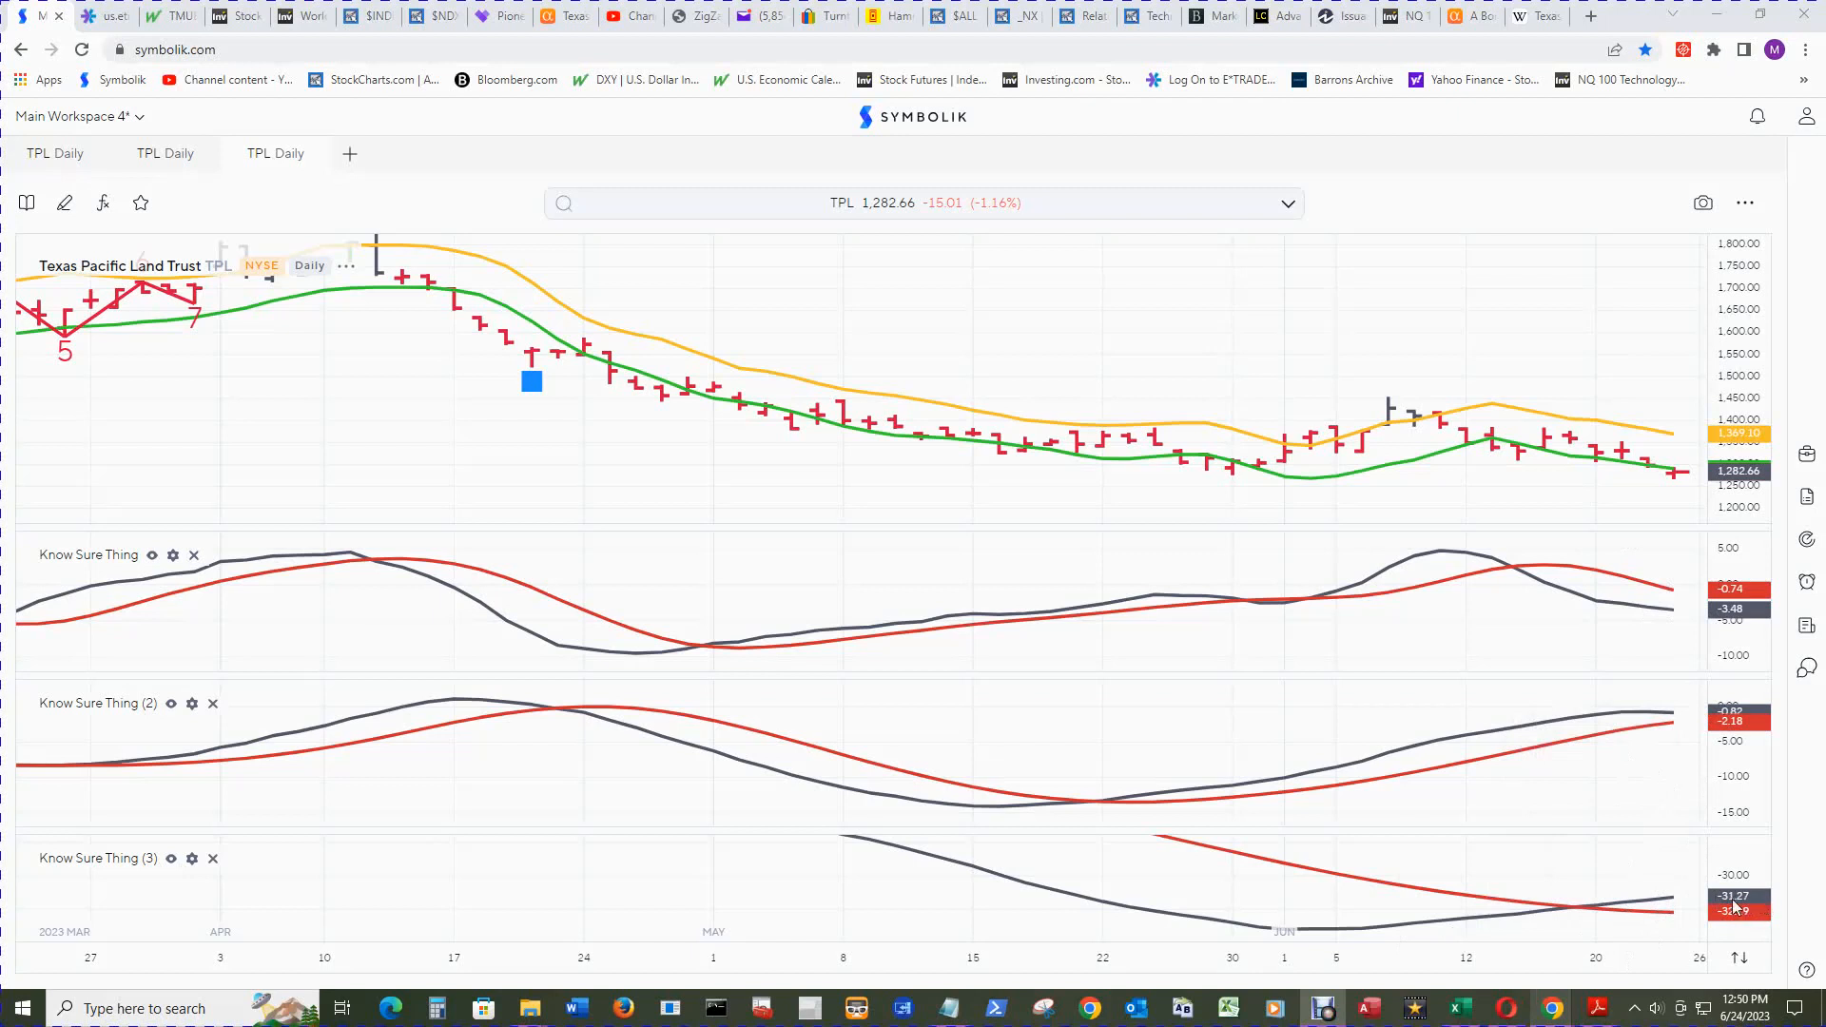
mouse_move(1668, 907)
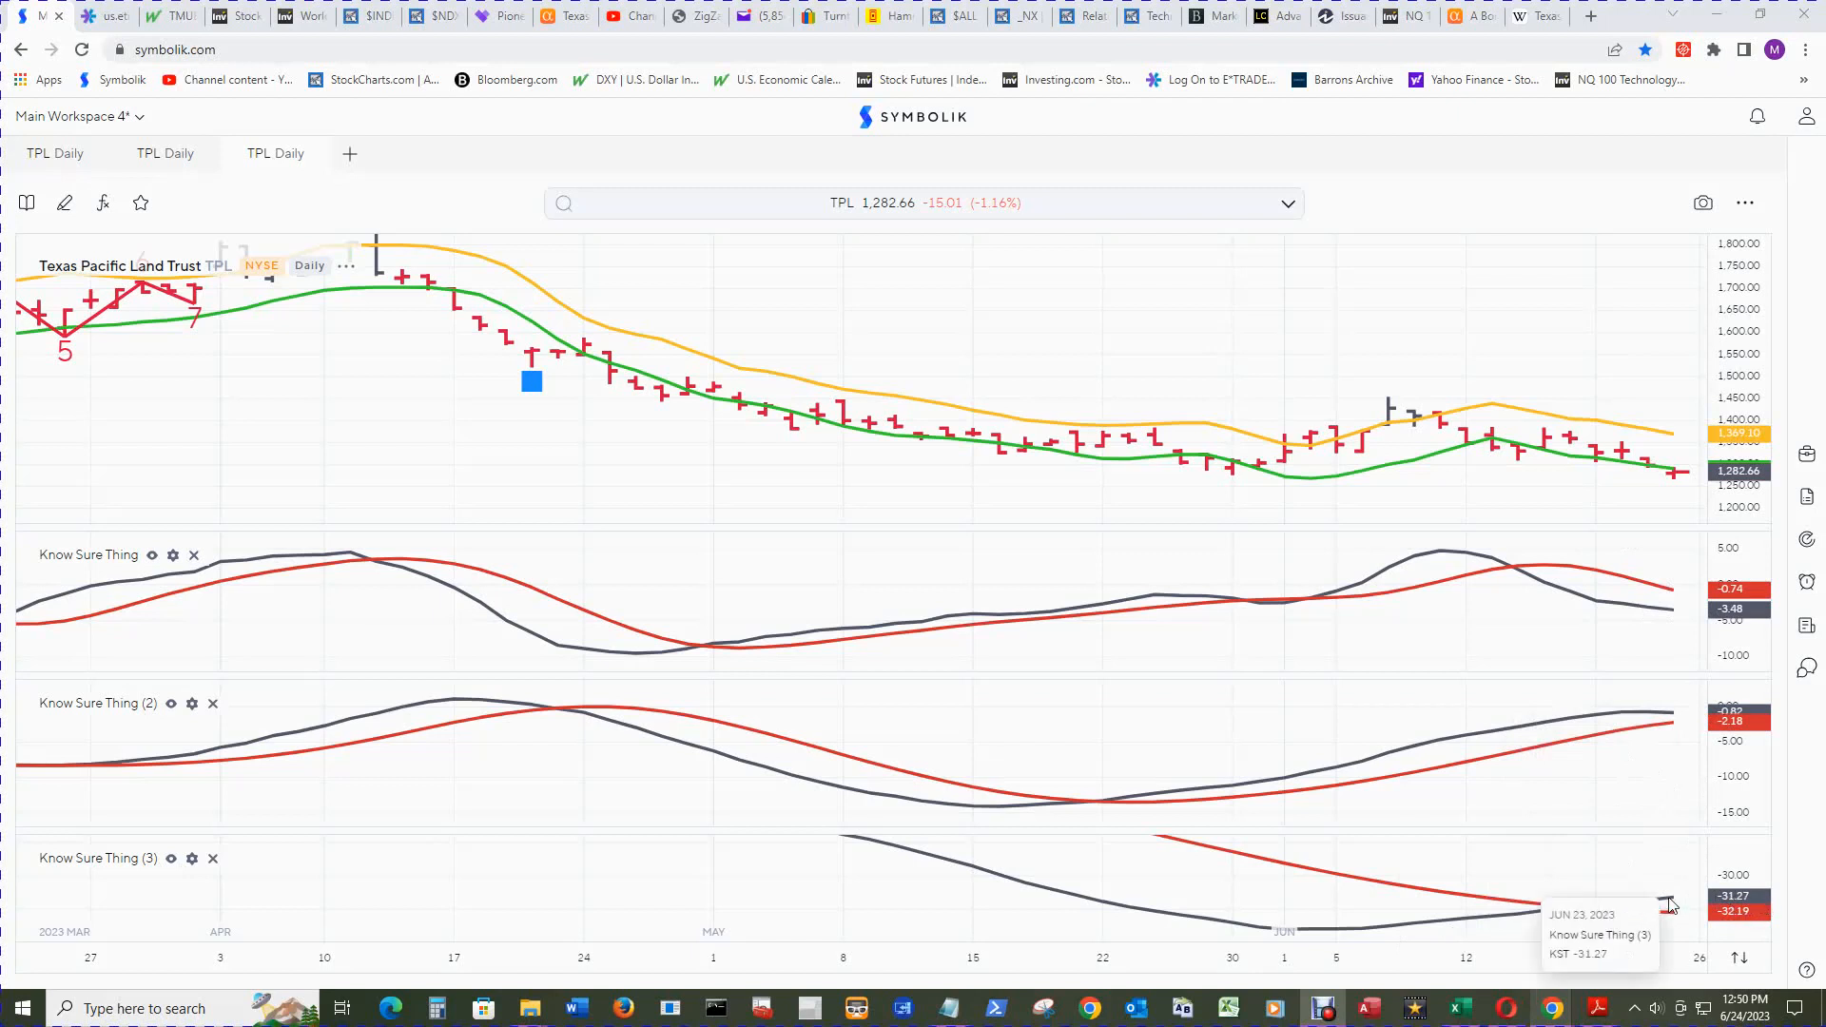
mouse_move(1551, 929)
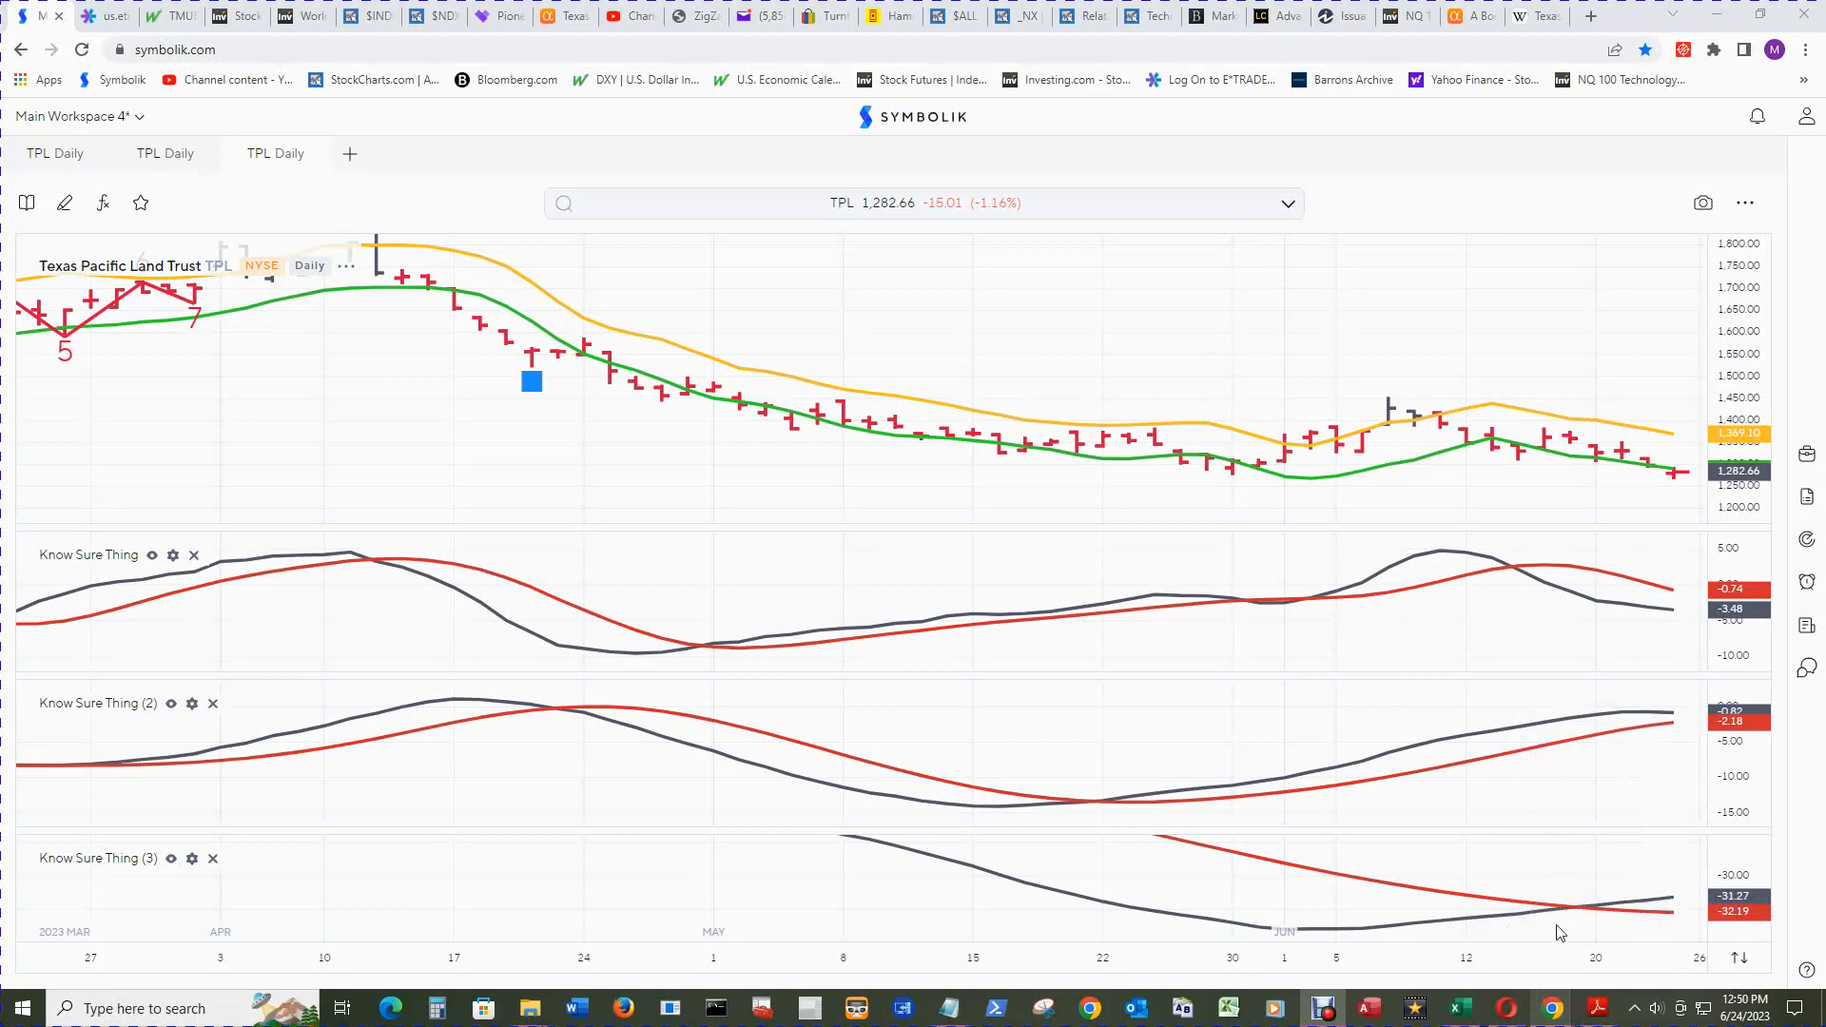
mouse_move(1650, 925)
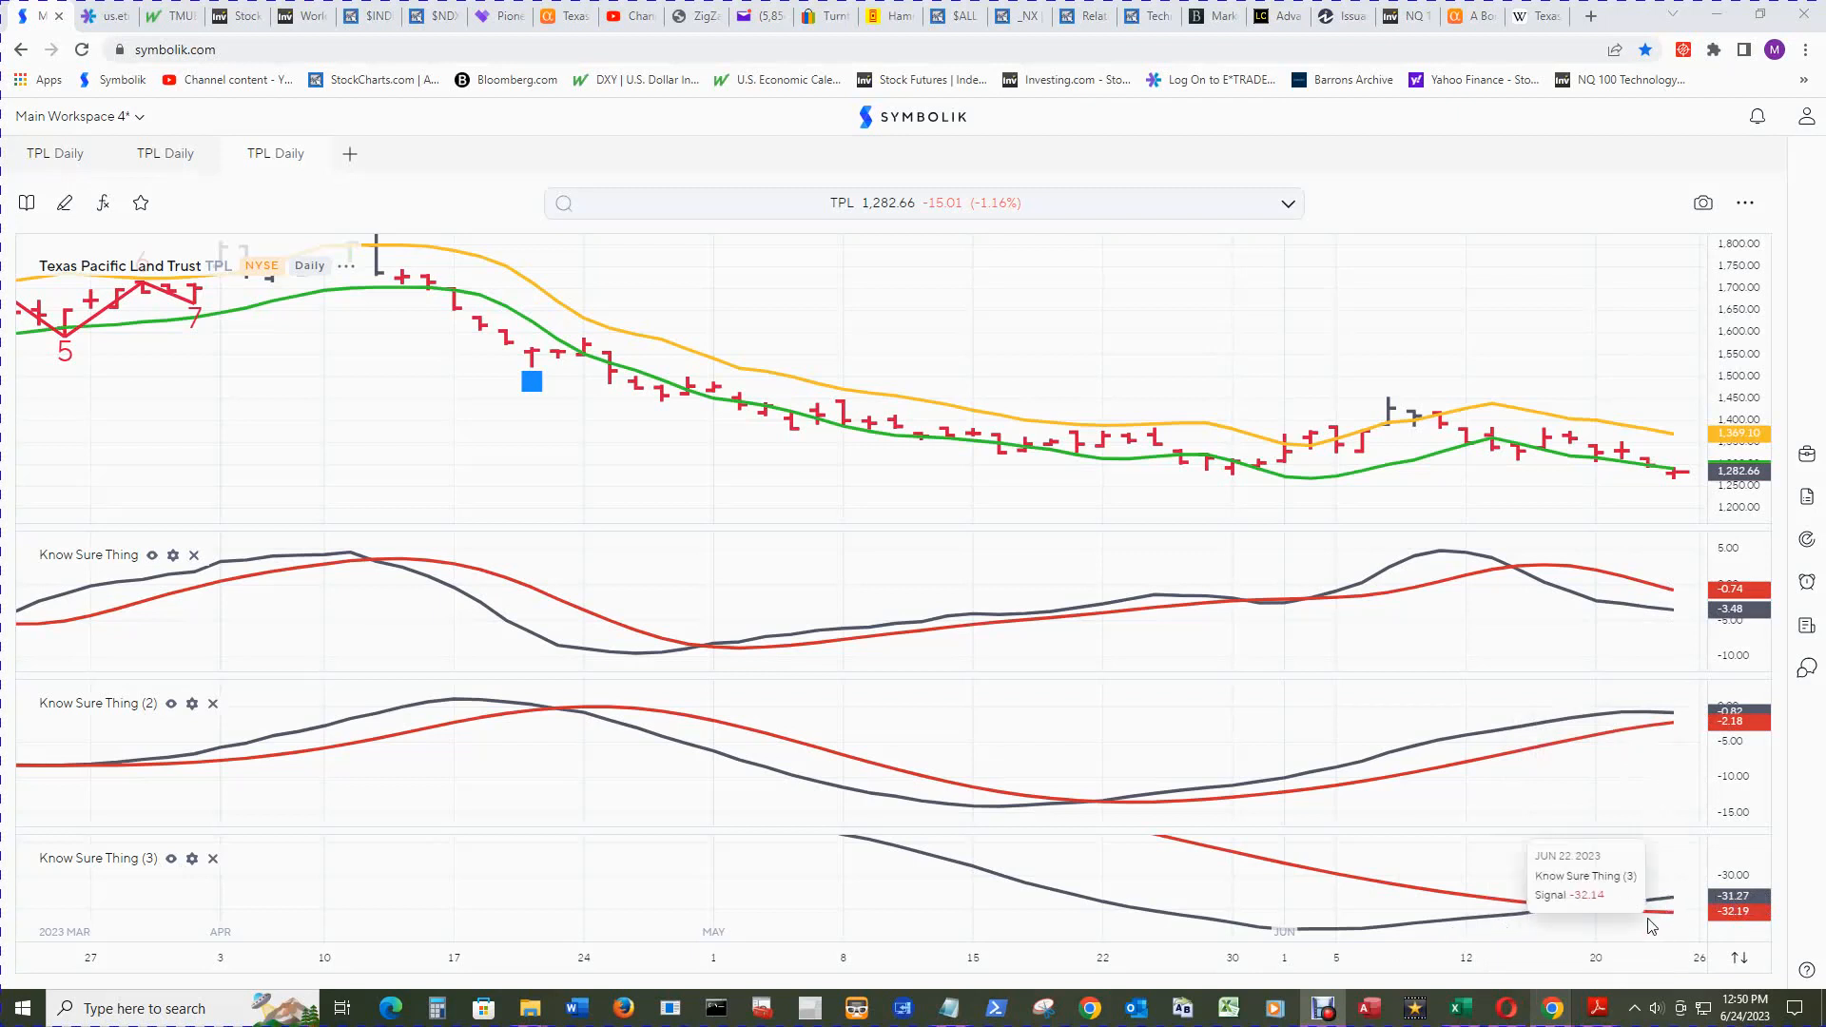
mouse_move(1629, 923)
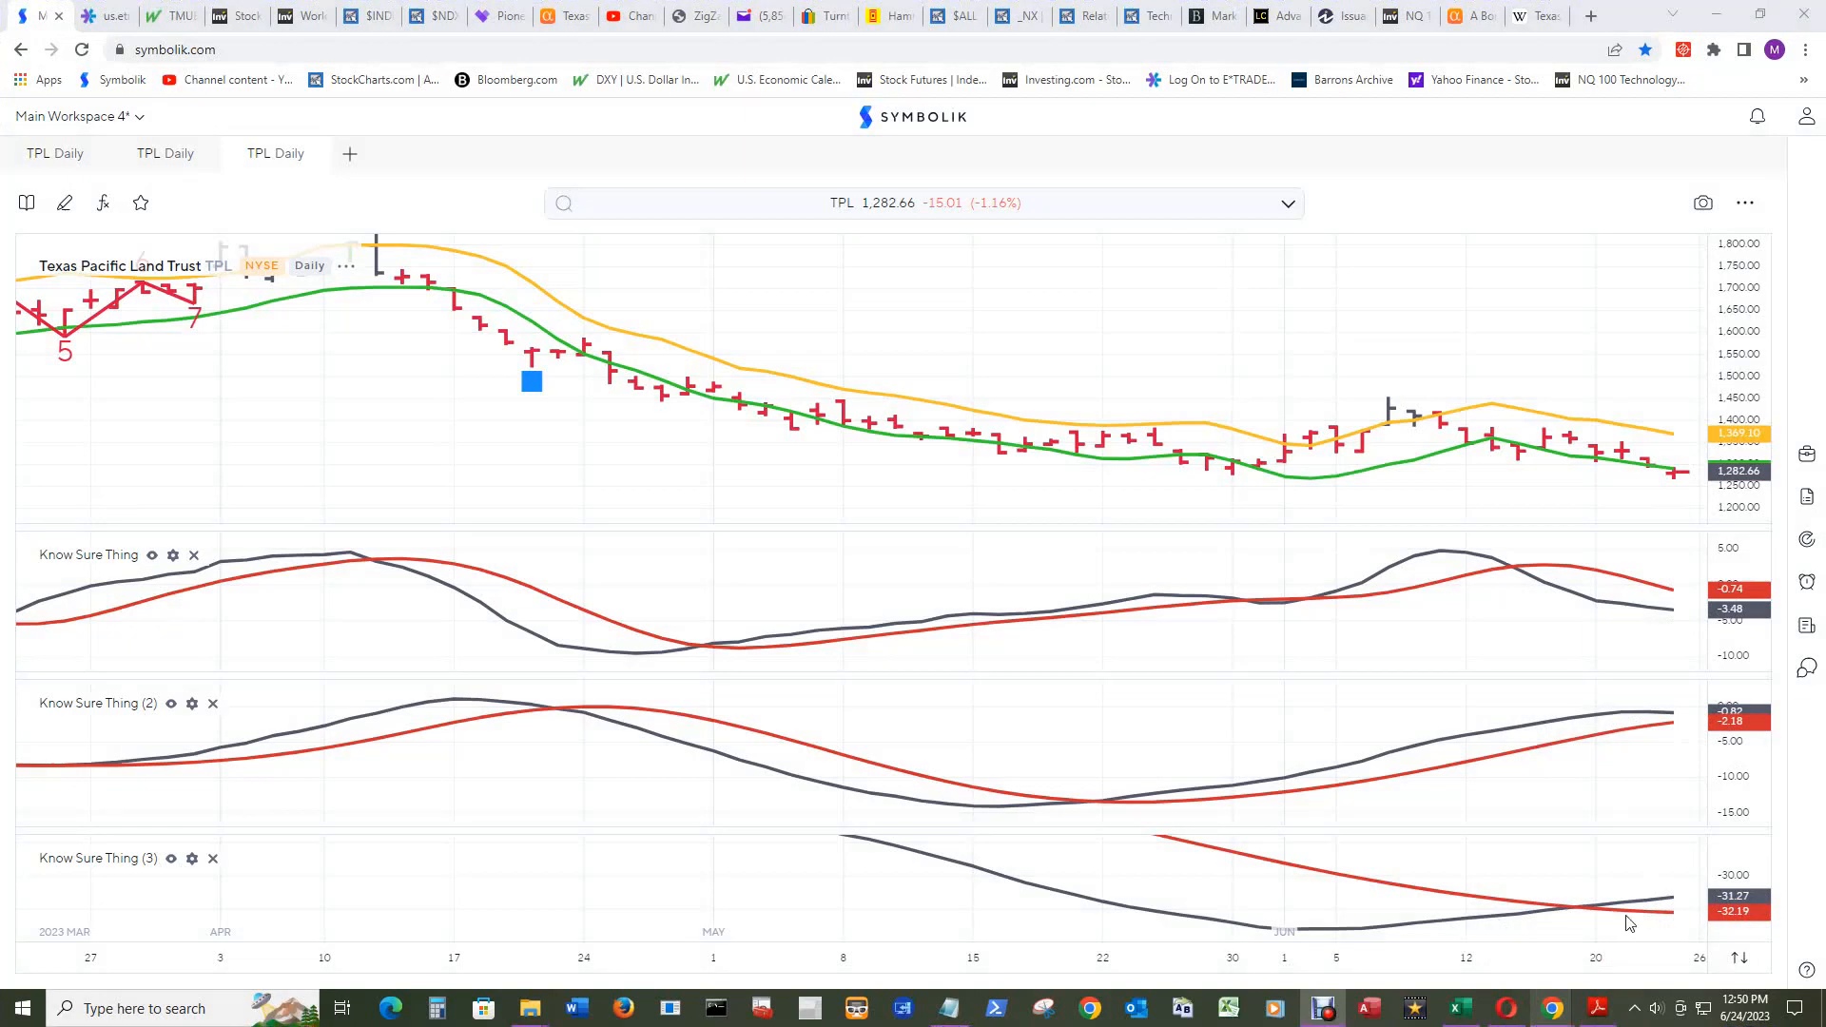
mouse_move(1799, 323)
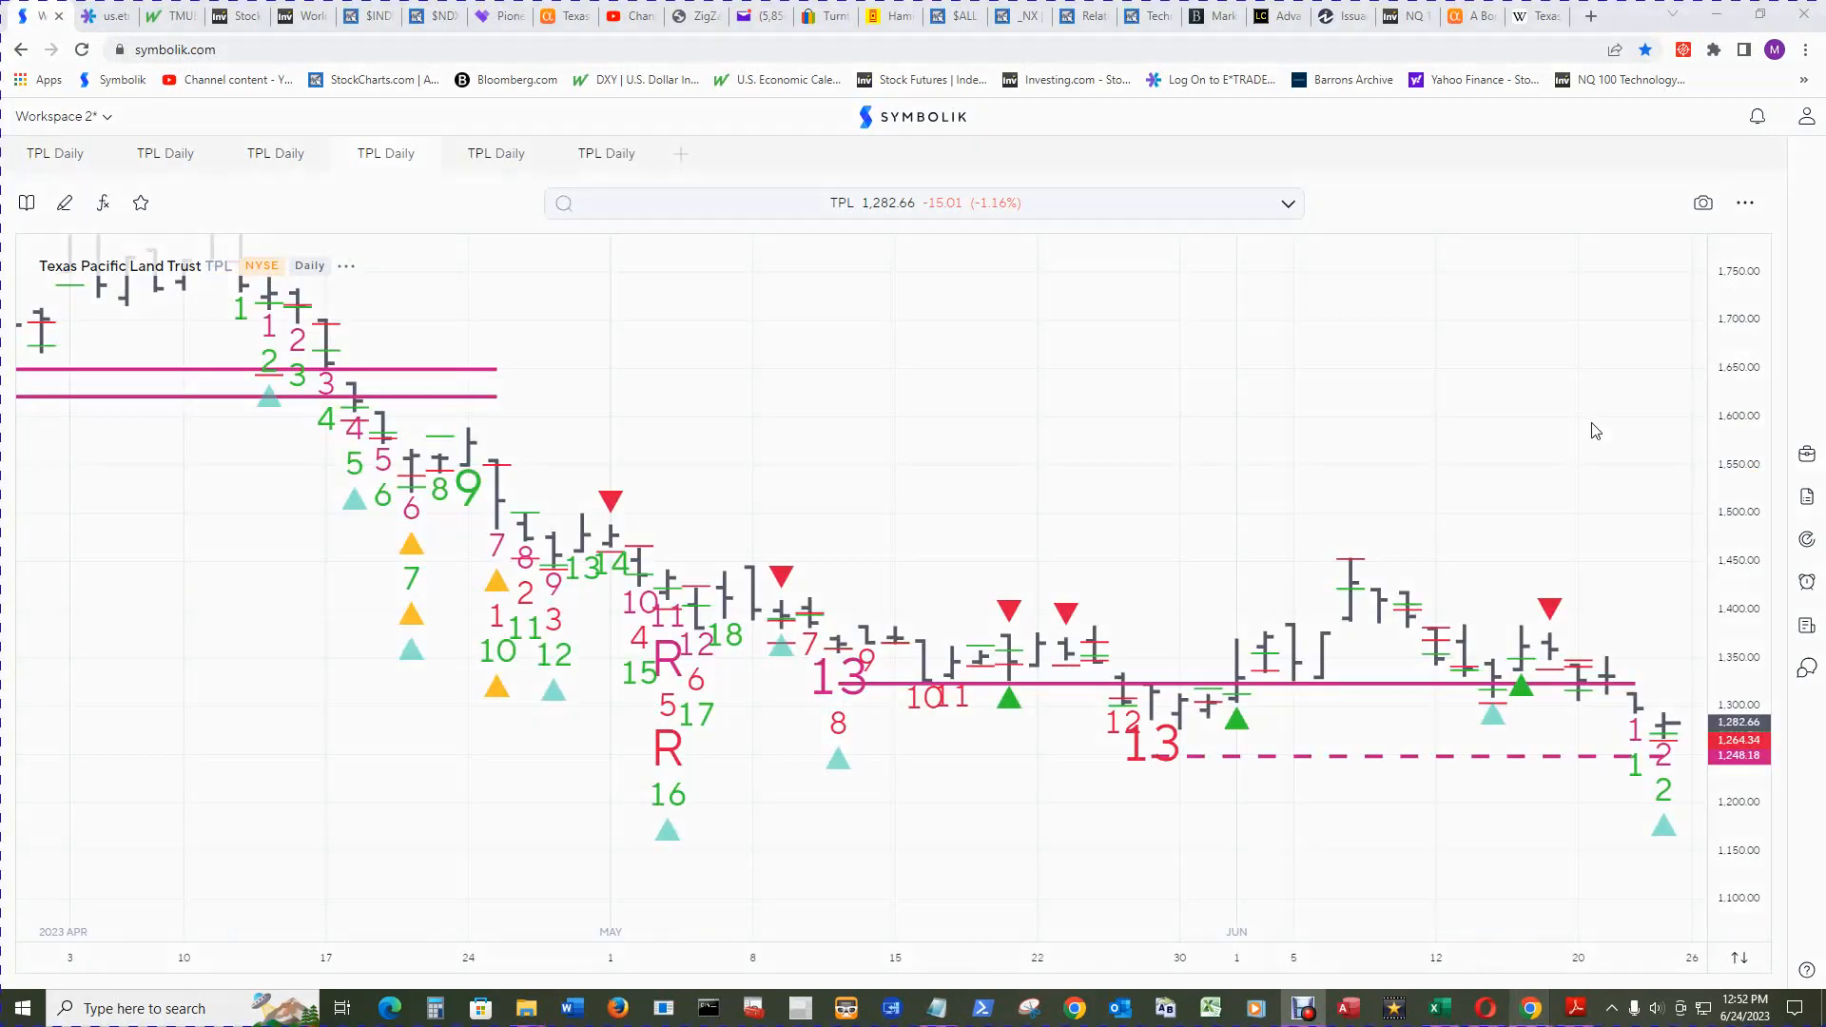
mouse_move(1586, 440)
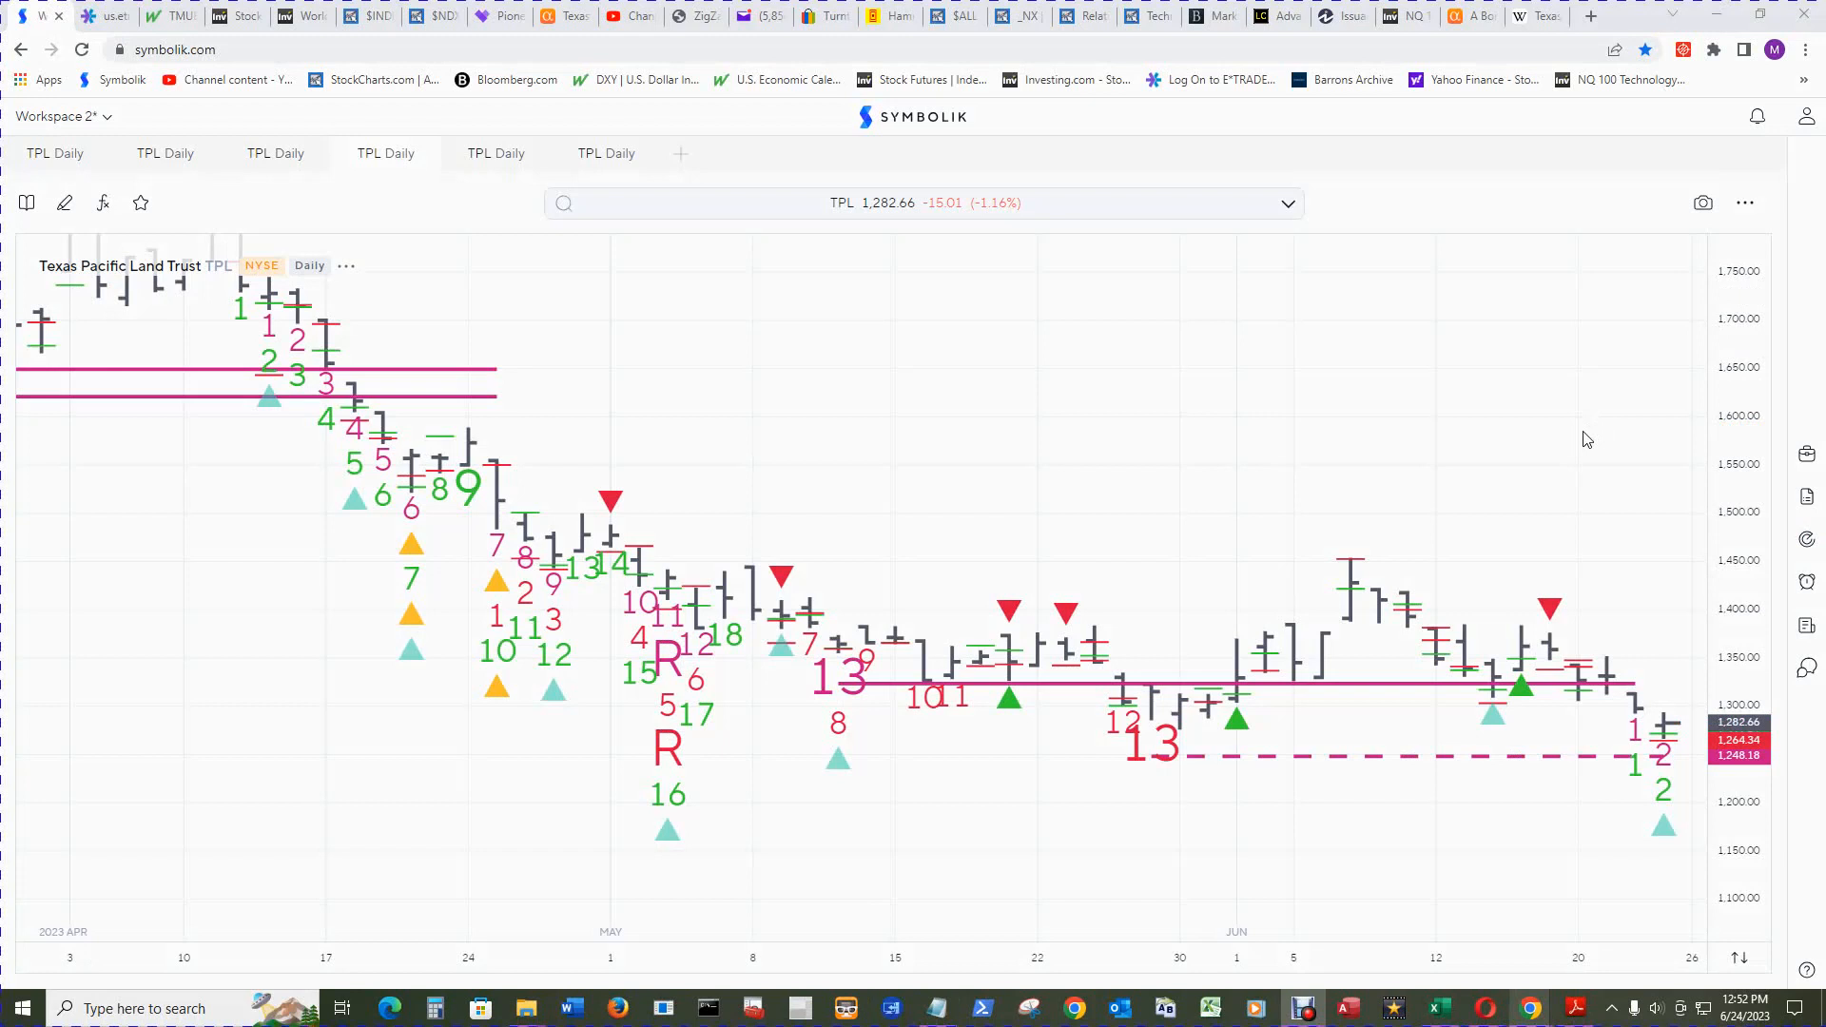
mouse_move(1567, 632)
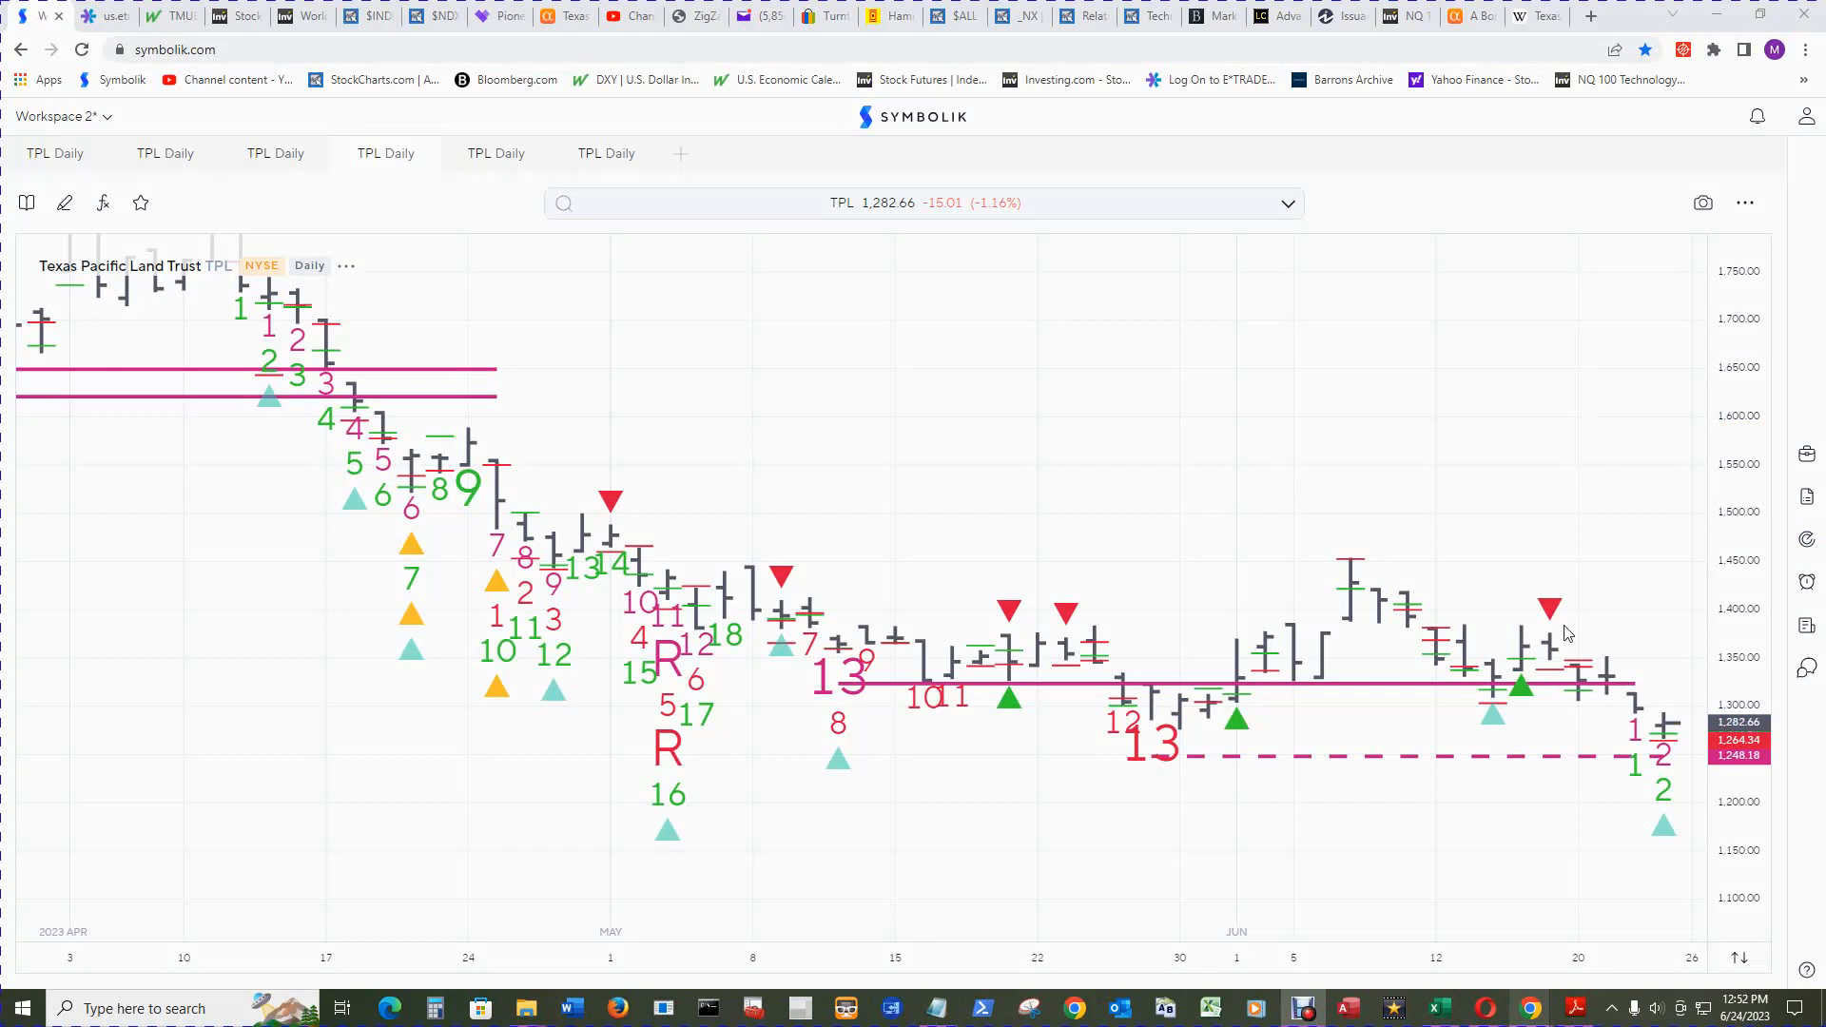
mouse_move(1524, 684)
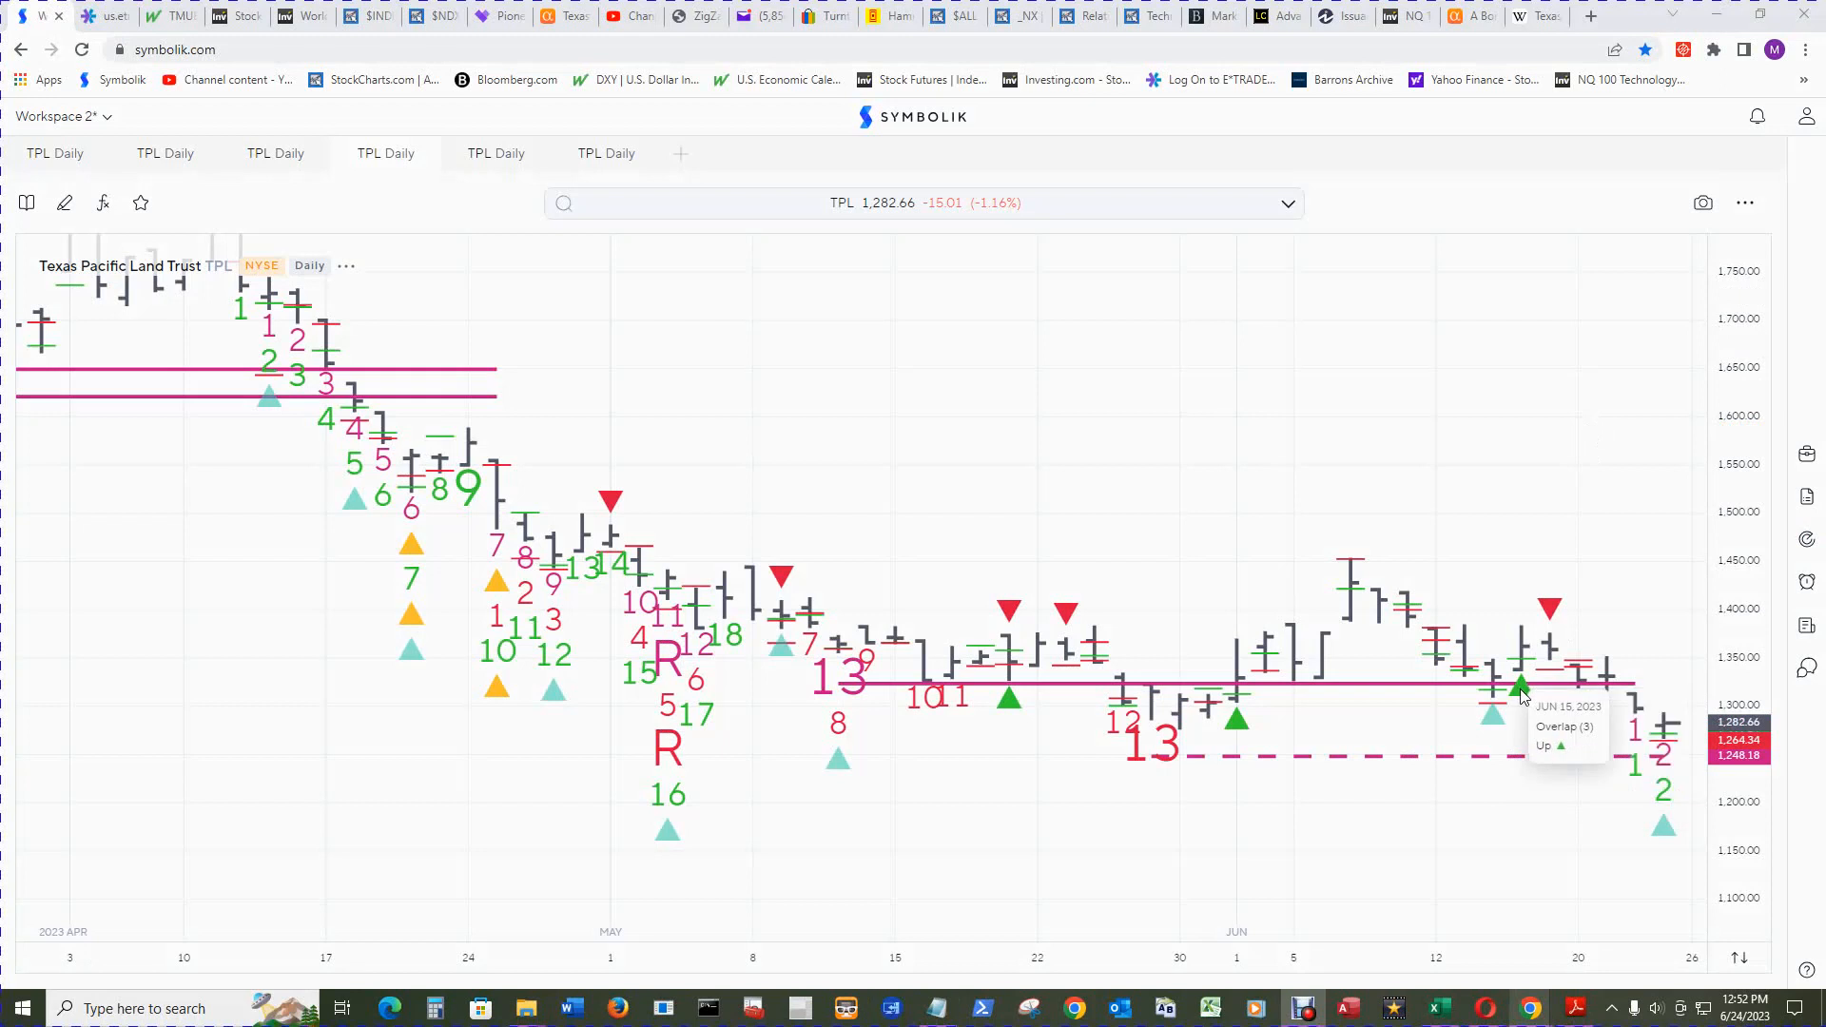
mouse_move(1522, 420)
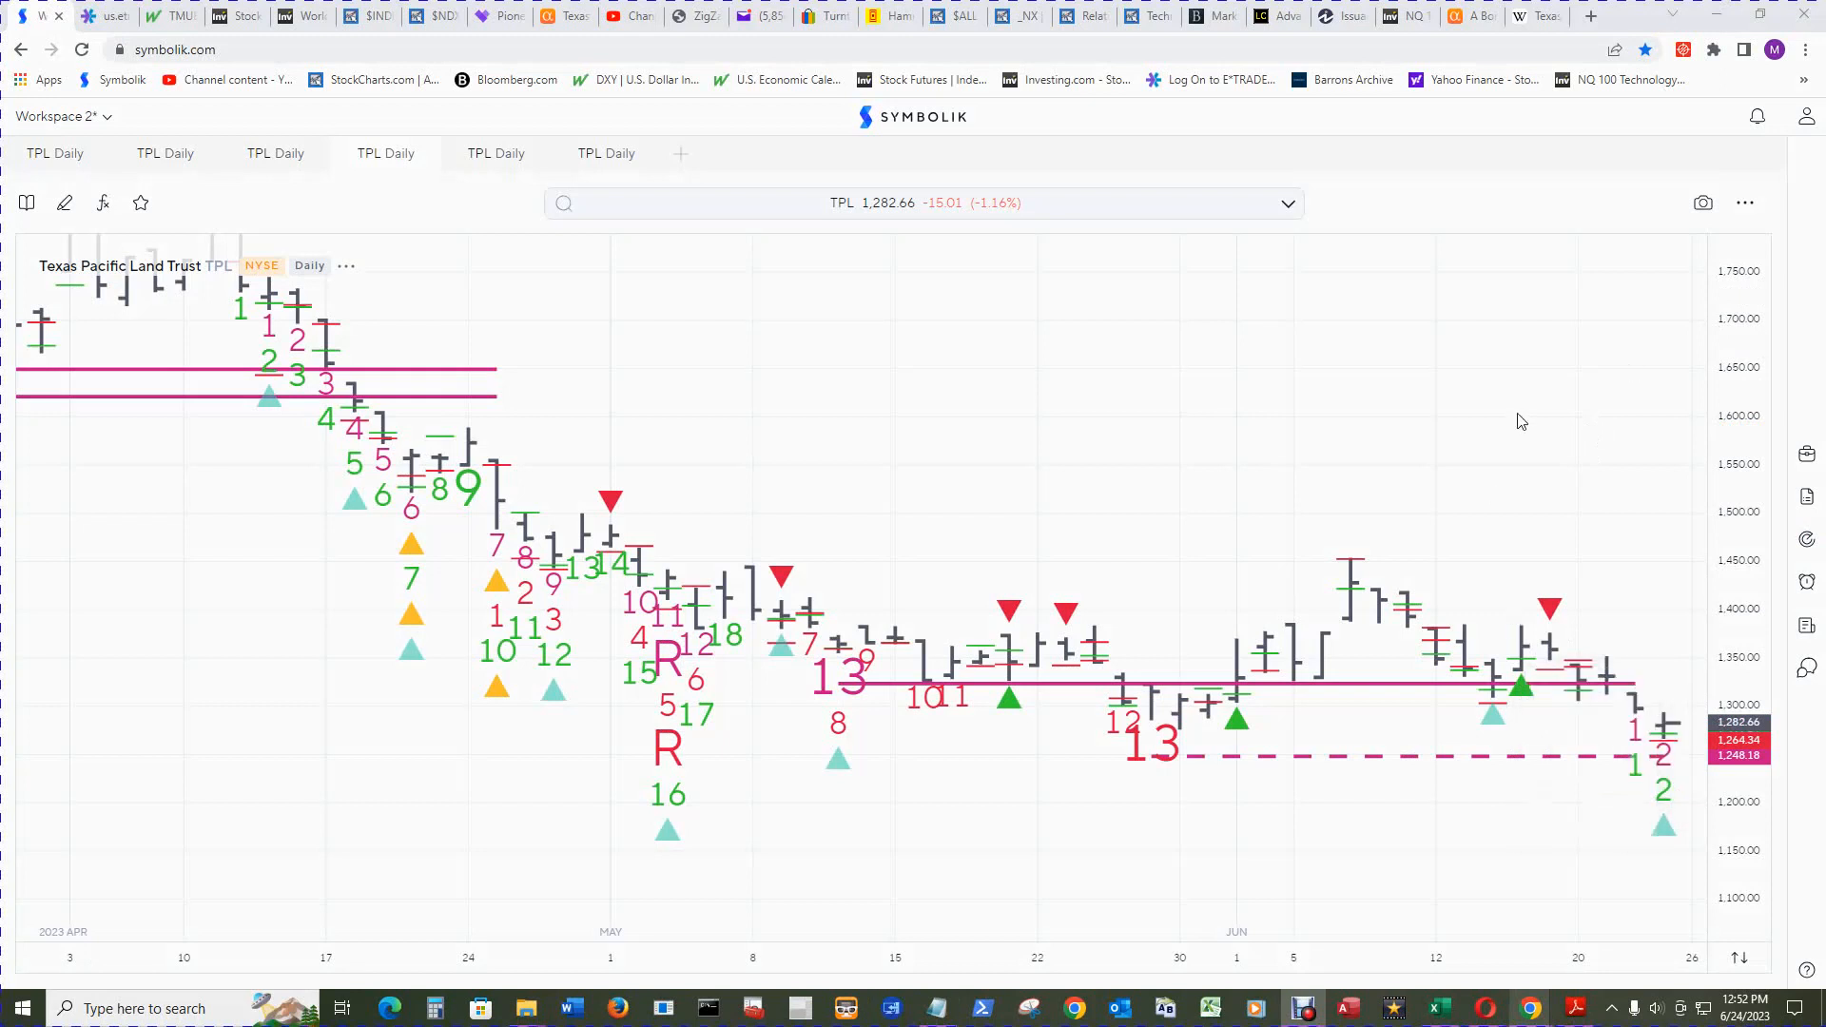
mouse_move(1550, 551)
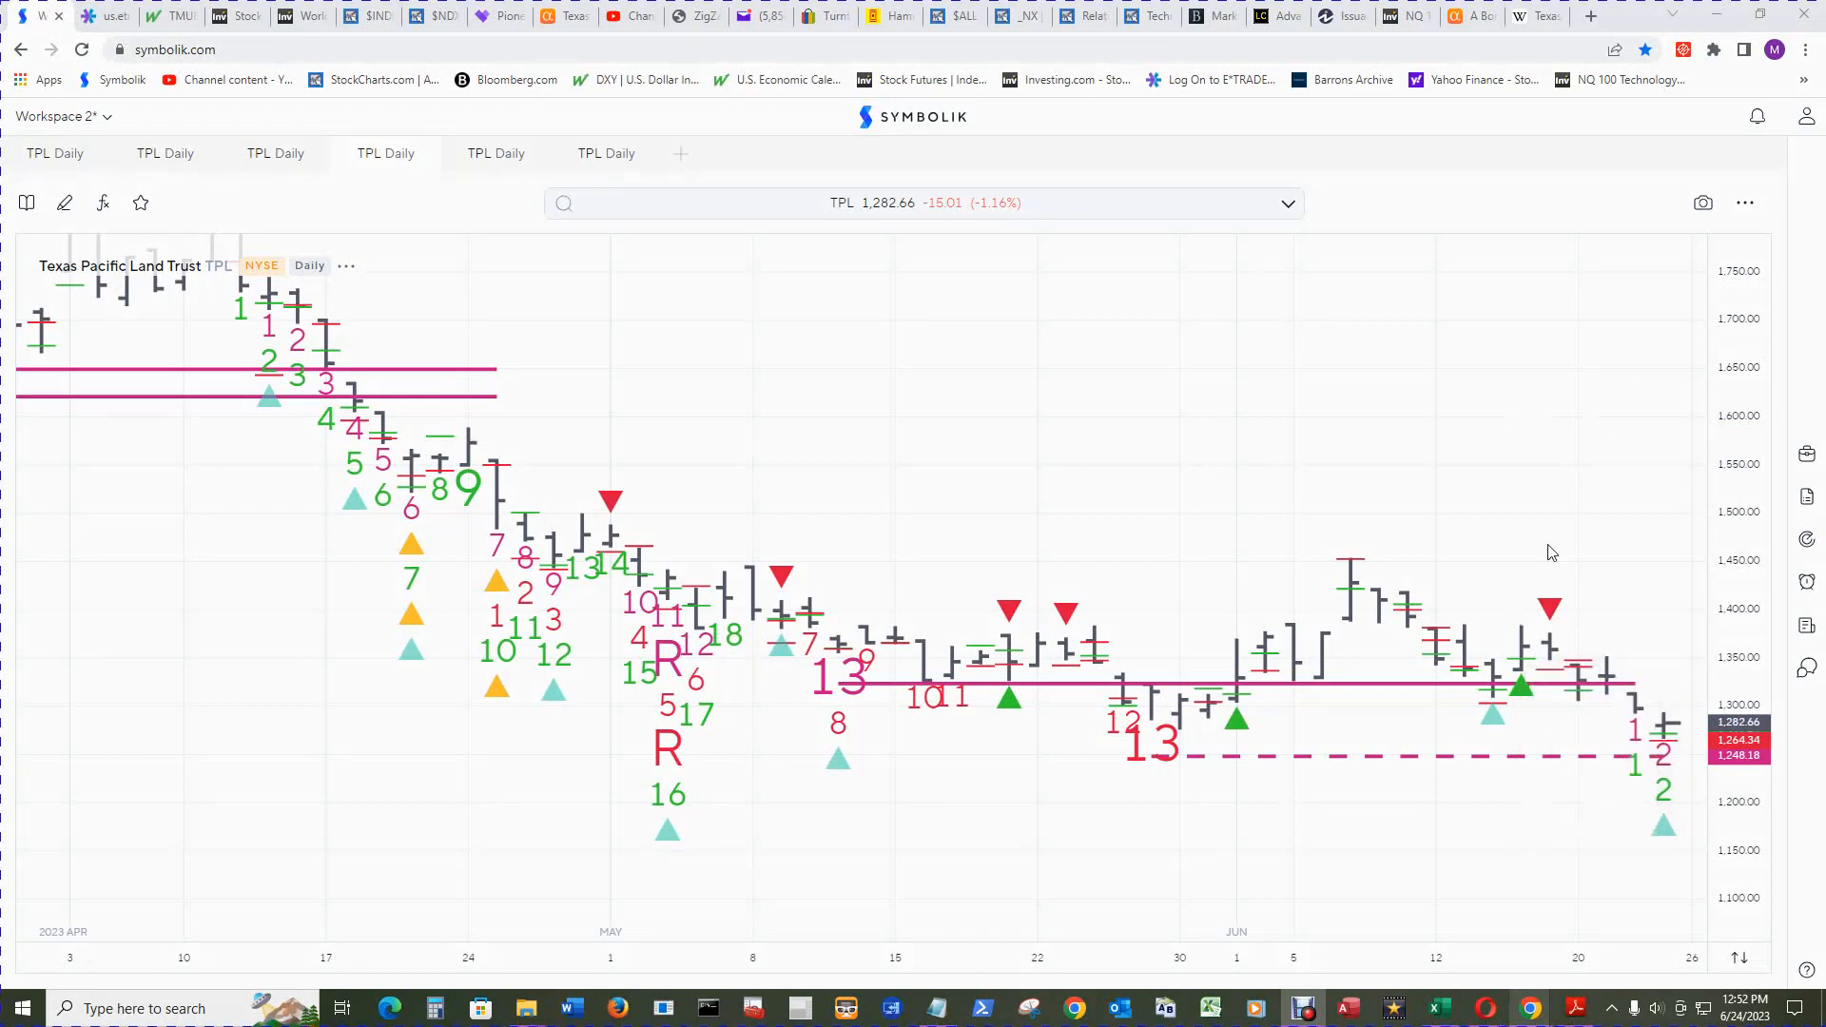
mouse_move(1290, 756)
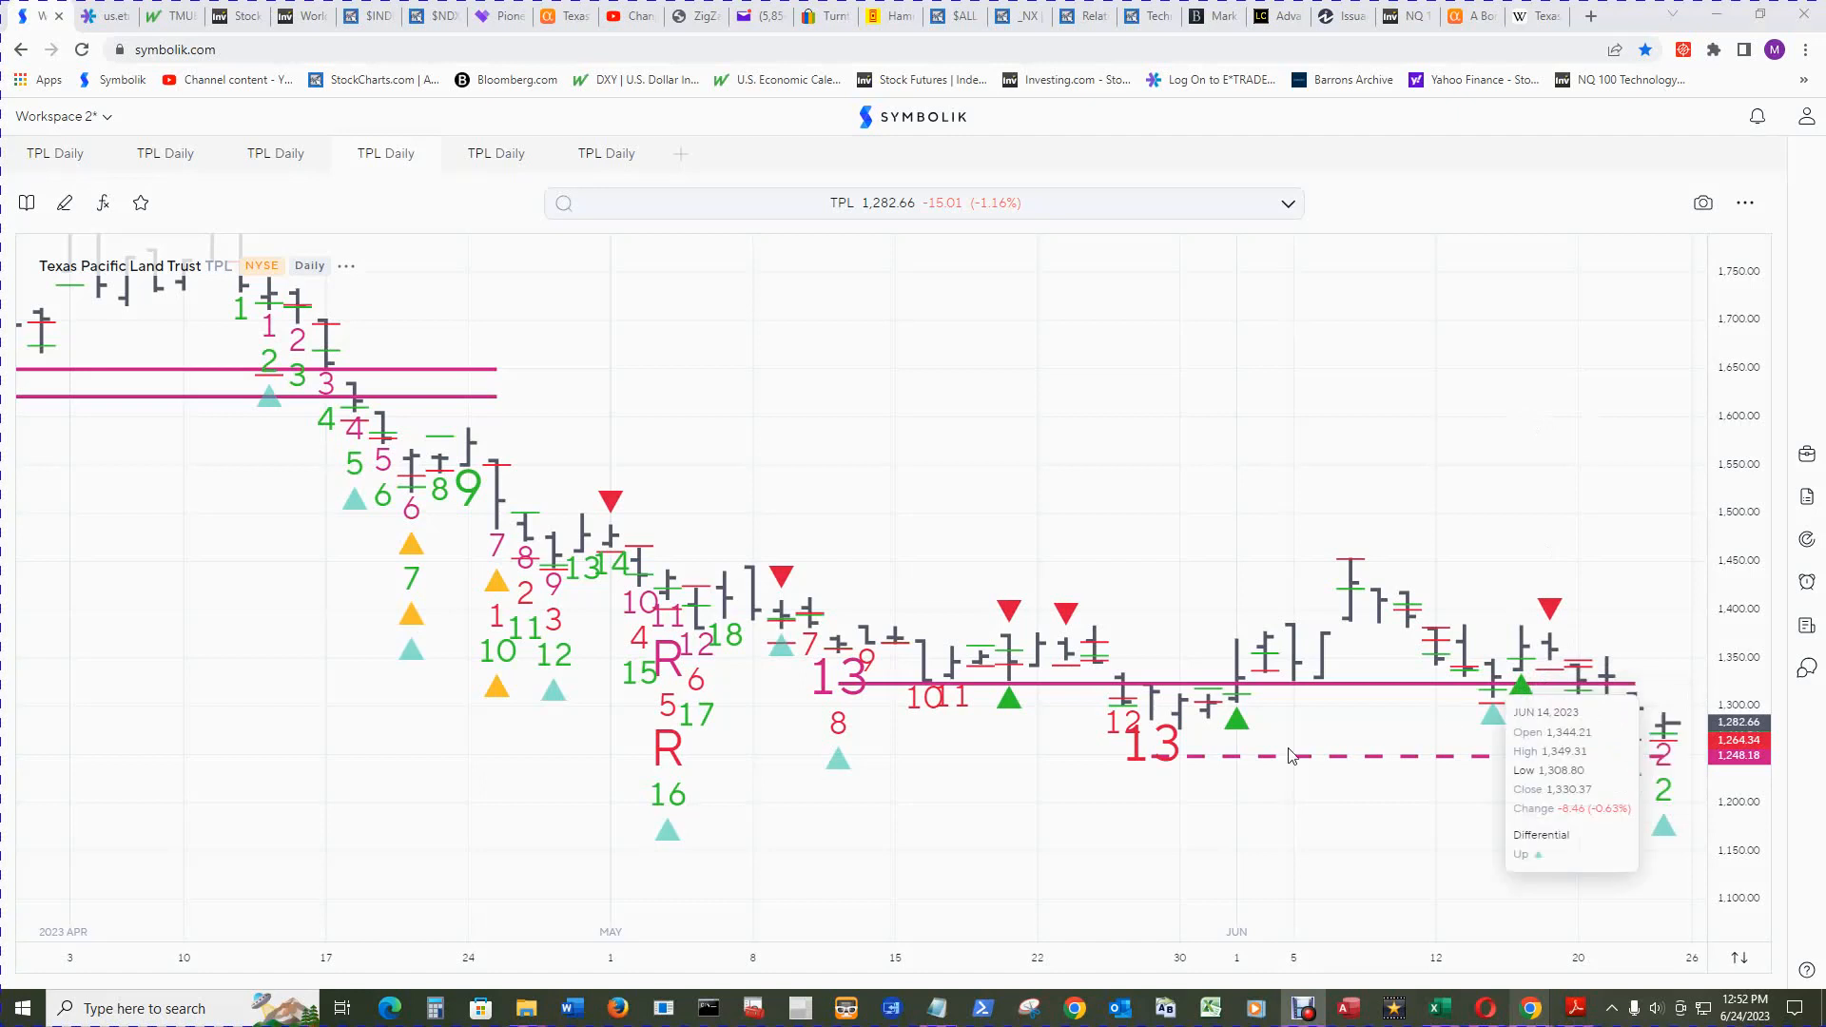
mouse_move(1619, 472)
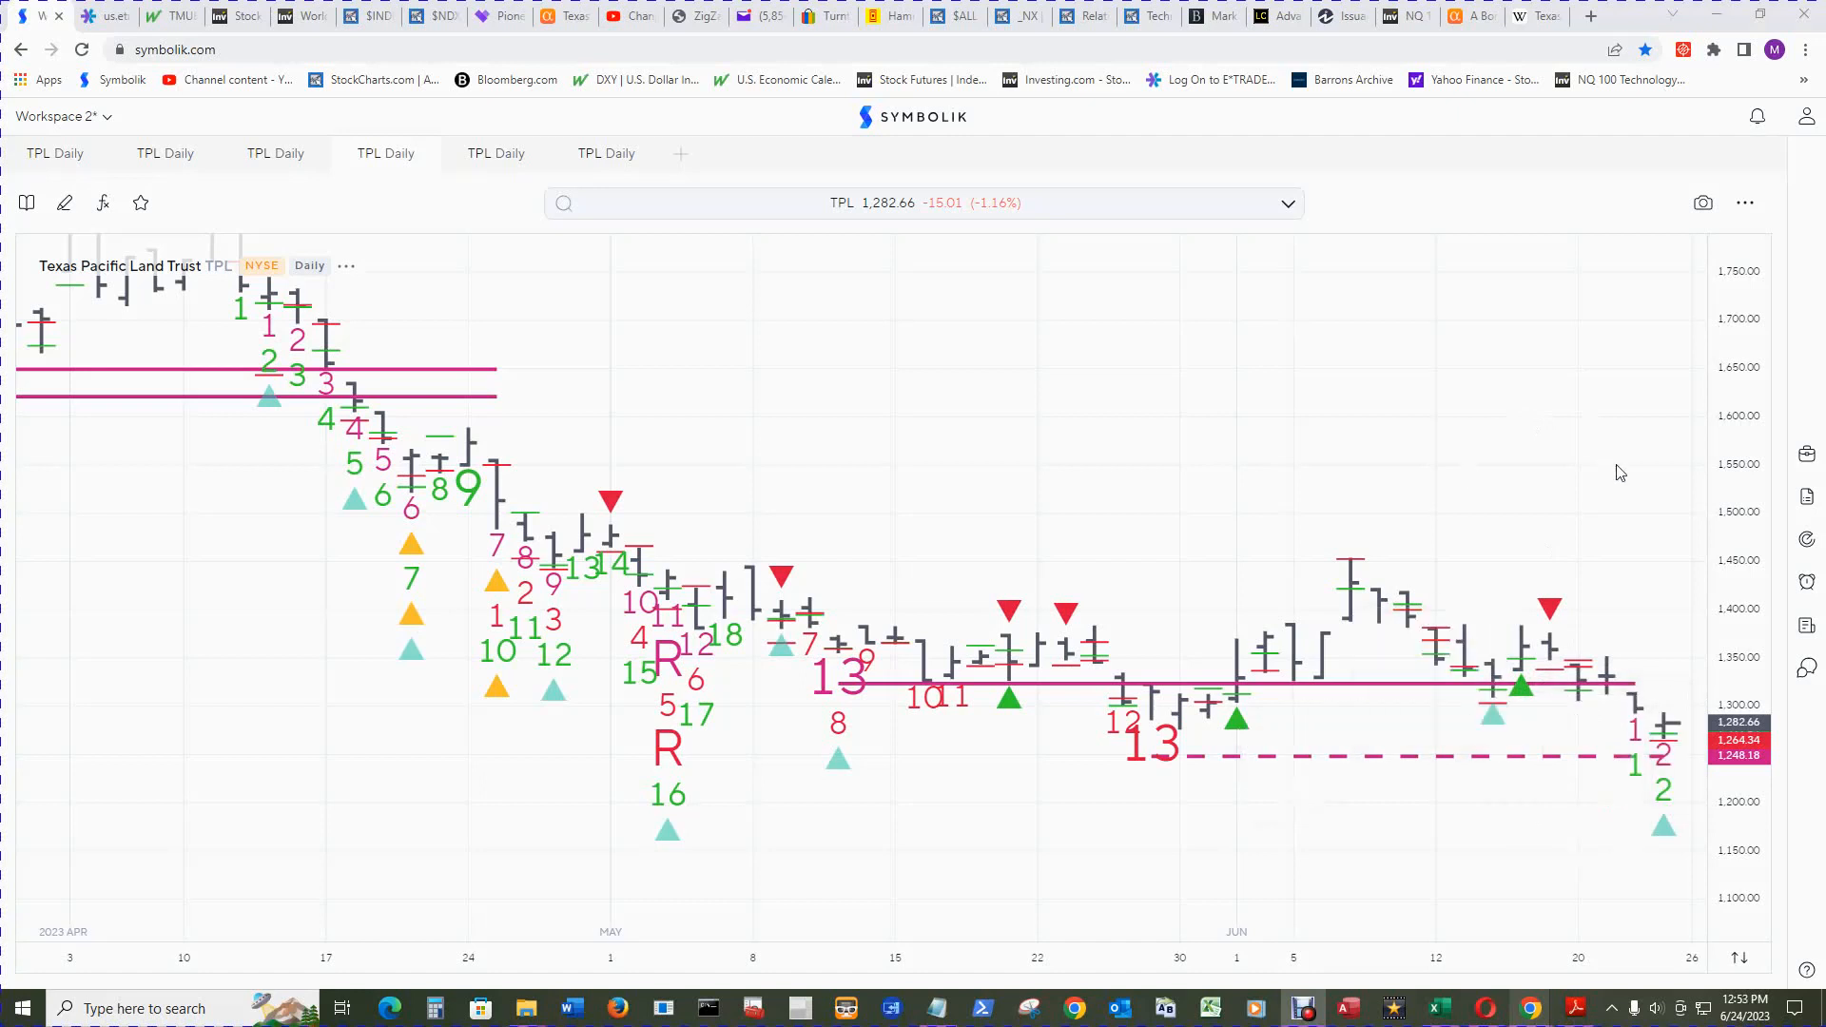
mouse_move(1625, 482)
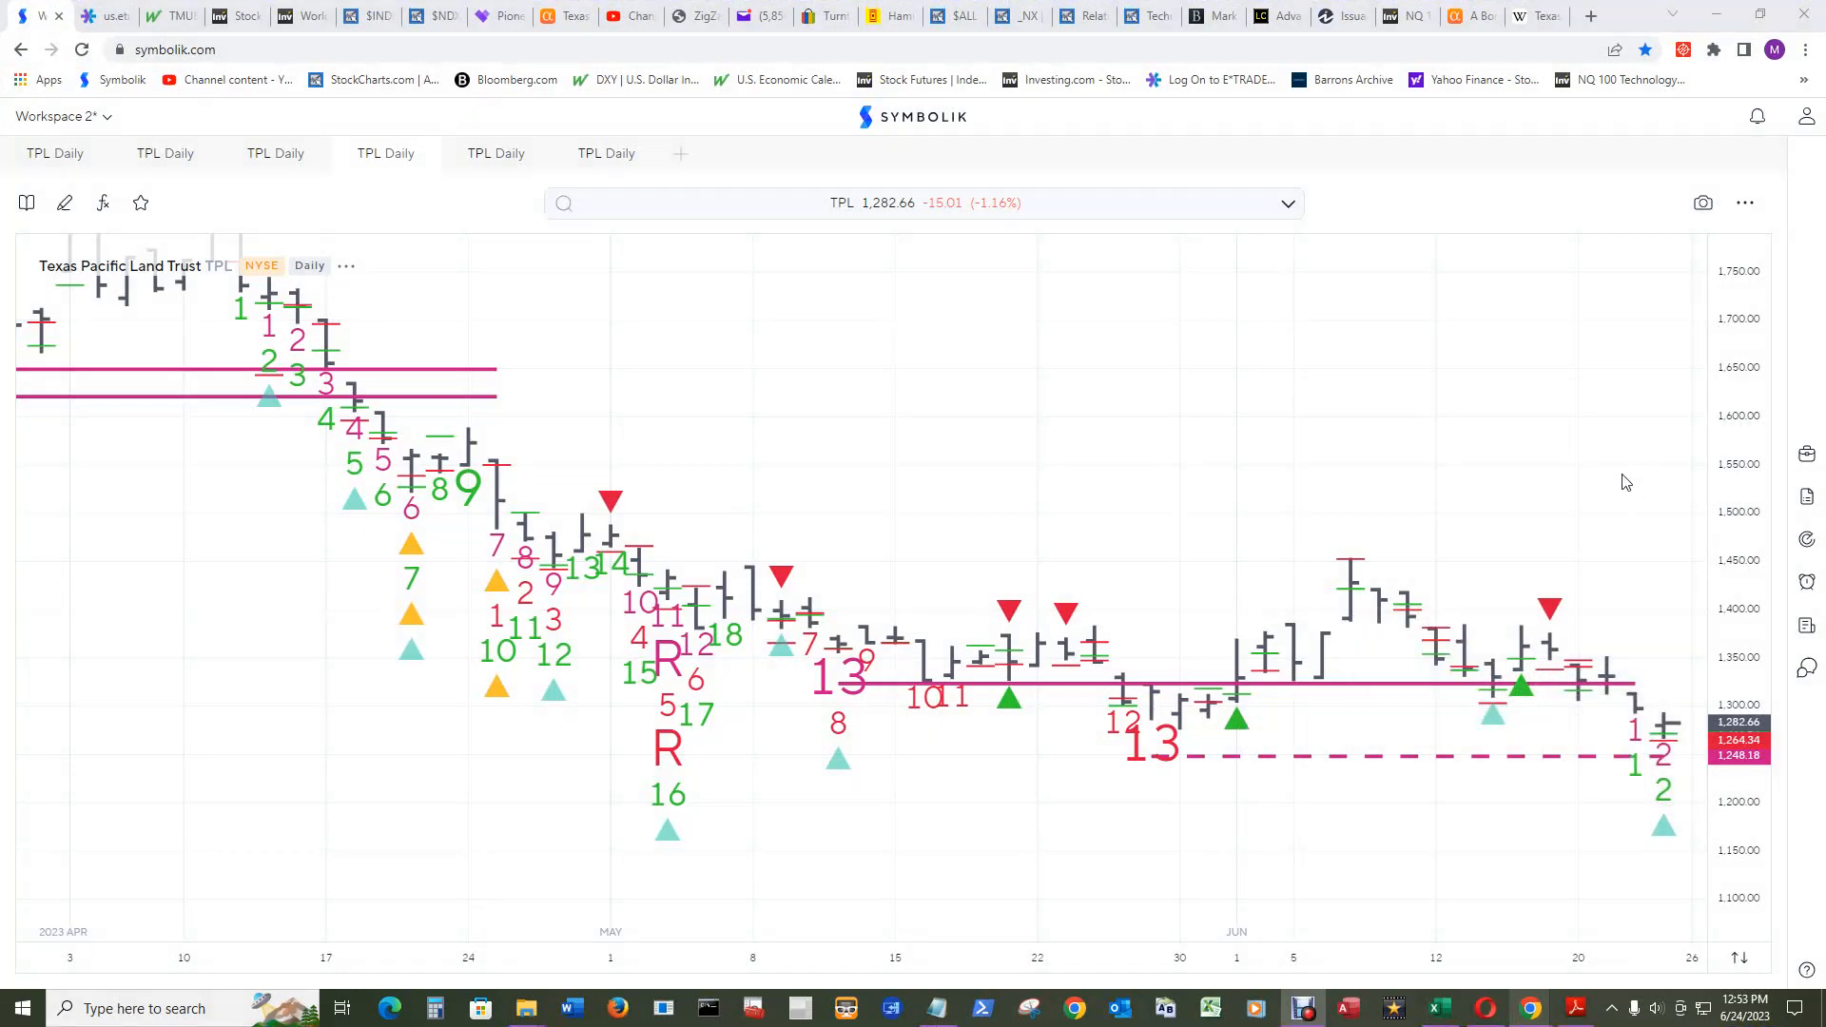
mouse_move(1640, 514)
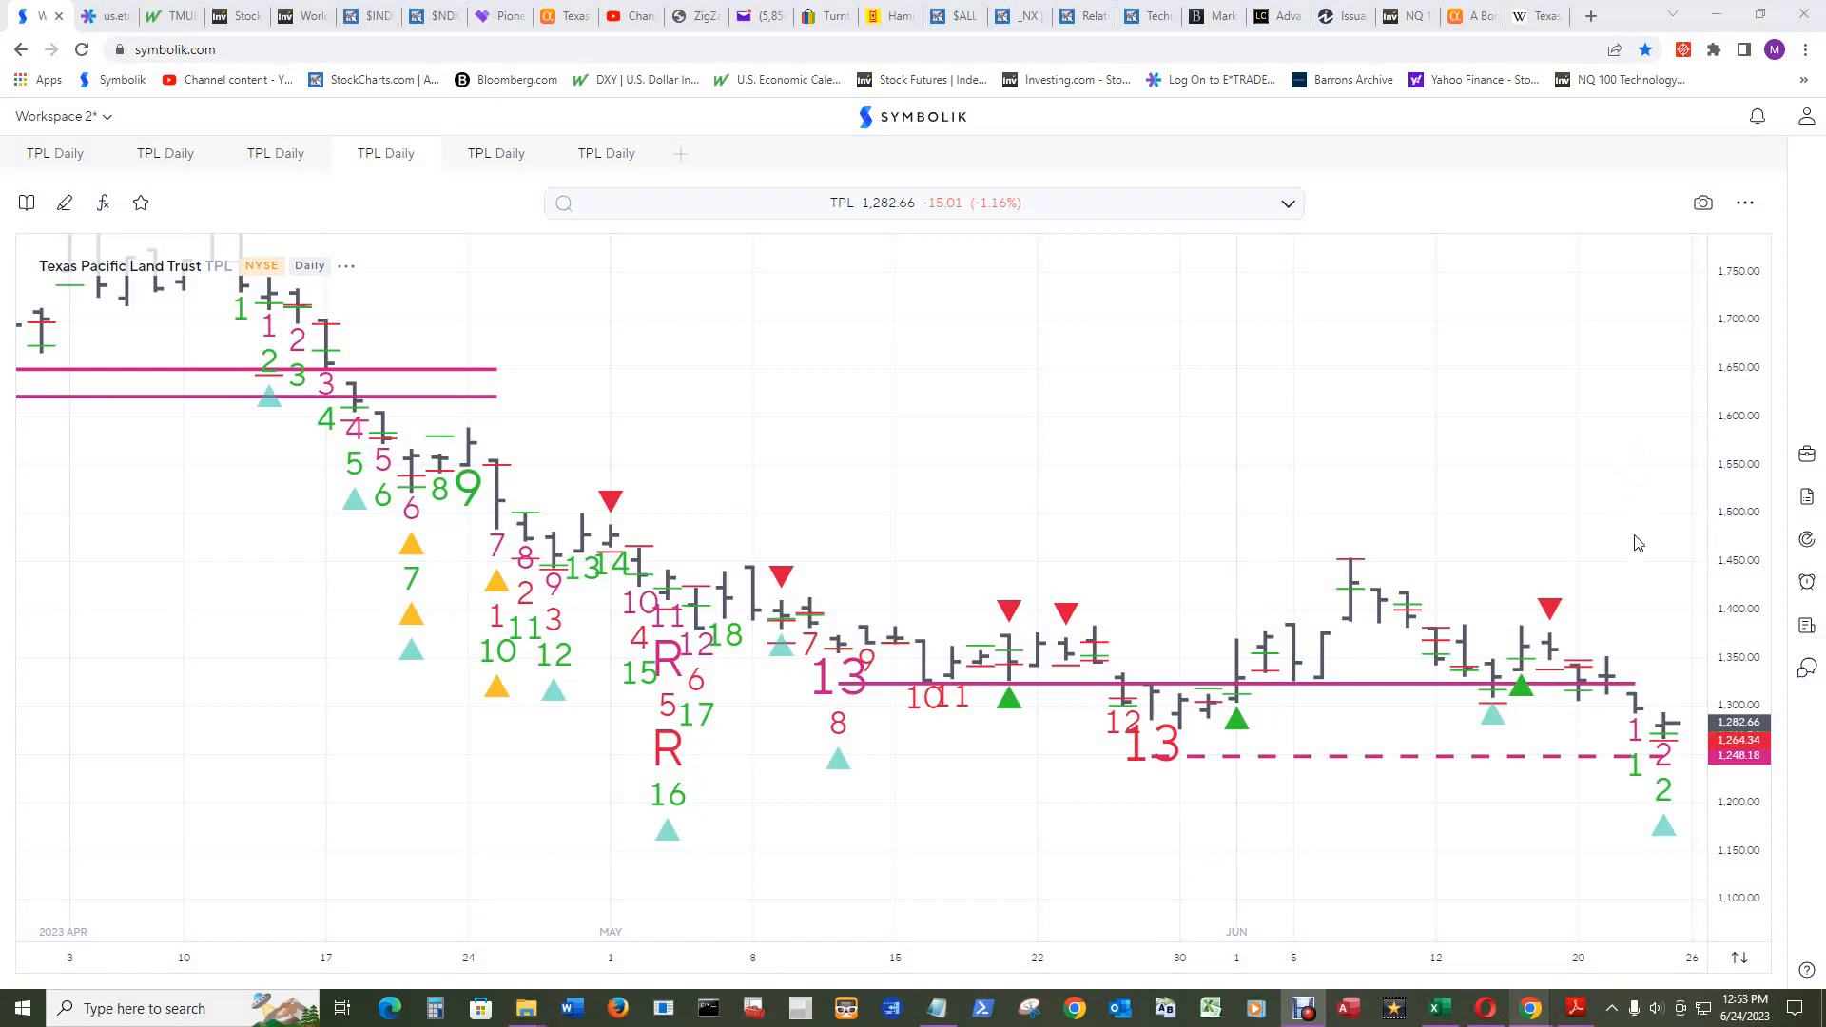
mouse_move(1650, 524)
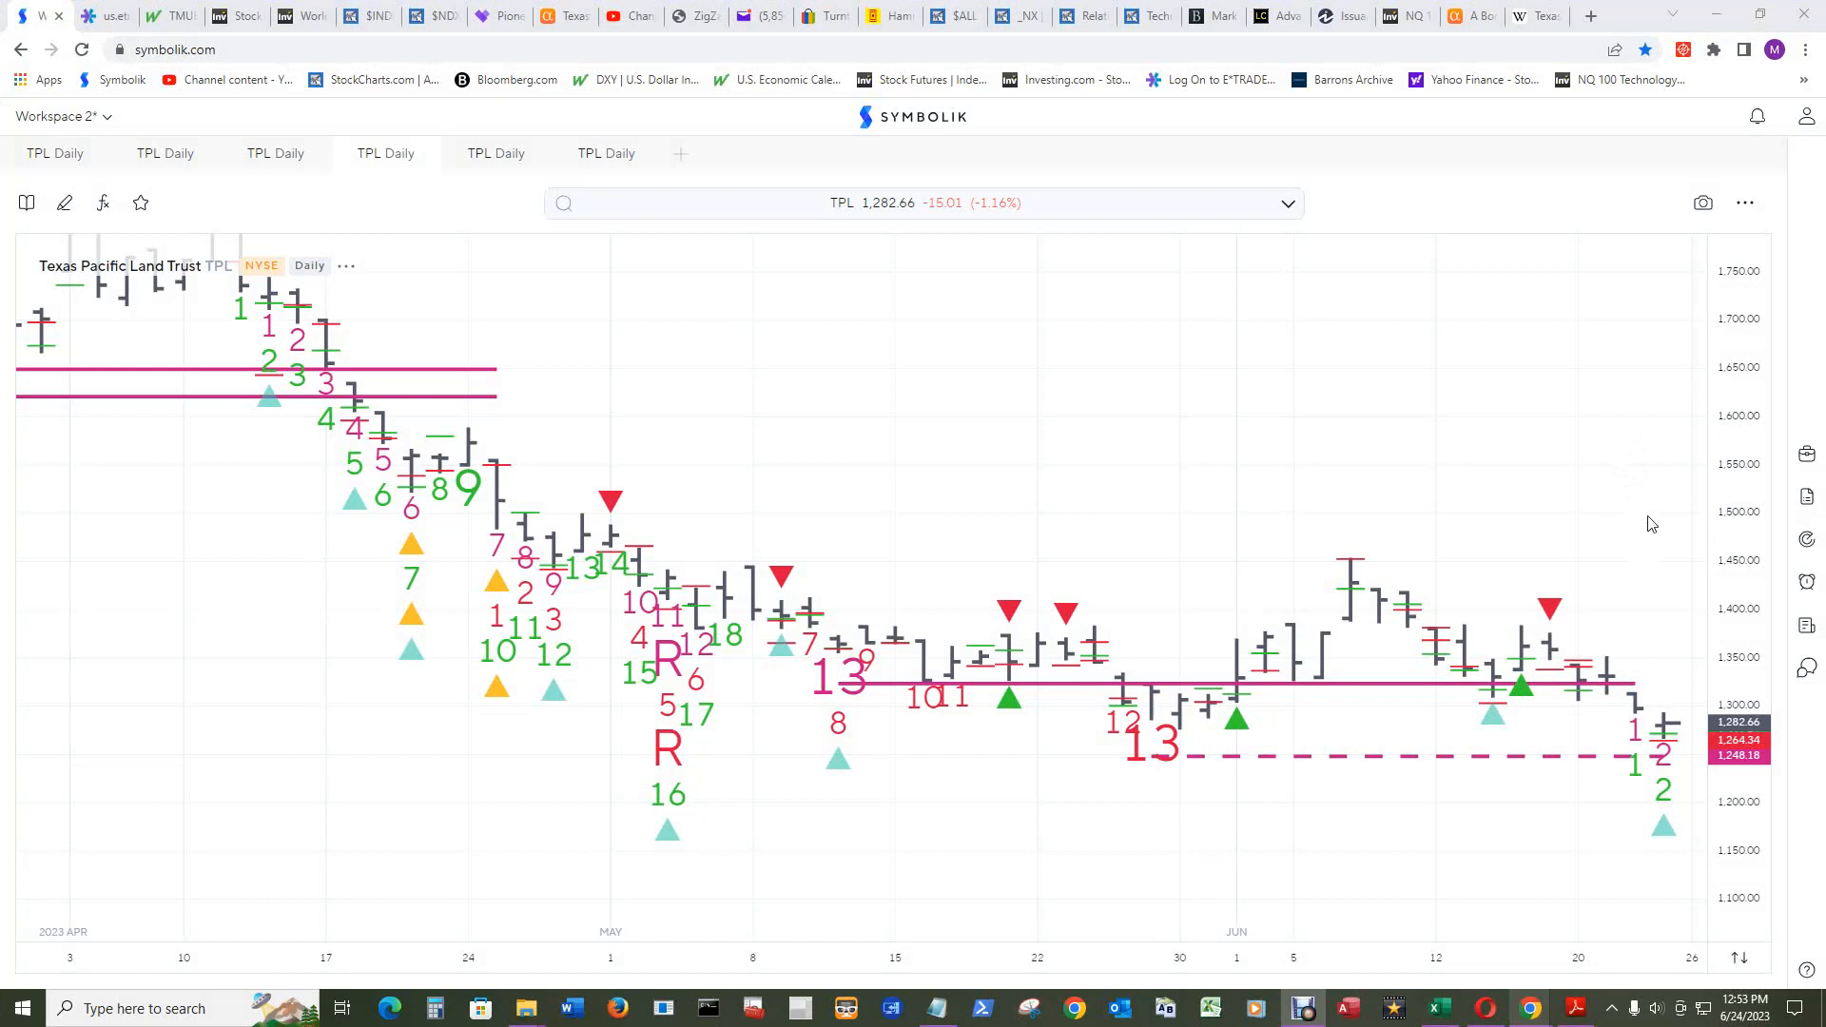
mouse_move(1636, 556)
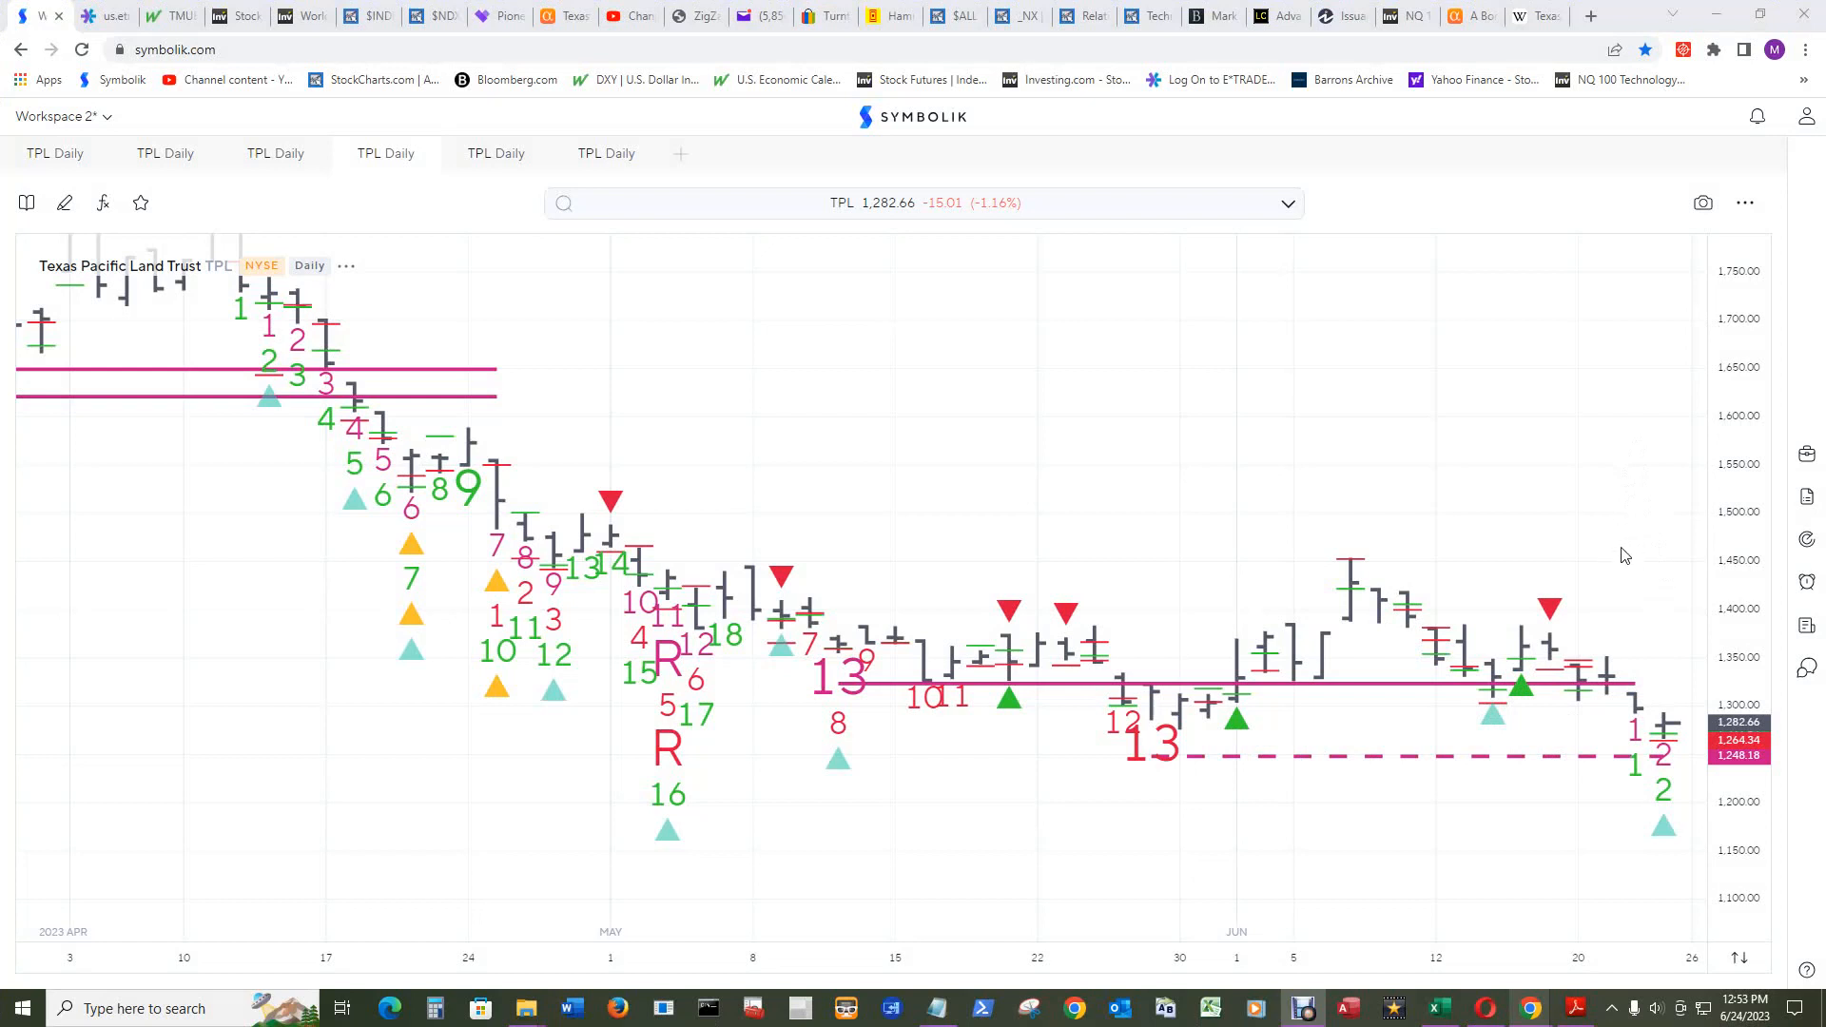
mouse_move(1223, 833)
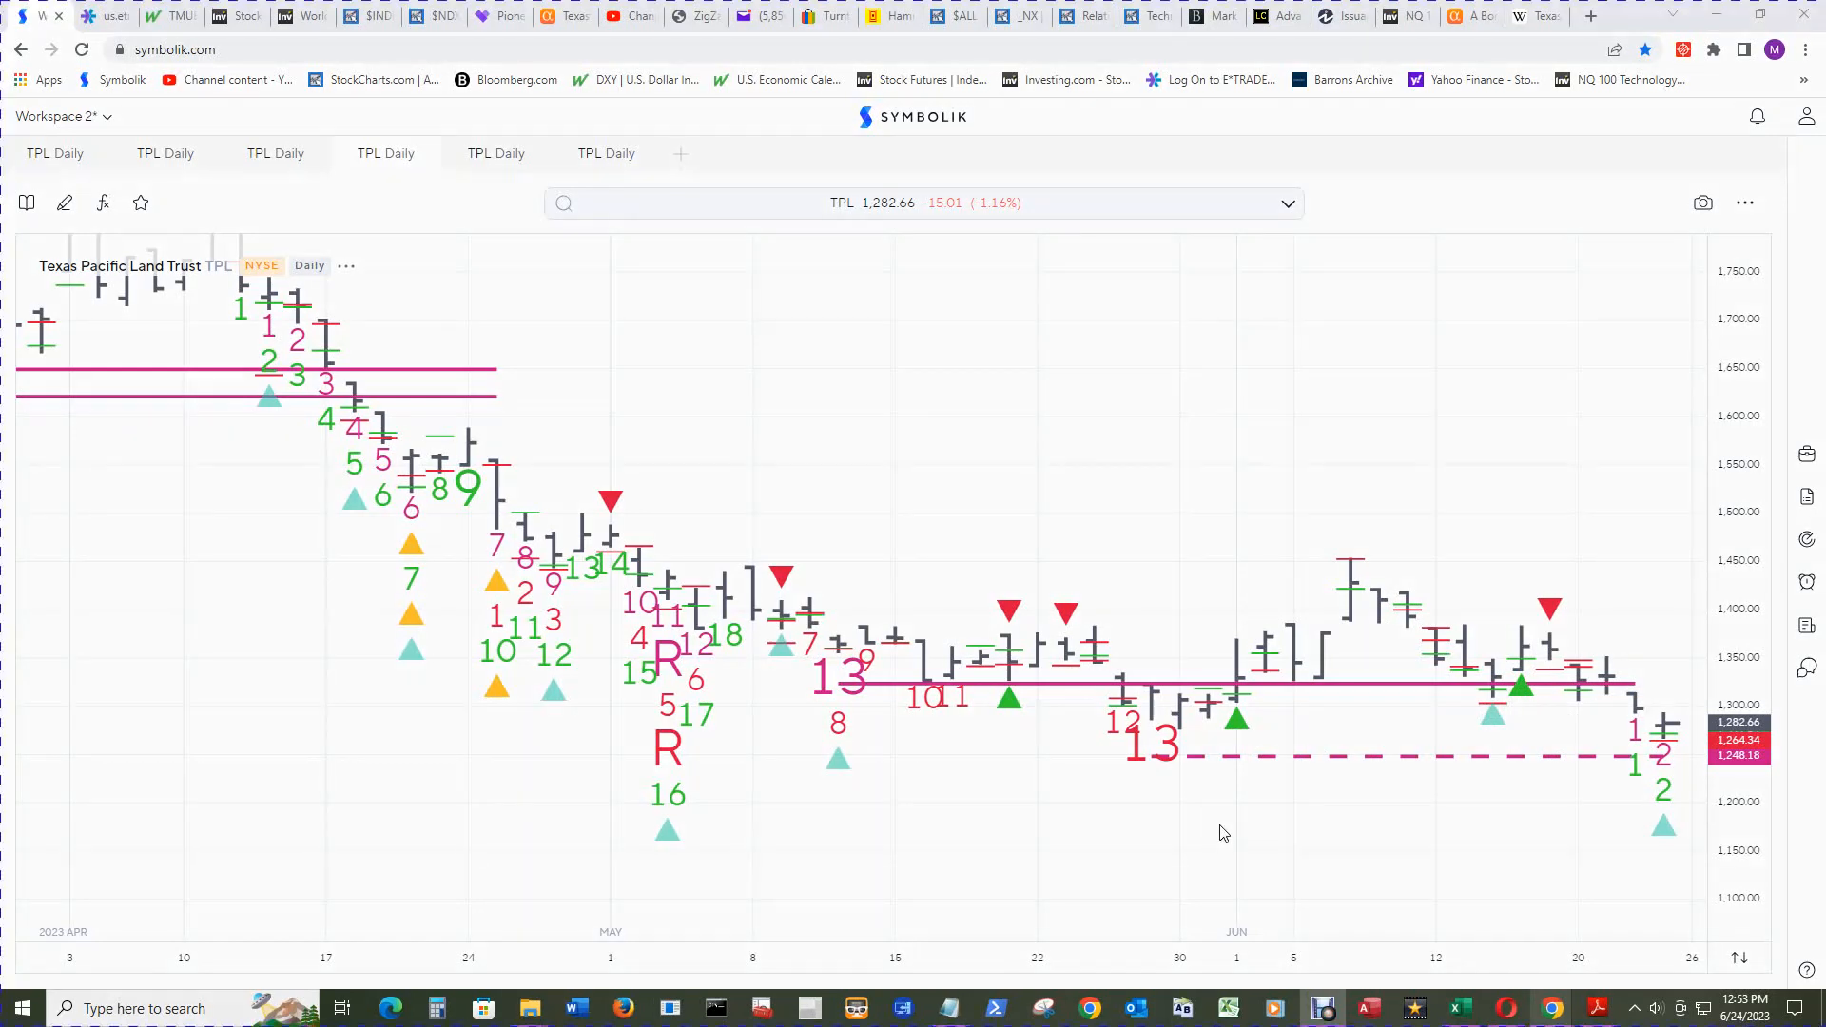
mouse_move(1237, 720)
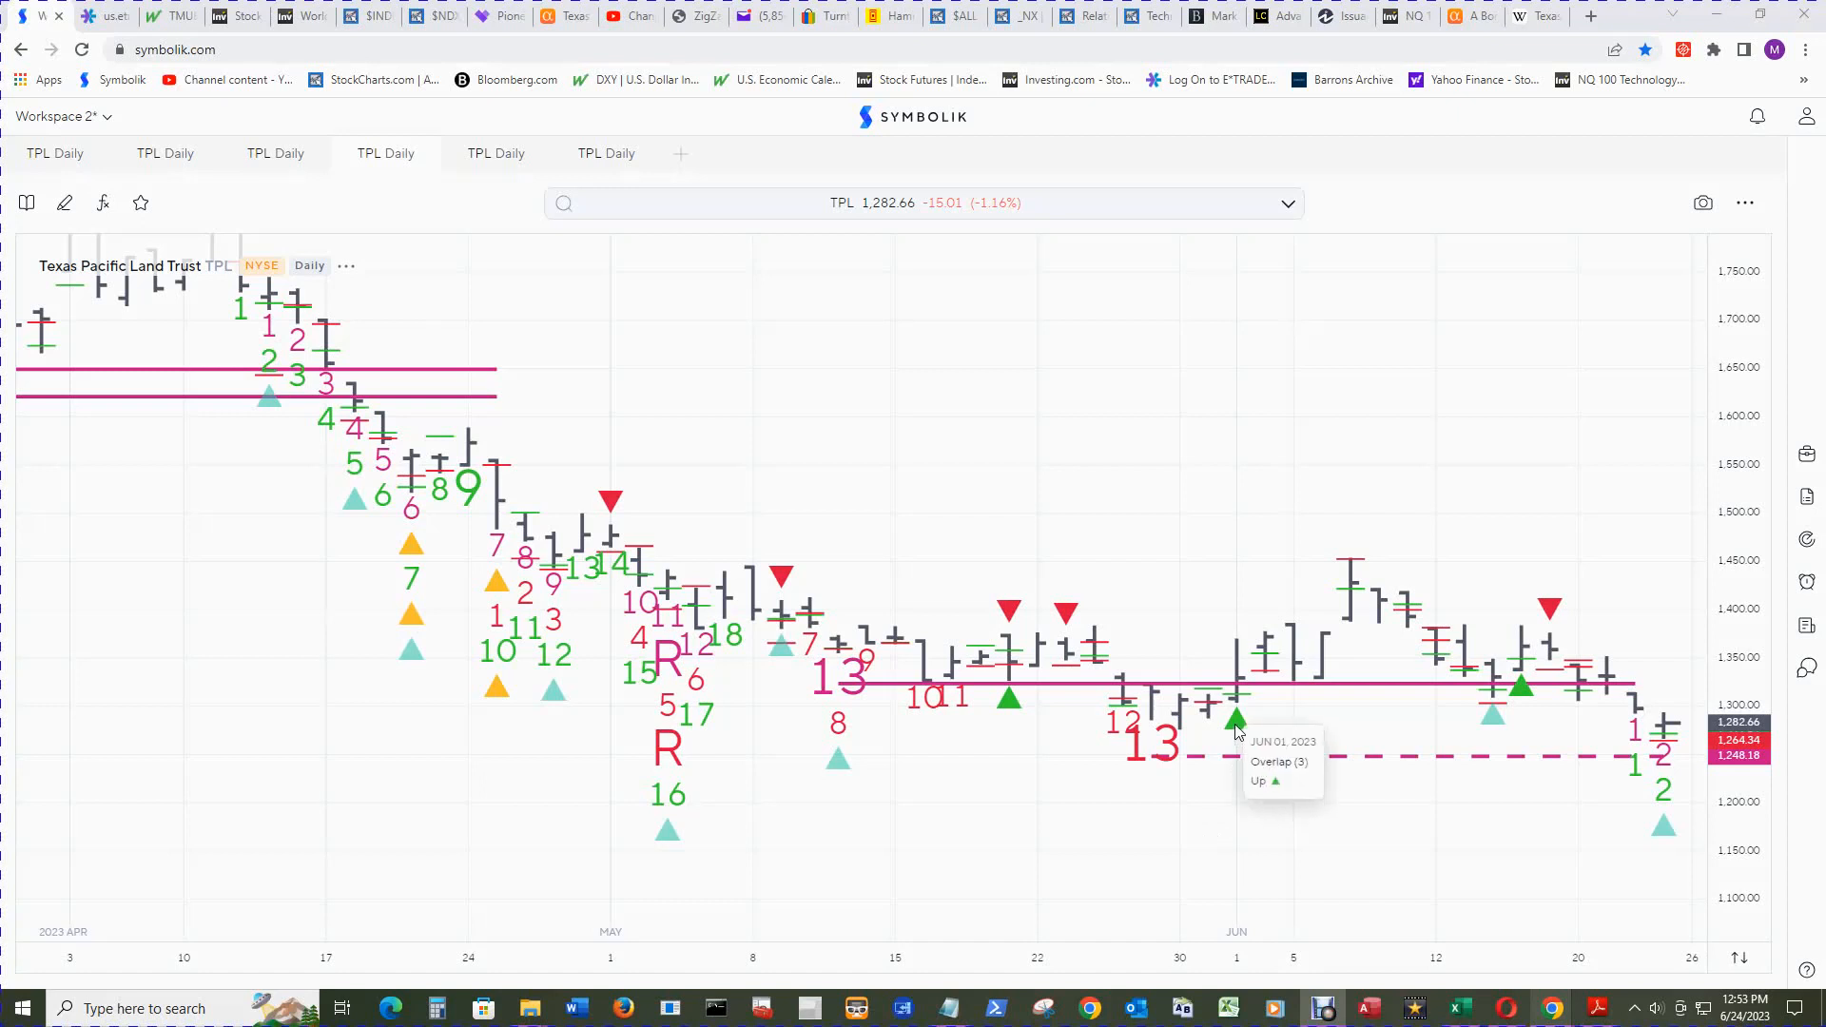
mouse_move(1235, 722)
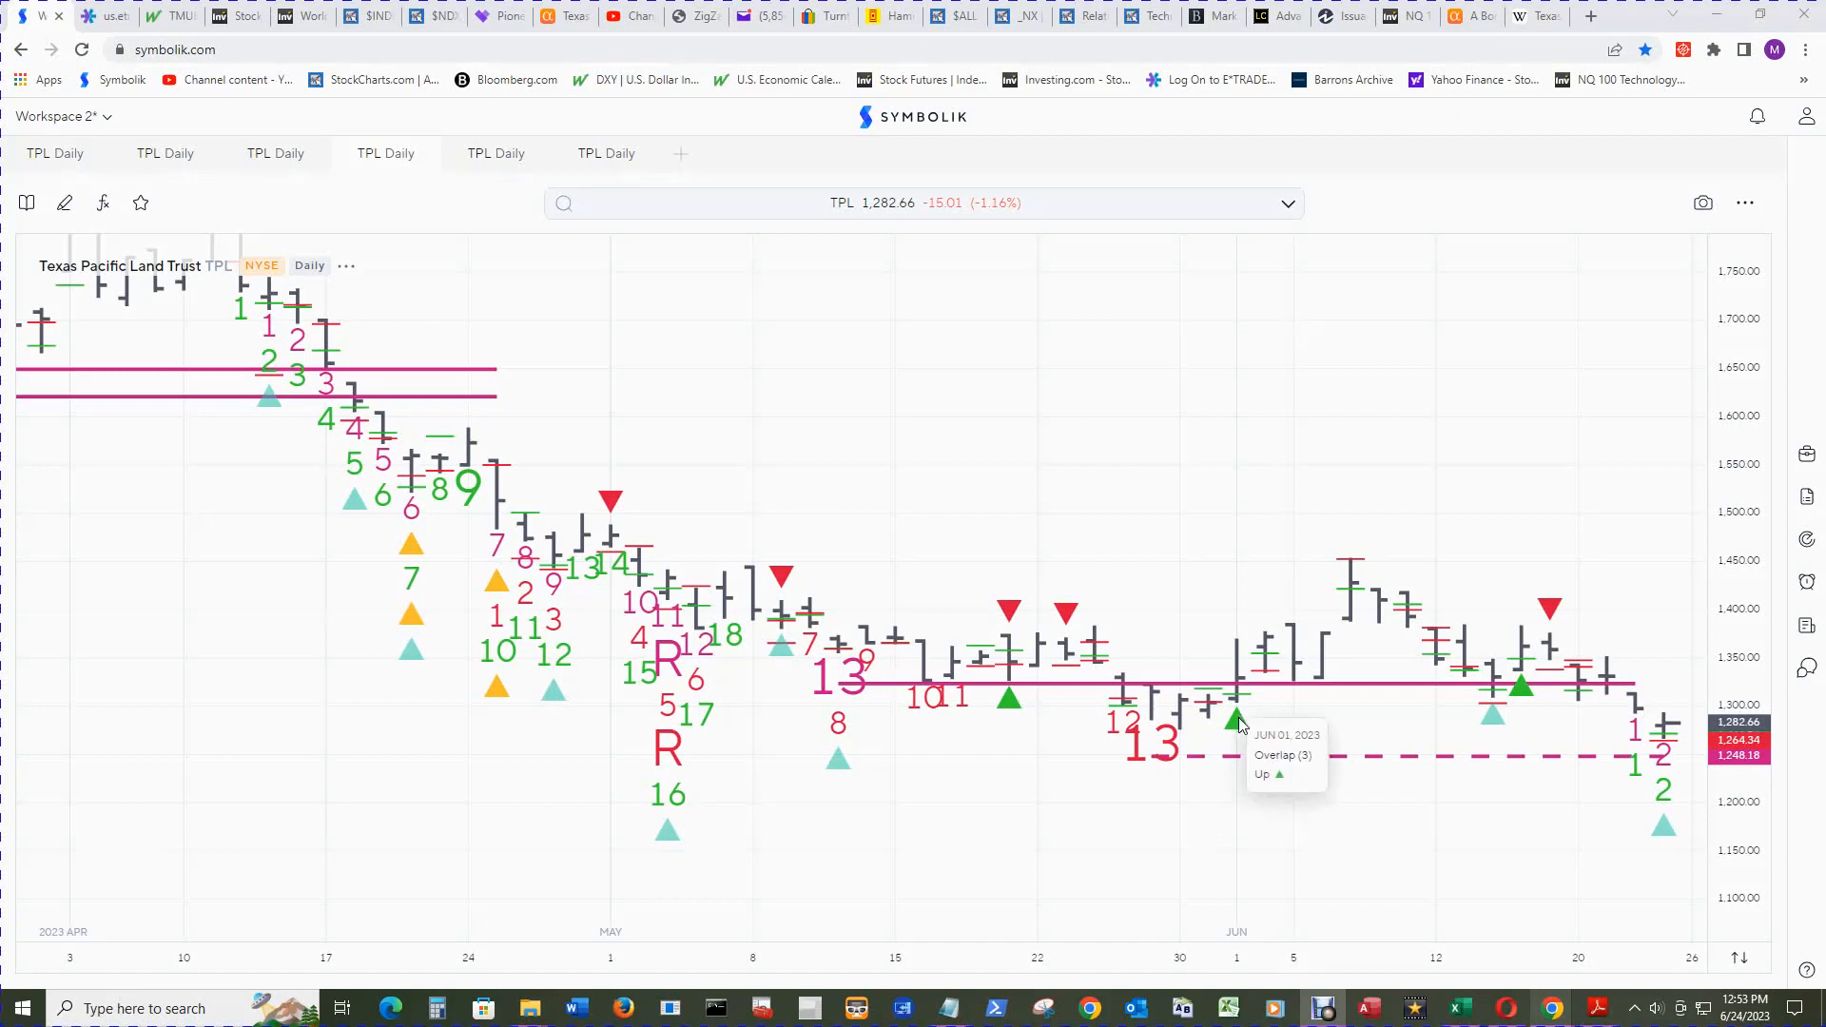
mouse_move(311, 279)
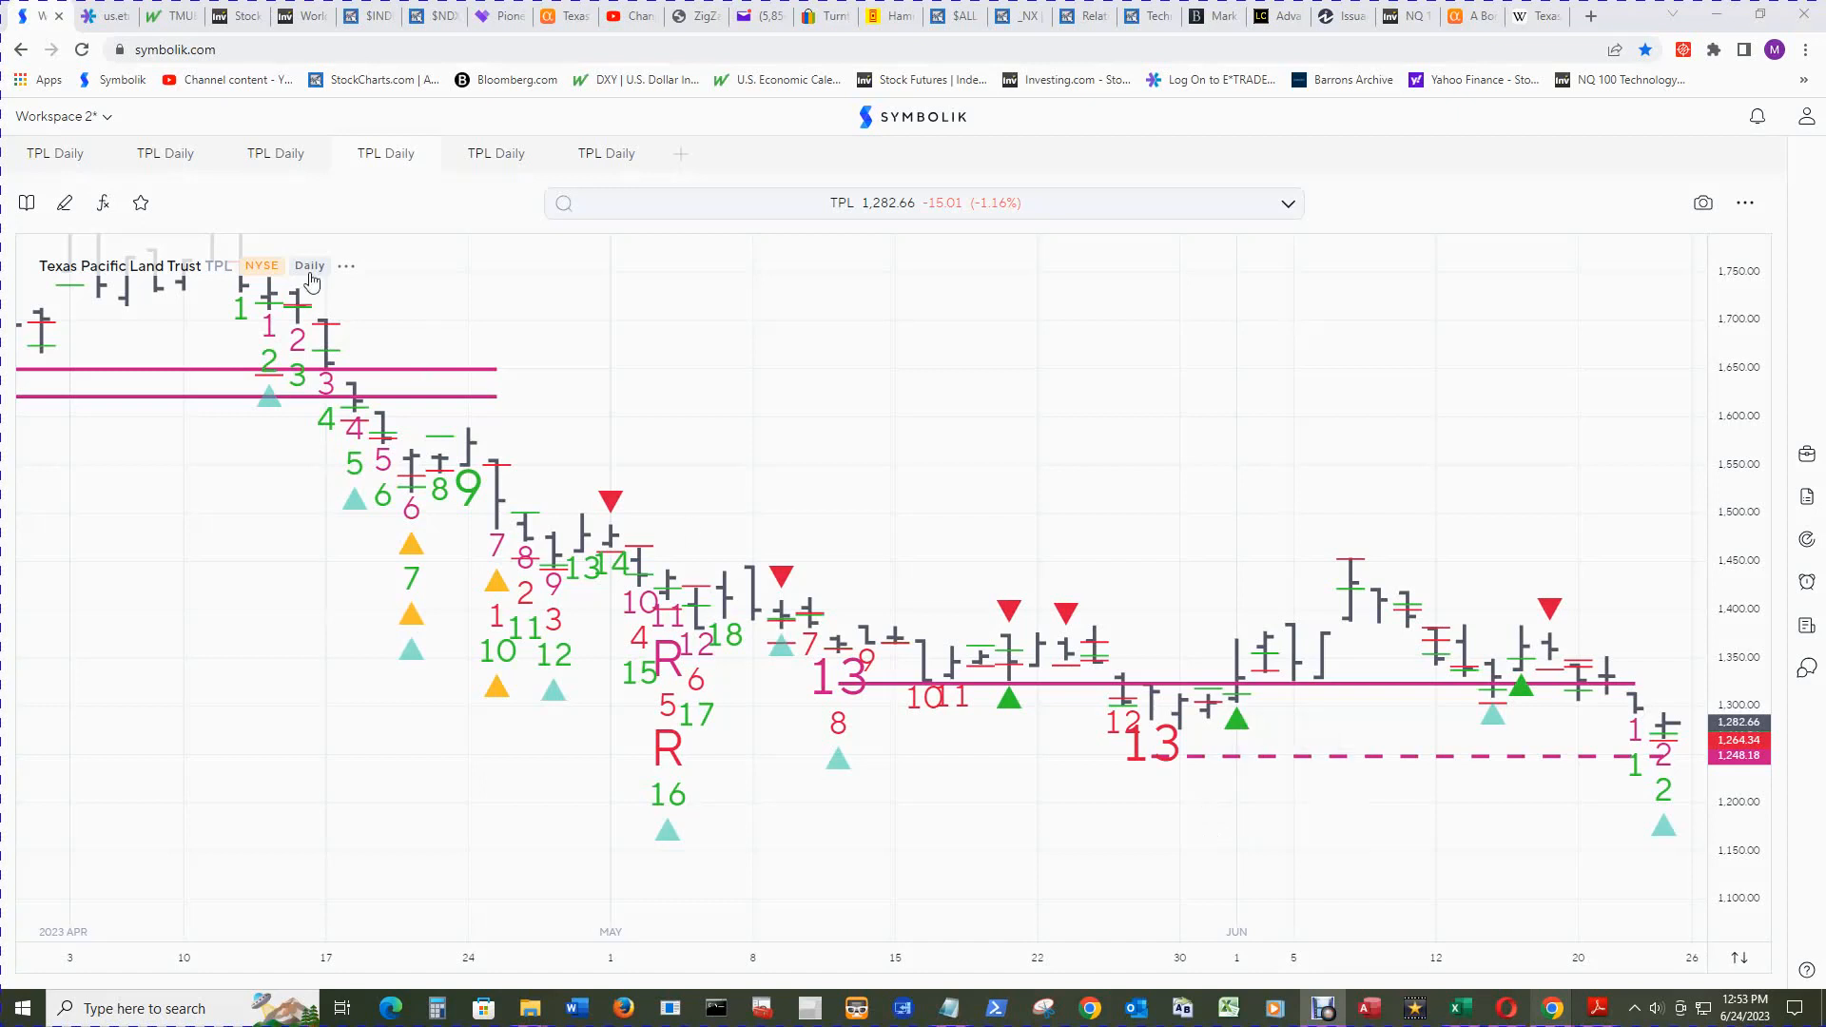
mouse_move(1020, 652)
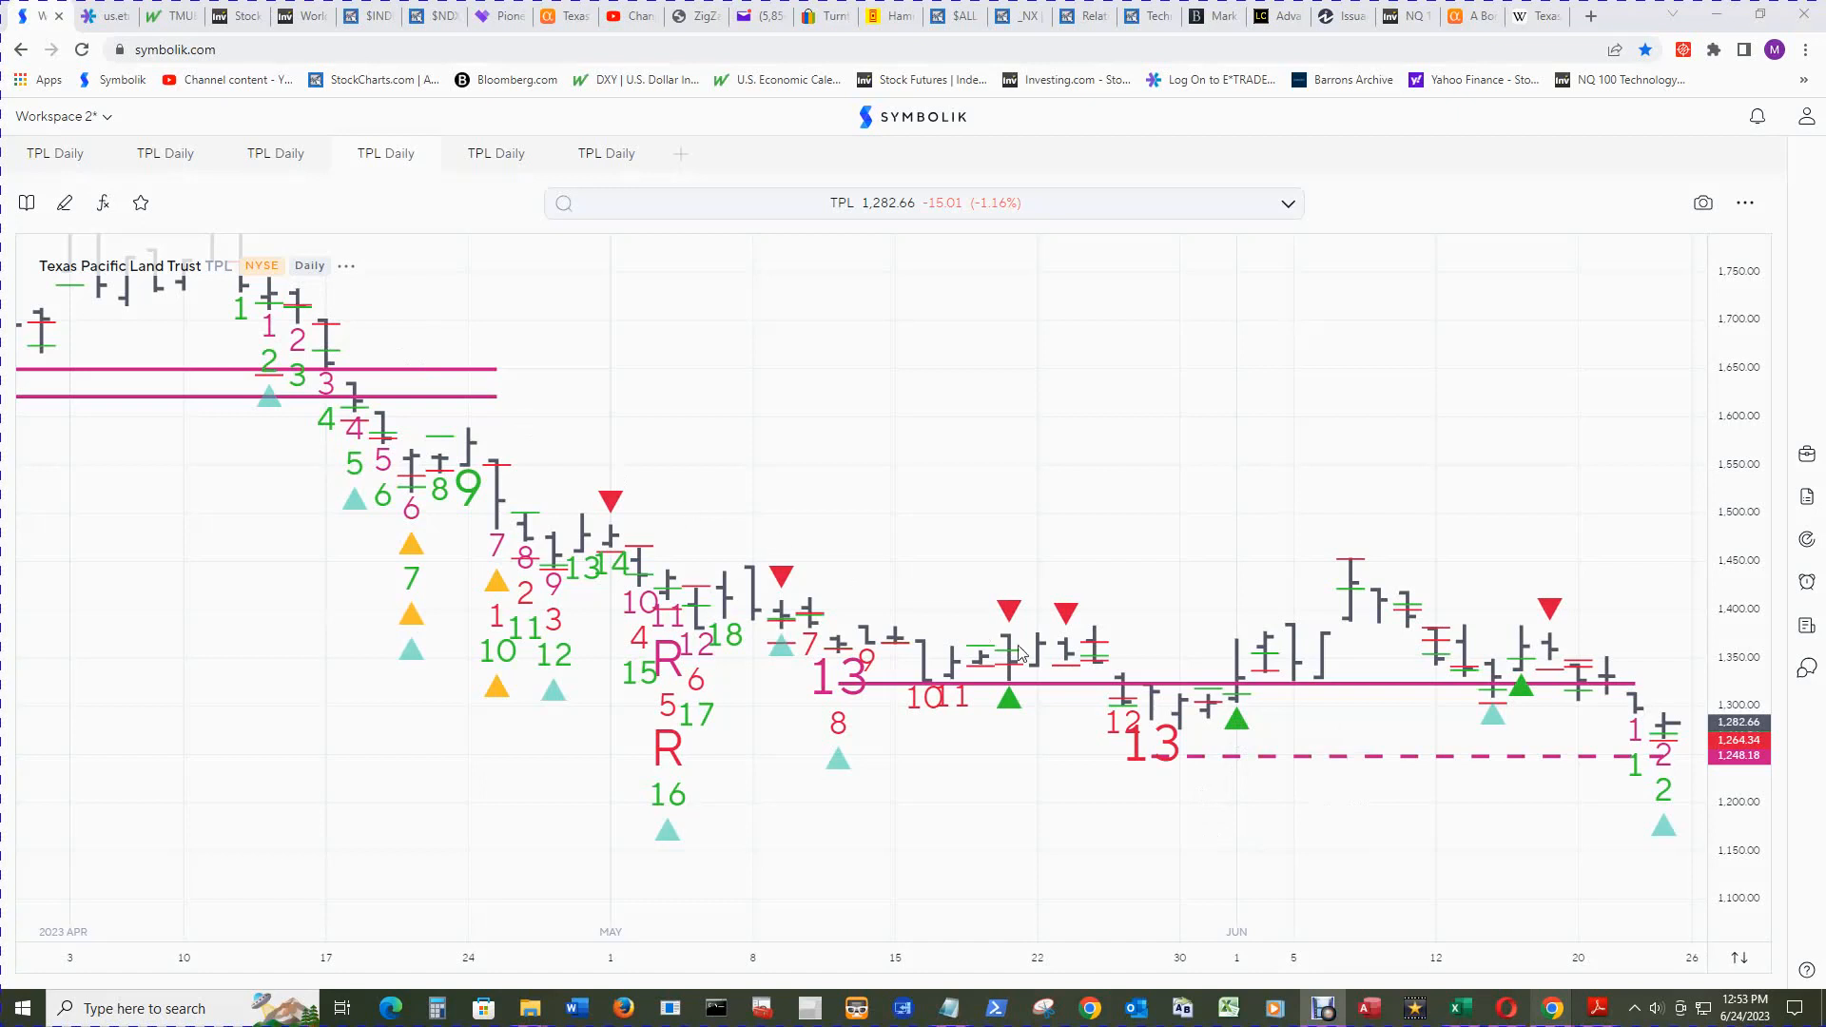
mouse_move(856, 658)
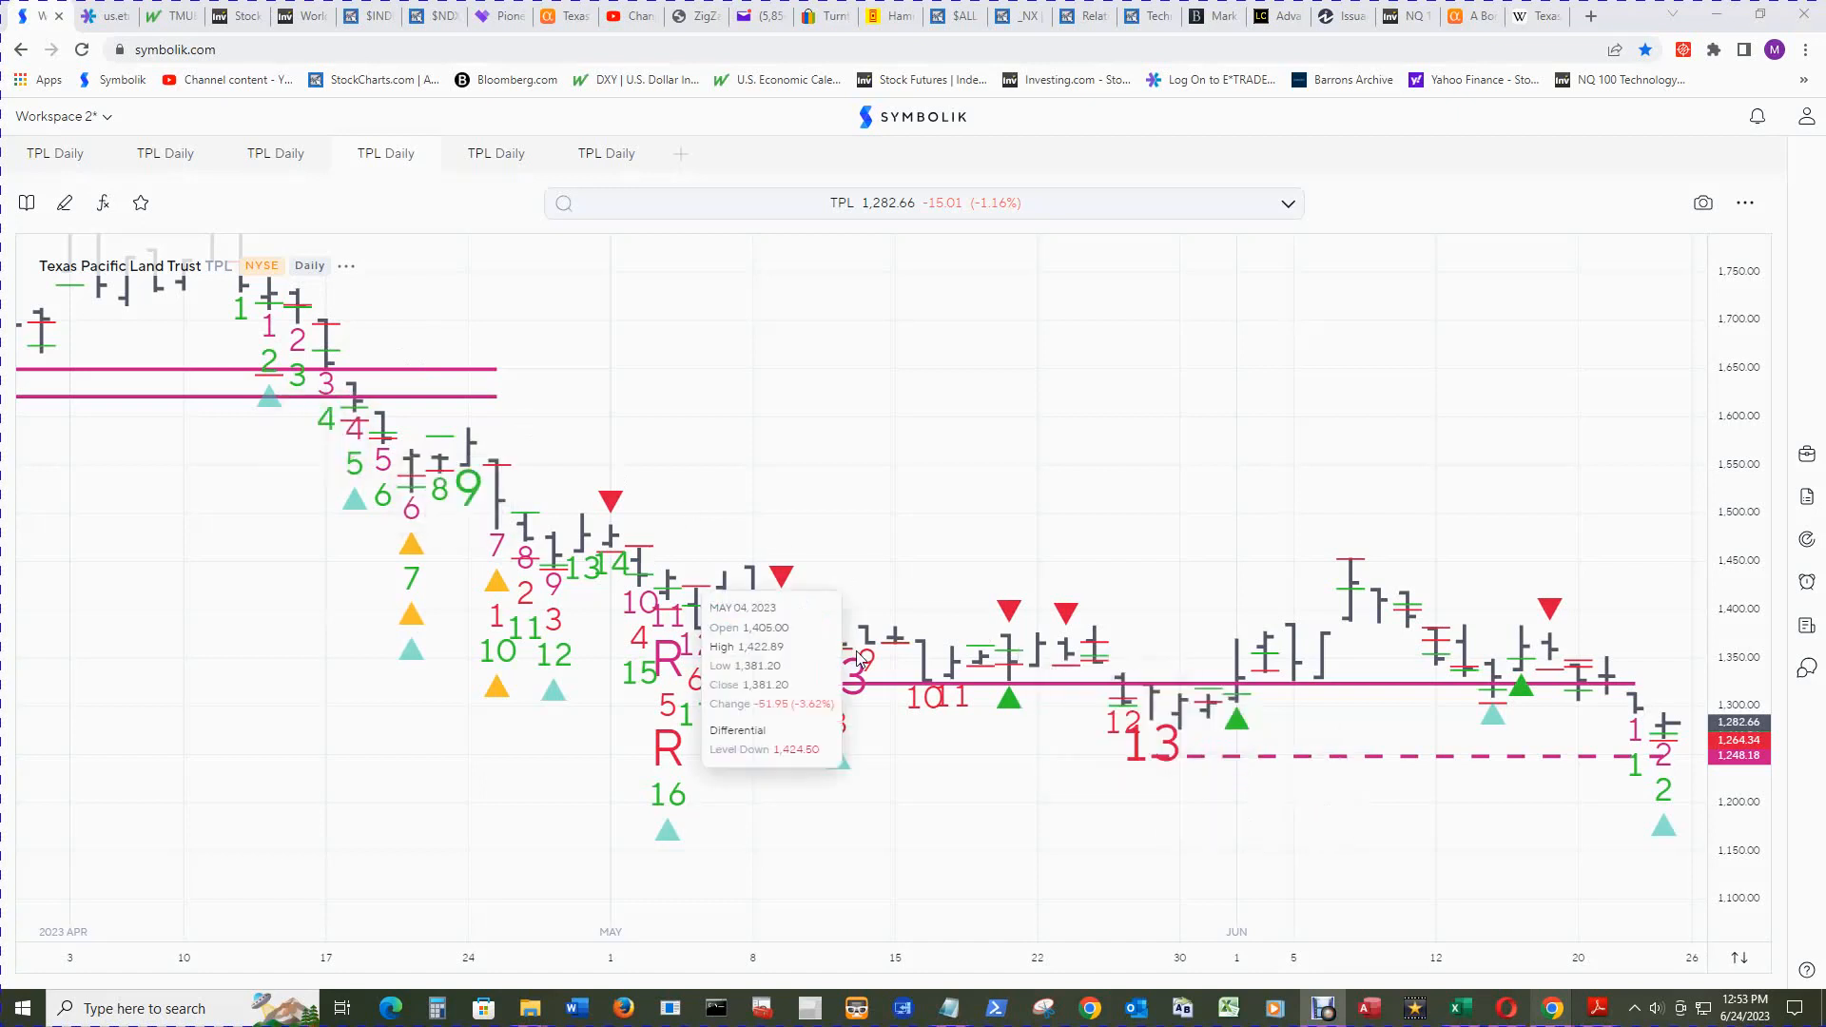
mouse_move(1410, 617)
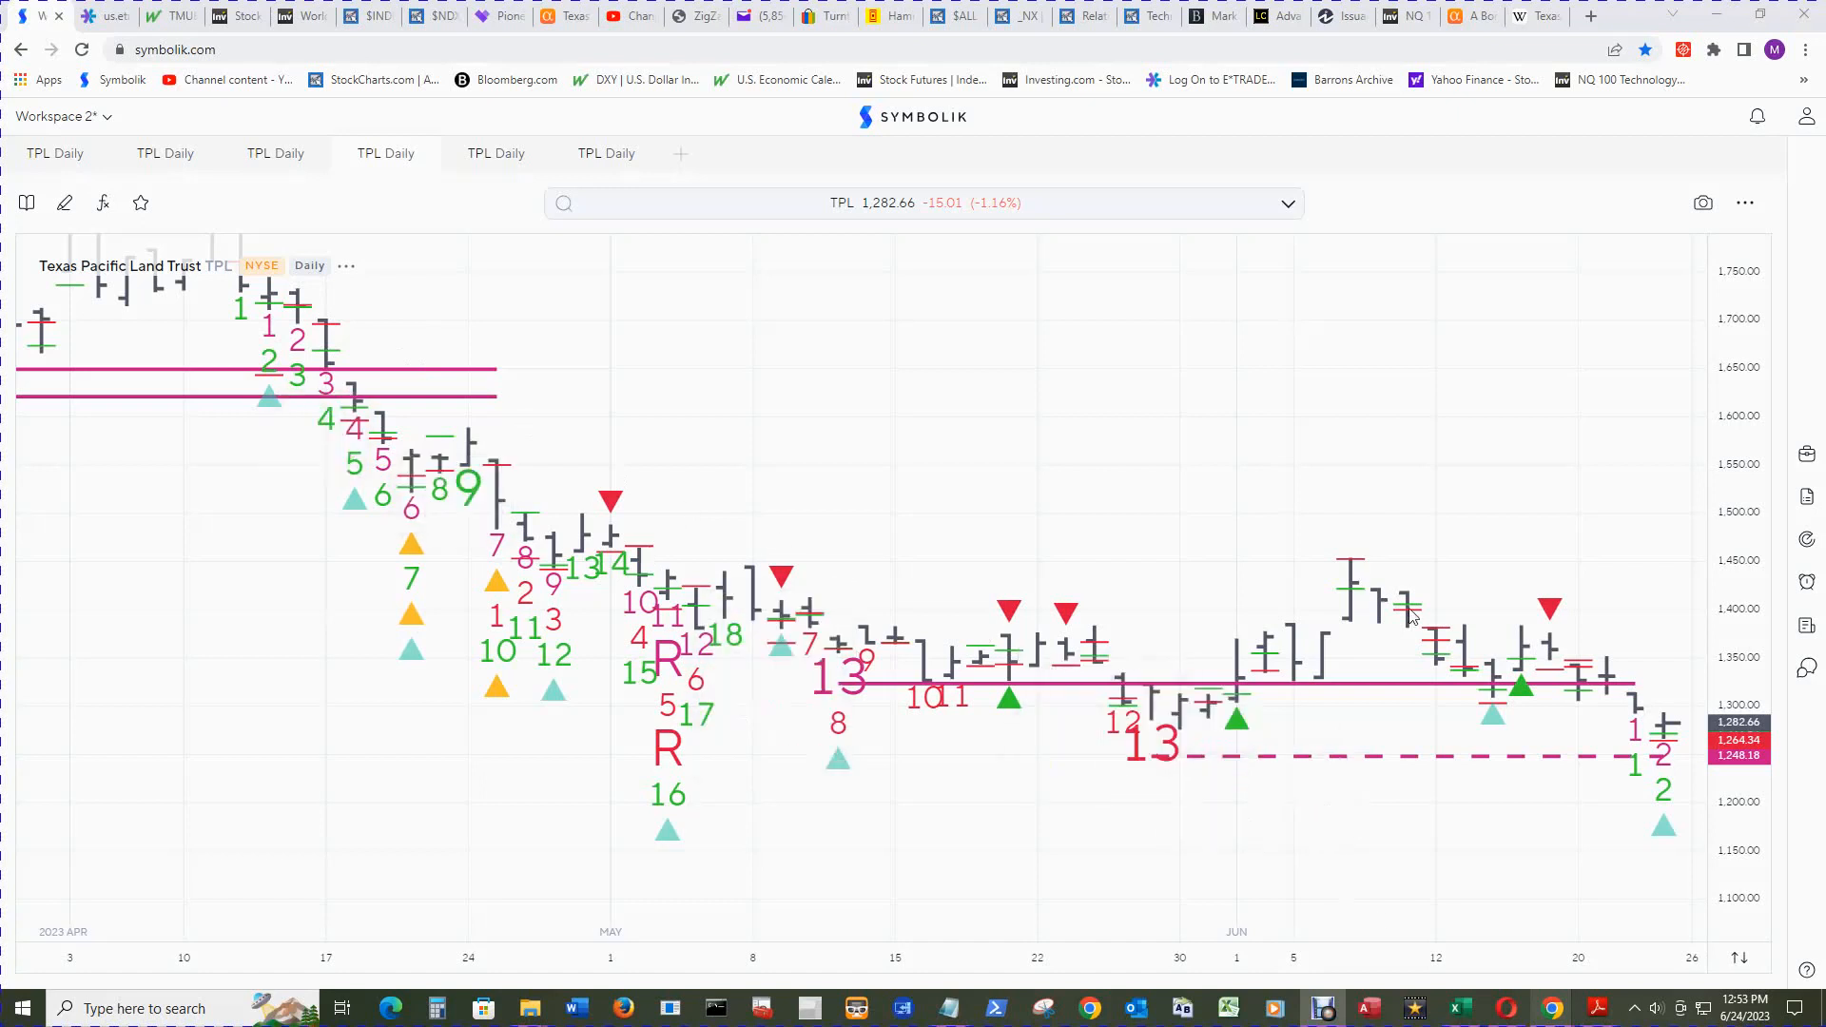
mouse_move(1236, 719)
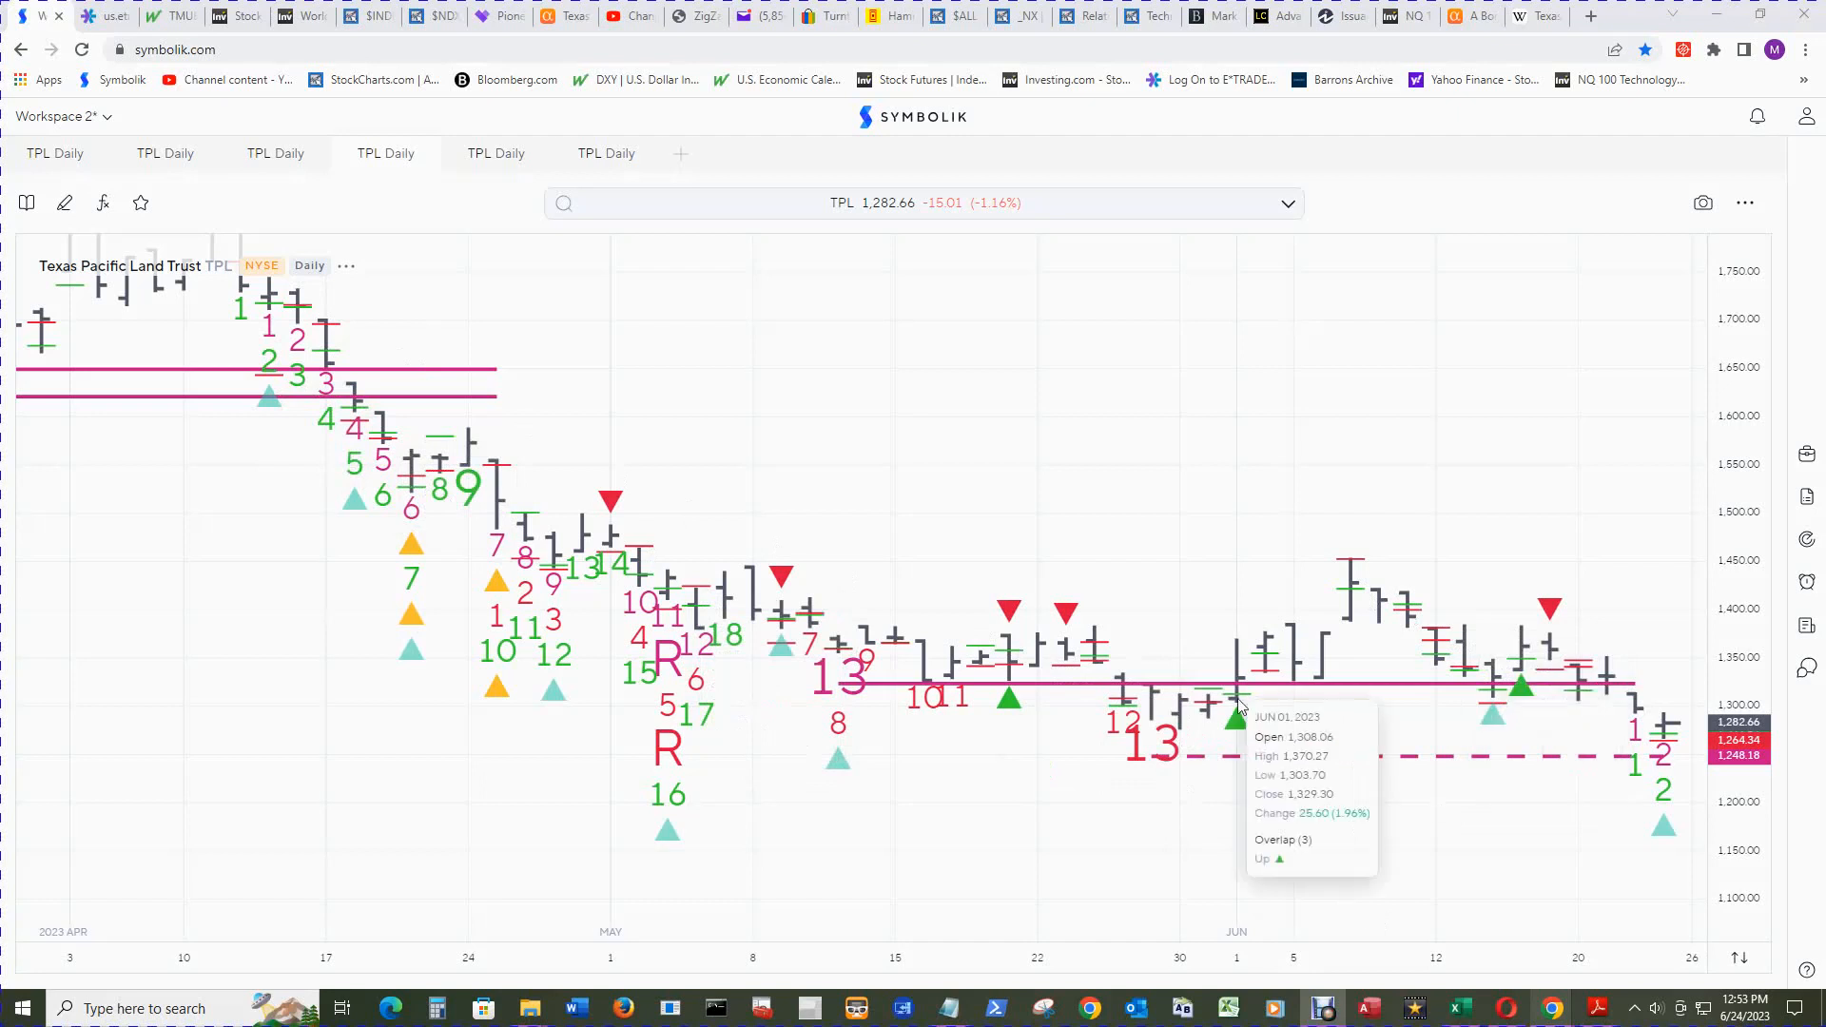
mouse_move(1236, 718)
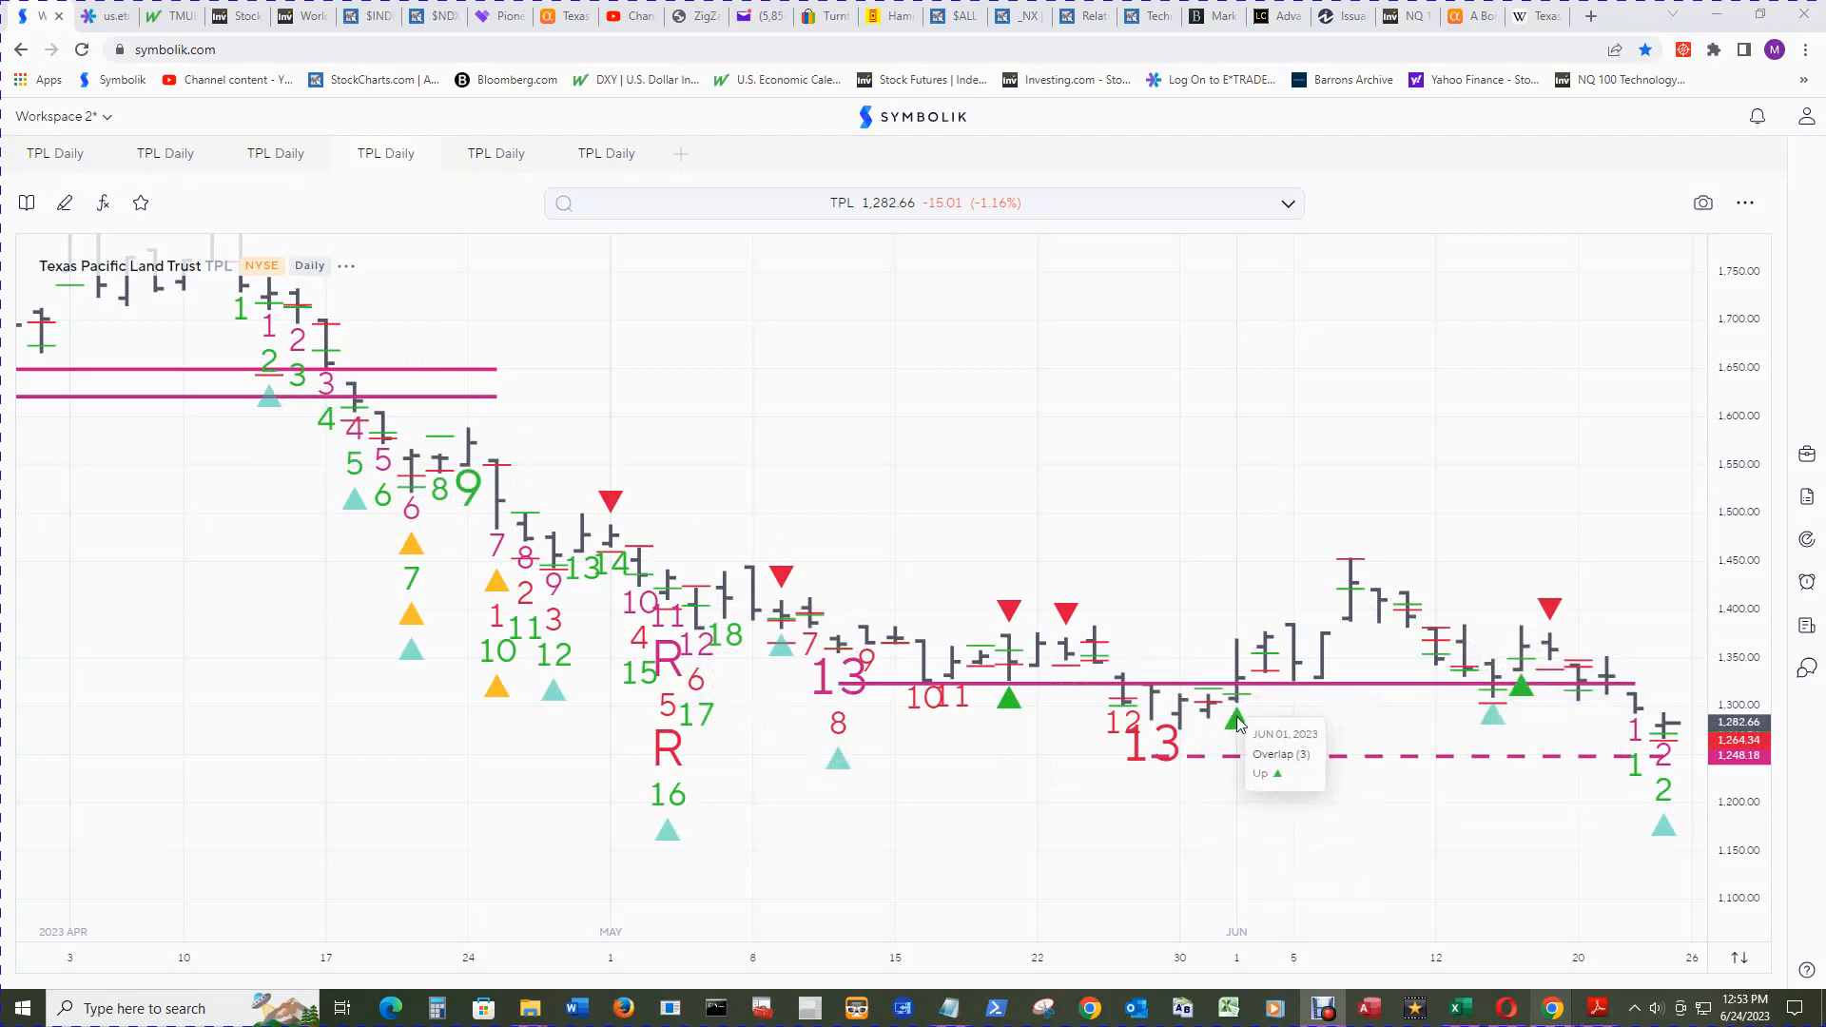
mouse_move(1188, 707)
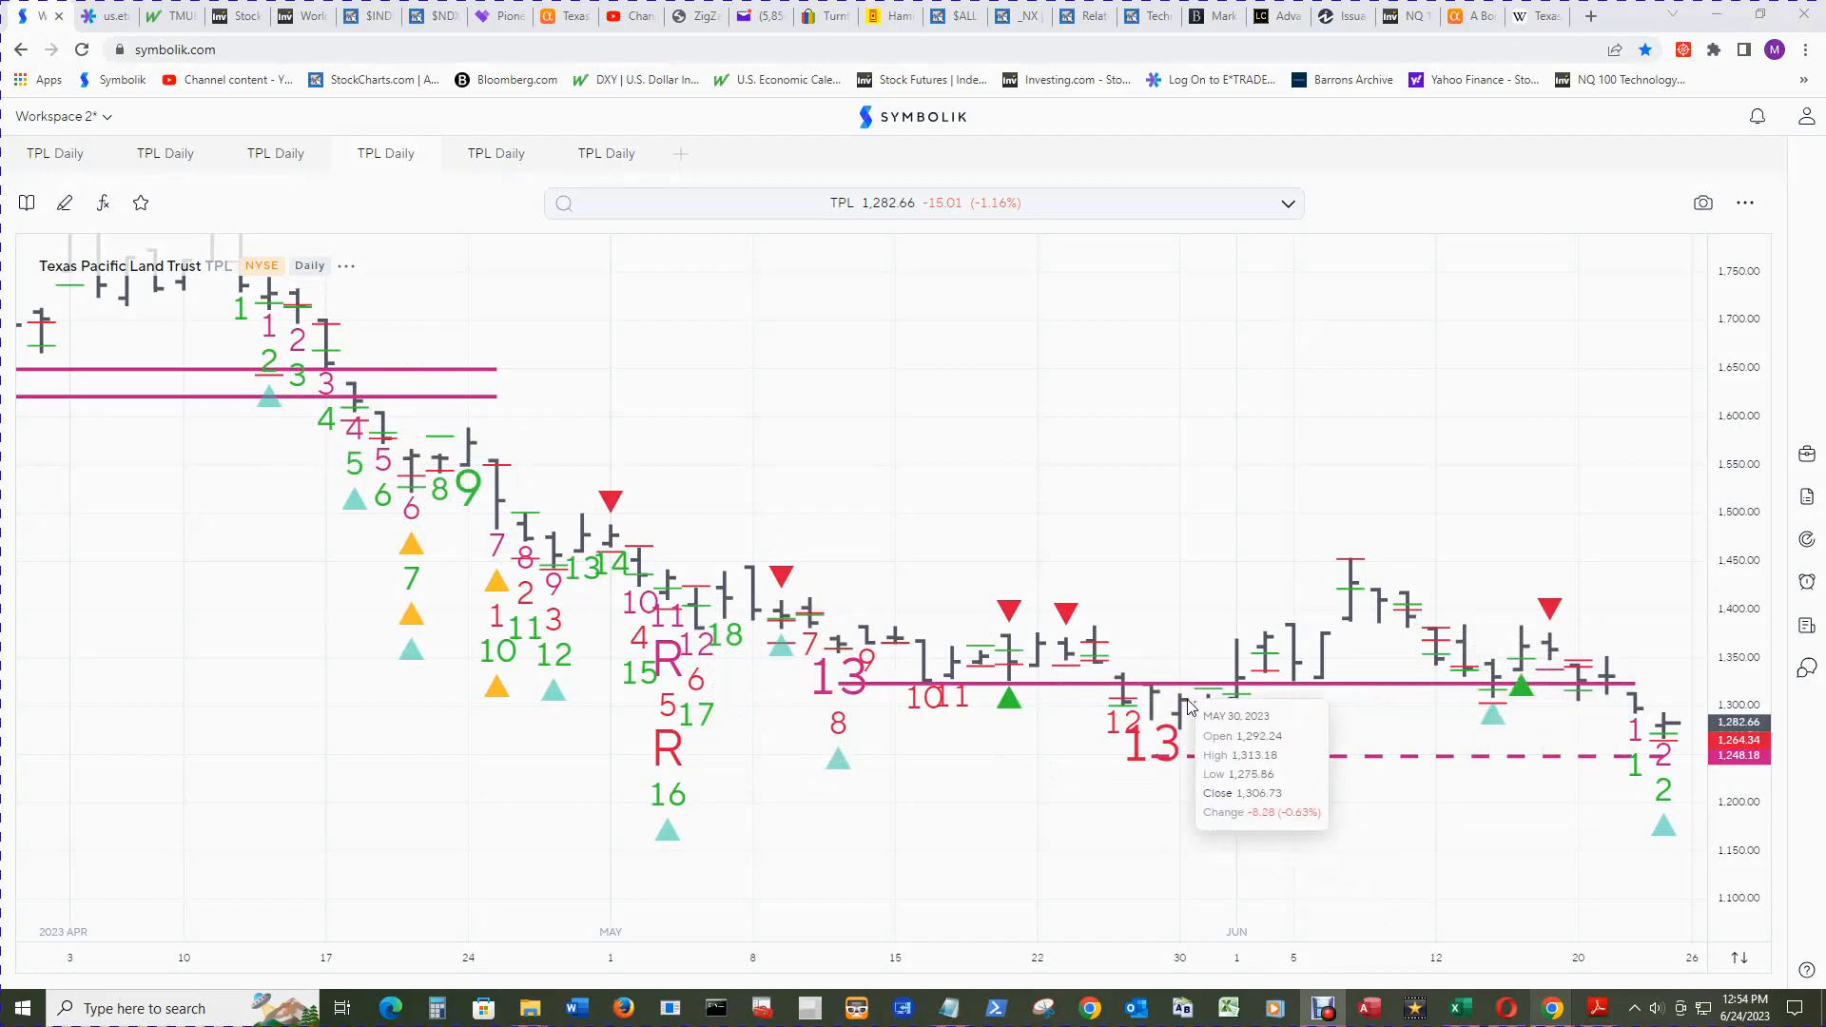
mouse_move(1188, 716)
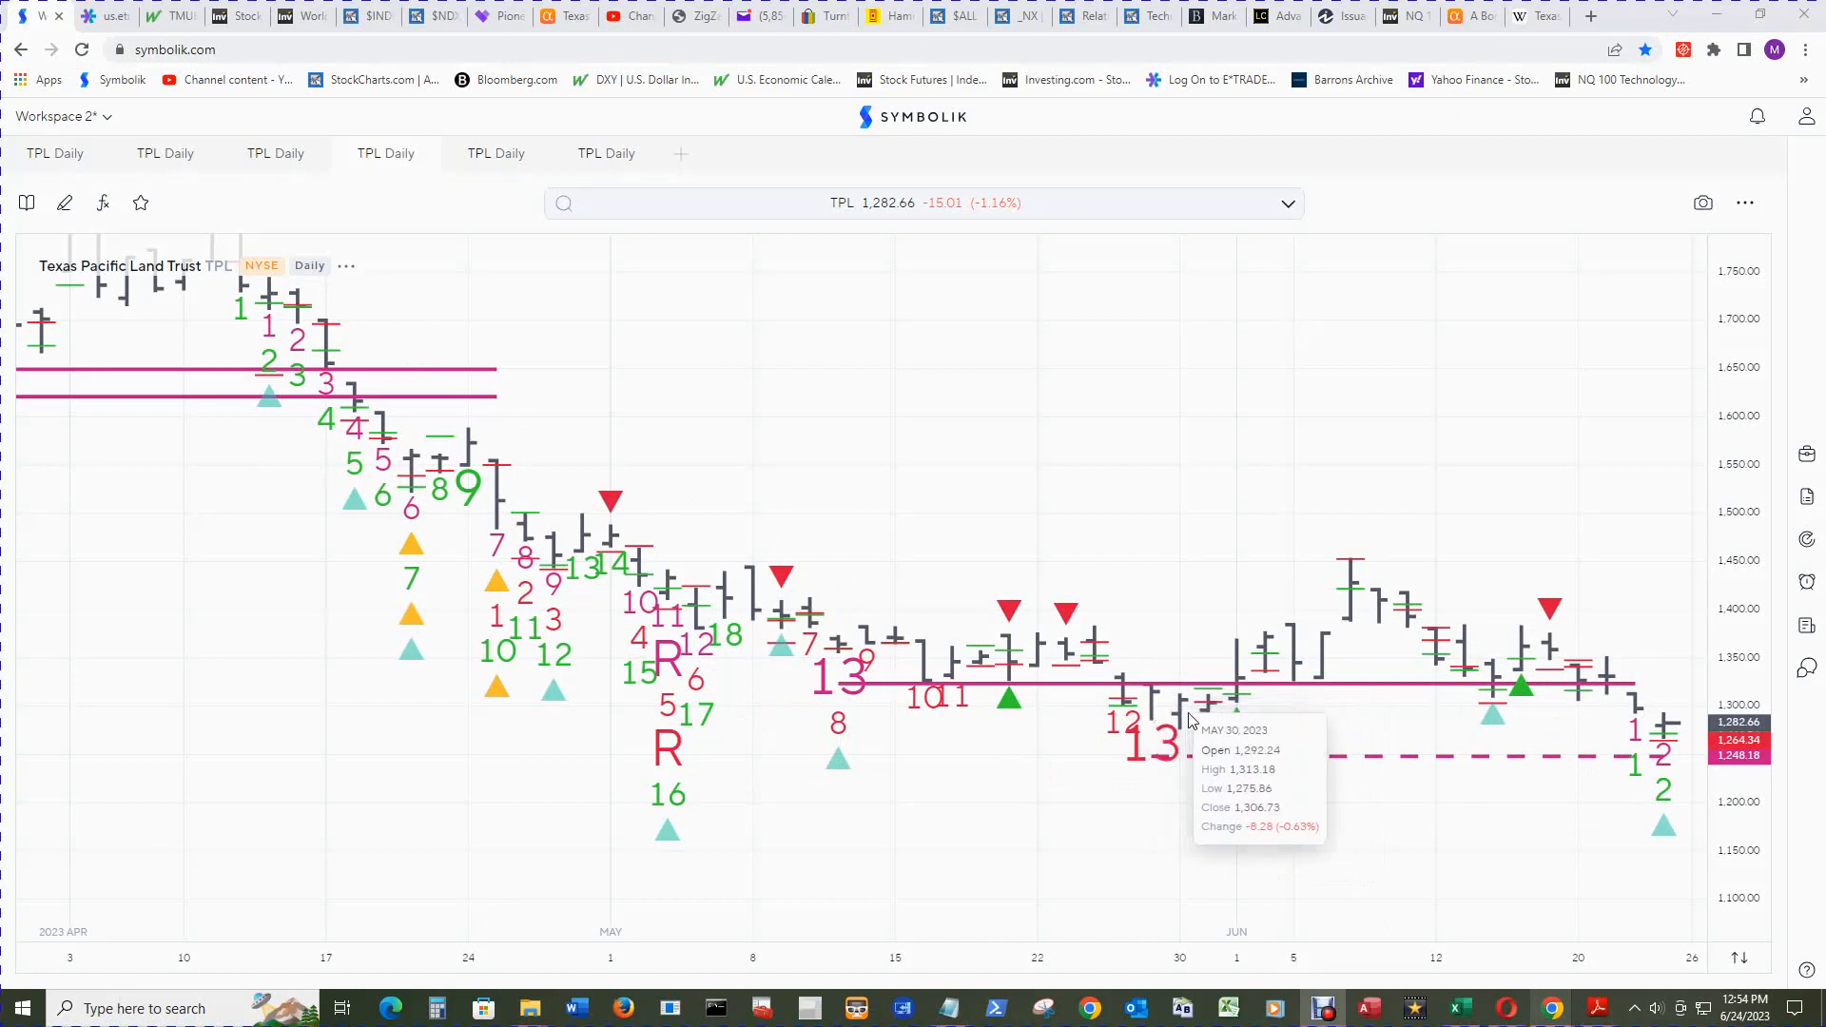
mouse_move(1210, 710)
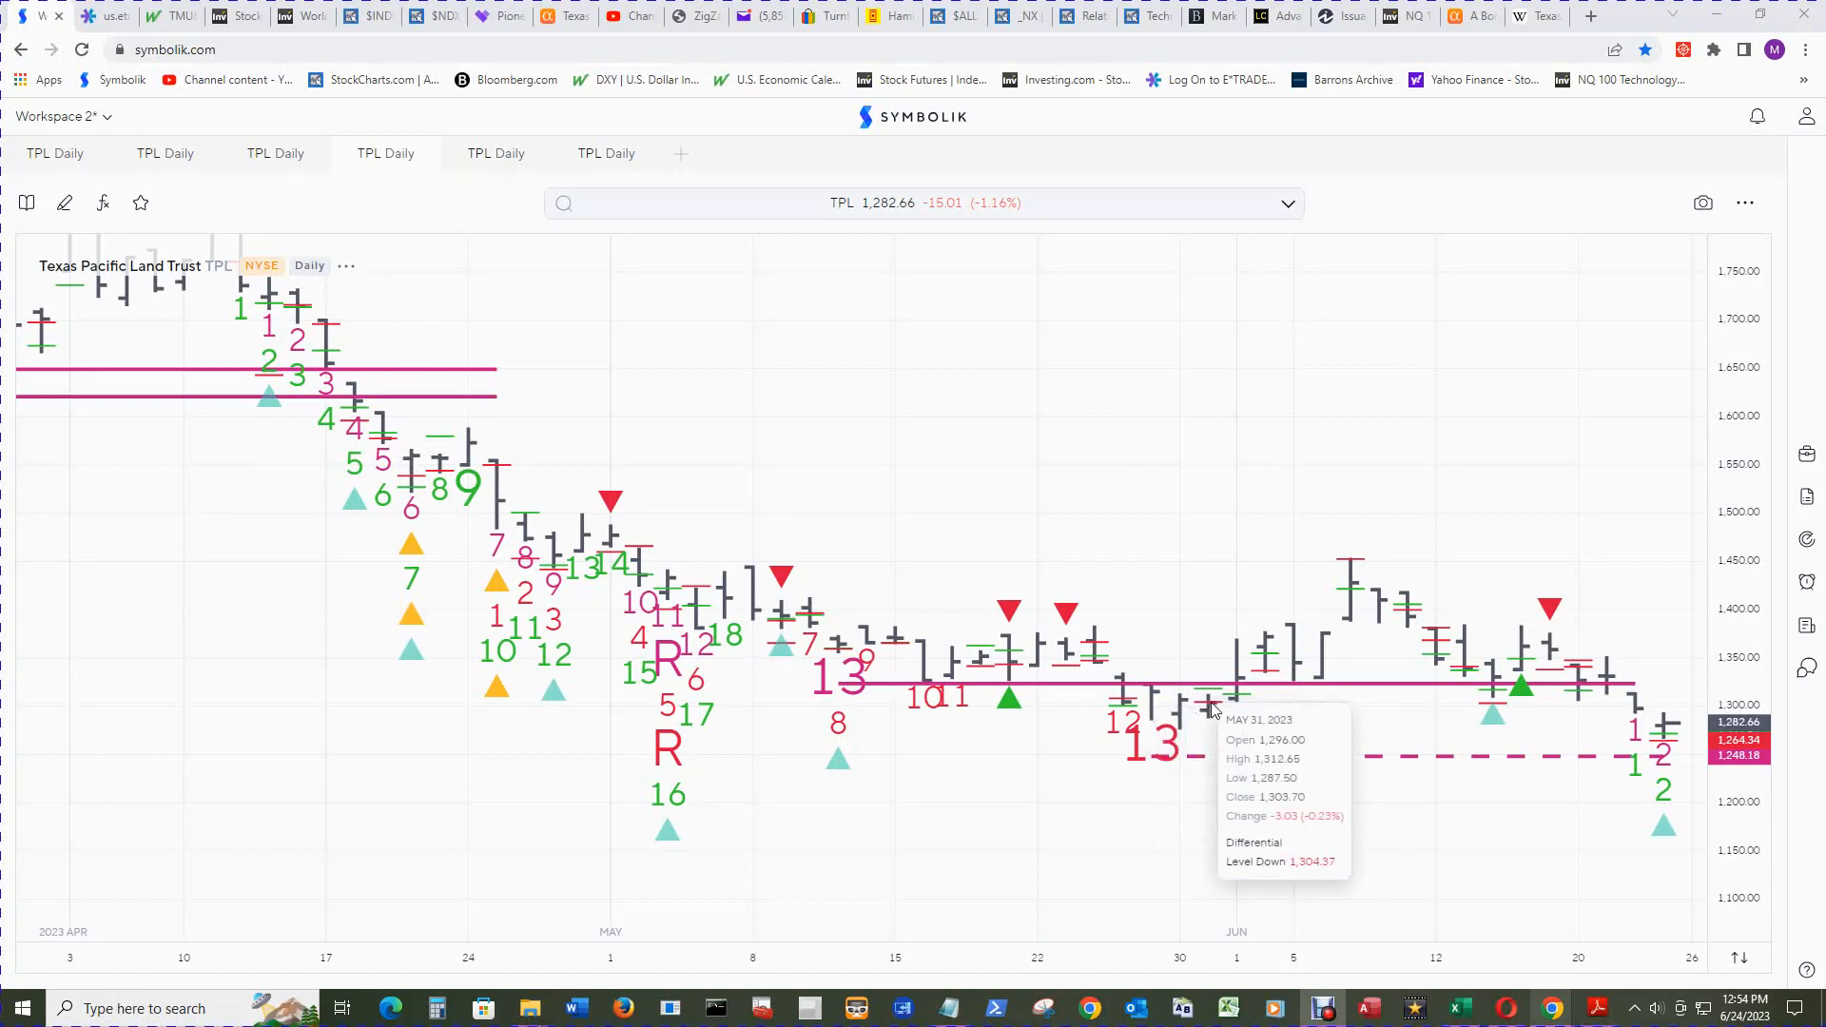
mouse_move(1232, 699)
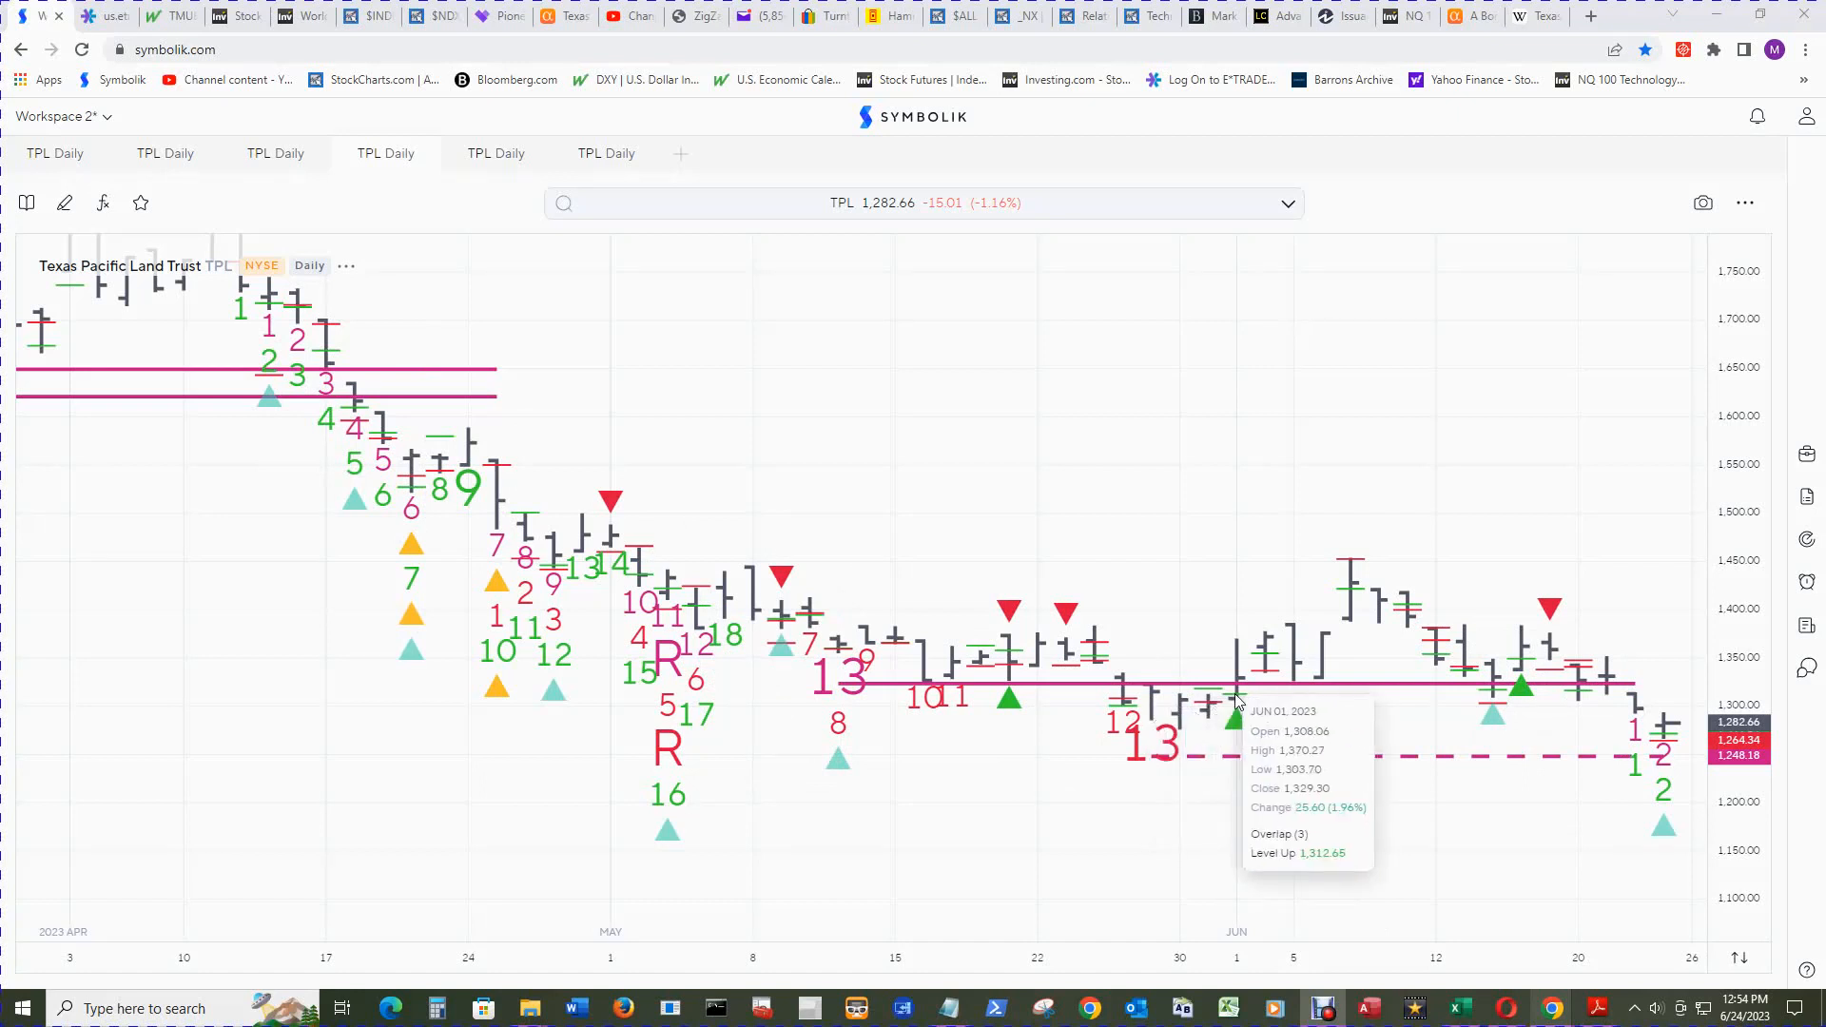
mouse_move(1210, 711)
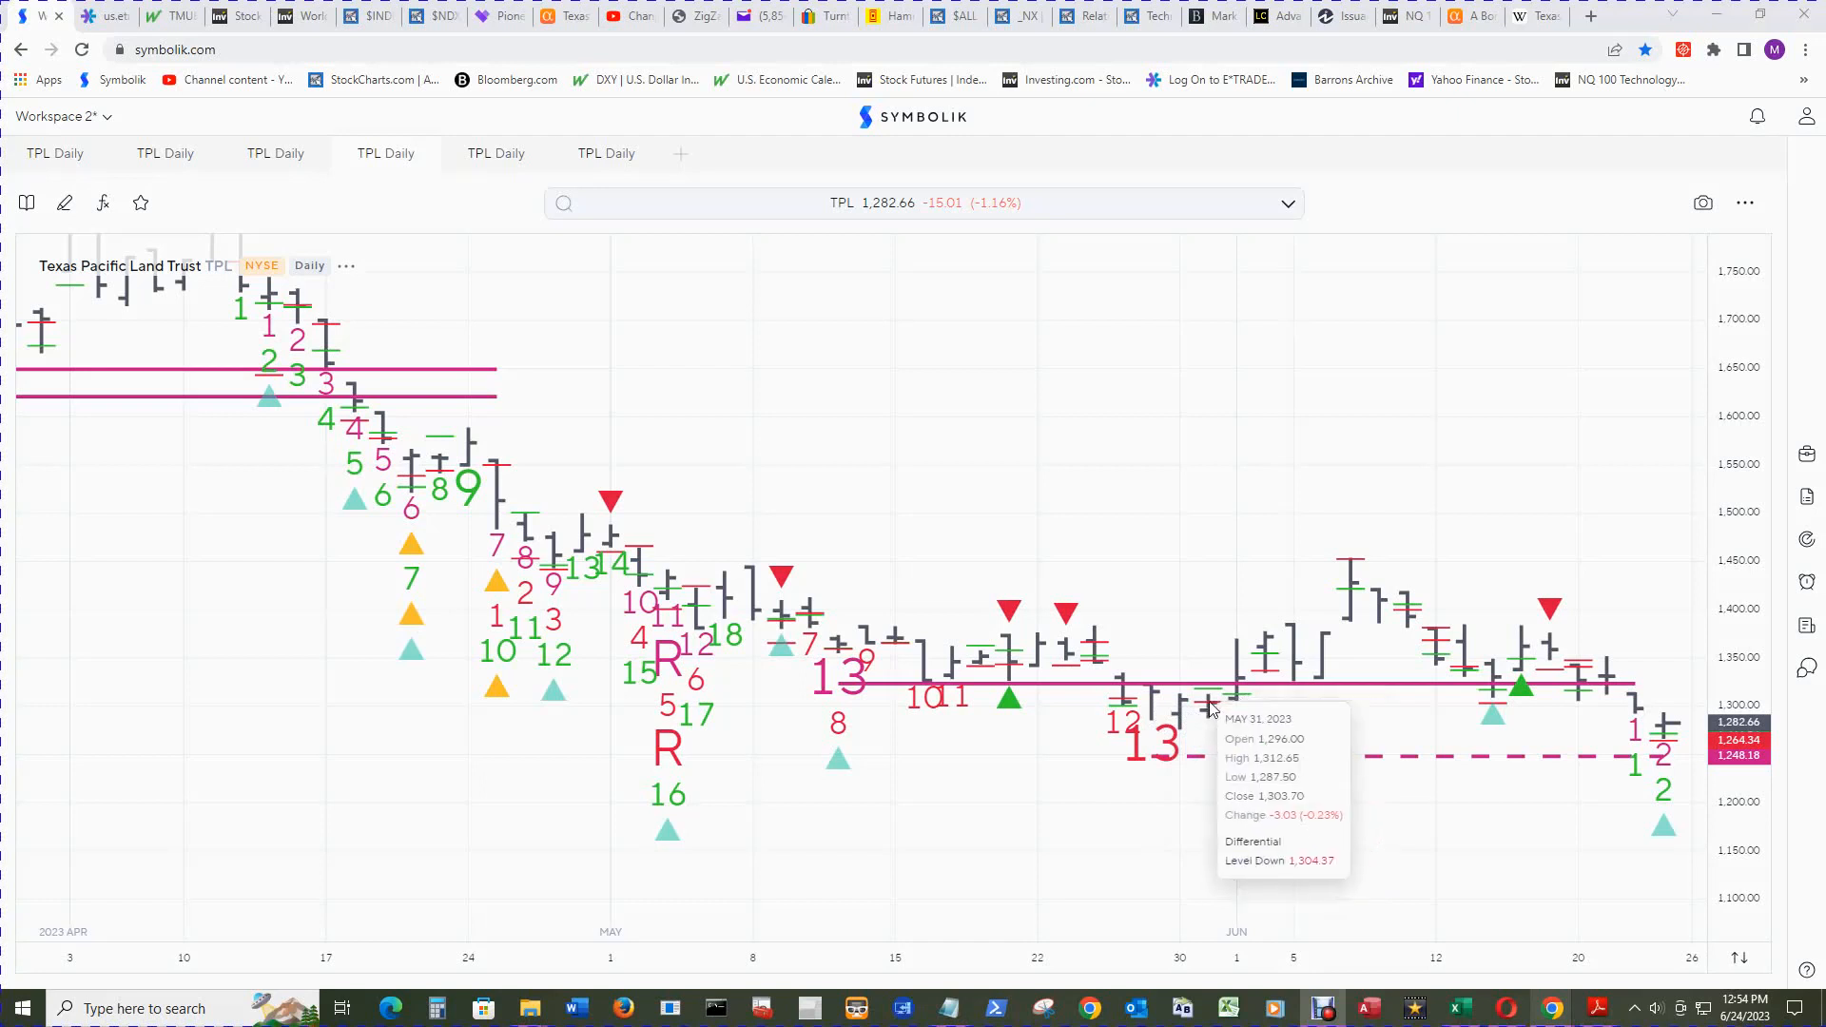
mouse_move(1187, 707)
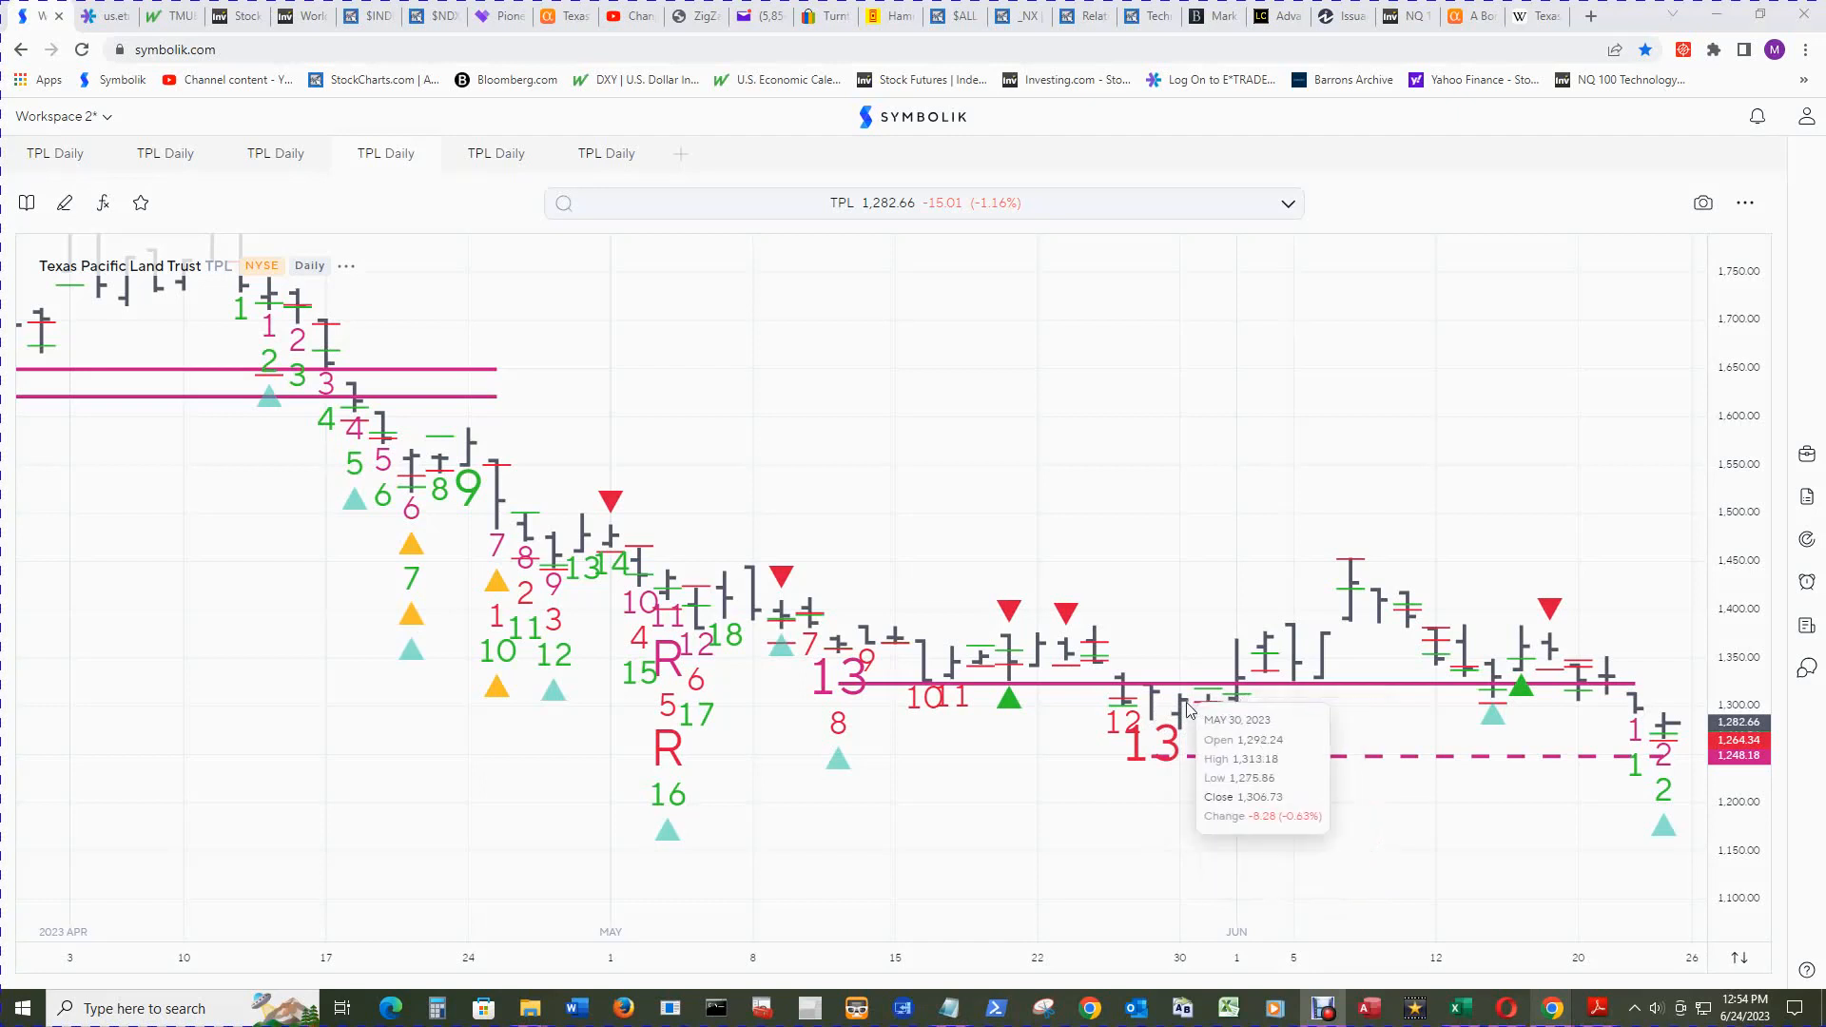
mouse_move(1183, 704)
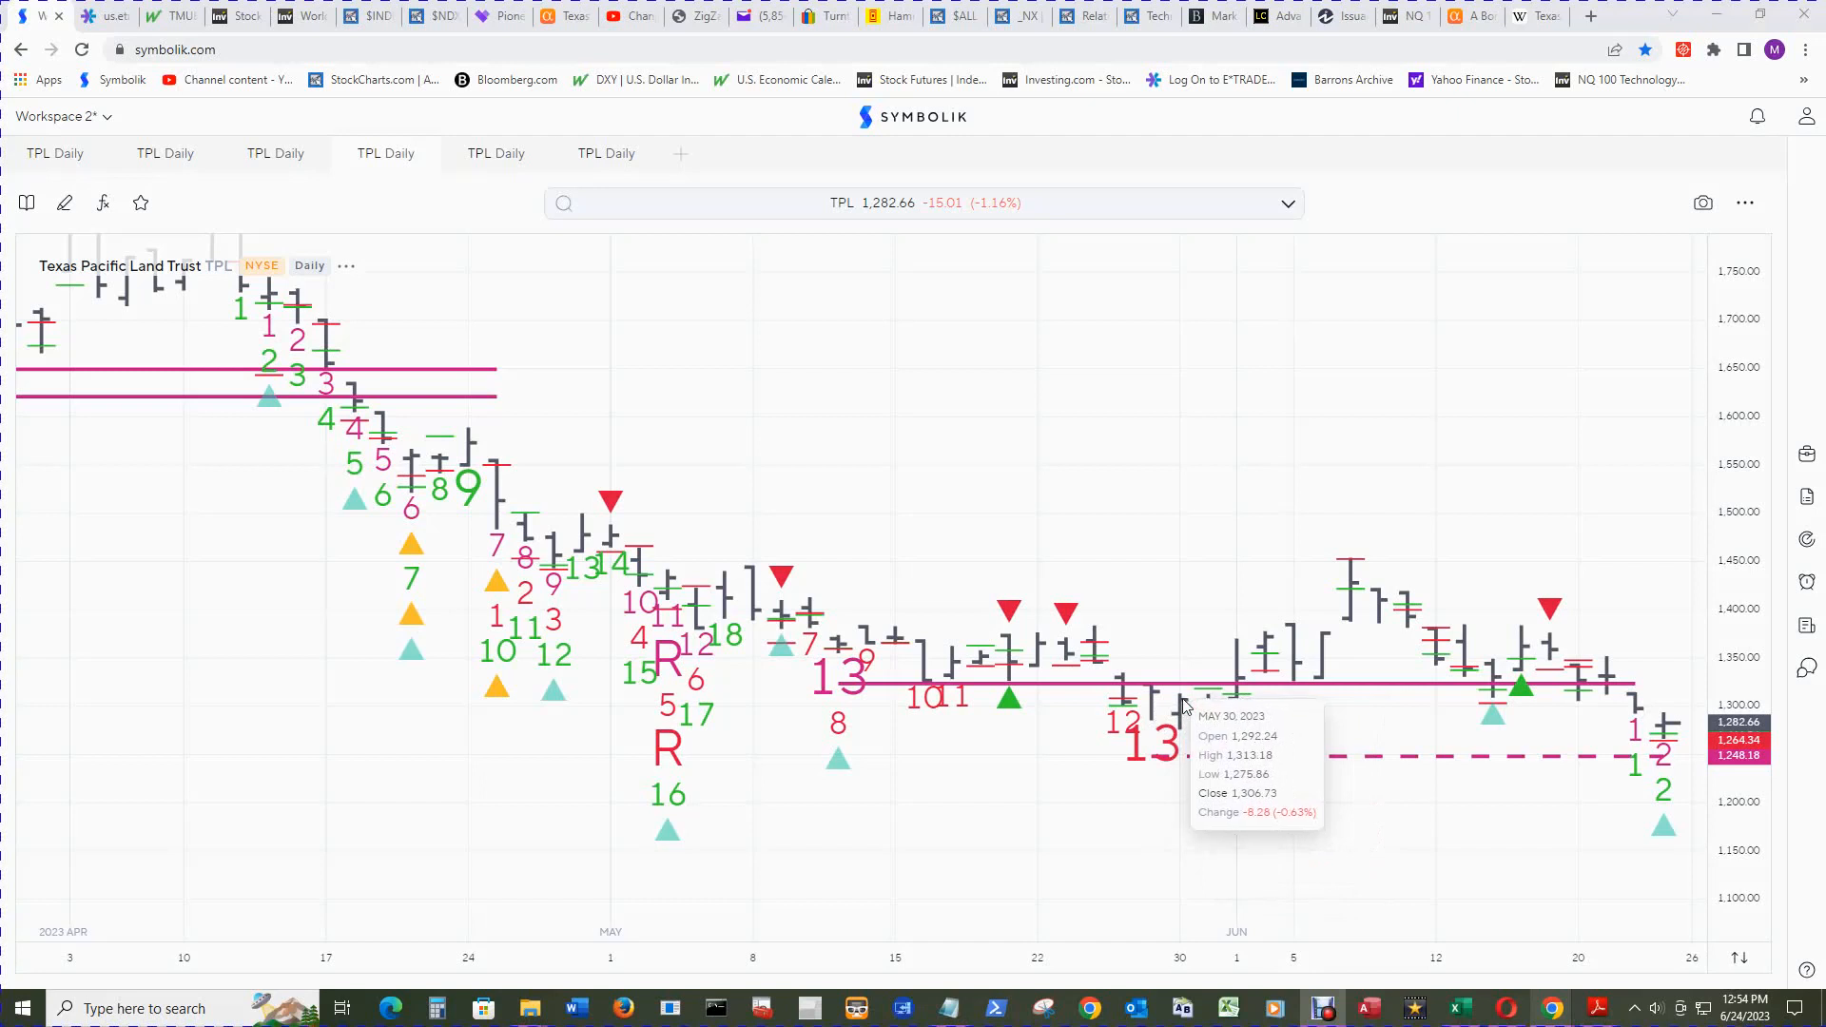
mouse_move(1157, 699)
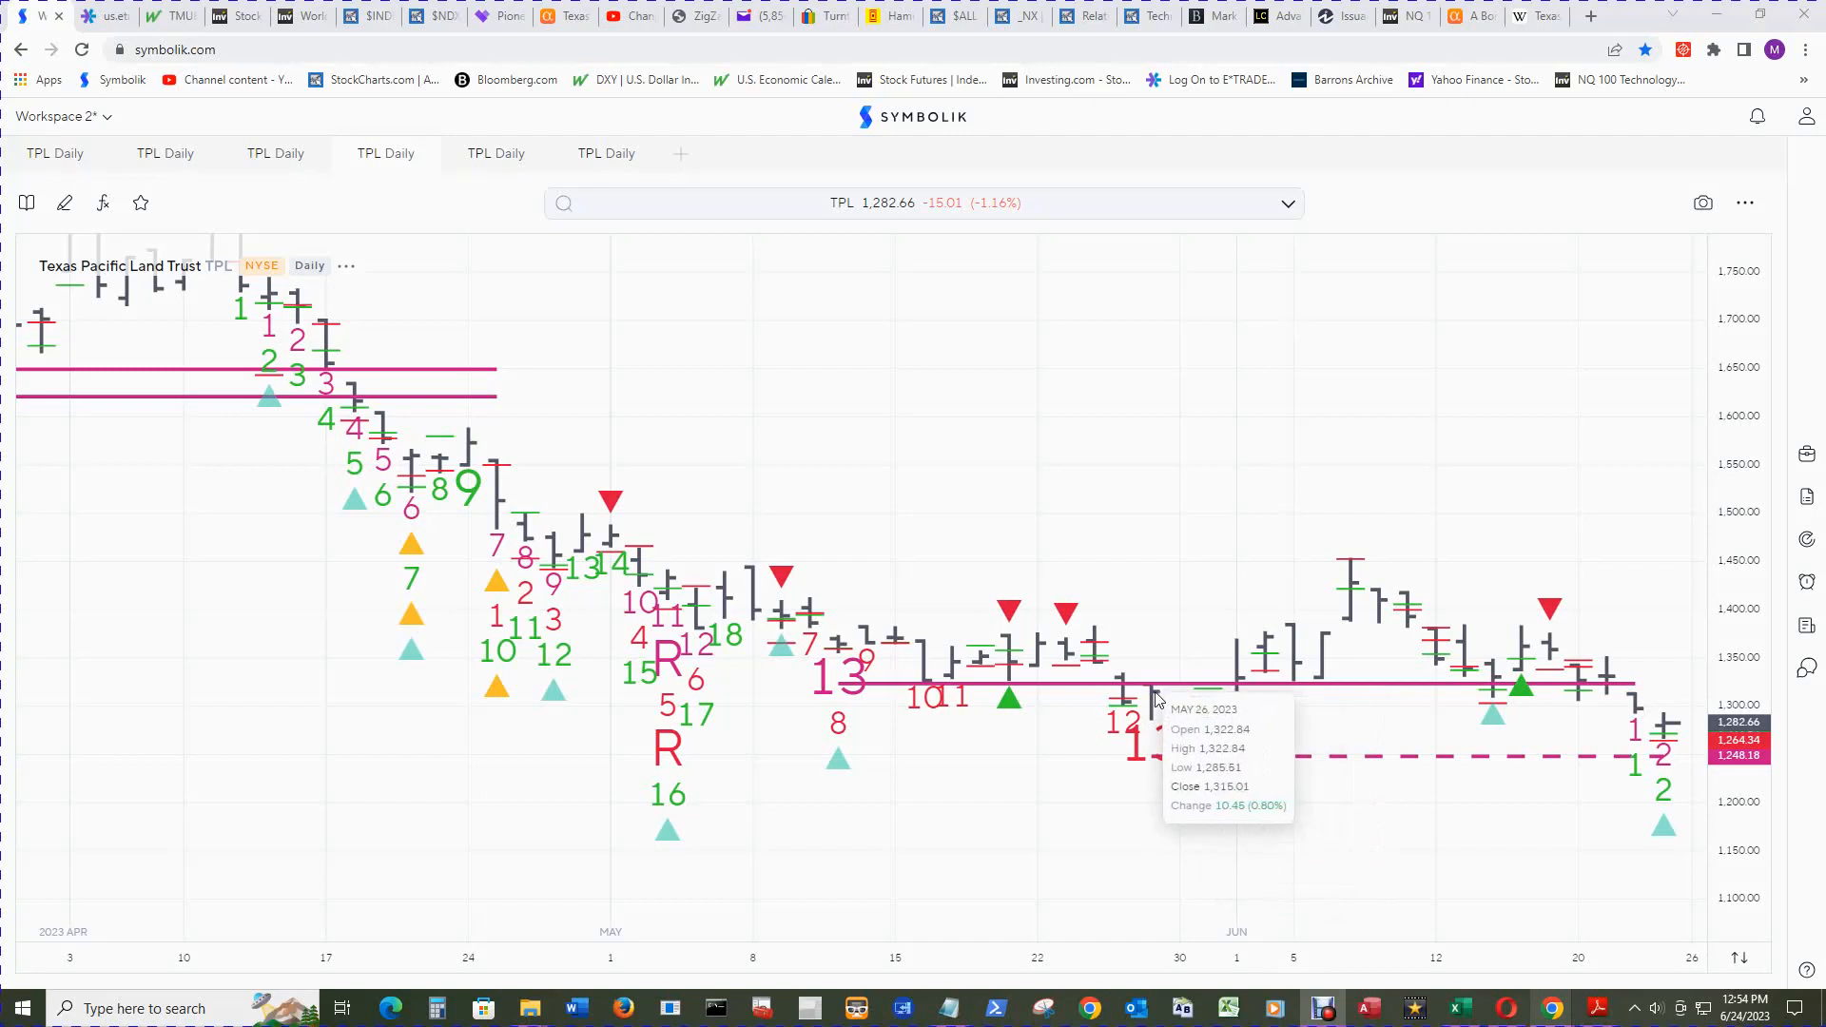
mouse_move(1168, 705)
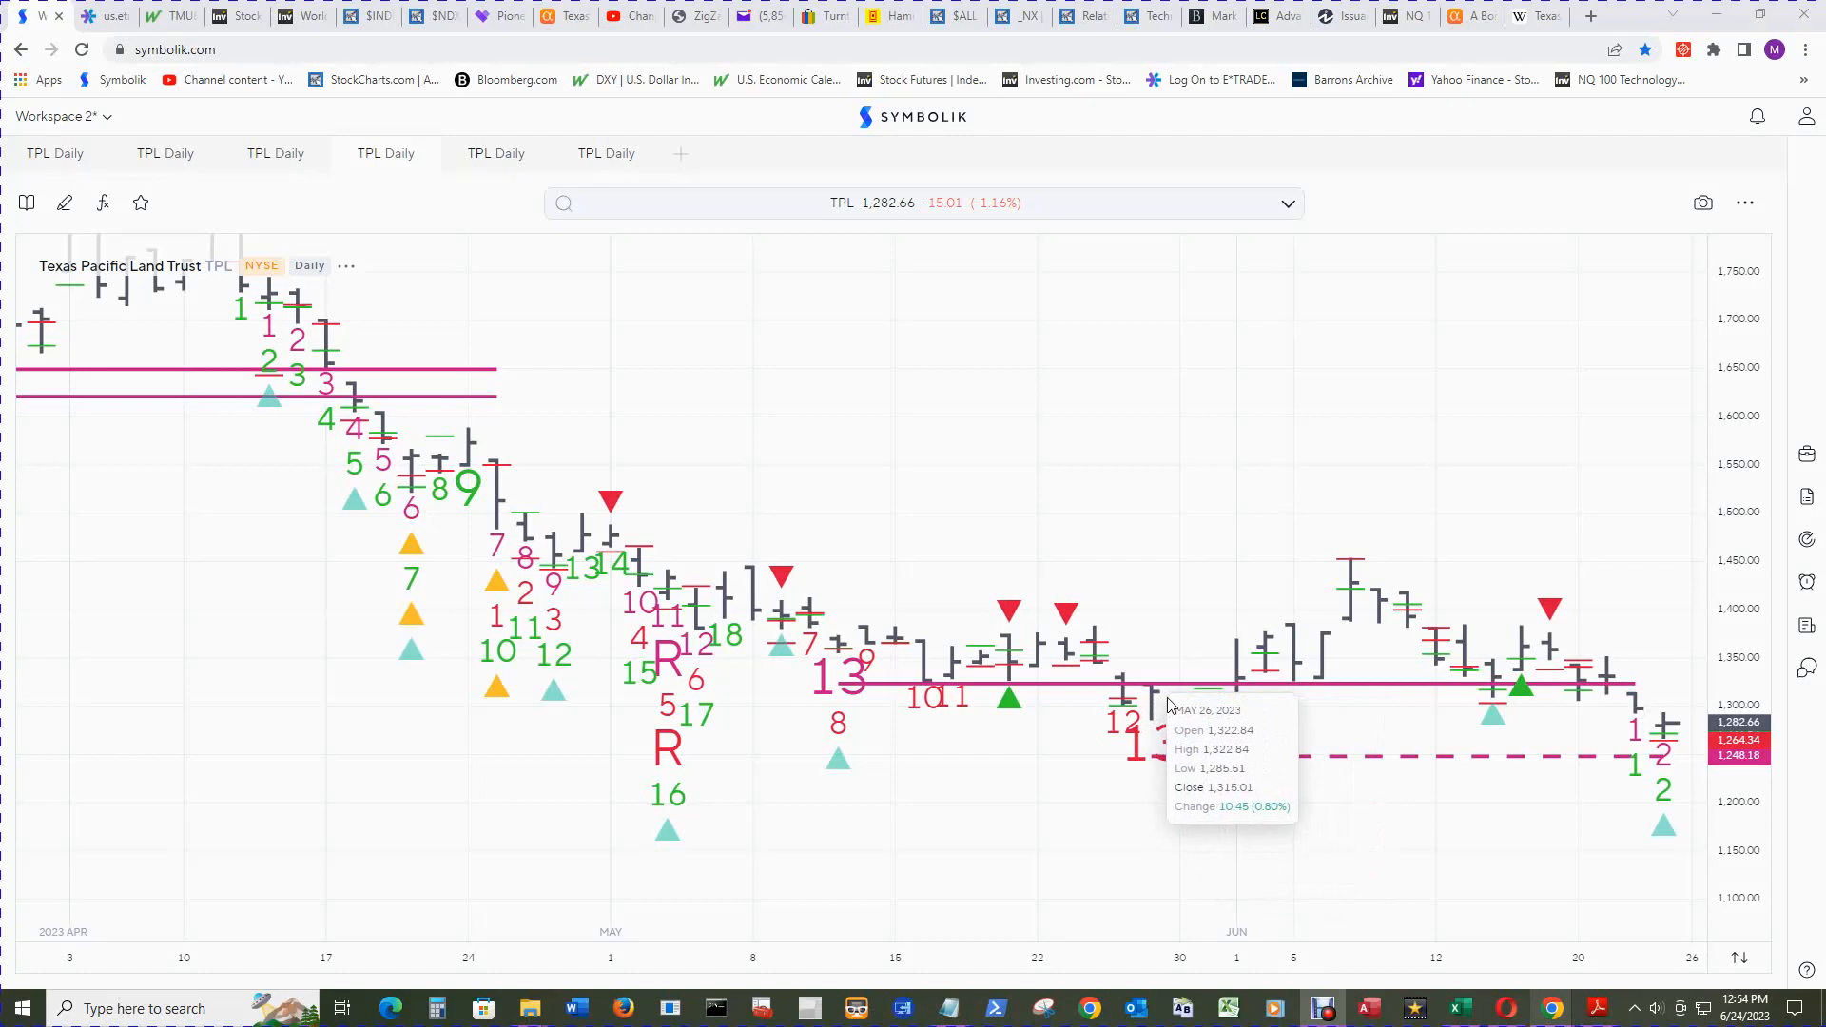
mouse_move(1157, 700)
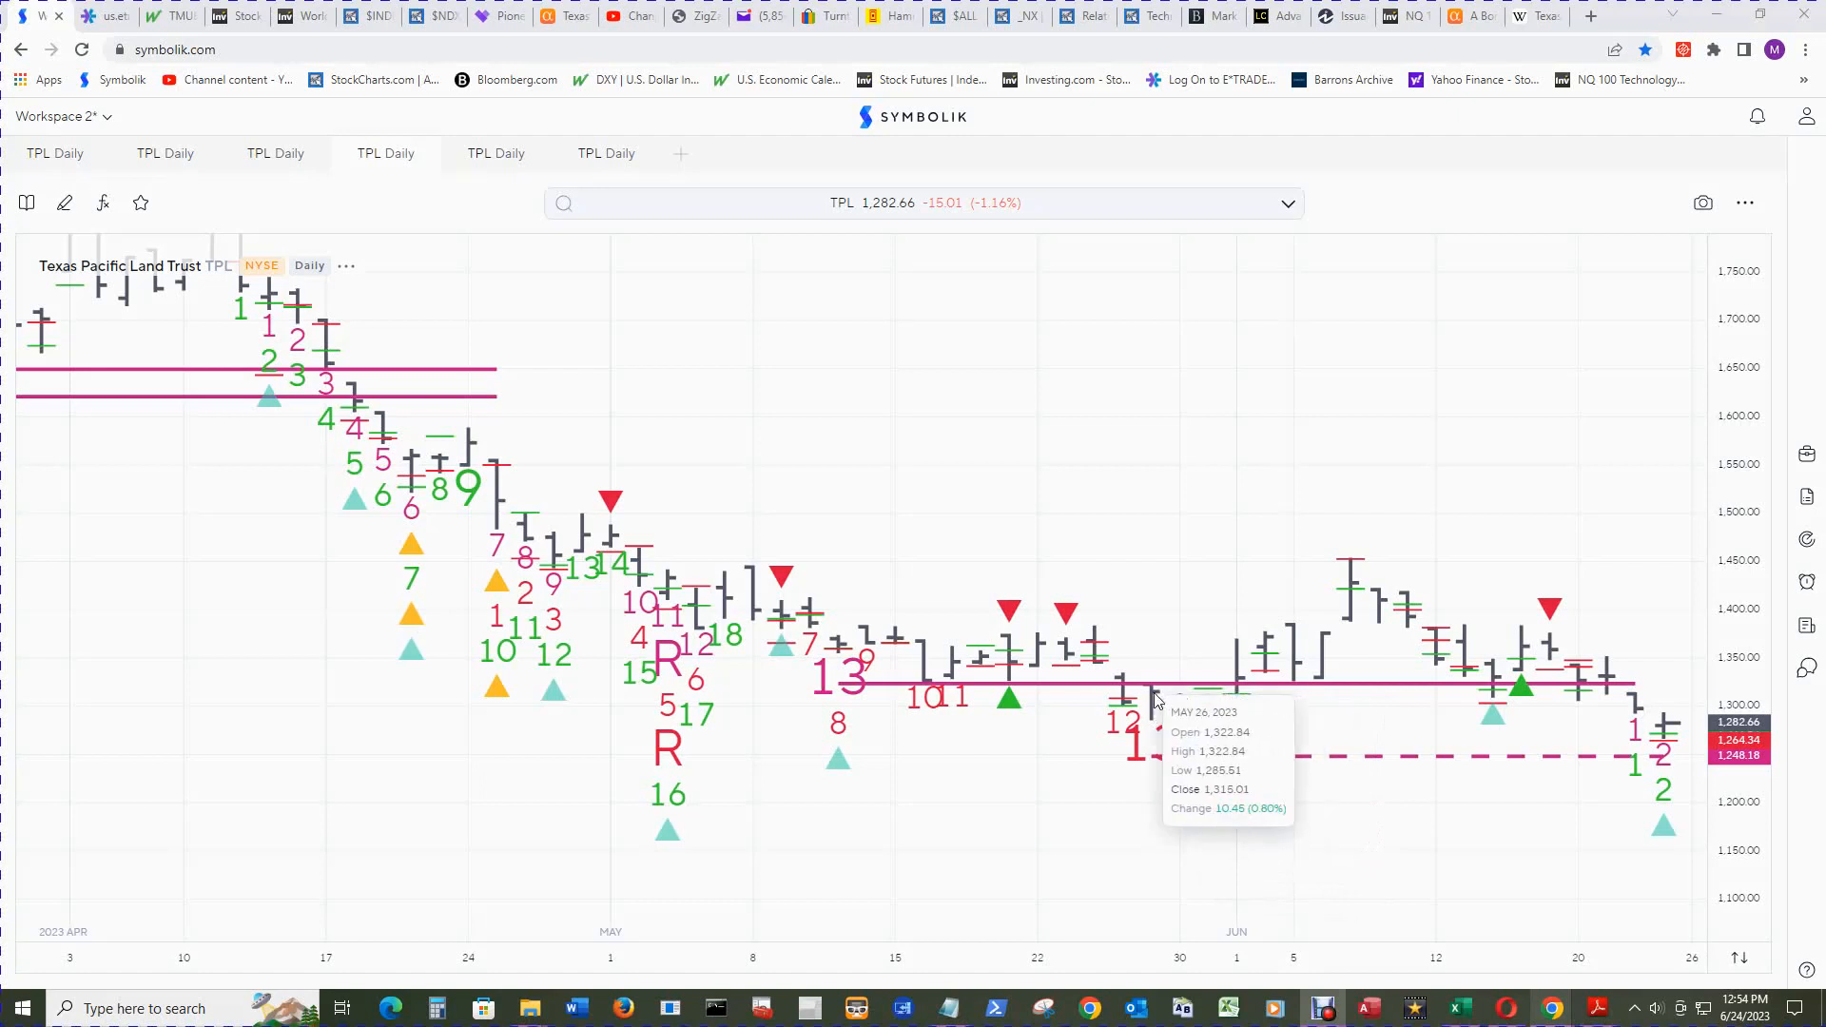
mouse_move(1210, 733)
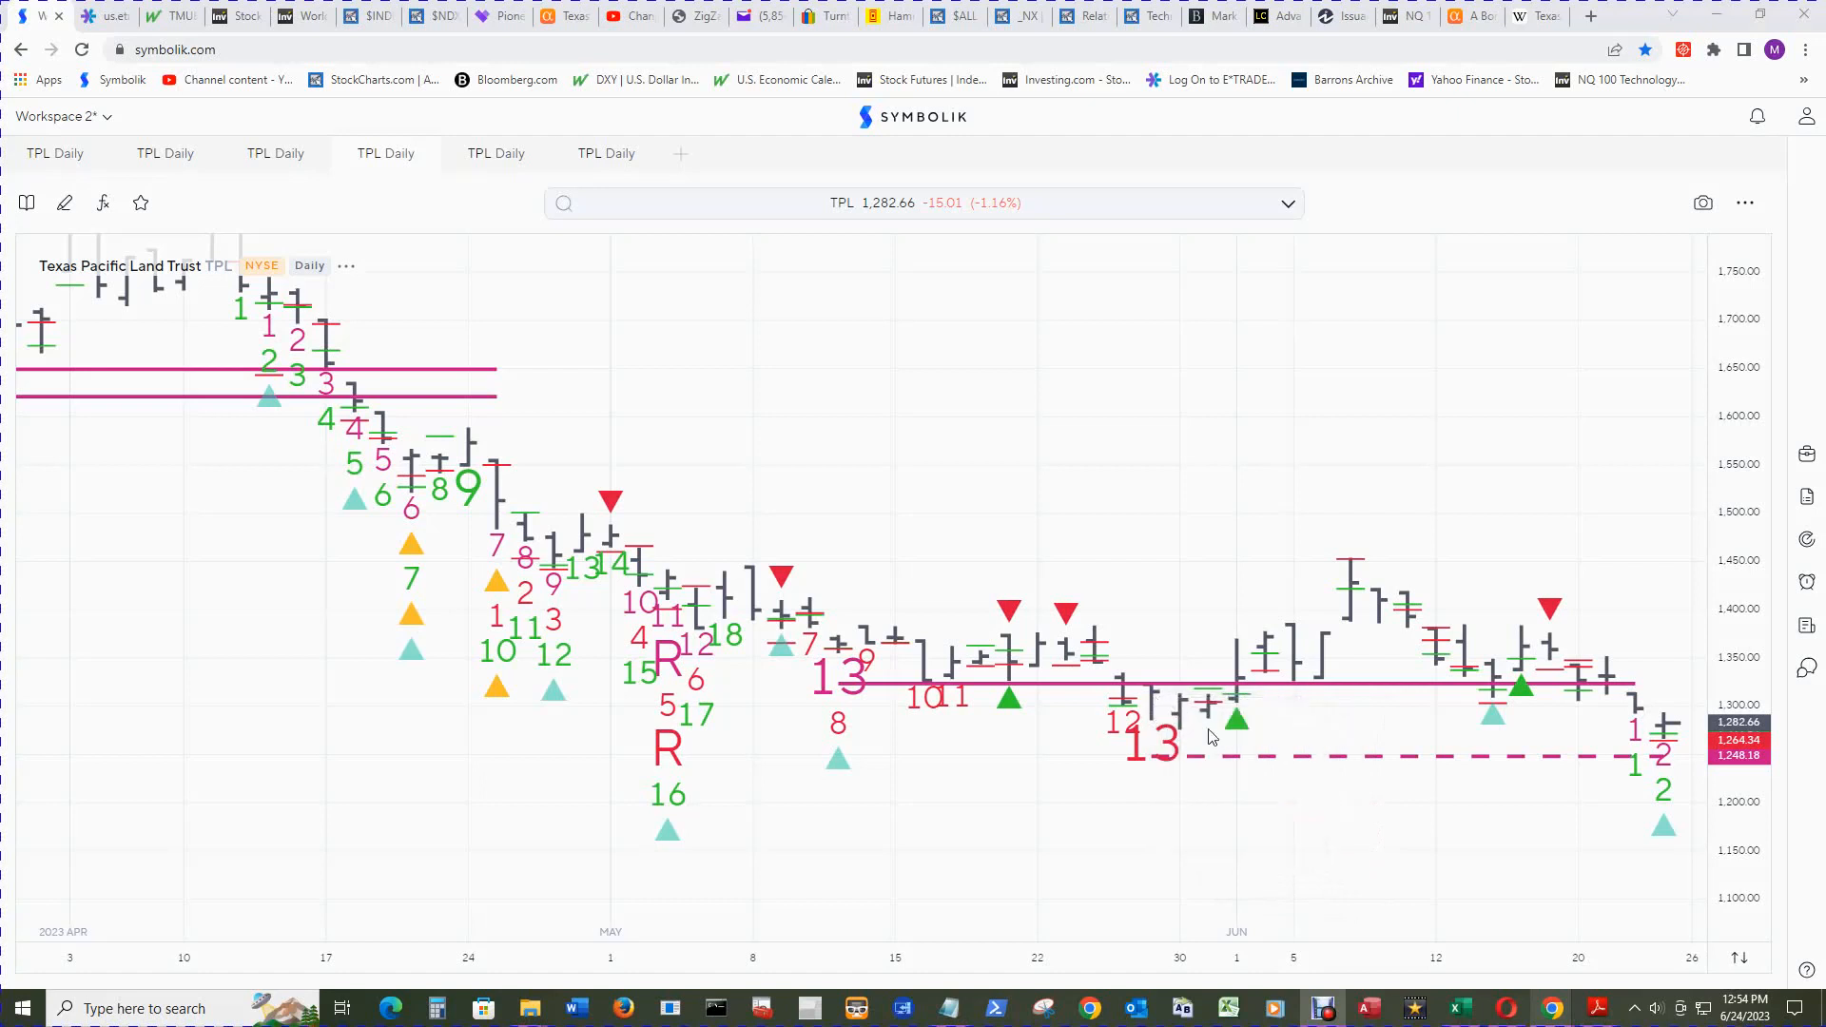
mouse_move(1255, 695)
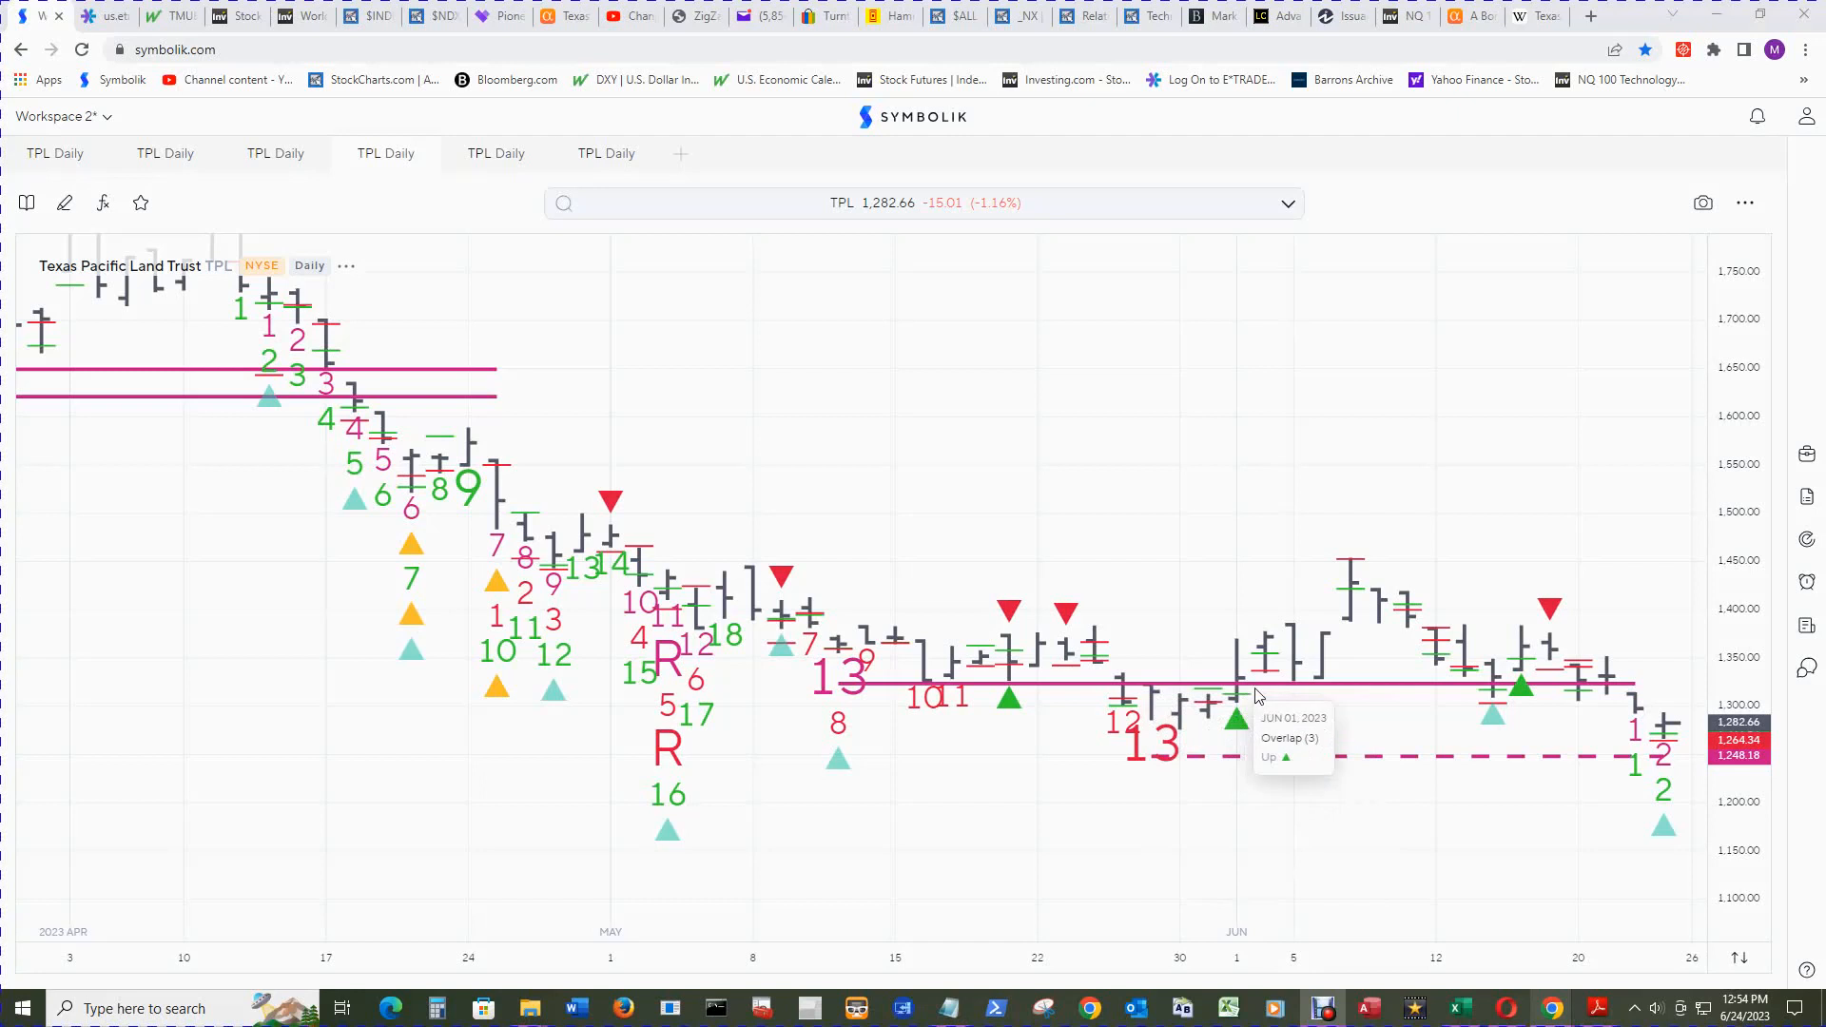
mouse_move(1354, 585)
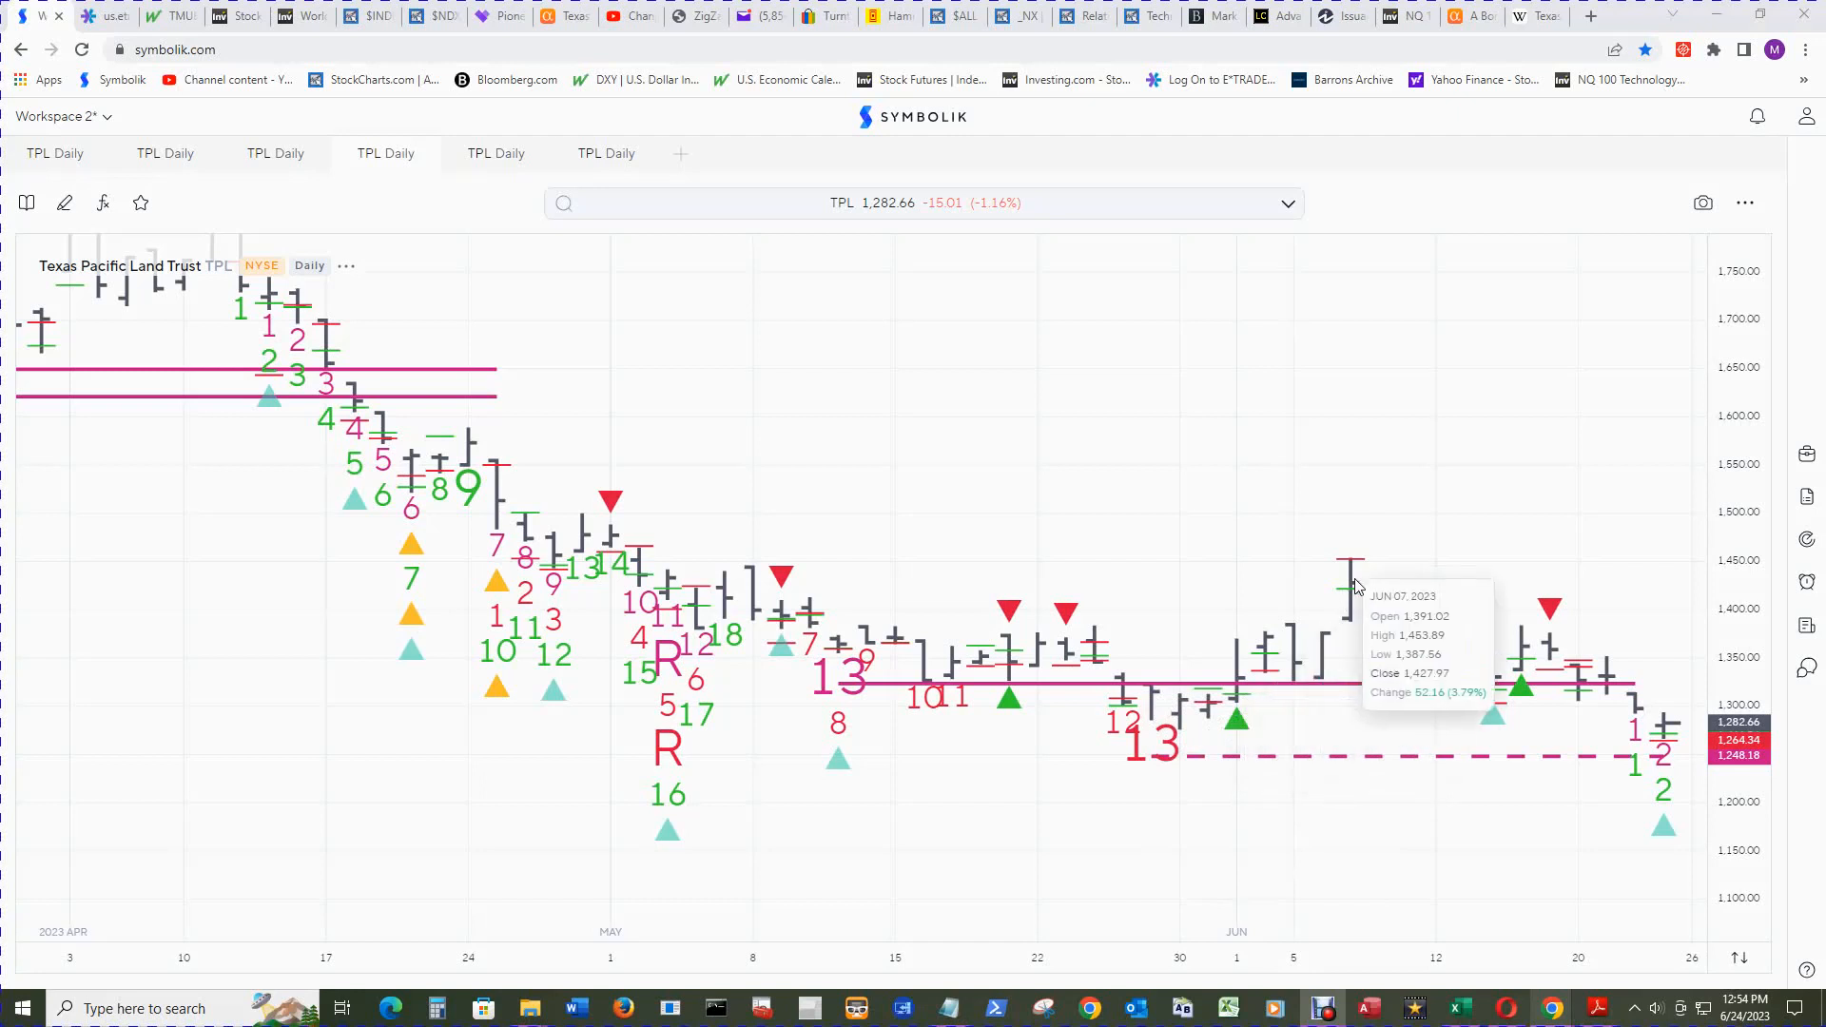
mouse_move(1240, 681)
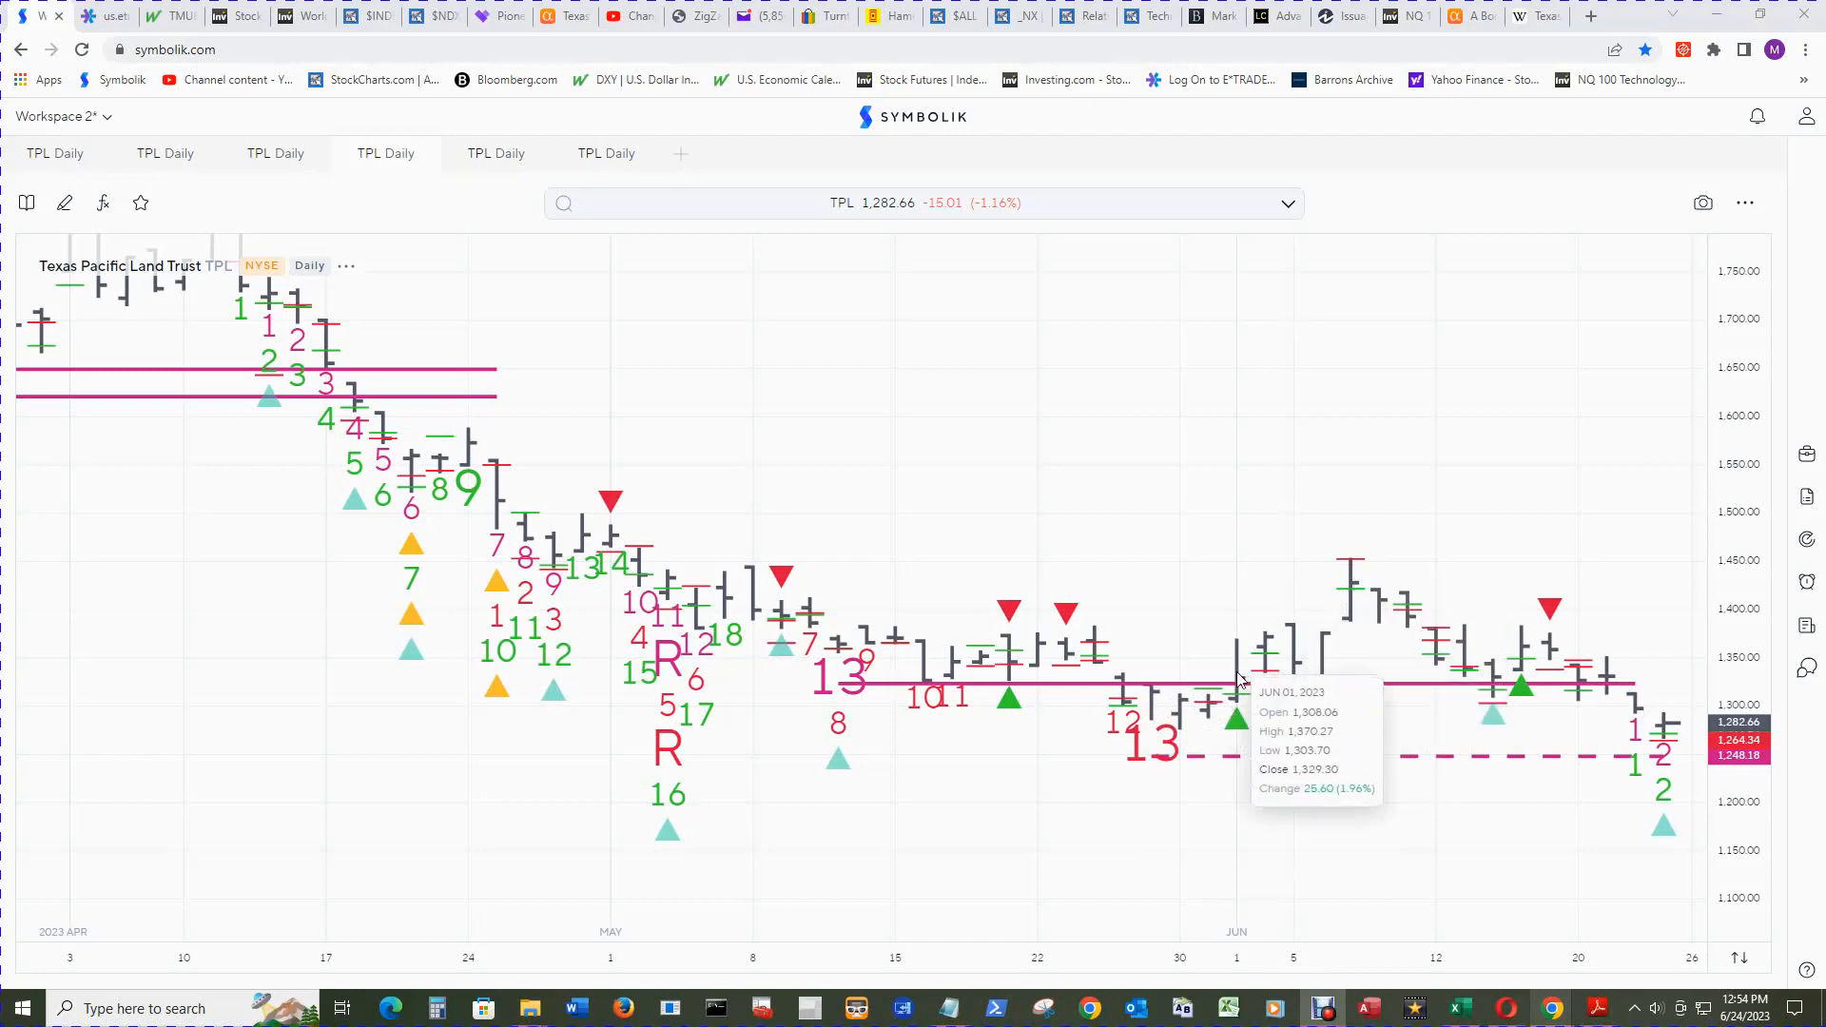
mouse_move(1193, 751)
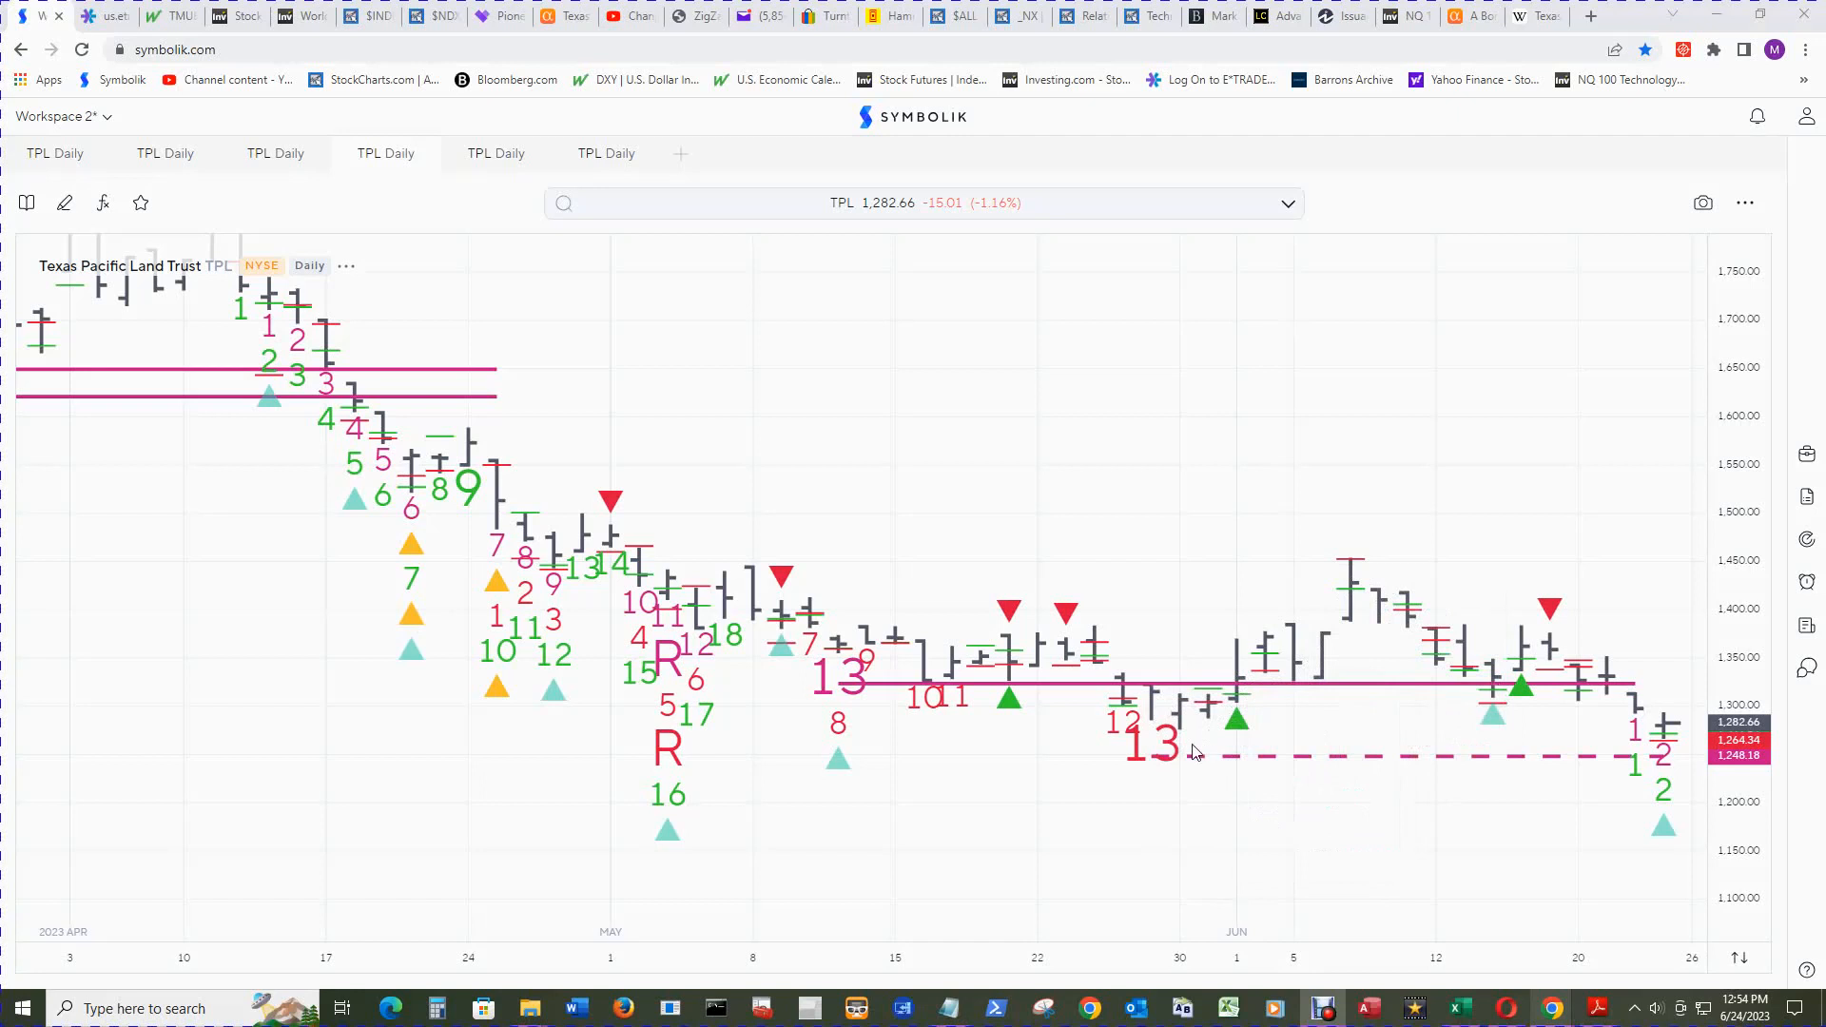
mouse_move(1200, 804)
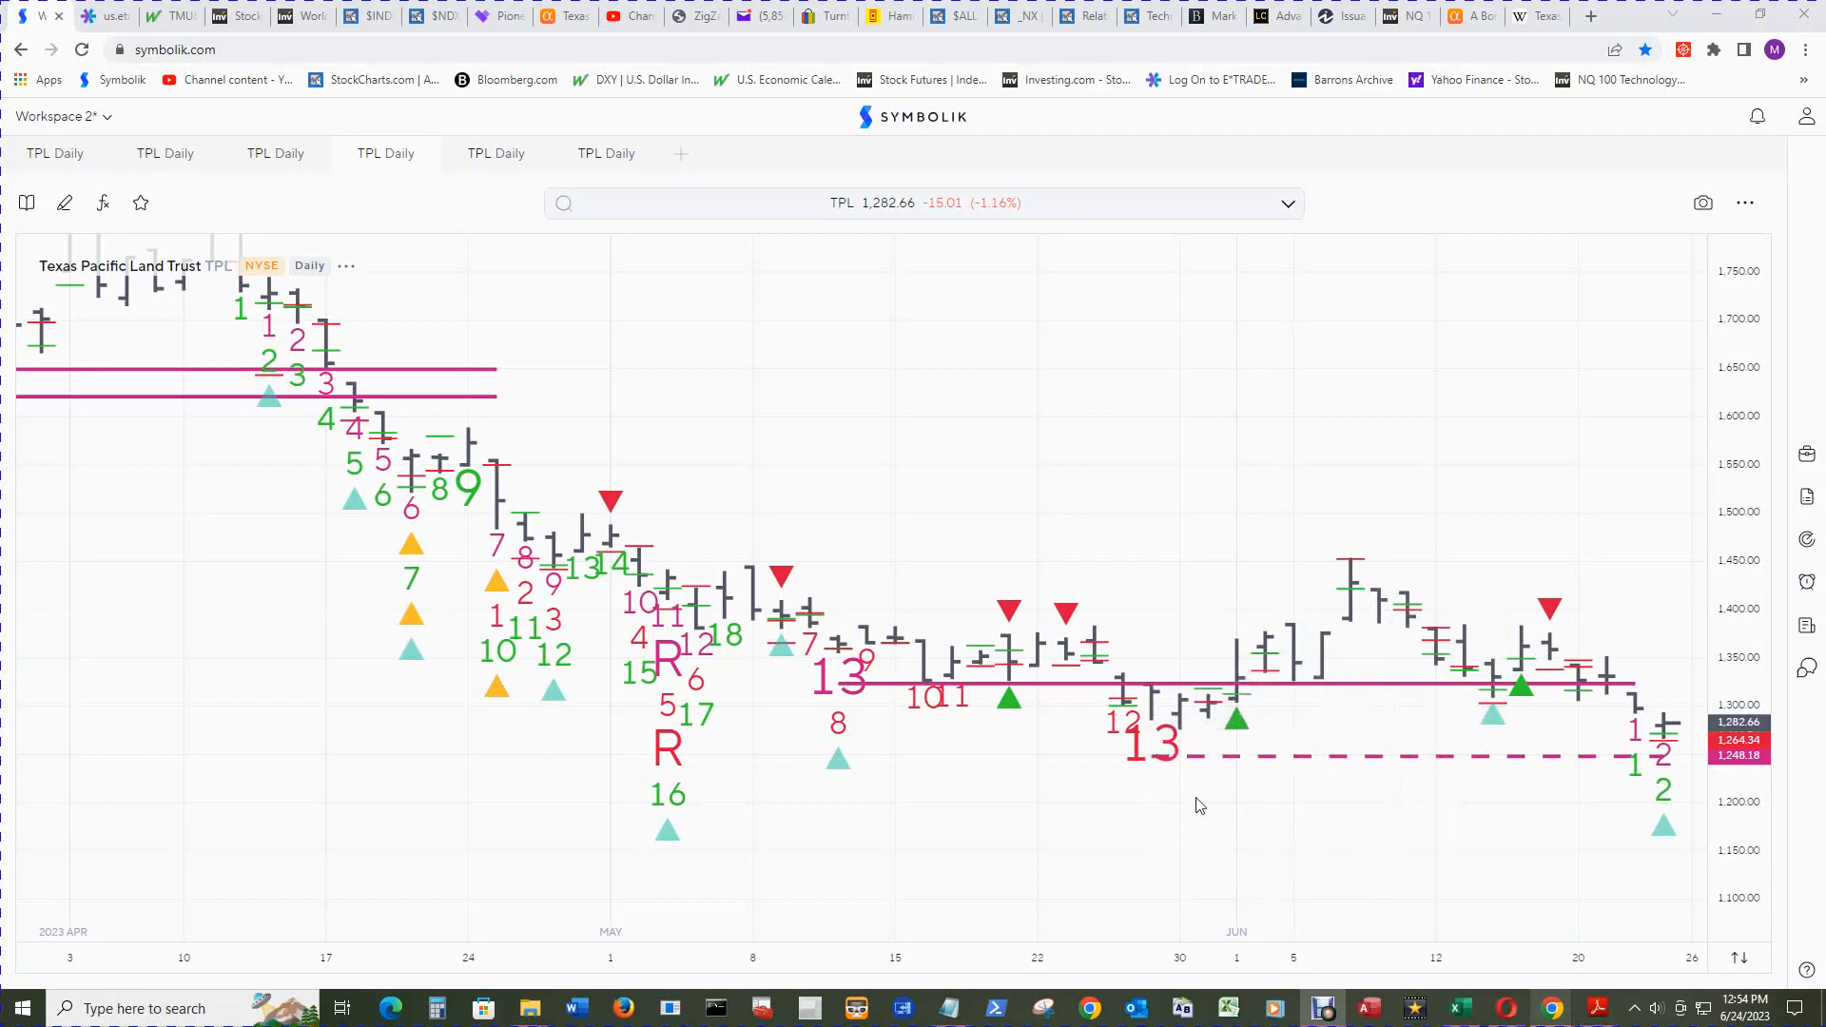
mouse_move(1240, 717)
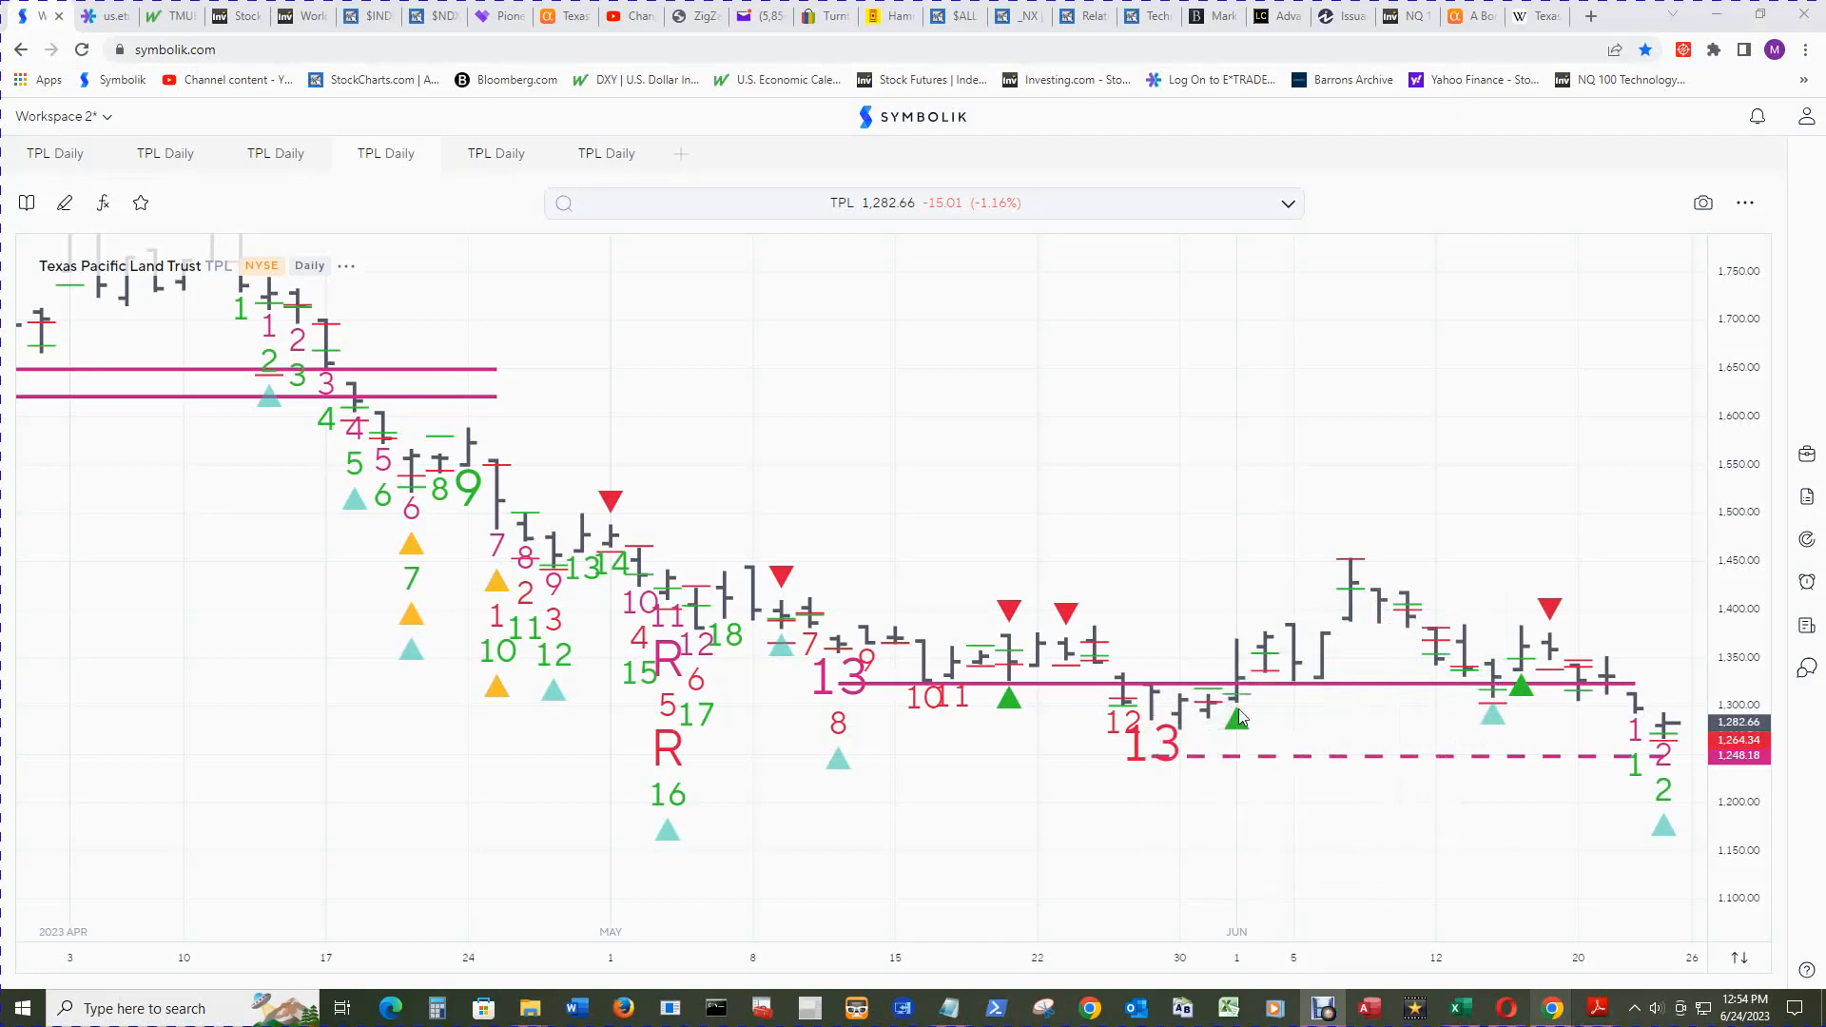
mouse_move(1209, 715)
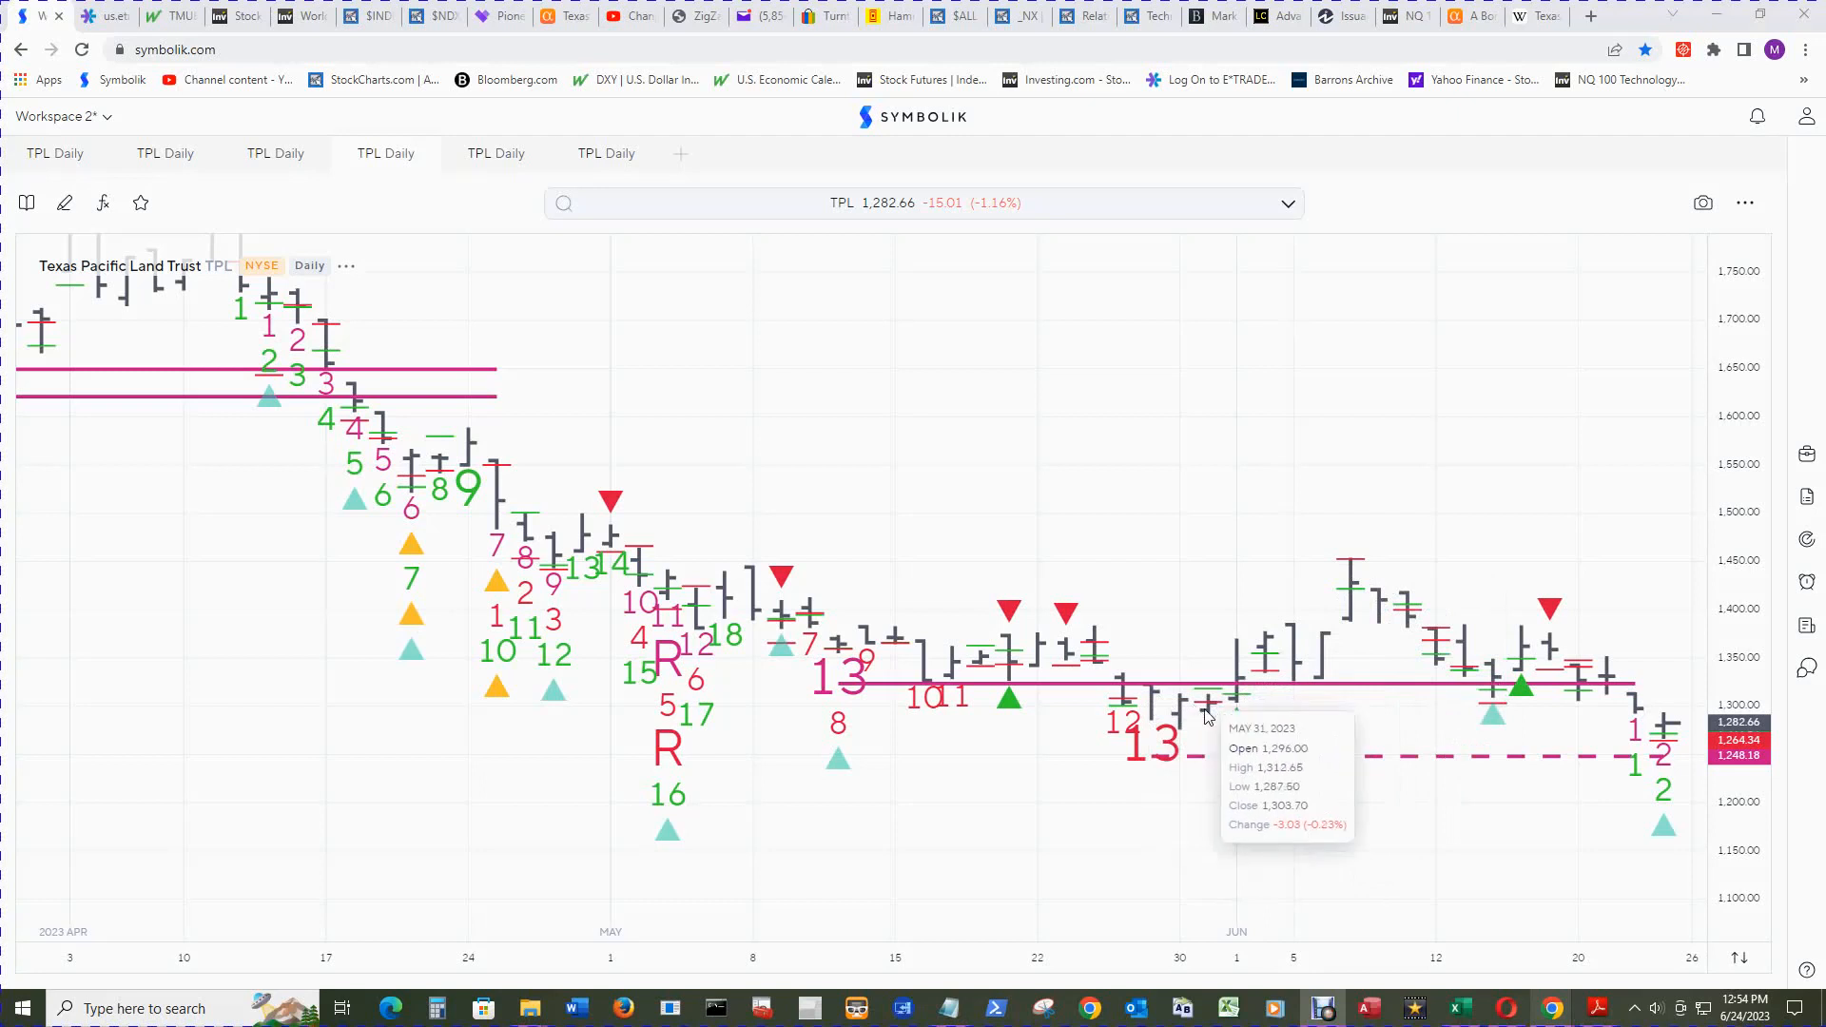
mouse_move(1290, 886)
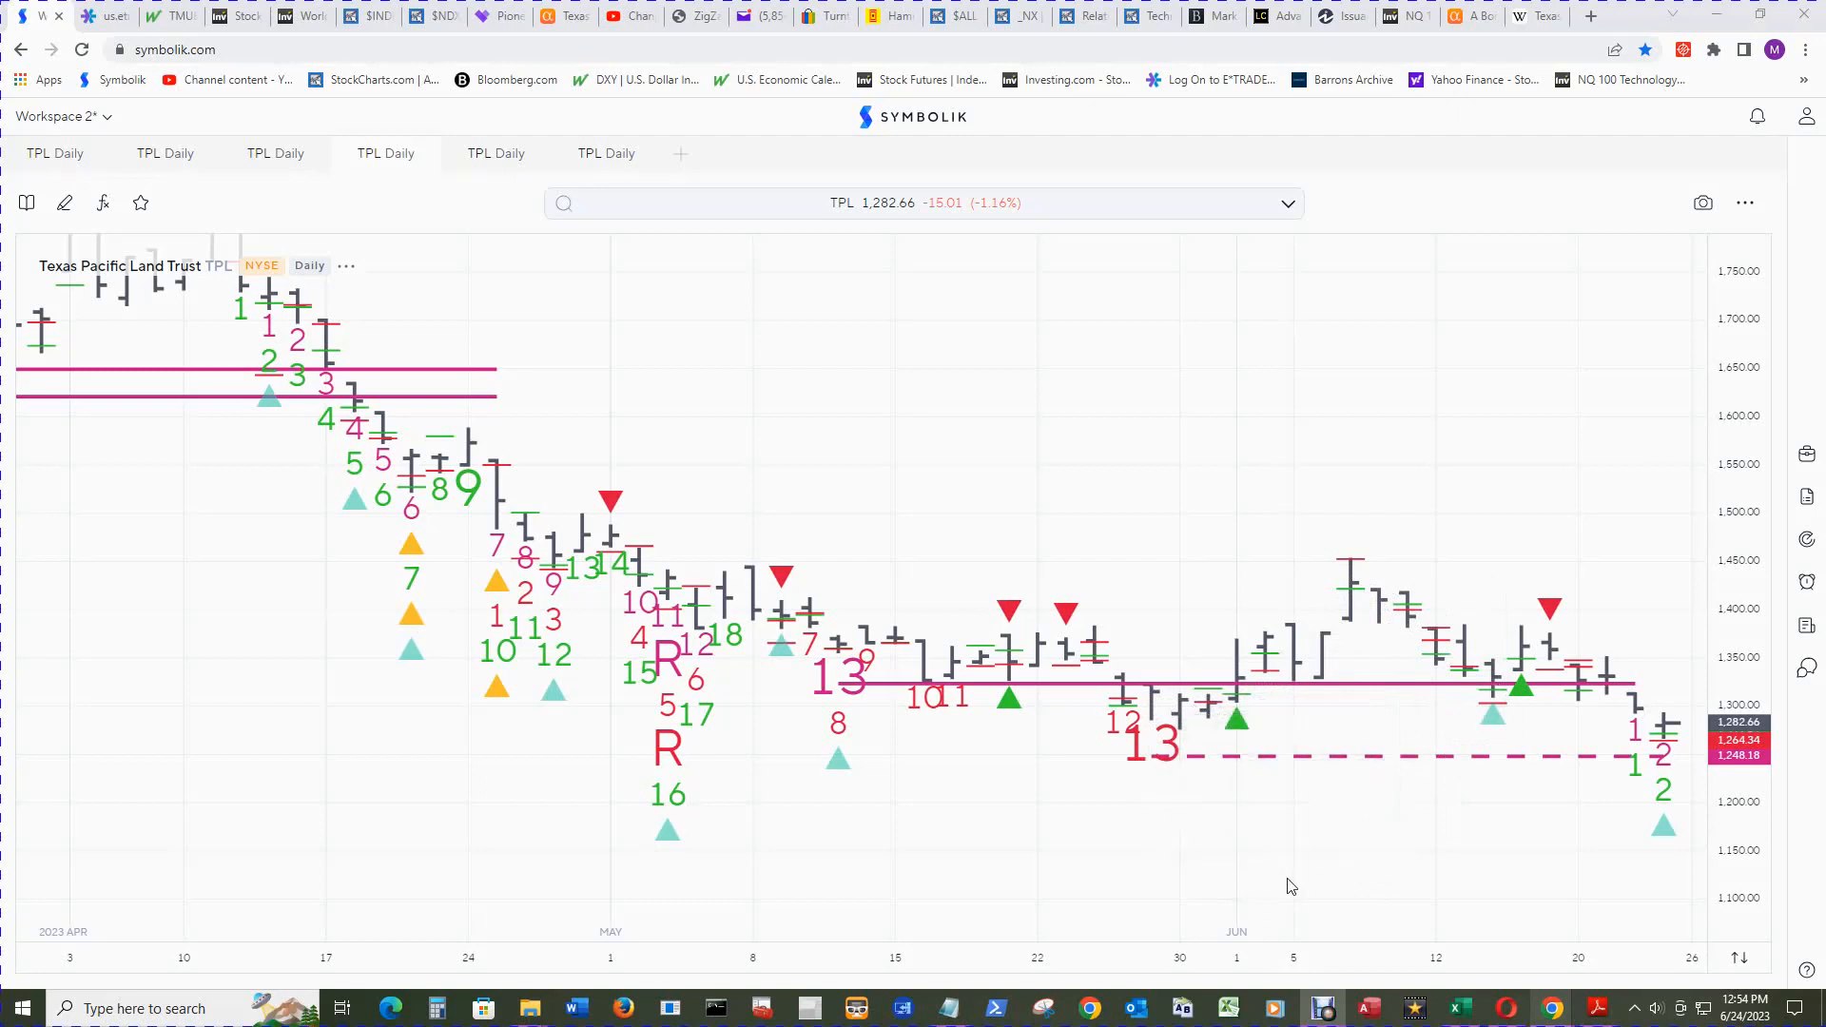
mouse_move(1293, 898)
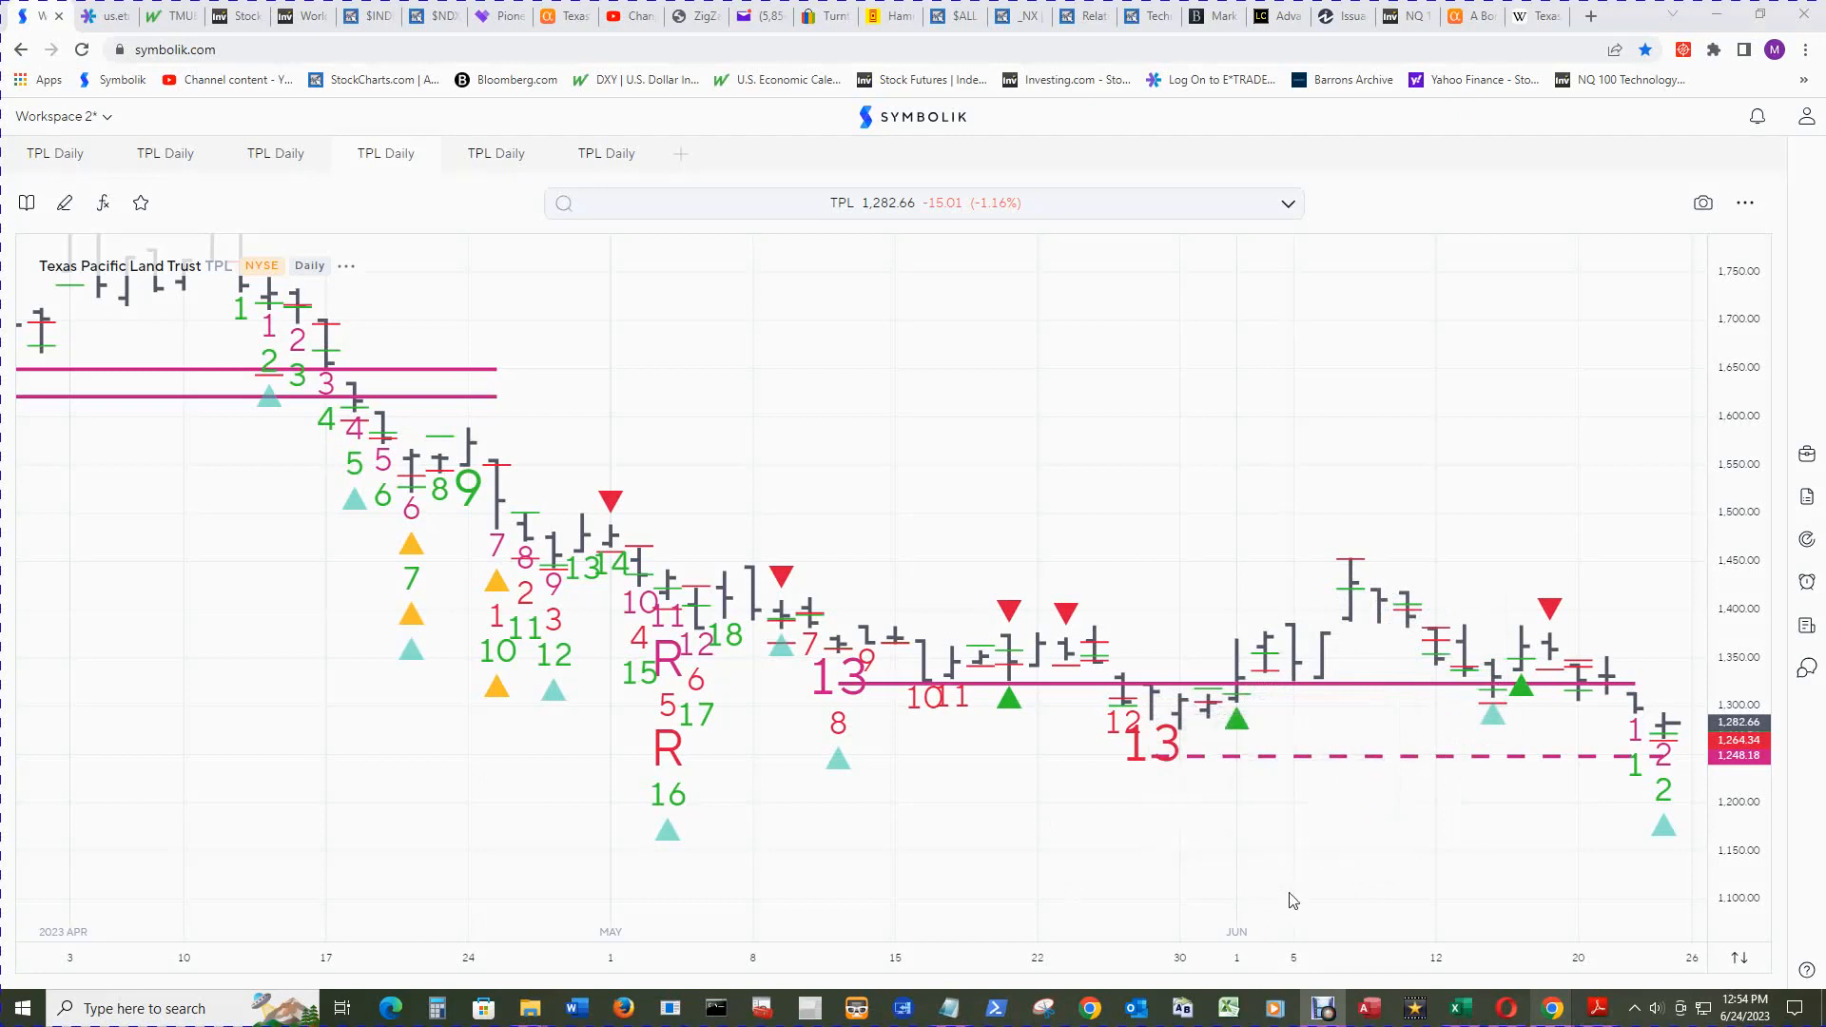
mouse_move(1290, 845)
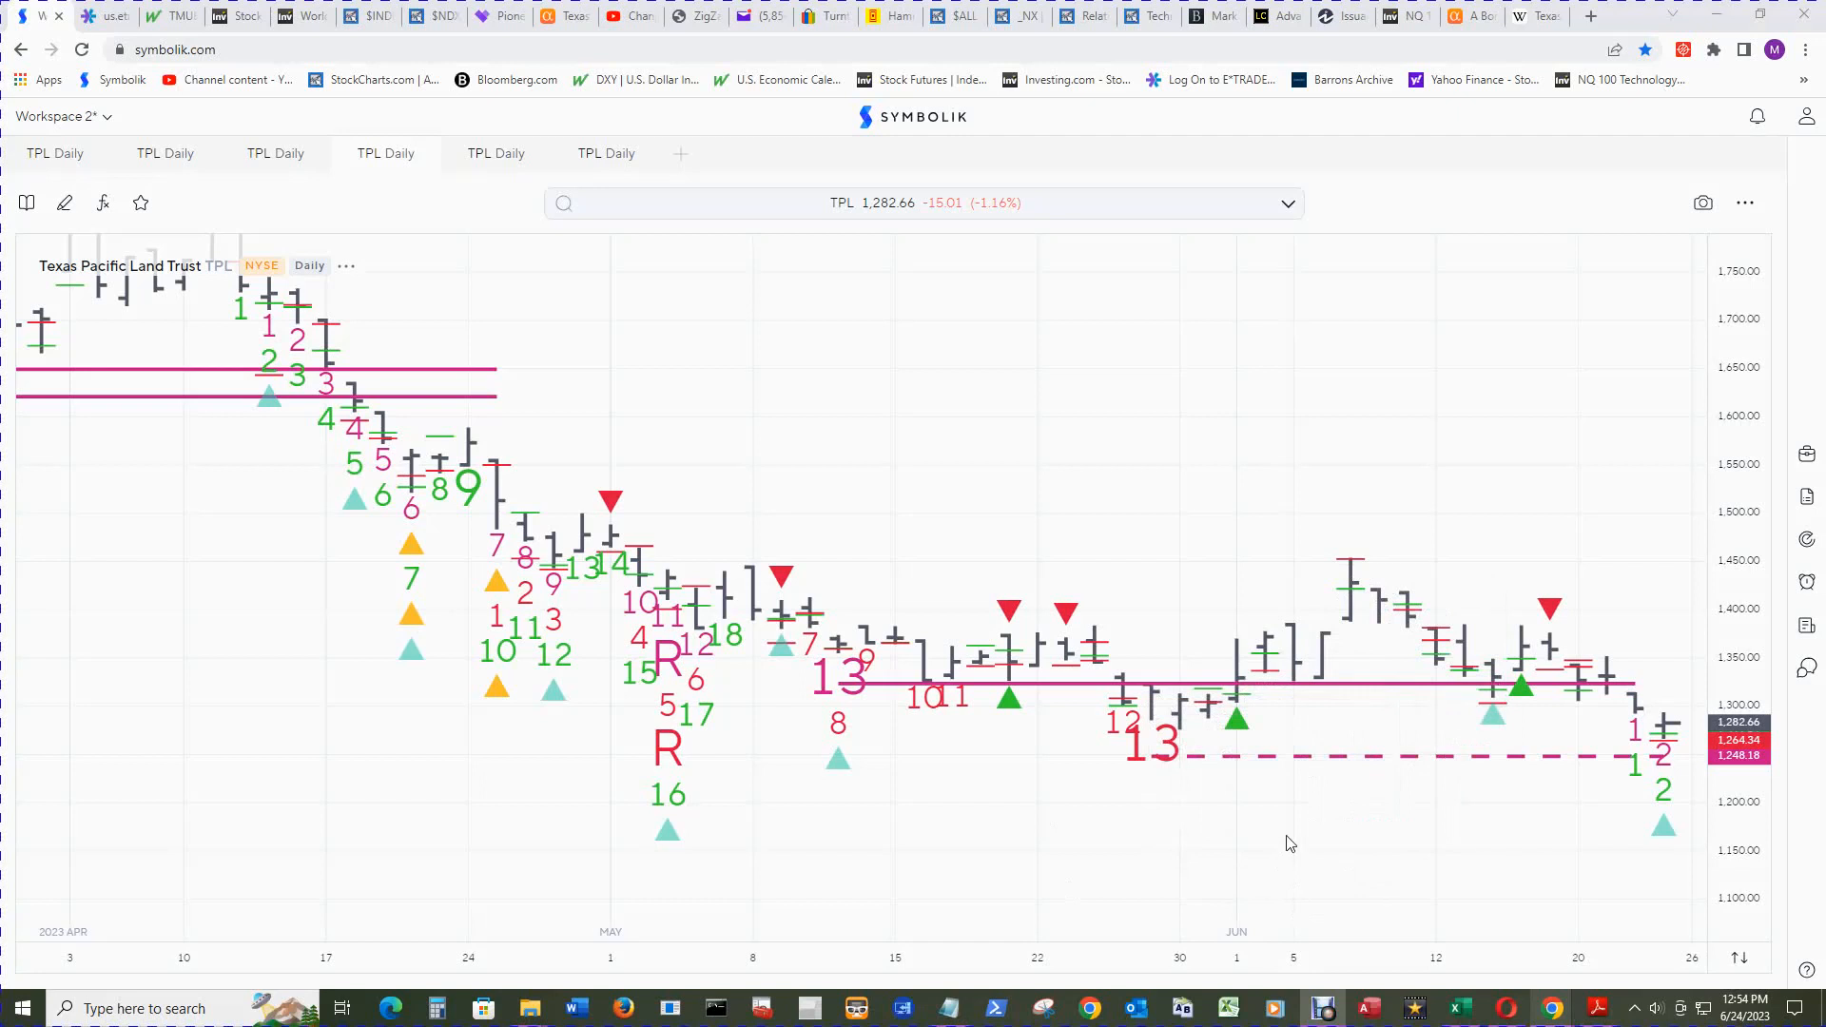
mouse_move(1659, 768)
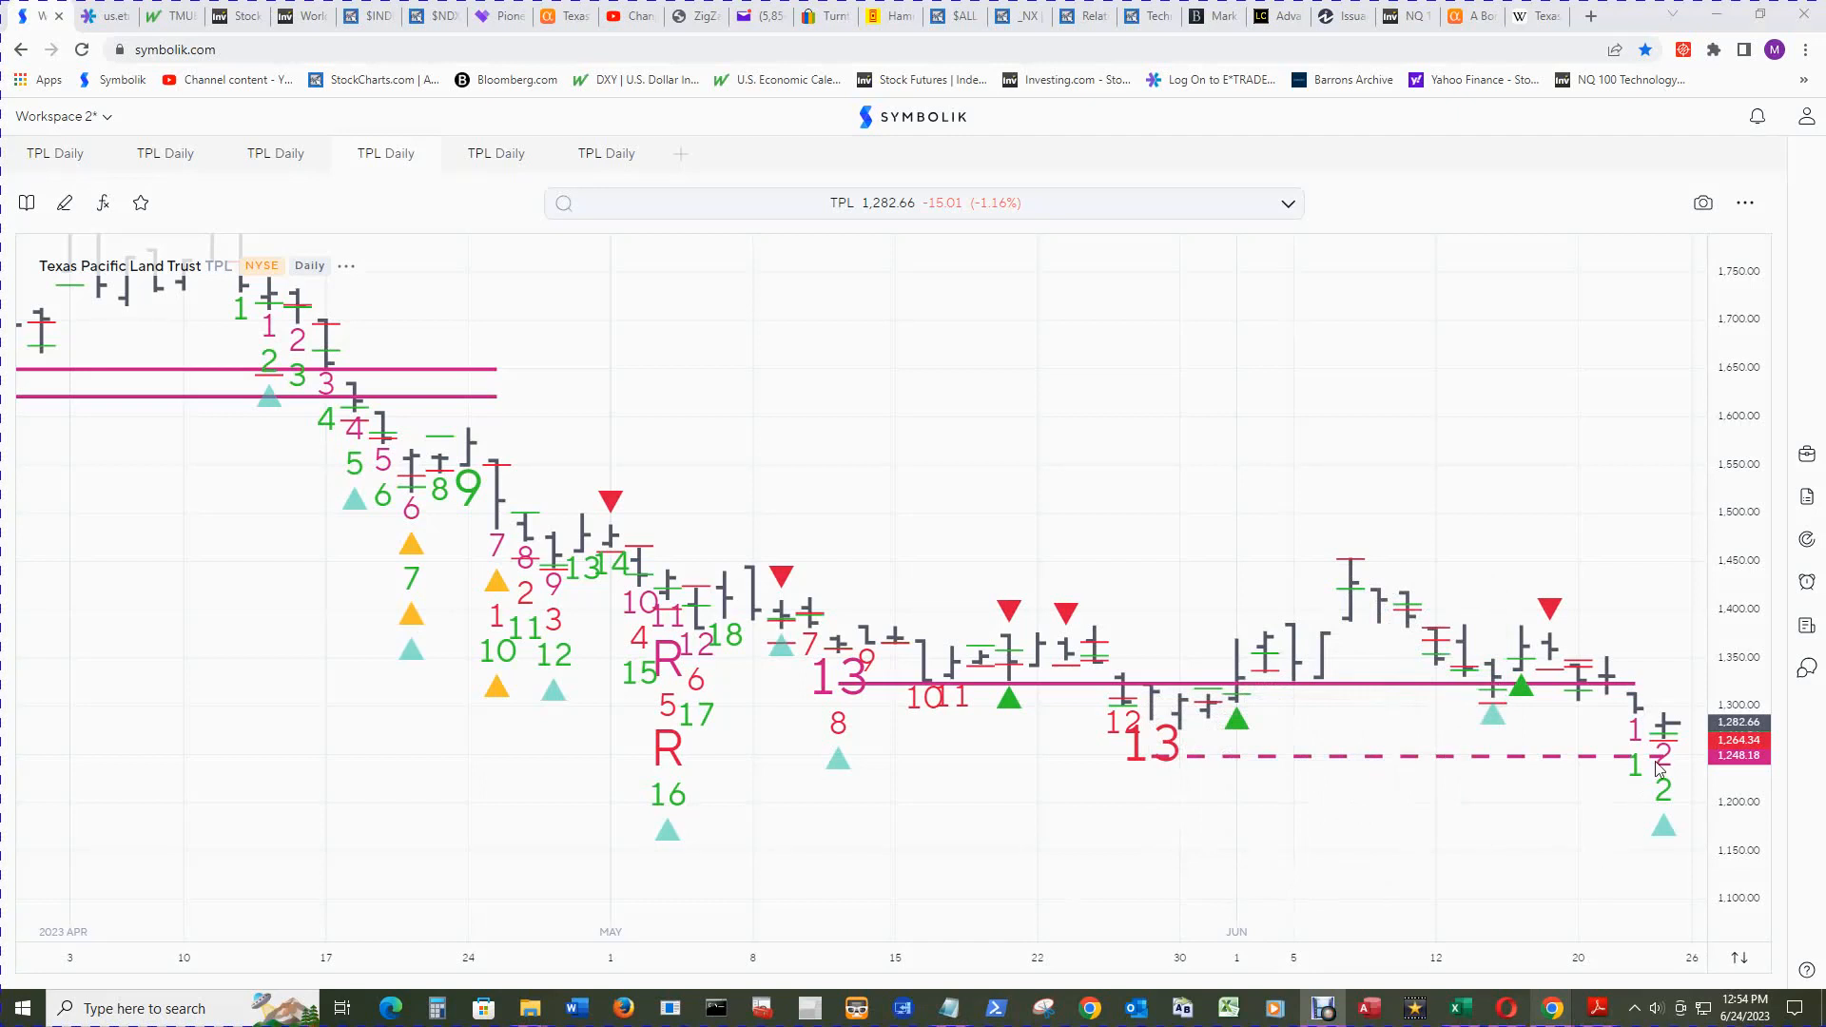
mouse_move(1008, 699)
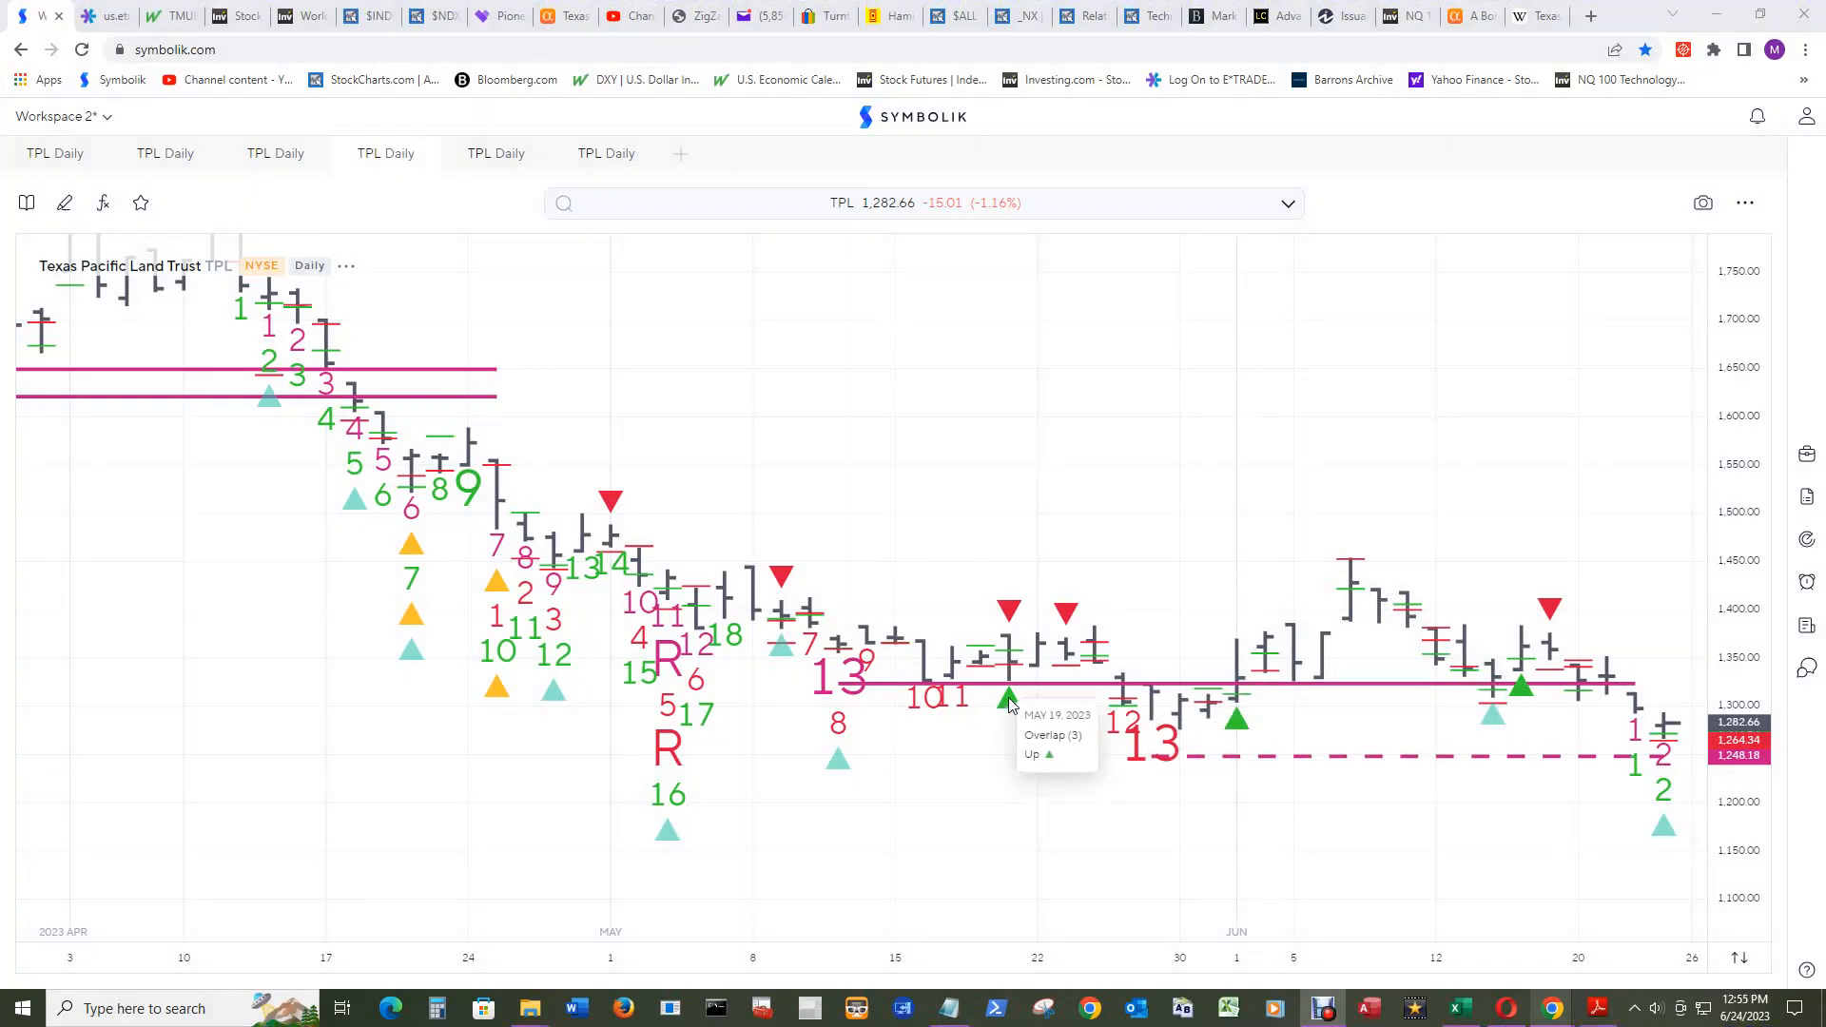
mouse_move(984, 663)
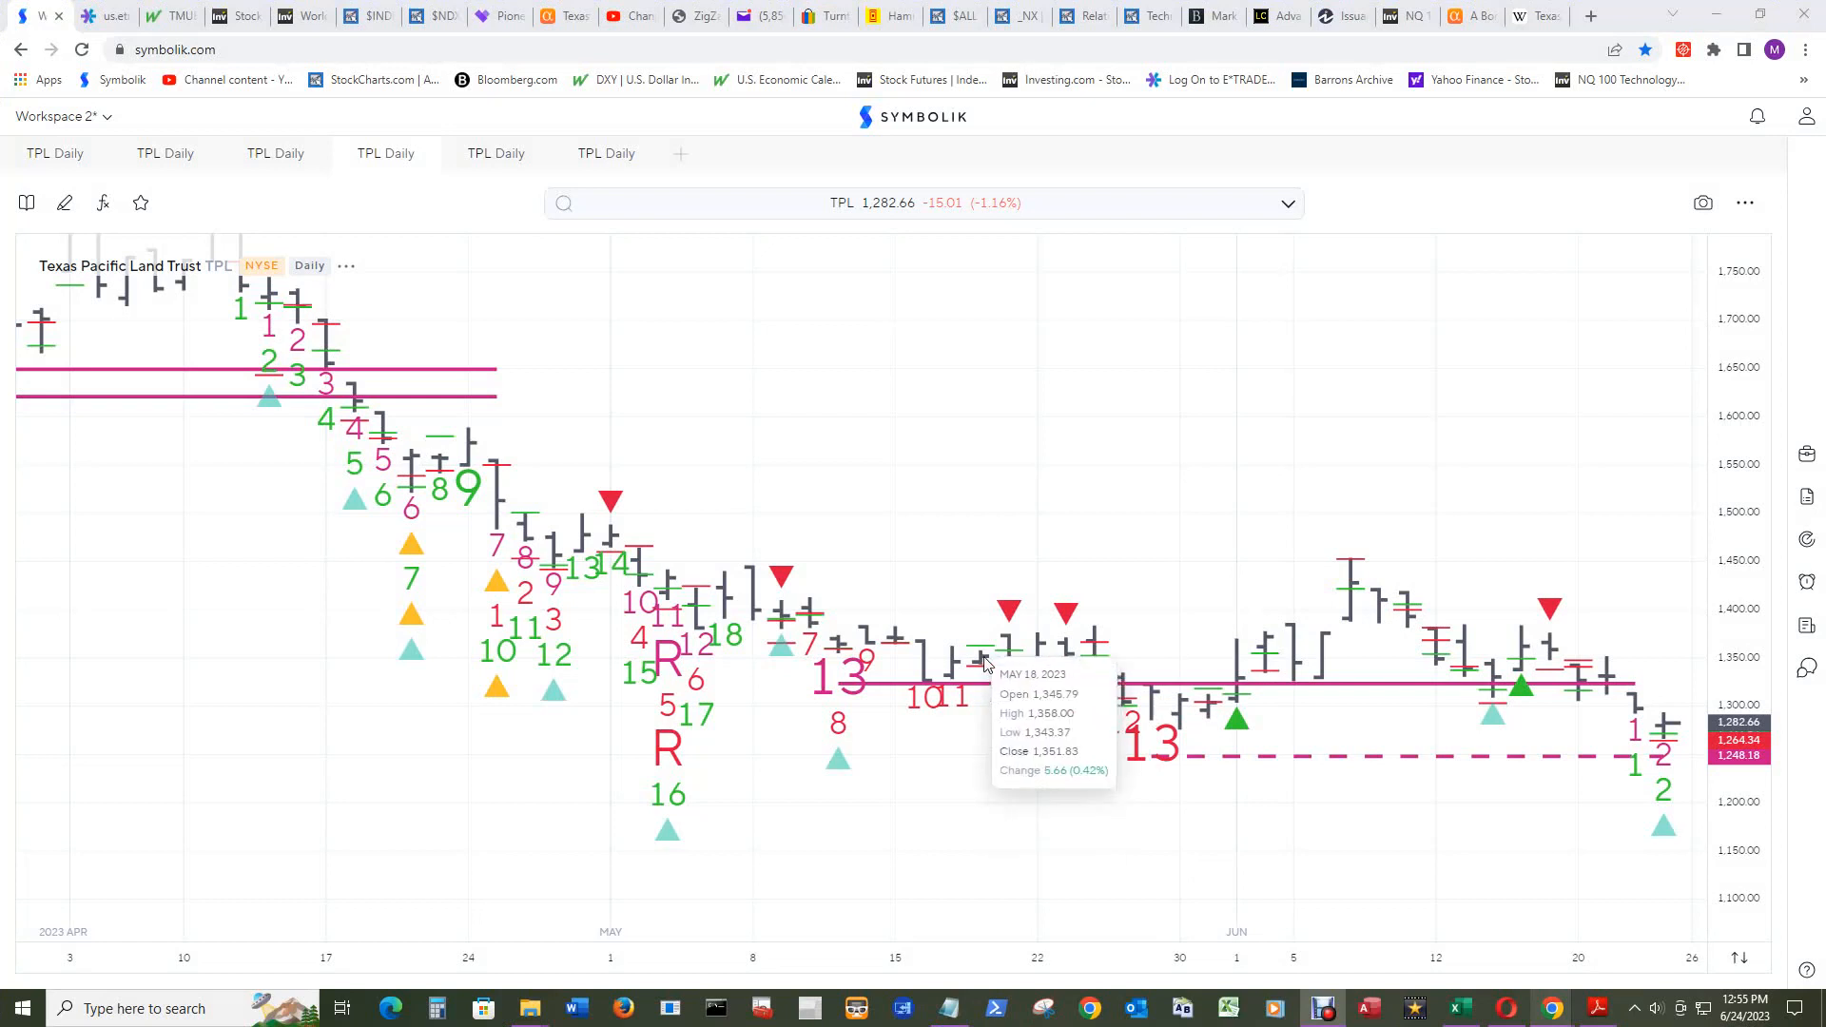
mouse_move(953, 673)
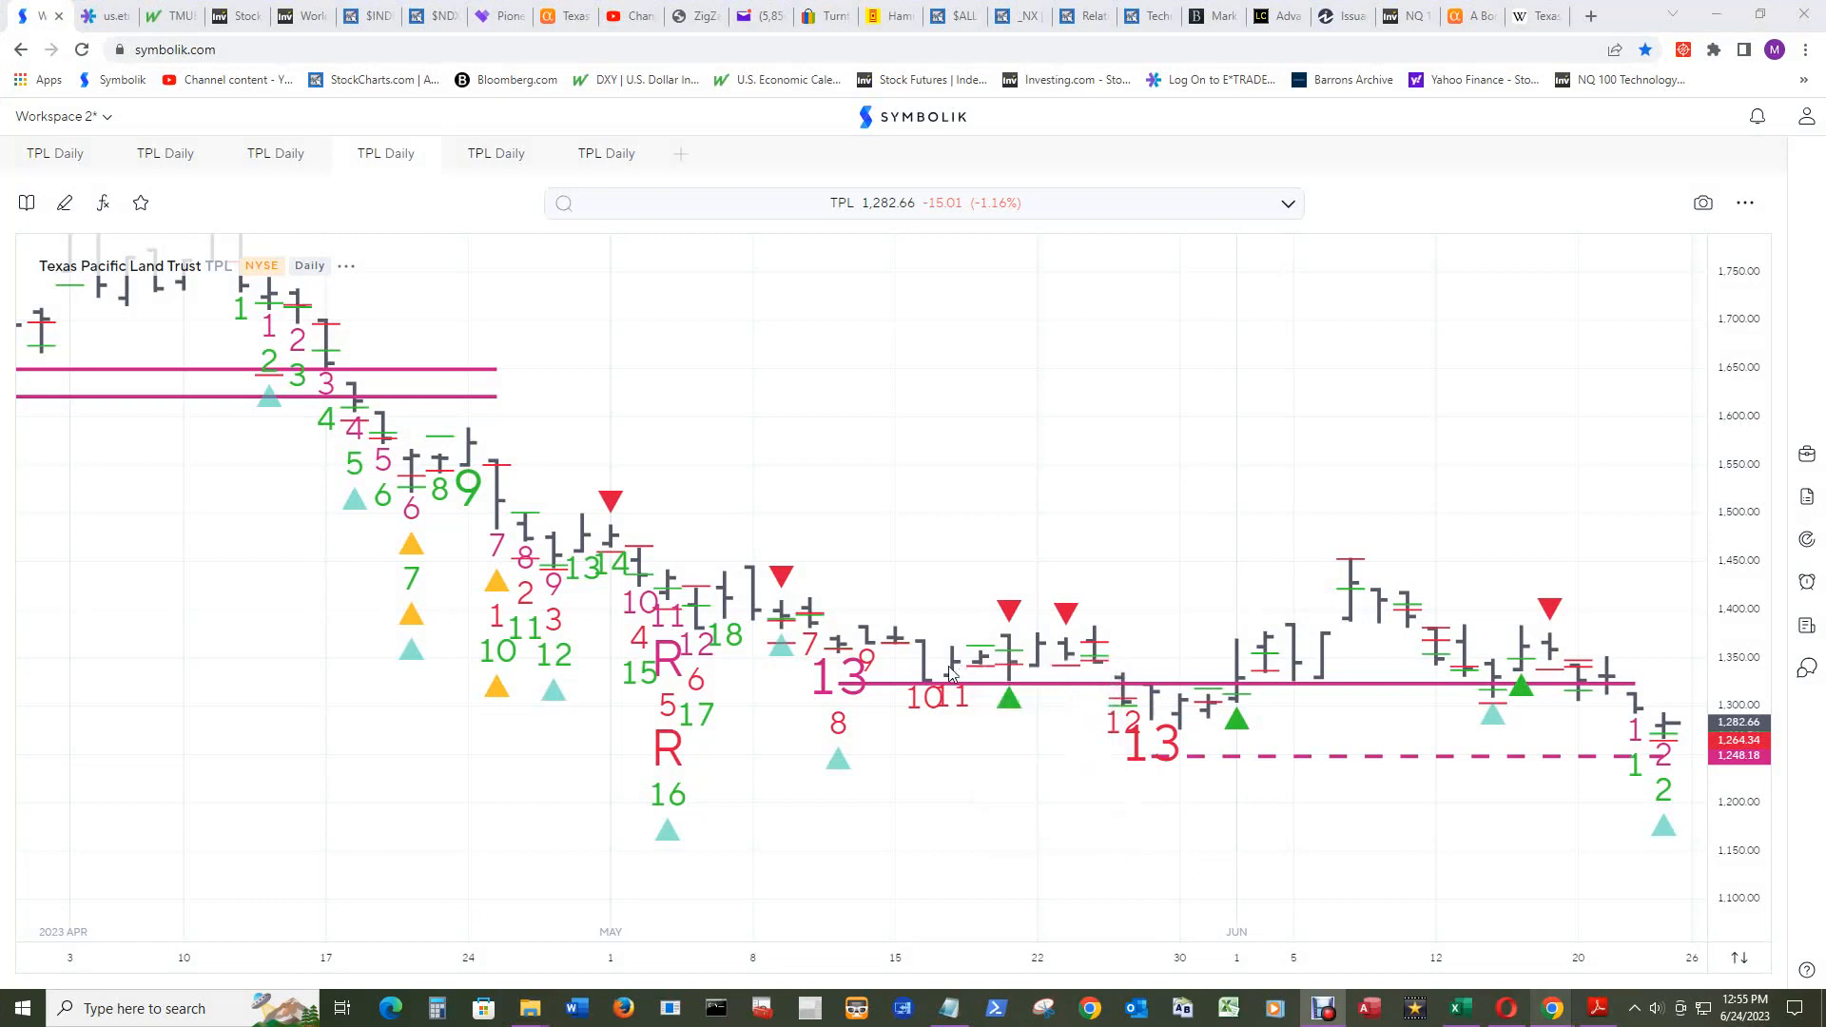
mouse_move(952, 670)
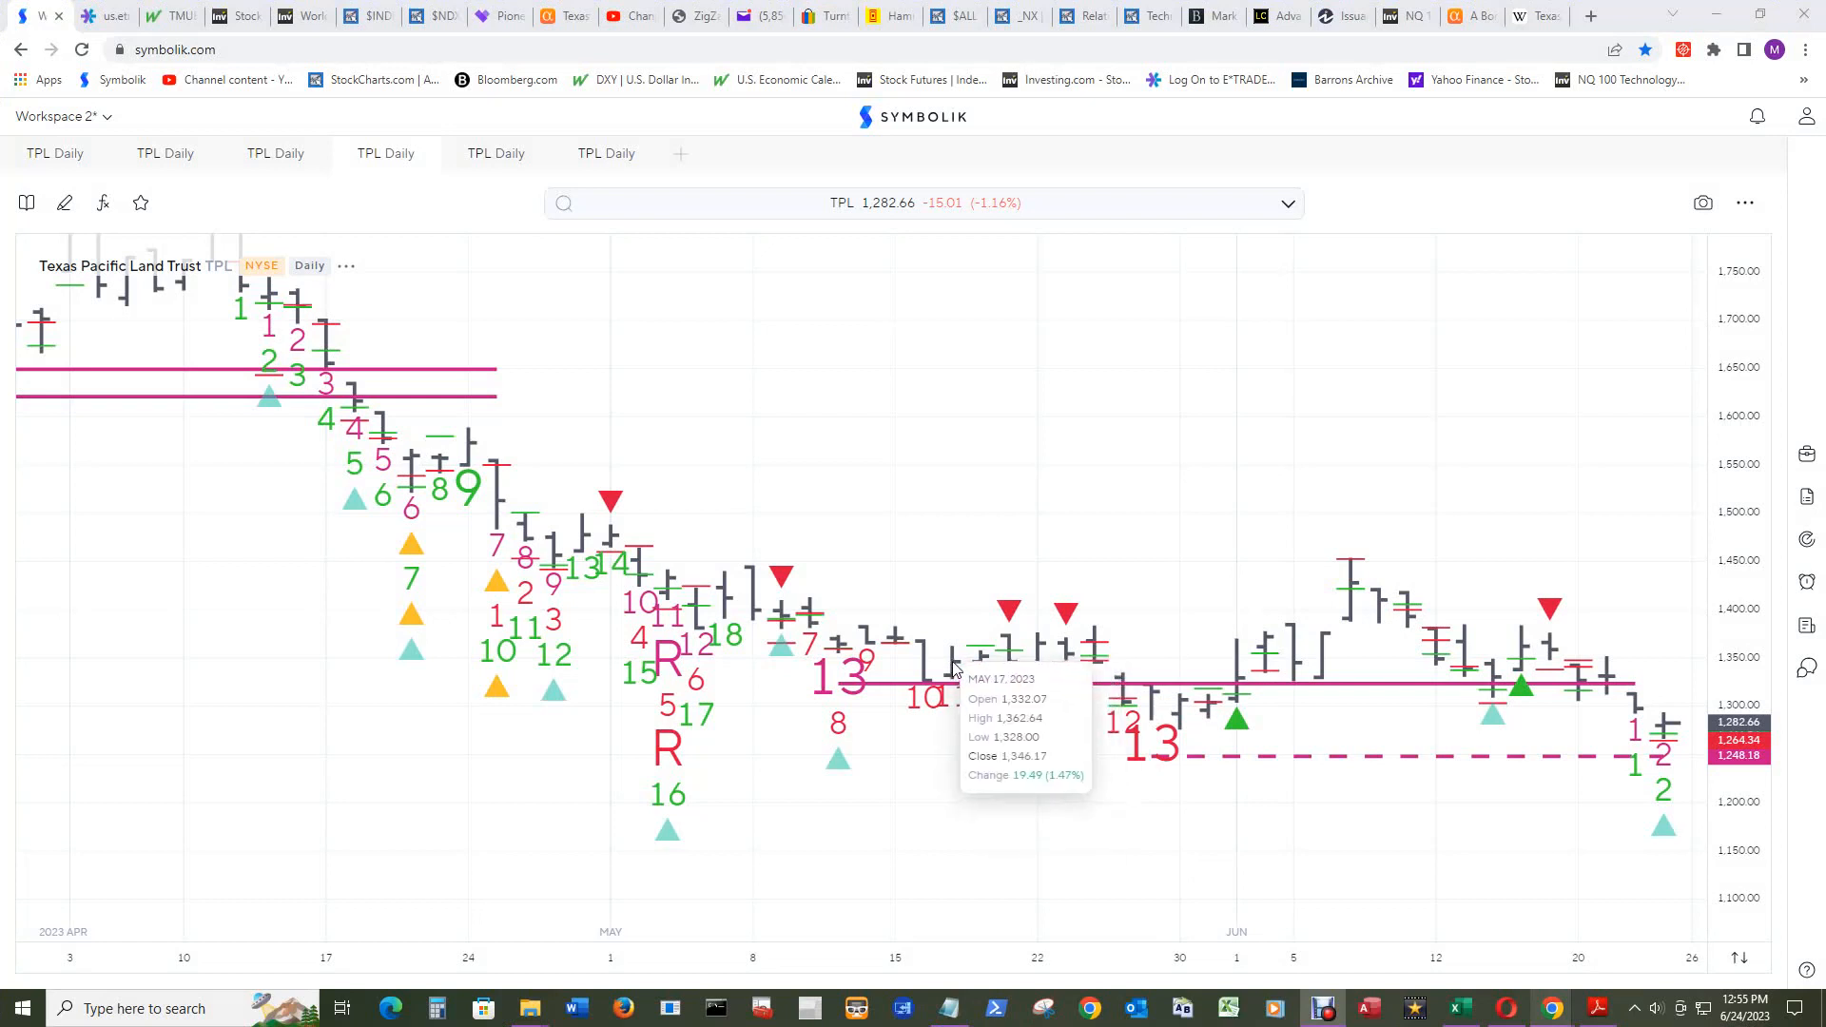
mouse_move(929, 693)
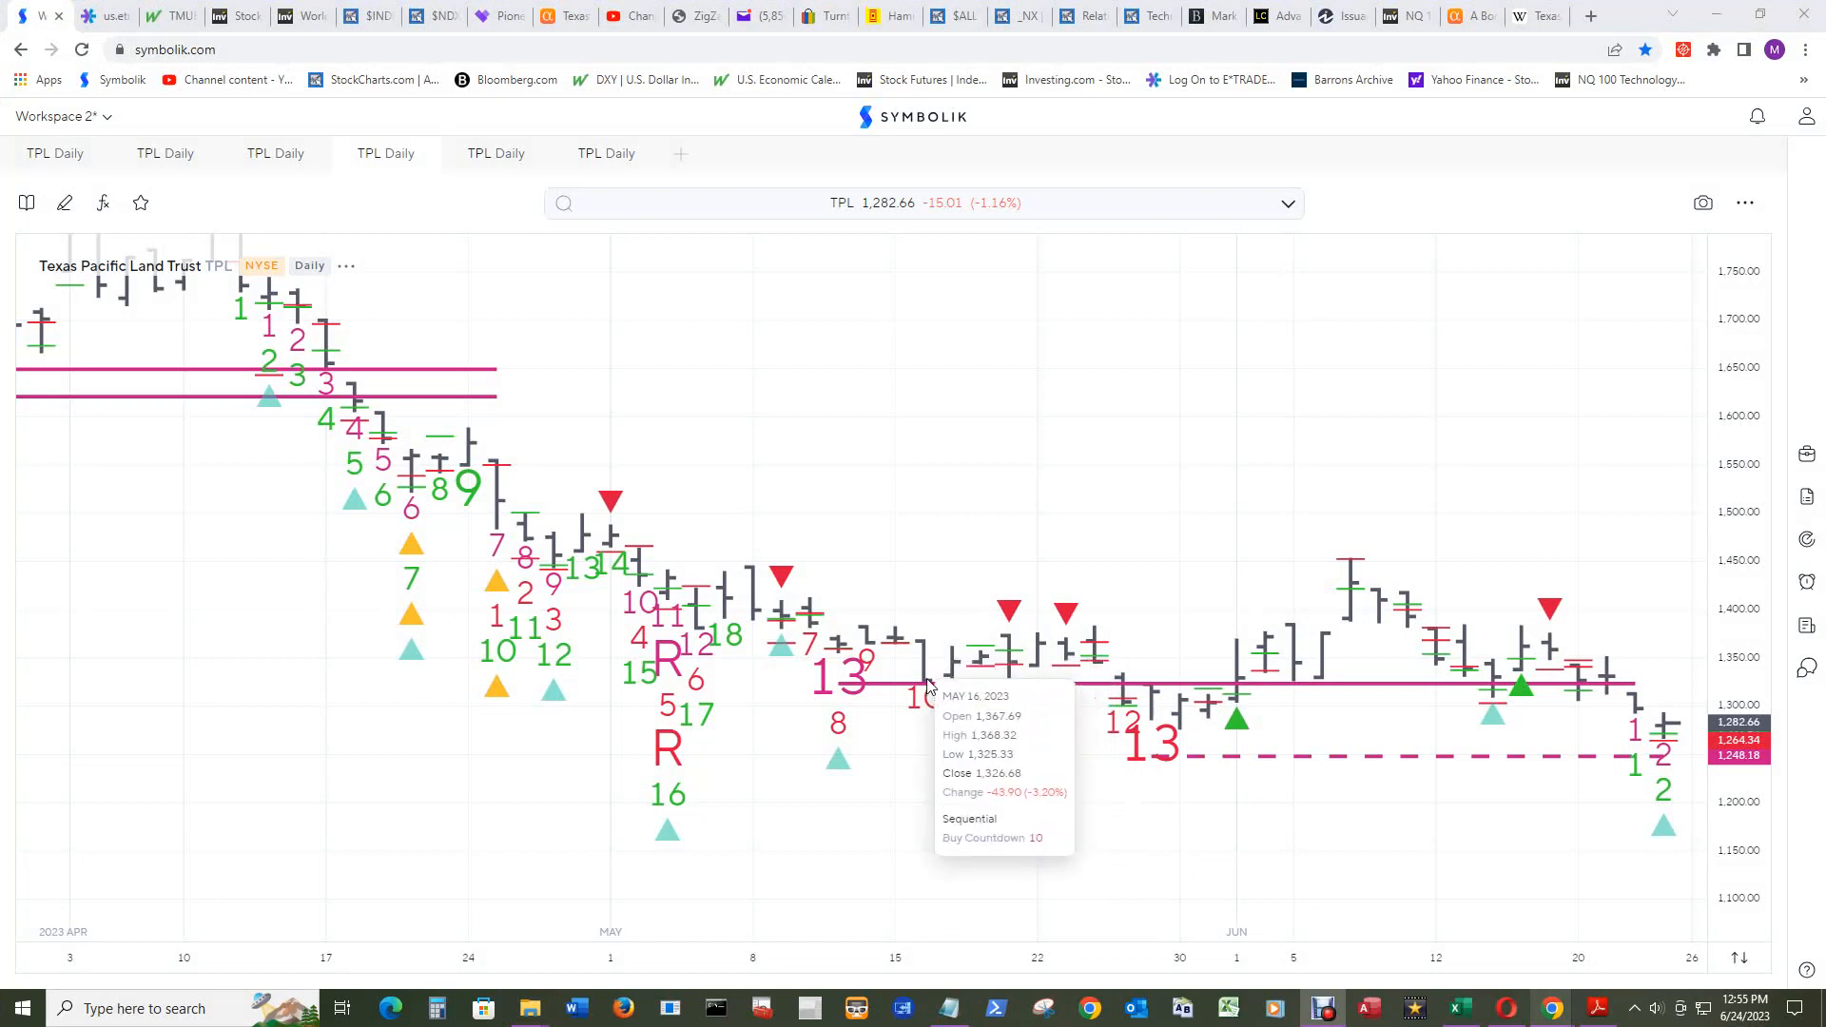
mouse_move(996, 802)
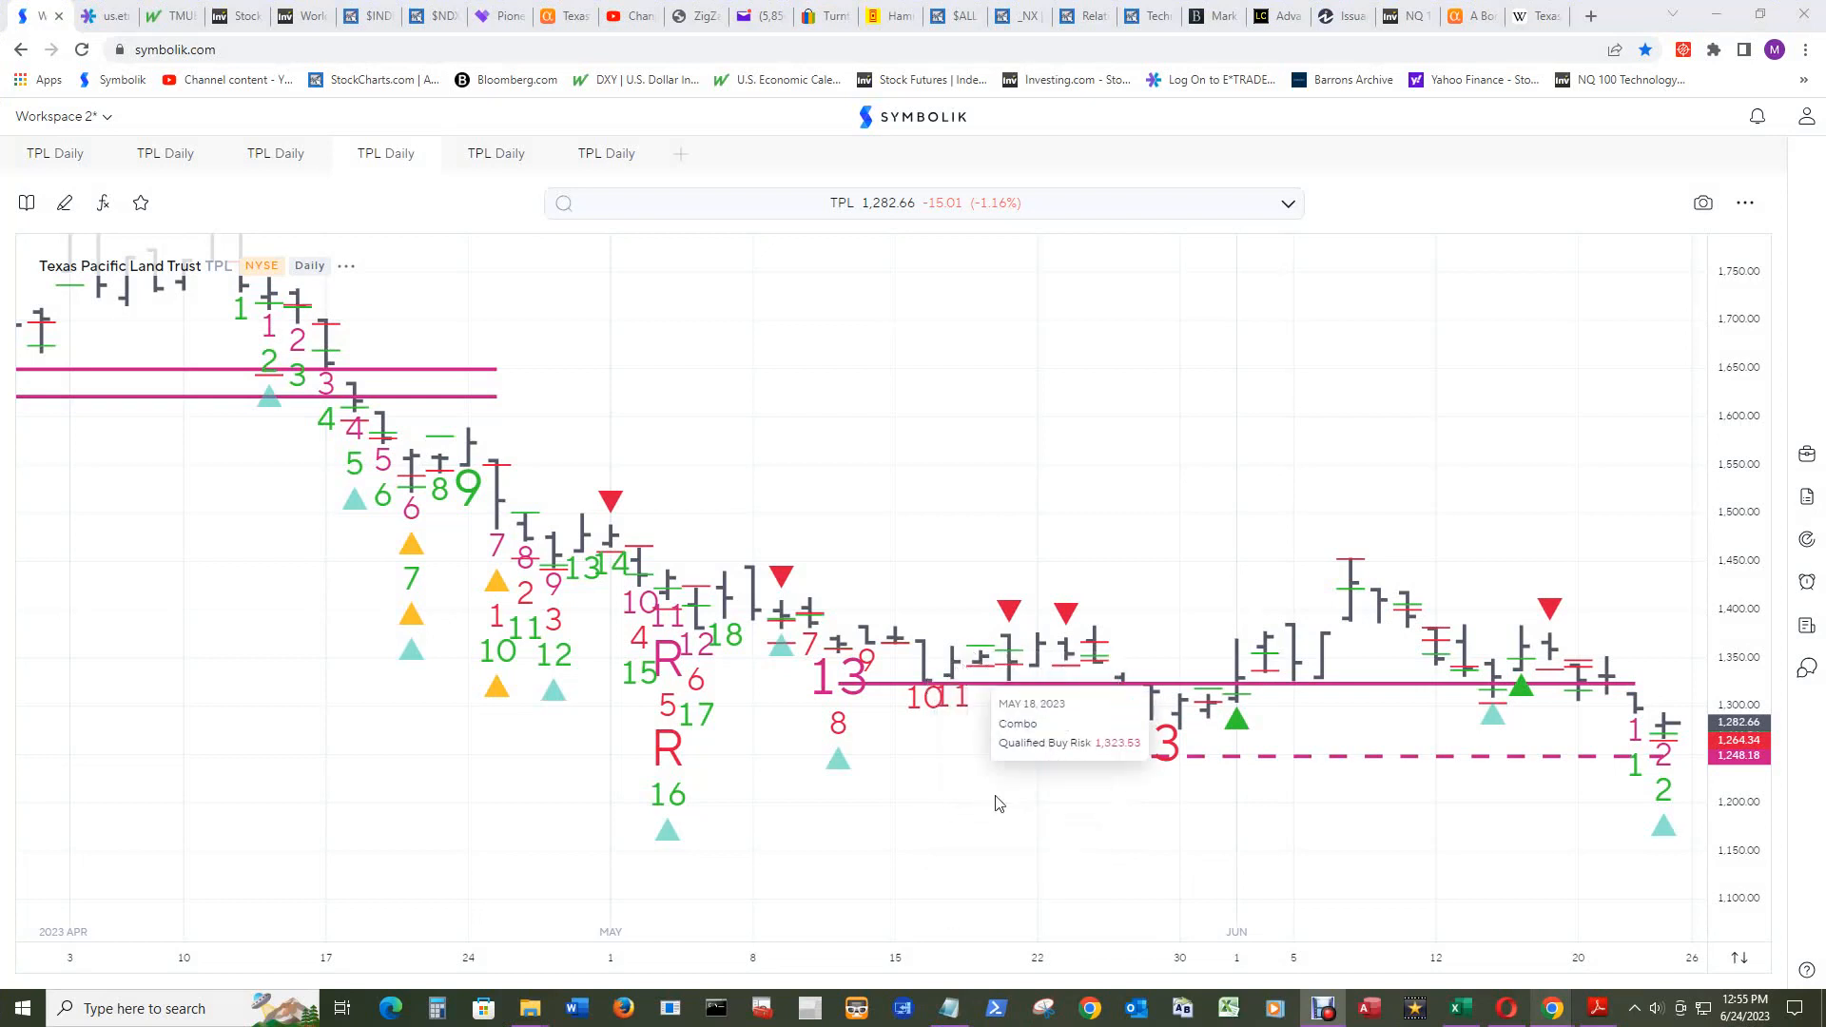
mouse_move(1535, 700)
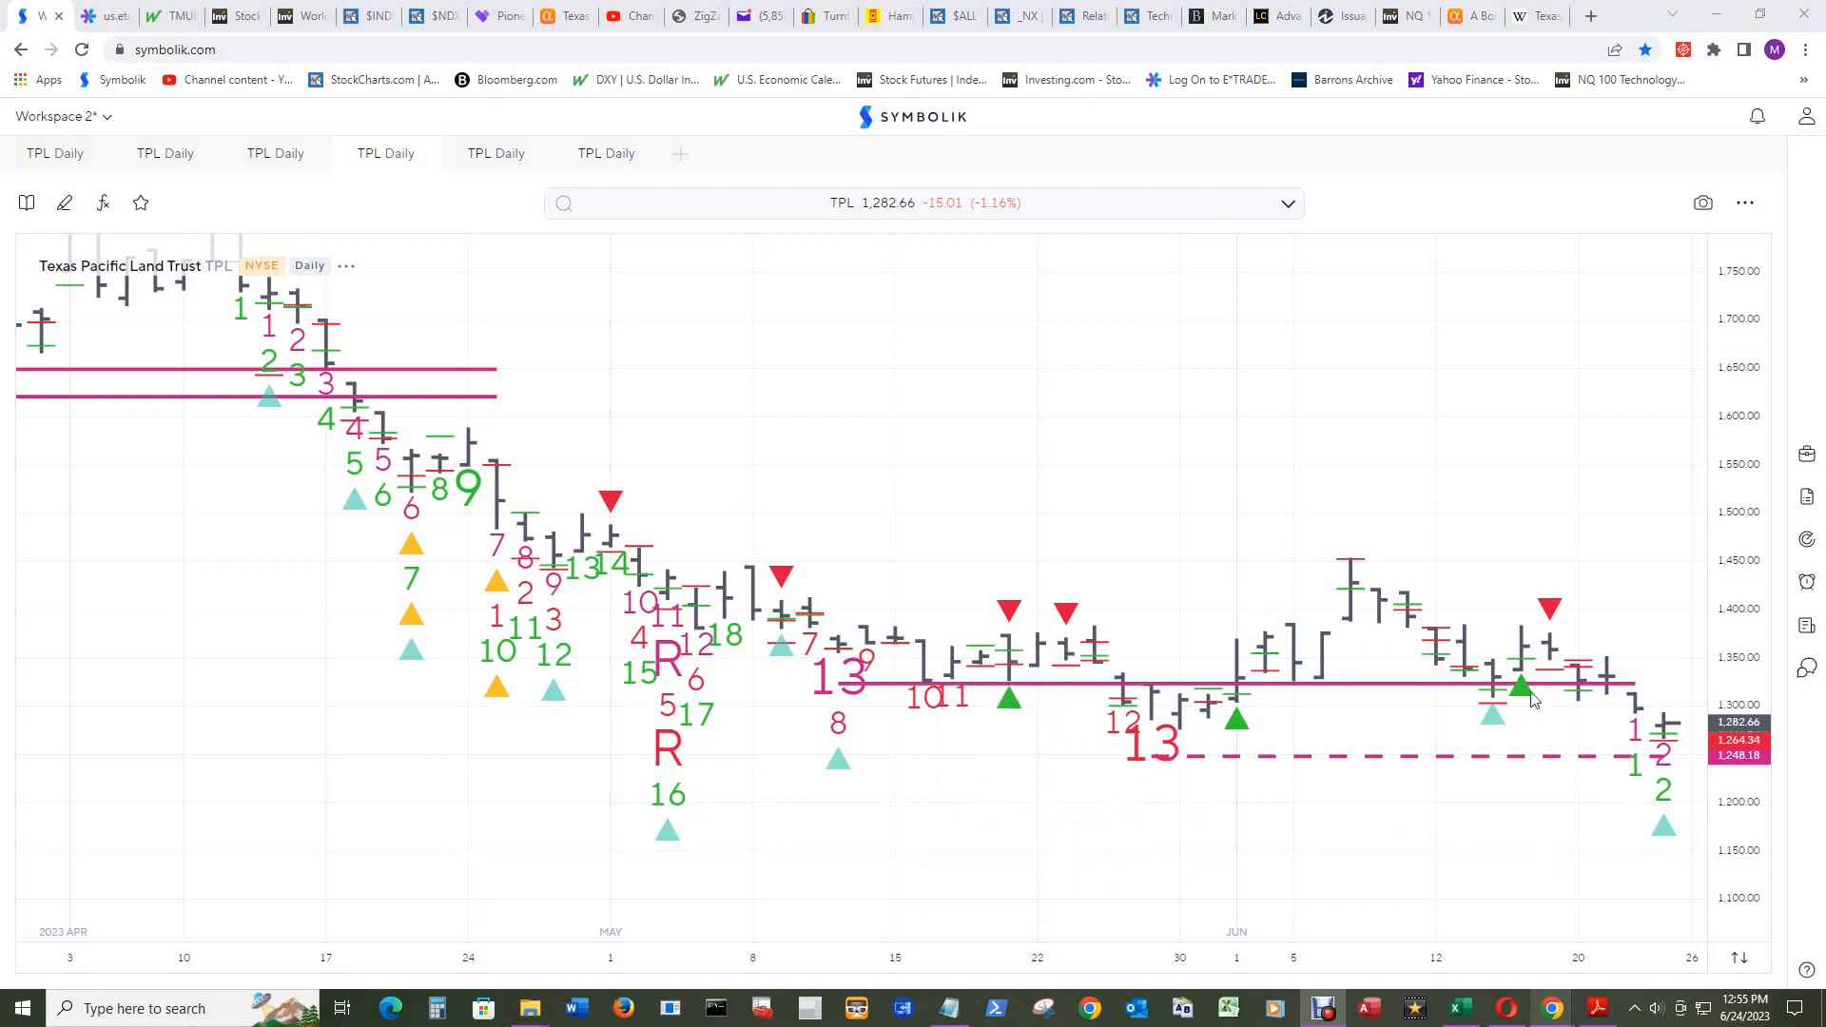
mouse_move(1524, 693)
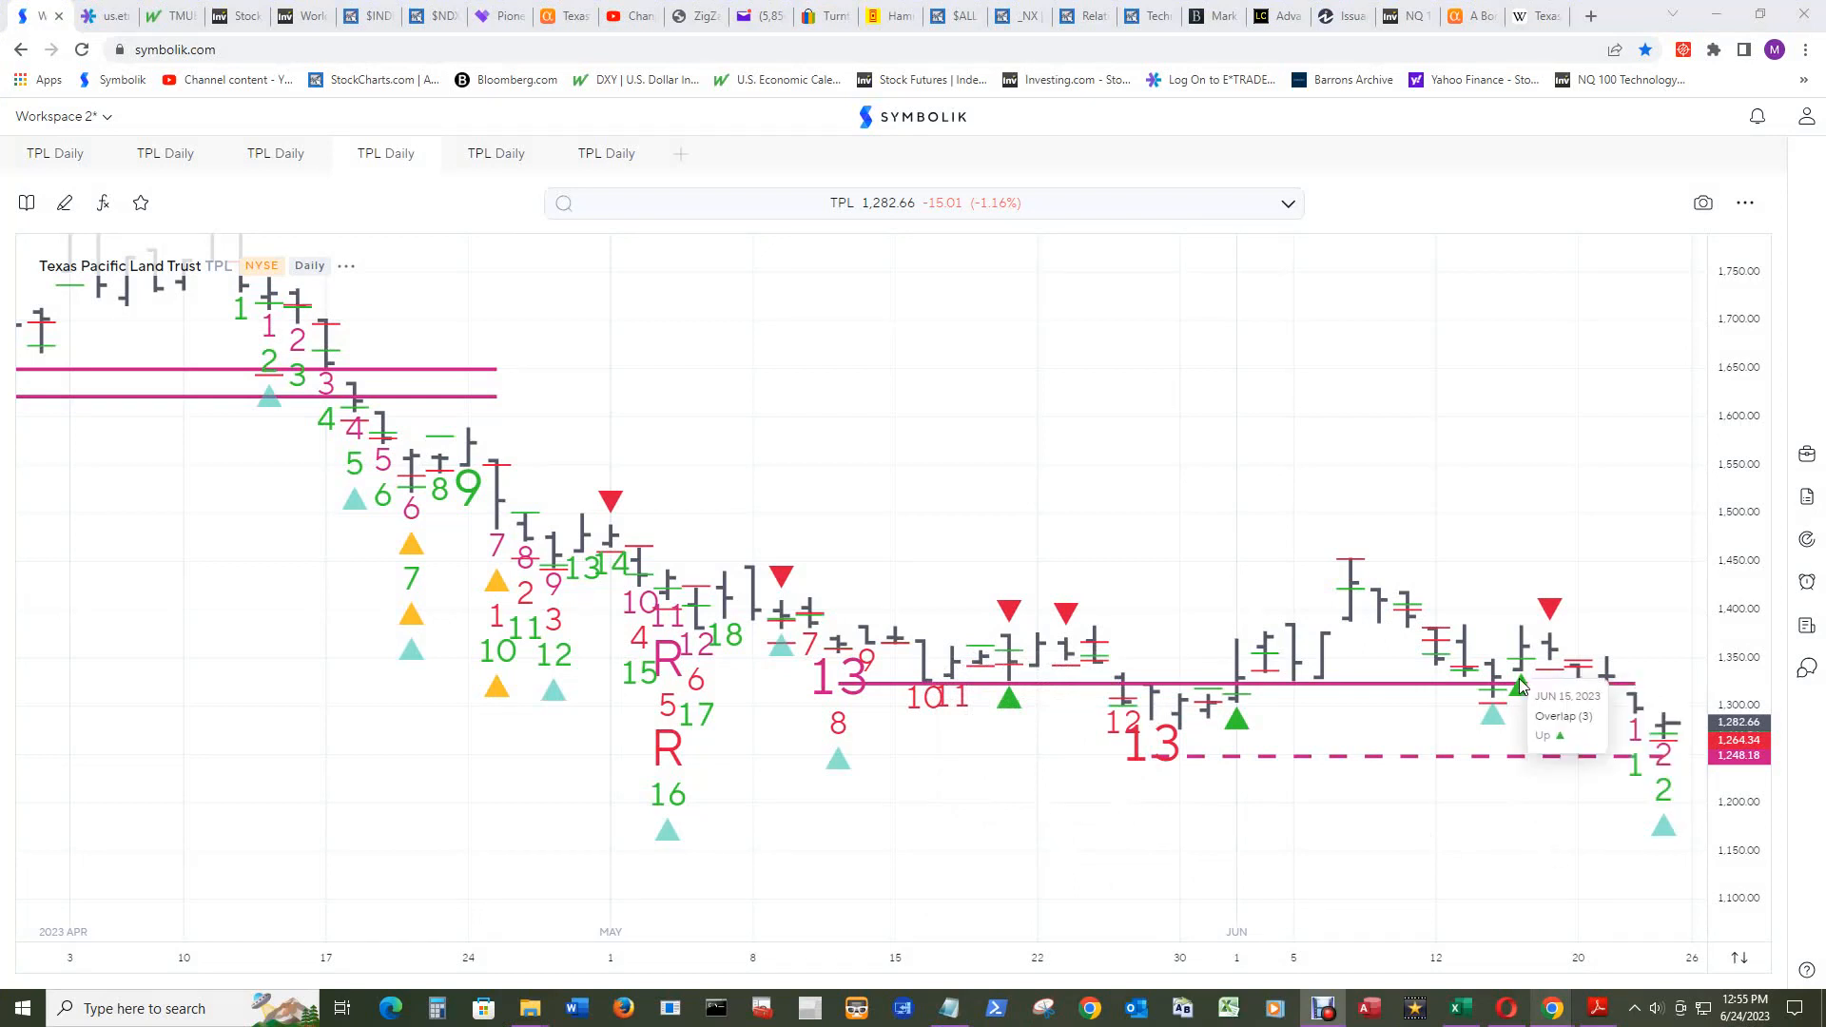
mouse_move(1499, 685)
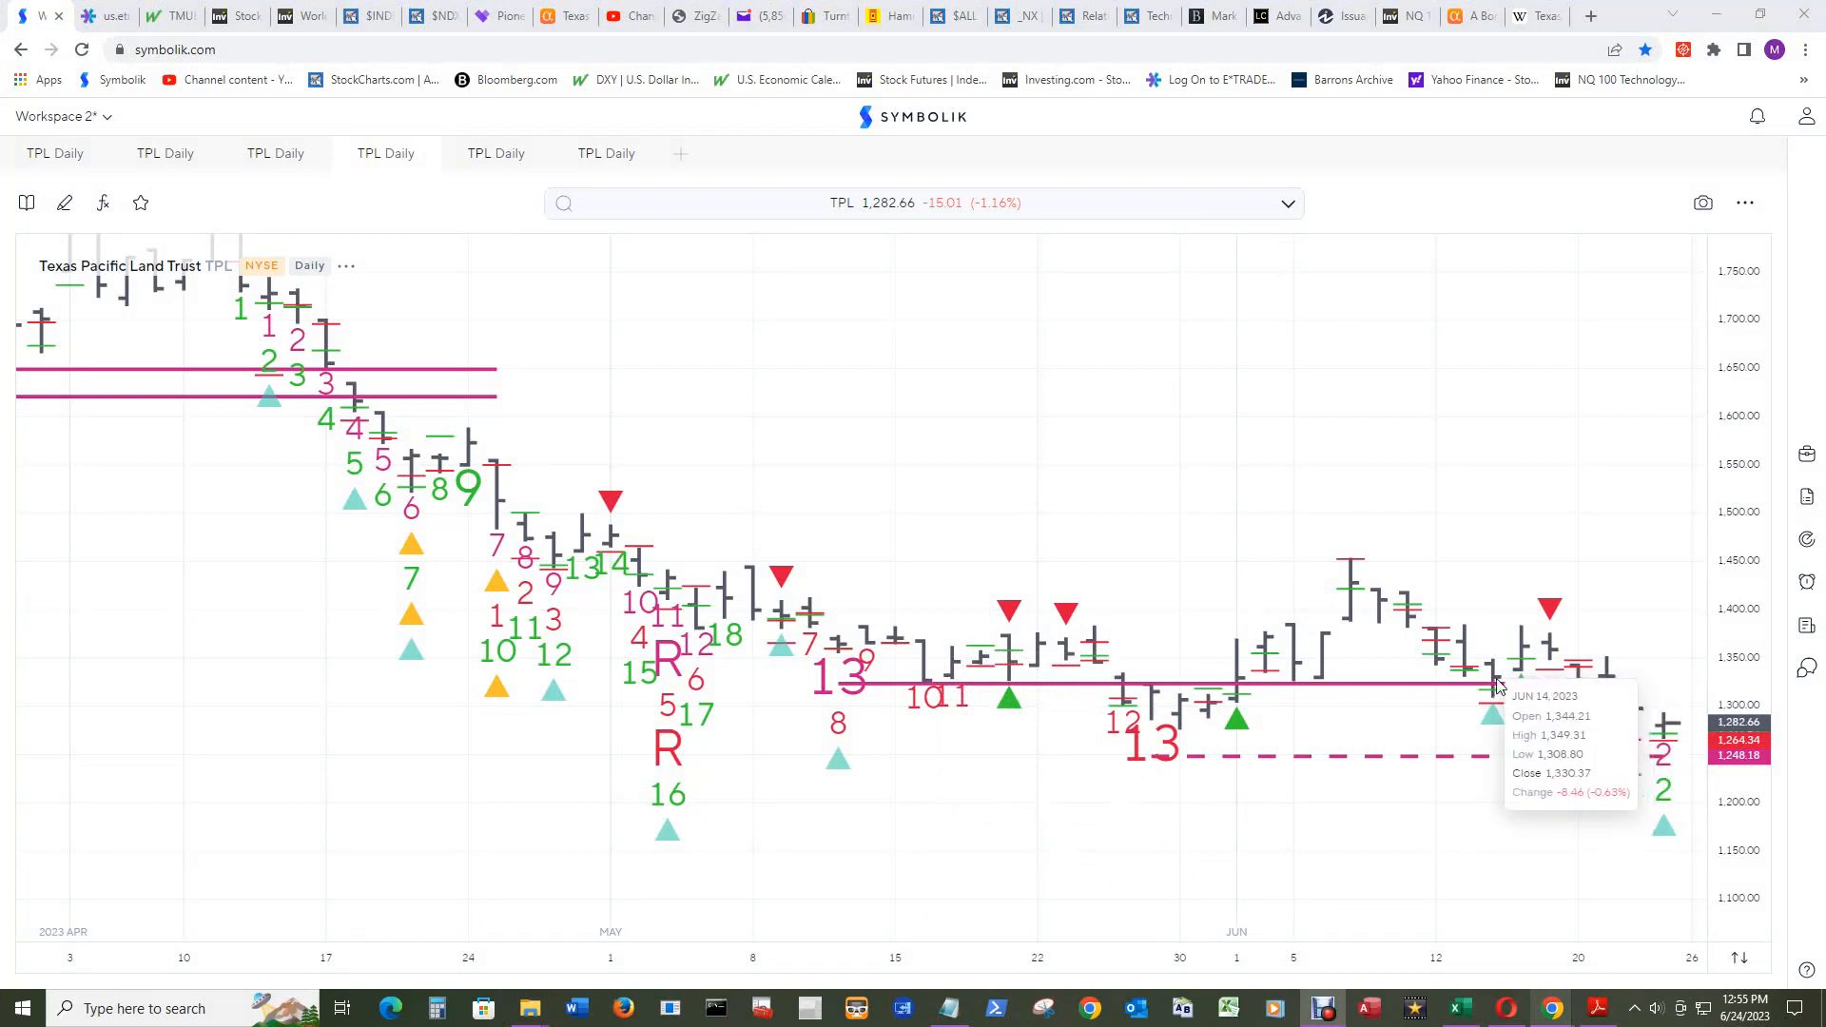
mouse_move(1496, 685)
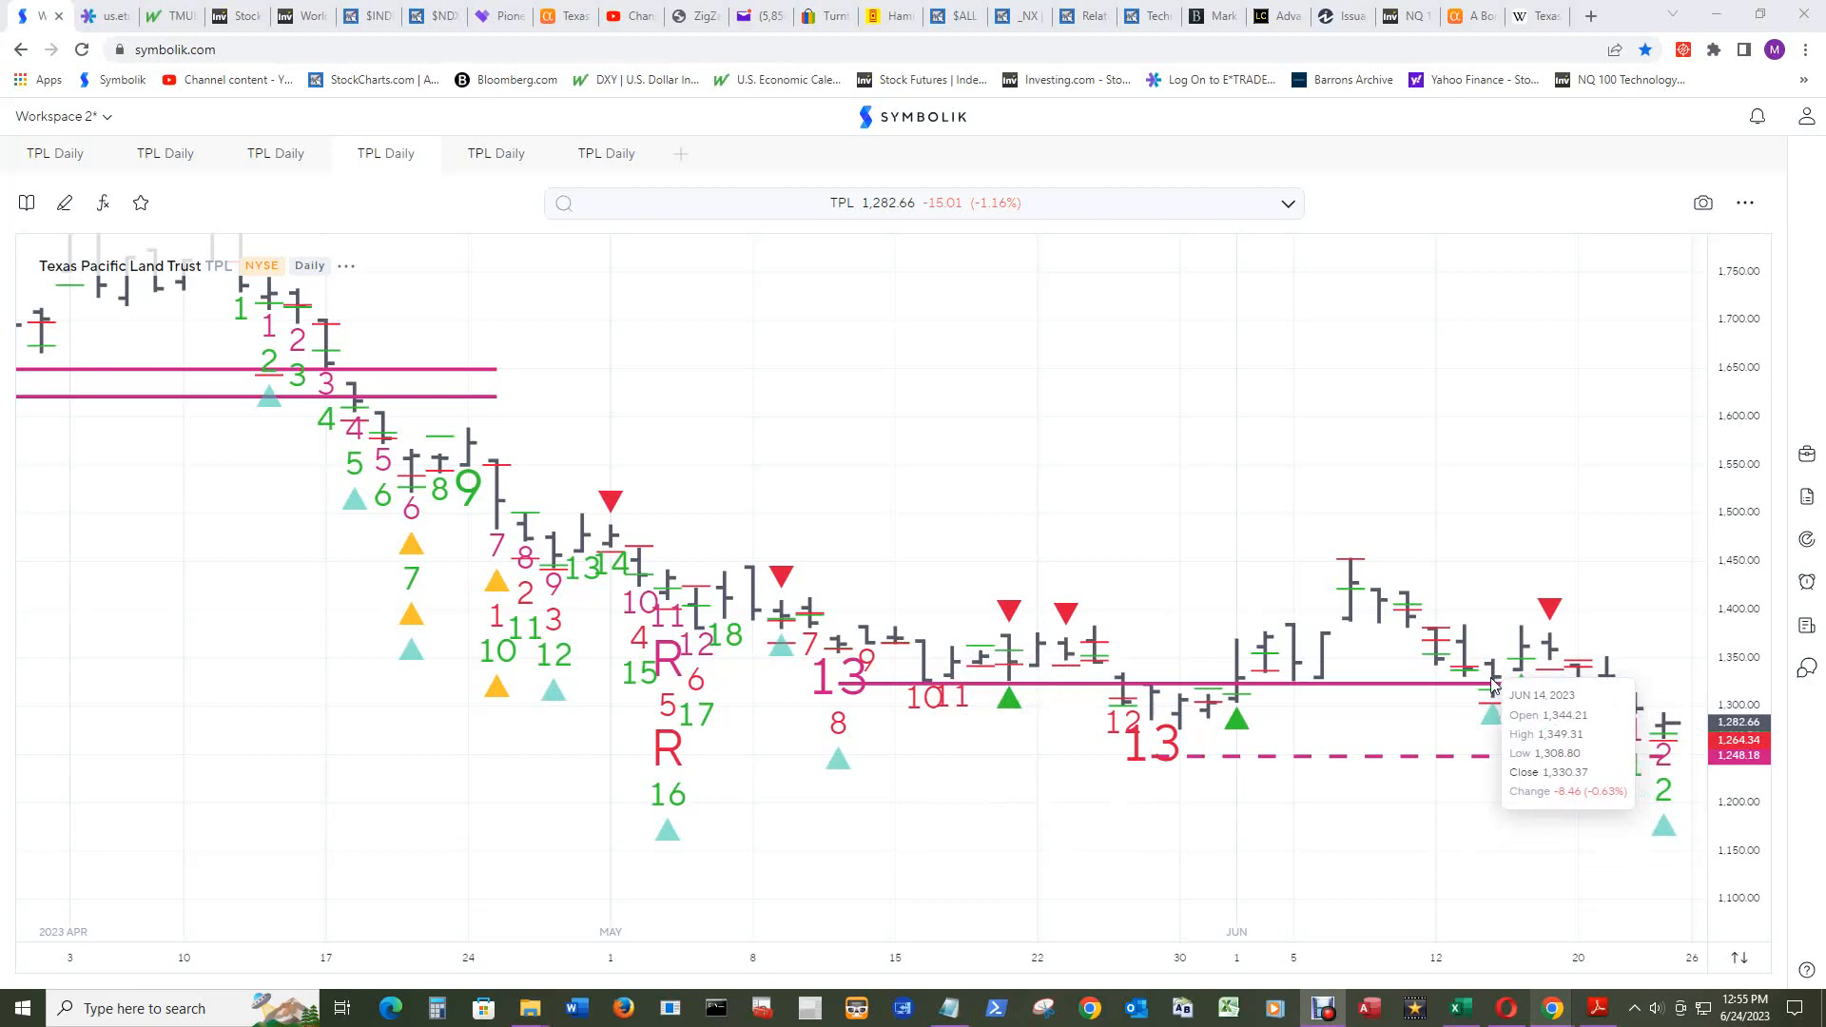
mouse_move(1469, 674)
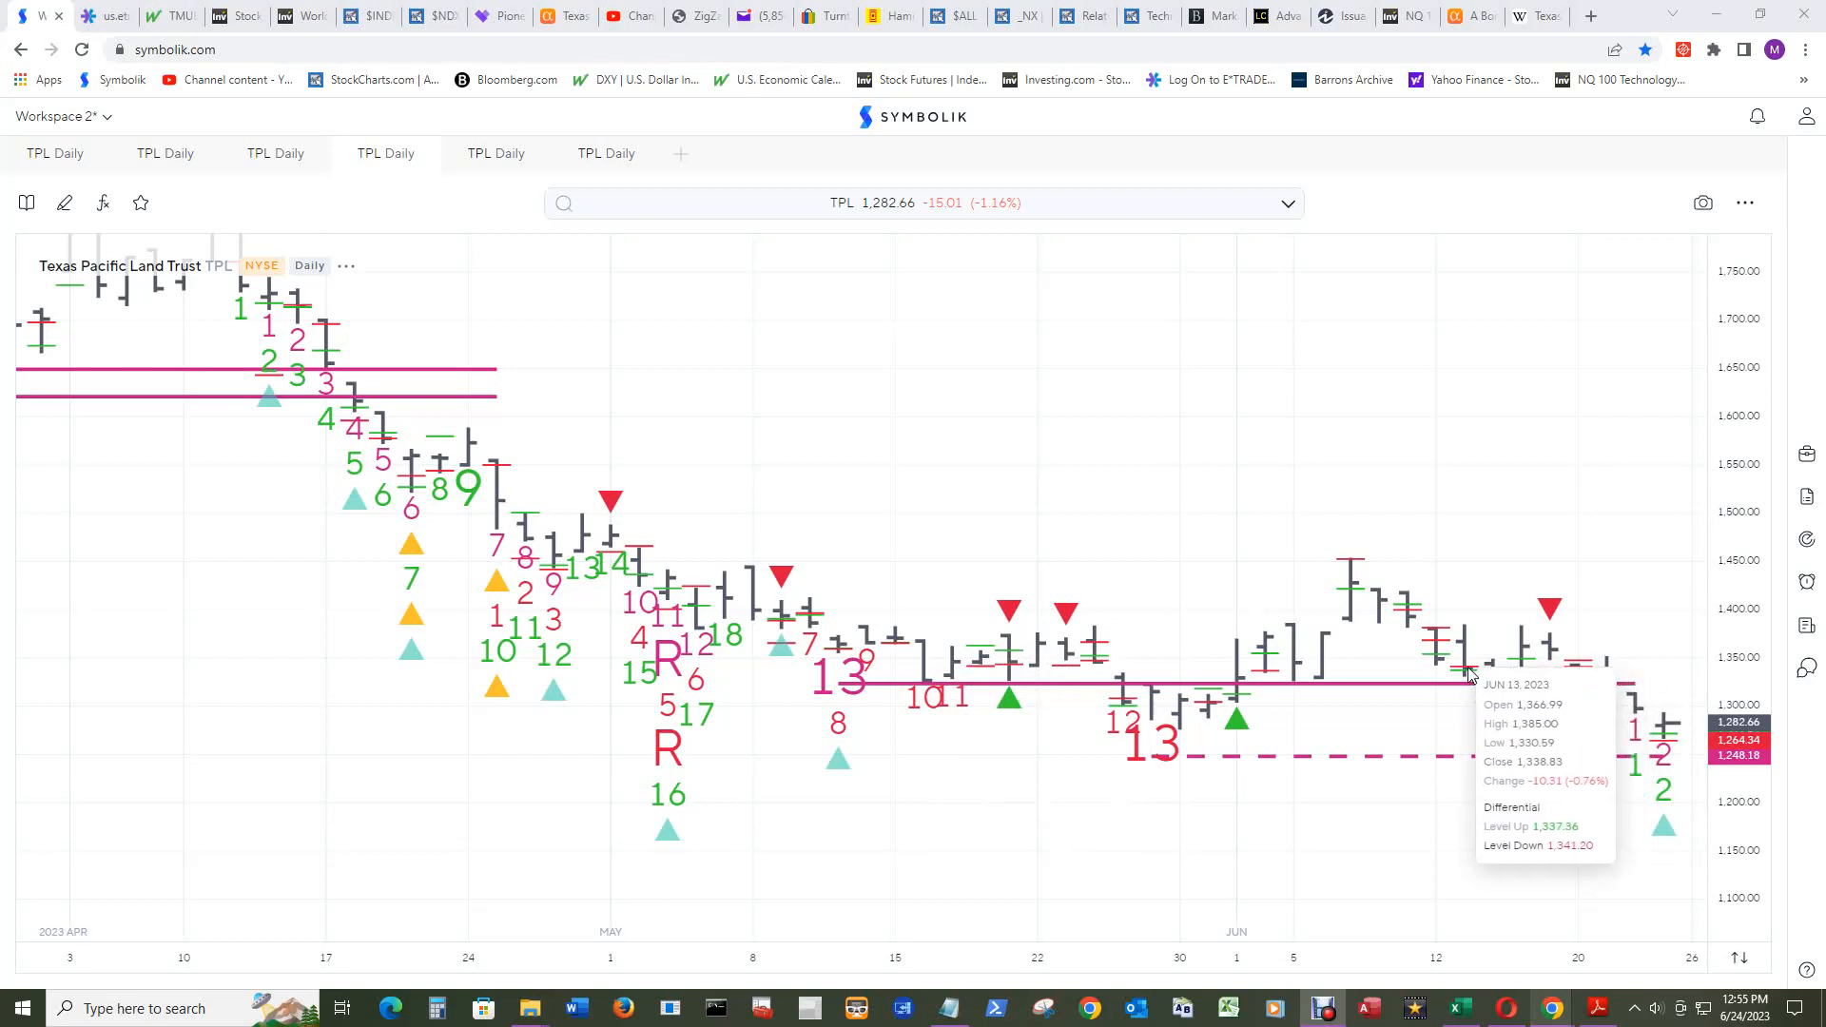
mouse_move(1444, 664)
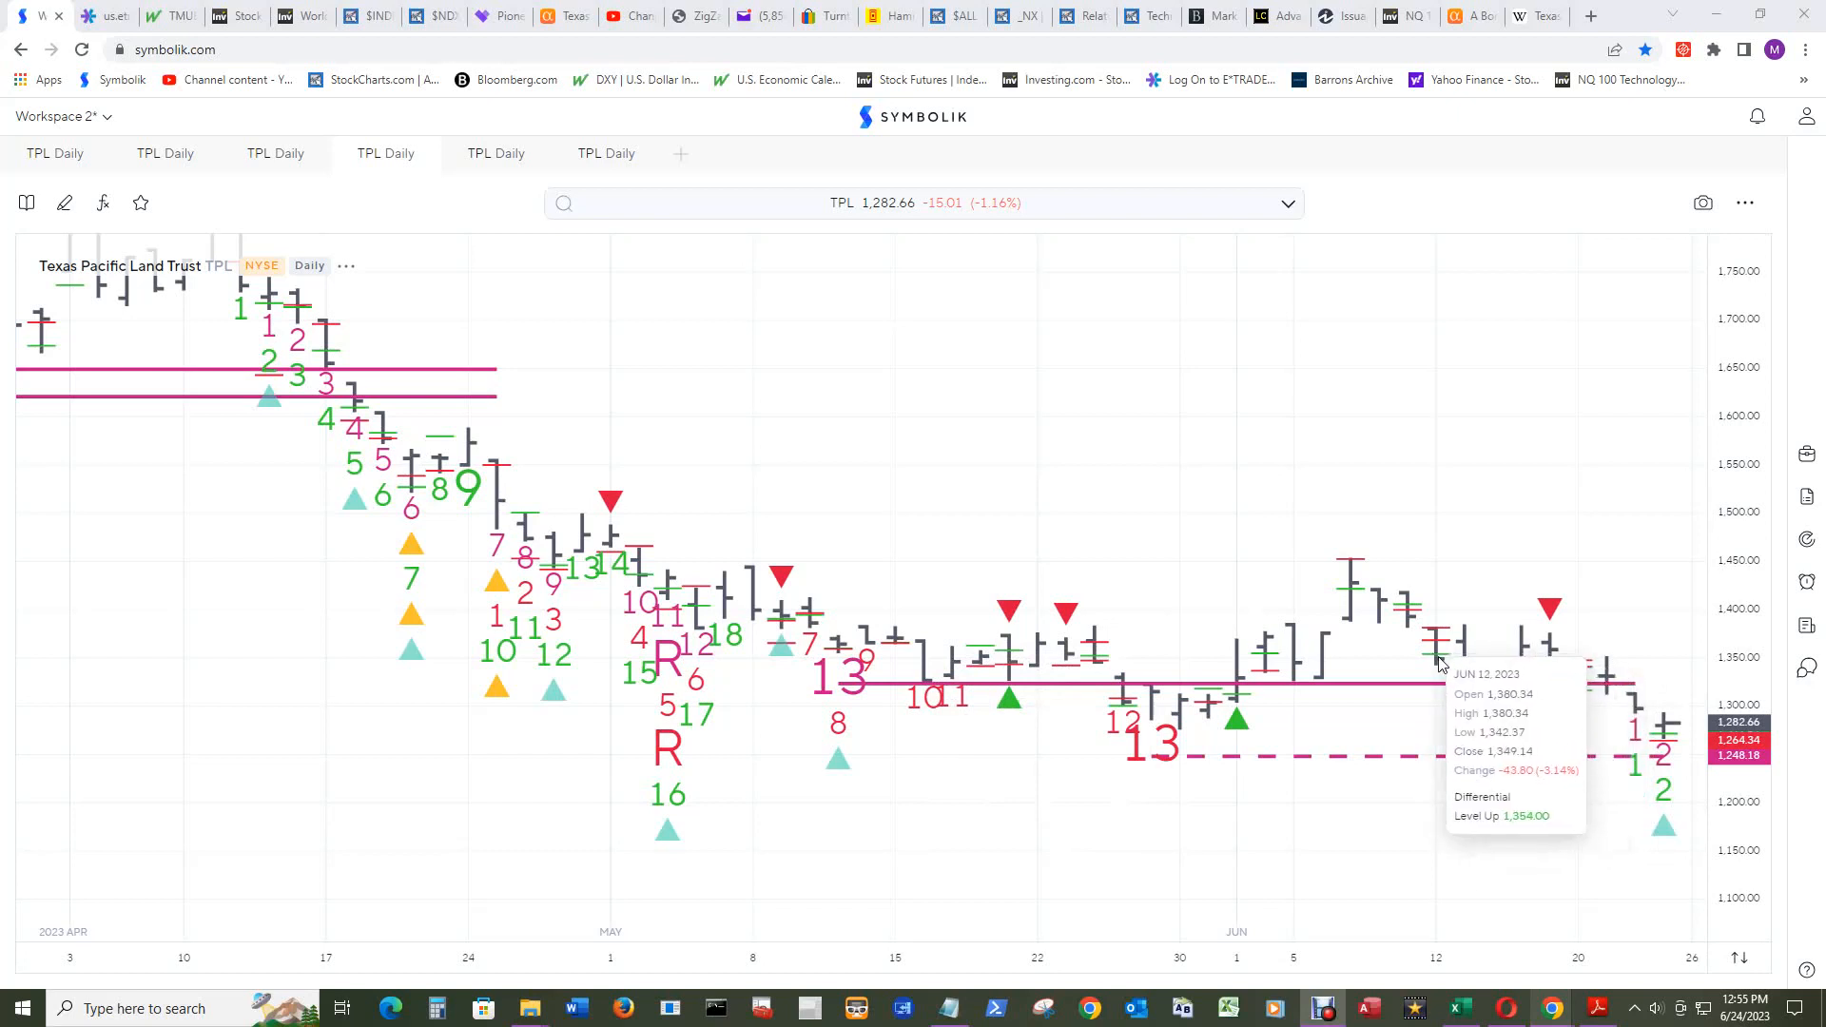
mouse_move(1490, 673)
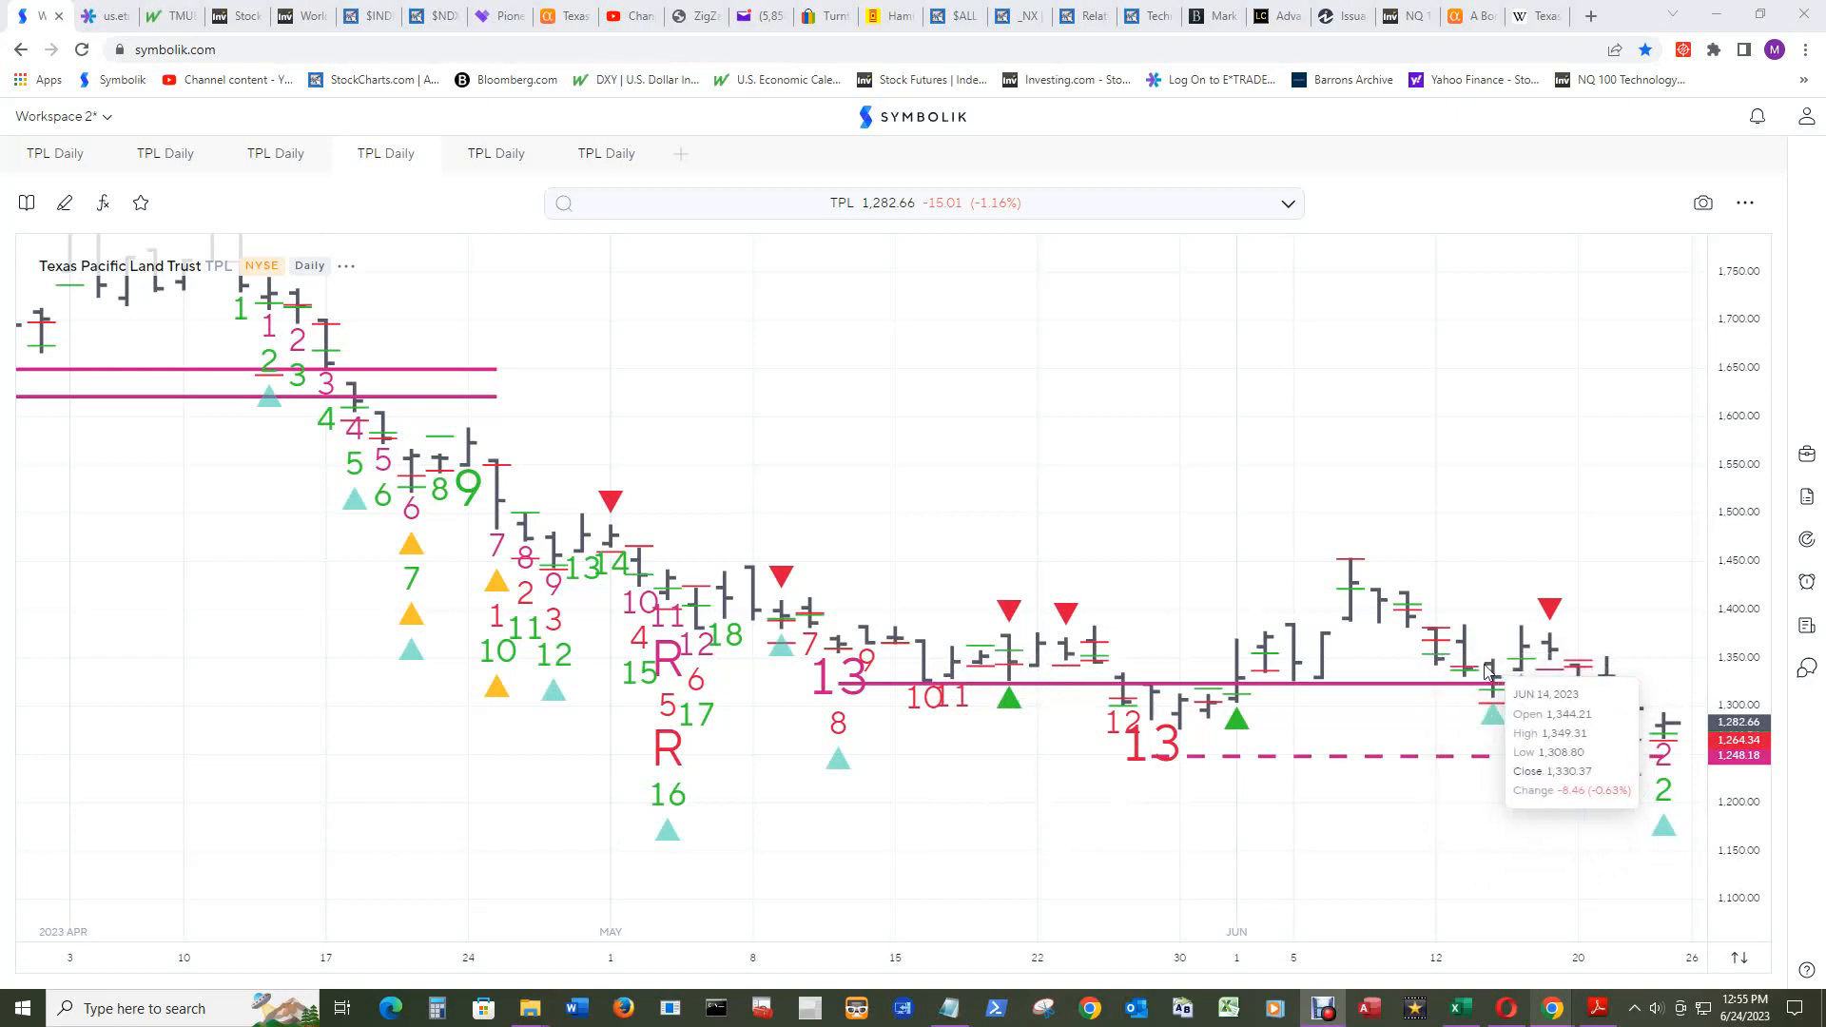
mouse_move(1545, 658)
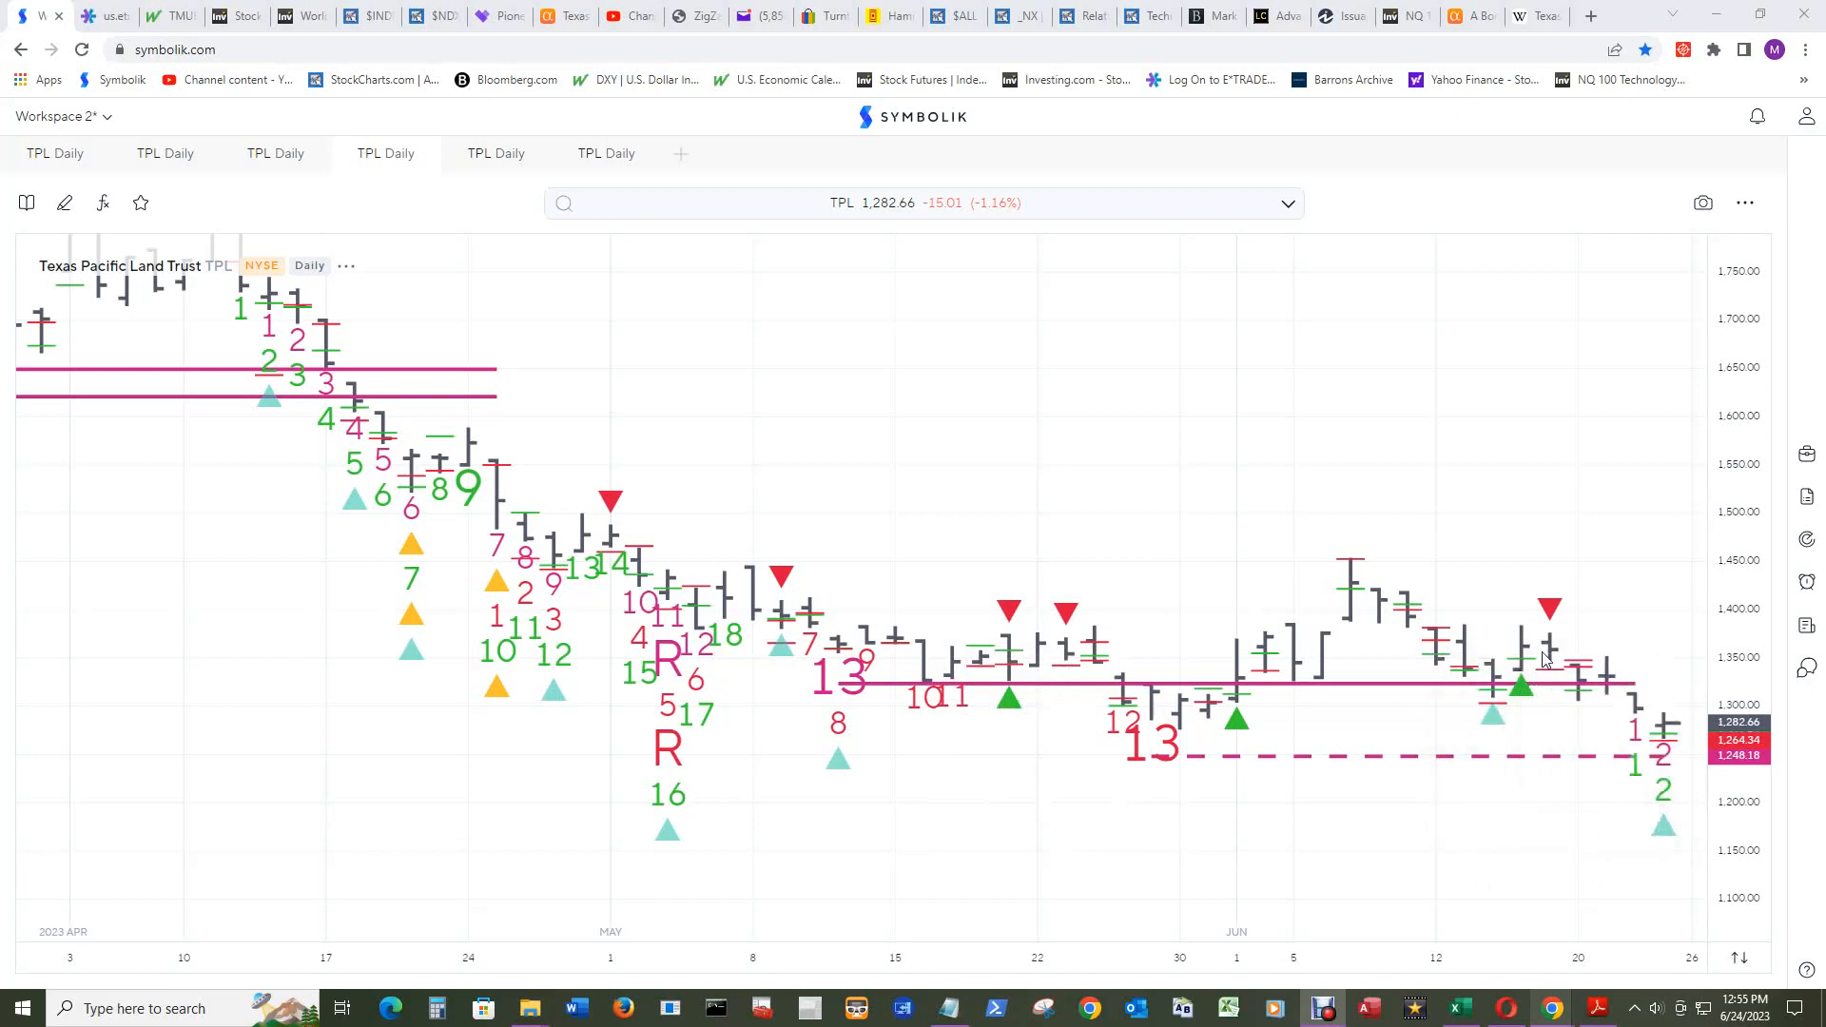
mouse_move(1638, 748)
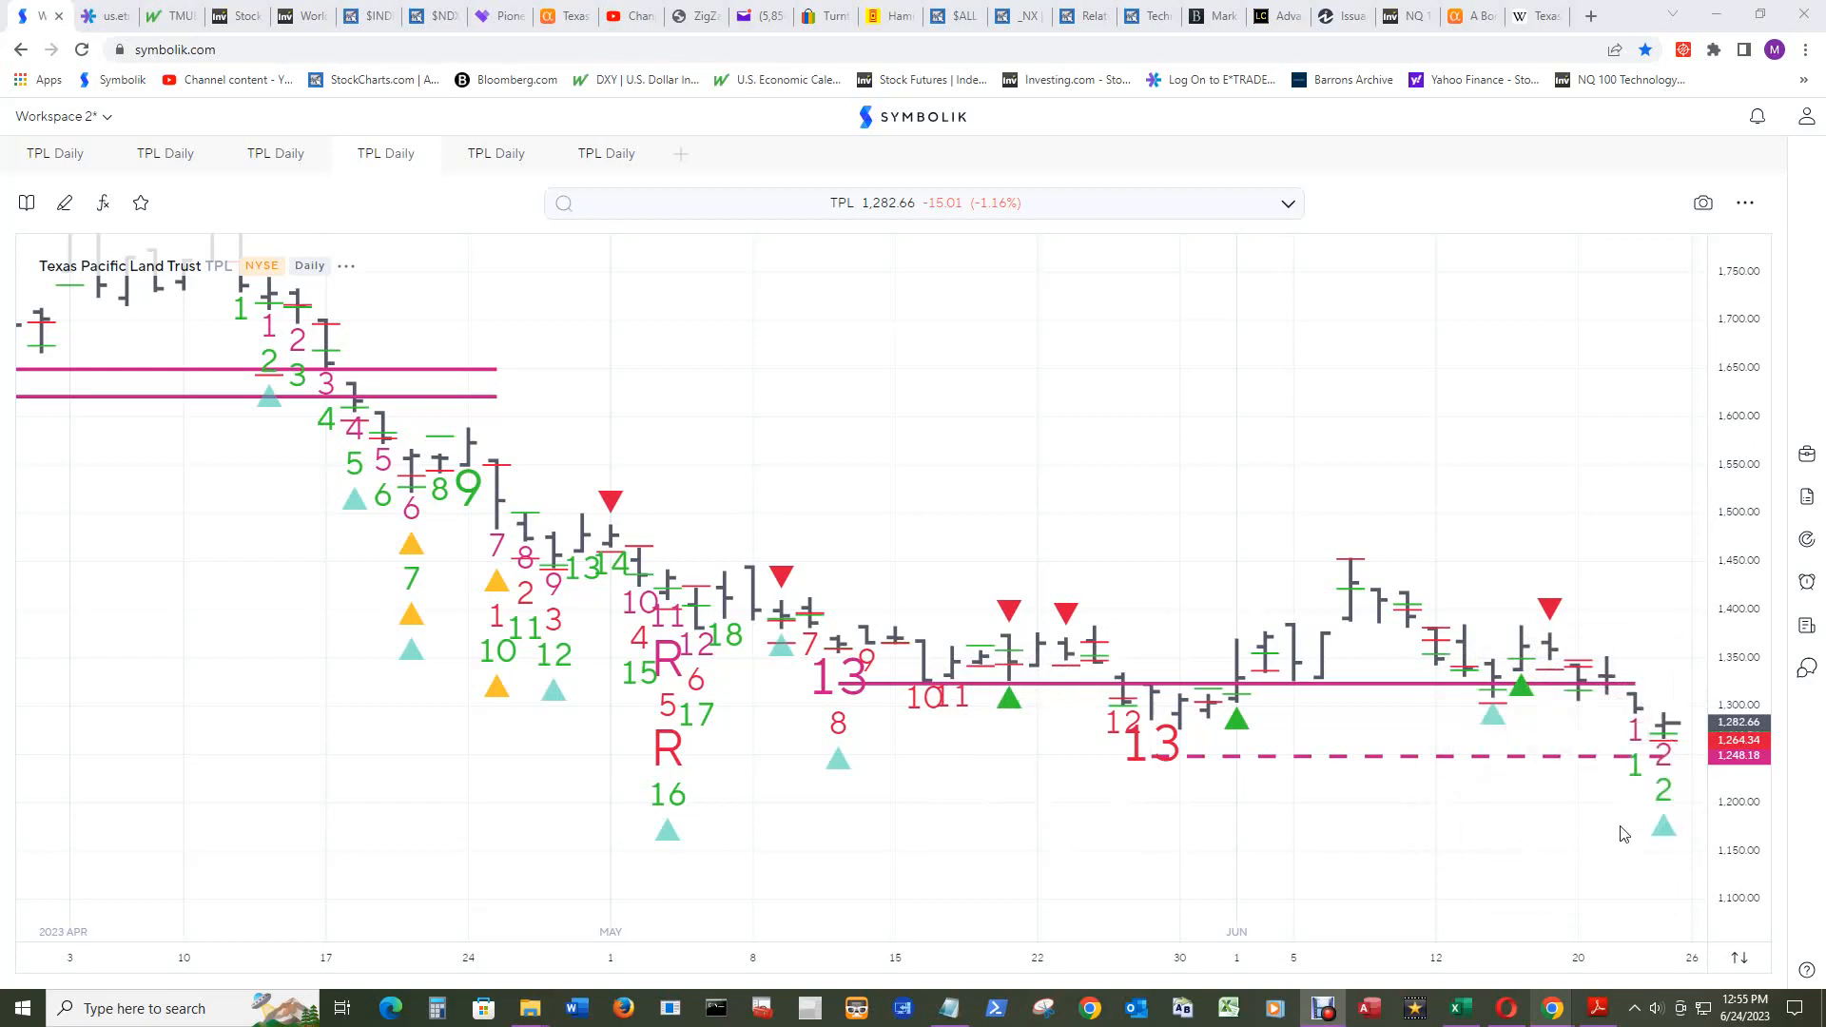
mouse_move(1637, 810)
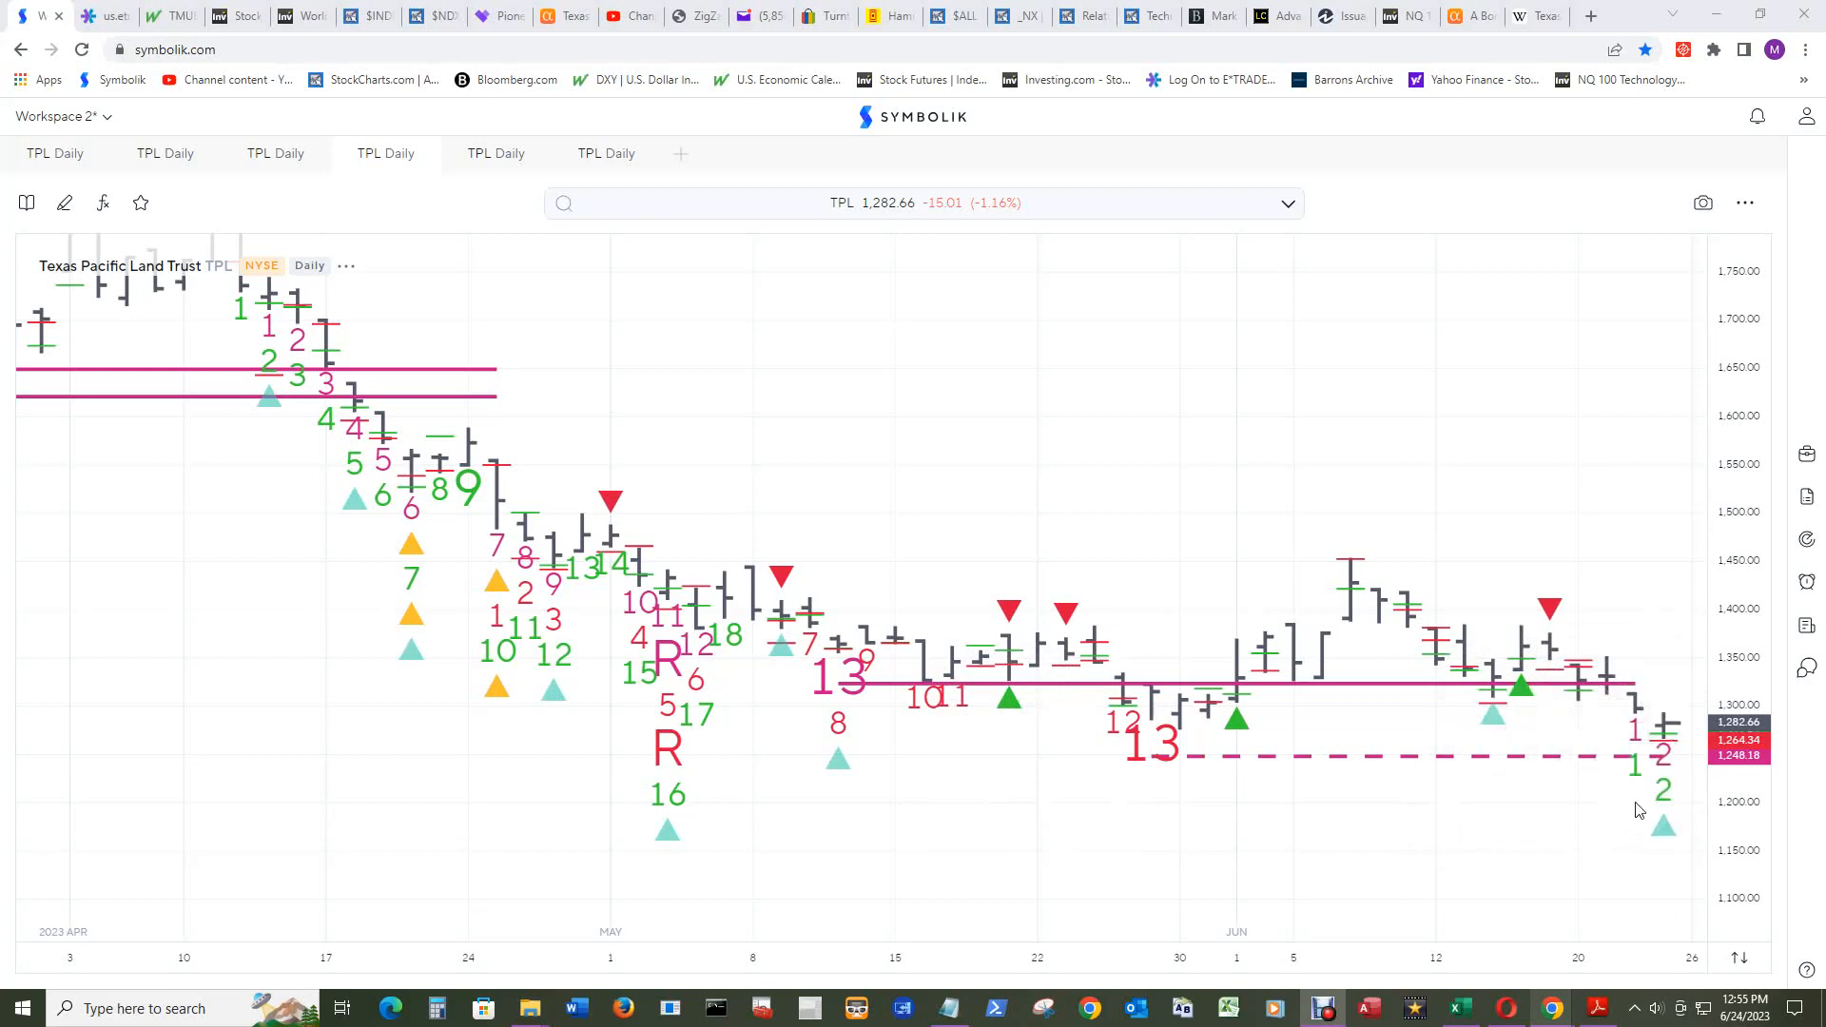
mouse_move(1523, 685)
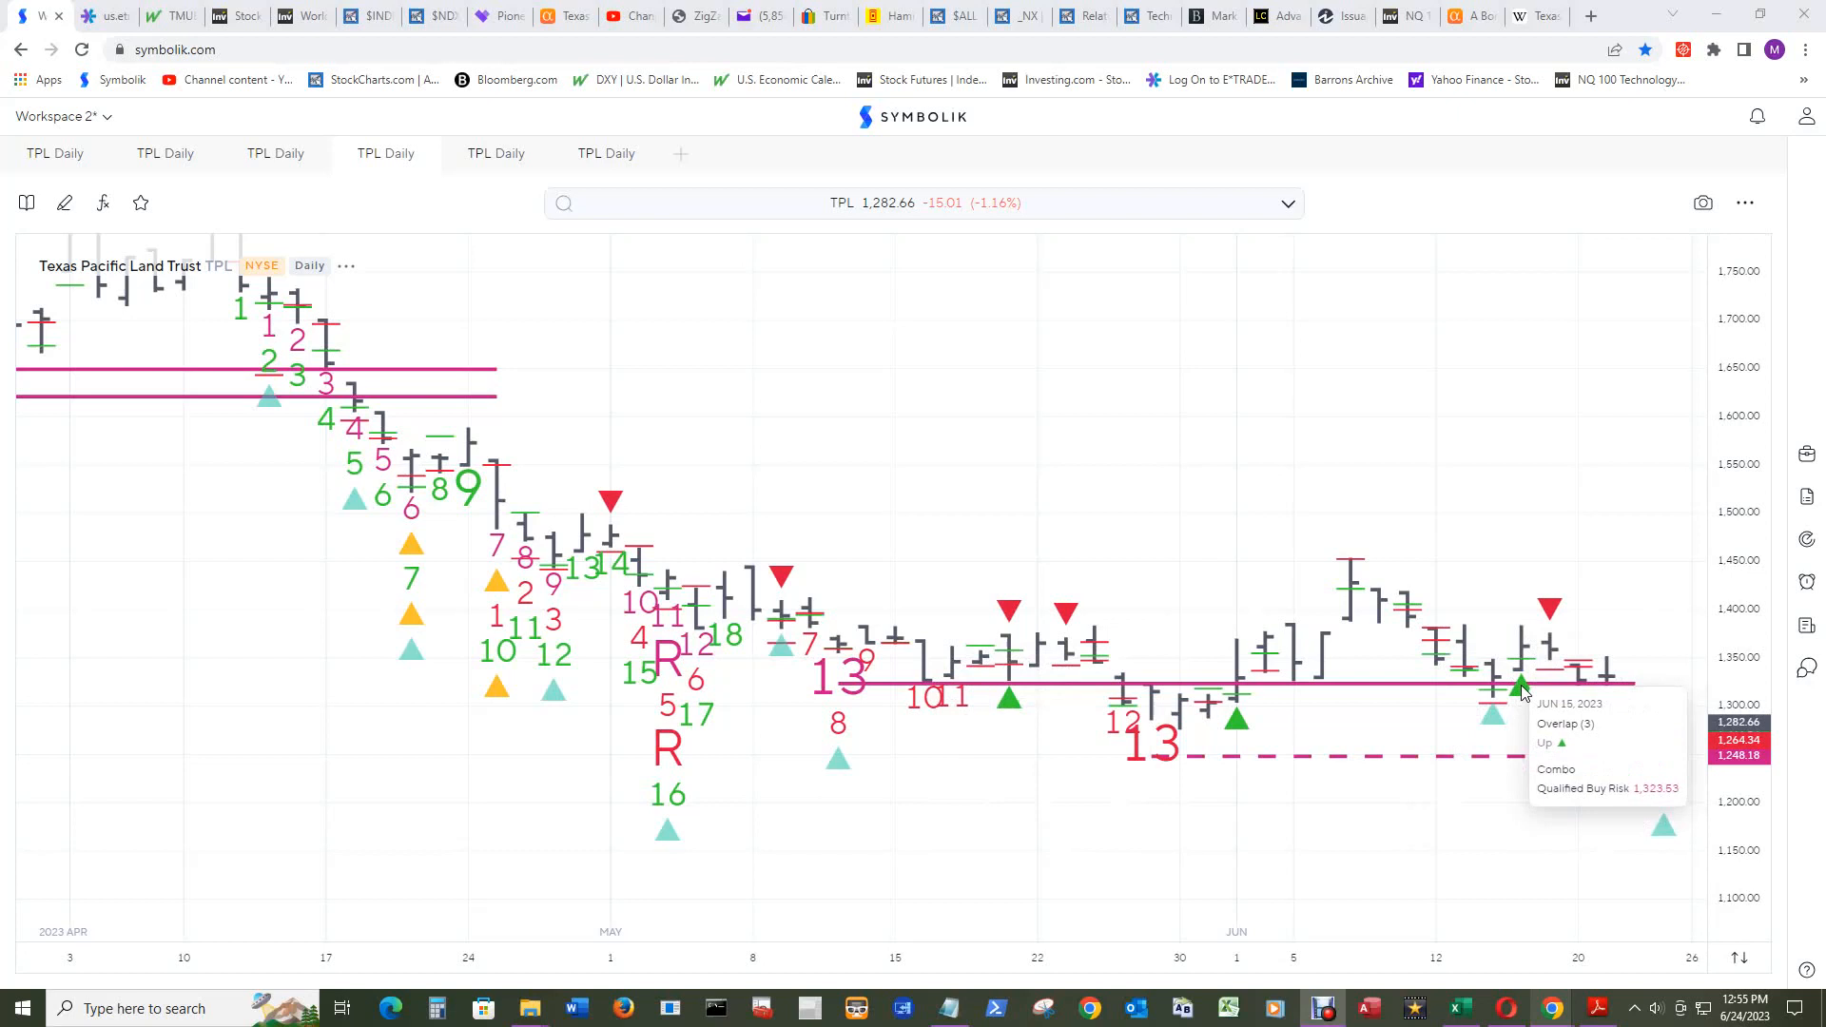
mouse_move(1659, 886)
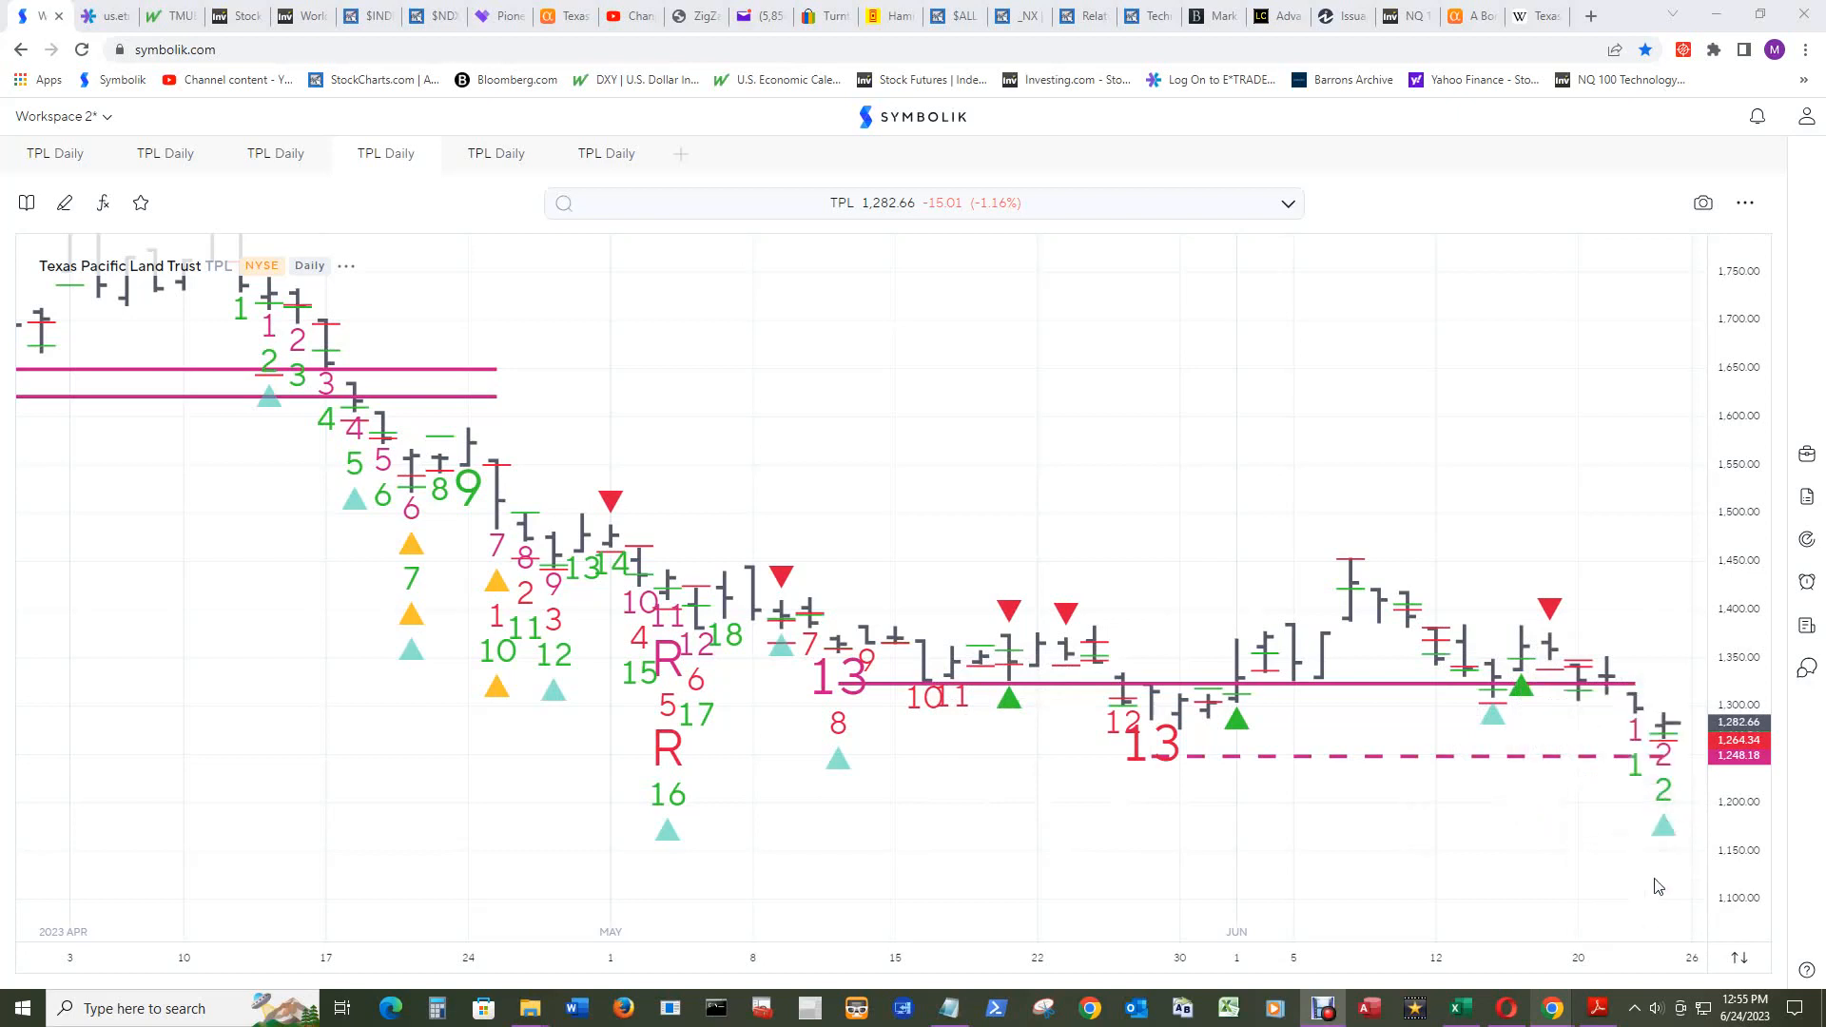
mouse_move(1447, 442)
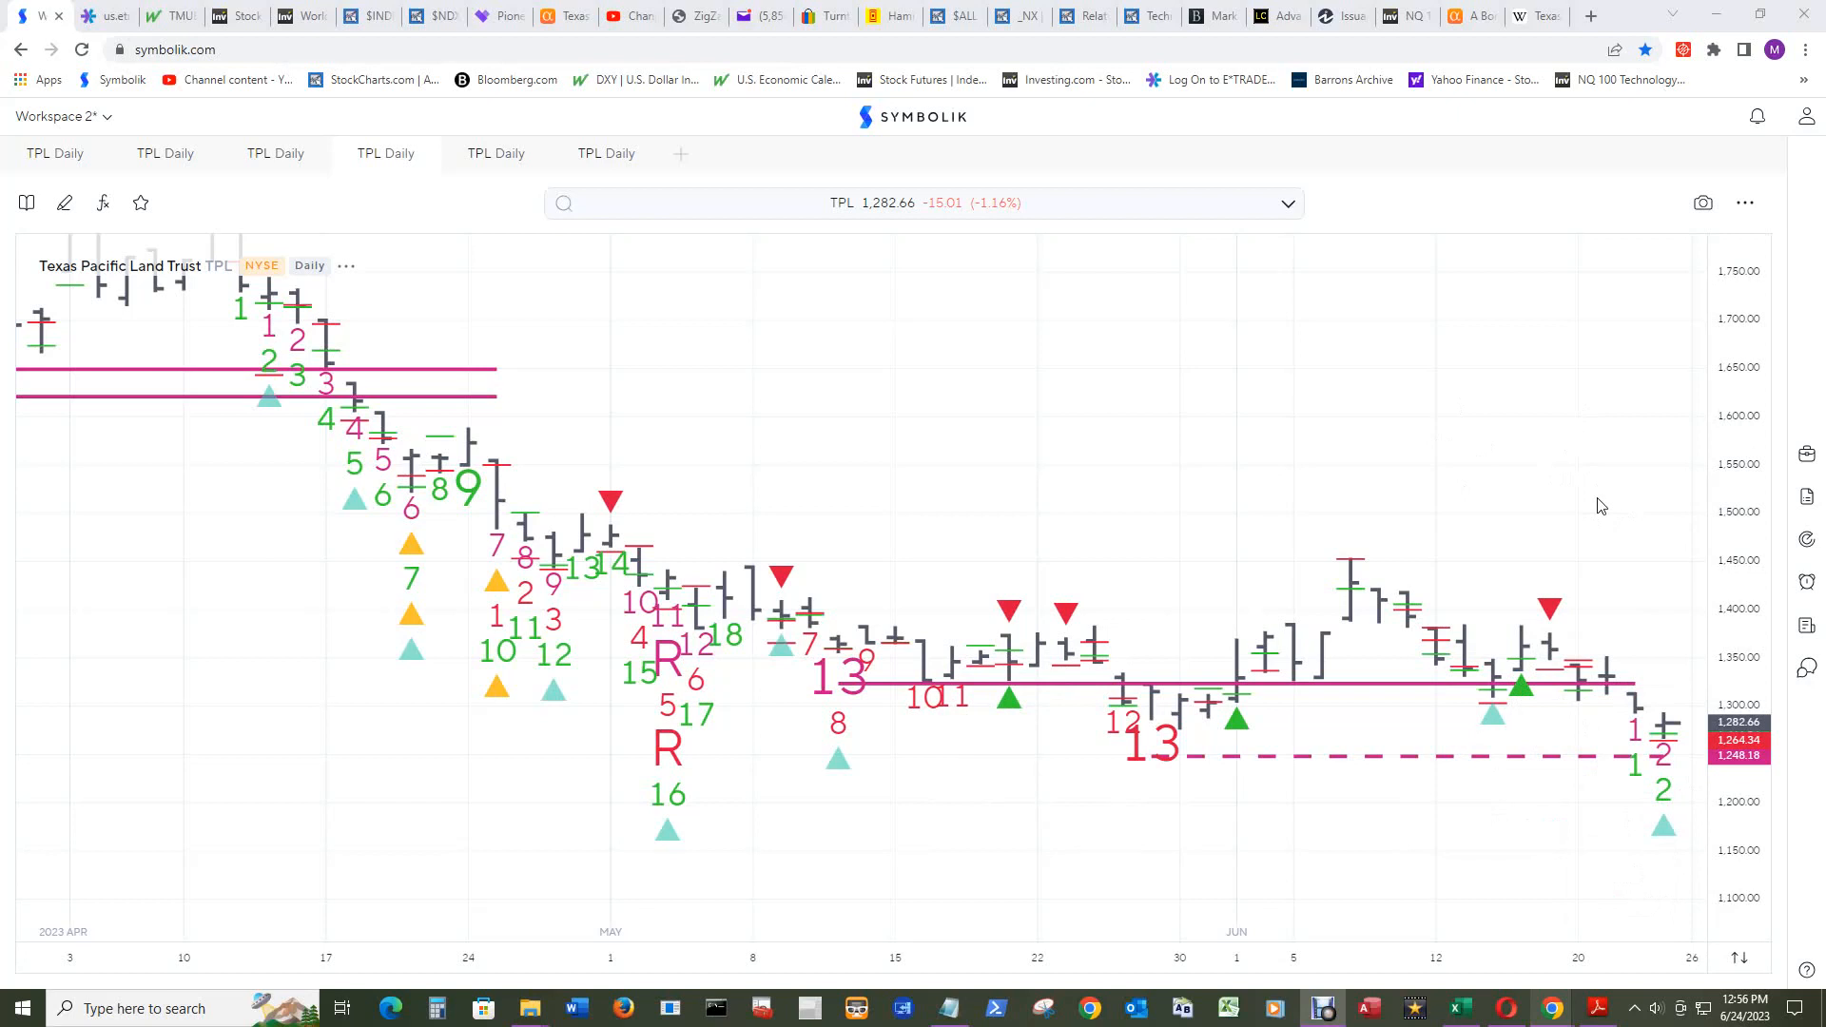
mouse_move(1522, 686)
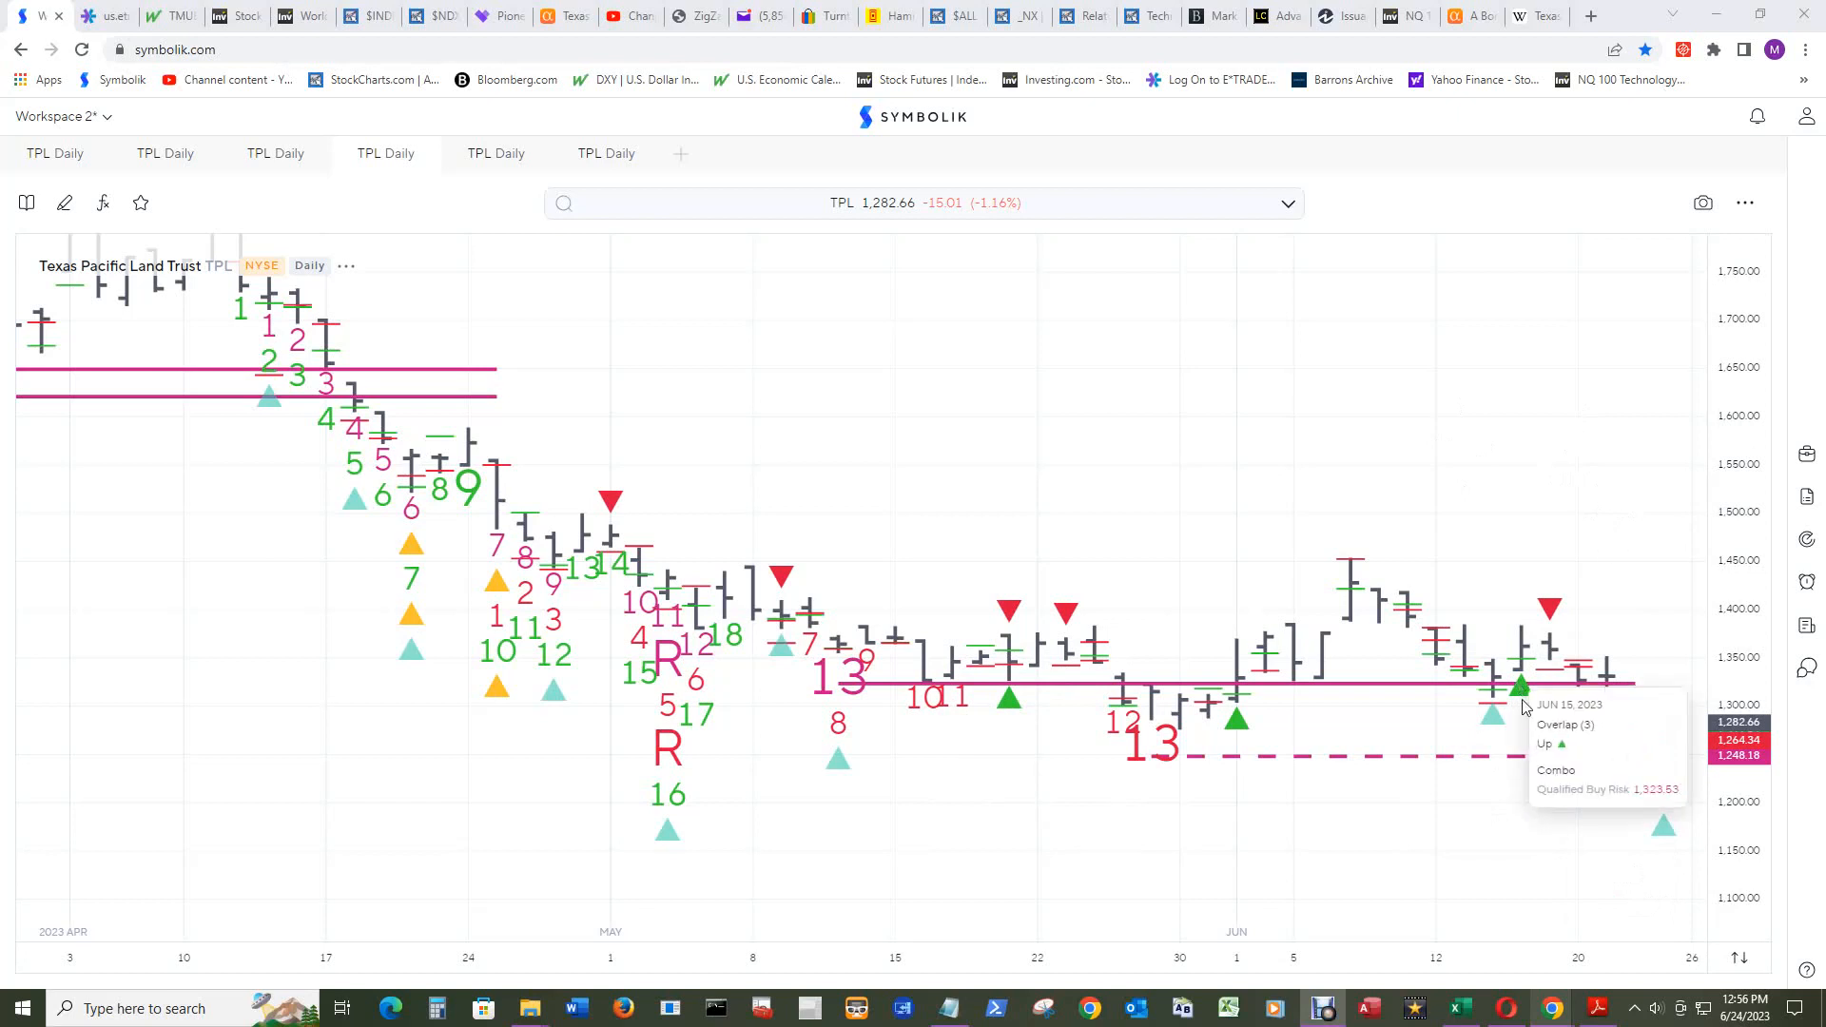
mouse_move(1576, 371)
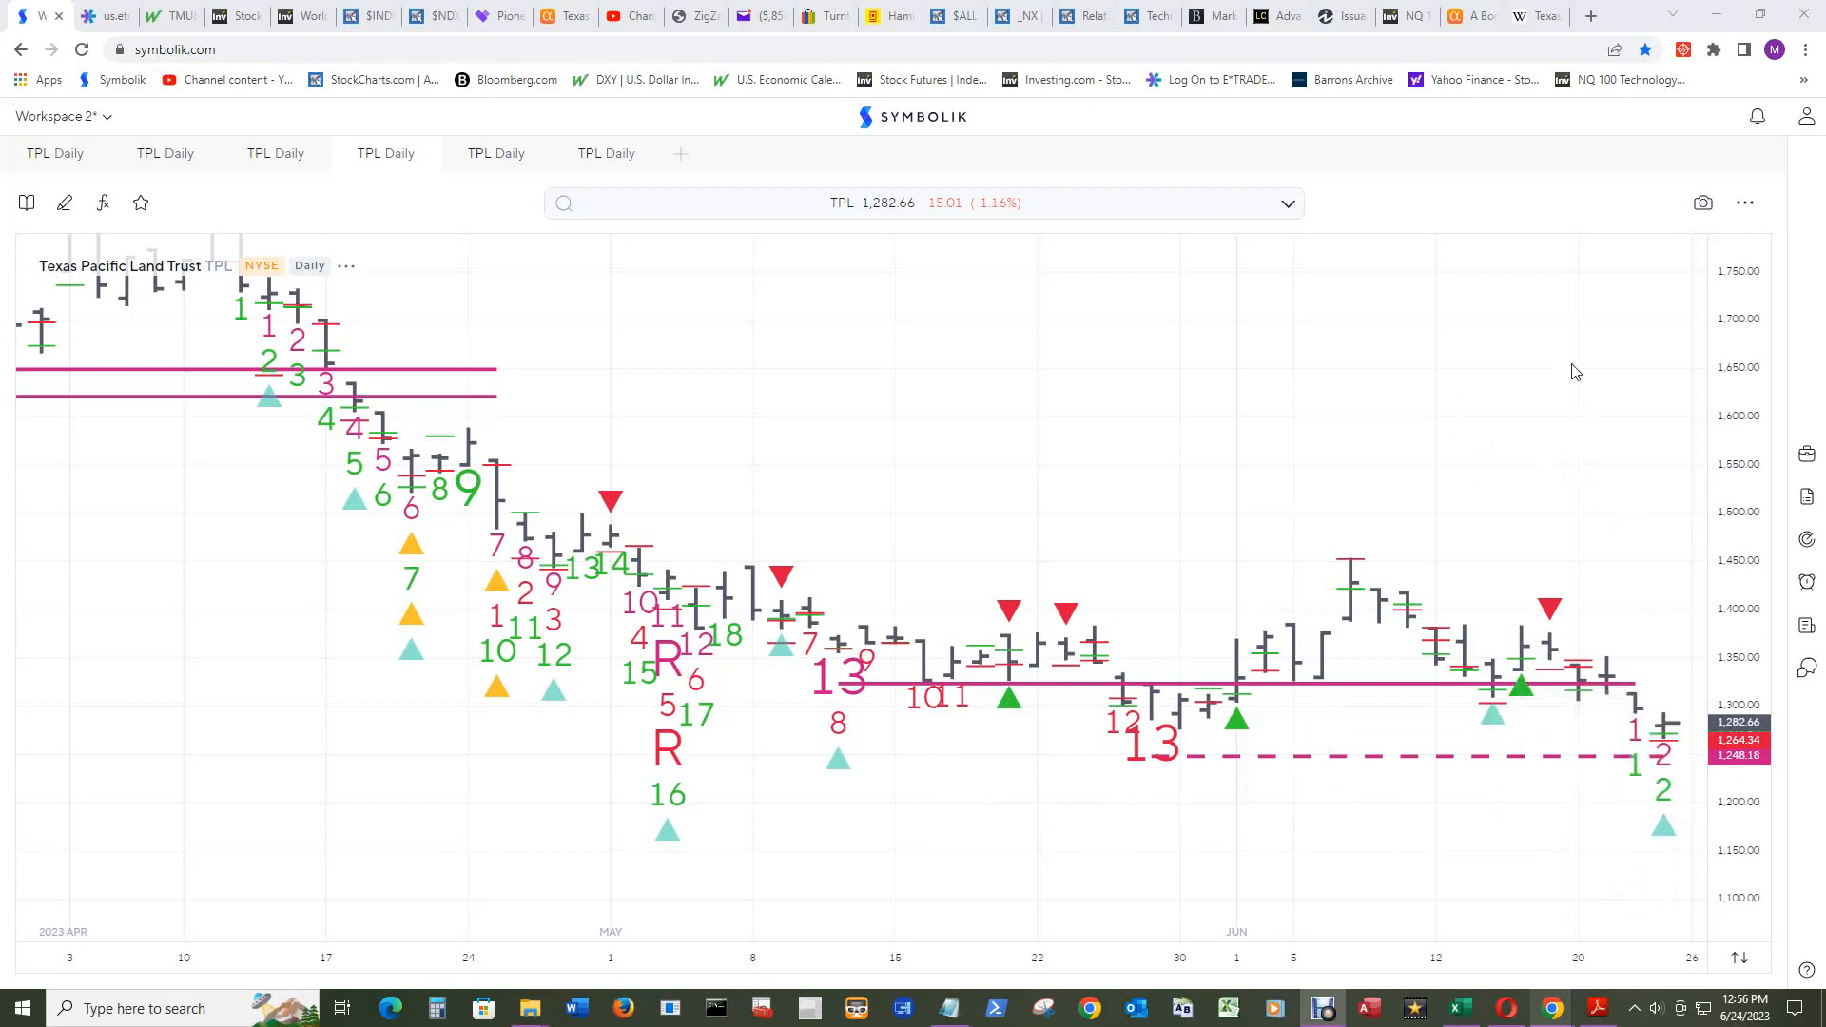